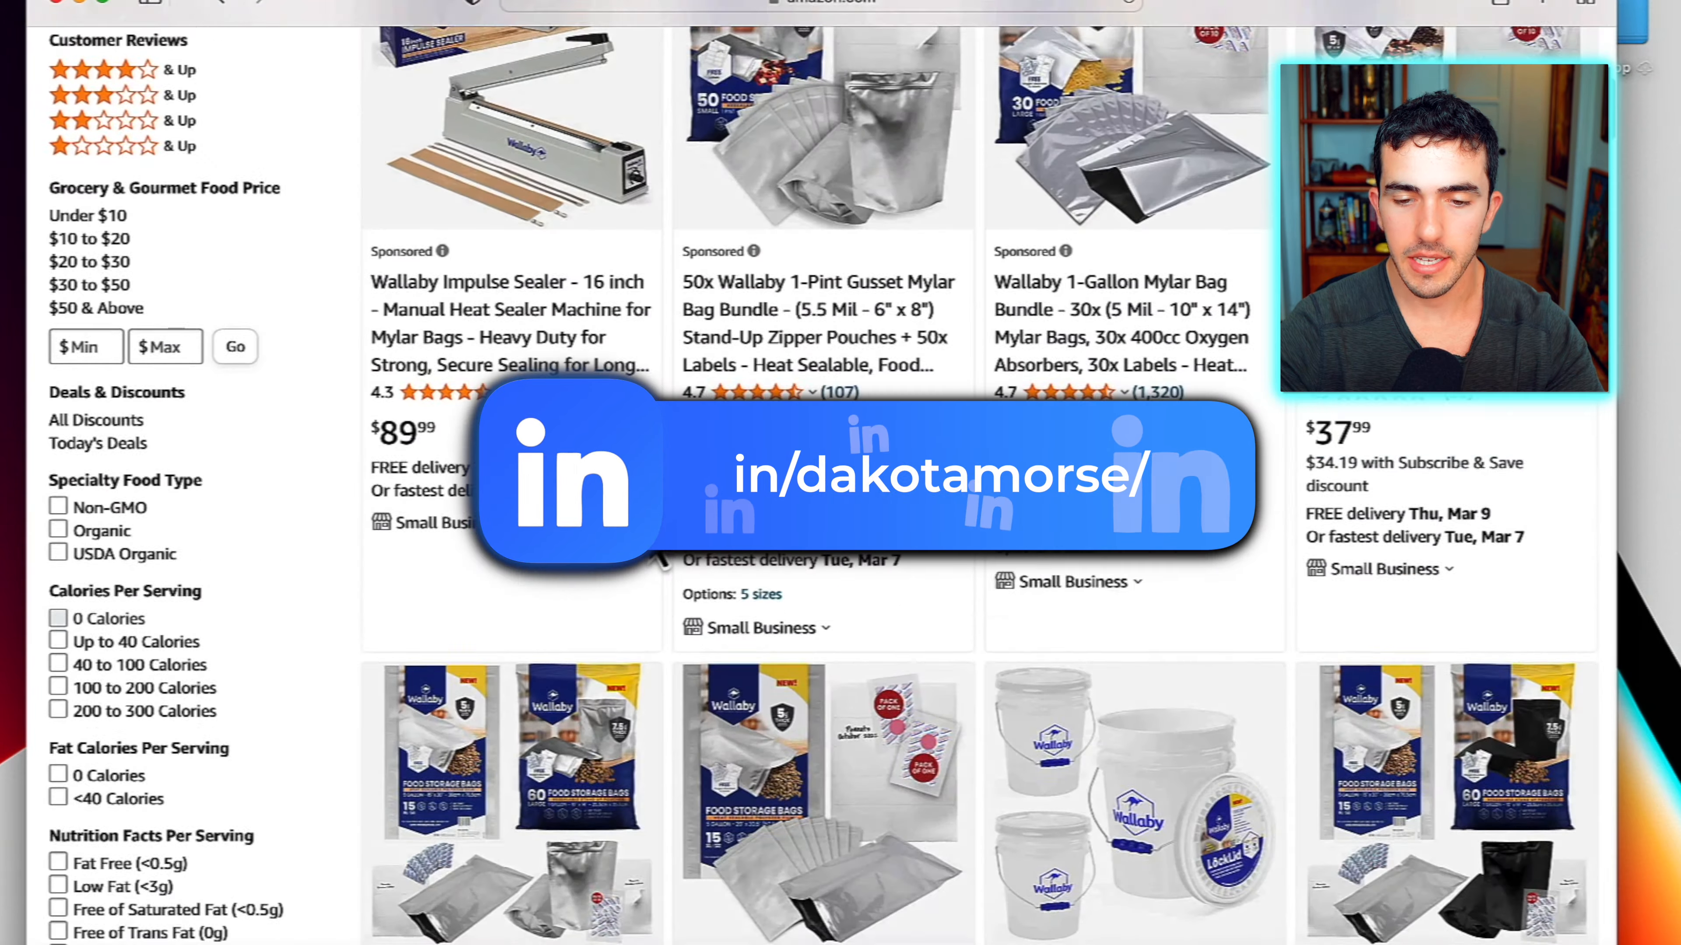
Scroll the Wallaby Goods search results to reach the 15x 5 Gallon Mylar Bag Bundle listing
scroll("up", 3)
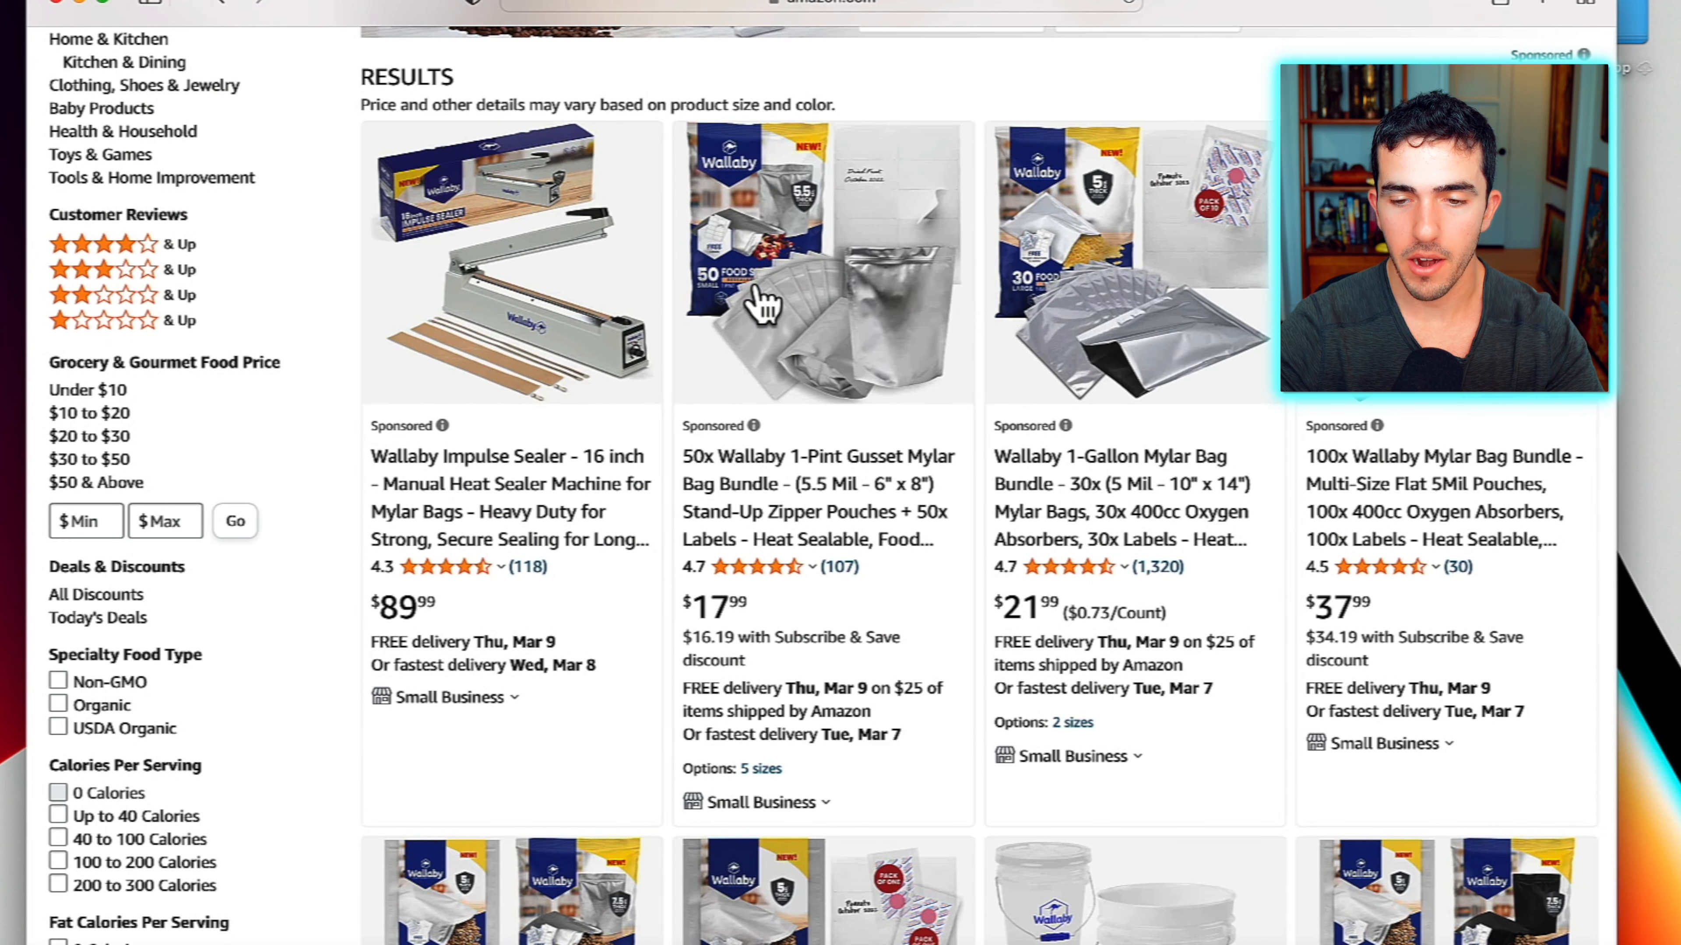
scroll("down", 3)
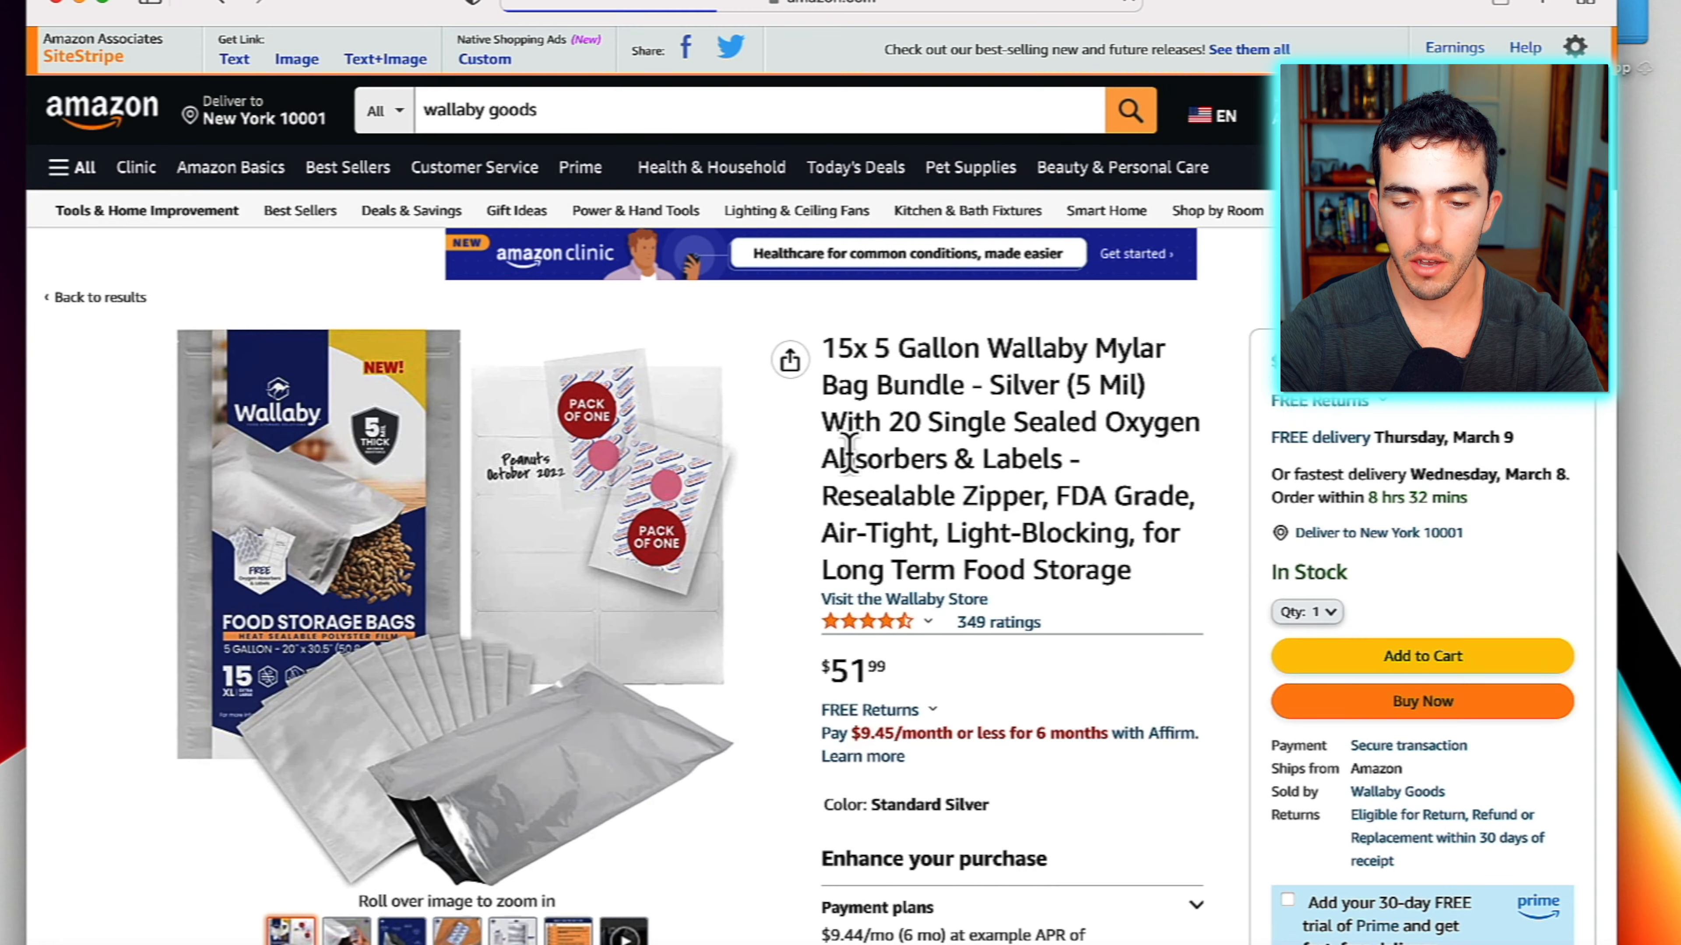
Browse the Wallaby bundle's first product images, including the why-we're-better comparison graphic
scroll("down", 3)
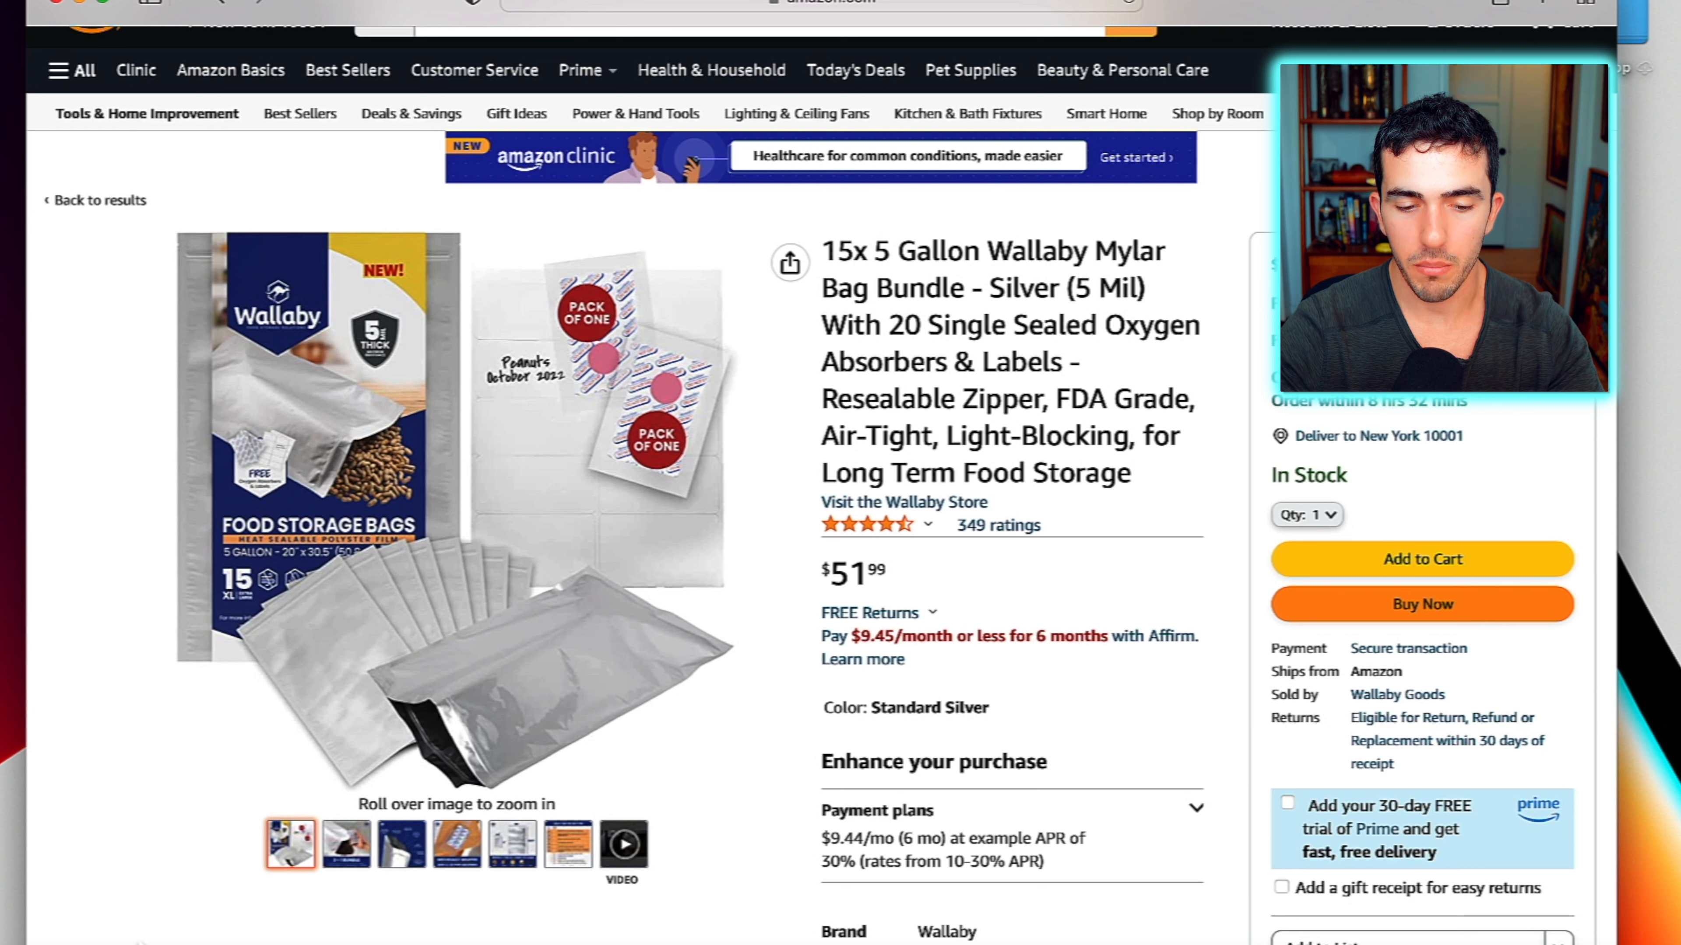
mouse_move(329, 925)
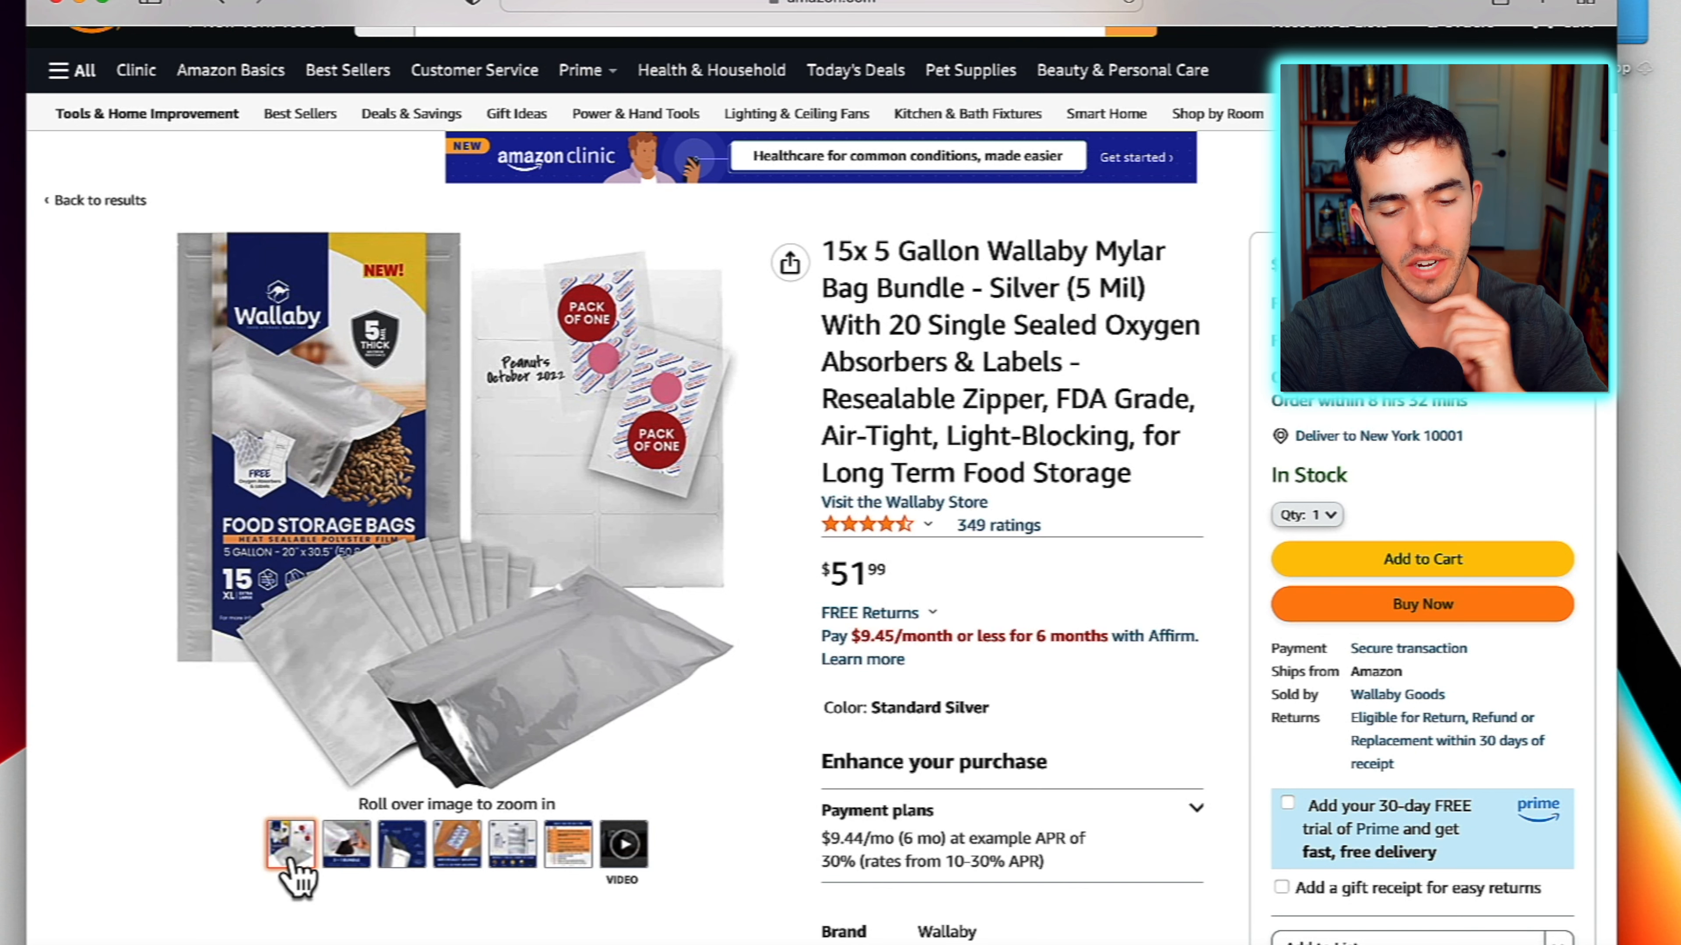
left_click(401, 844)
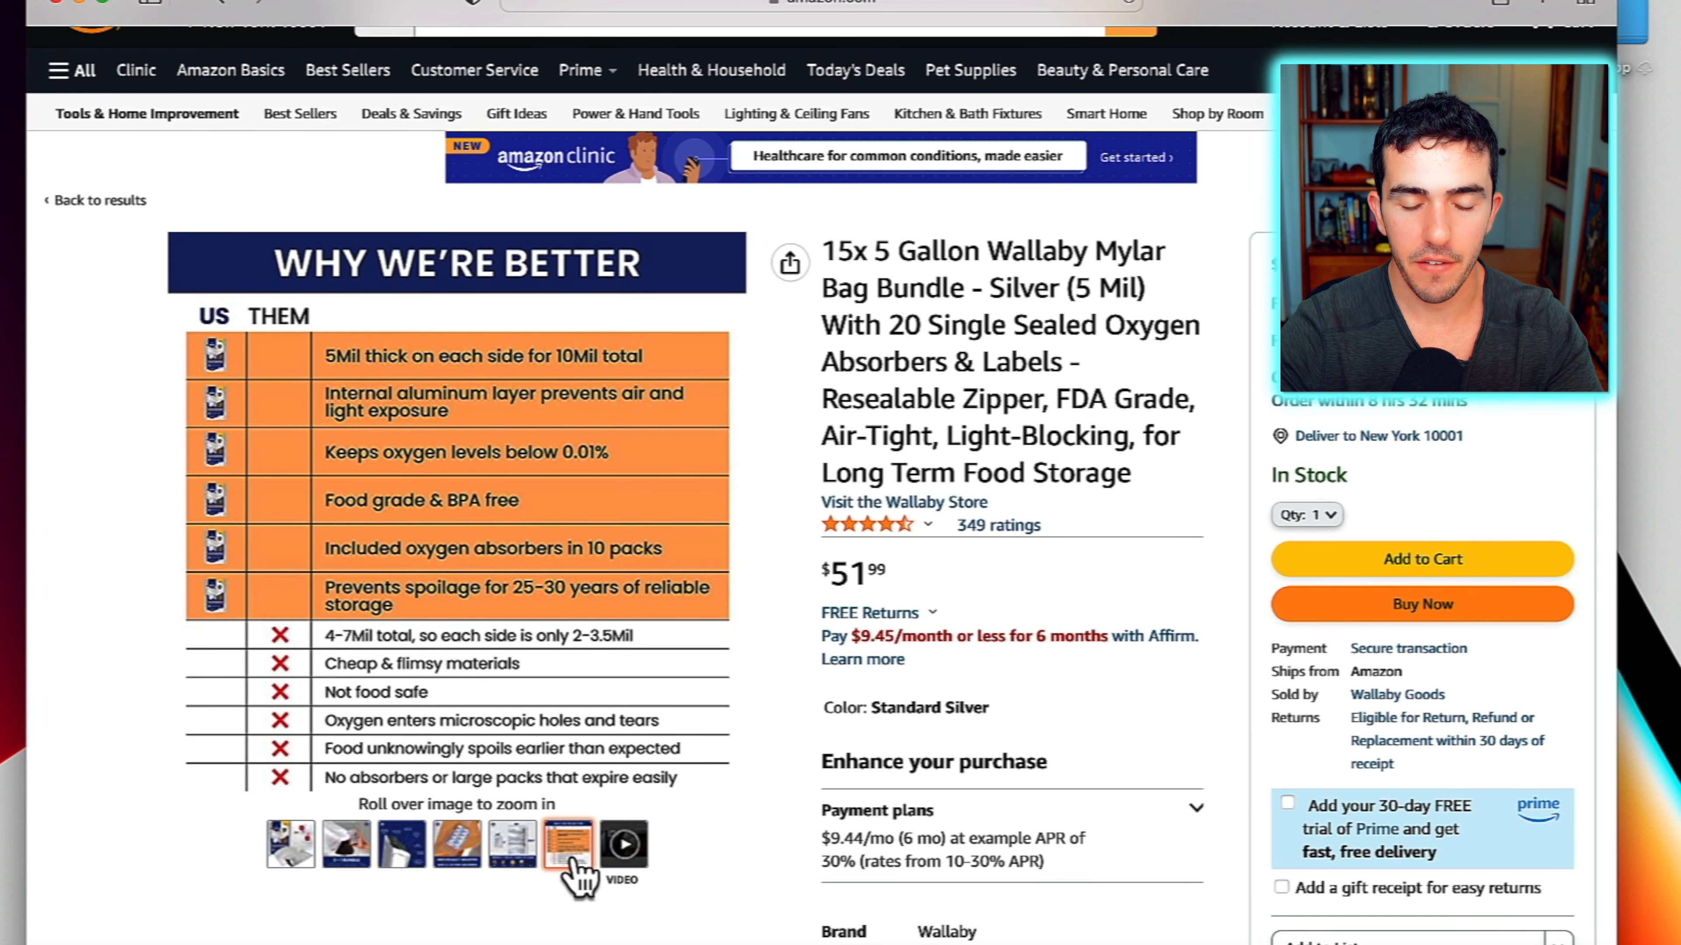
left_click(290, 842)
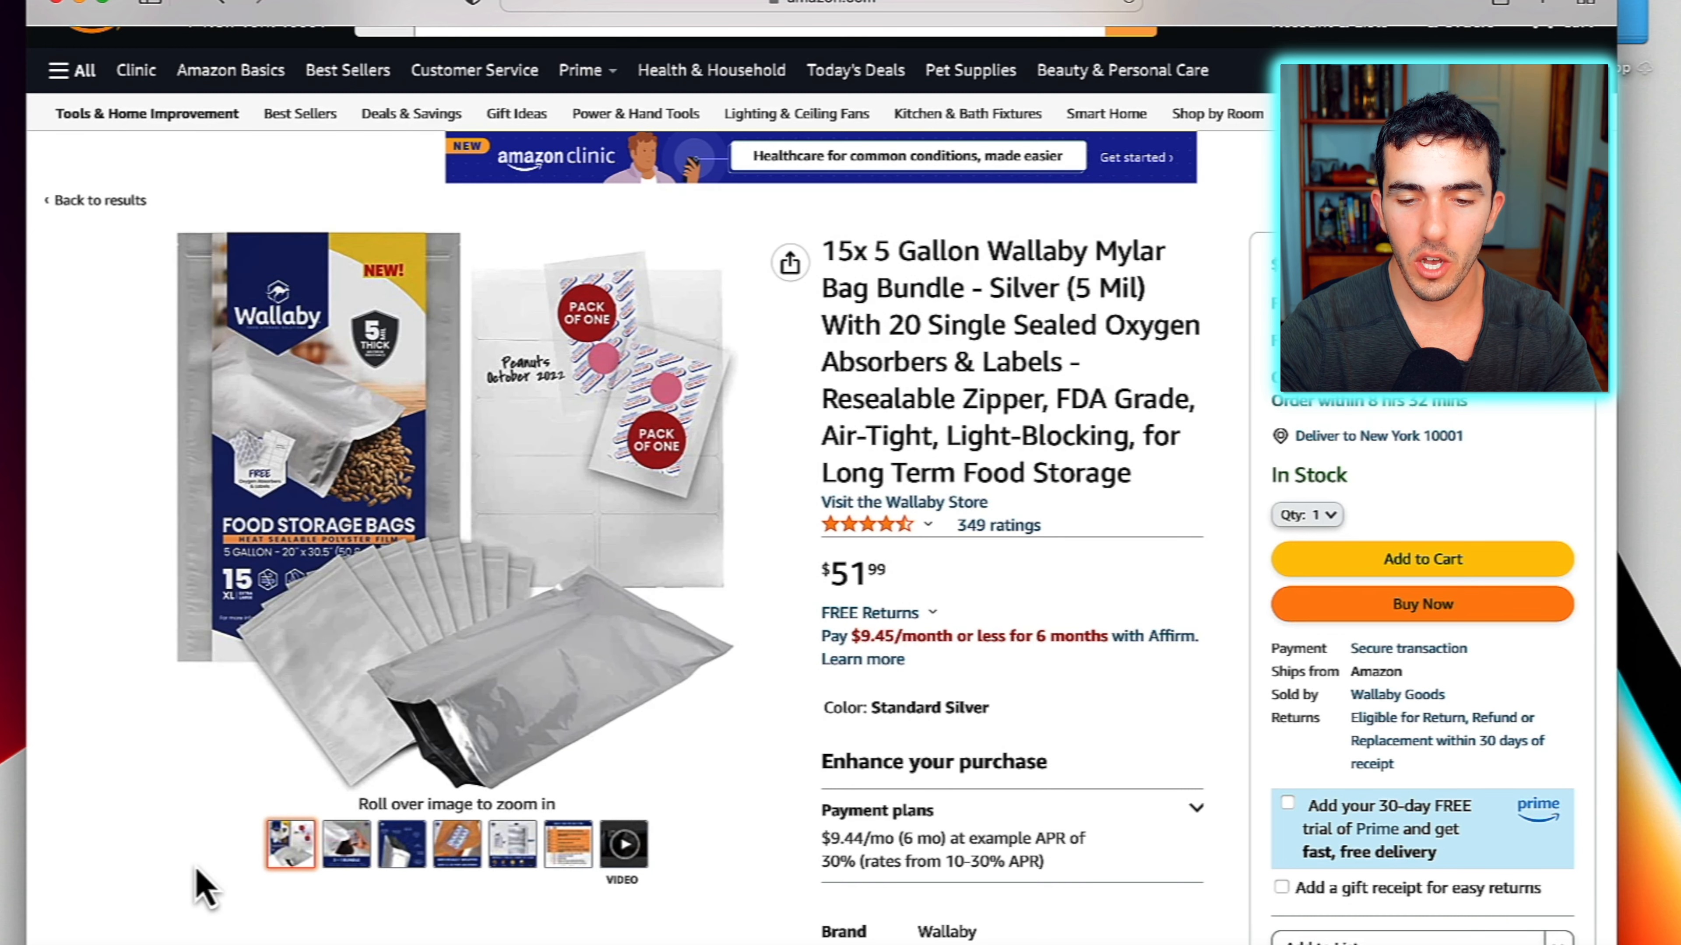
mouse_move(911, 268)
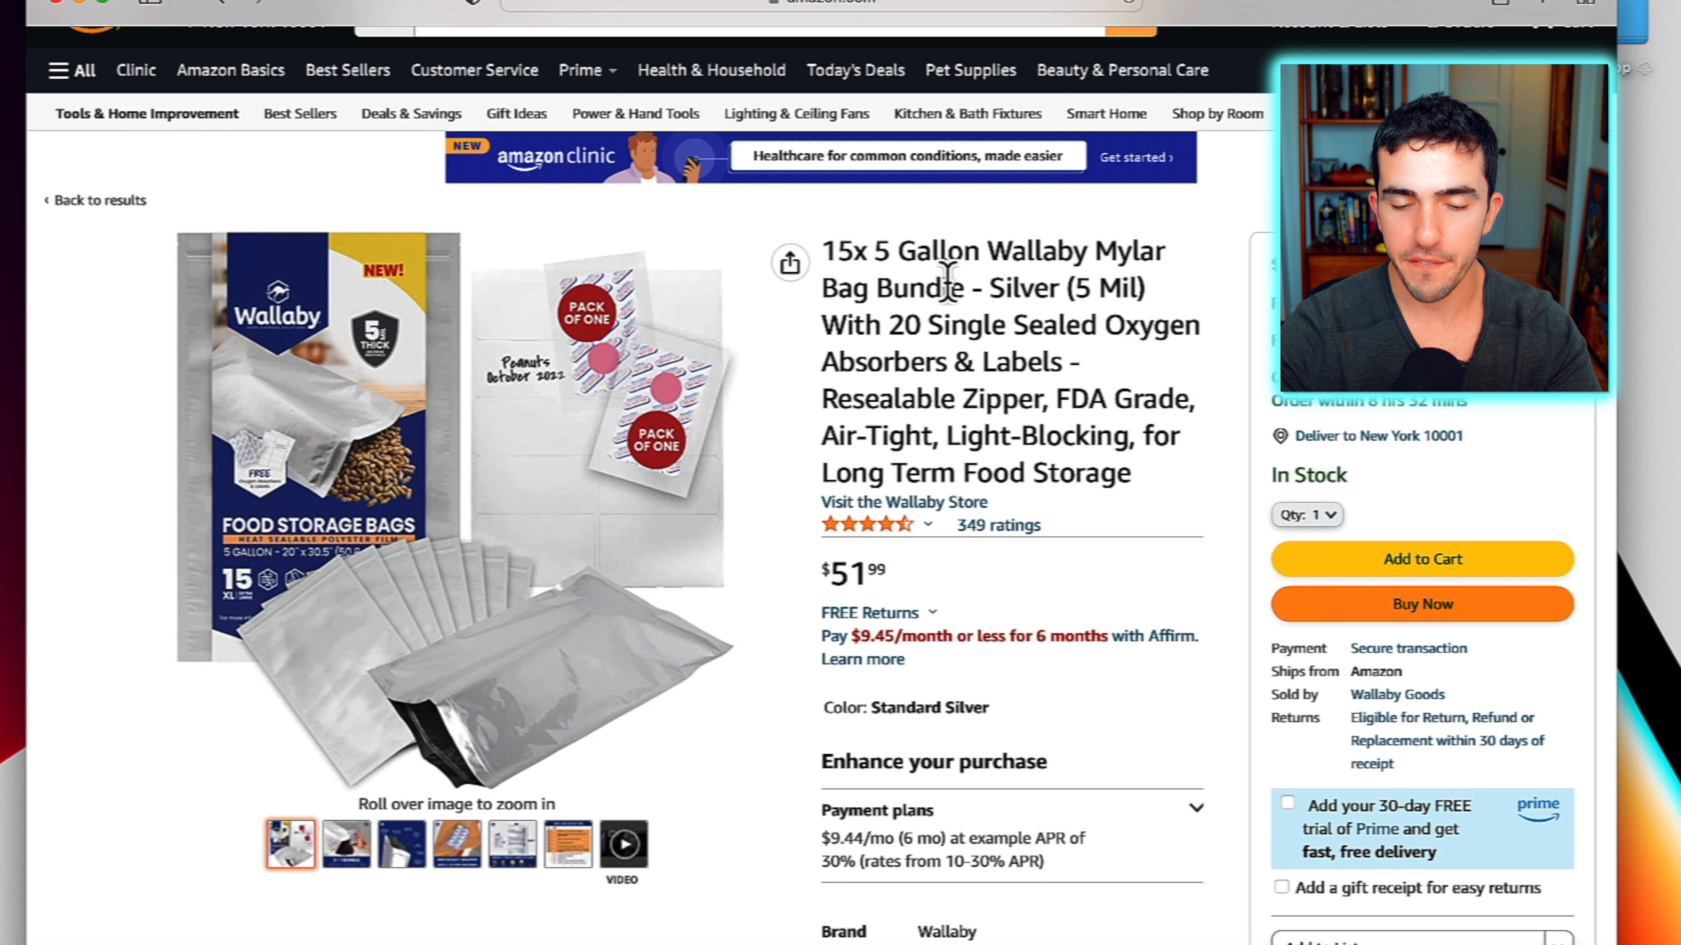
View the 3-in-1 bundle image, then leave the 5Mil food-safe feature infographic as the main image
scroll("down", 3)
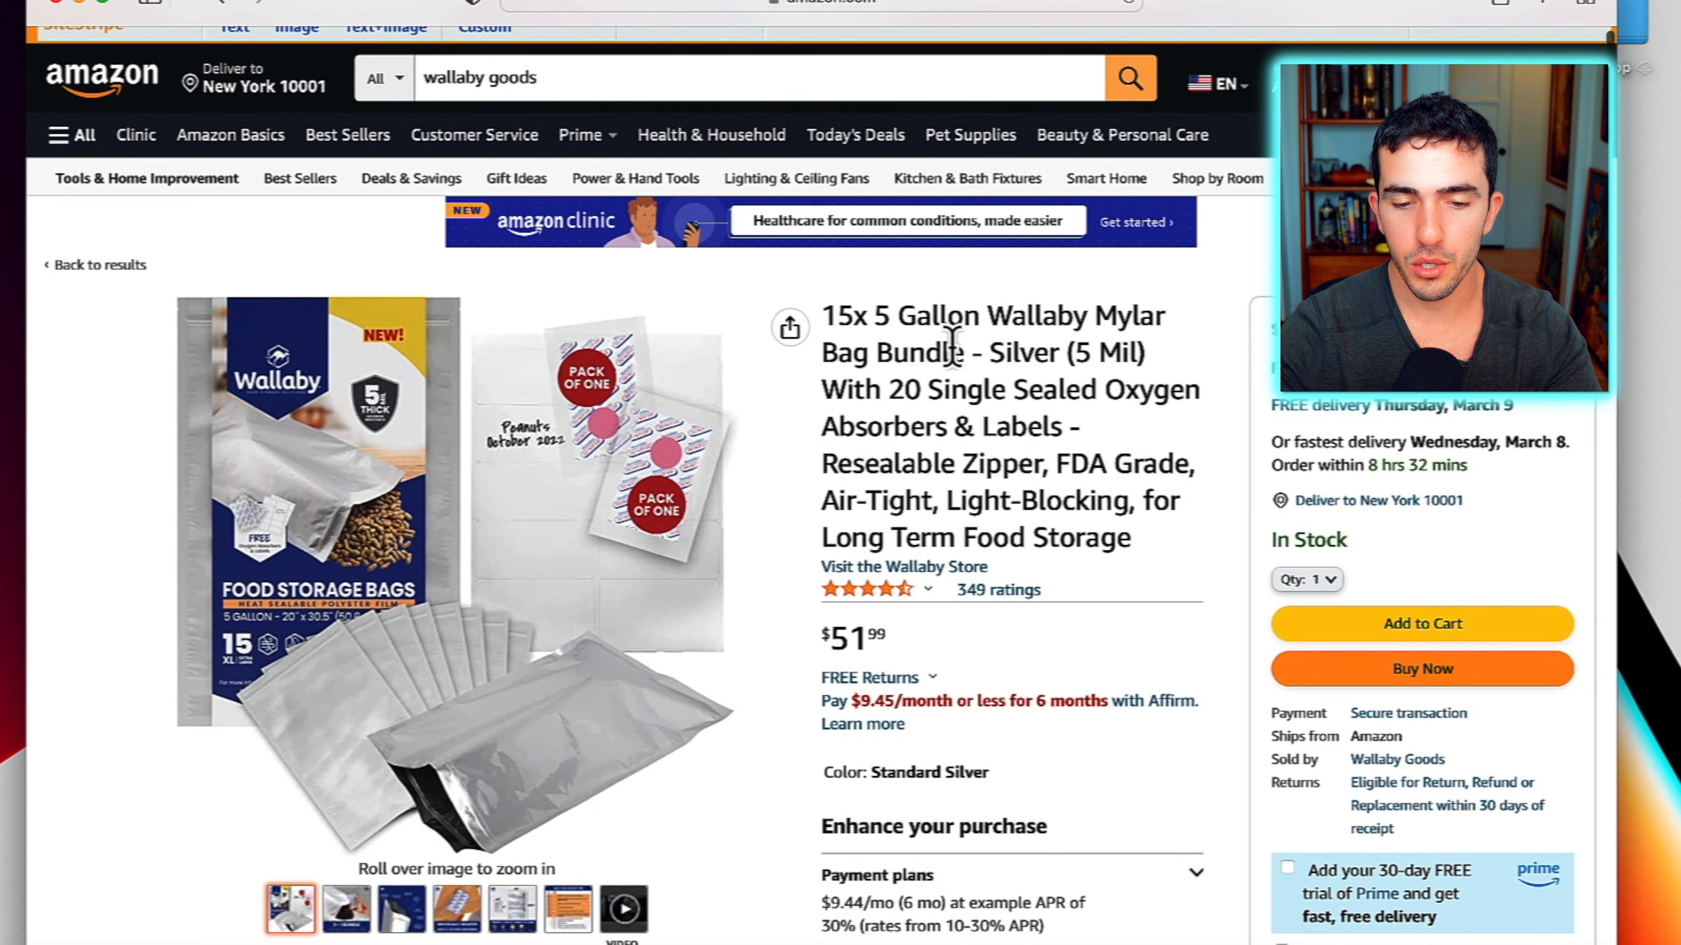
scroll("down", 3)
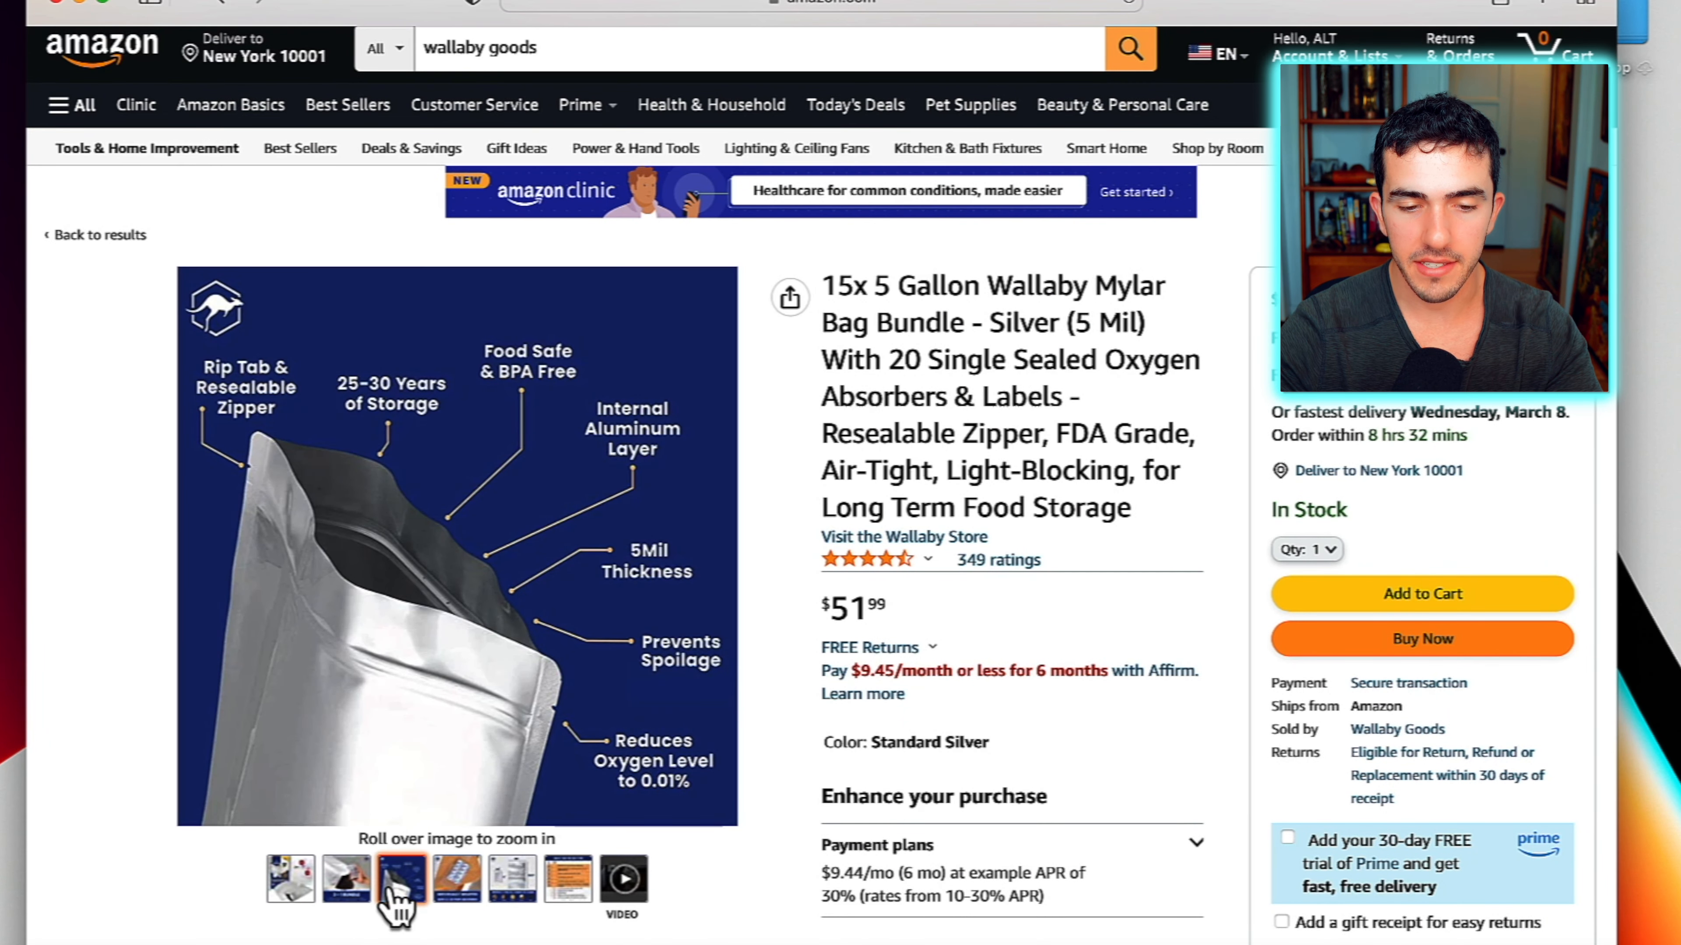
left_click(345, 877)
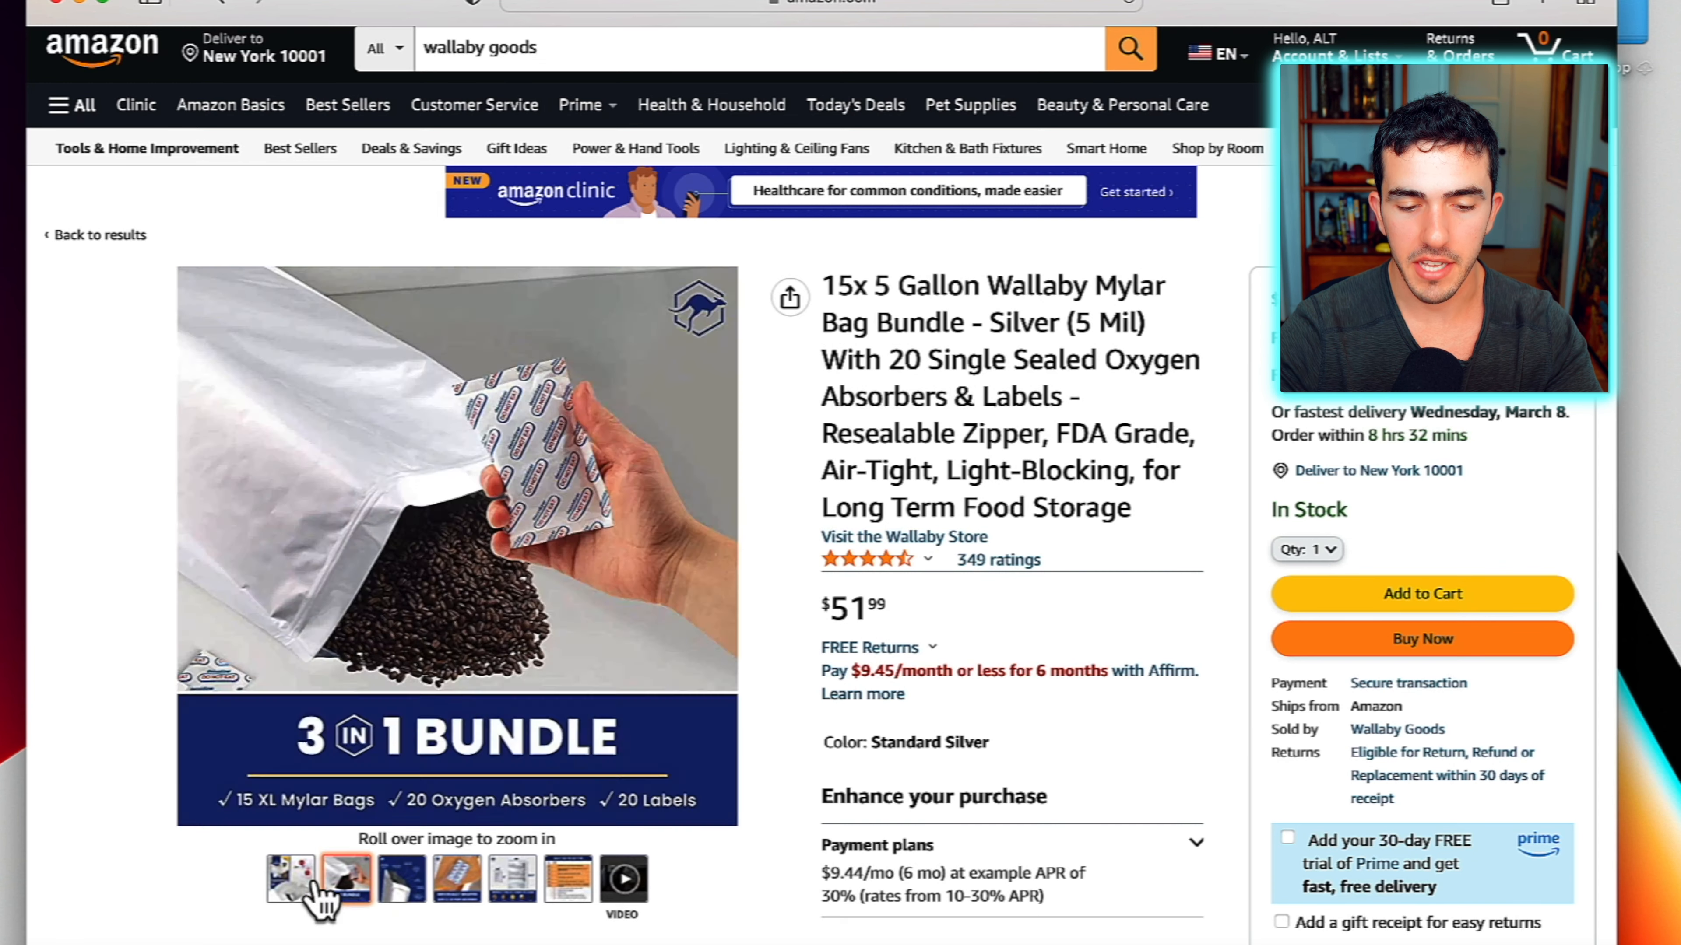
left_click(290, 877)
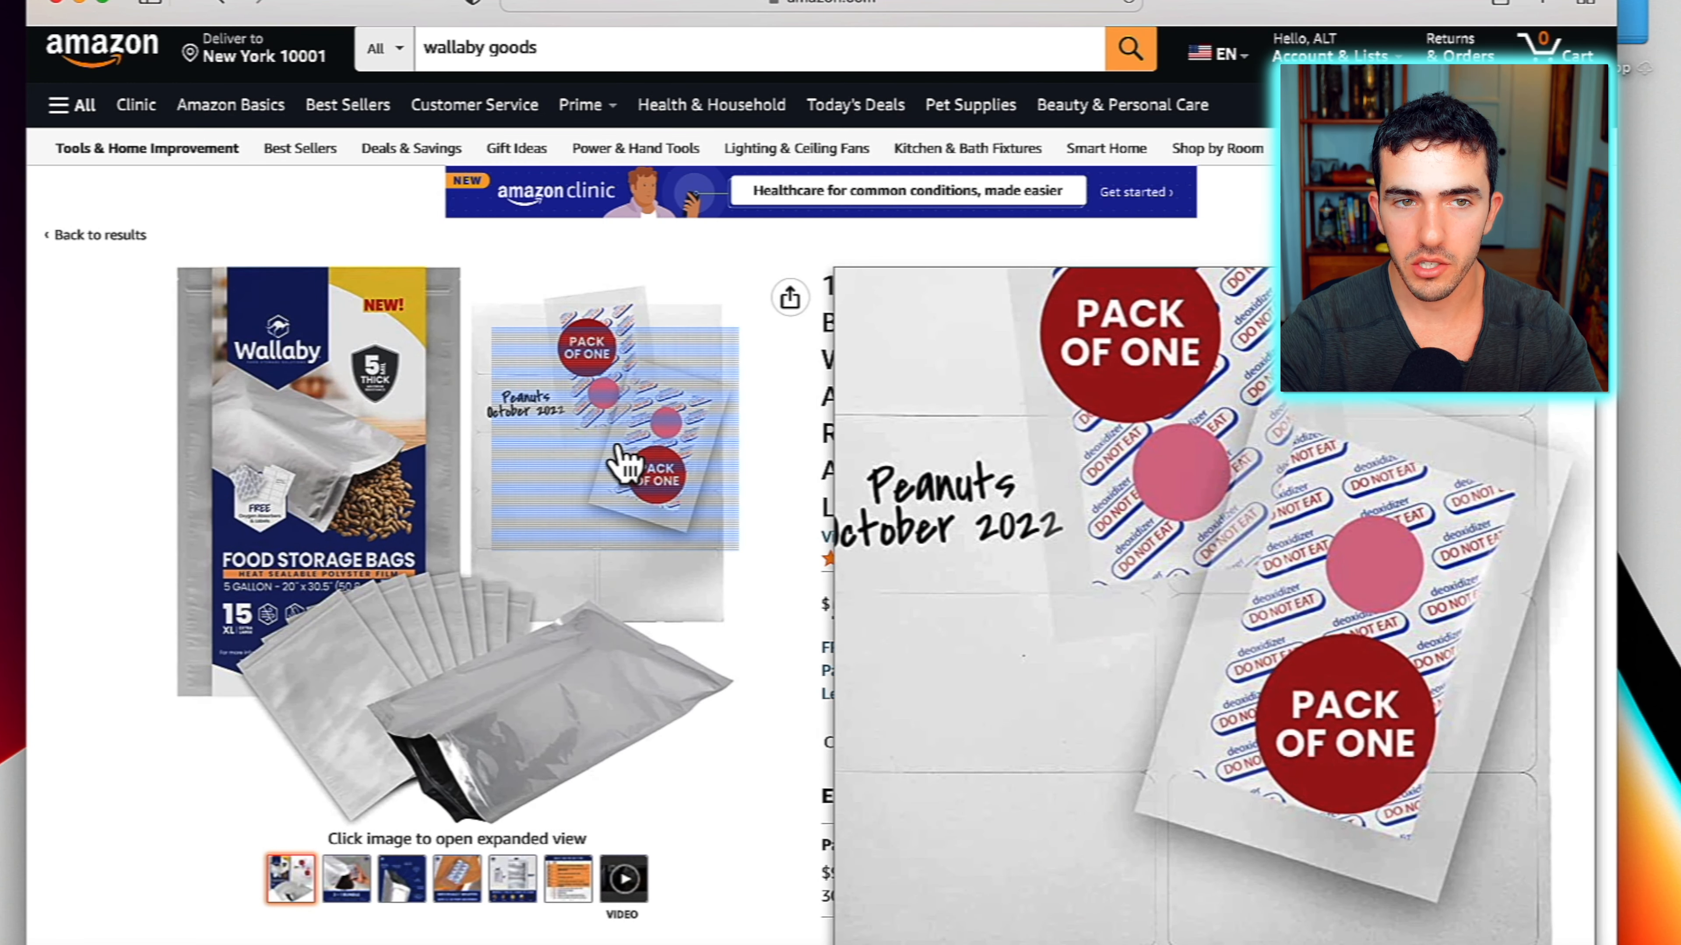
mouse_move(450, 740)
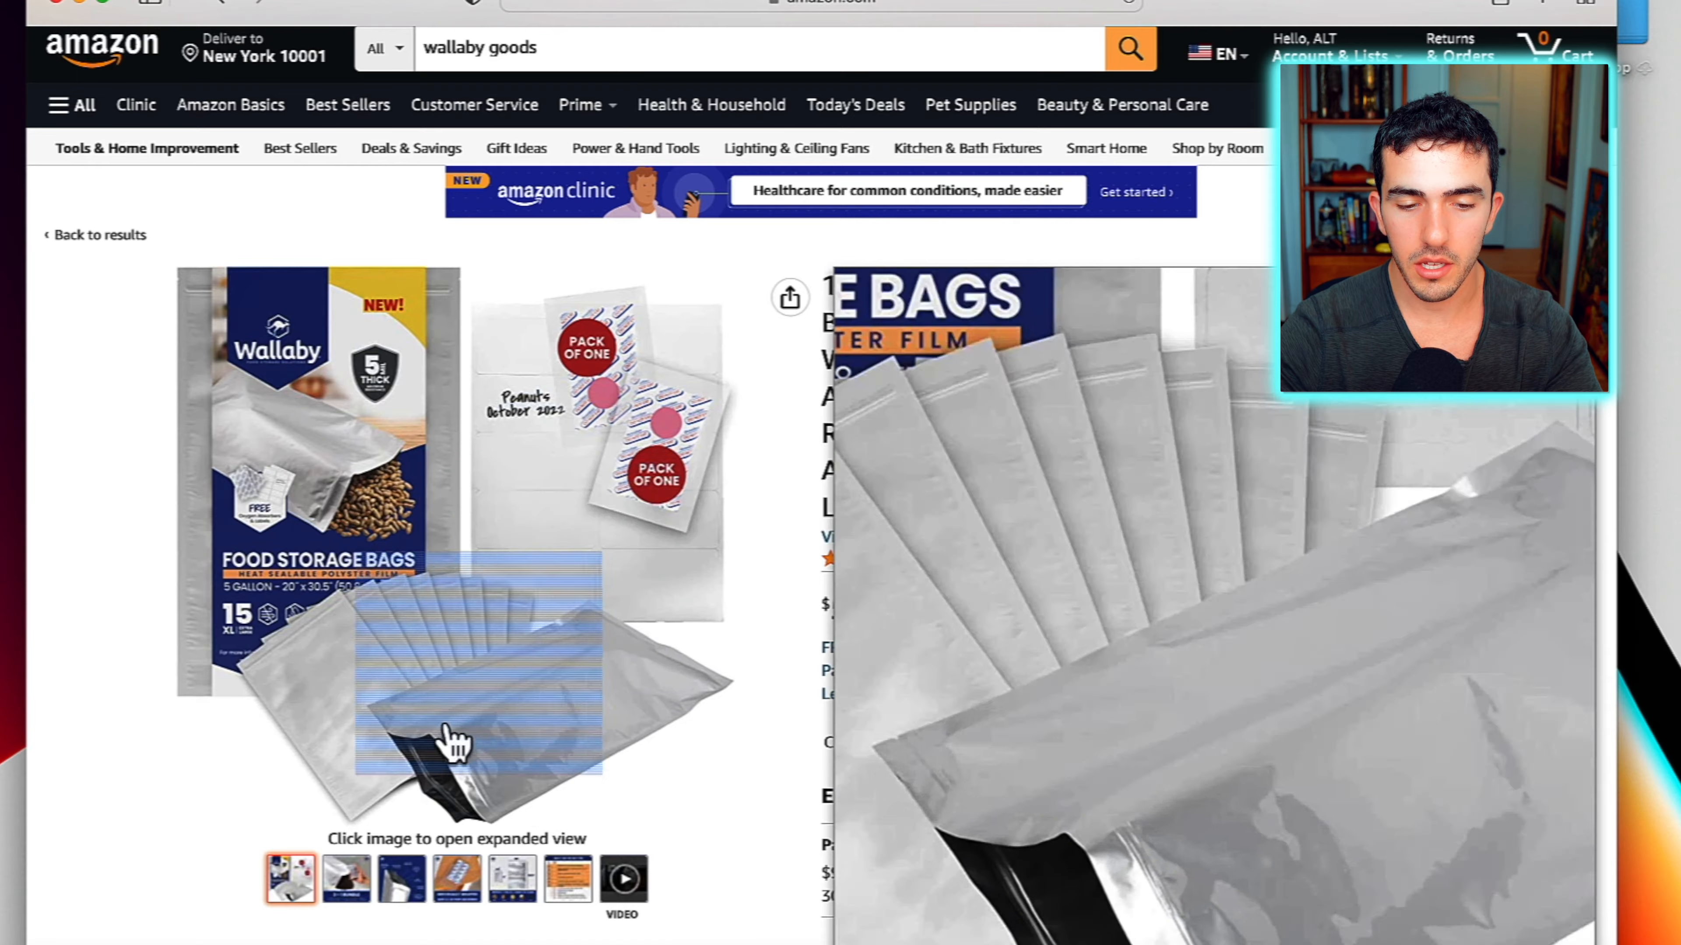
left_click(401, 877)
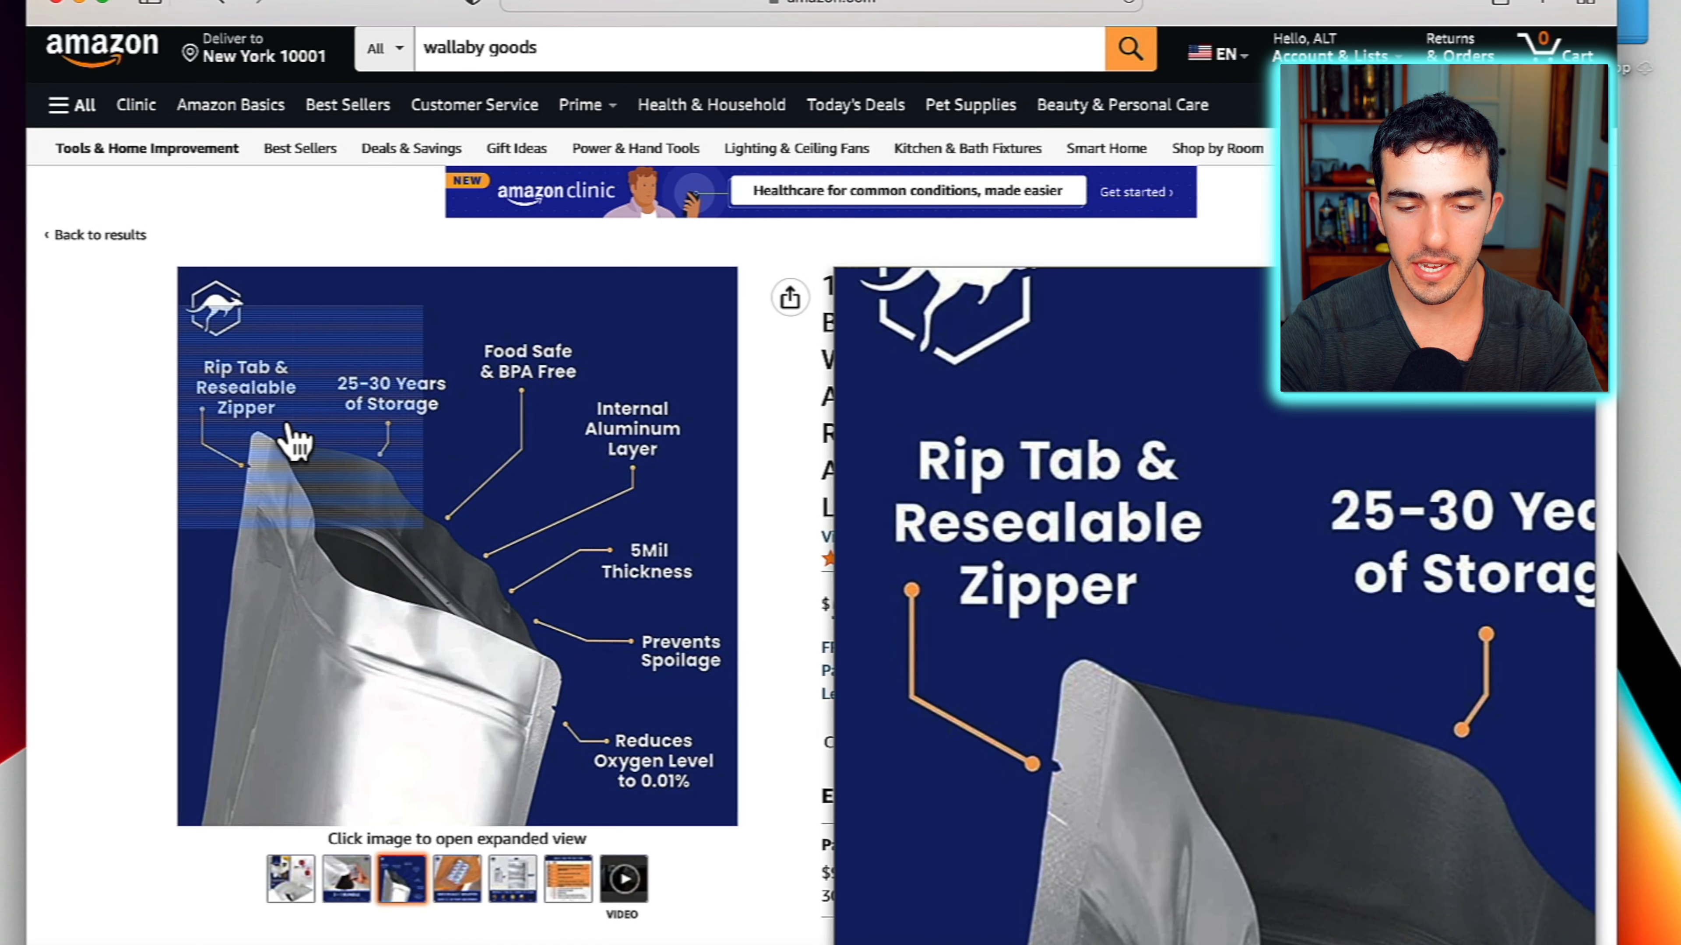
mouse_move(563, 429)
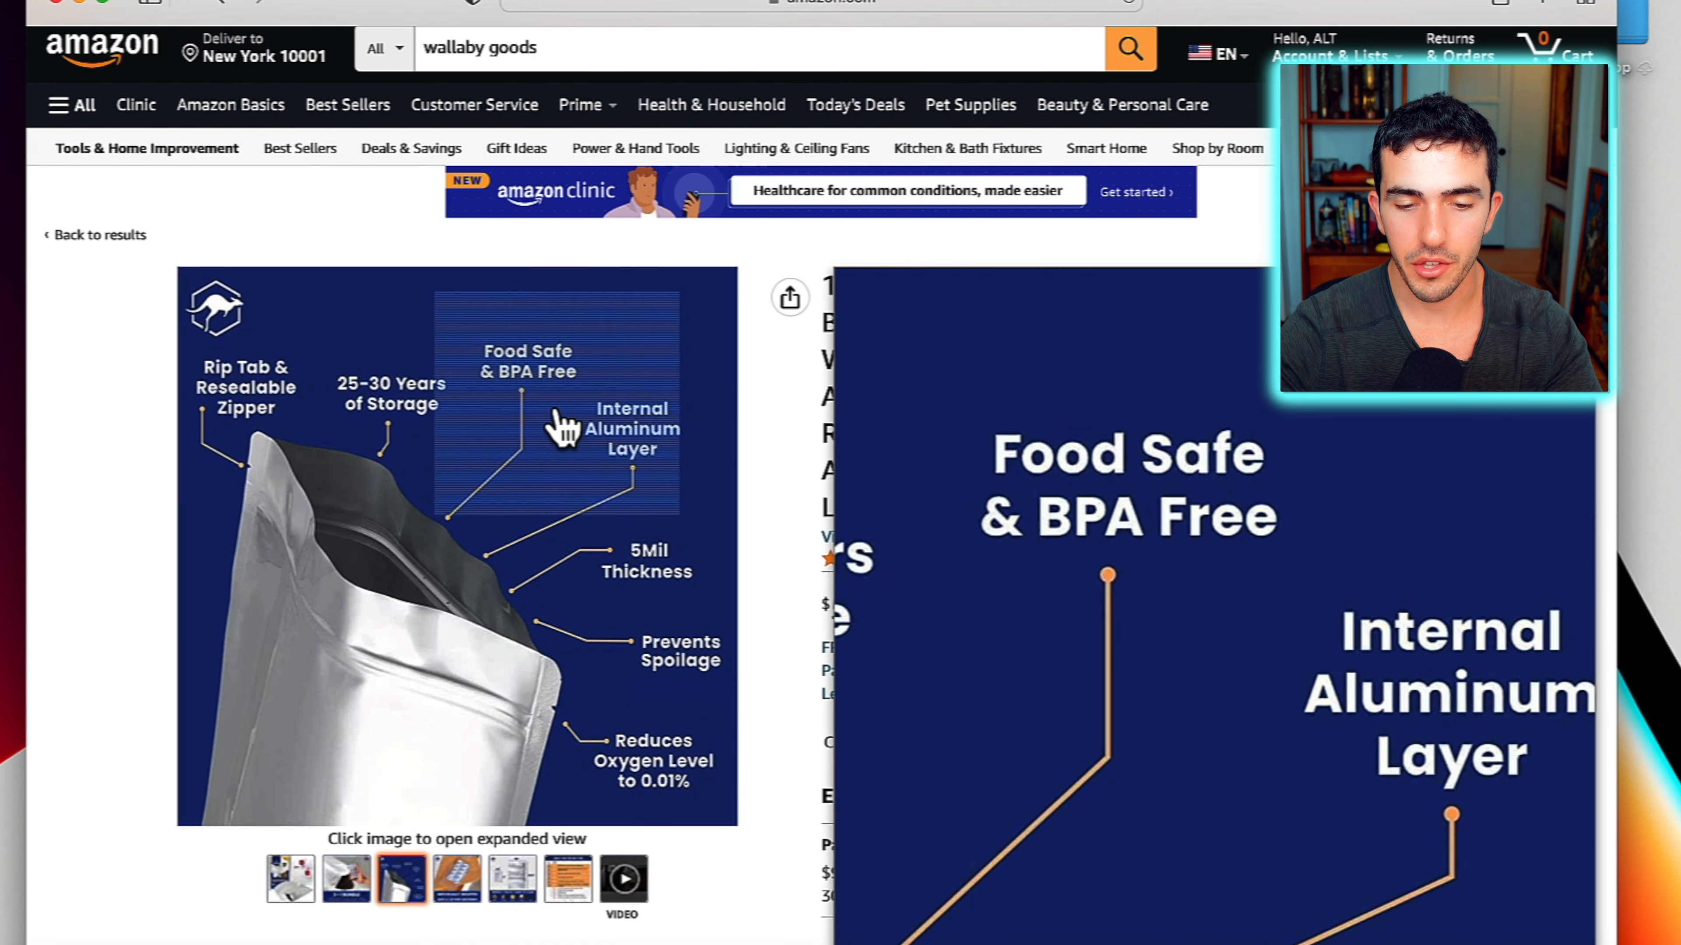
mouse_move(713, 858)
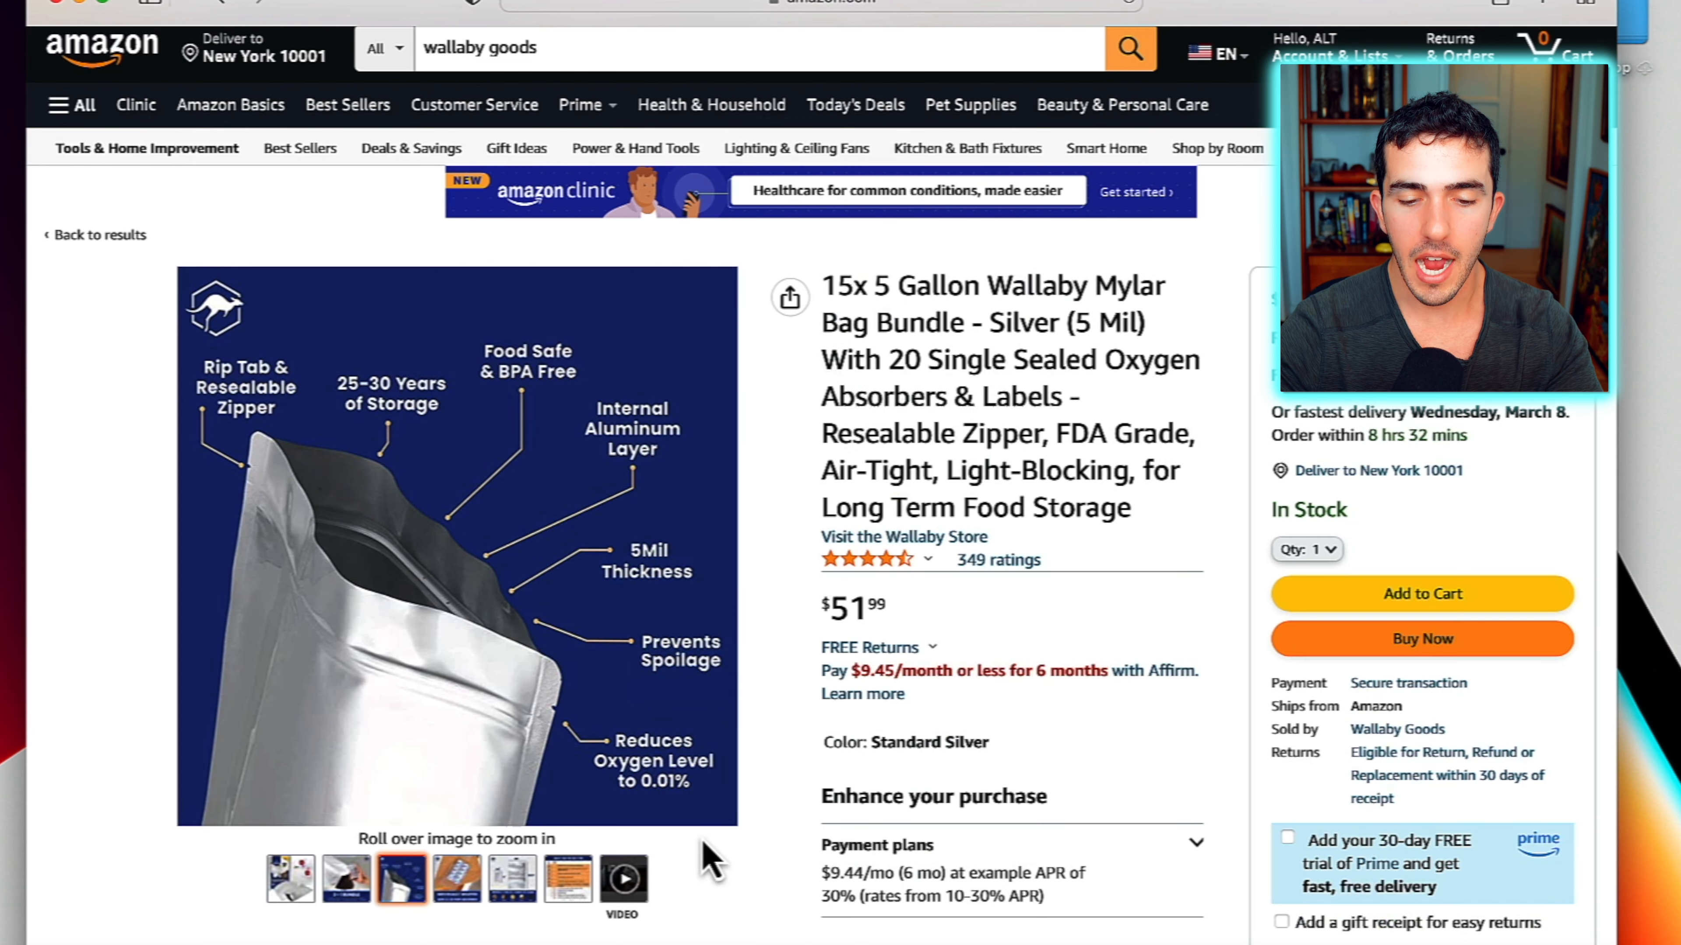
mouse_move(729, 889)
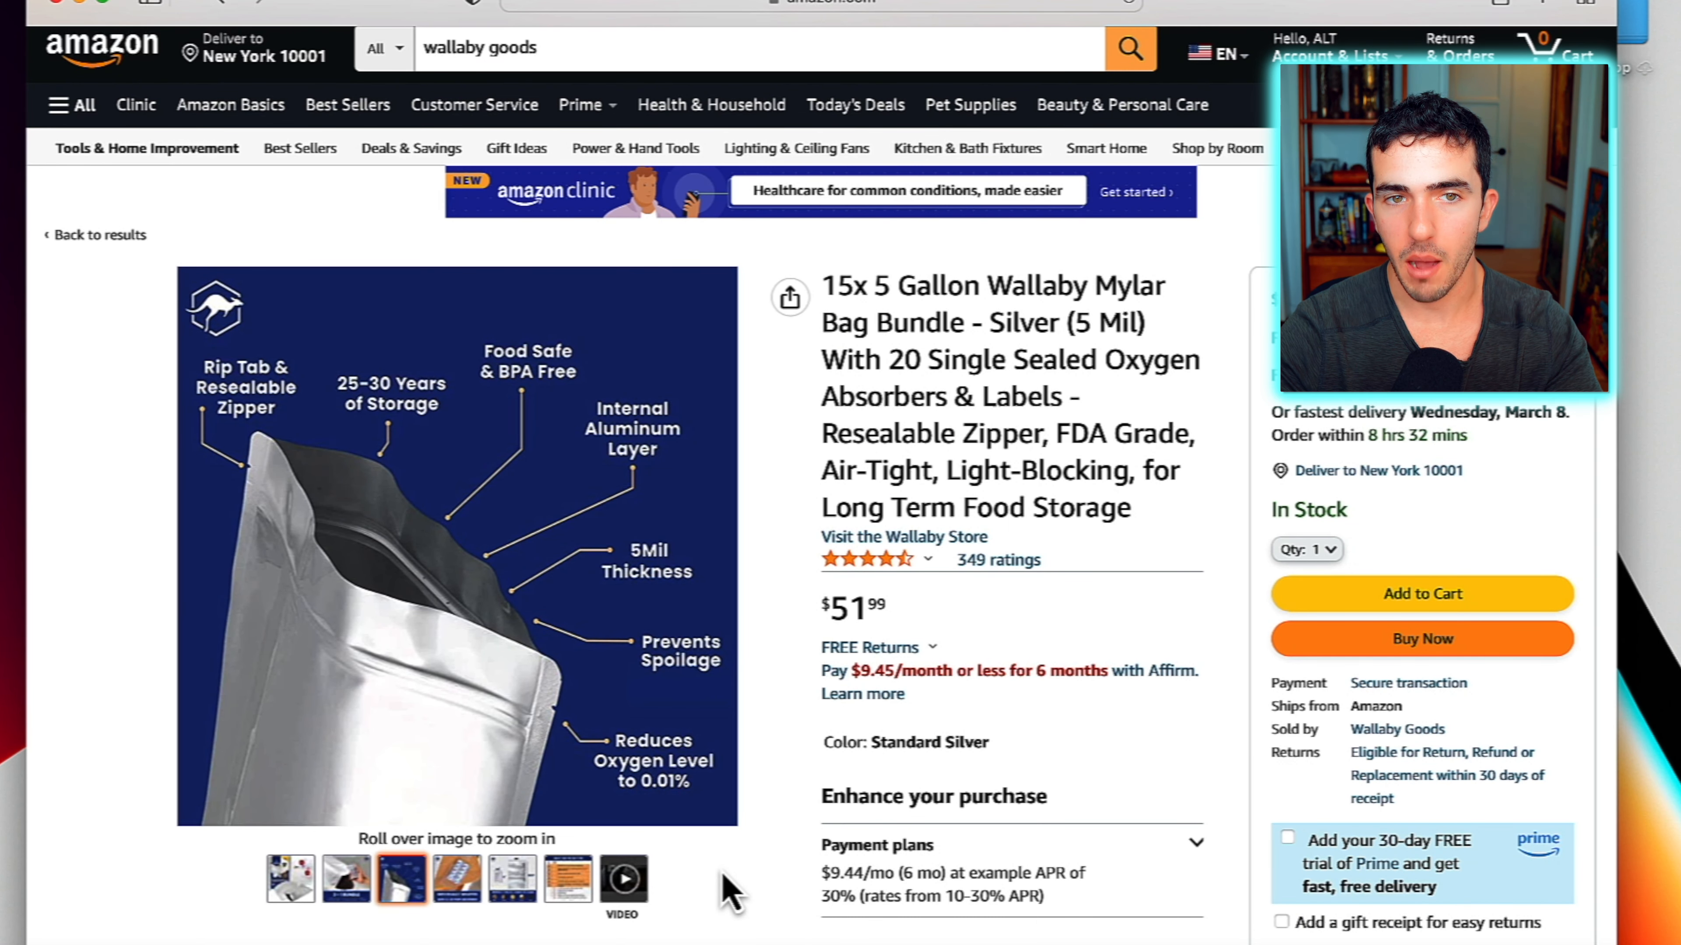
mouse_move(718, 289)
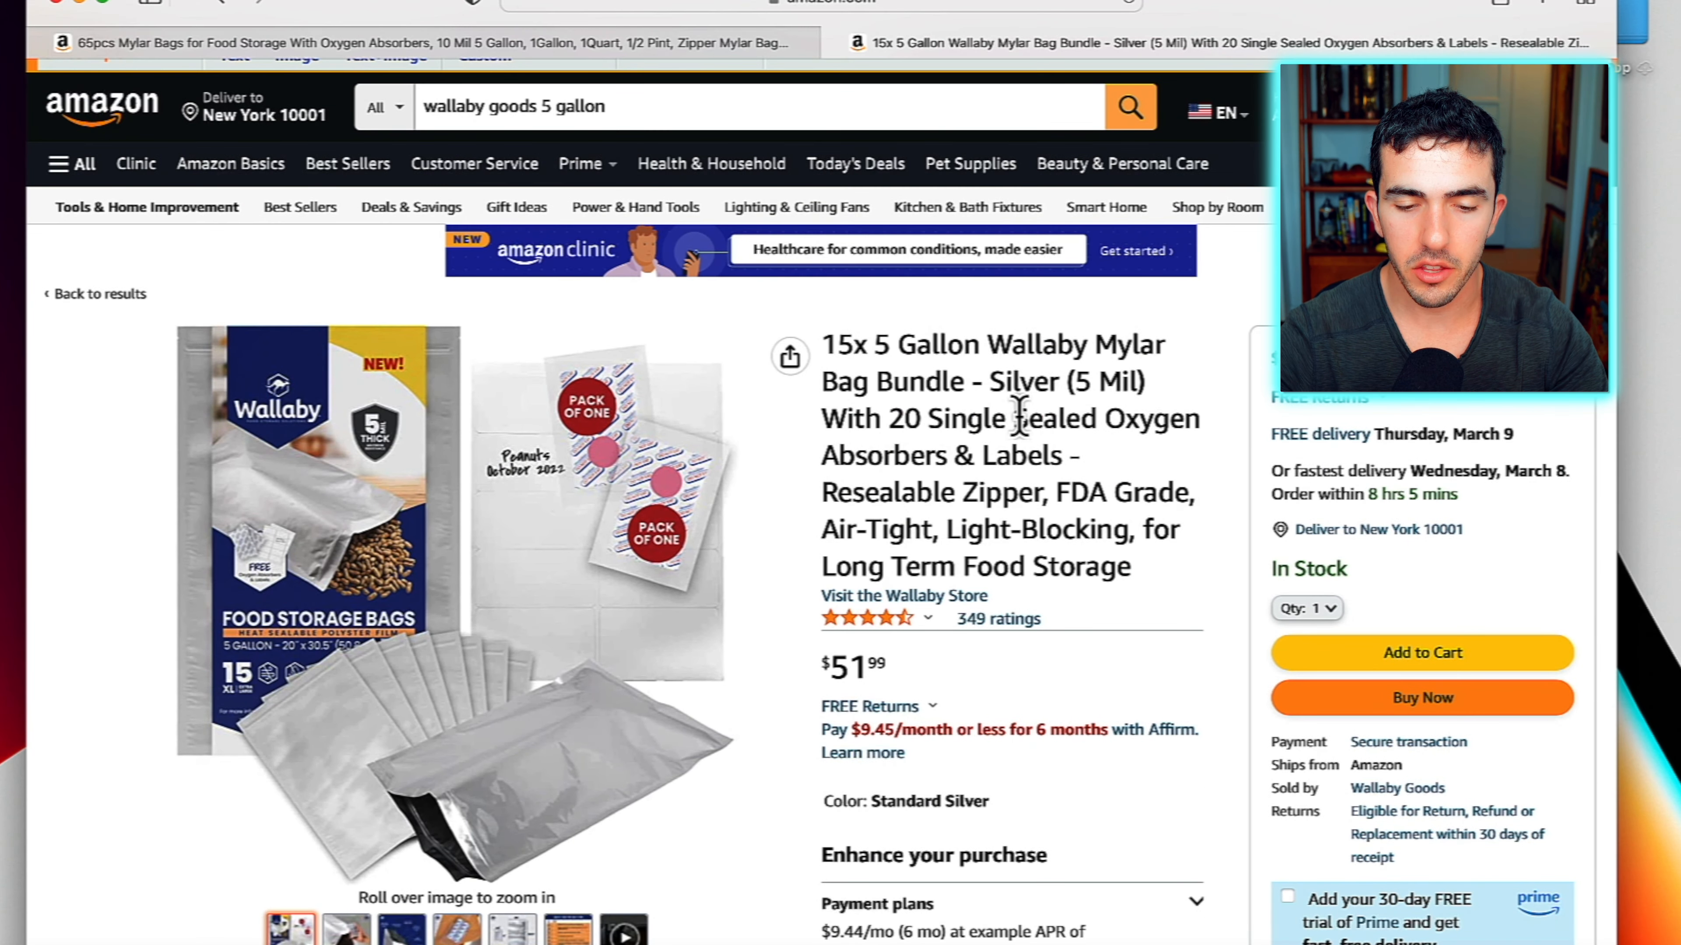
Scroll down the SHXWELL 65pcs Mylar bags product page after switching to it
scroll("down", 3)
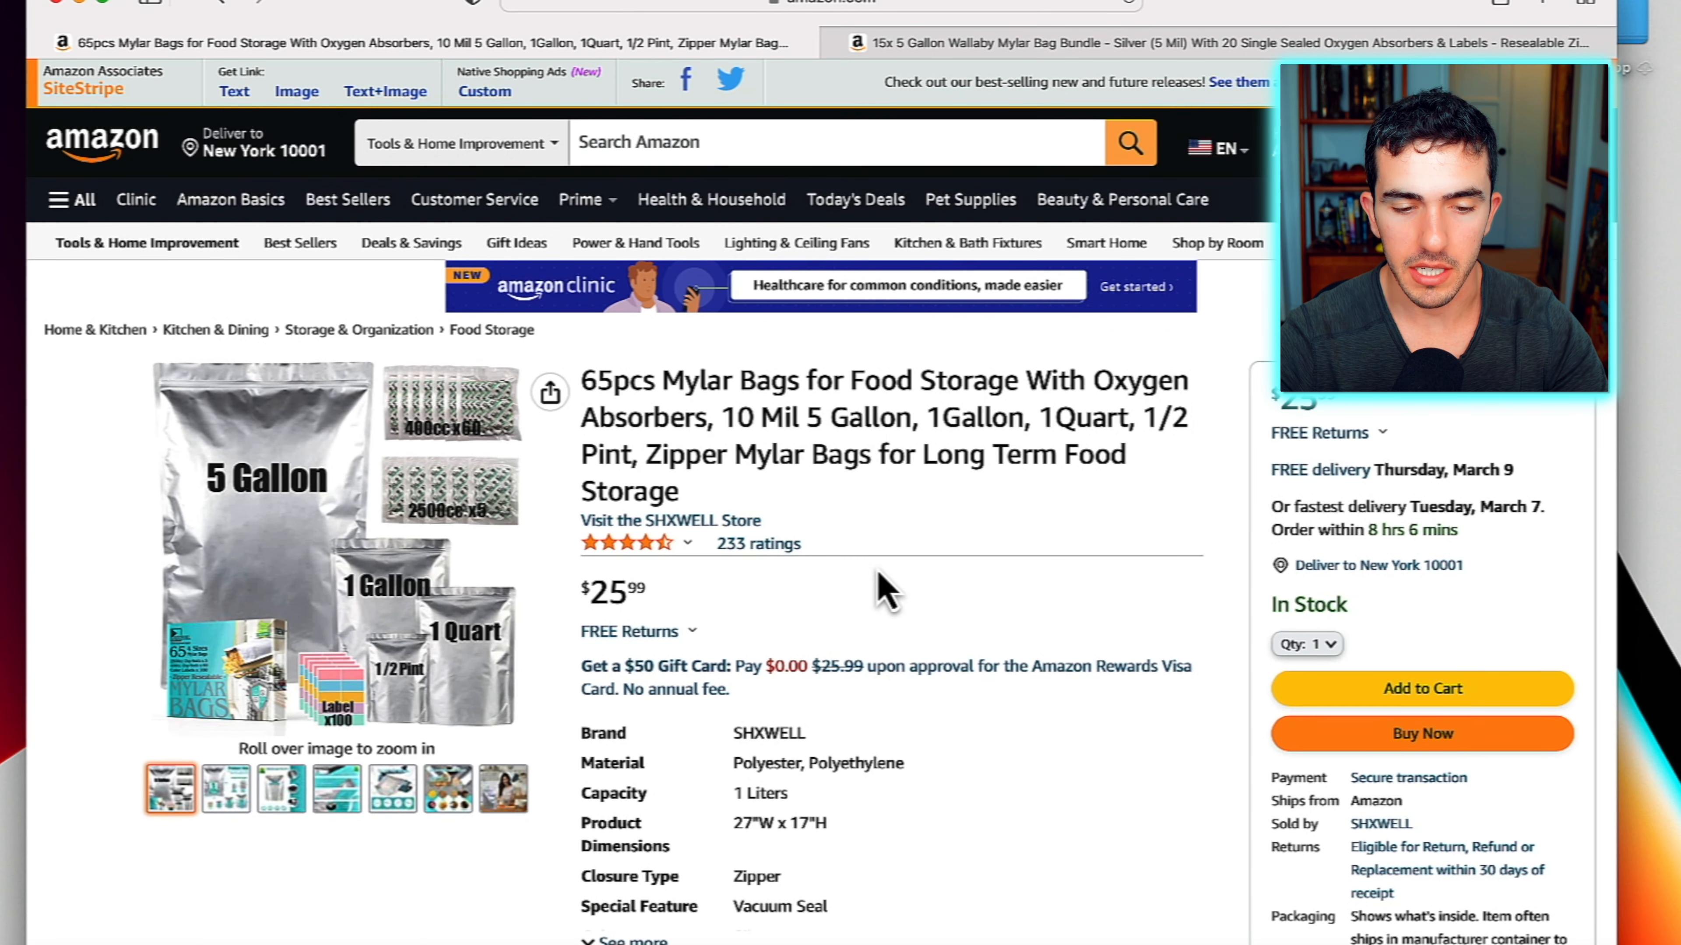
mouse_move(879, 596)
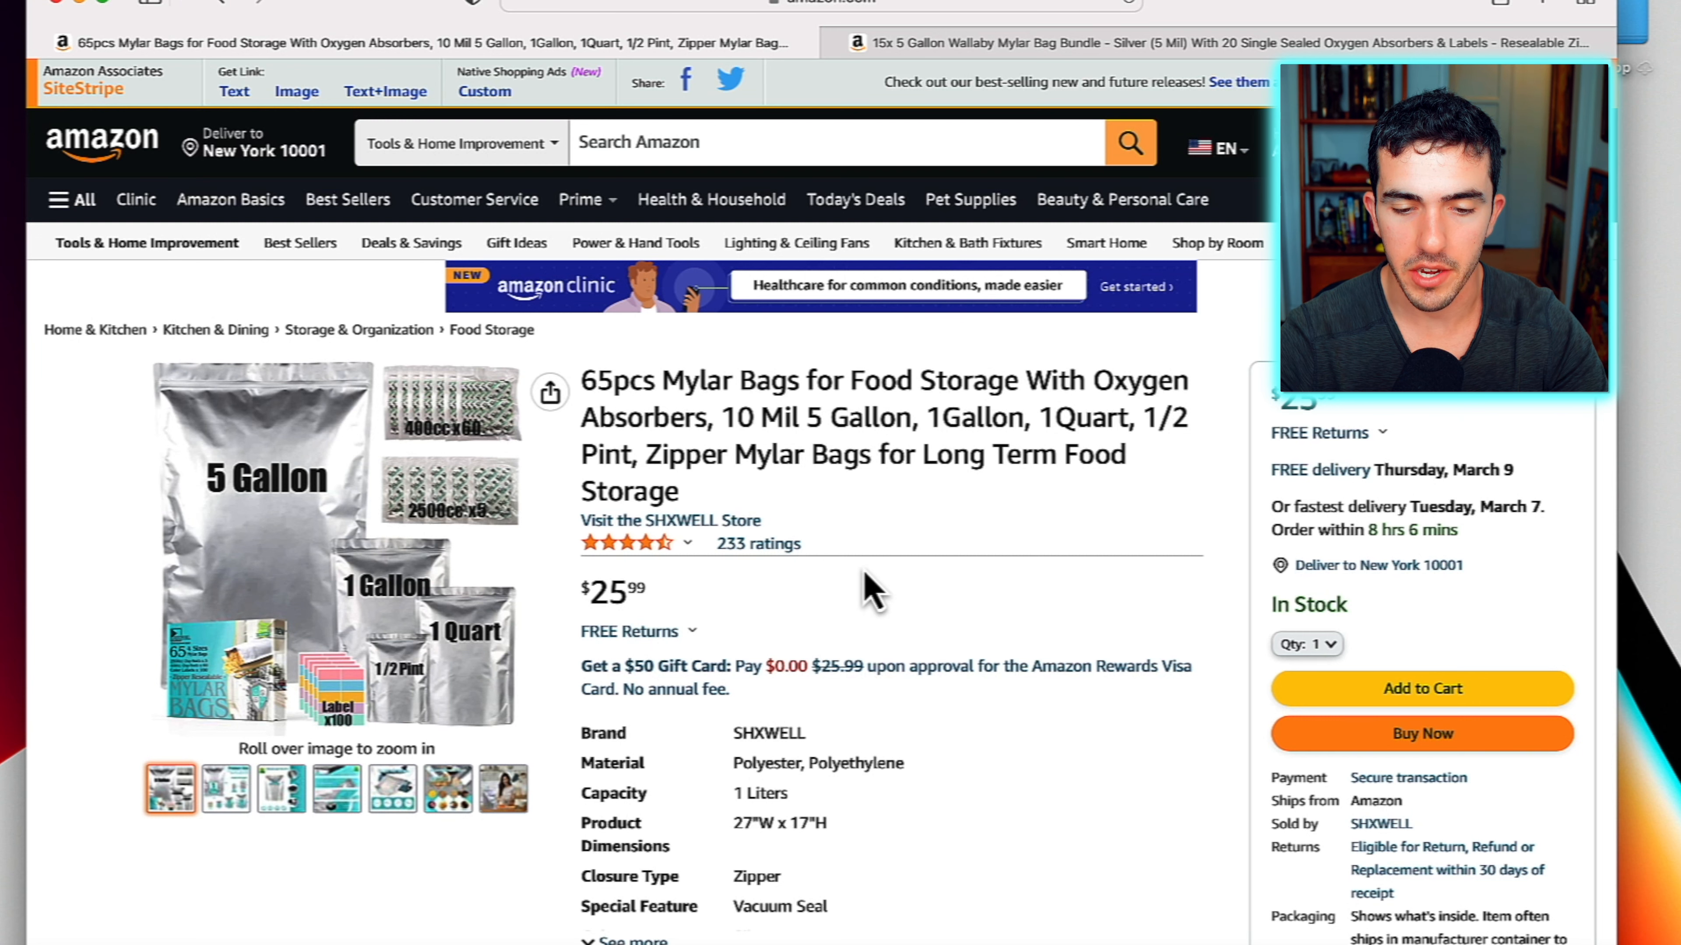
mouse_move(758, 544)
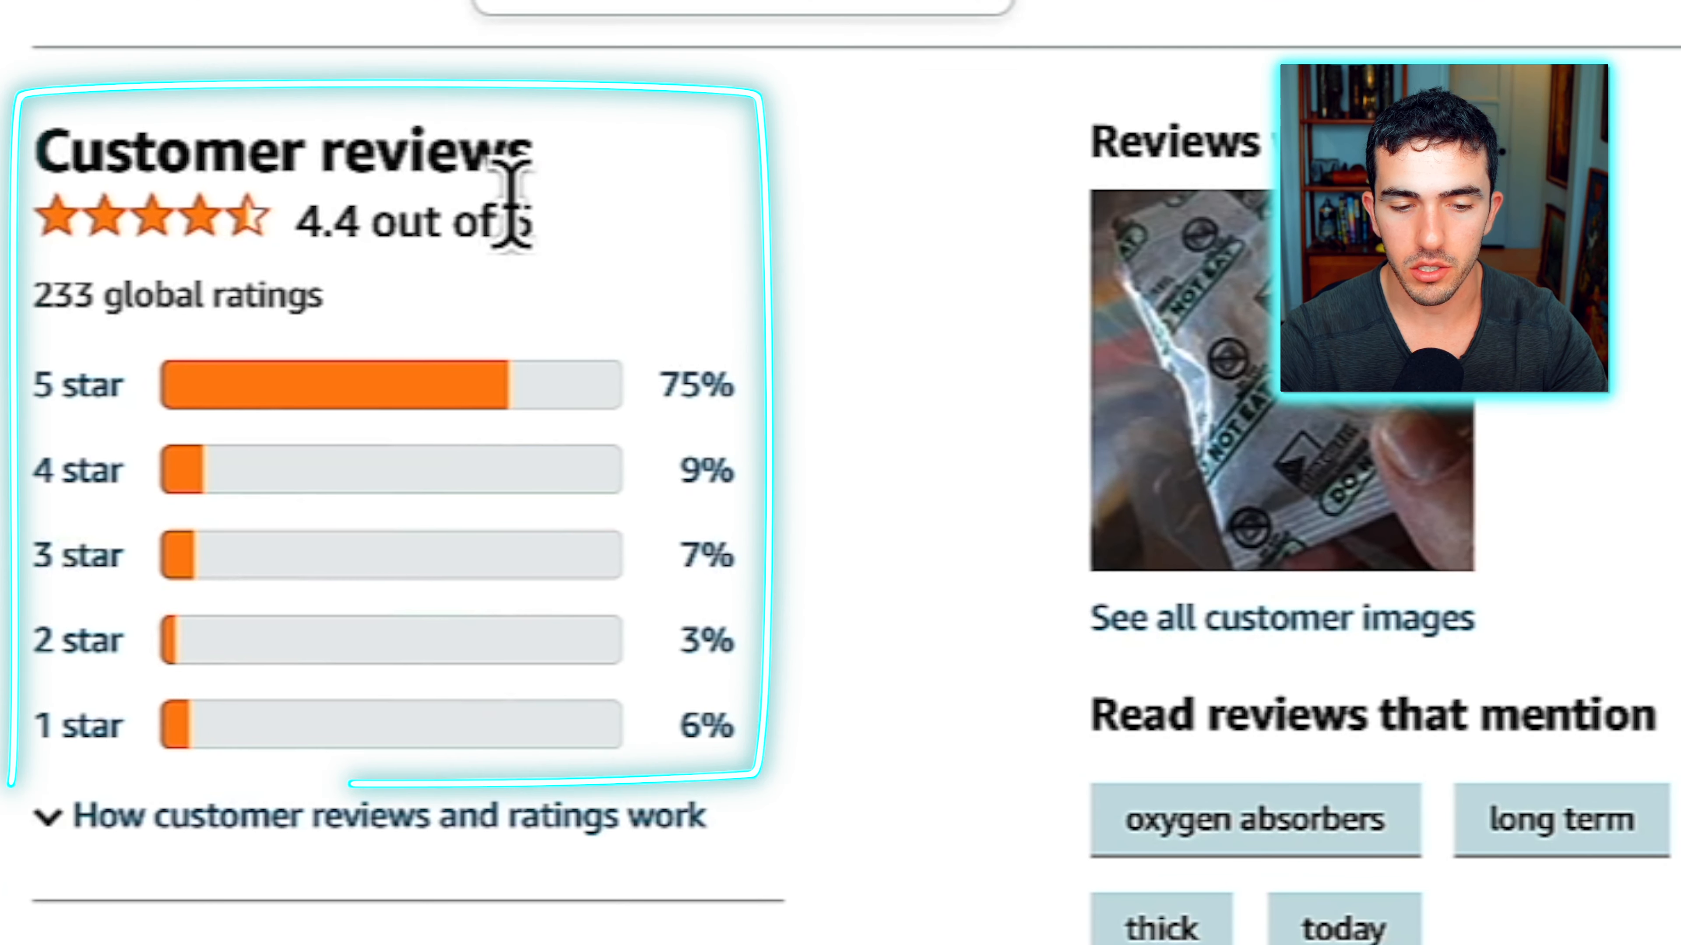
Scroll to the SHXWELL Customer reviews section showing the 4.4 of 5 rating breakdown
scroll("down", 3)
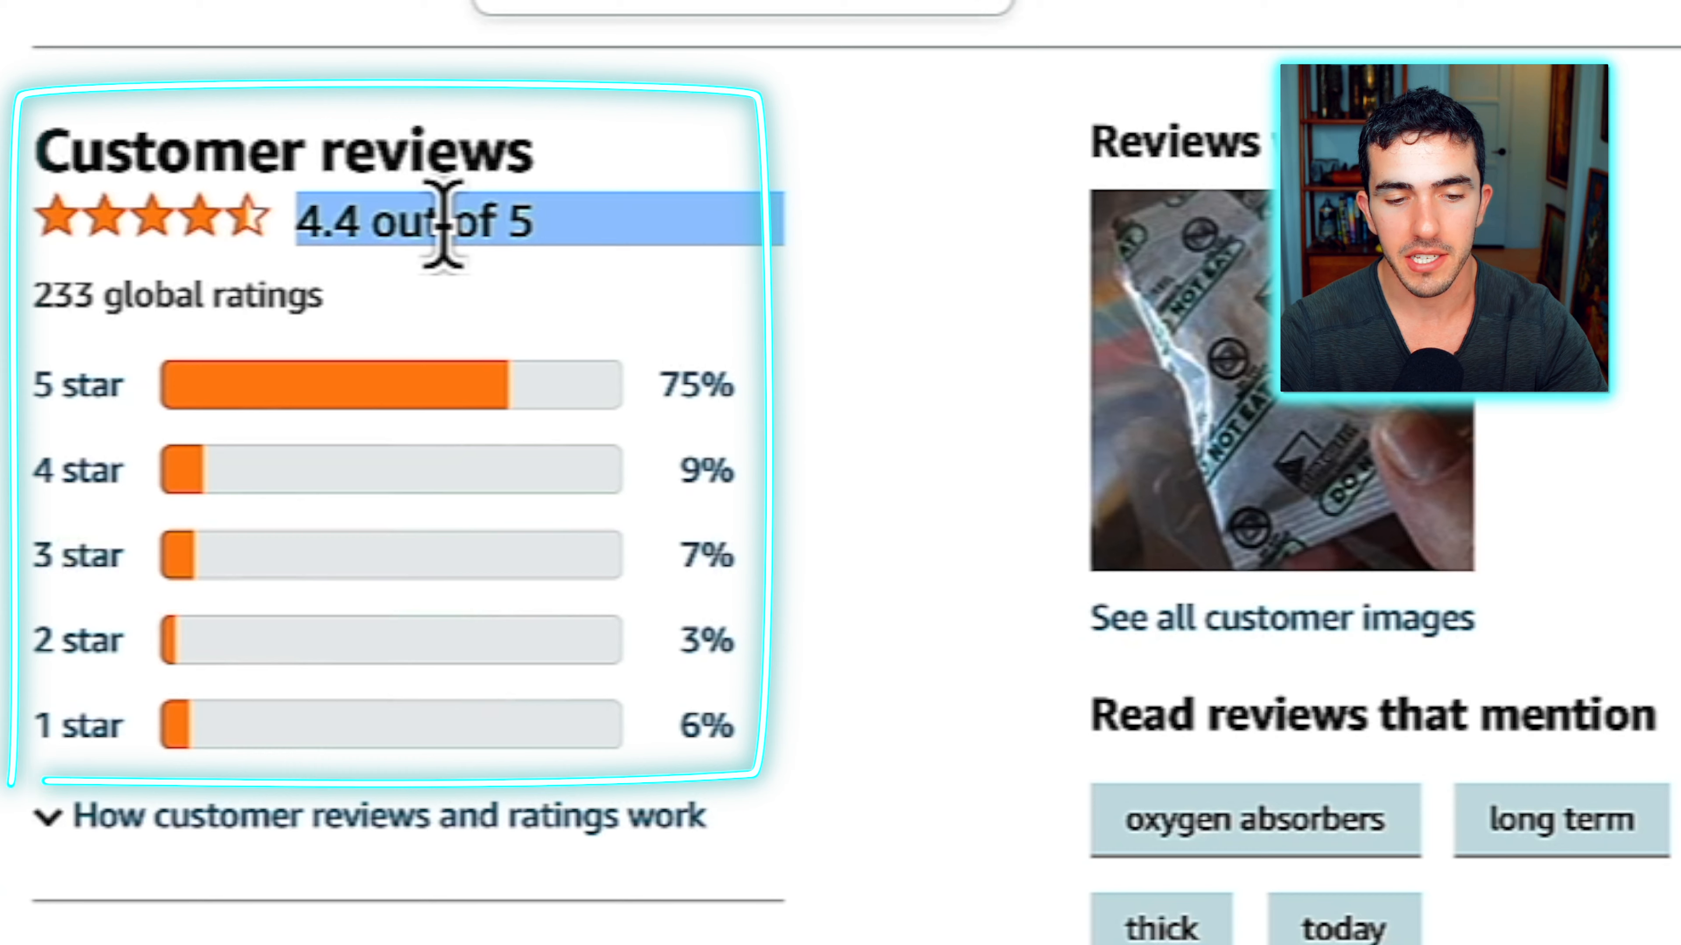
scroll("down", 3)
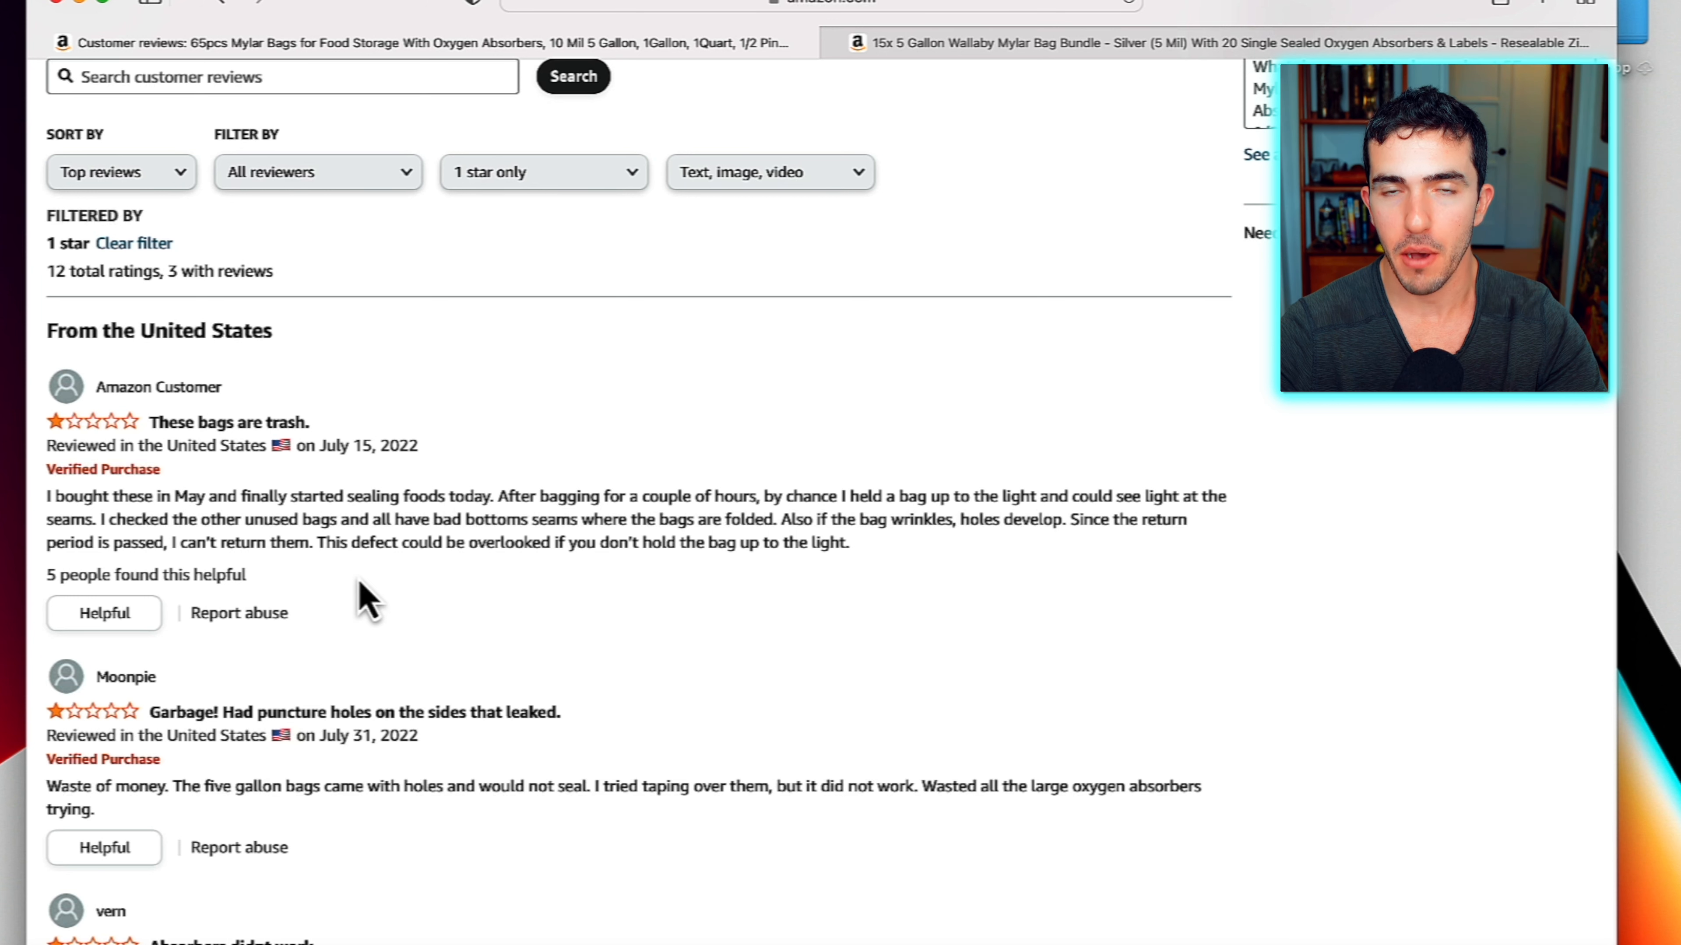
double_click(749, 520)
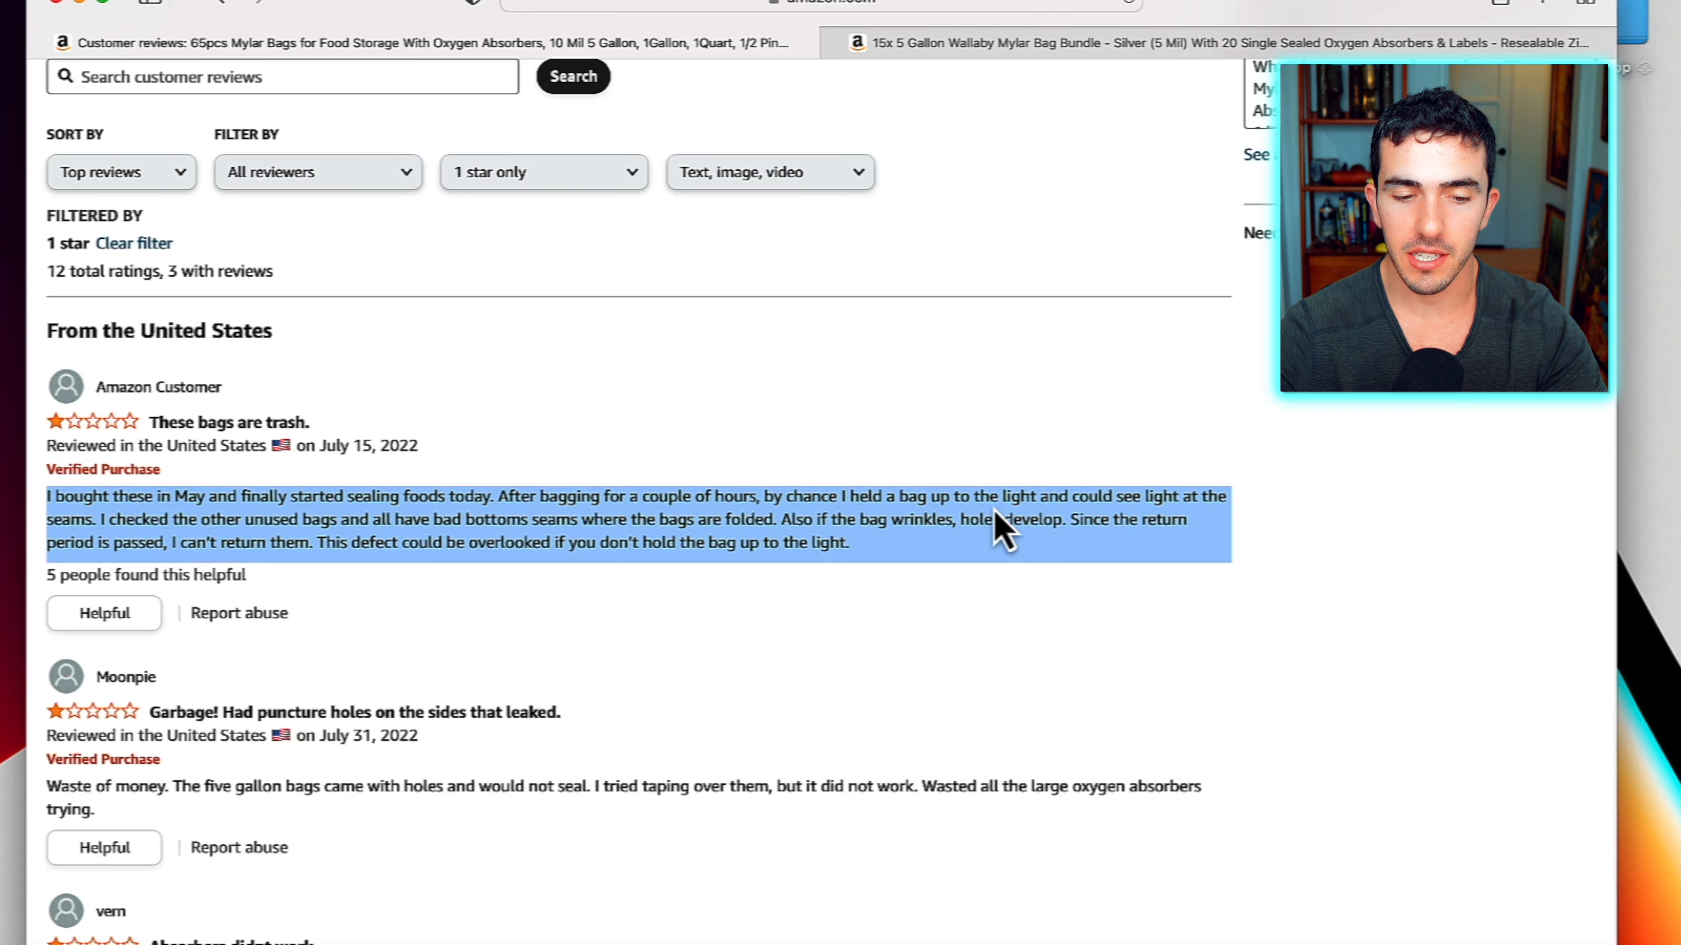
scroll("down", 3)
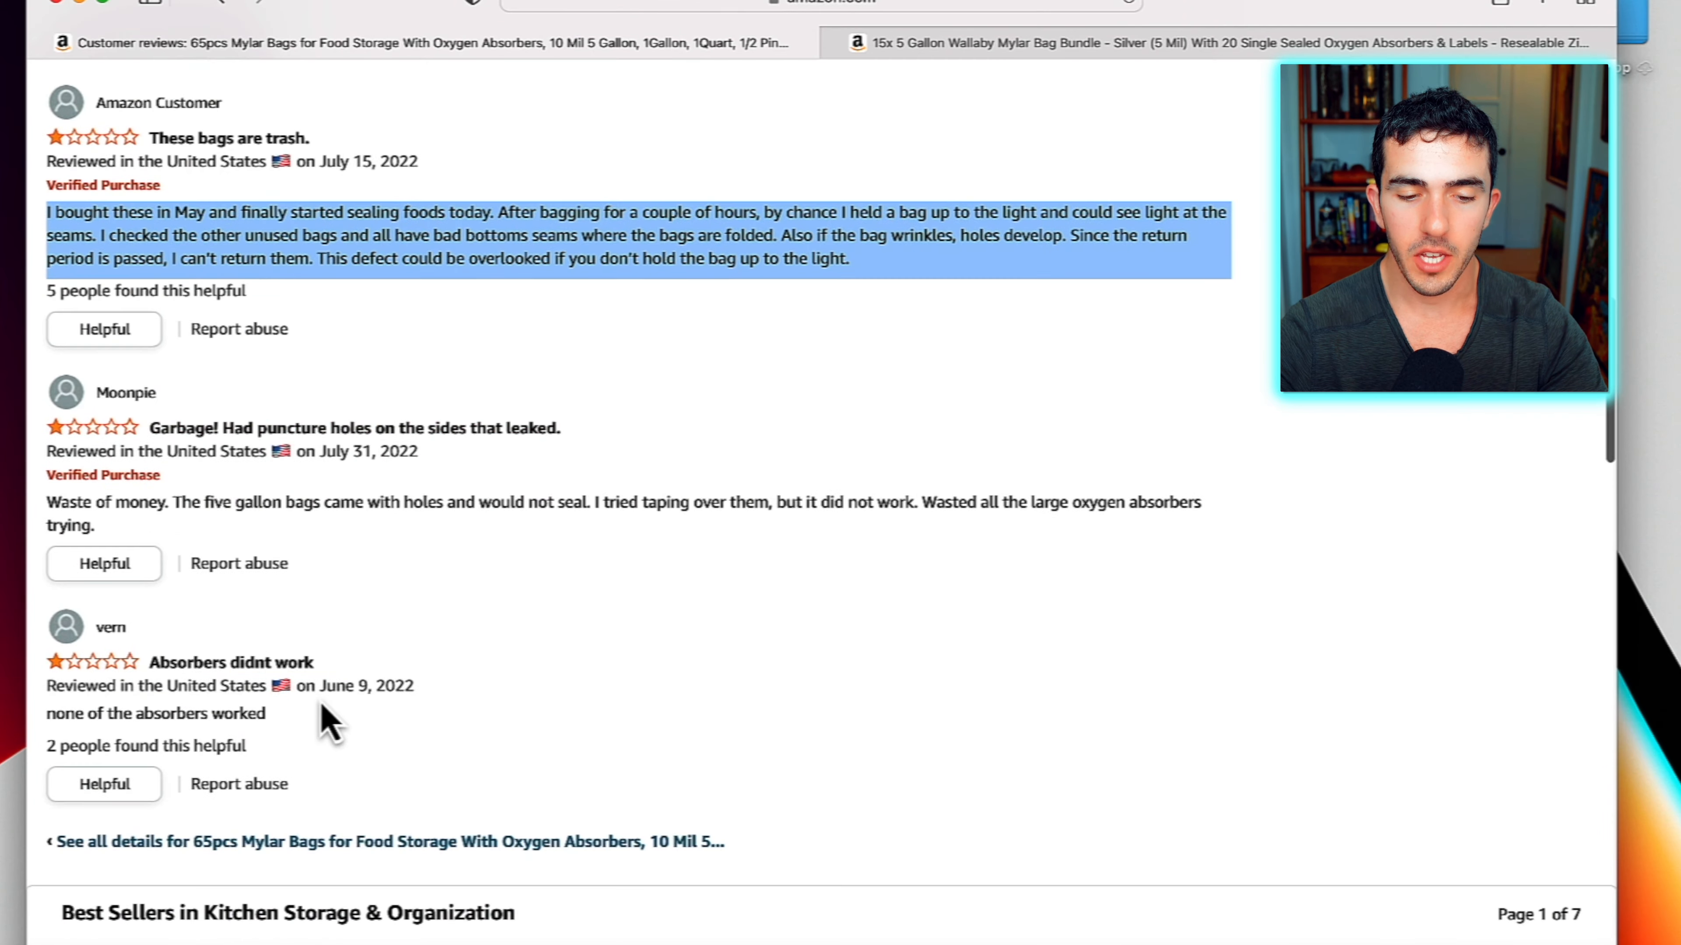
scroll("up", 3)
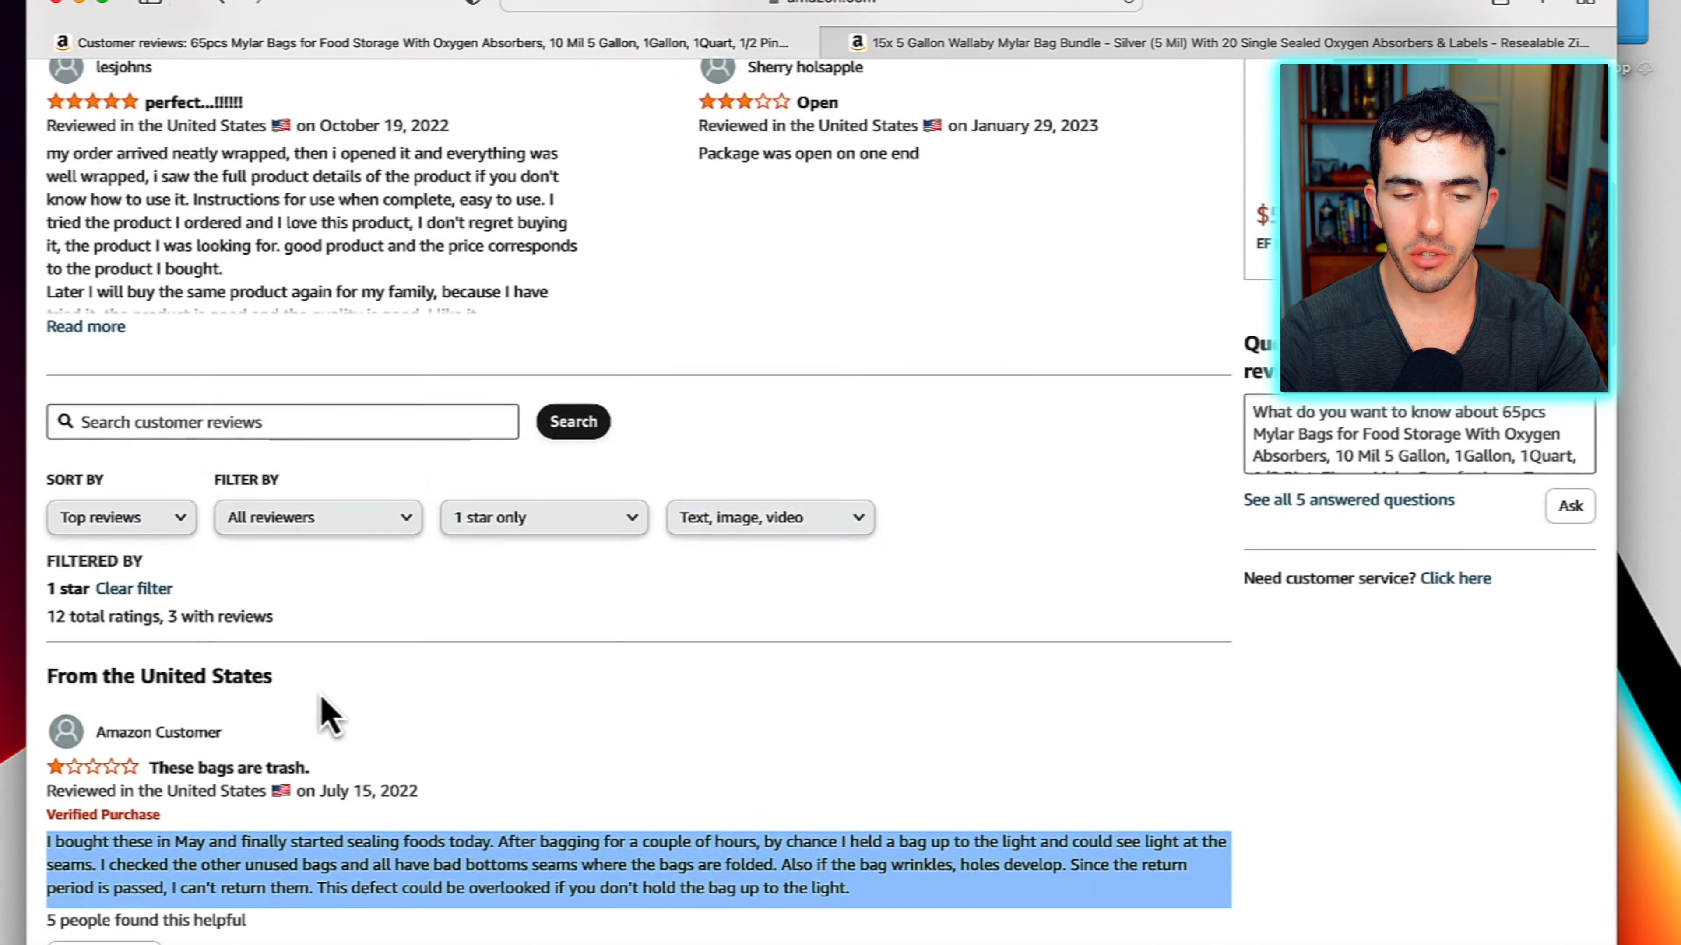
left_click(543, 516)
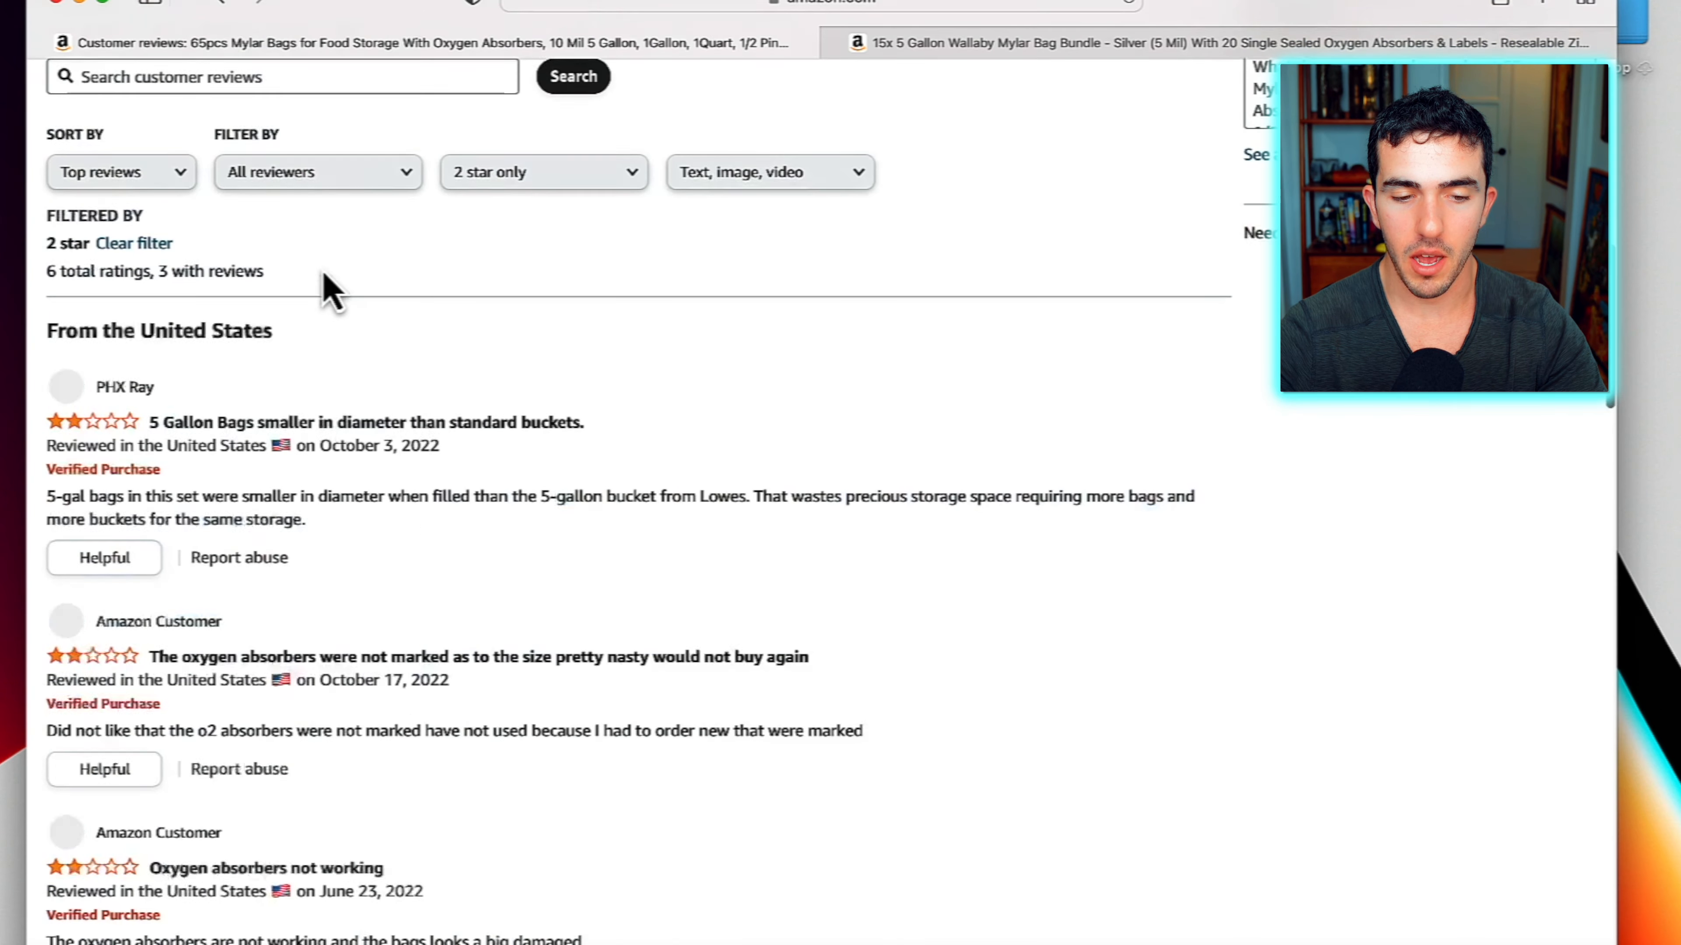
scroll("down", 3)
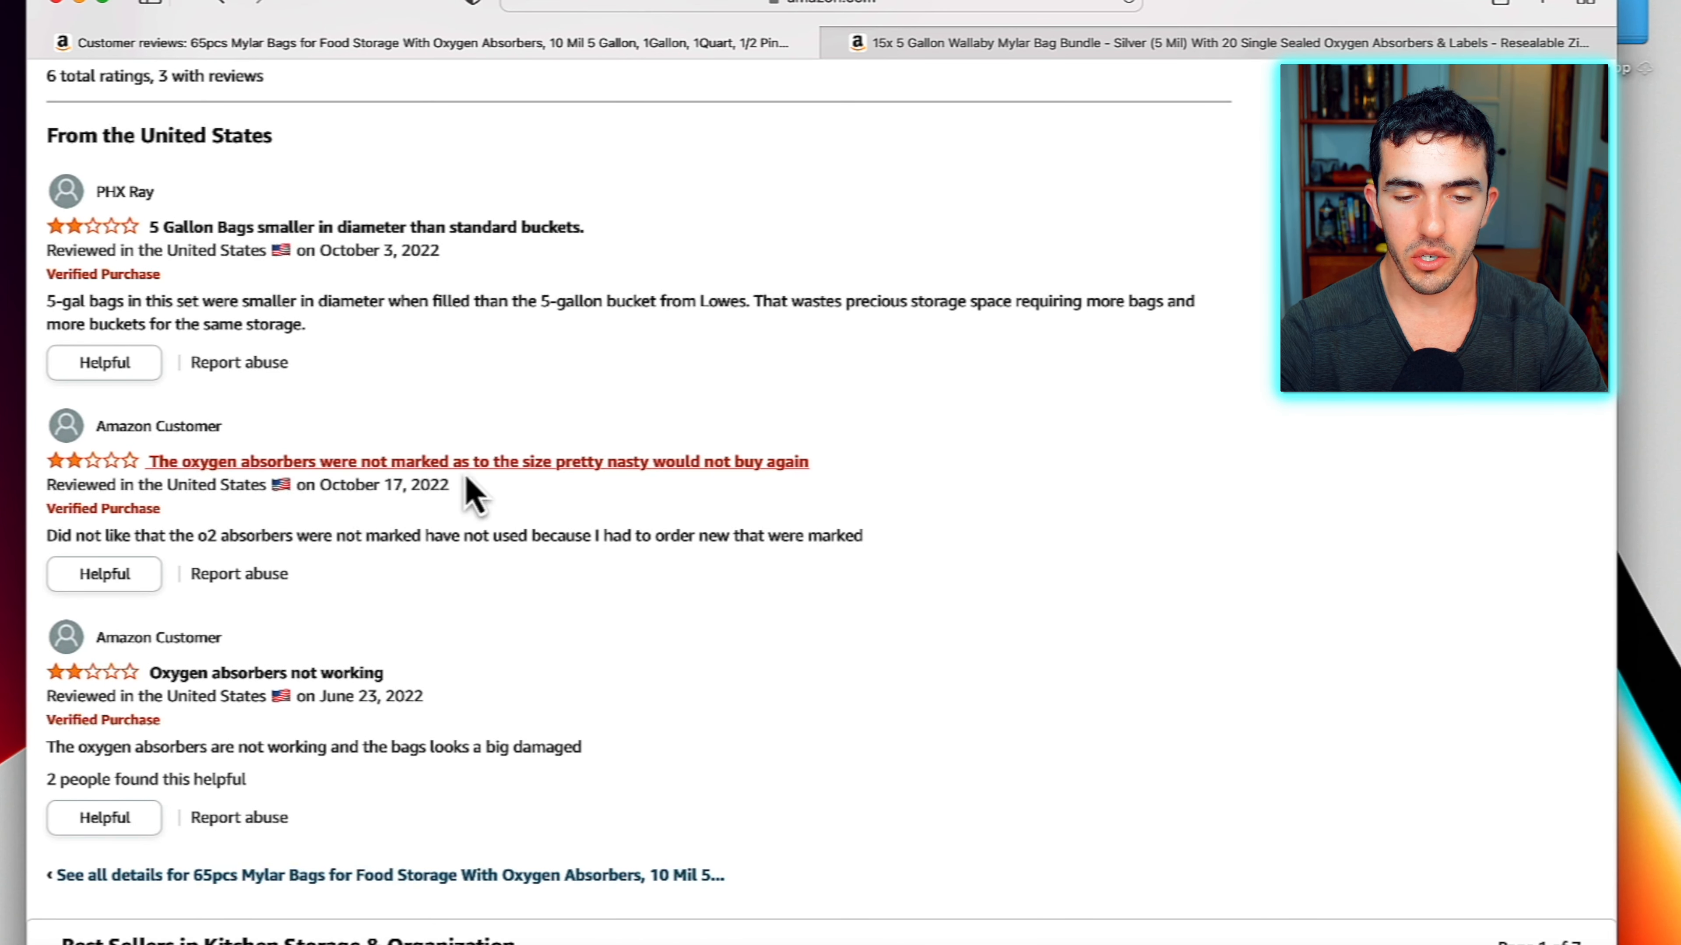
scroll("up", 3)
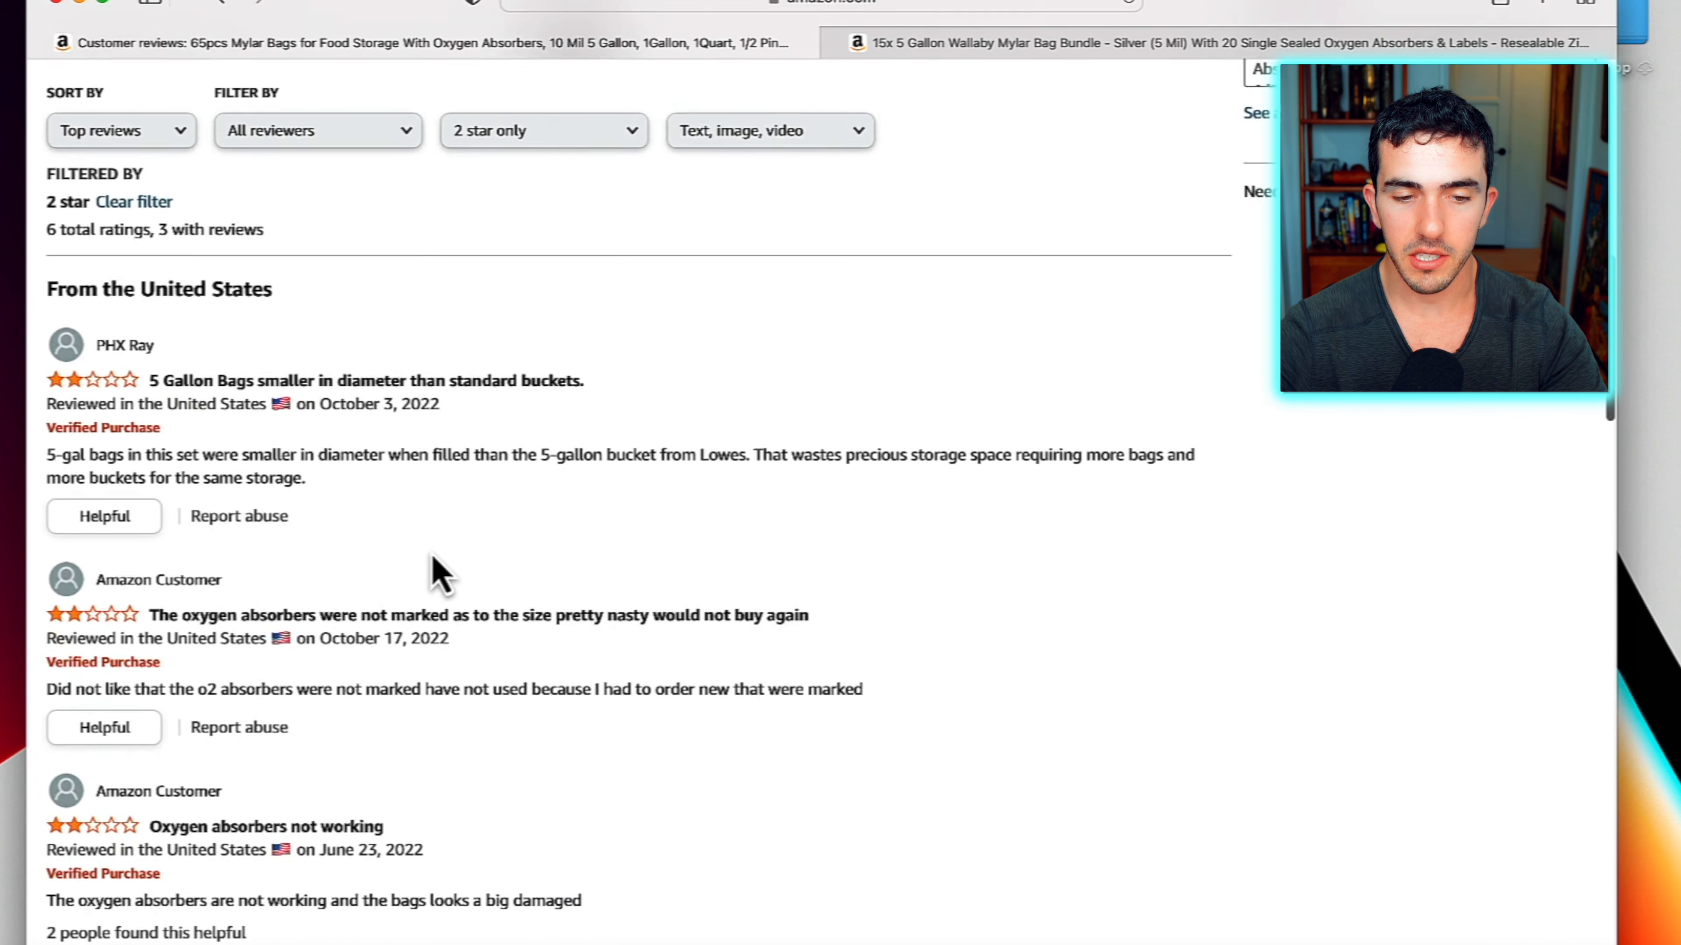
scroll("up", 3)
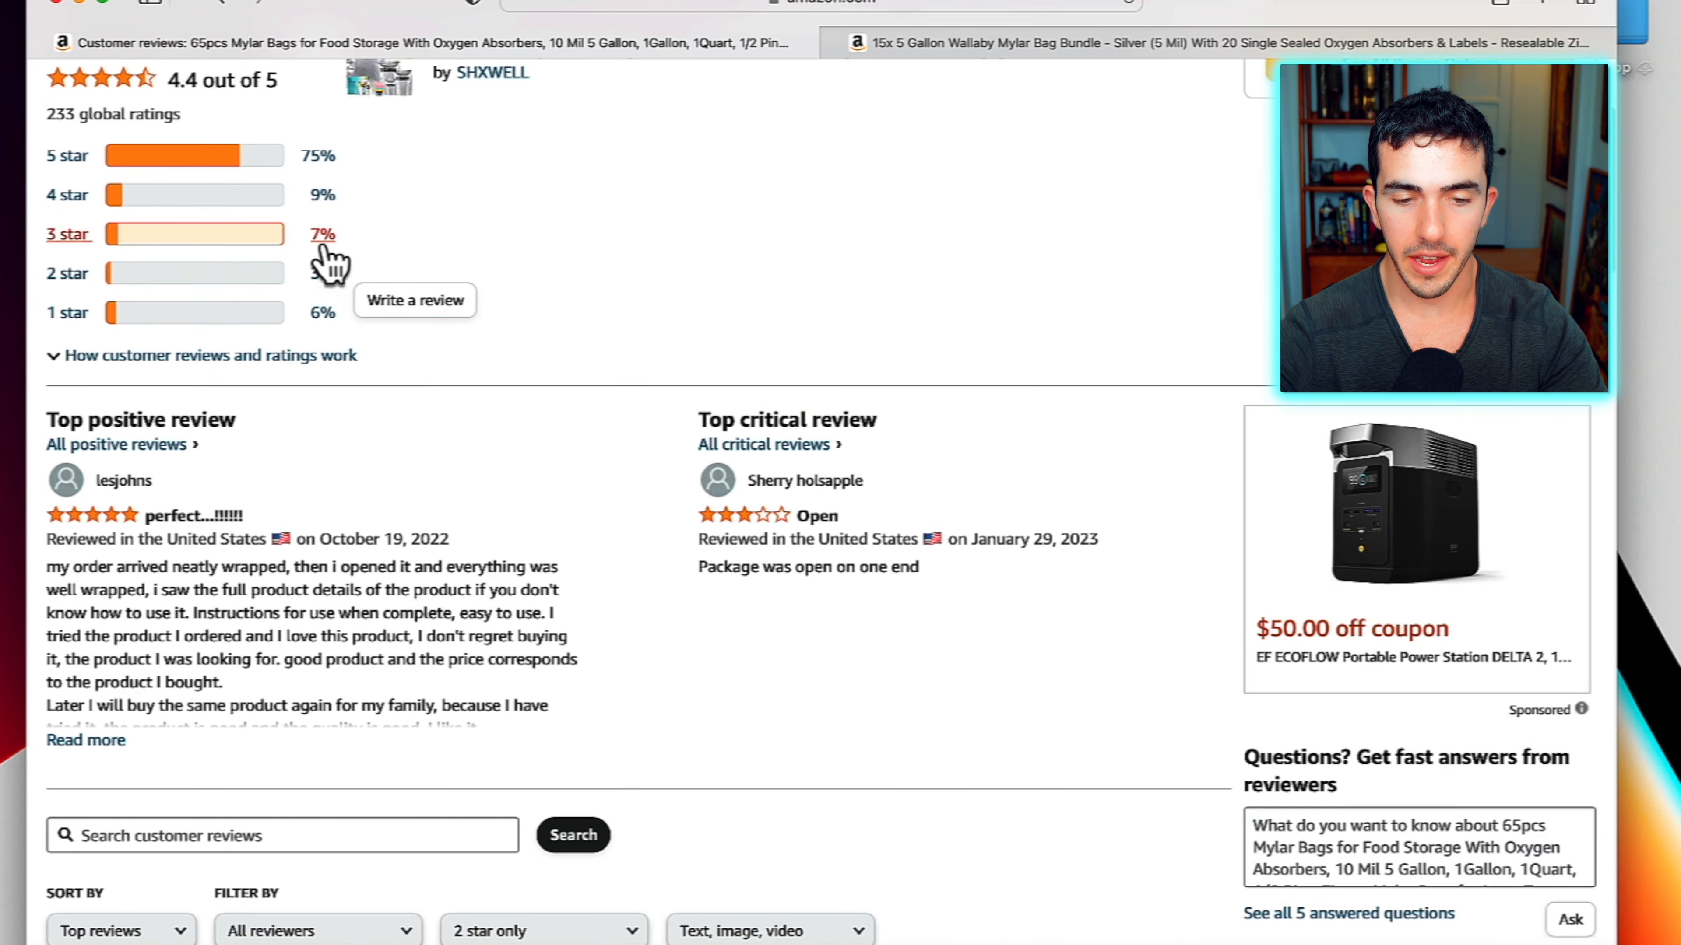
scroll("down", 3)
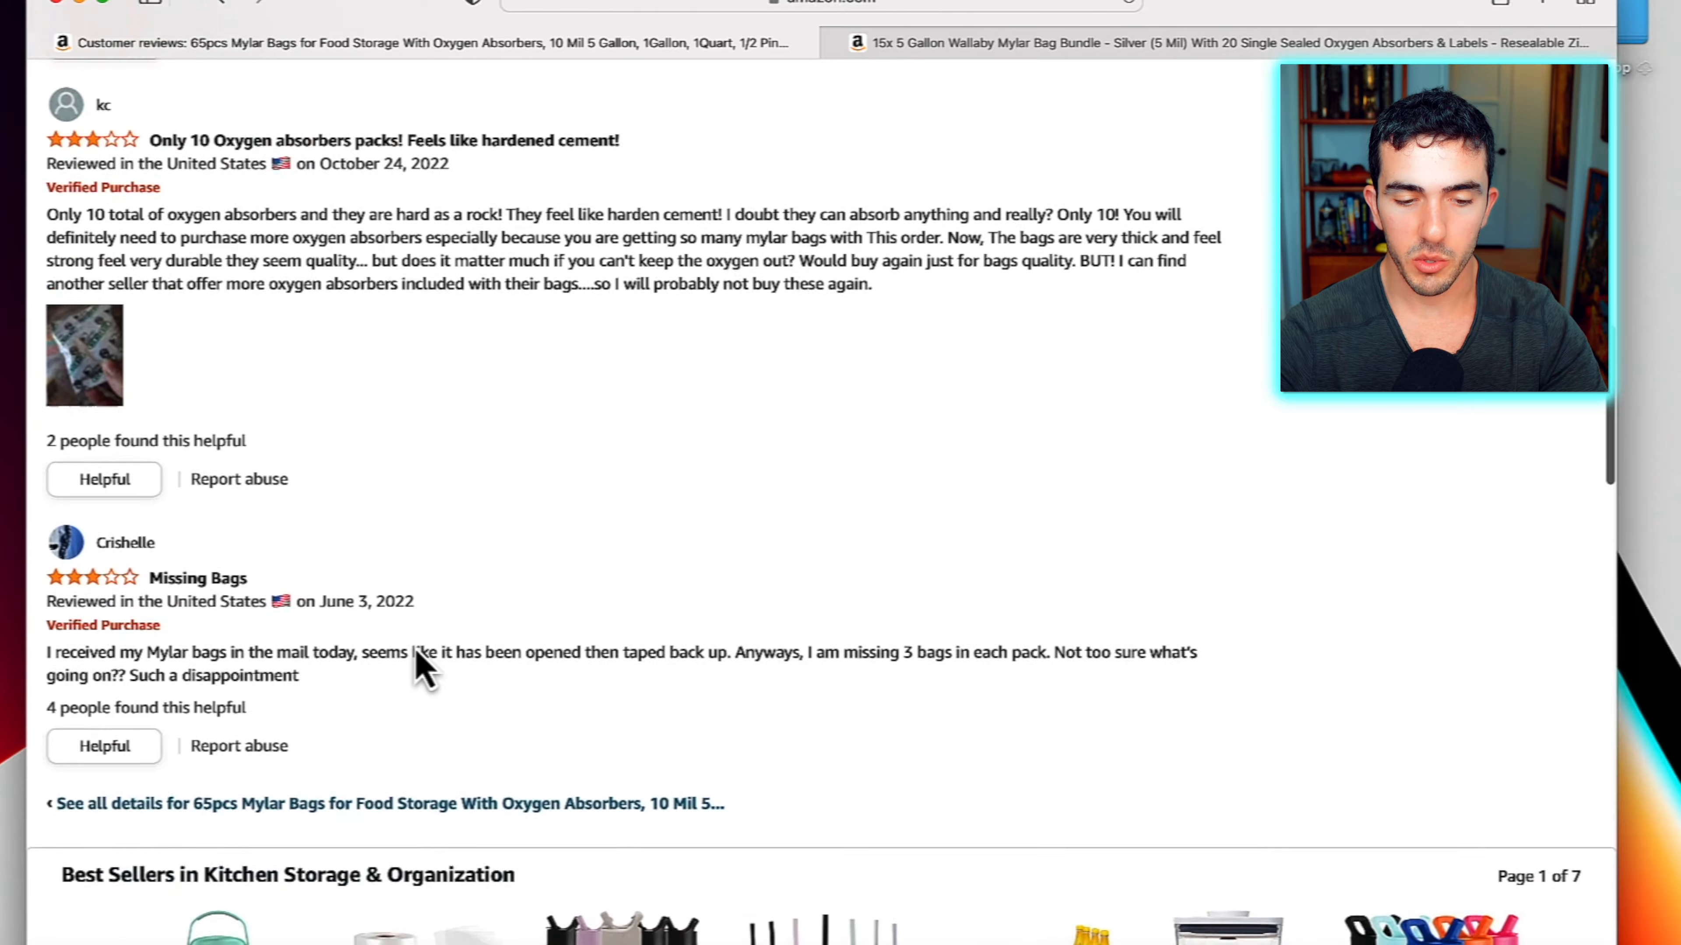
scroll("up", 3)
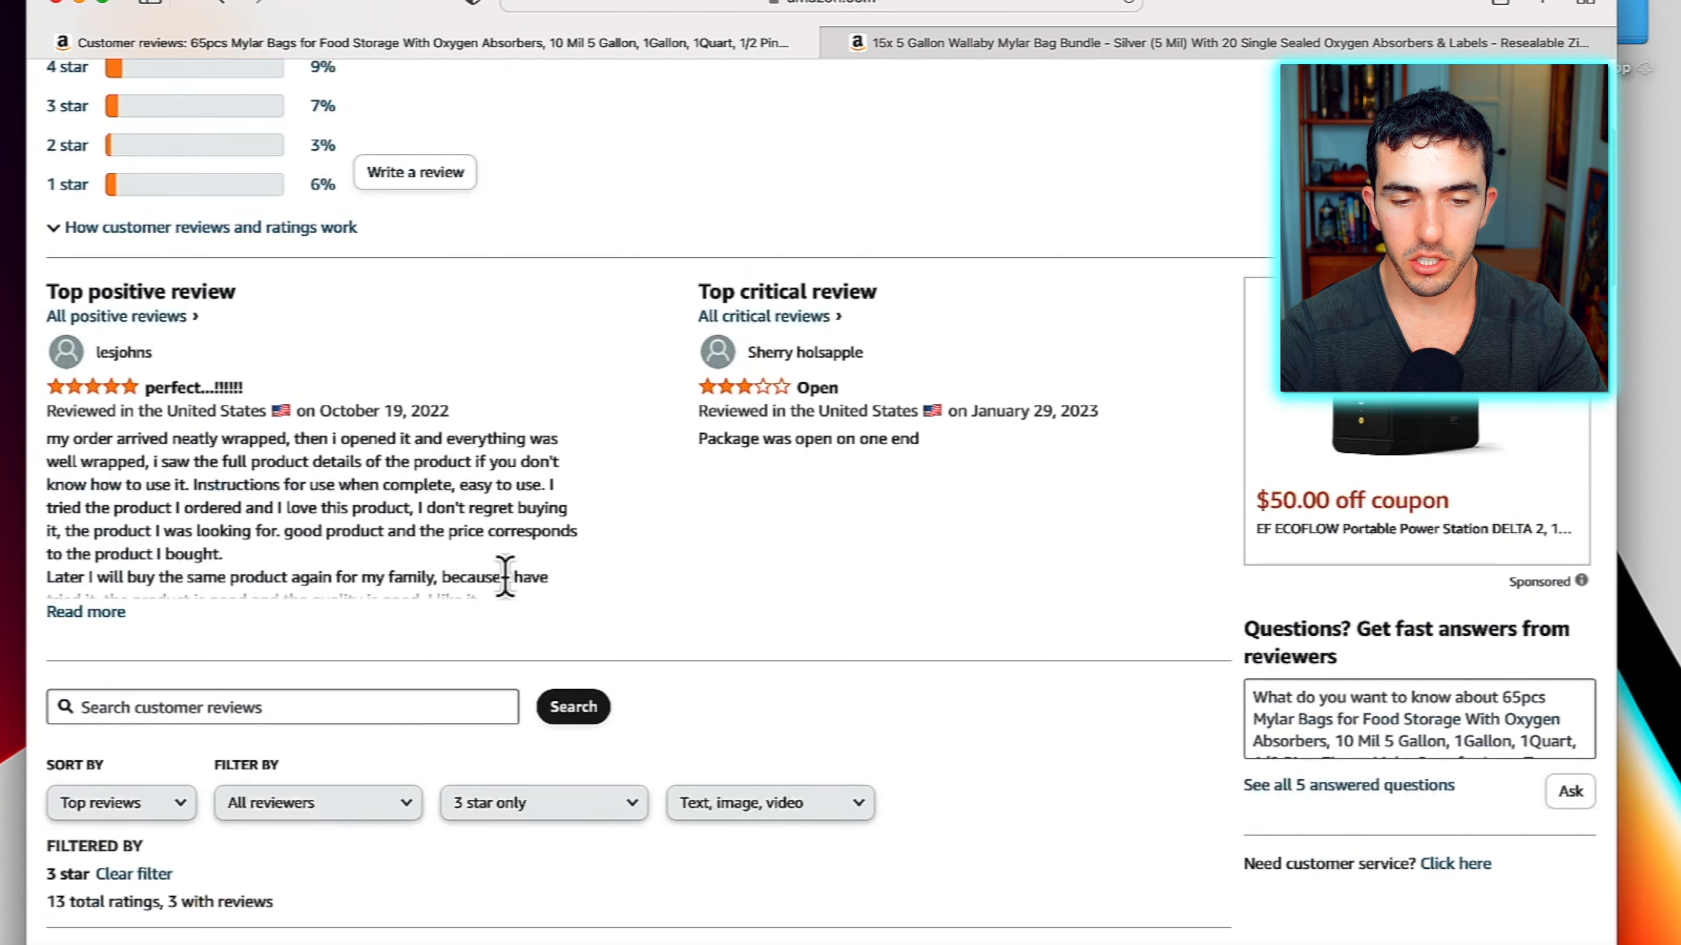
scroll("up", 3)
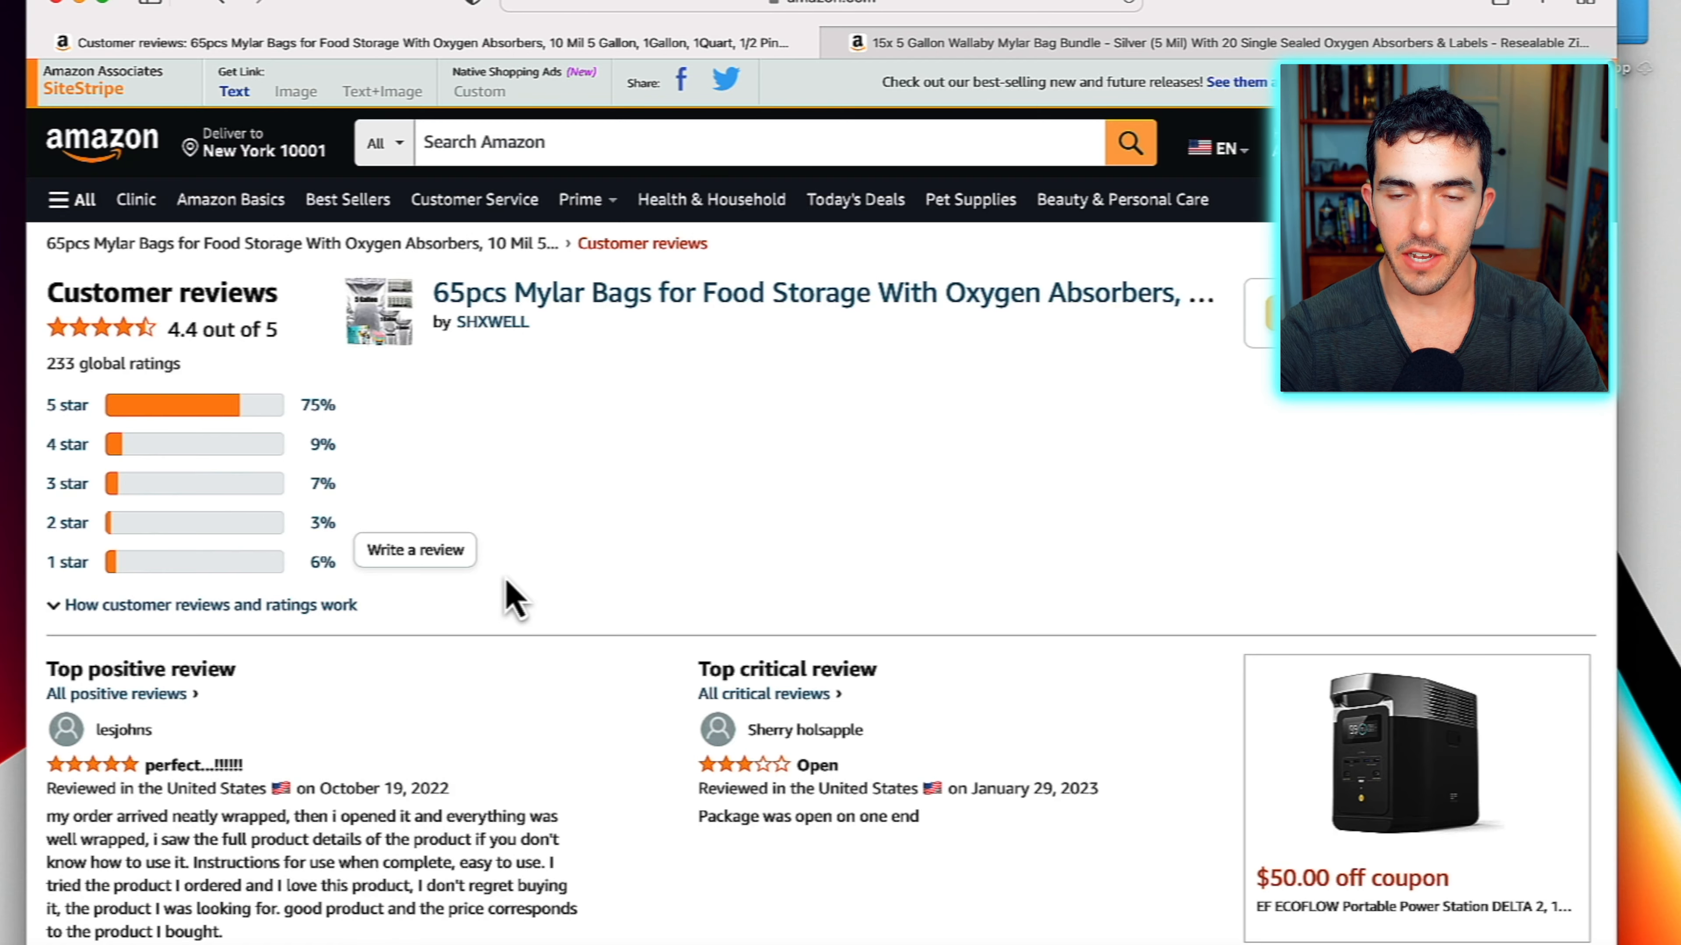
scroll("down", 3)
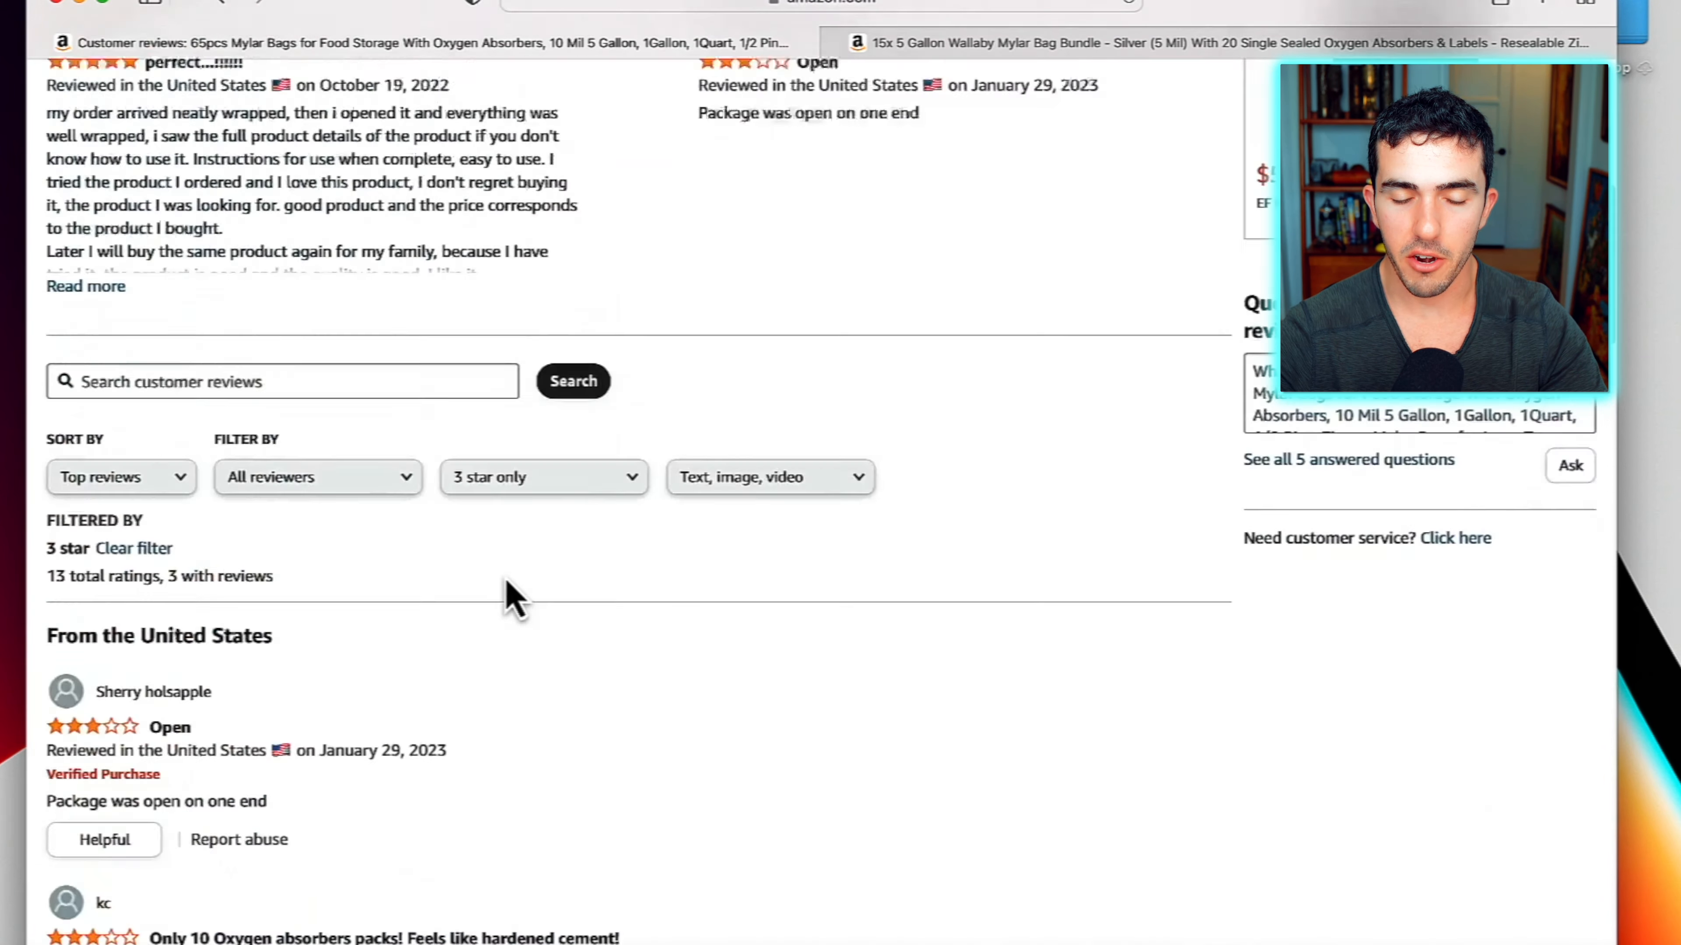
scroll("up", 3)
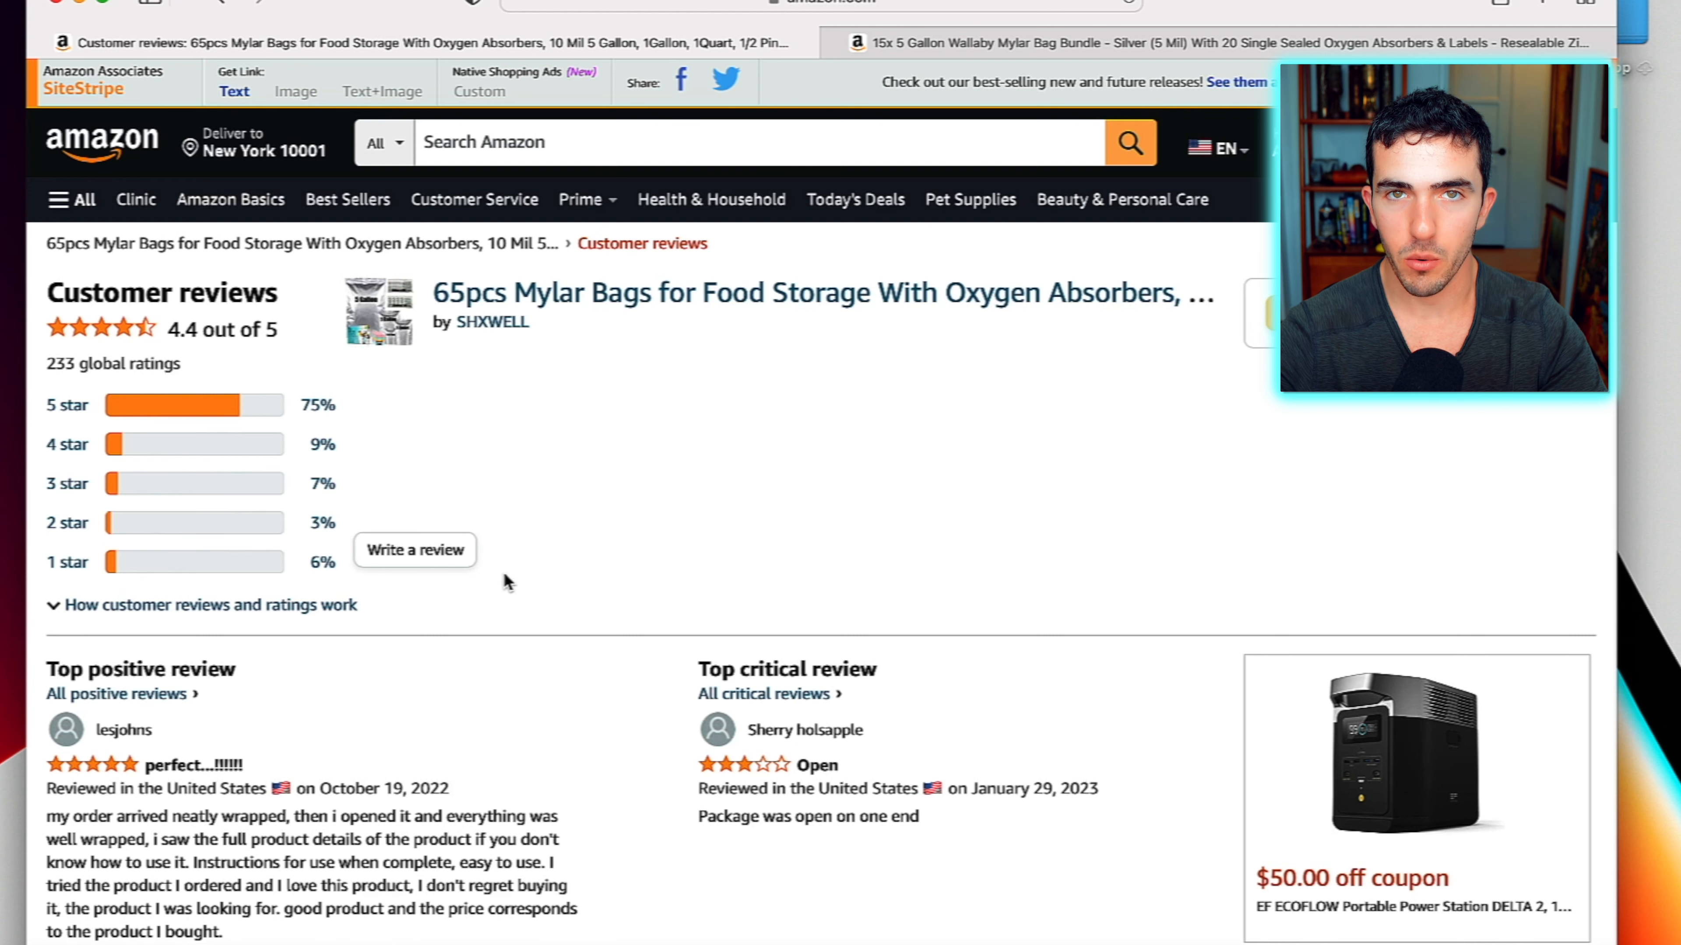
mouse_move(925, 116)
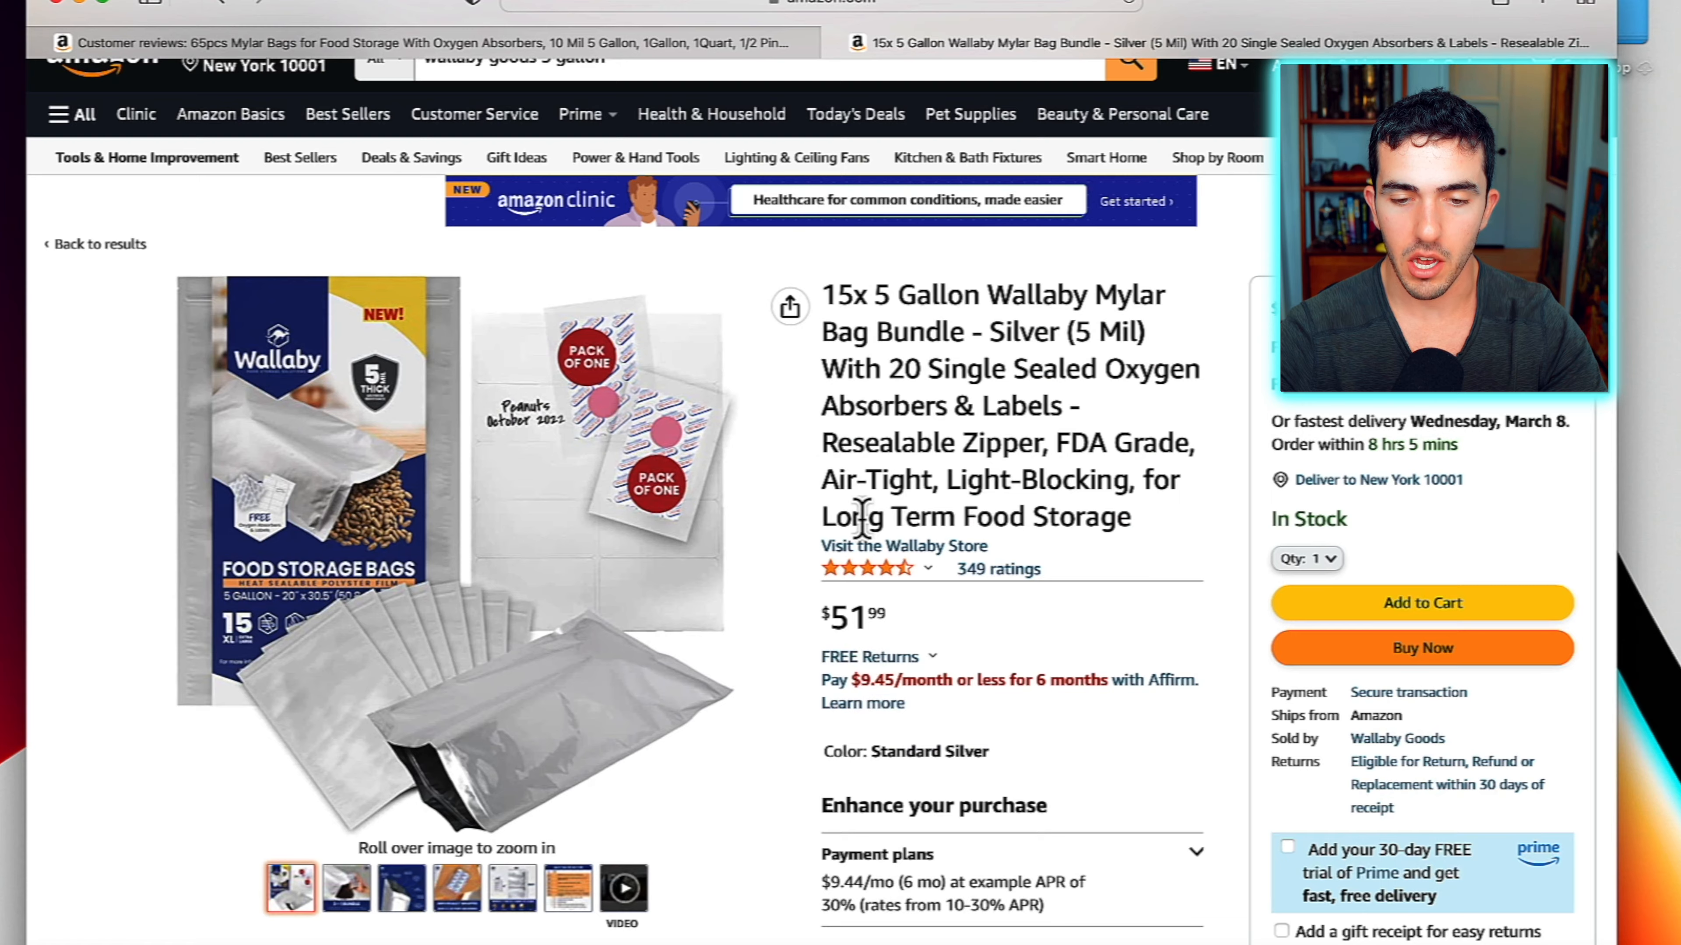
Cycle through the Wallaby bundle's image thumbnails to the bag features photo
scroll("down", 3)
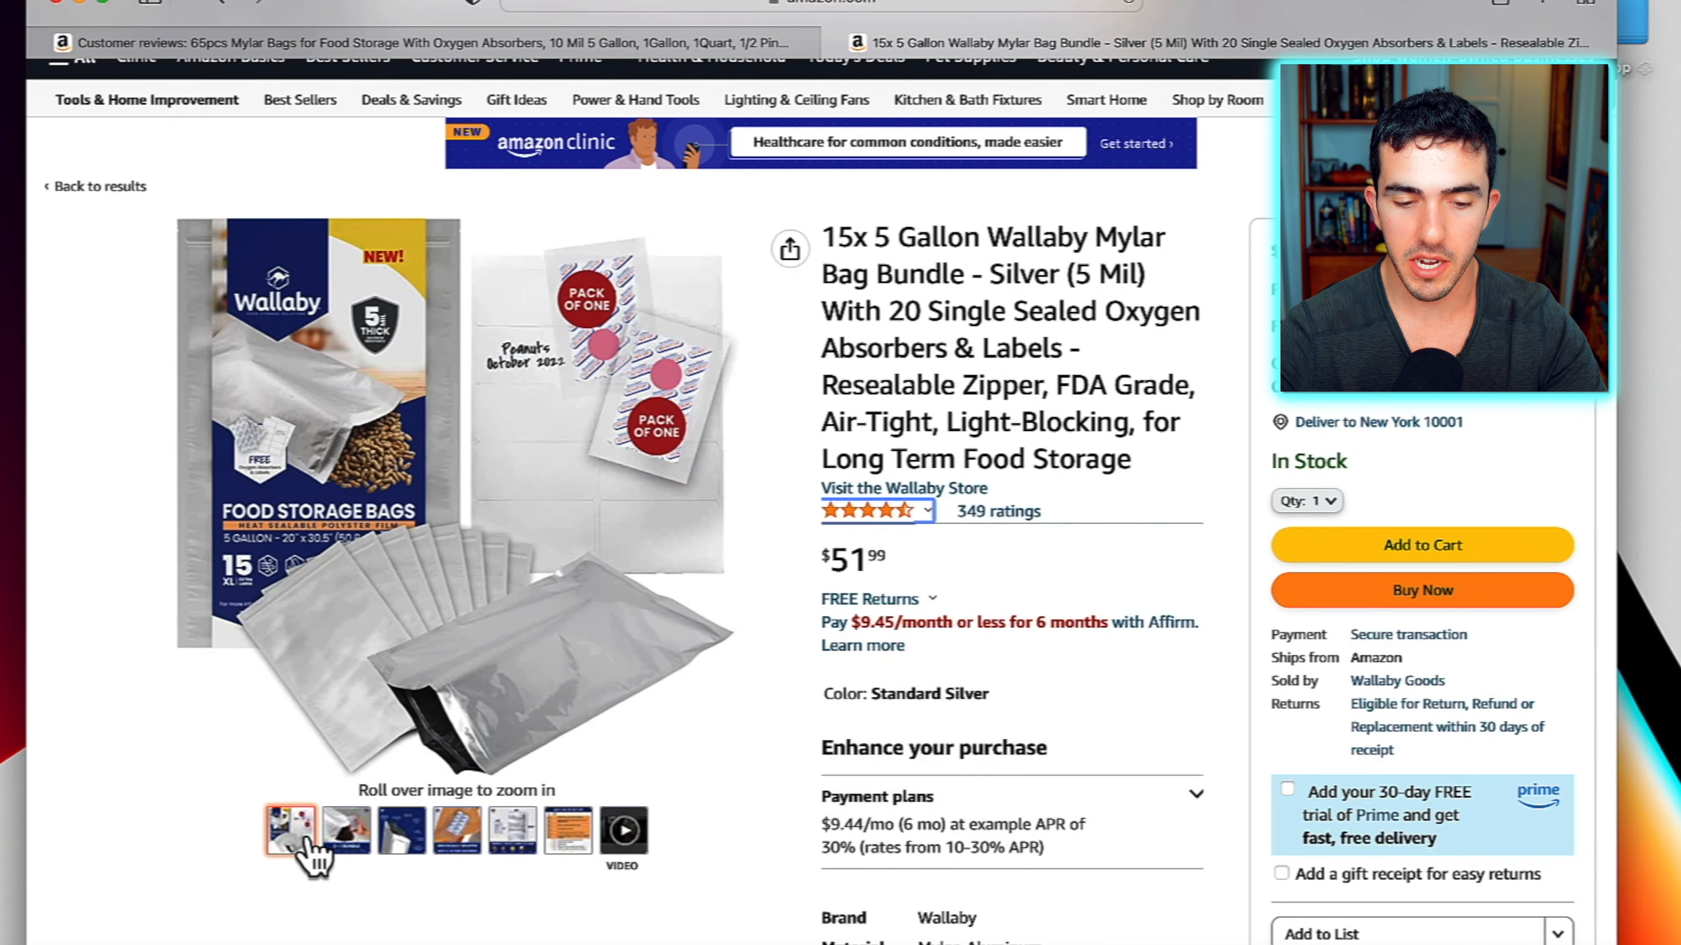
mouse_move(605, 402)
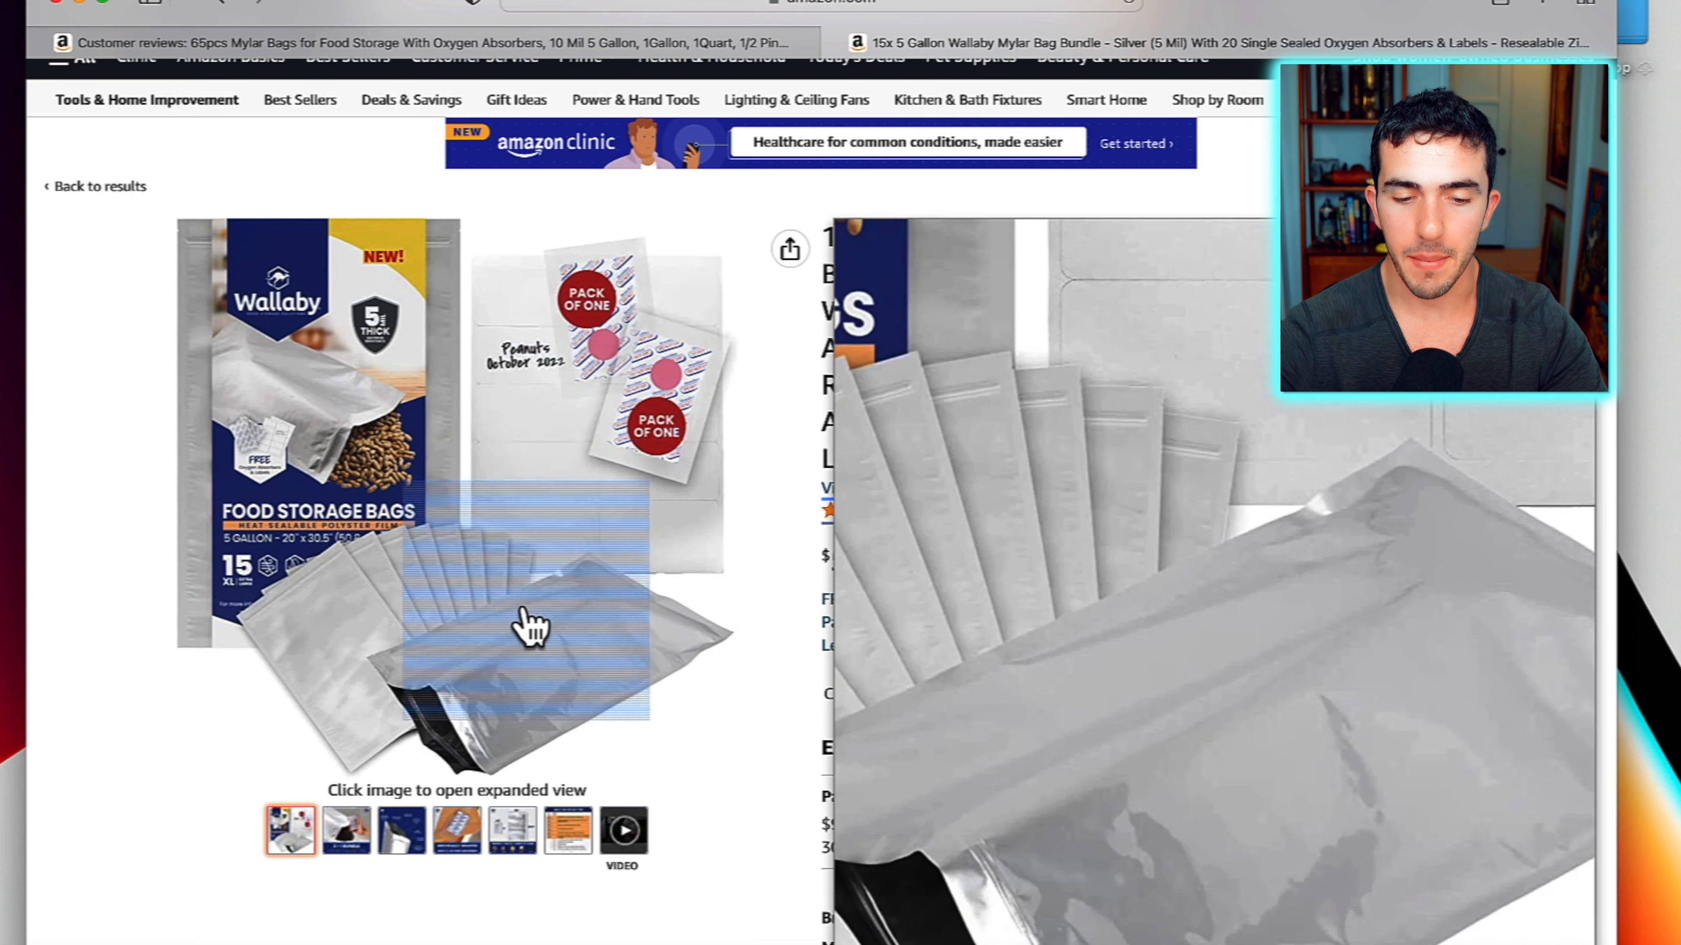
left_click(402, 830)
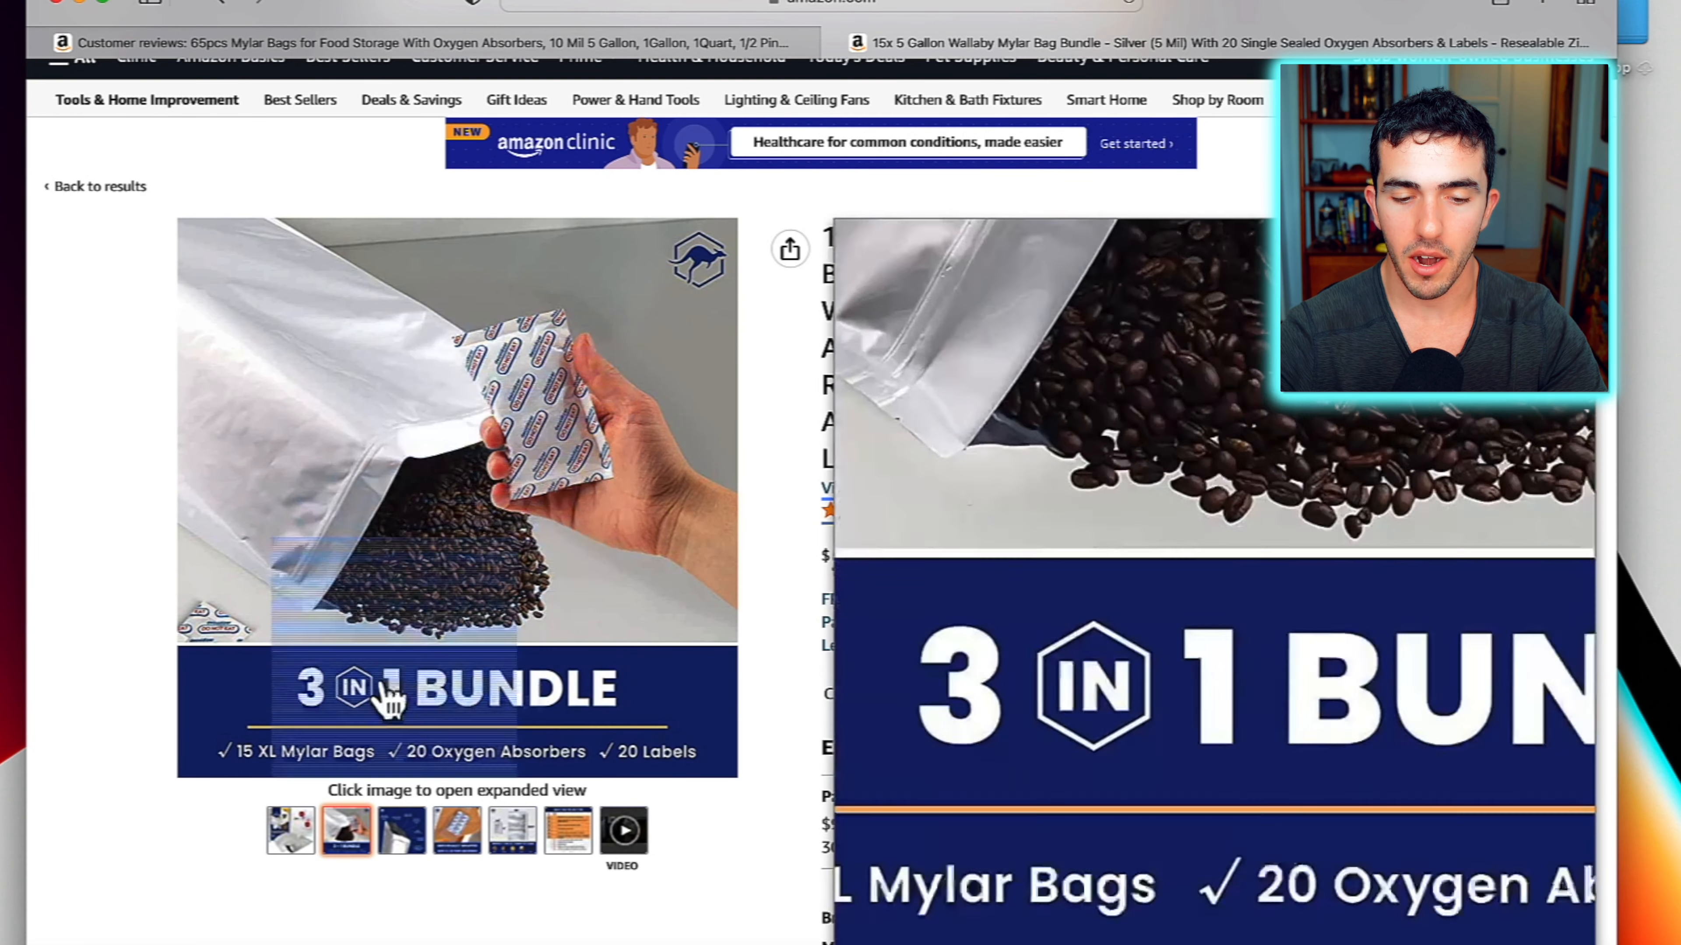
left_click(290, 830)
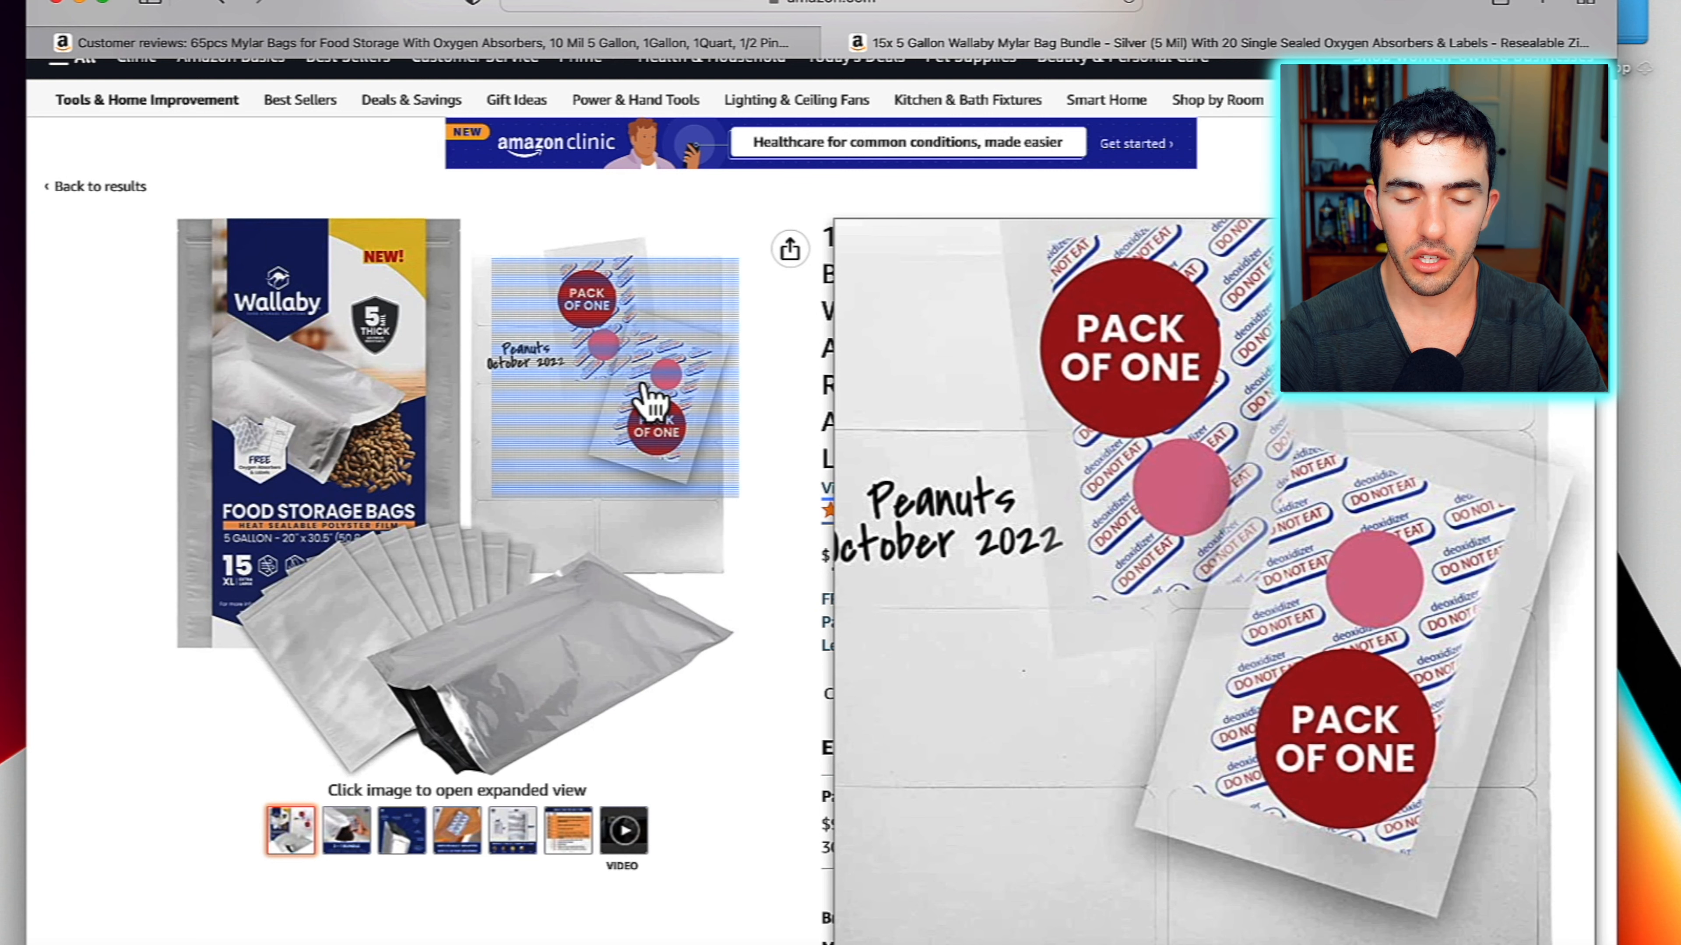
left_click(401, 830)
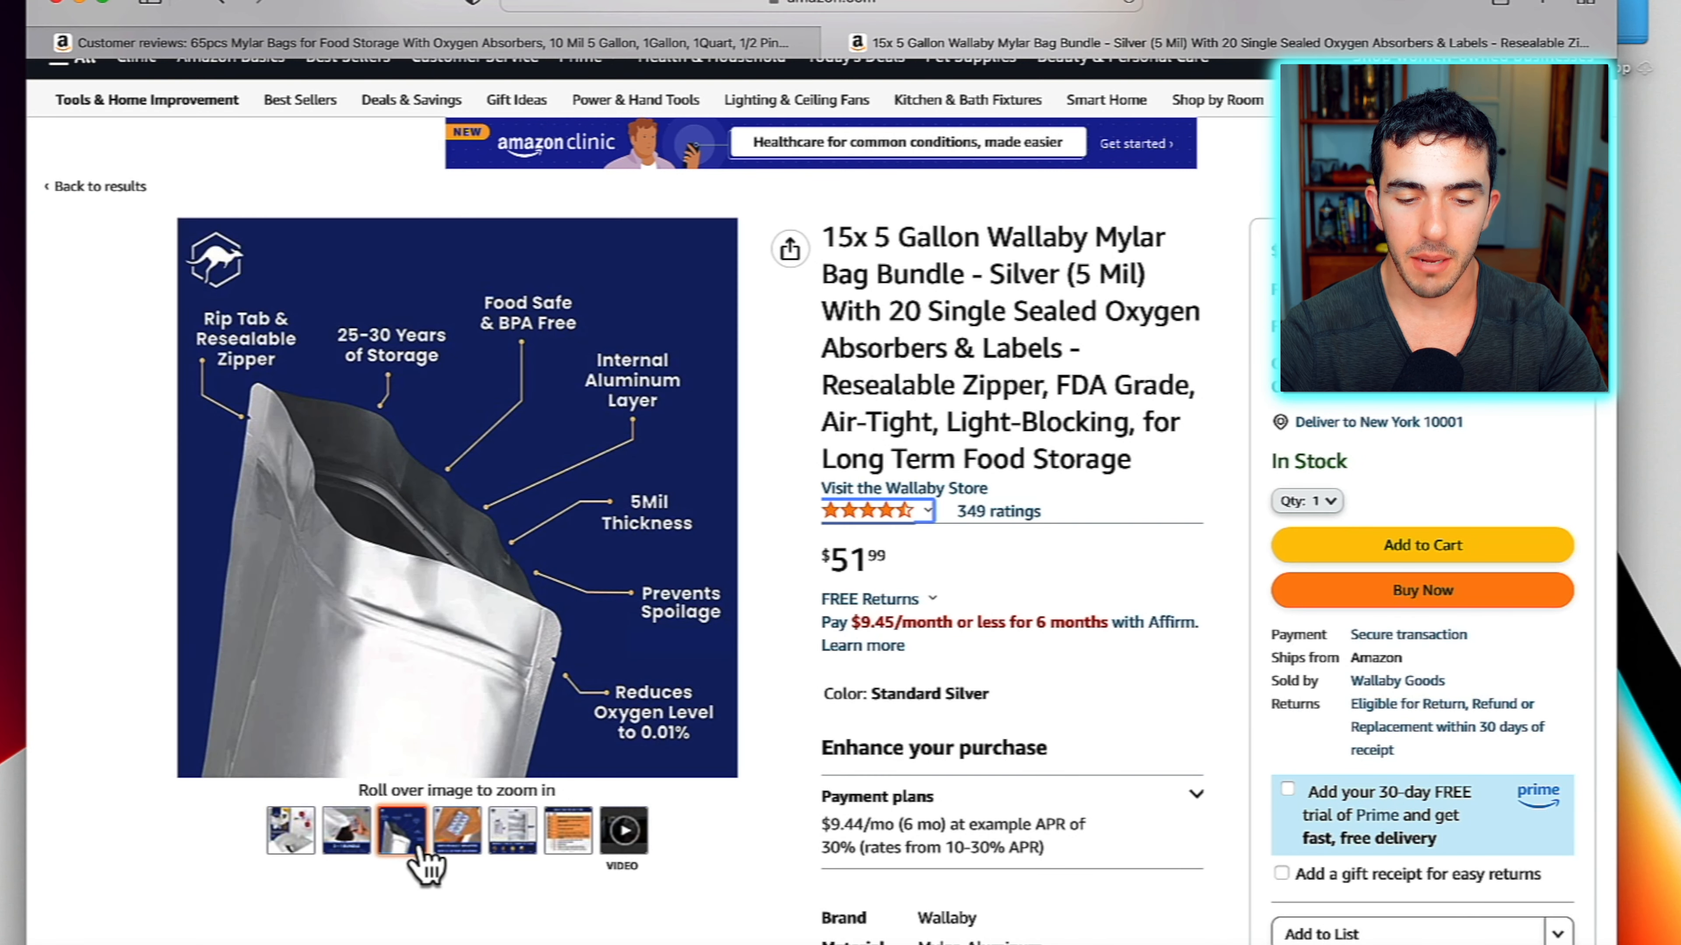
left_click(457, 830)
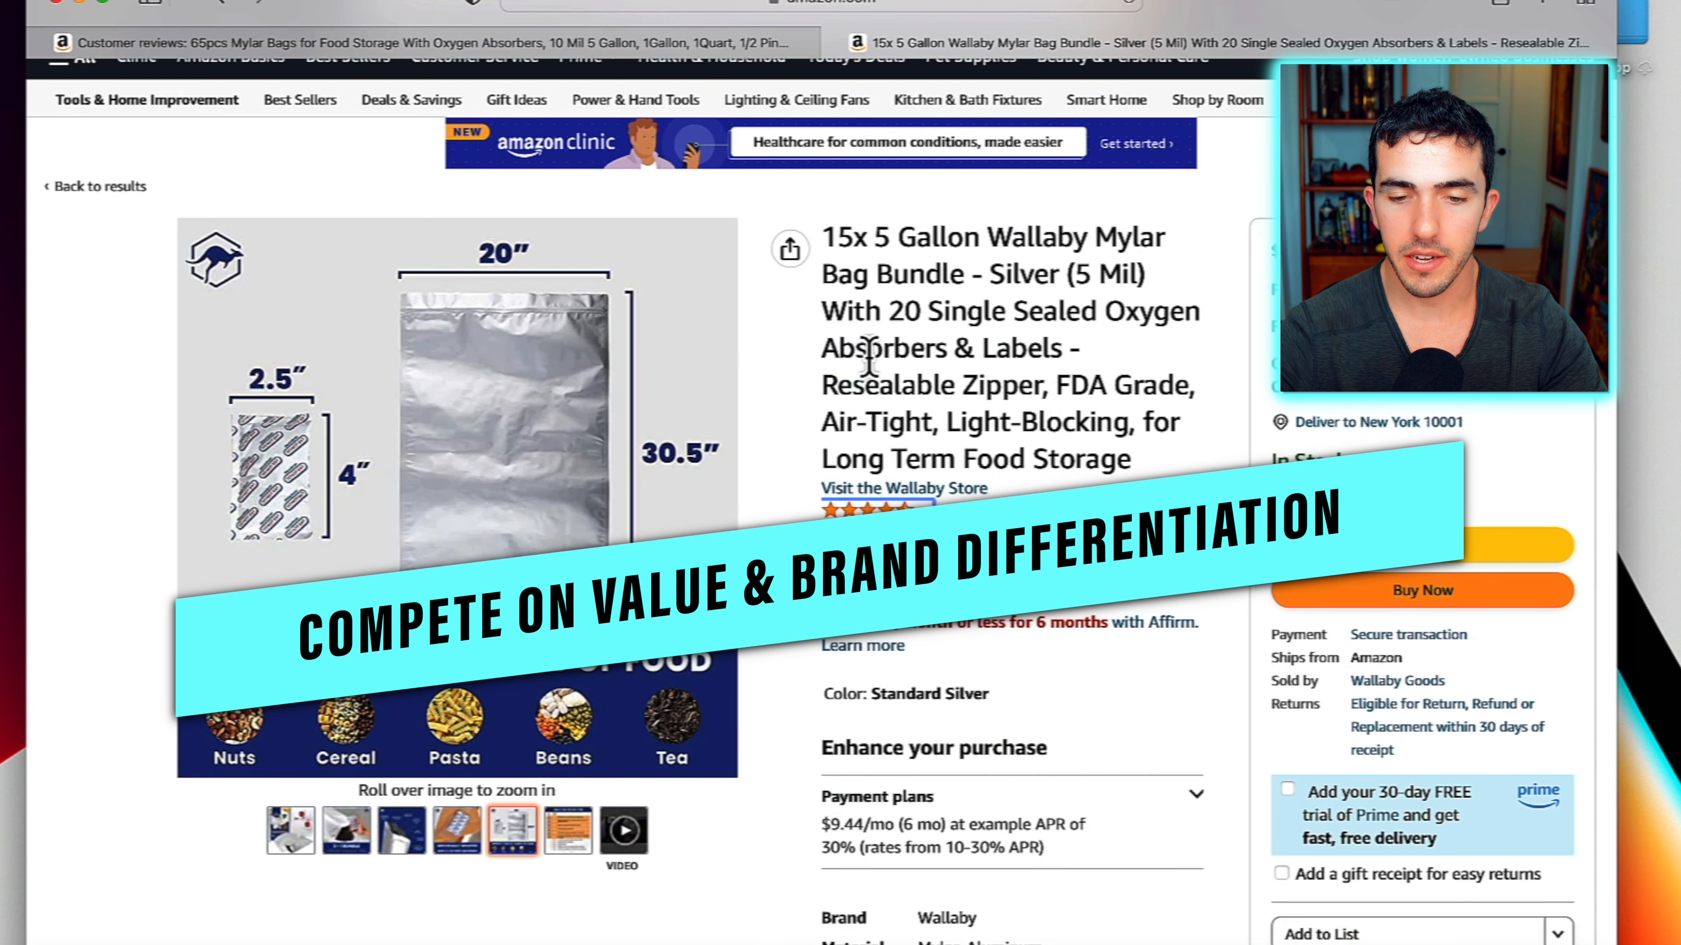
Revisit the lower thumbnail row, ending again on the bag features photo
left_click(391, 869)
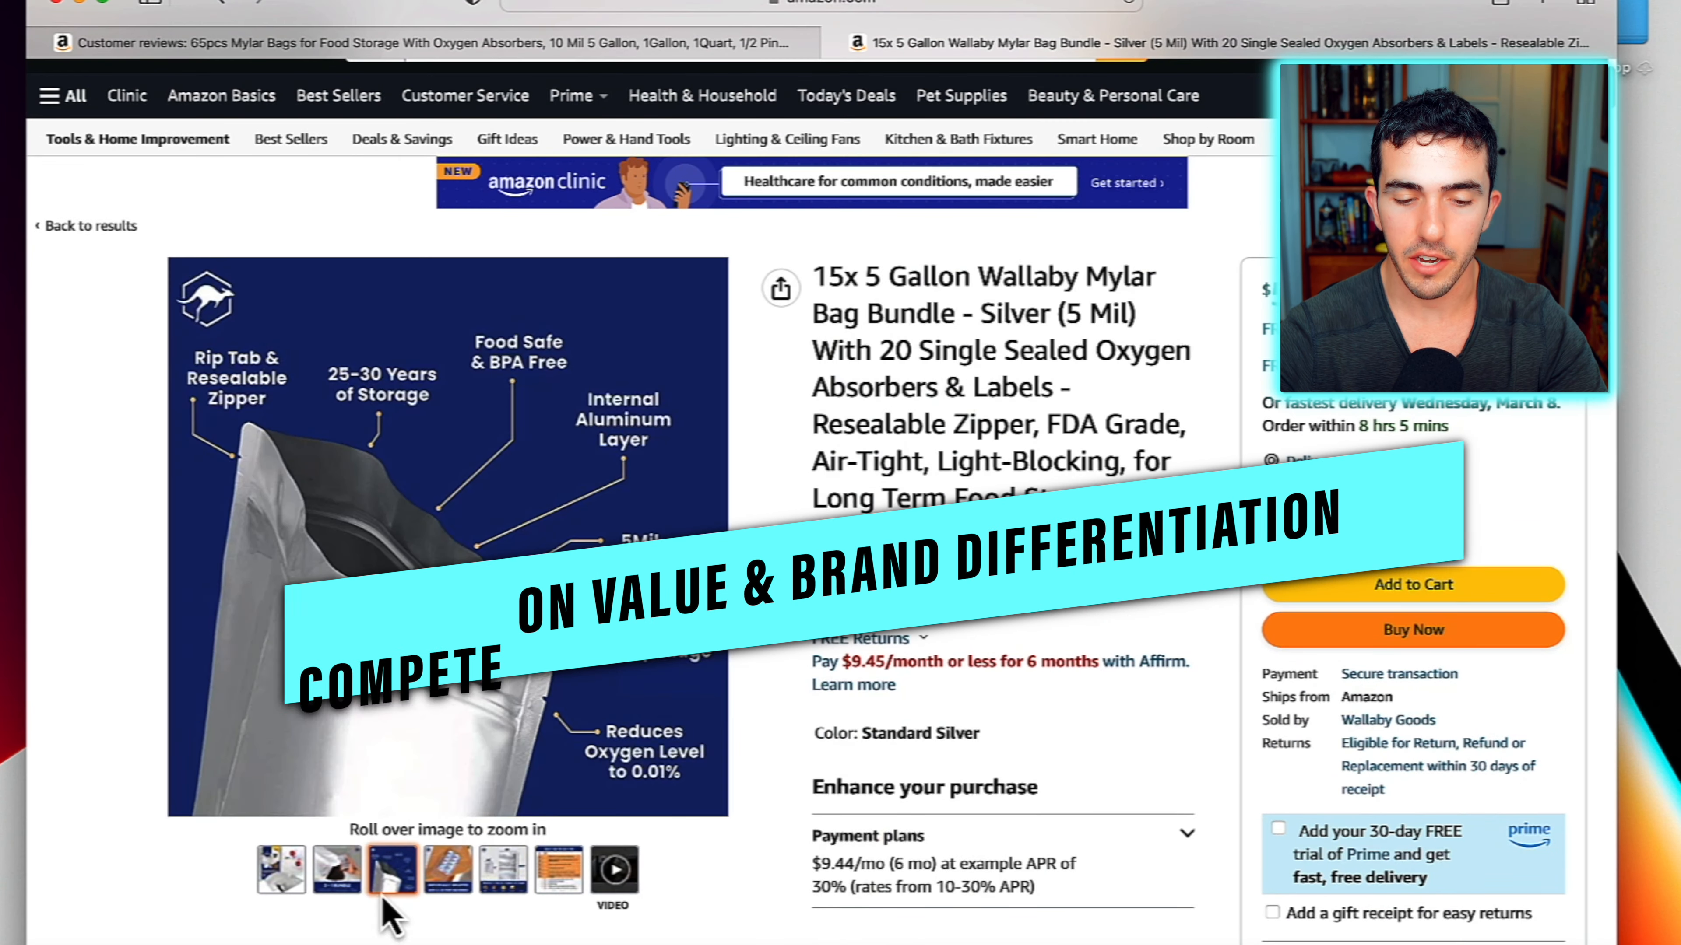
left_click(281, 869)
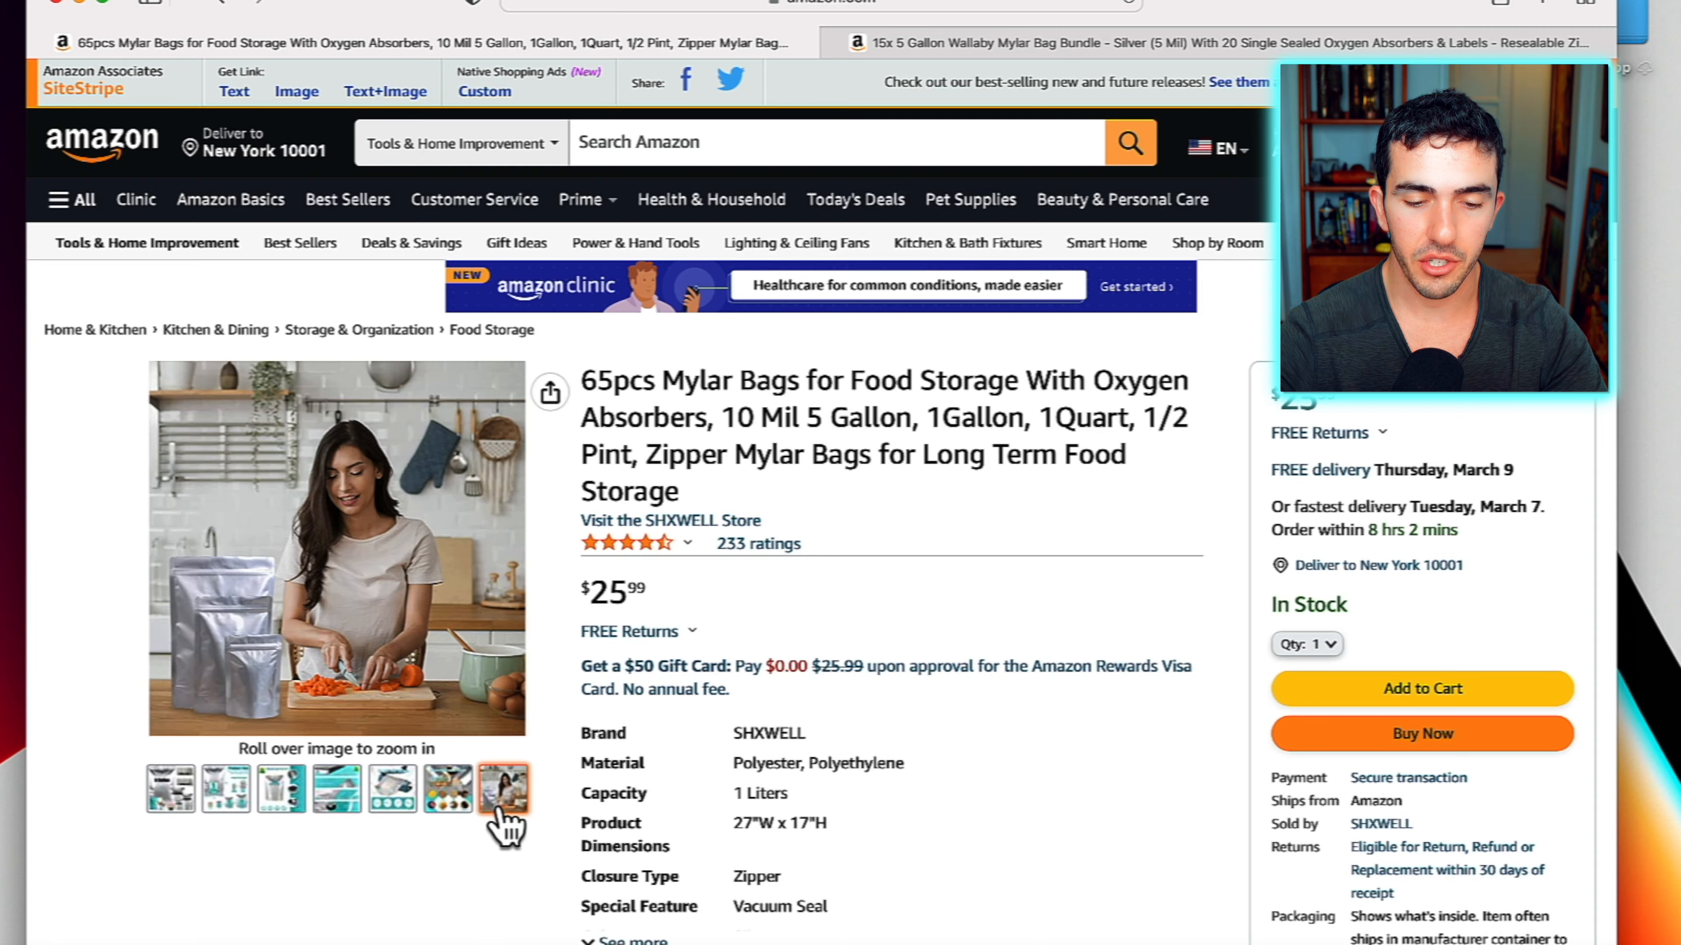
mouse_move(626, 760)
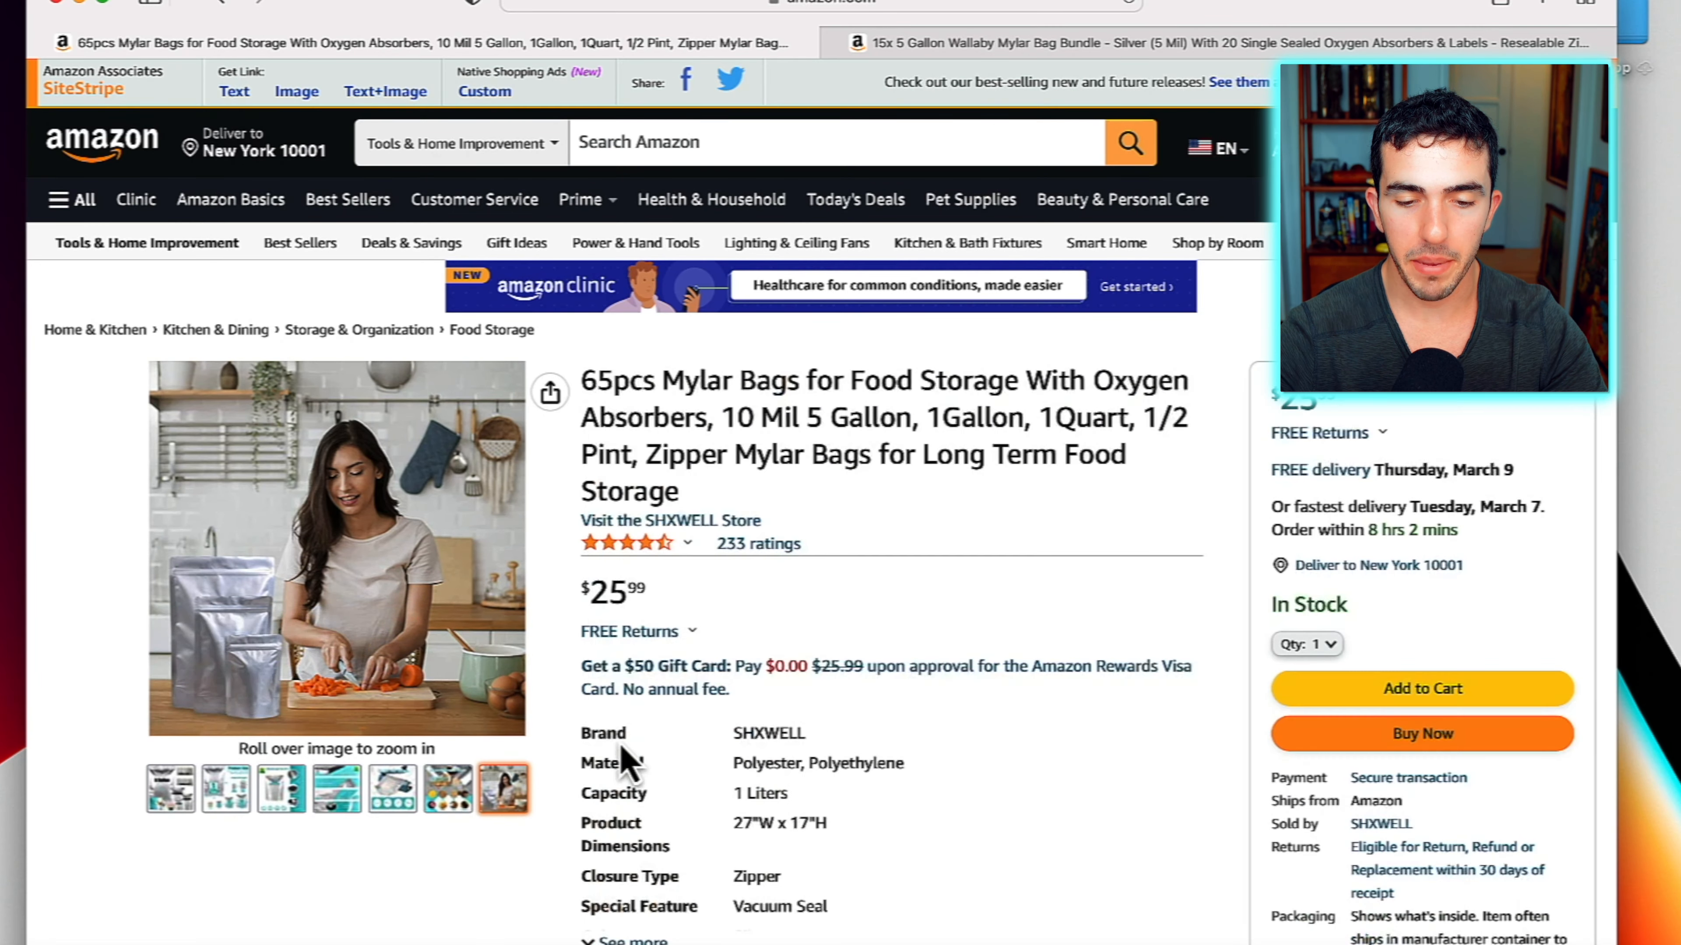
scroll("down", 3)
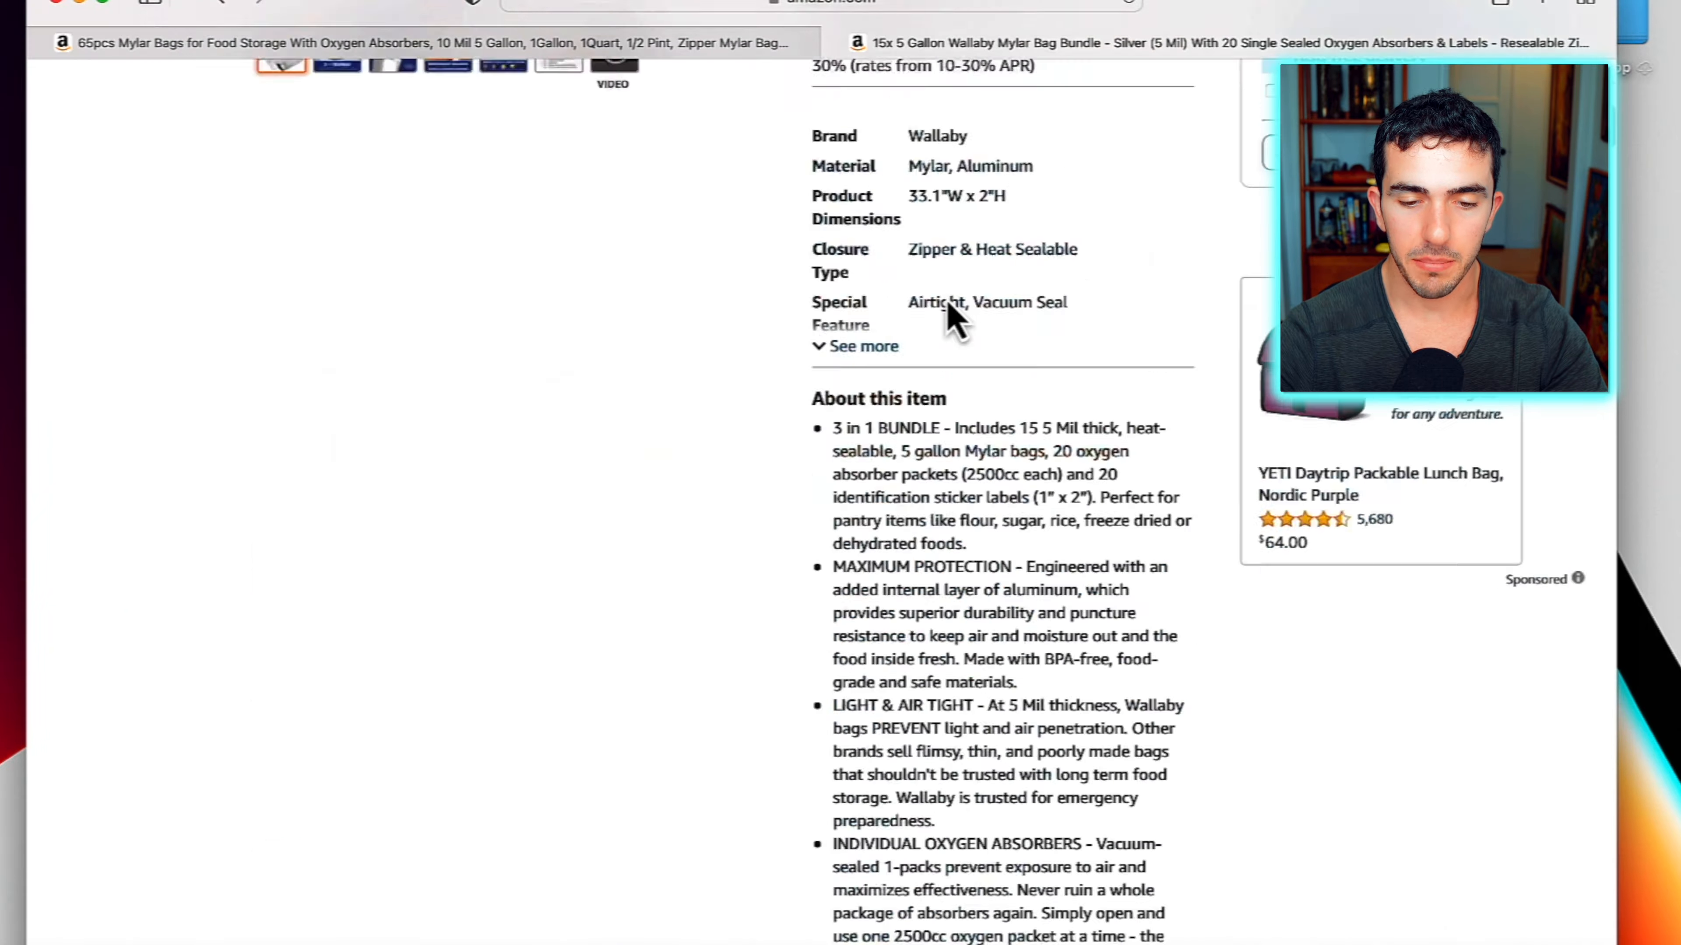
scroll("down", 3)
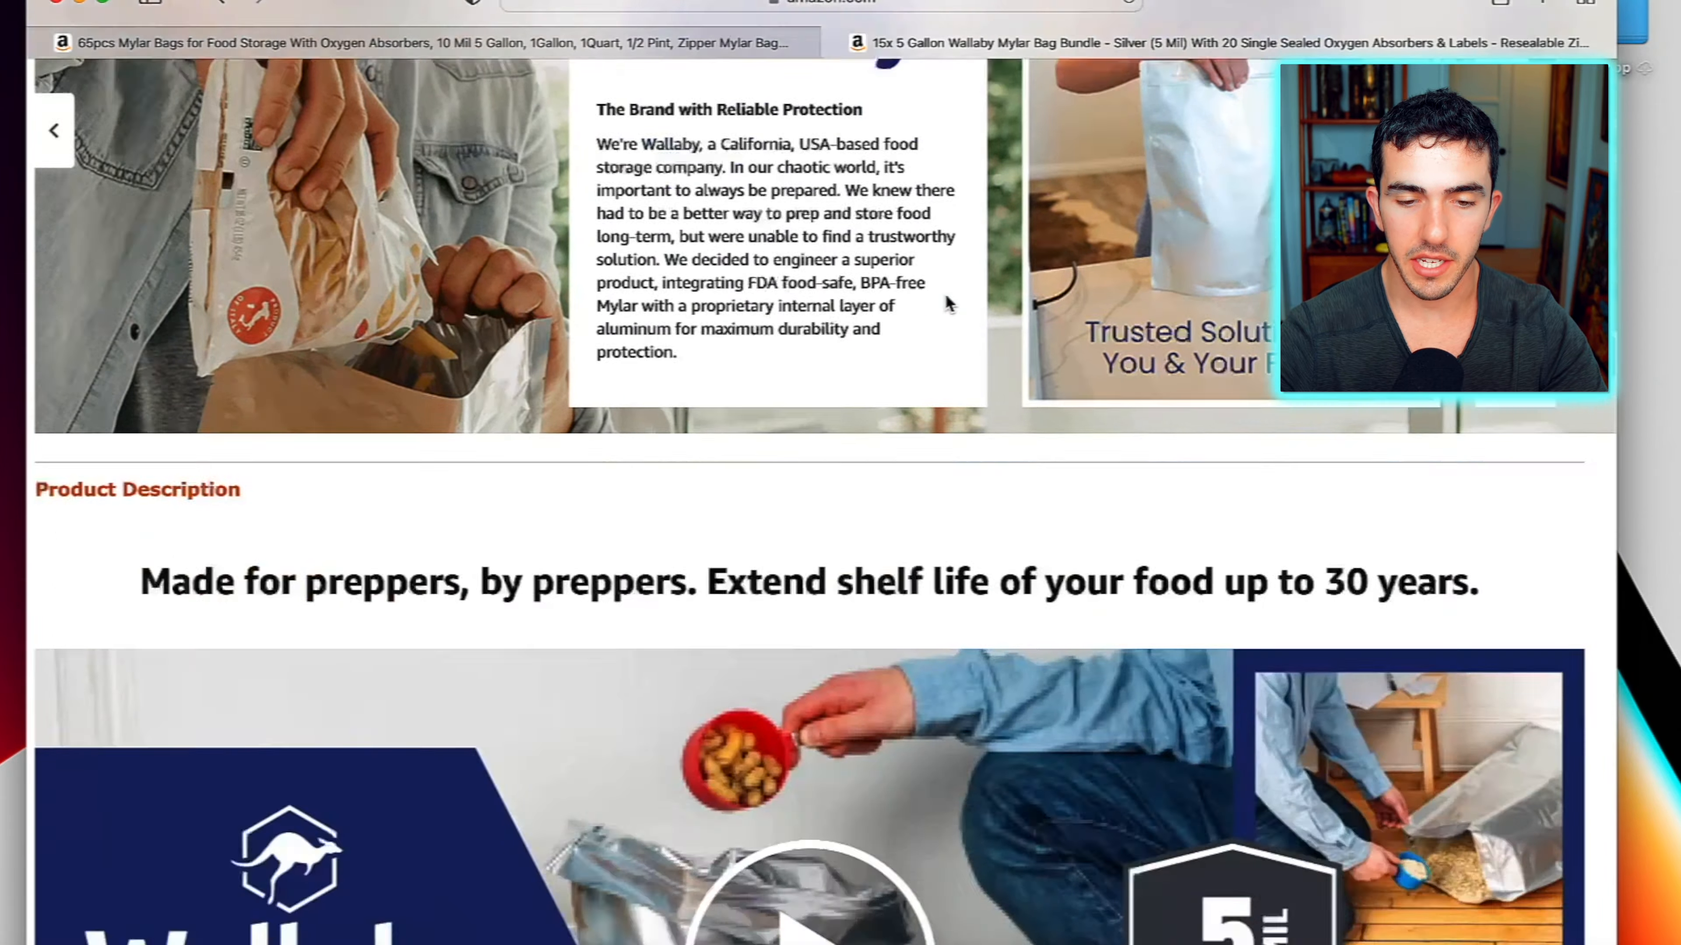
scroll("down", 3)
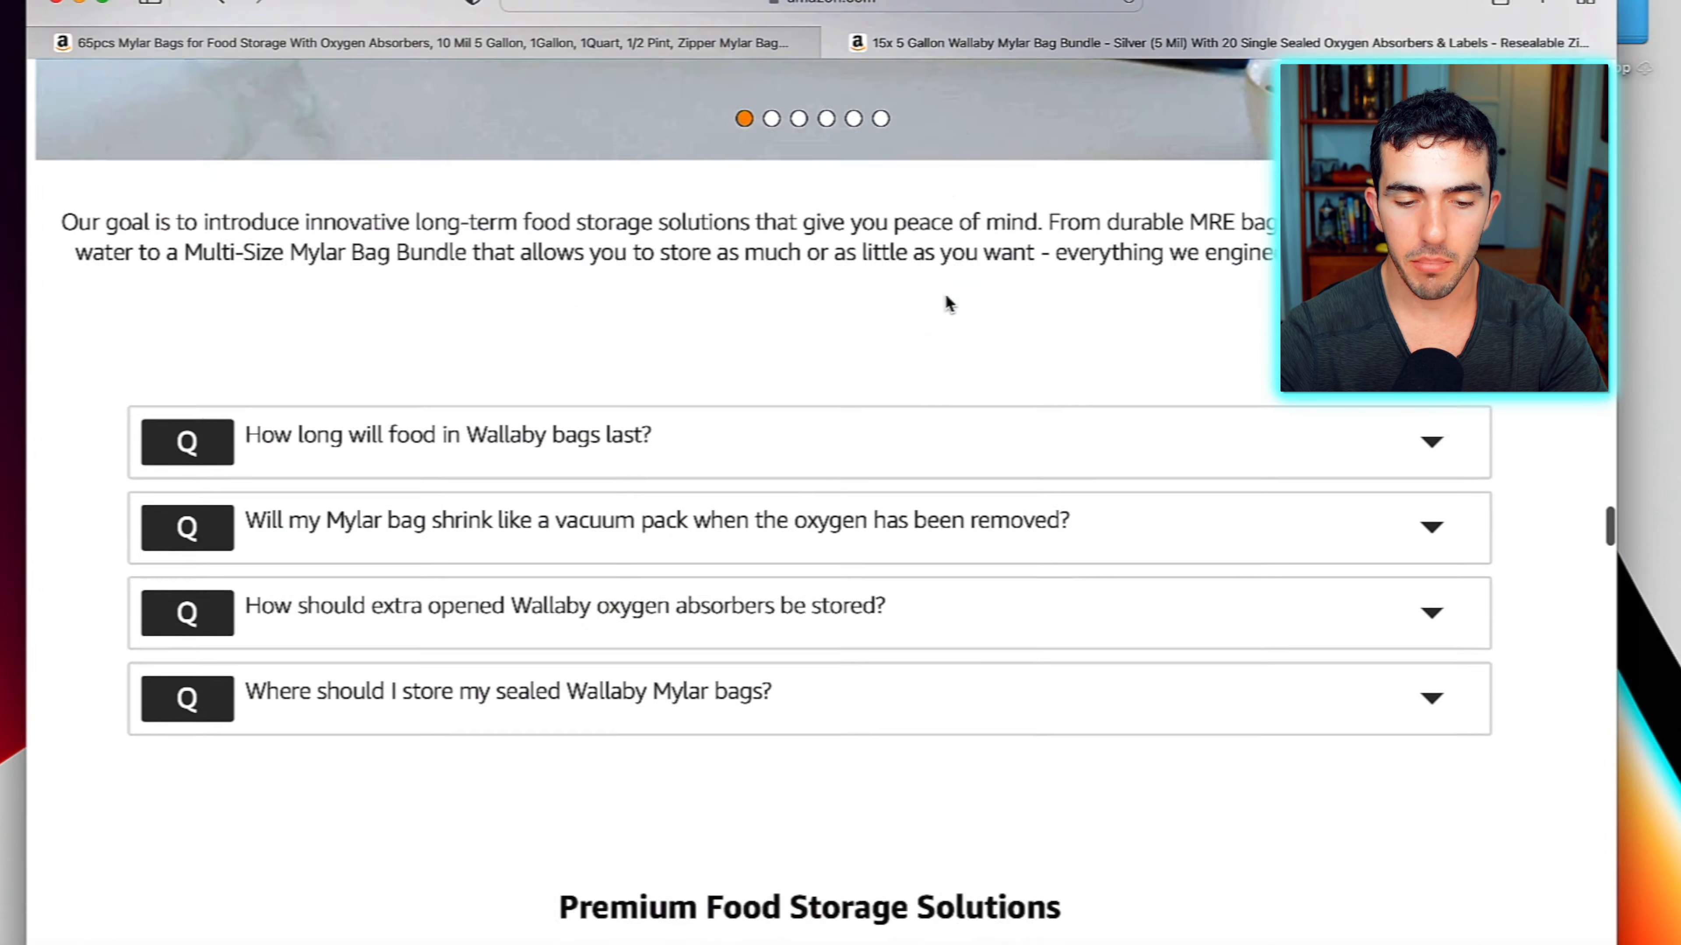
scroll("down", 3)
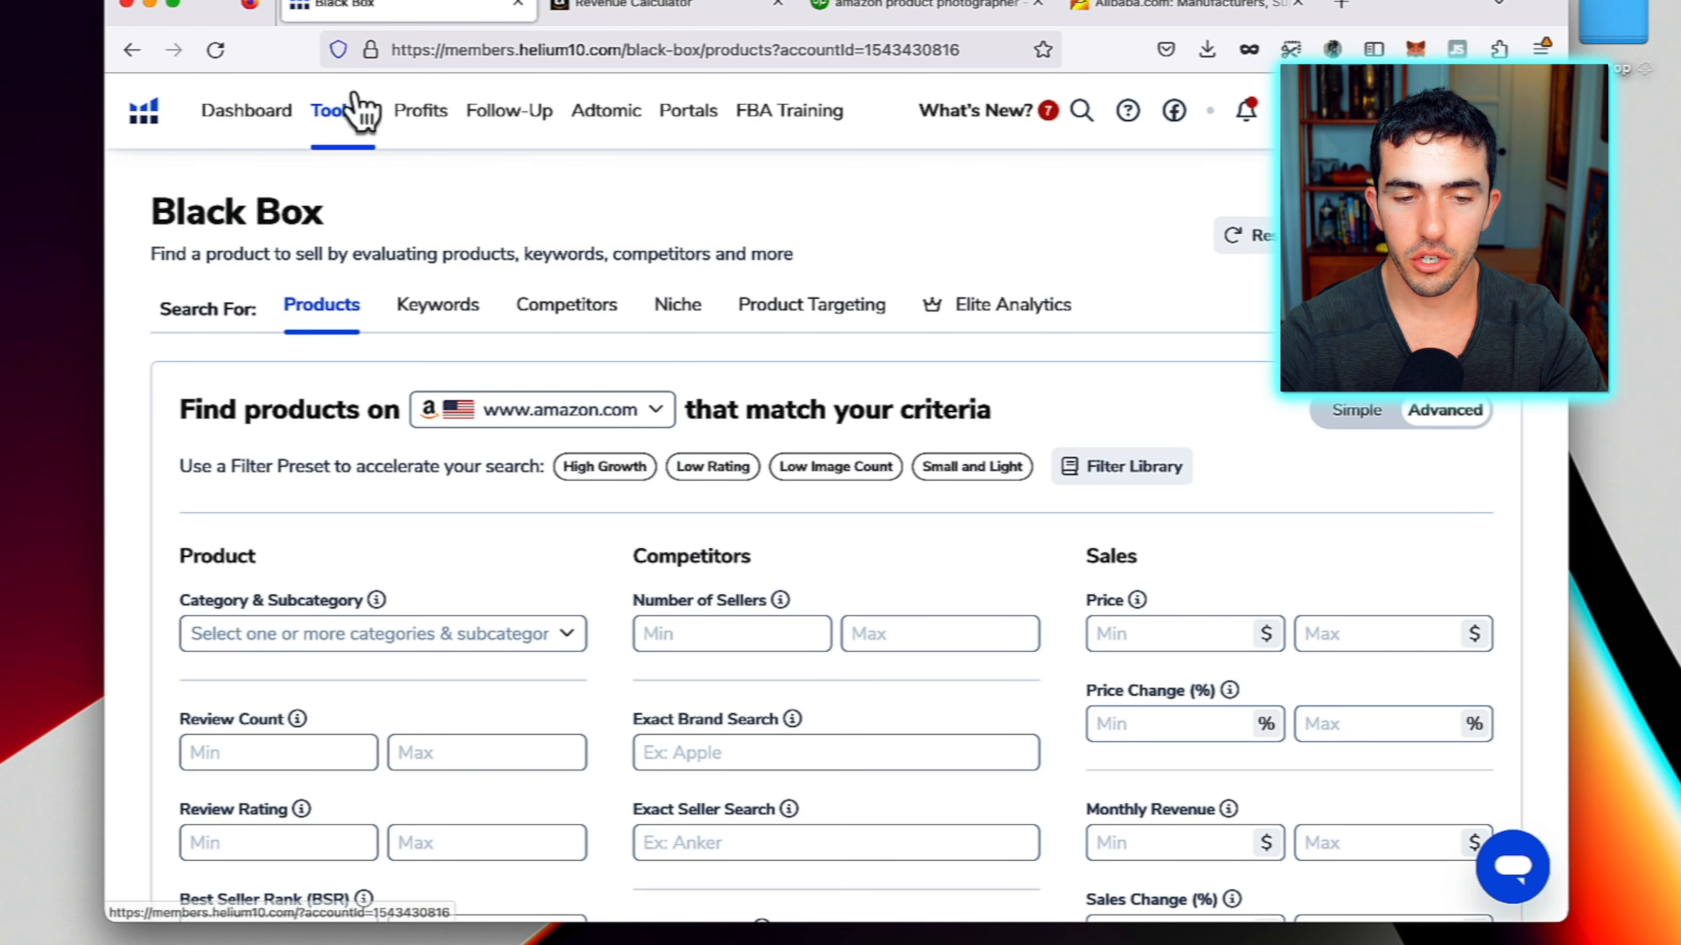
mouse_move(335, 249)
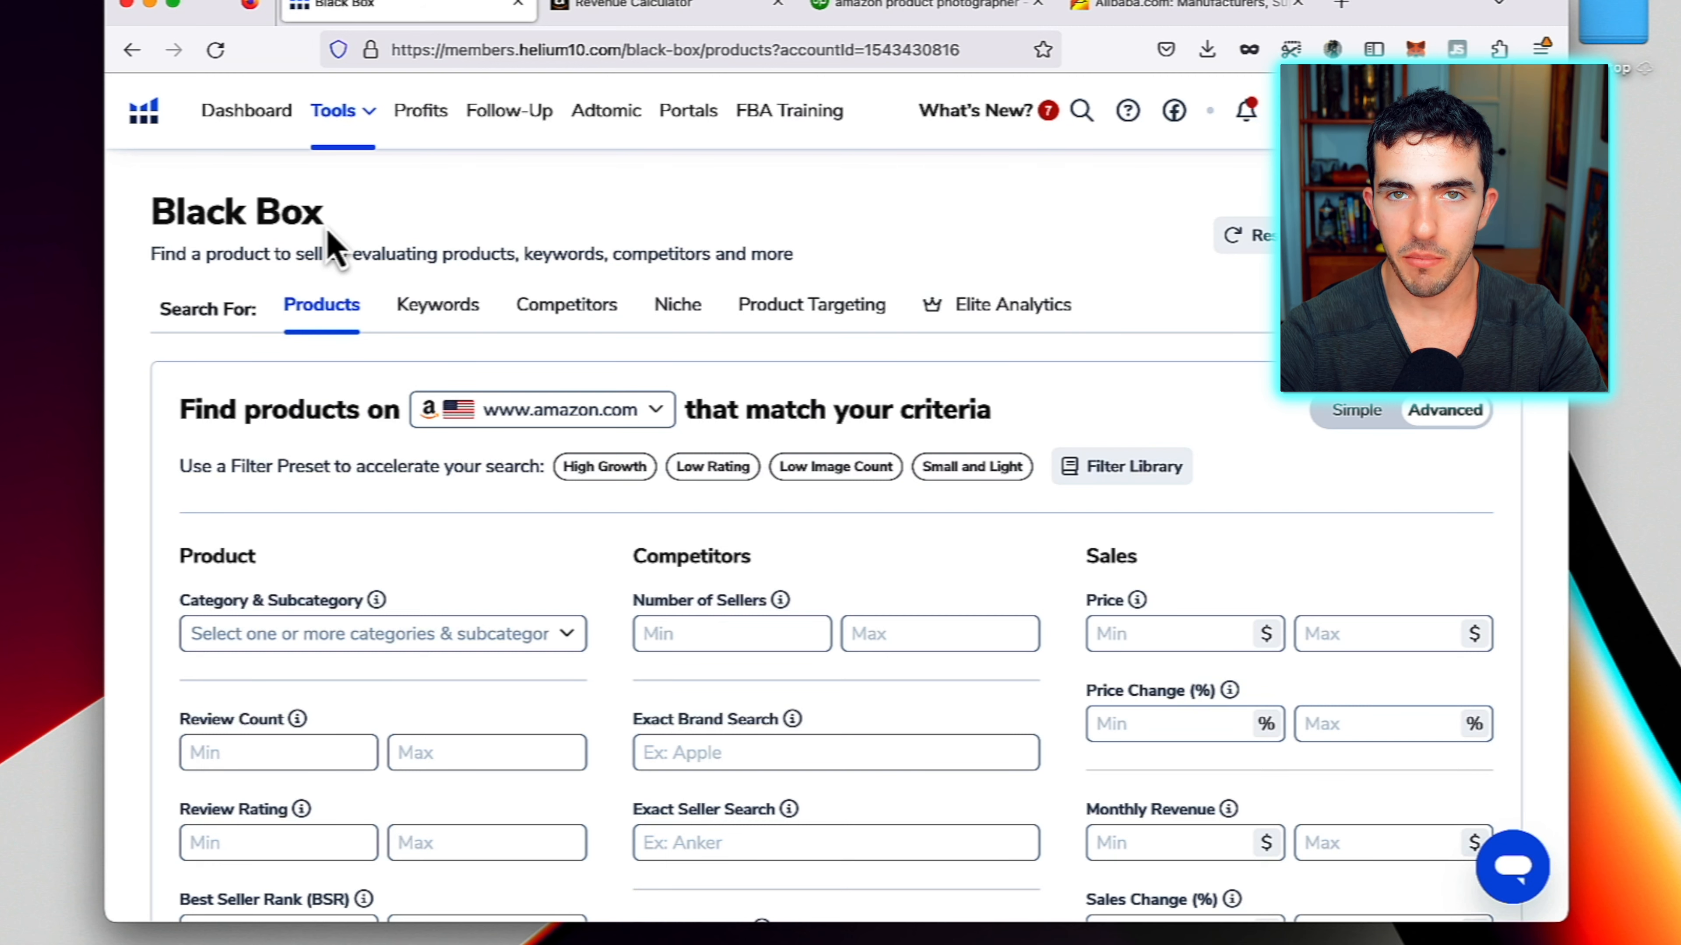
Highlight the Black Box heading on Helium 10's product research page
double_click(235, 211)
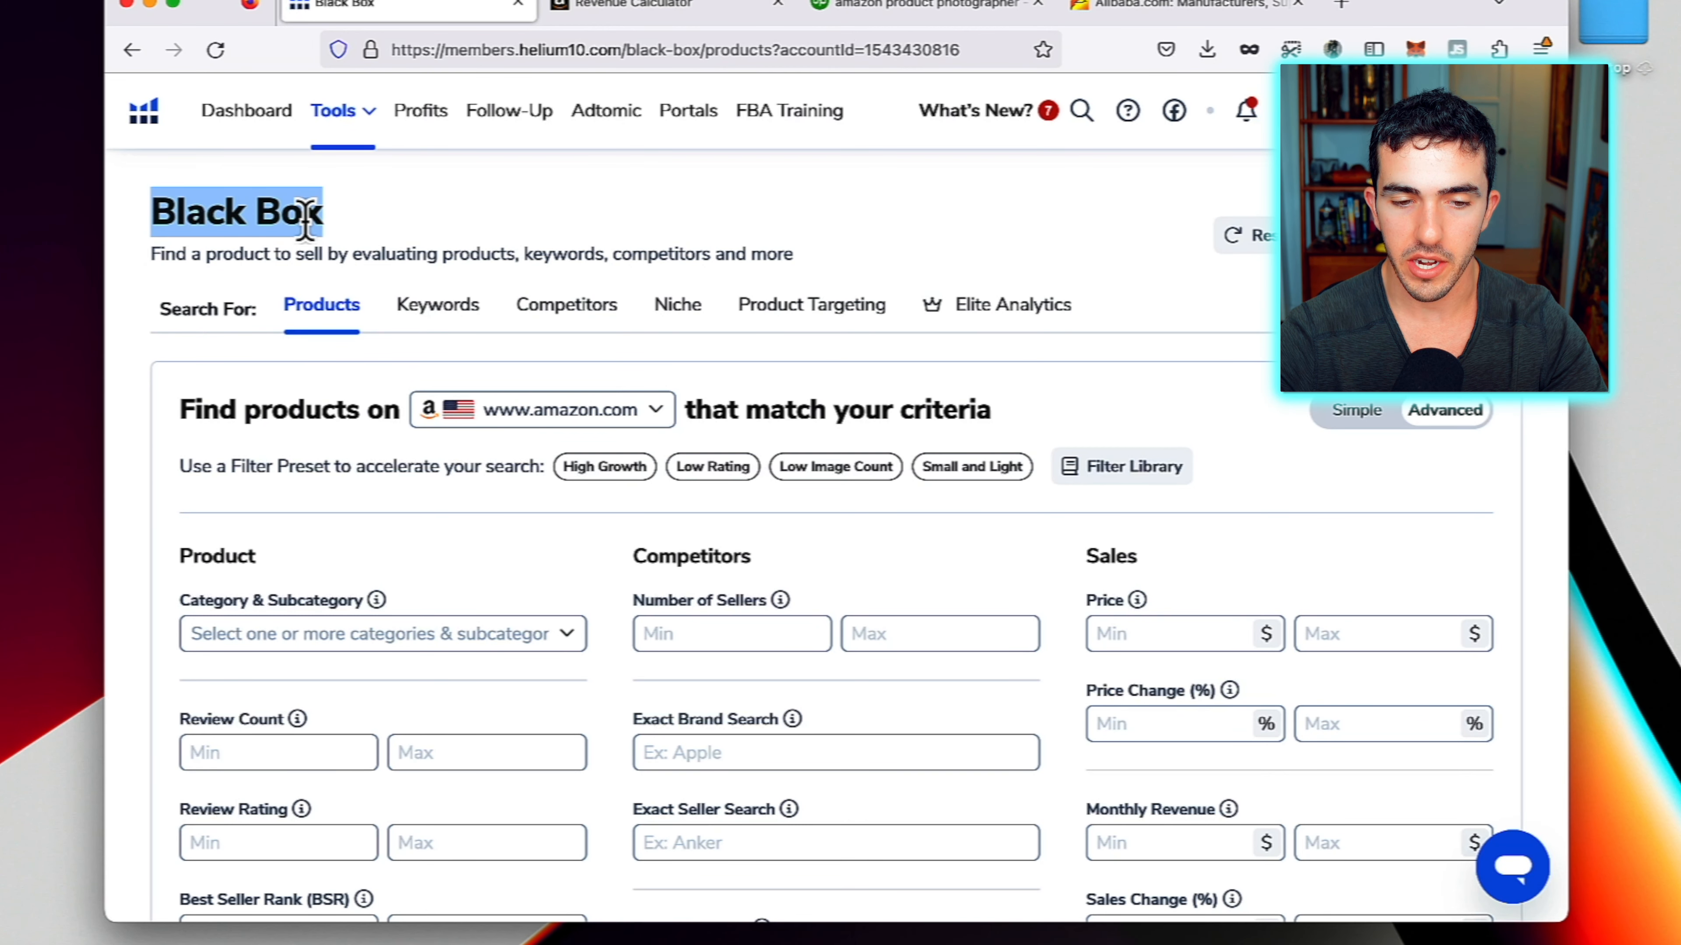
mouse_move(364, 172)
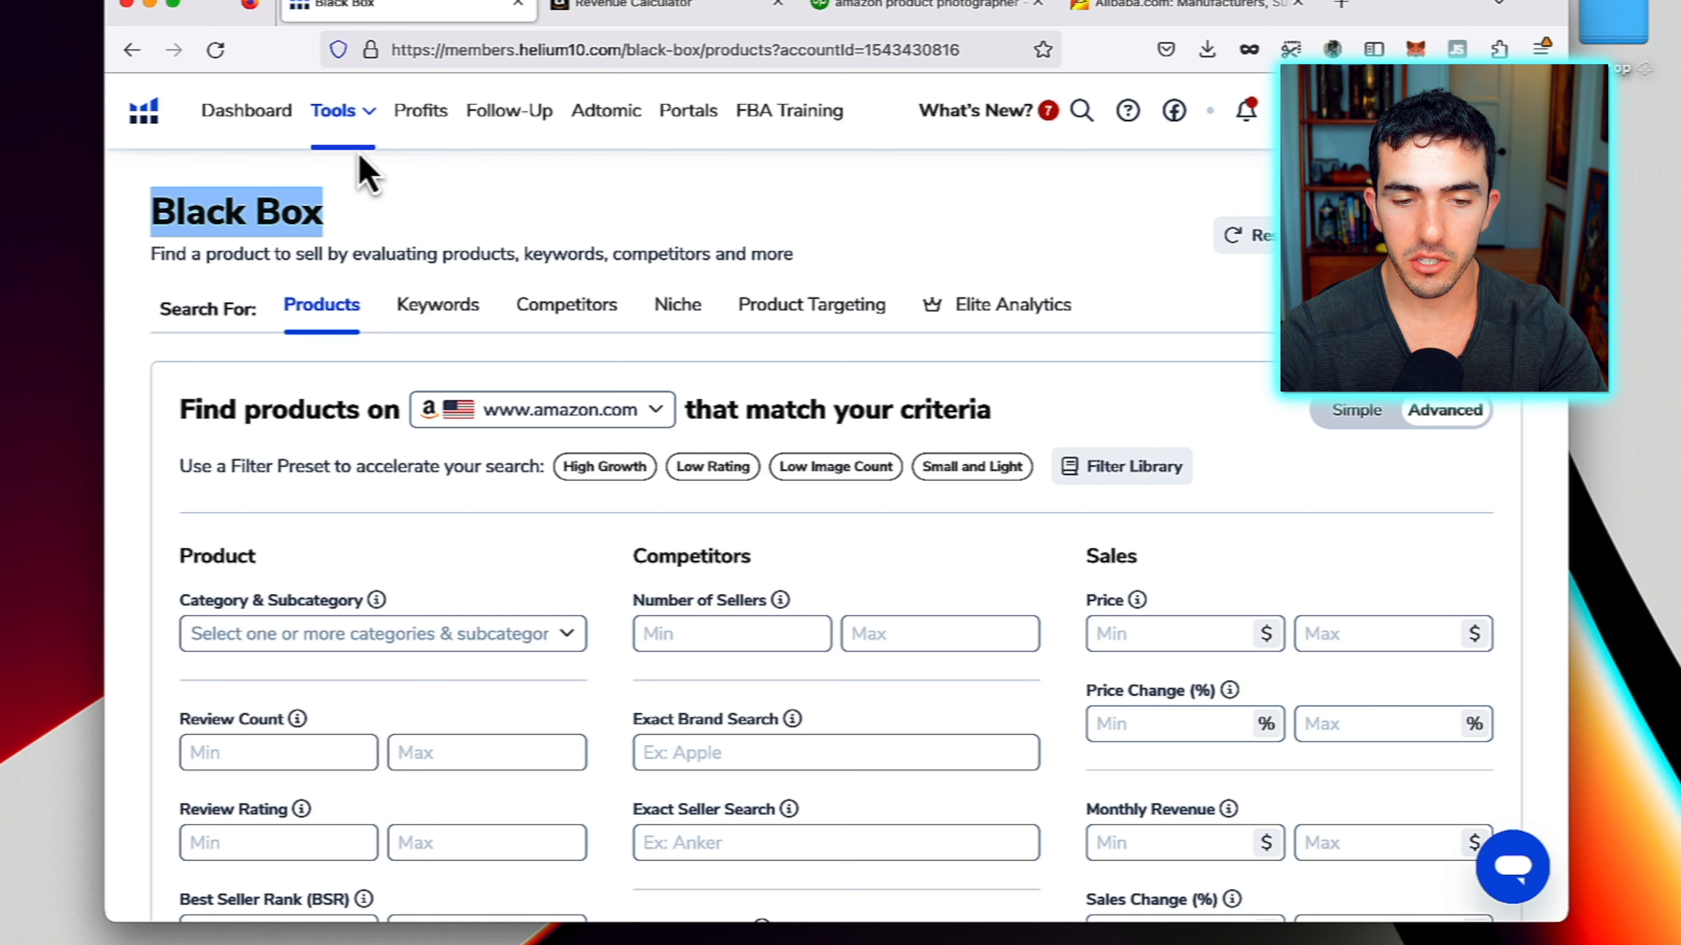
mouse_move(369, 134)
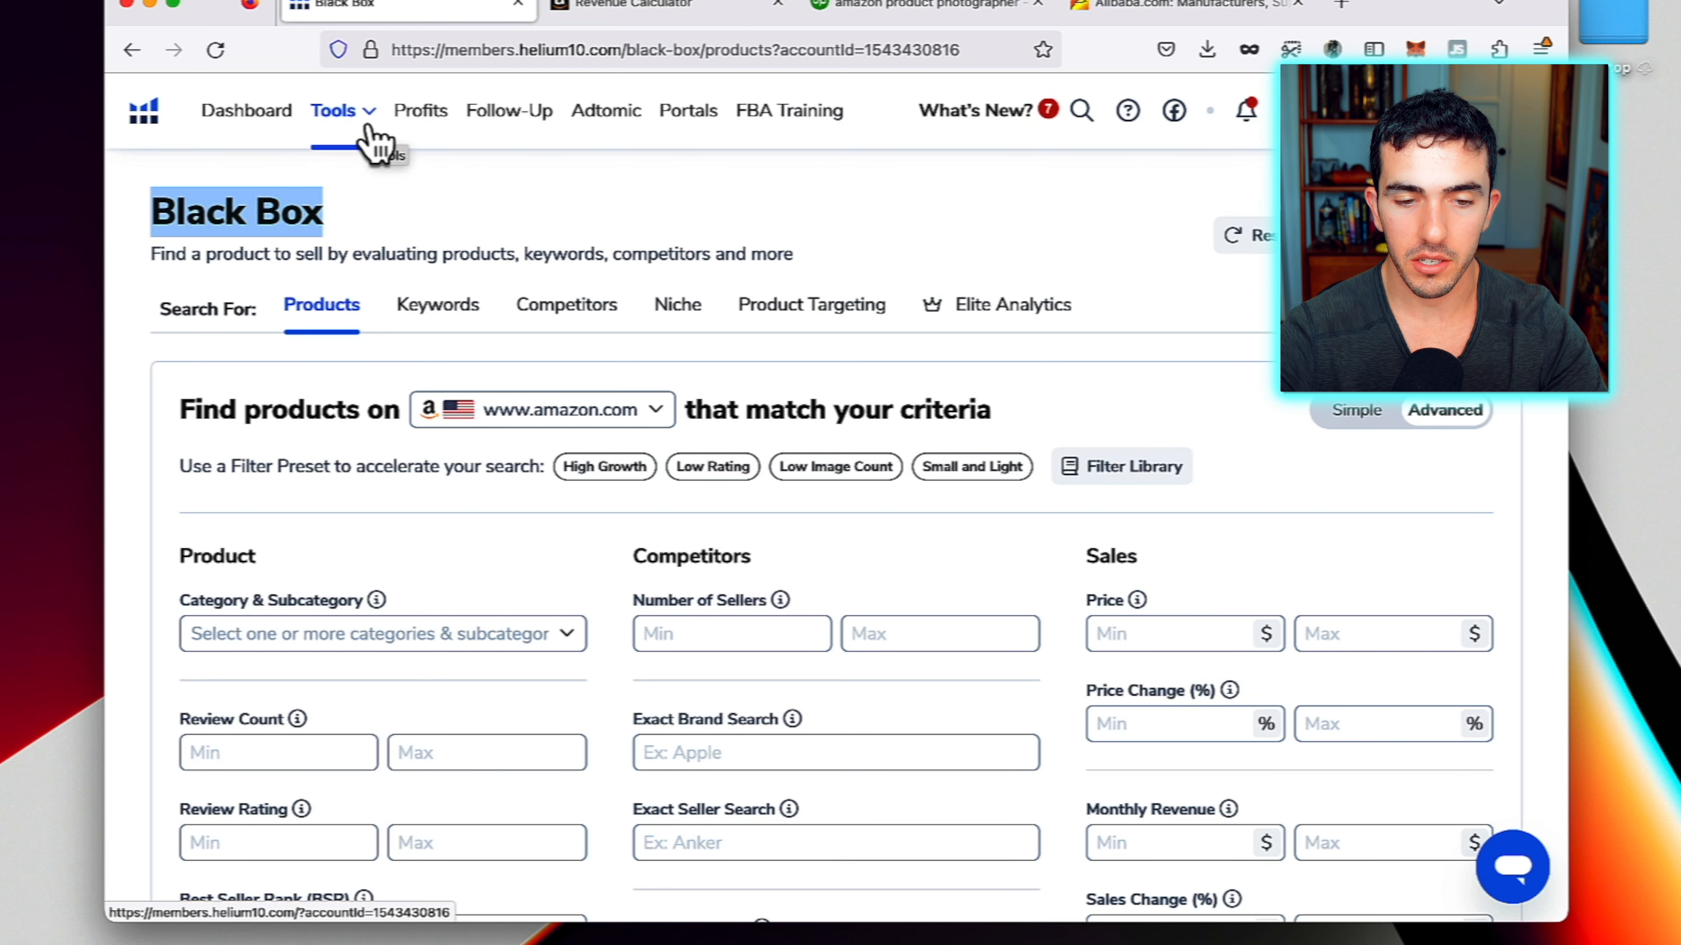
left_click(333, 110)
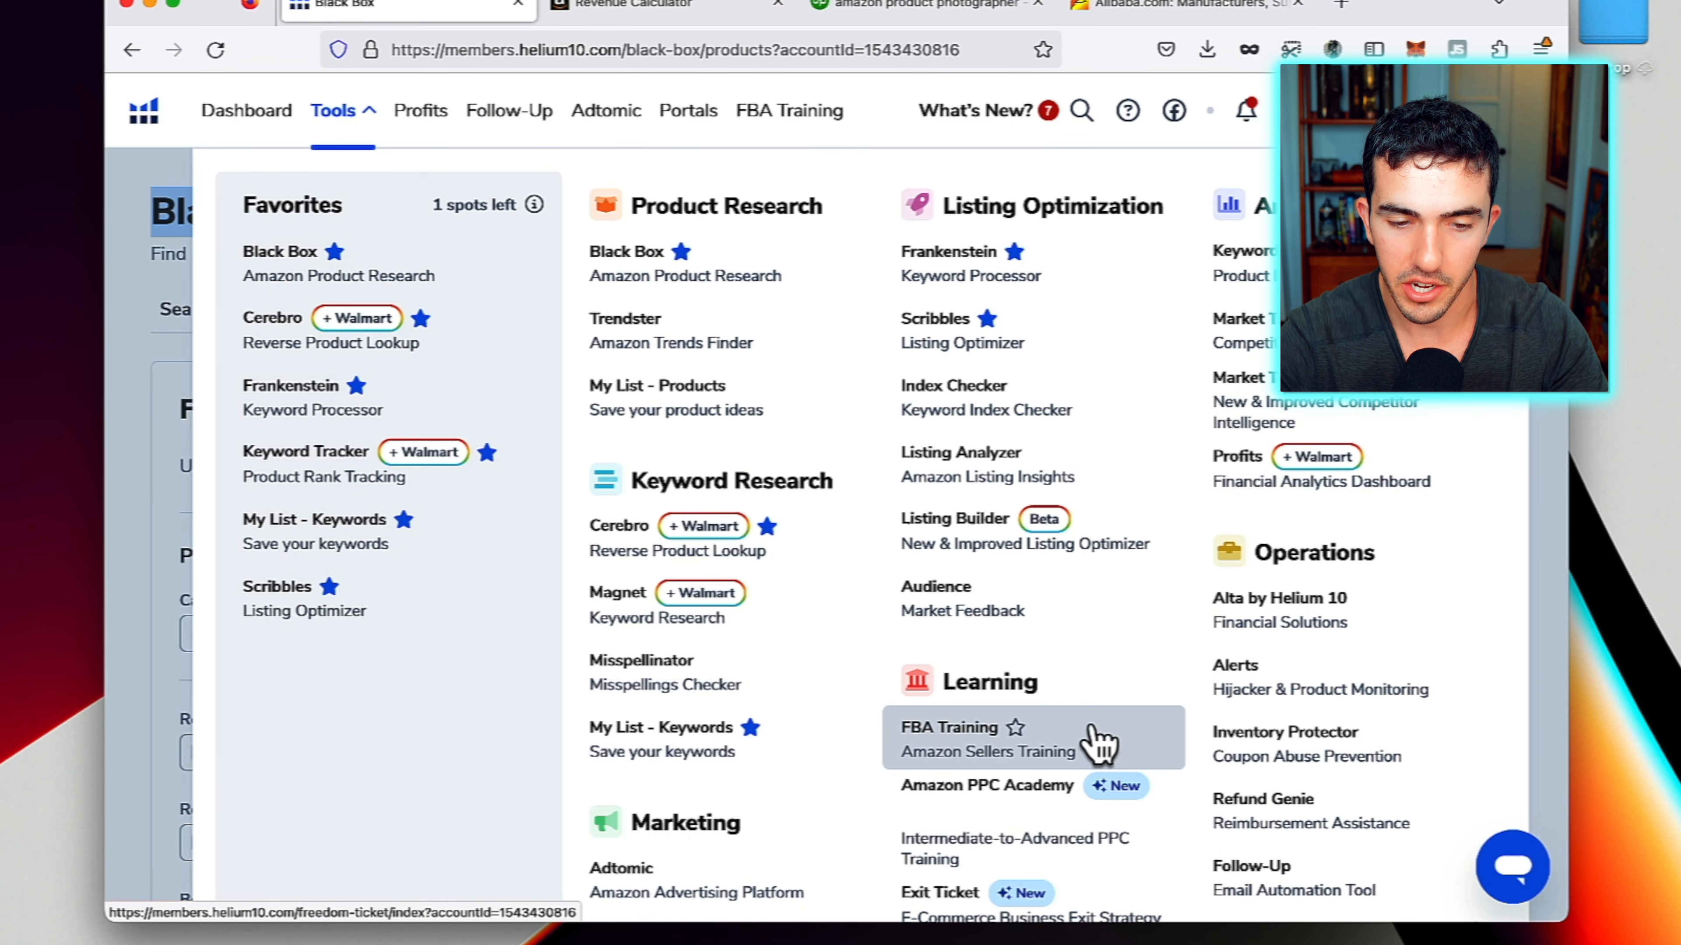
mouse_move(369, 260)
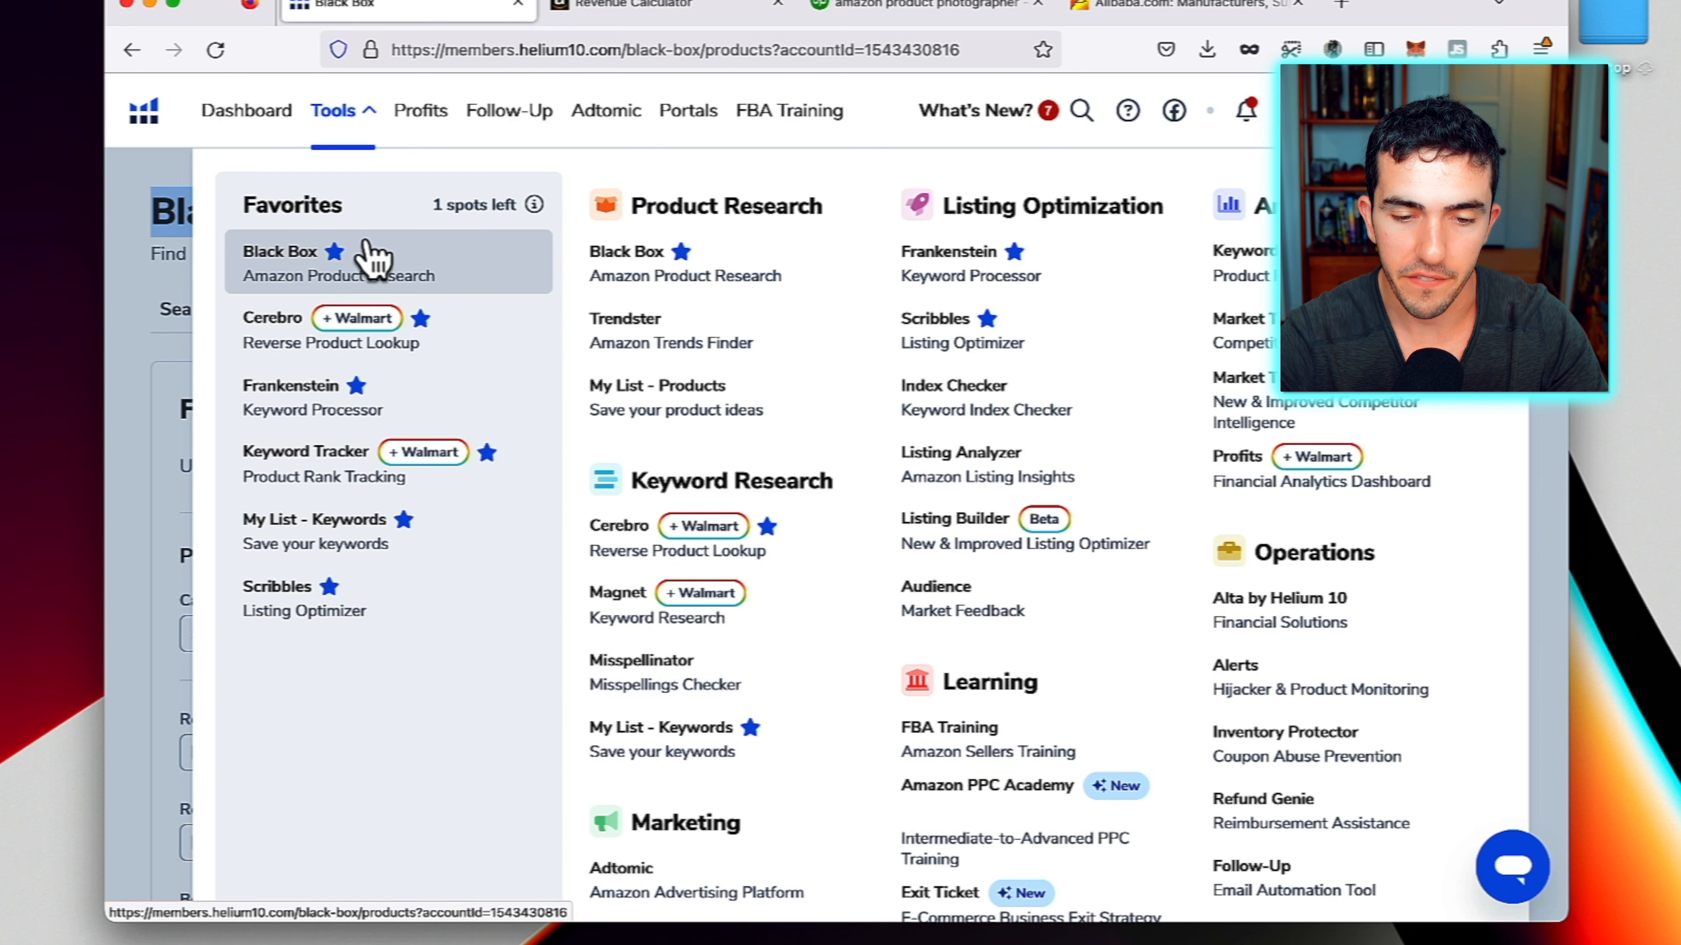
mouse_move(696, 396)
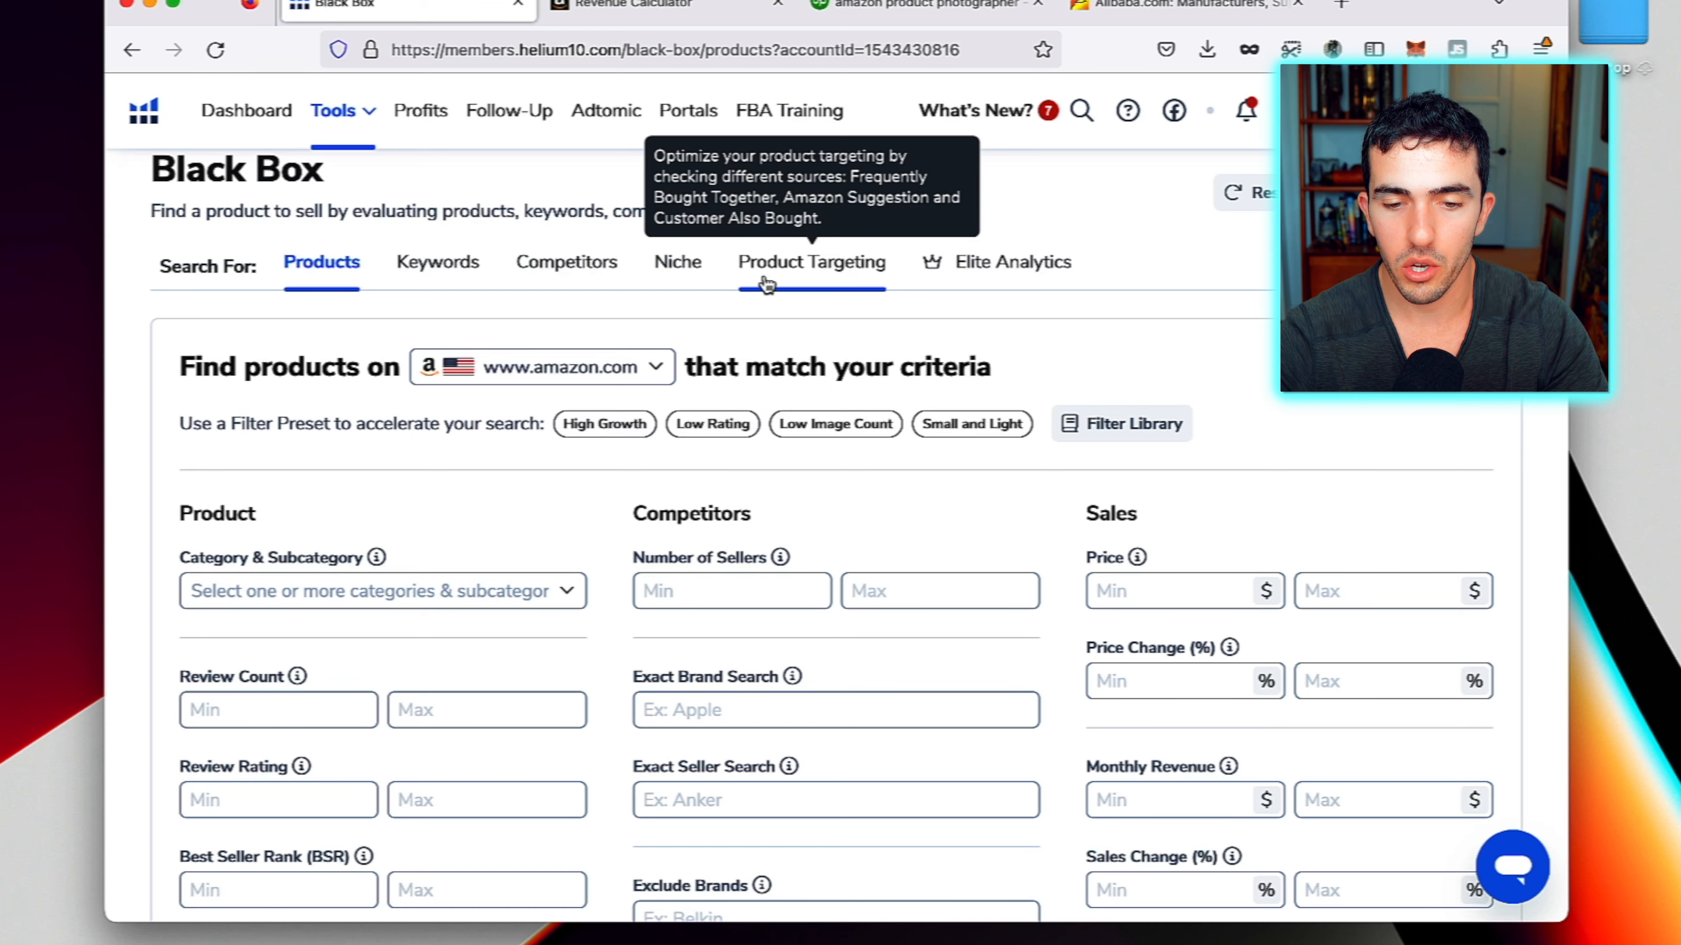
scroll("down", 3)
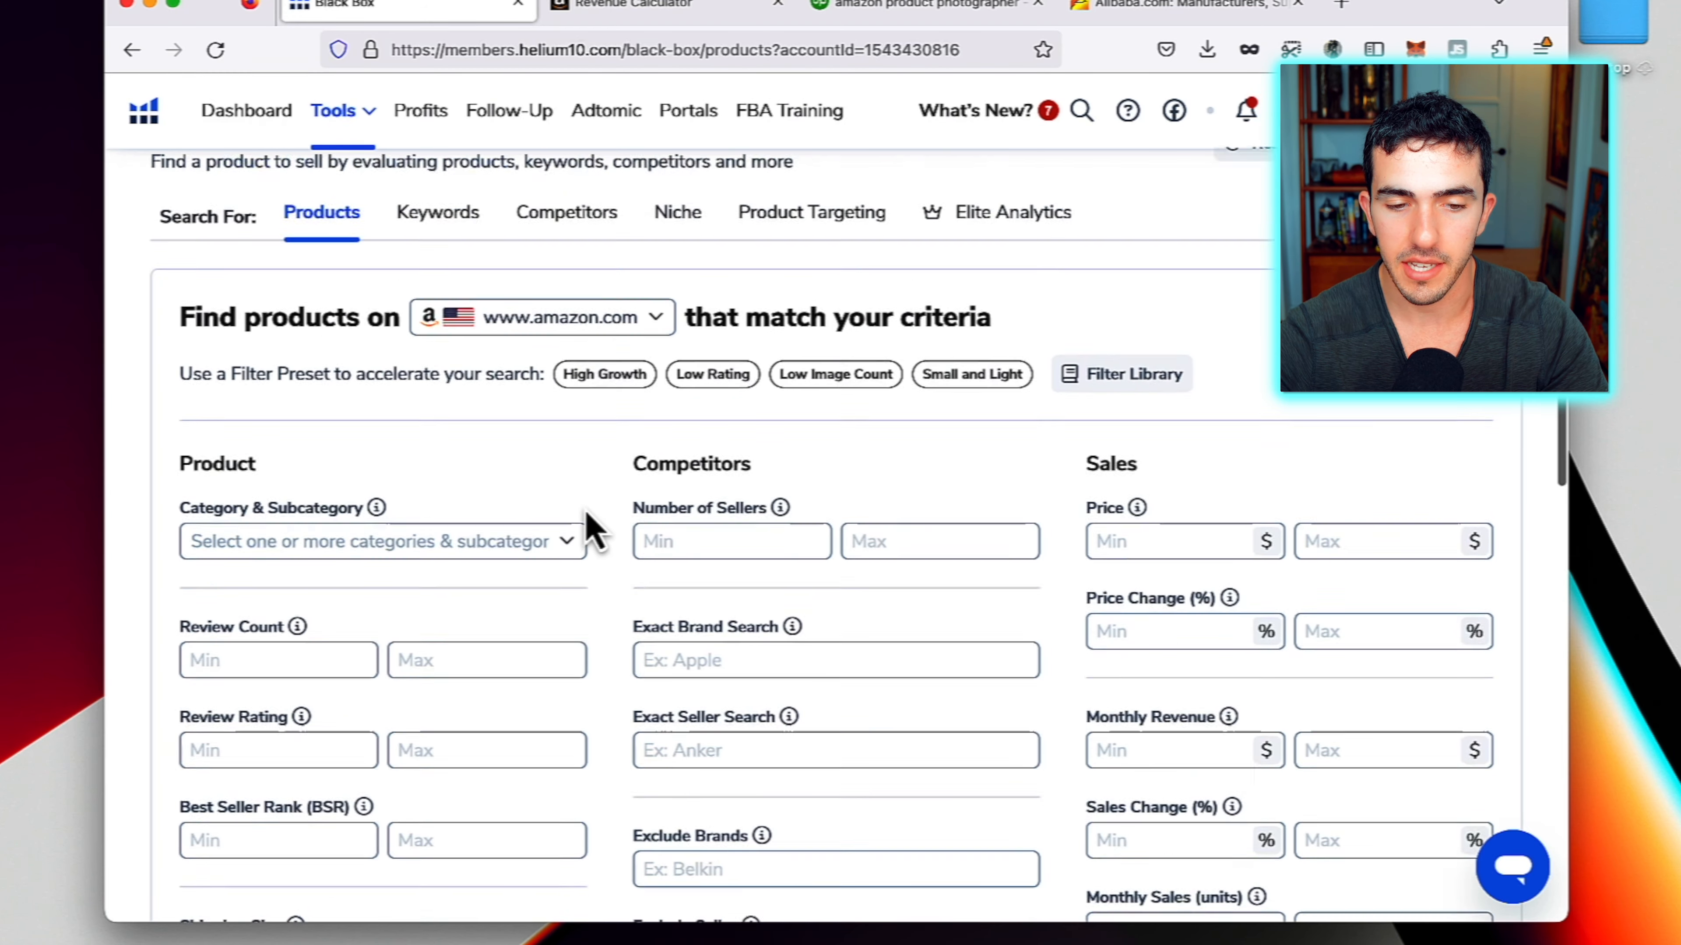
left_click(377, 540)
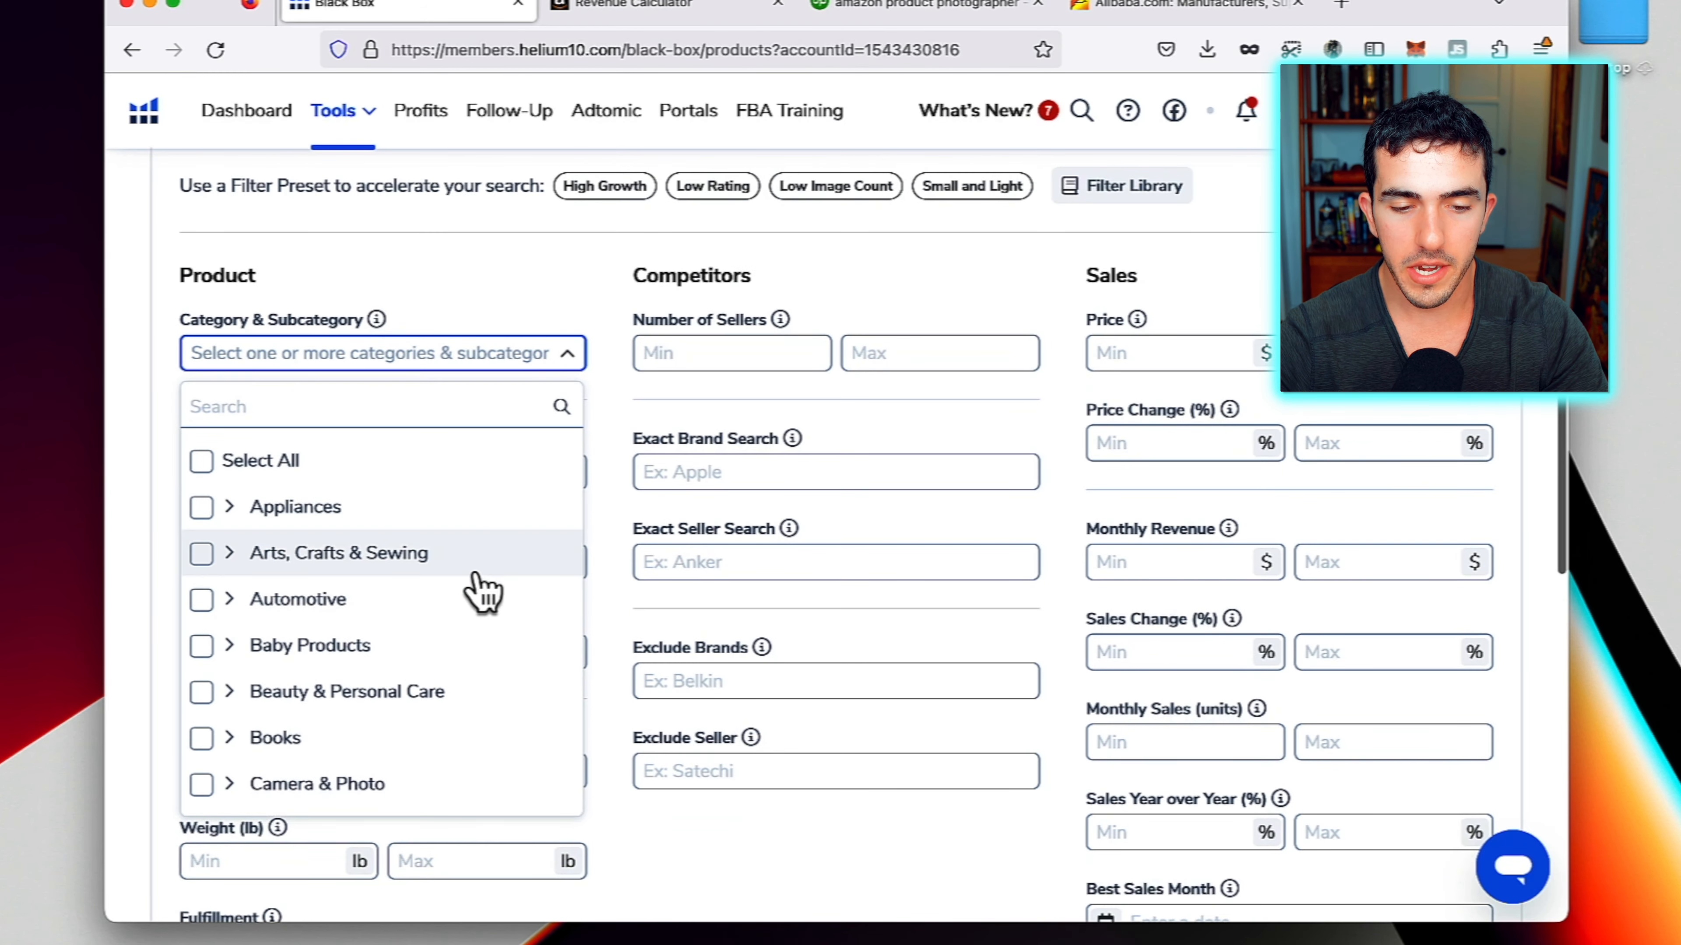
mouse_move(563, 488)
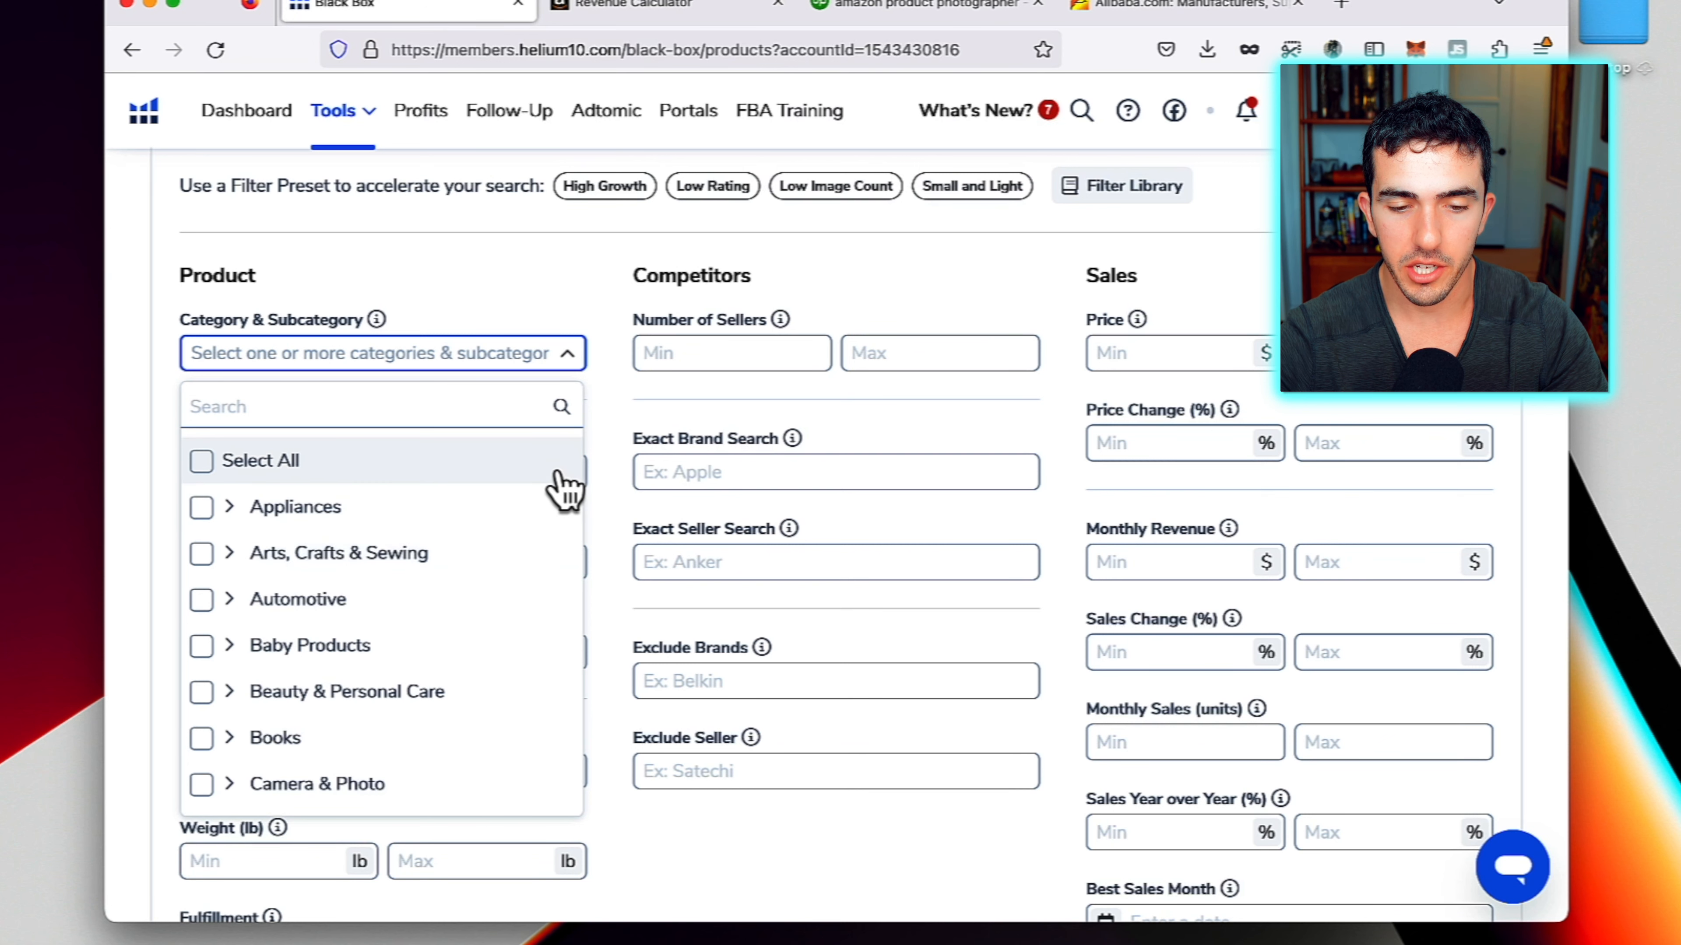
mouse_move(541, 525)
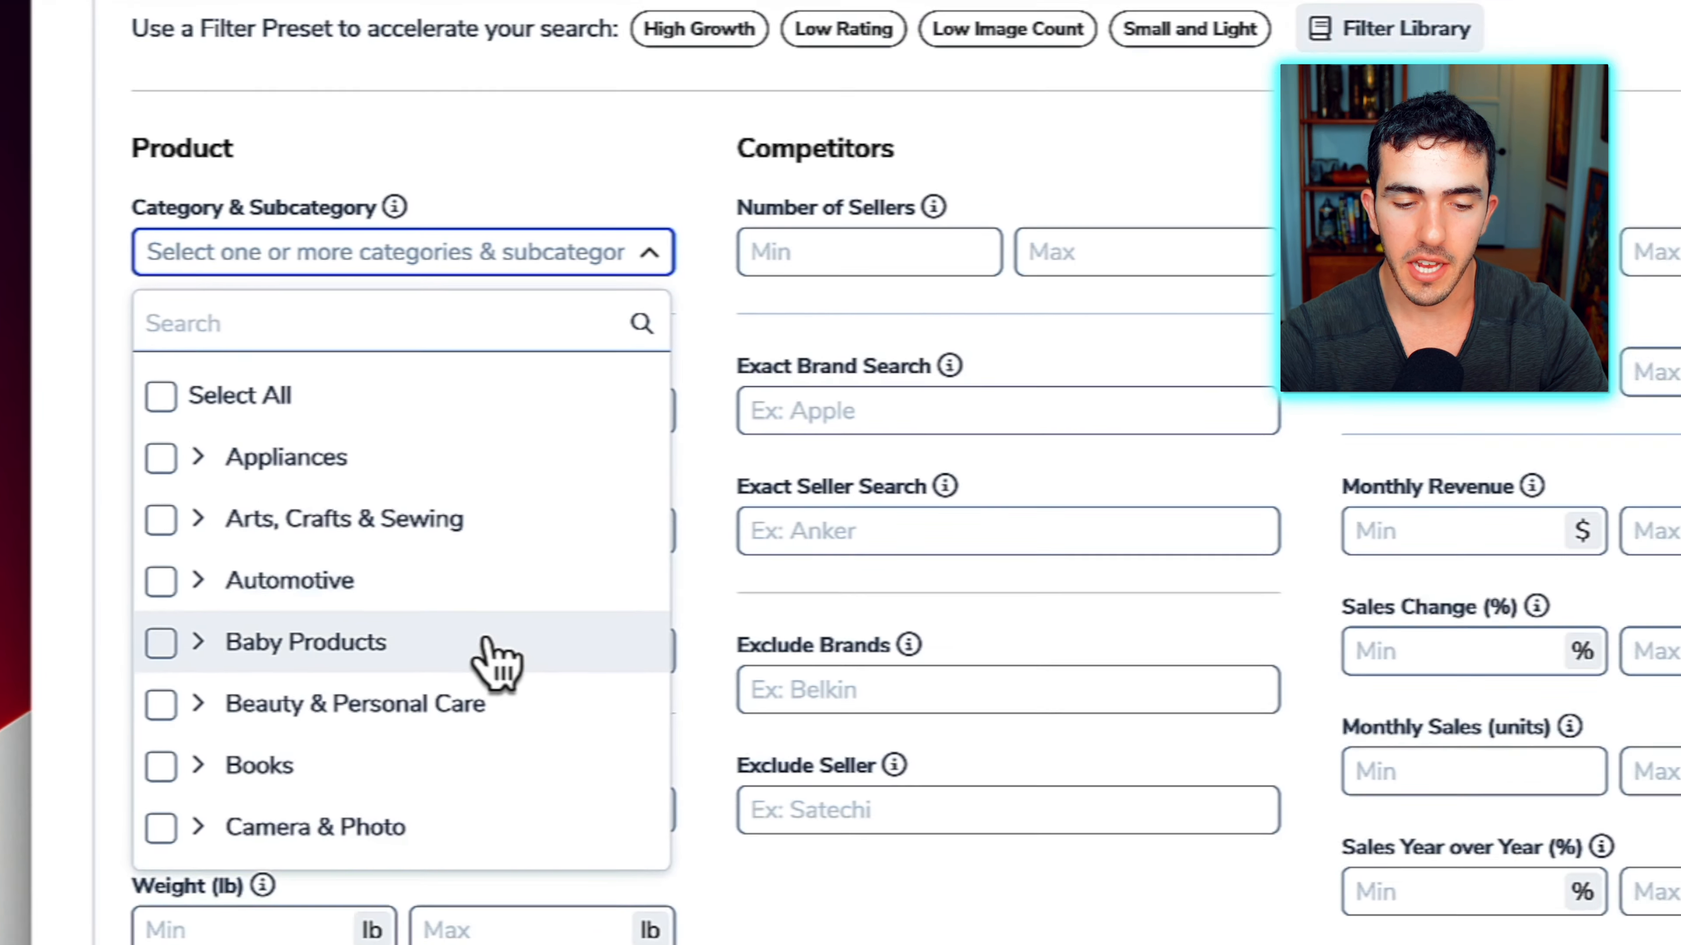
scroll("up", 3)
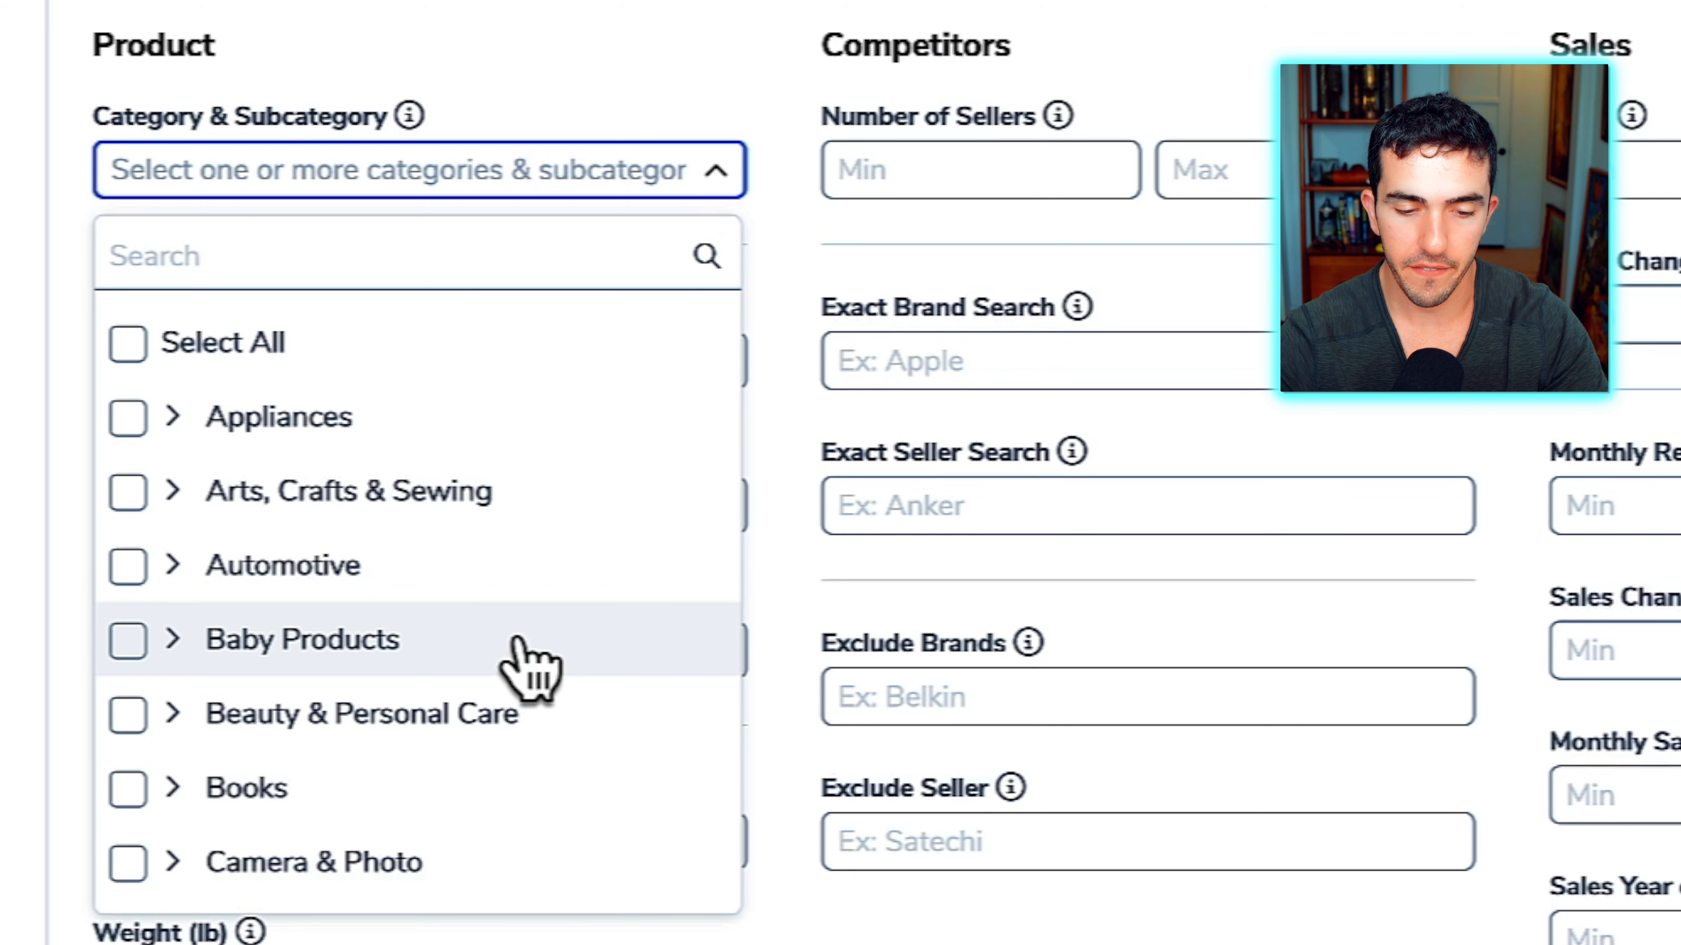
scroll("down", 3)
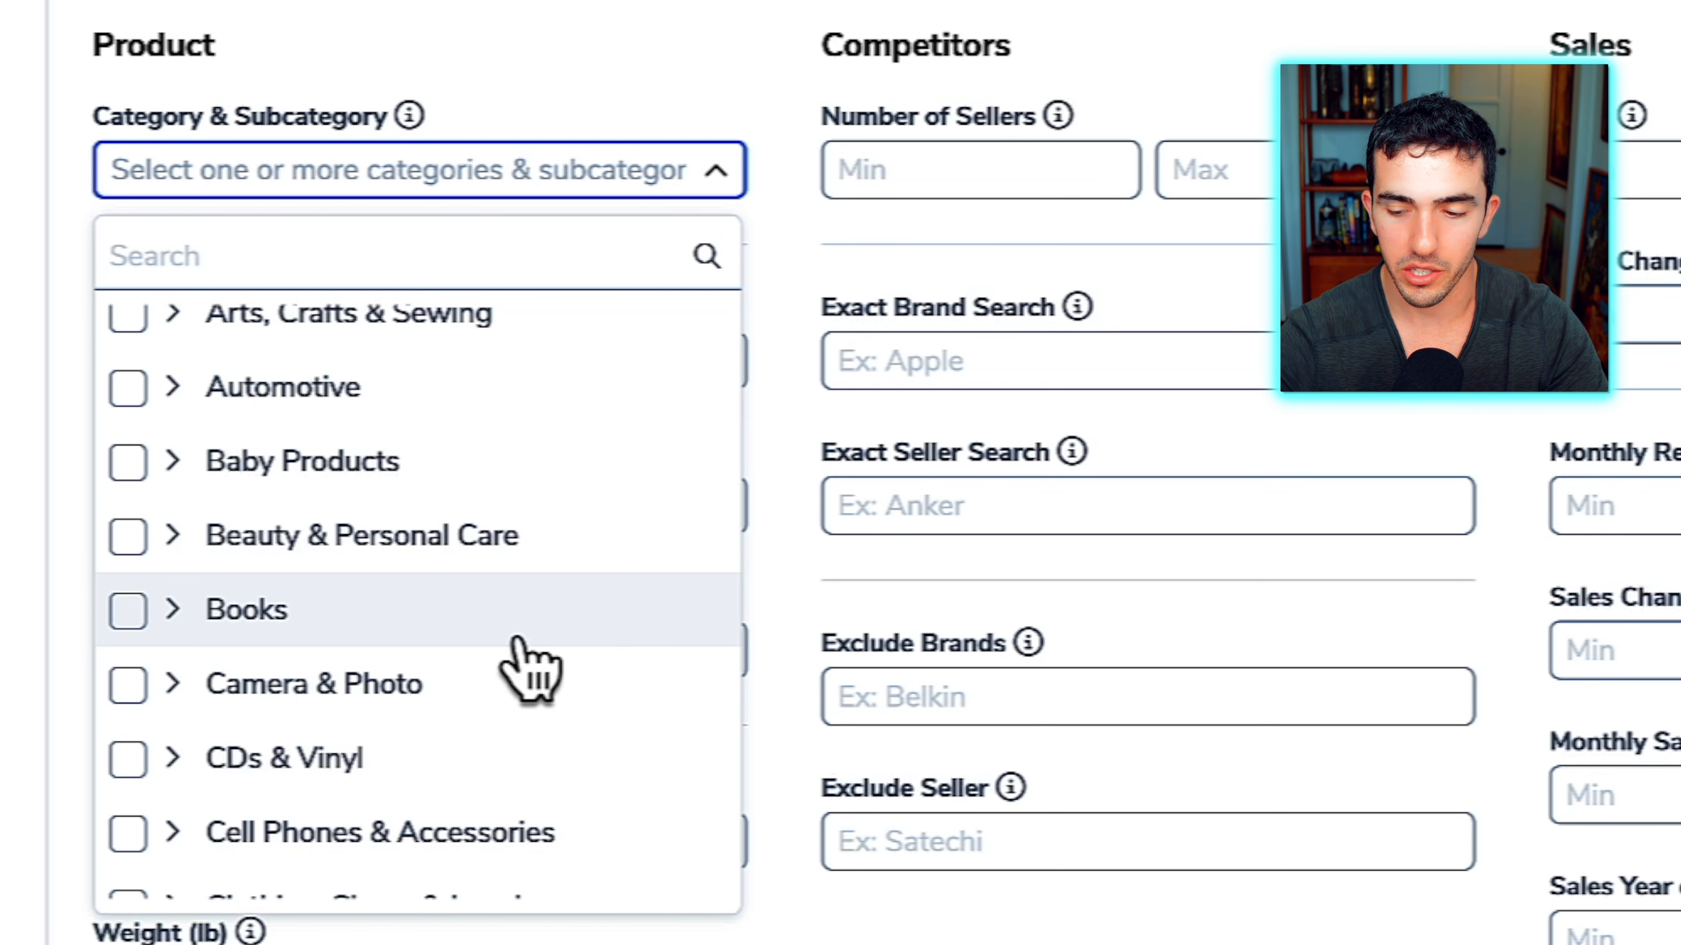
scroll("down", 3)
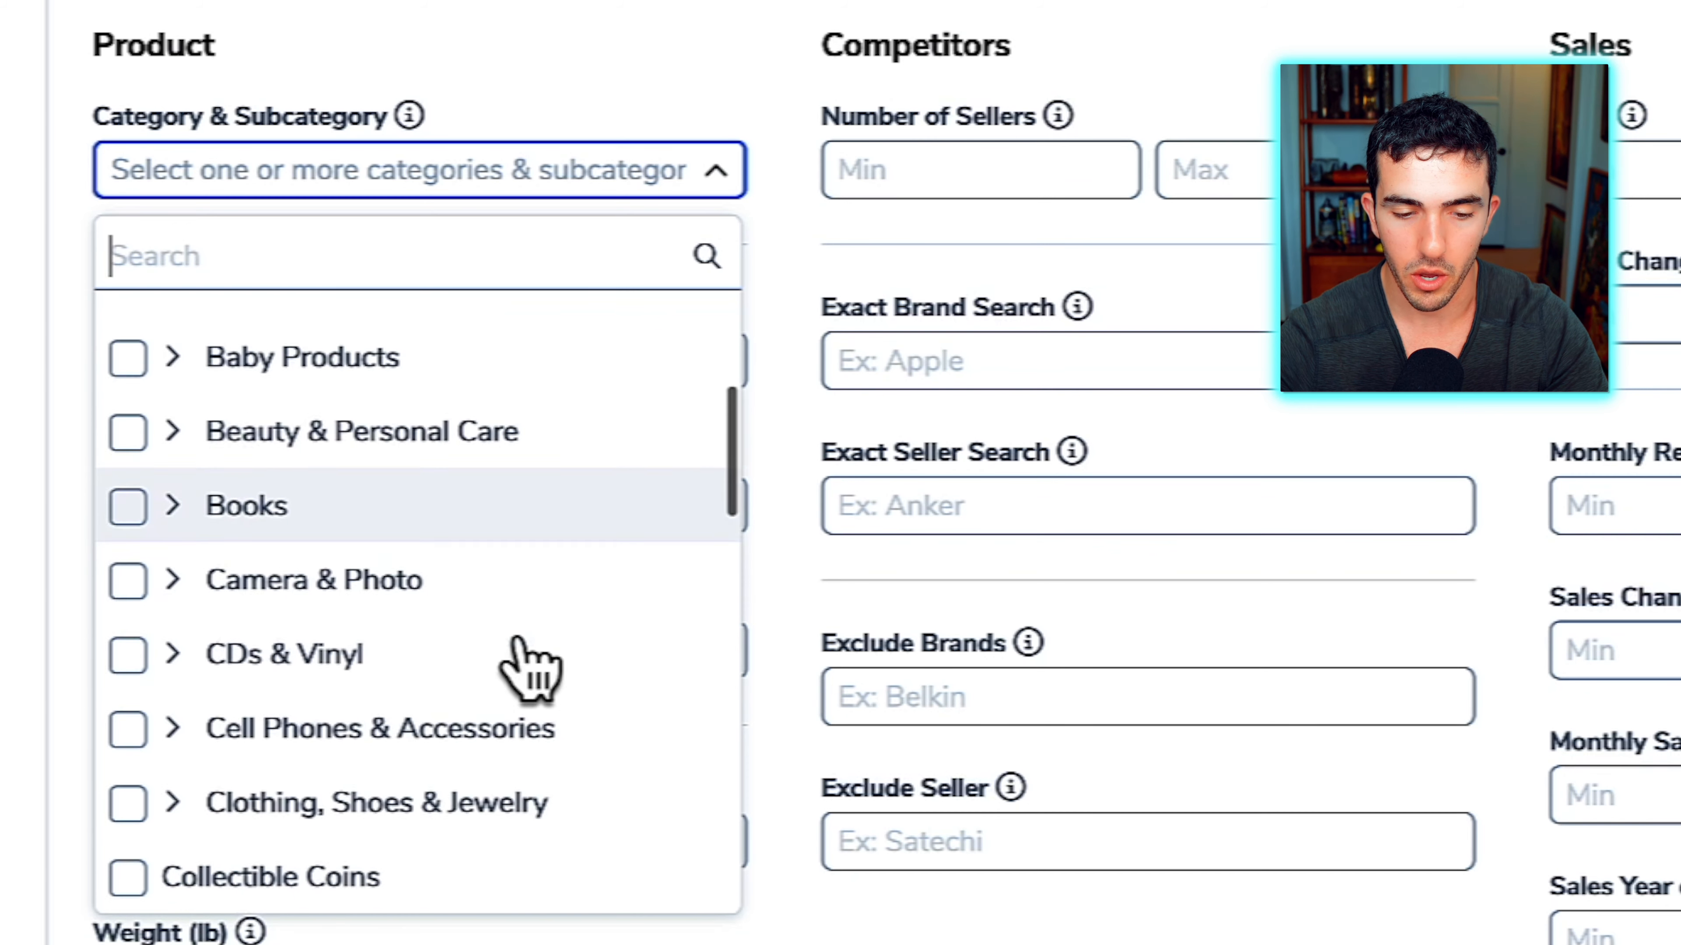
scroll("up", 3)
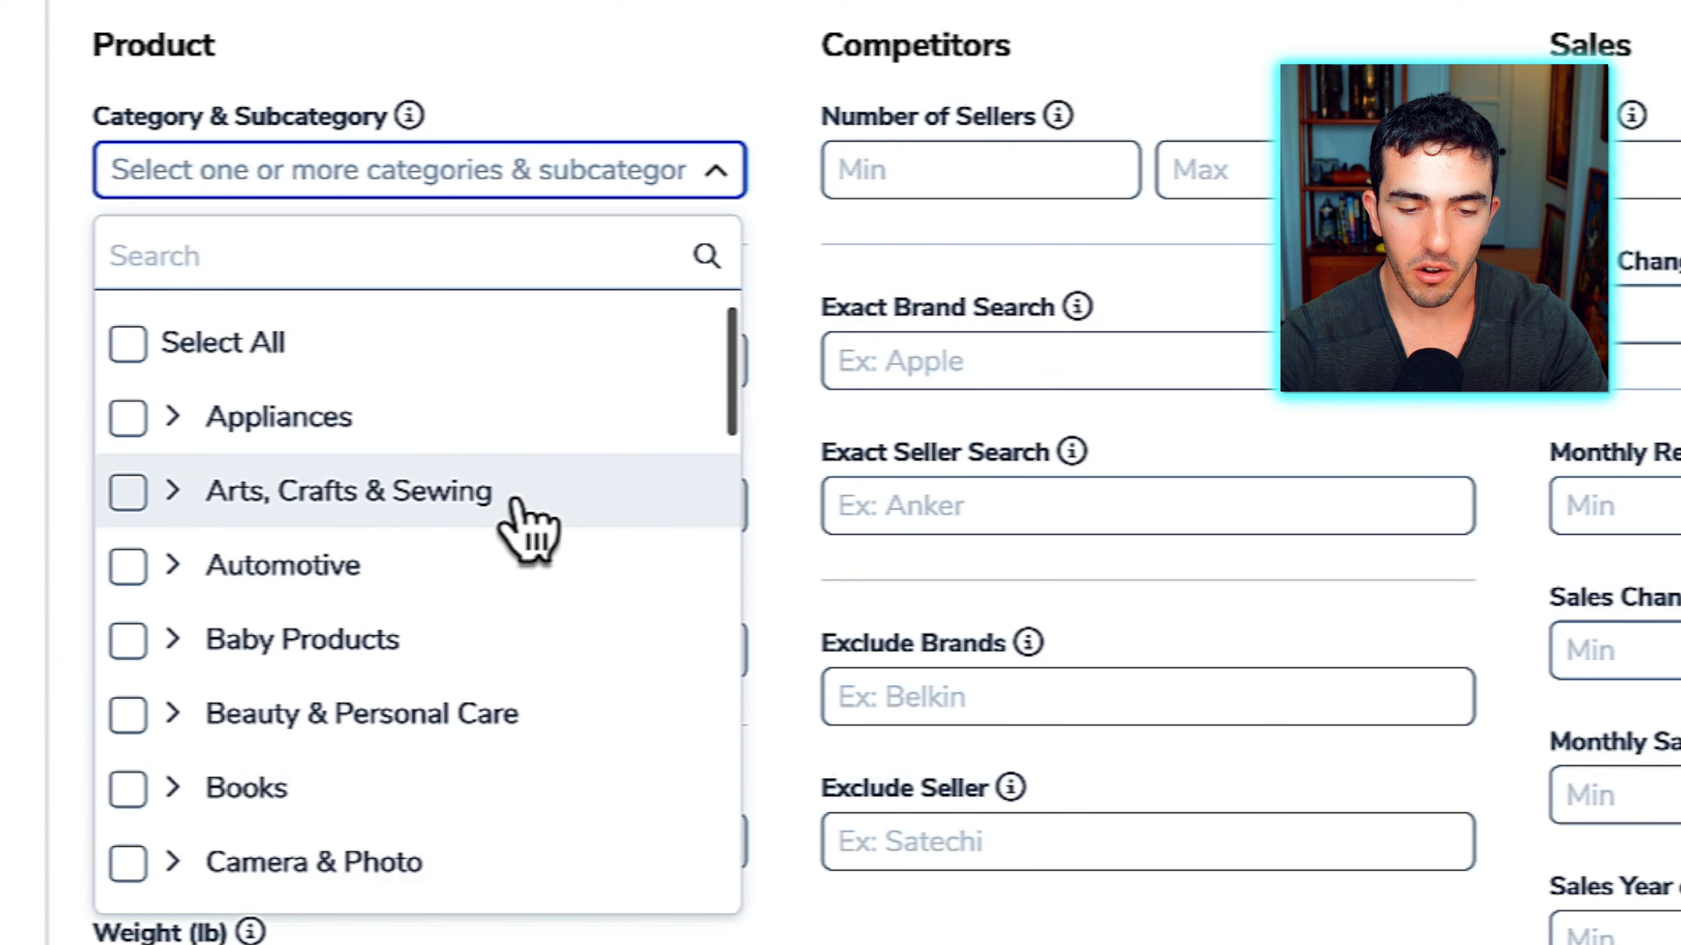
scroll("down", 3)
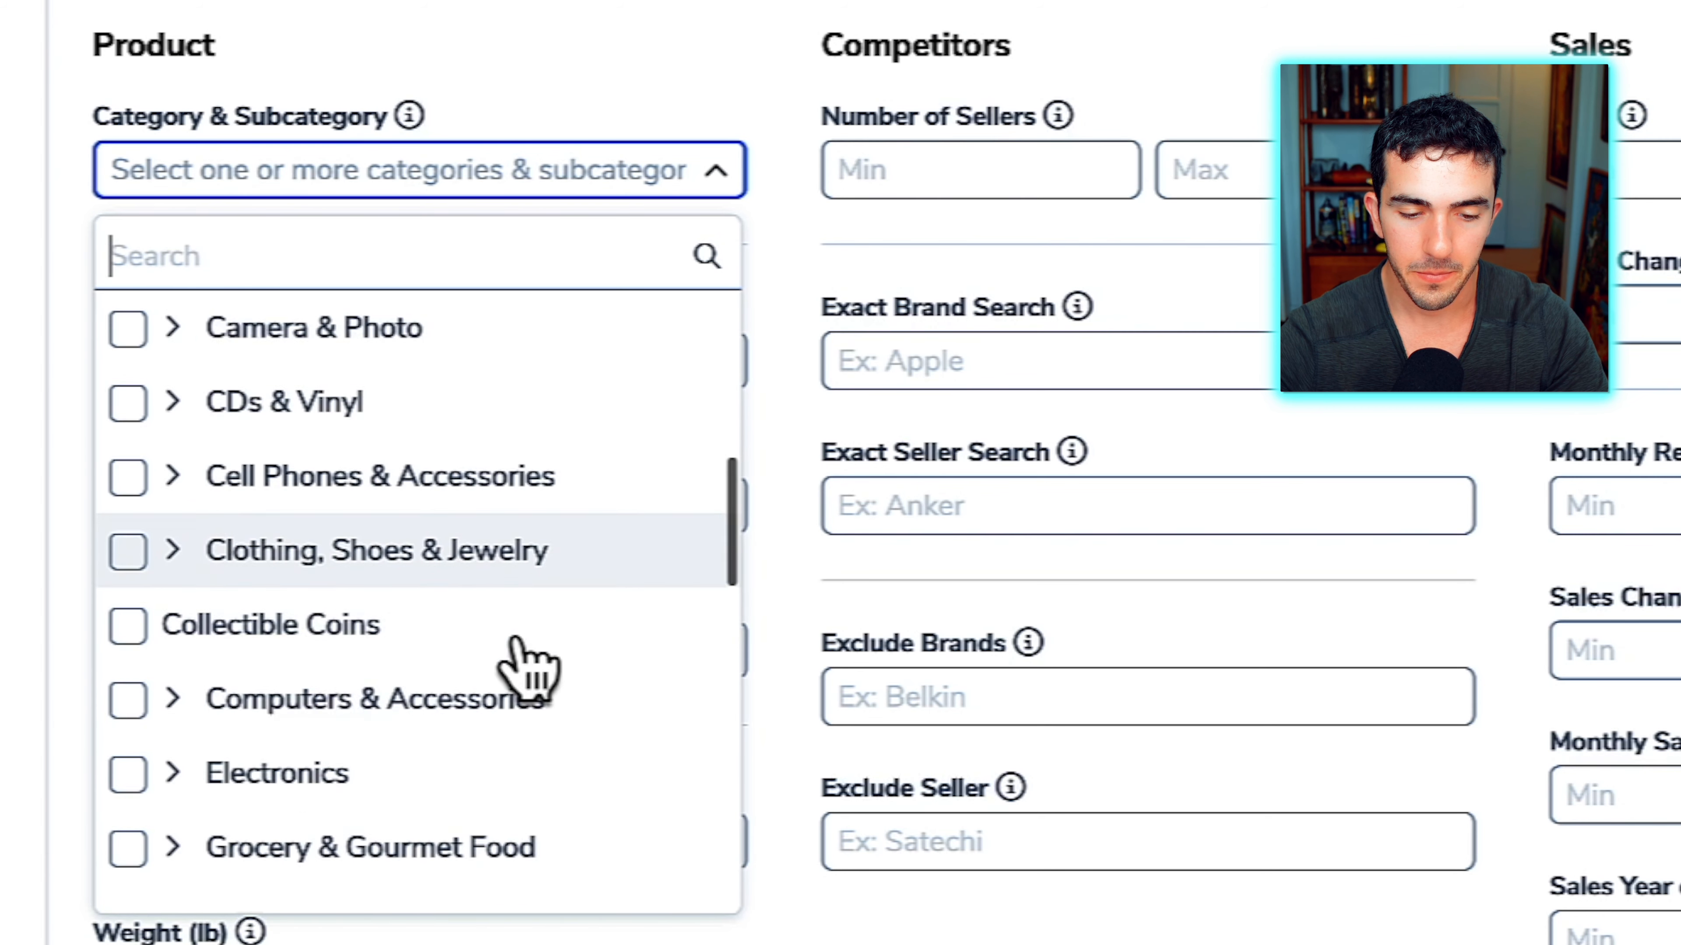
scroll("down", 3)
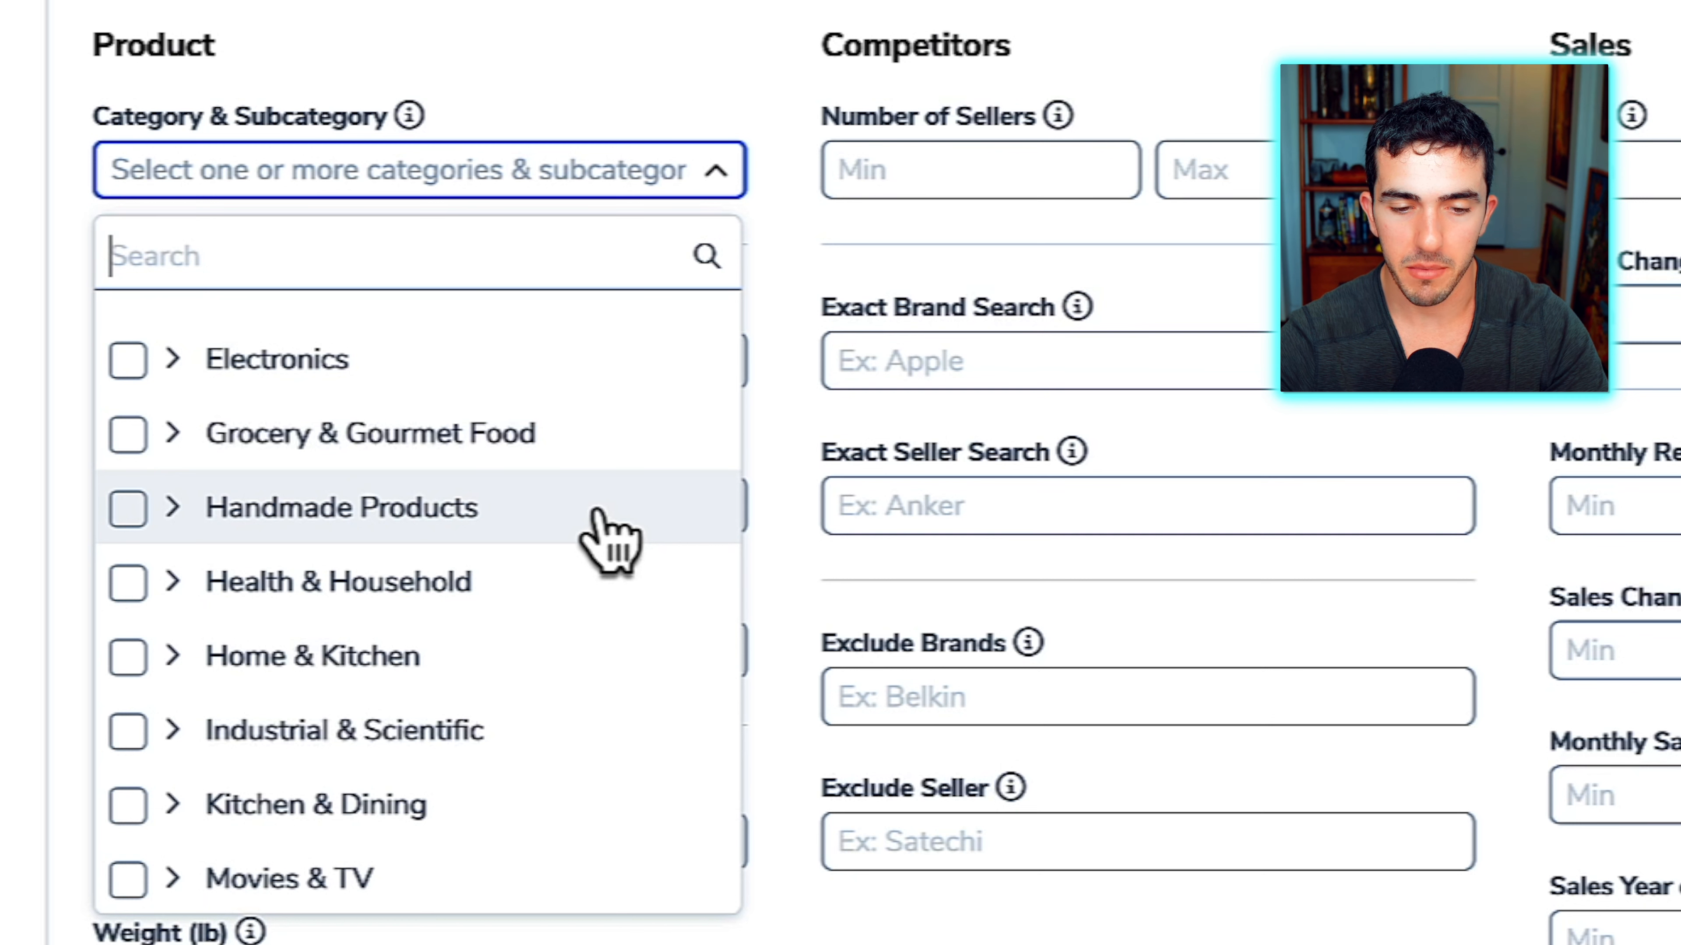
mouse_move(504, 541)
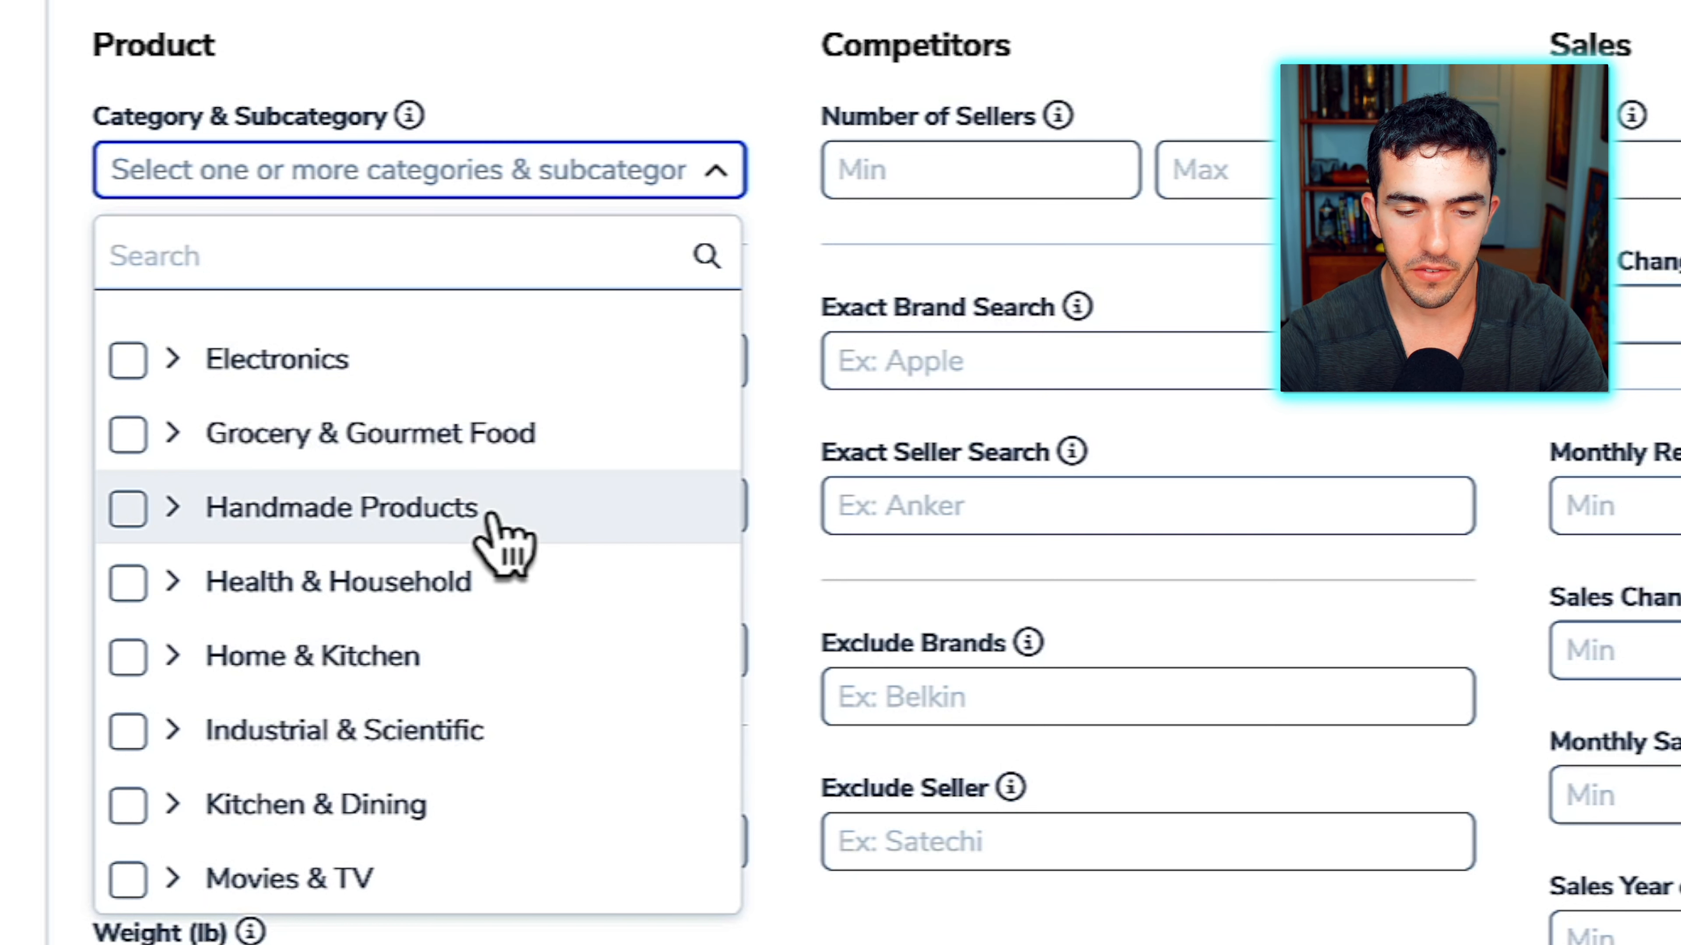
mouse_move(462, 536)
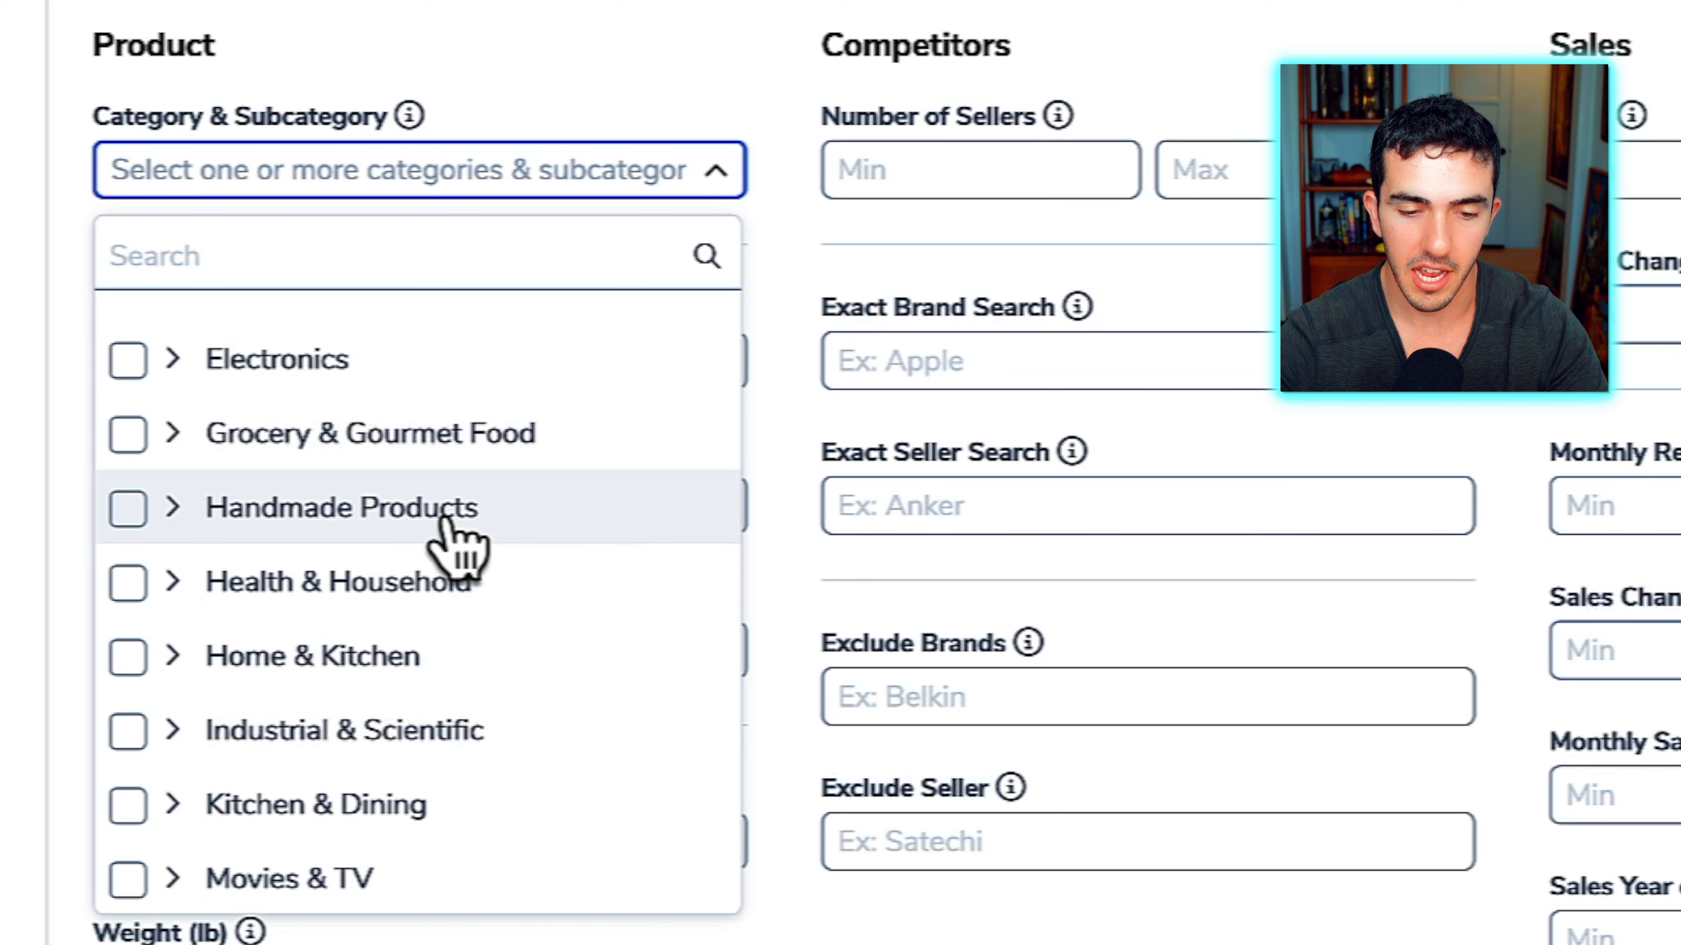
mouse_move(429, 558)
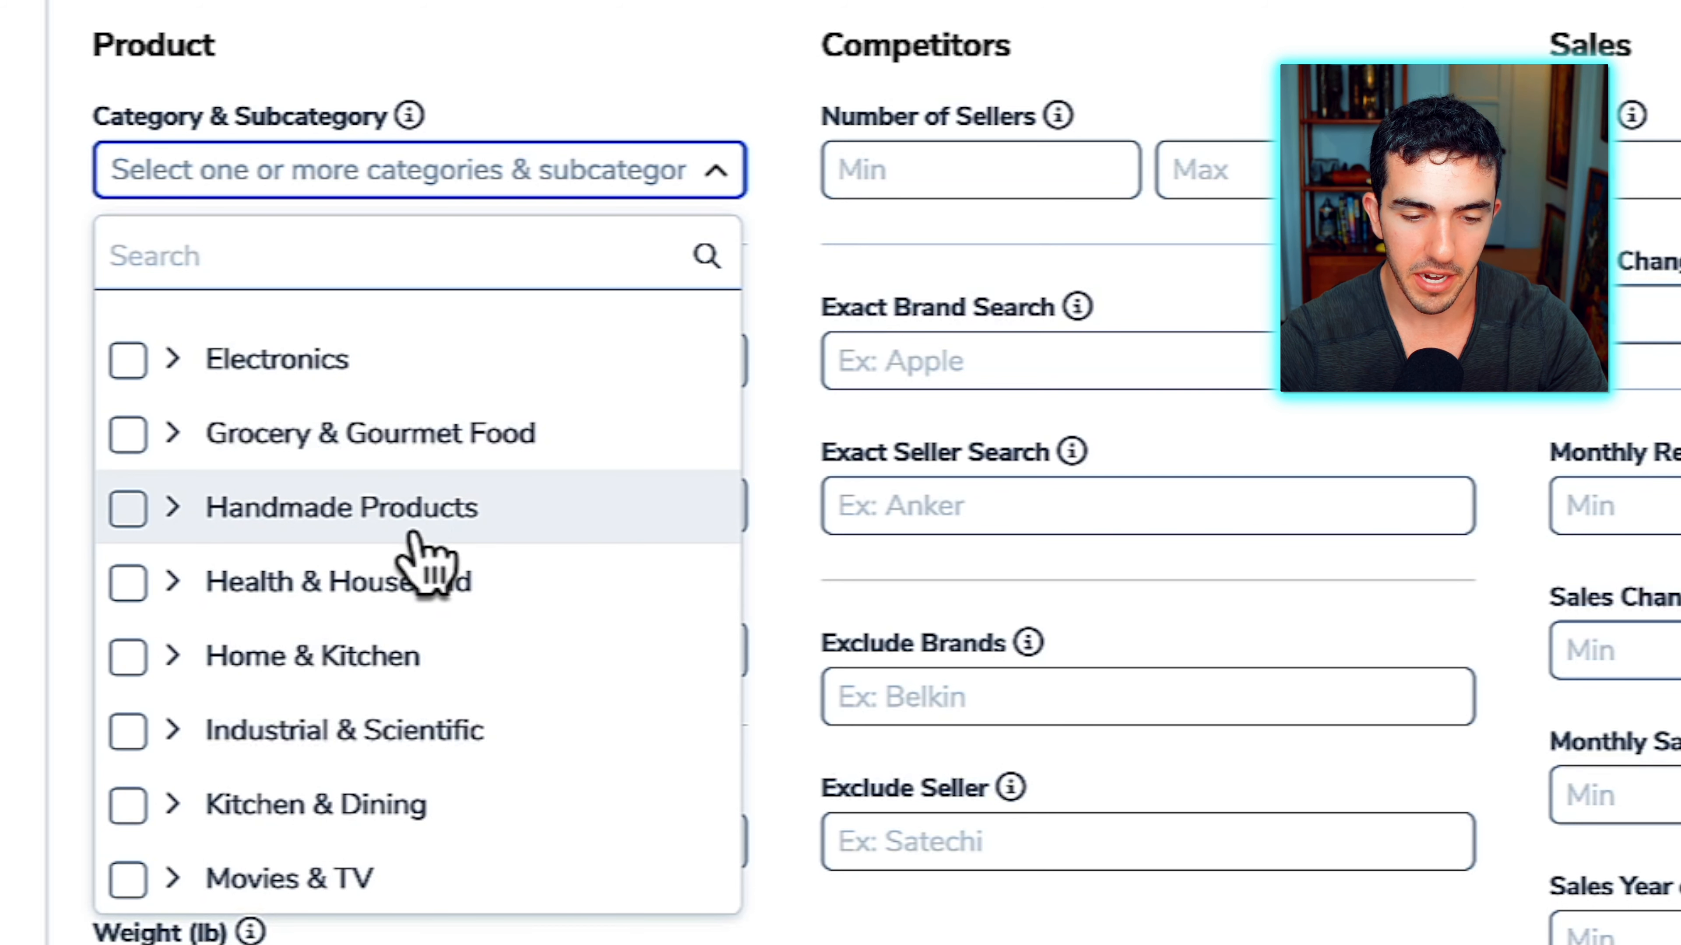
Scroll the Category & Subcategory list and tick Arts, Crafts & Sewing
scroll("down", 3)
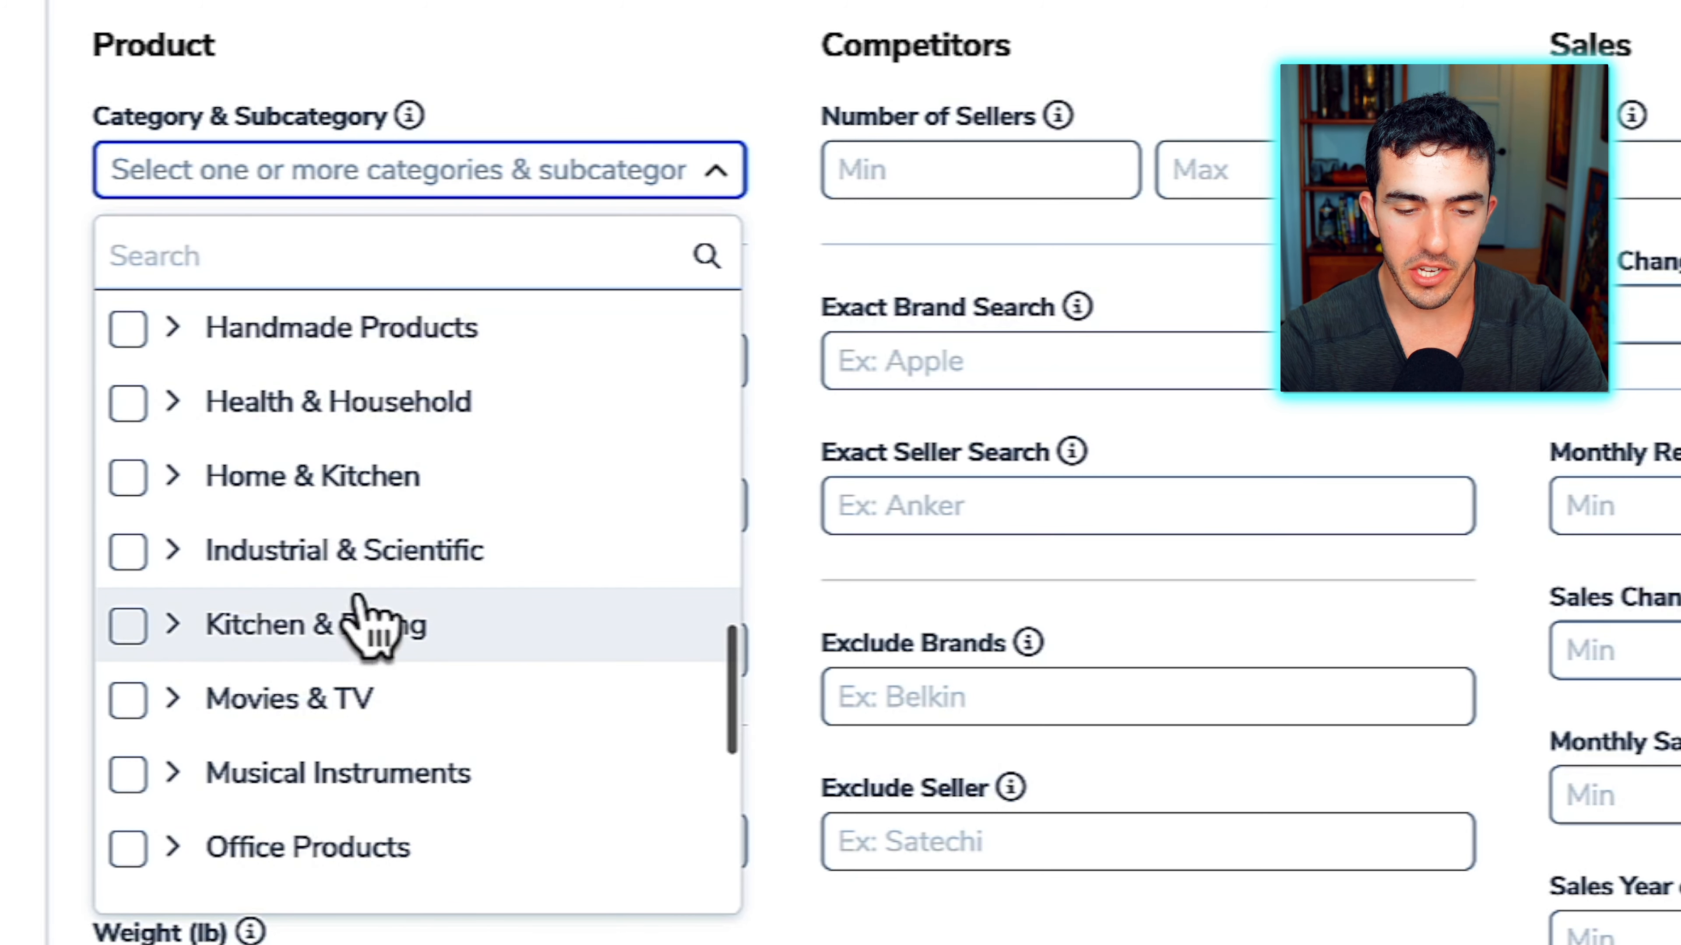
mouse_move(257, 477)
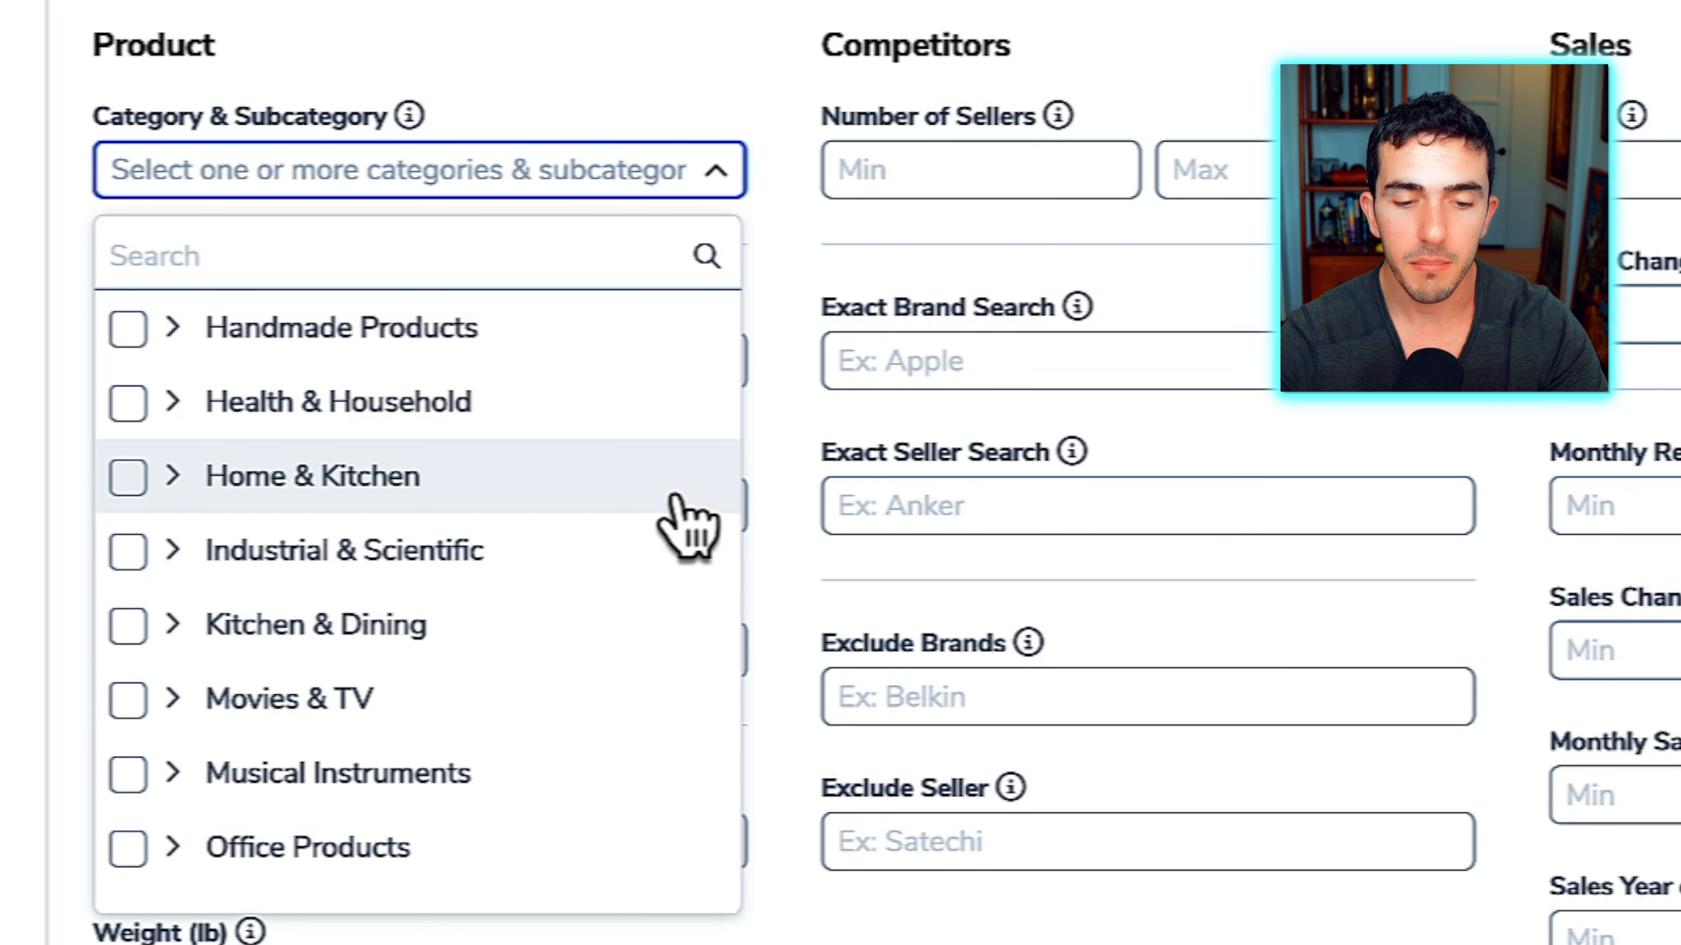
scroll("down", 3)
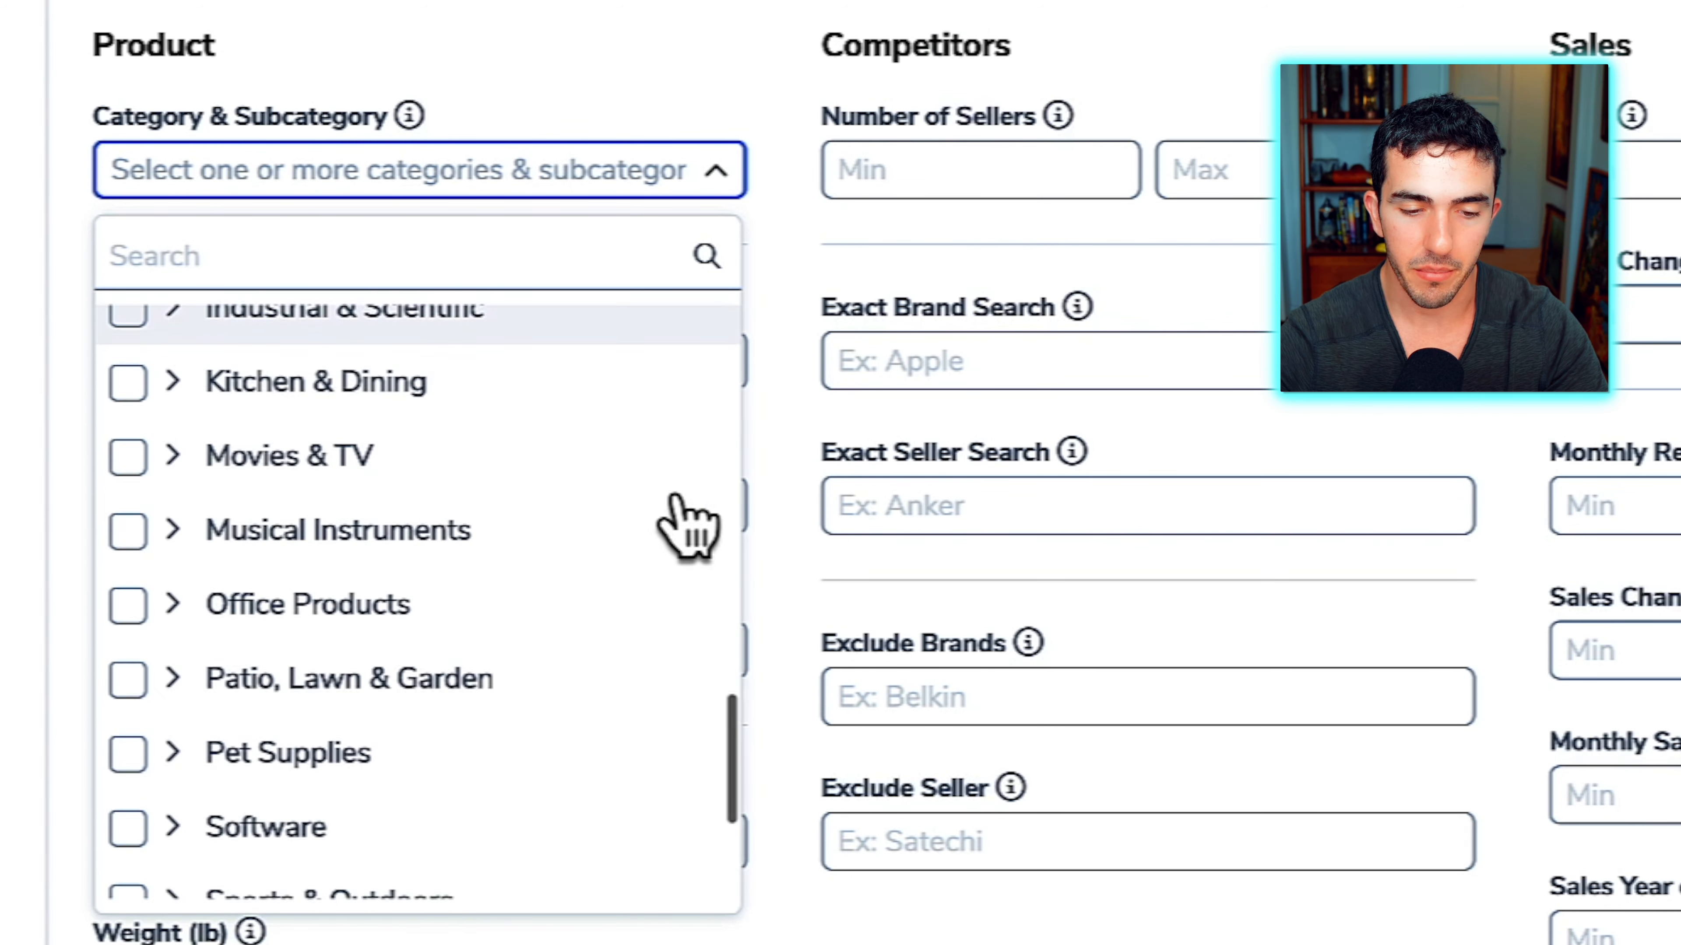
scroll("down", 3)
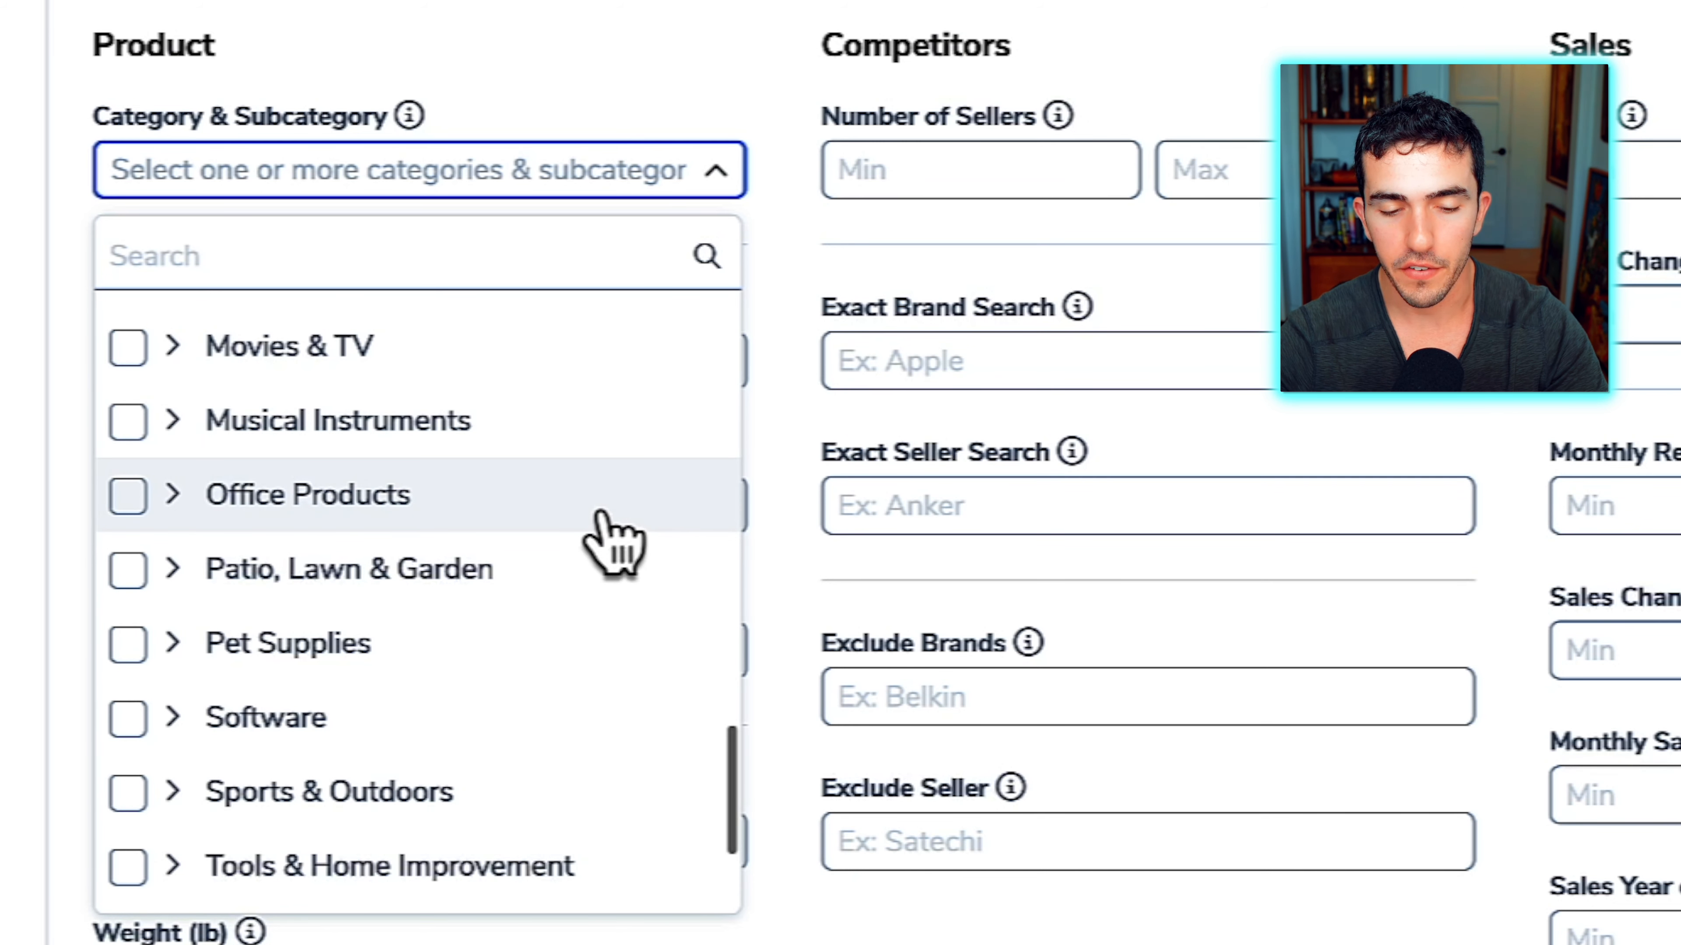
mouse_move(568, 595)
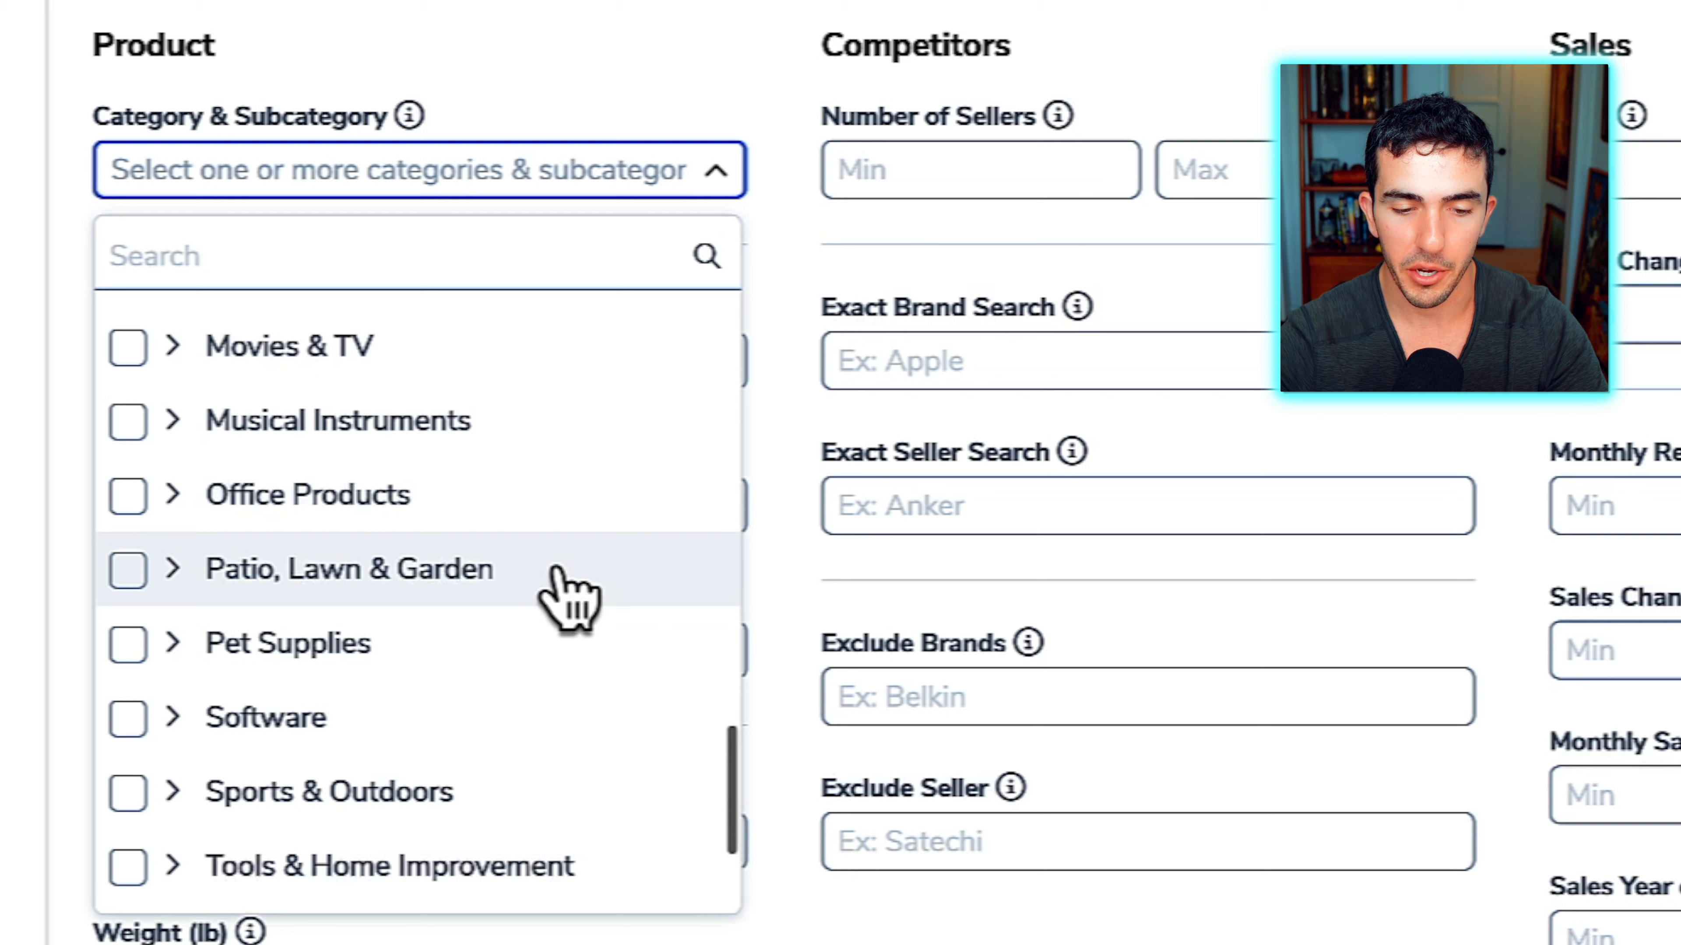
mouse_move(640, 659)
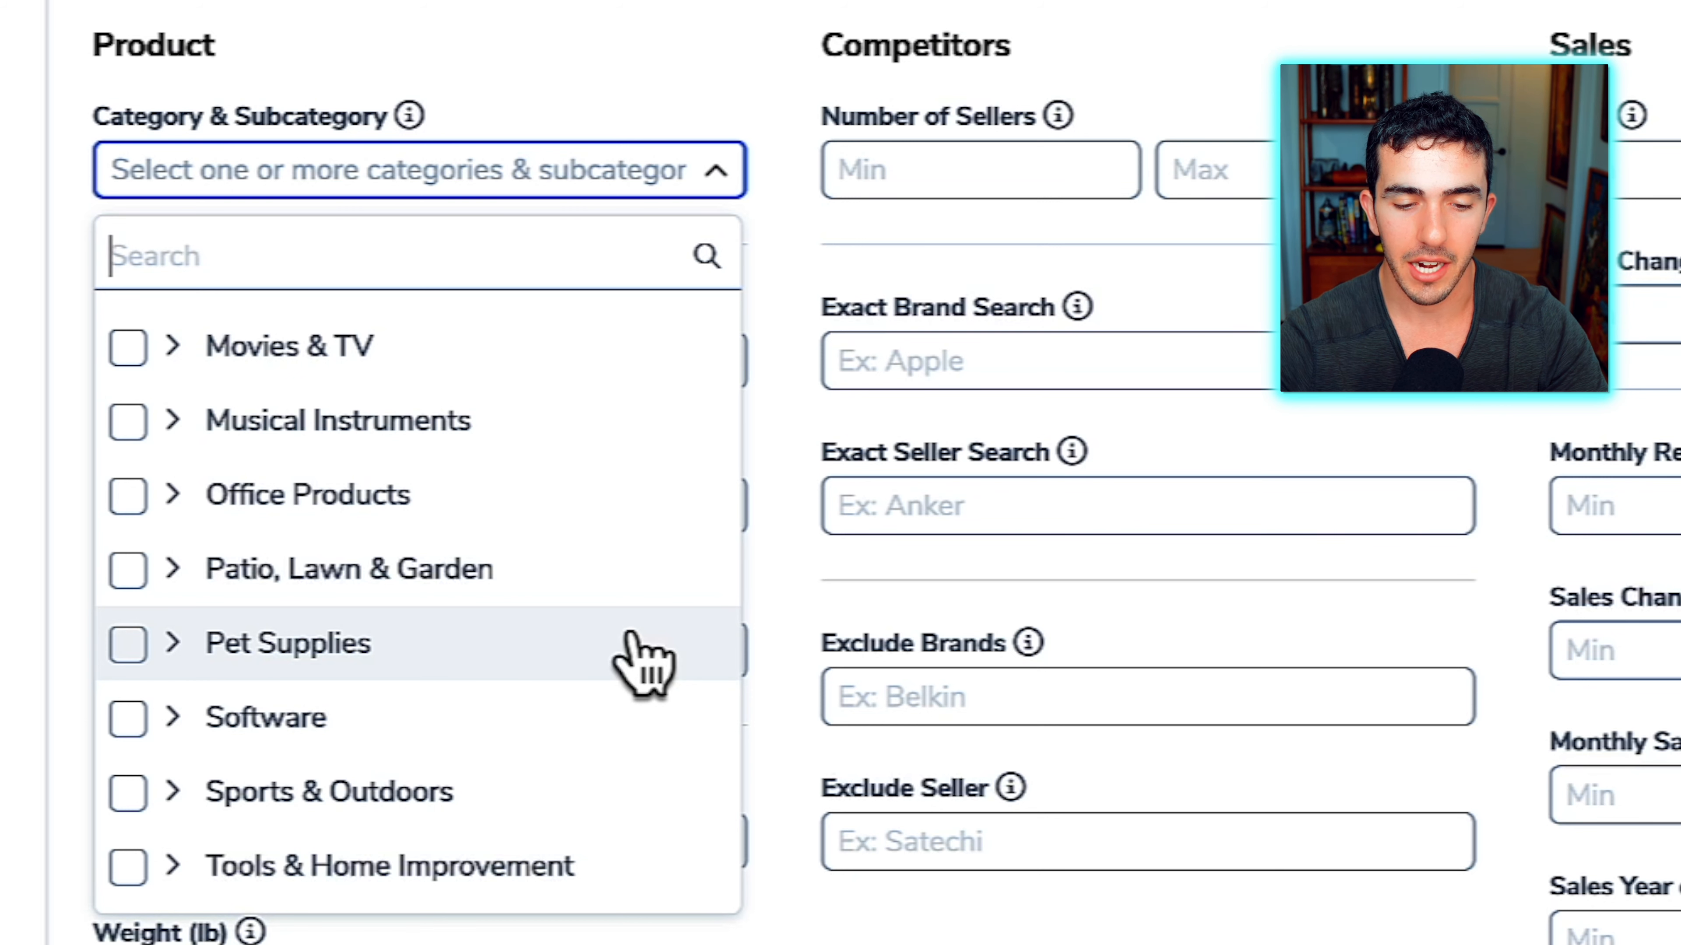
scroll("up", 3)
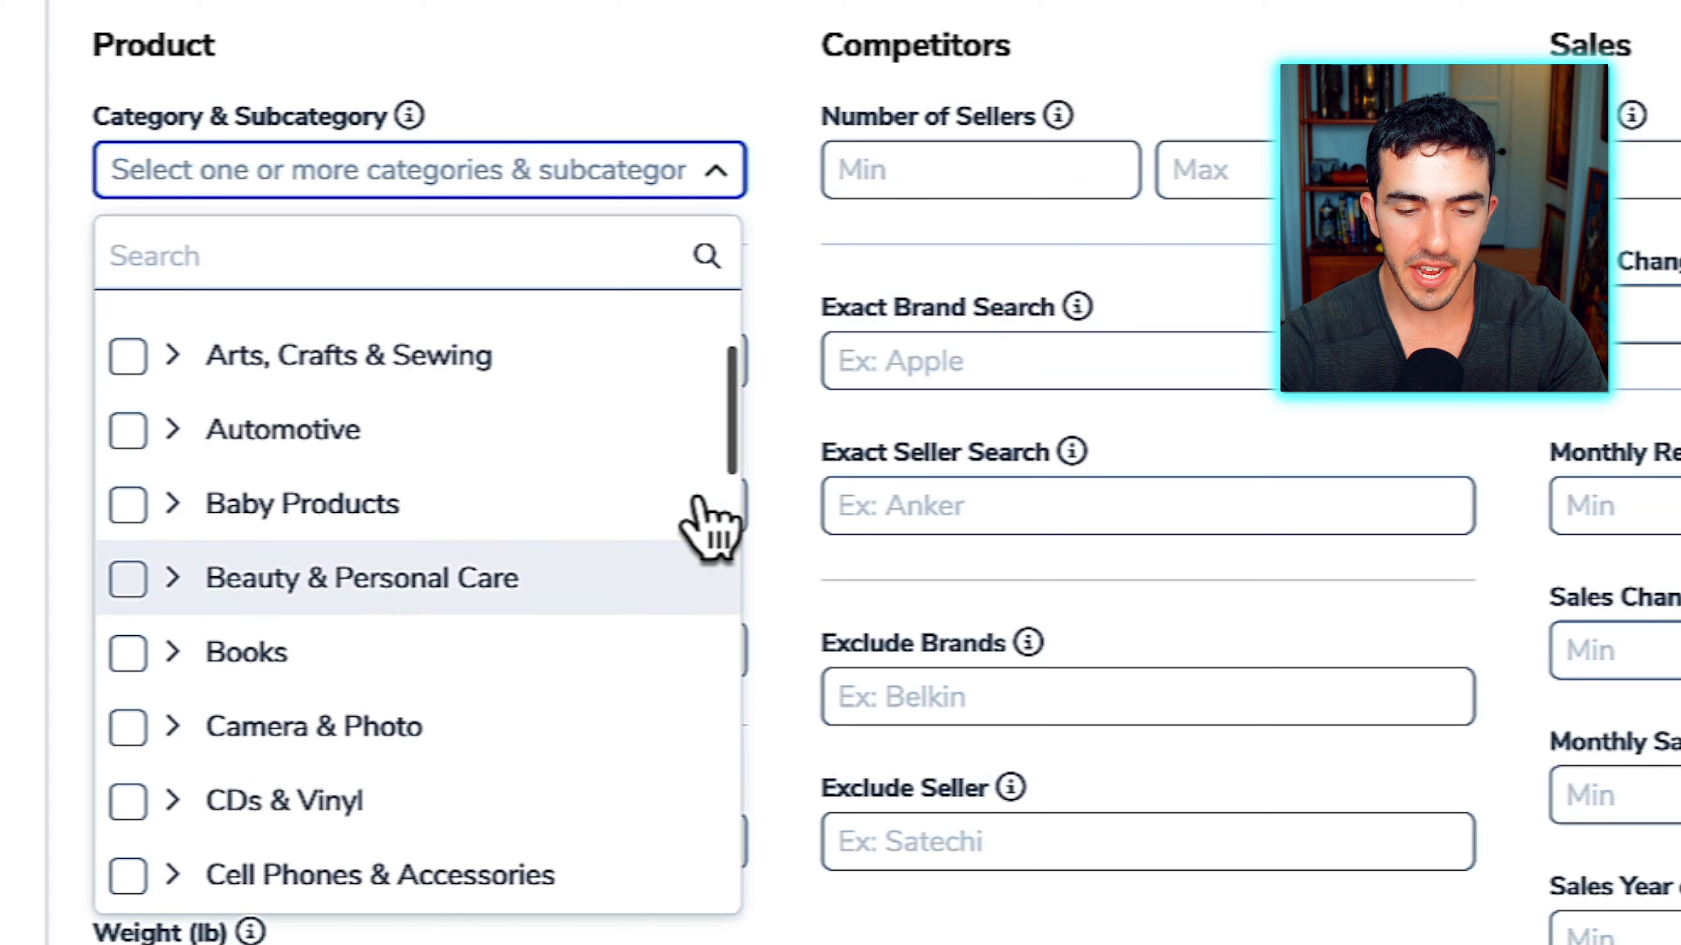
scroll("up", 3)
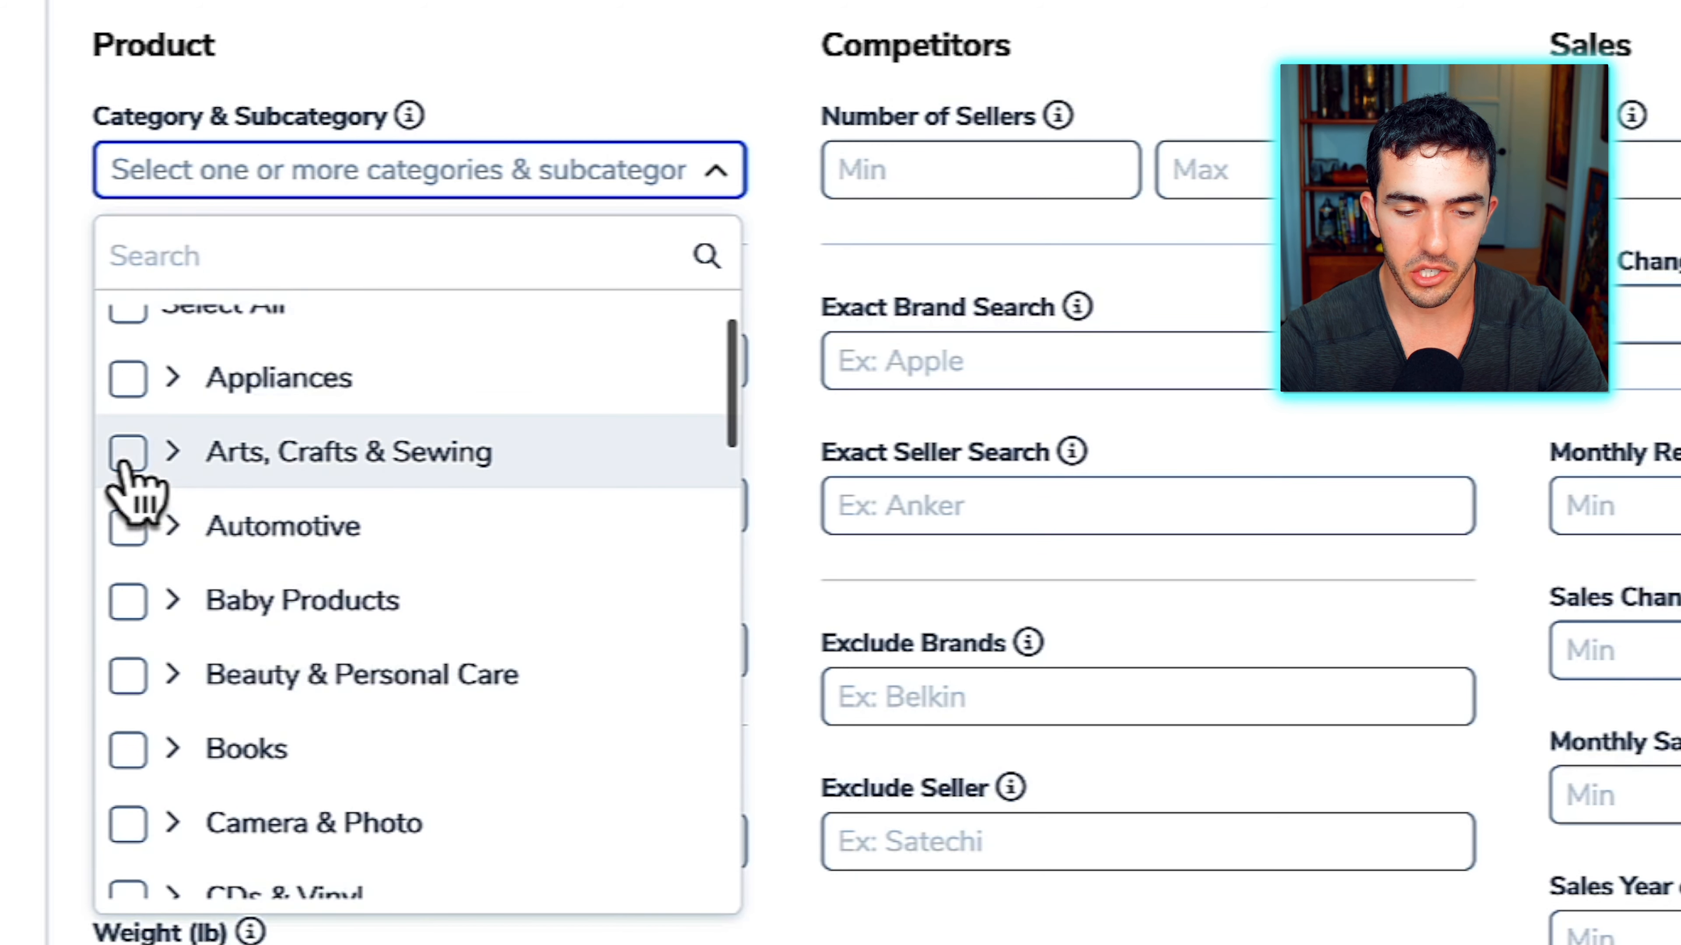
left_click(126, 450)
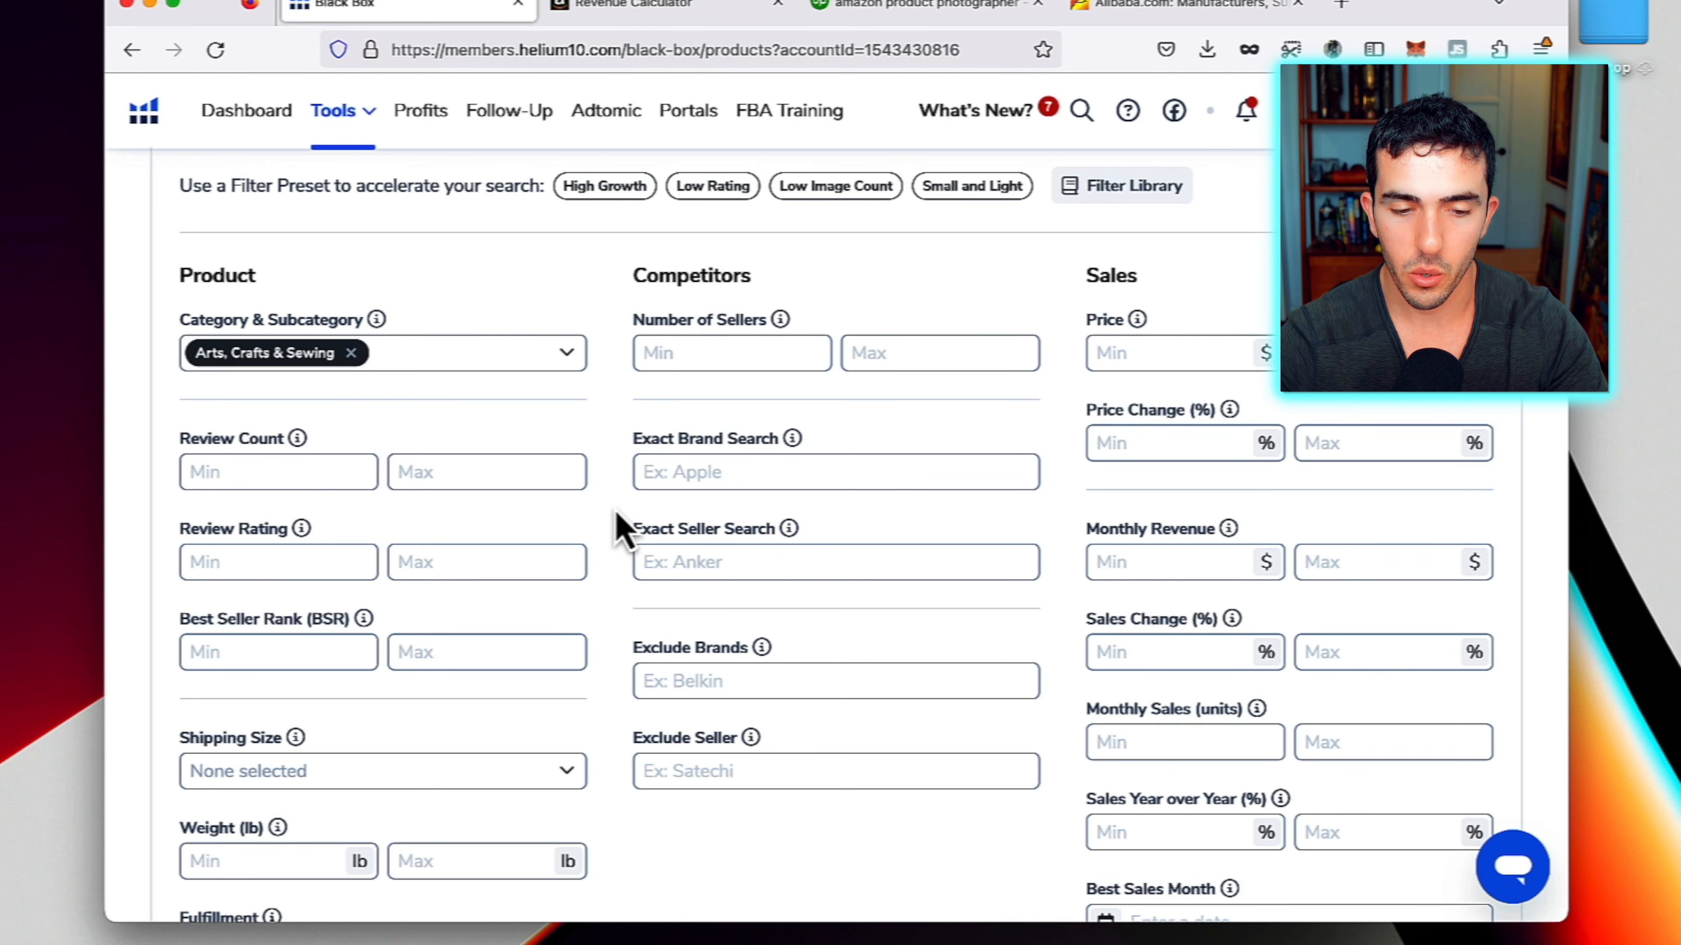
mouse_move(644, 525)
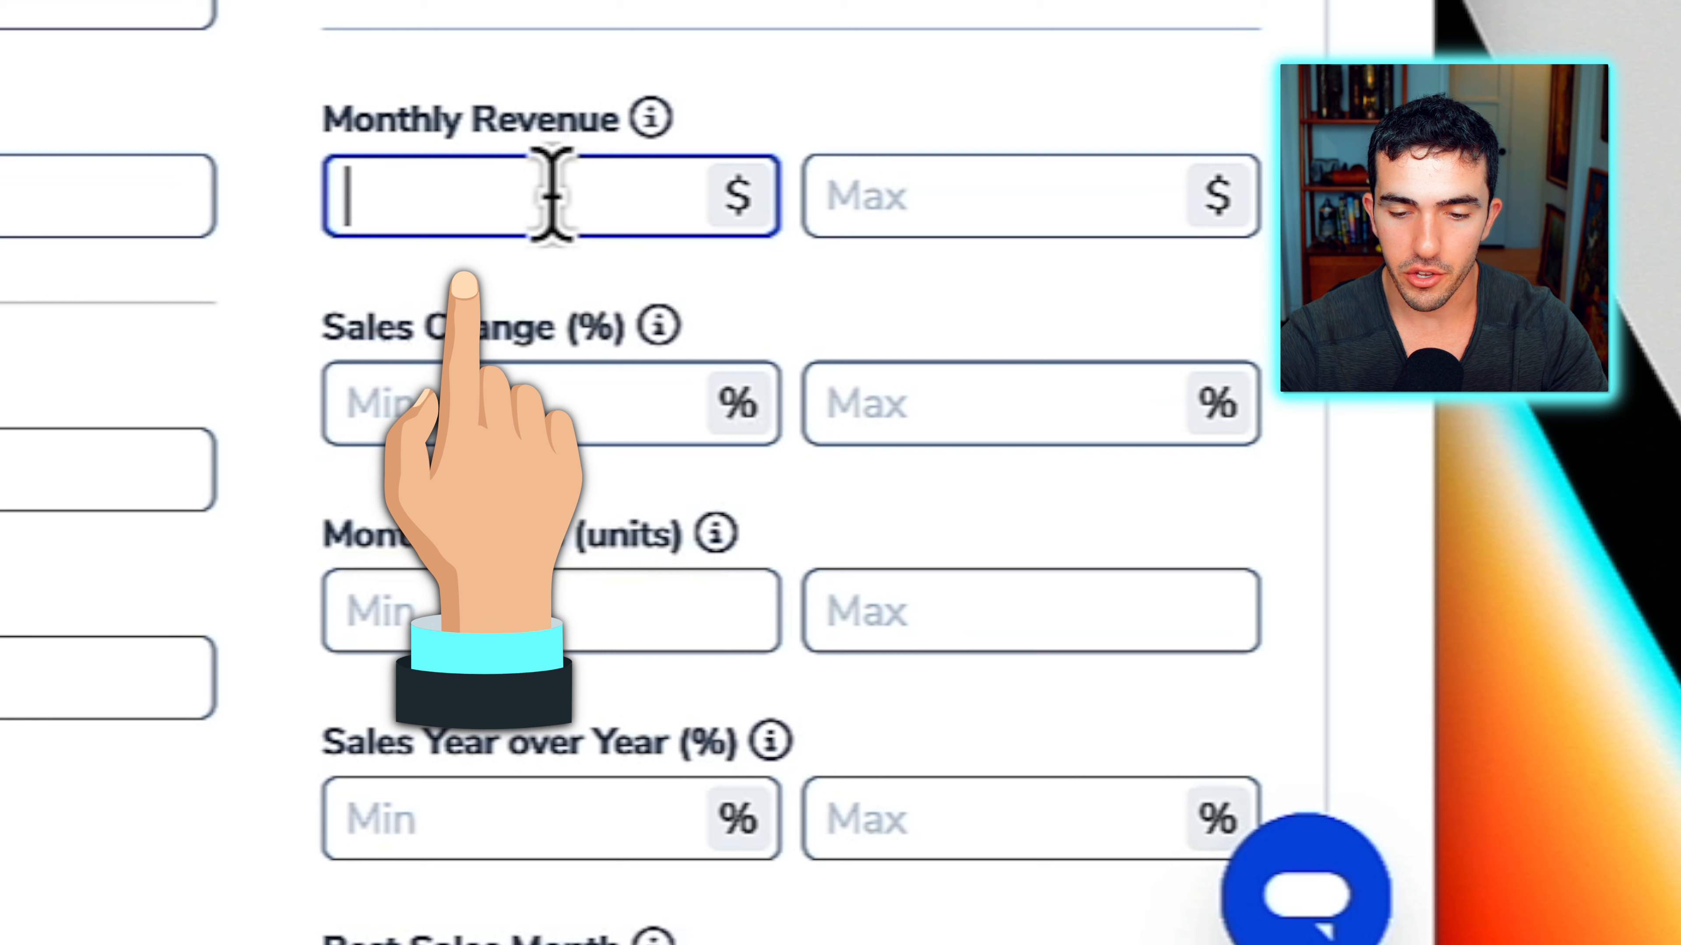
Enter Monthly Revenue Min 20000 and Review Rating Max 4.4 in the Black Box filters
type("20000")
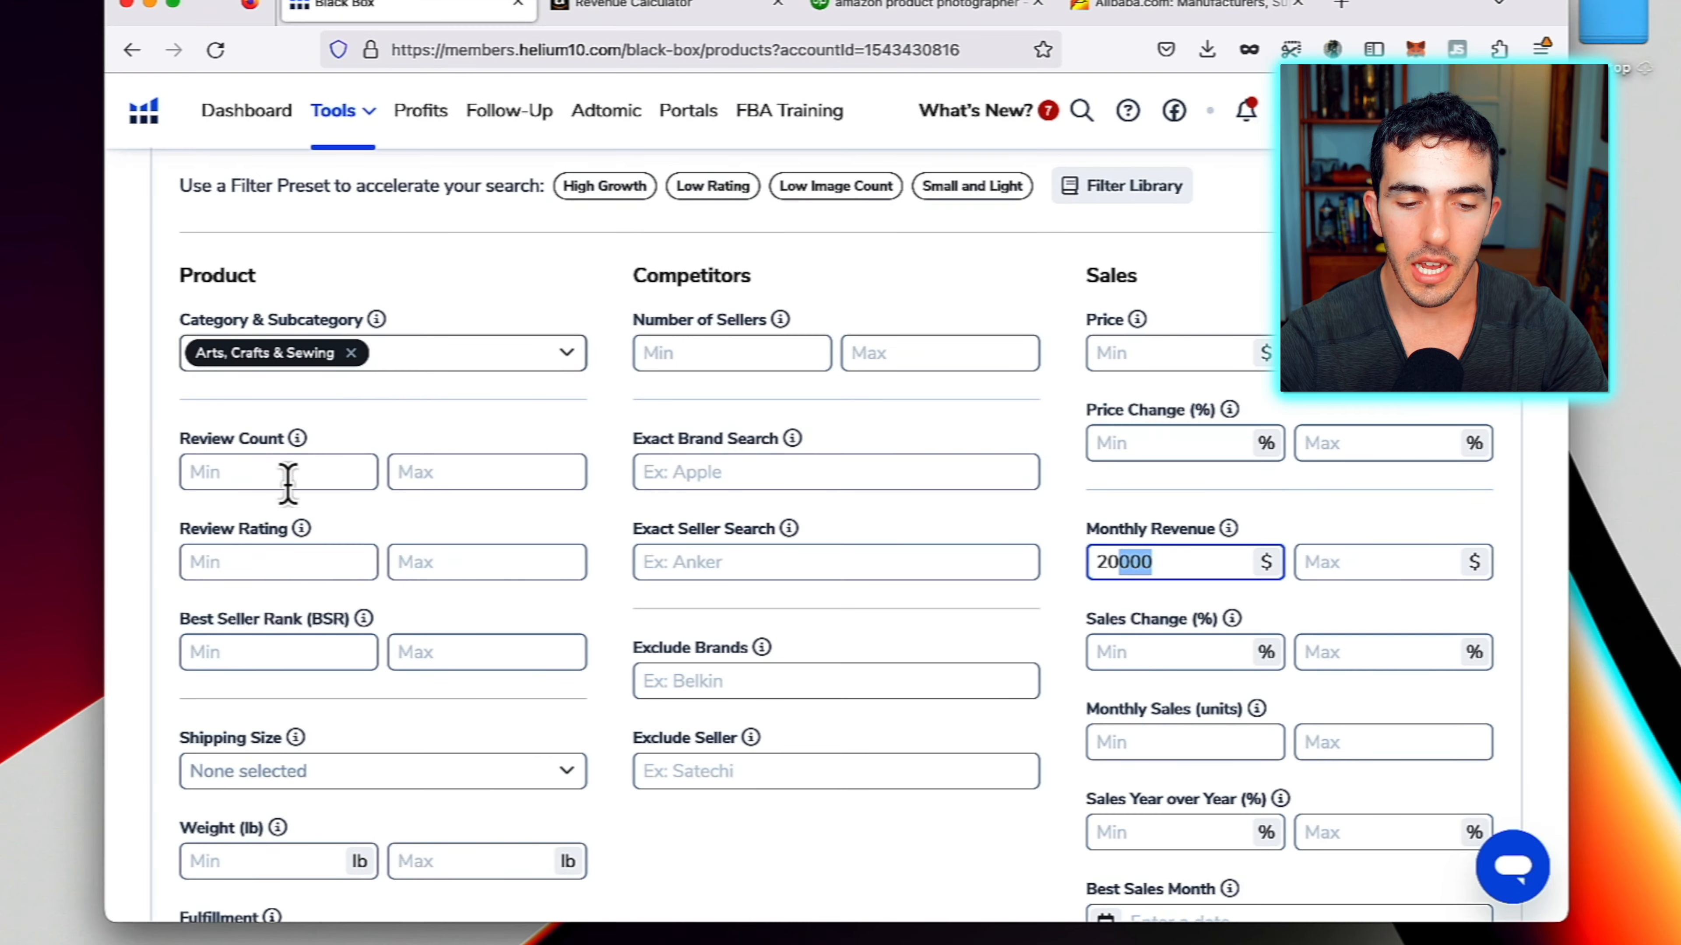
left_click(487, 560)
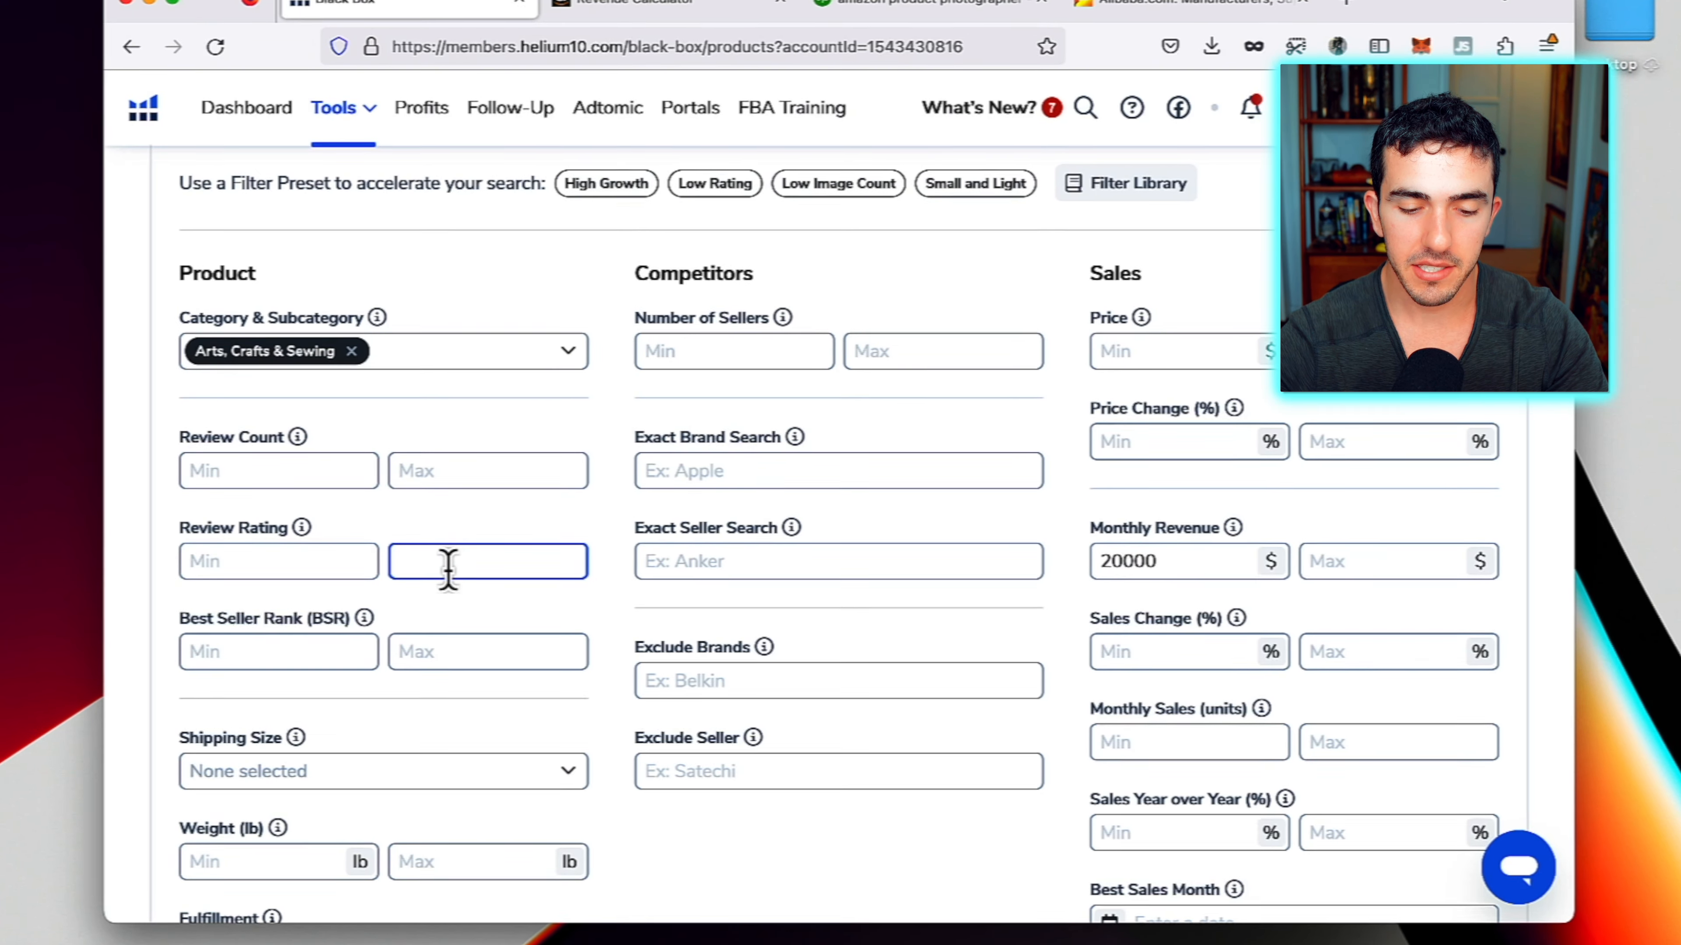
type("4.")
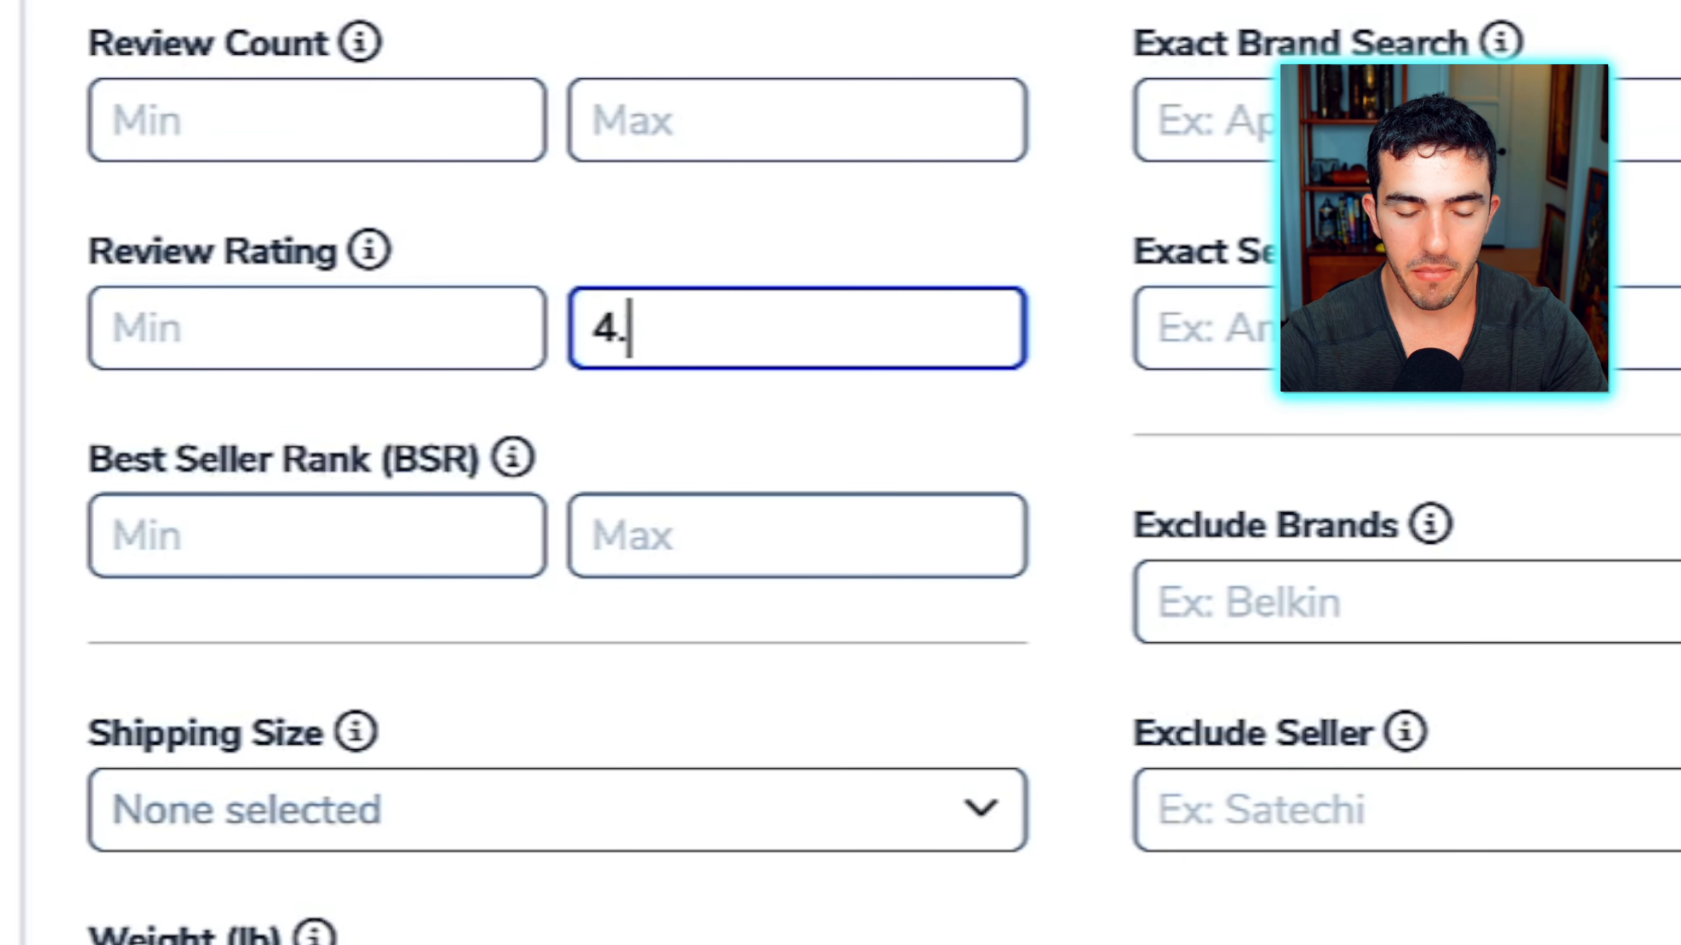
type("4")
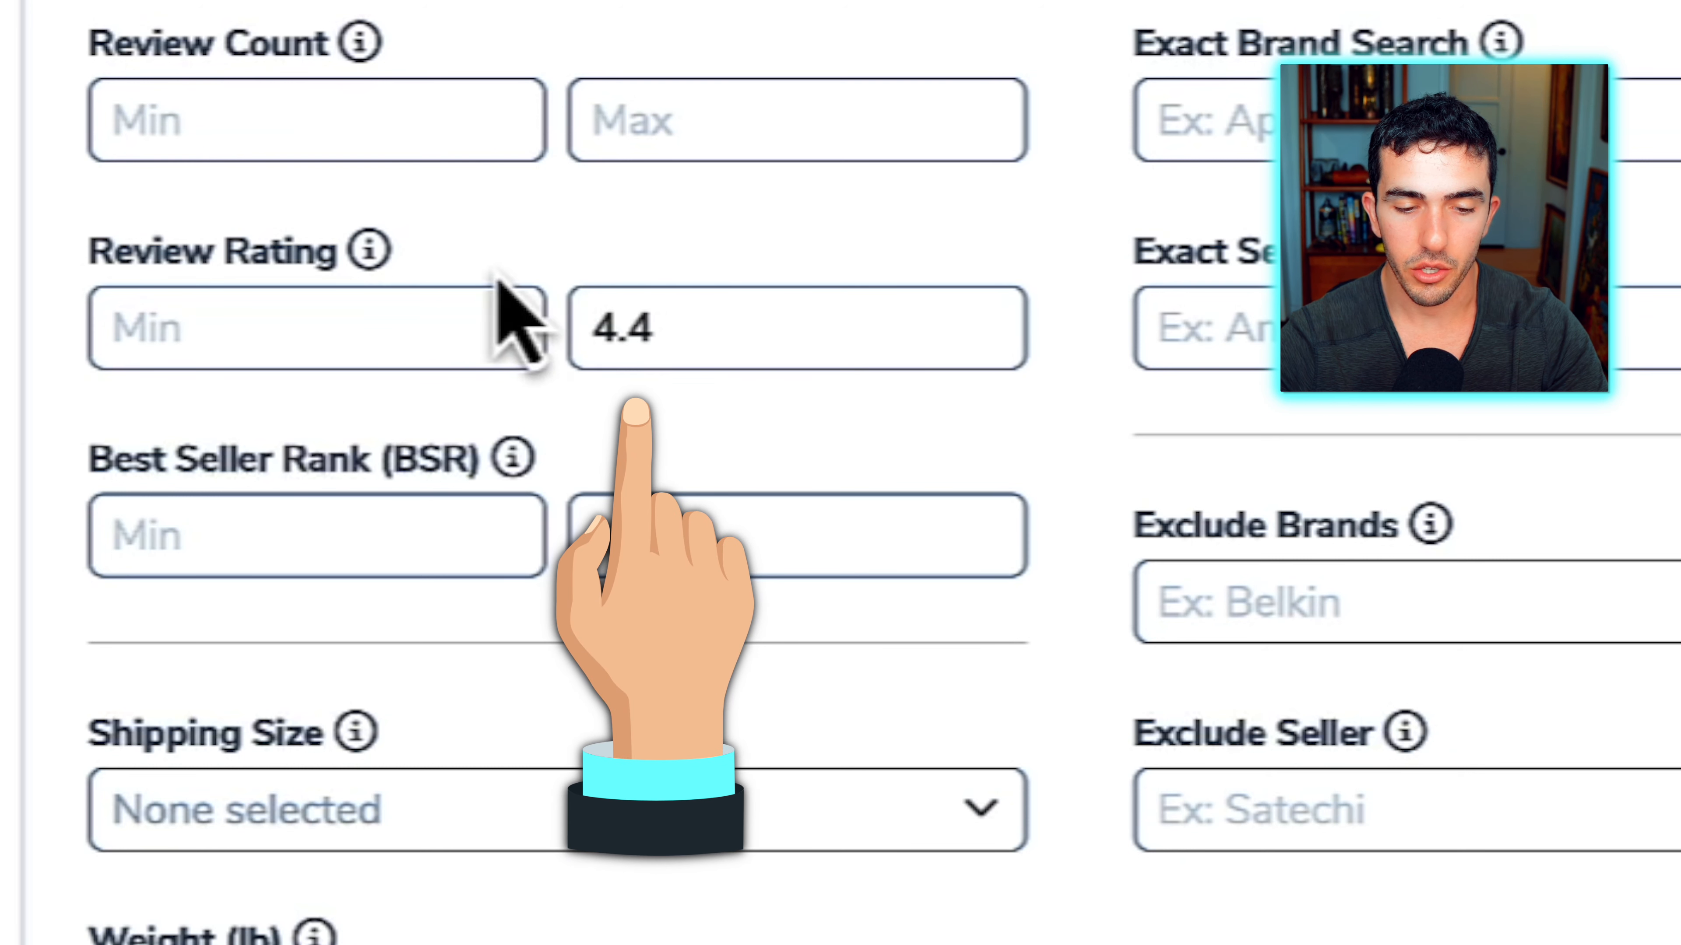
double_click(621, 329)
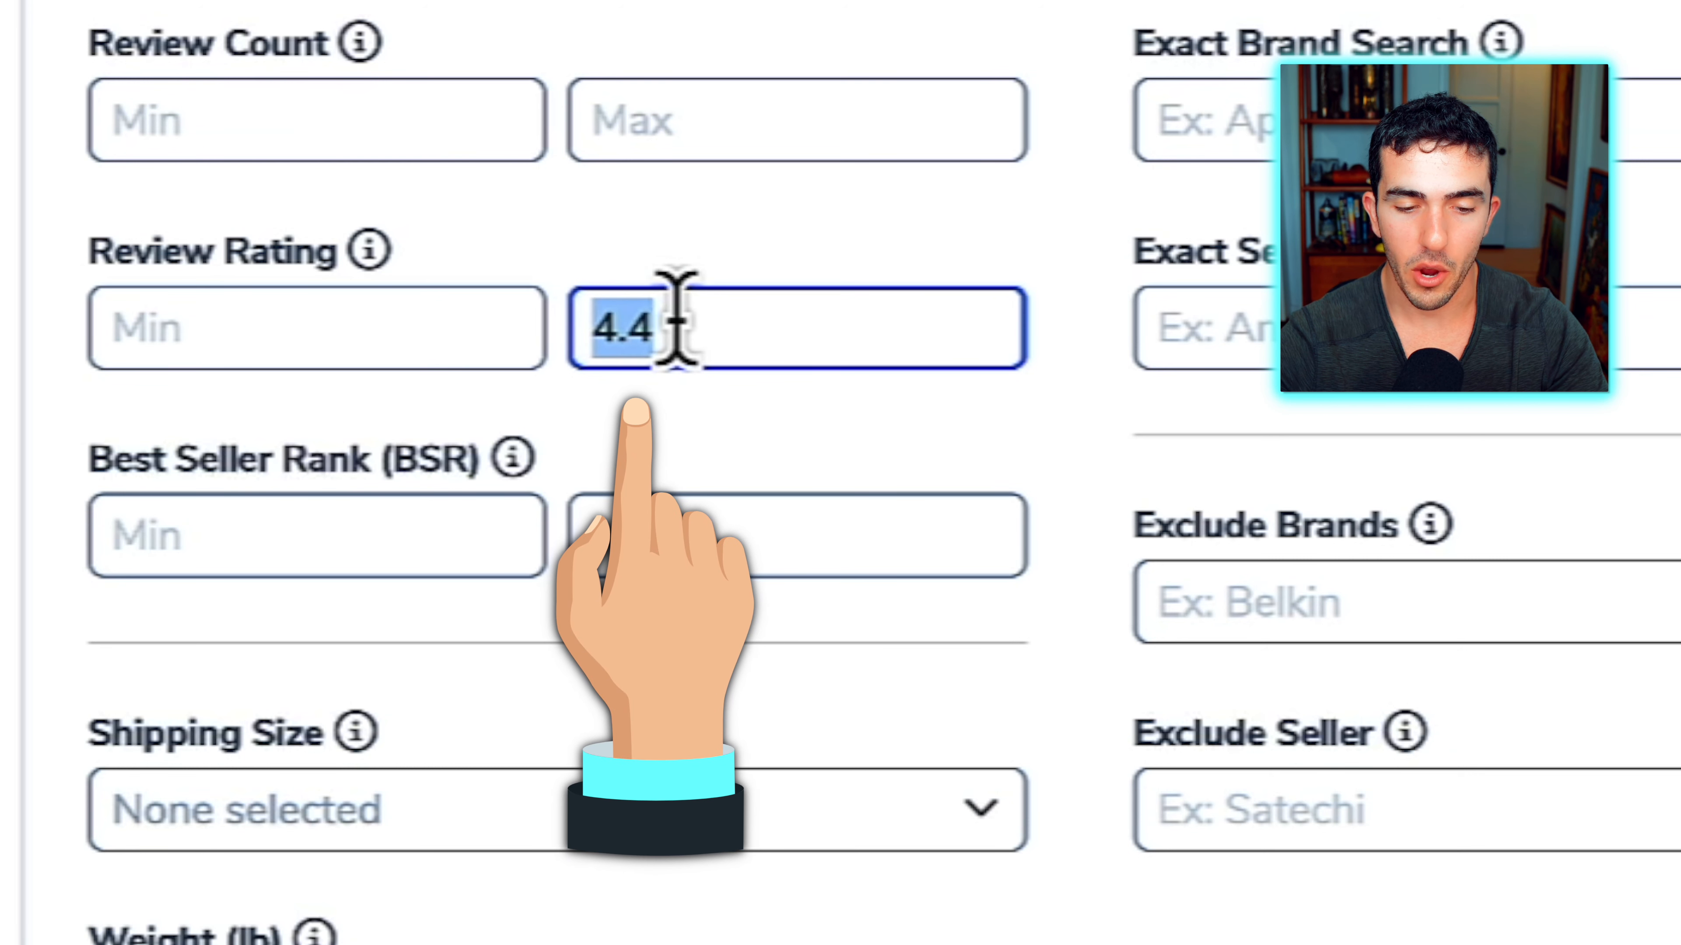
scroll("up", 3)
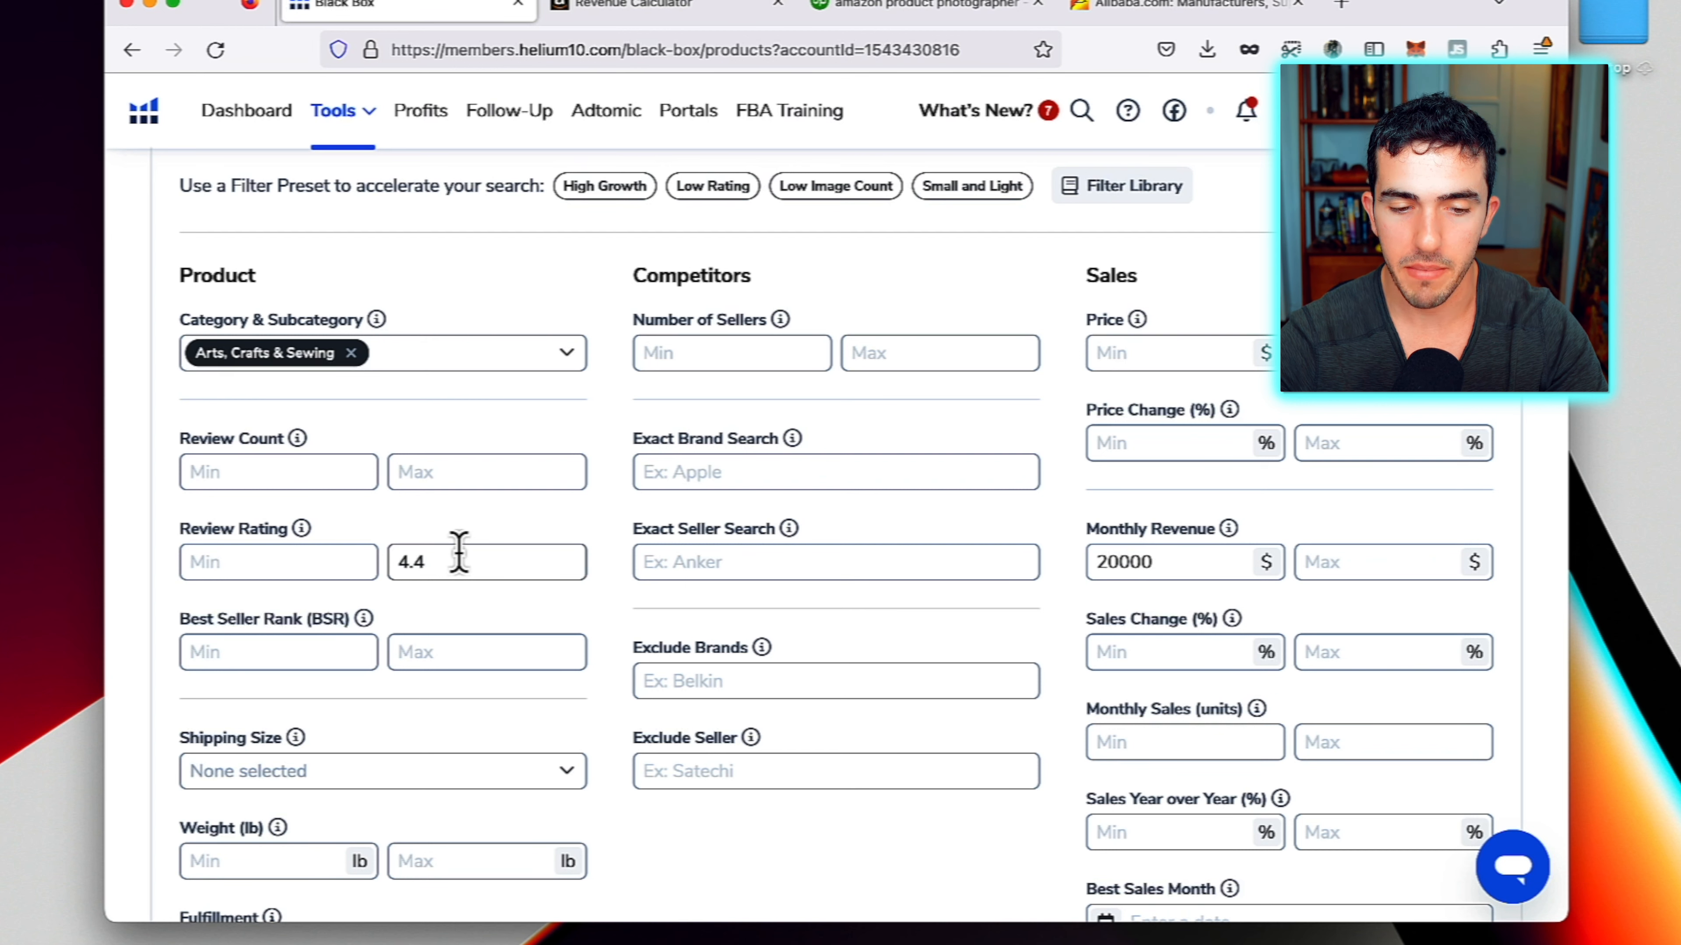
mouse_move(520, 556)
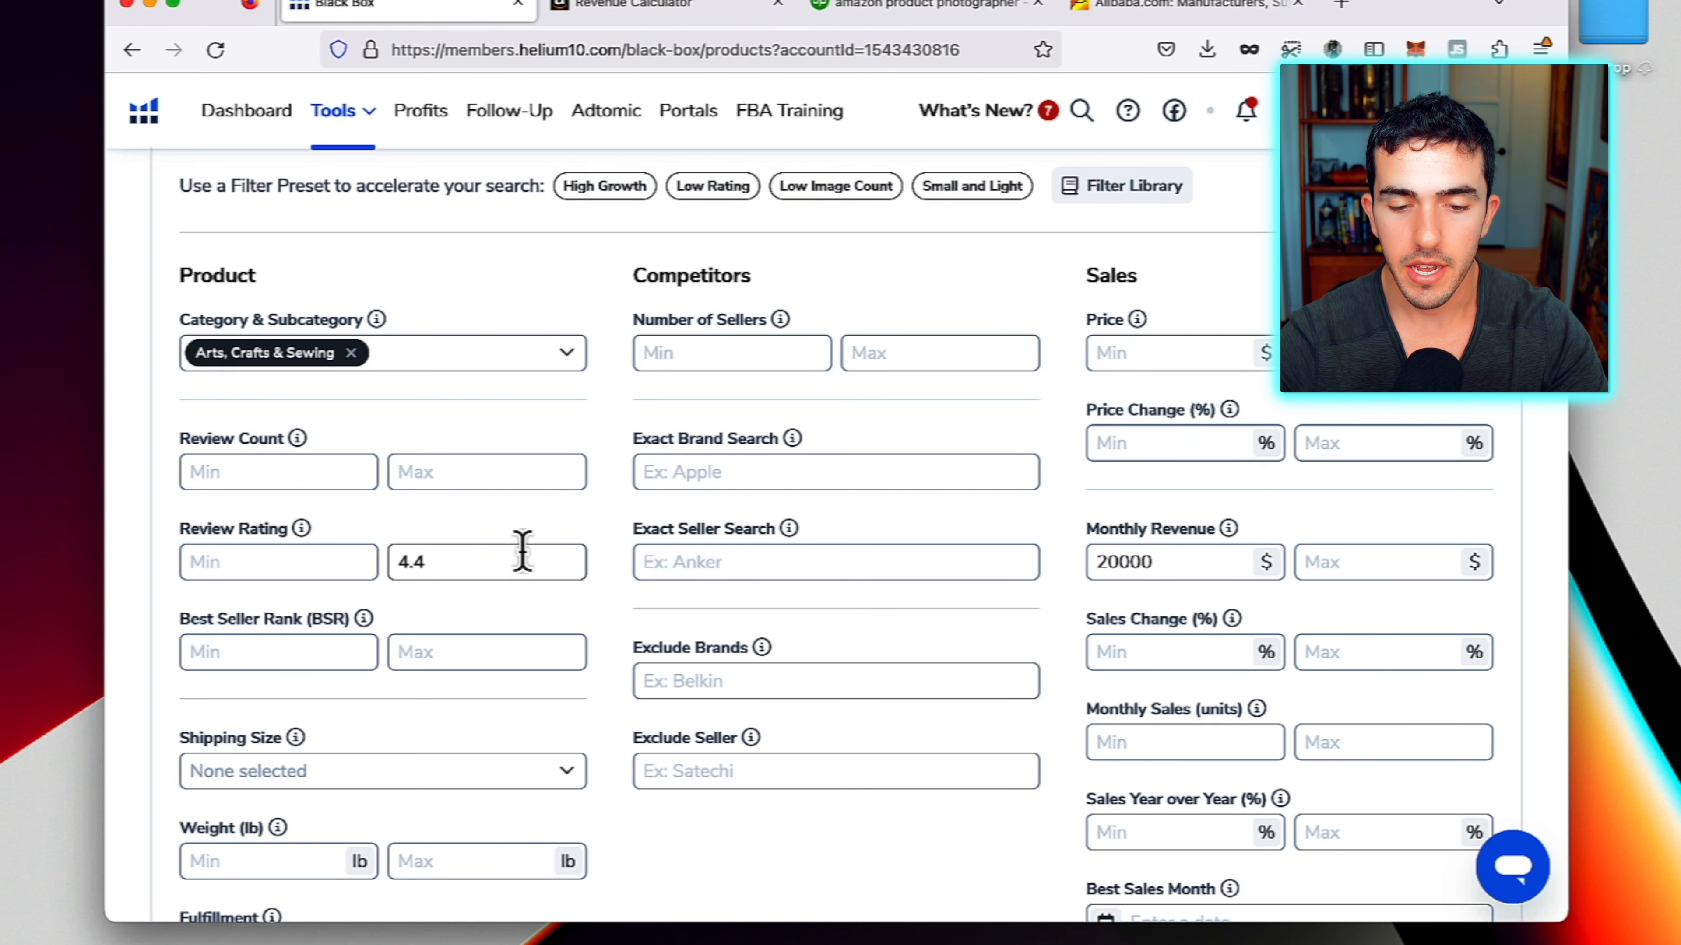
scroll("down", 3)
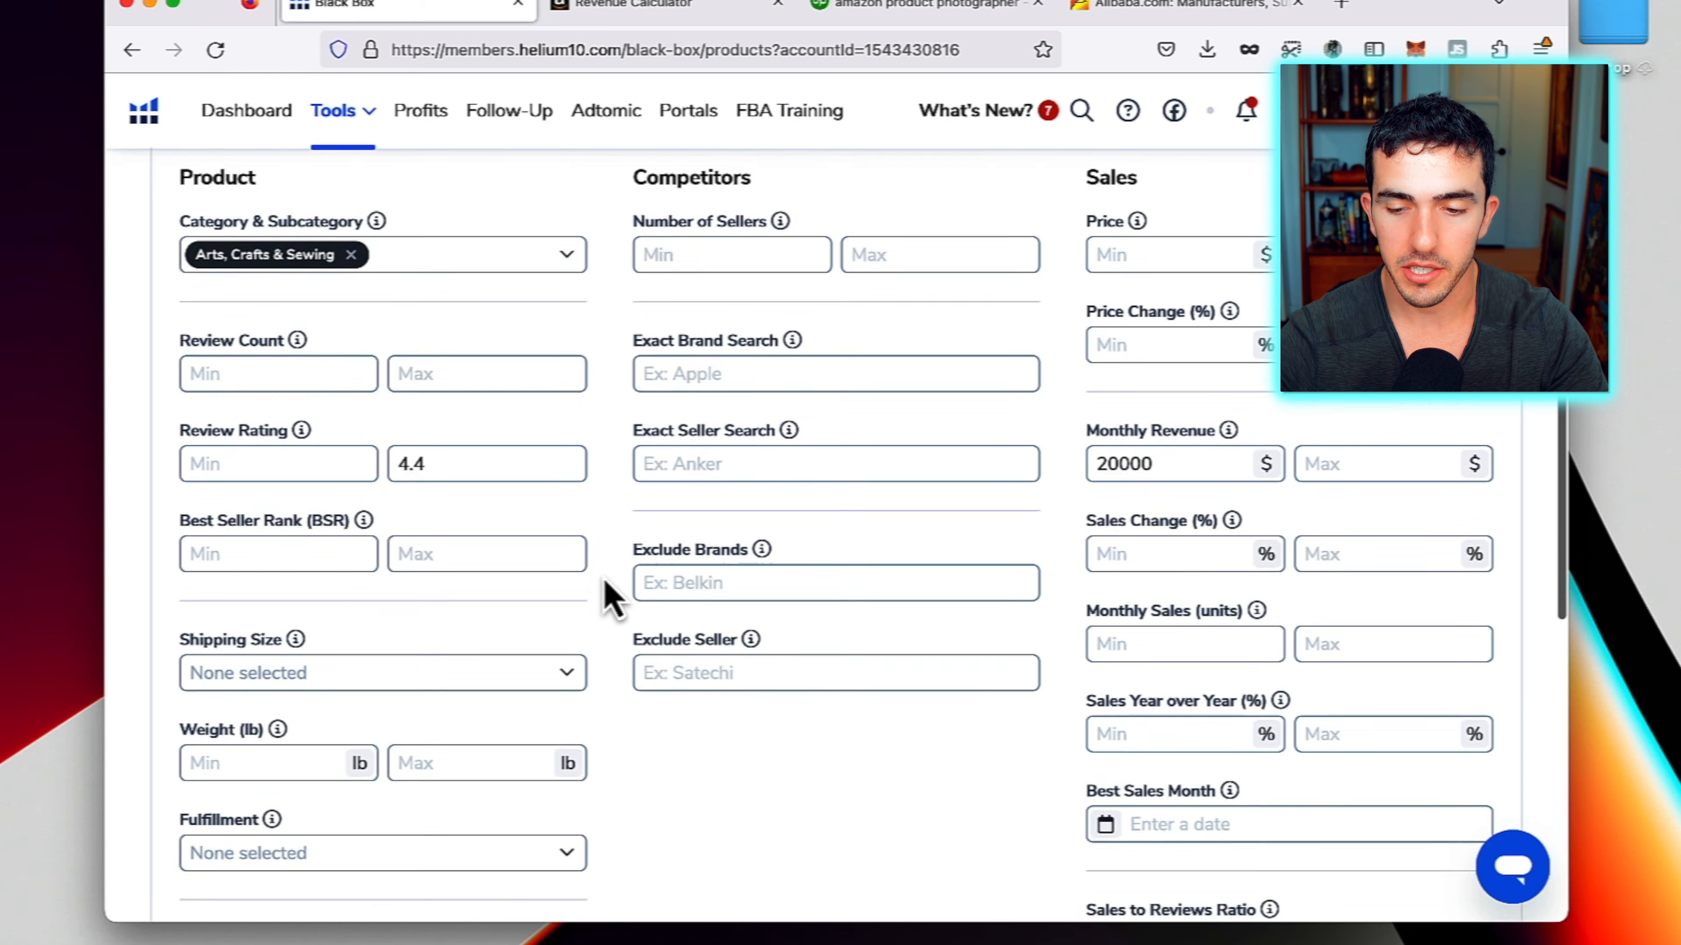
Scroll to the 'Products that match your criteria' table and across its columns
scroll("down", 3)
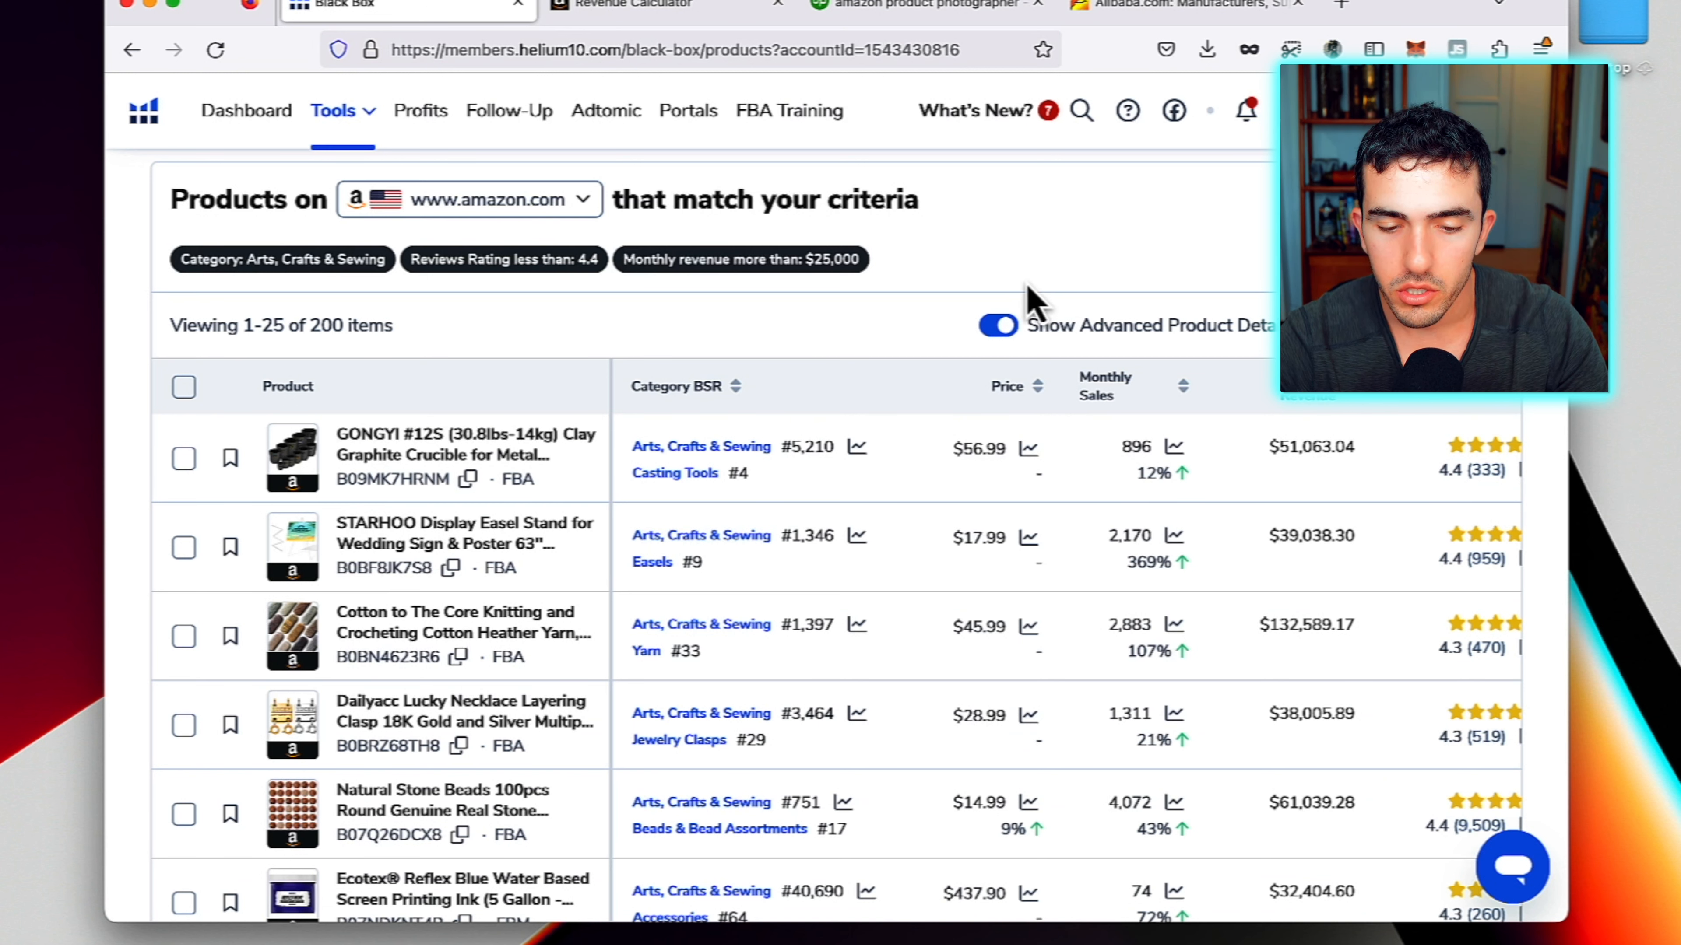
scroll("right", 3)
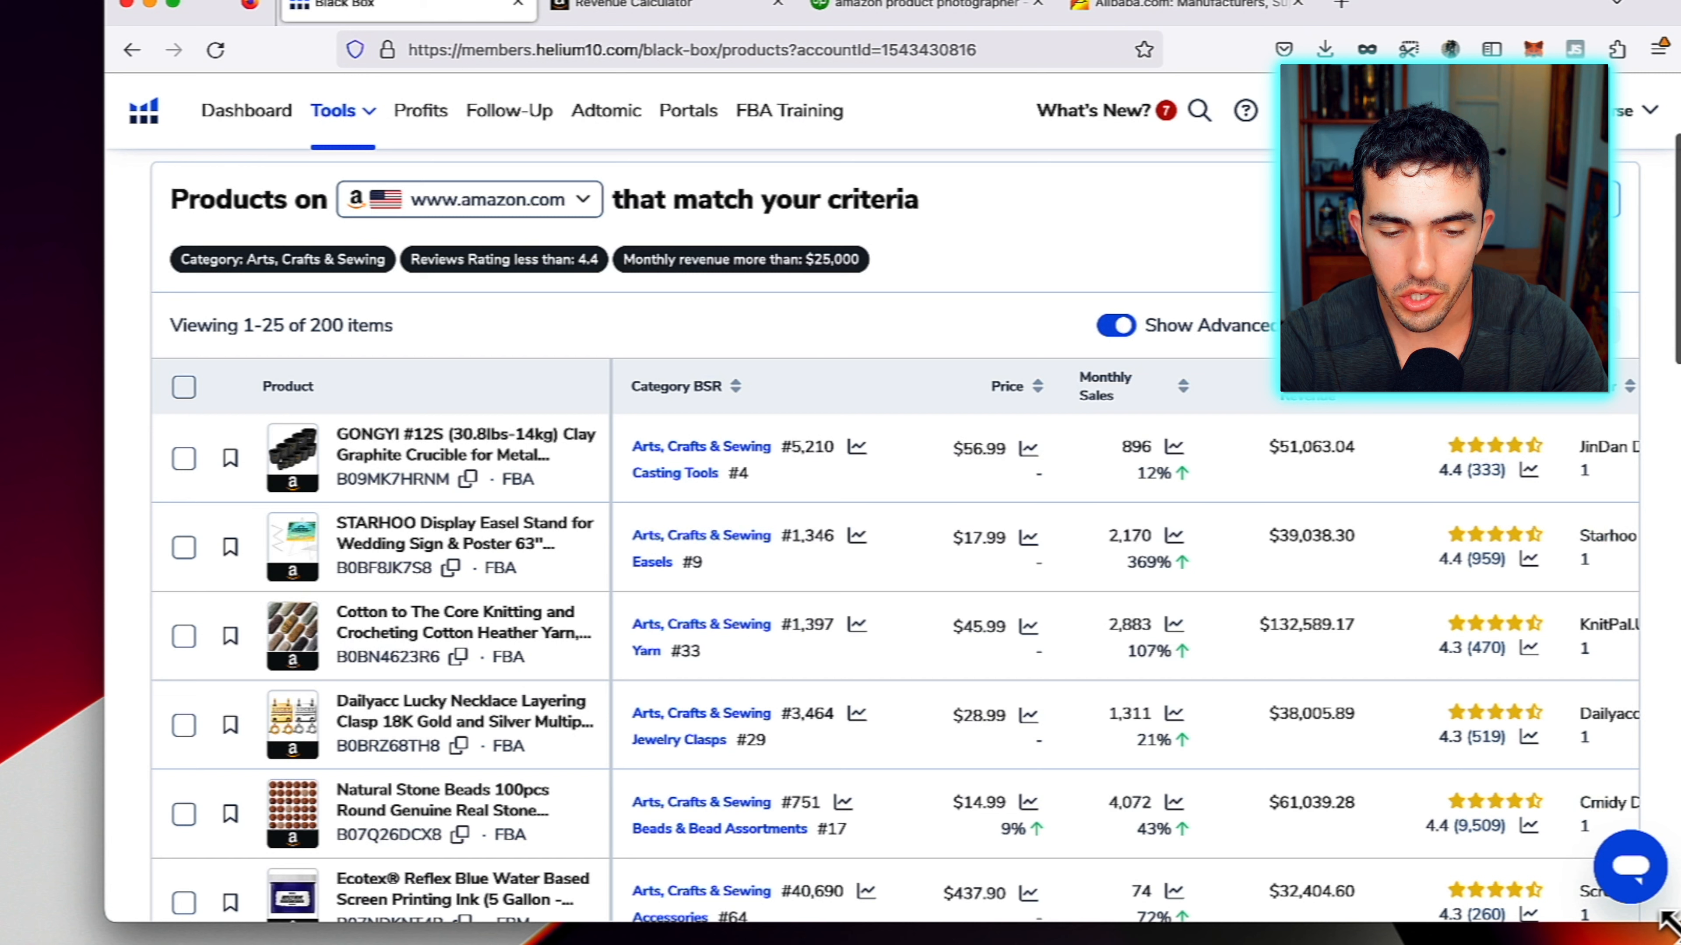
mouse_move(326, 638)
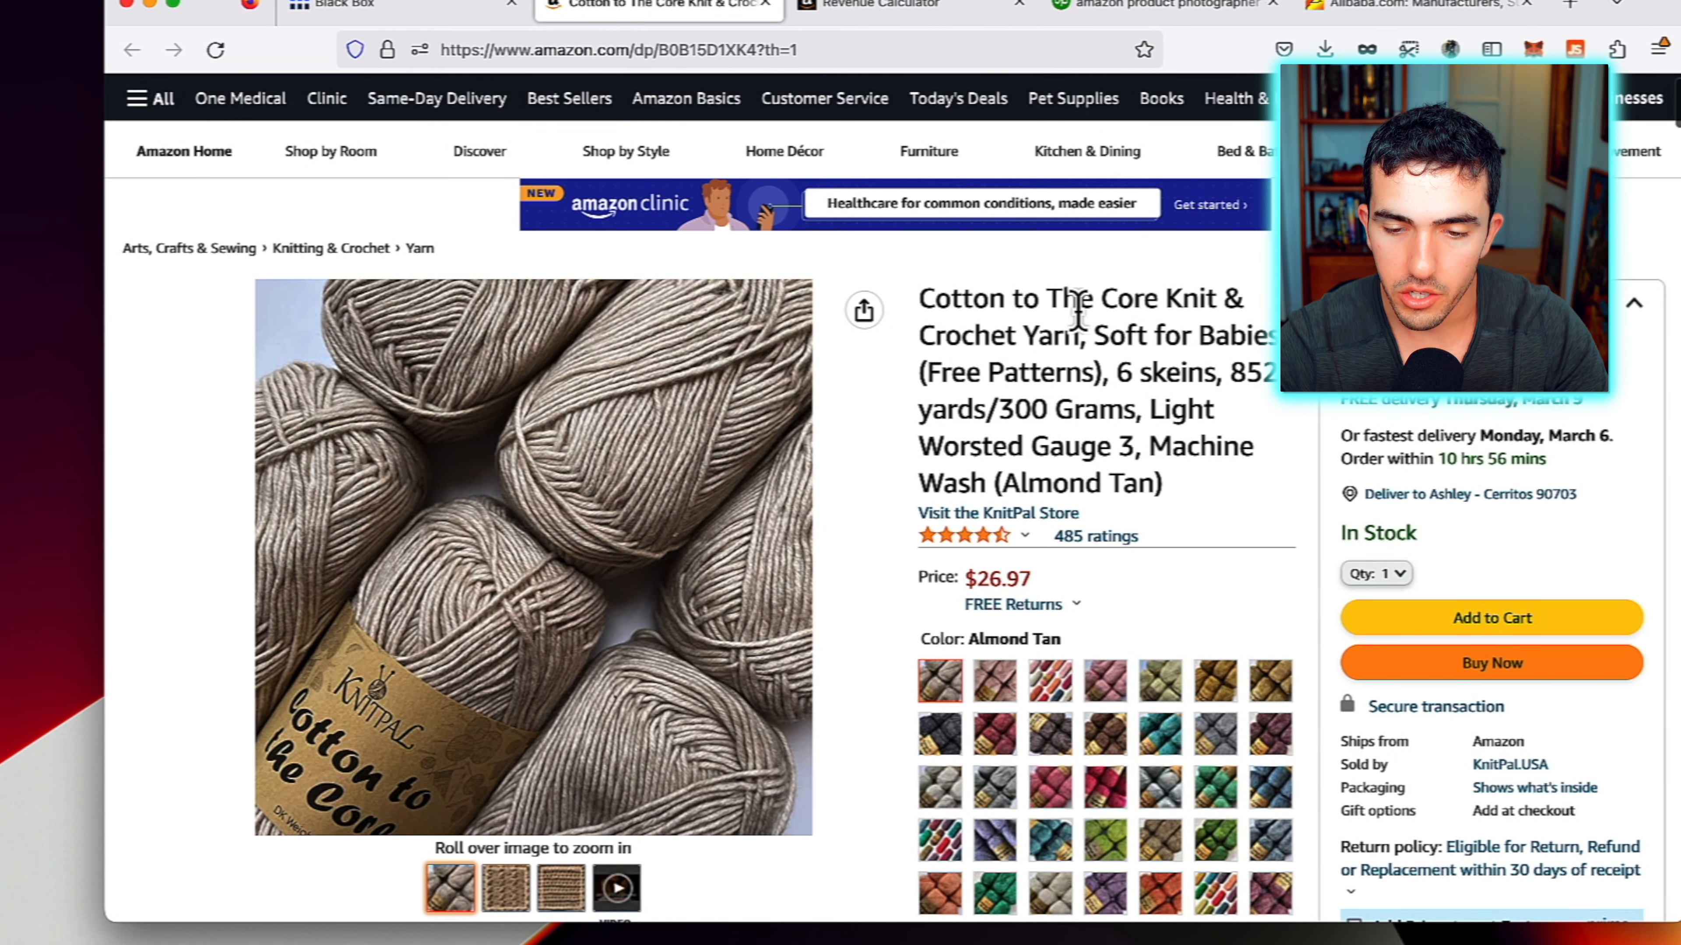
Scroll the Cotton to The Core yarn page down to its 4.3-star Customer reviews histogram
scroll("down", 3)
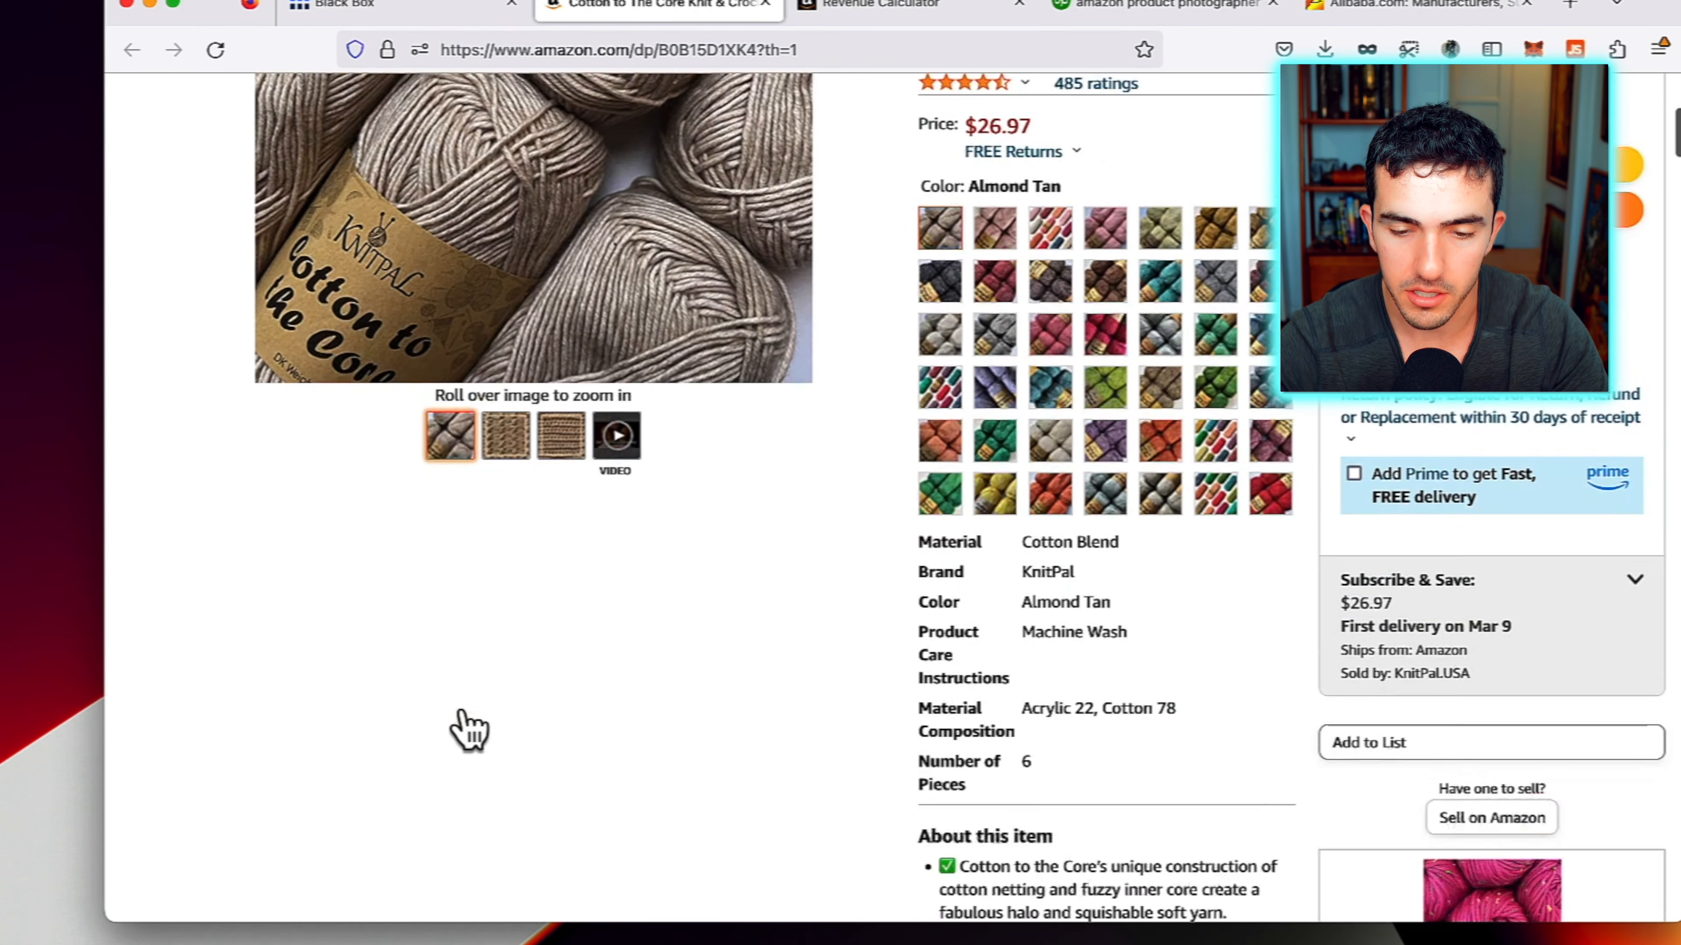
scroll("down", 3)
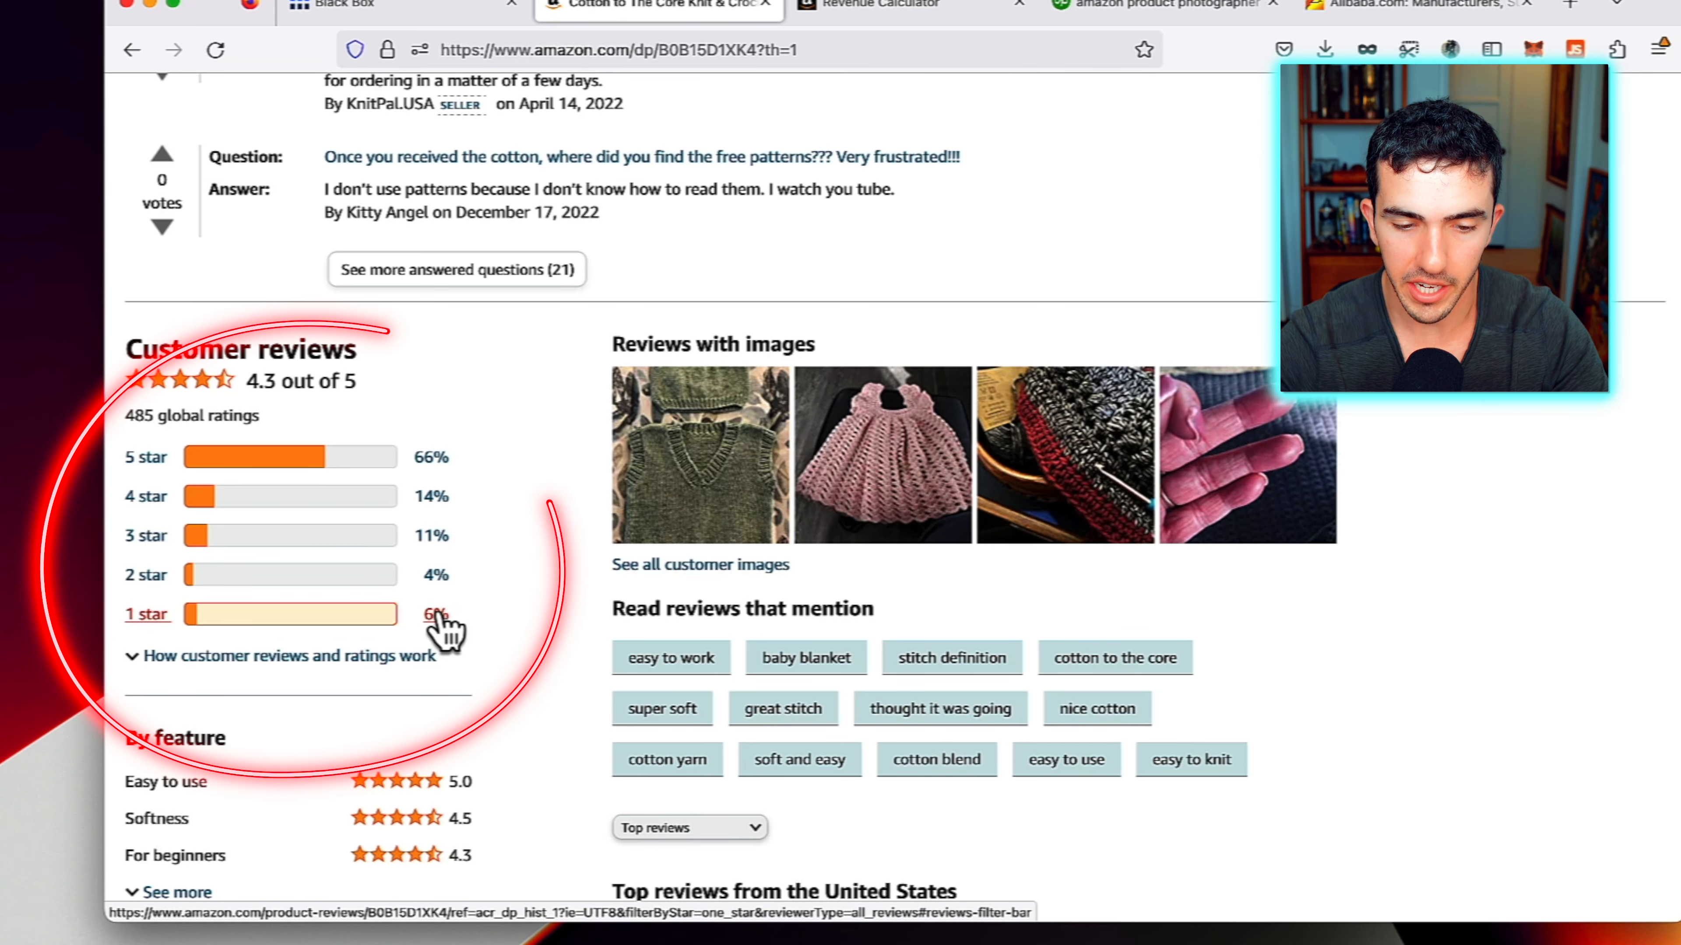
Filter the Cotton to The Core yarn reviews to 1-star and read through them
left_click(146, 614)
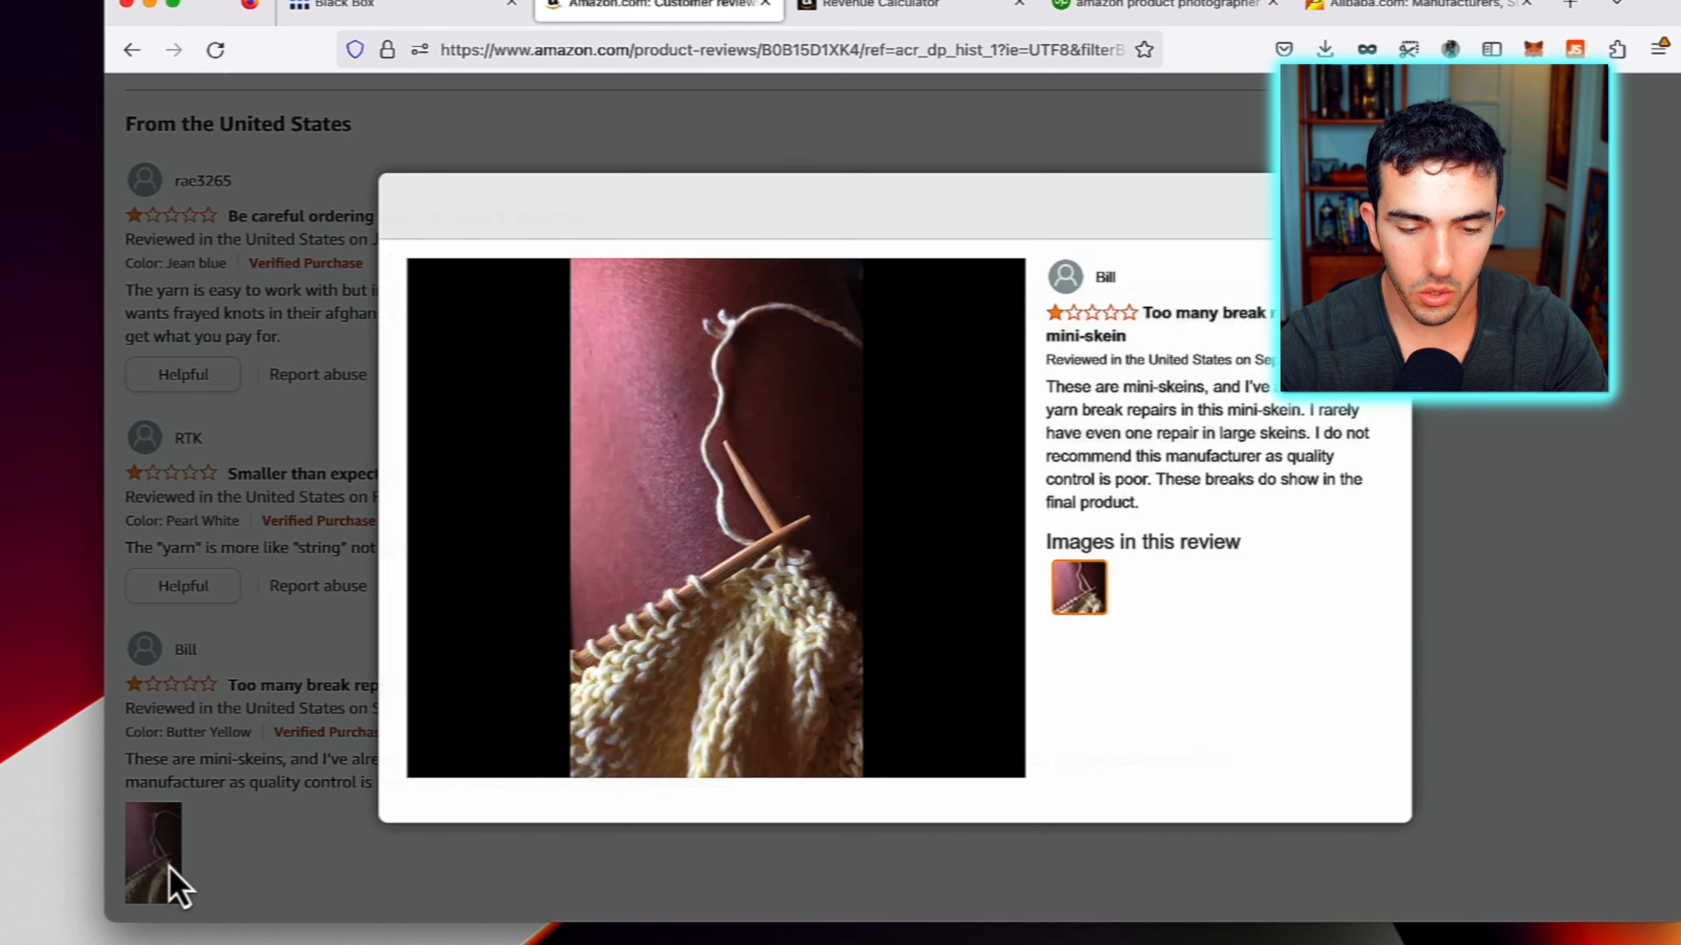
mouse_move(1179, 313)
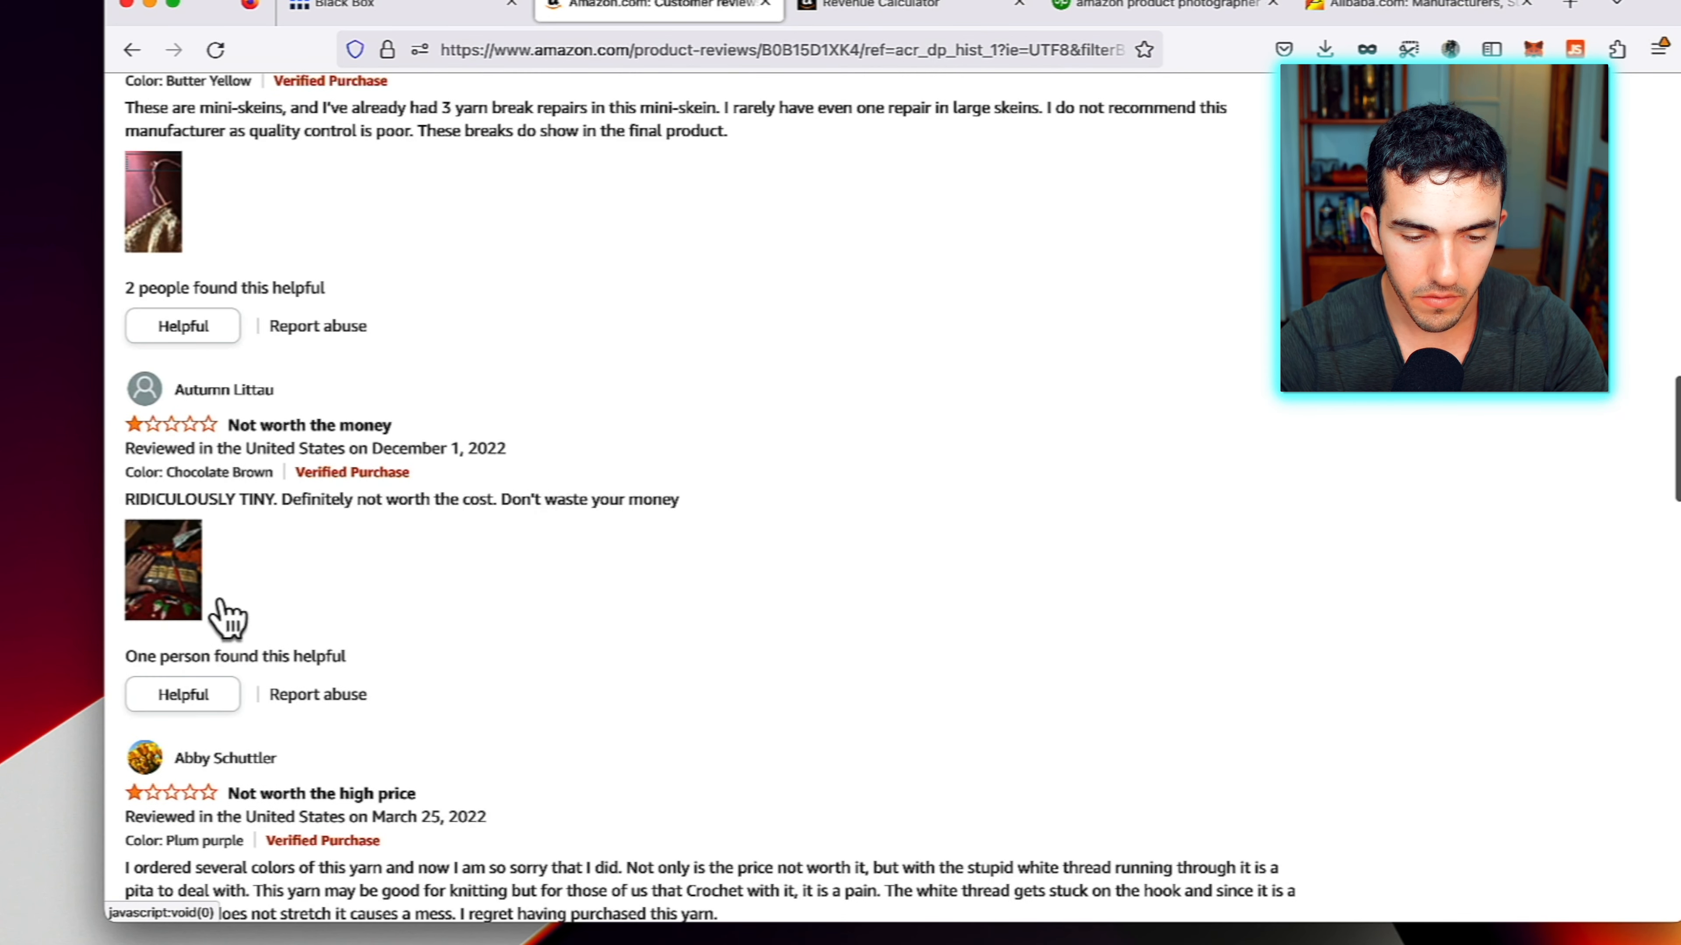
left_click(163, 569)
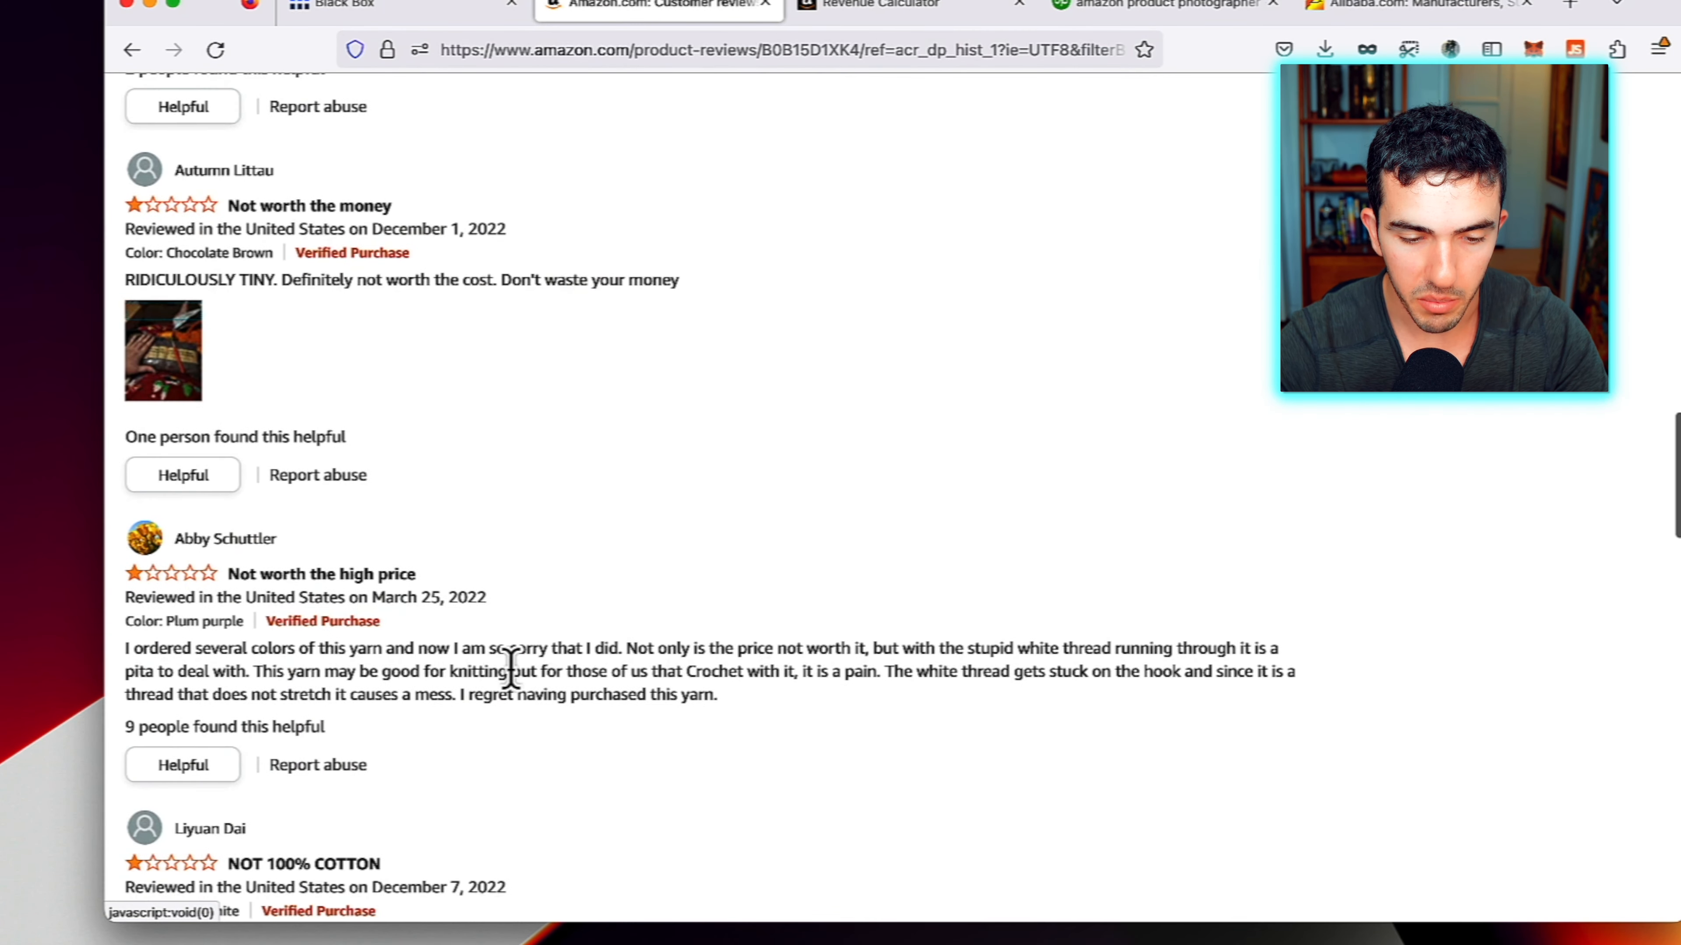
scroll("down", 3)
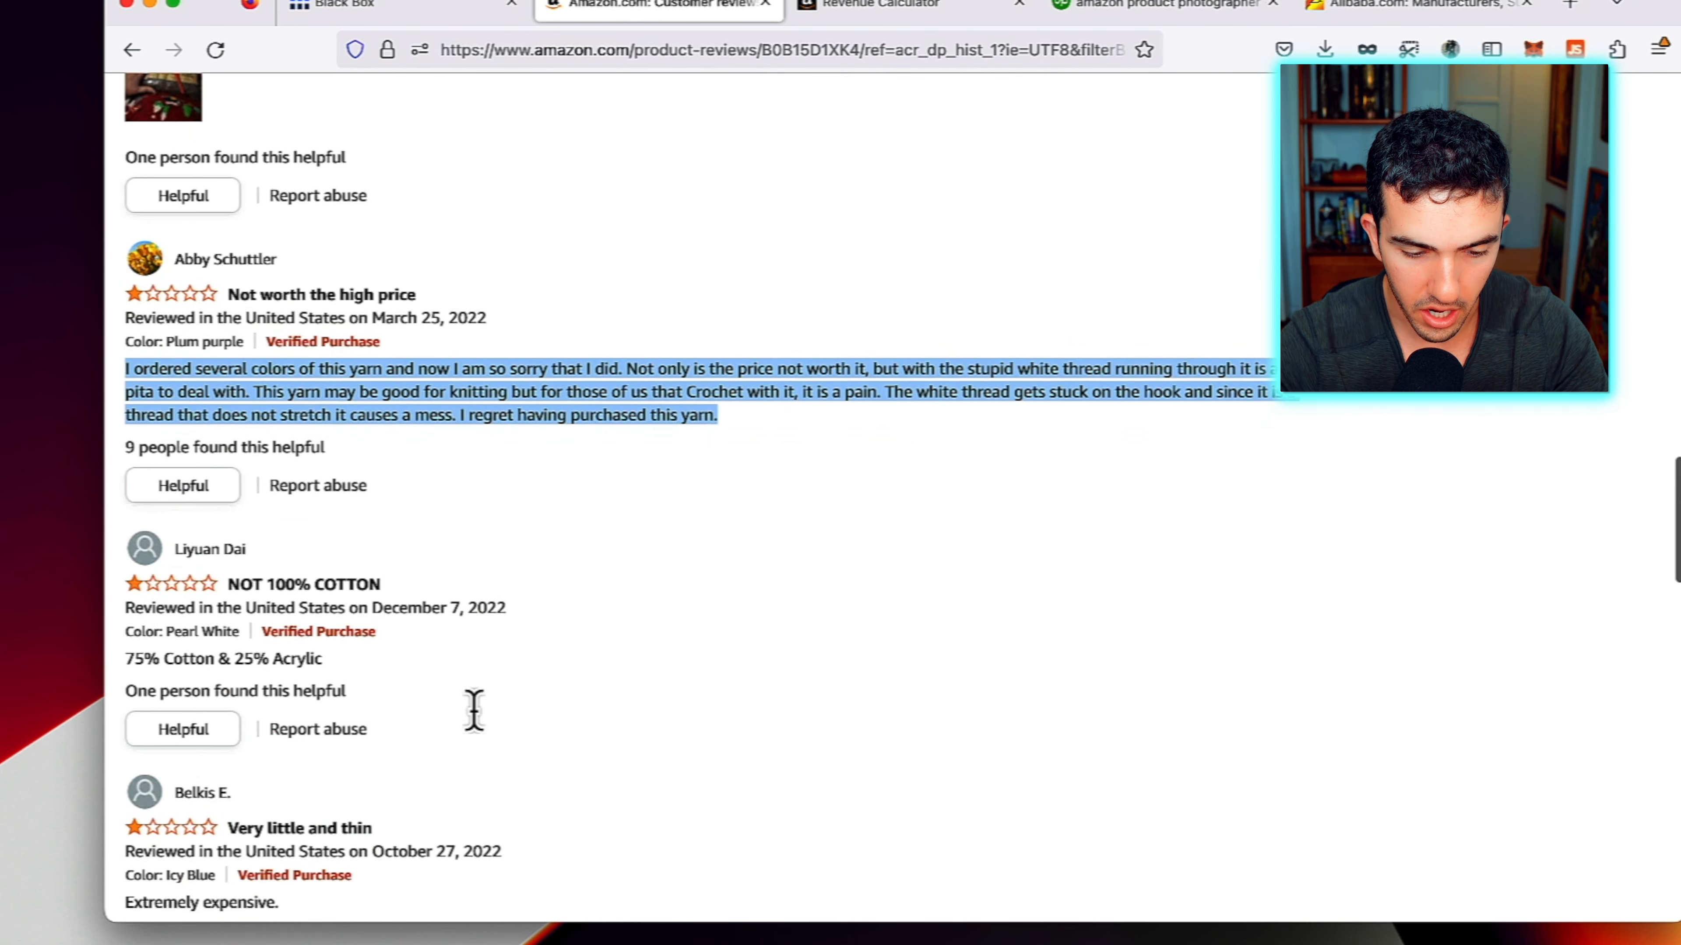
scroll("down", 3)
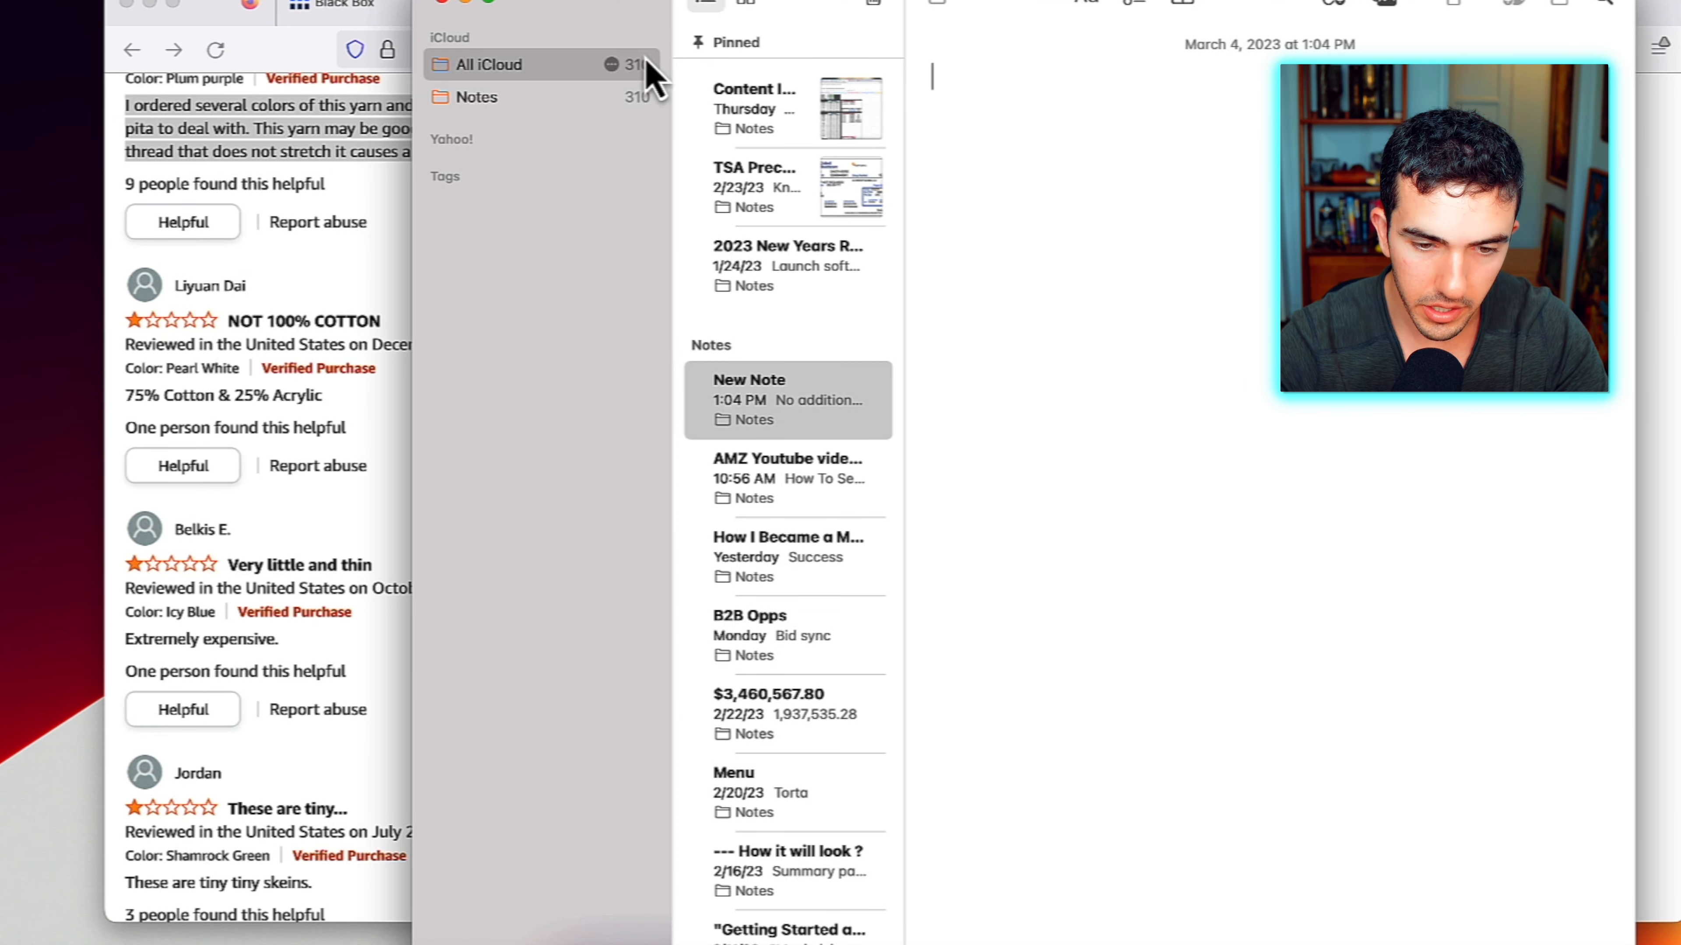
Note the complaints 'Not 100% cotton', 'Very thin' and 'Tiny' in the new note
type("Not 100")
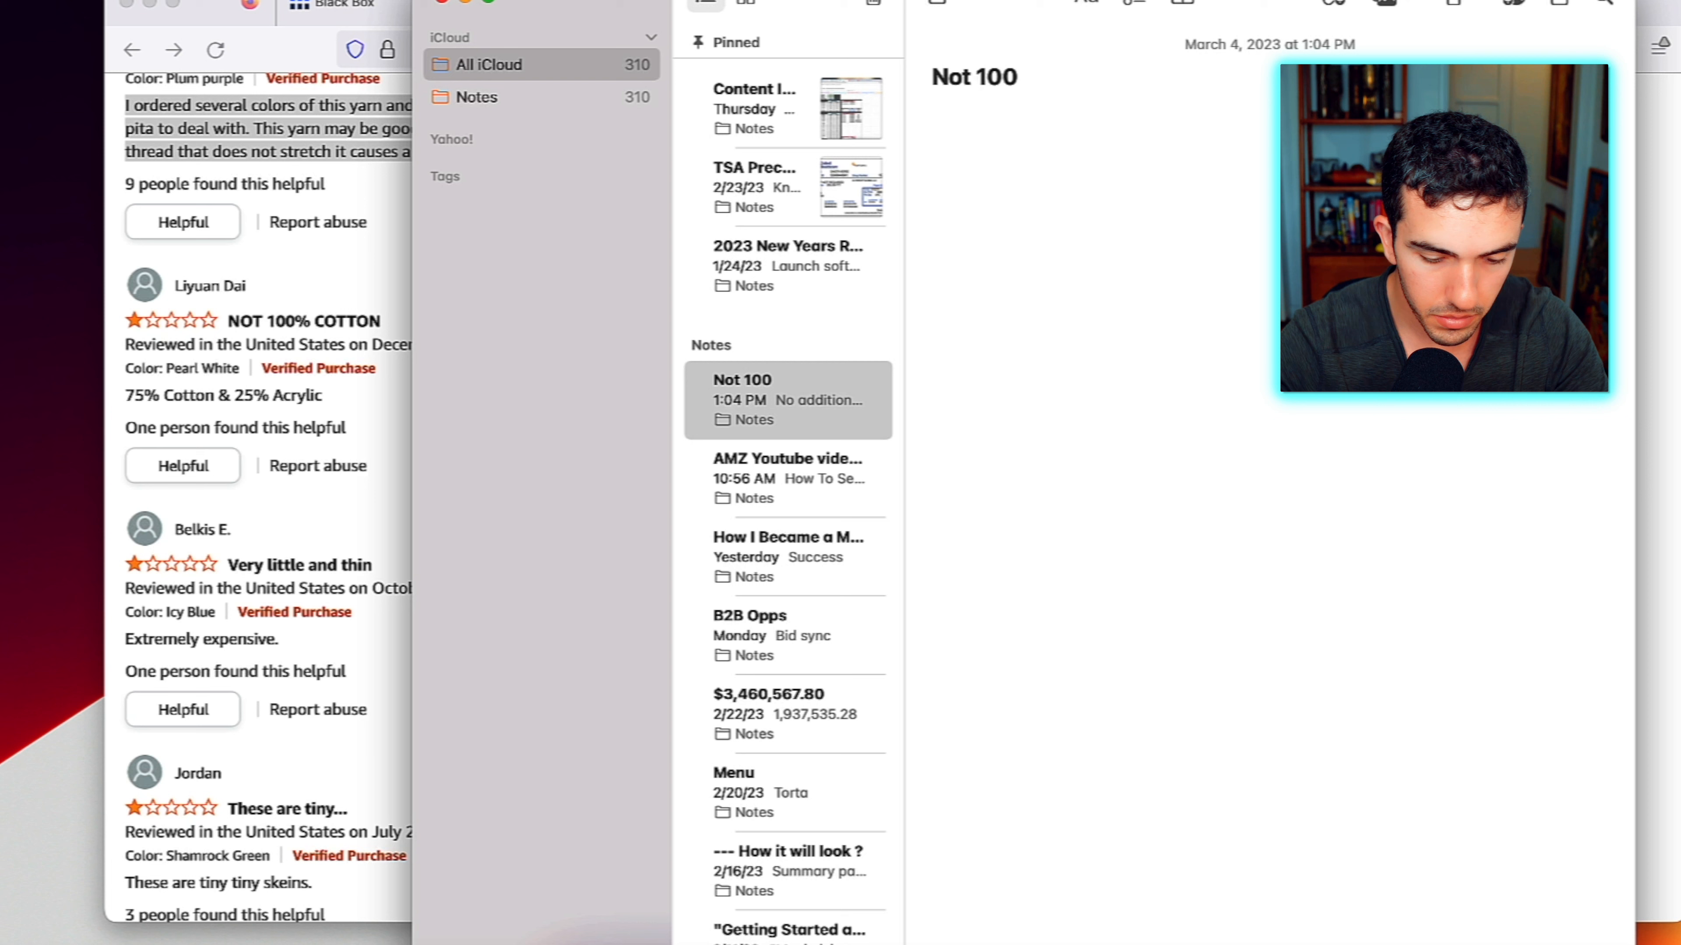
type("% cotton")
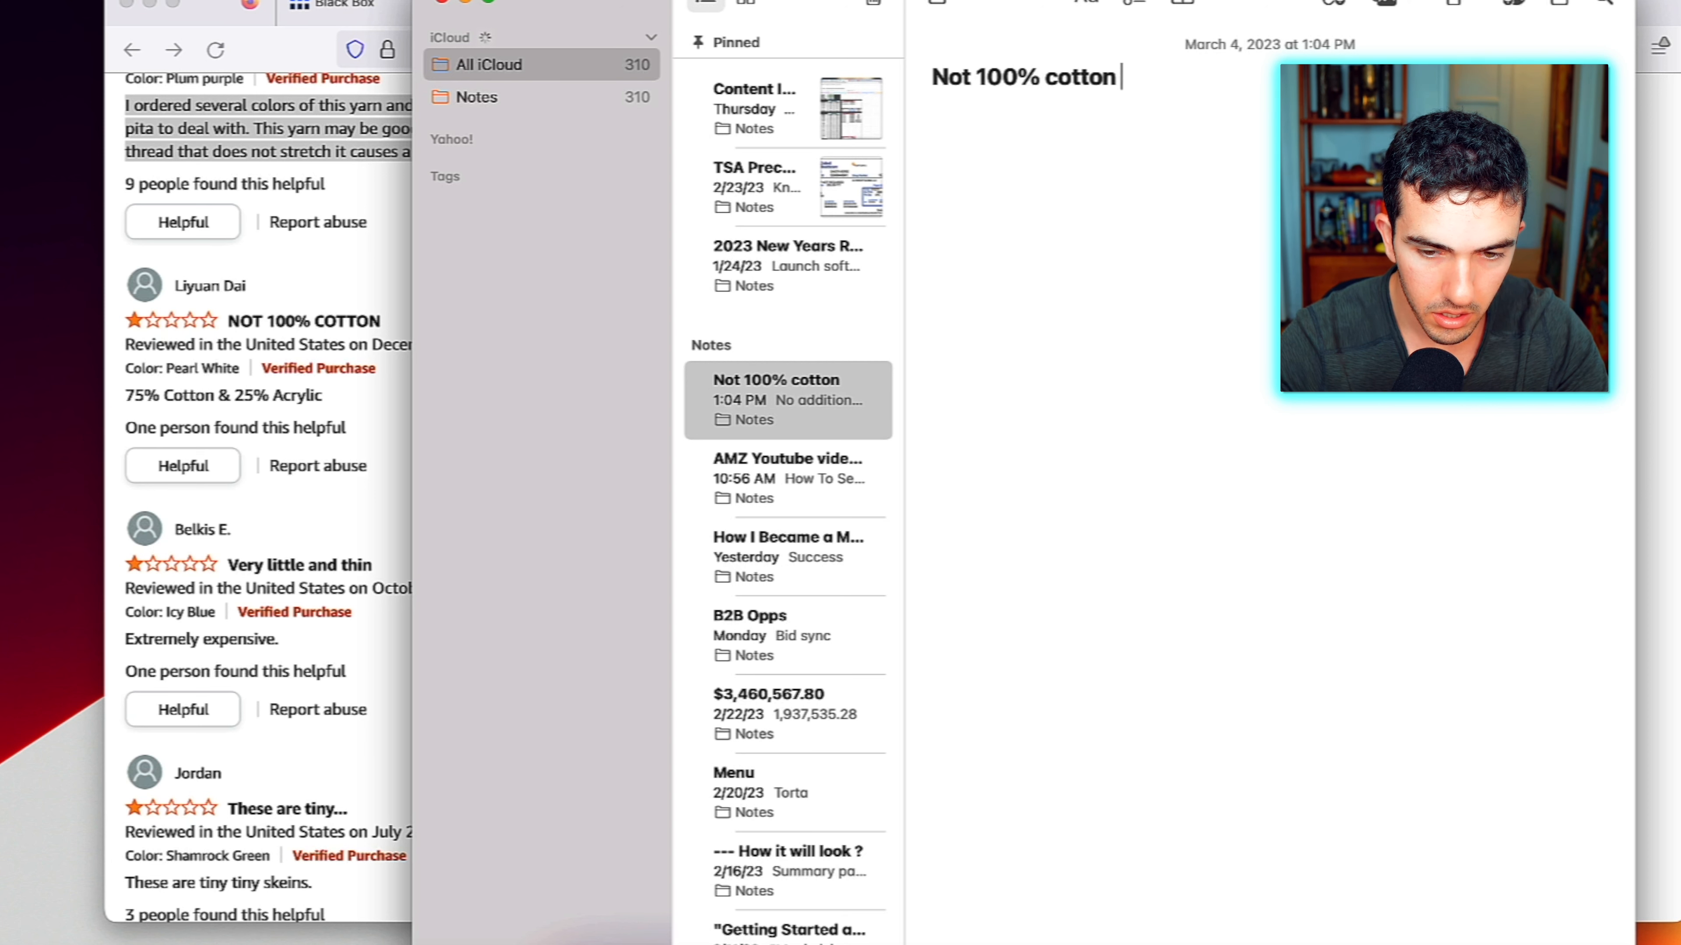
type("Very thin")
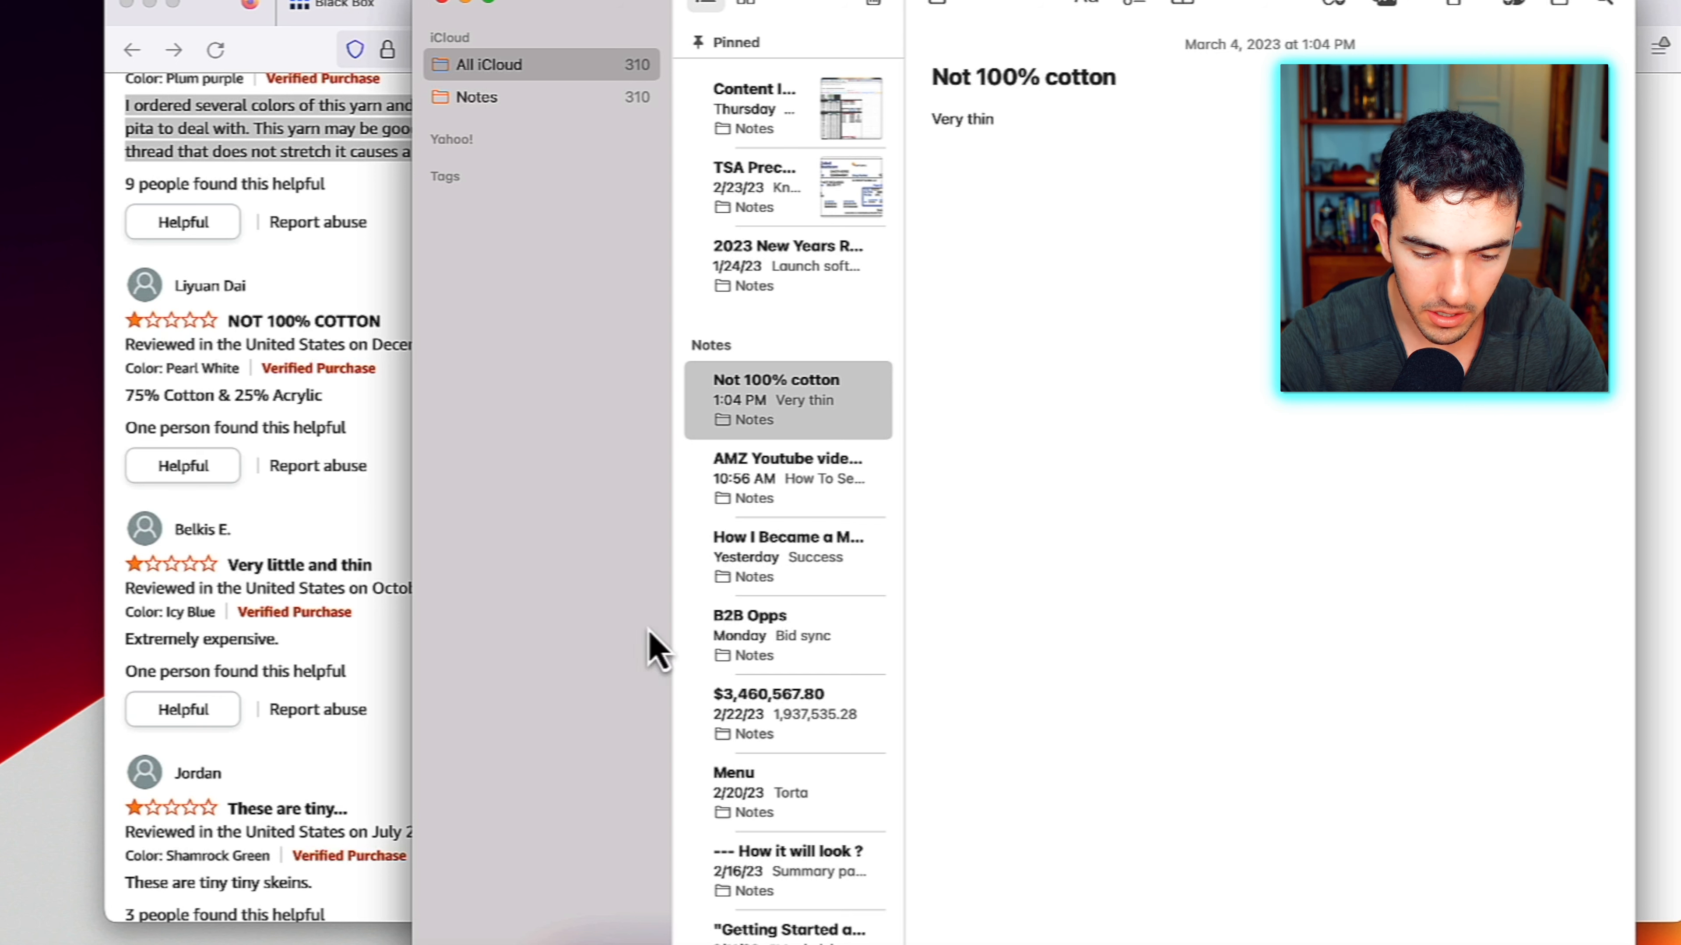
type("Tiny")
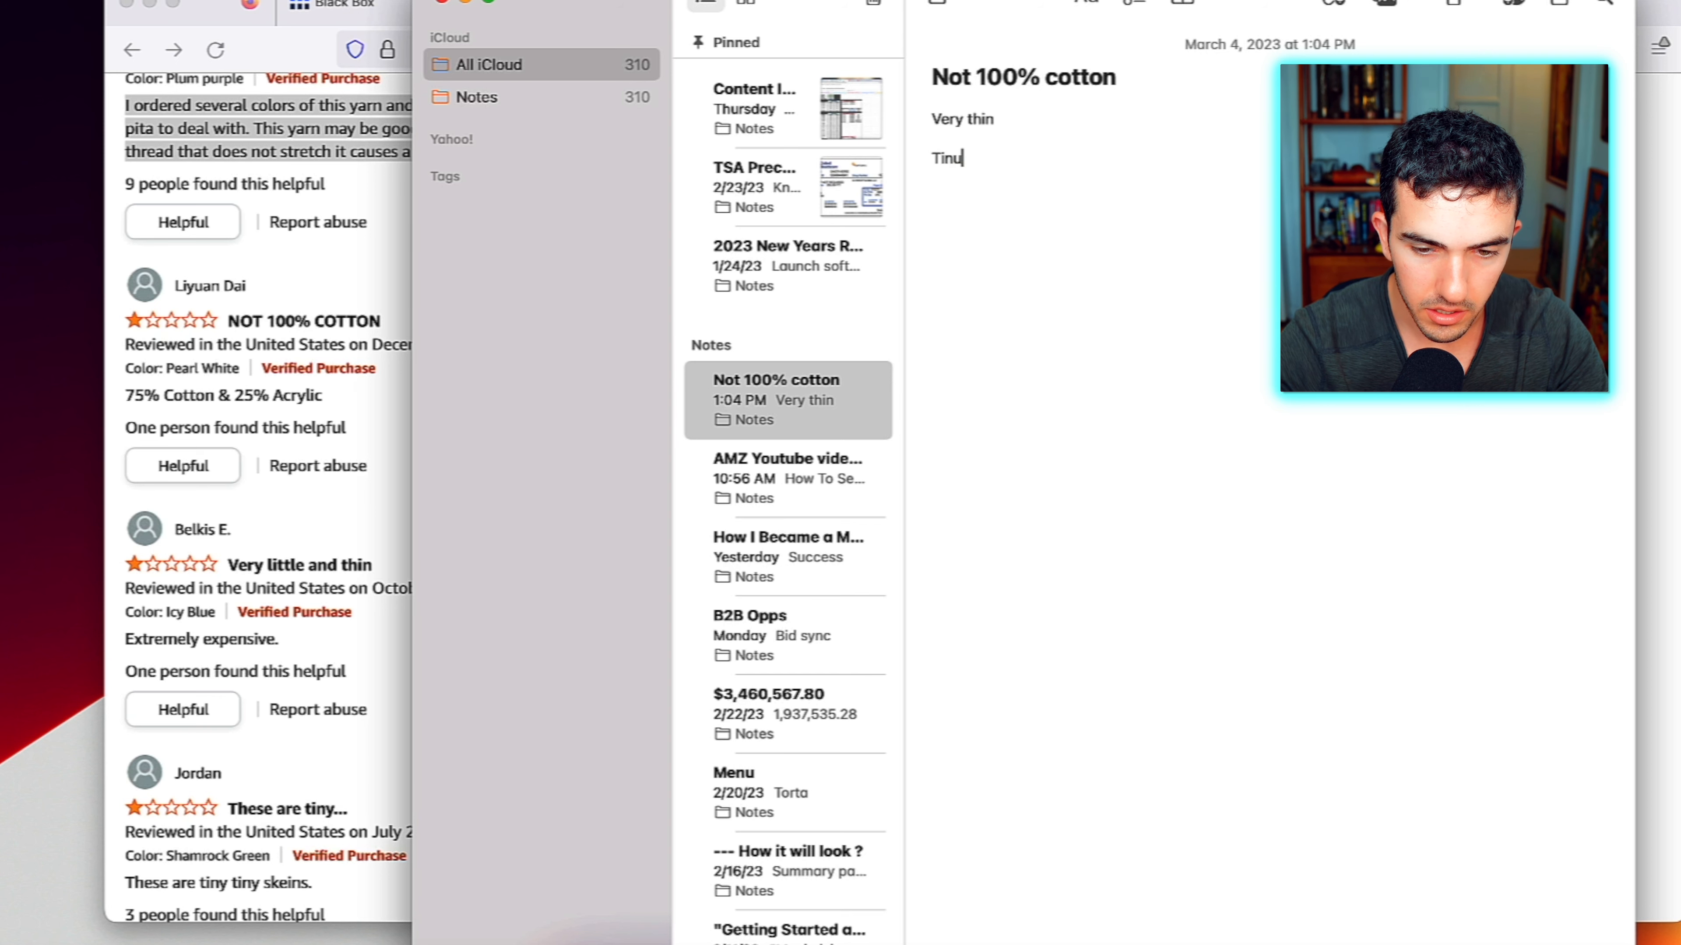
type("y")
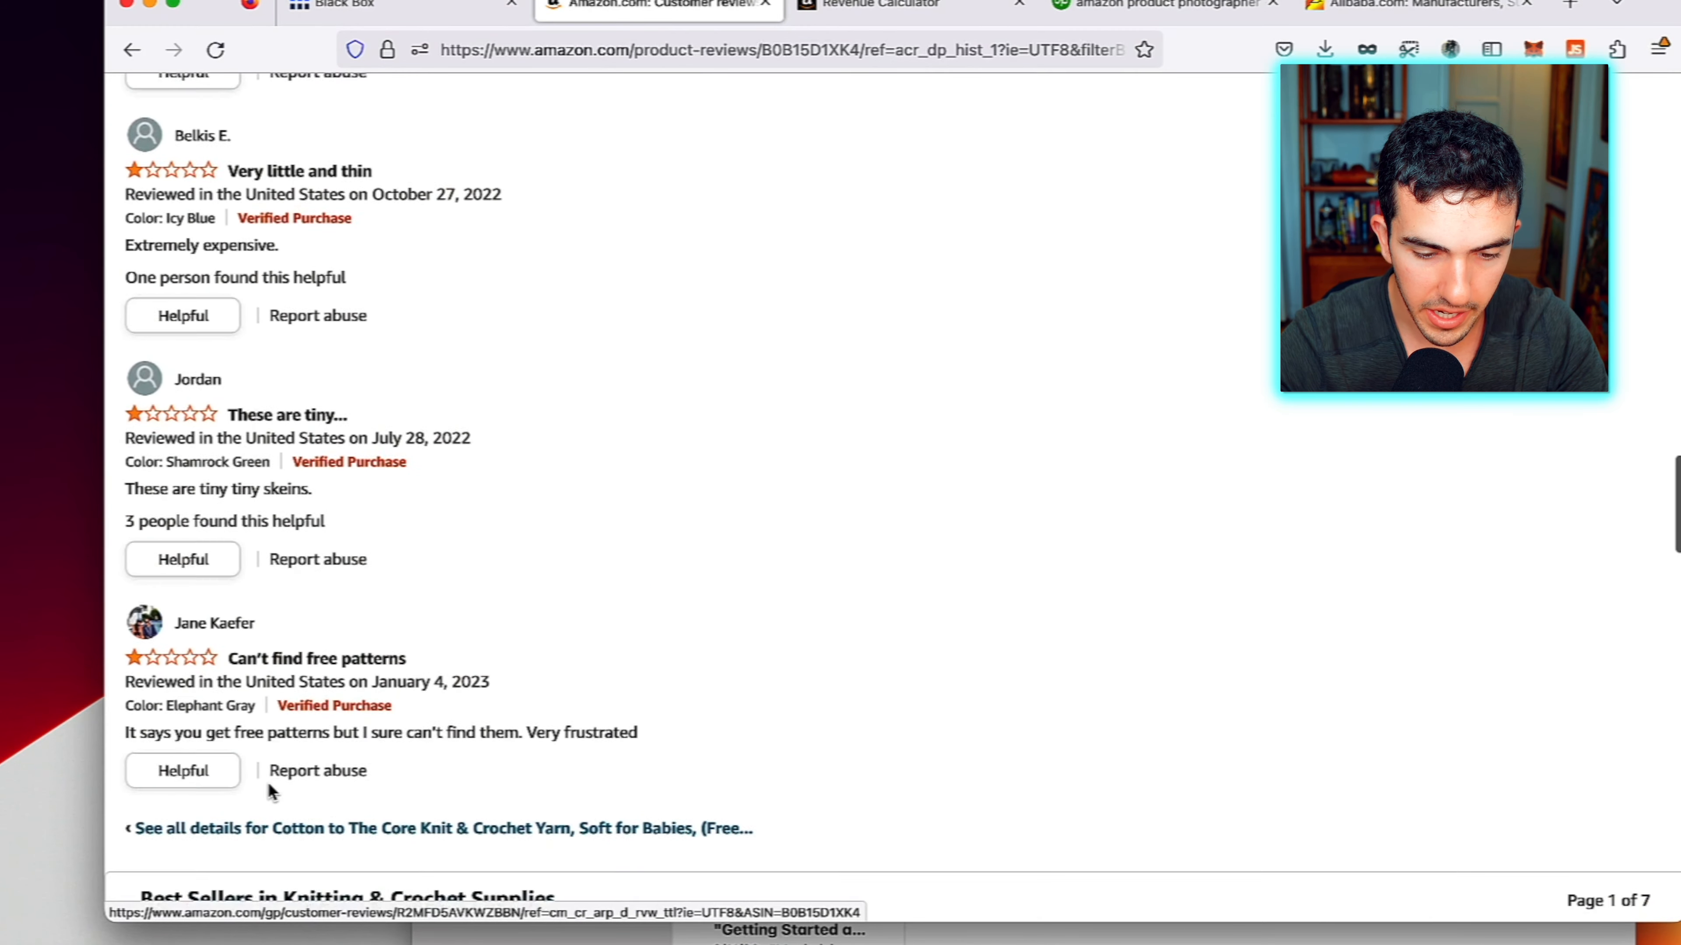
Add 'Free patterns / tutorials' from a review, then check the hair-complaint review photos
triple_click(381, 732)
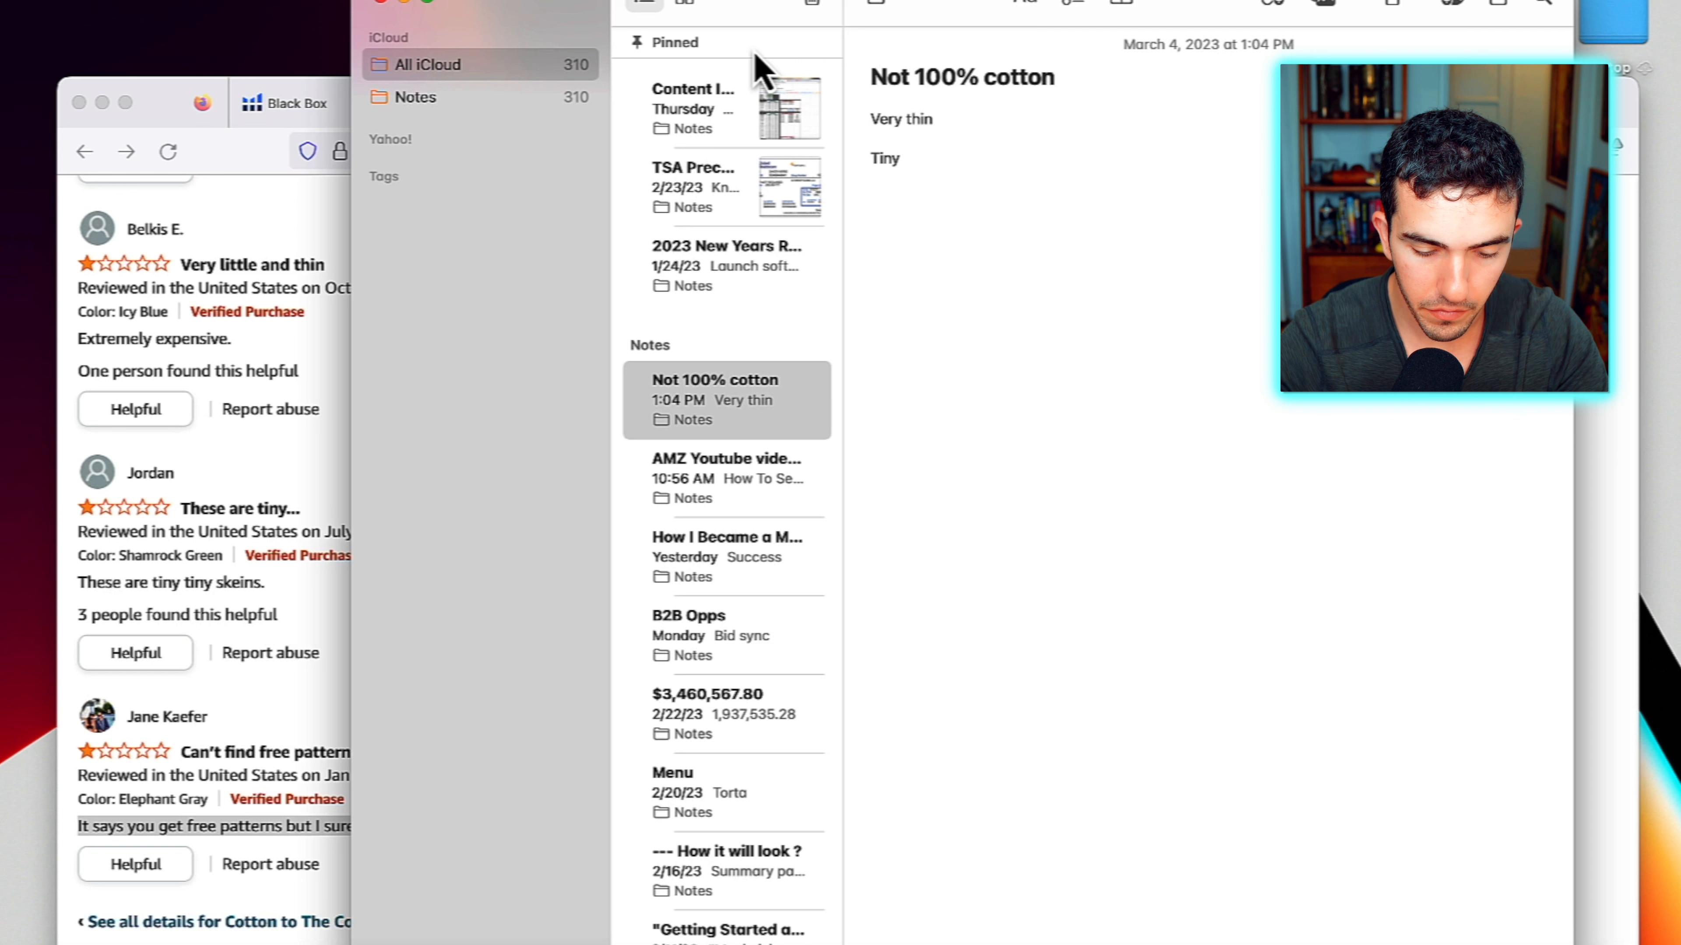
type("Free patterns")
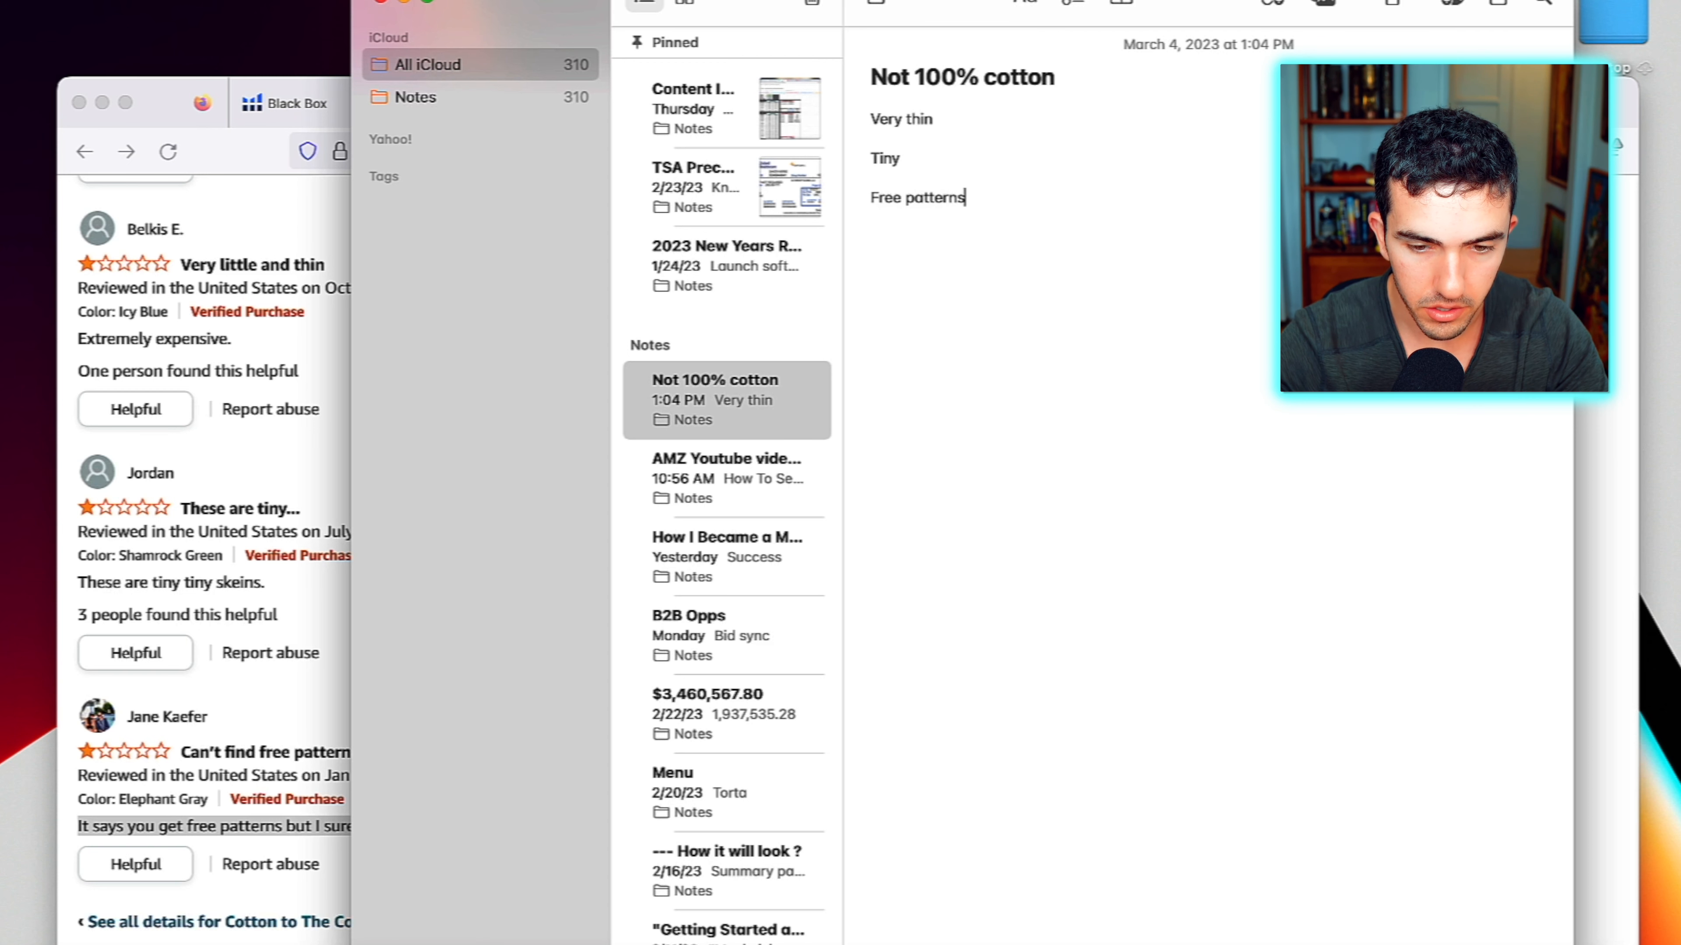
type("/ tu")
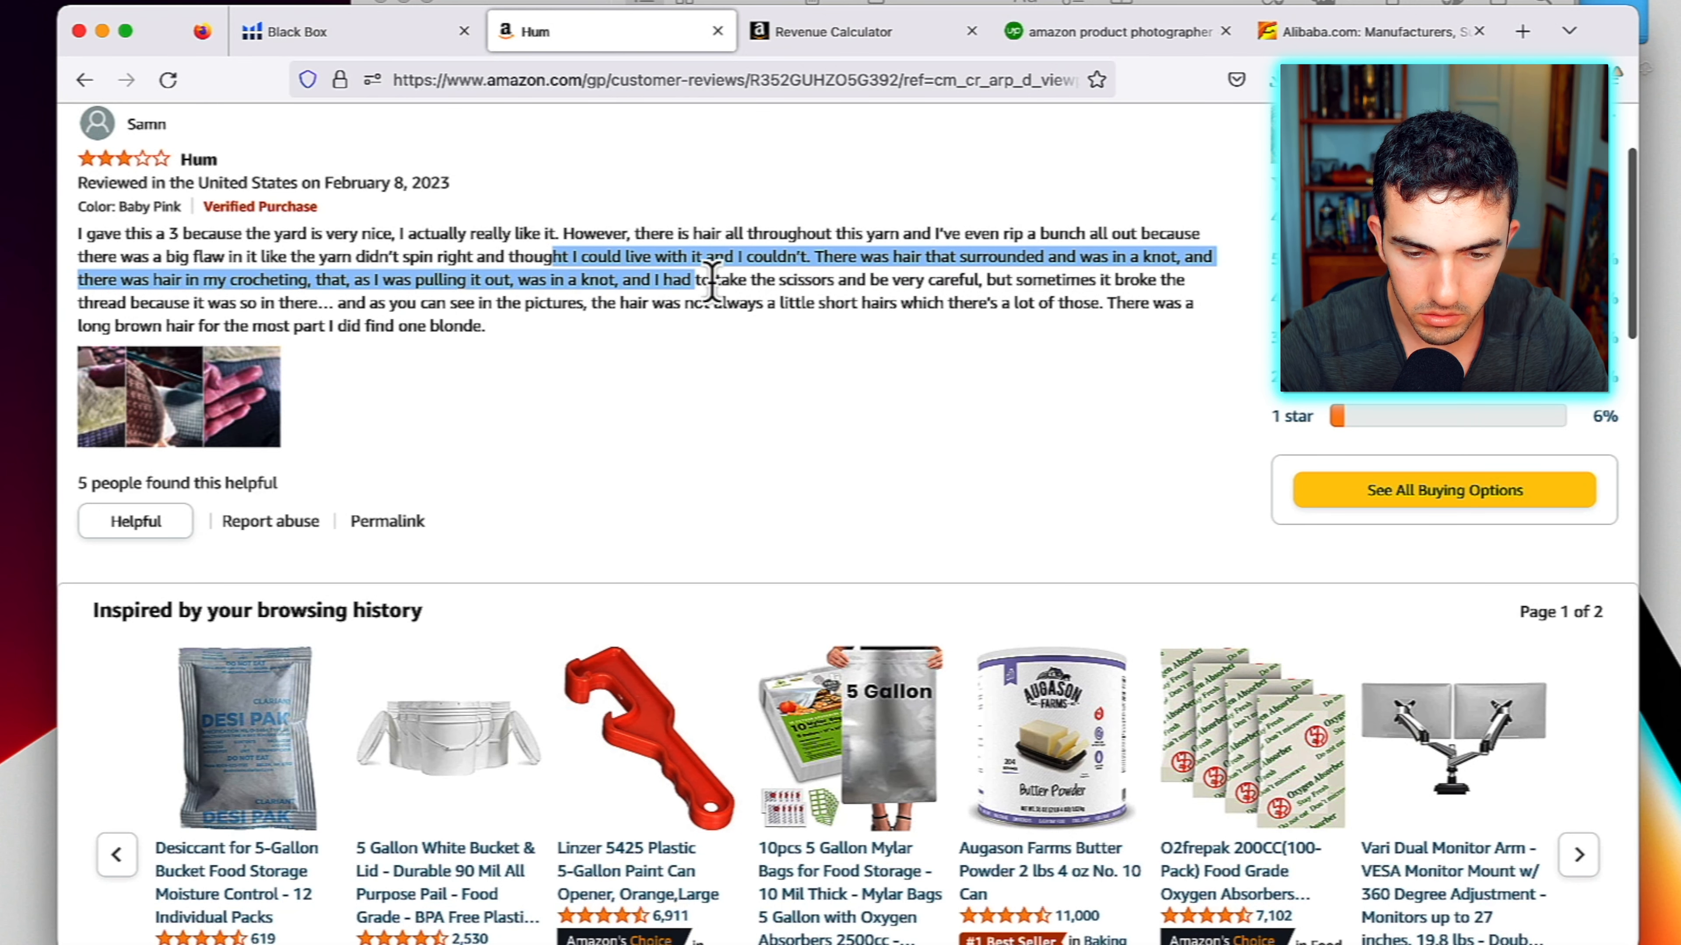
left_click(179, 397)
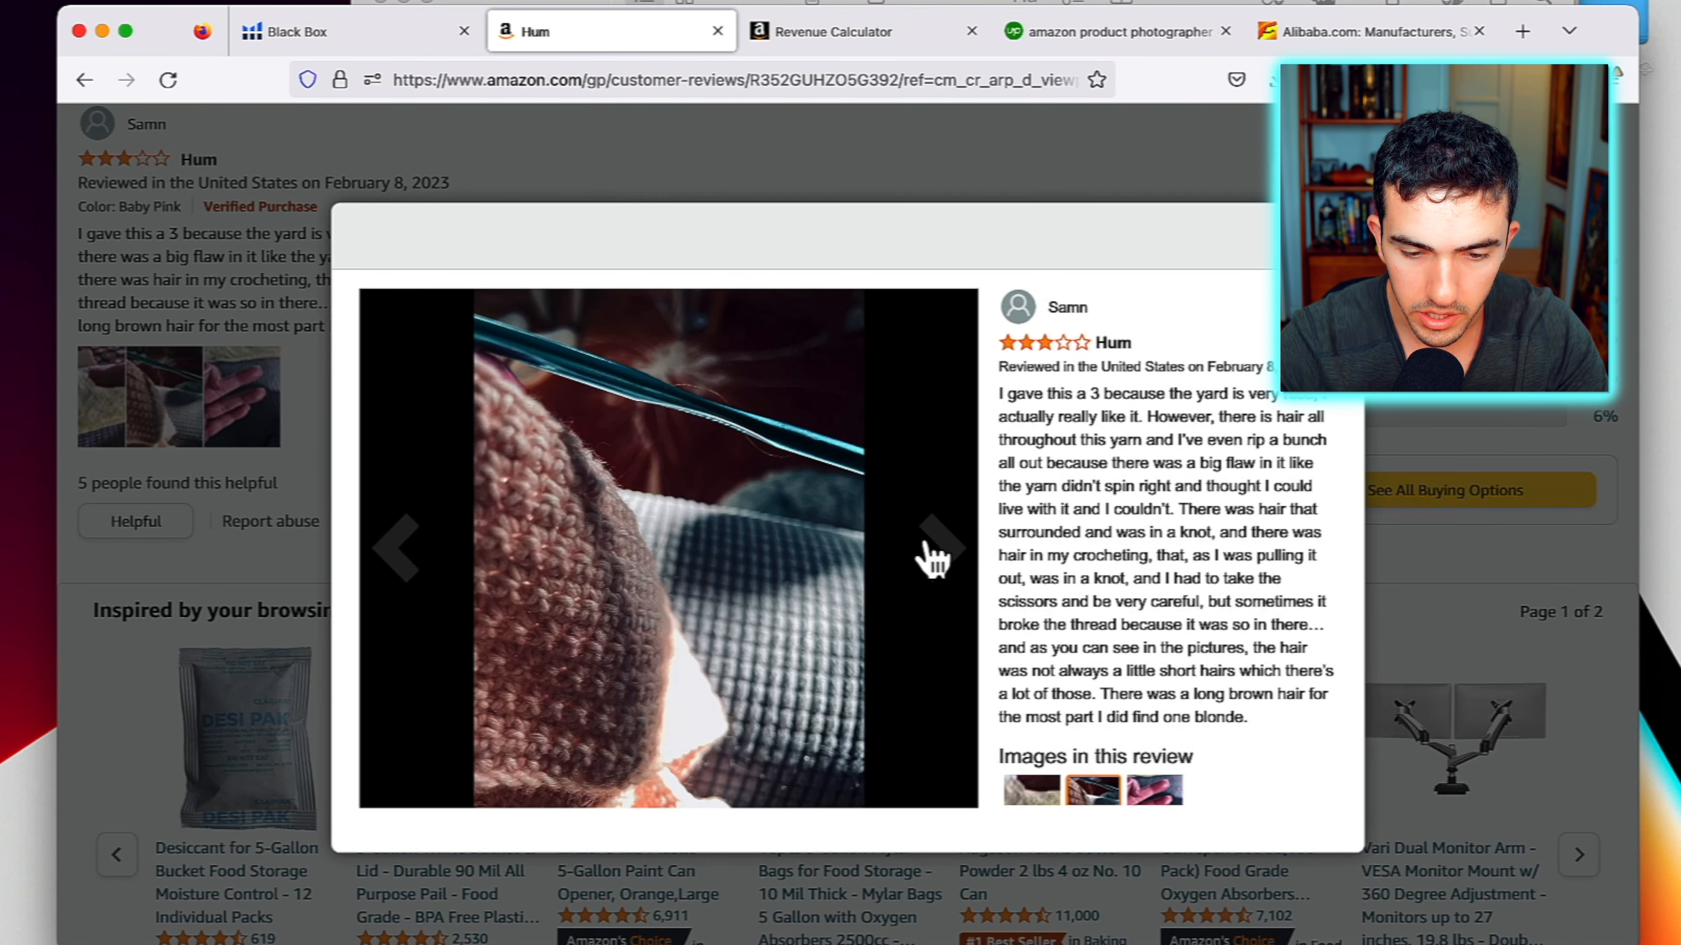
left_click(935, 546)
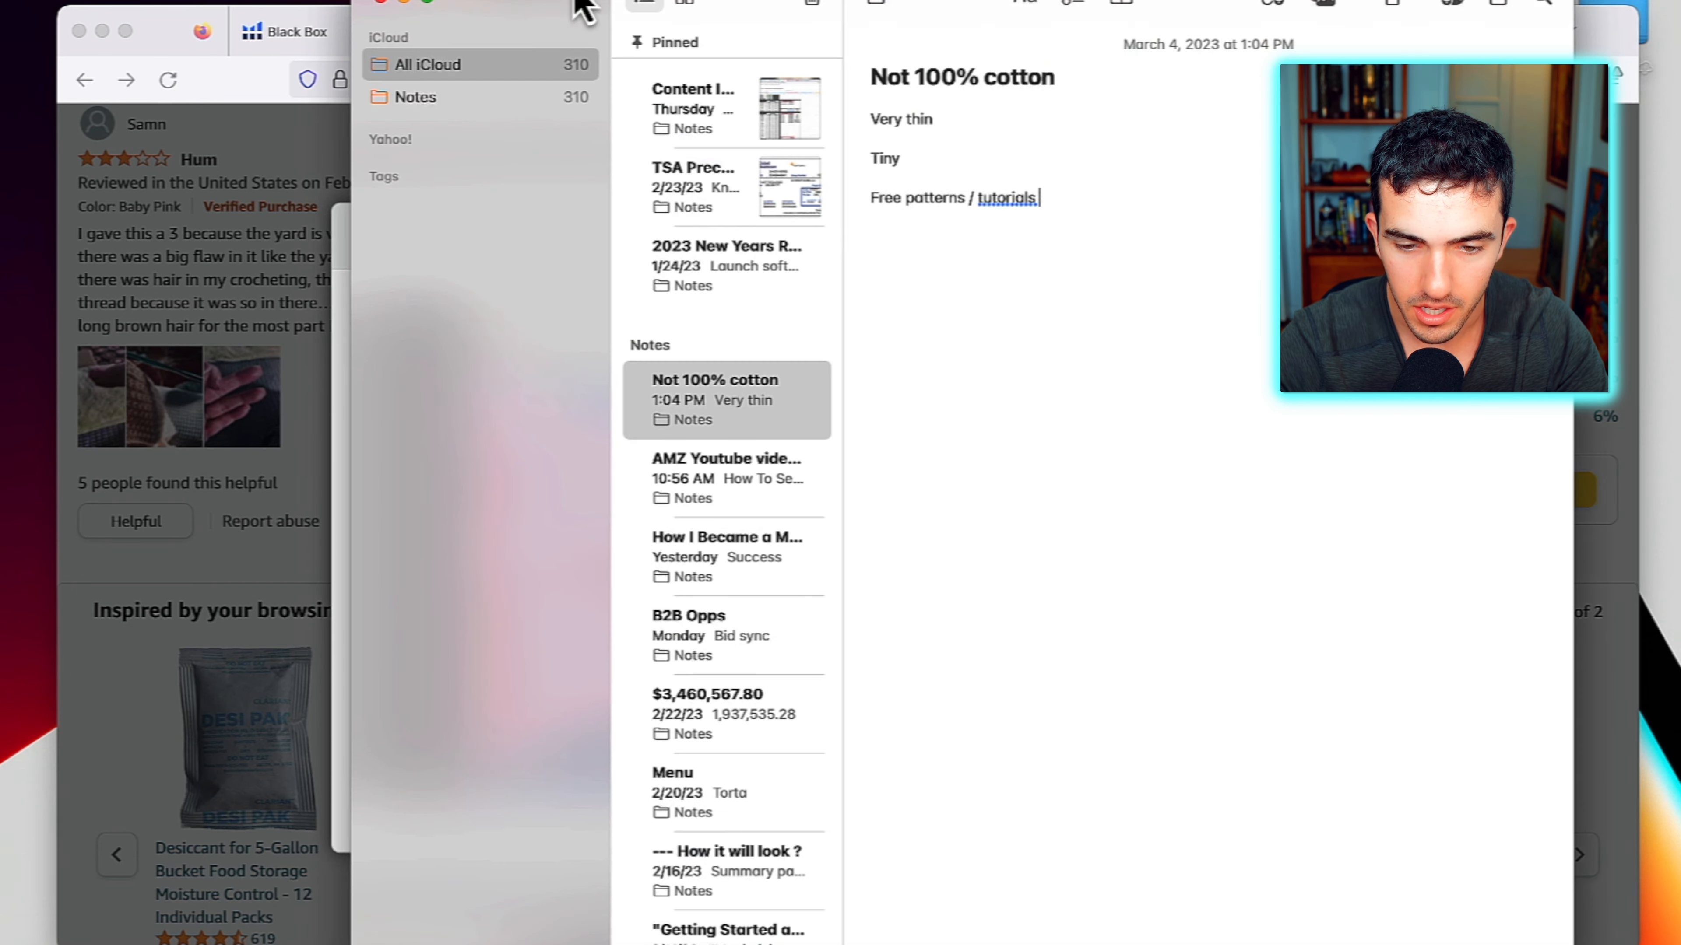
Add a 'High quality control / inspection' line to the note
key("Return")
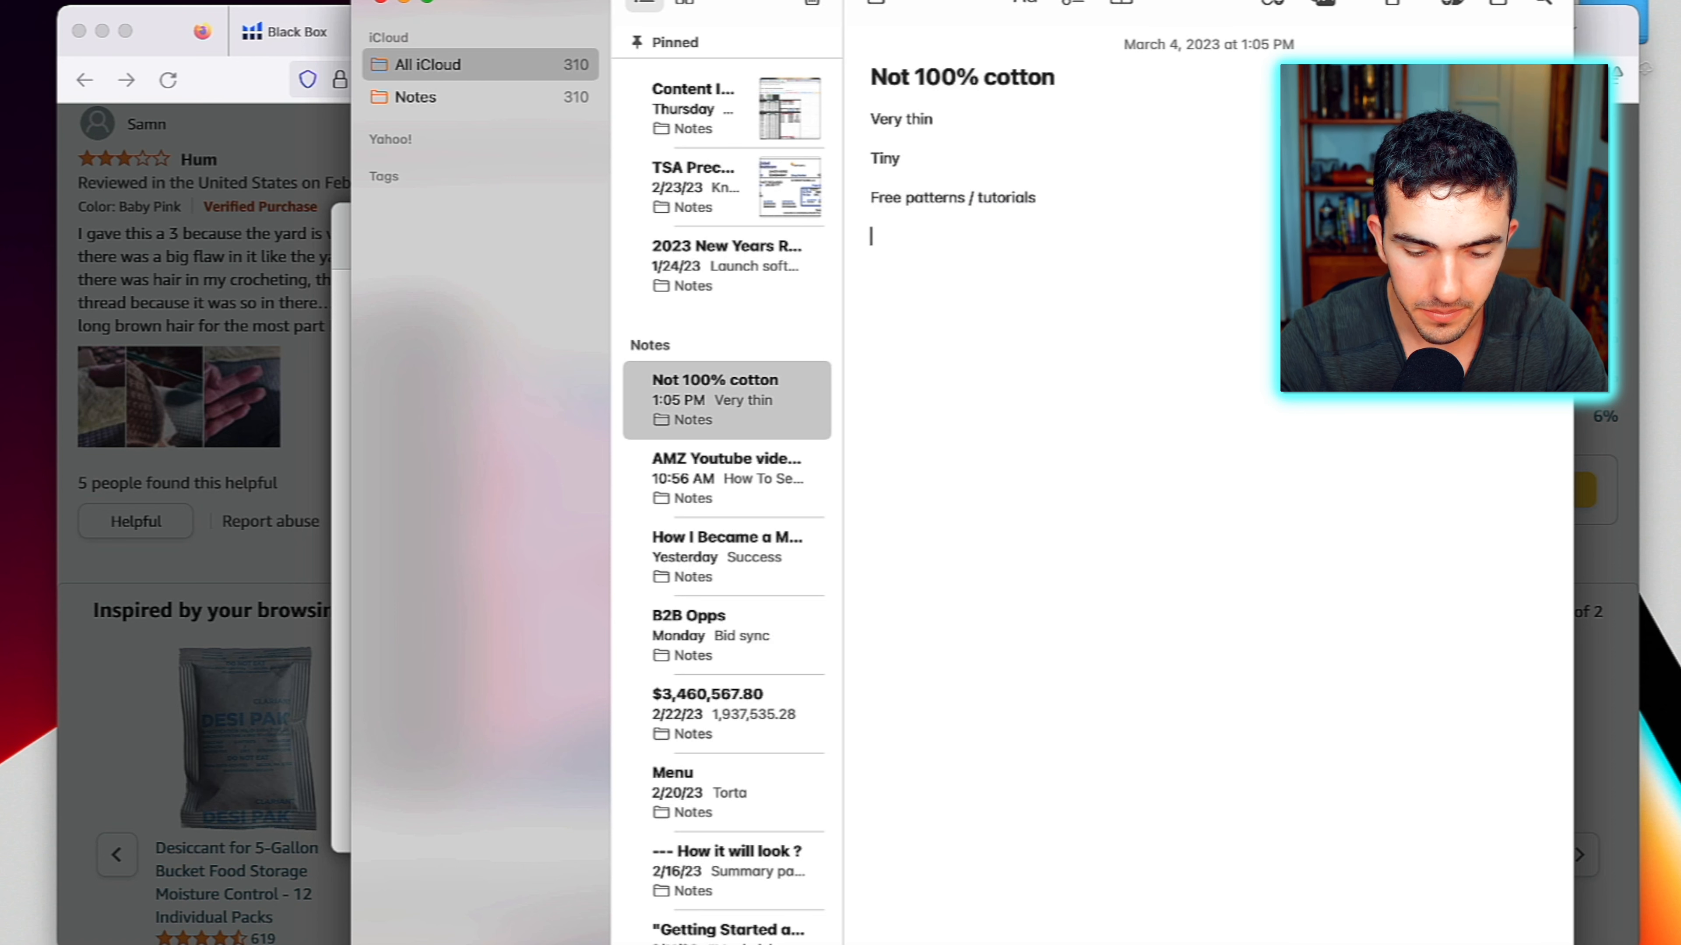
type("High q")
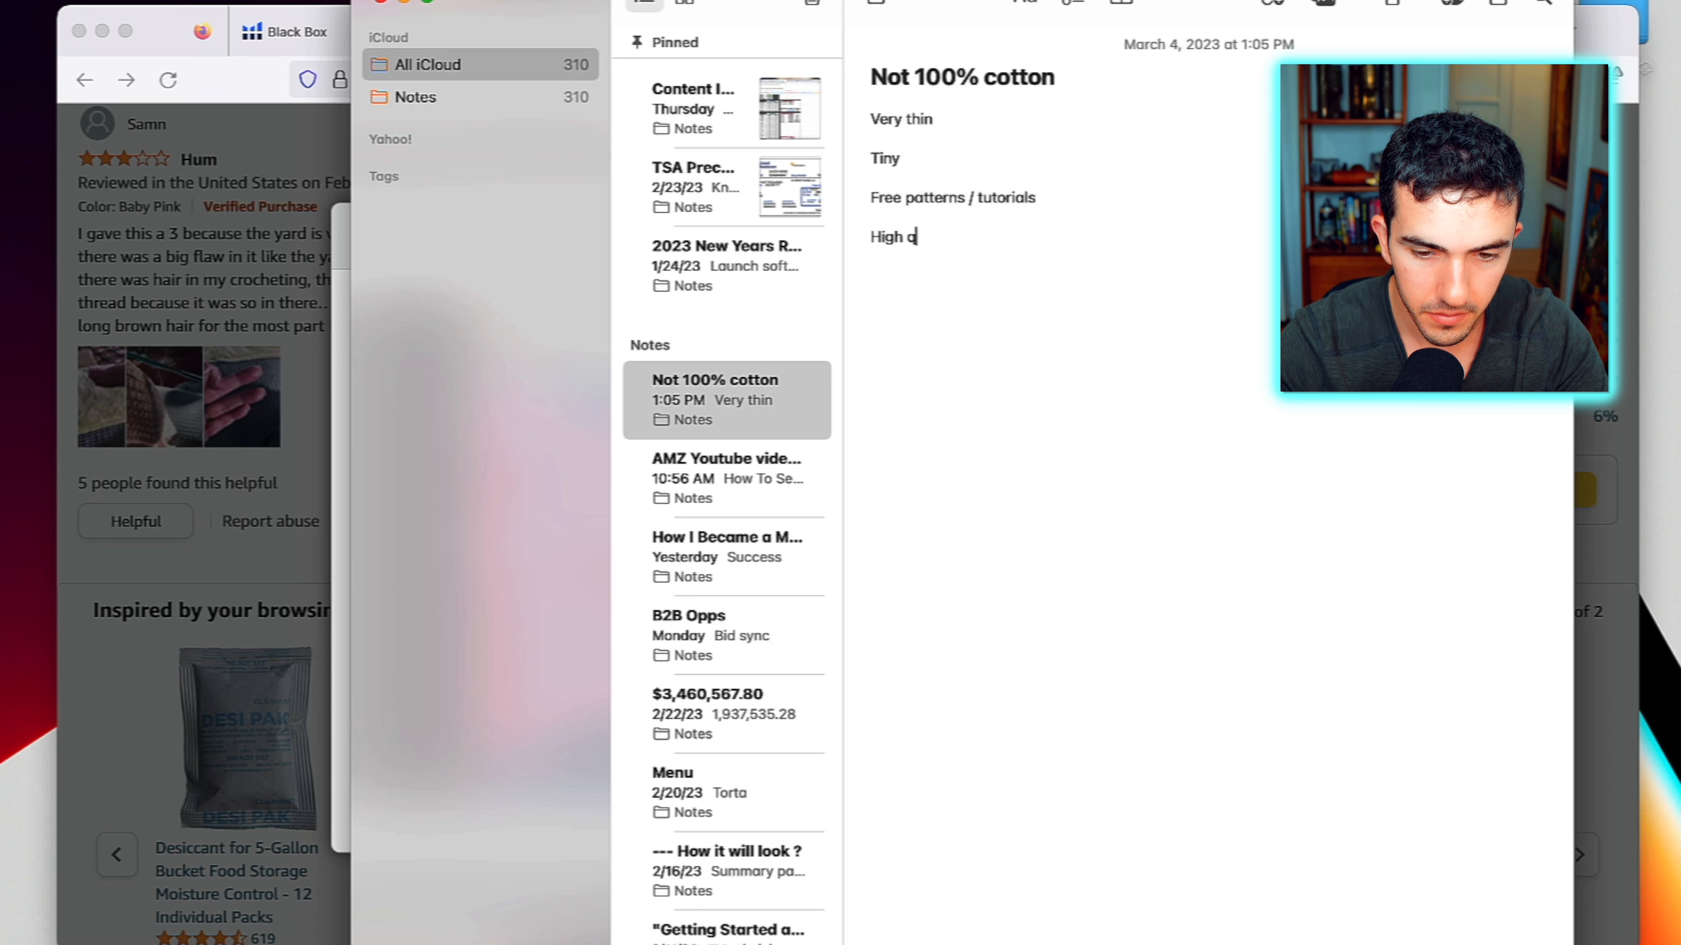
type("uality contr")
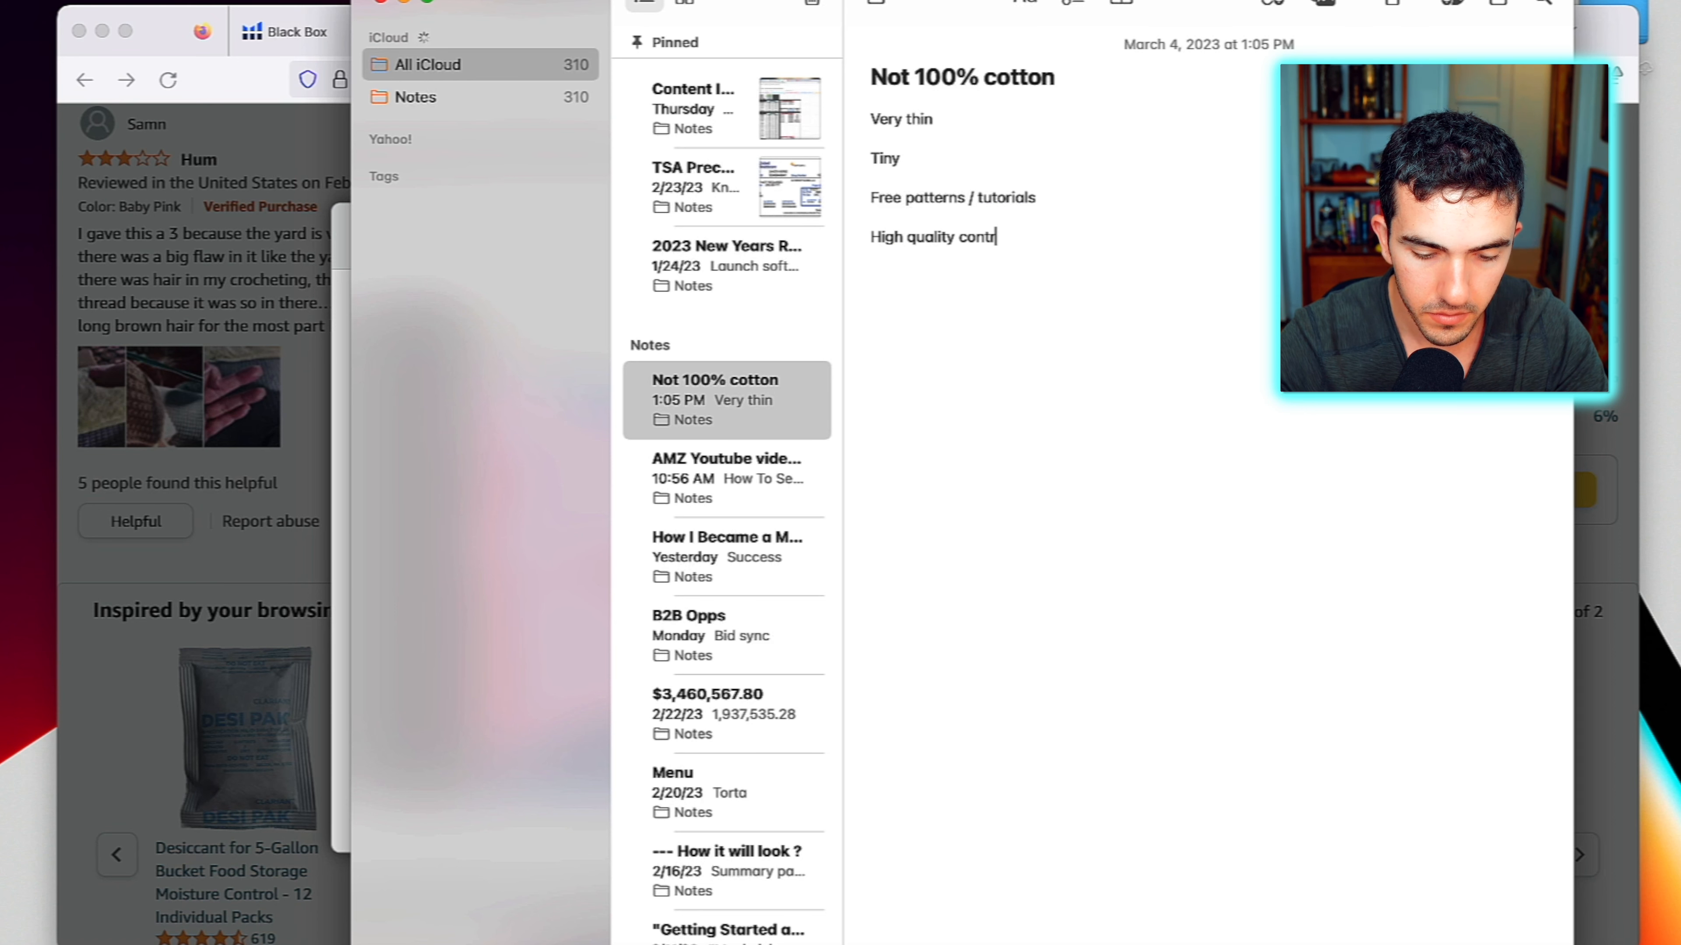
type("ol / insp")
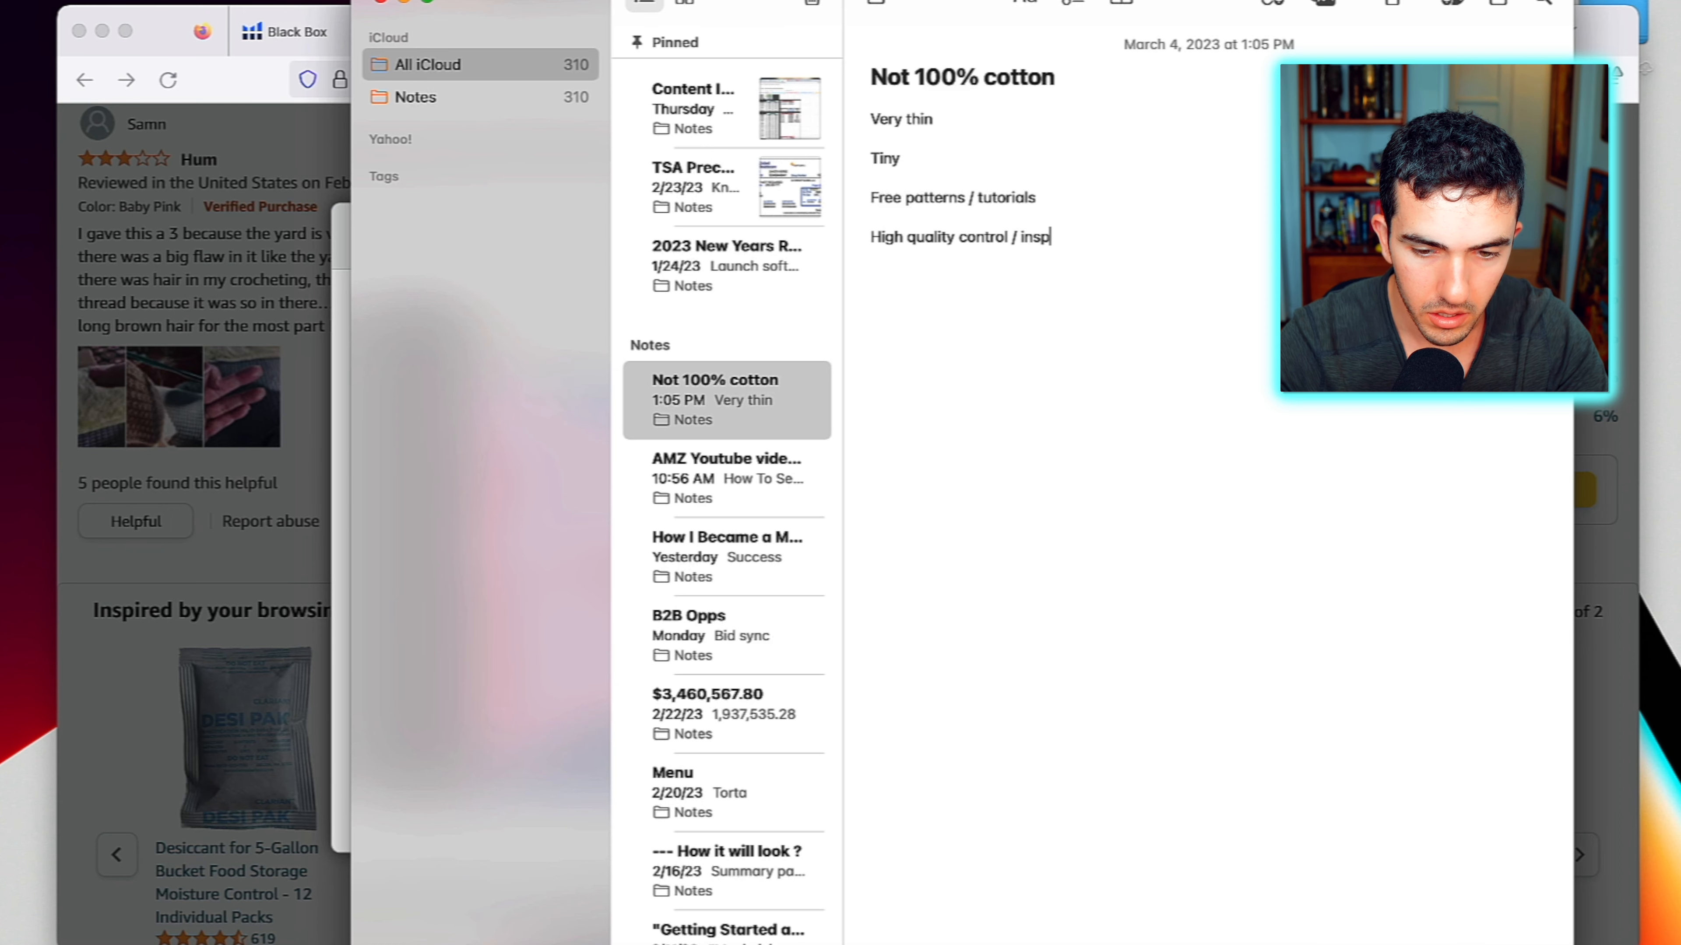
type("ection")
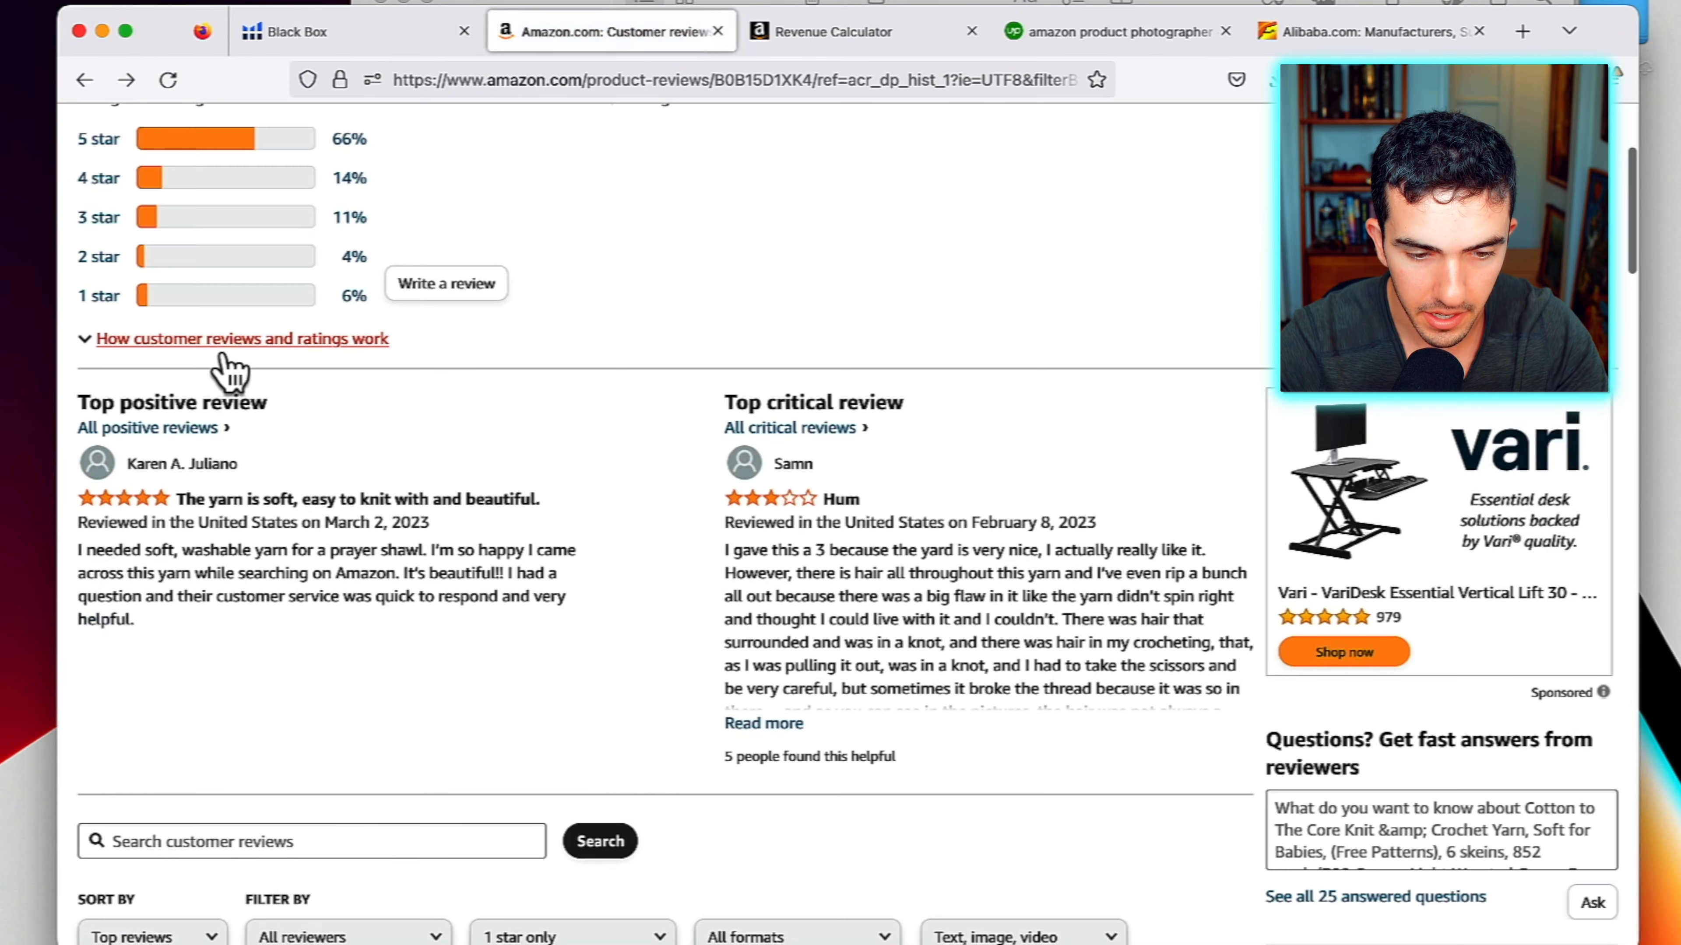
Read the 4-star yarn reviews and play the listing's product video
scroll("down", 3)
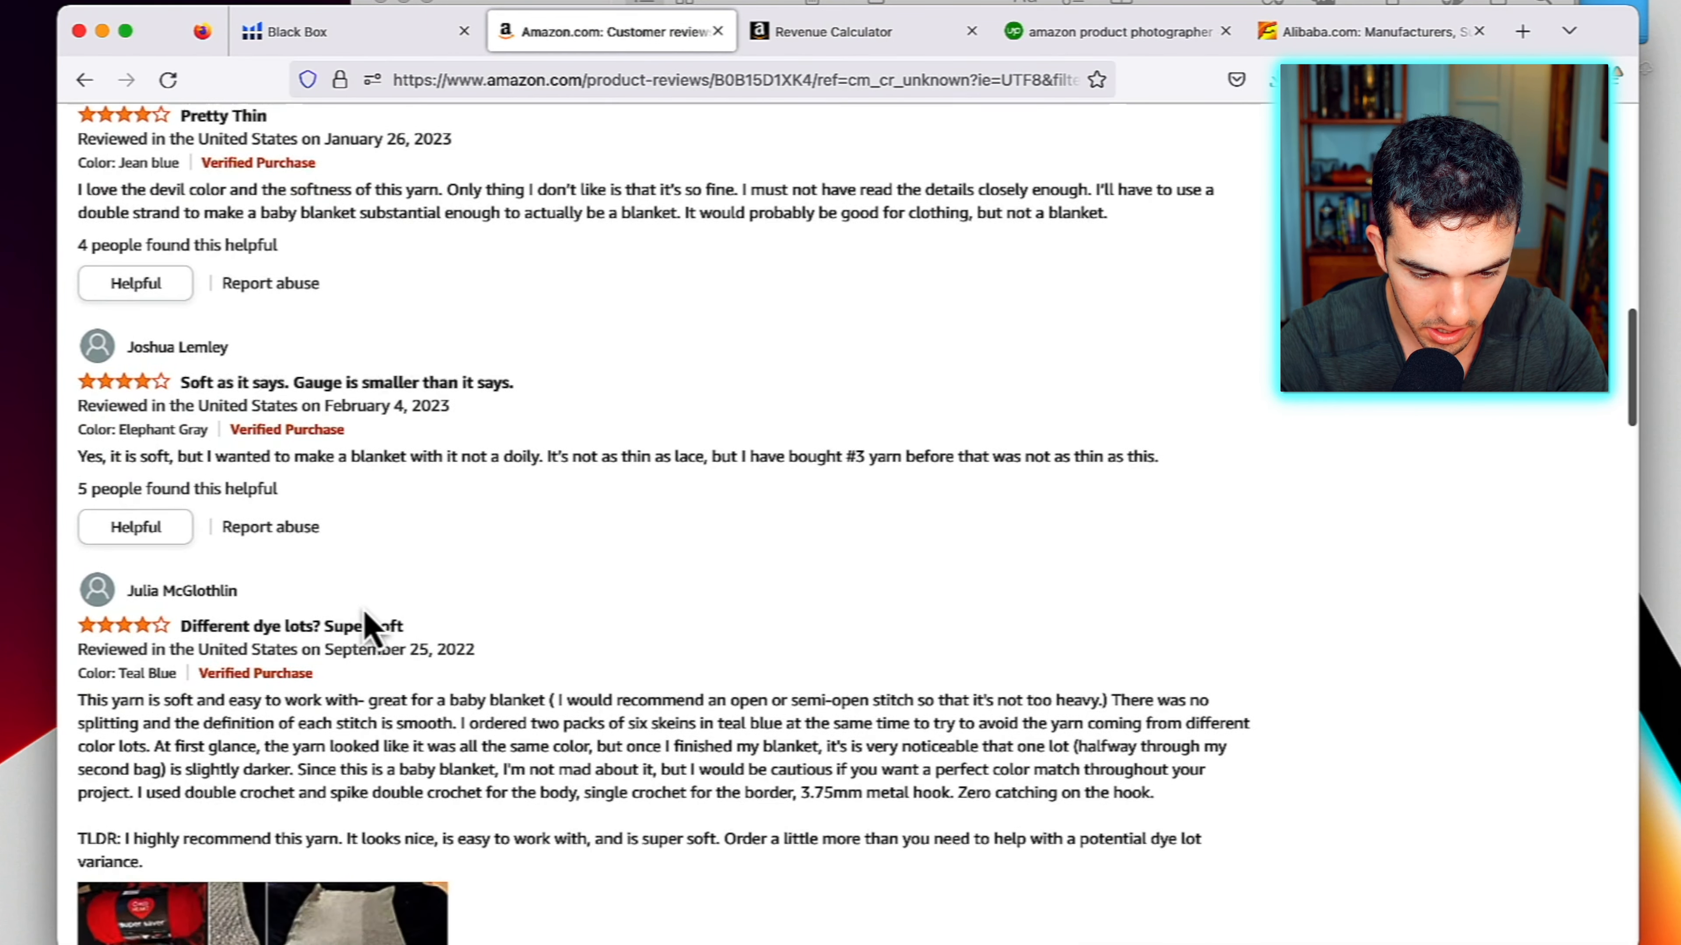
scroll("down", 3)
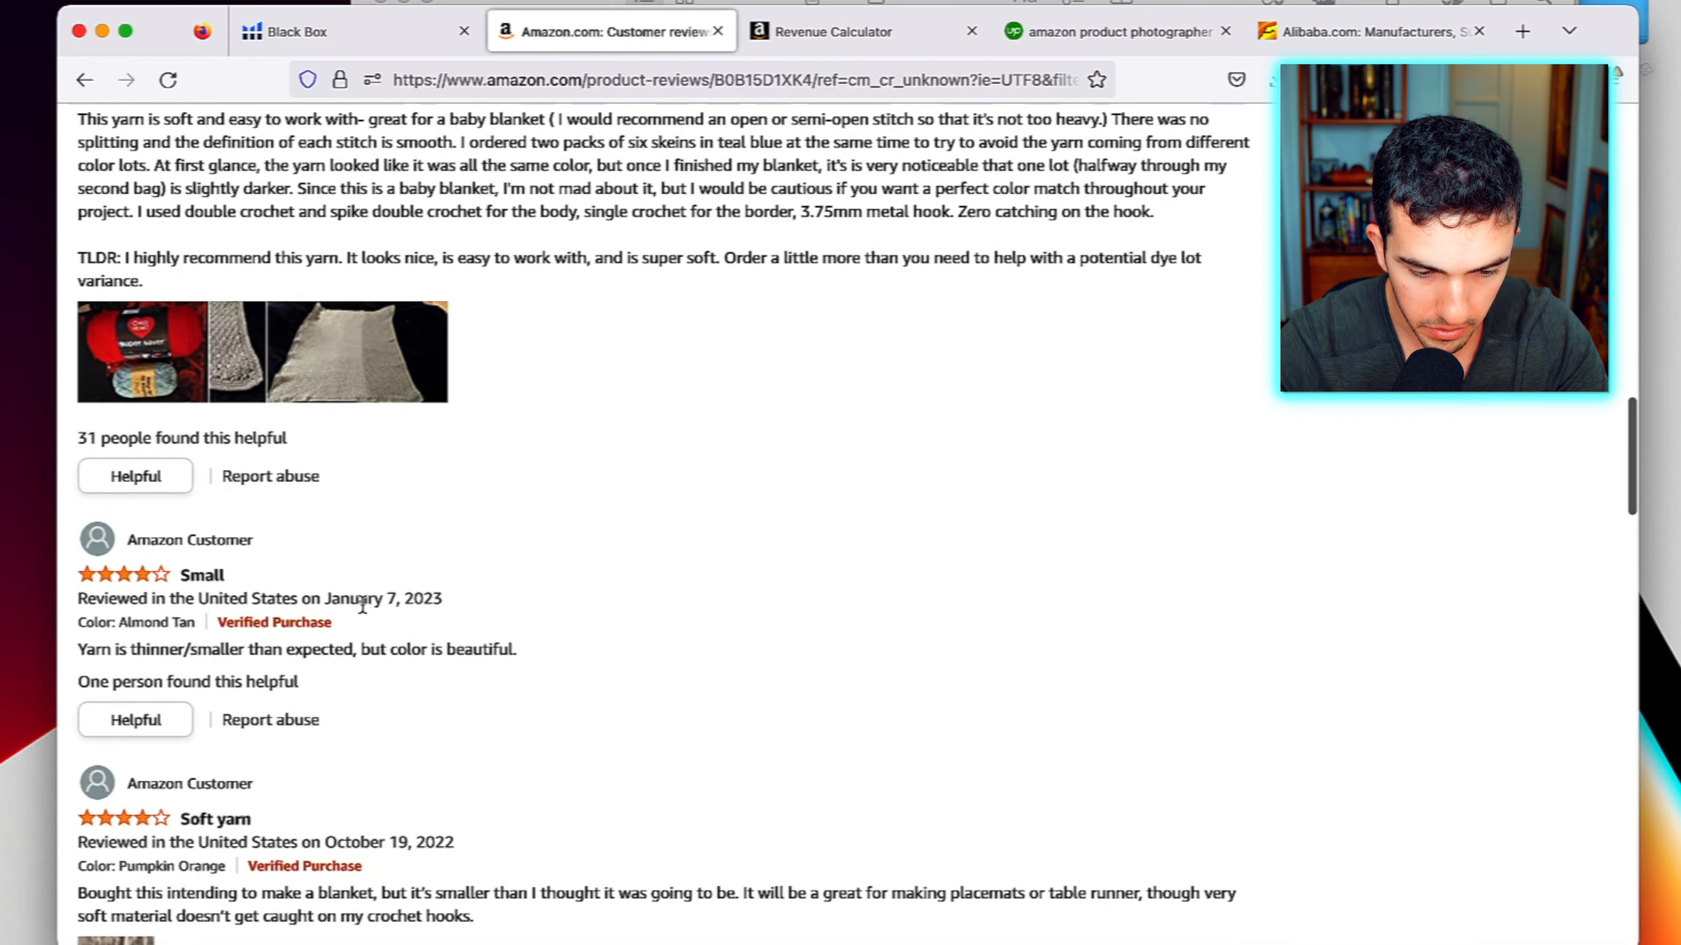
scroll("down", 3)
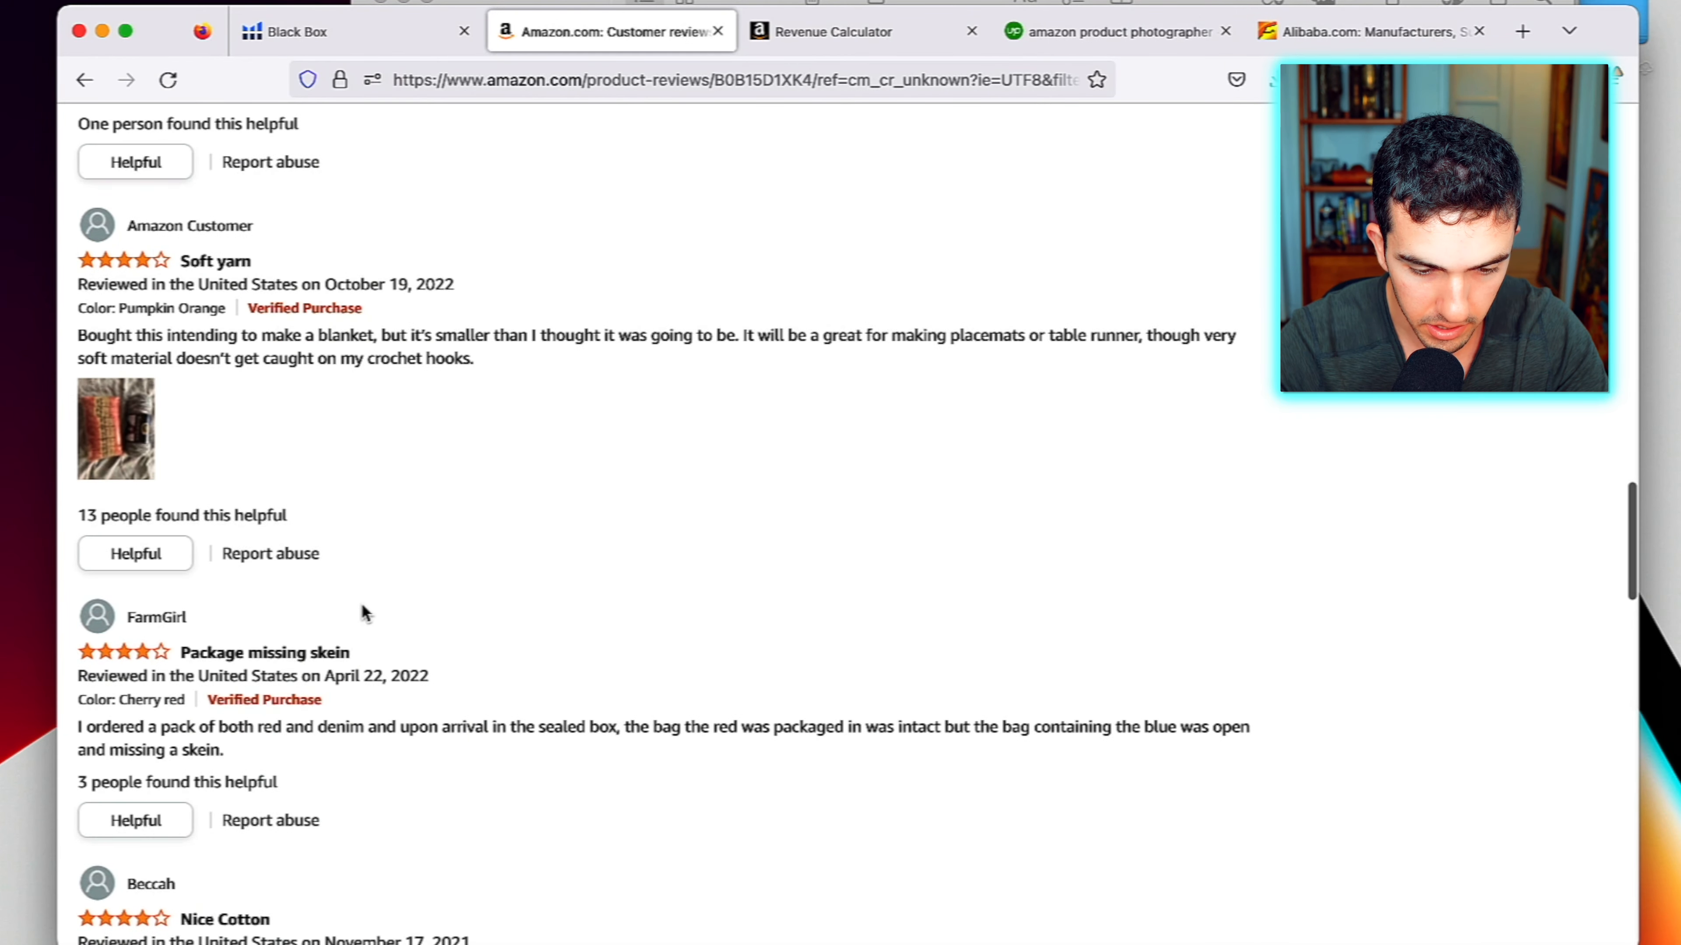
scroll("up", 3)
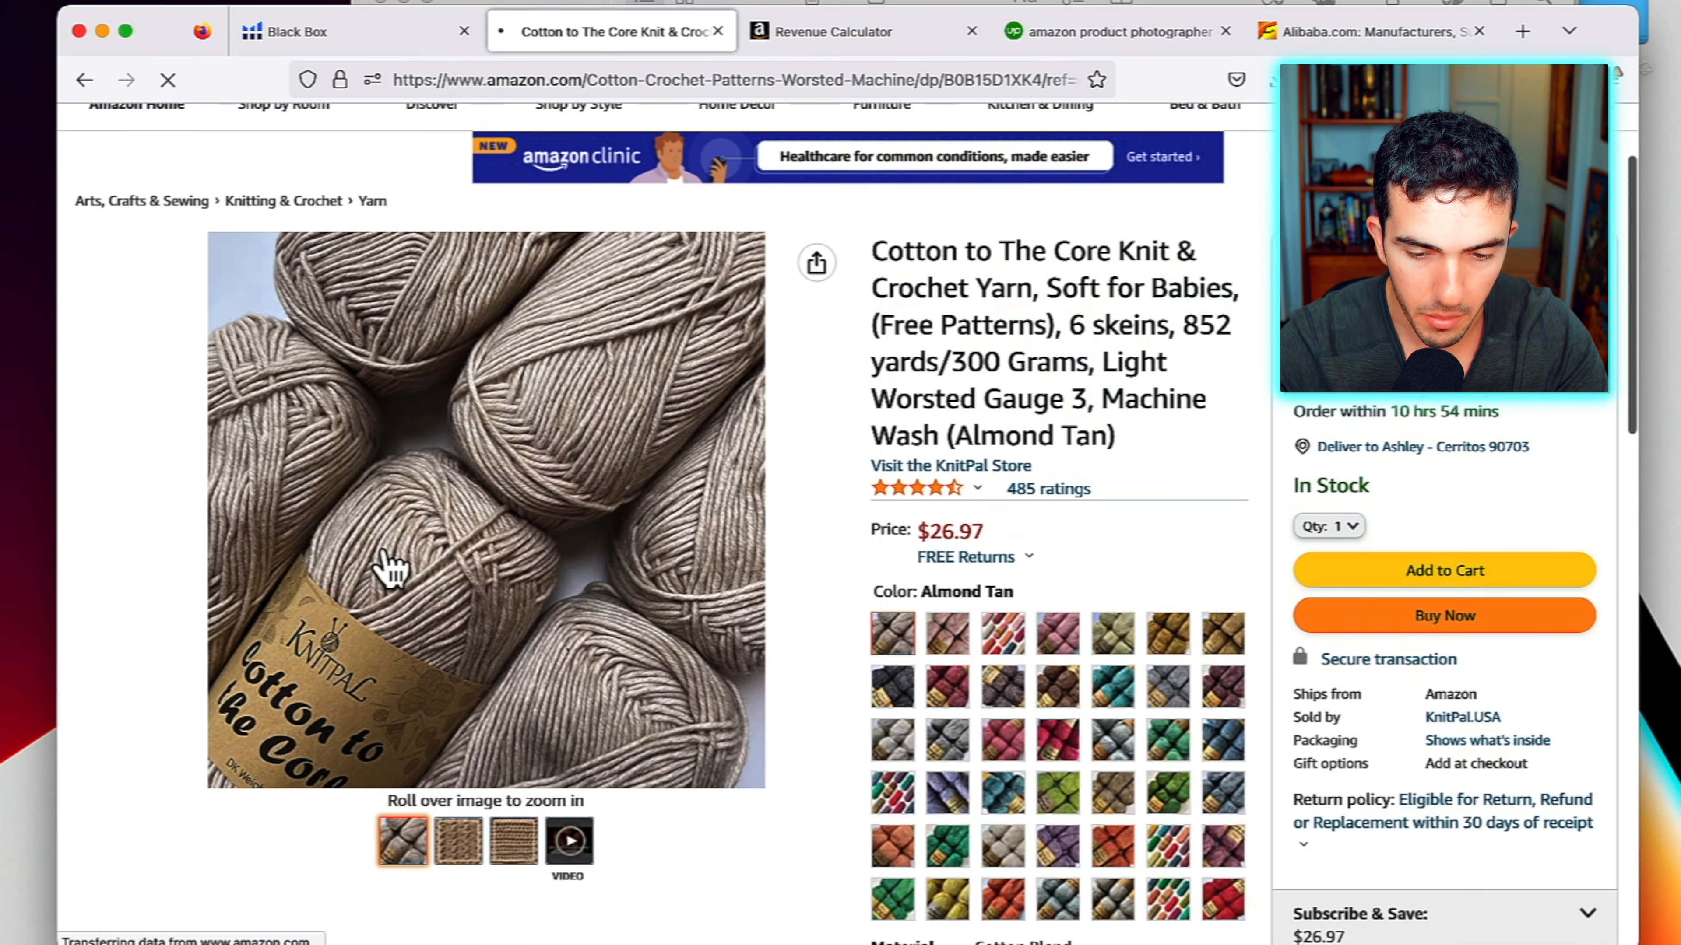
left_click(512, 839)
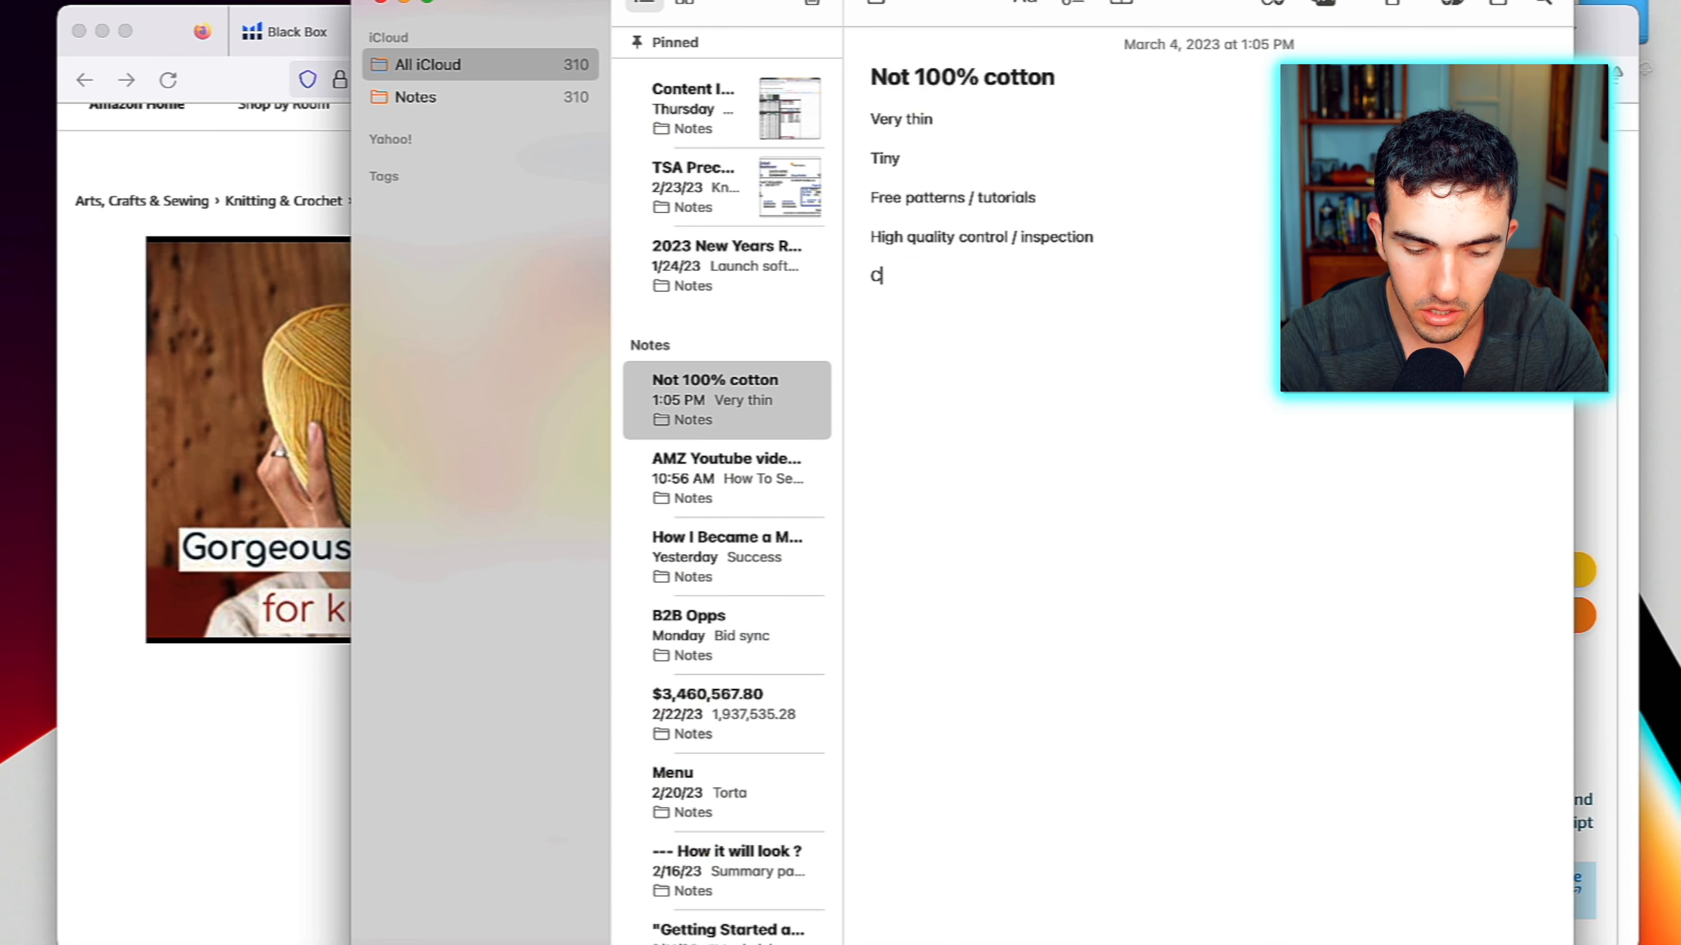
Note 'Clear representation of value', then head to the KnitPal brand store
type("lear repres")
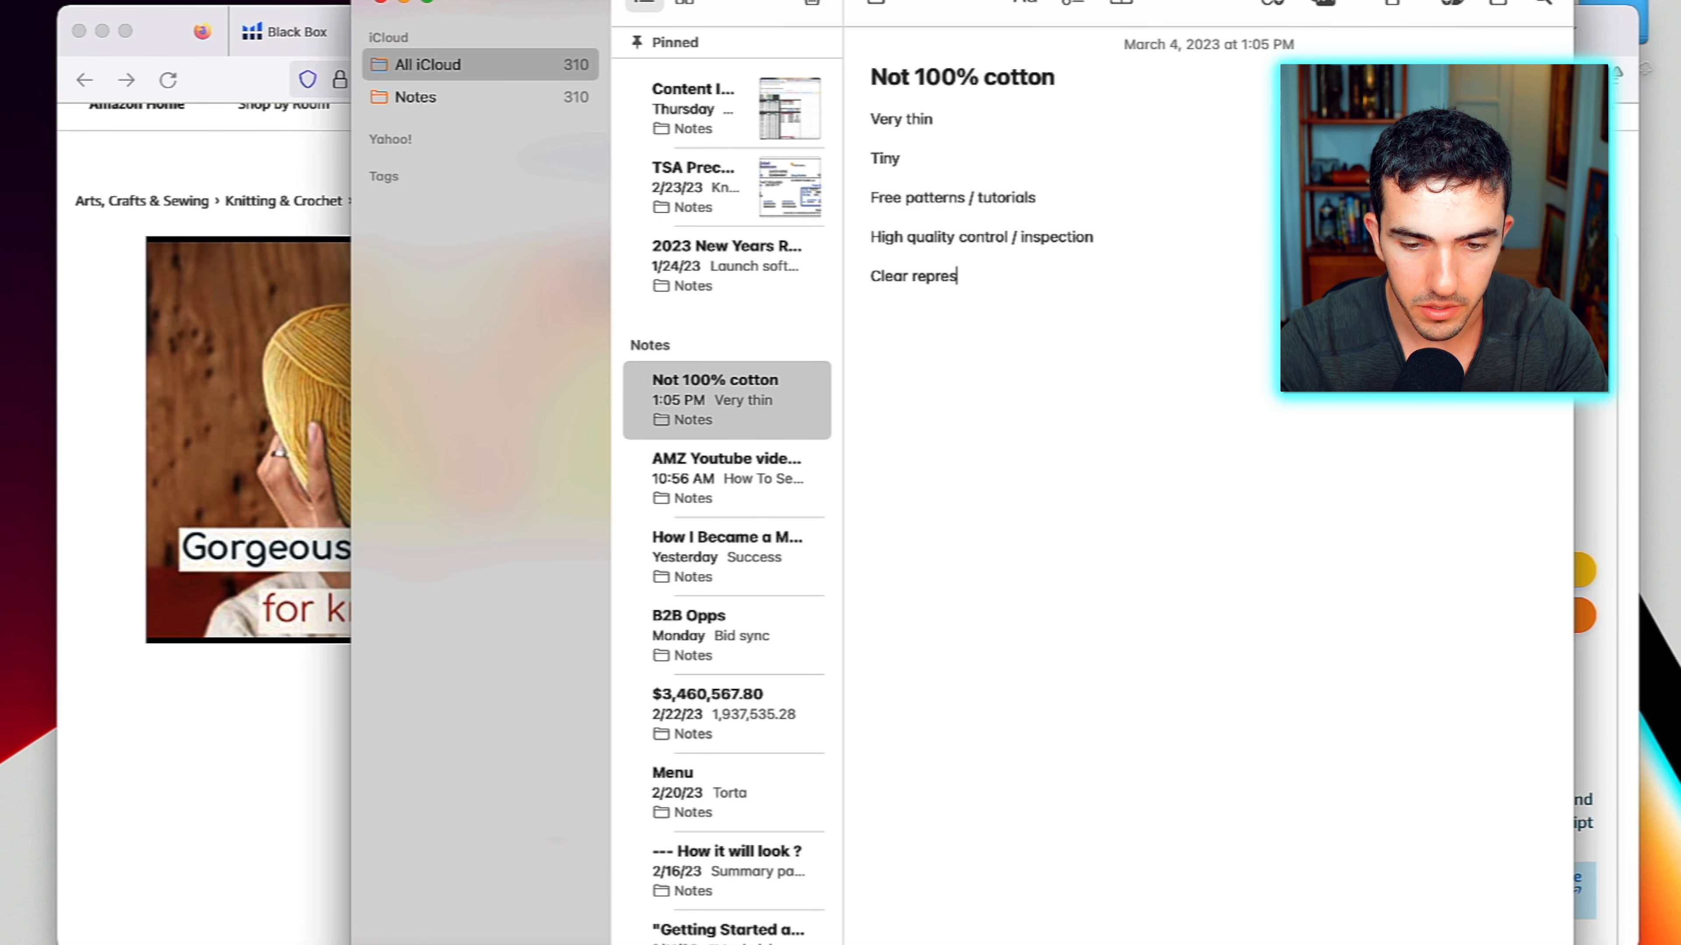
type("entation of")
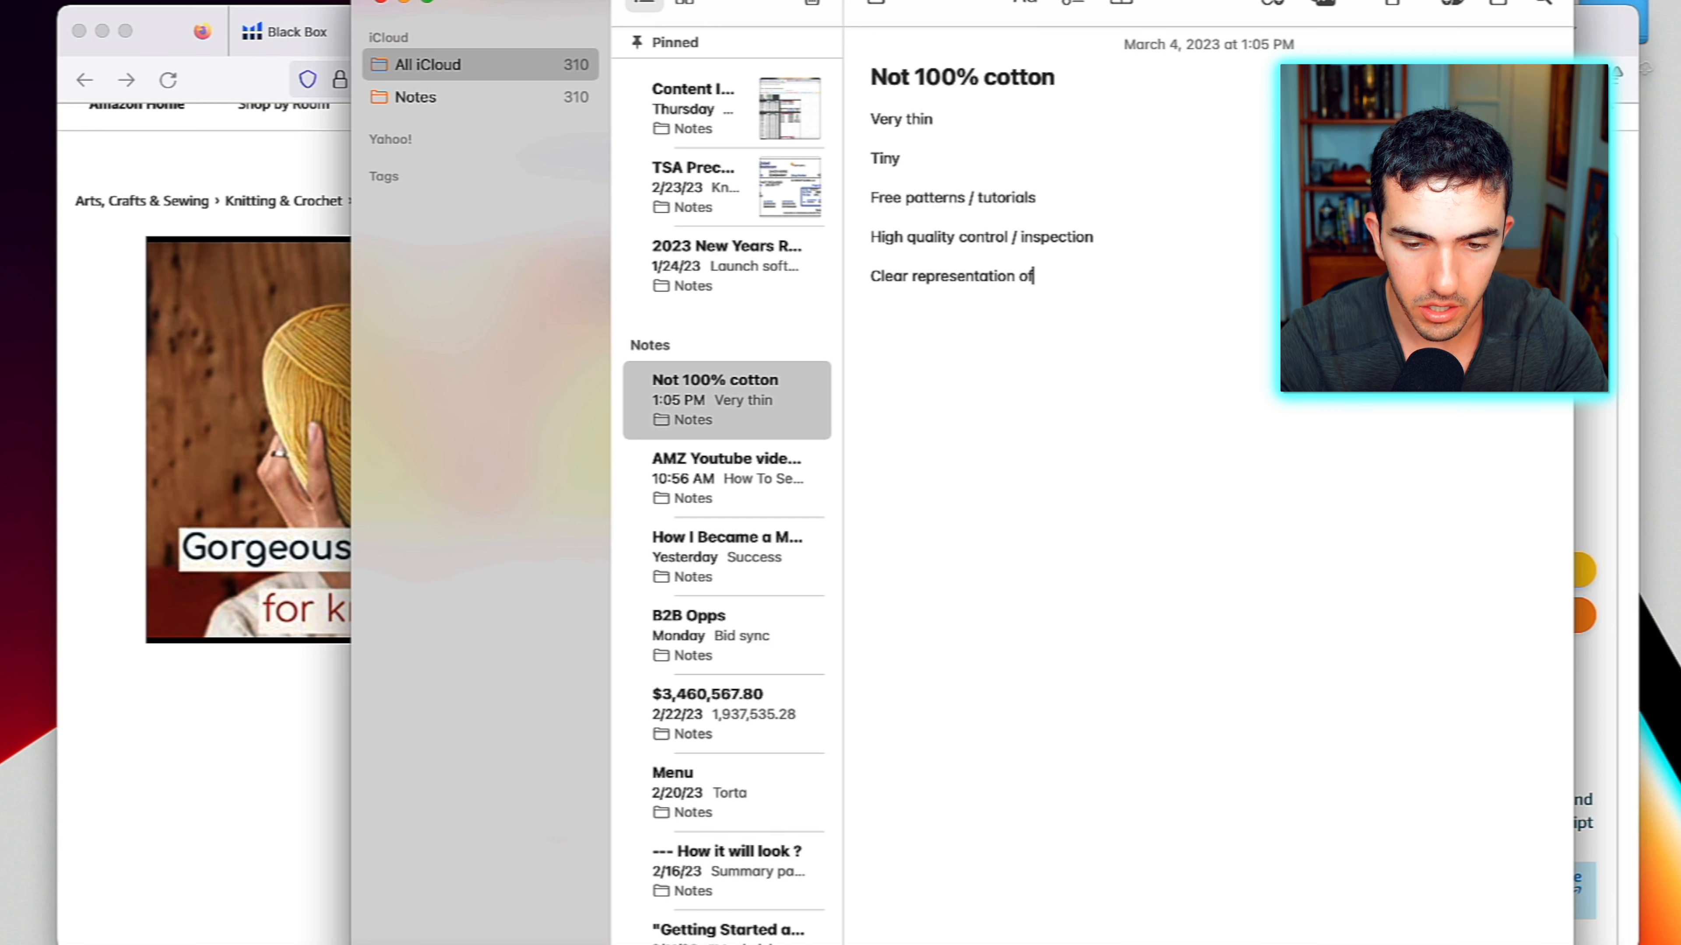
type("value")
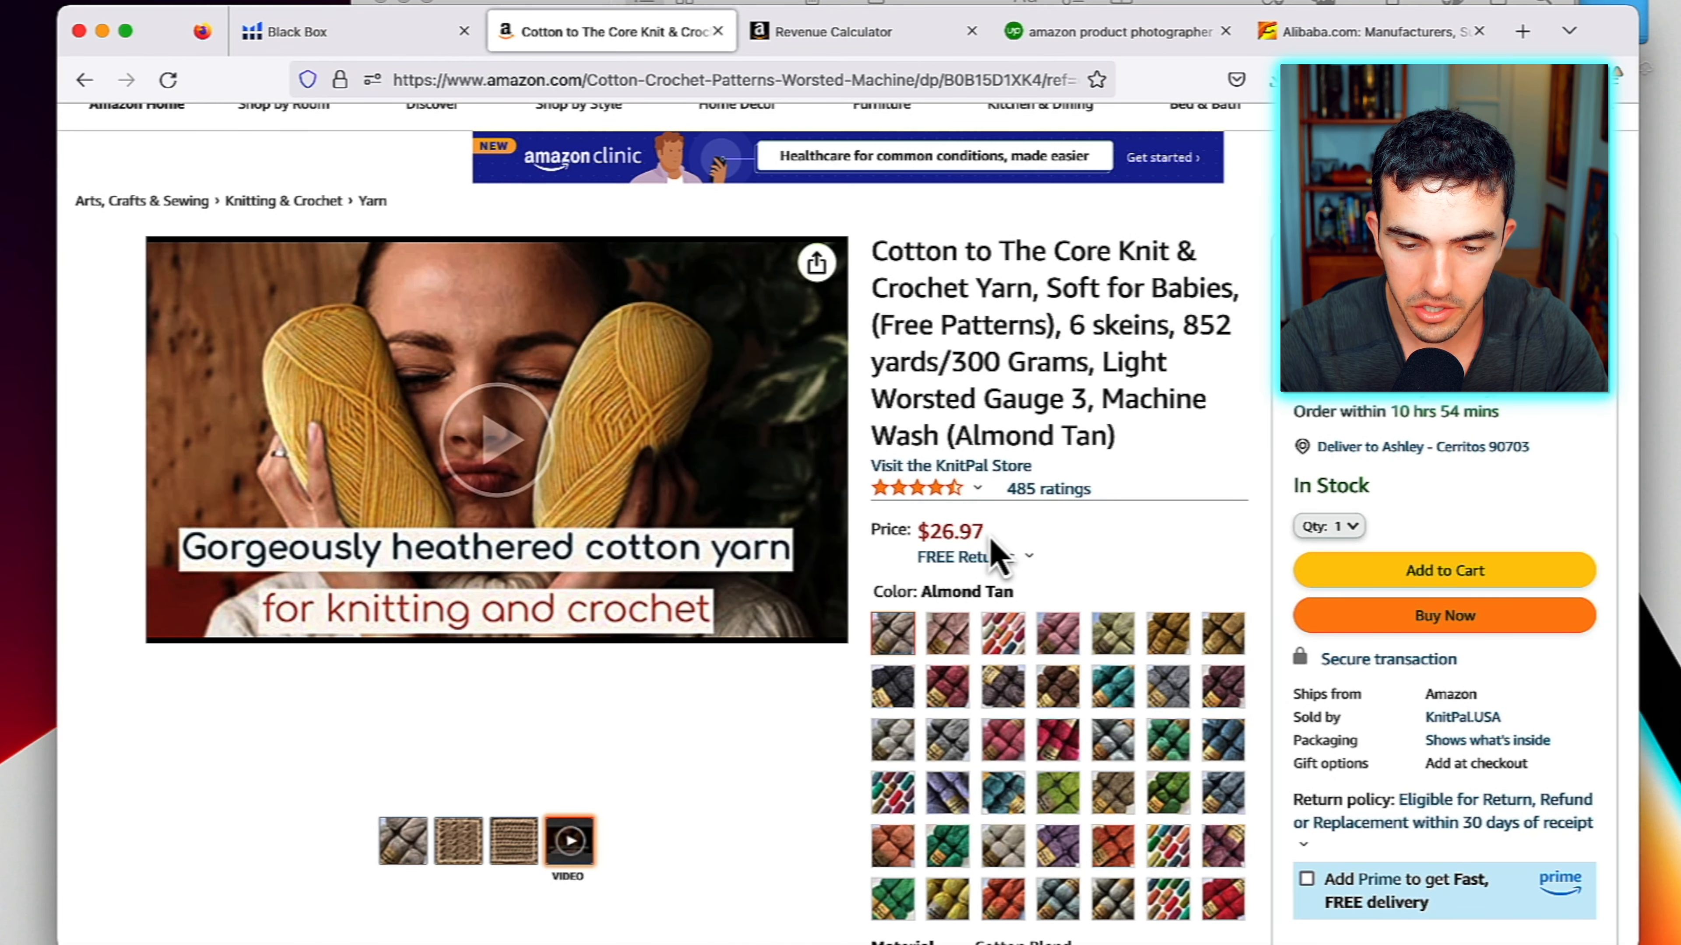
mouse_move(885, 670)
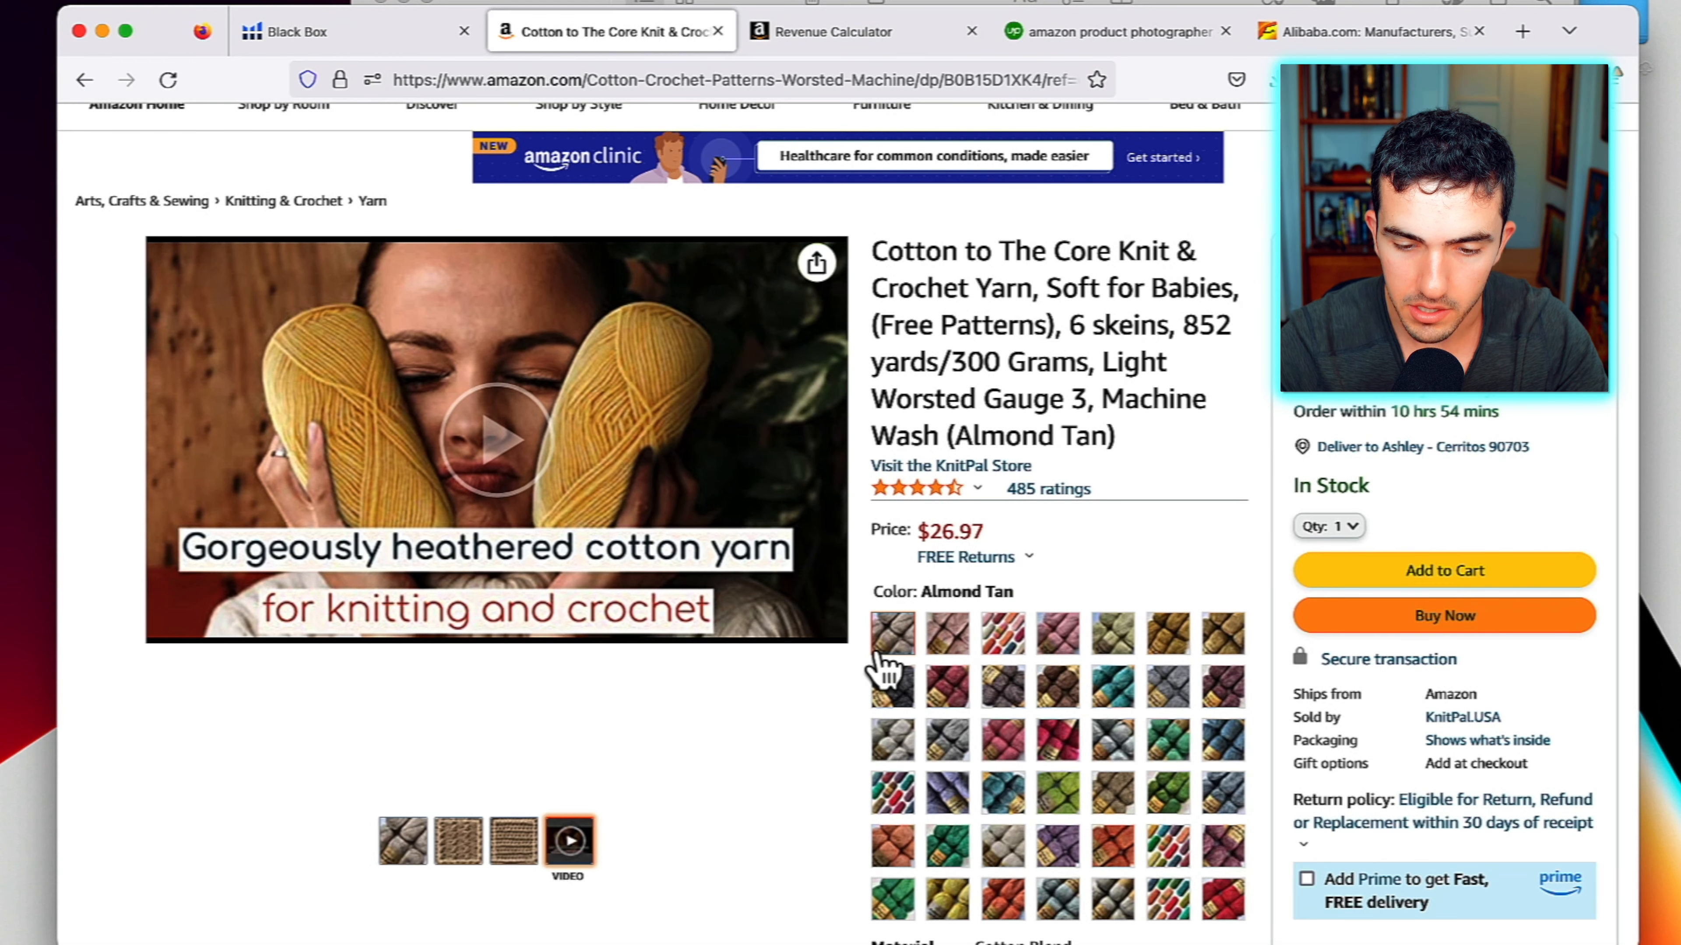
scroll("down", 3)
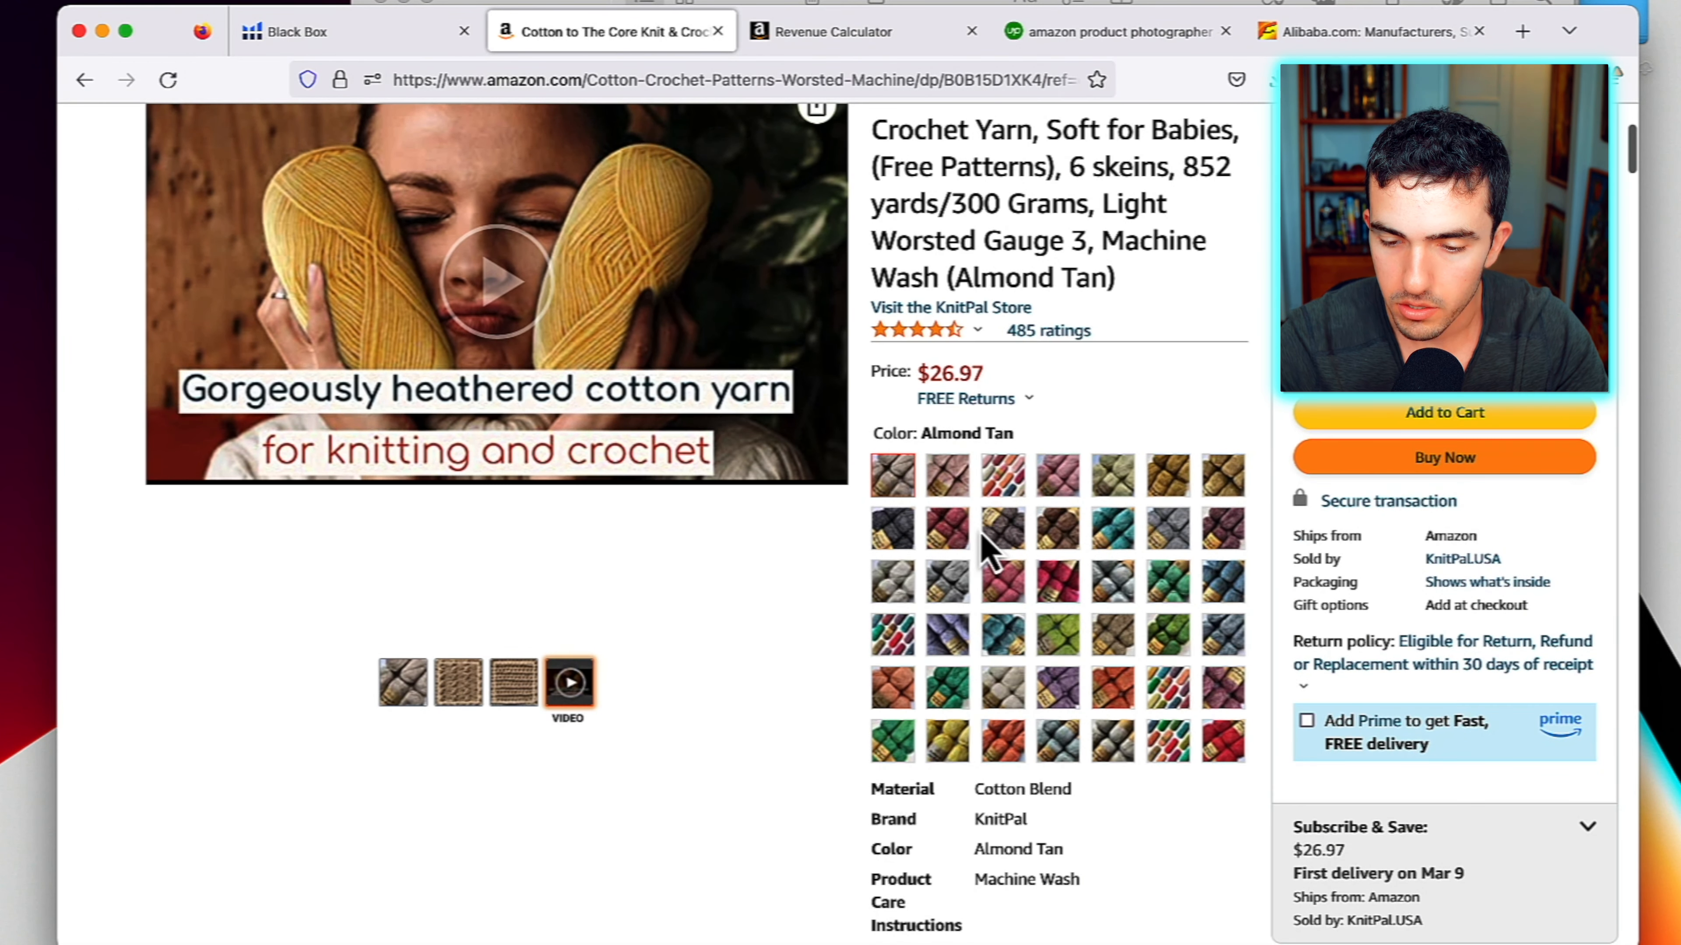
left_click(494, 282)
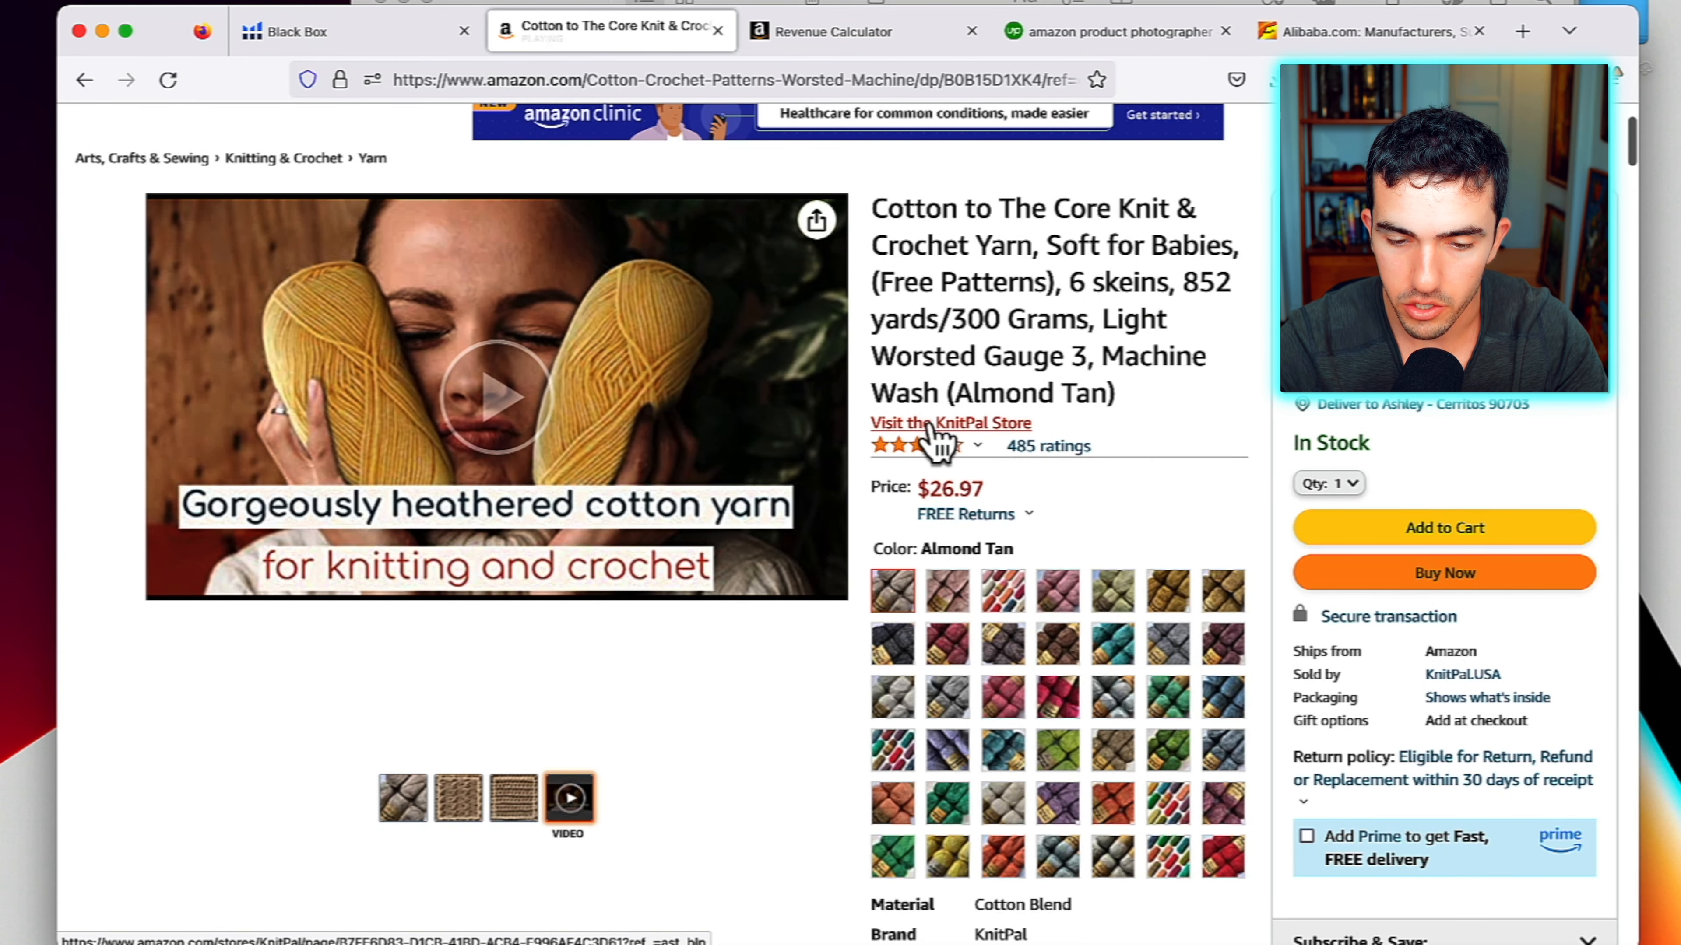
left_click(949, 422)
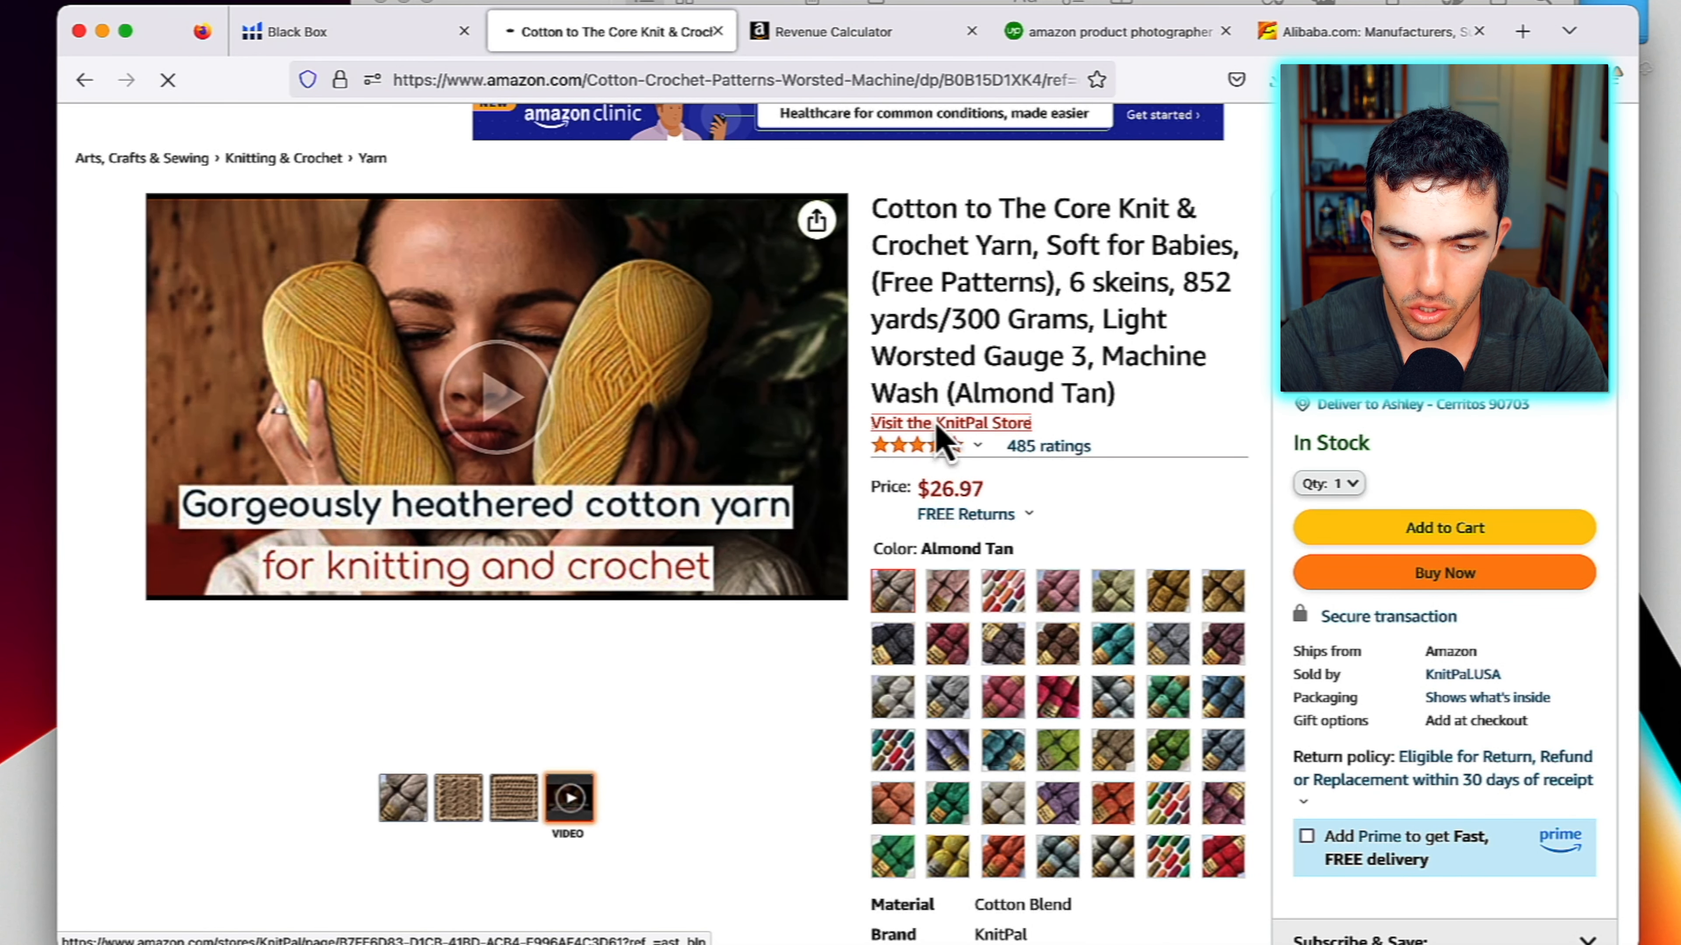
View a KnitPal store product and the KnitPal.USA seller's business name and address
left_click(950, 422)
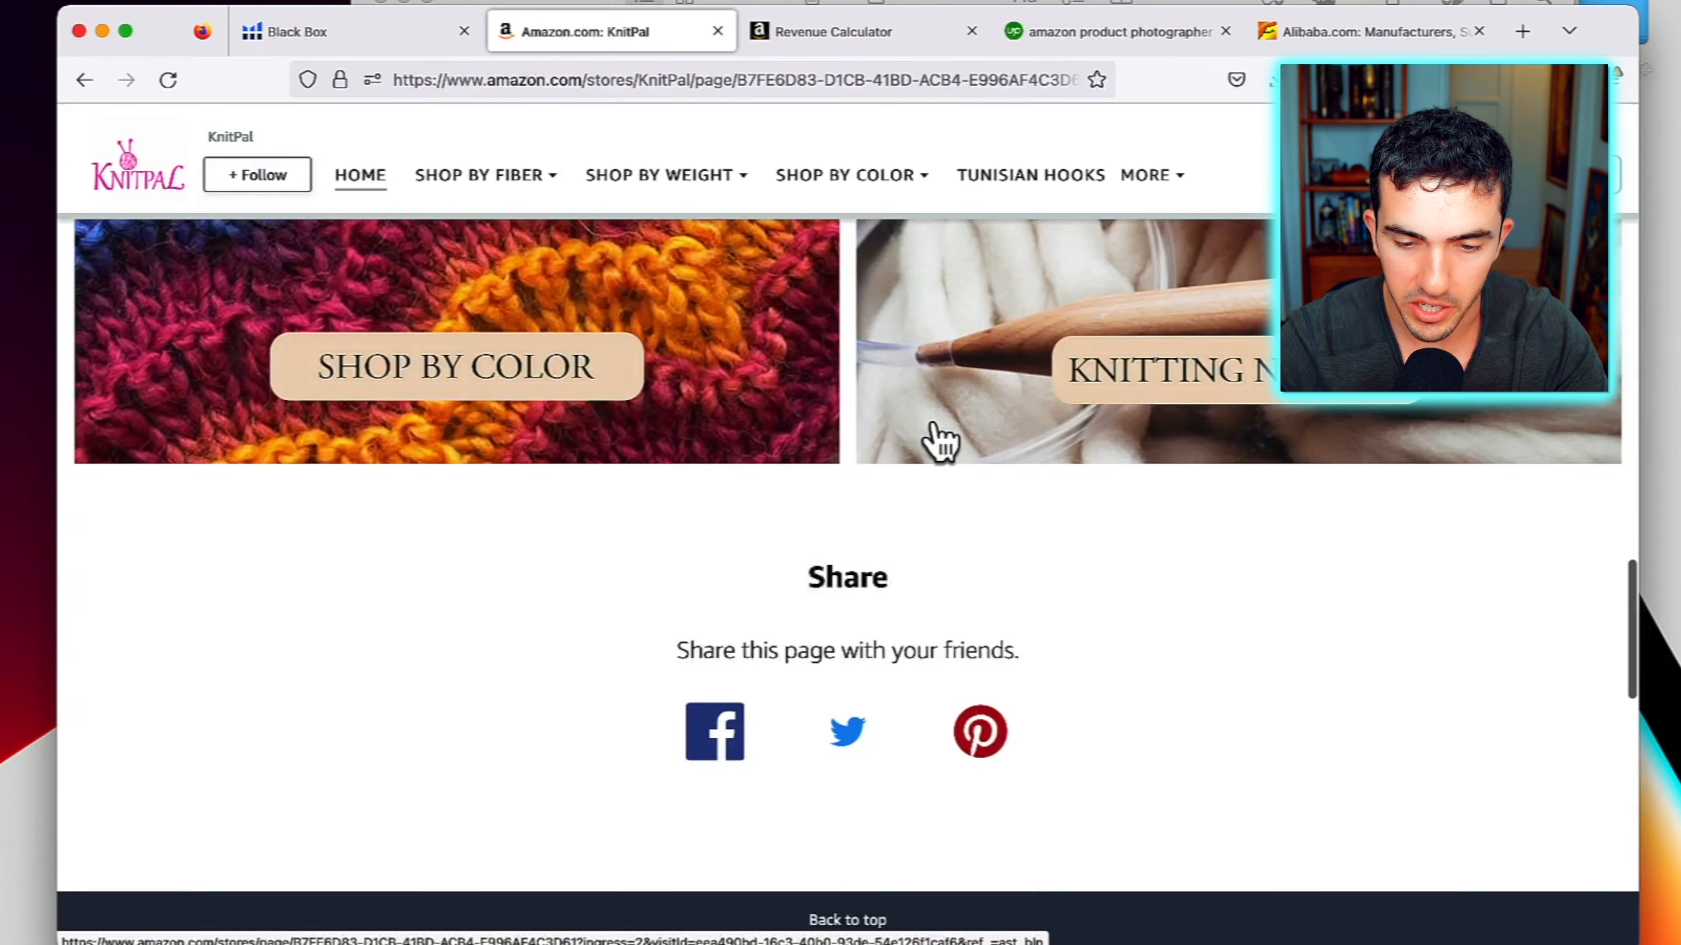
scroll("up", 3)
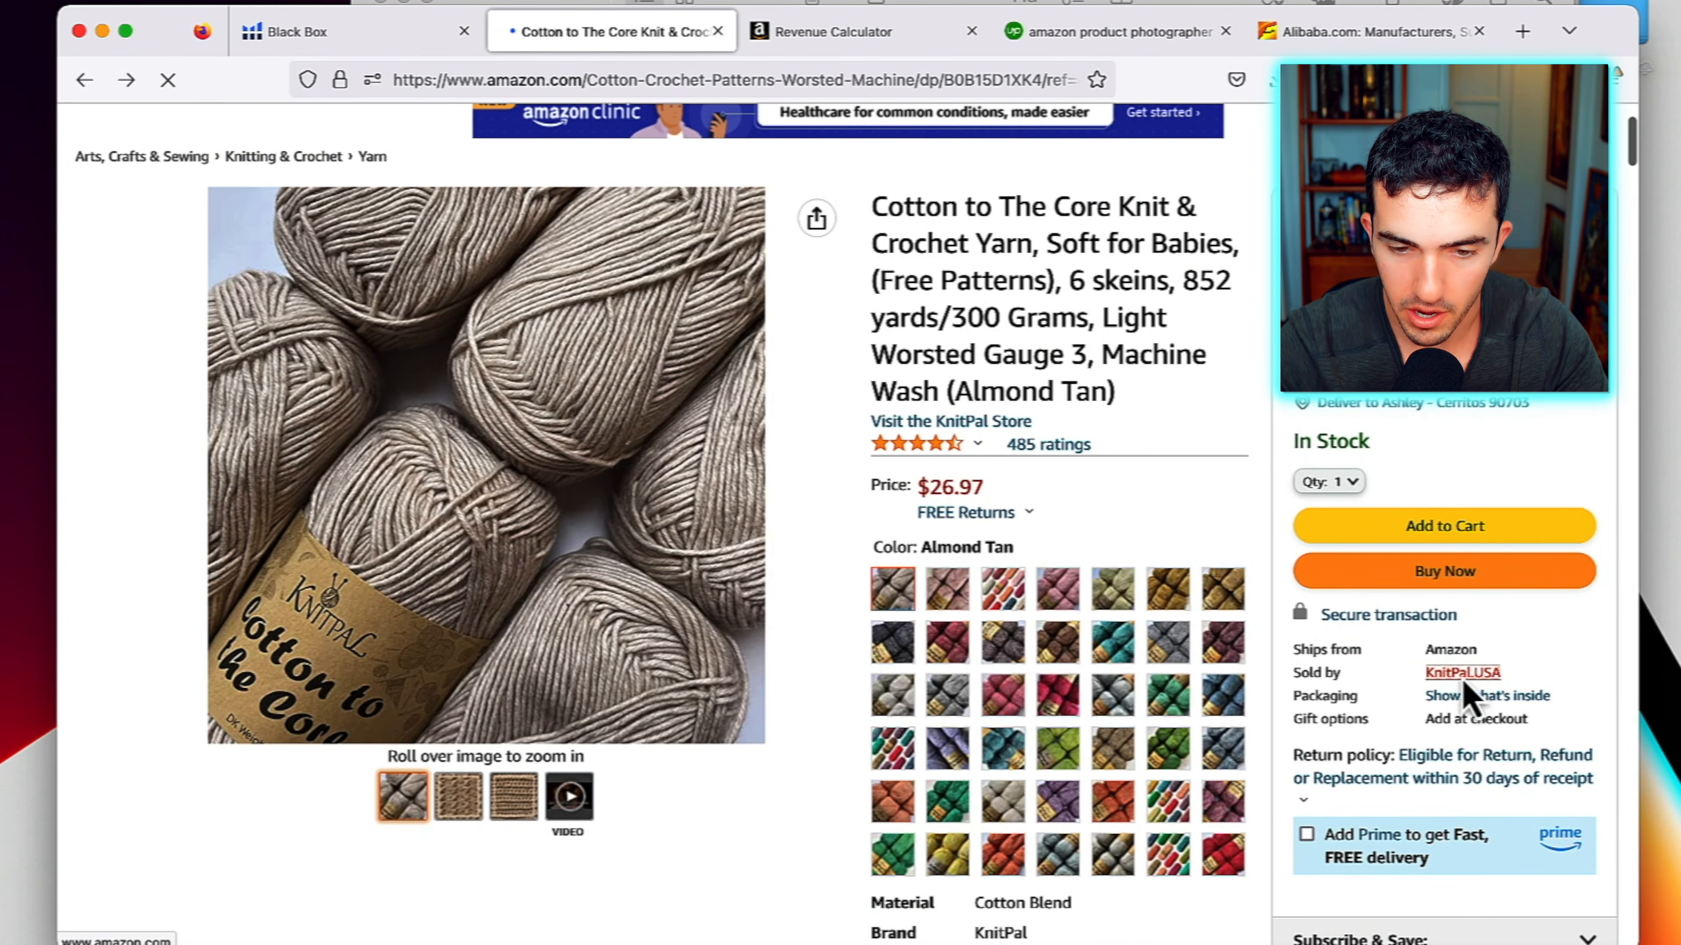
left_click(1461, 672)
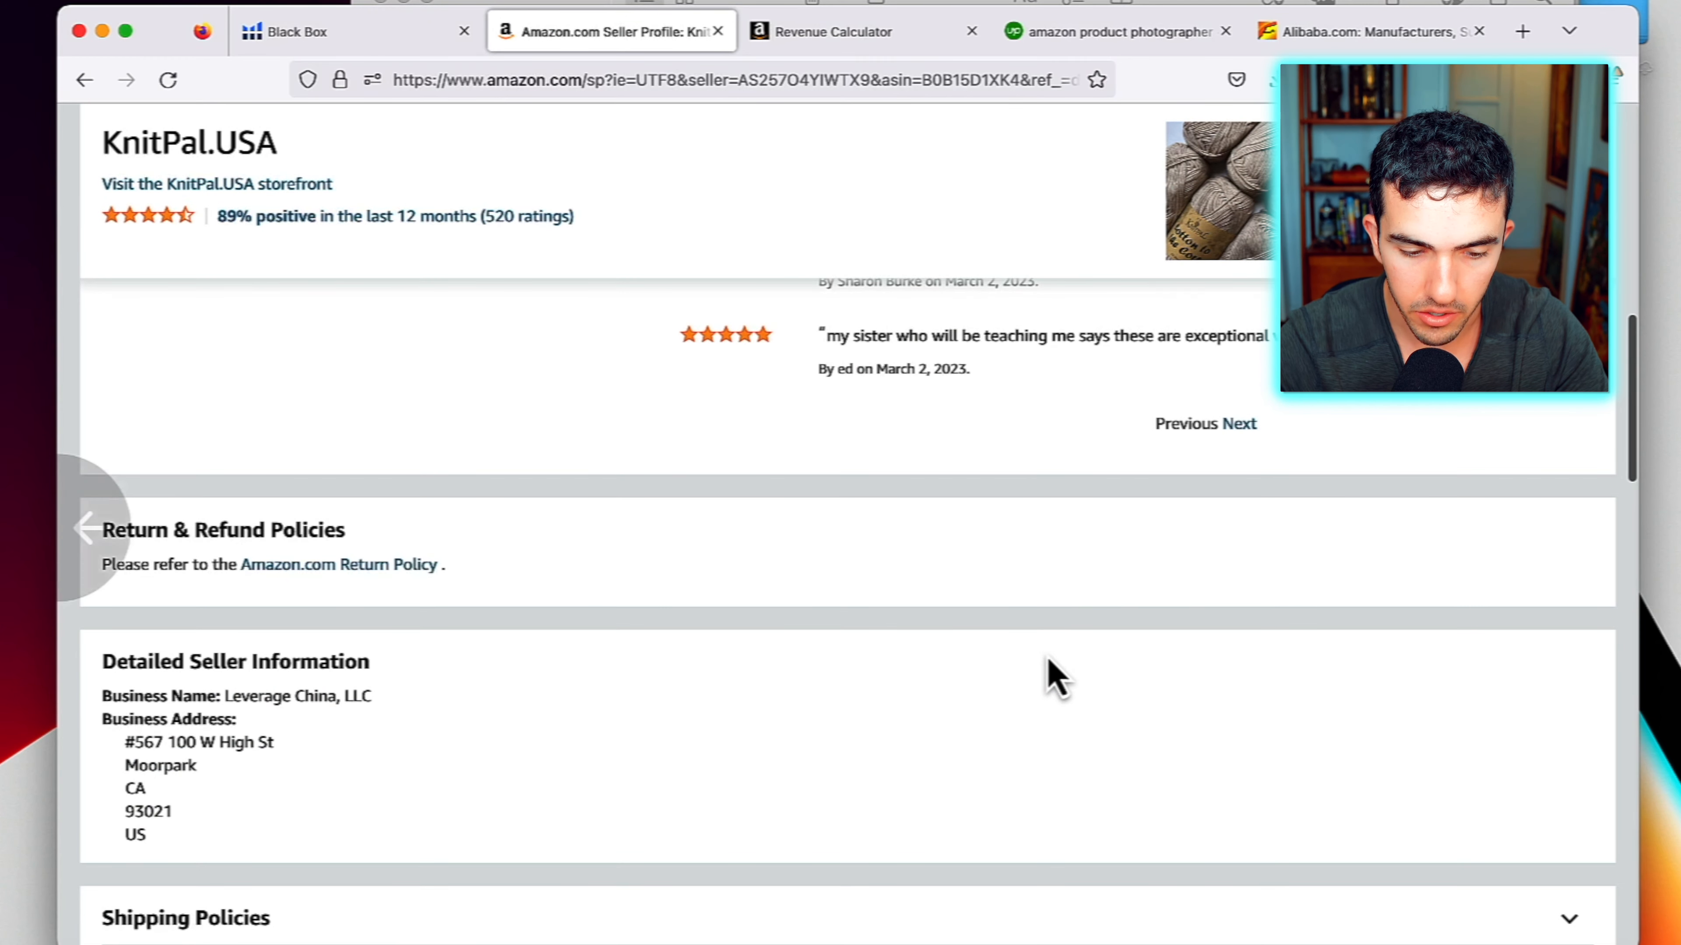
scroll("up", 3)
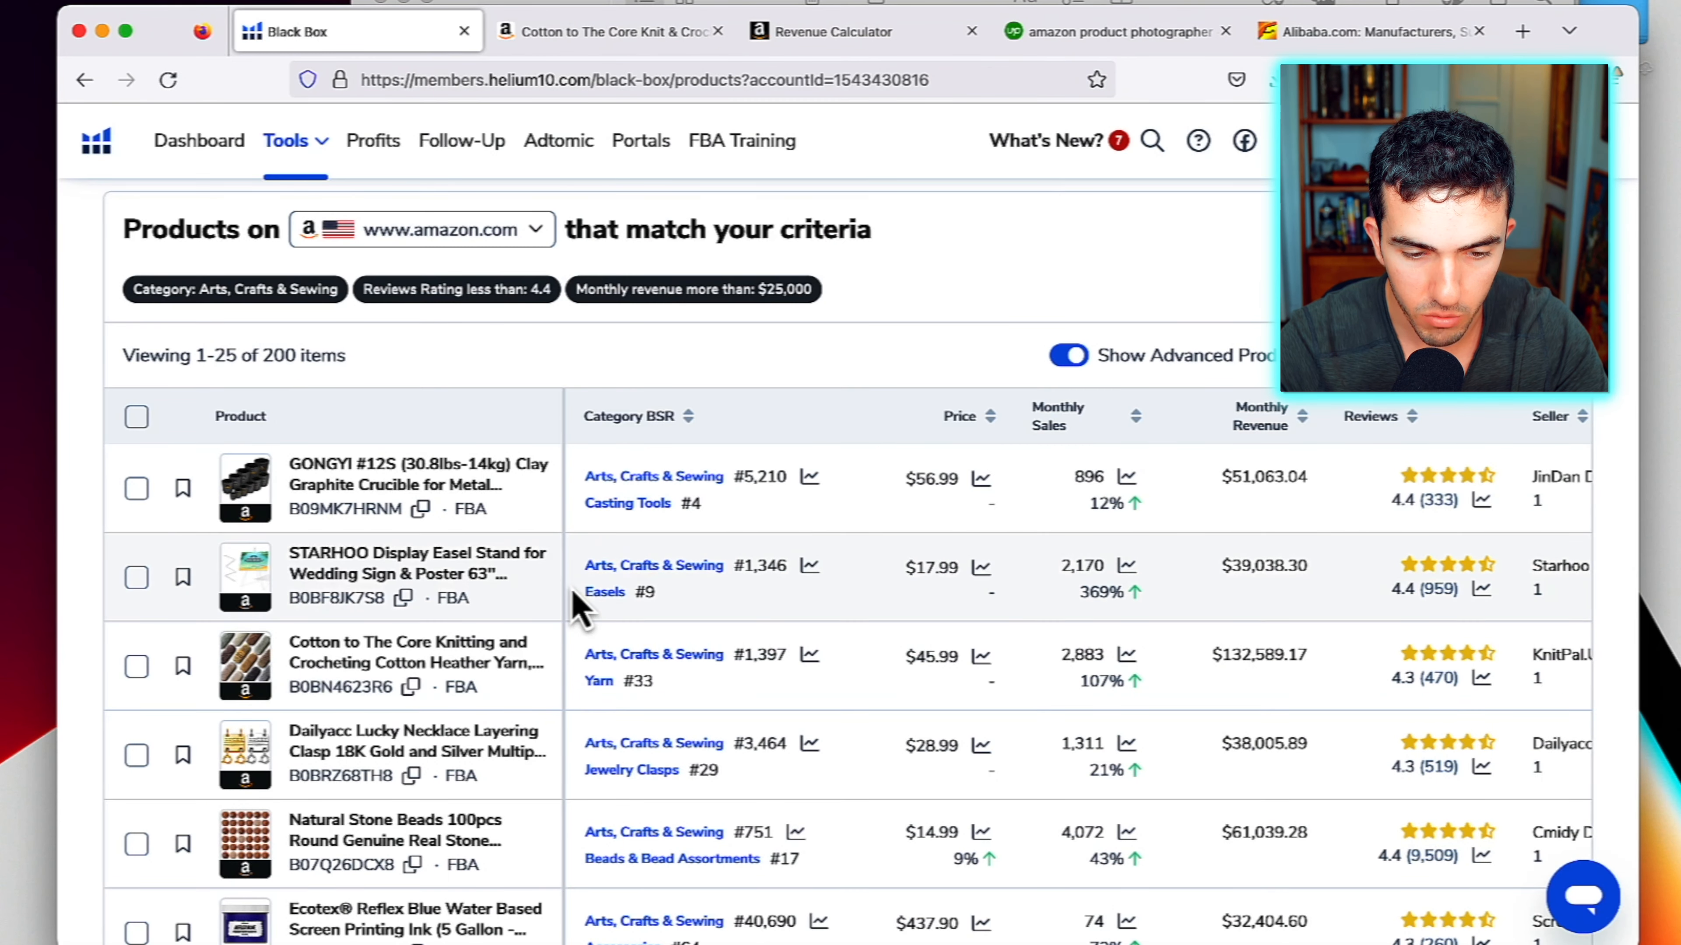
scroll("down", 3)
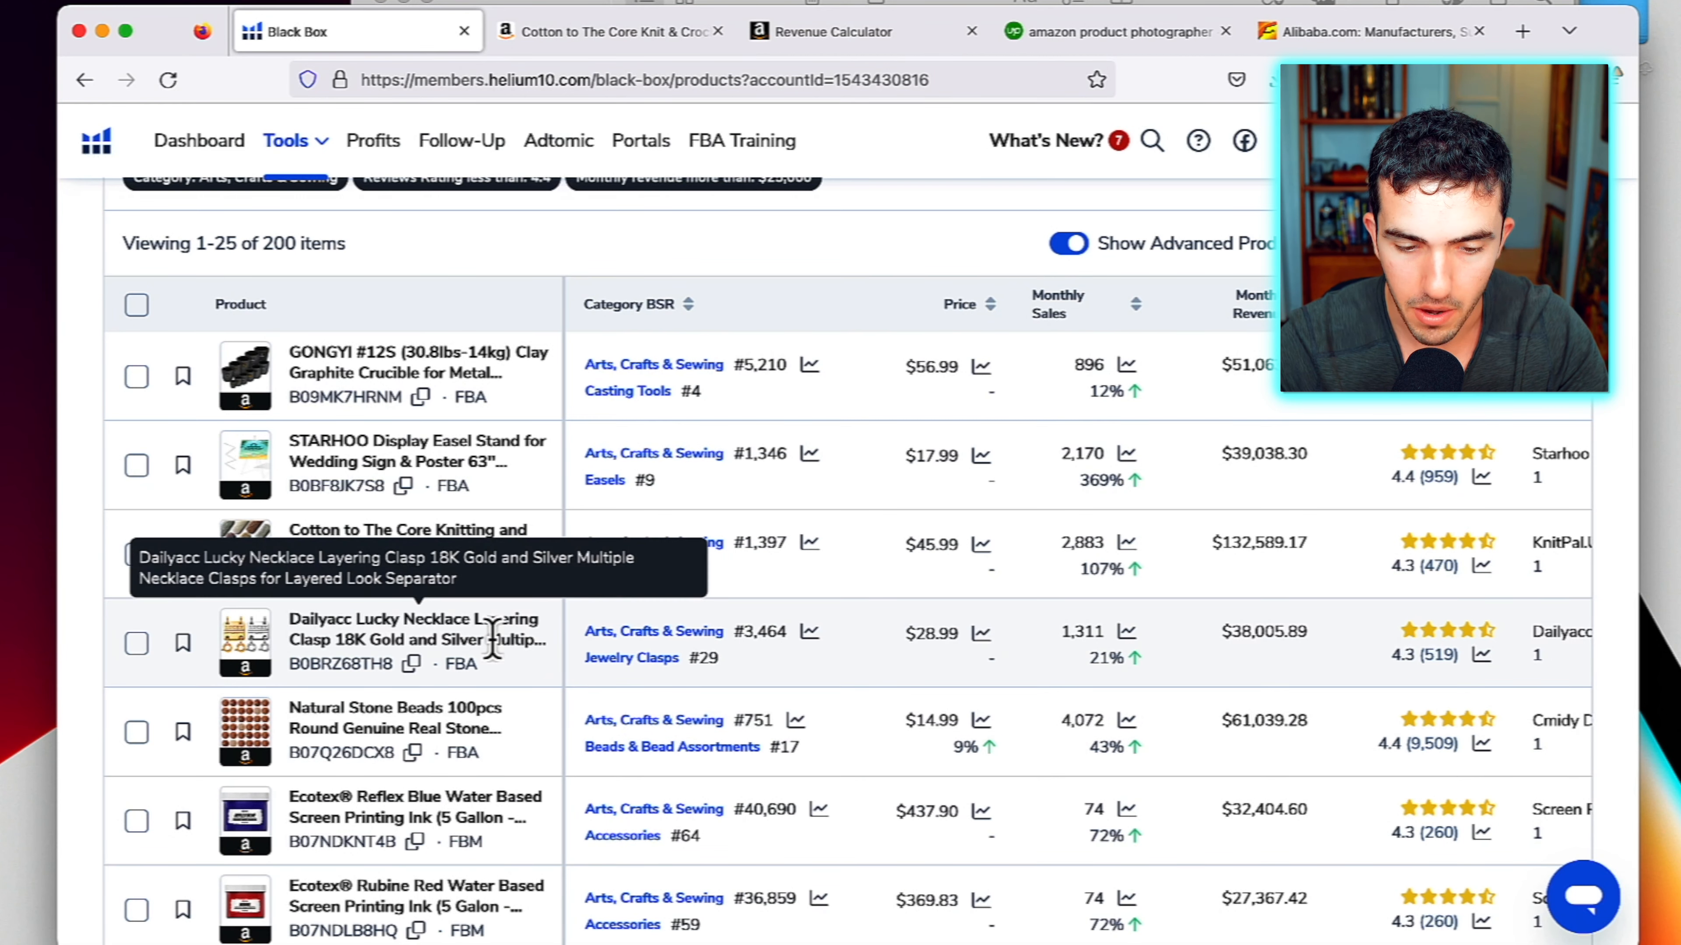
scroll("down", 3)
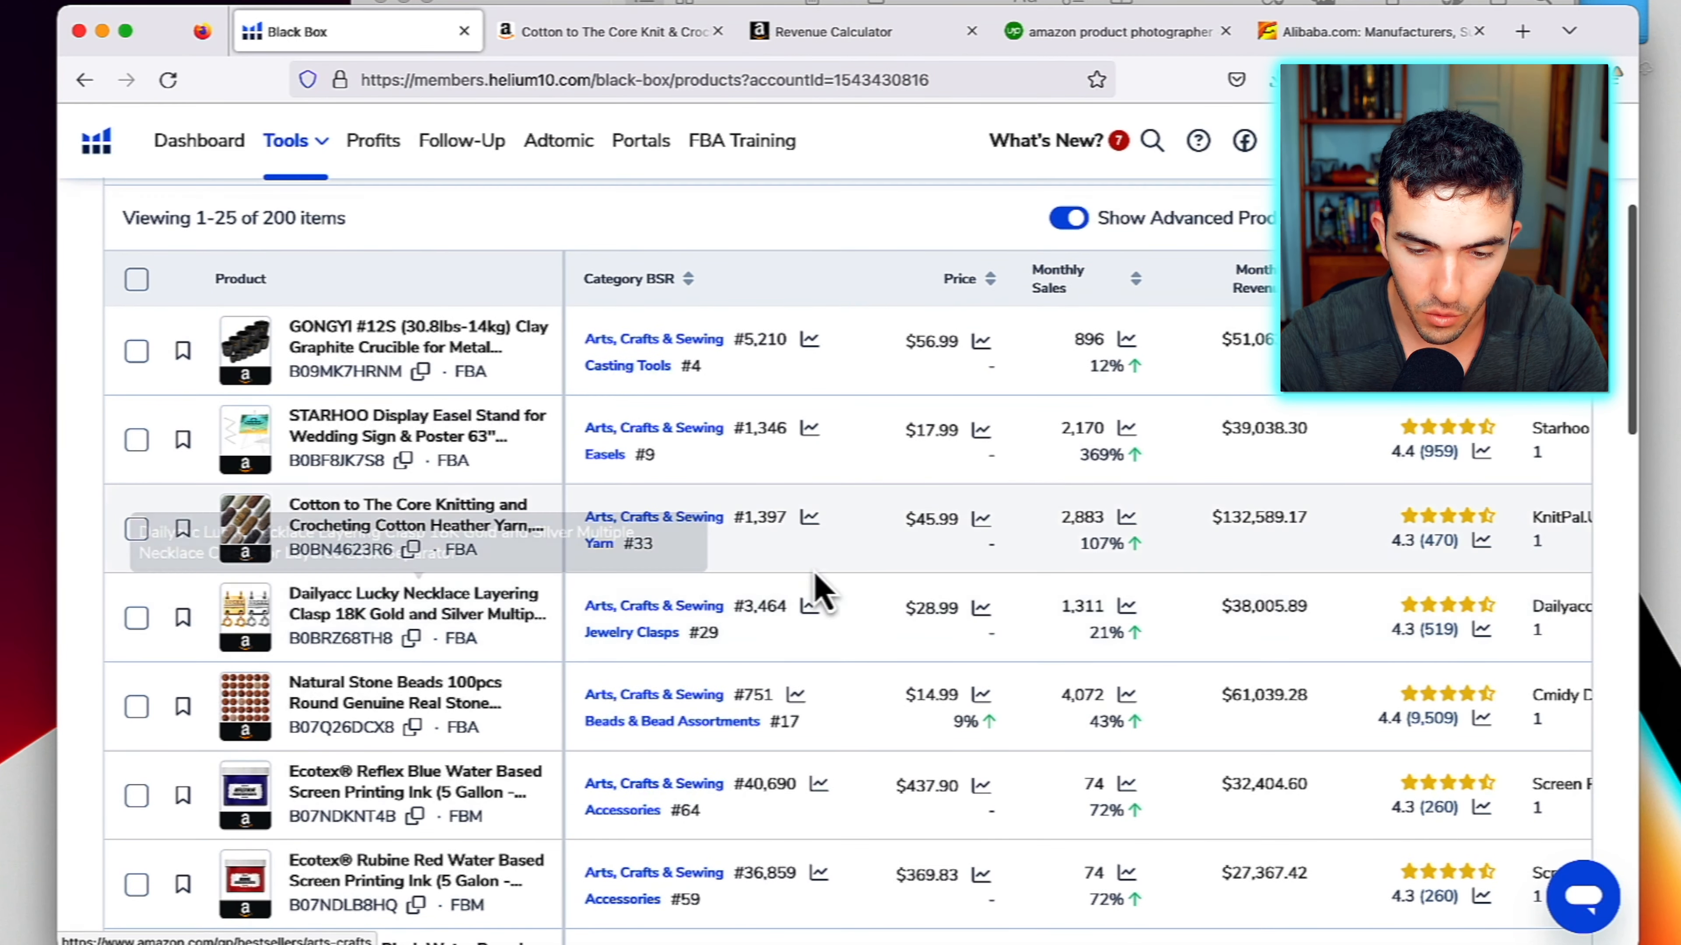
mouse_move(938, 525)
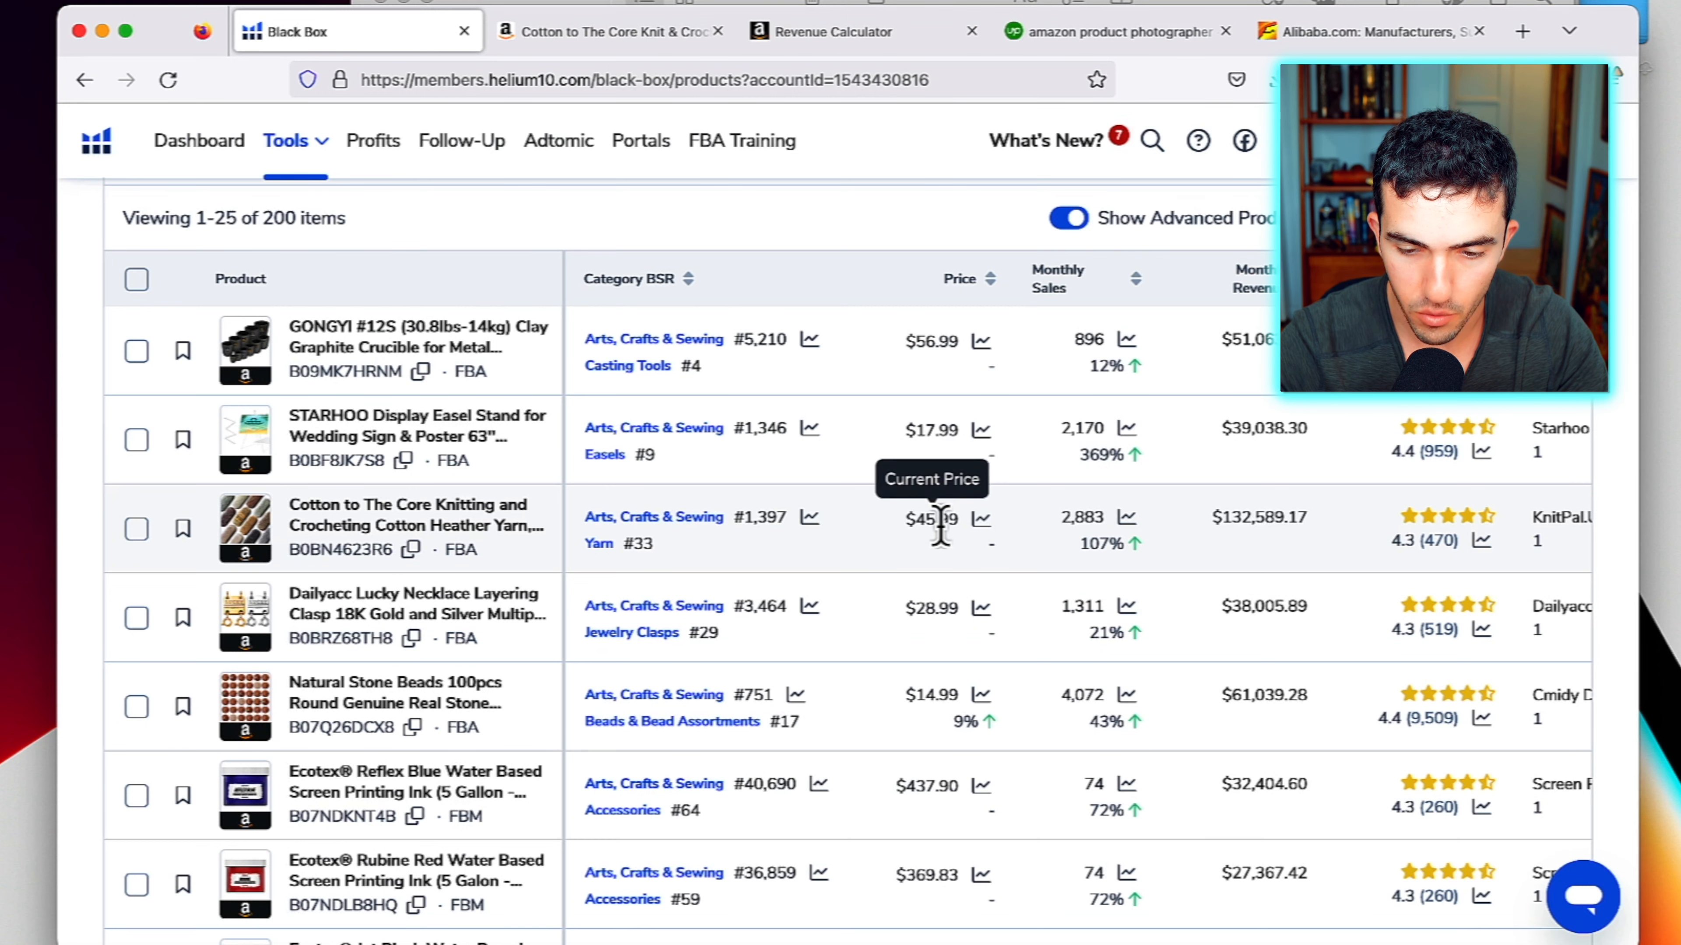
mouse_move(855, 480)
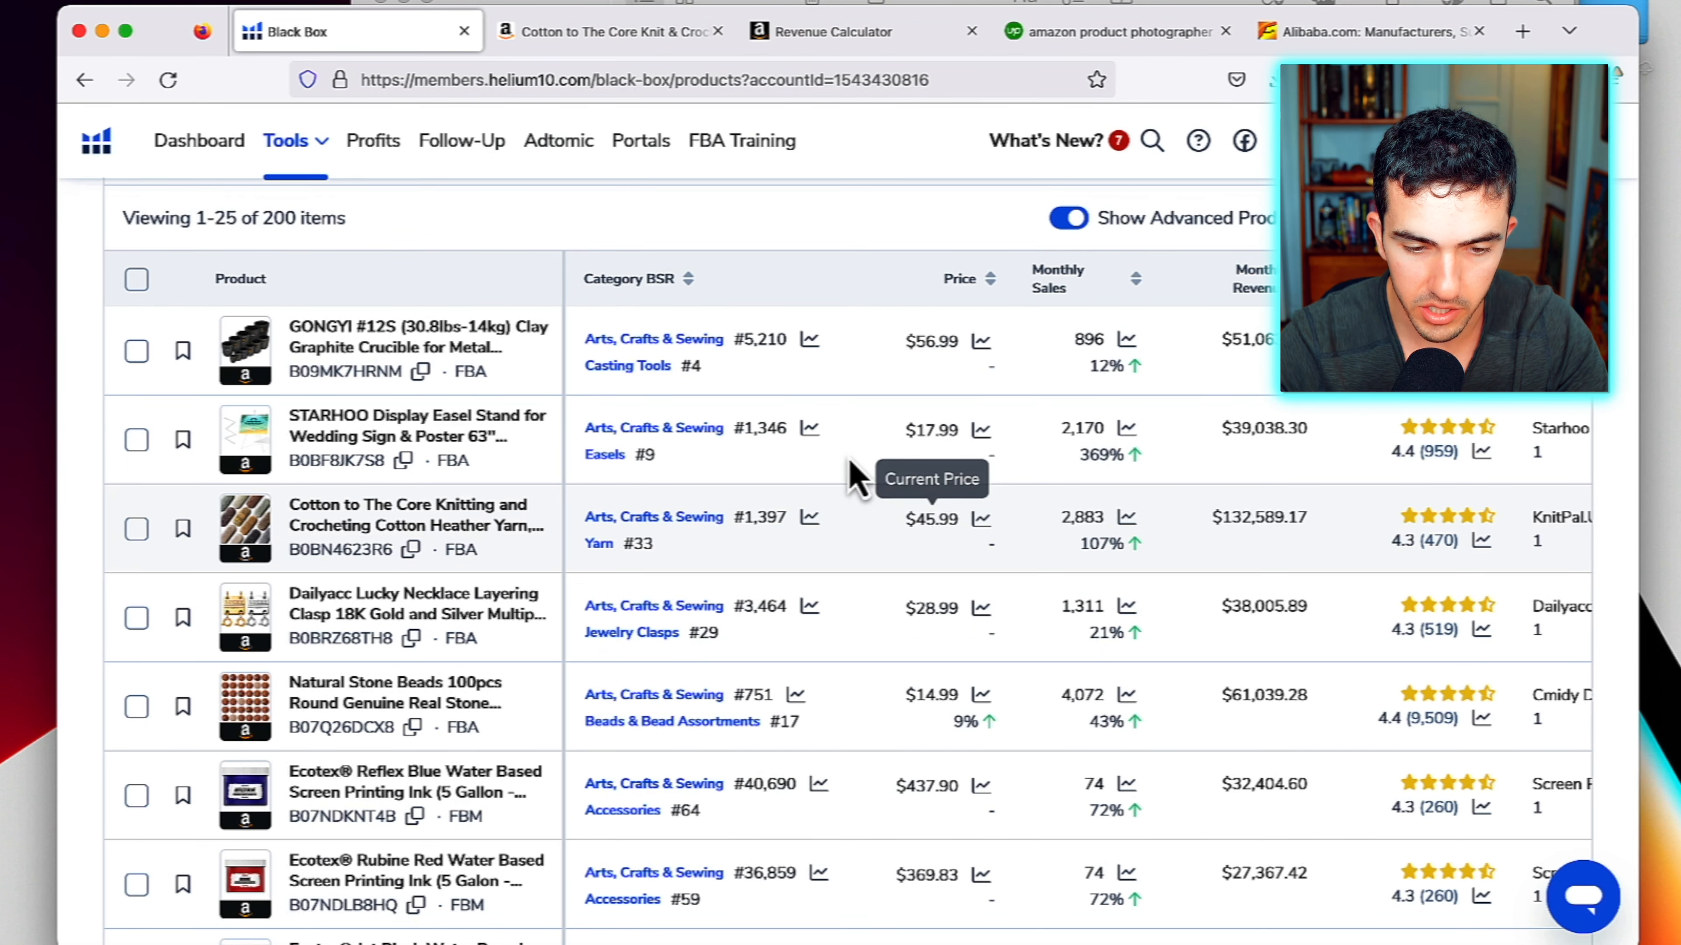
scroll("down", 3)
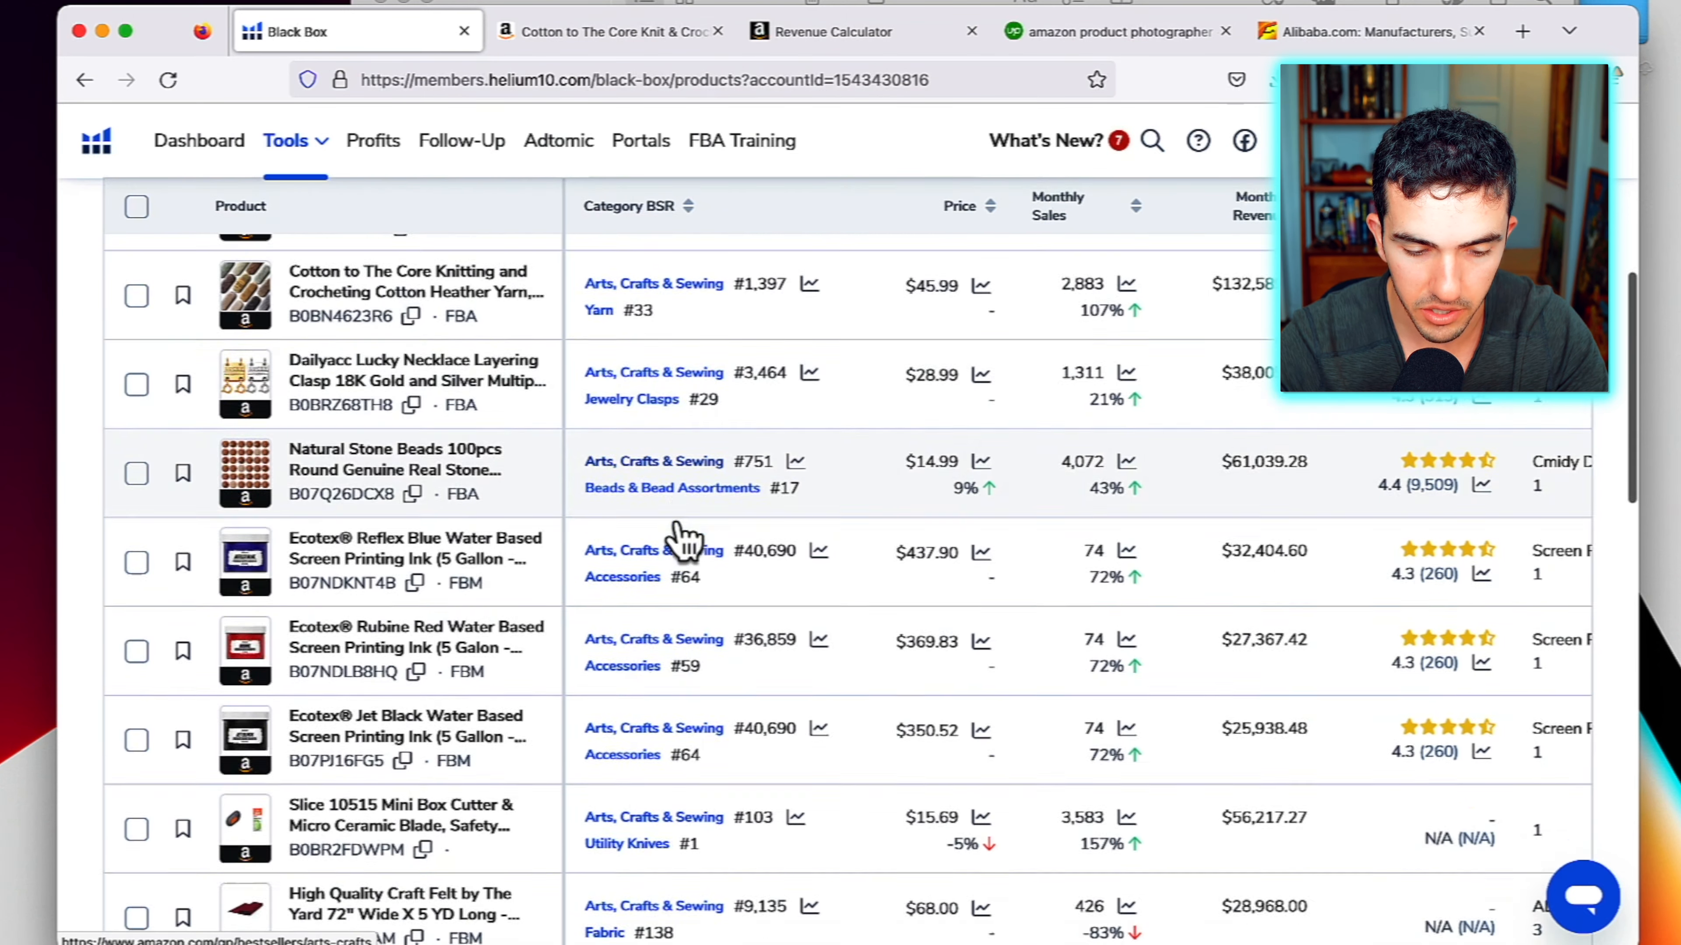
scroll("down", 3)
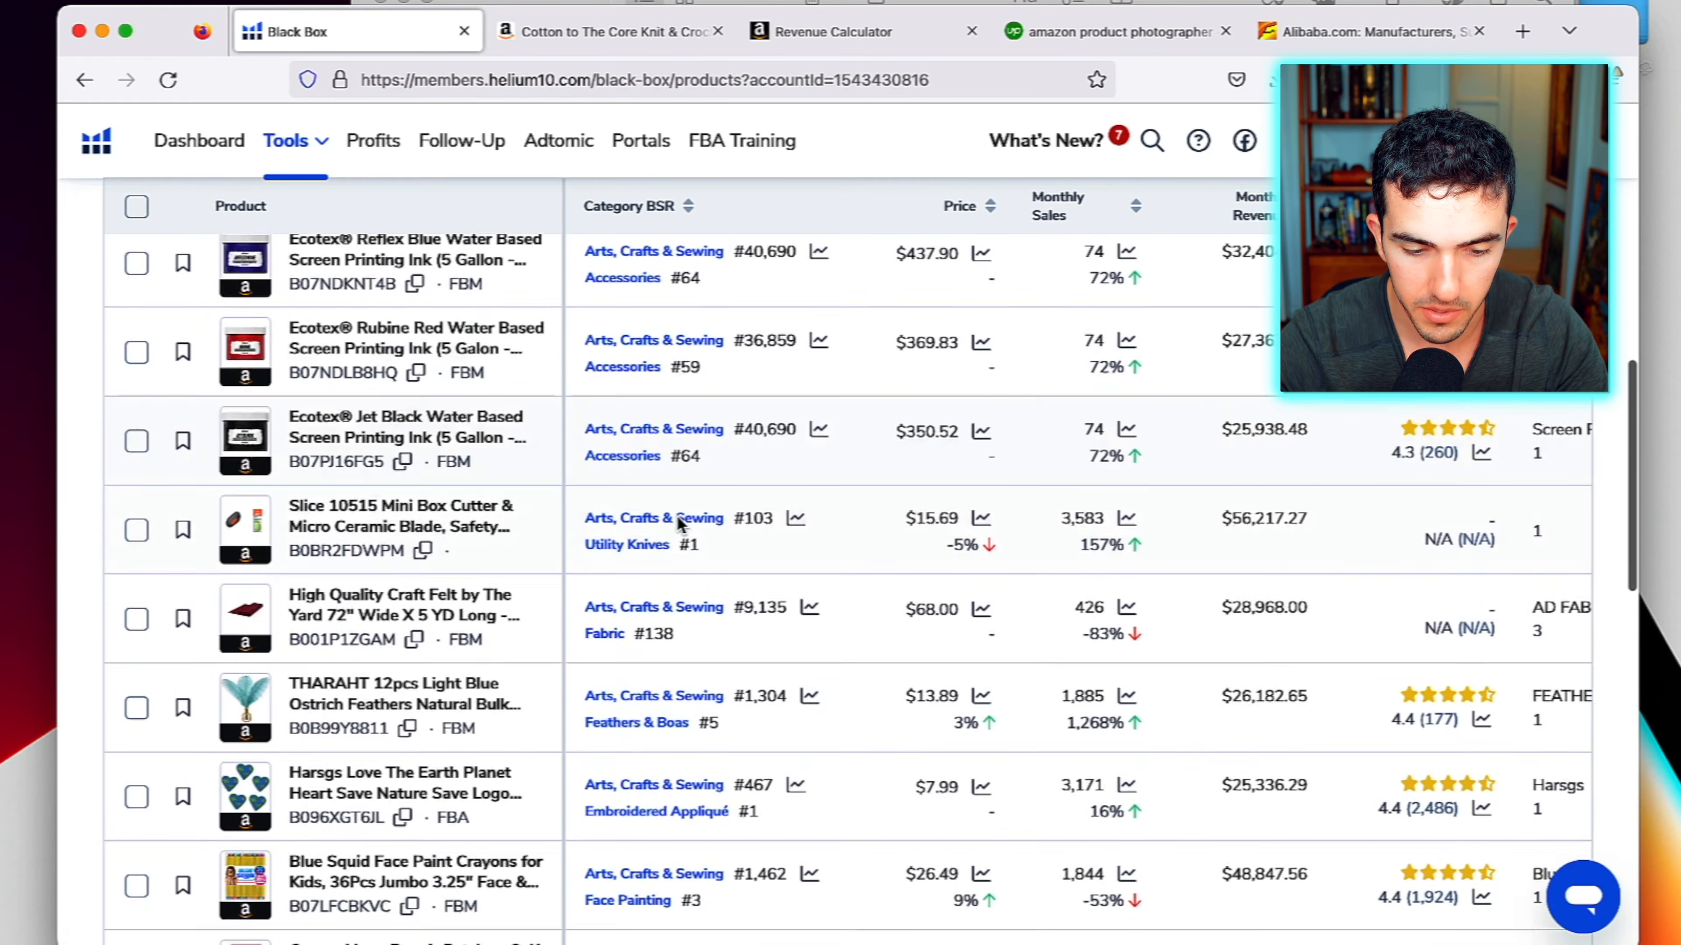
scroll("down", 3)
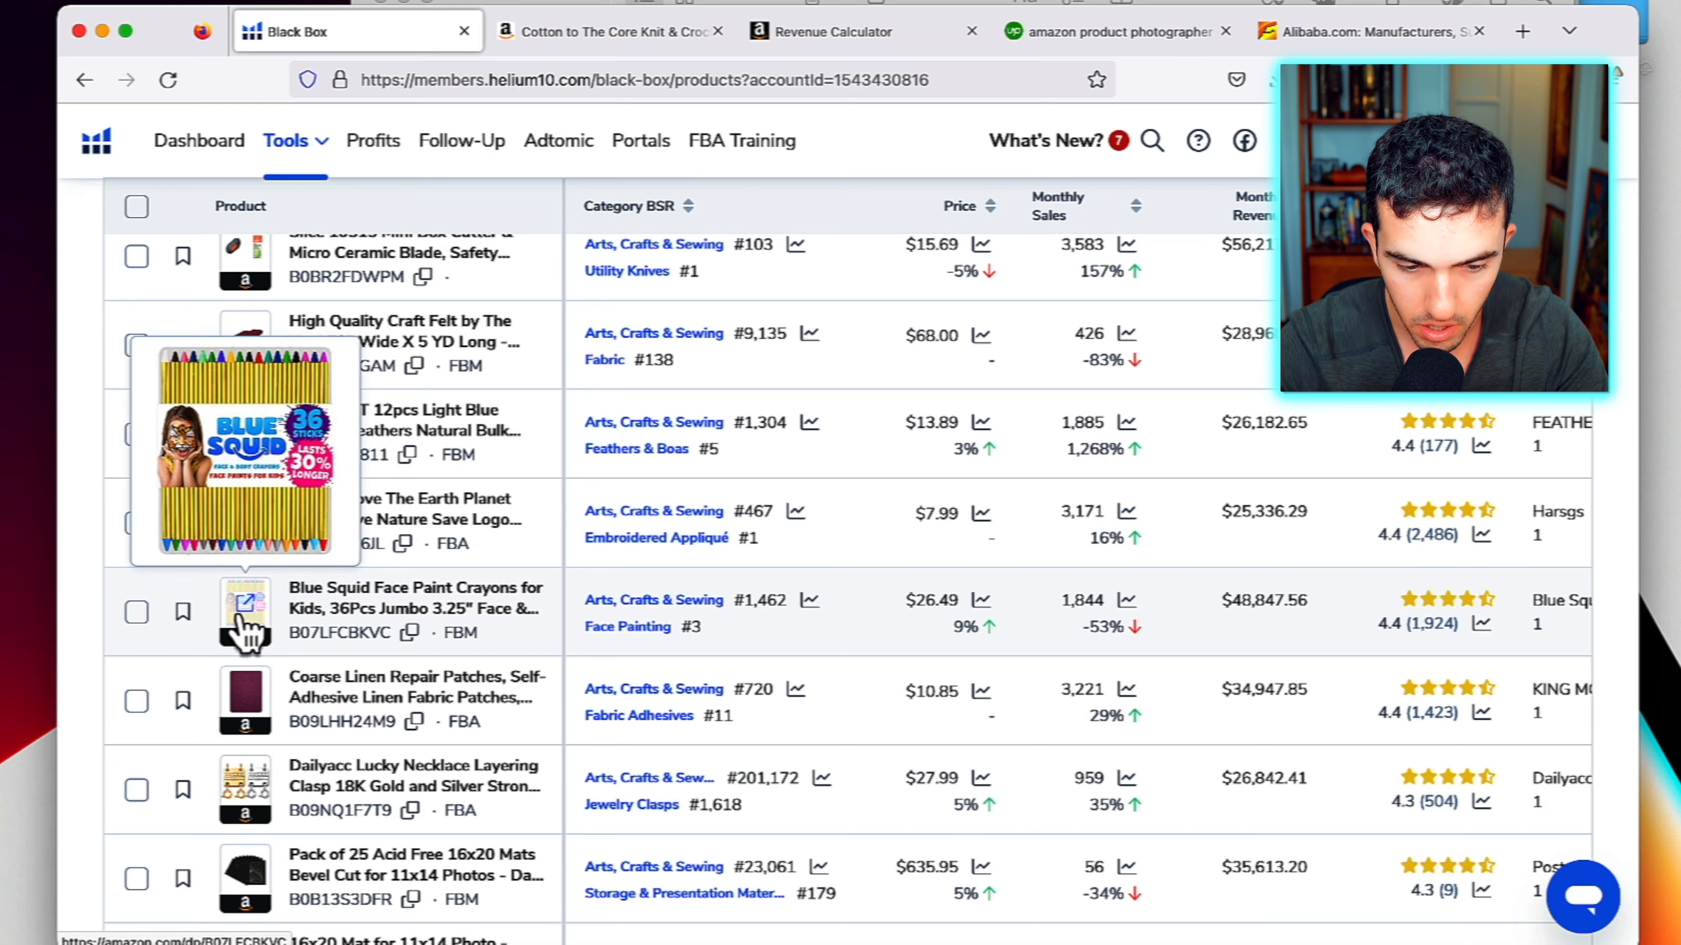
Look over the Blue Squid face paint crayons listing and its photos
left_click(245, 612)
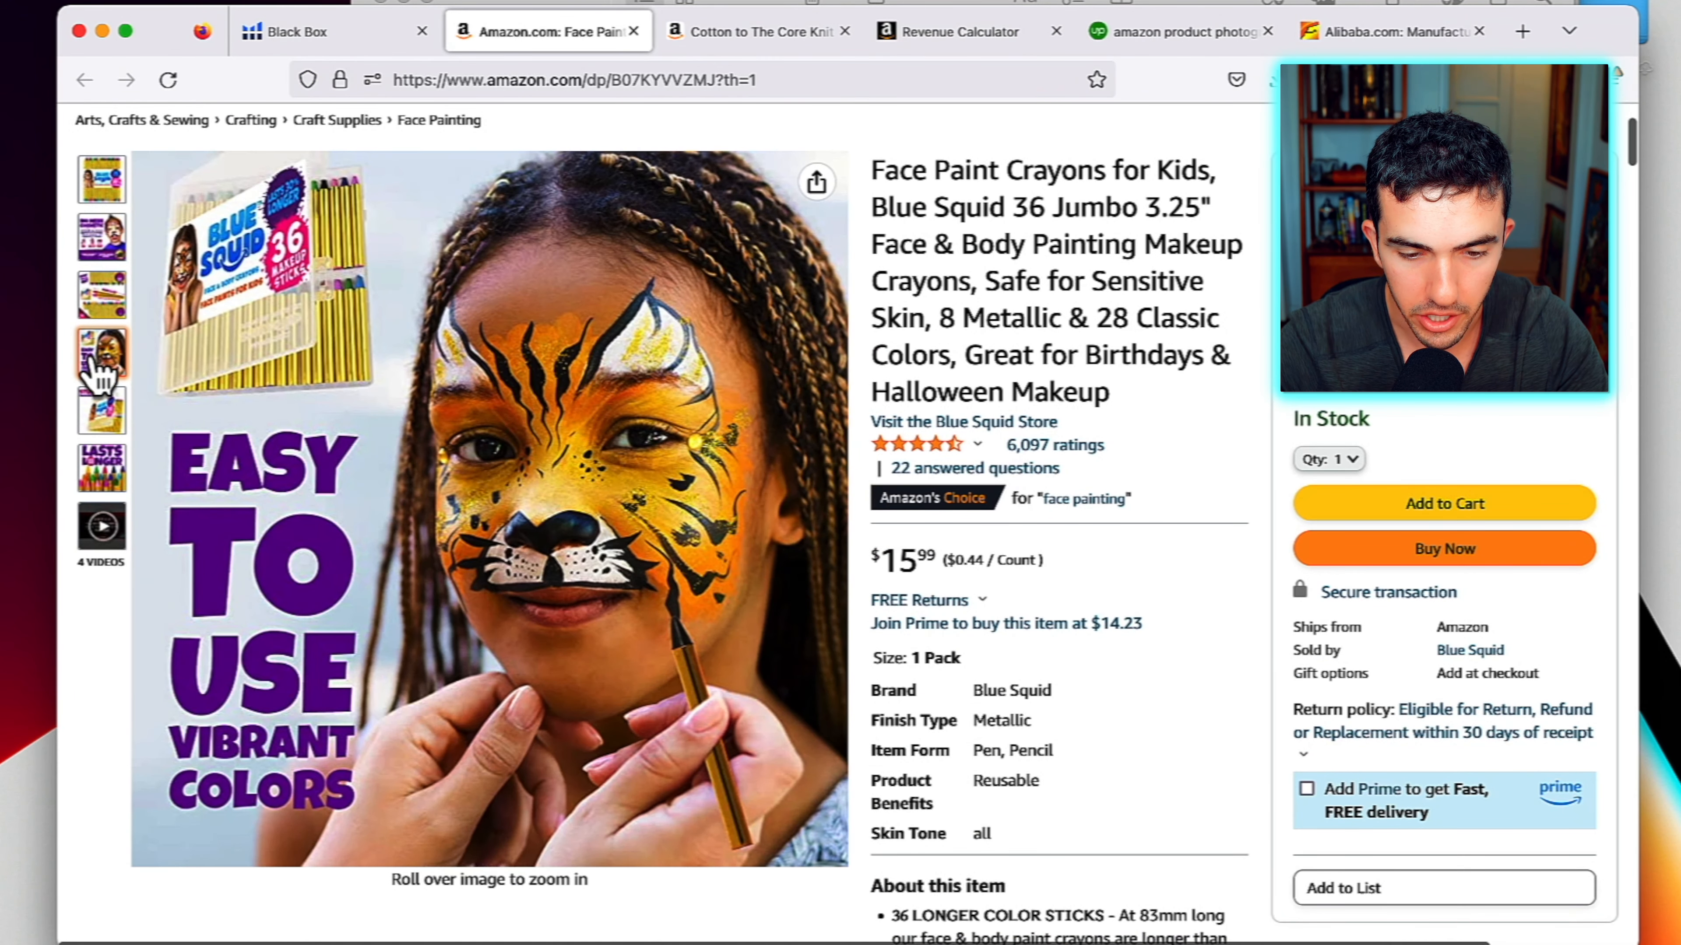
left_click(101, 466)
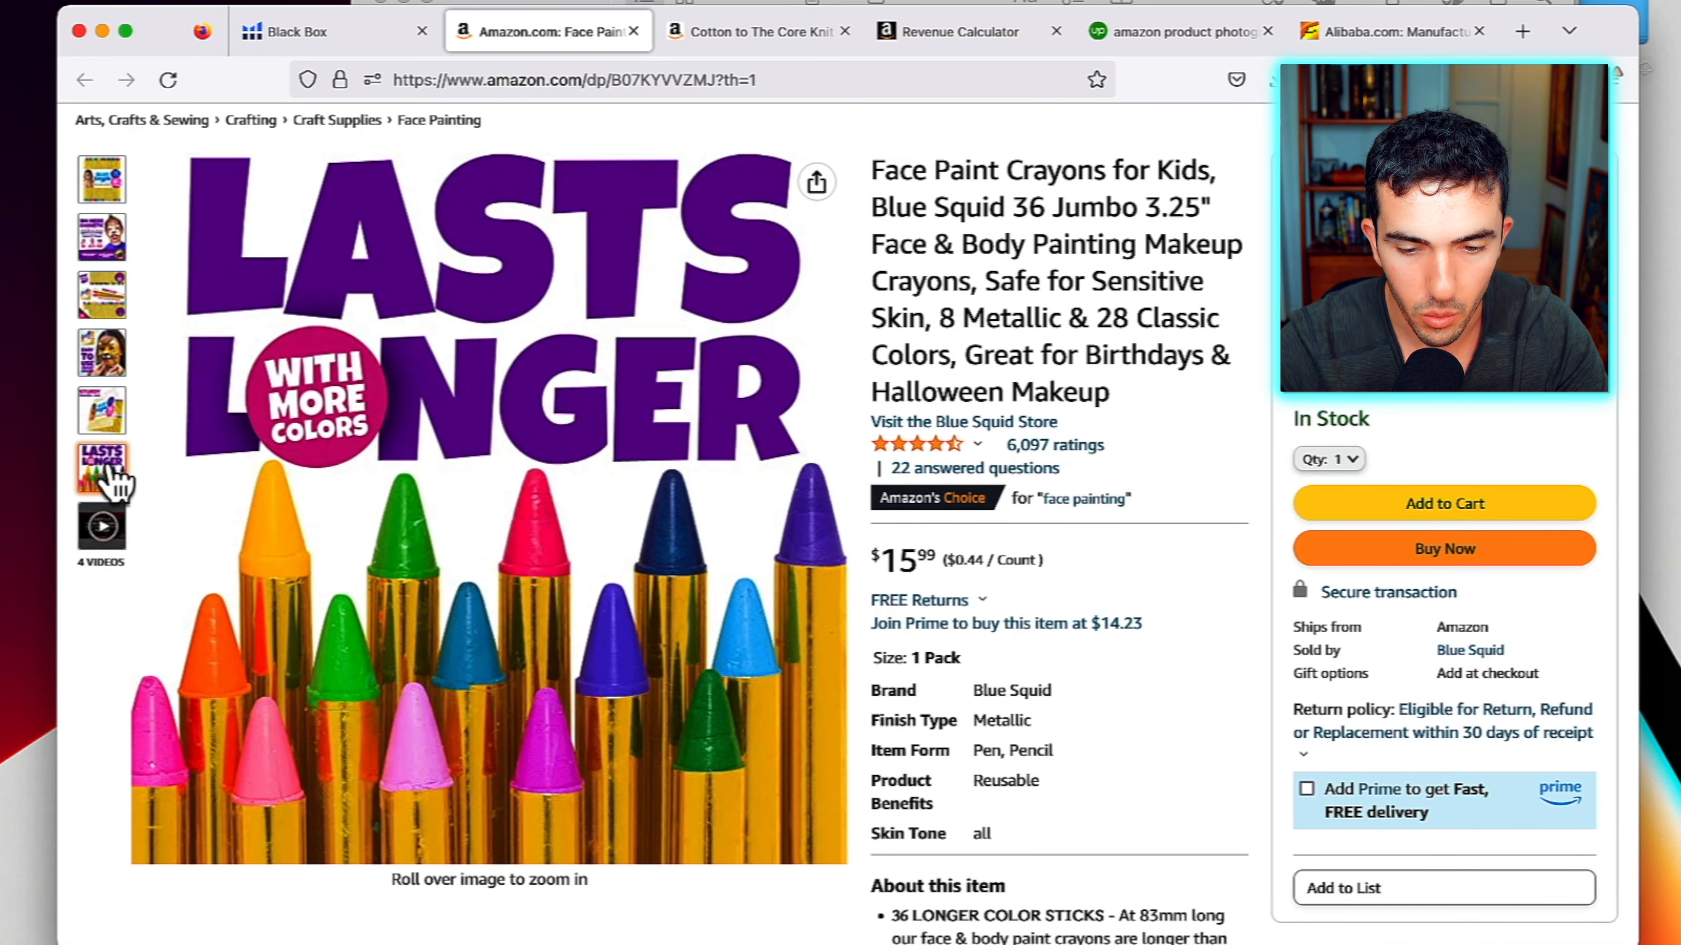
scroll("down", 3)
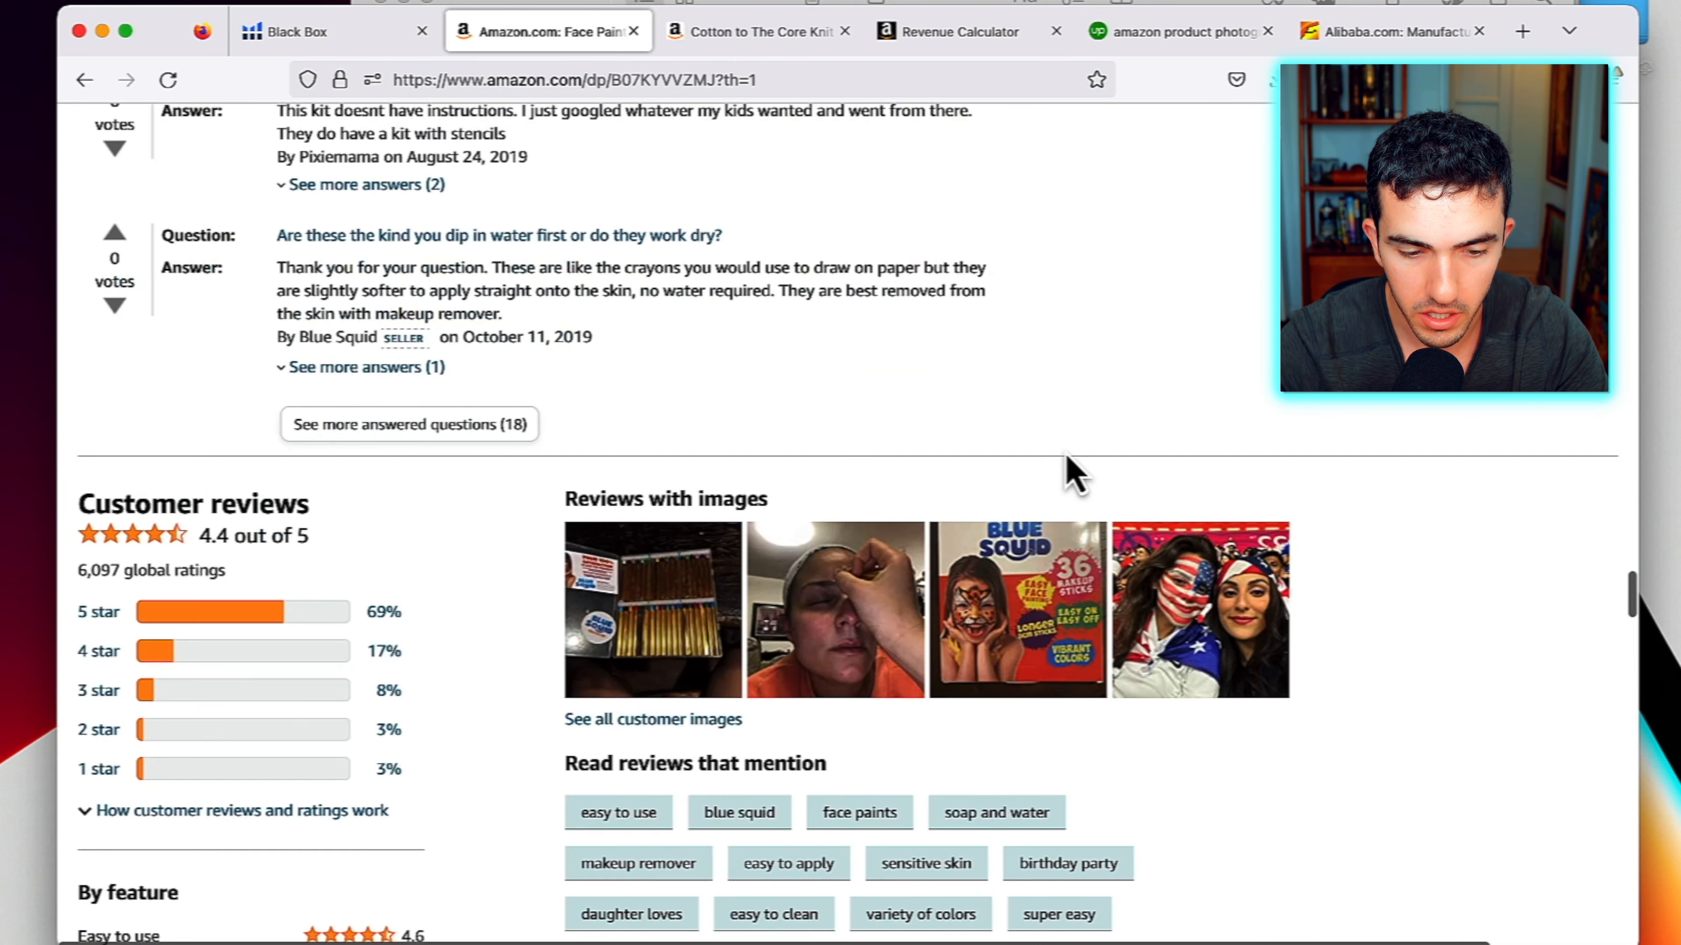
scroll("up", 3)
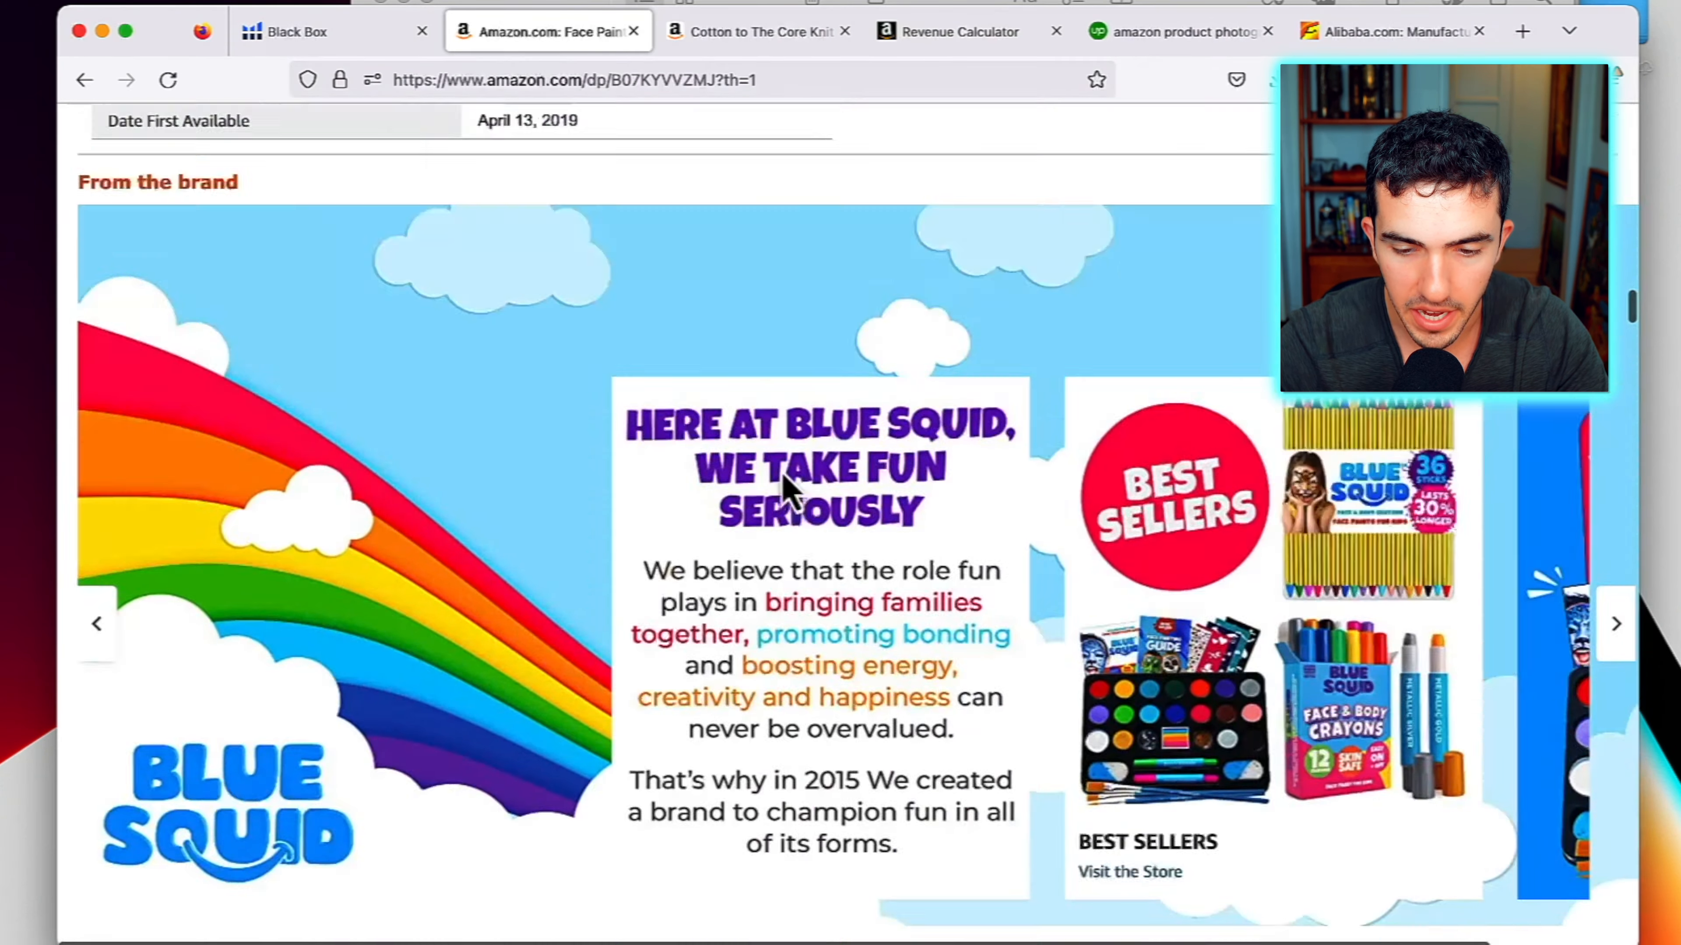
scroll("up", 3)
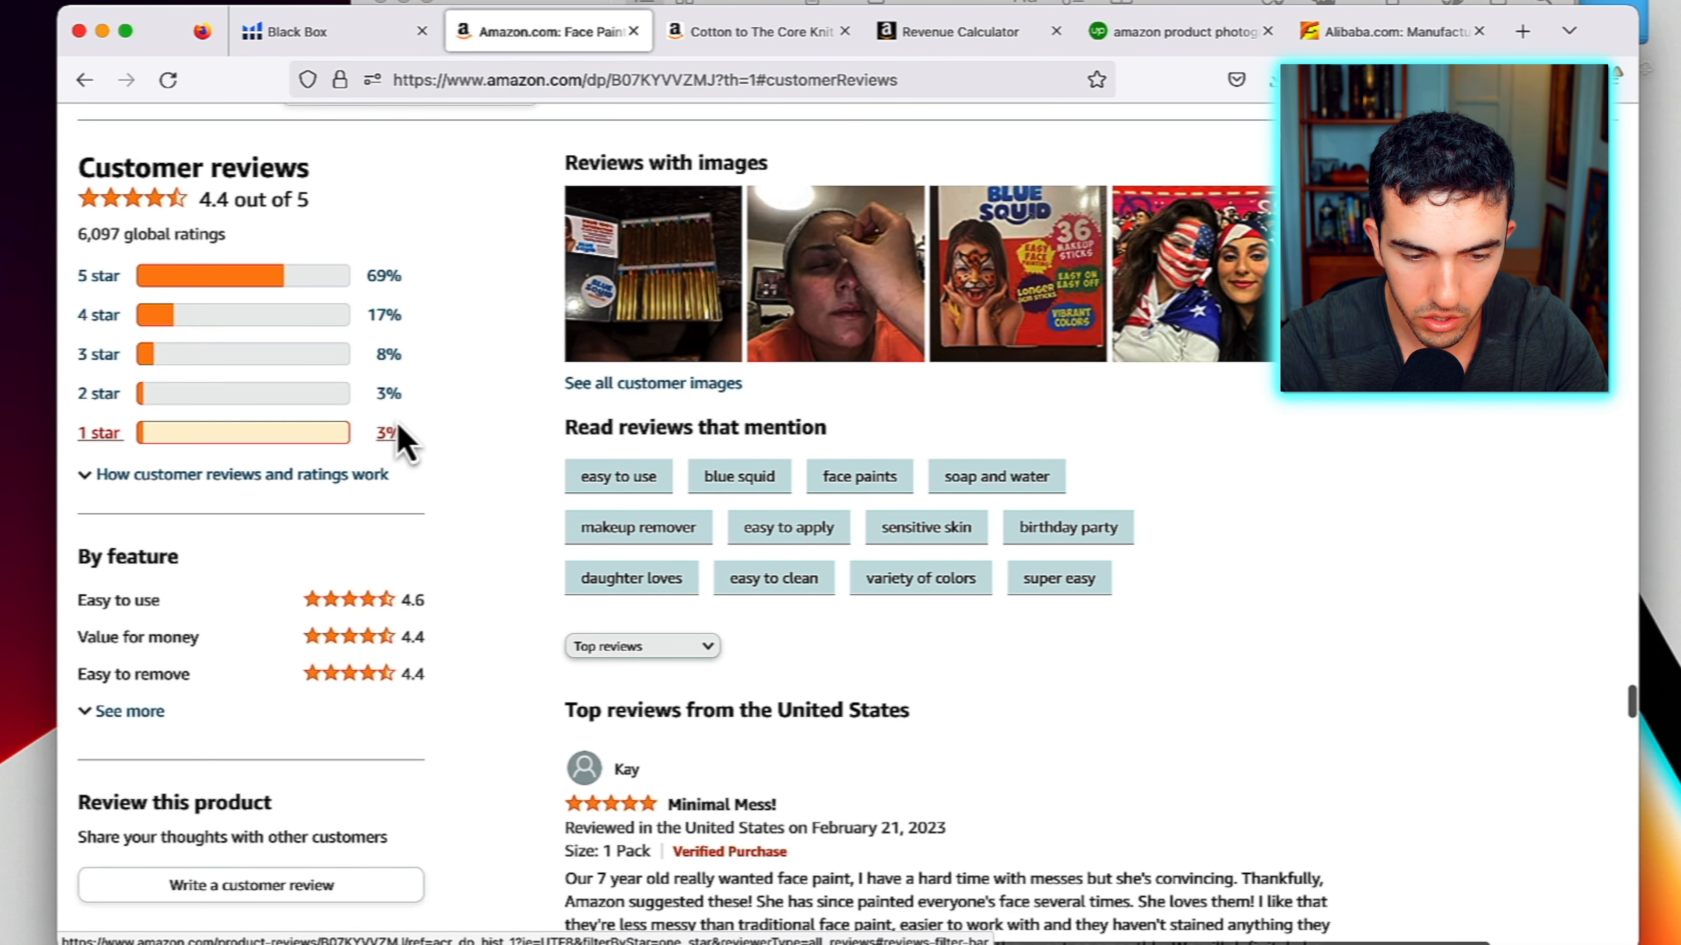
Read the crayons' 3-star reviews, then return to Black Box results at basswood plywood
left_click(97, 434)
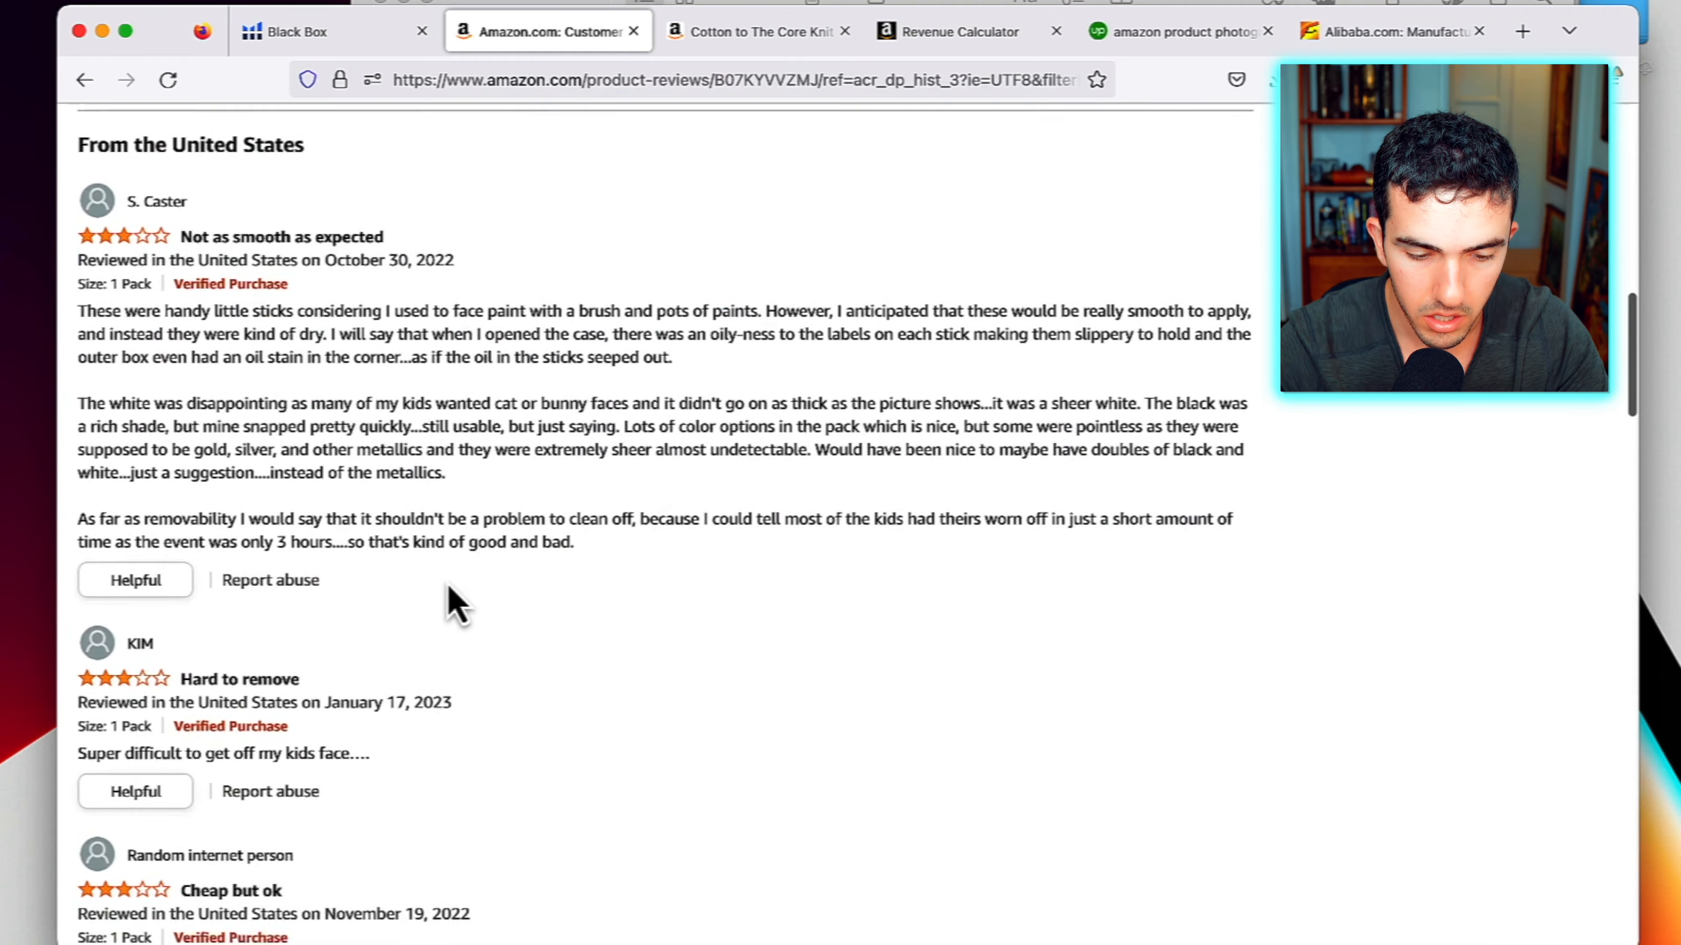
scroll("down", 3)
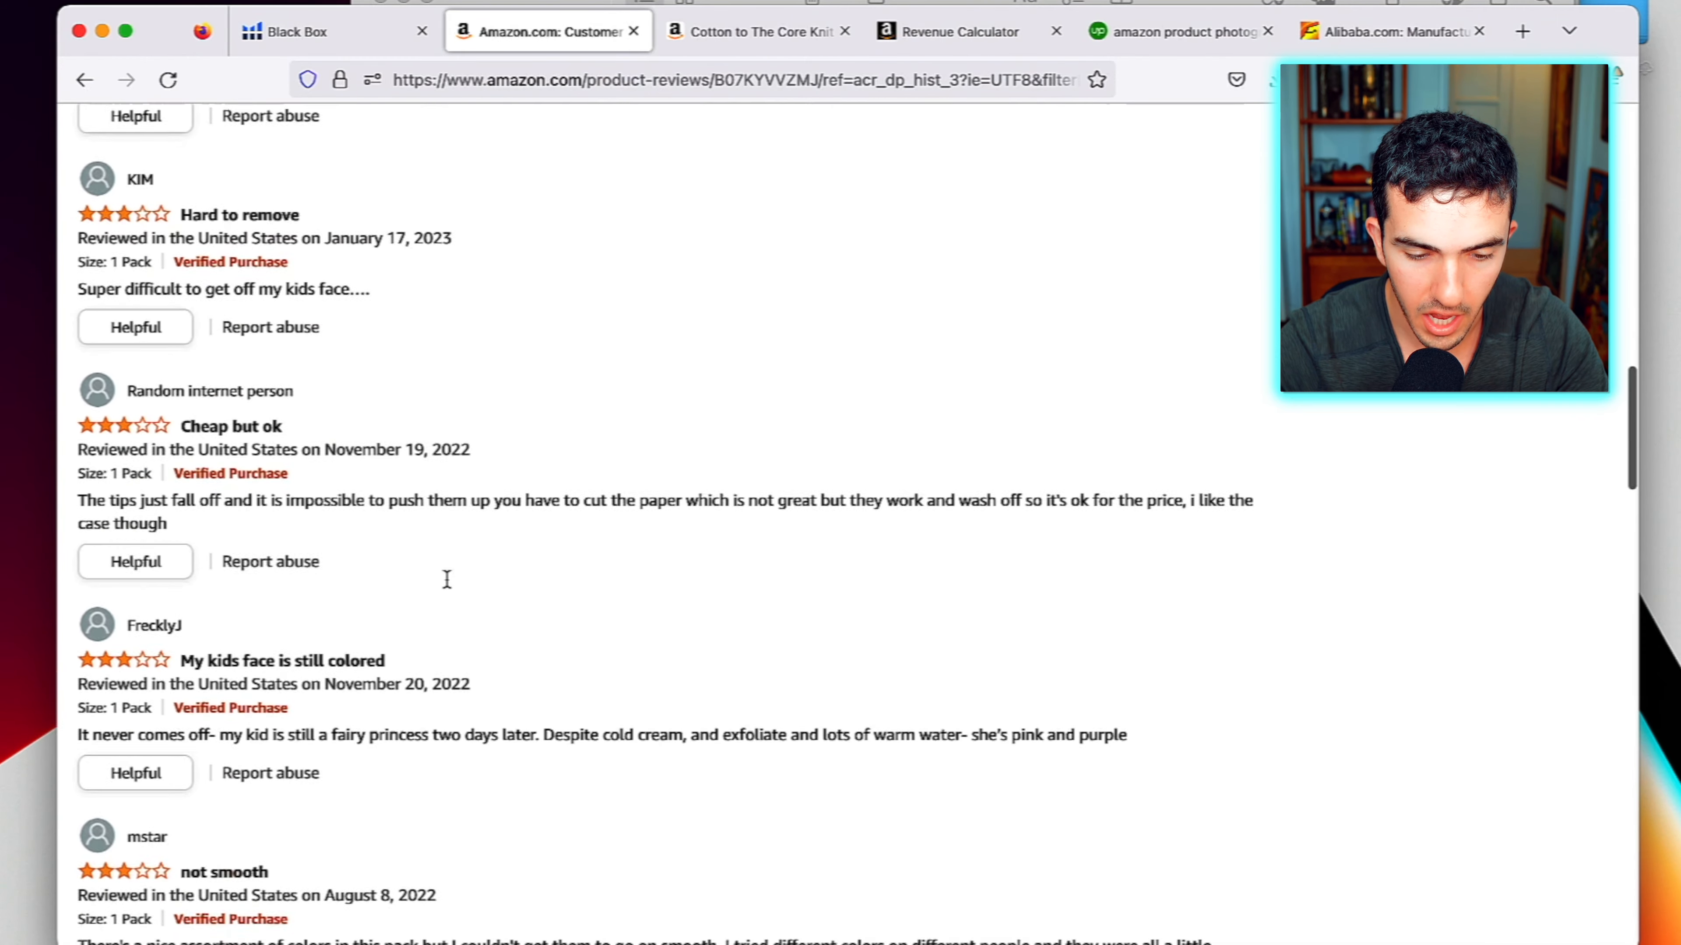
scroll("down", 3)
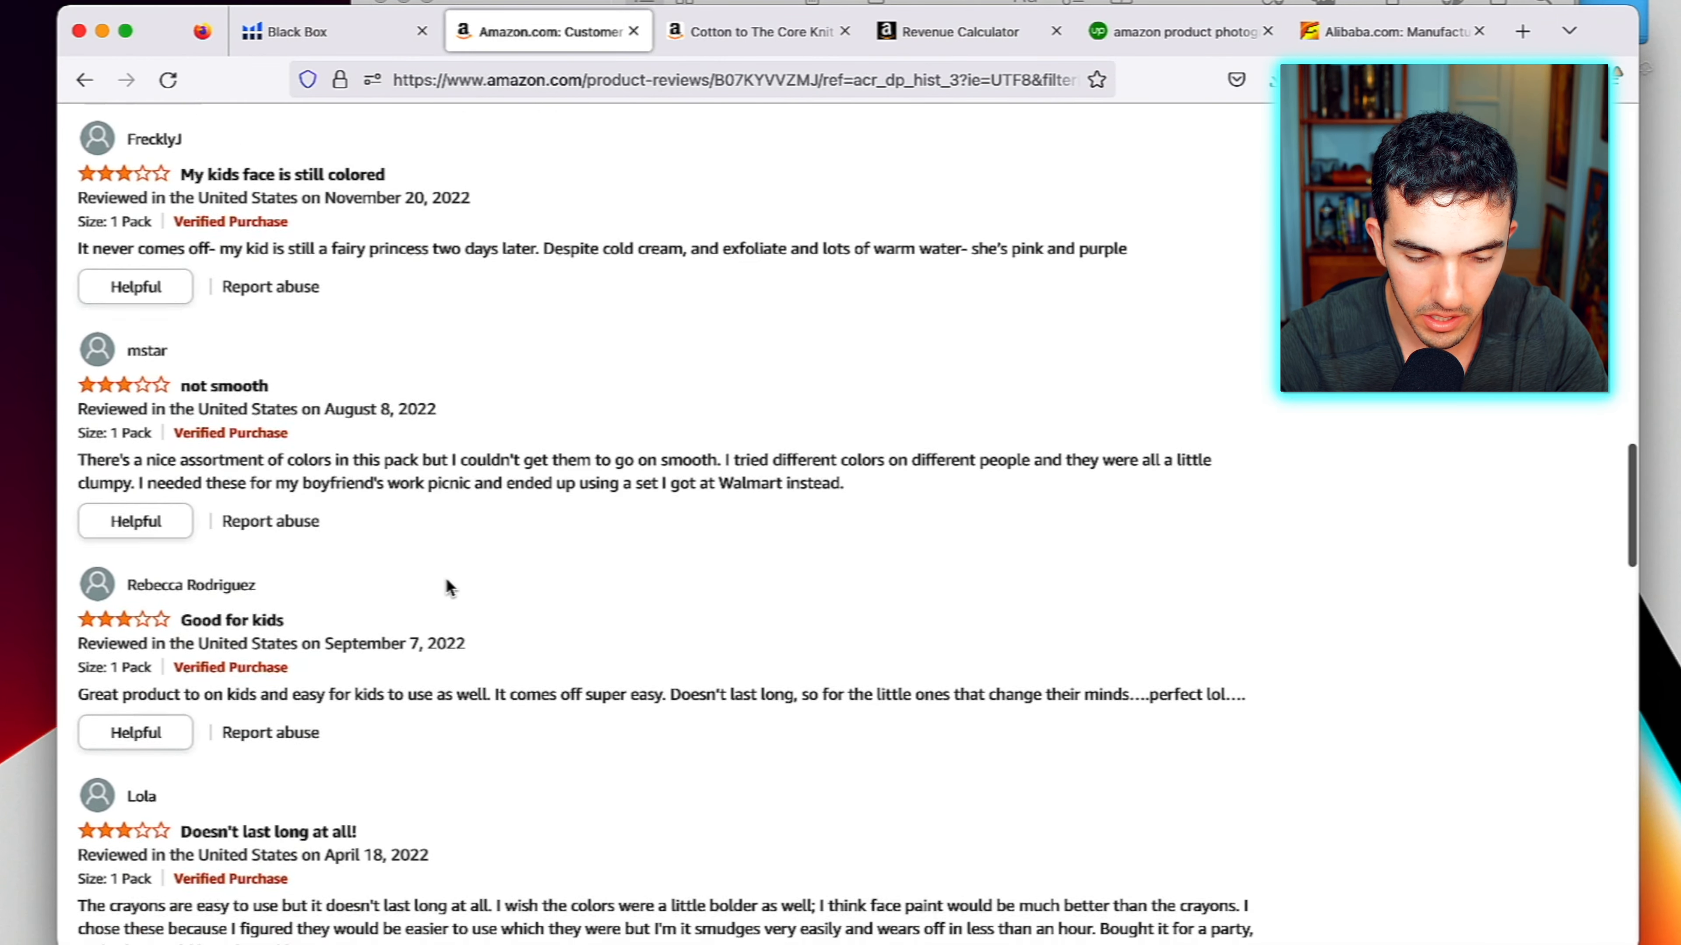
scroll("down", 3)
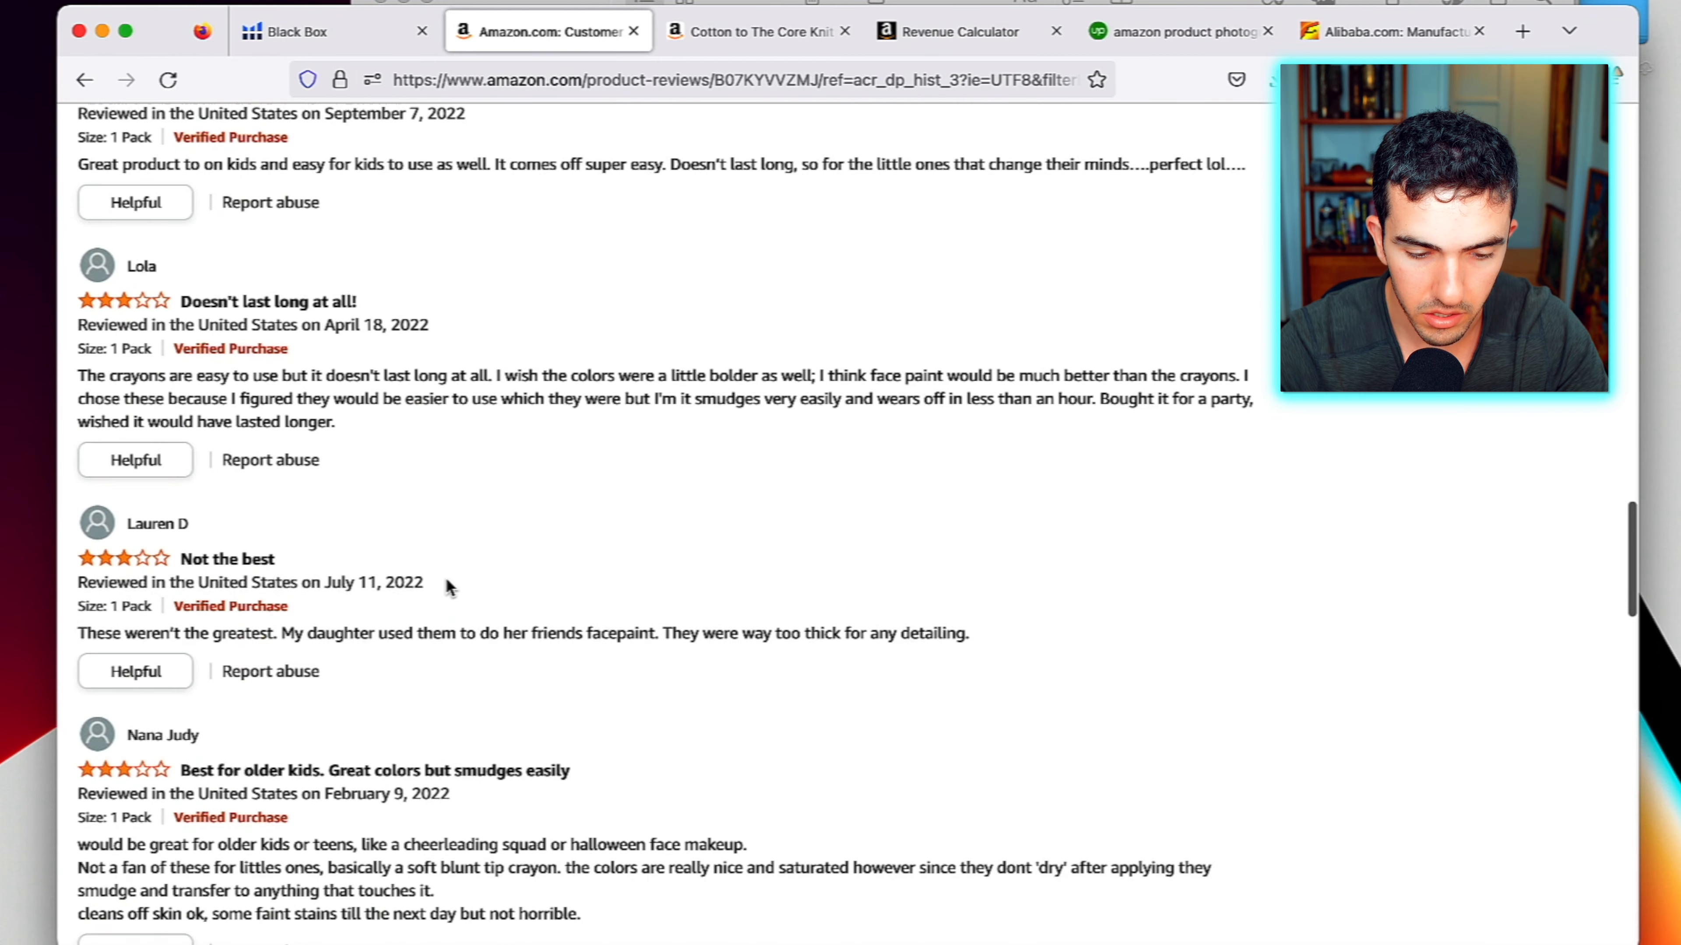
scroll("down", 3)
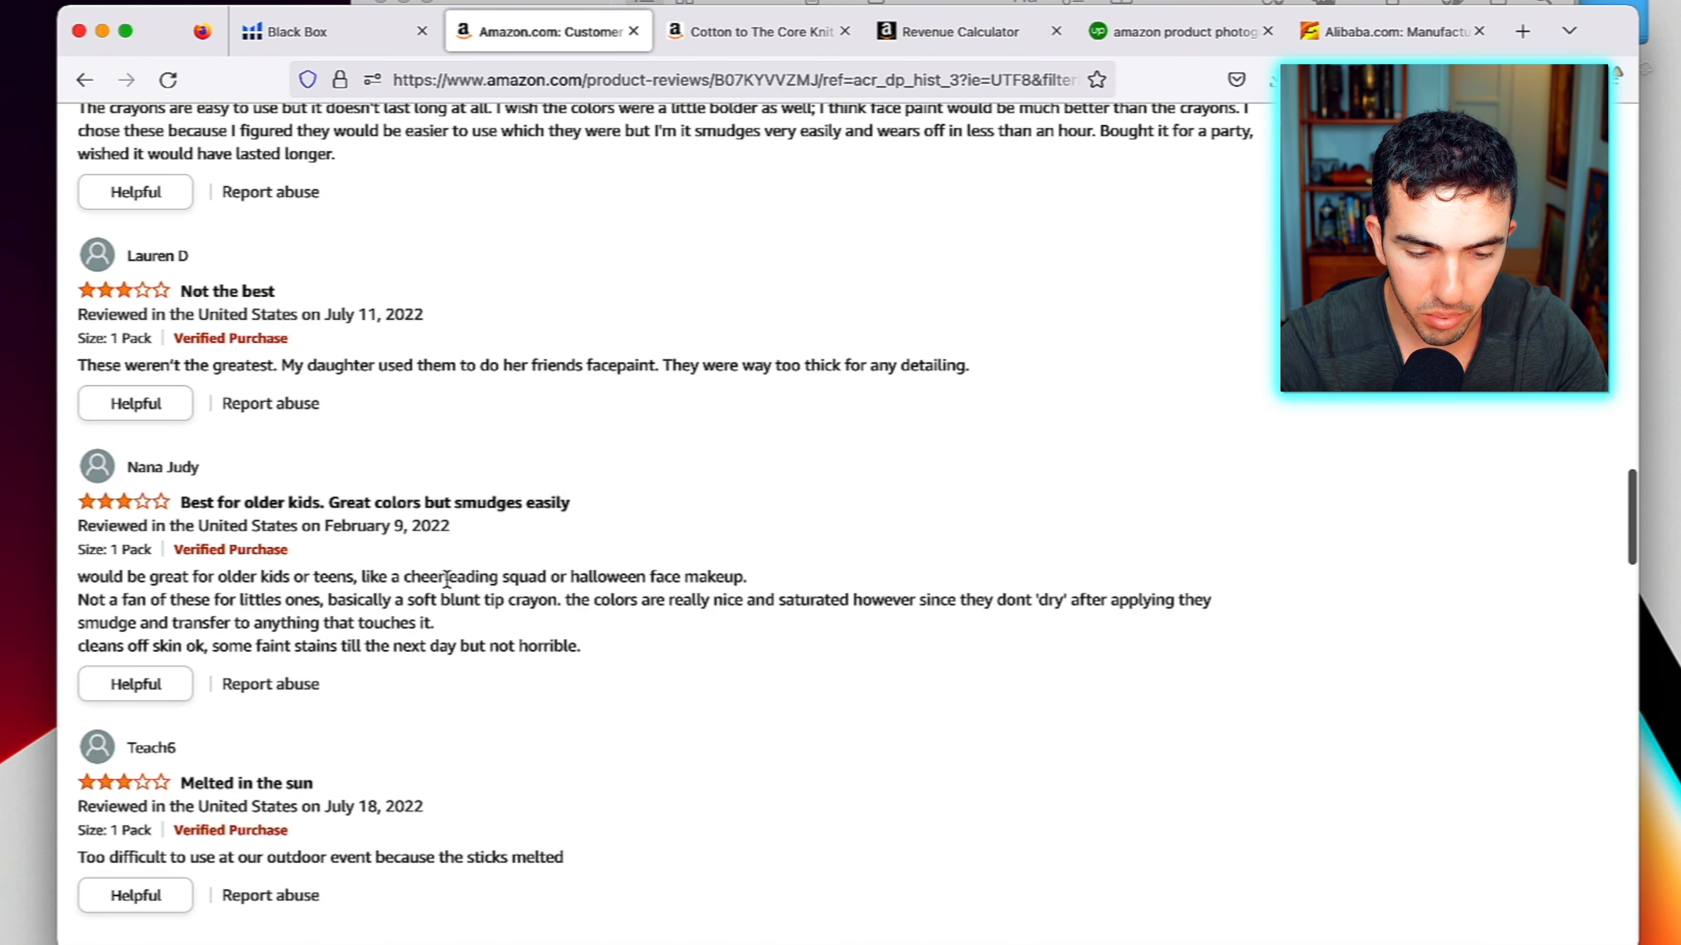
scroll("up", 3)
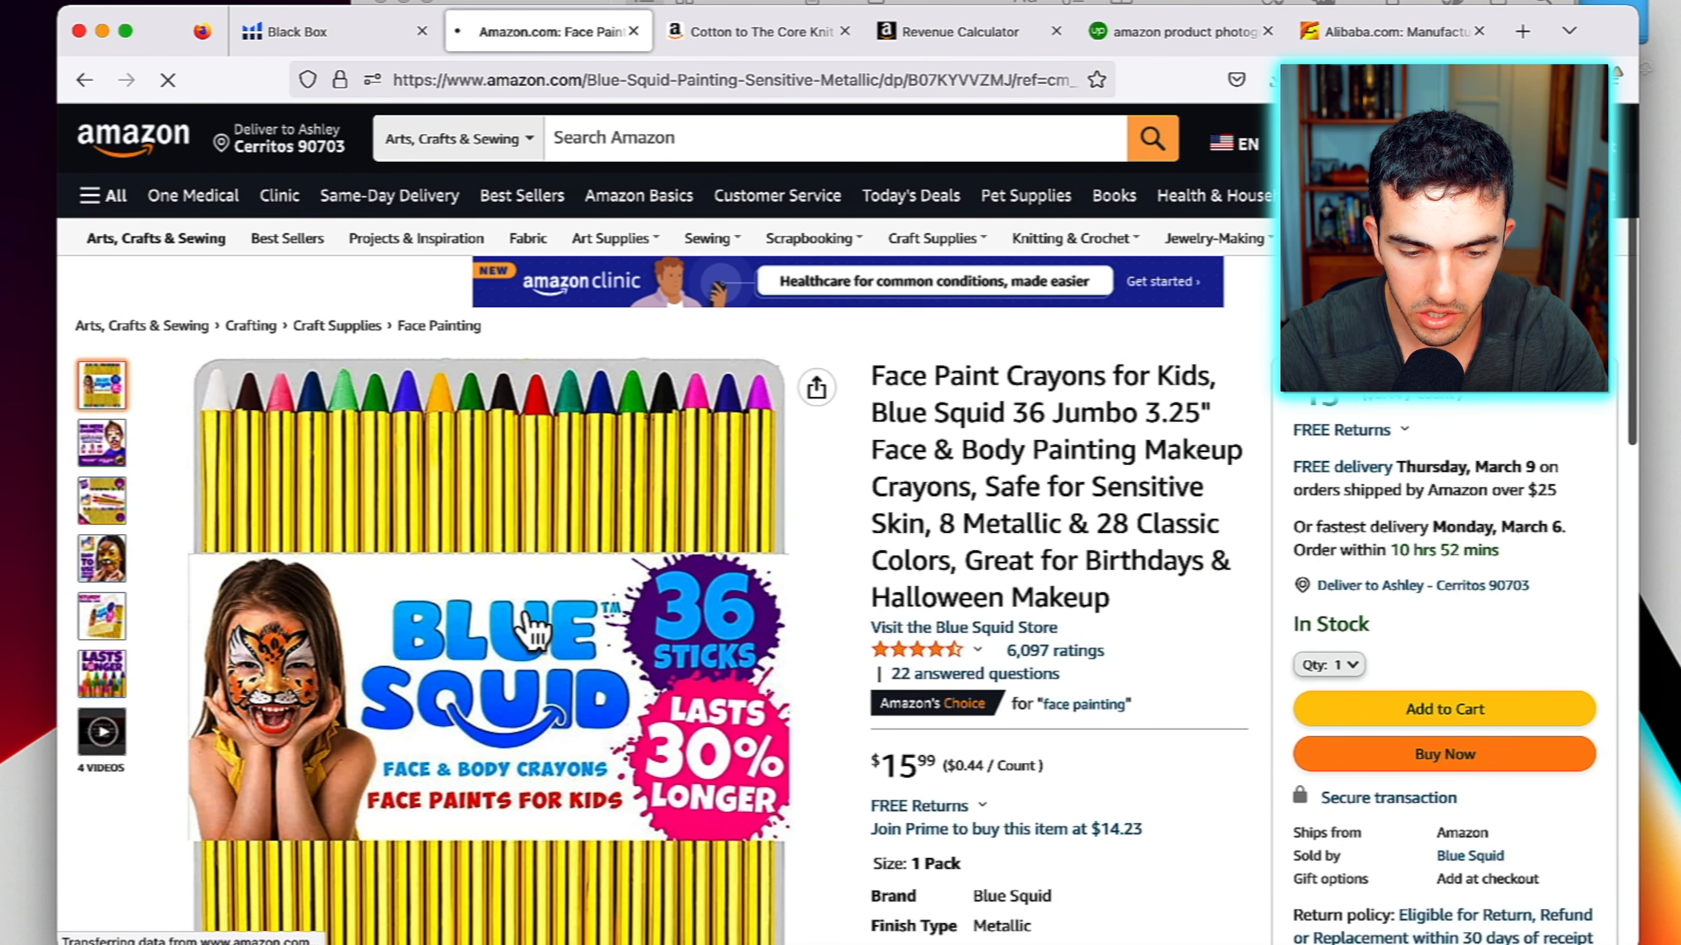
left_click(310, 30)
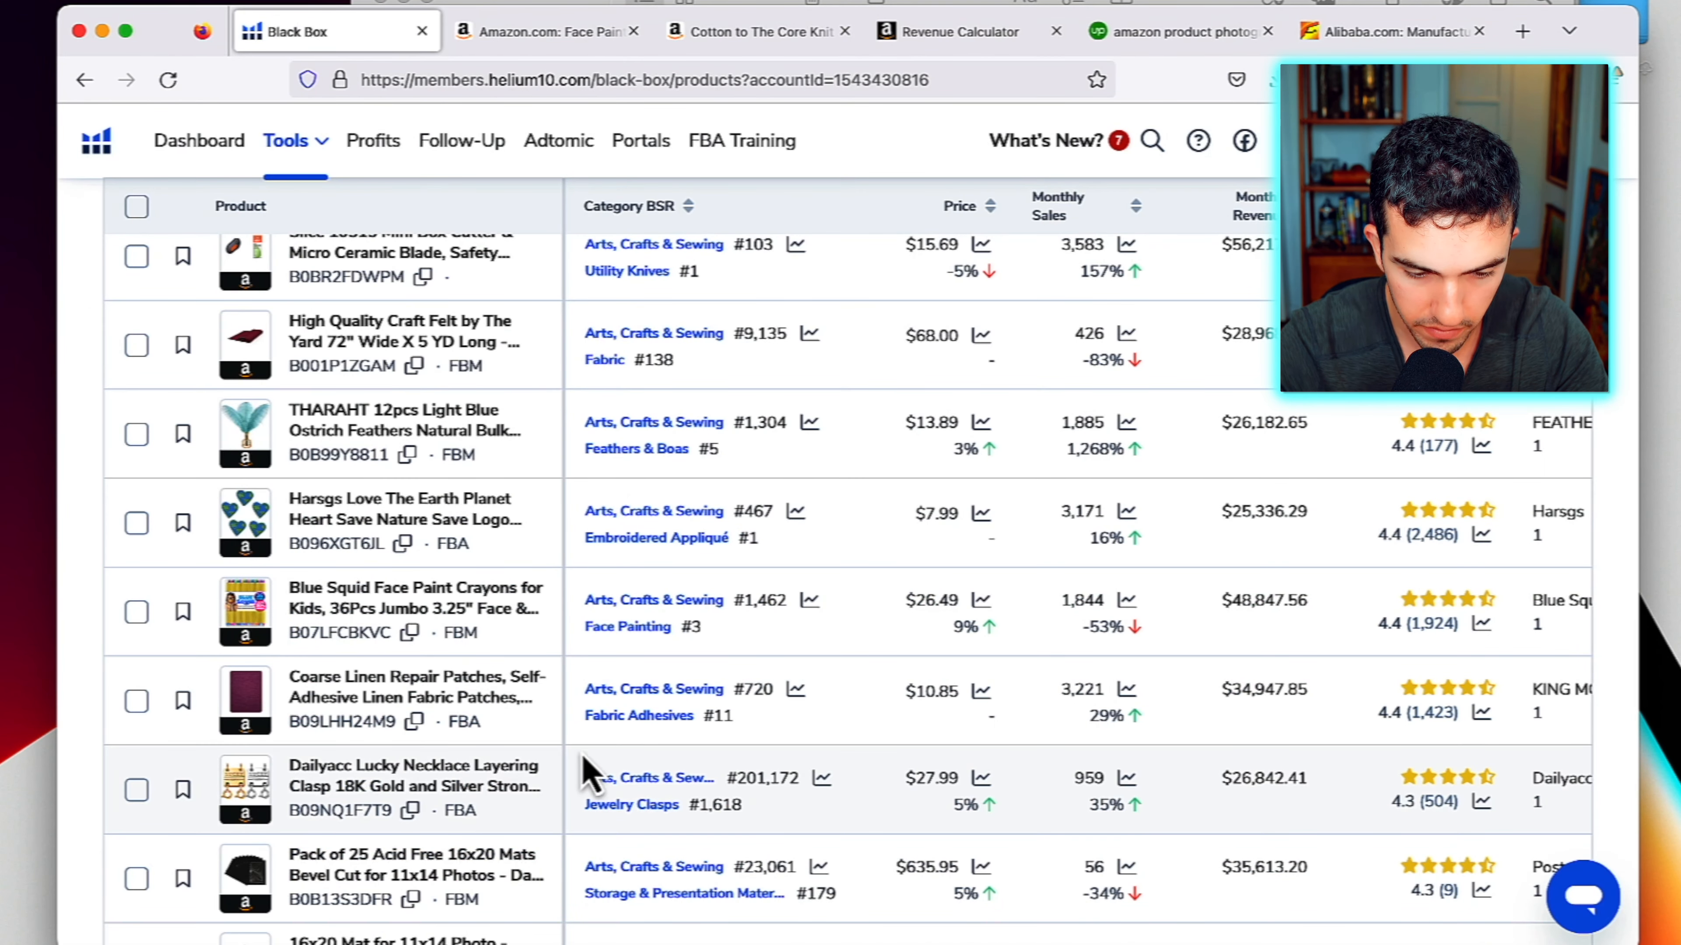
scroll("down", 3)
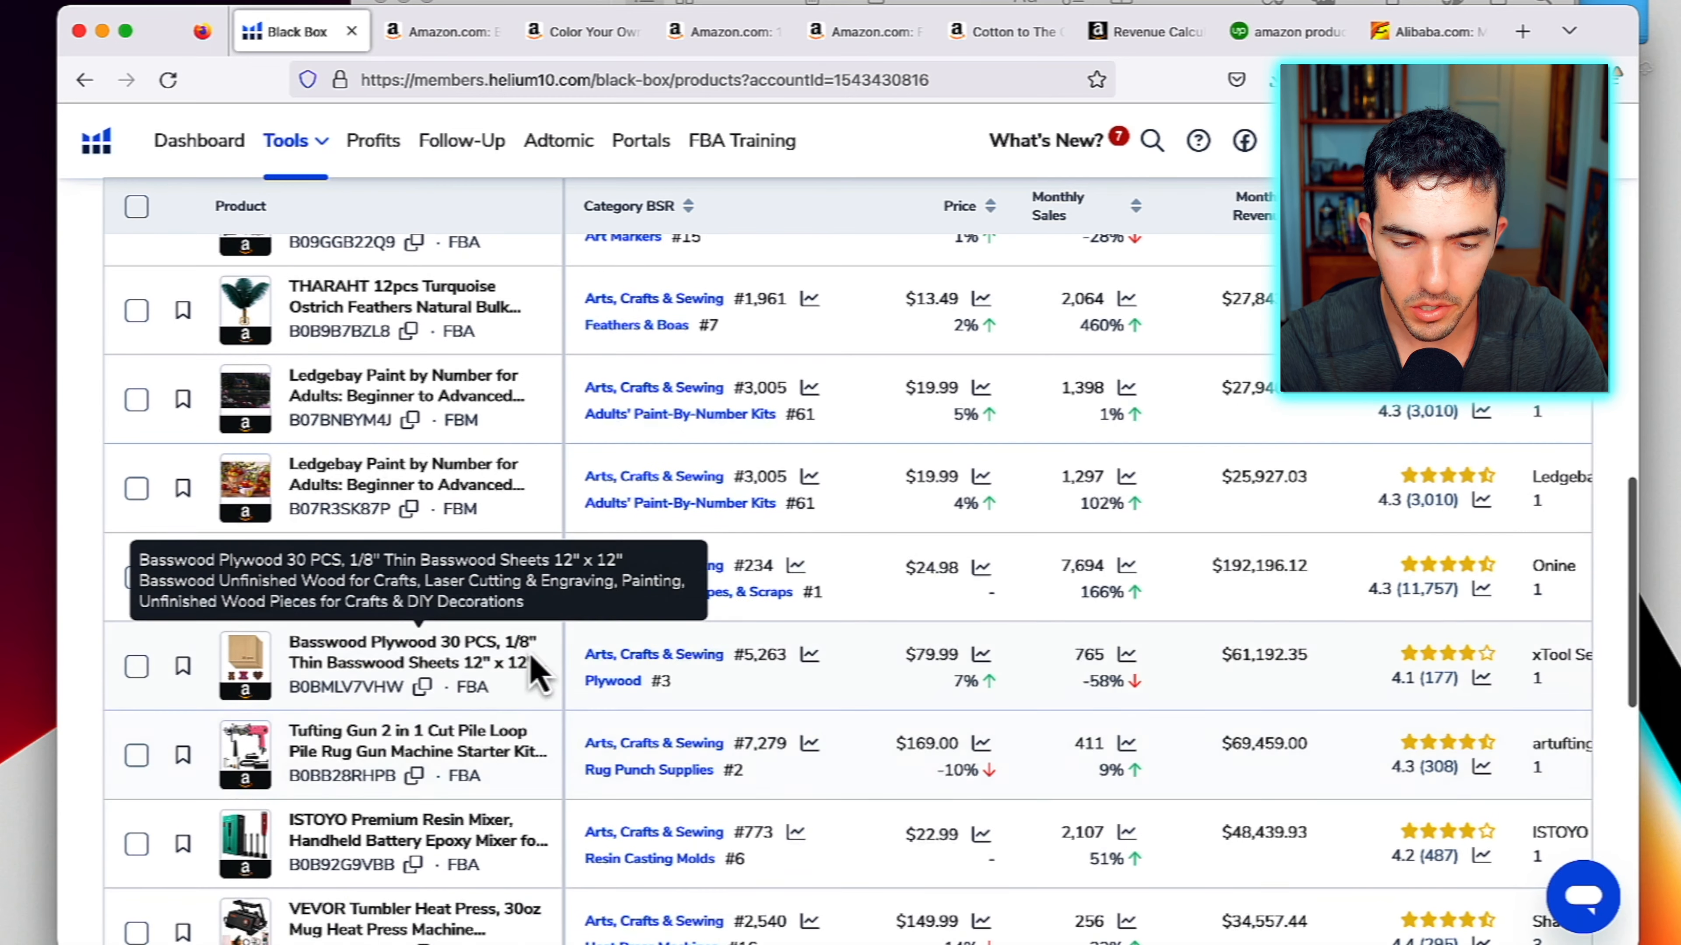
mouse_move(940, 659)
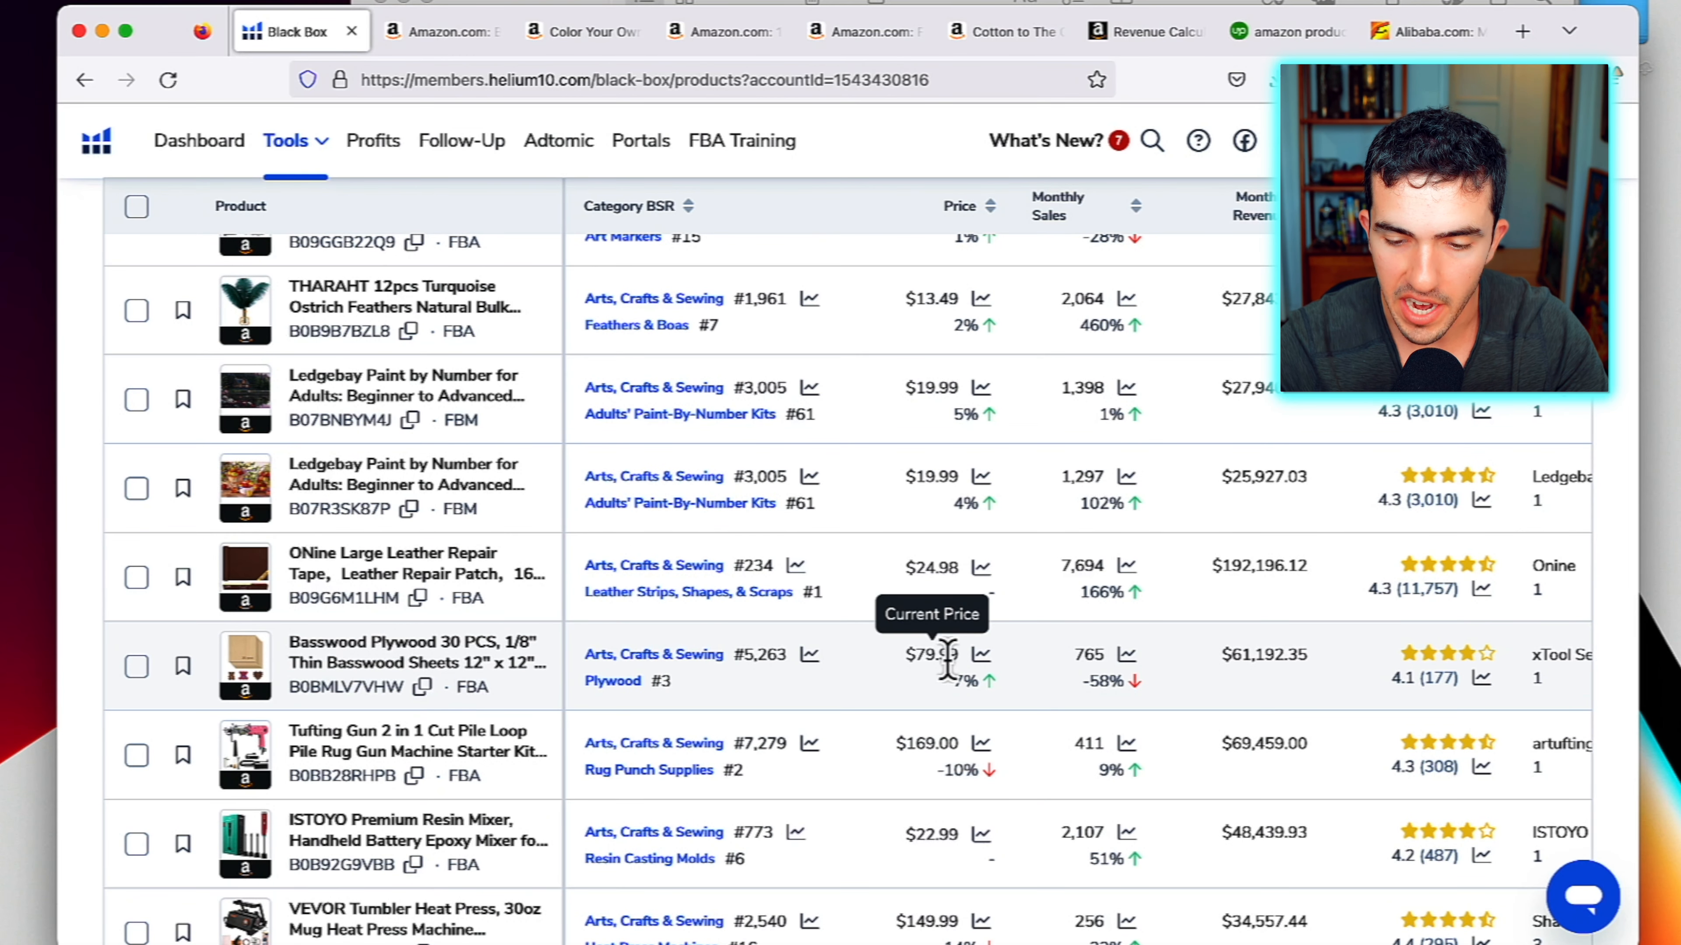
mouse_move(1288, 654)
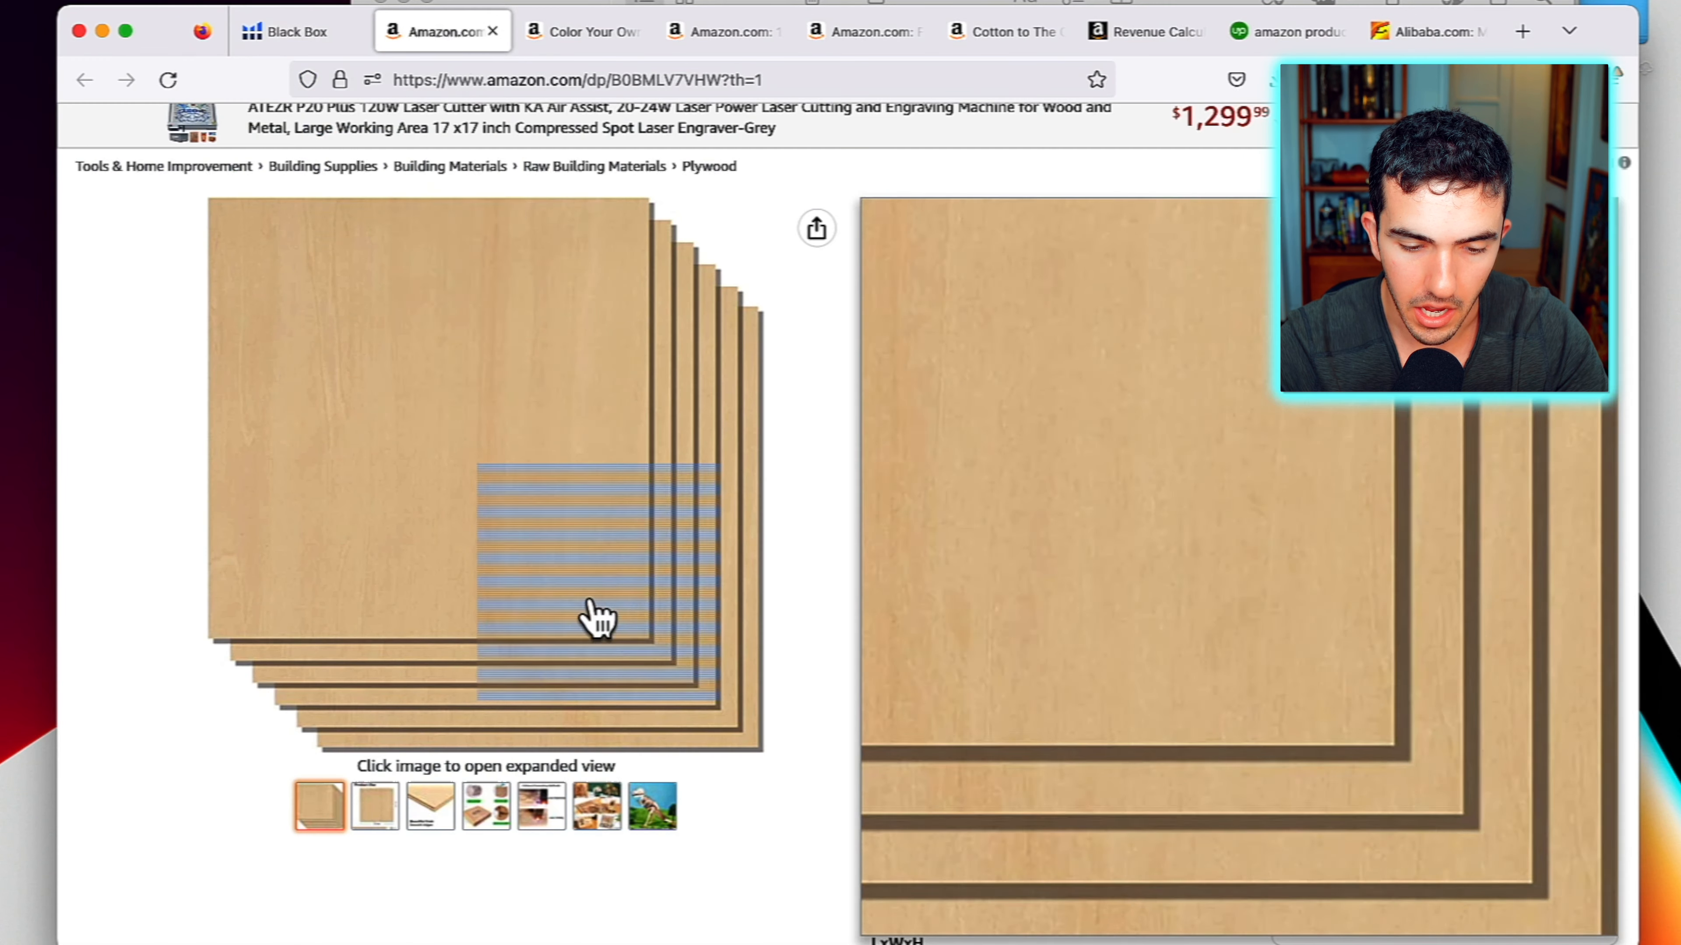
Review the plywood photos, its 2-star reviews and the reviewer's board-edge photos
left_click(541, 807)
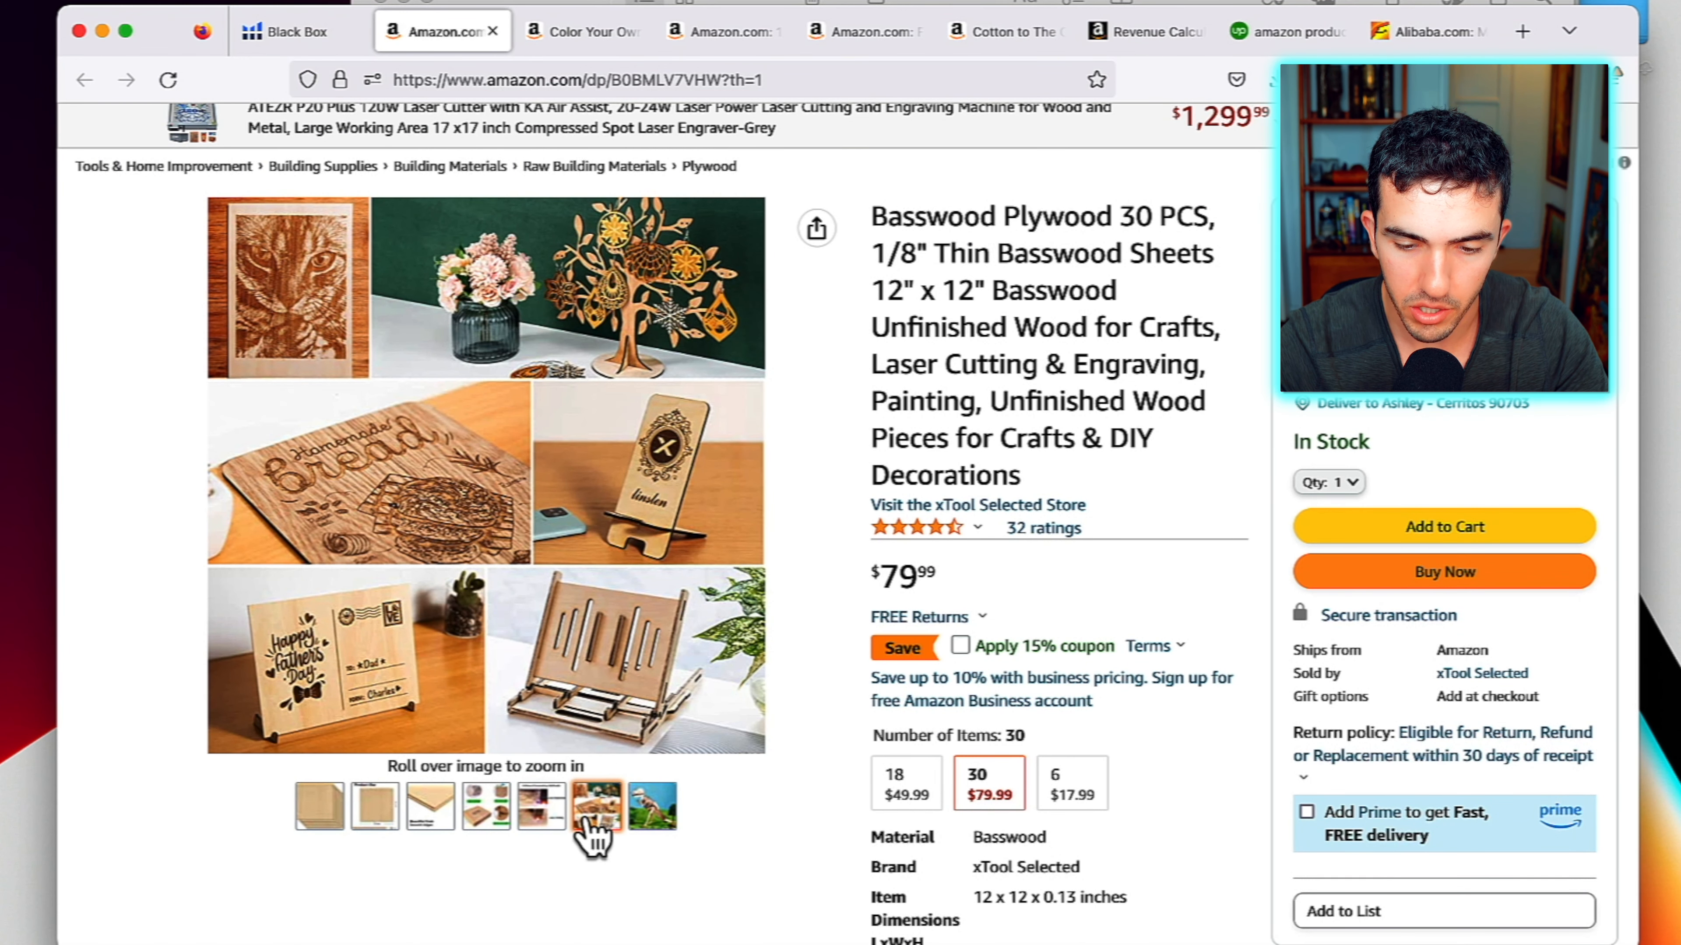
left_click(319, 806)
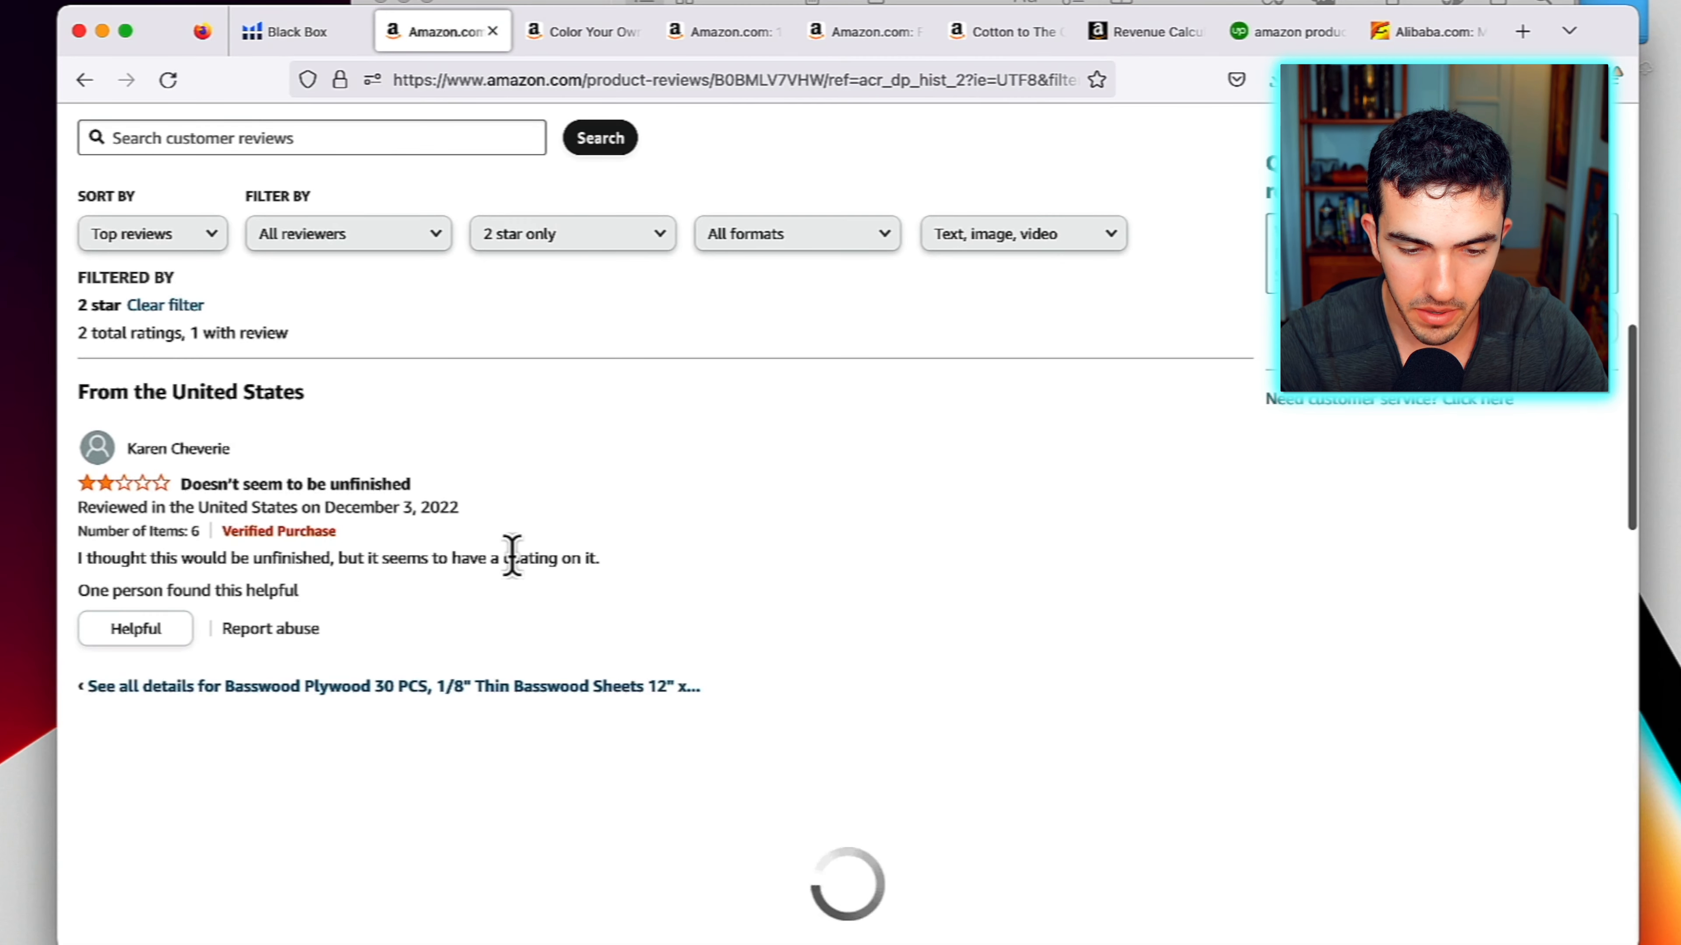
scroll("up", 3)
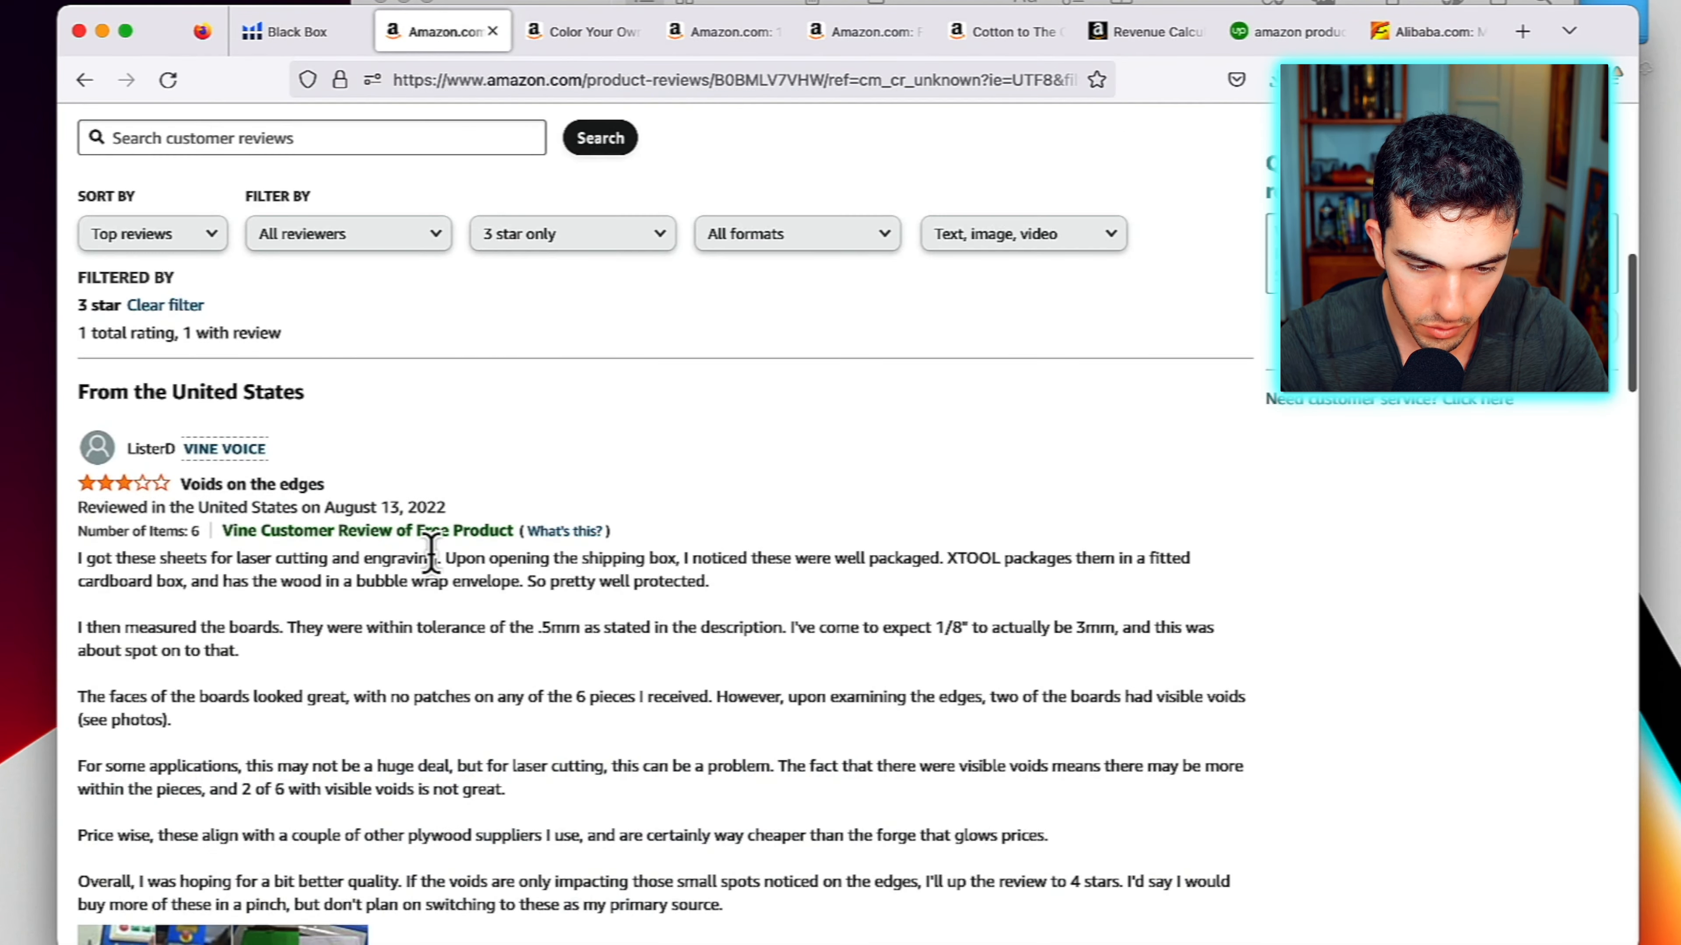
left_click(220, 927)
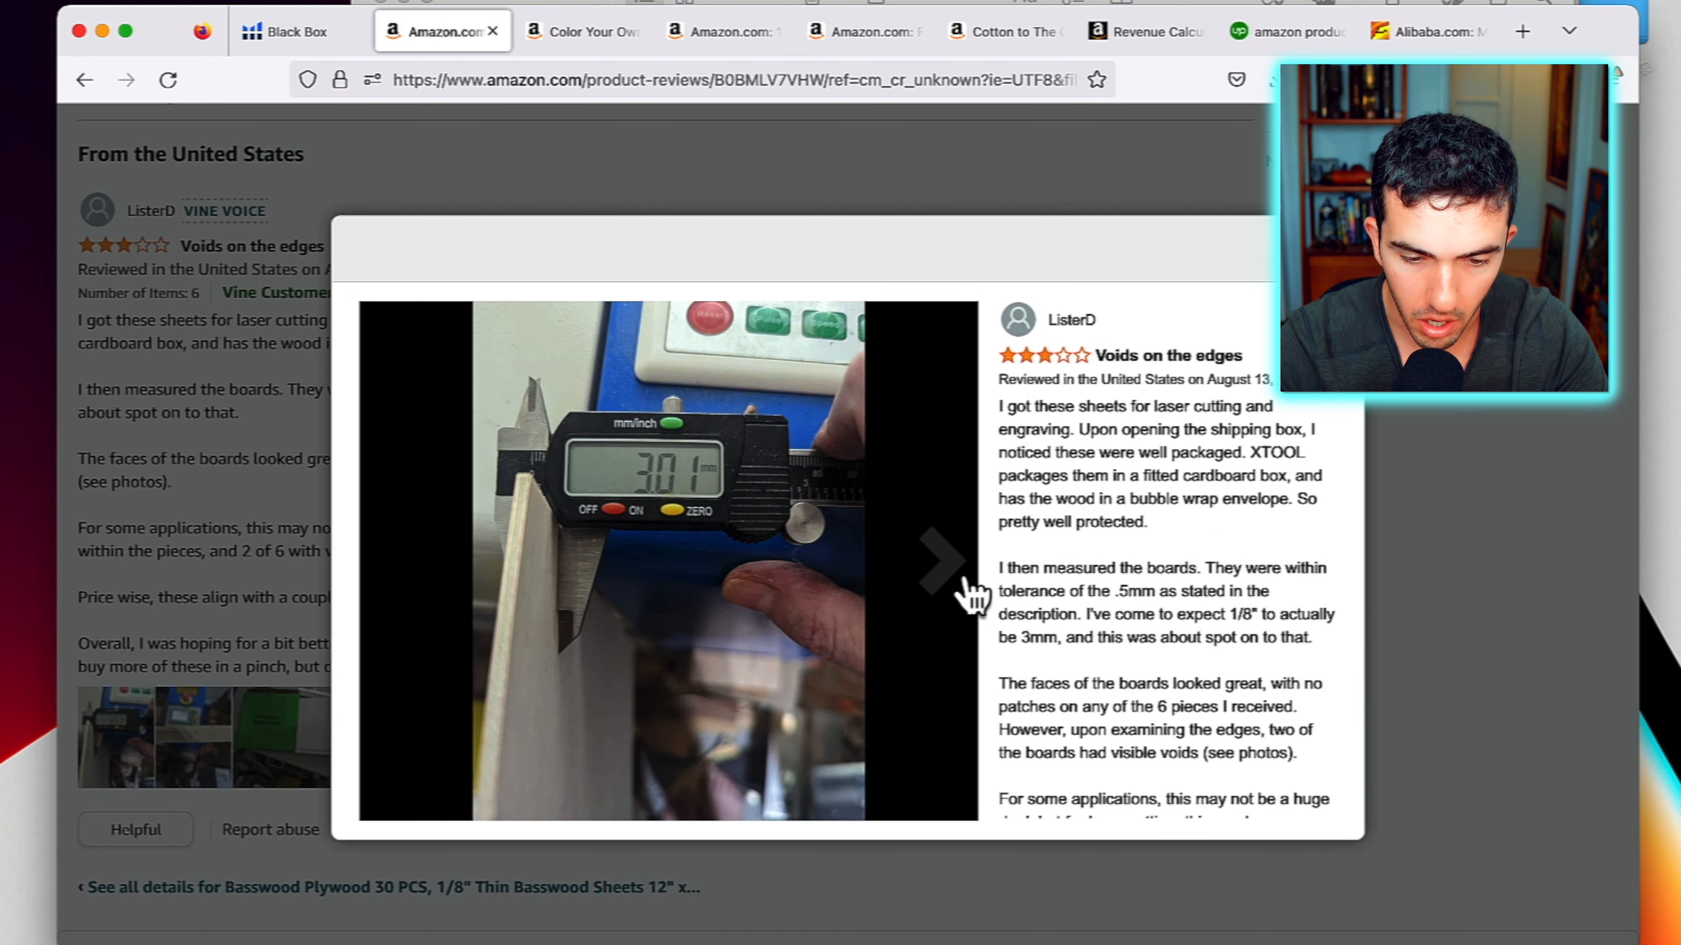
left_click(935, 560)
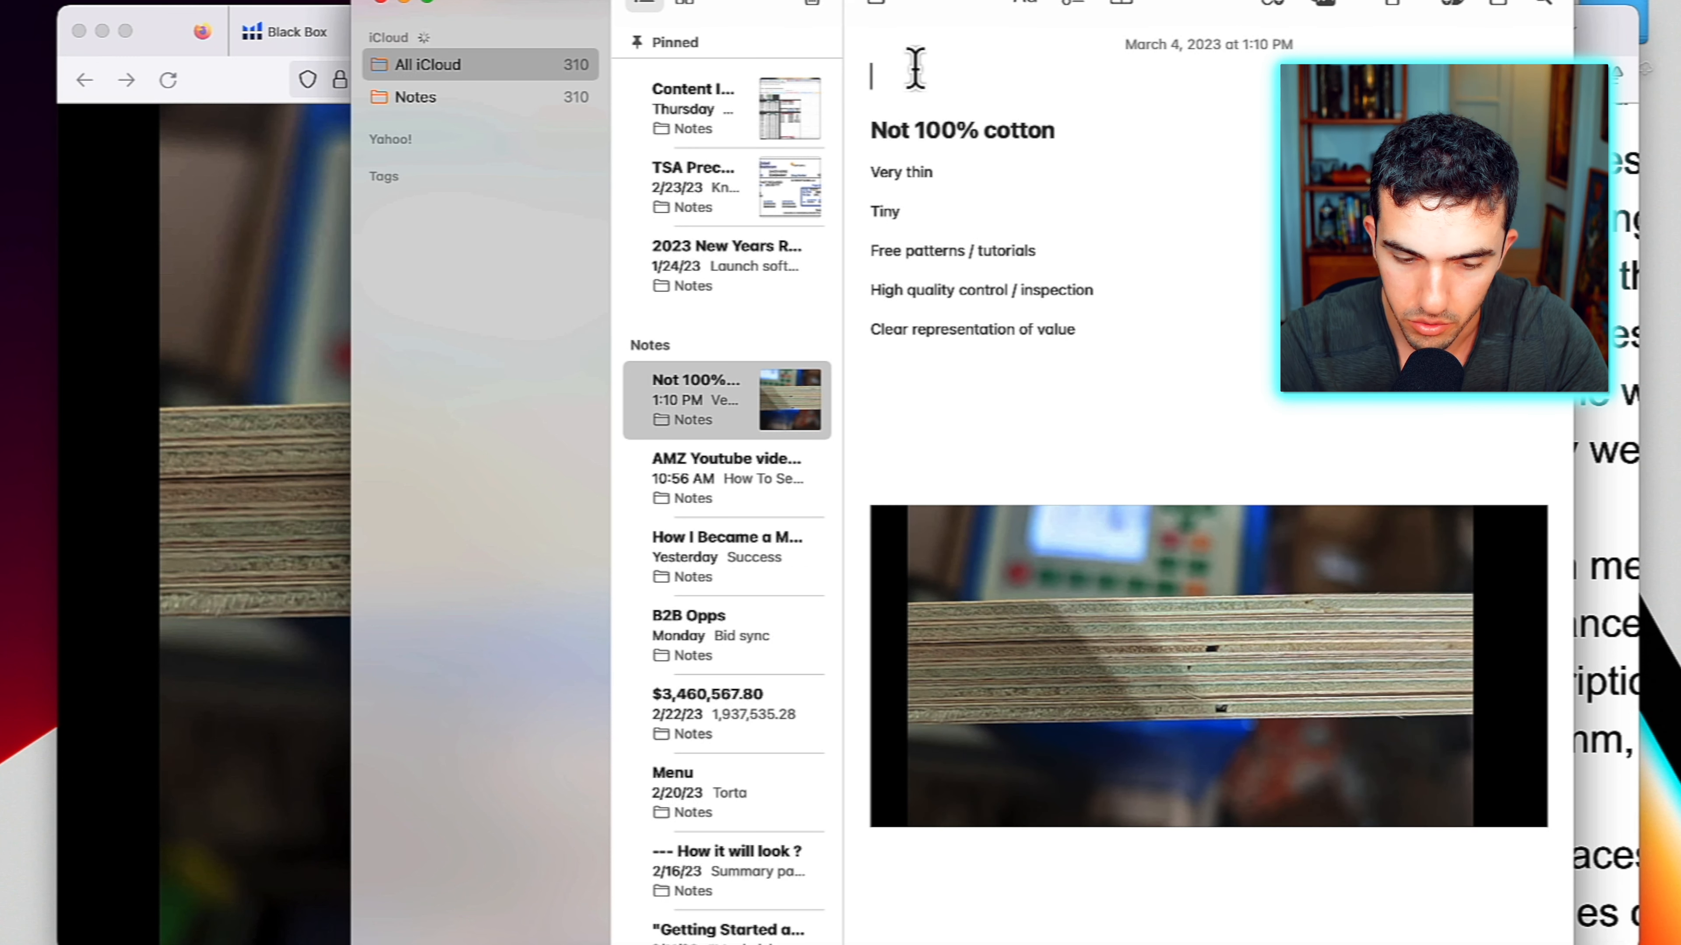
Title the note 'Yarn', add a 'Plywood' section with 'Many voids', and return to Black Box
type("Yarn")
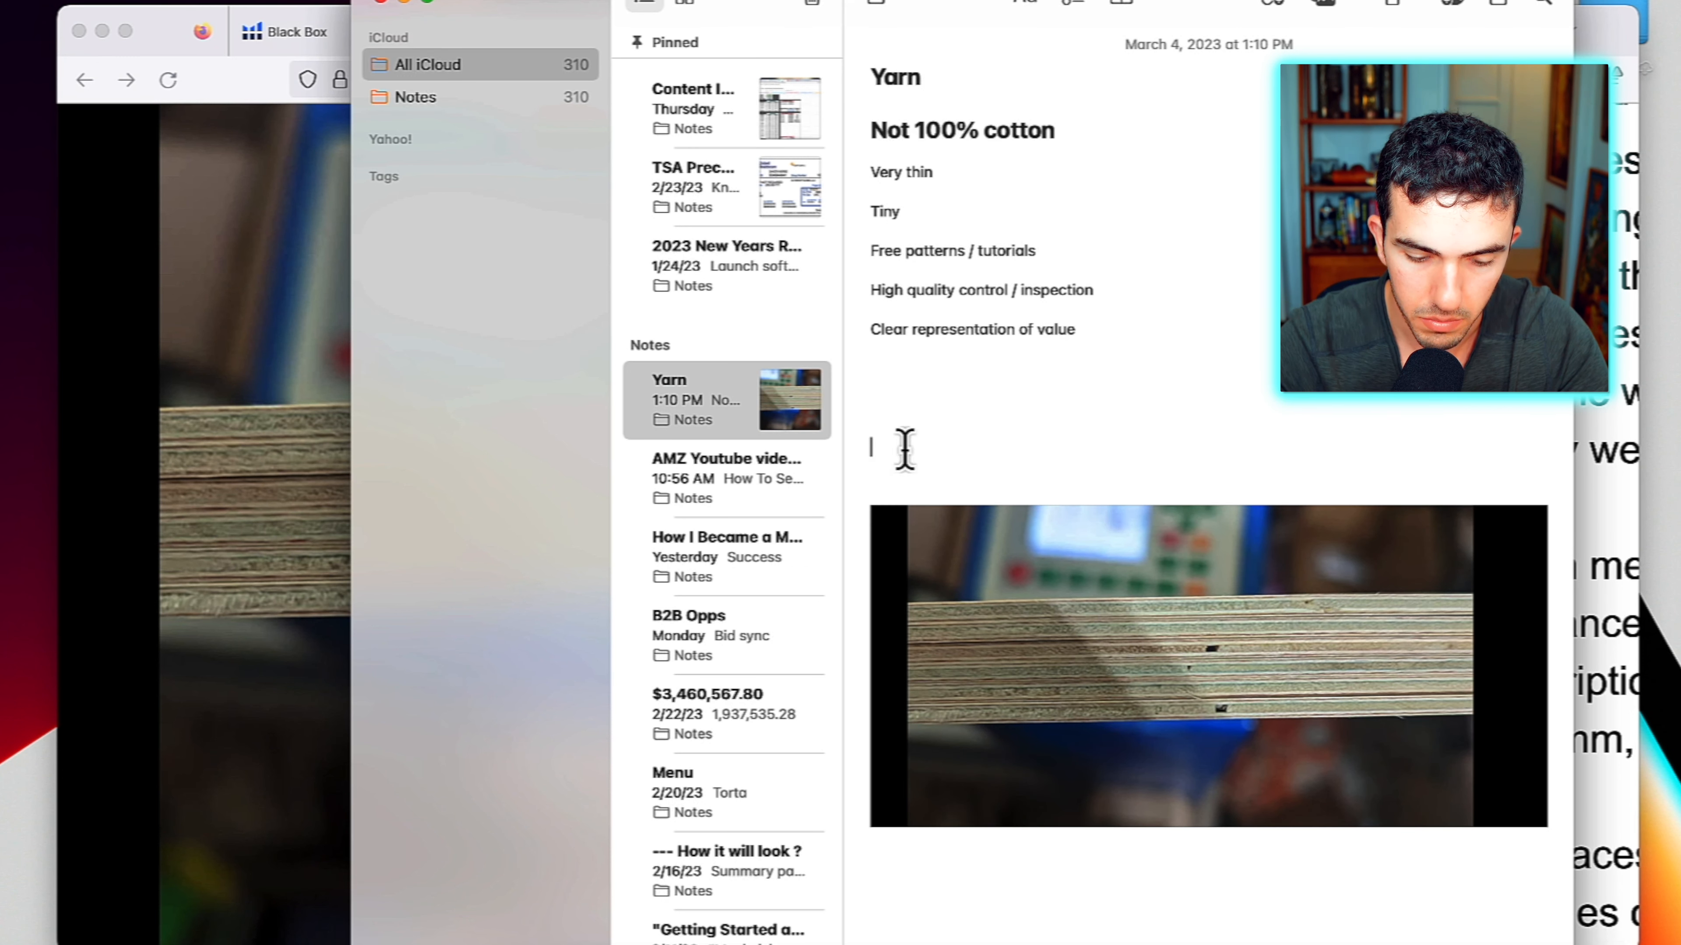
type("Plywood")
type("M")
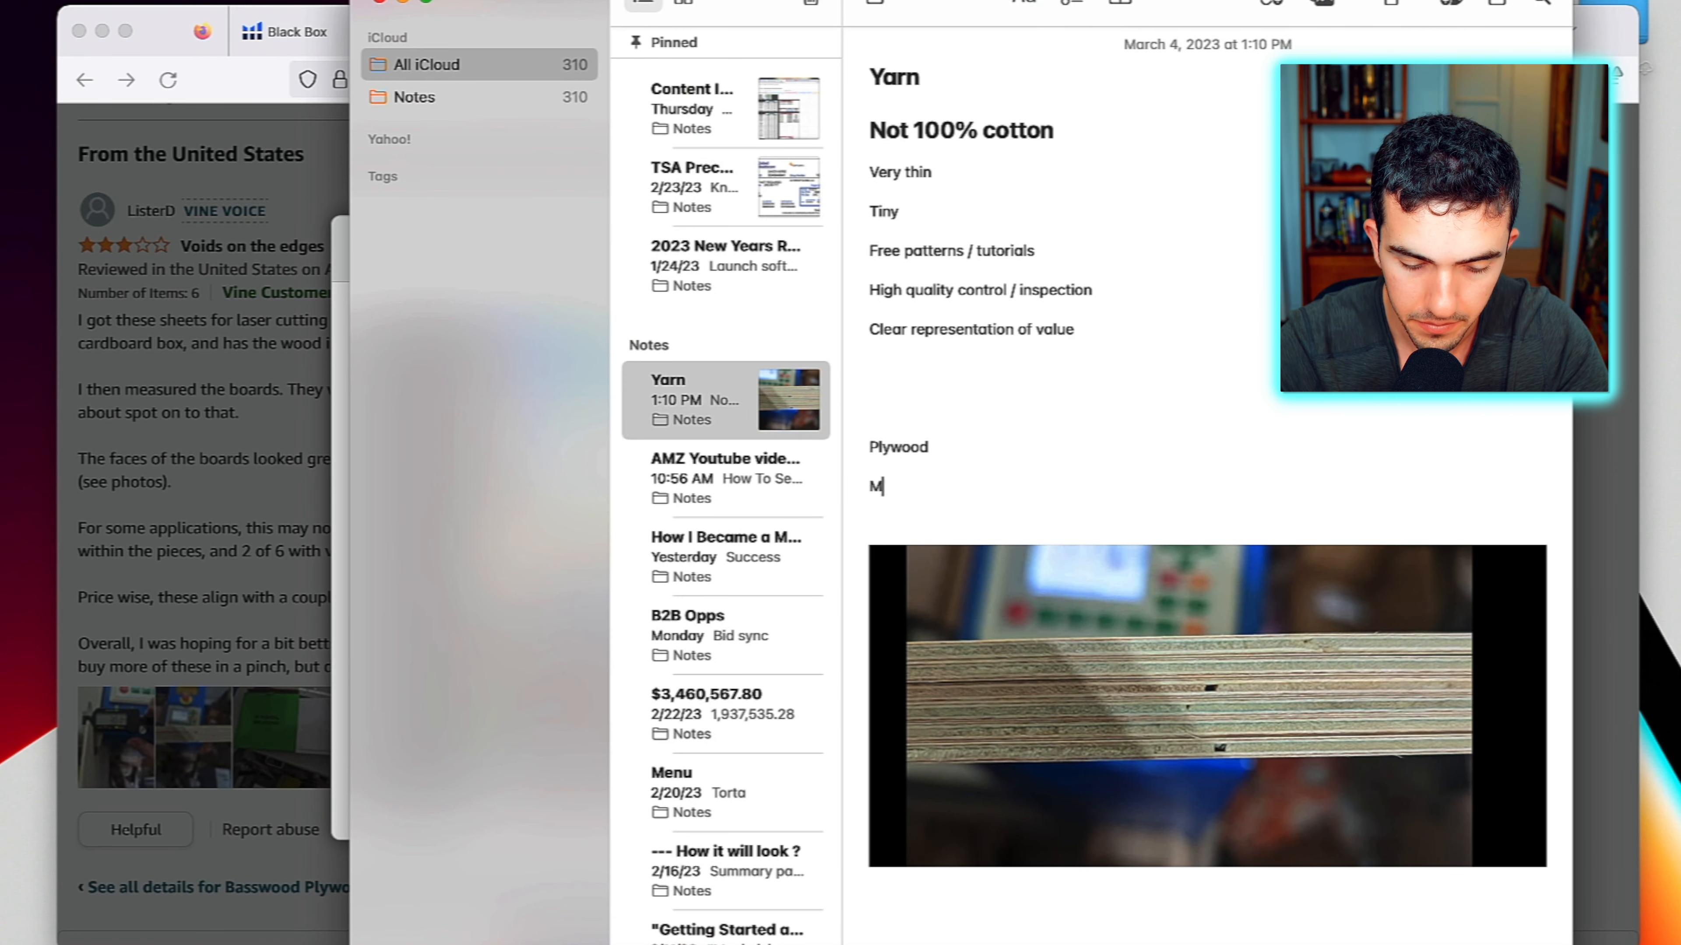
type("any voids")
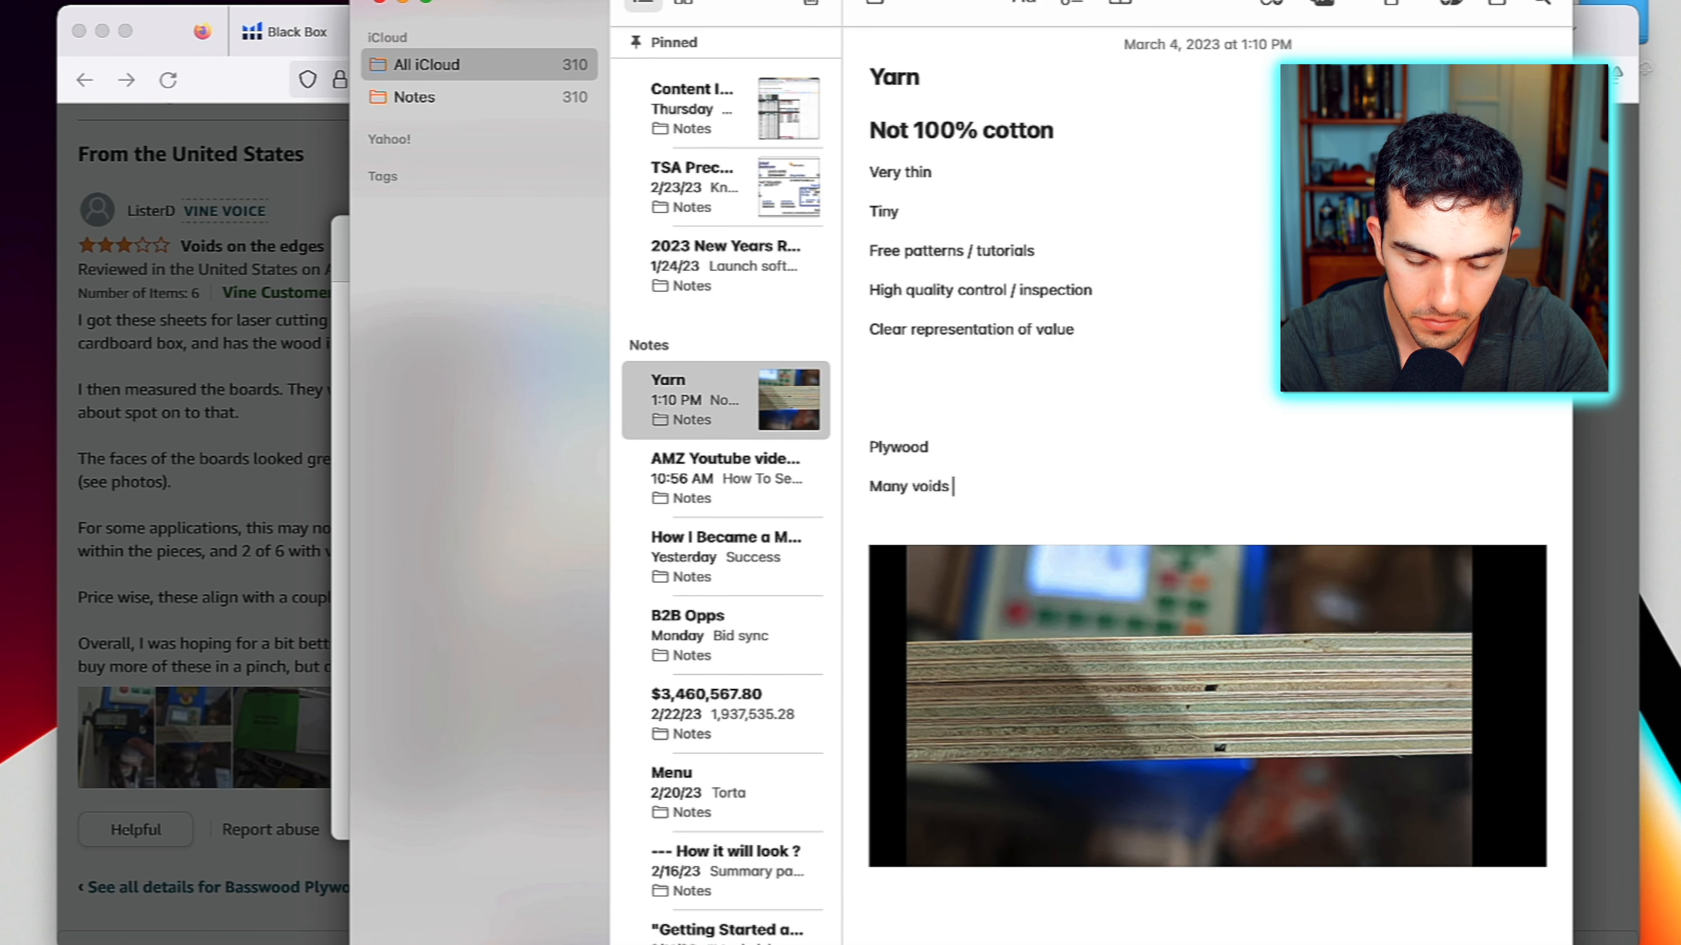
type("nee")
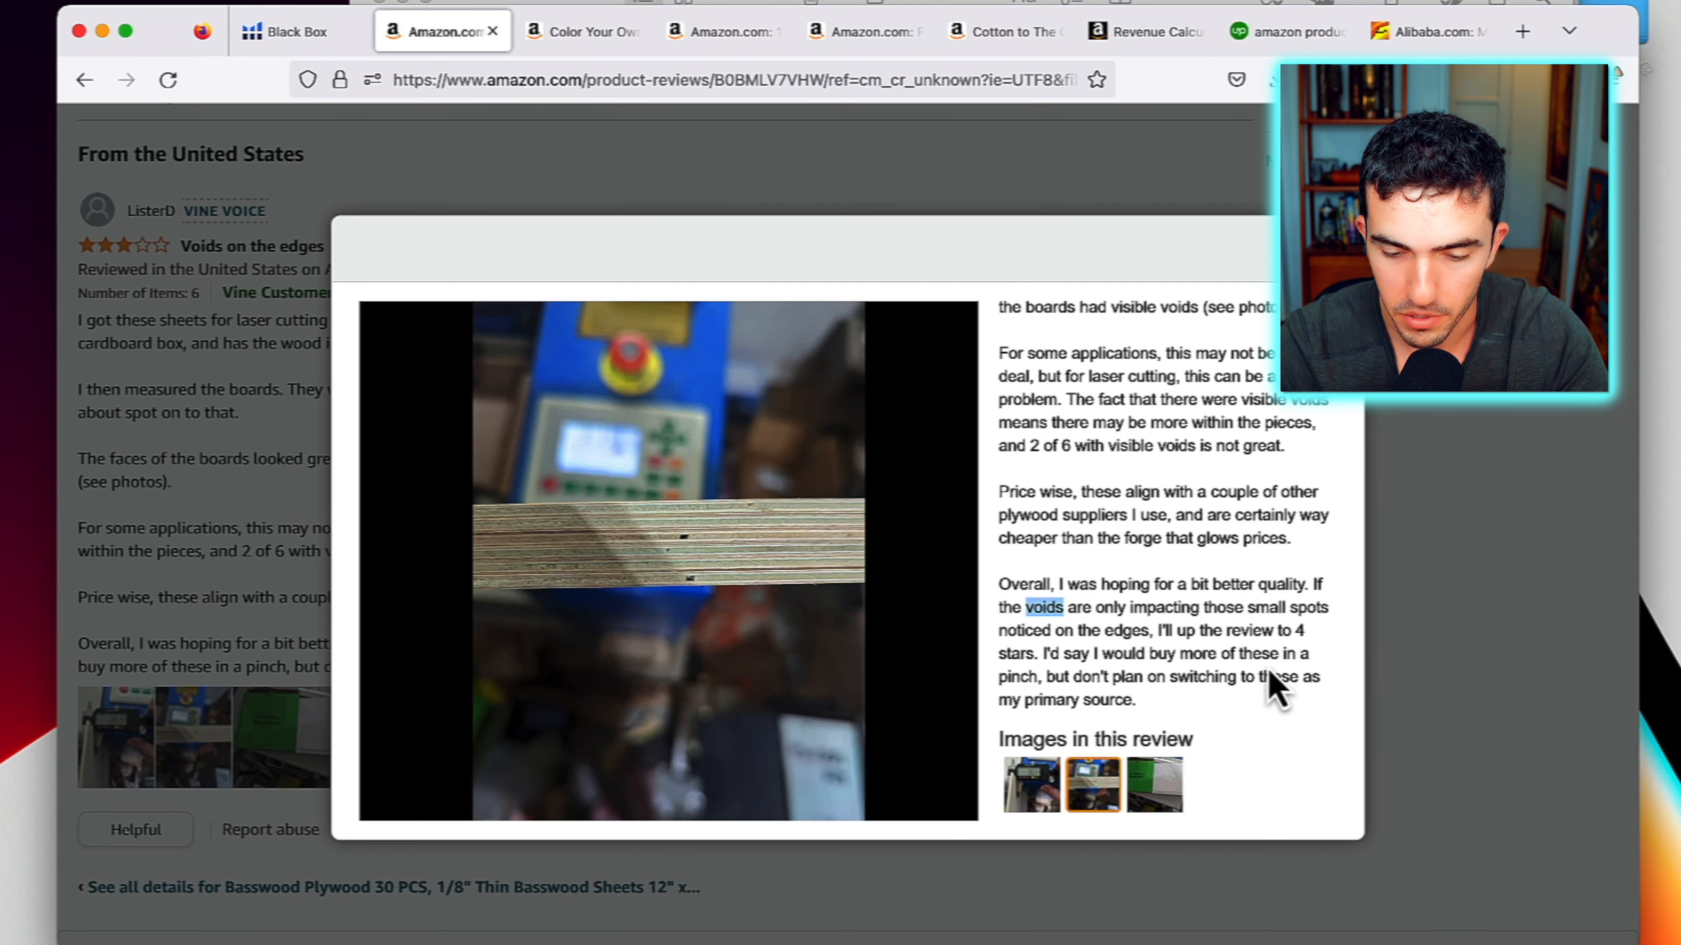
left_click(1155, 786)
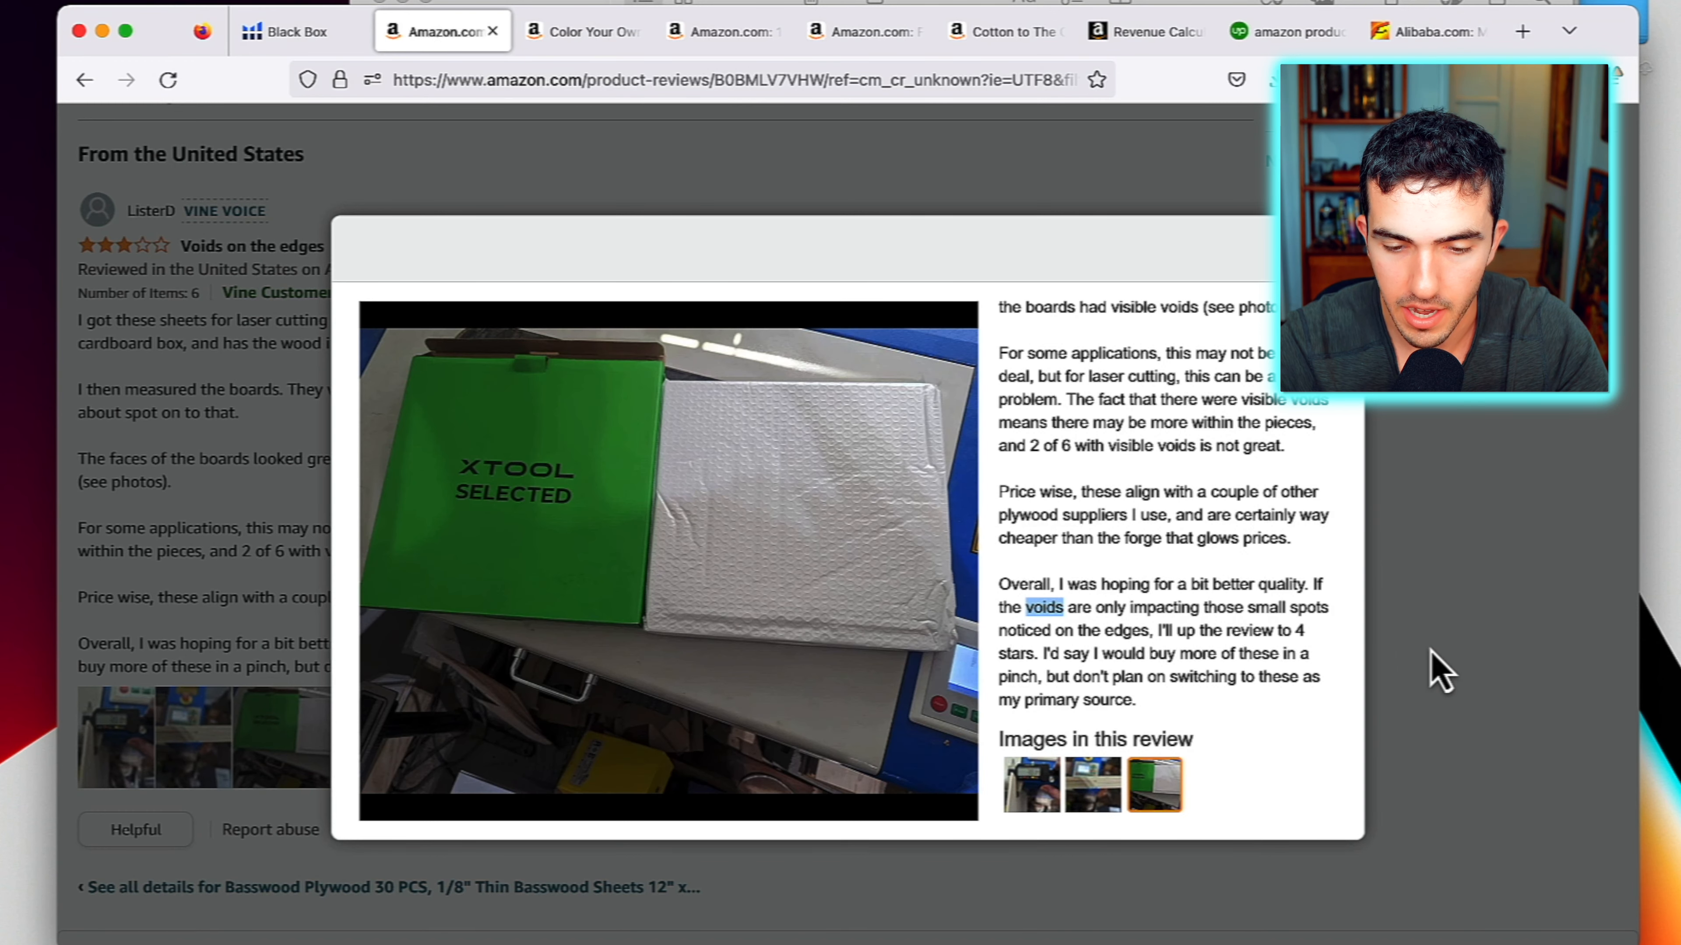
left_click(290, 30)
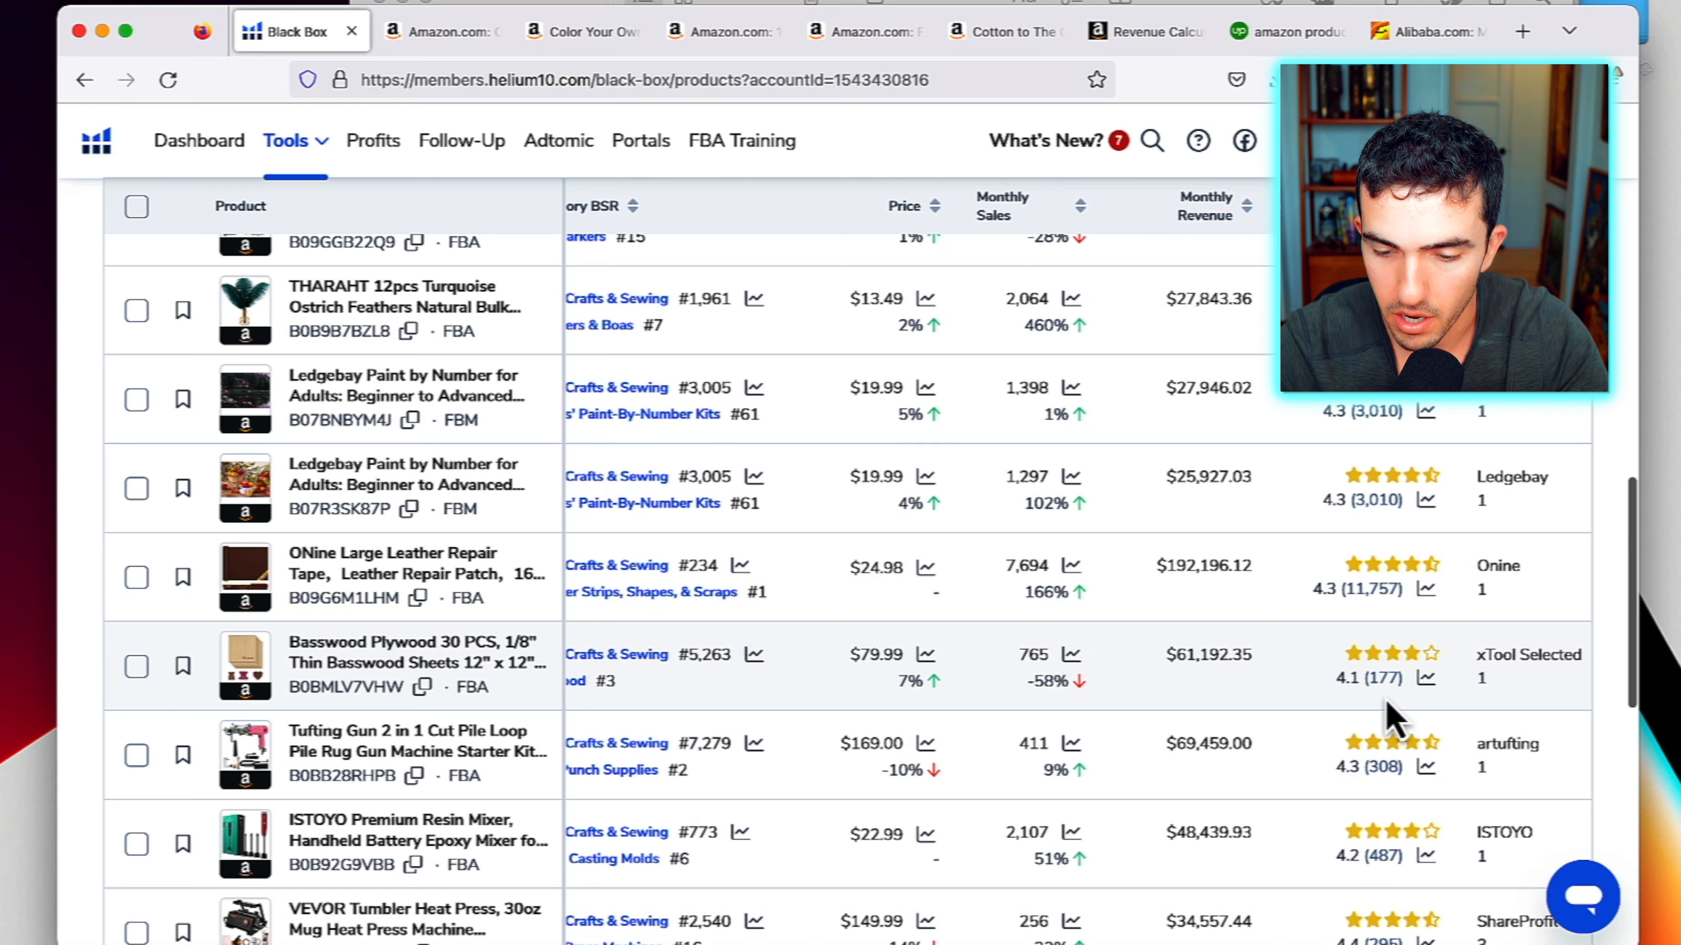
Scroll the Black Box results to reveal the basswood plywood listing's full name
scroll("left", 3)
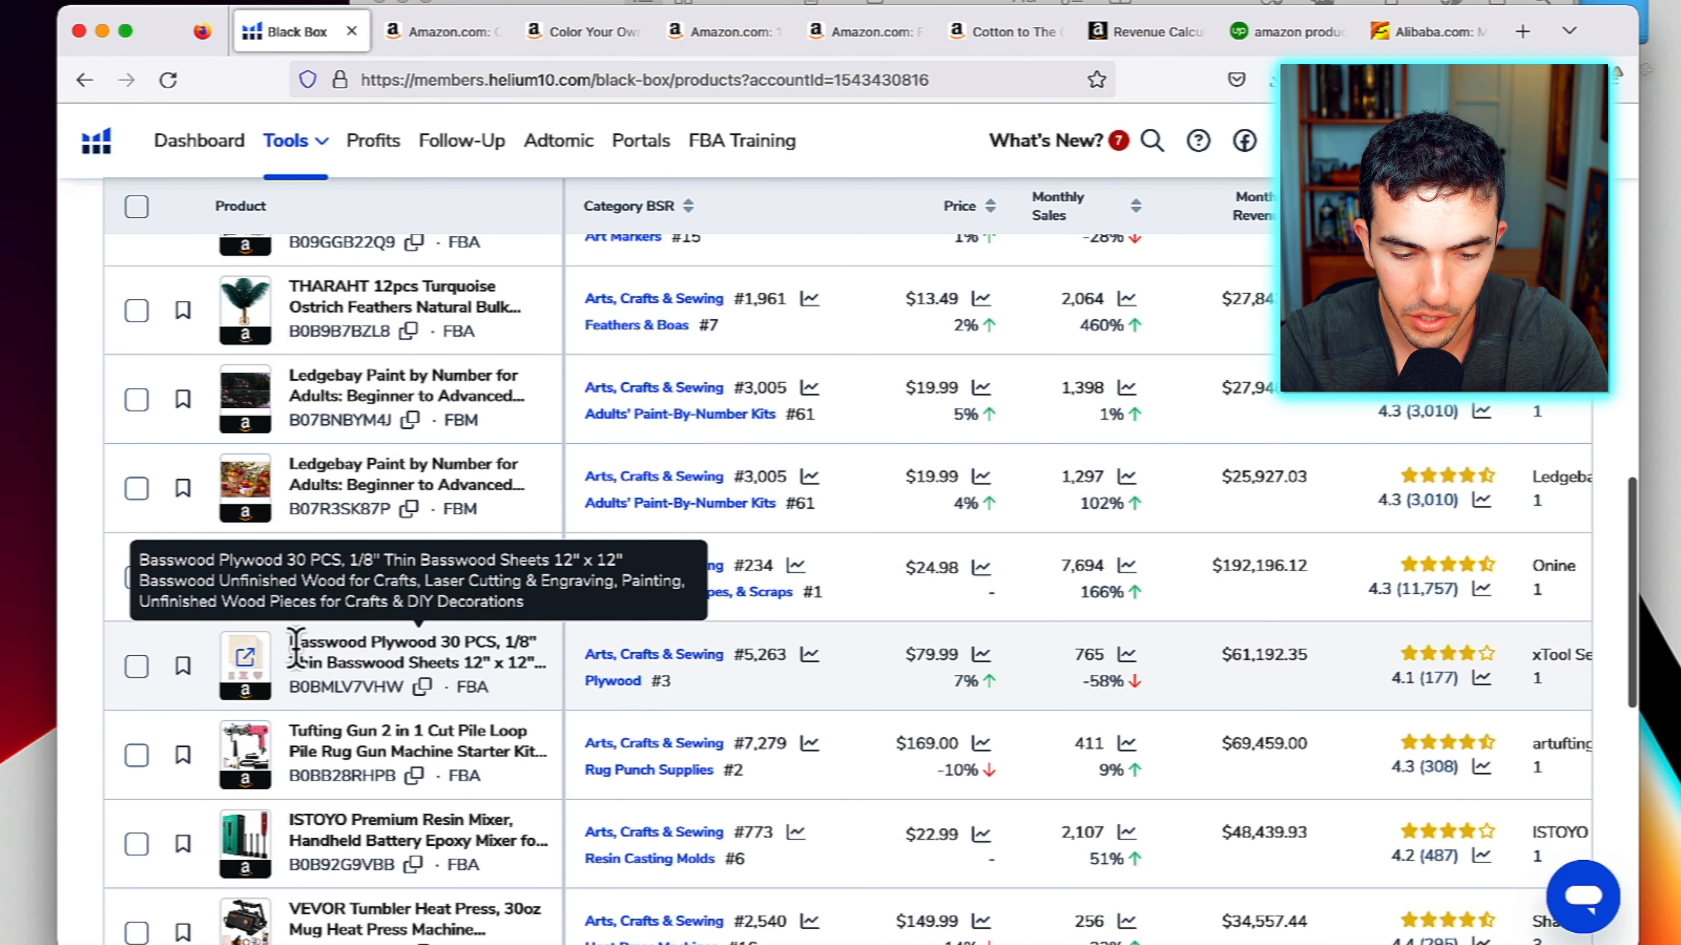
mouse_move(402, 740)
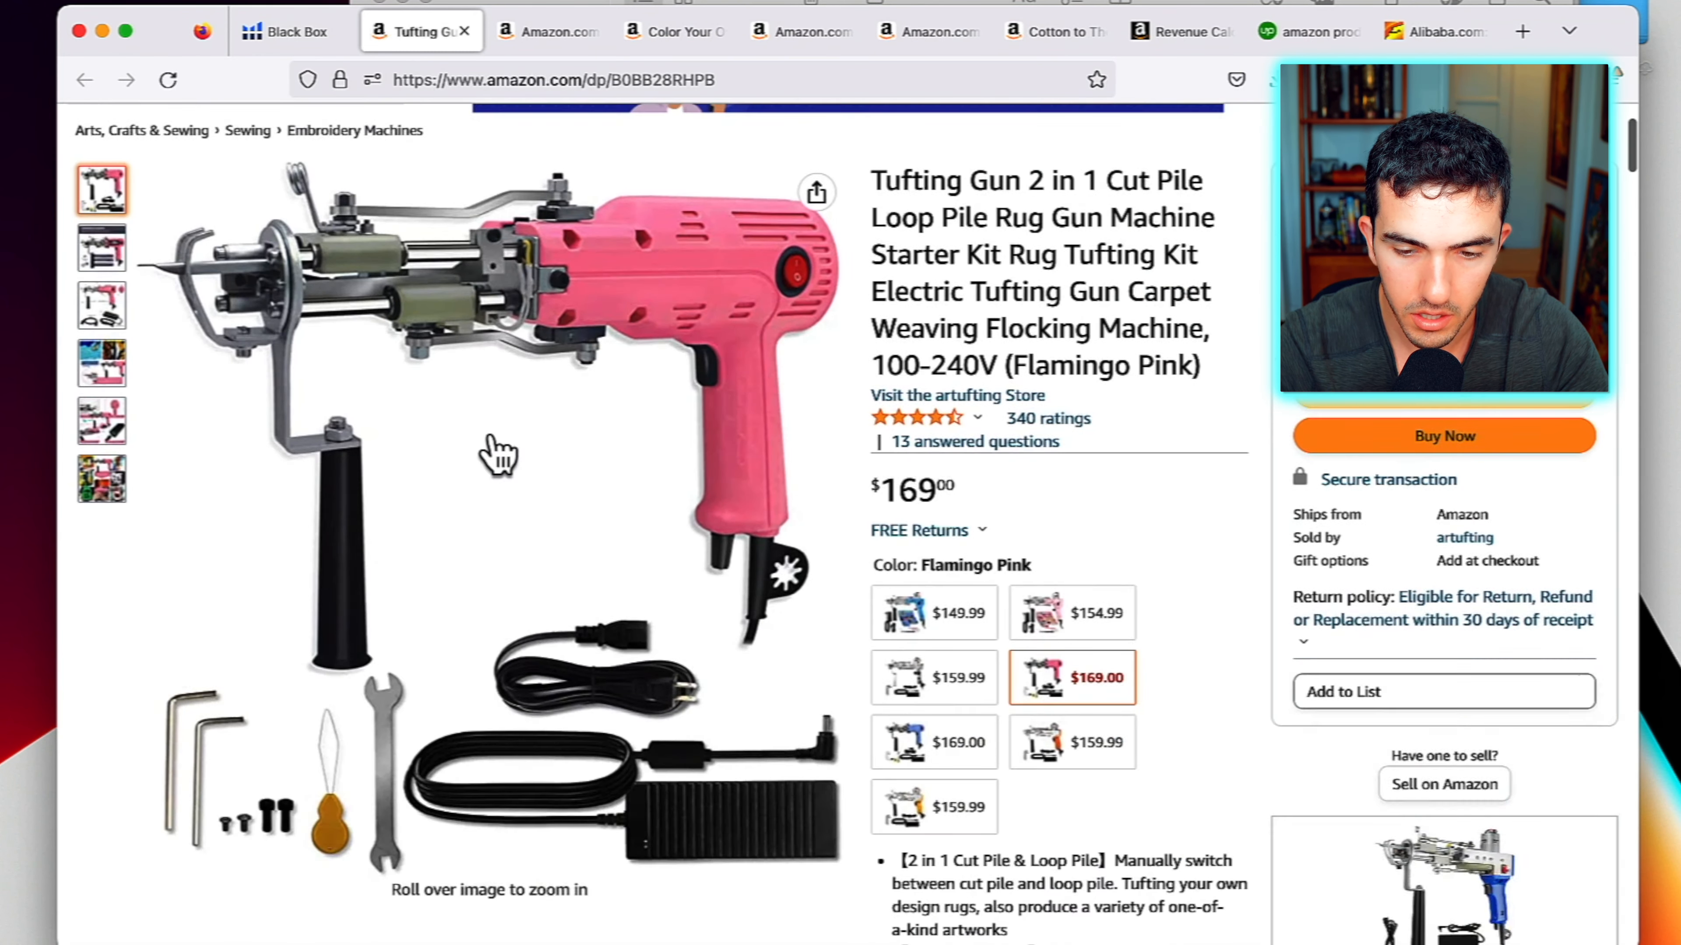
Browse the tufting gun images and the artufting seller's storefront products
left_click(102, 247)
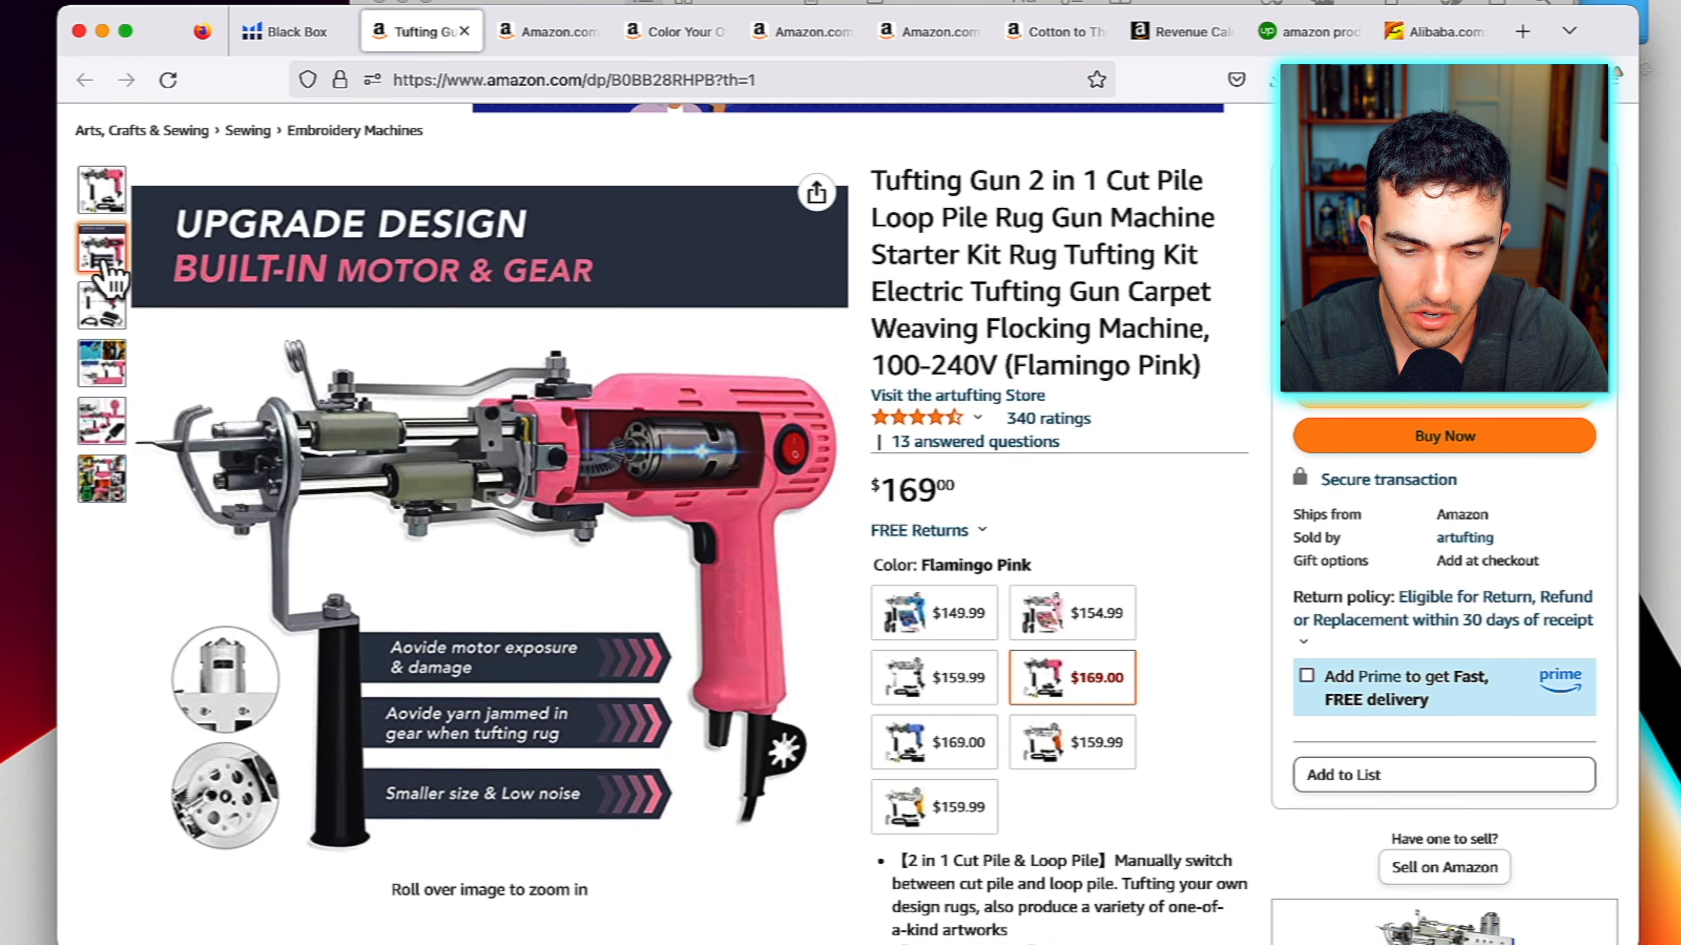
left_click(101, 363)
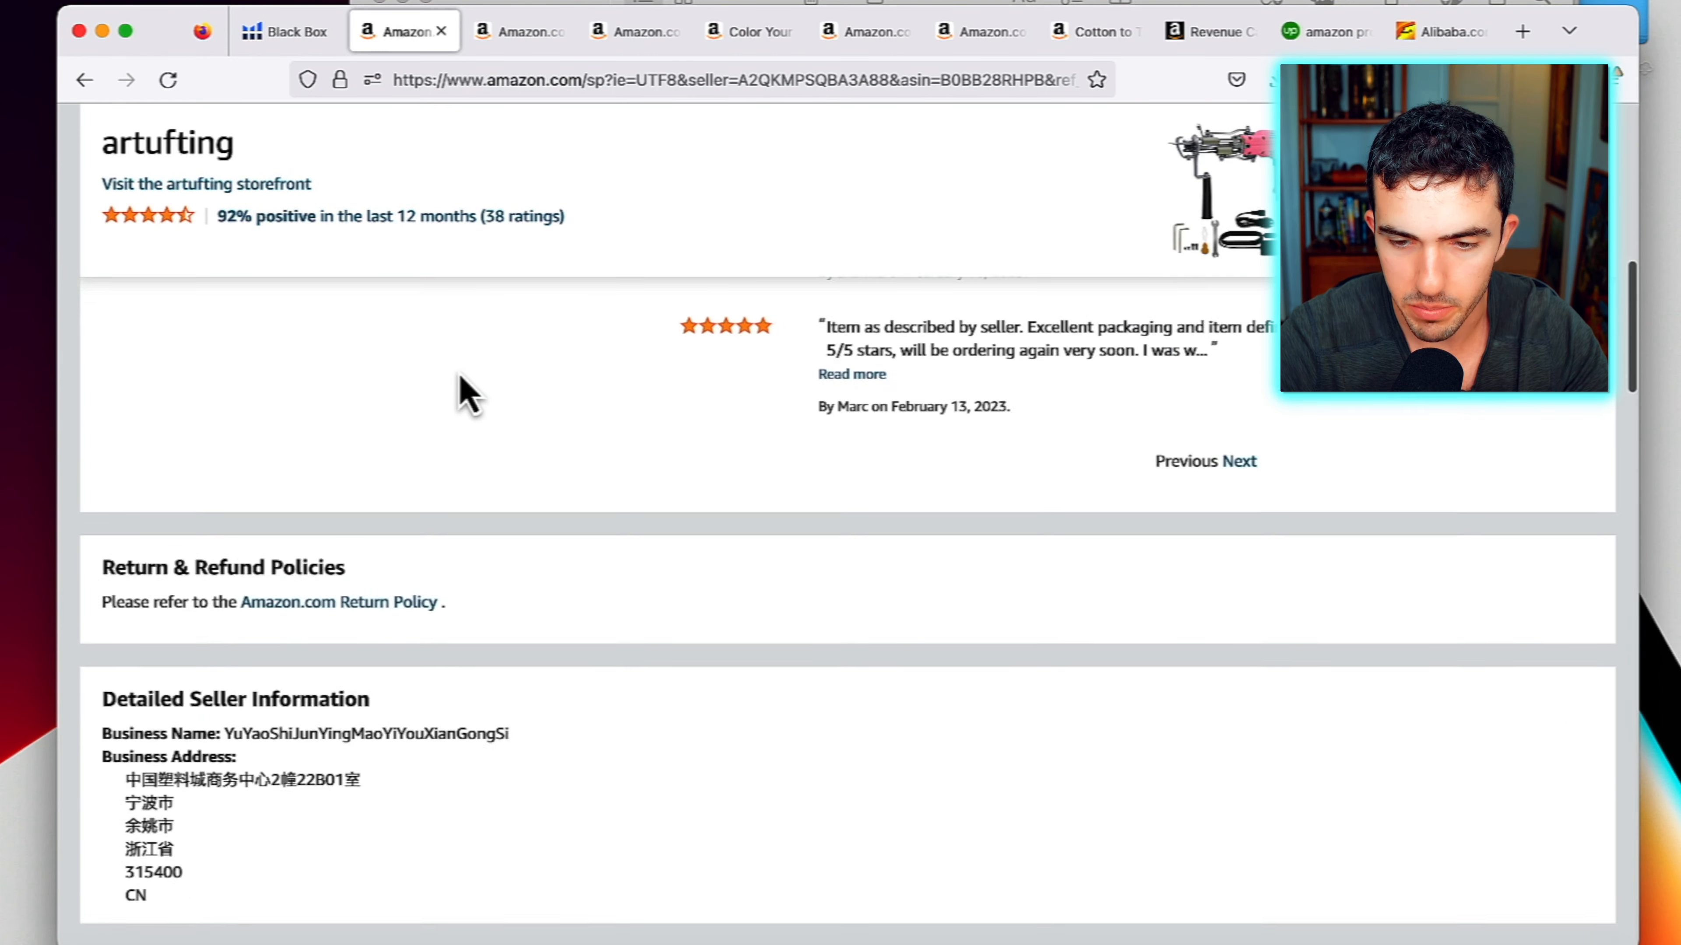
left_click(205, 183)
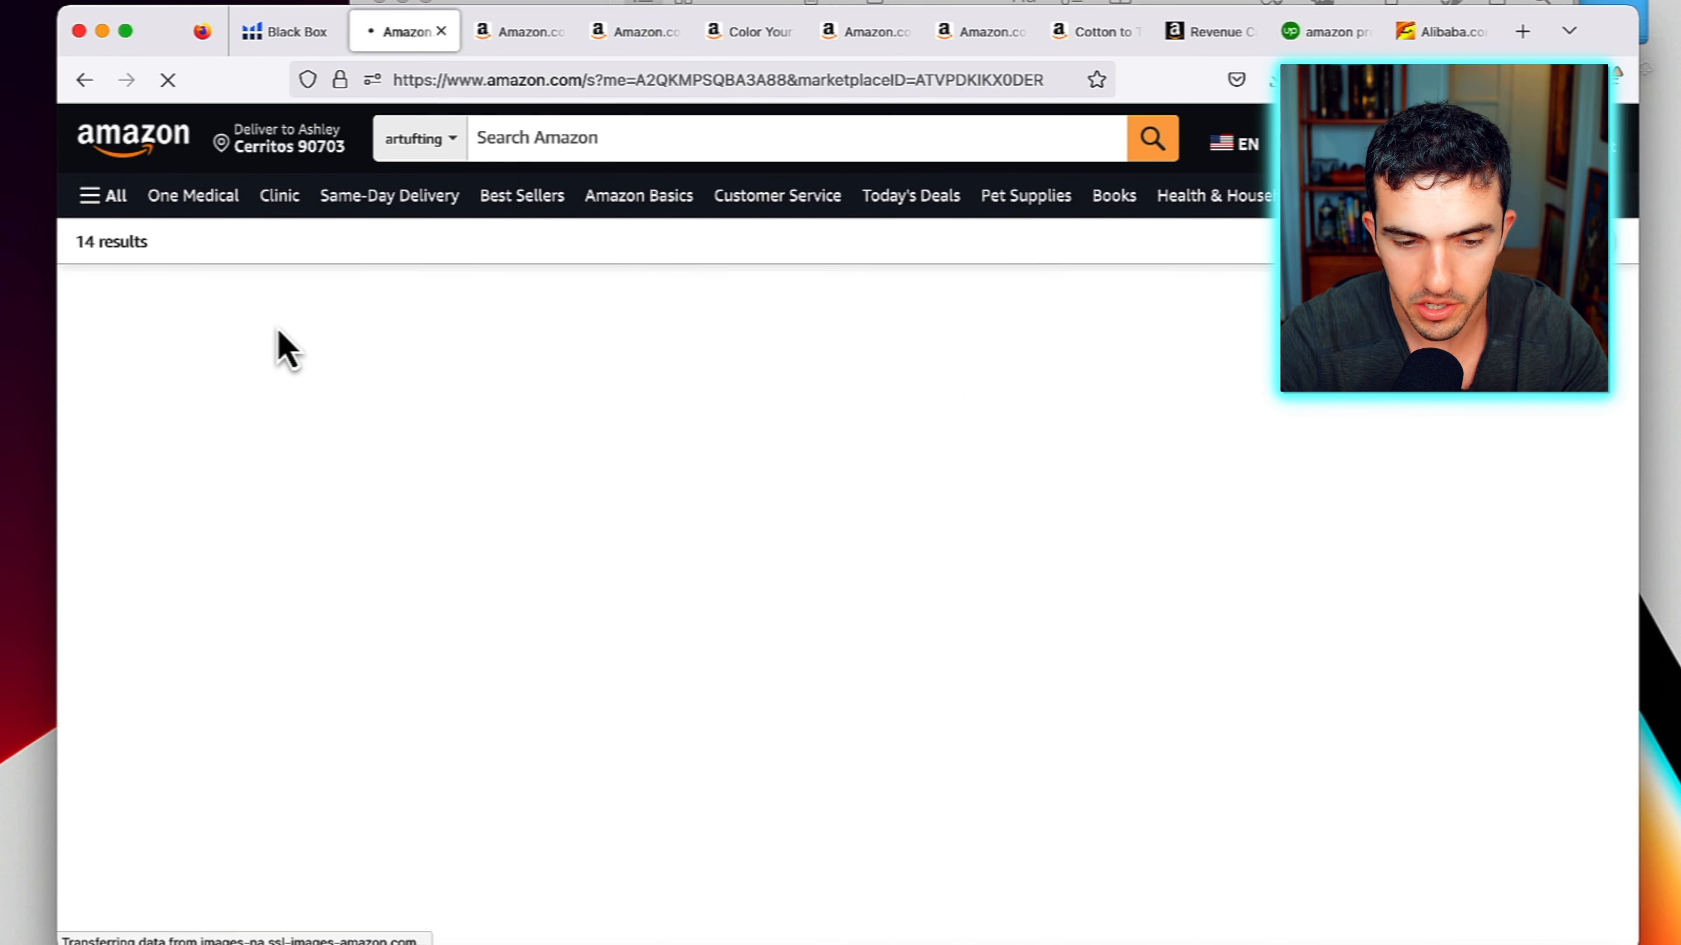
scroll("down", 3)
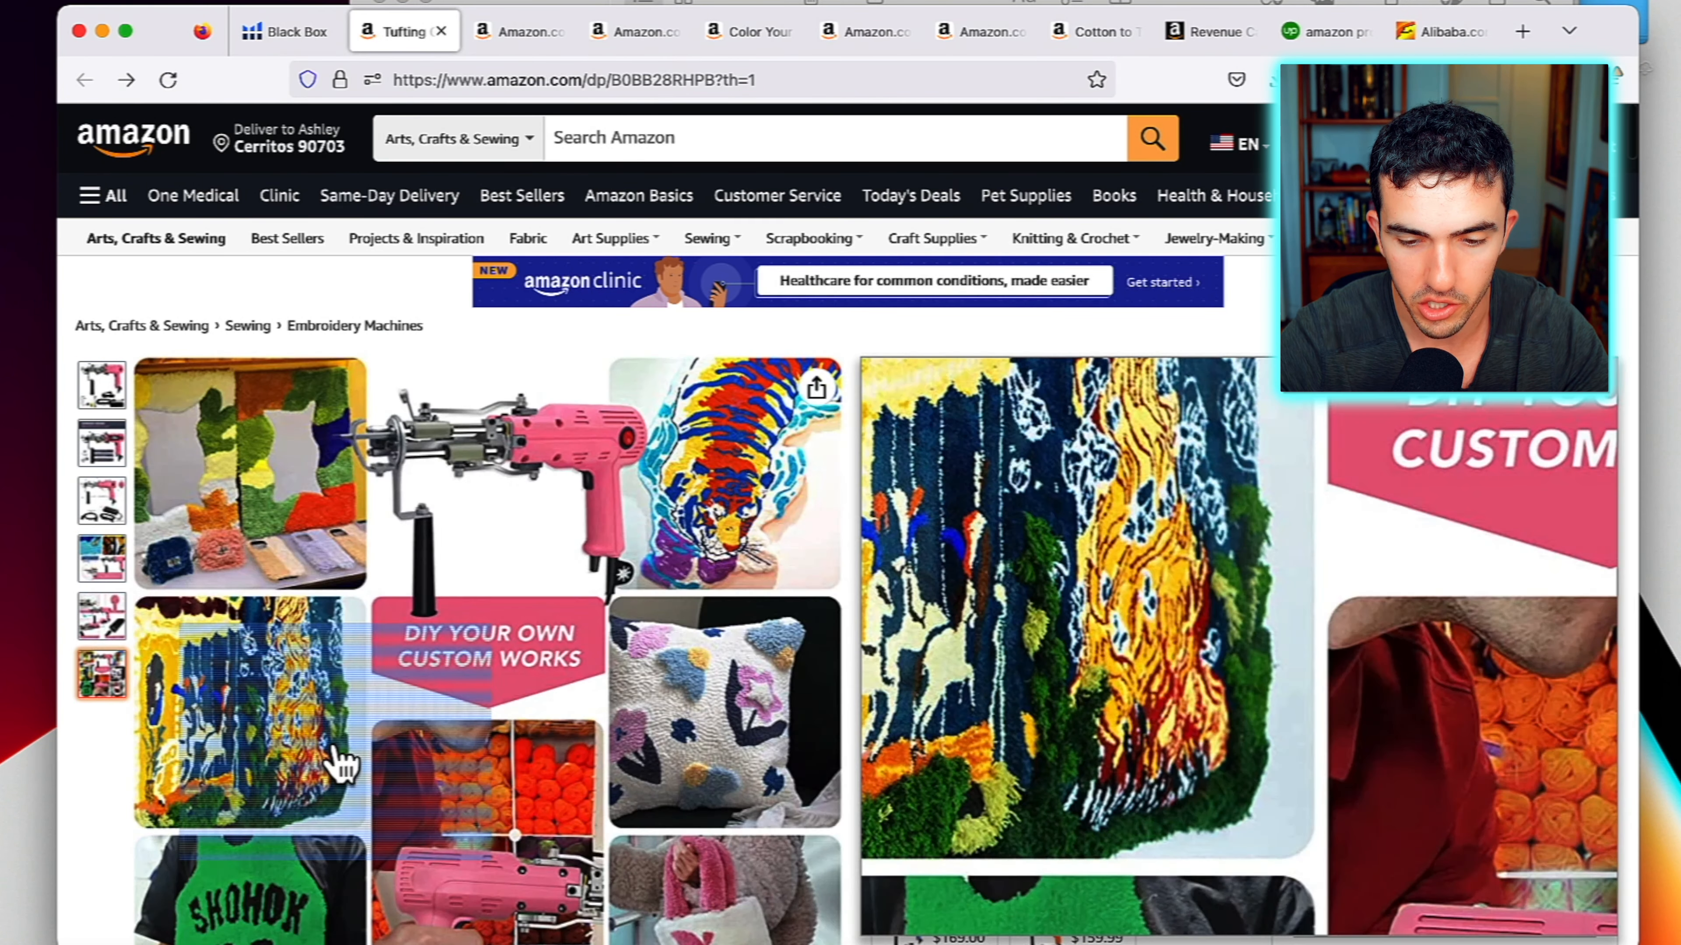
scroll("down", 3)
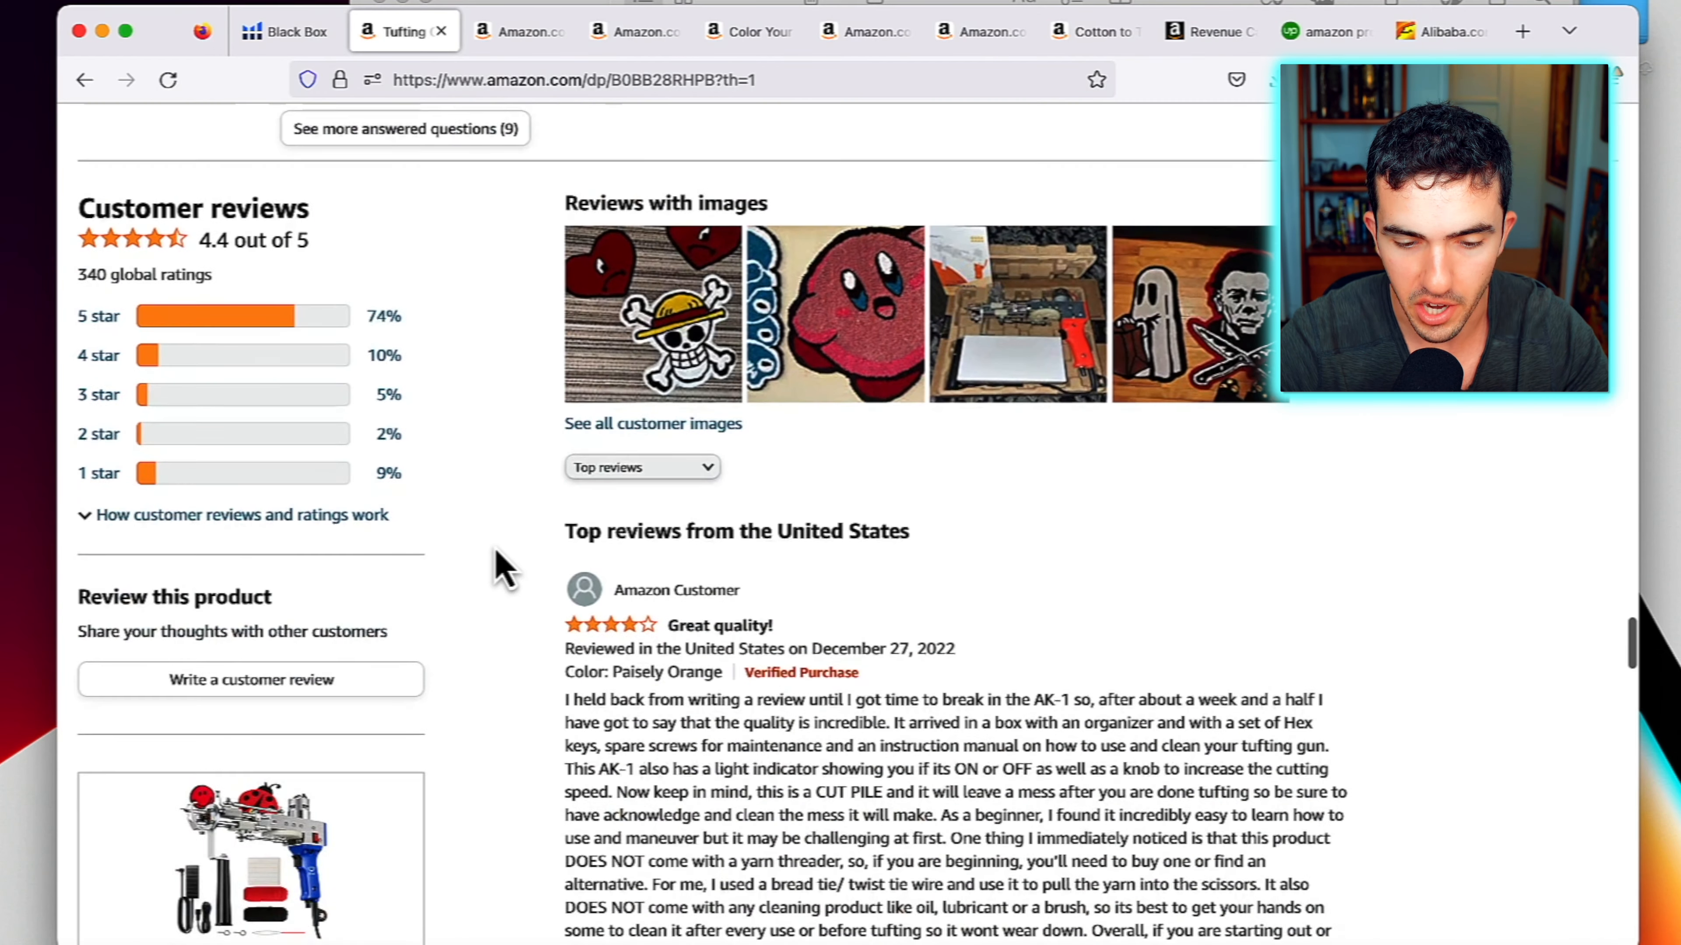
scroll("down", 3)
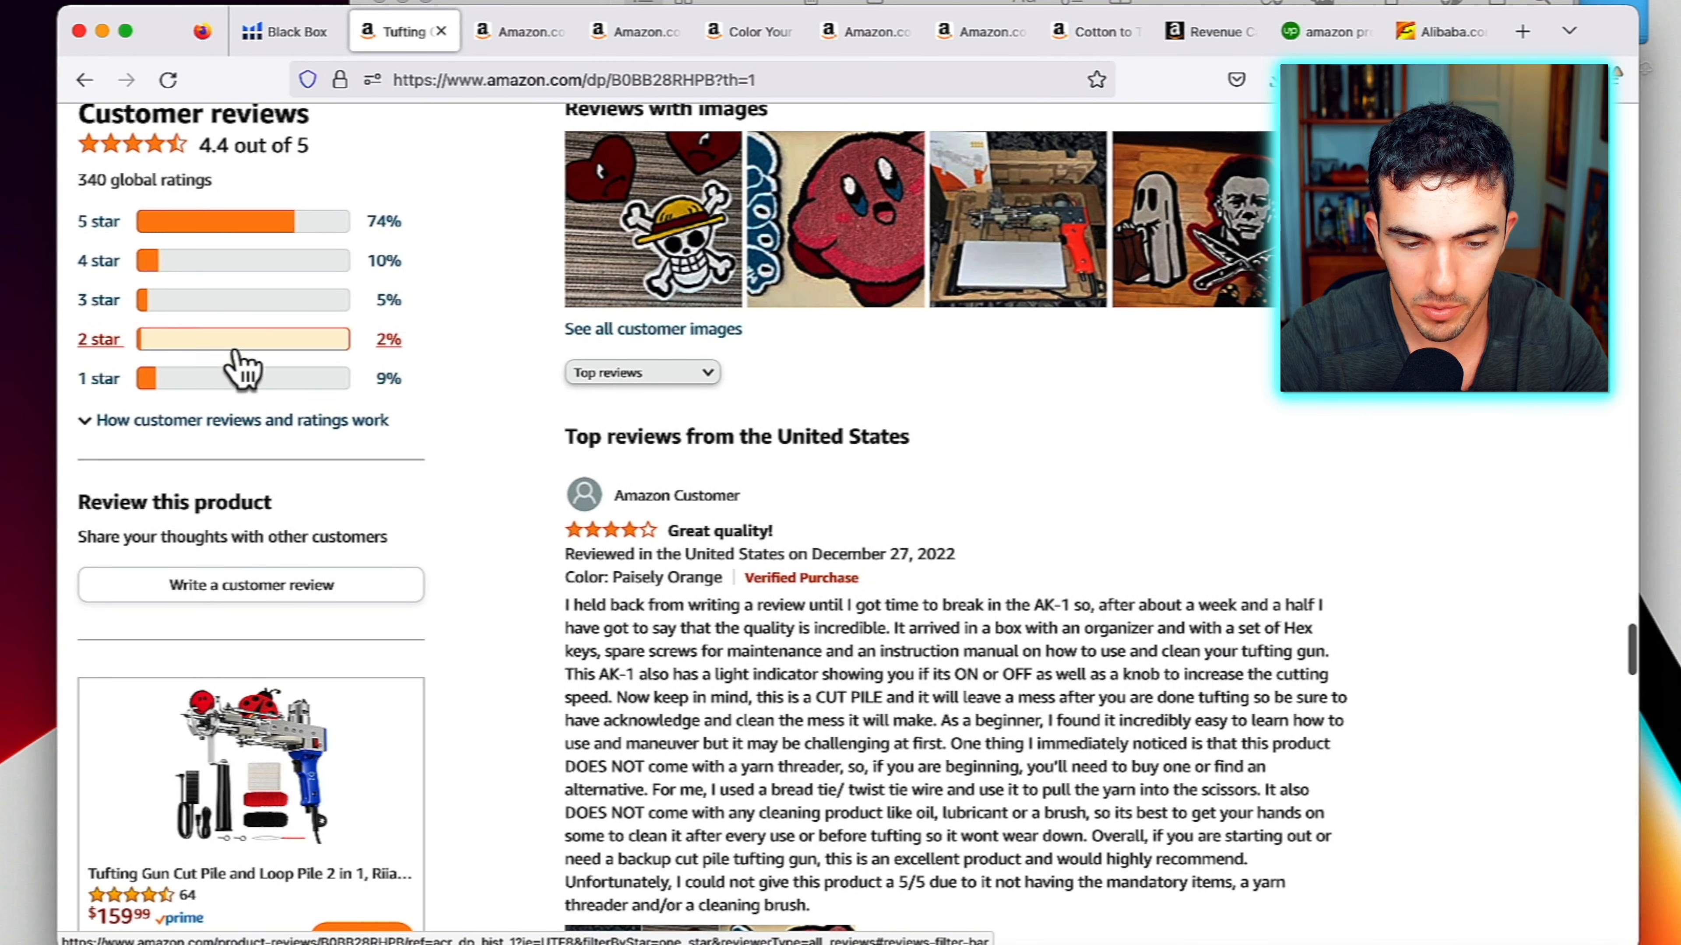
Filter the tufting gun reviews to 1-star and read through them
left_click(98, 378)
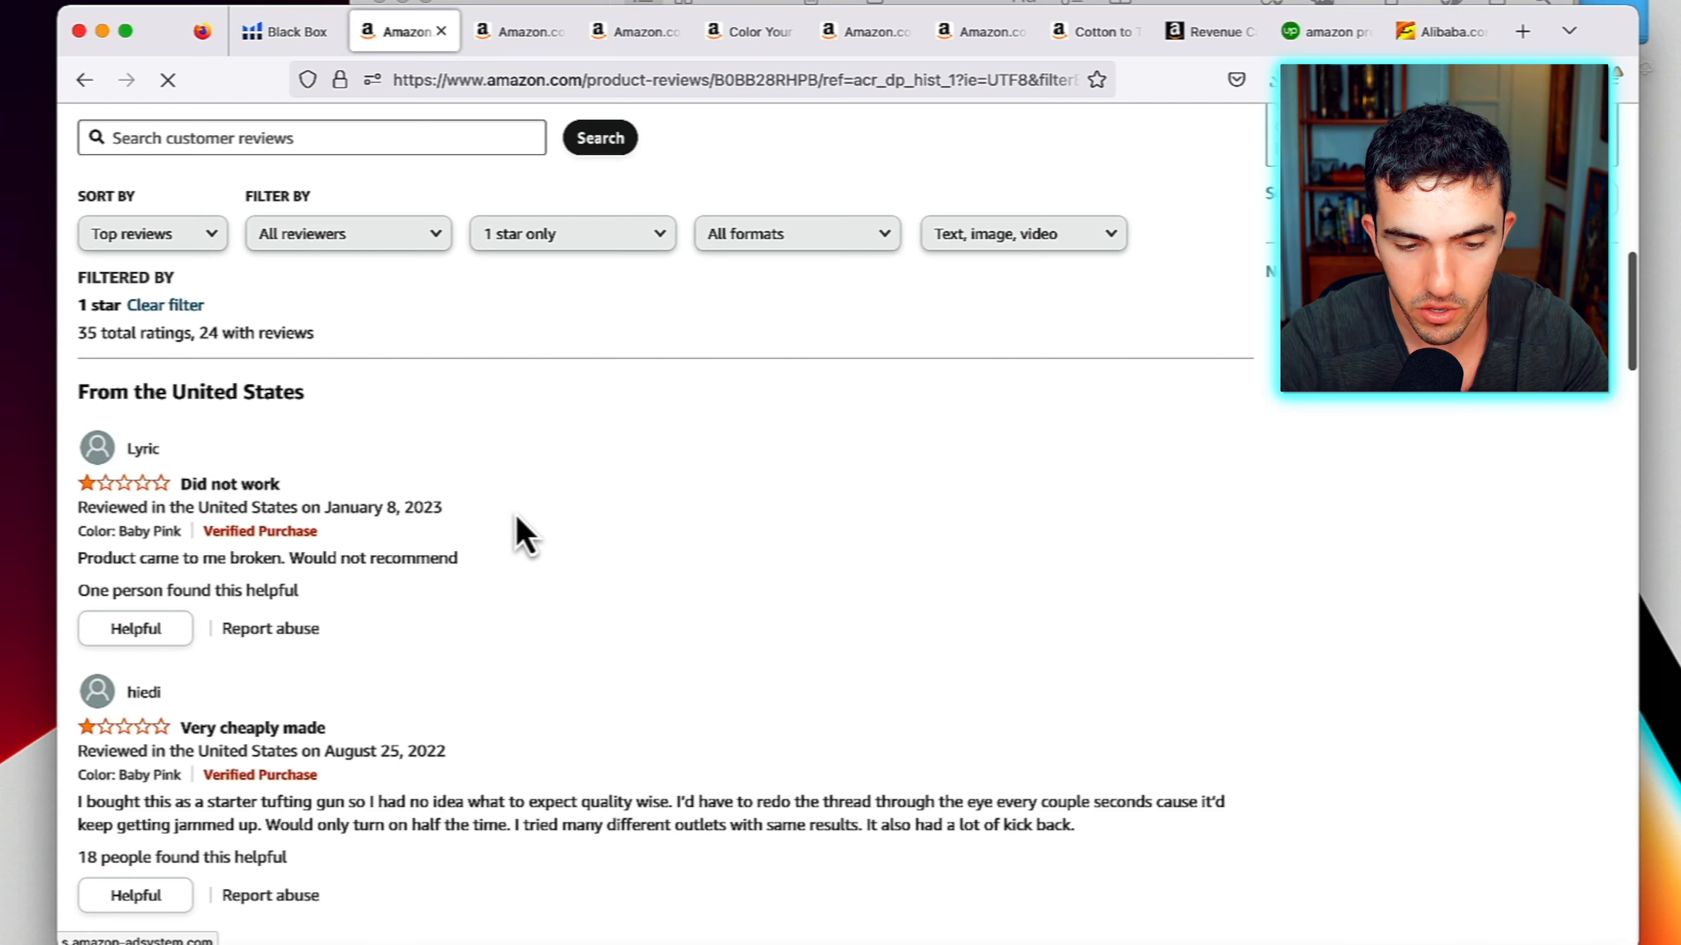
scroll("down", 3)
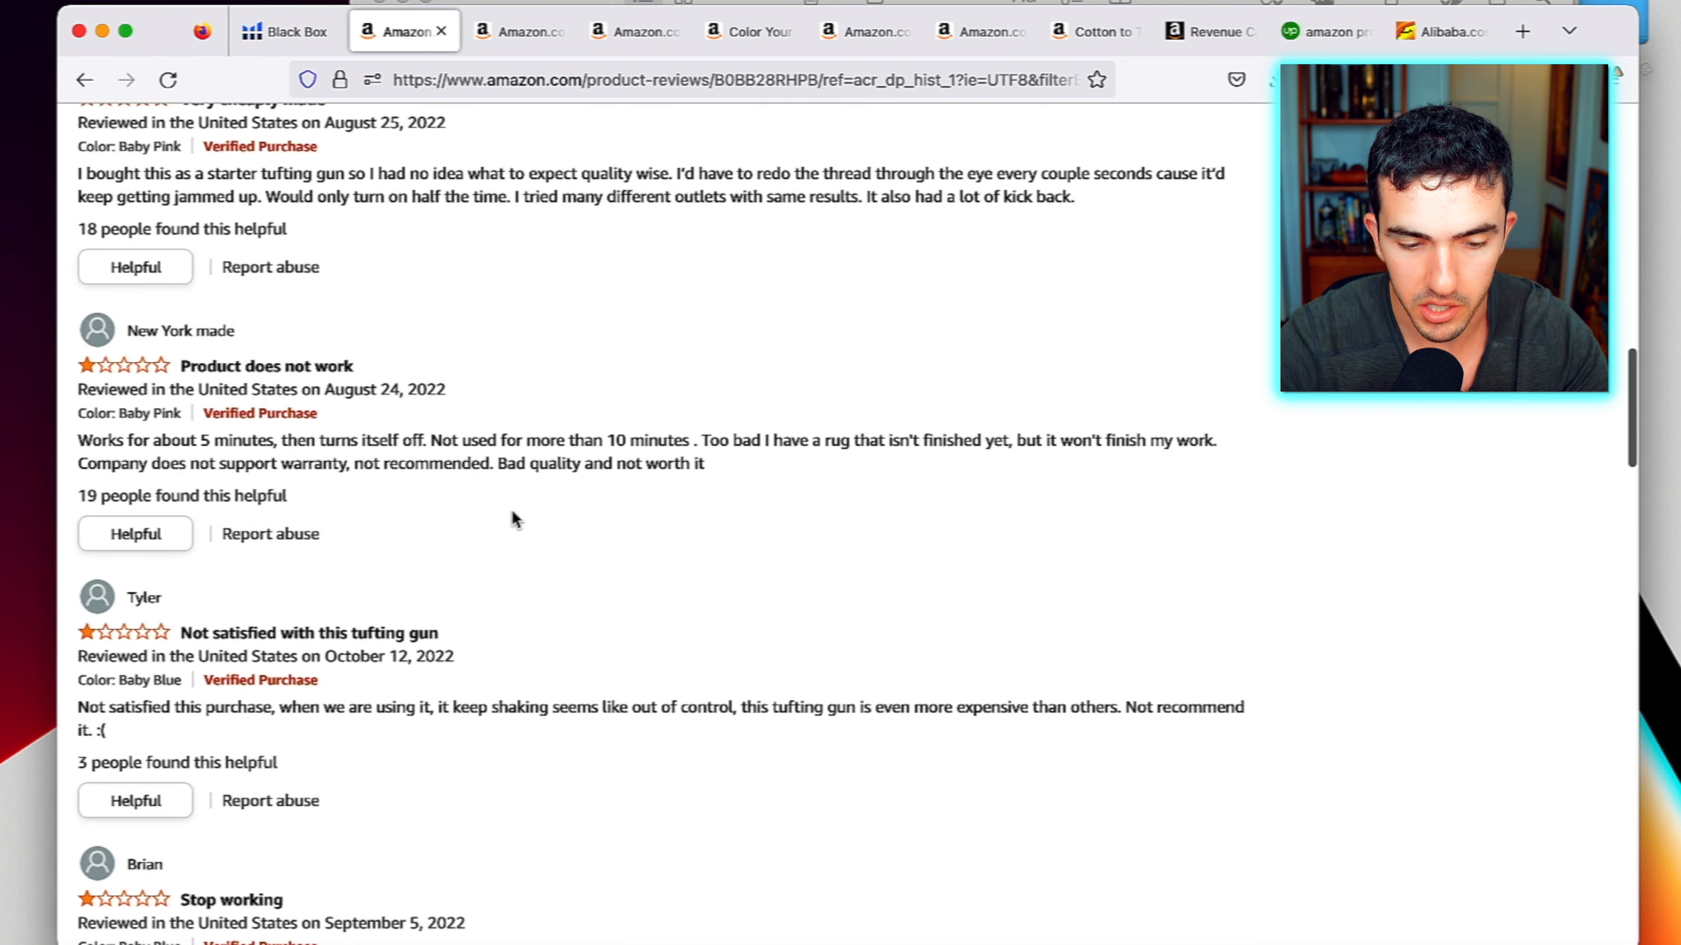
scroll("down", 3)
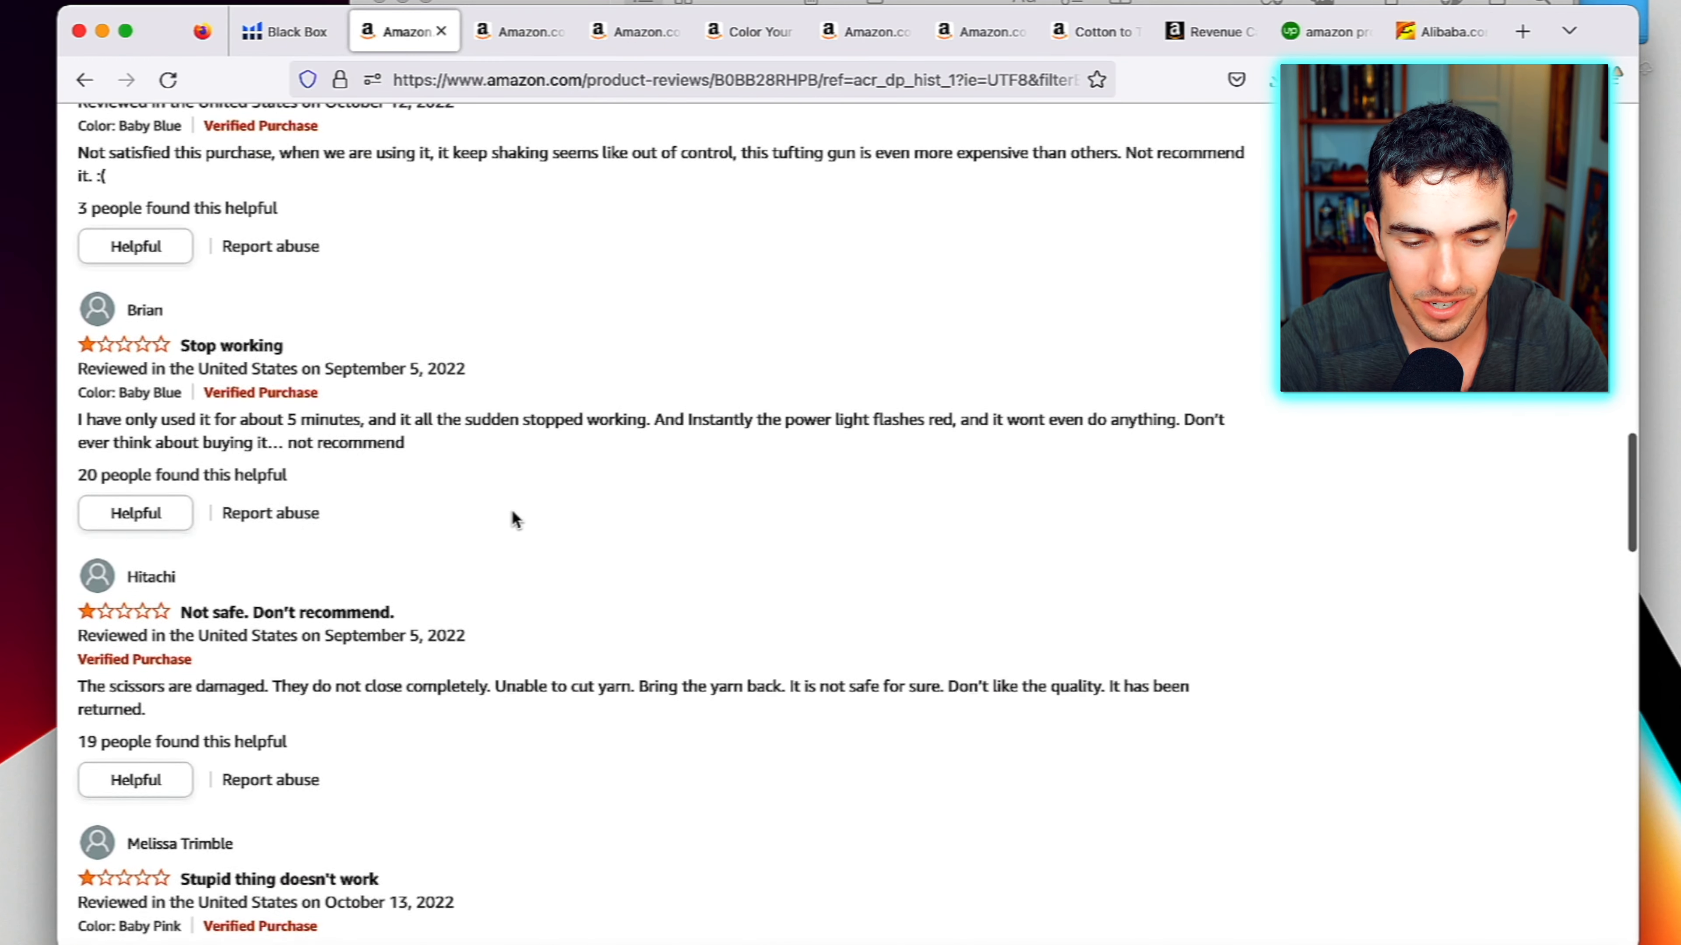
scroll("up", 3)
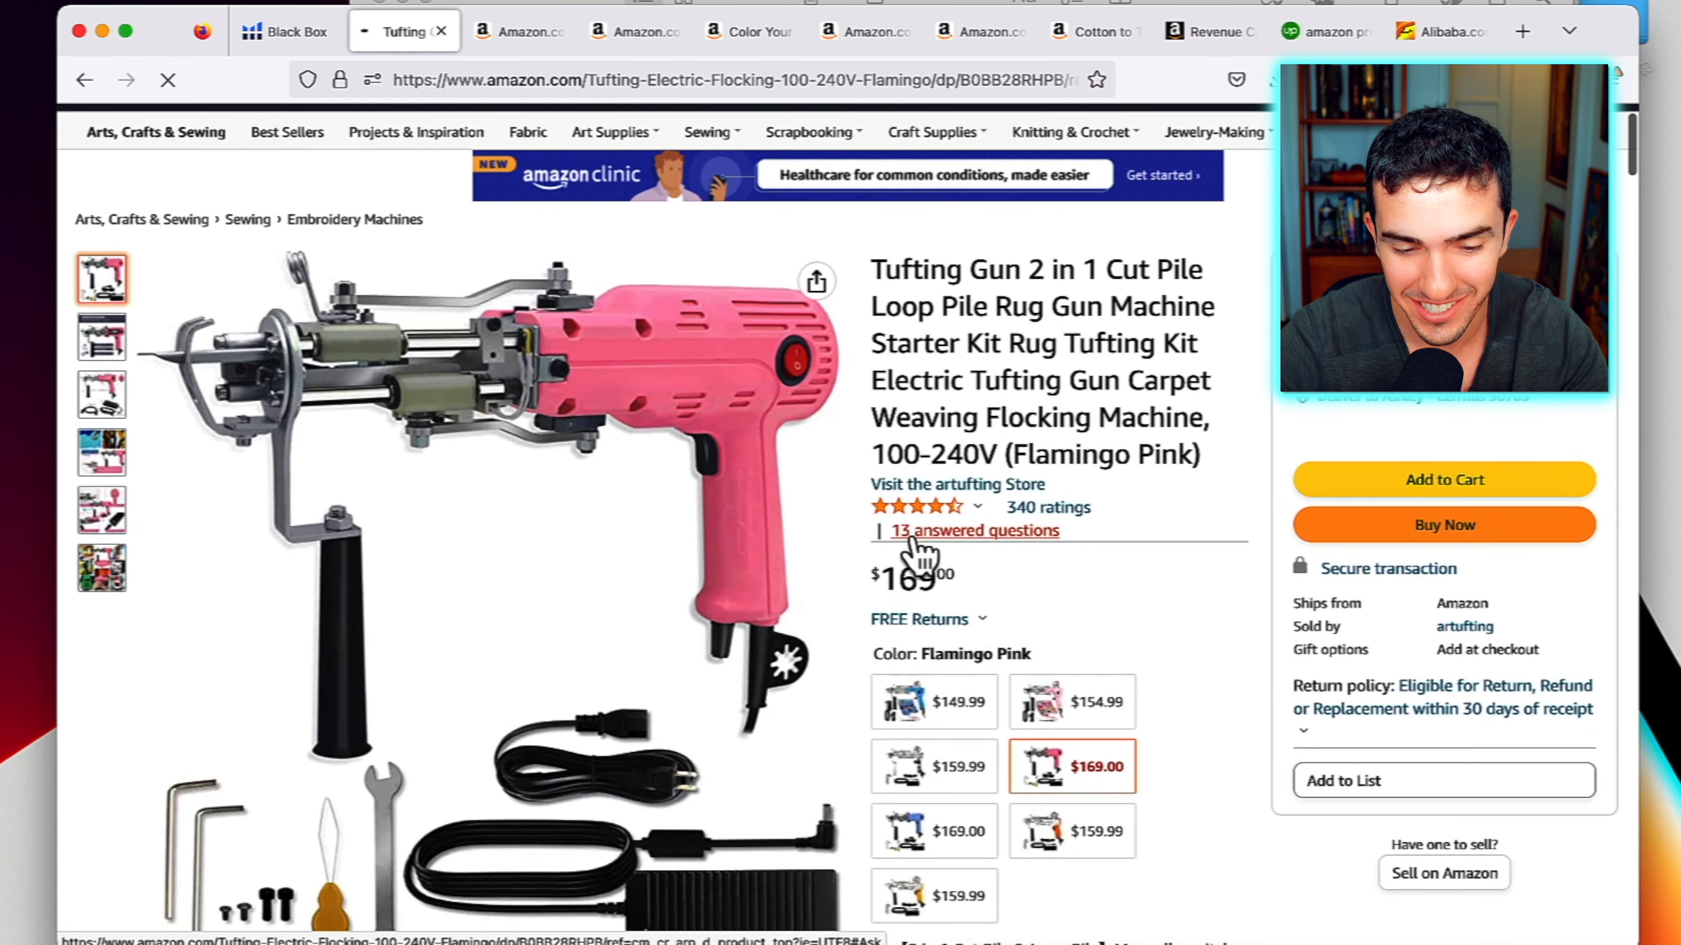
scroll("down", 3)
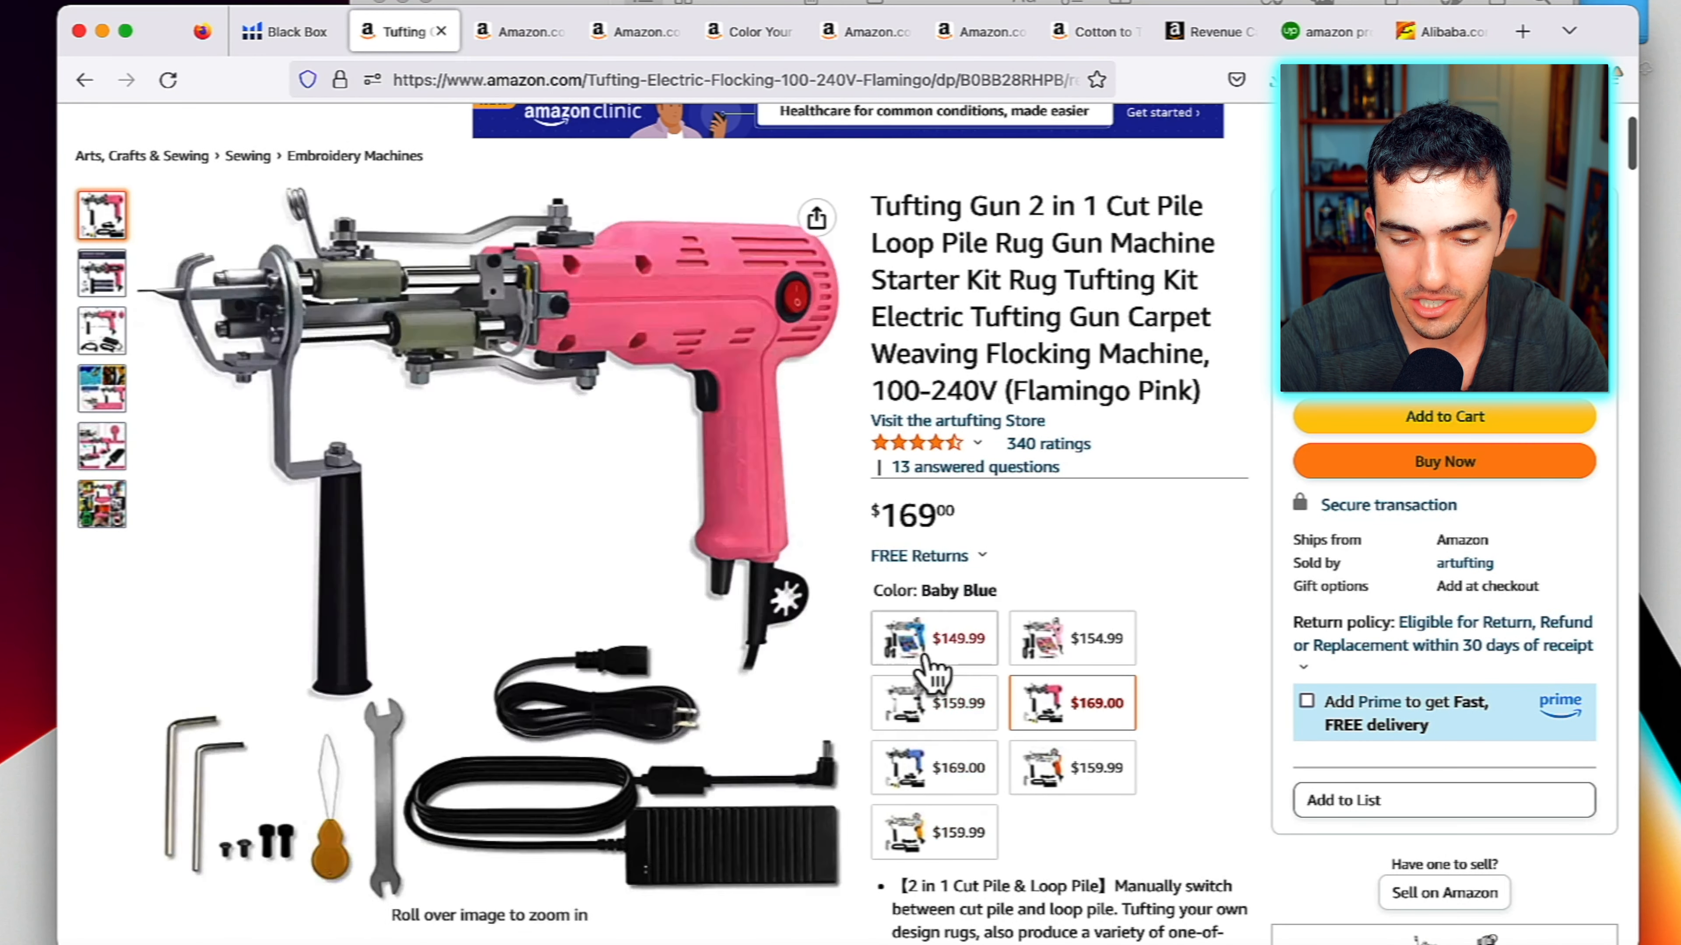
left_click(1072, 703)
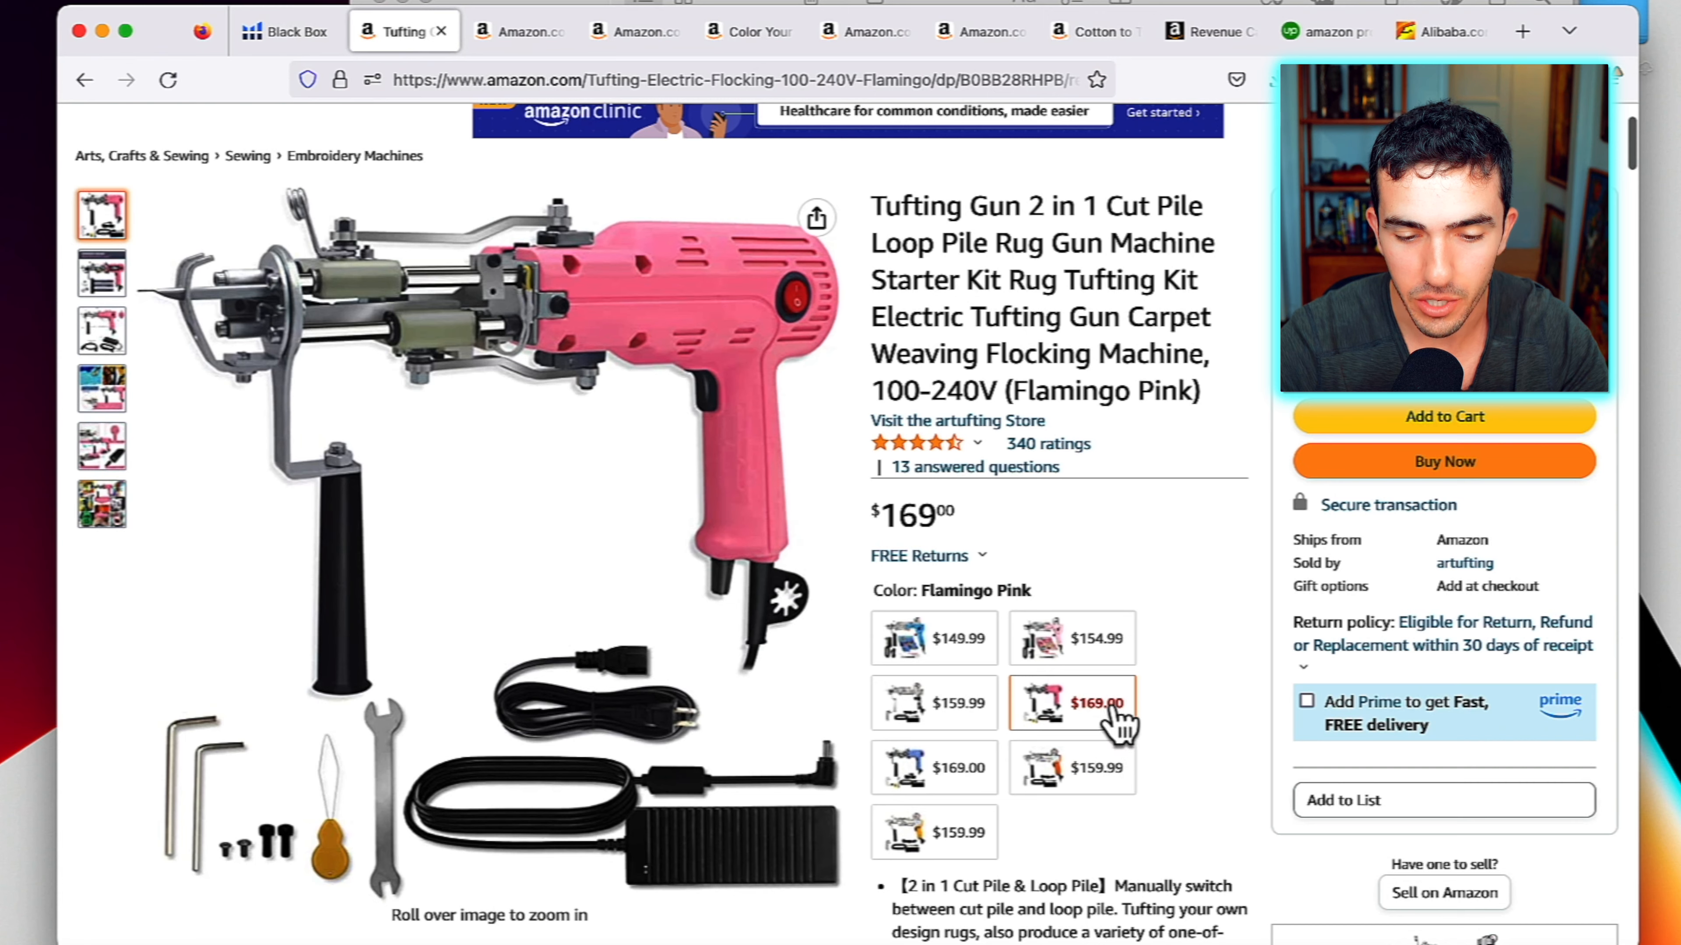
Scroll the listing further and bring the 1-star reviews back up
scroll("down", 3)
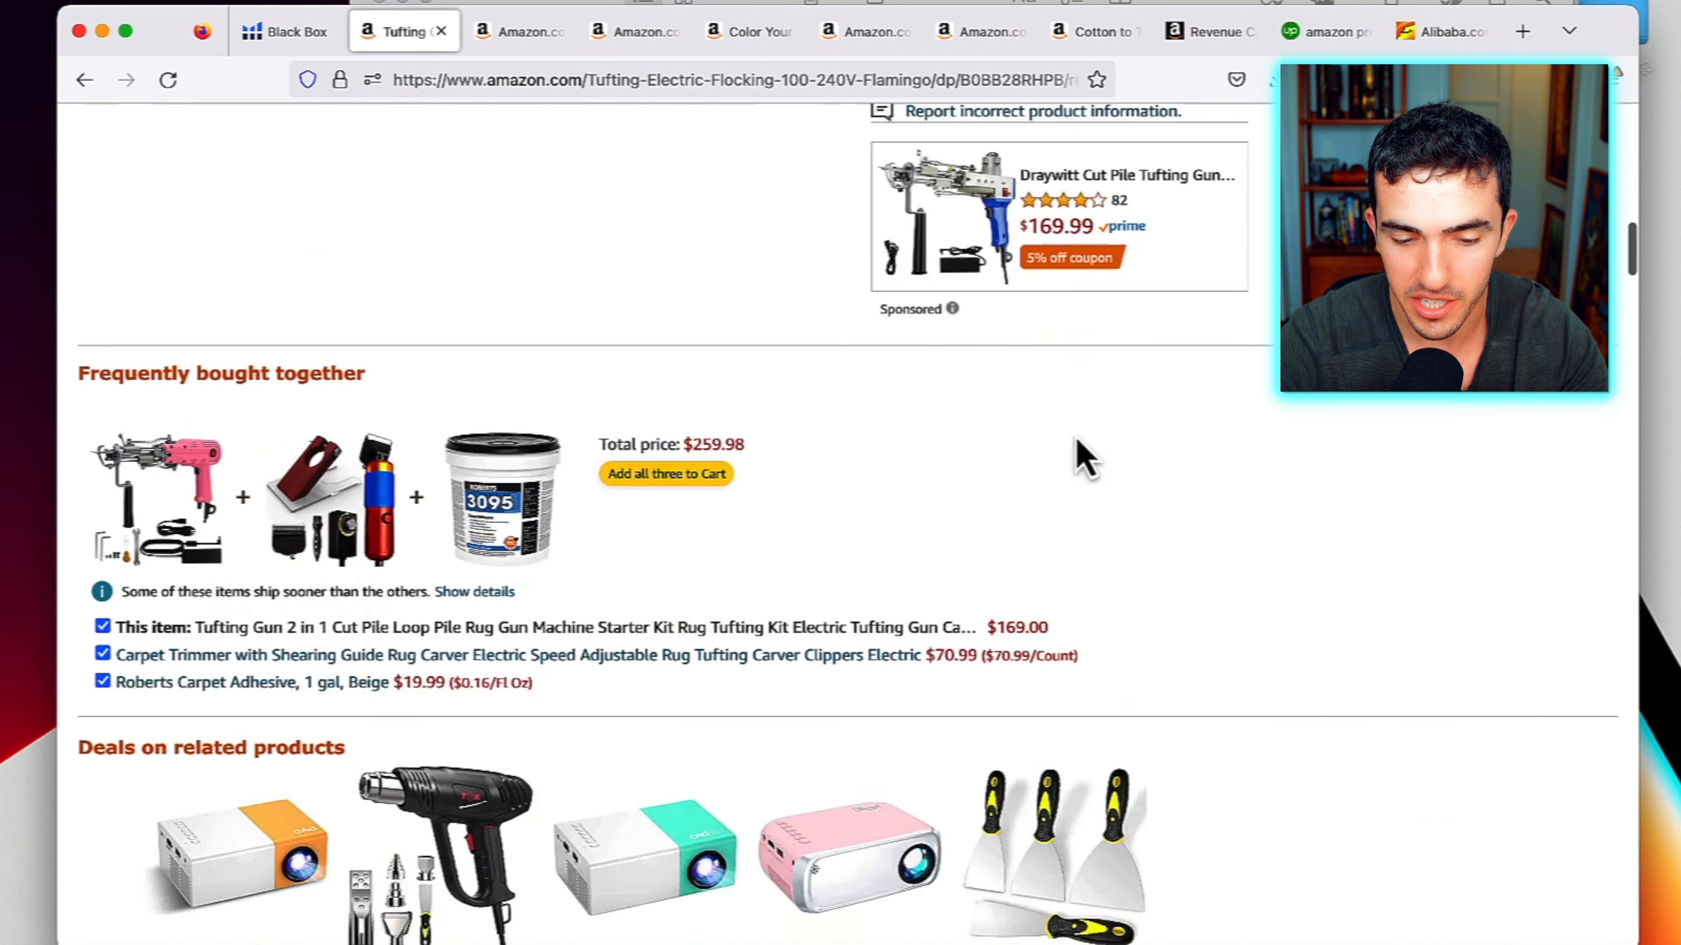
scroll("down", 3)
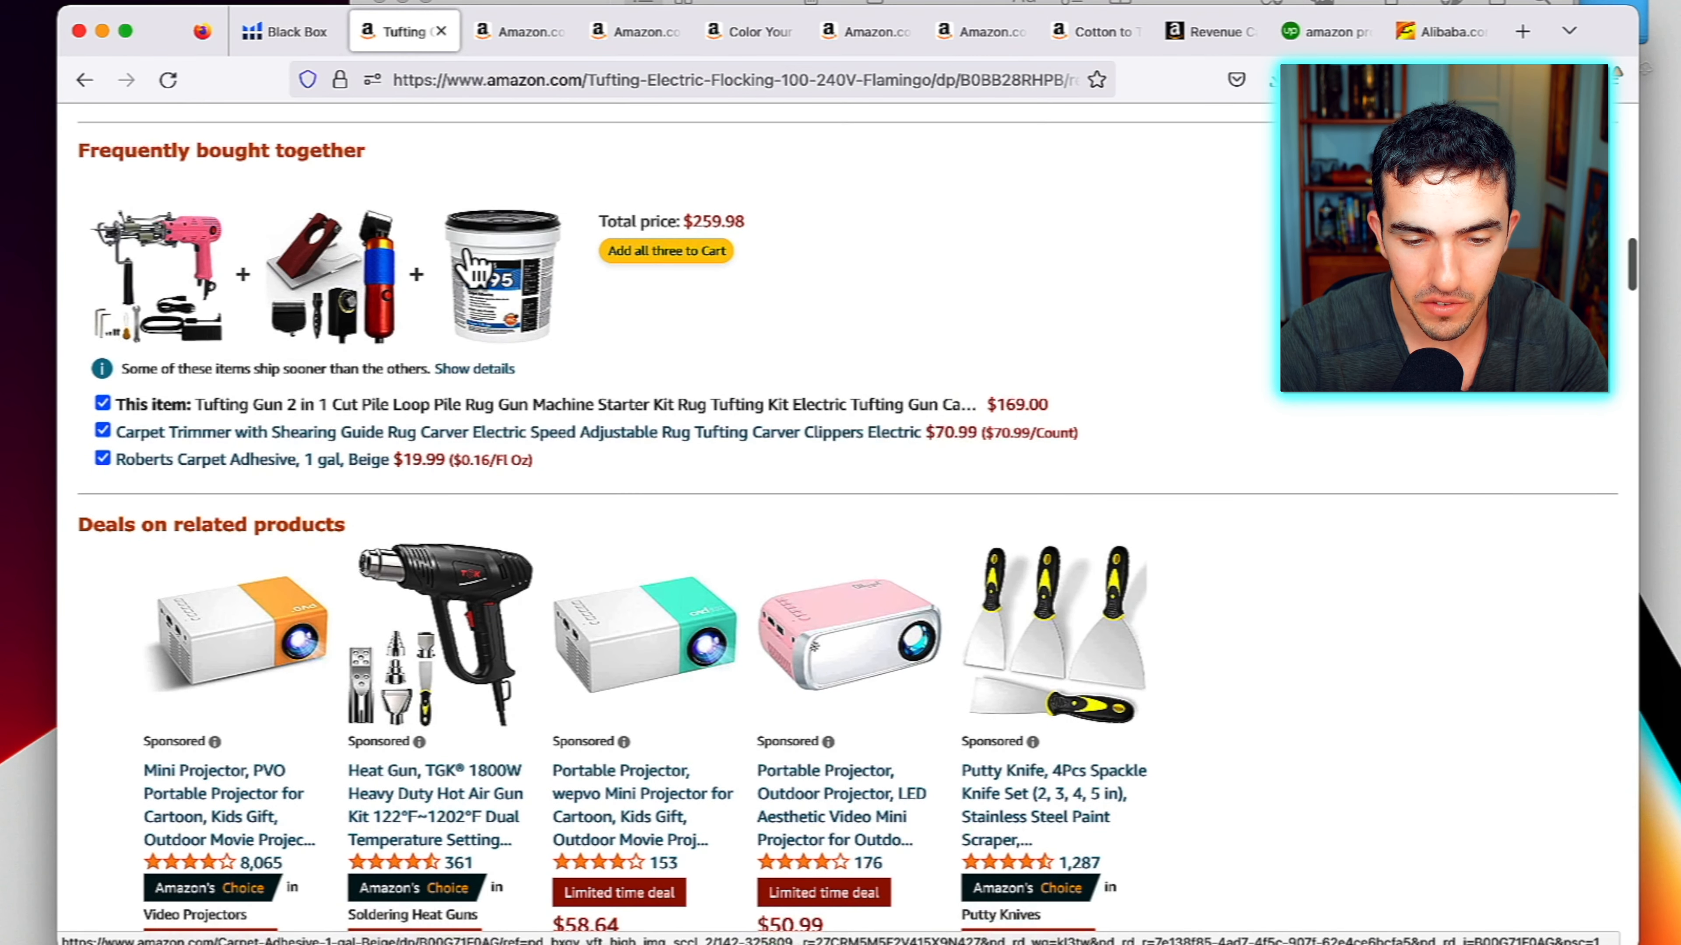
scroll("up", 3)
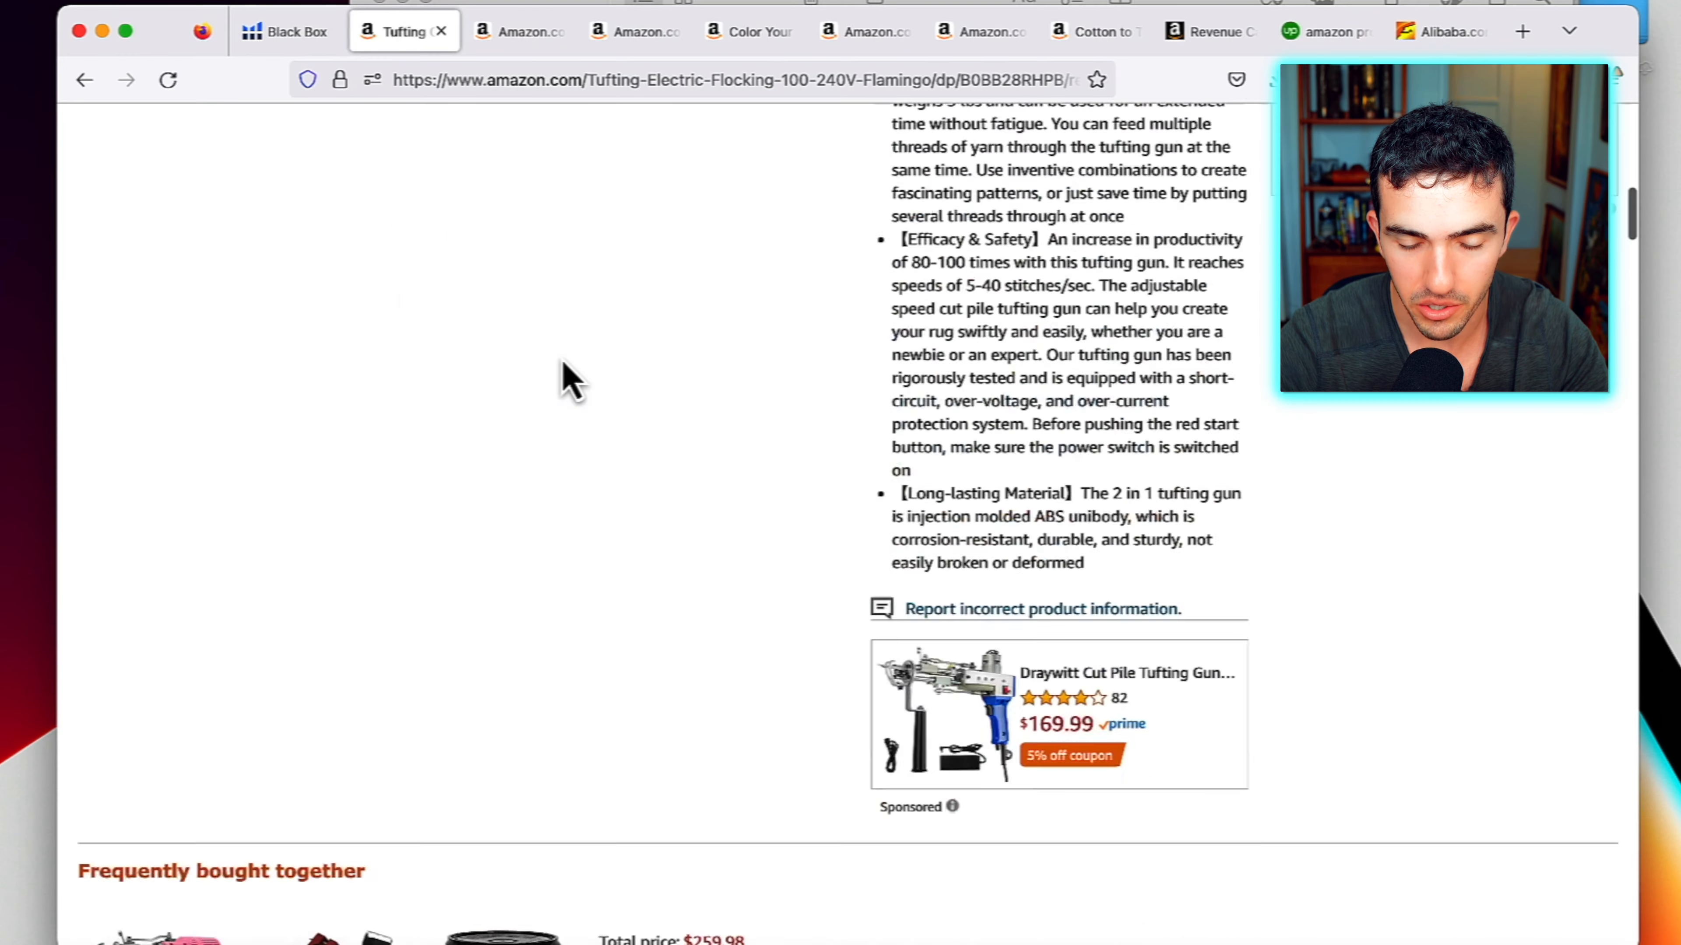
scroll("up", 3)
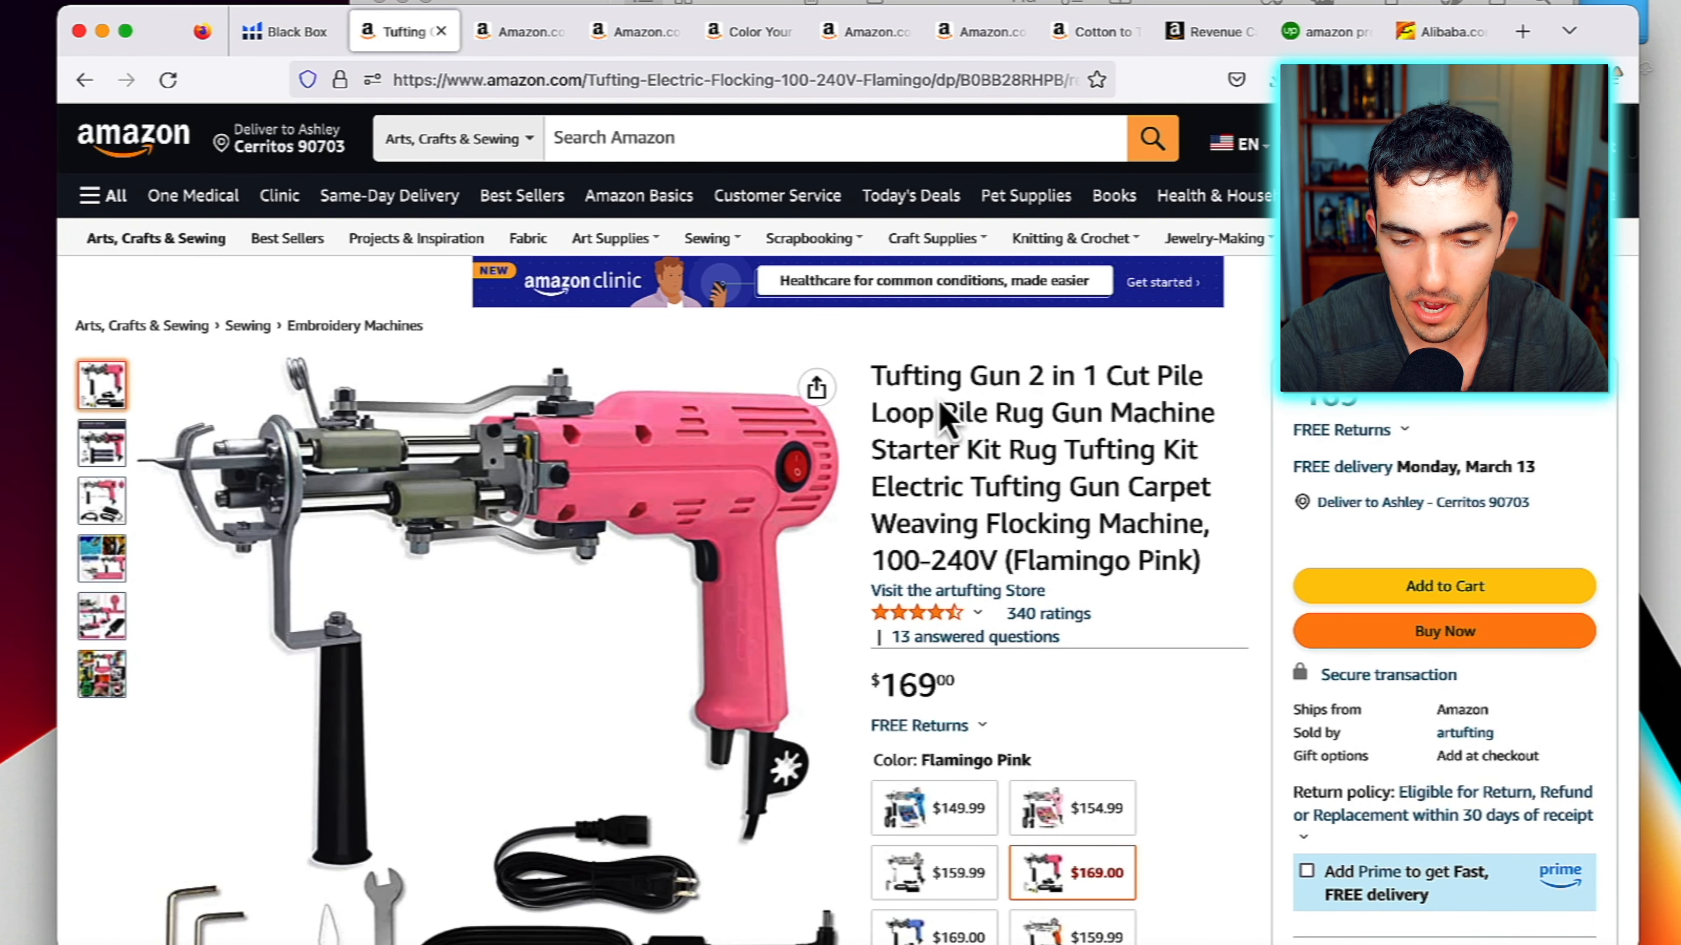
double_click(920, 375)
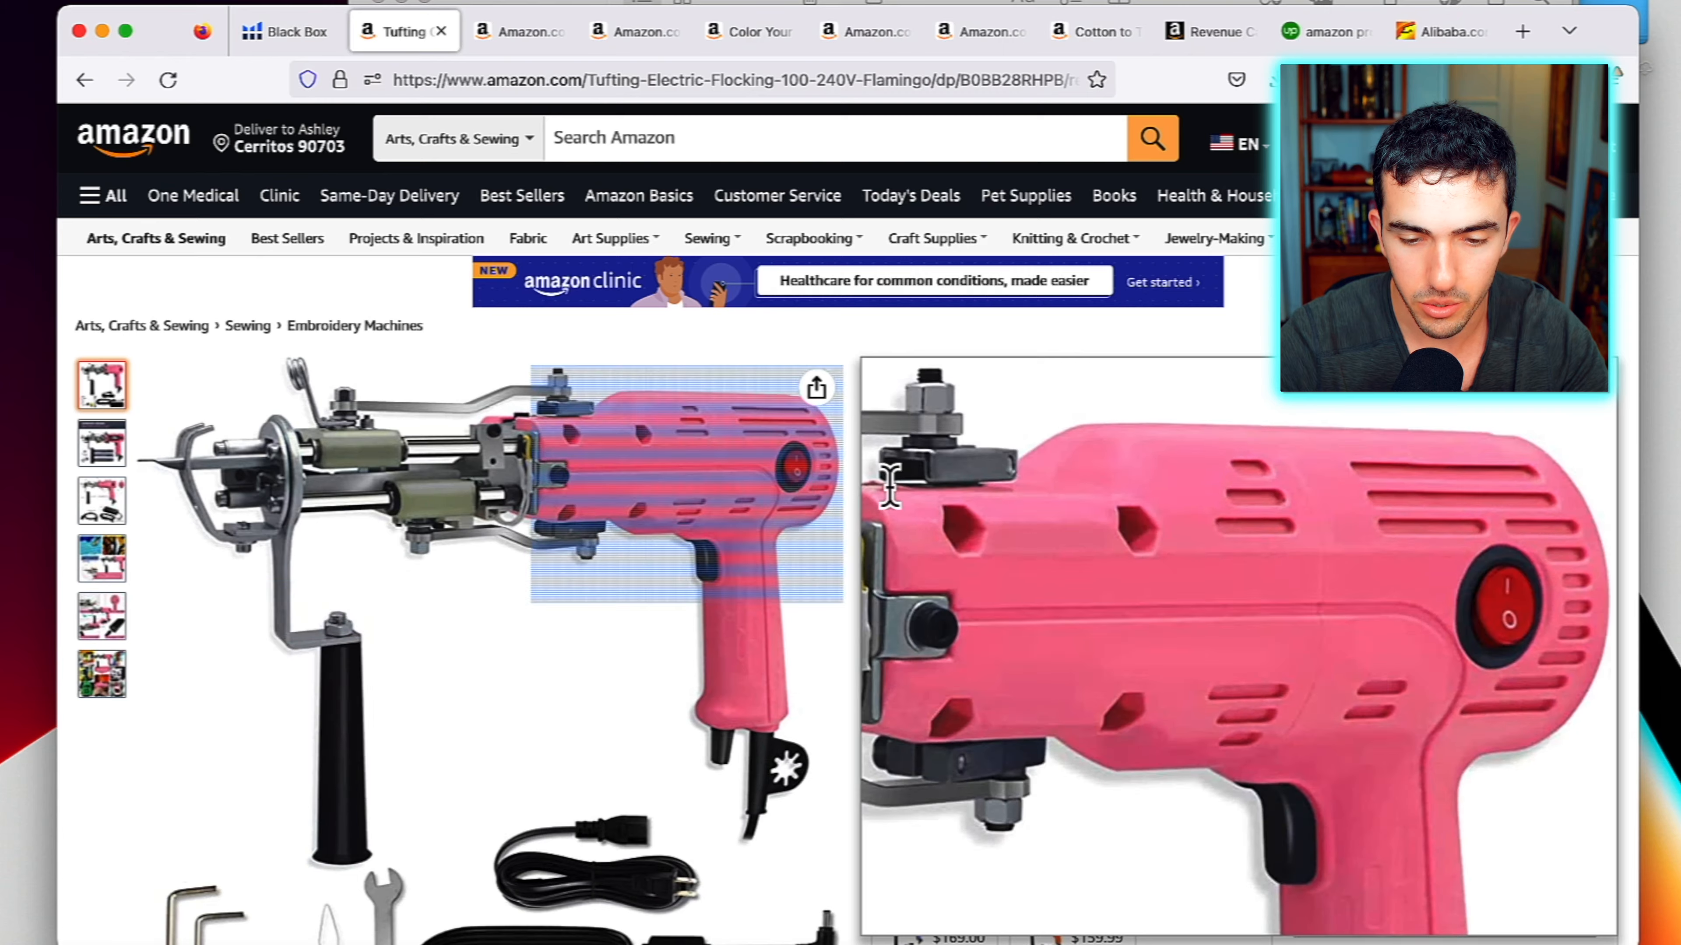
scroll("down", 3)
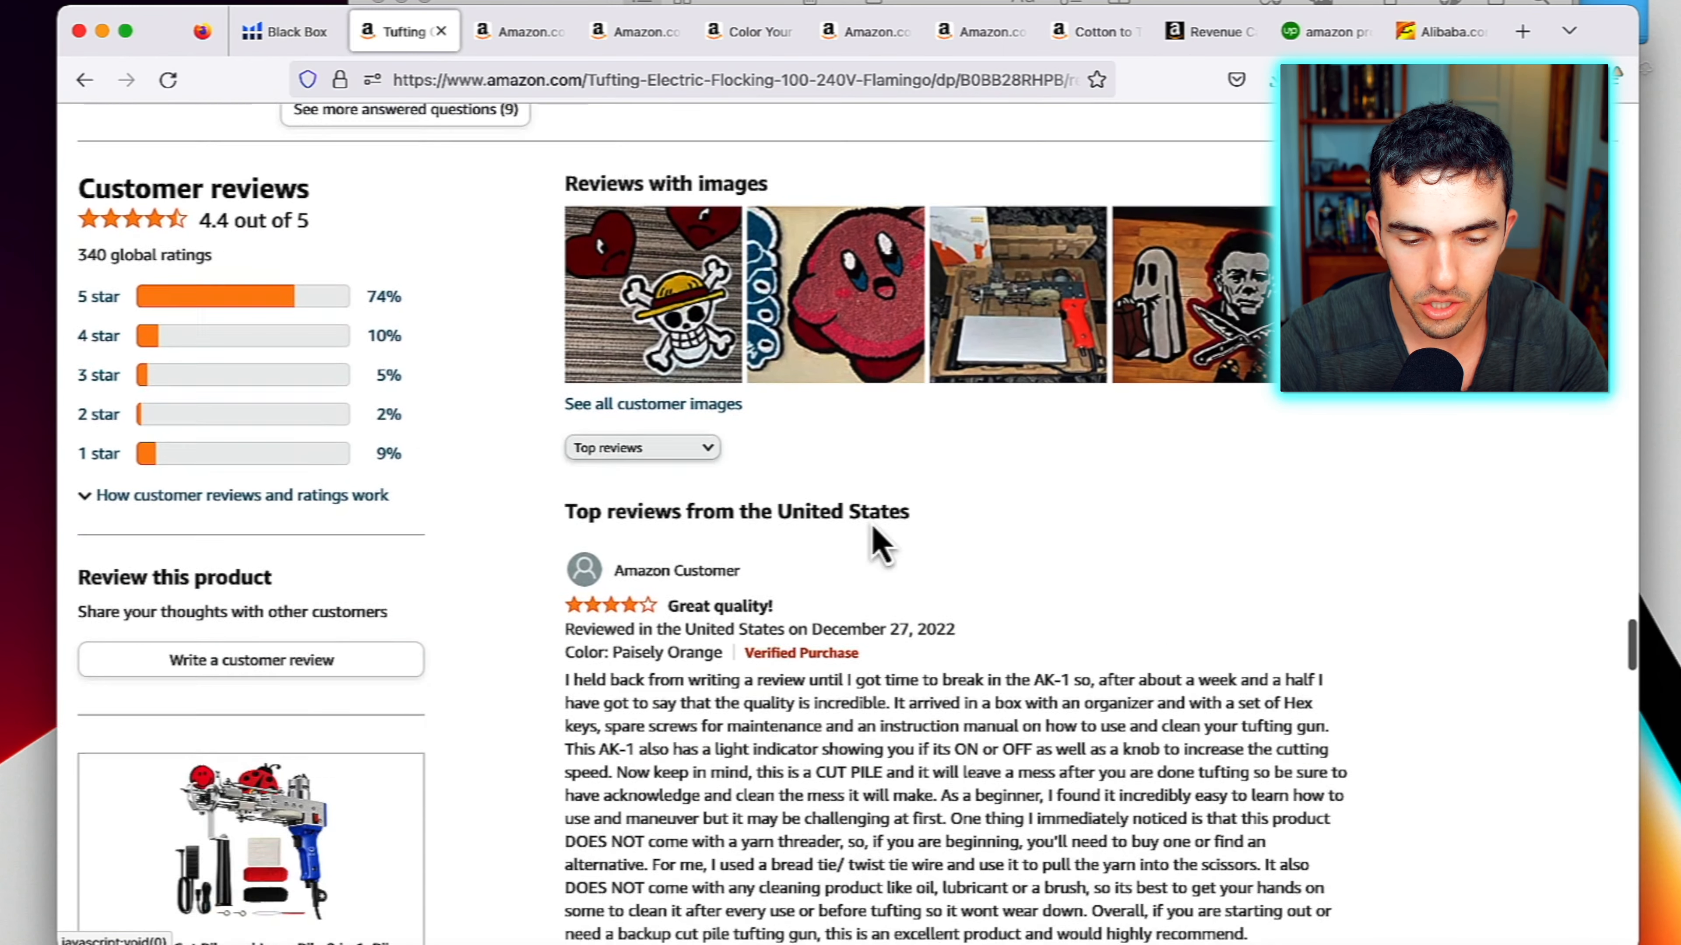
left_click(696, 80)
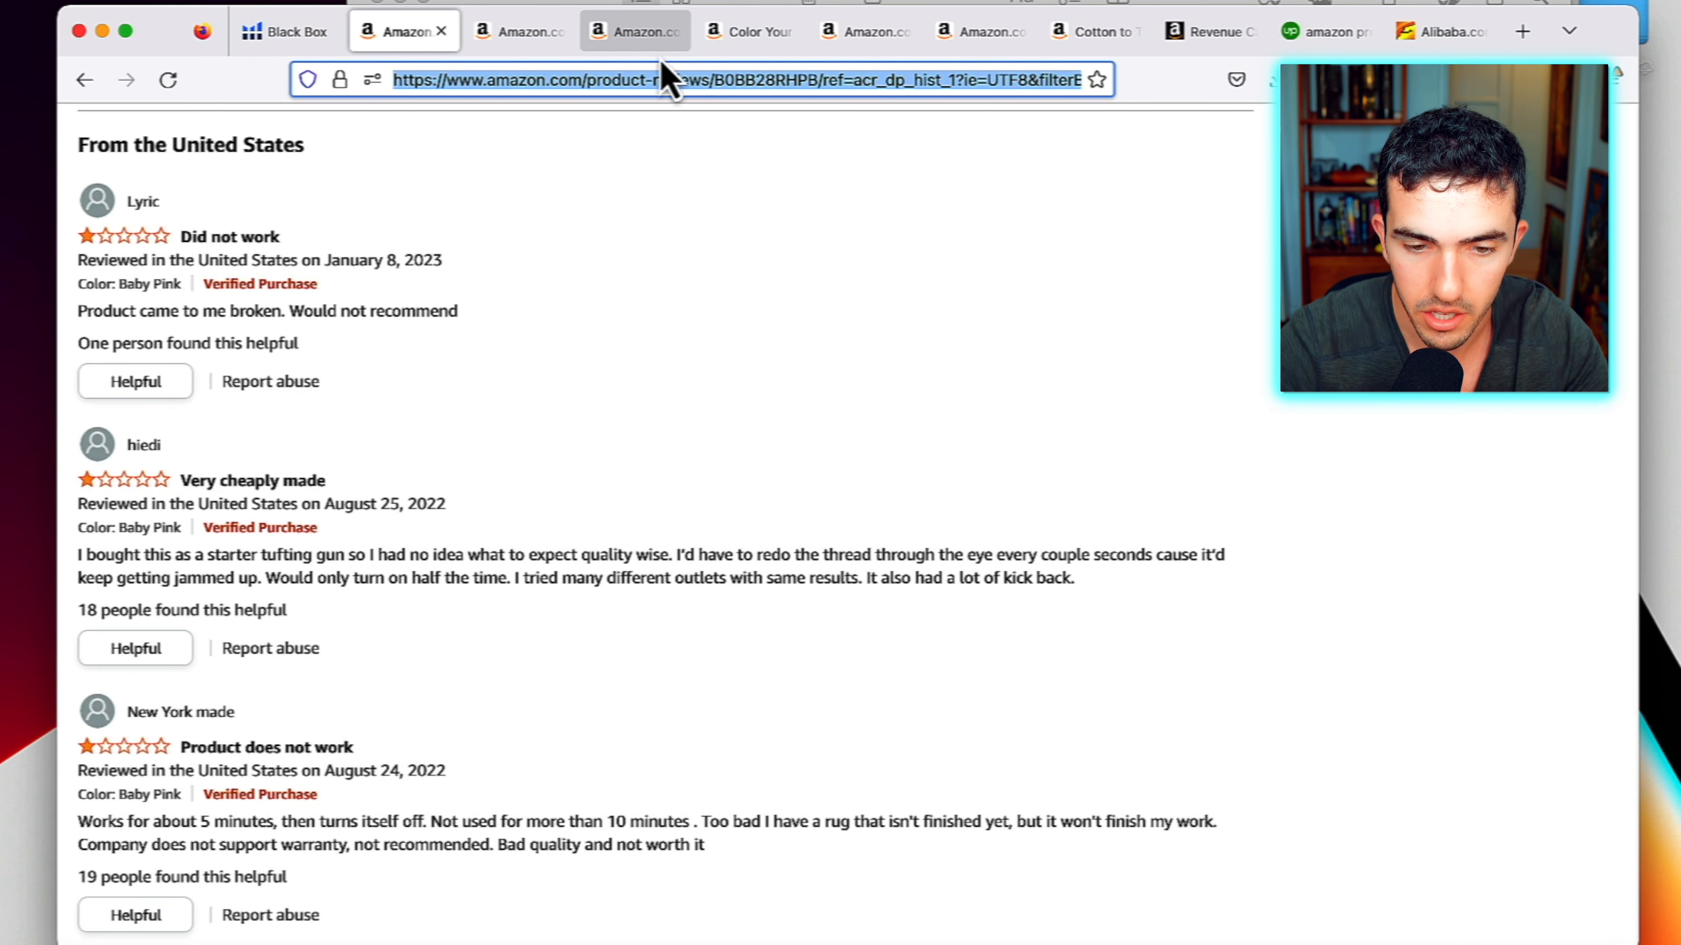
mouse_move(416, 199)
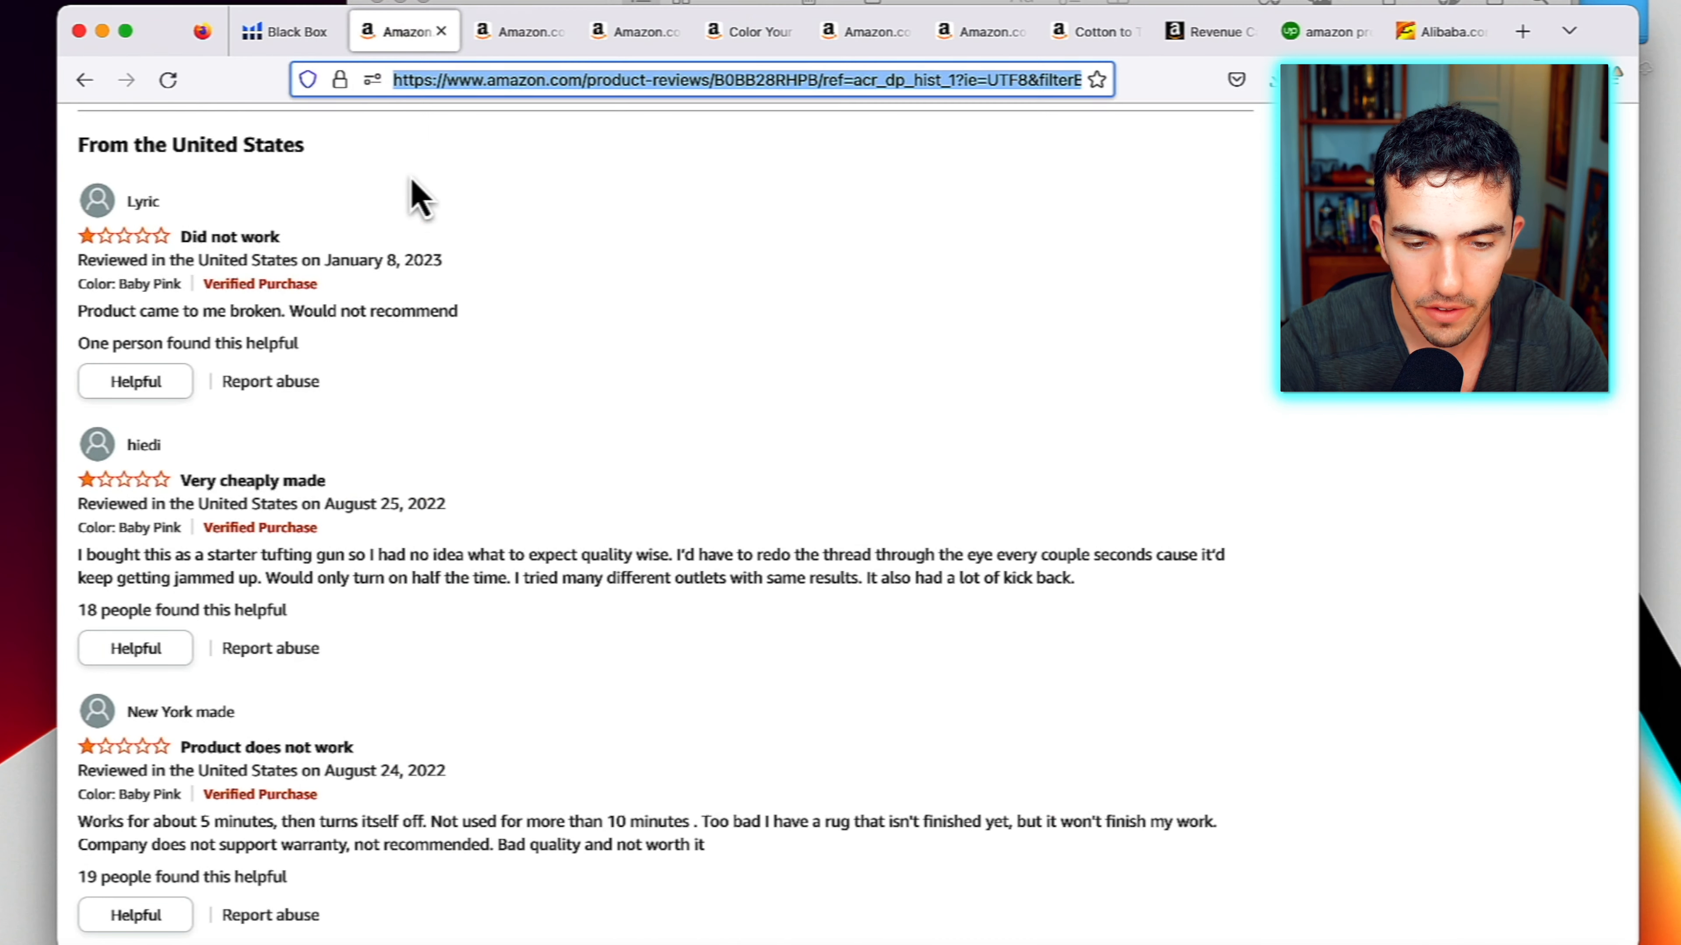
Return to Black Box, page through the results and reopen the cotton yarn listing
left_click(286, 30)
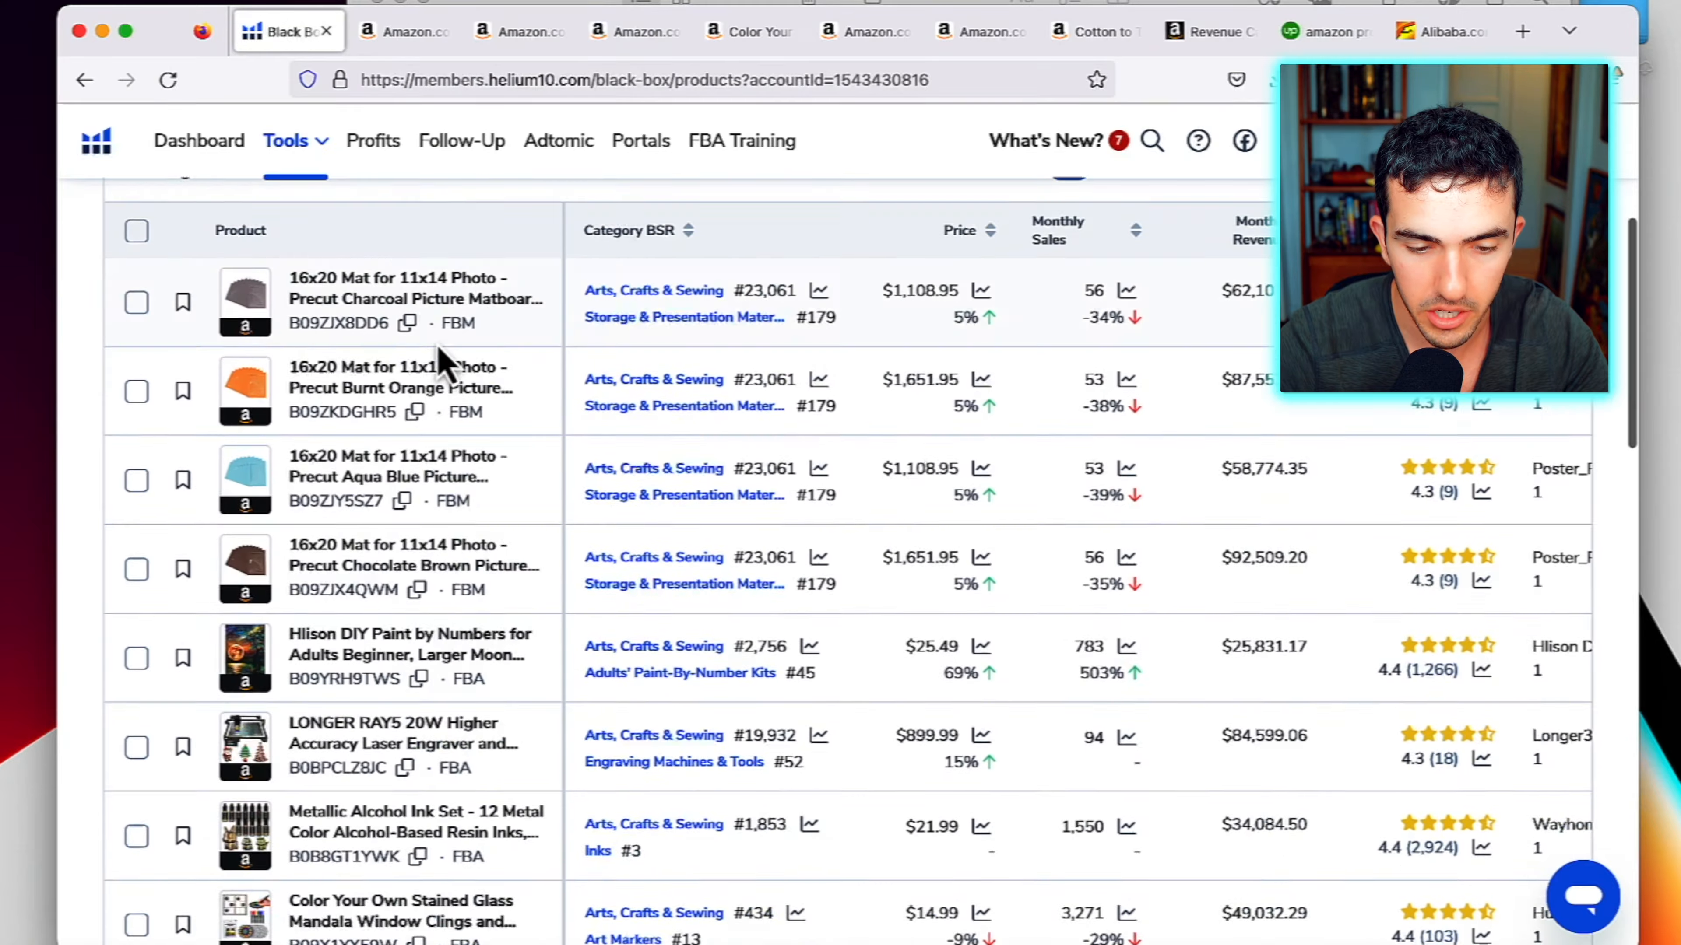
left_click(801, 820)
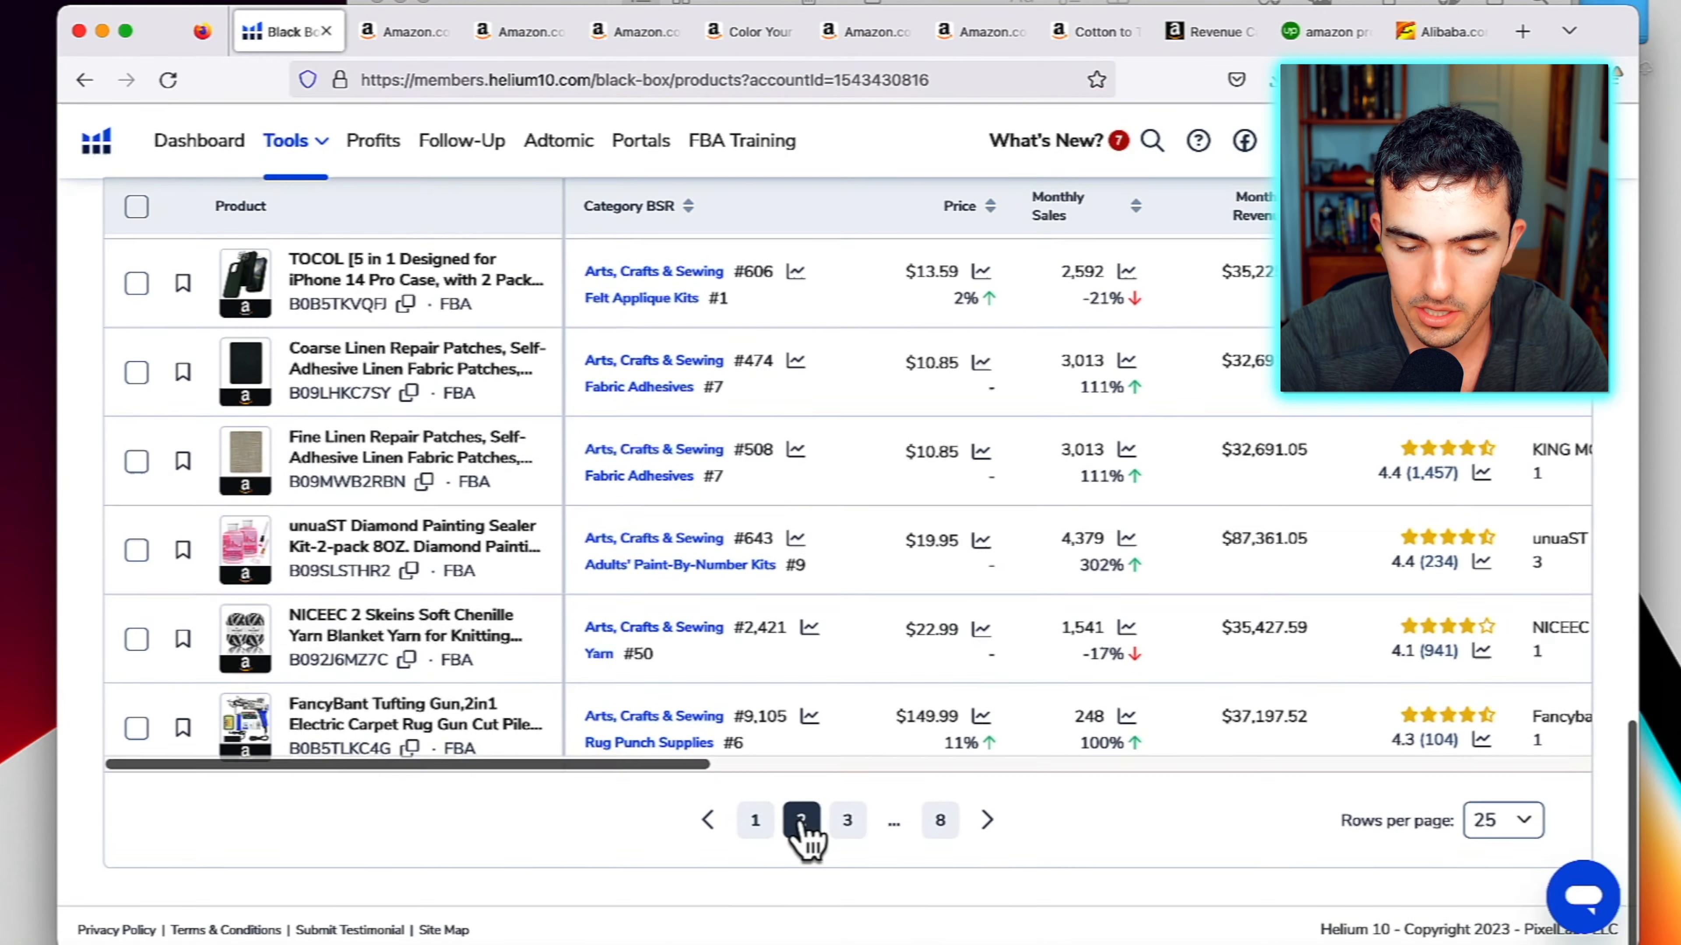
left_click(801, 820)
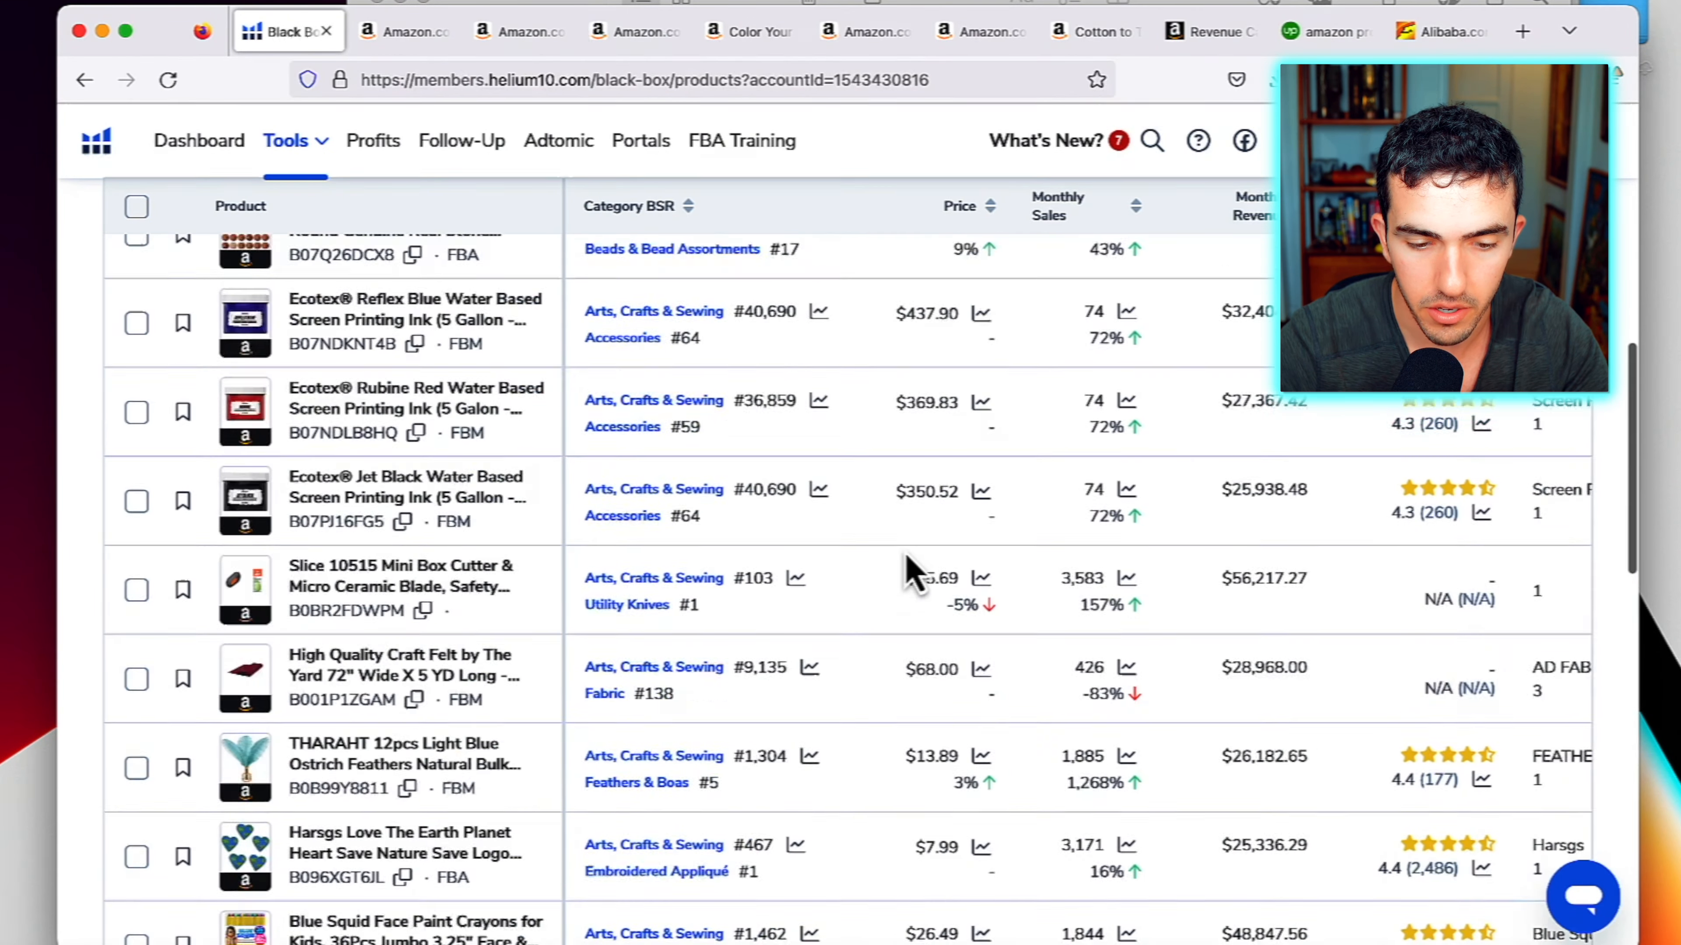
scroll("up", 3)
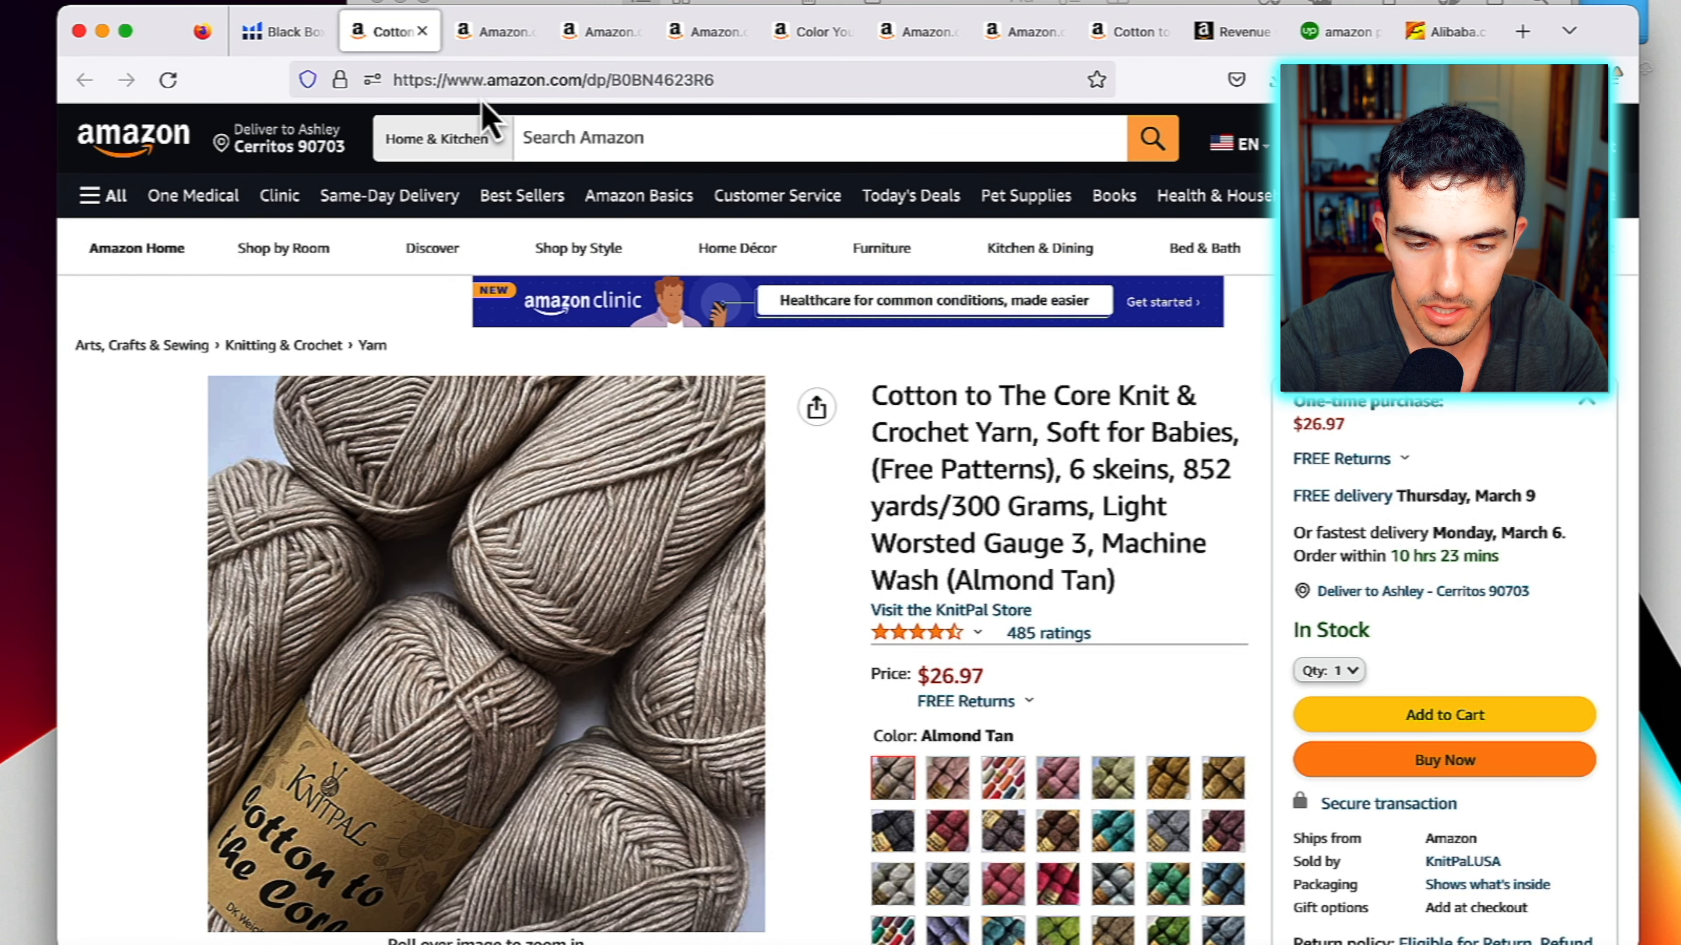
mouse_move(679, 88)
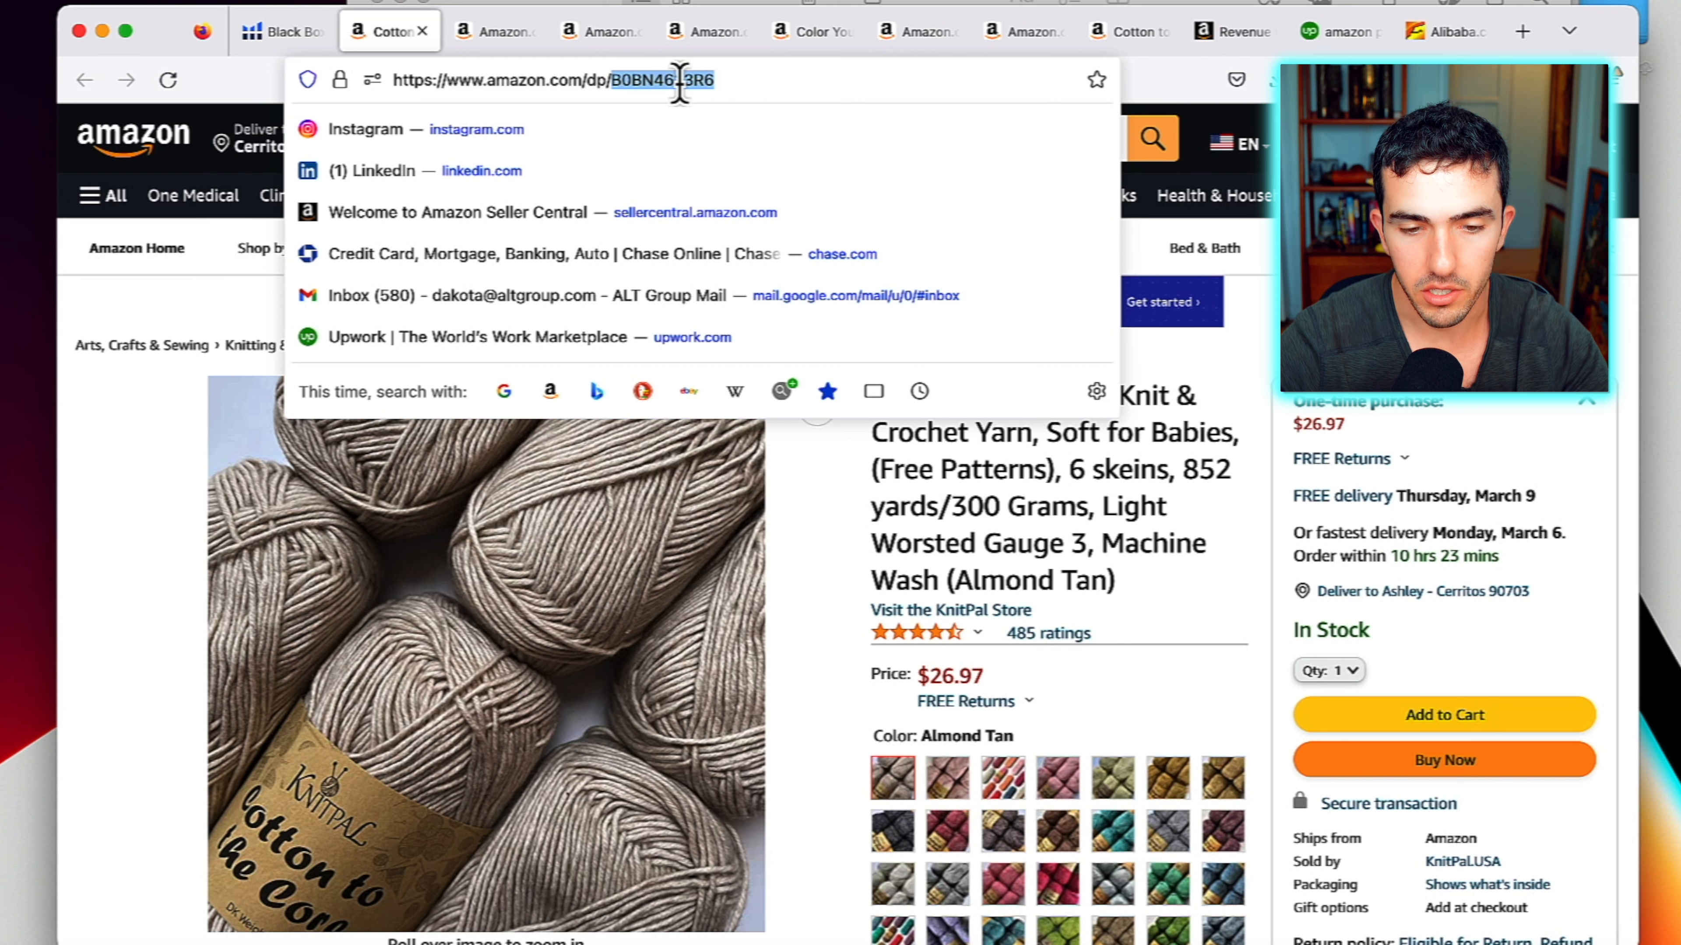
Search the web for the Amazon revenue calculator and land on the FBA Revenue Calculator
left_click(1229, 30)
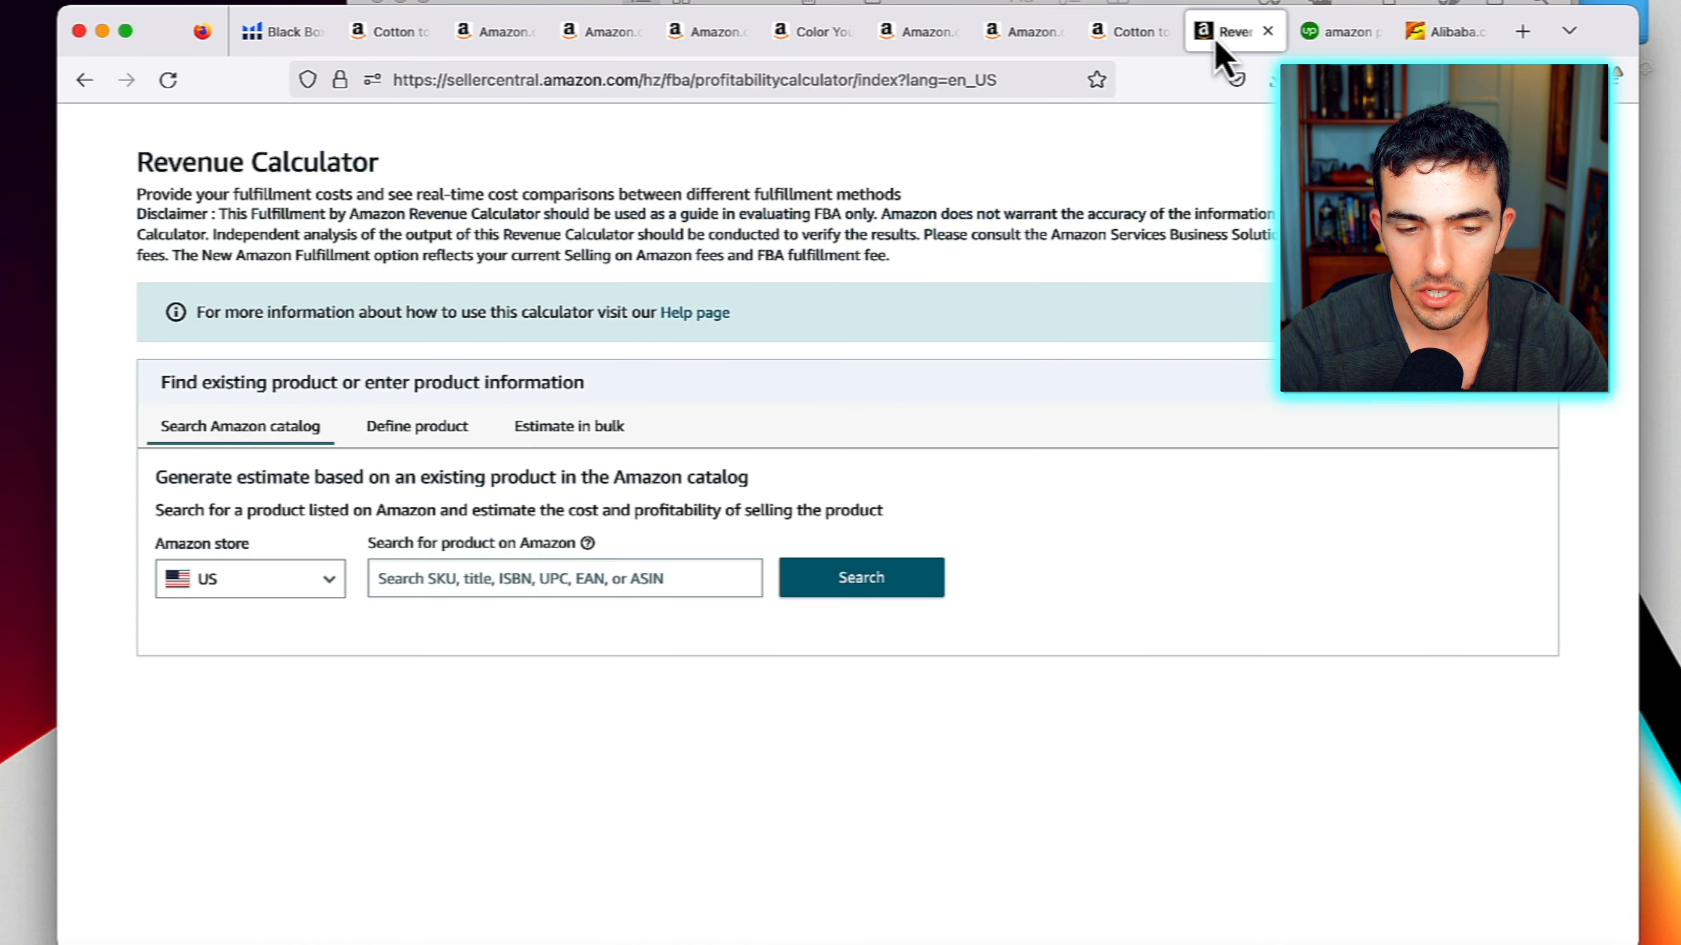
mouse_move(461, 193)
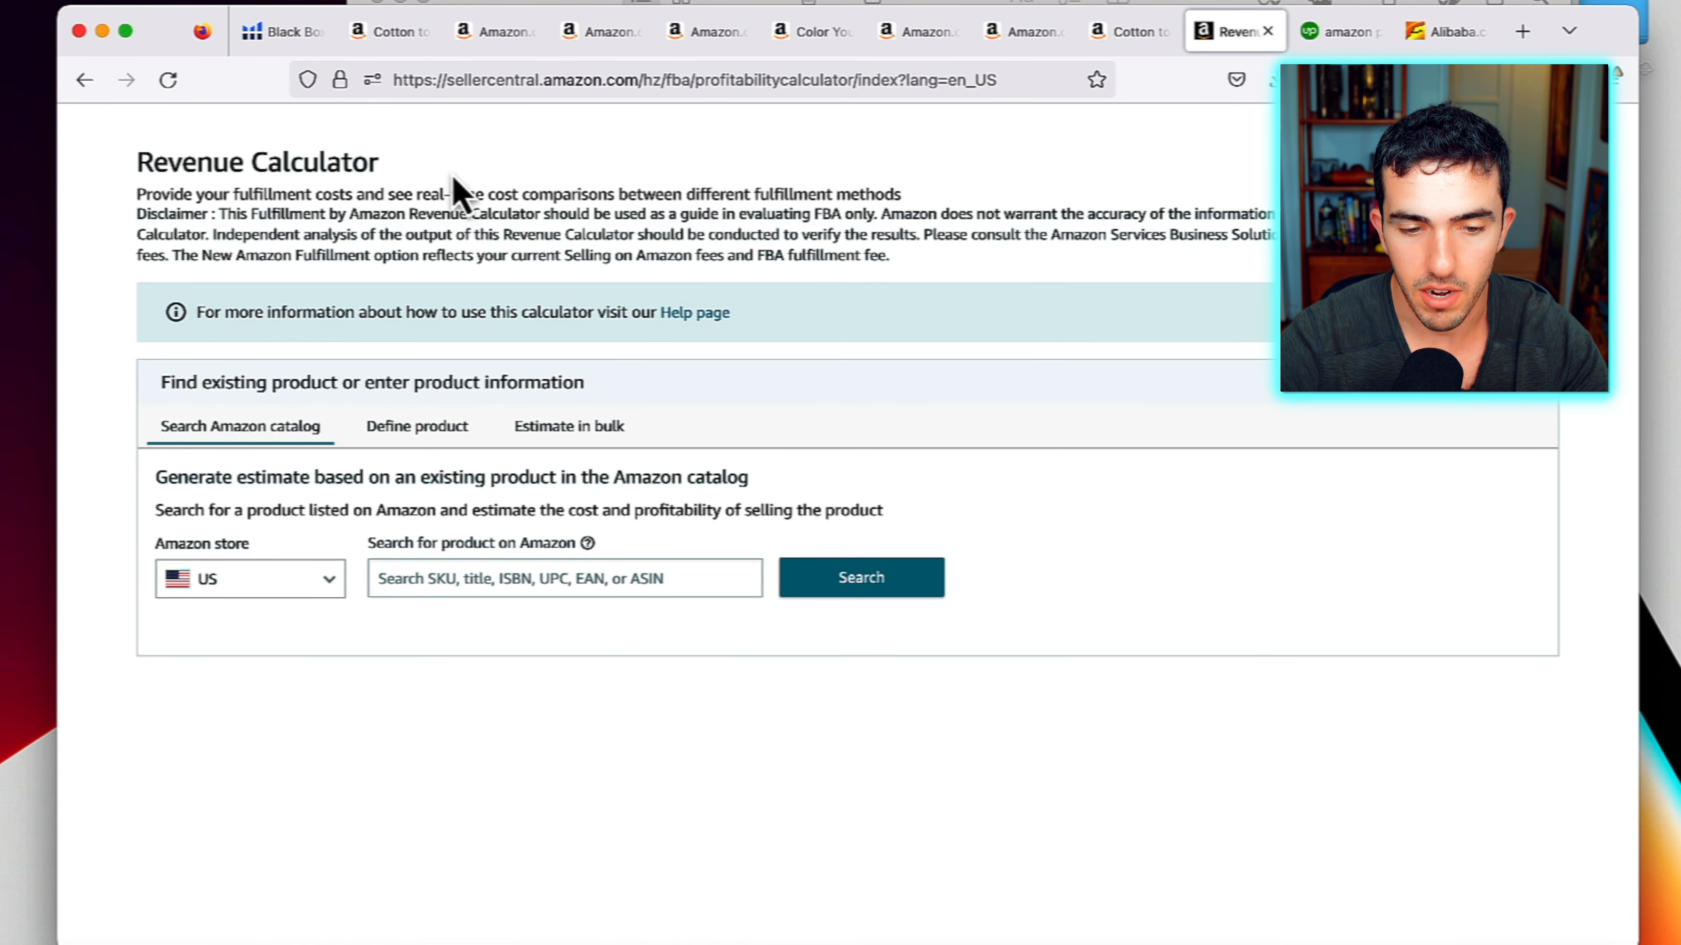
type("amaa")
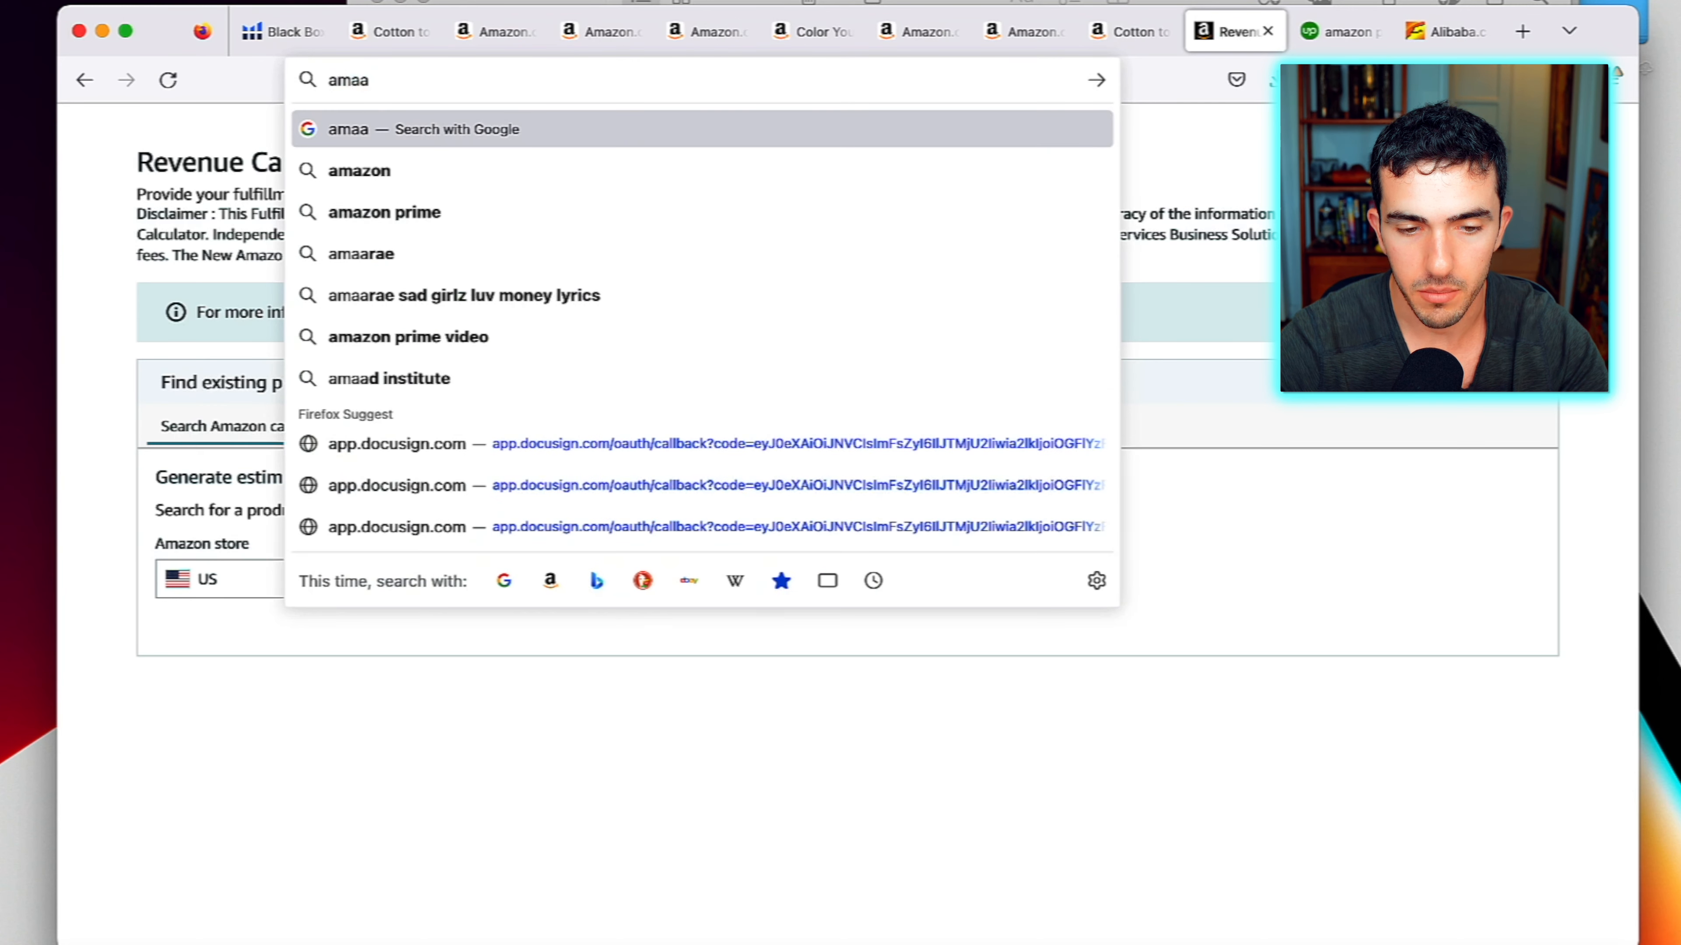
type("amazon revenue c")
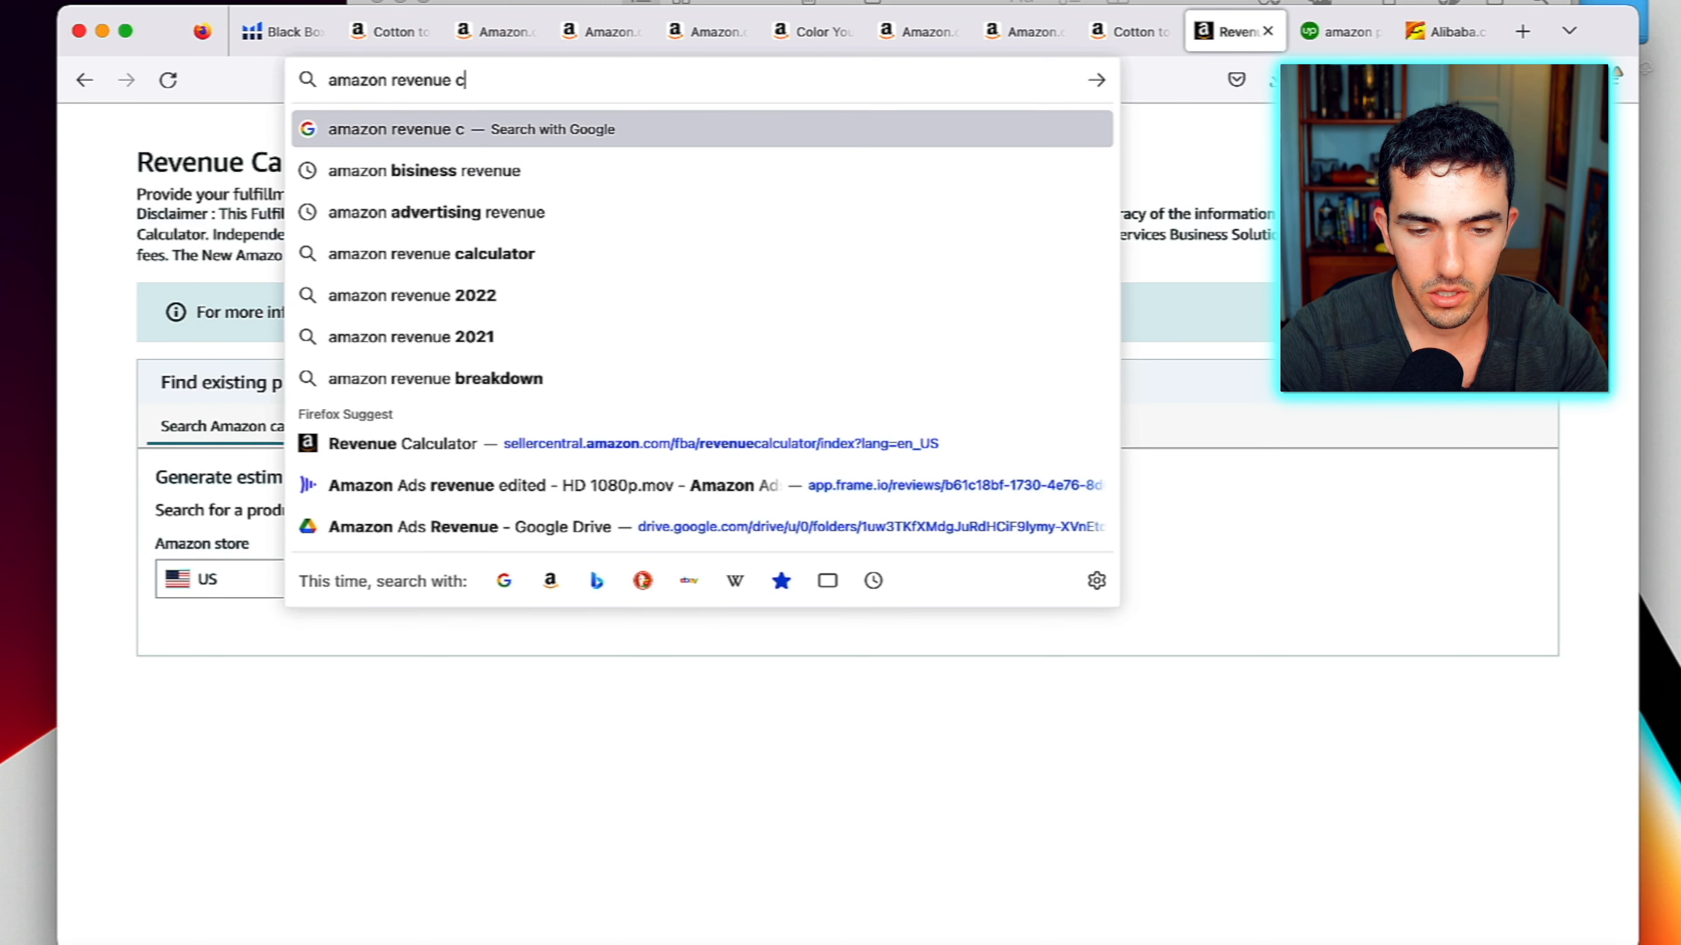
left_click(430, 253)
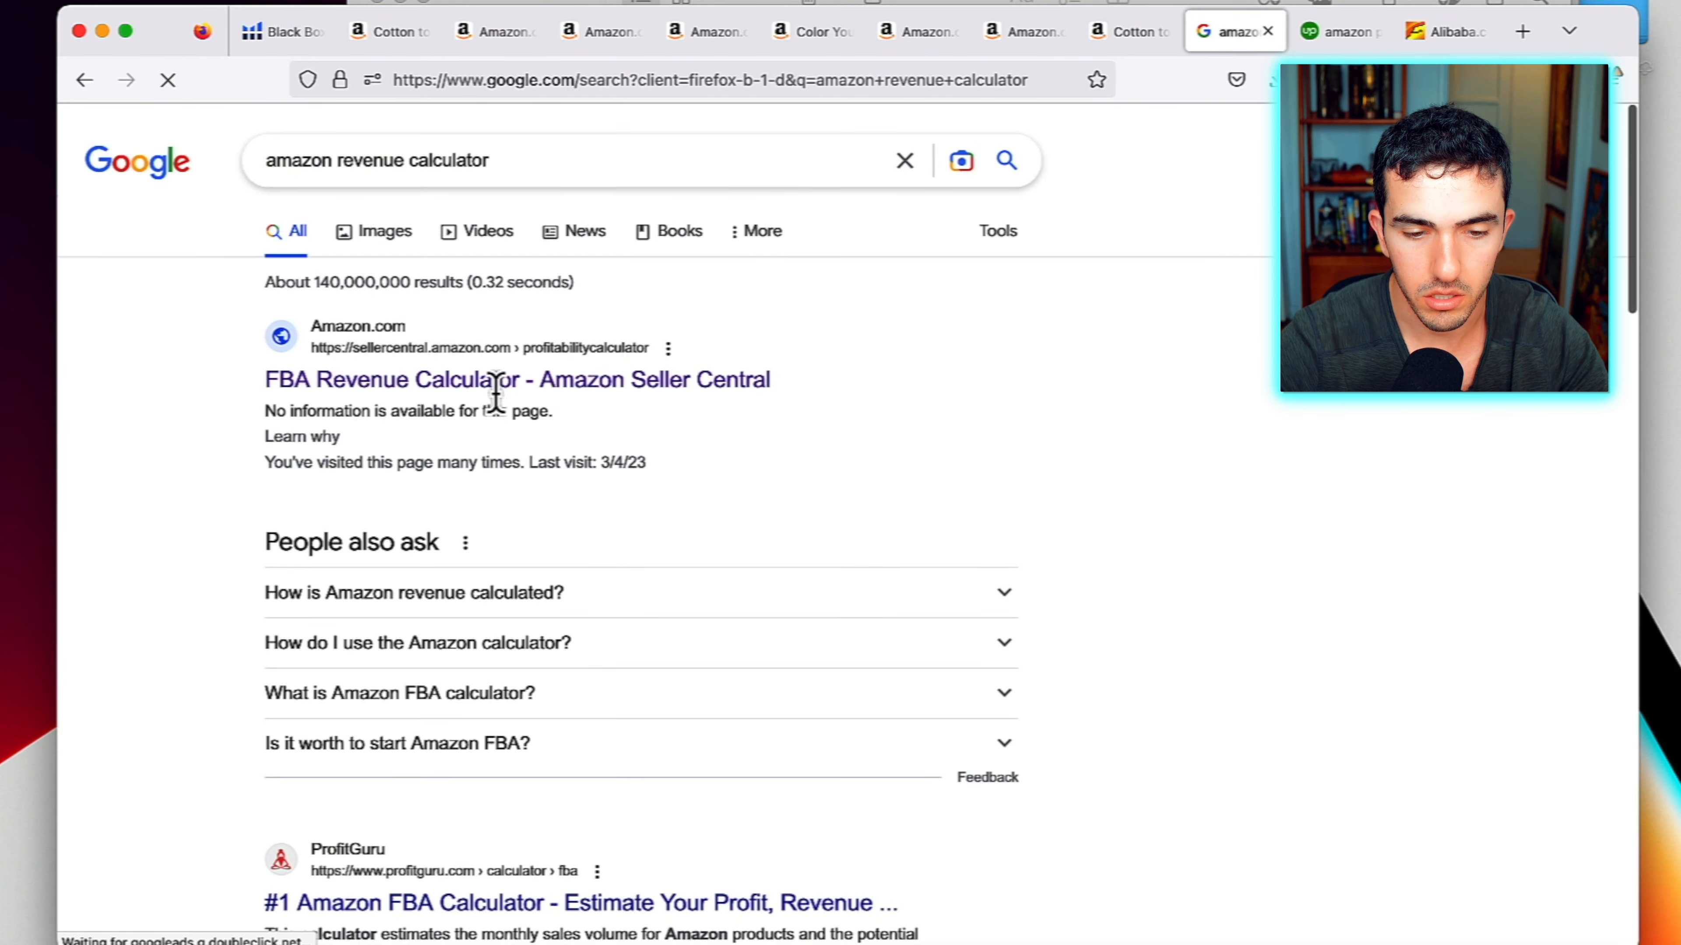
left_click(515, 379)
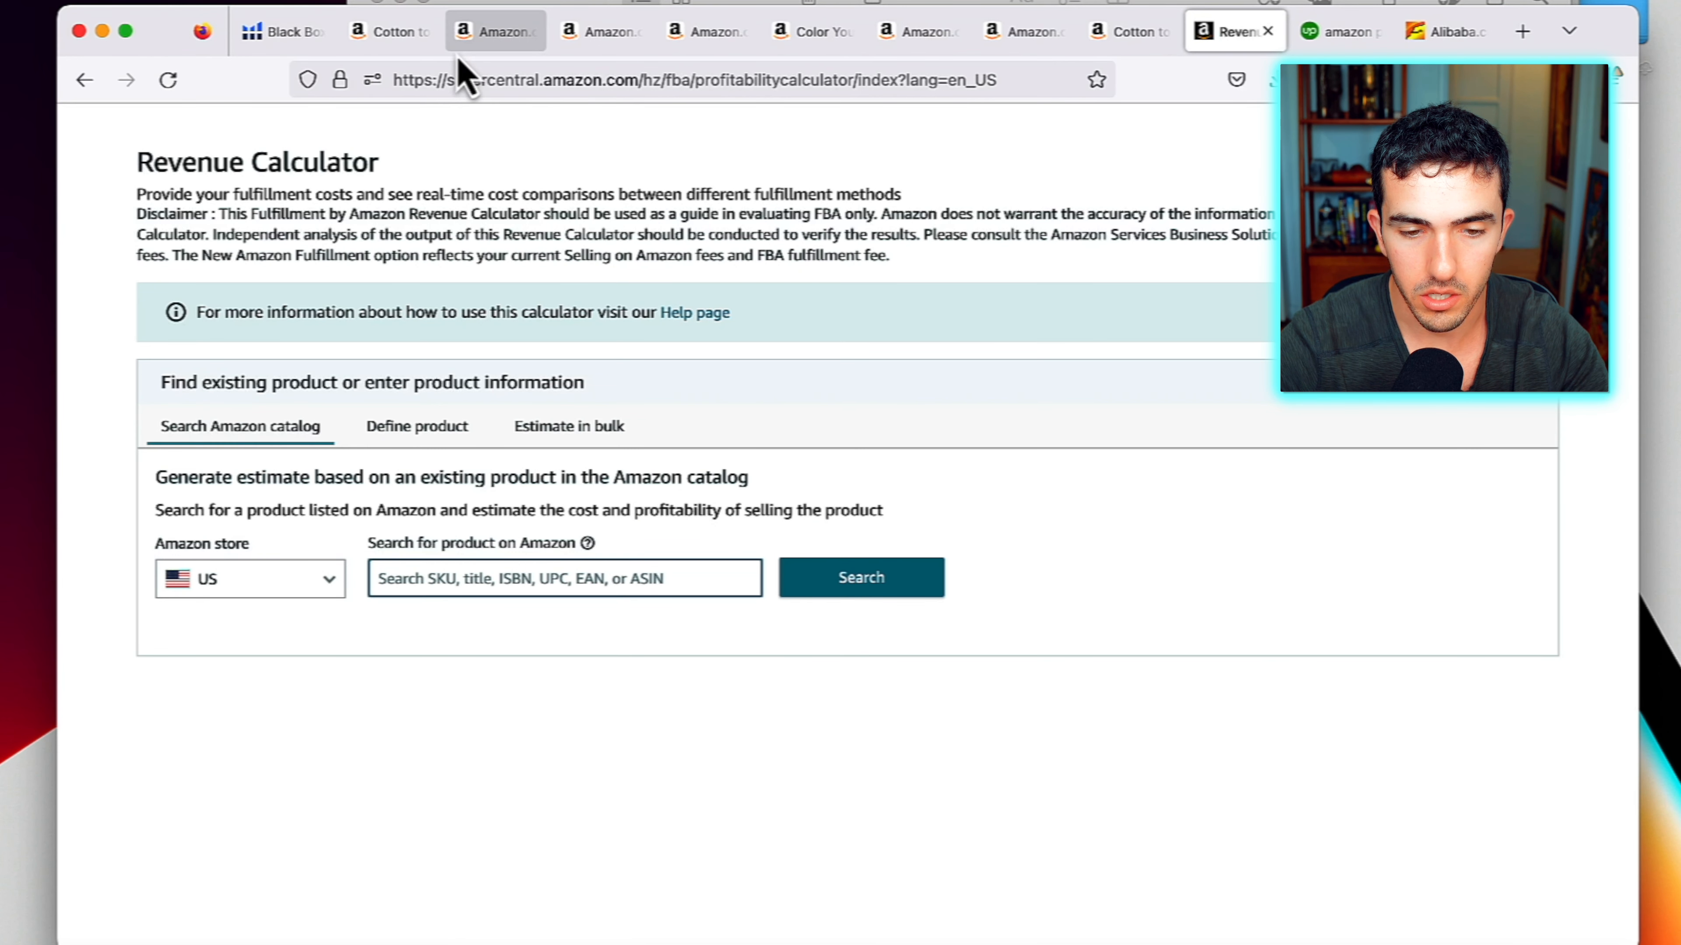
Estimate ASIN B0BN4623R6 with item price 25 and cost of goods 4, reviewing the net profit
type("B0BN4623R6")
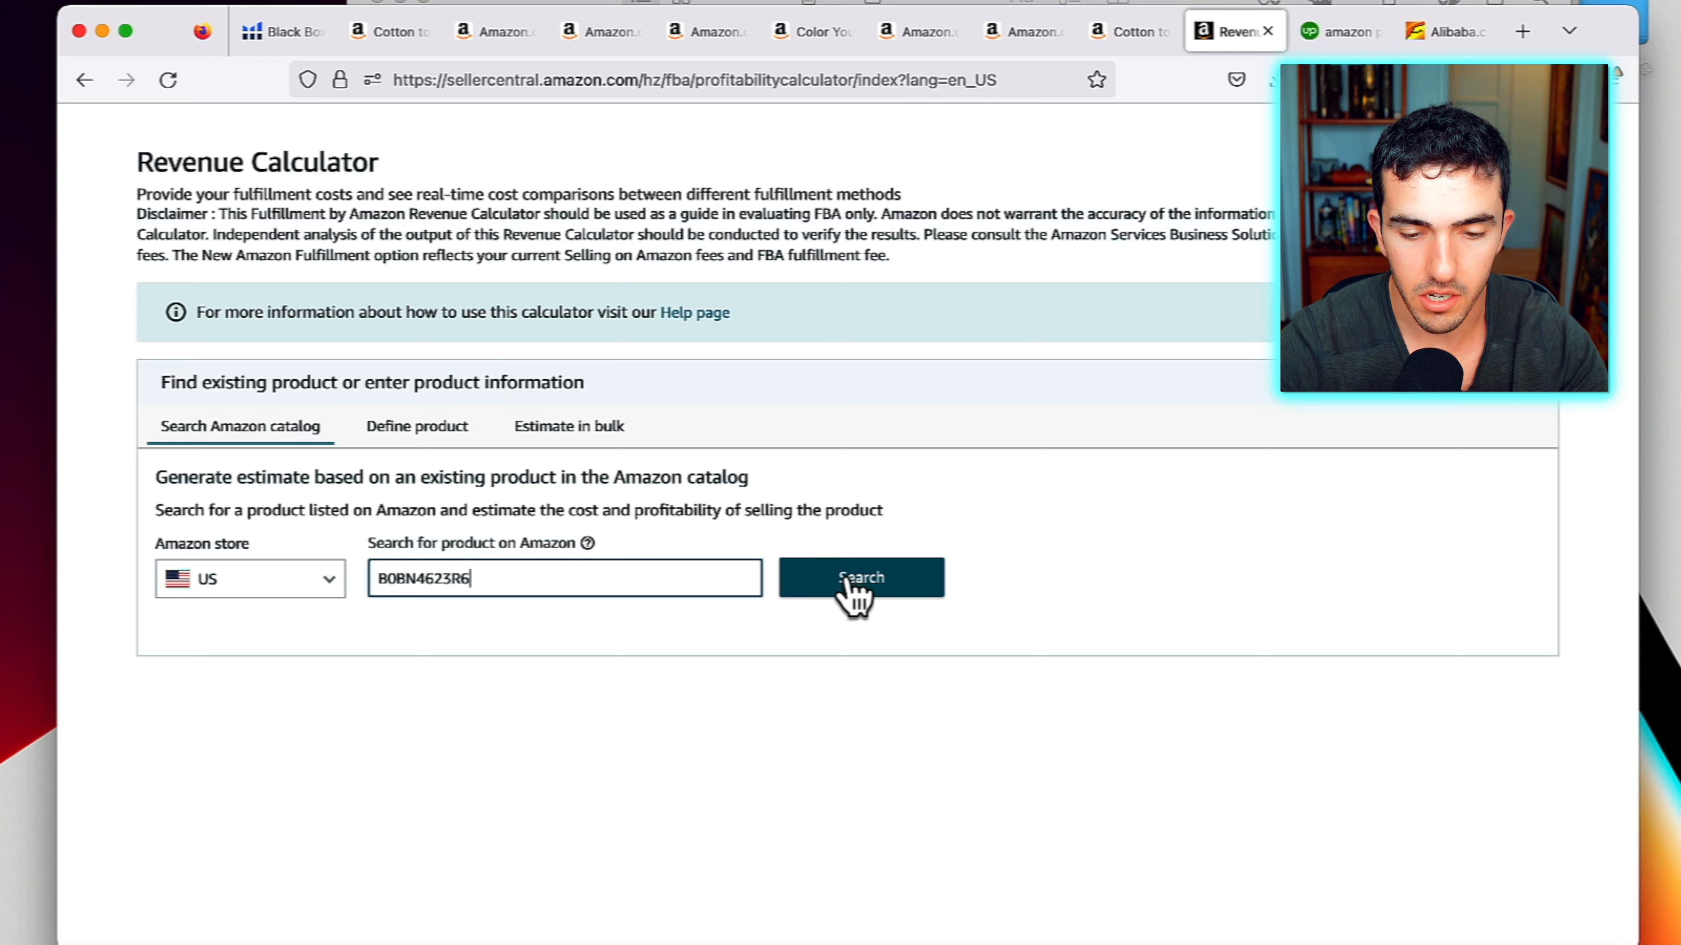
left_click(859, 577)
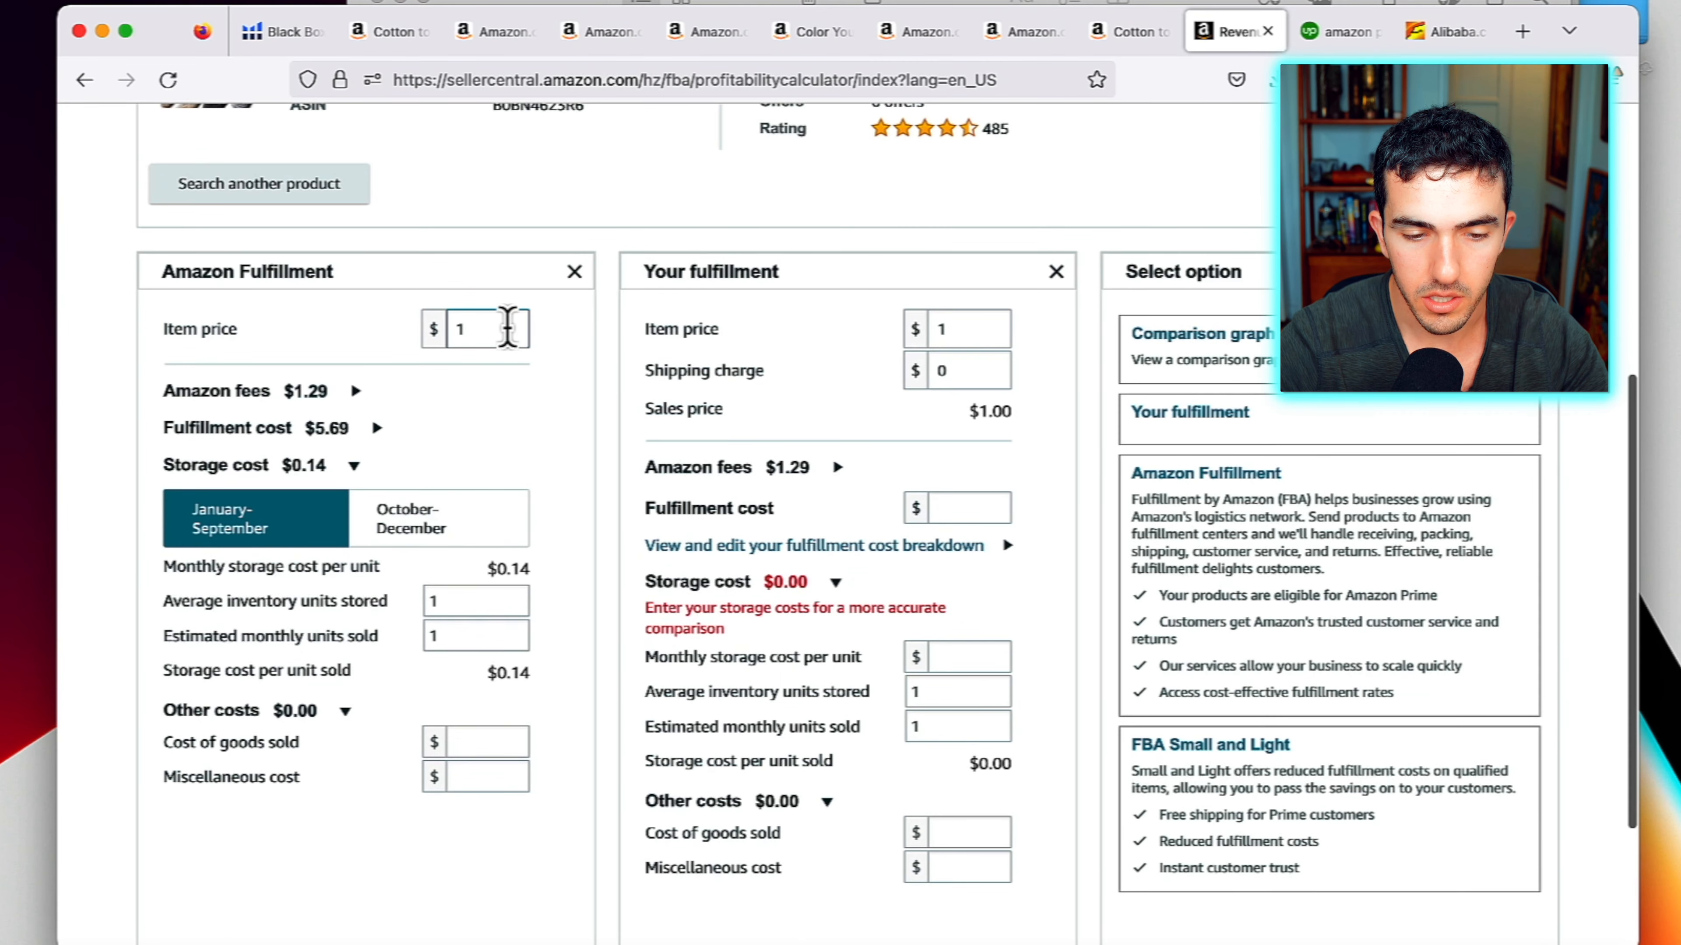
scroll("up", 3)
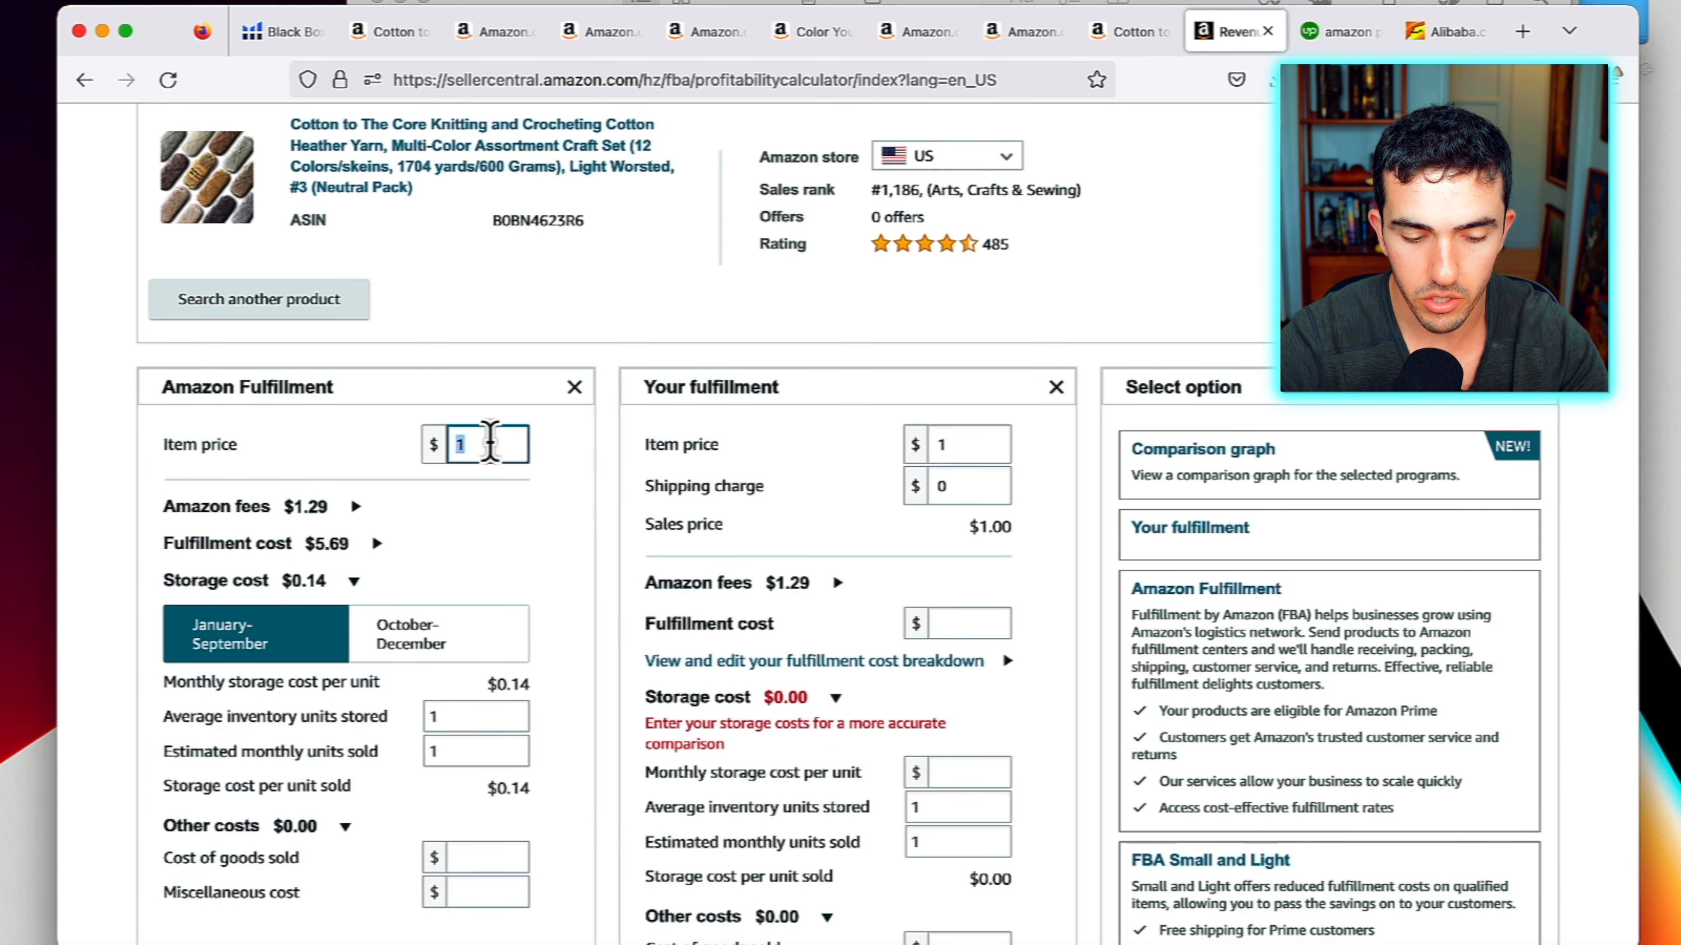
type("25")
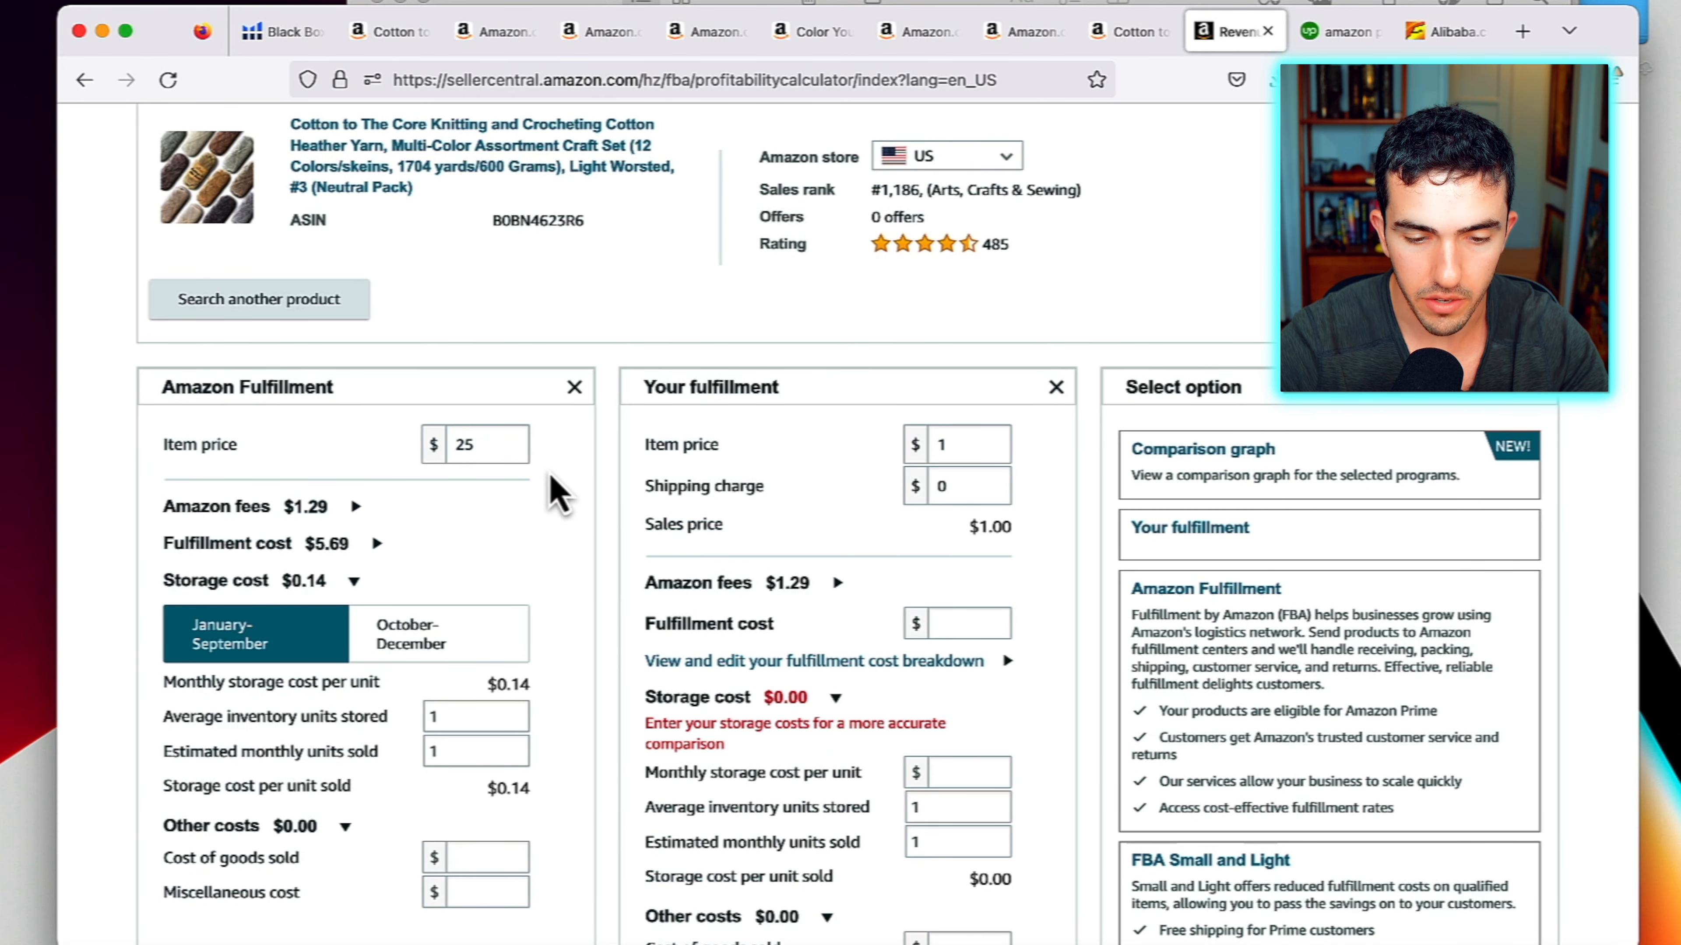
scroll("down", 3)
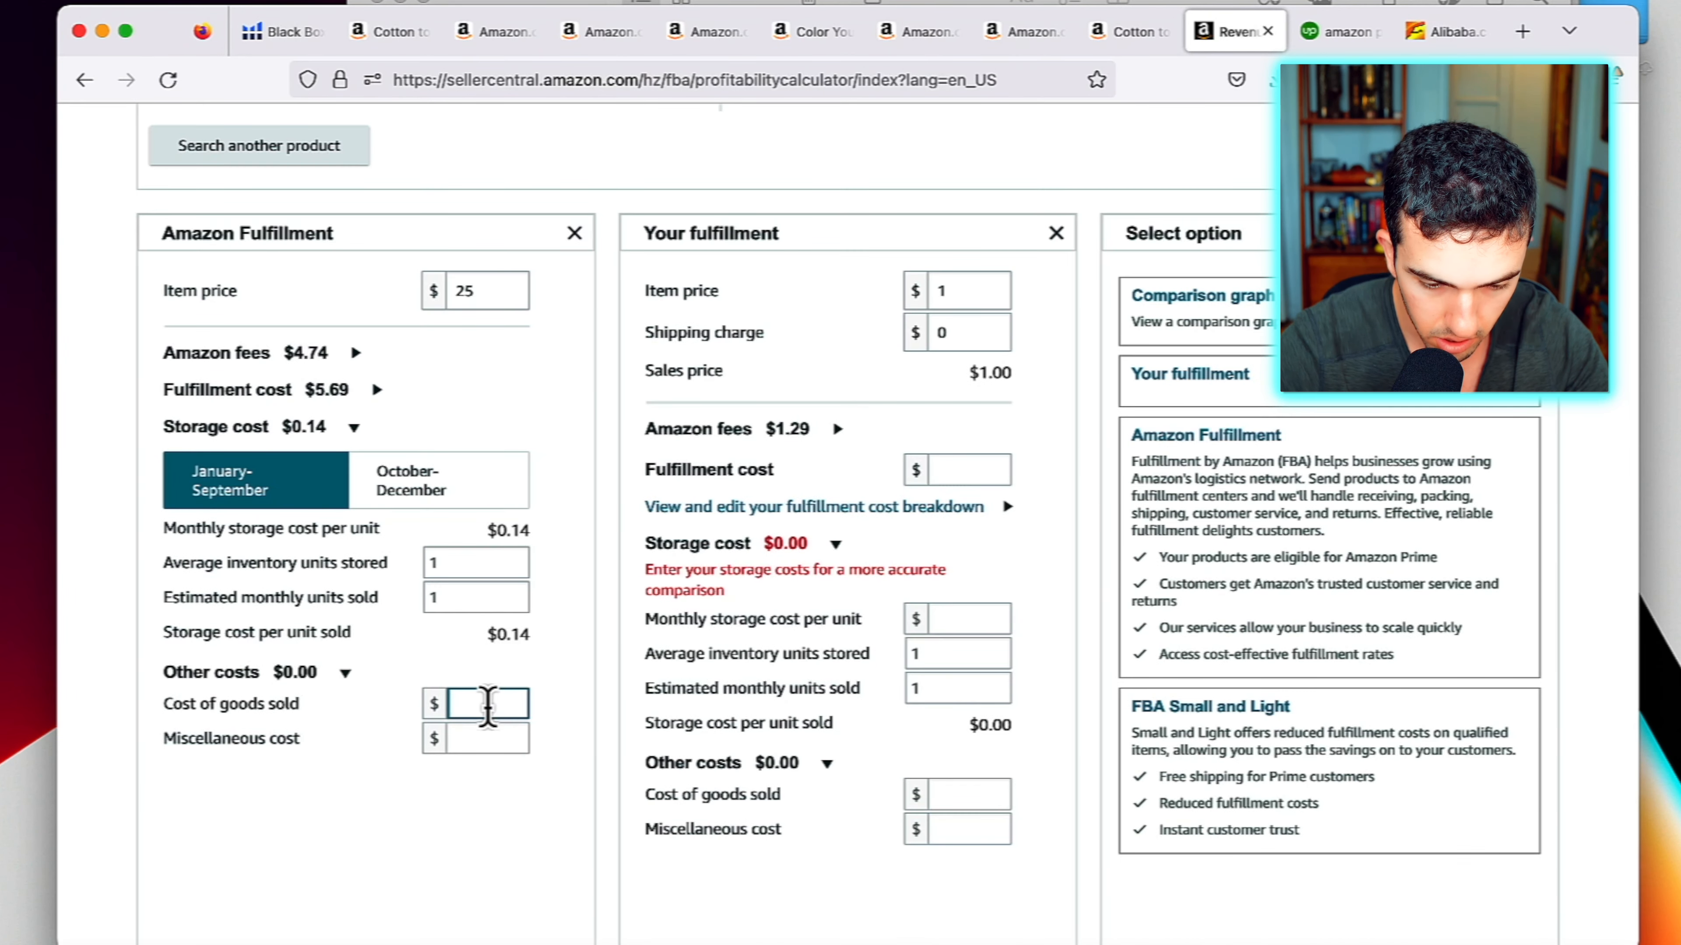
type("4")
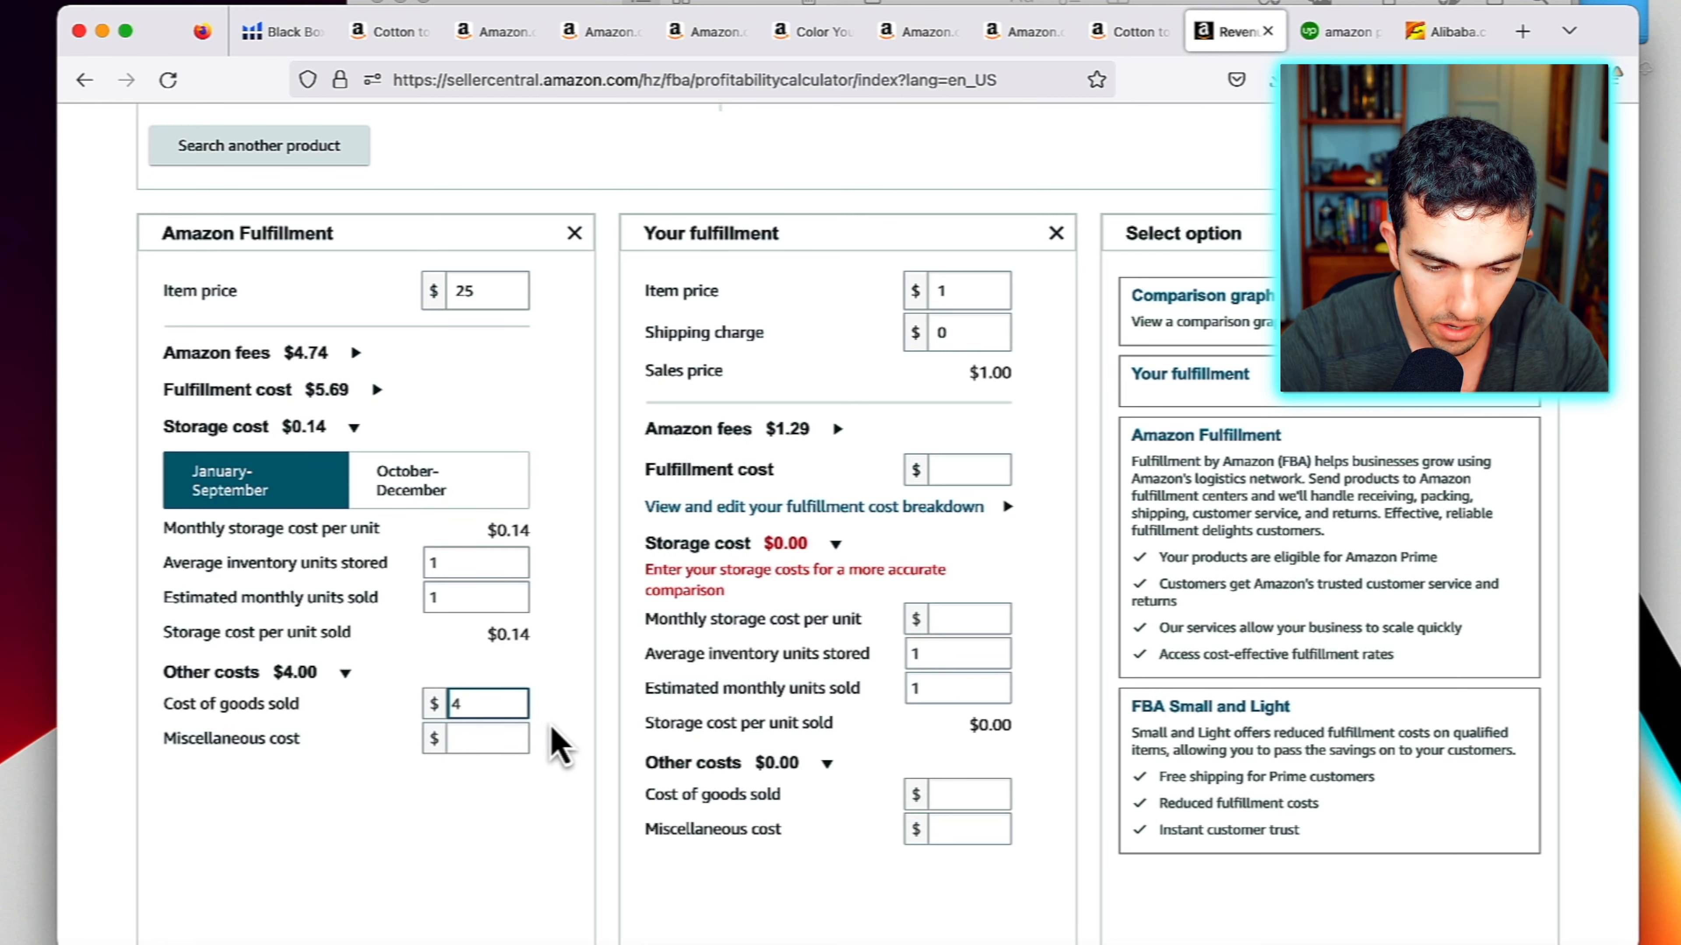
scroll("down", 3)
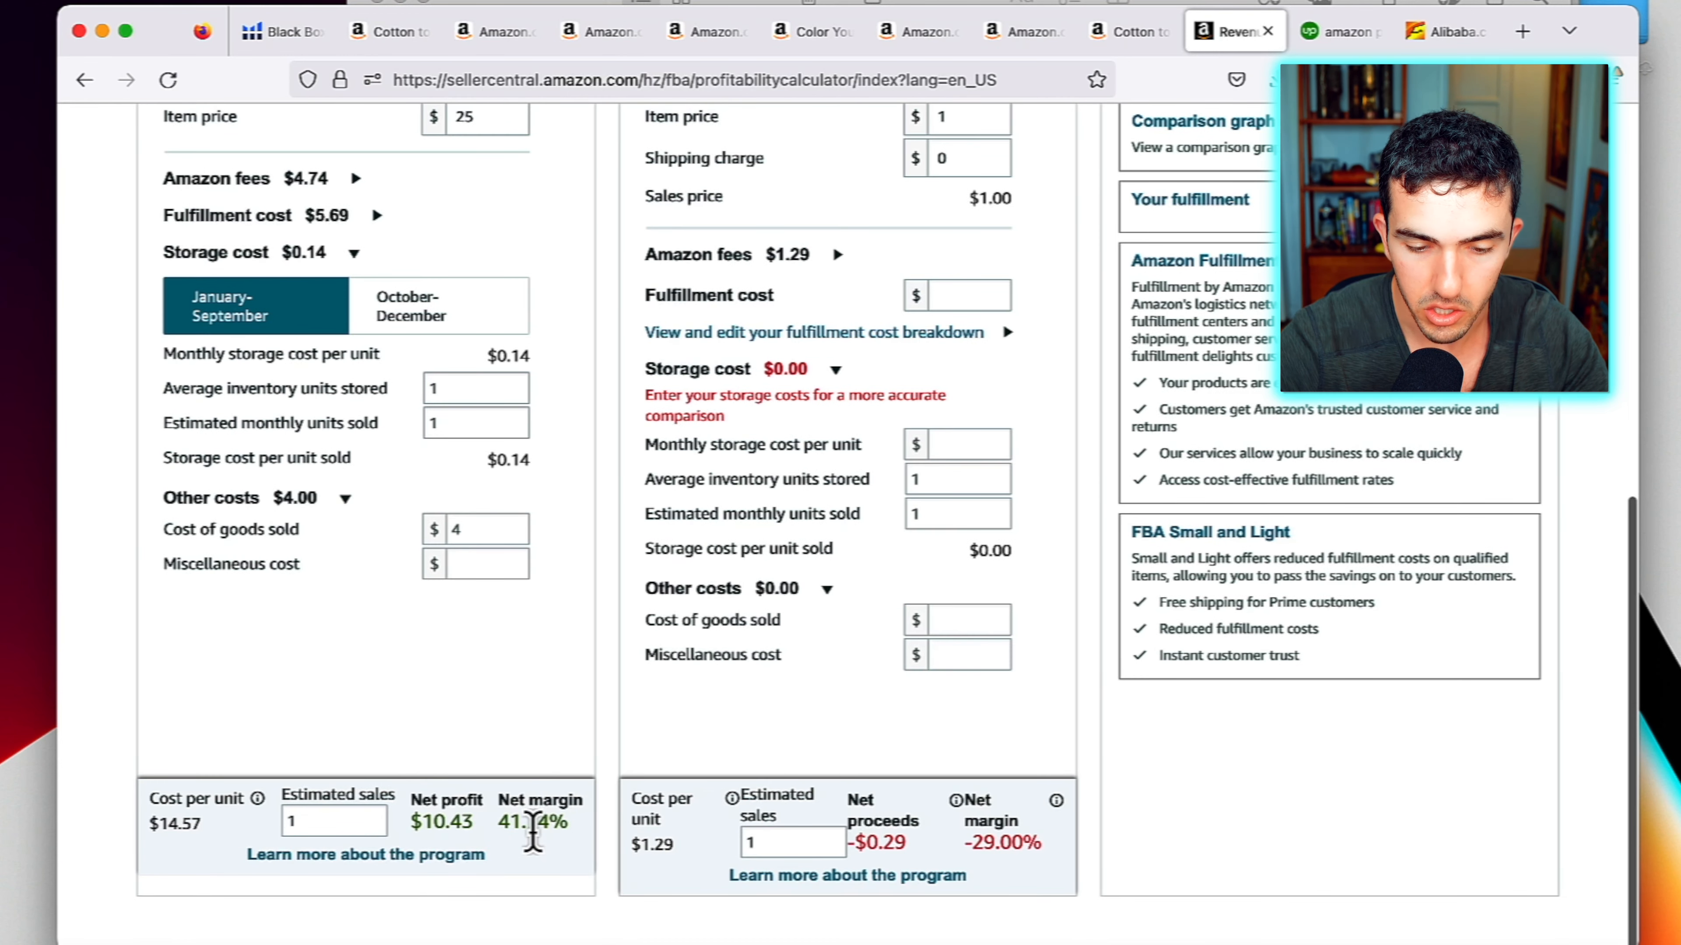
scroll("up", 3)
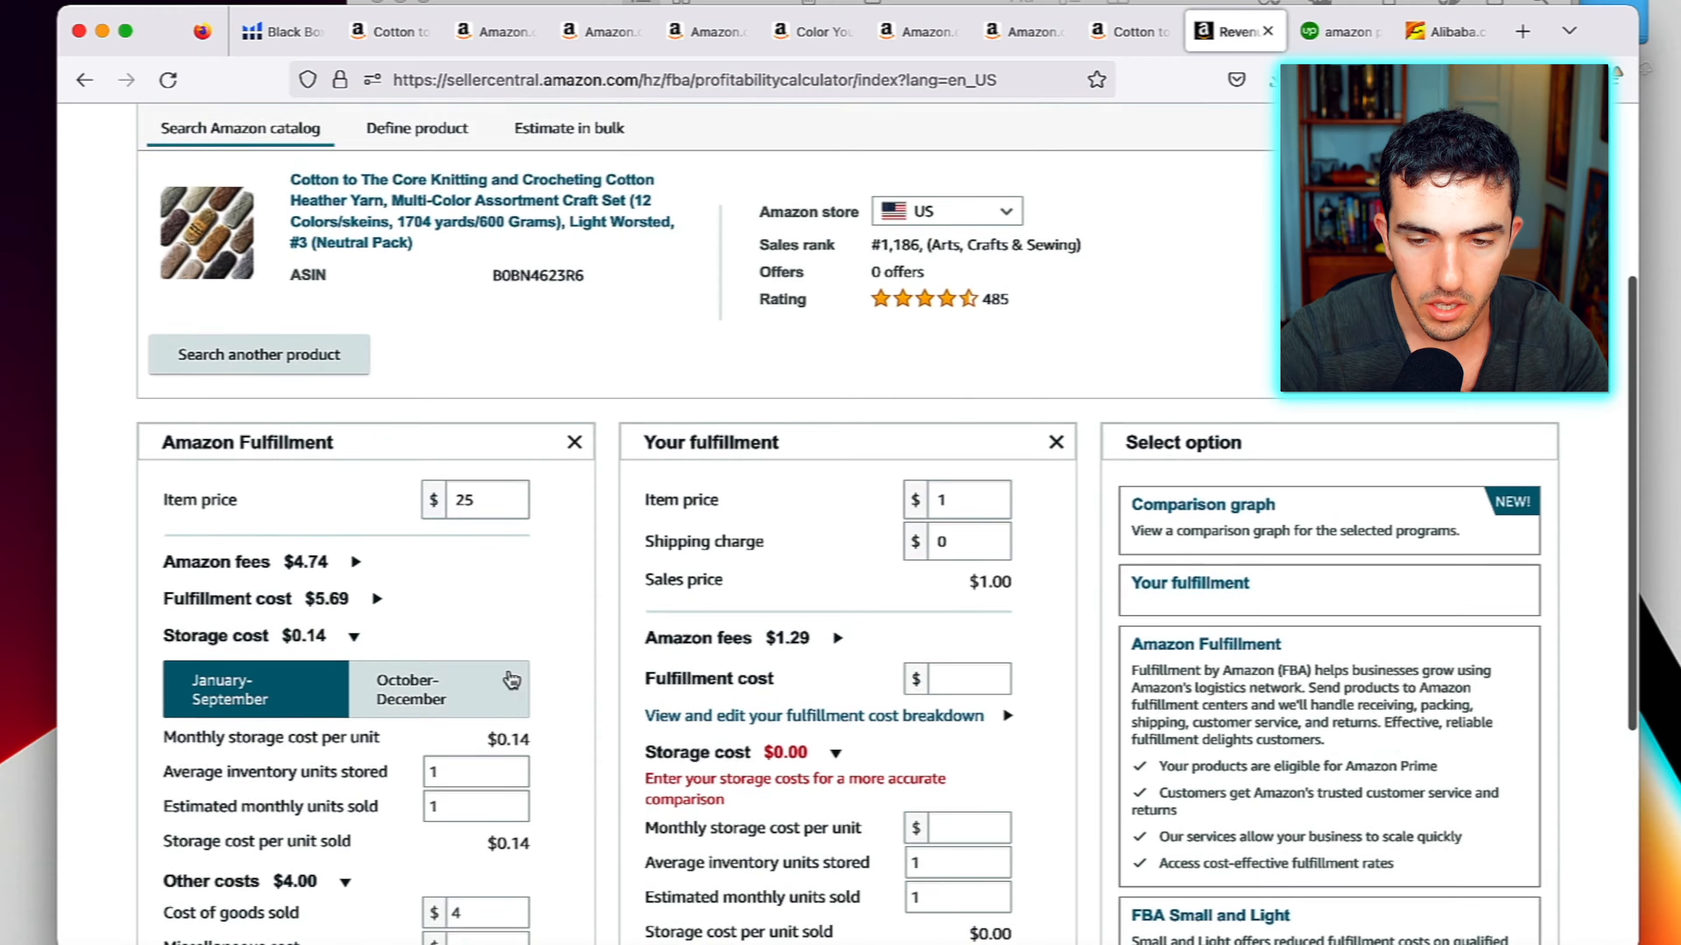
scroll("up", 3)
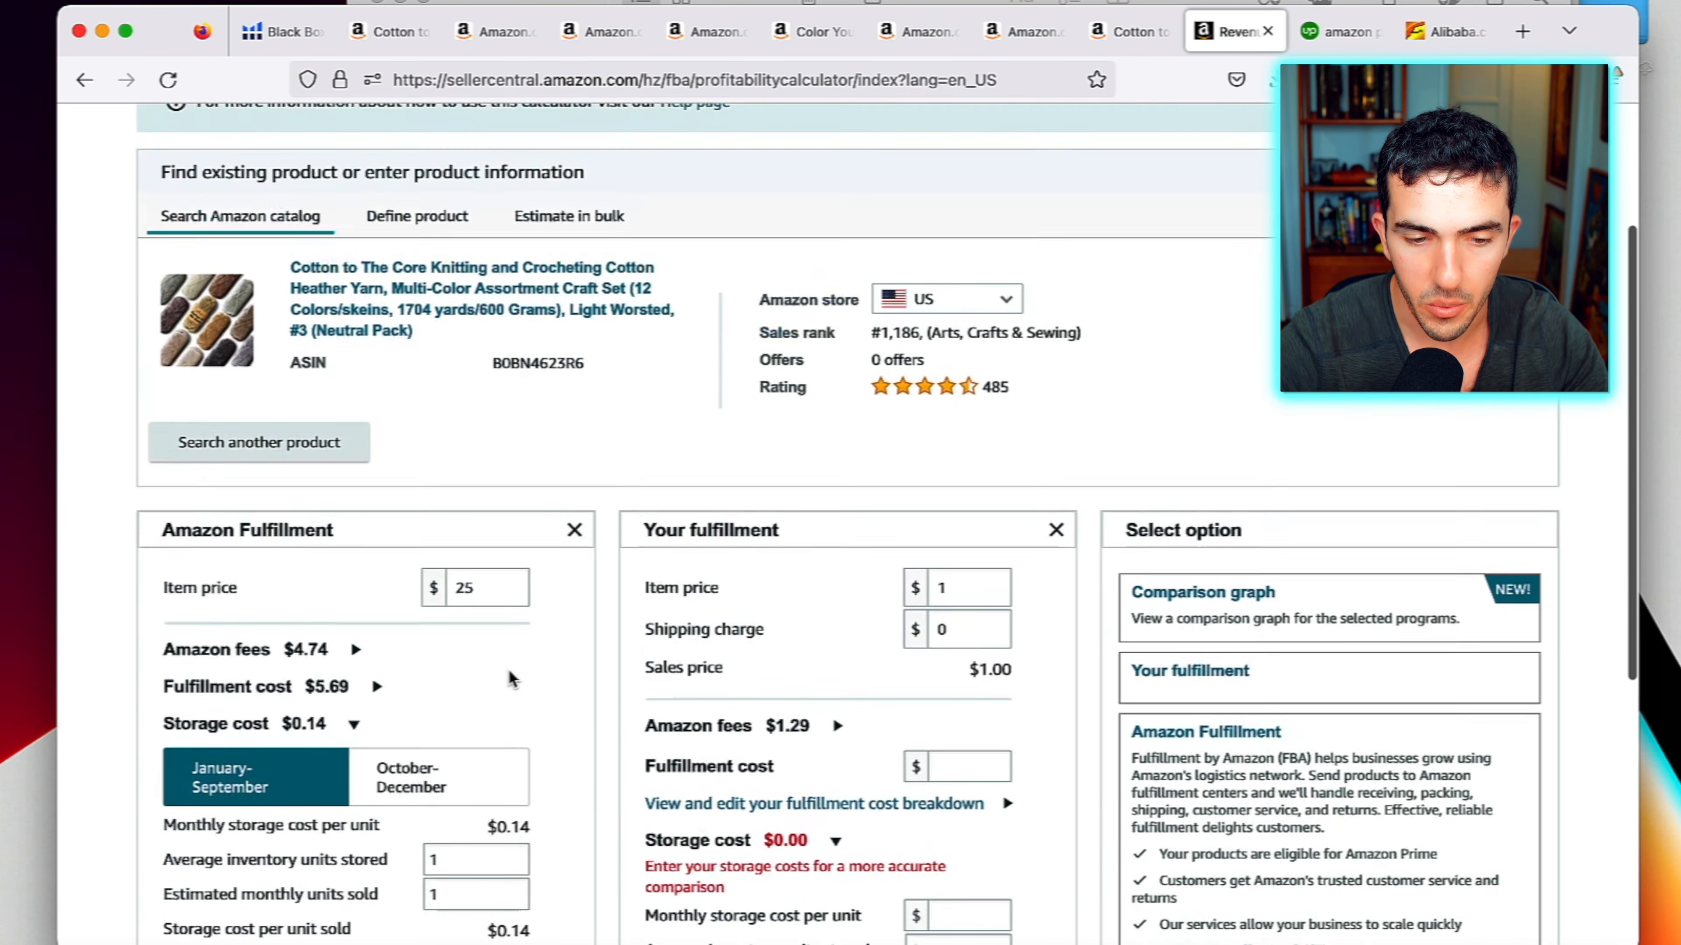
Search Alibaba for 'Knit & Crochet Yarn'
left_click(1443, 29)
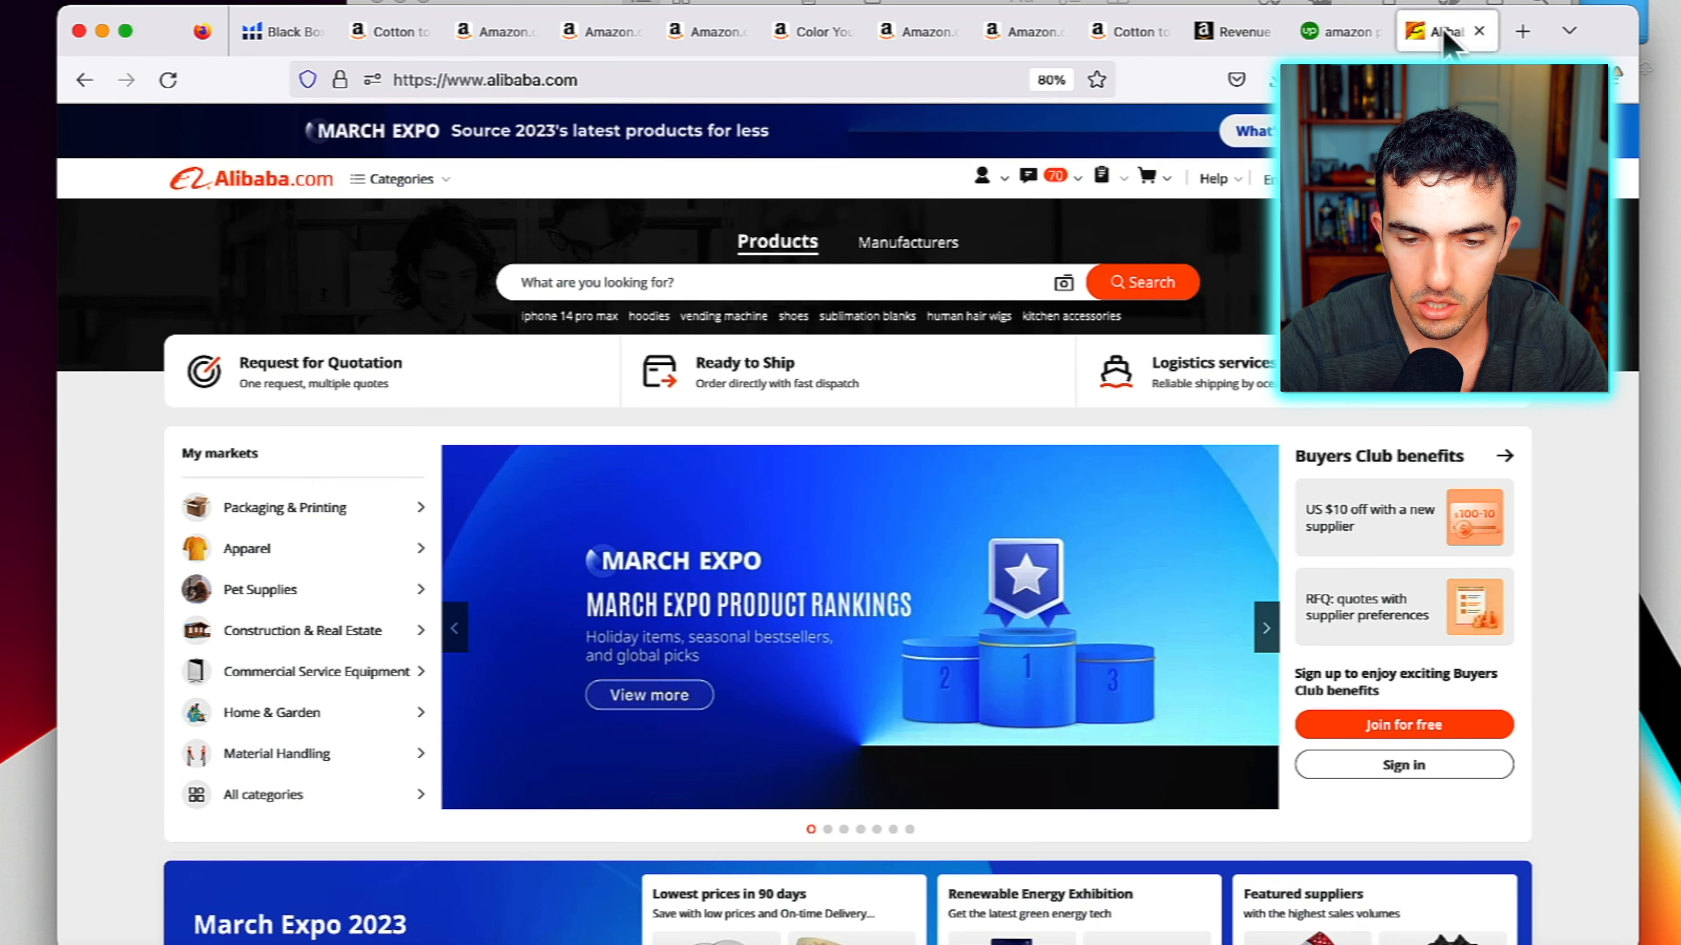
left_click(386, 30)
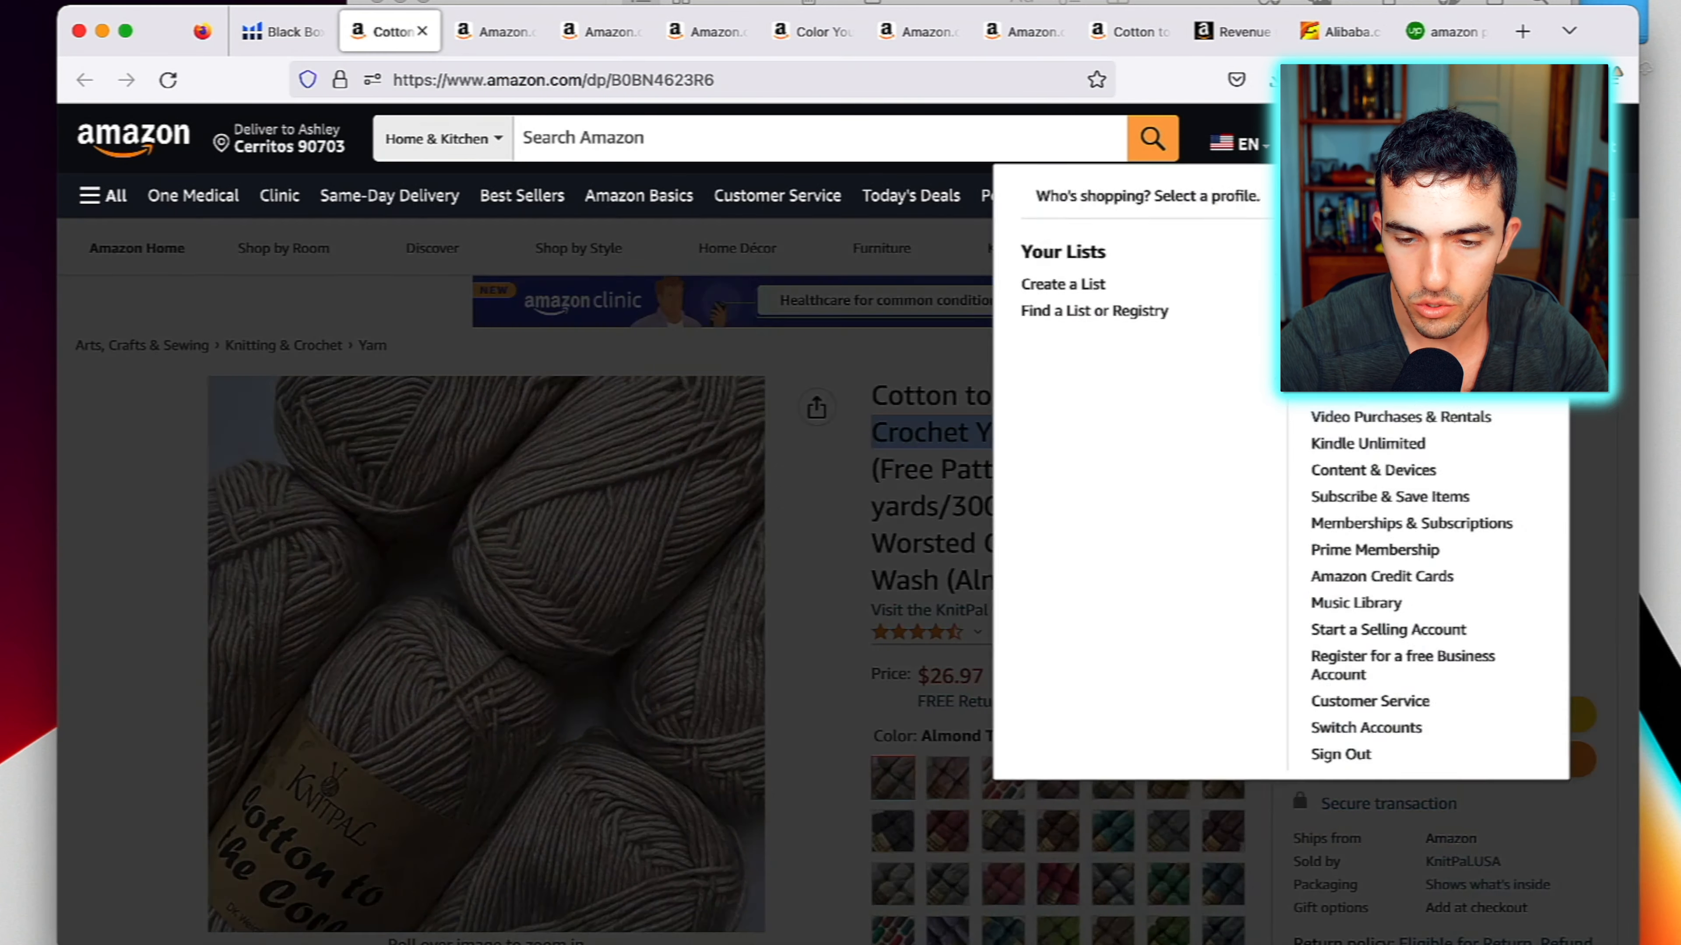
left_click(1337, 30)
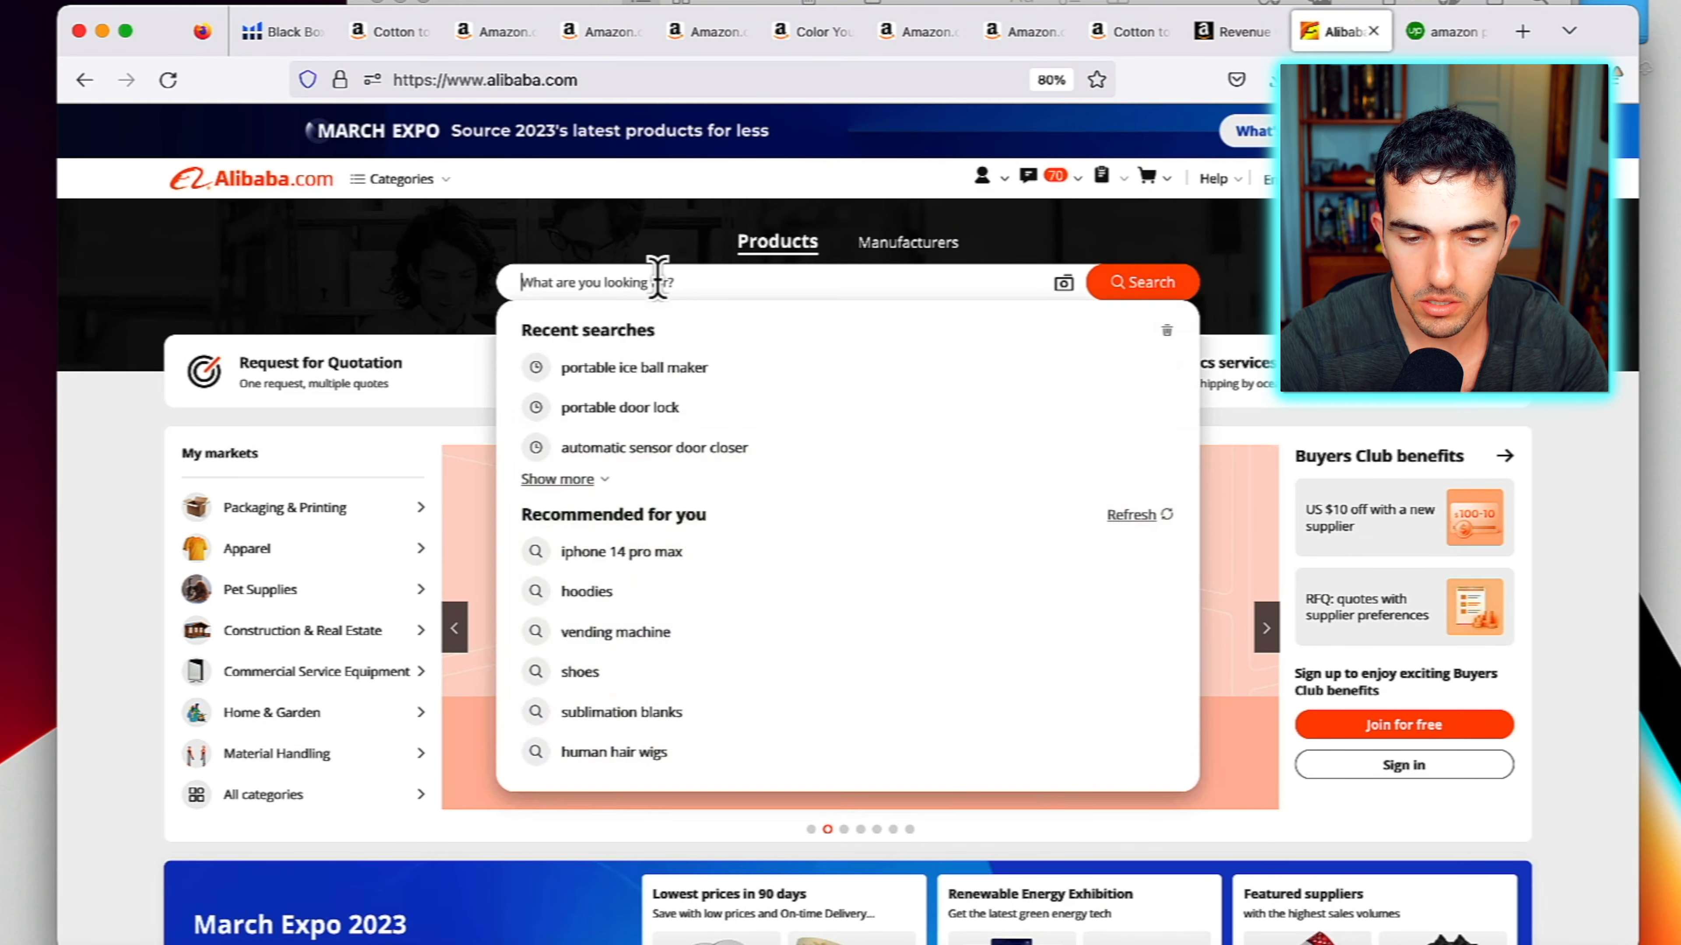
type("Knit & Crochet Yarn")
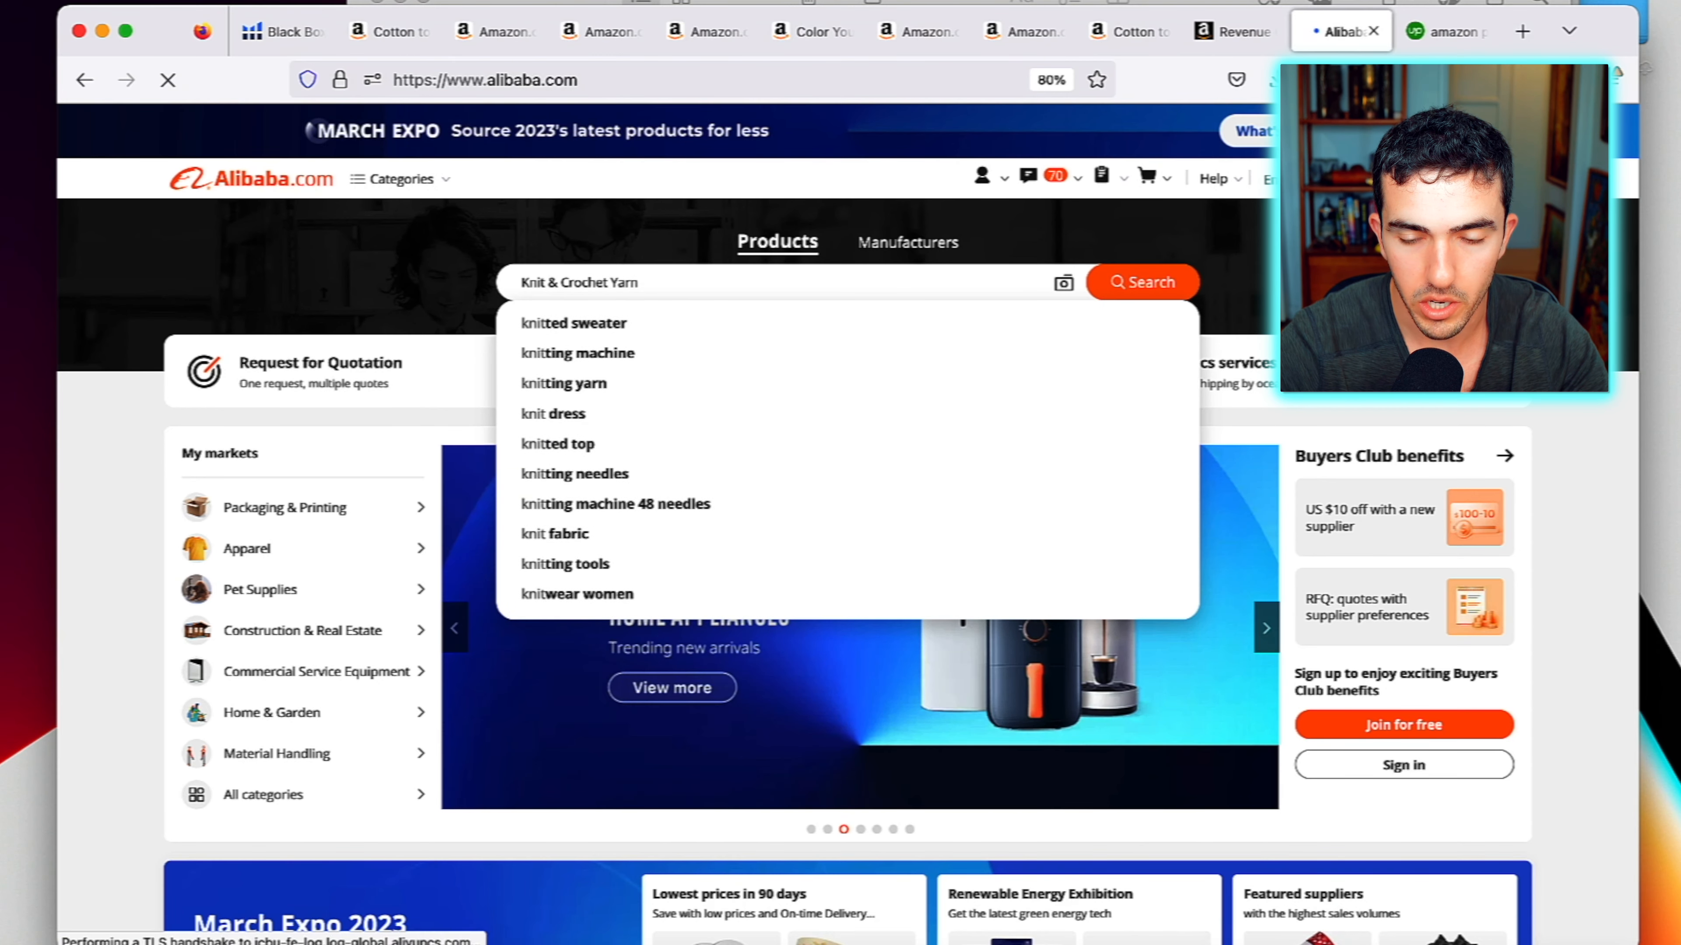
left_click(1141, 282)
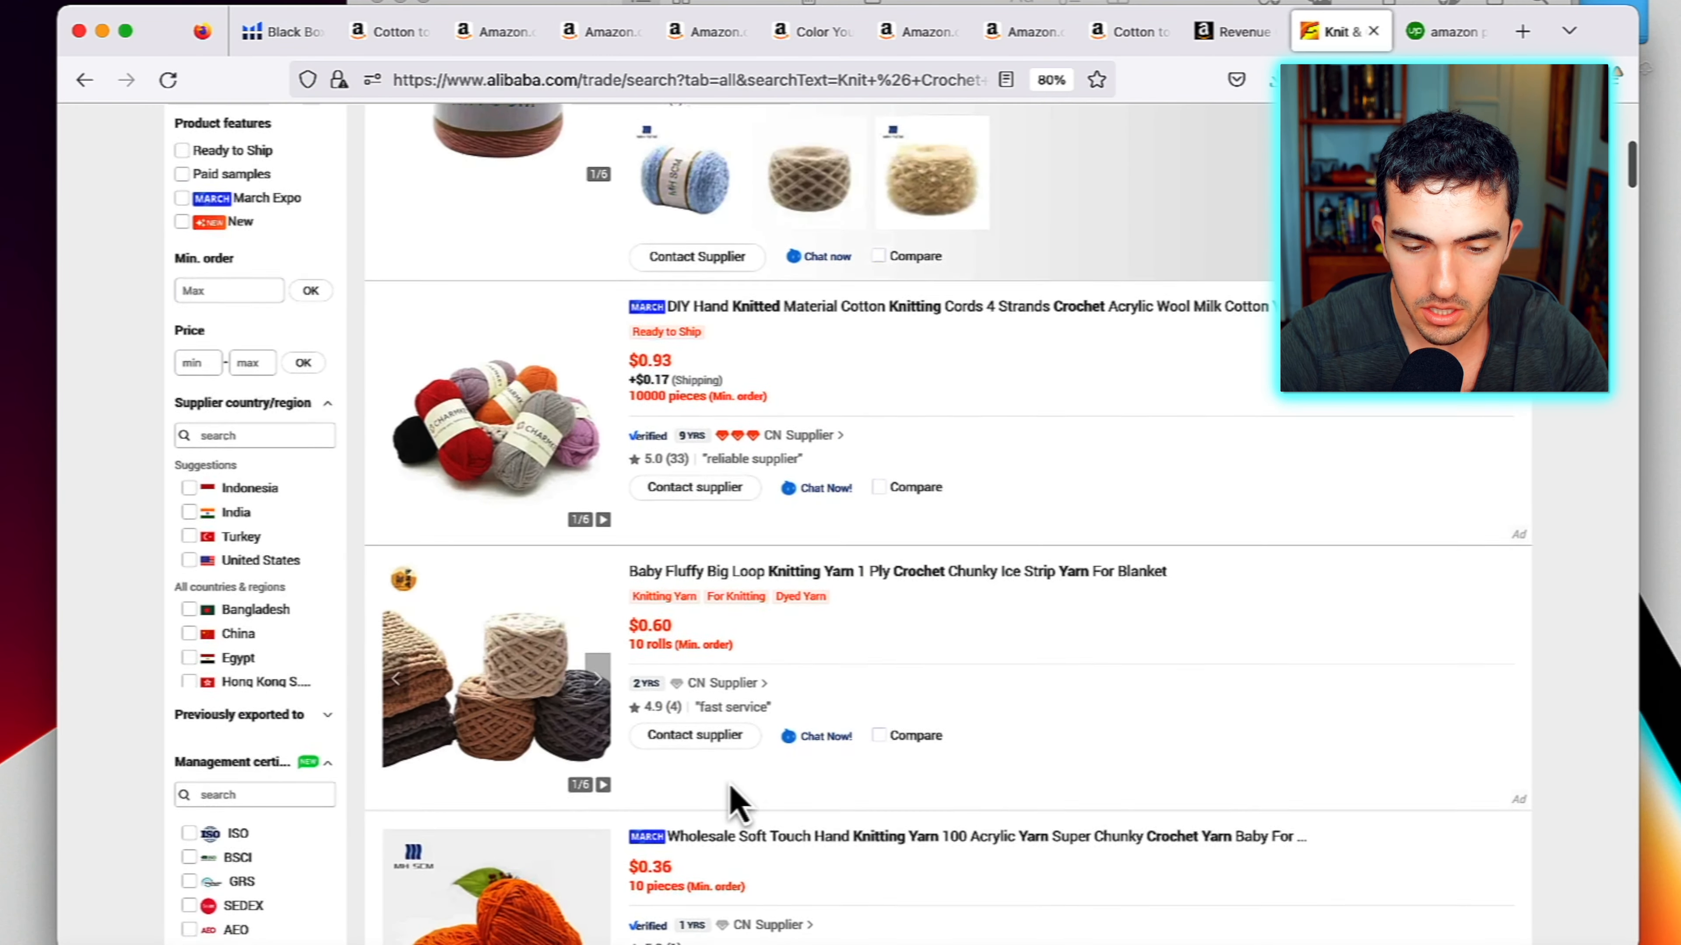
Scroll through the wholesale yarn offers to review prices and minimum orders
scroll("down", 3)
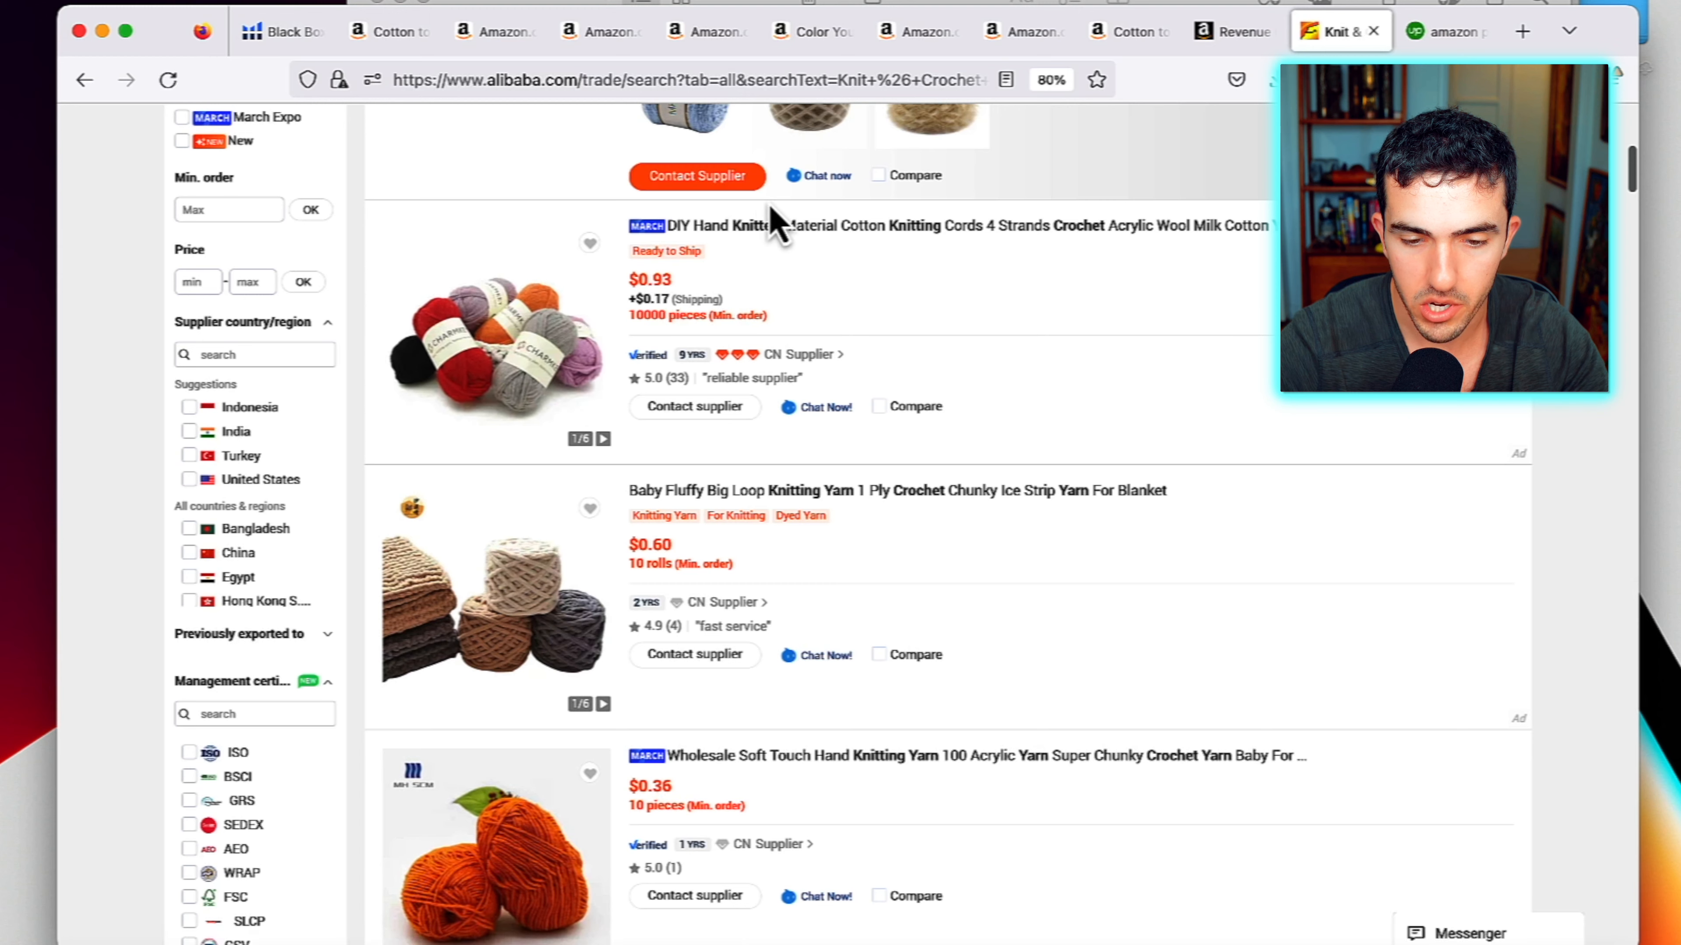
scroll("up", 3)
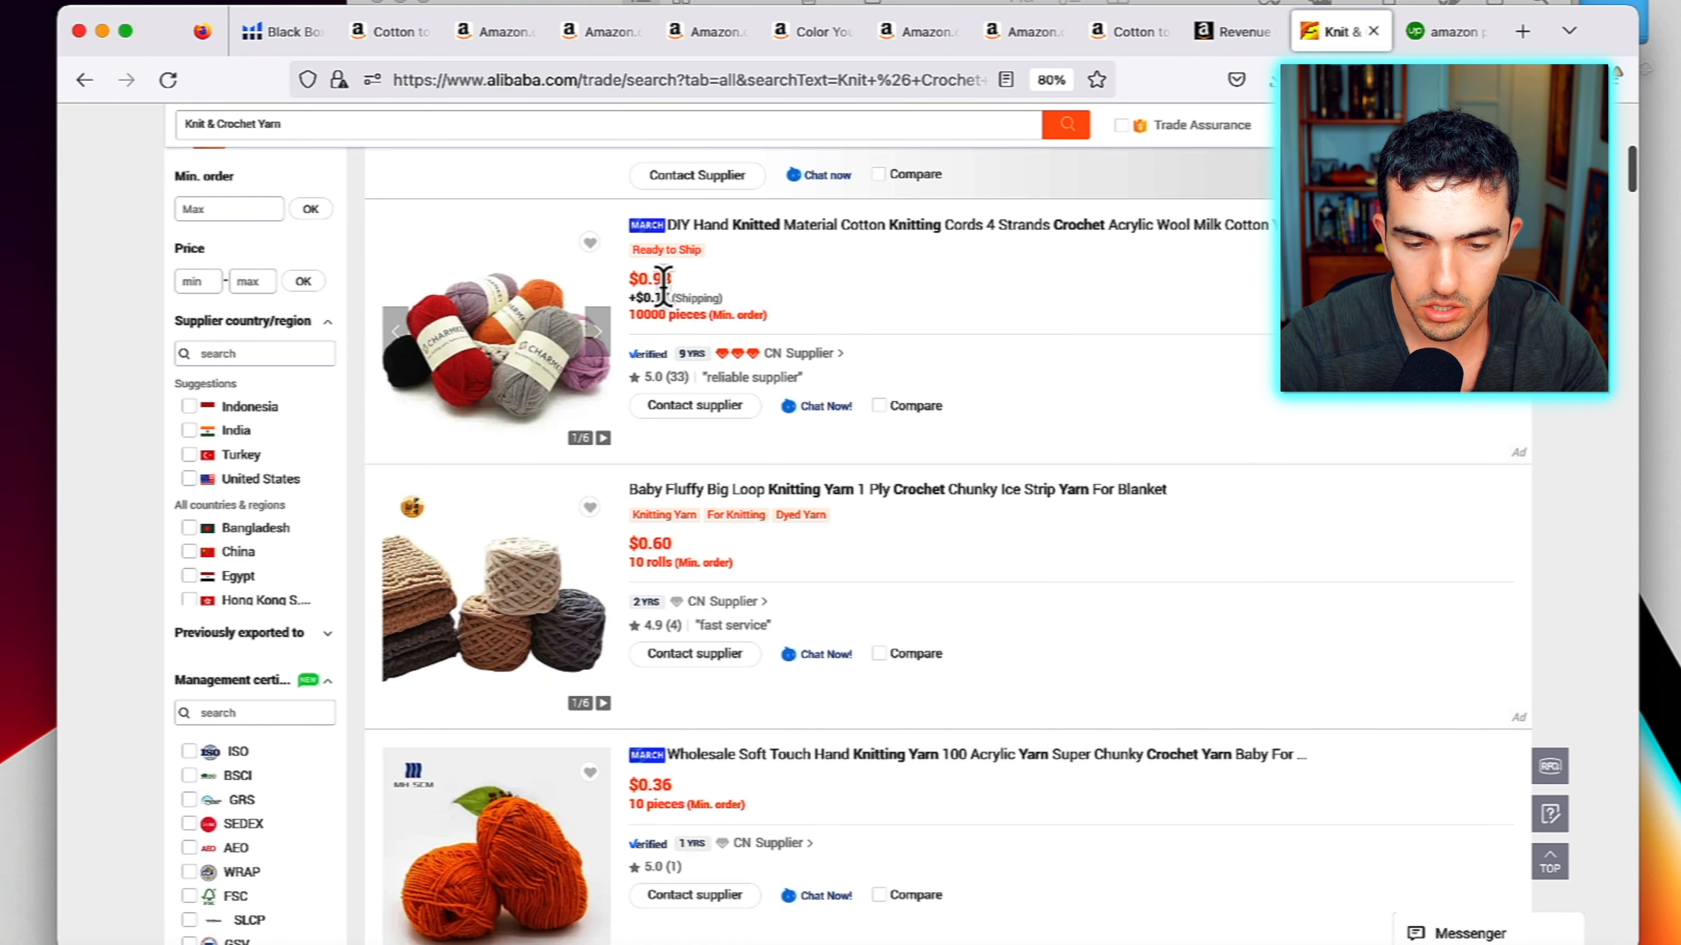
scroll("down", 3)
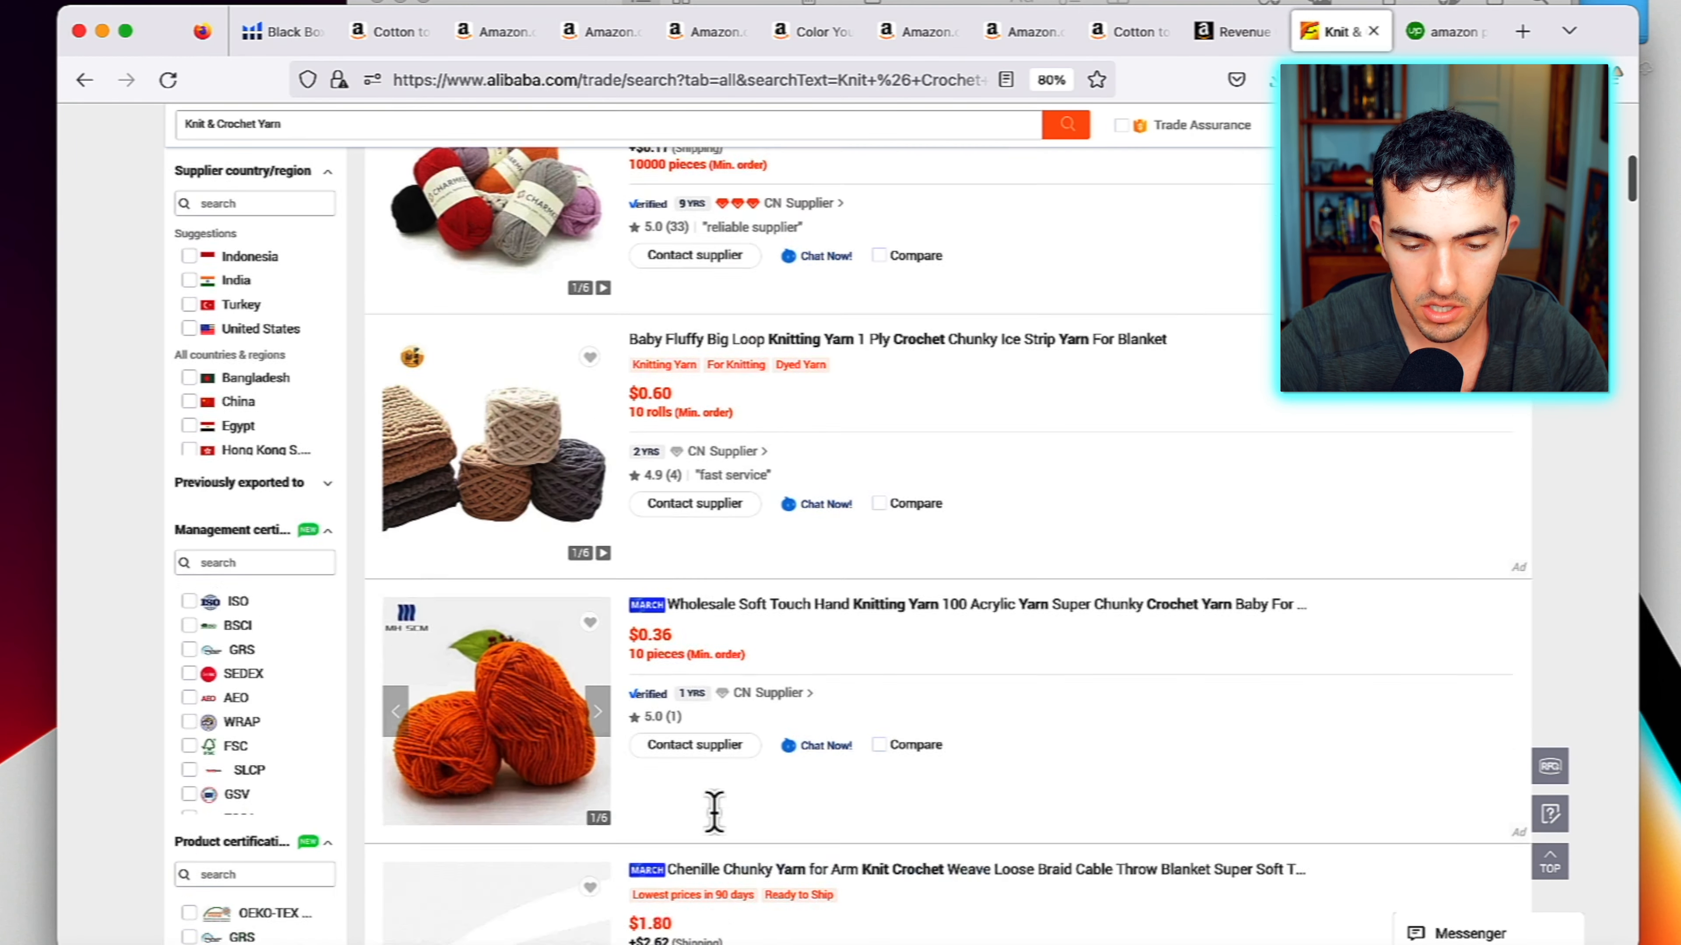
scroll("down", 3)
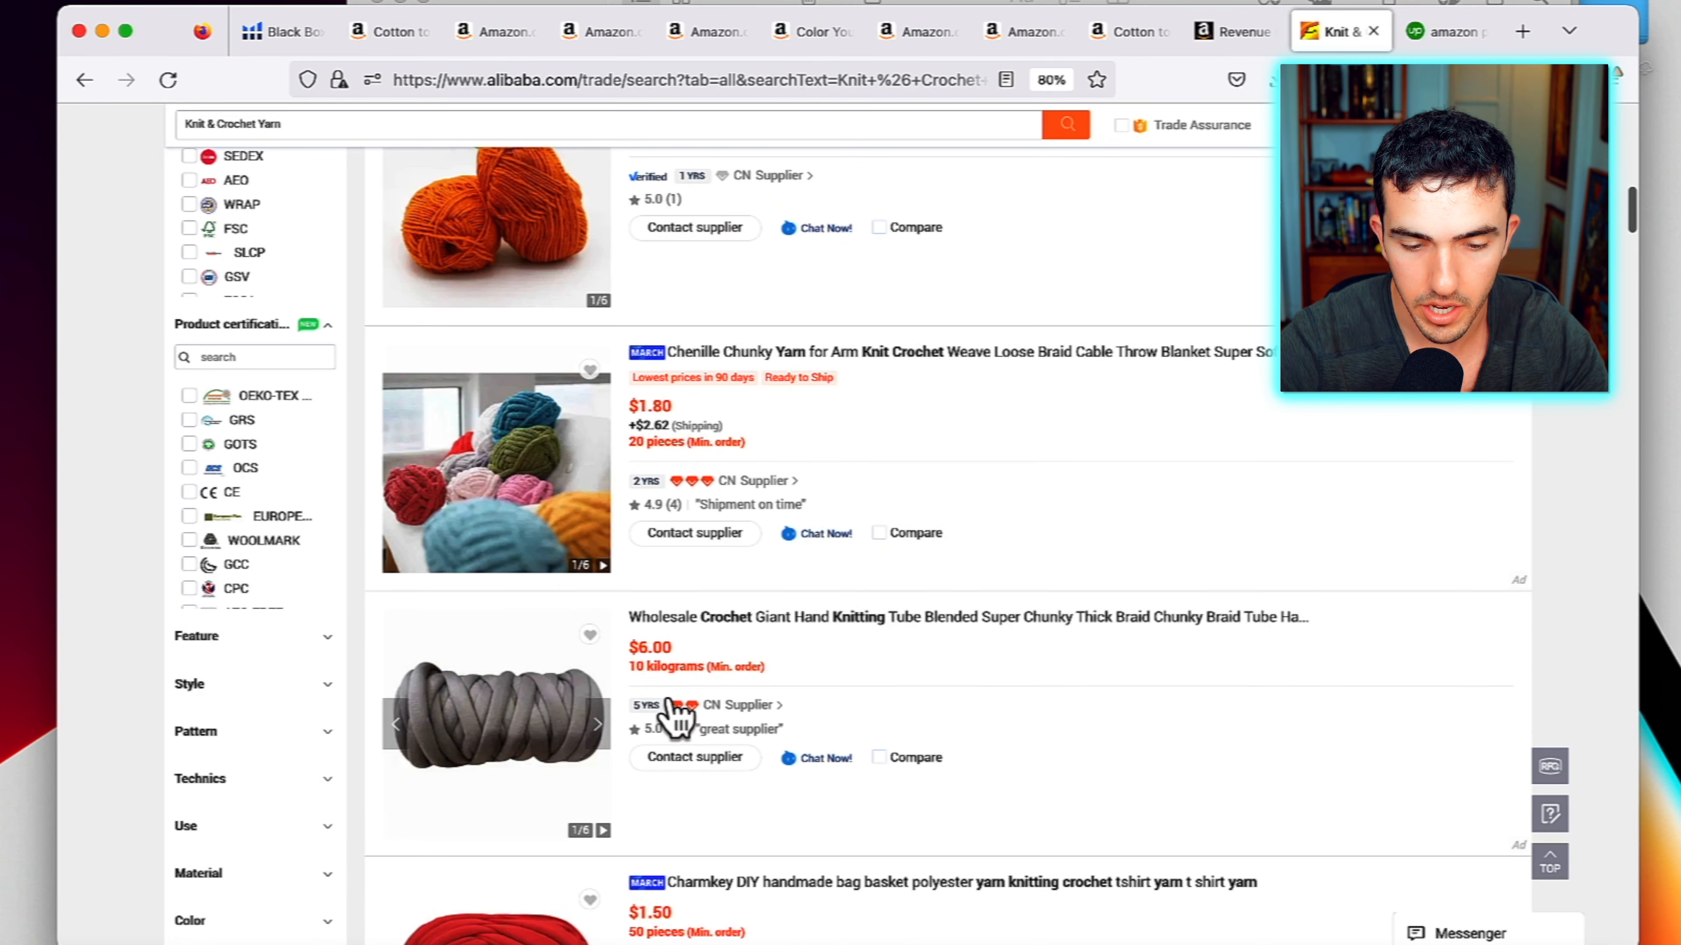
scroll("up", 3)
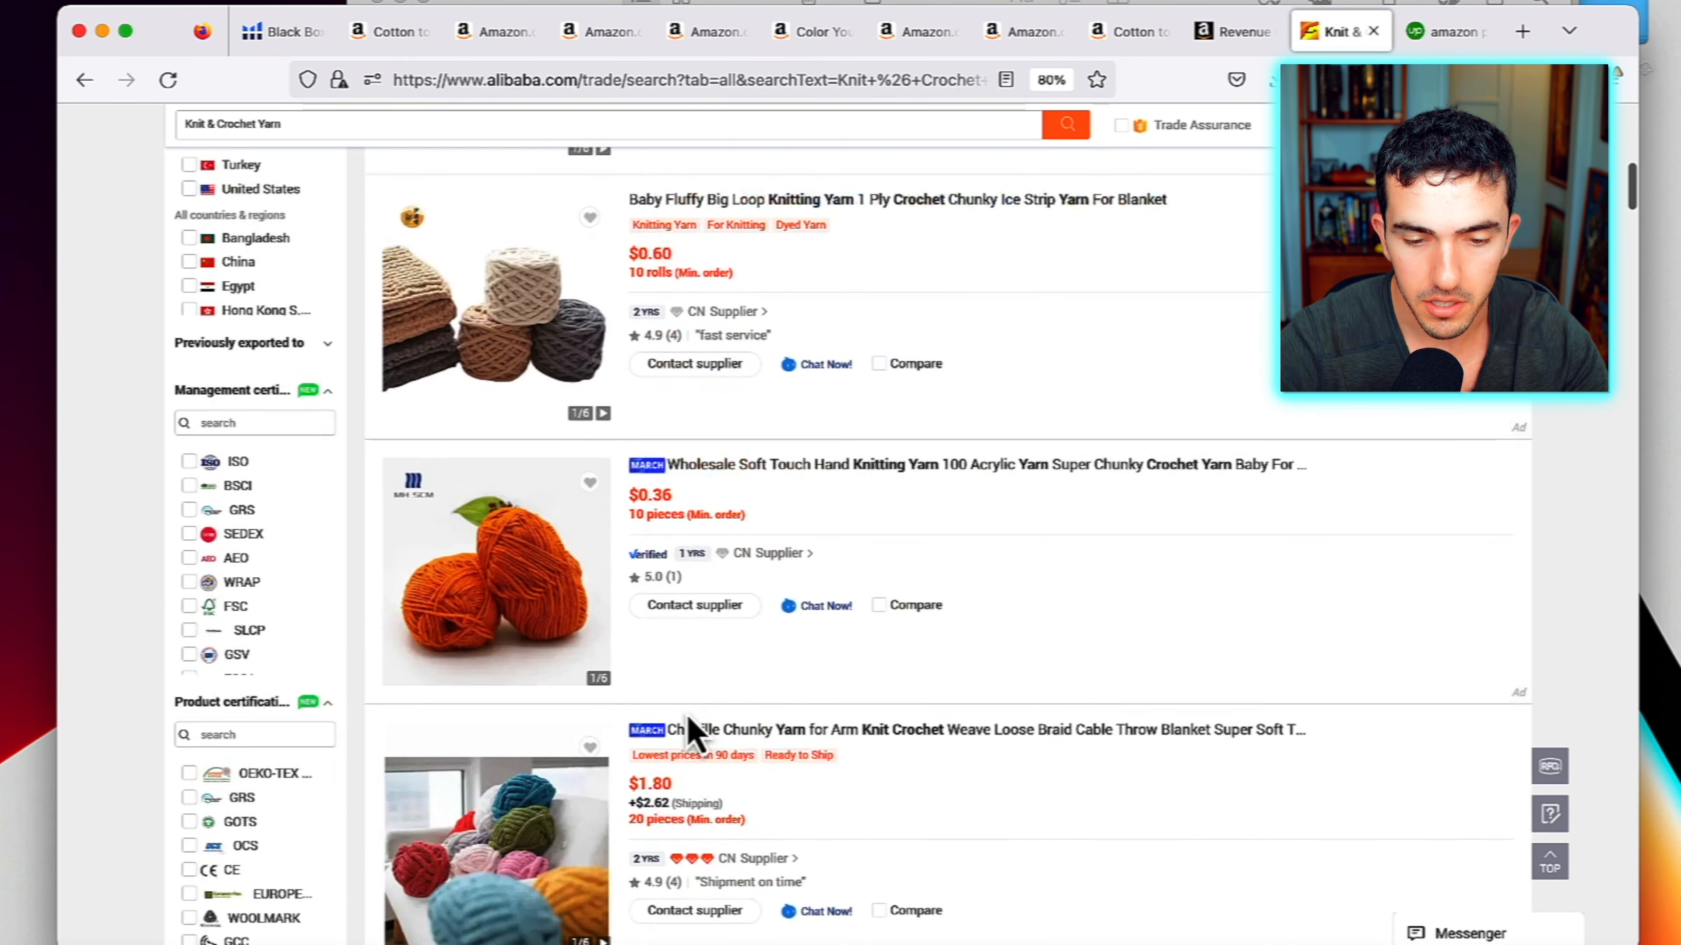
scroll("up", 3)
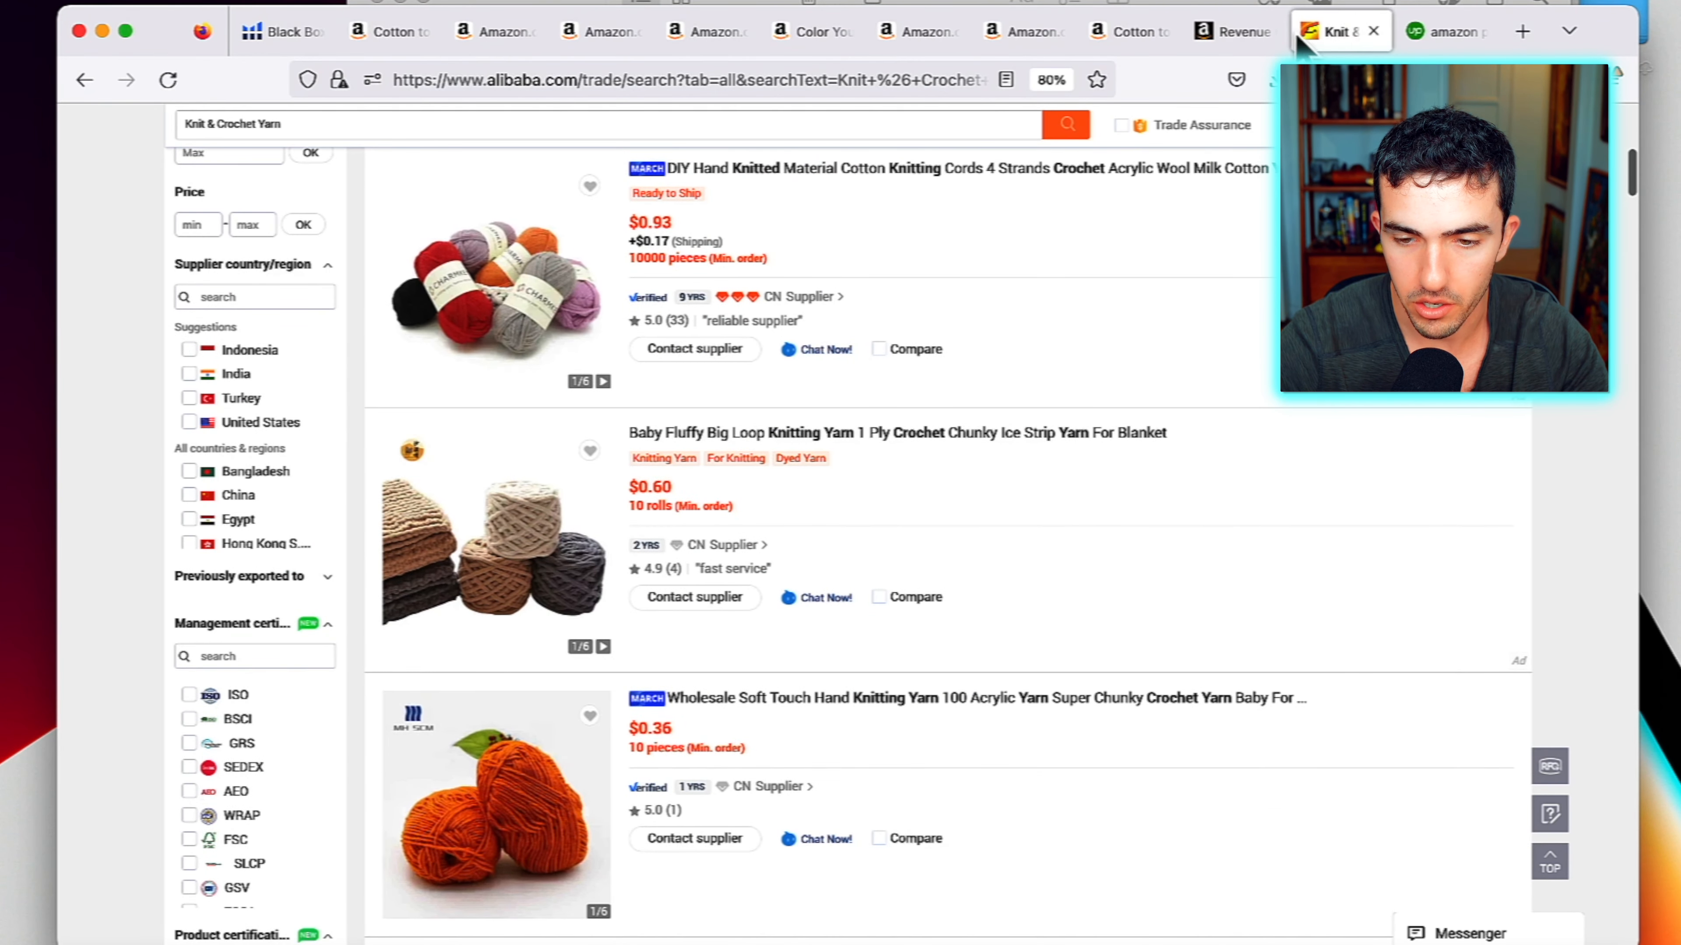
Re-enter 4 as cost of goods sold in the Revenue Calculator estimate
left_click(1231, 31)
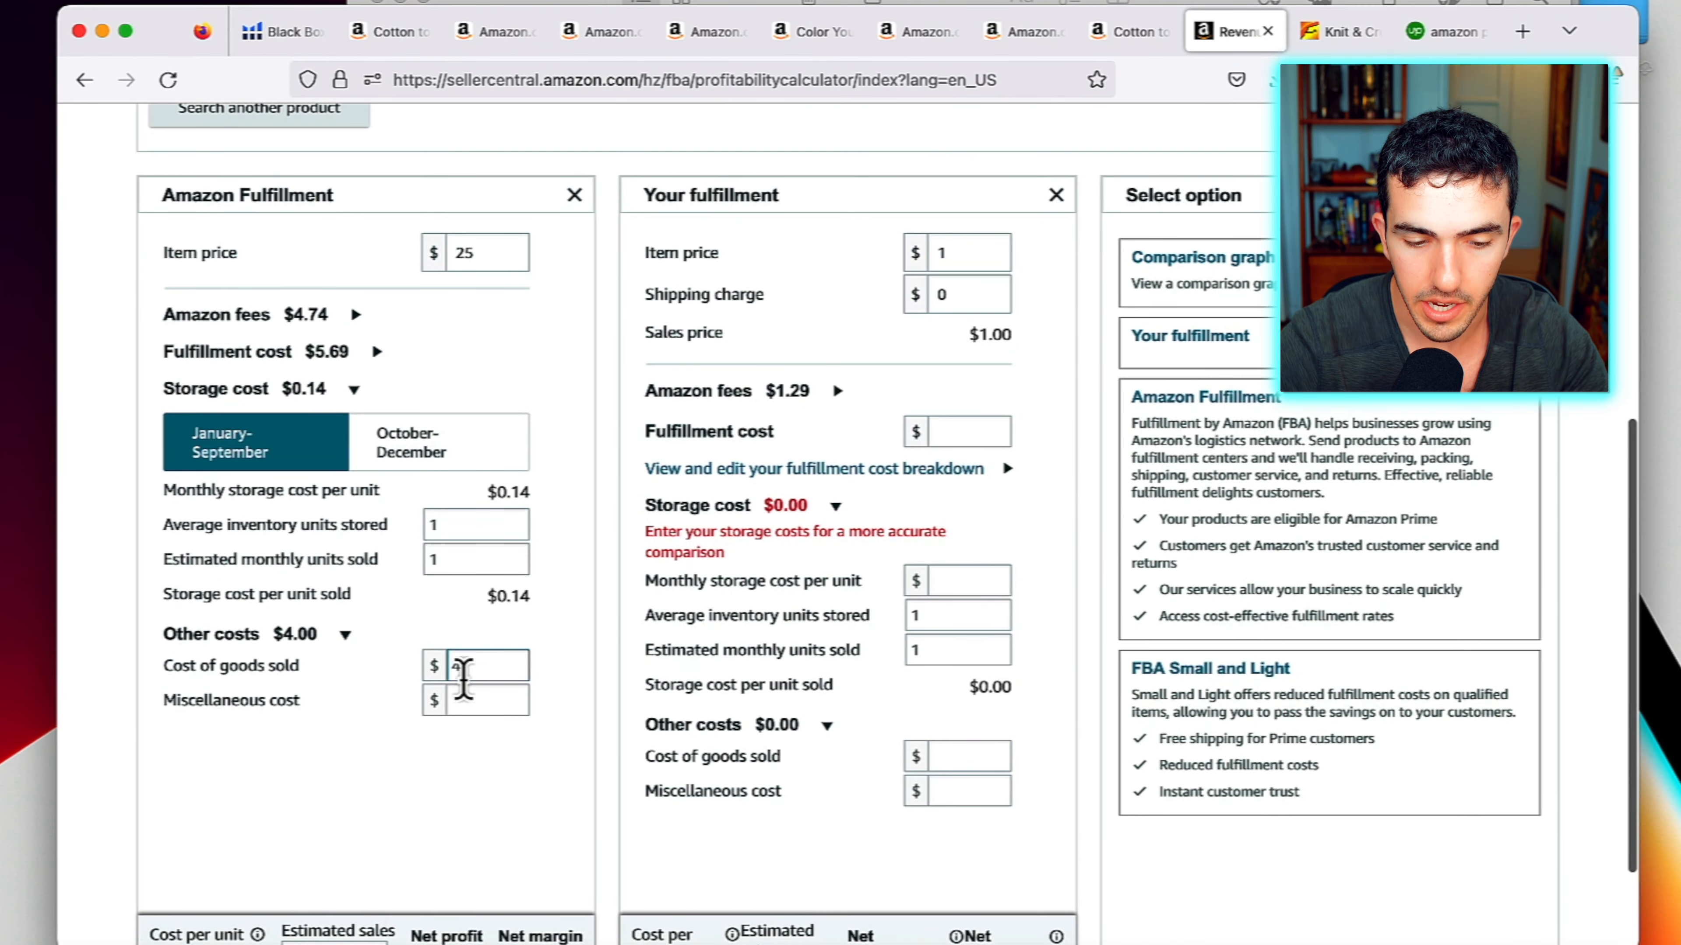
type("4")
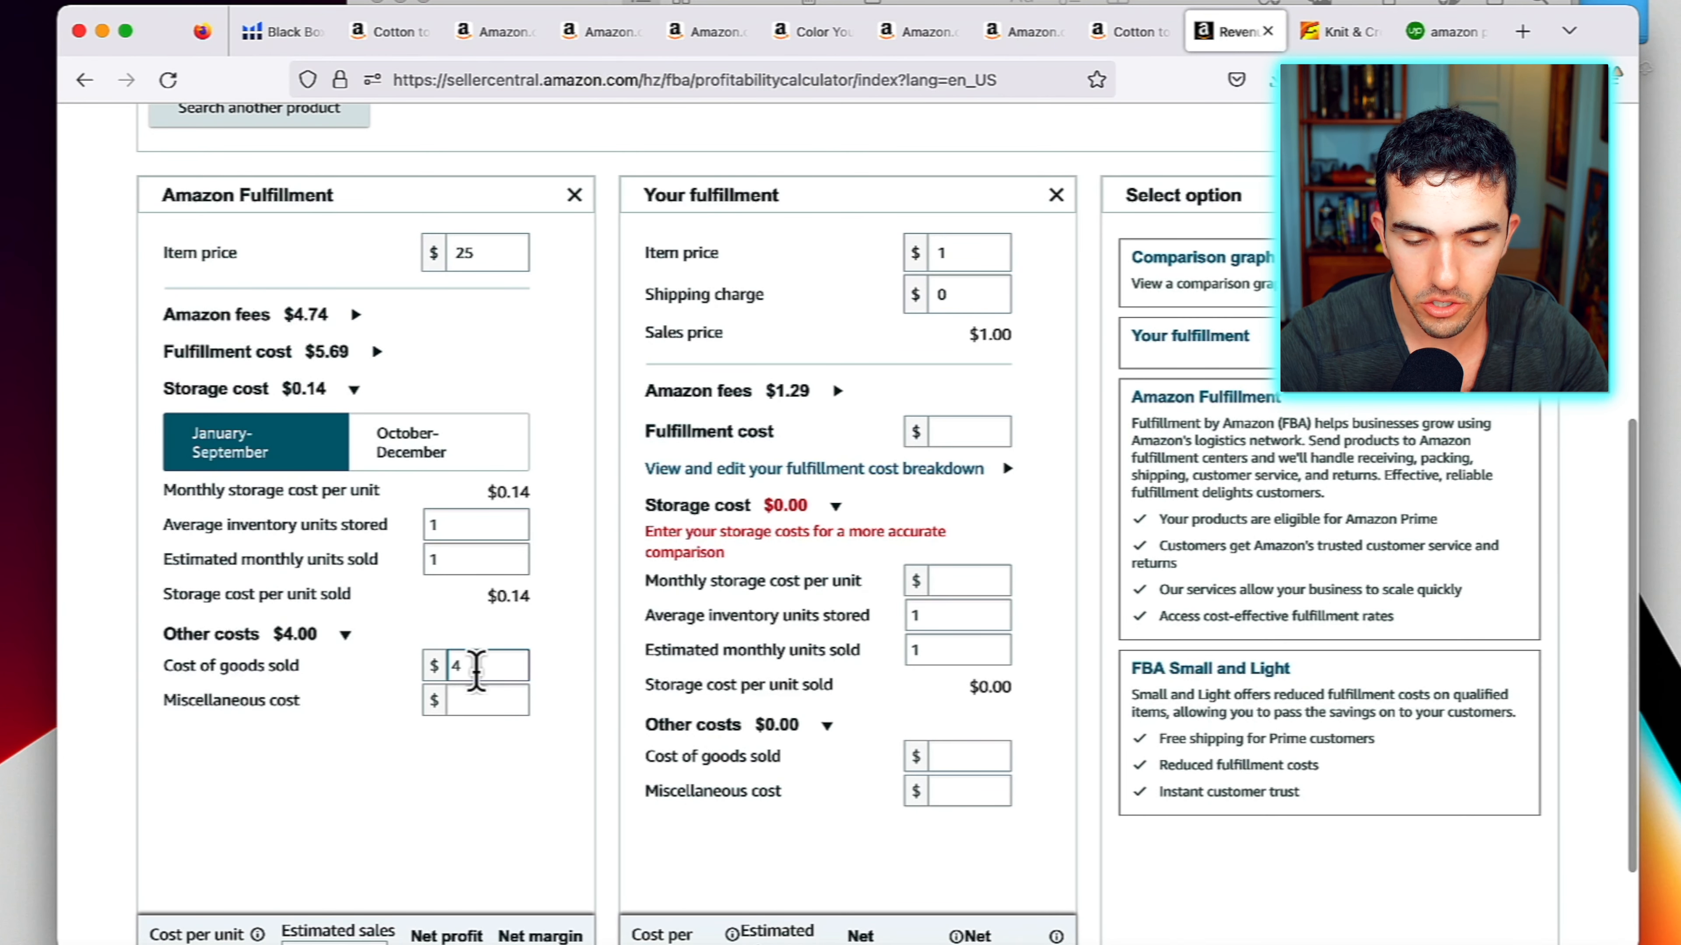
scroll("down", 3)
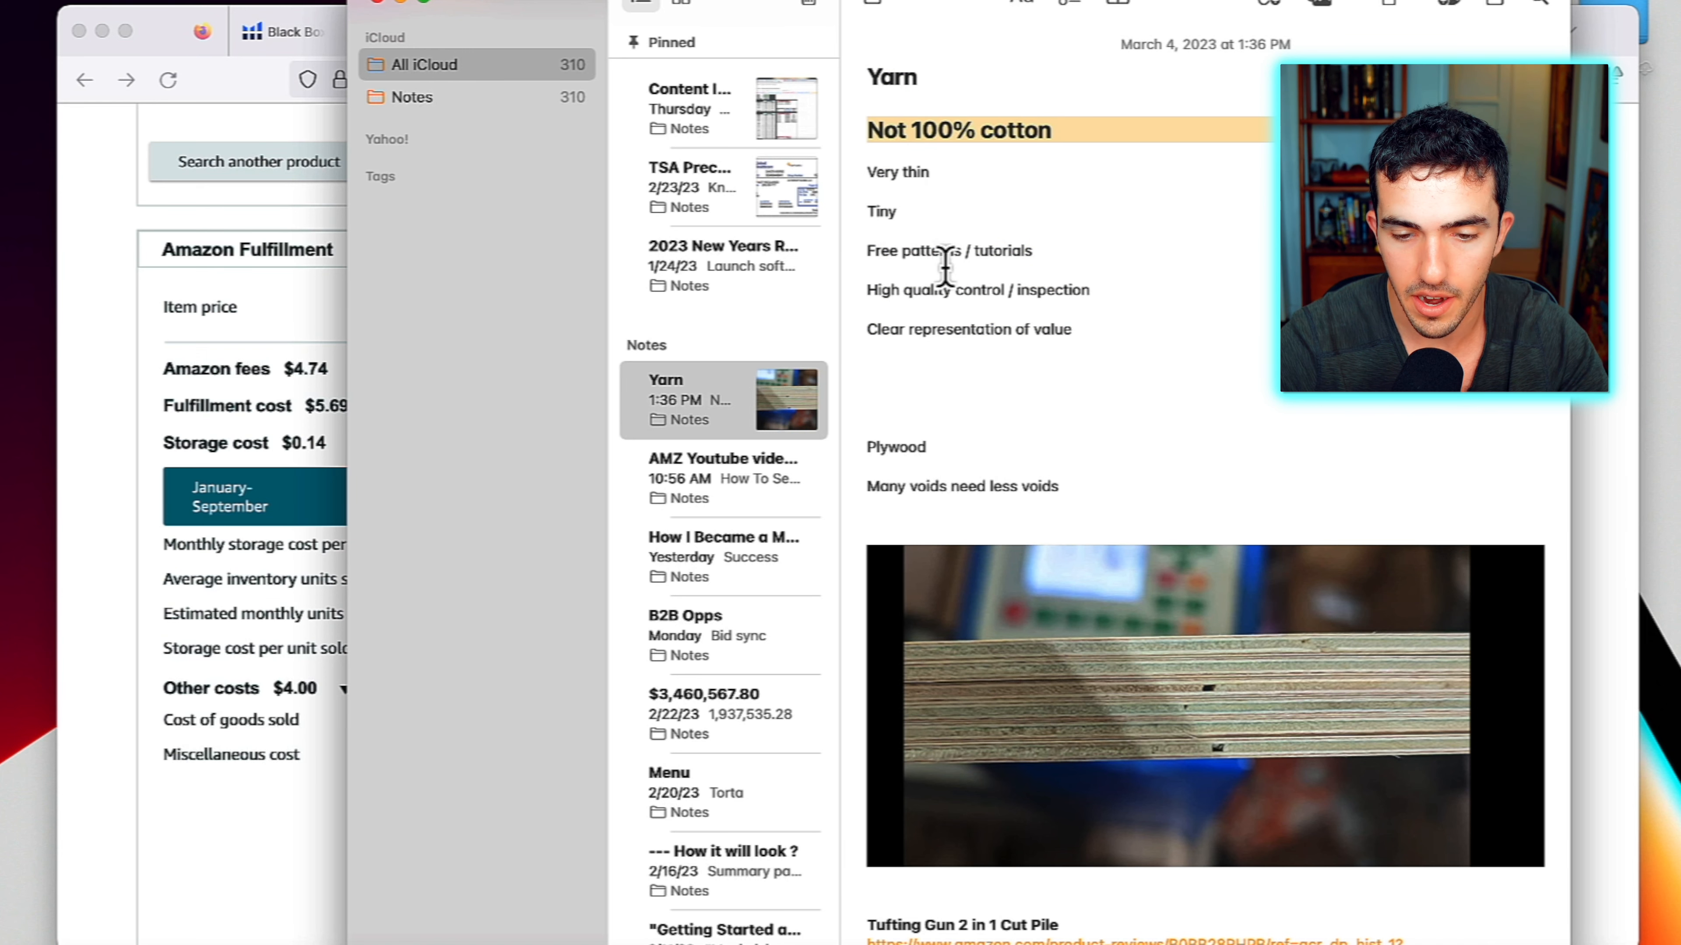
Limit the Alibaba yarn results to Verified Suppliers only
left_click(1334, 32)
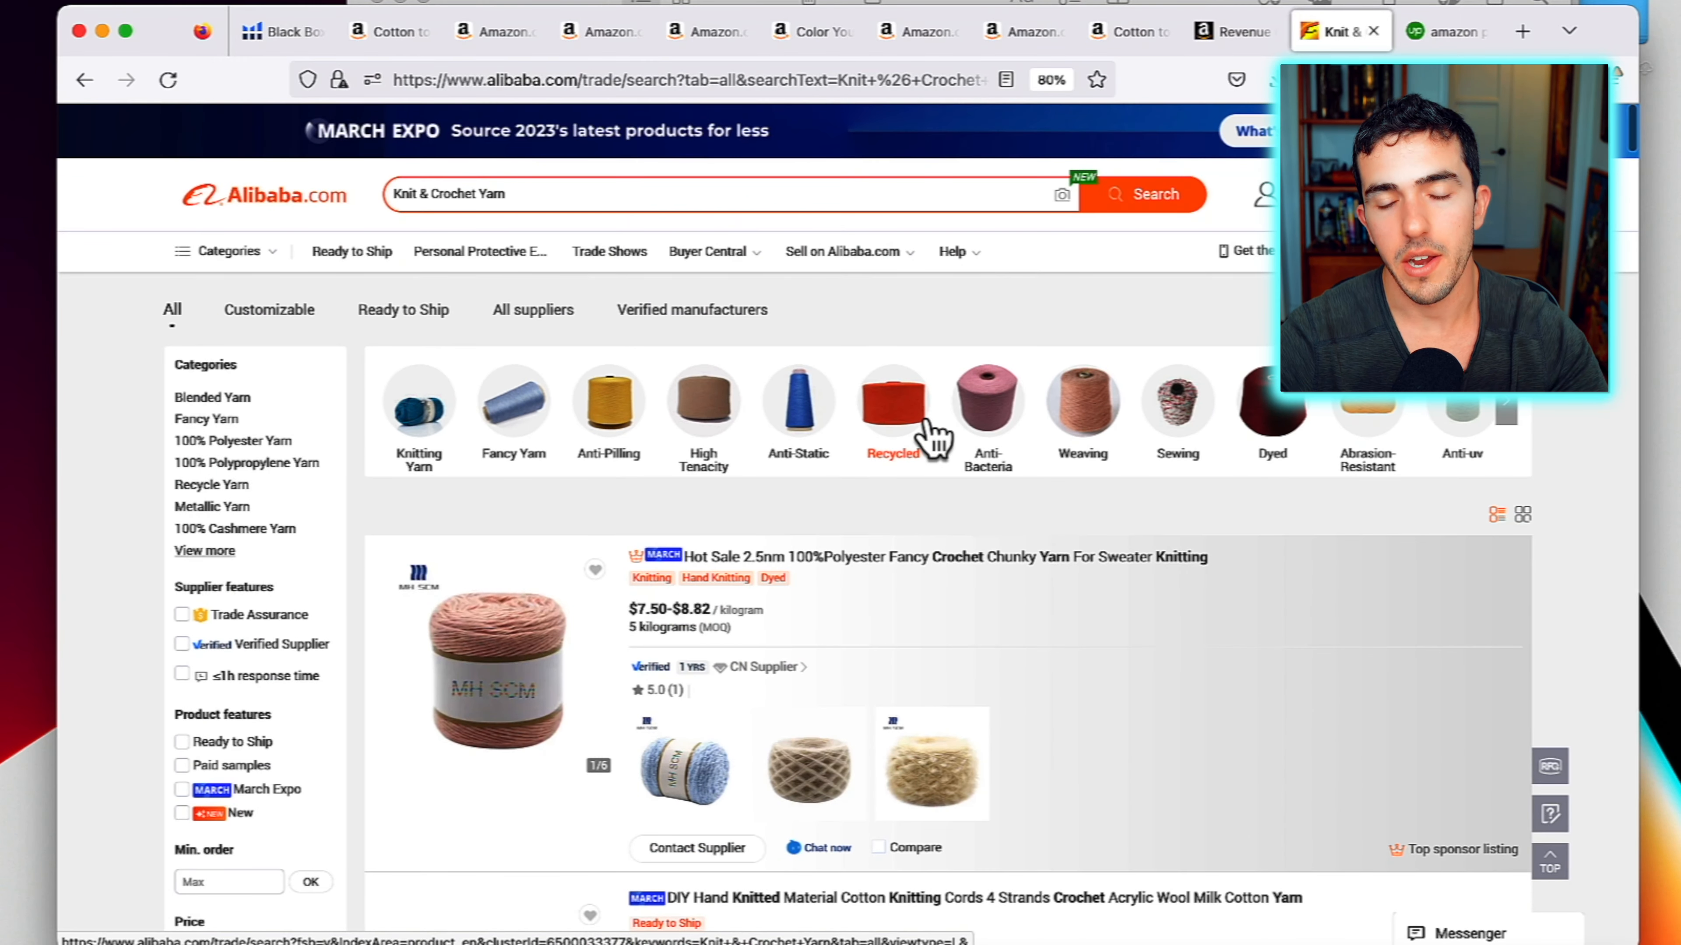
scroll("down", 3)
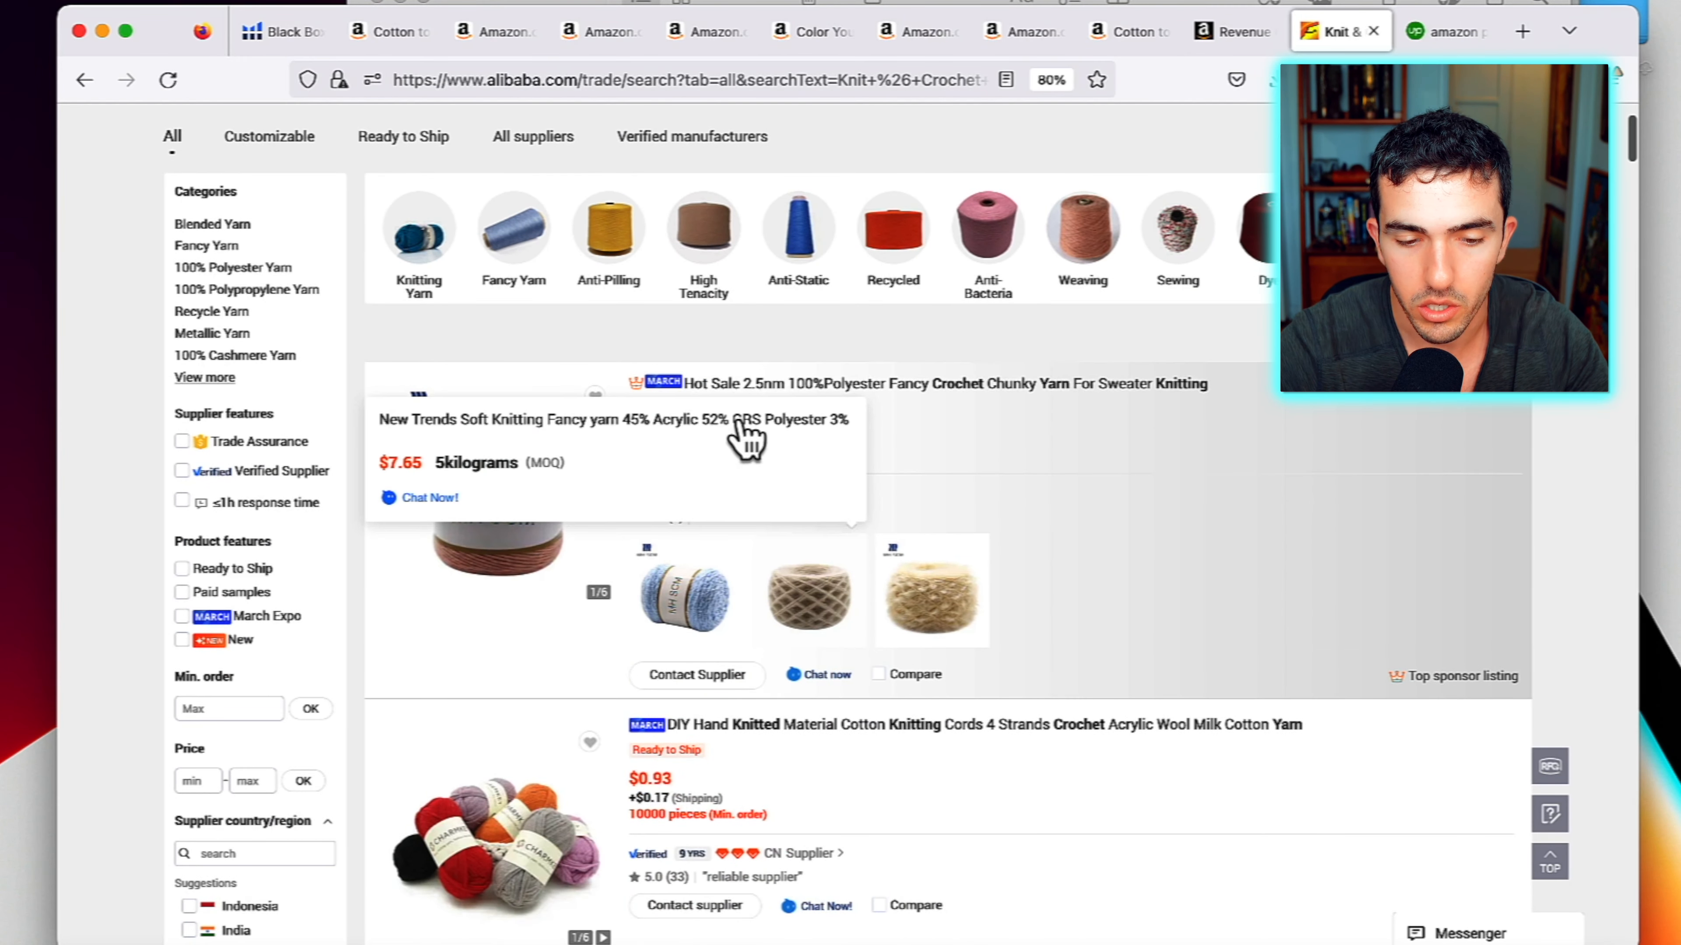
mouse_move(713, 343)
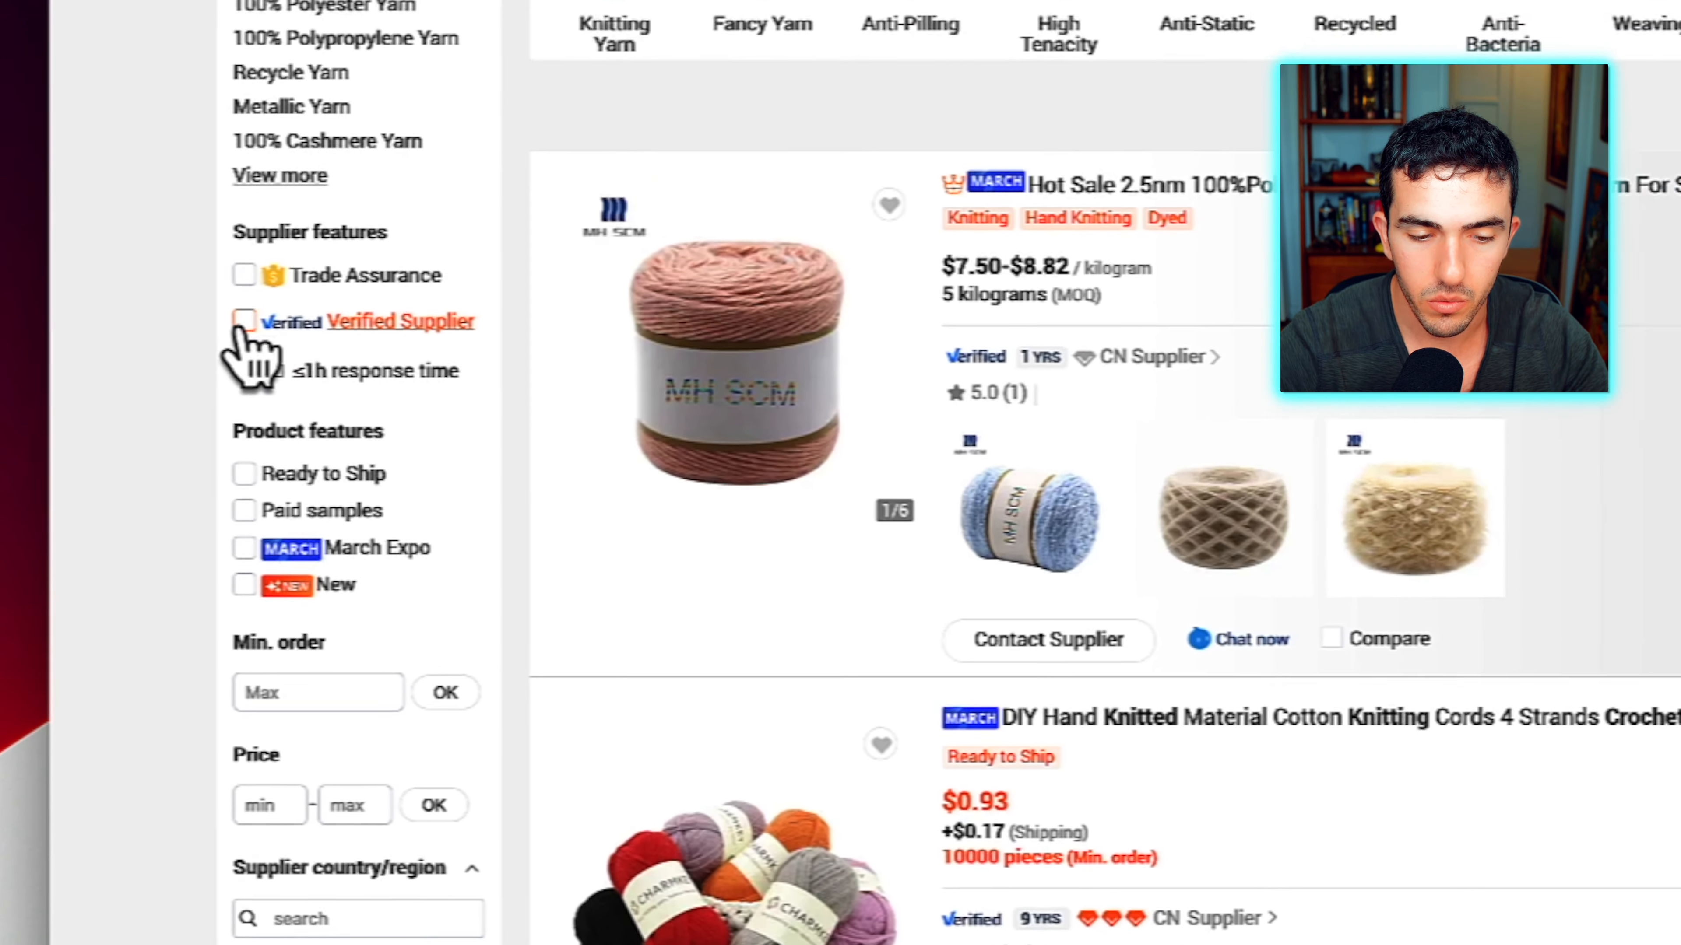
scroll("down", 3)
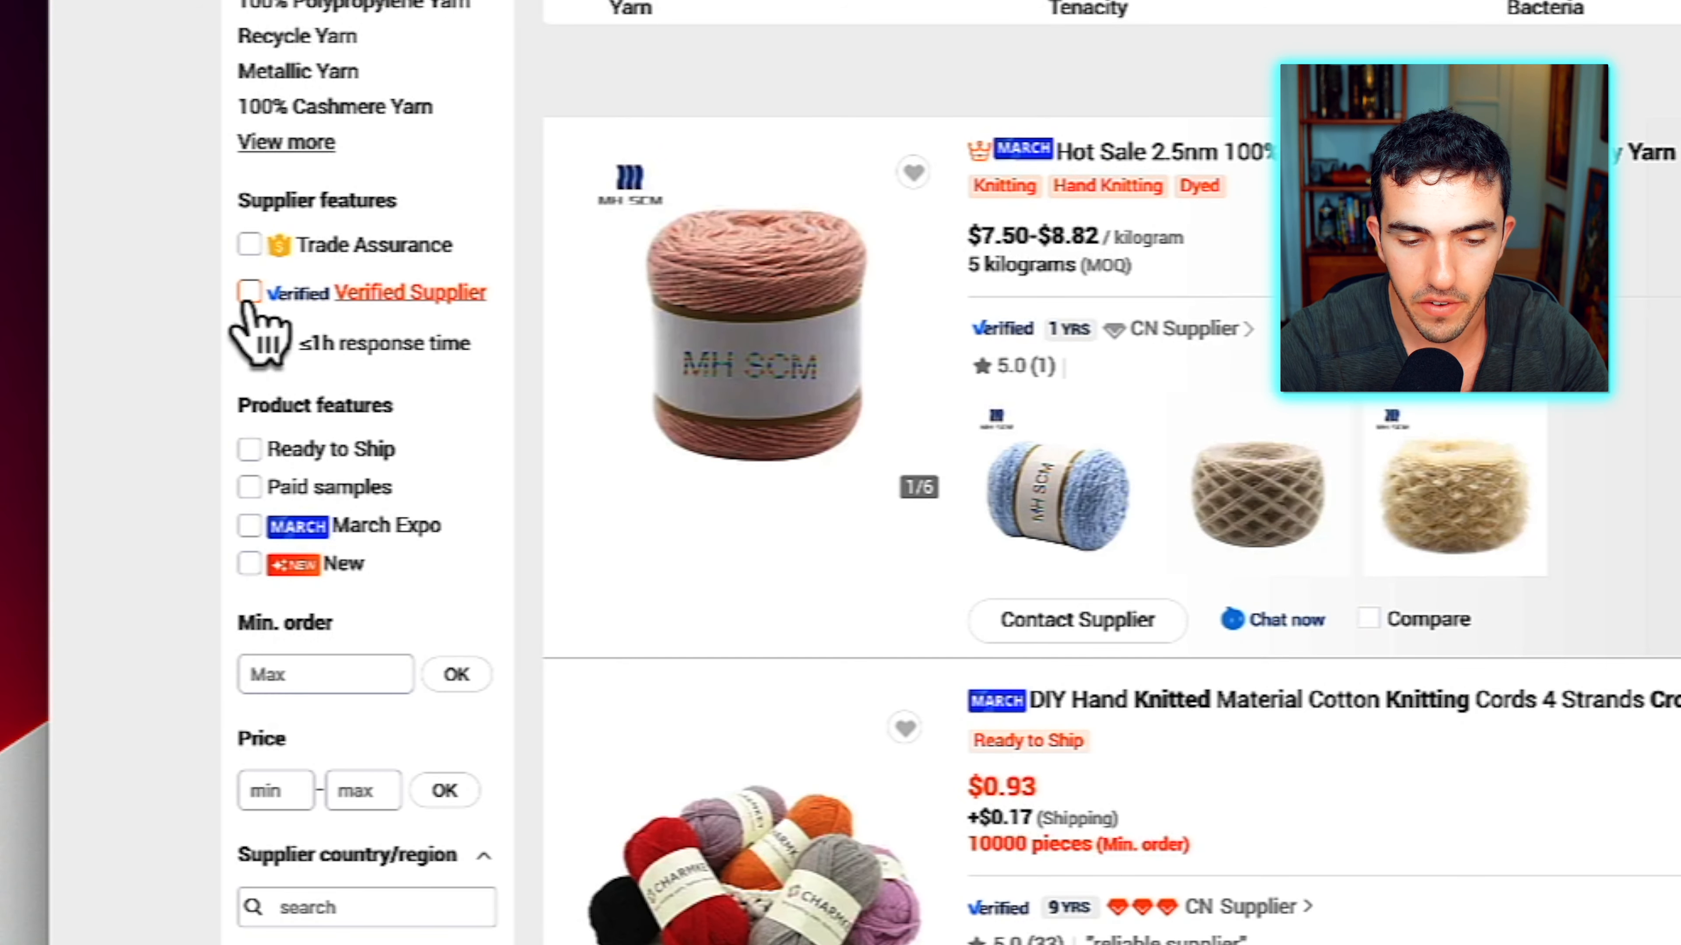
left_click(248, 291)
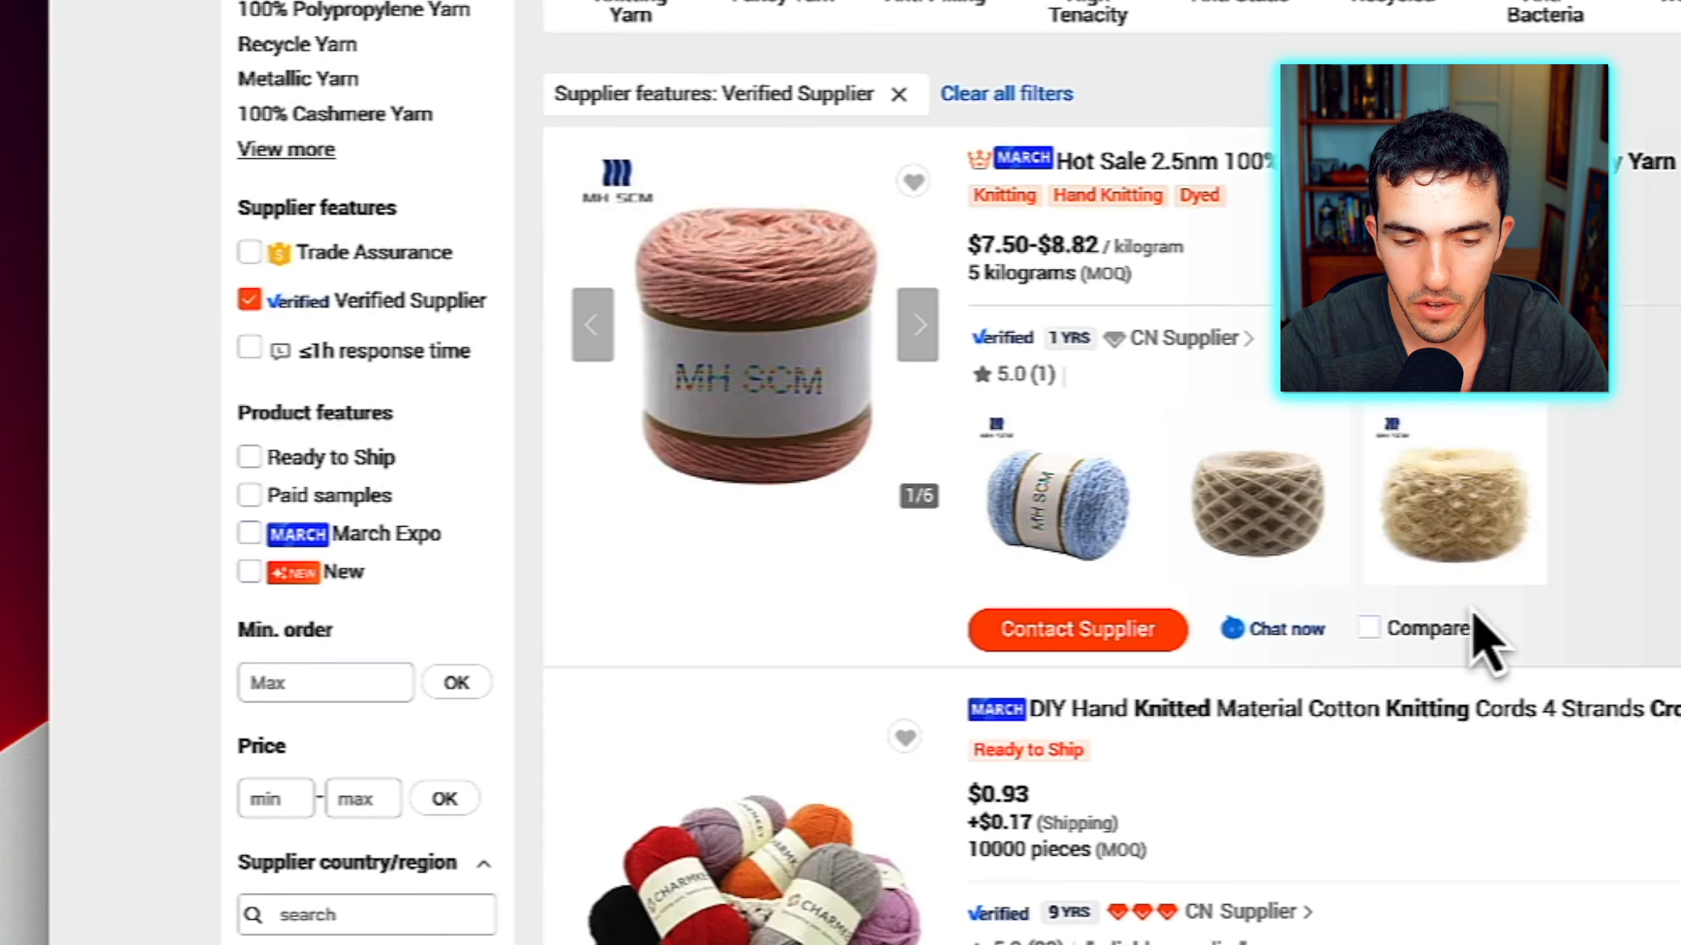
Browse the filtered results and open the hand-knitted cotton yarn listing
scroll("down", 3)
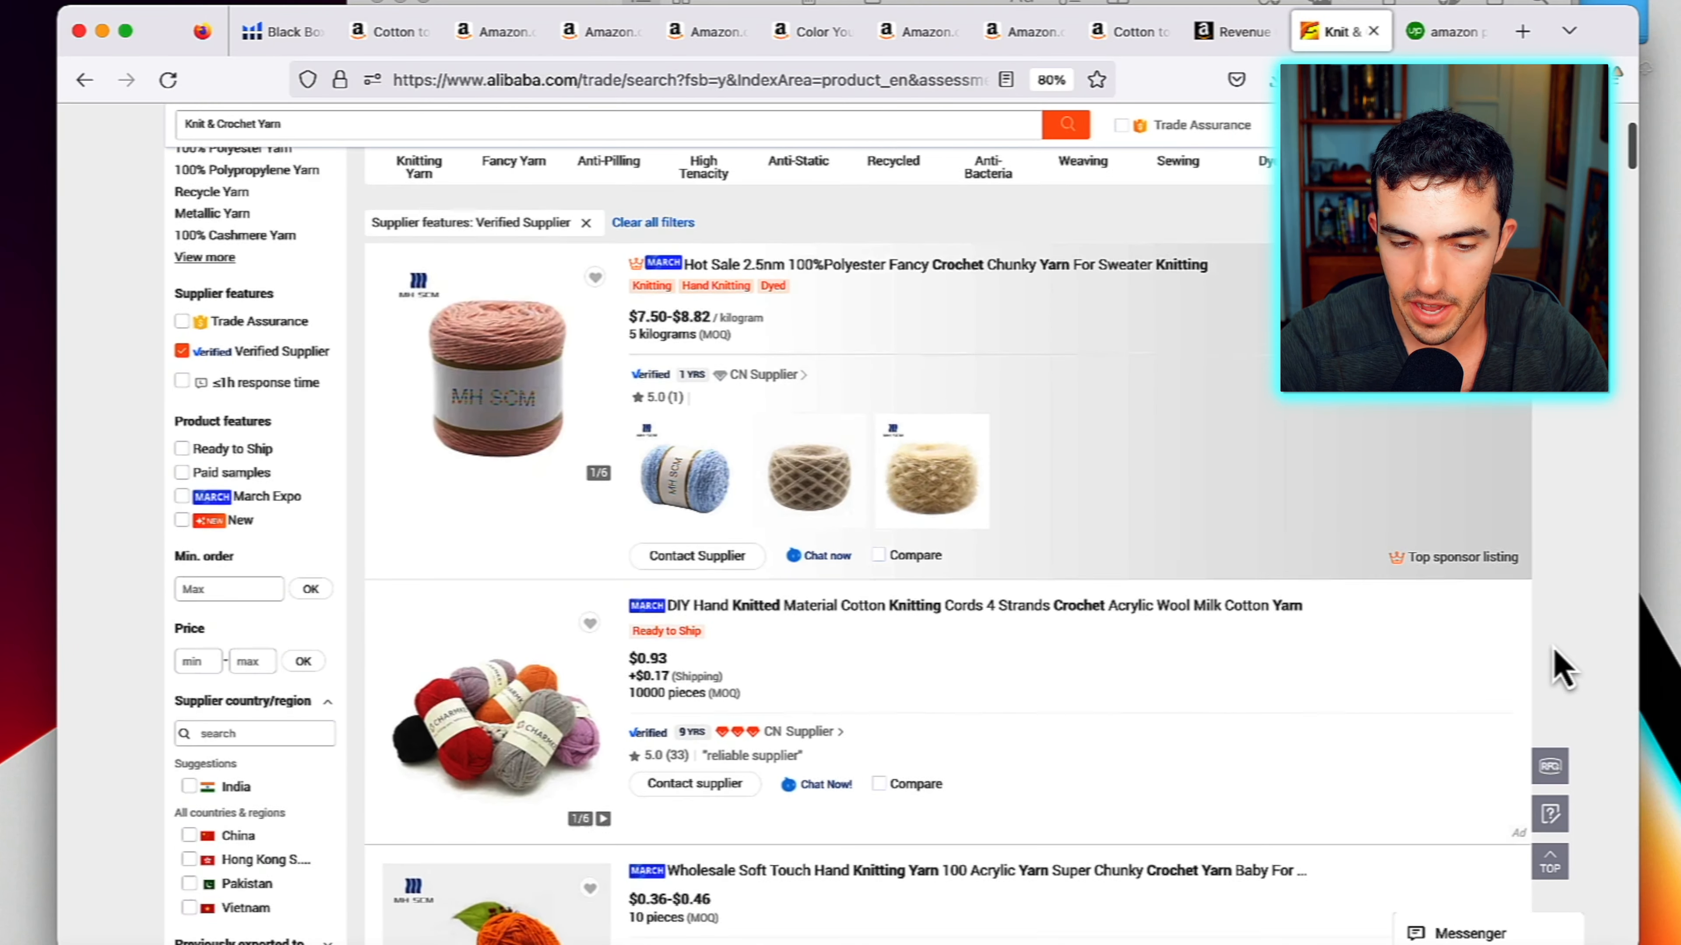
scroll("down", 3)
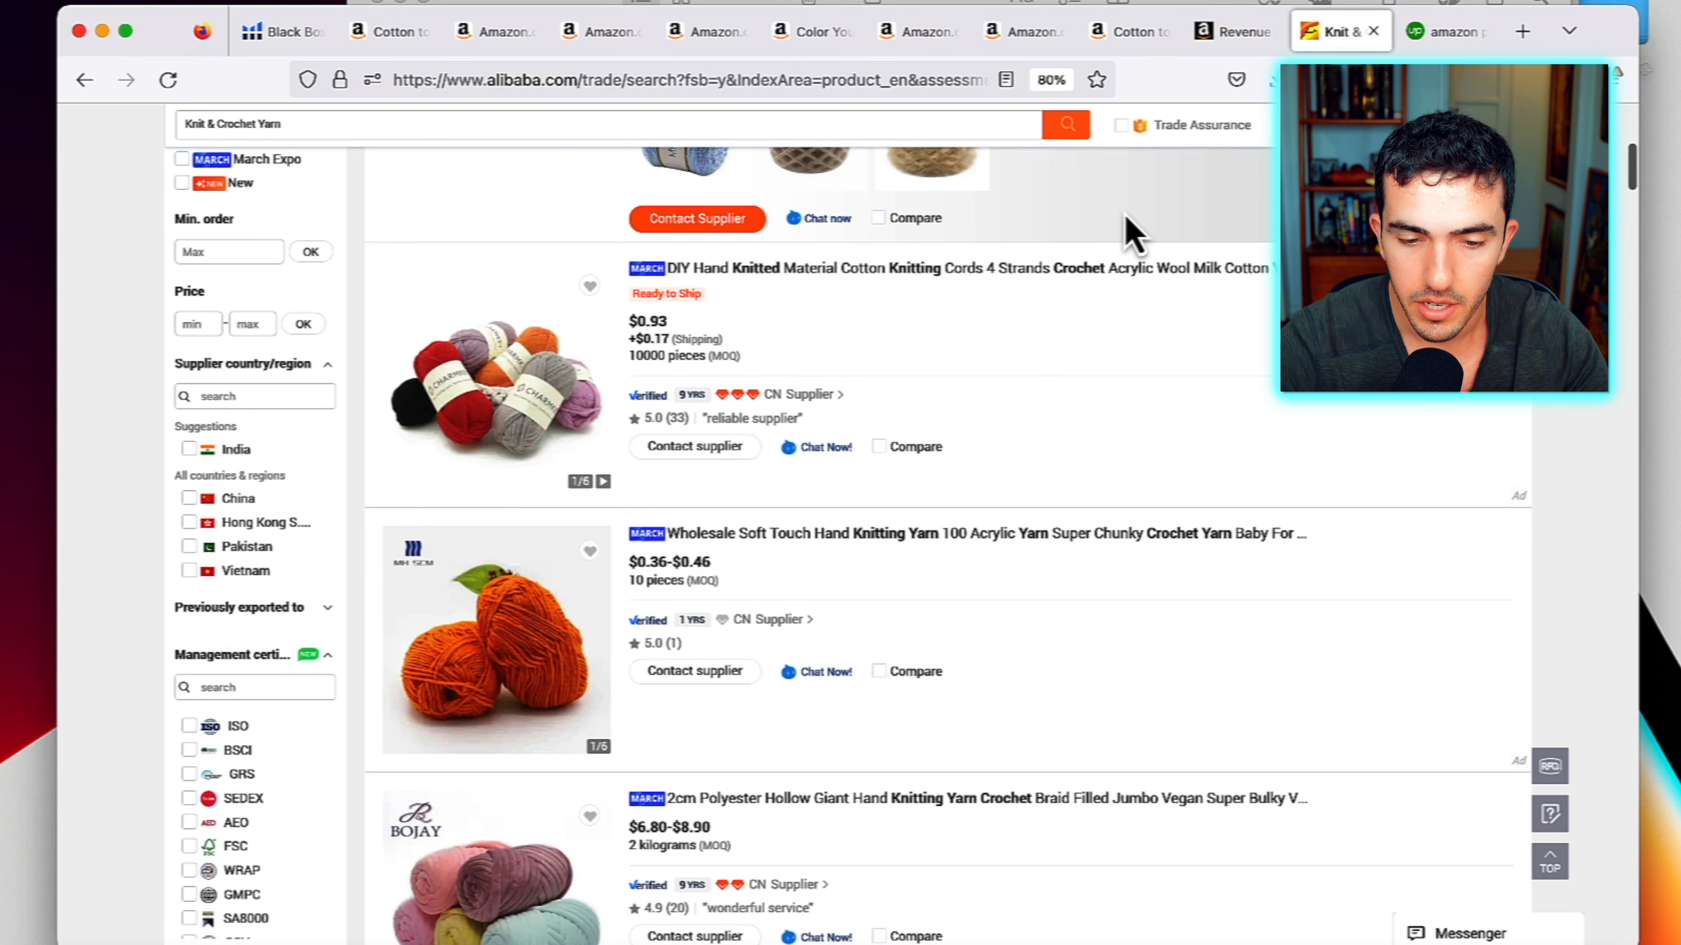
left_click(970, 533)
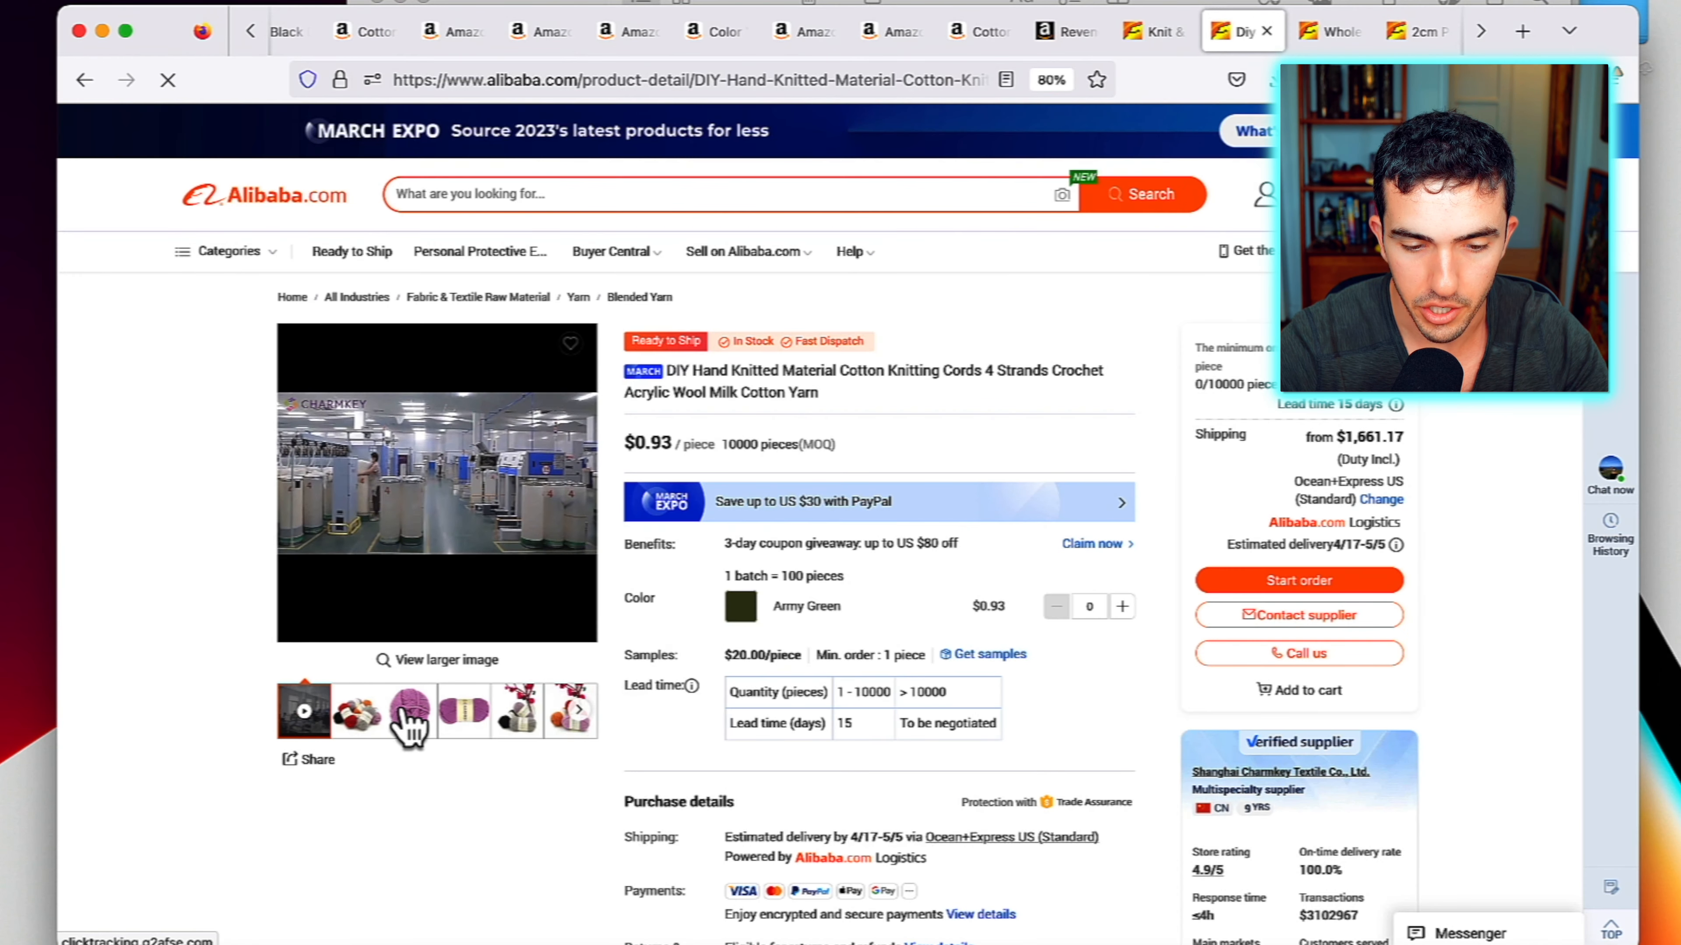
left_click(407, 711)
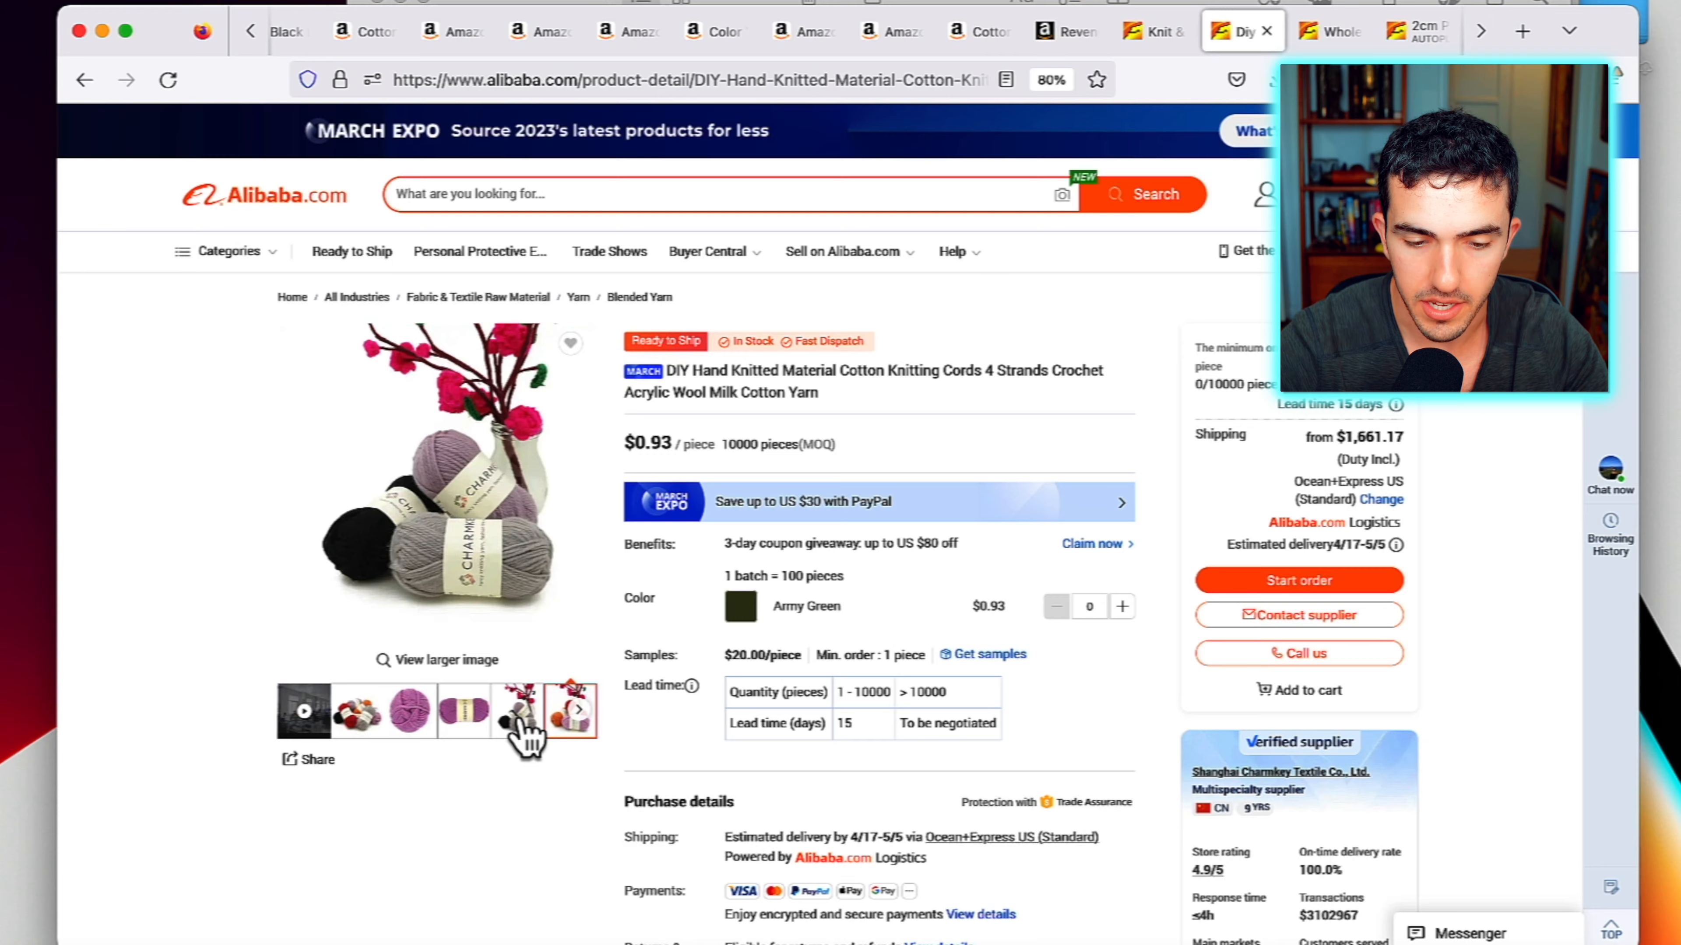
scroll("down", 3)
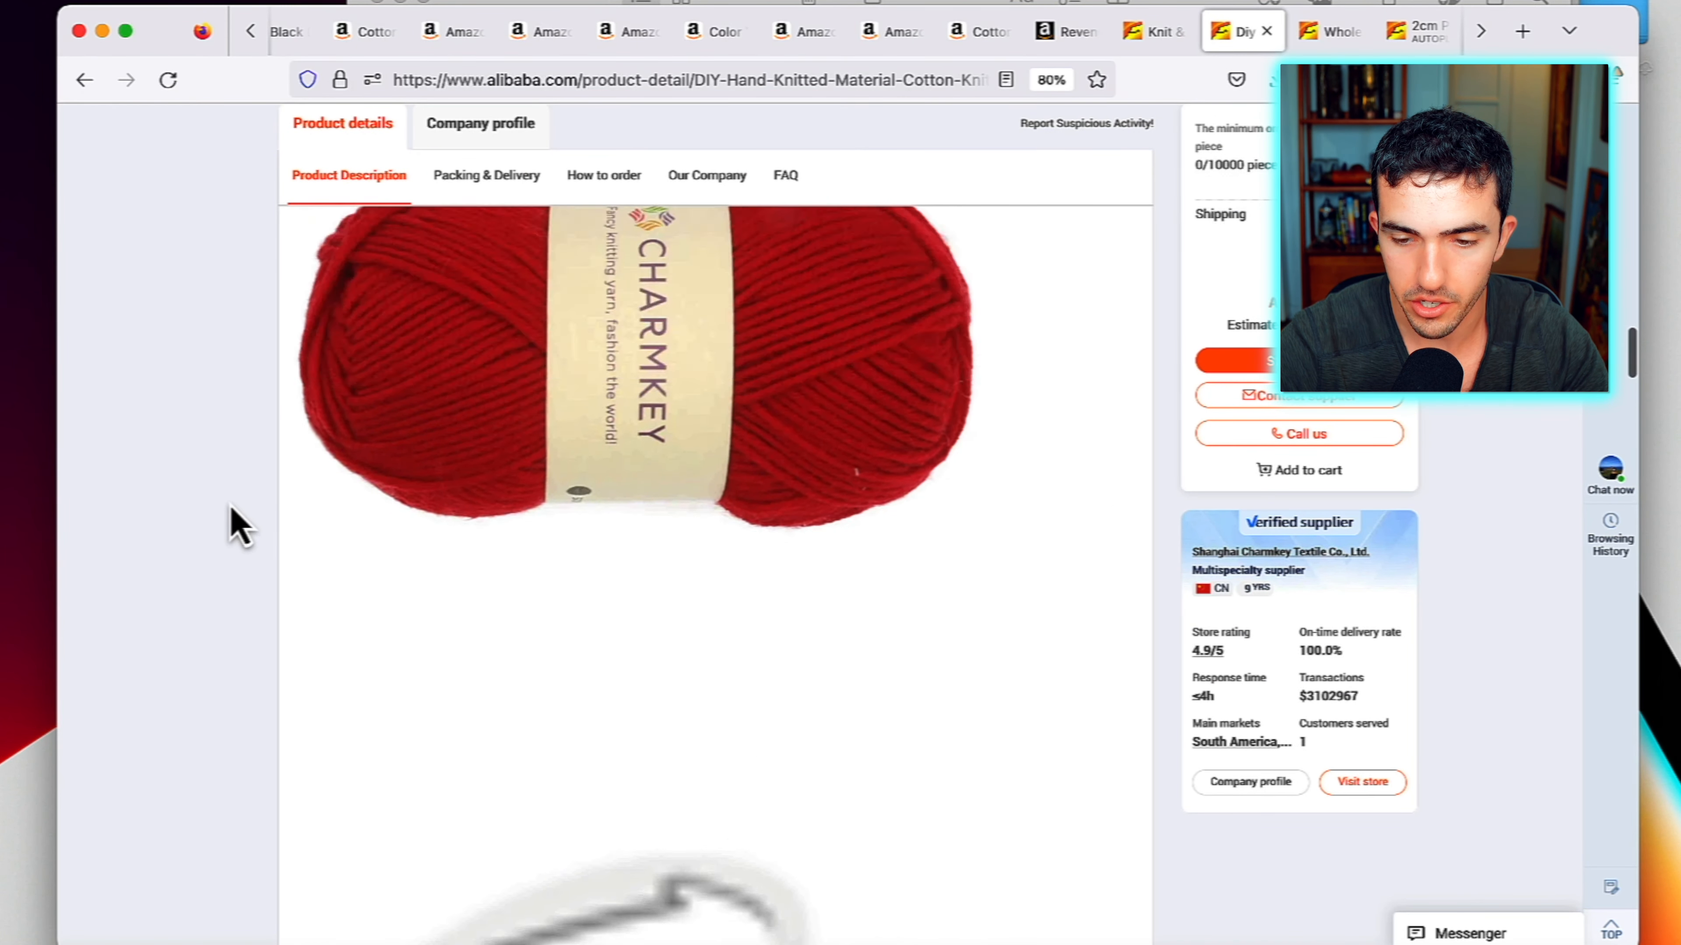
scroll("up", 3)
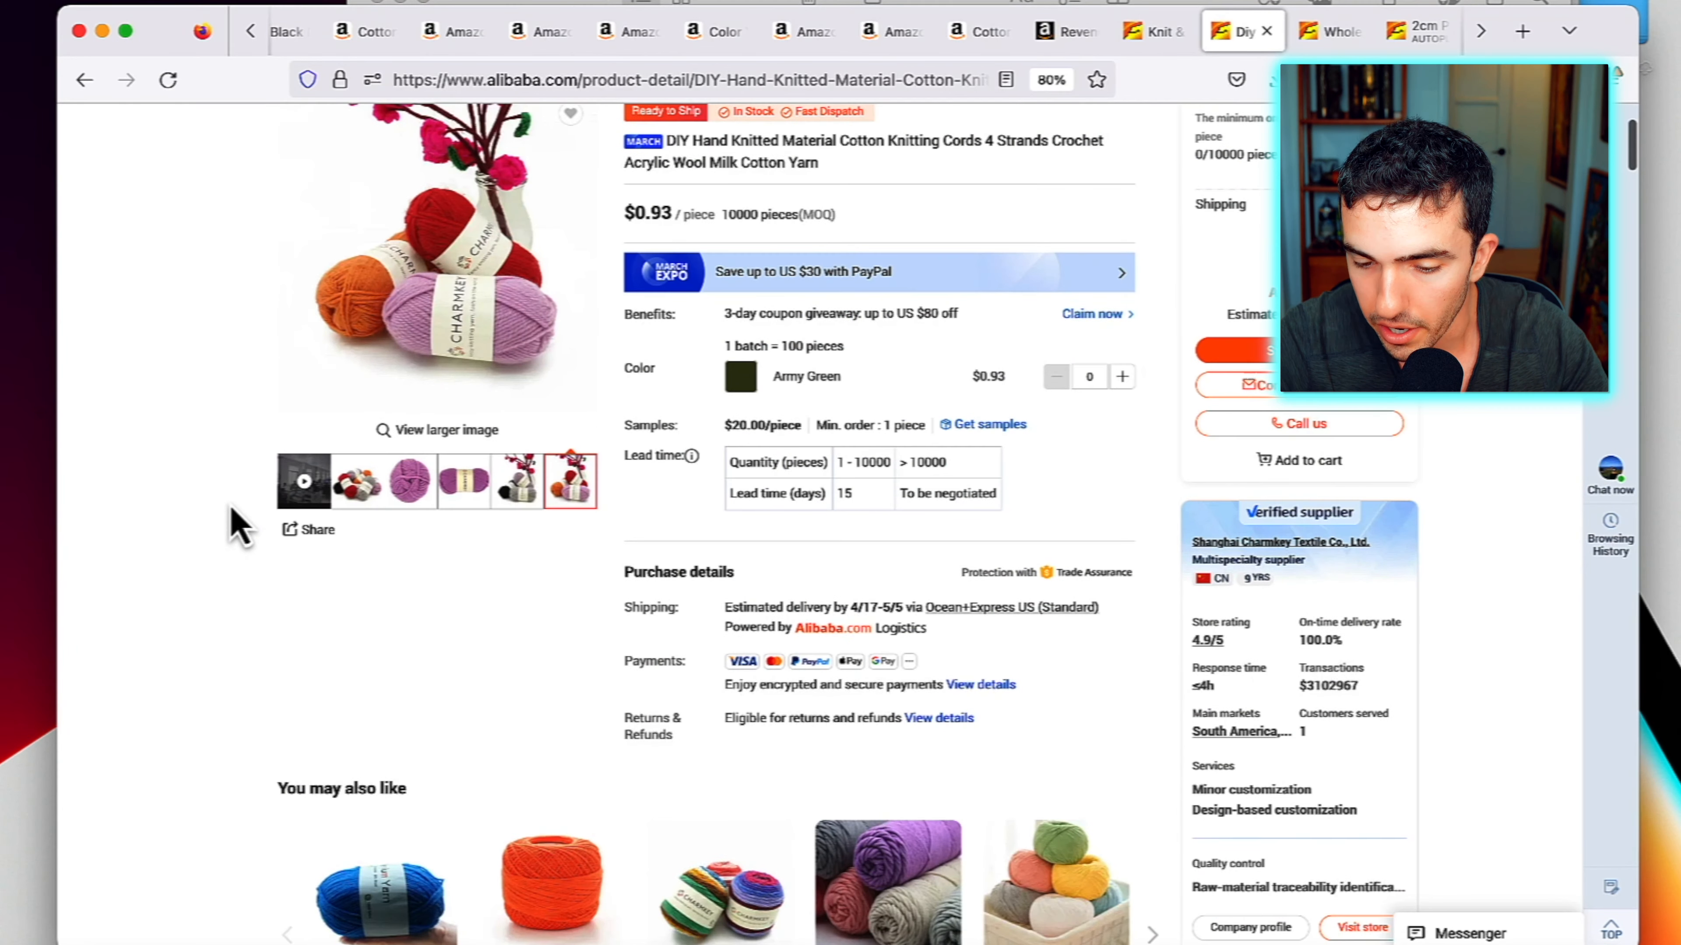
scroll("down", 3)
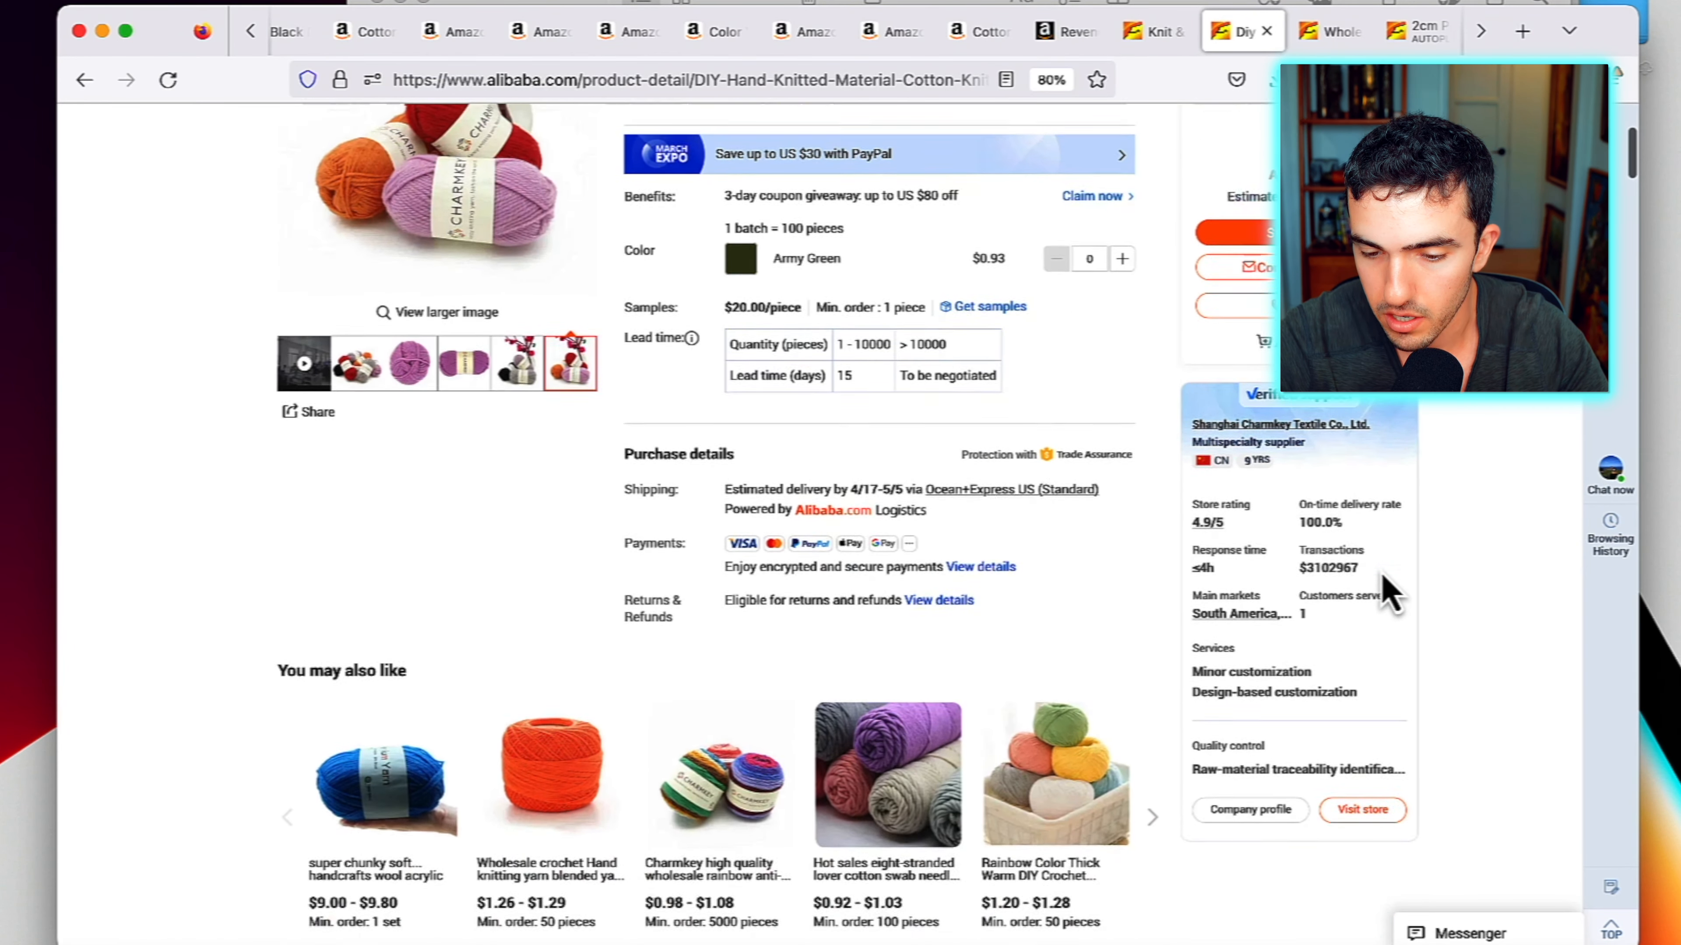
scroll("down", 3)
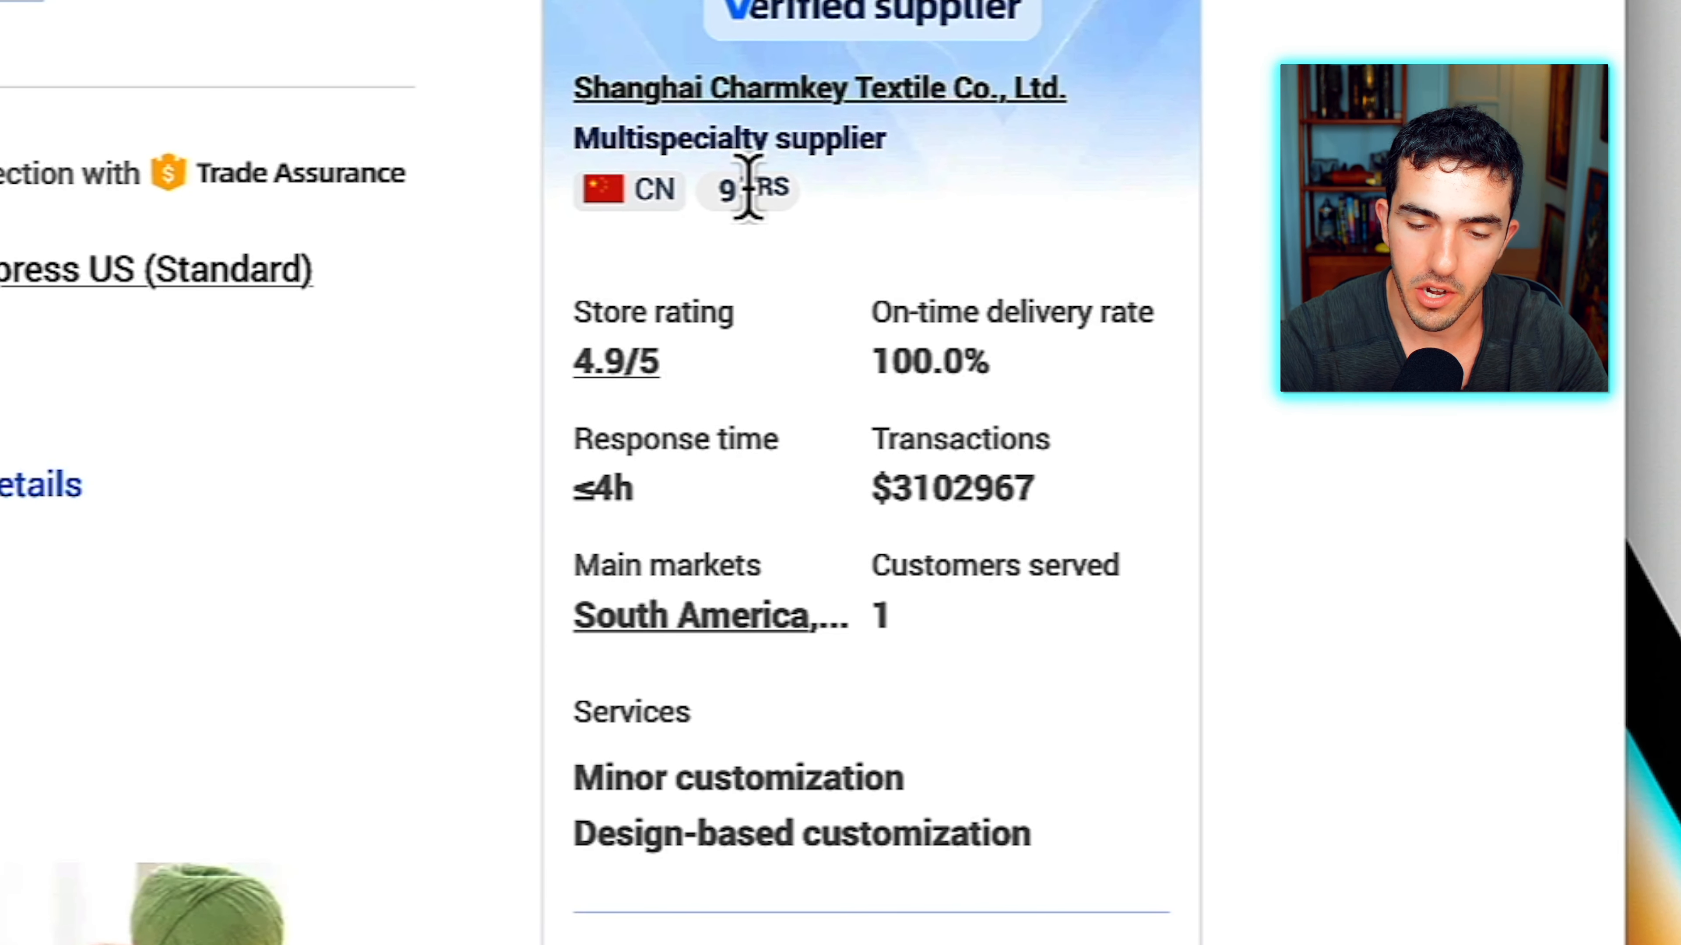
mouse_move(697, 566)
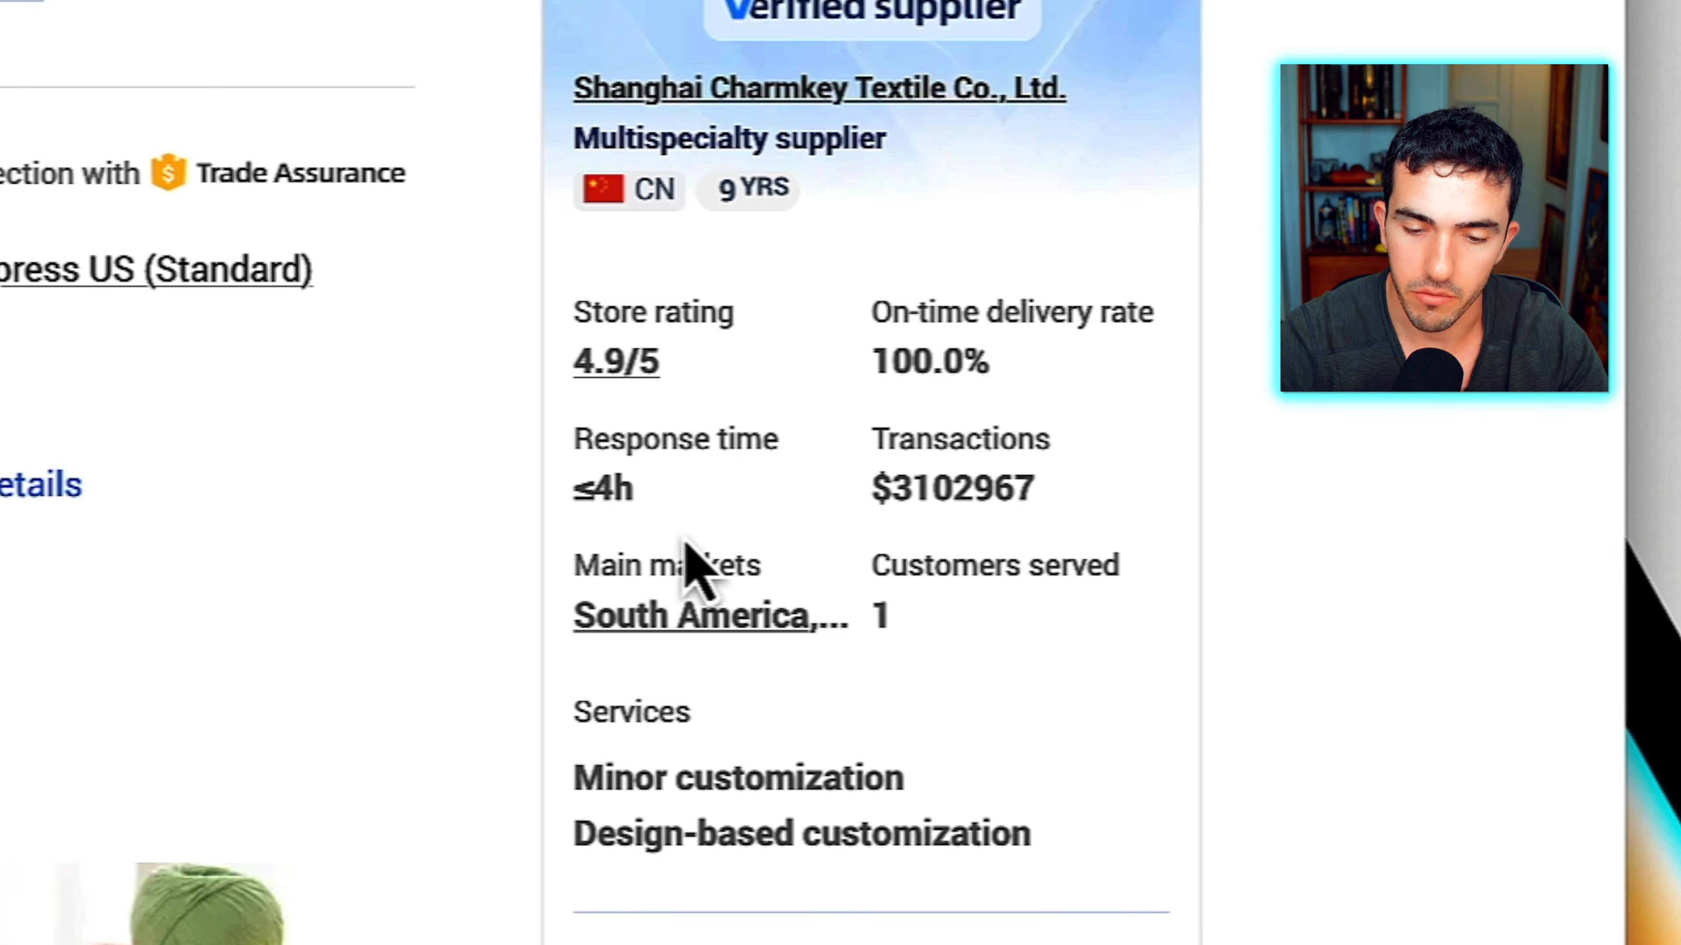
mouse_move(638, 402)
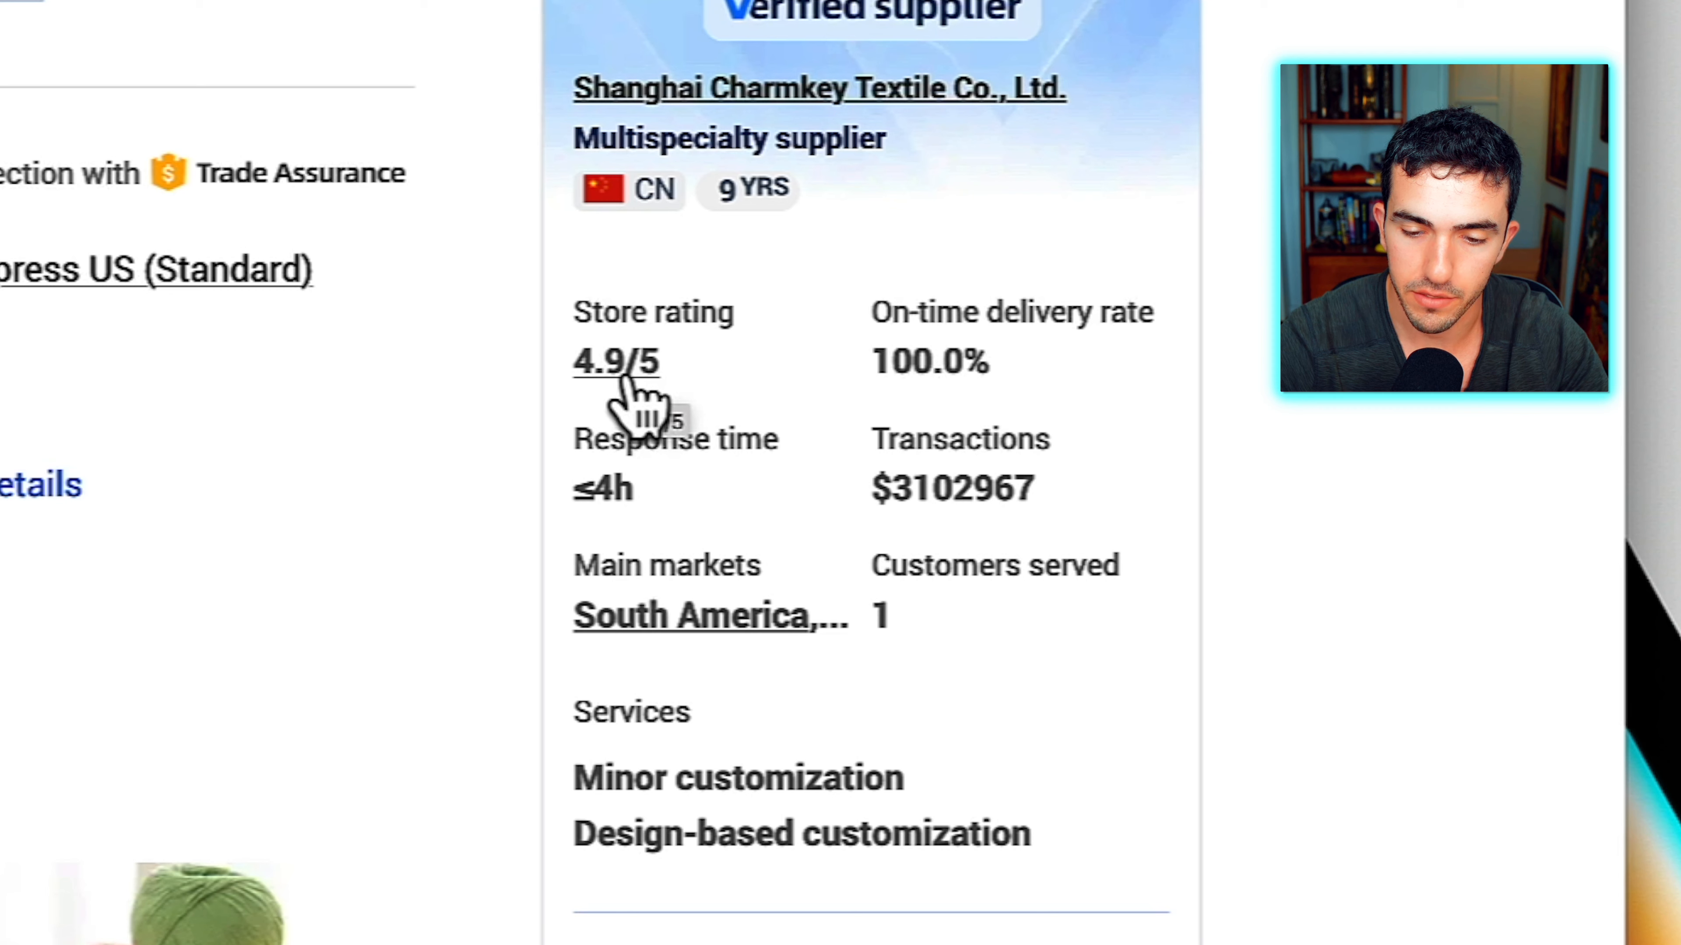
mouse_move(951, 485)
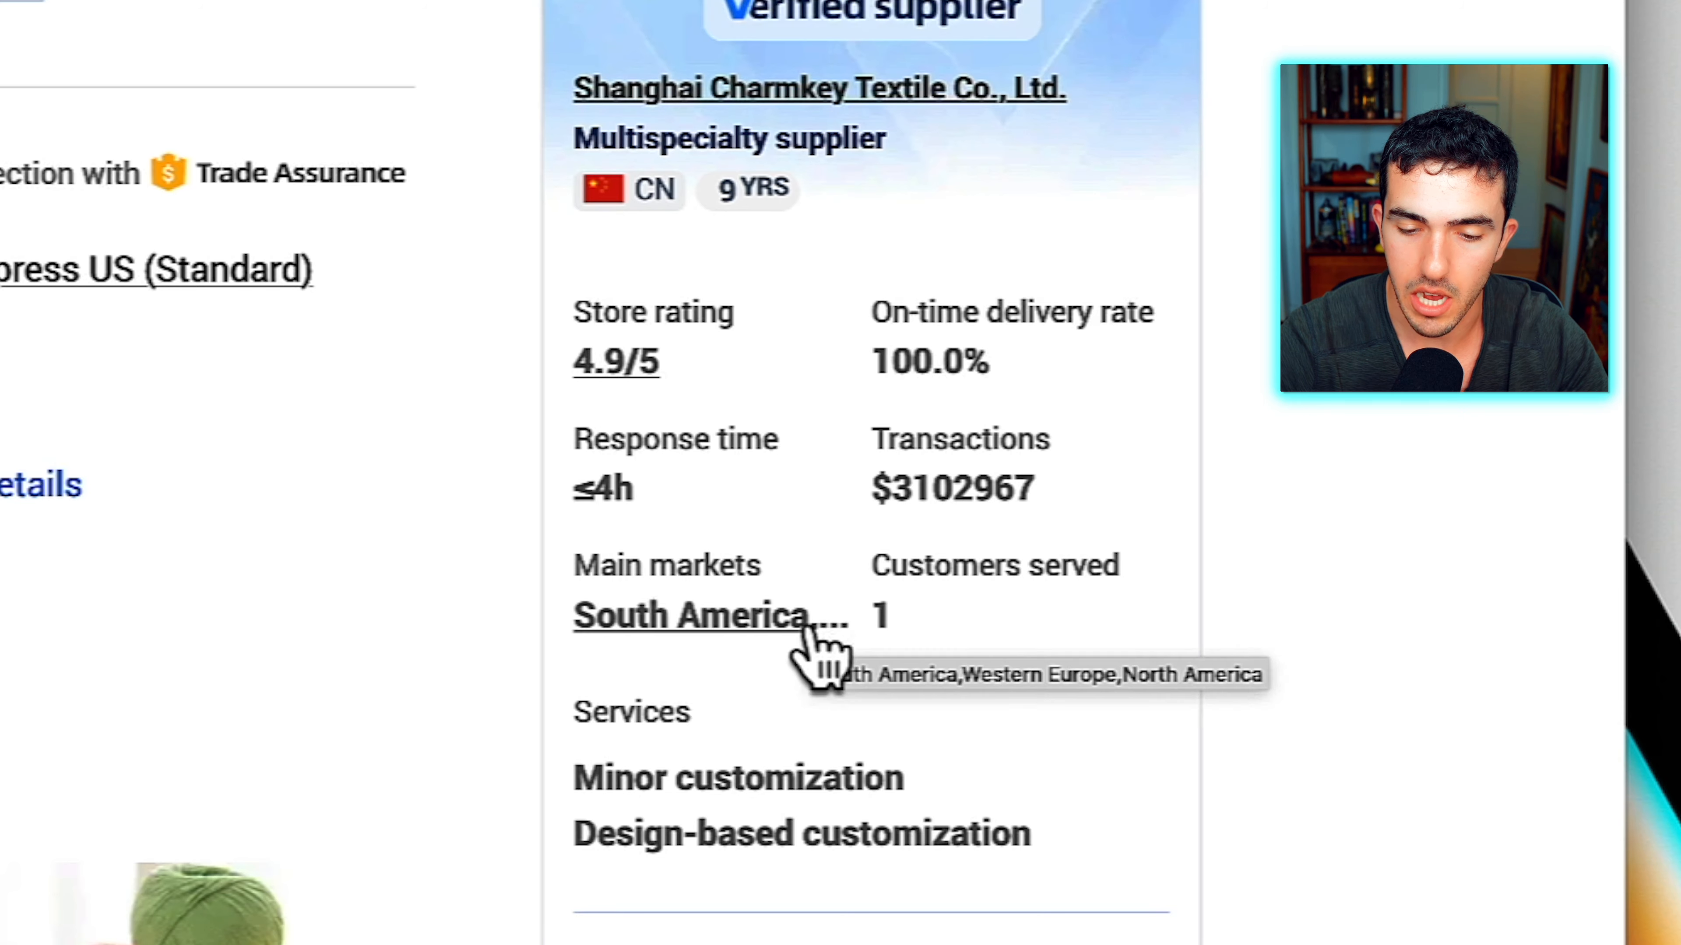
scroll("up", 3)
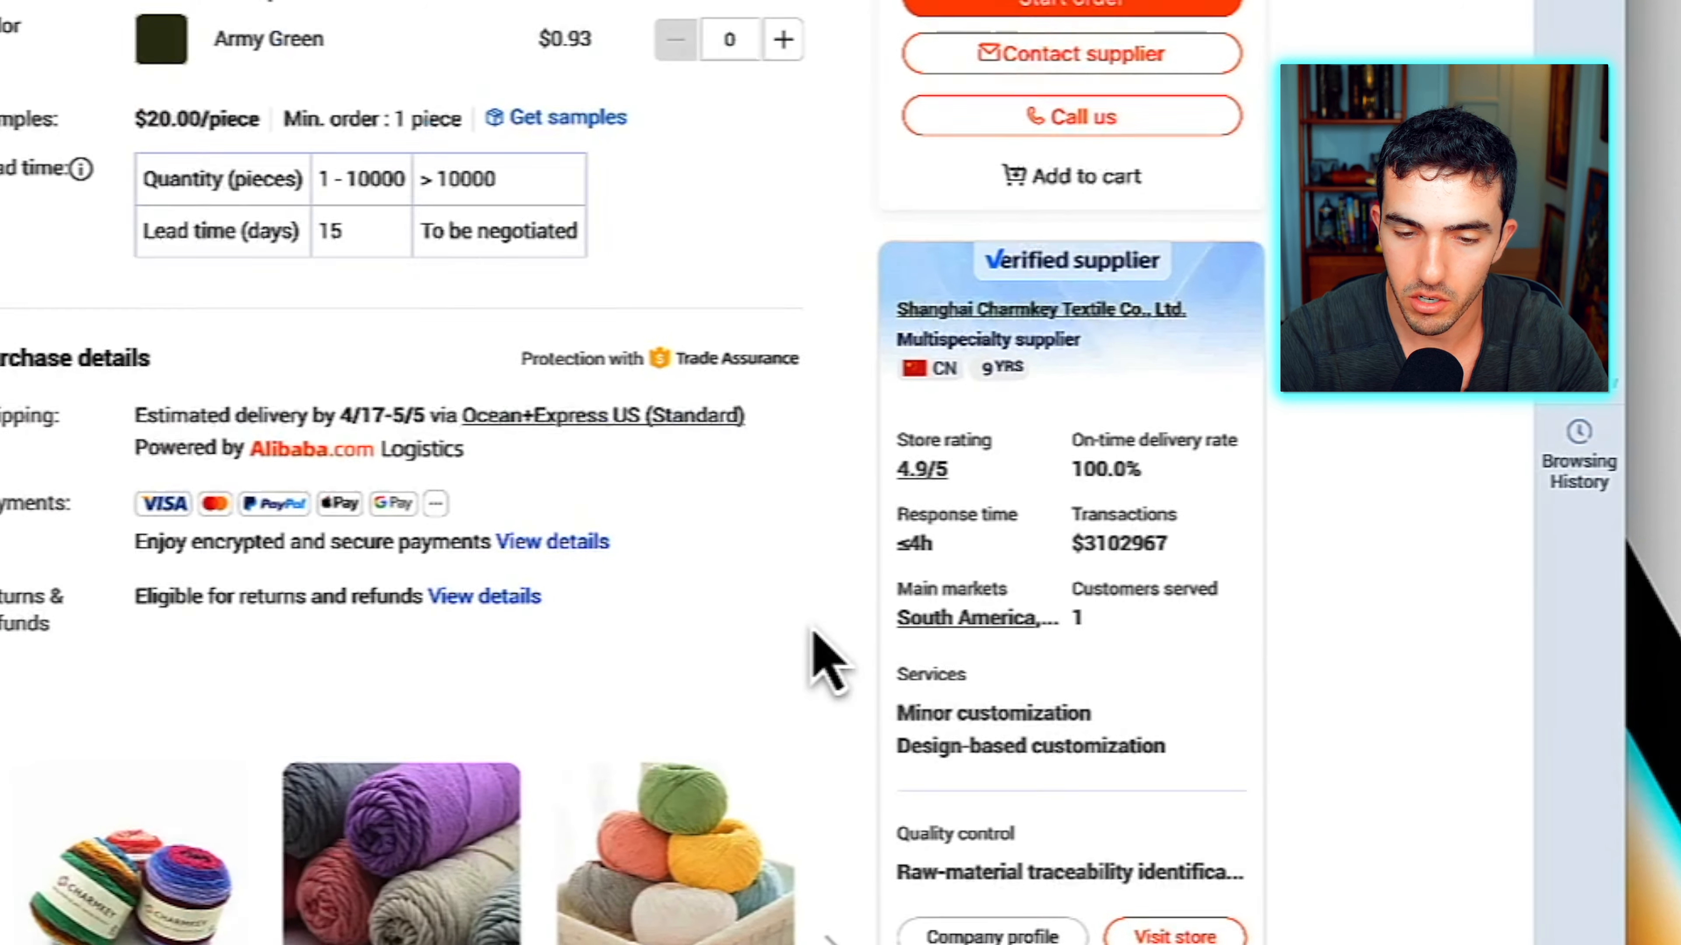
scroll("up", 3)
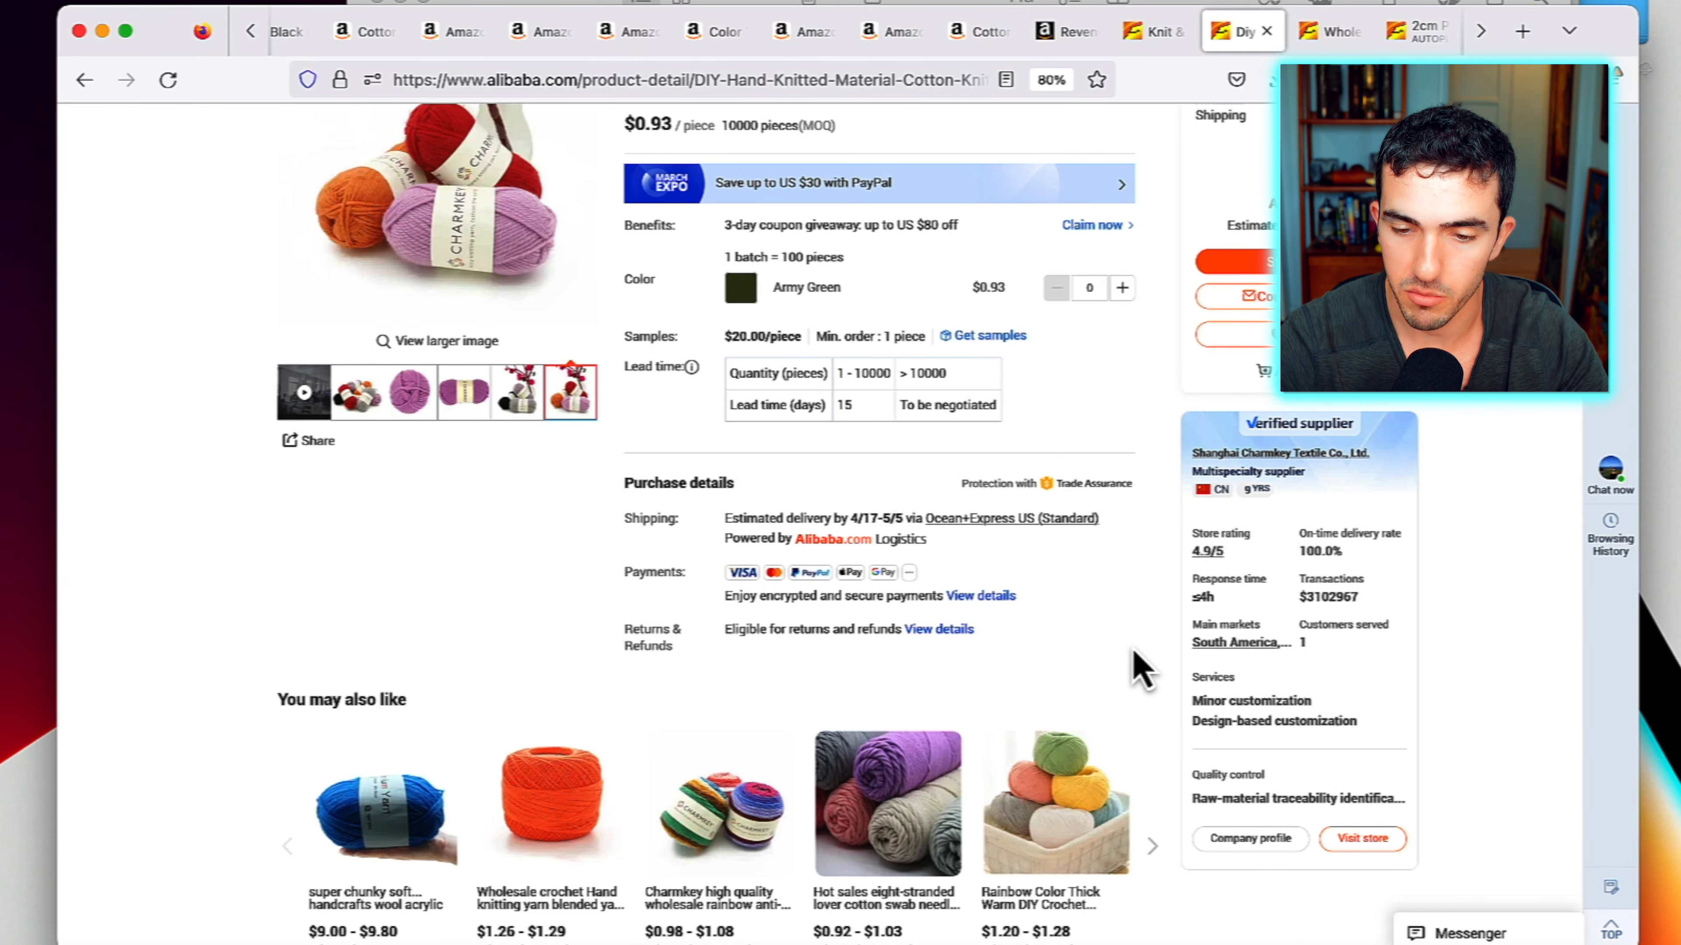
scroll("up", 3)
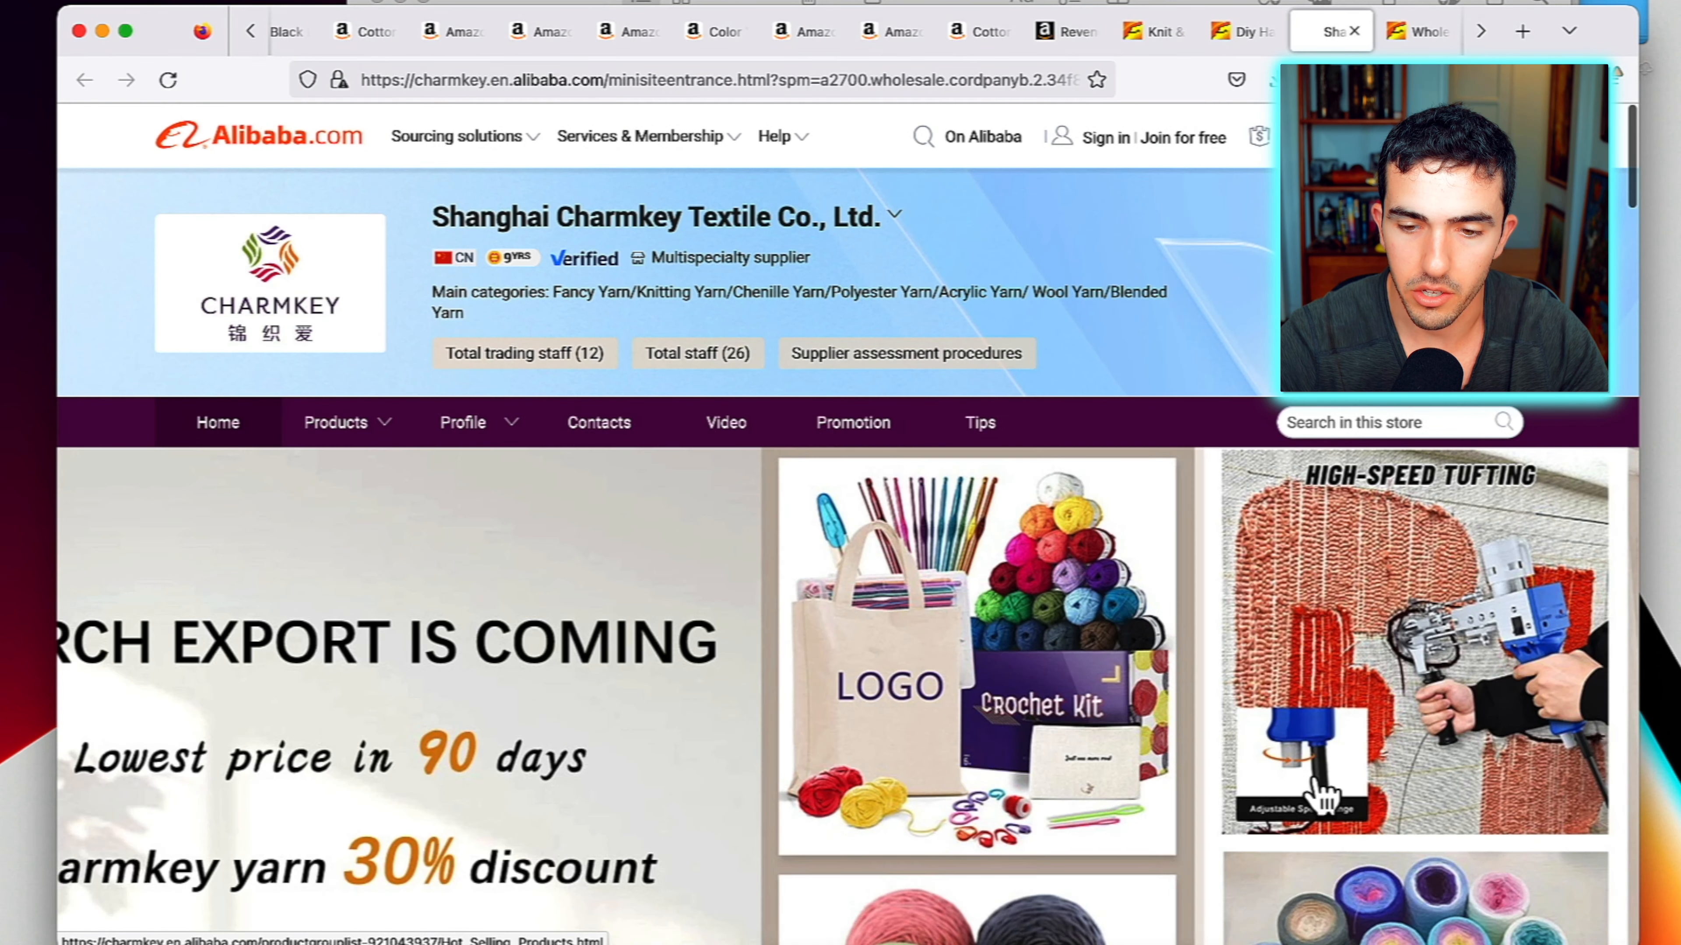
Start a Chat Now conversation with Shanghai Charmkey Textile from its storefront
left_click(1105, 137)
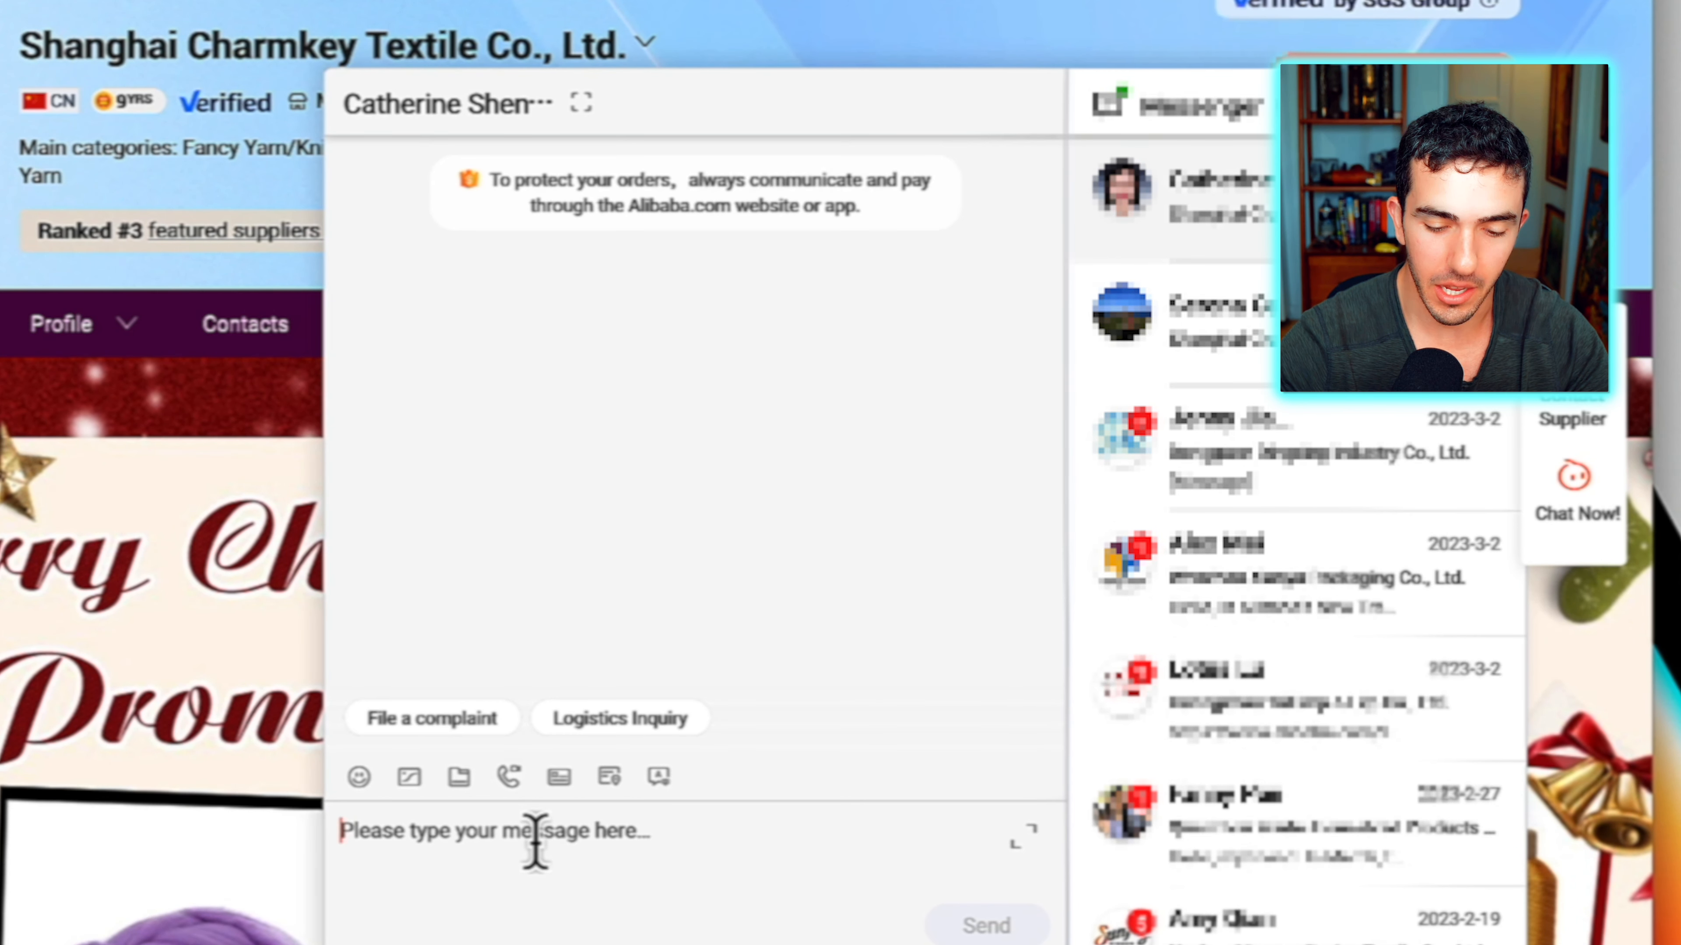
Draft an intro as a top Amazon seller launching knitting products seeking a top manufacturer
type("Hi")
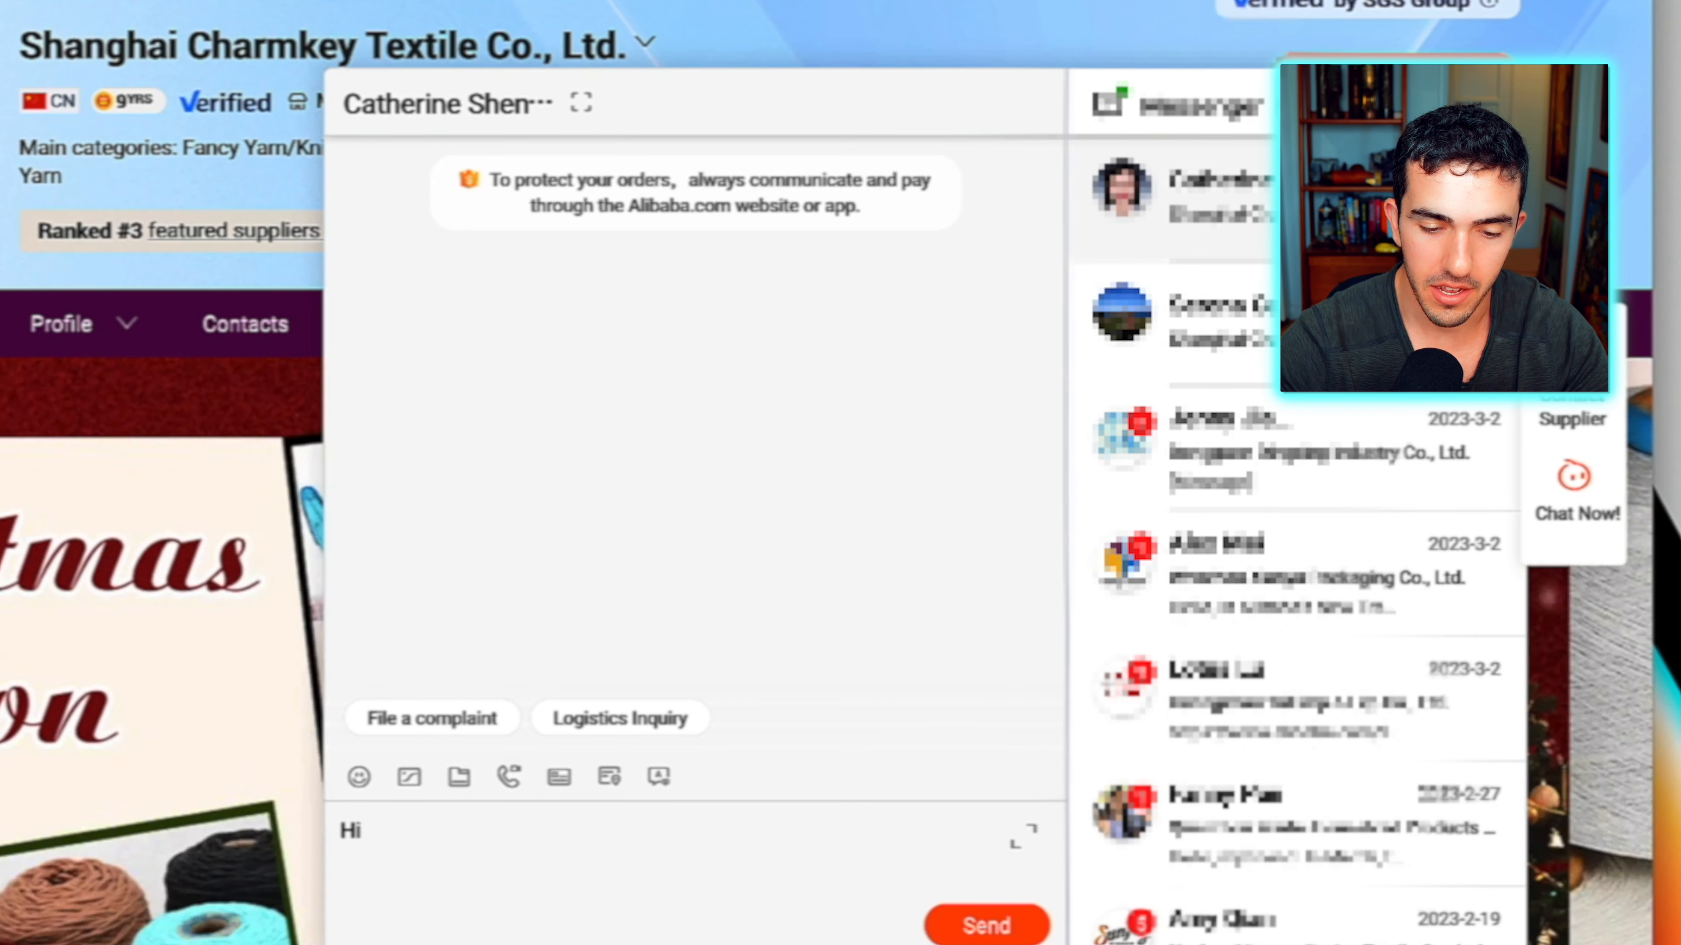
type("I am a top")
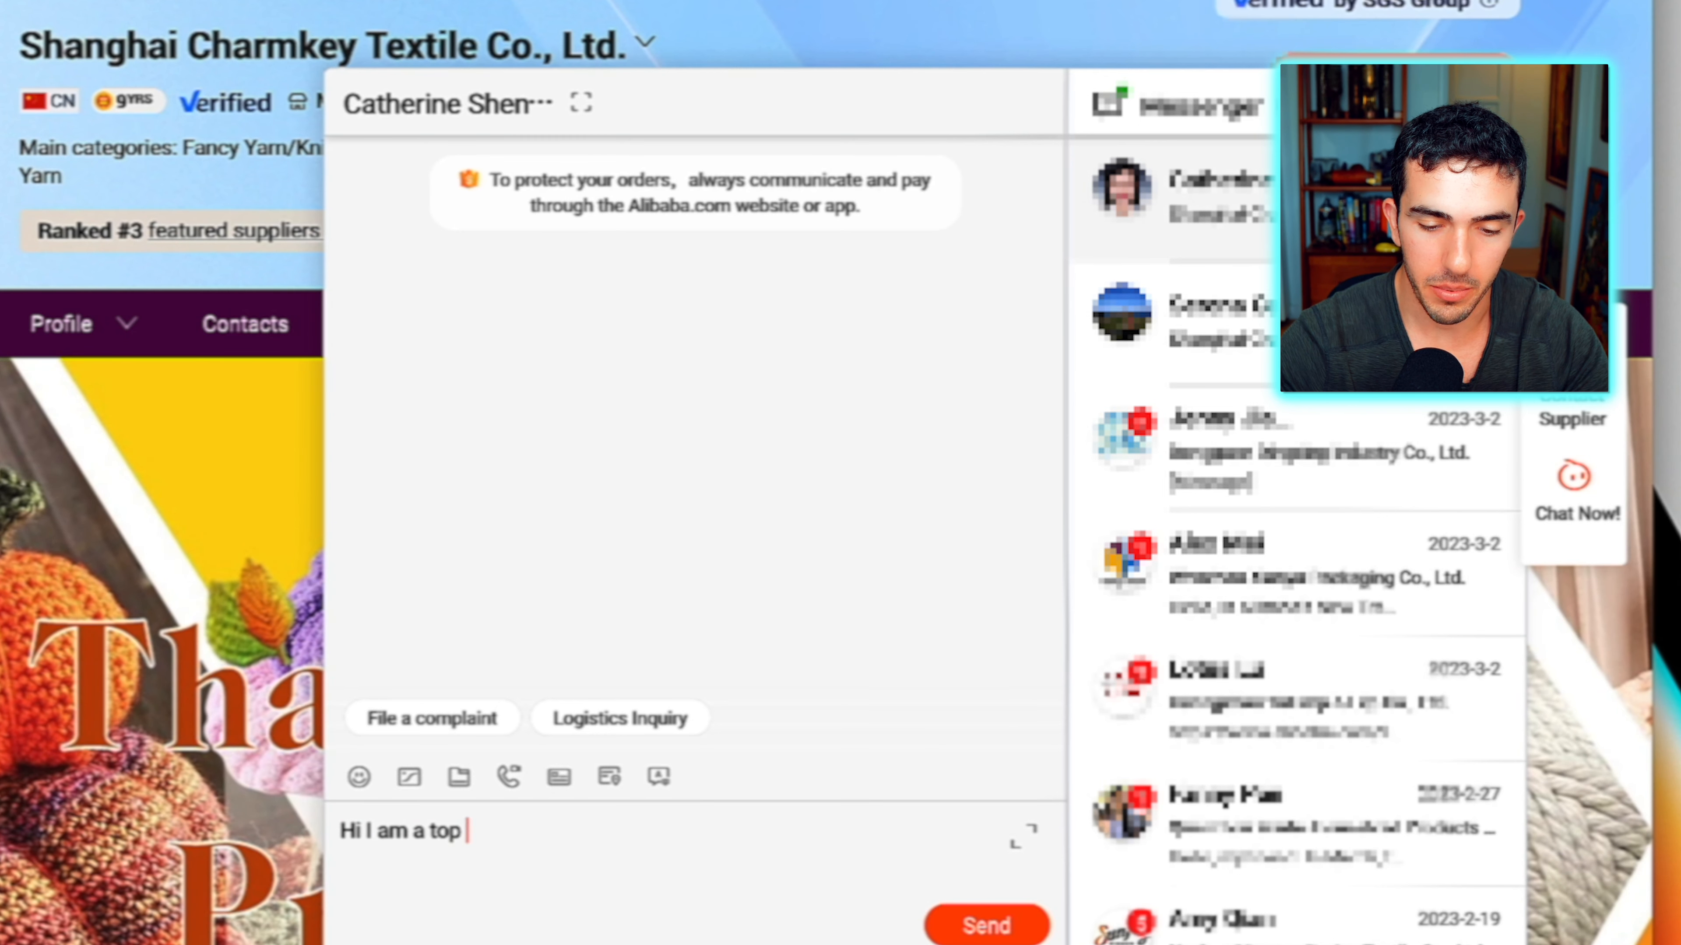
type("Amazon seller")
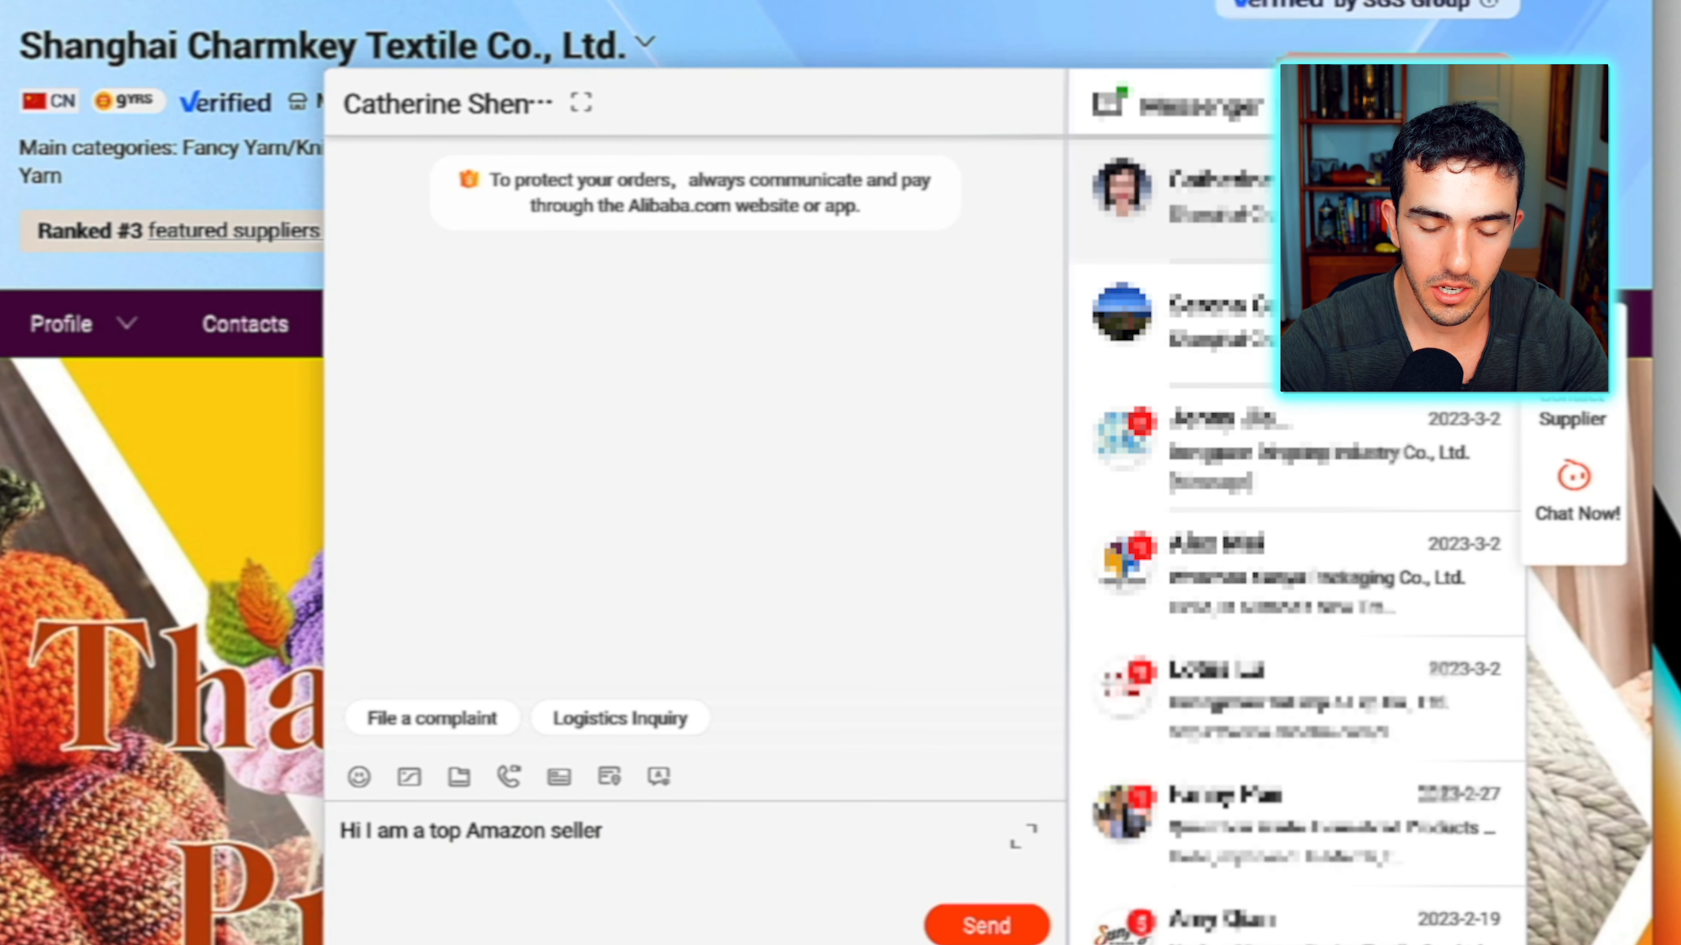
type("I plan to launc")
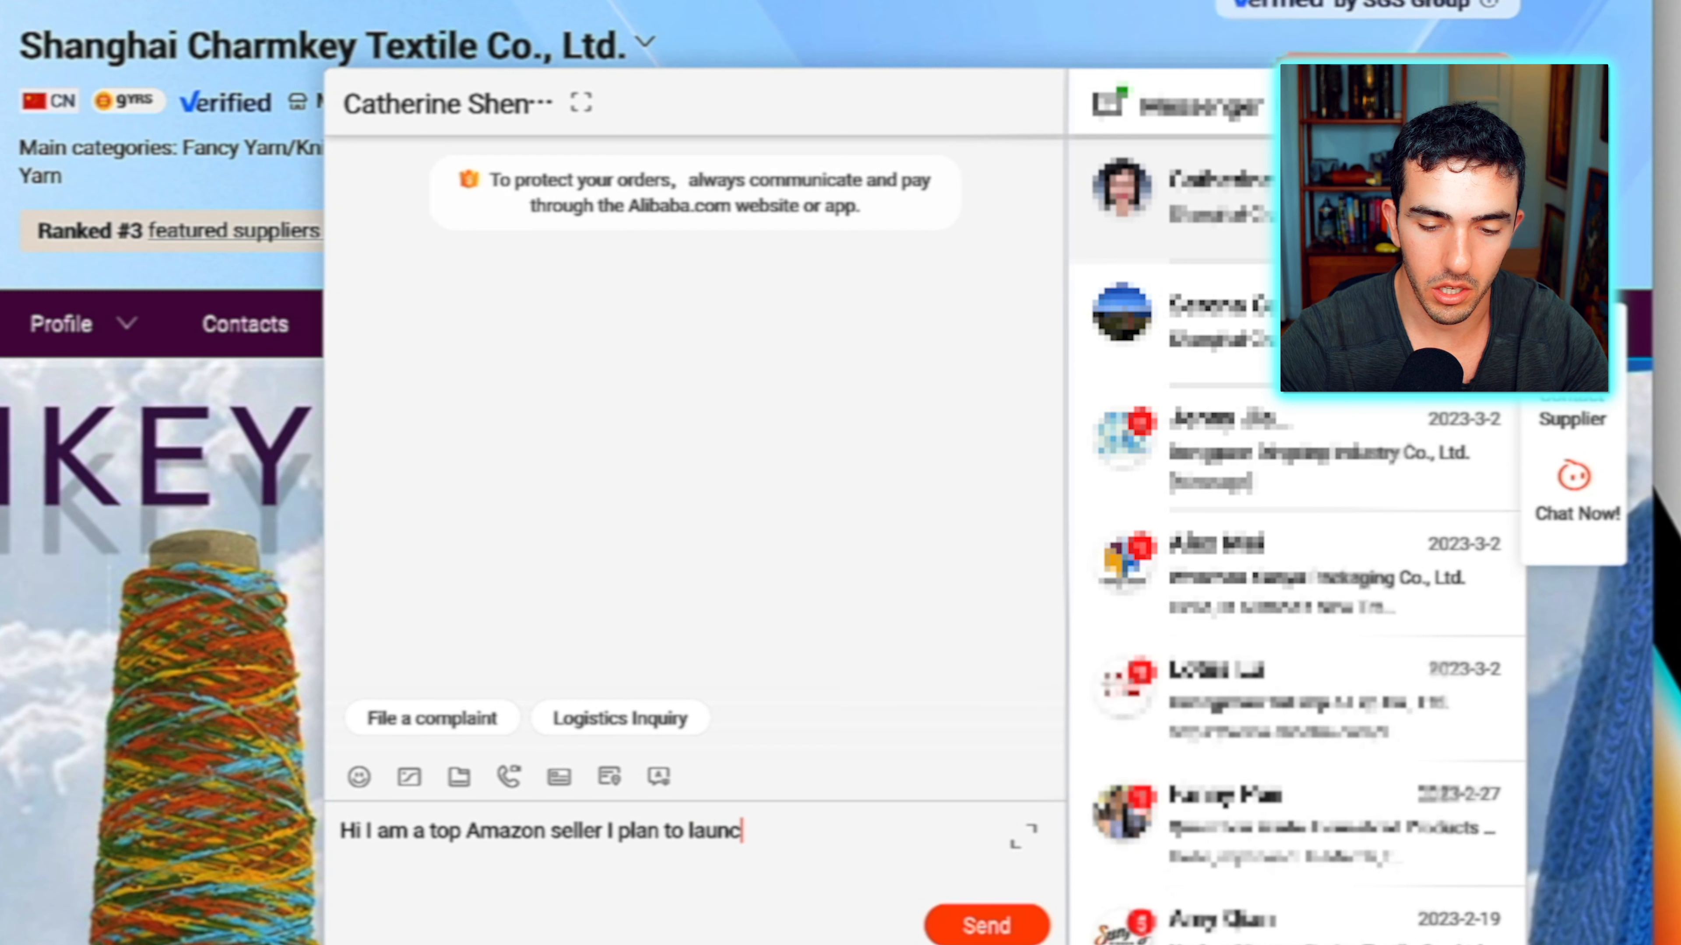
type("h a line of n")
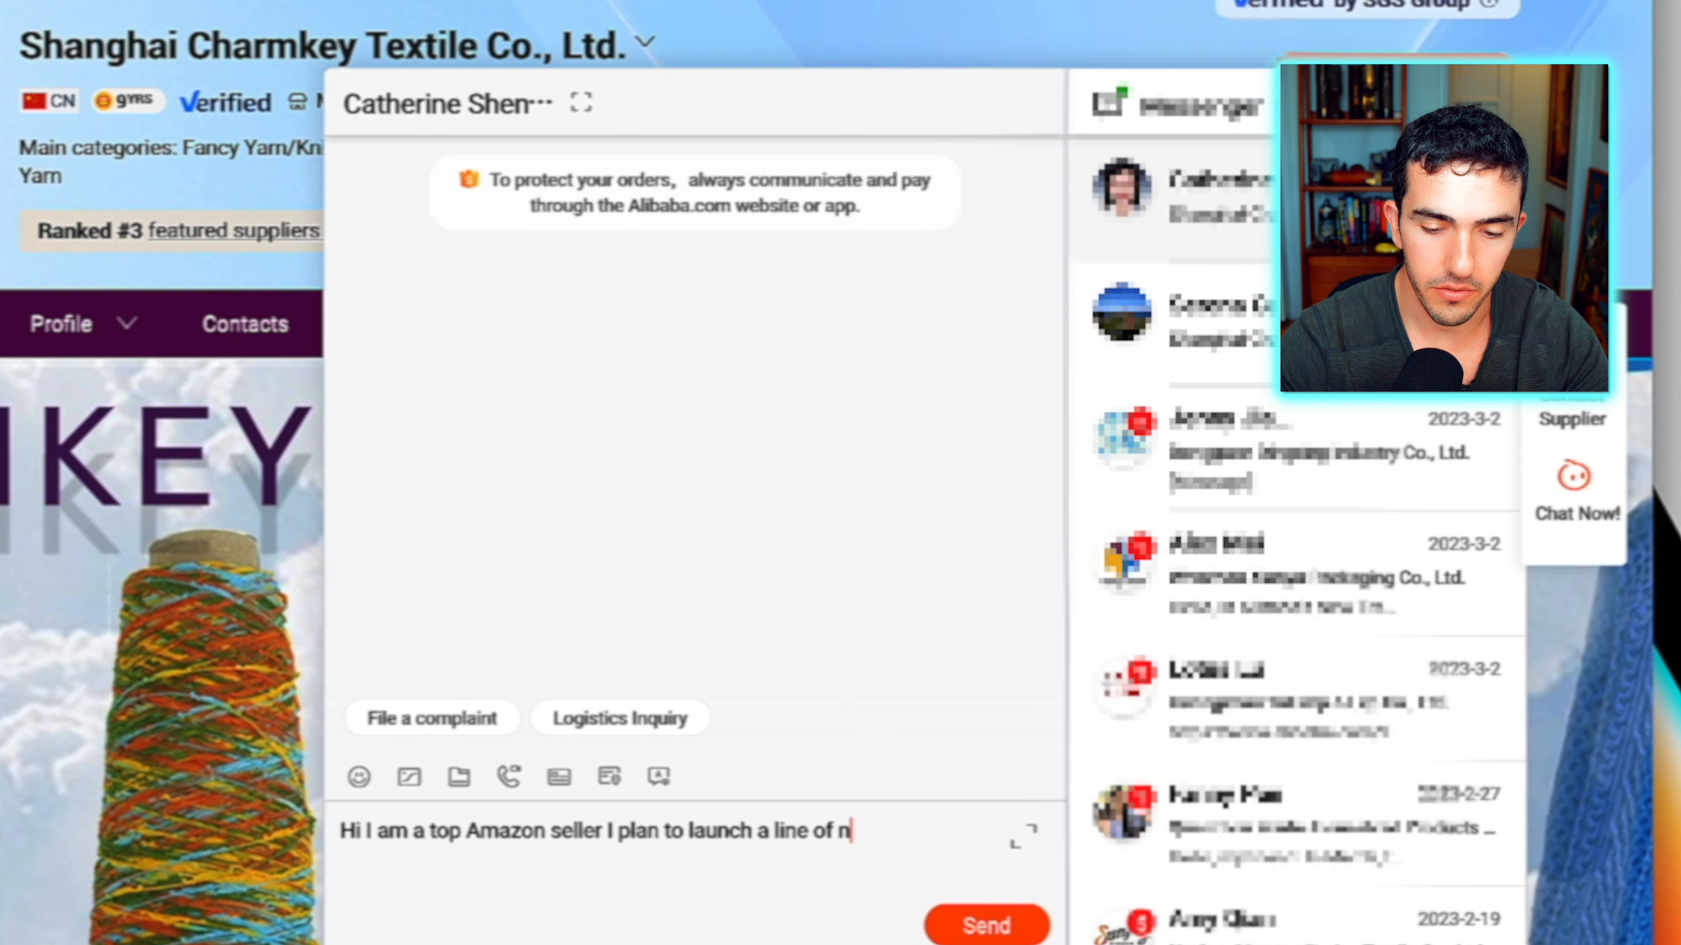
type("knitting pro")
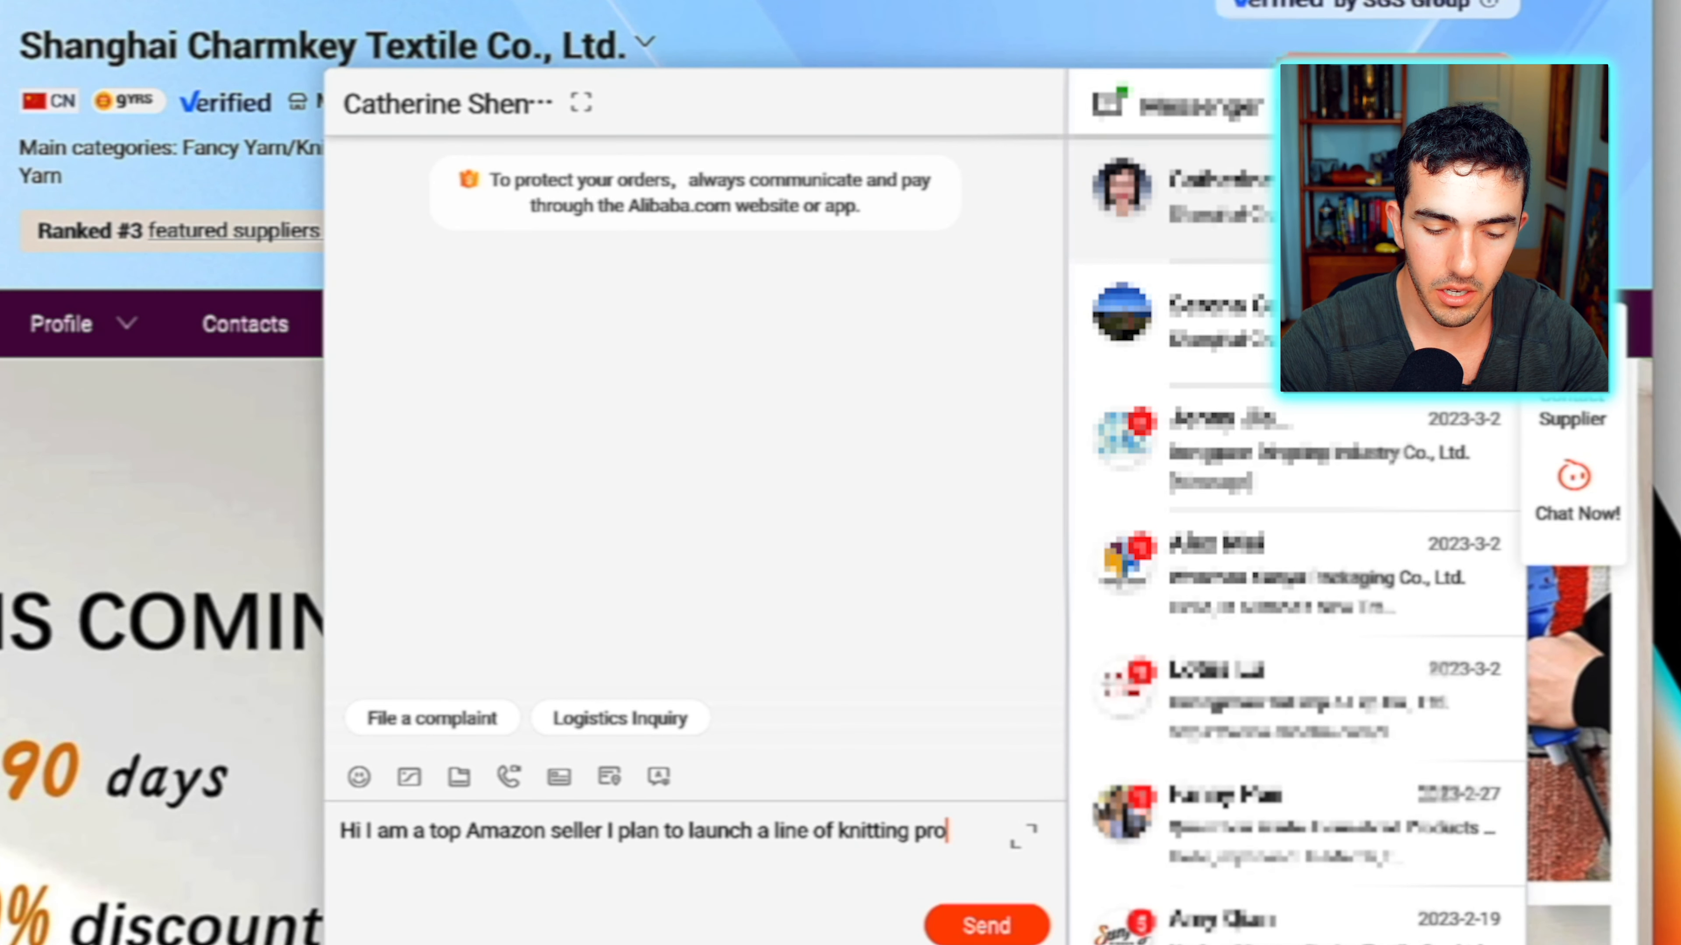
type("ducts. I would")
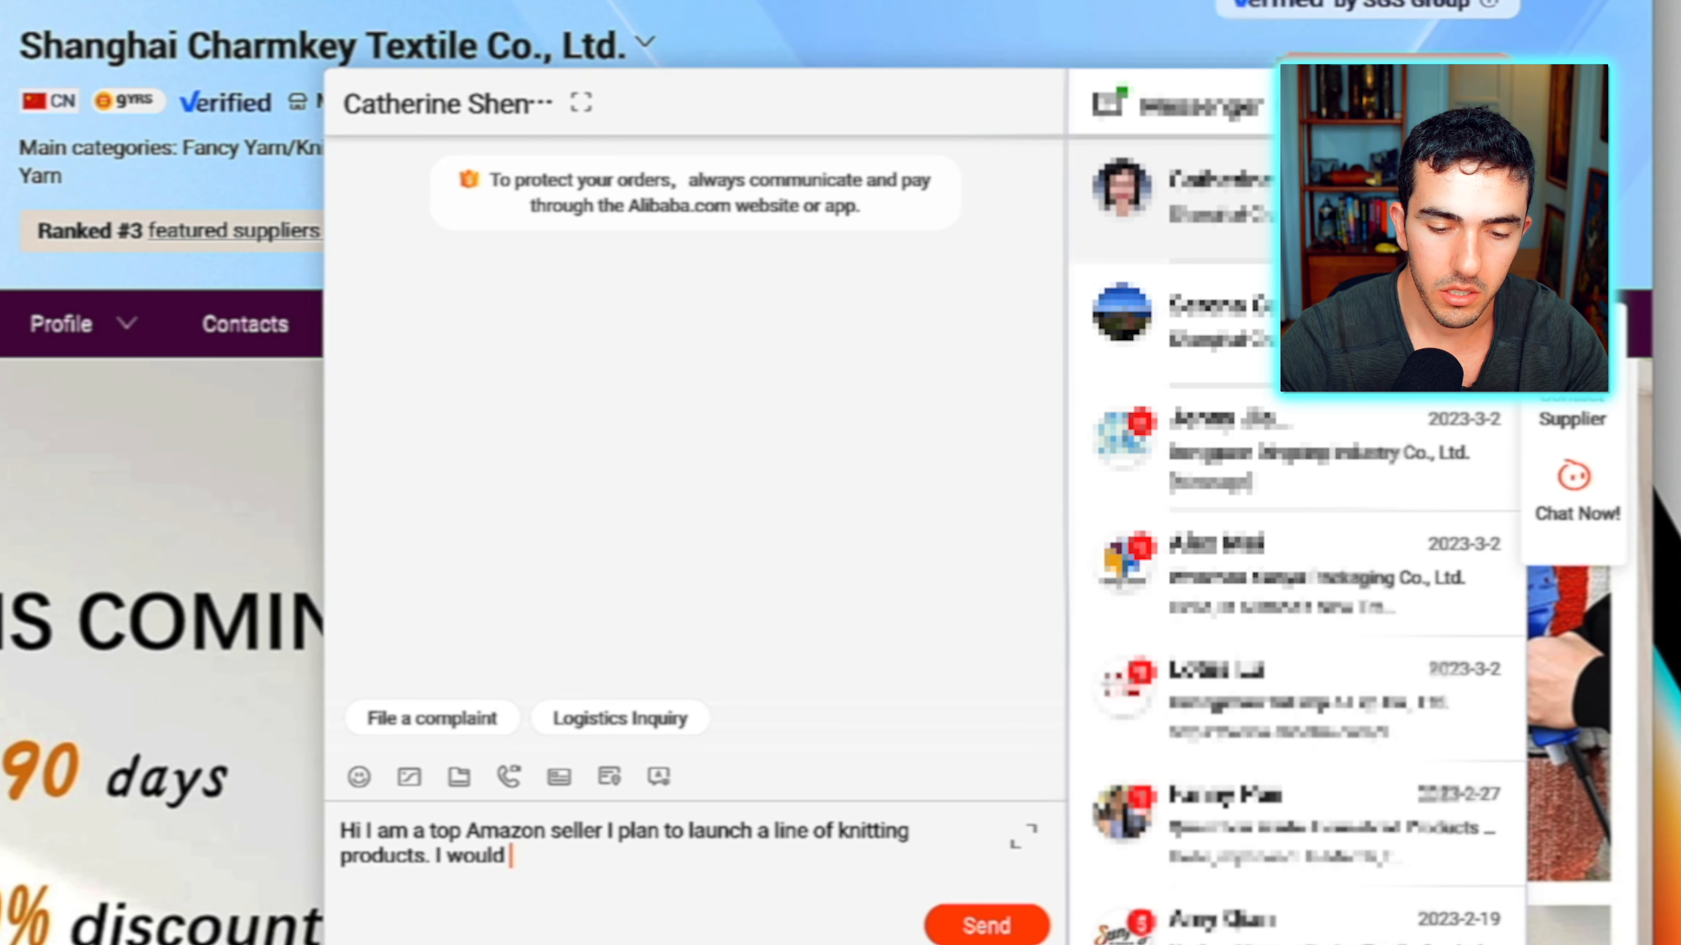
type("like to partner")
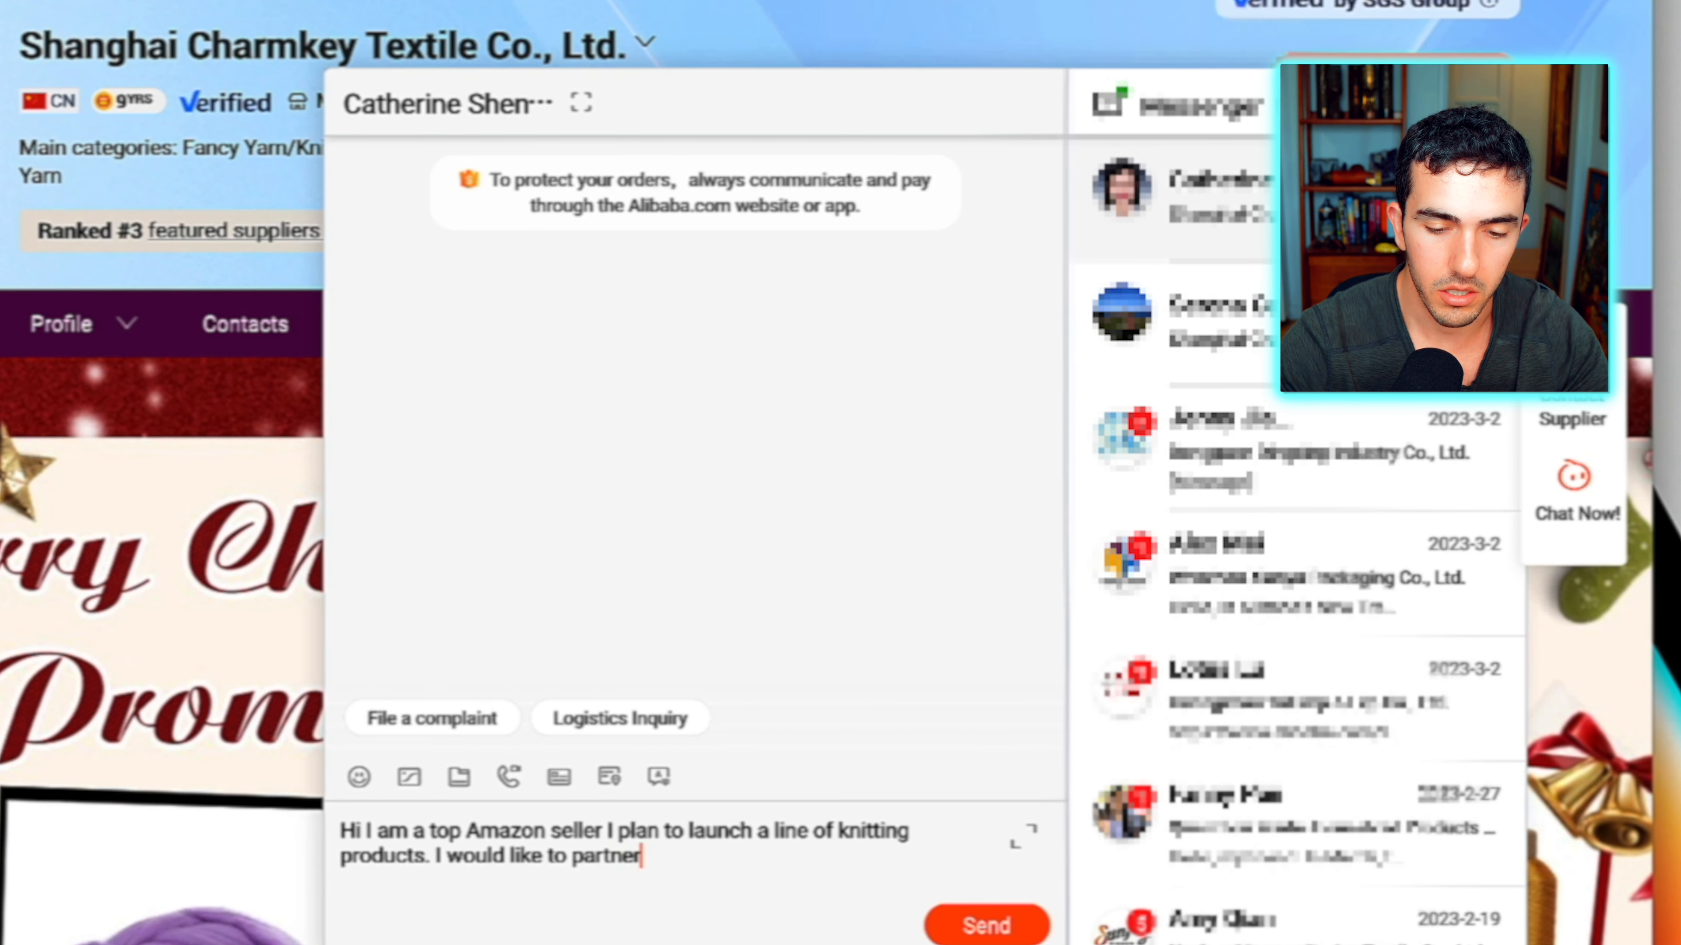
type("with a top m")
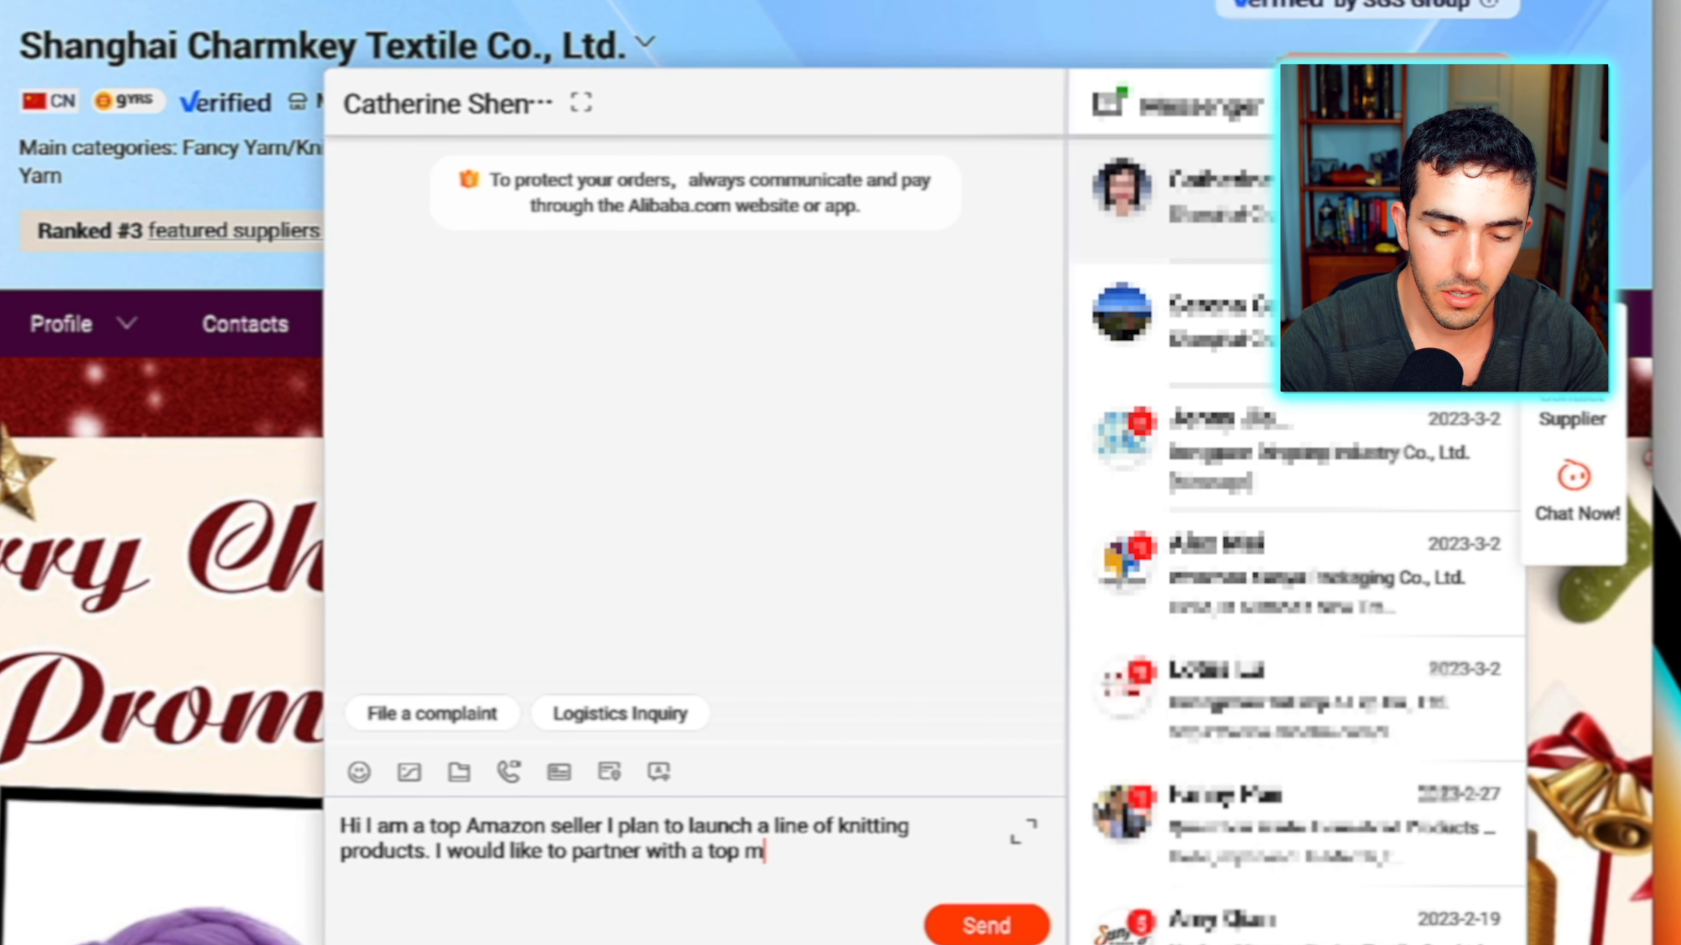
type("anufacturer")
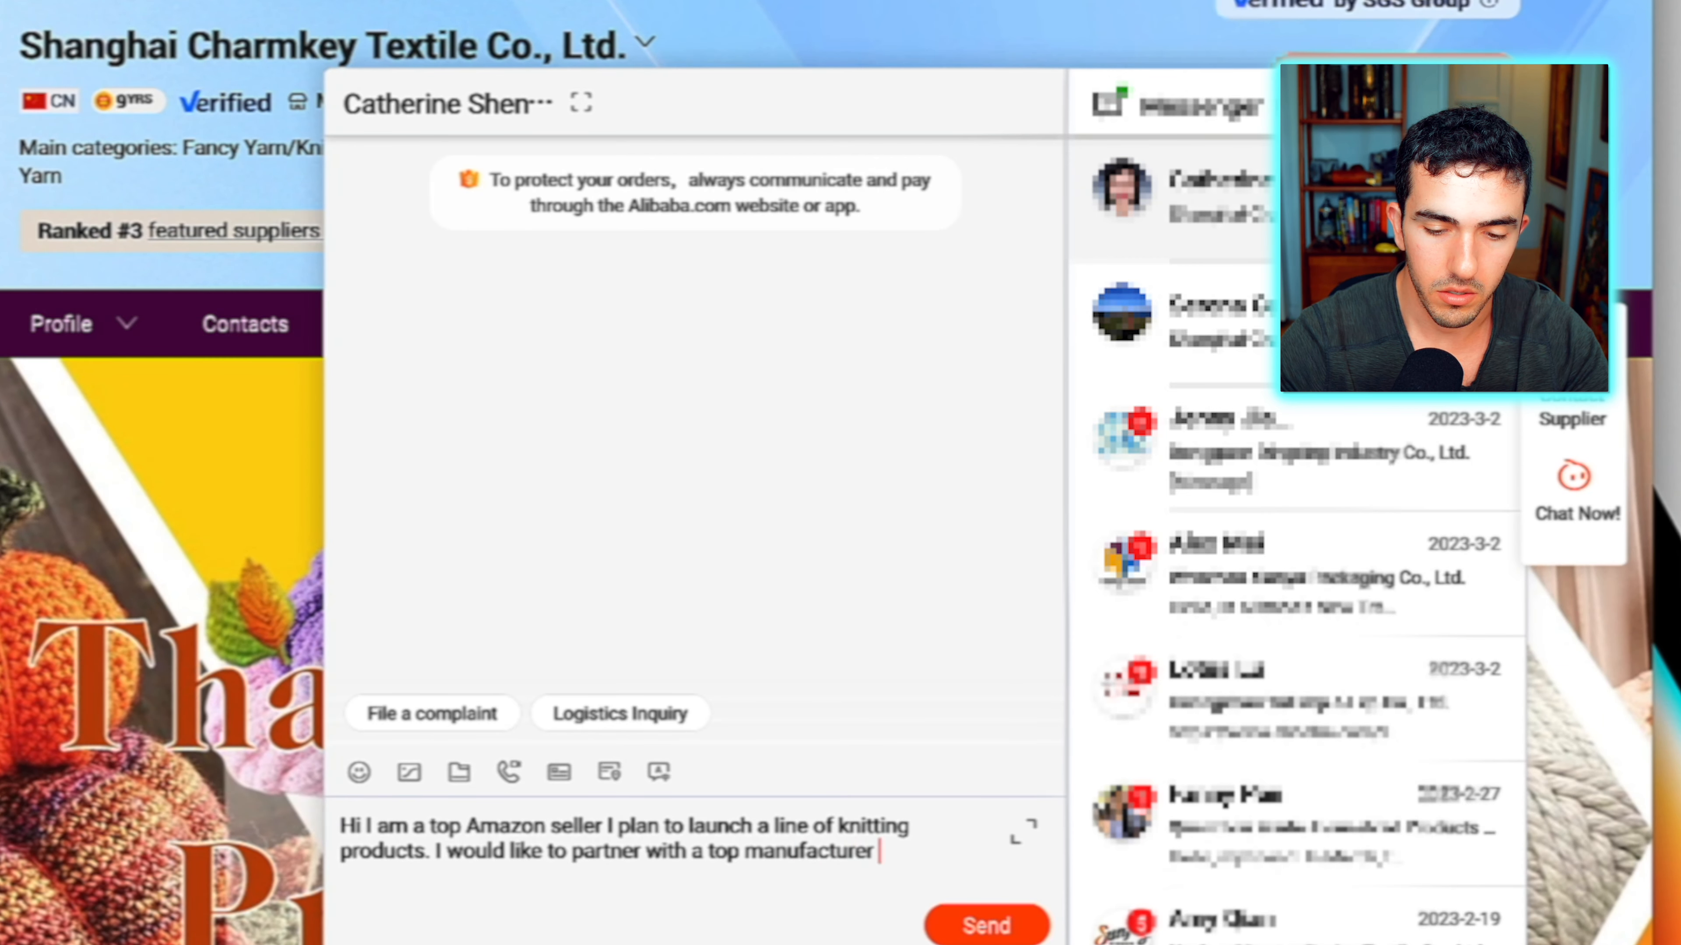
type(". I am")
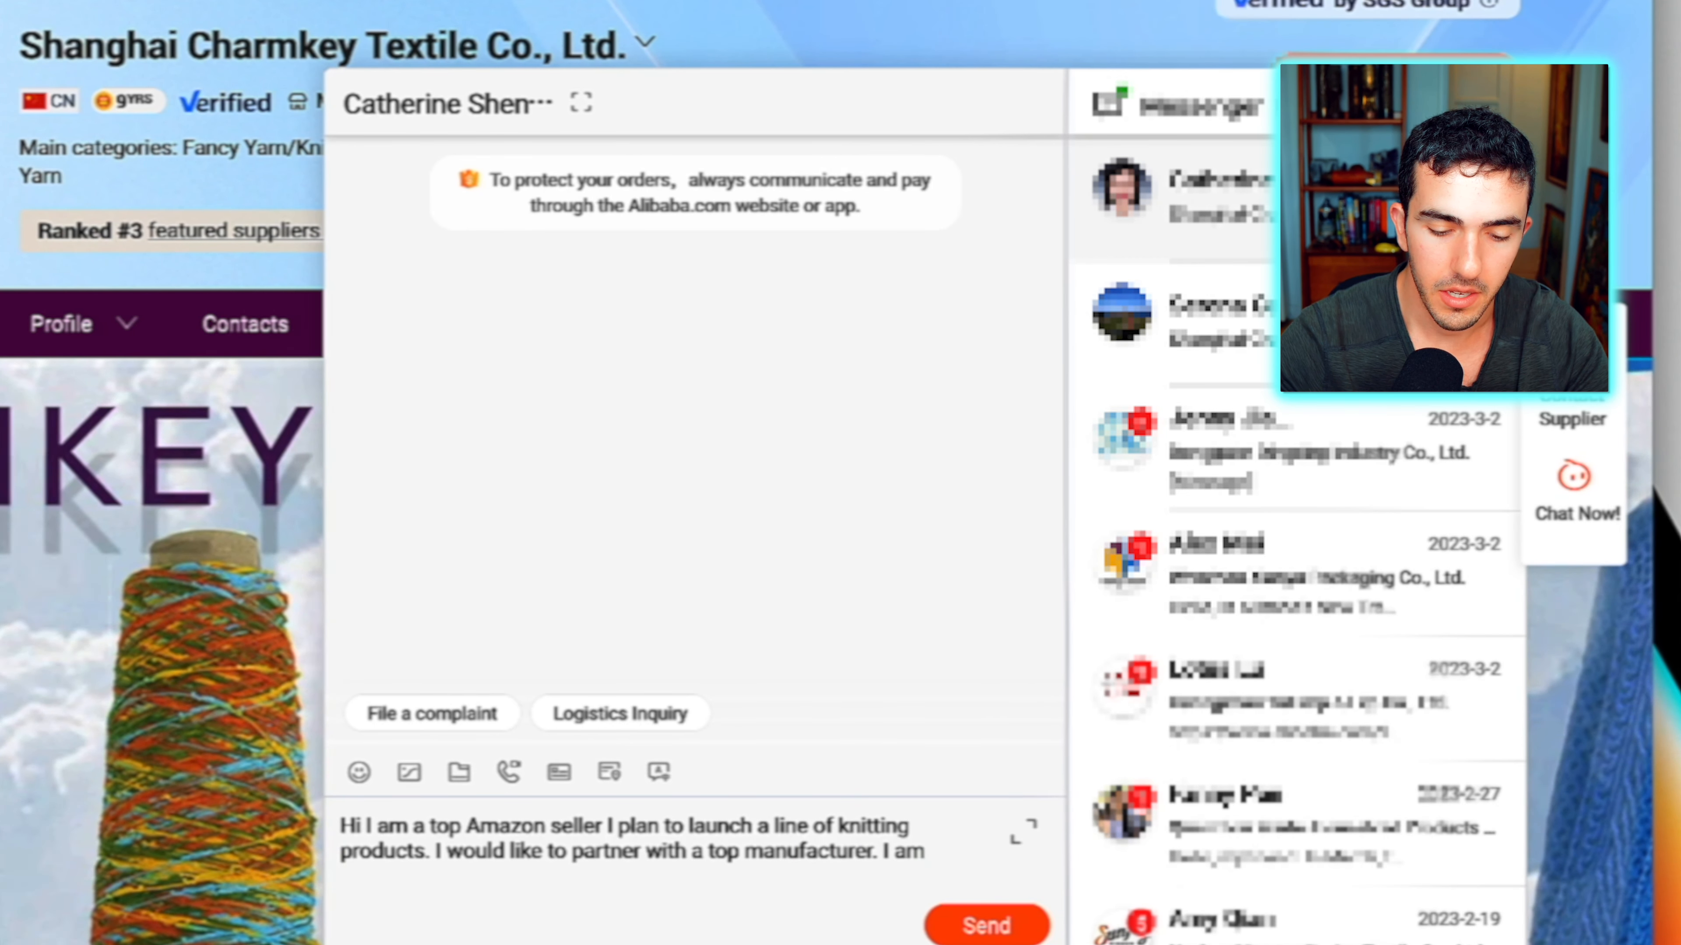
Add that multiple partners are being quoted, ask for their top price, and send the message
type("getting quoted")
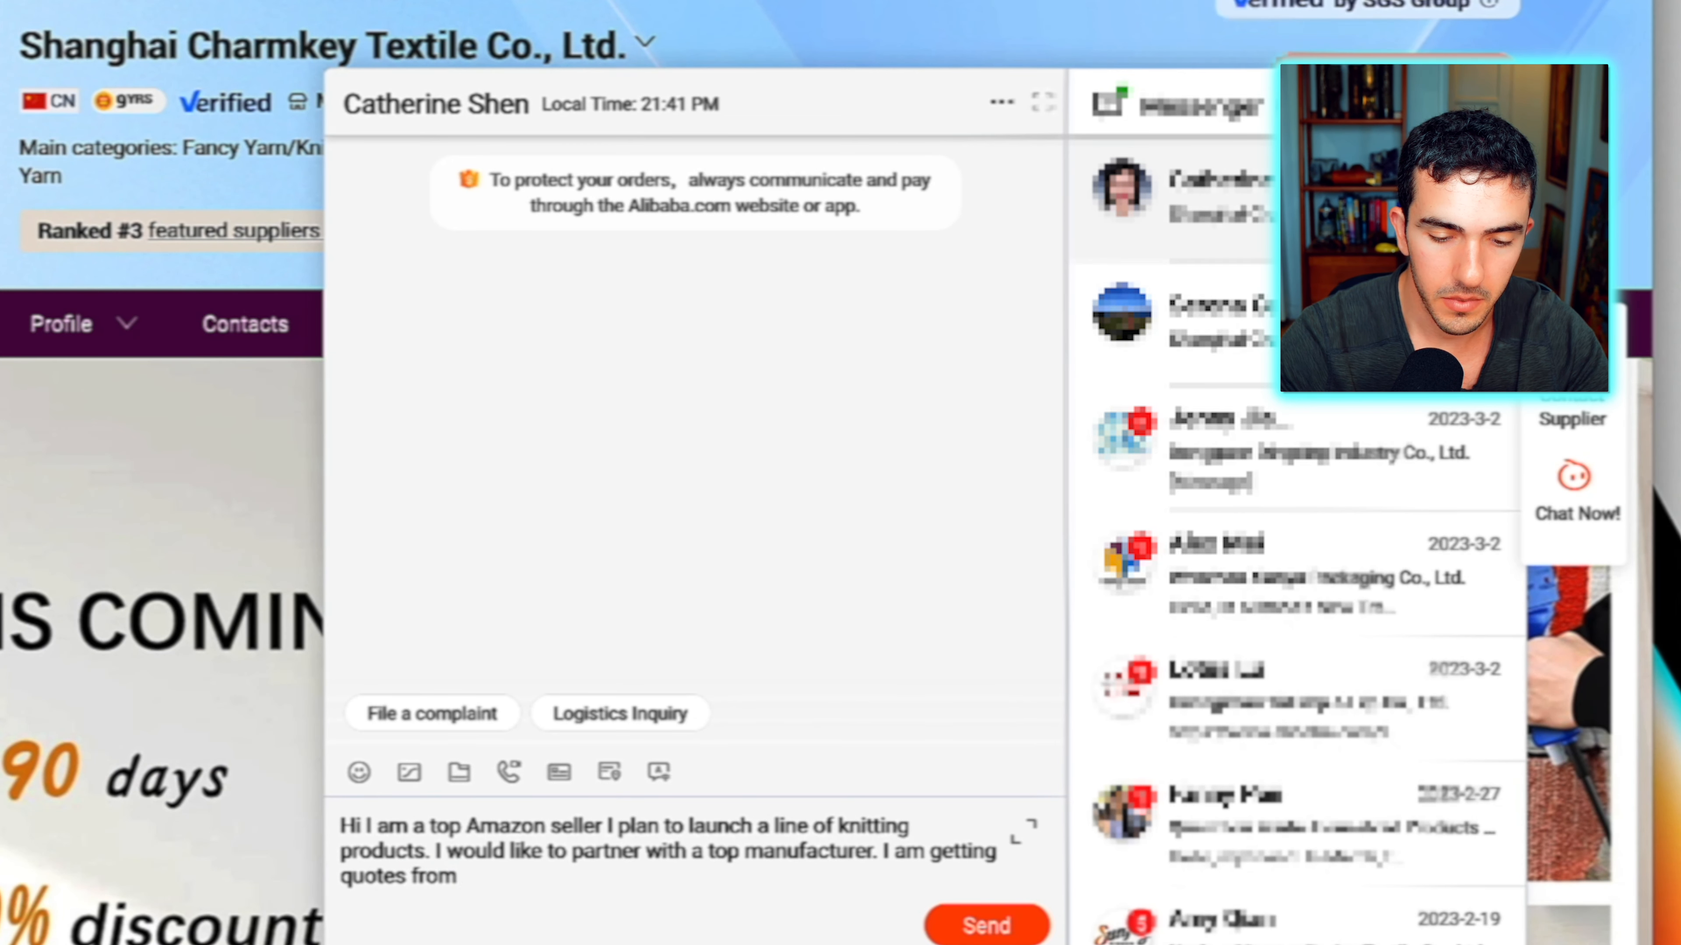
type("multiple part")
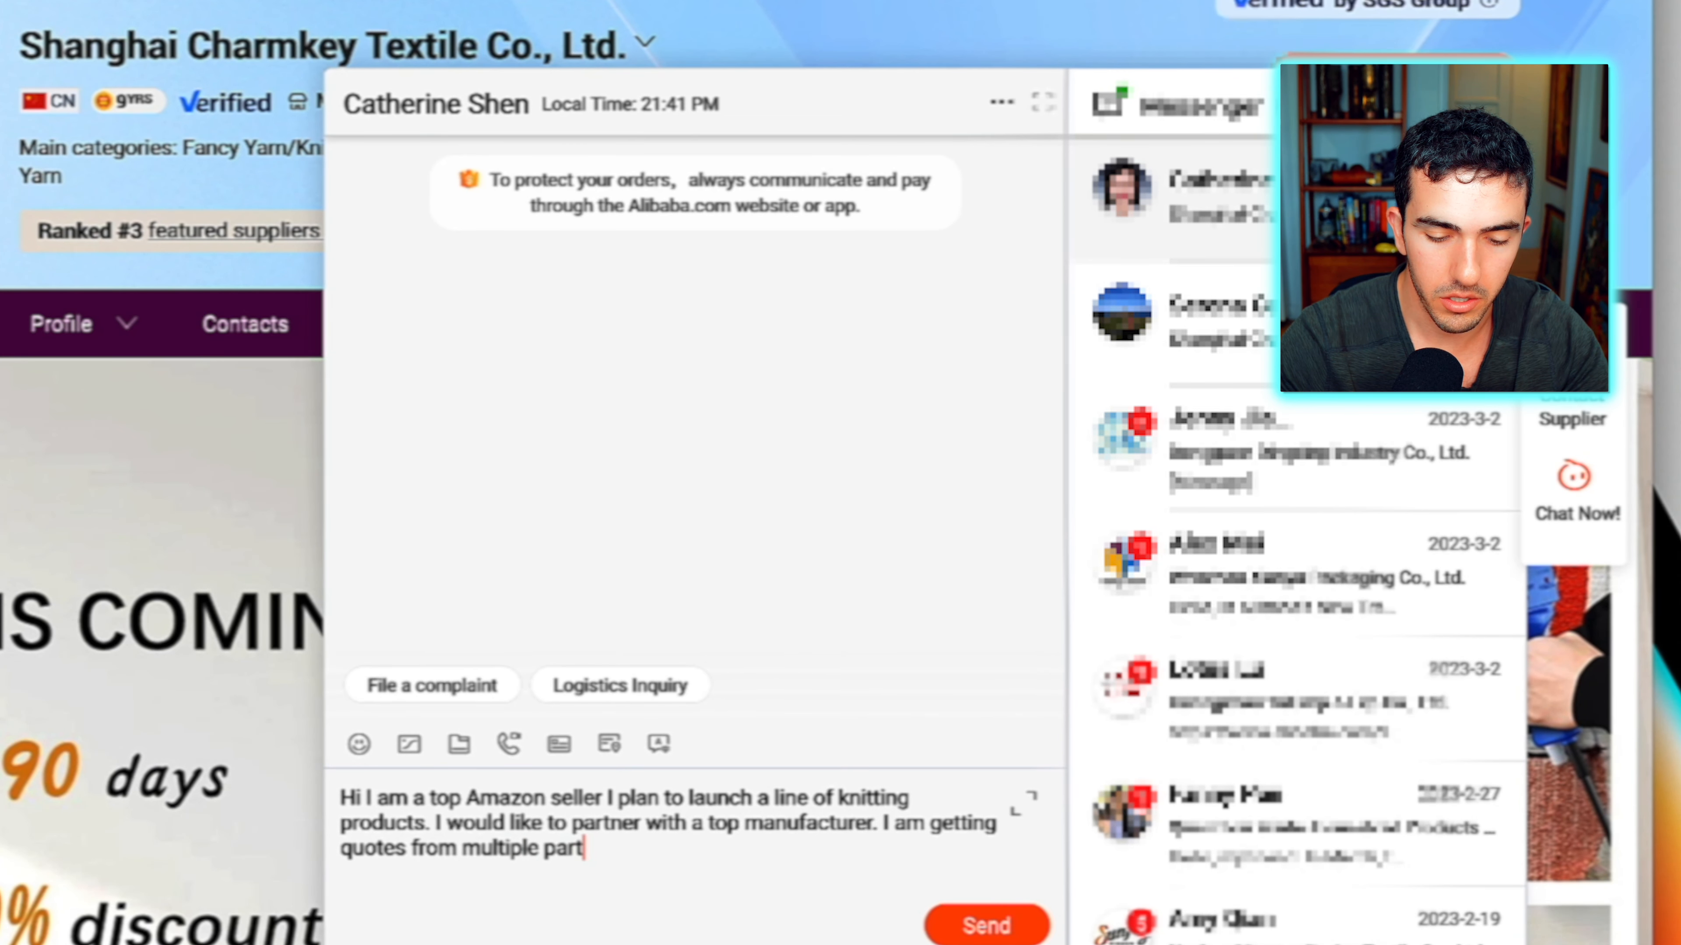
type("ners and hope yo")
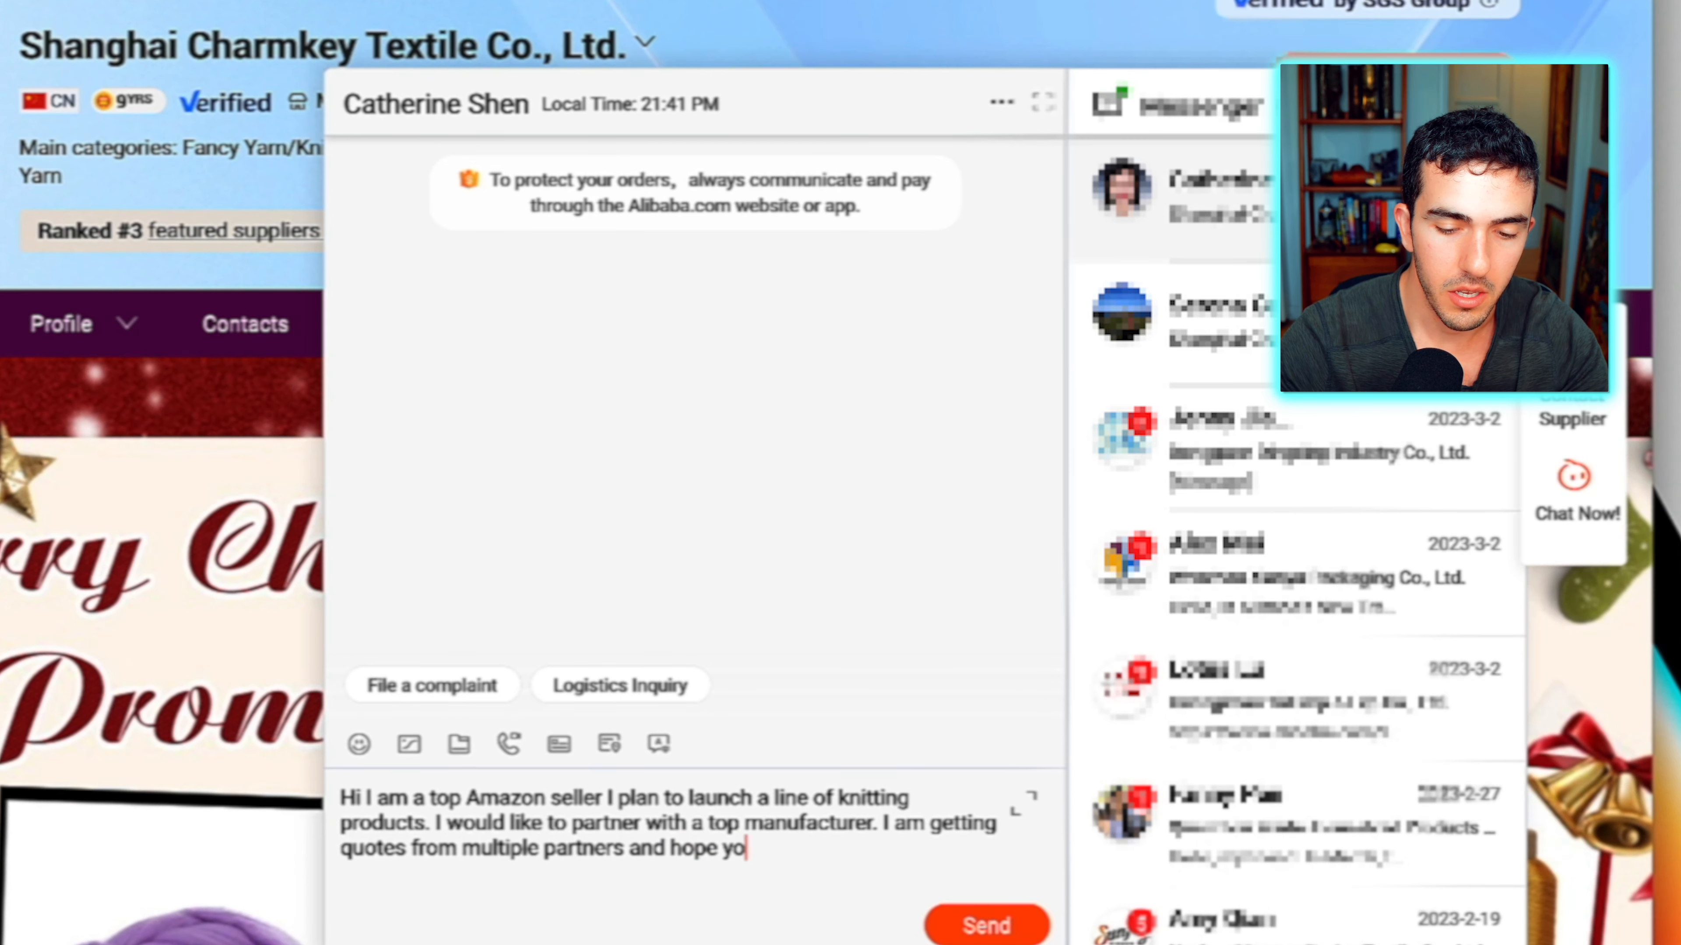
type("u will of")
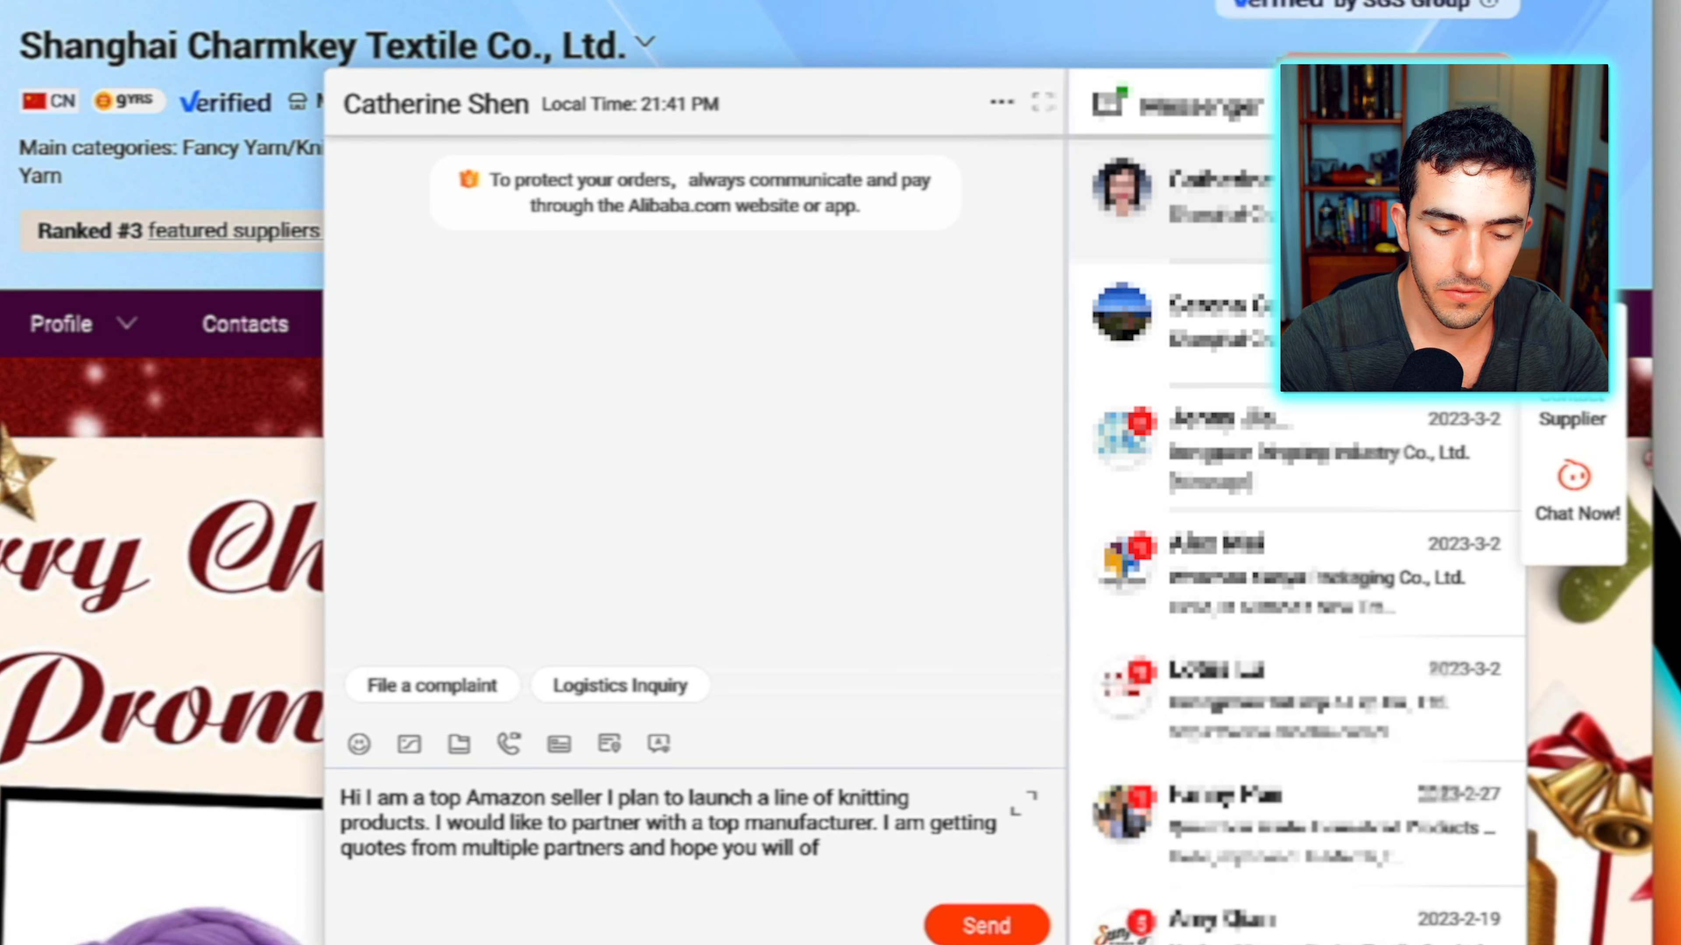
type("fer your top")
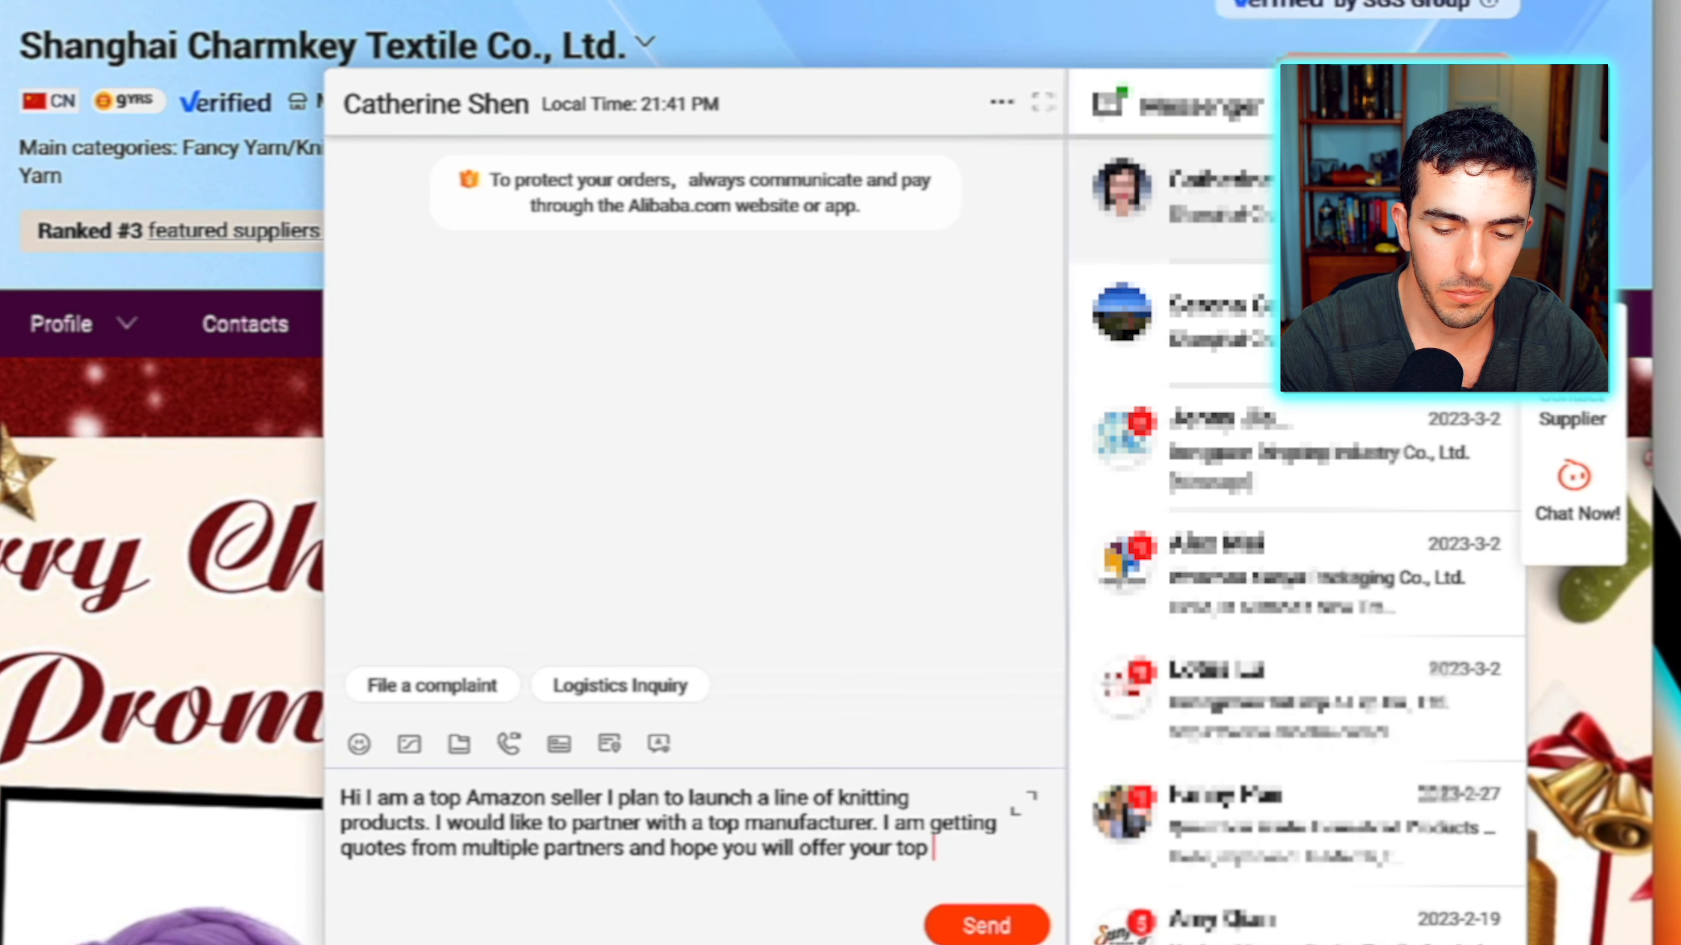
type("price.")
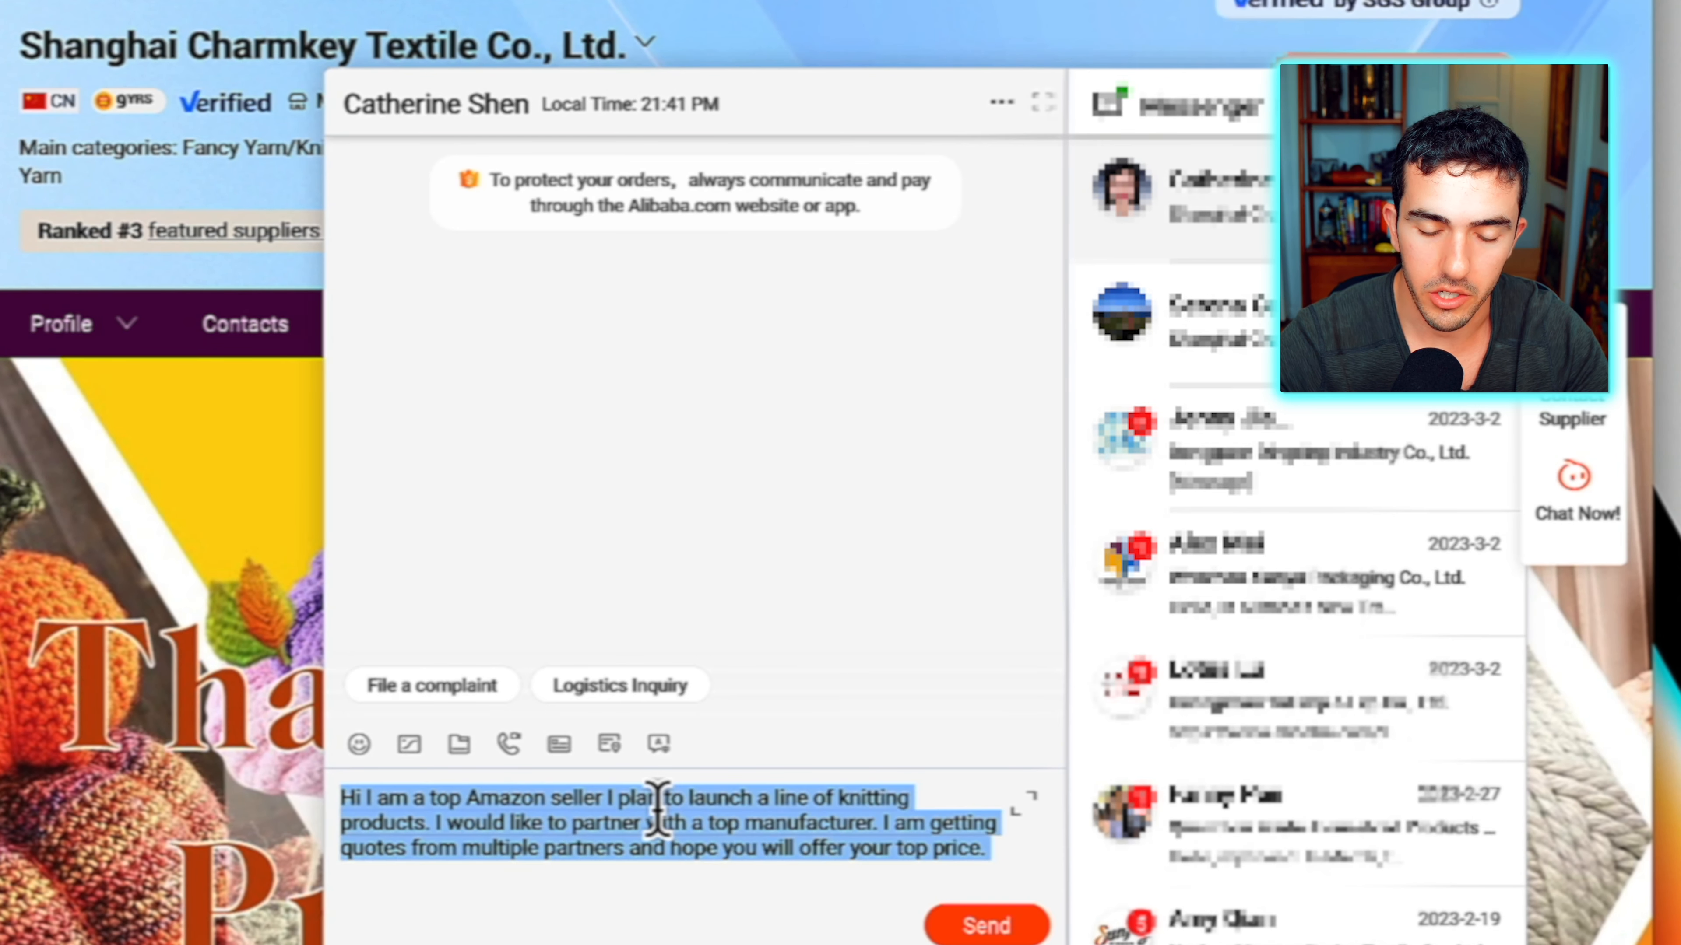
left_click(643, 797)
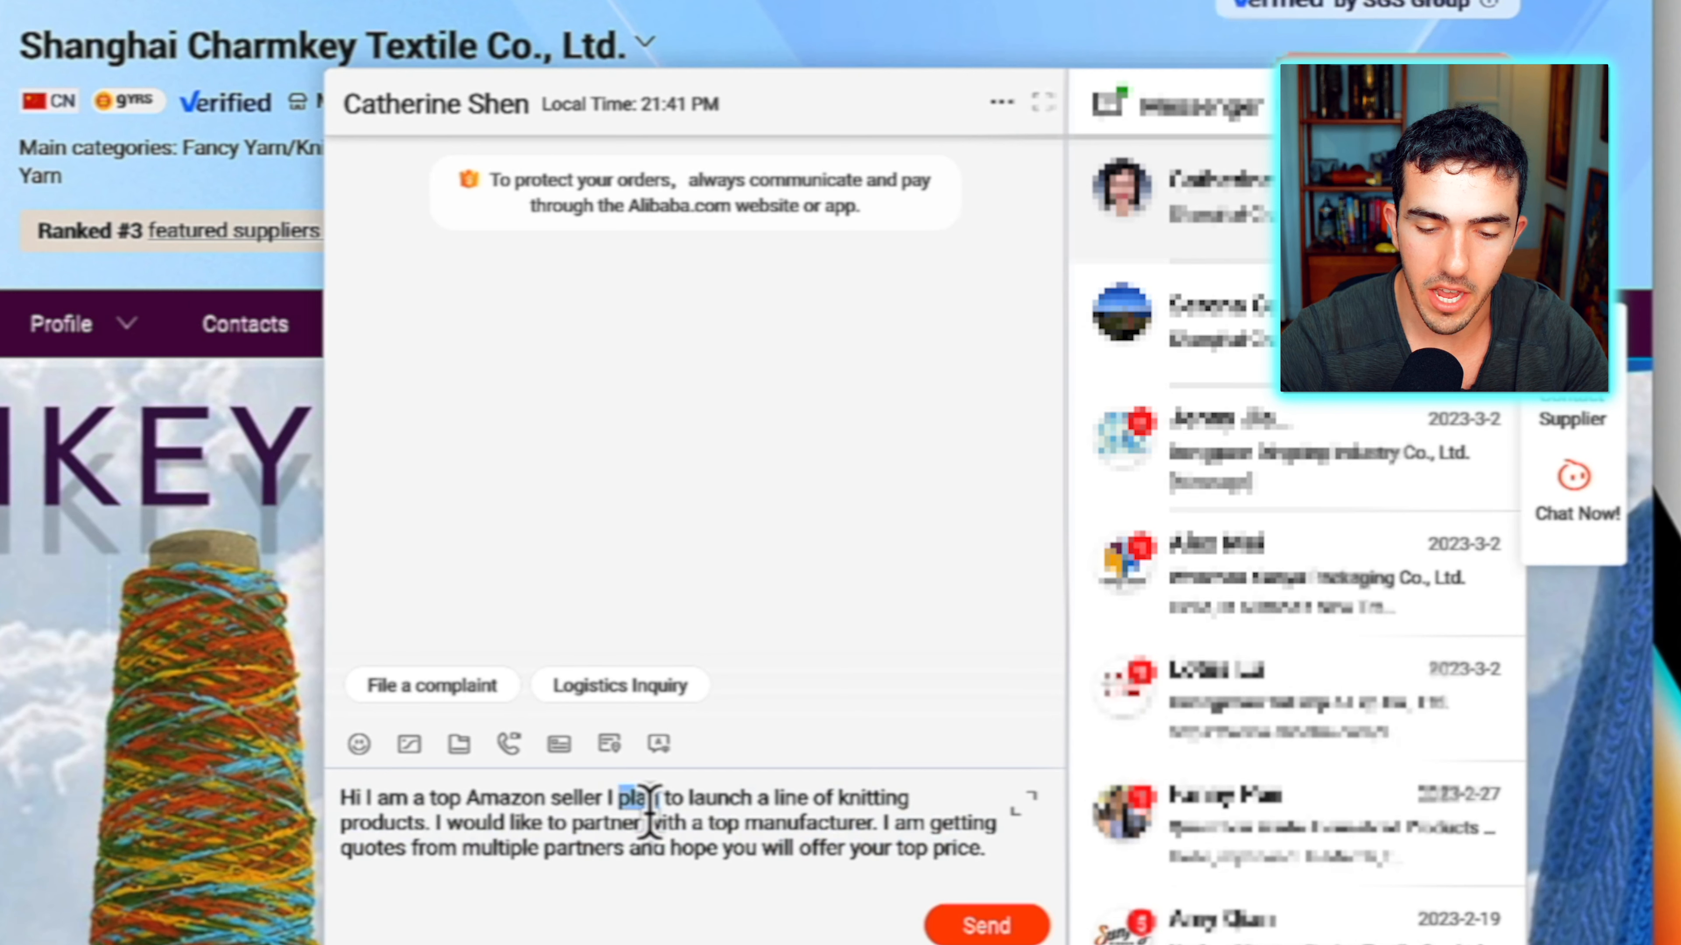
key("ctrl+a")
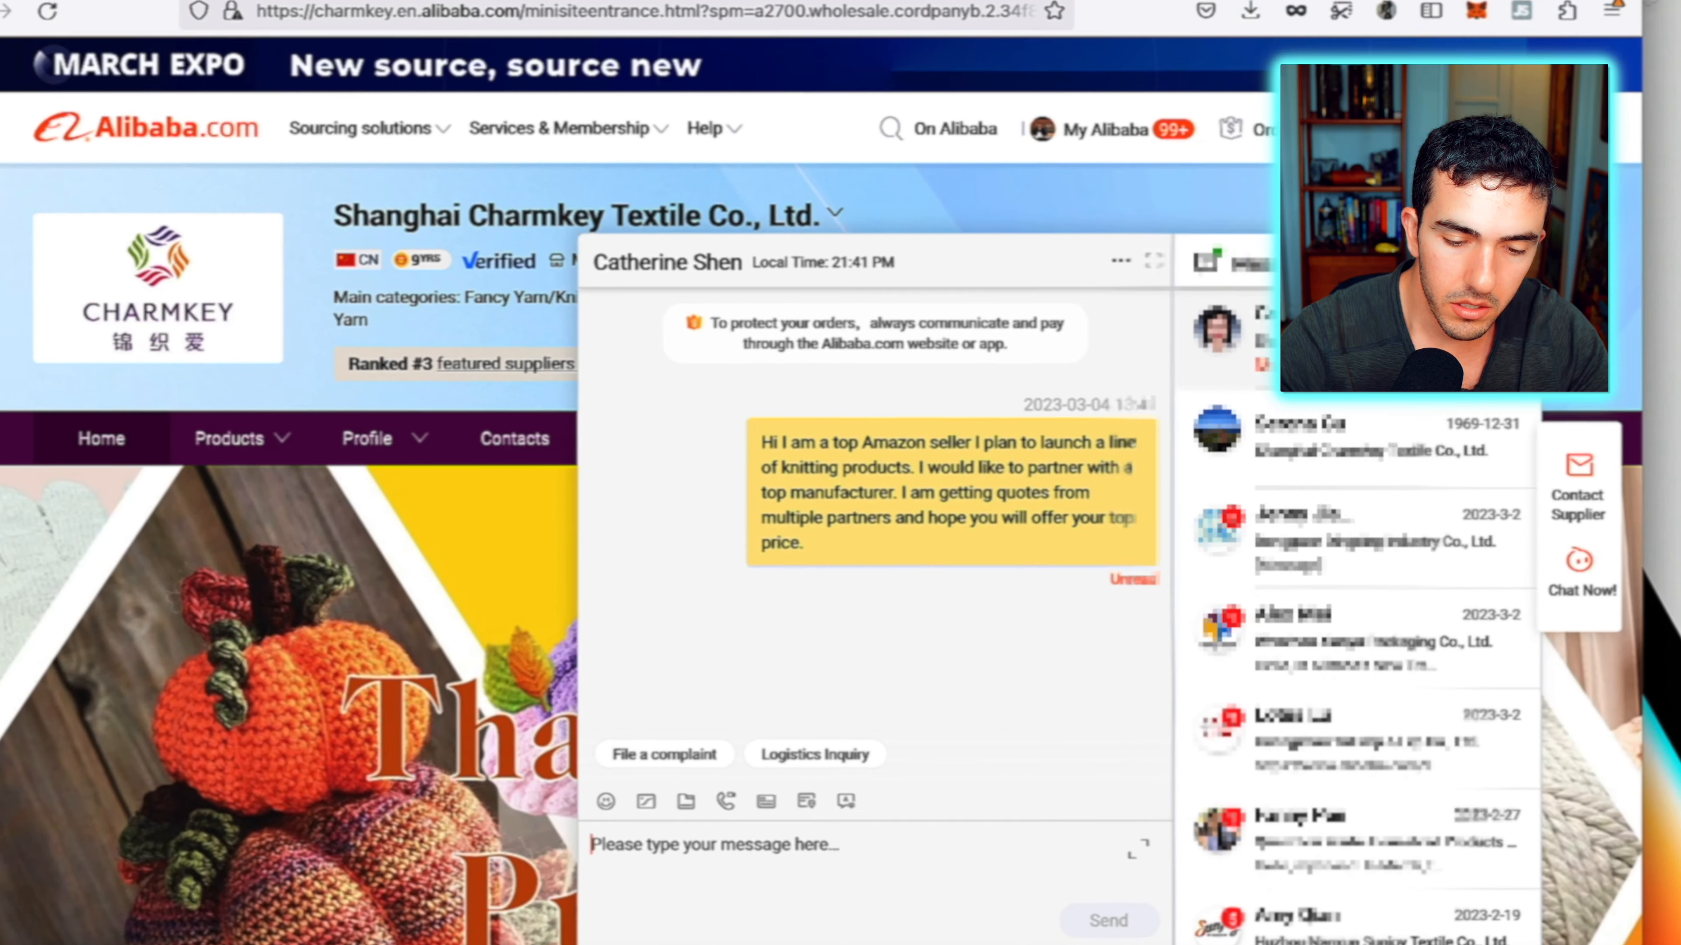
Send the supplier the list of problems noticed with competitor products
type("Some problems")
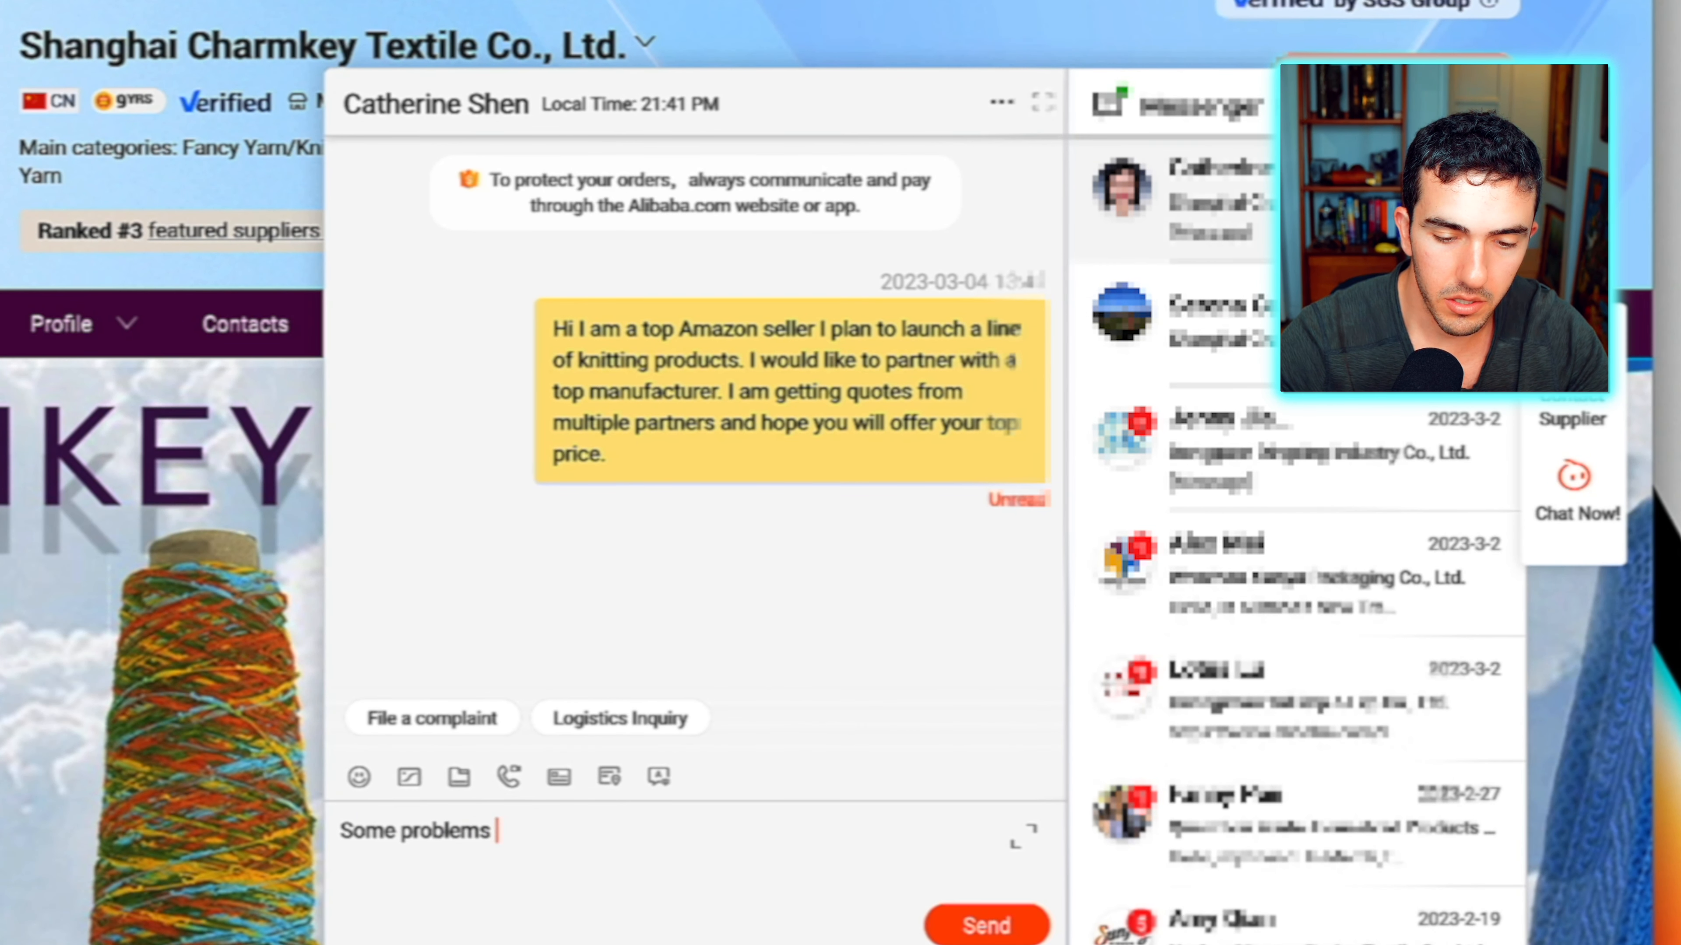
type("that I notices with competitor products are: Not 100% cotton")
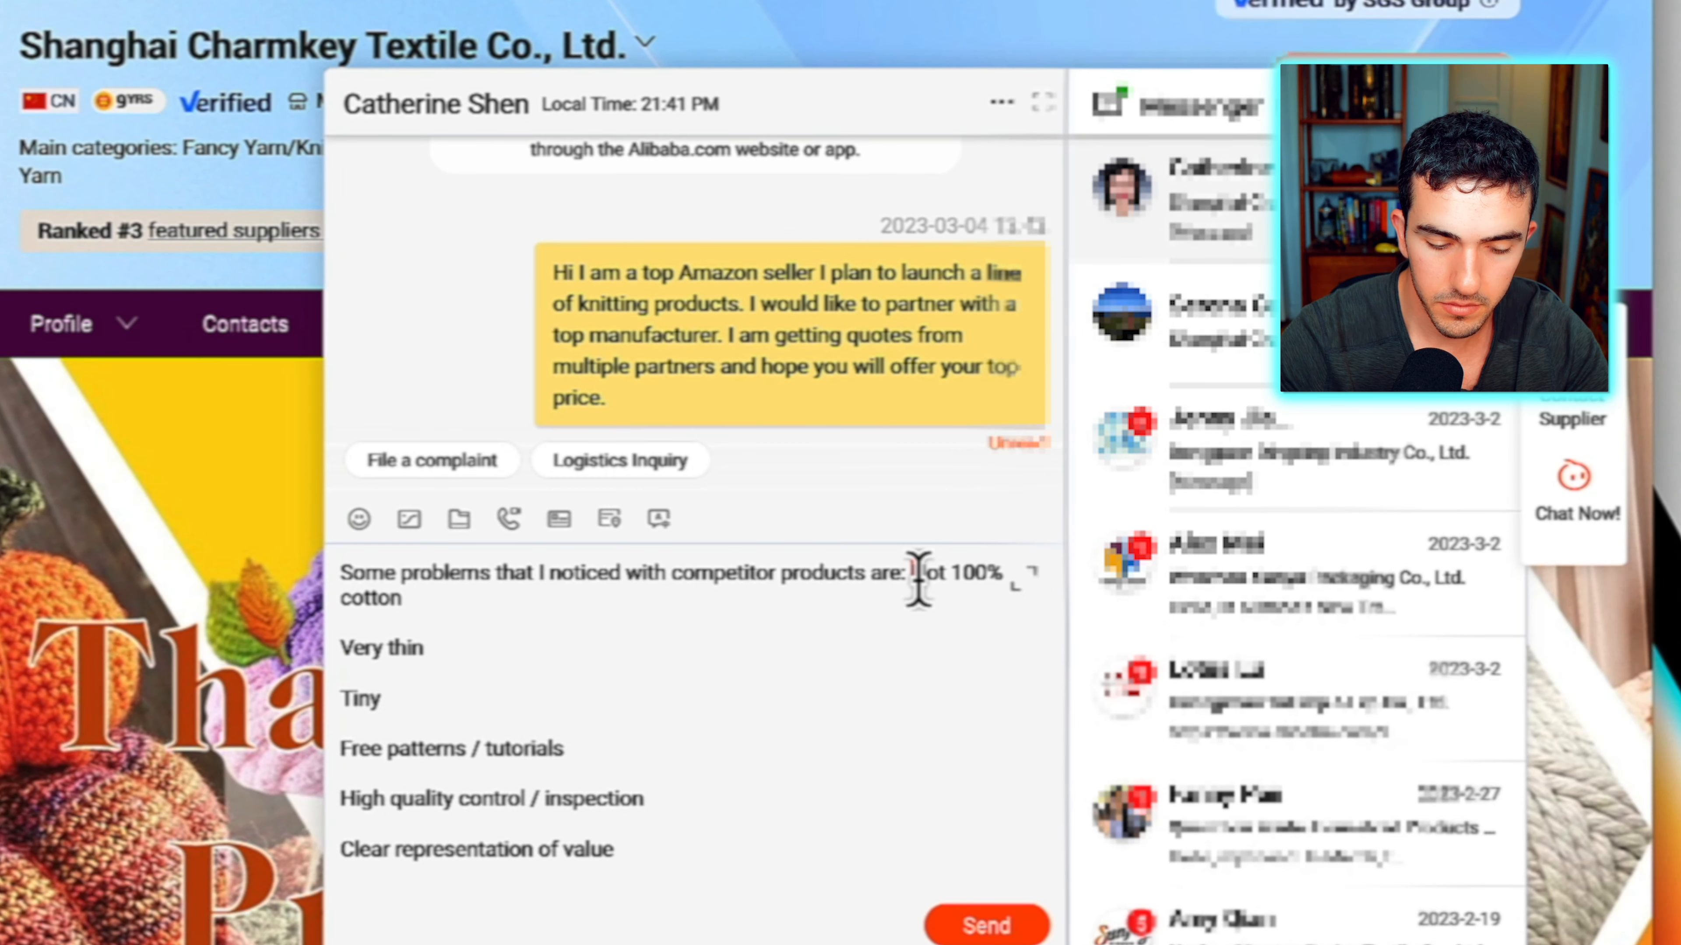
left_click(984, 925)
type("I need to solv")
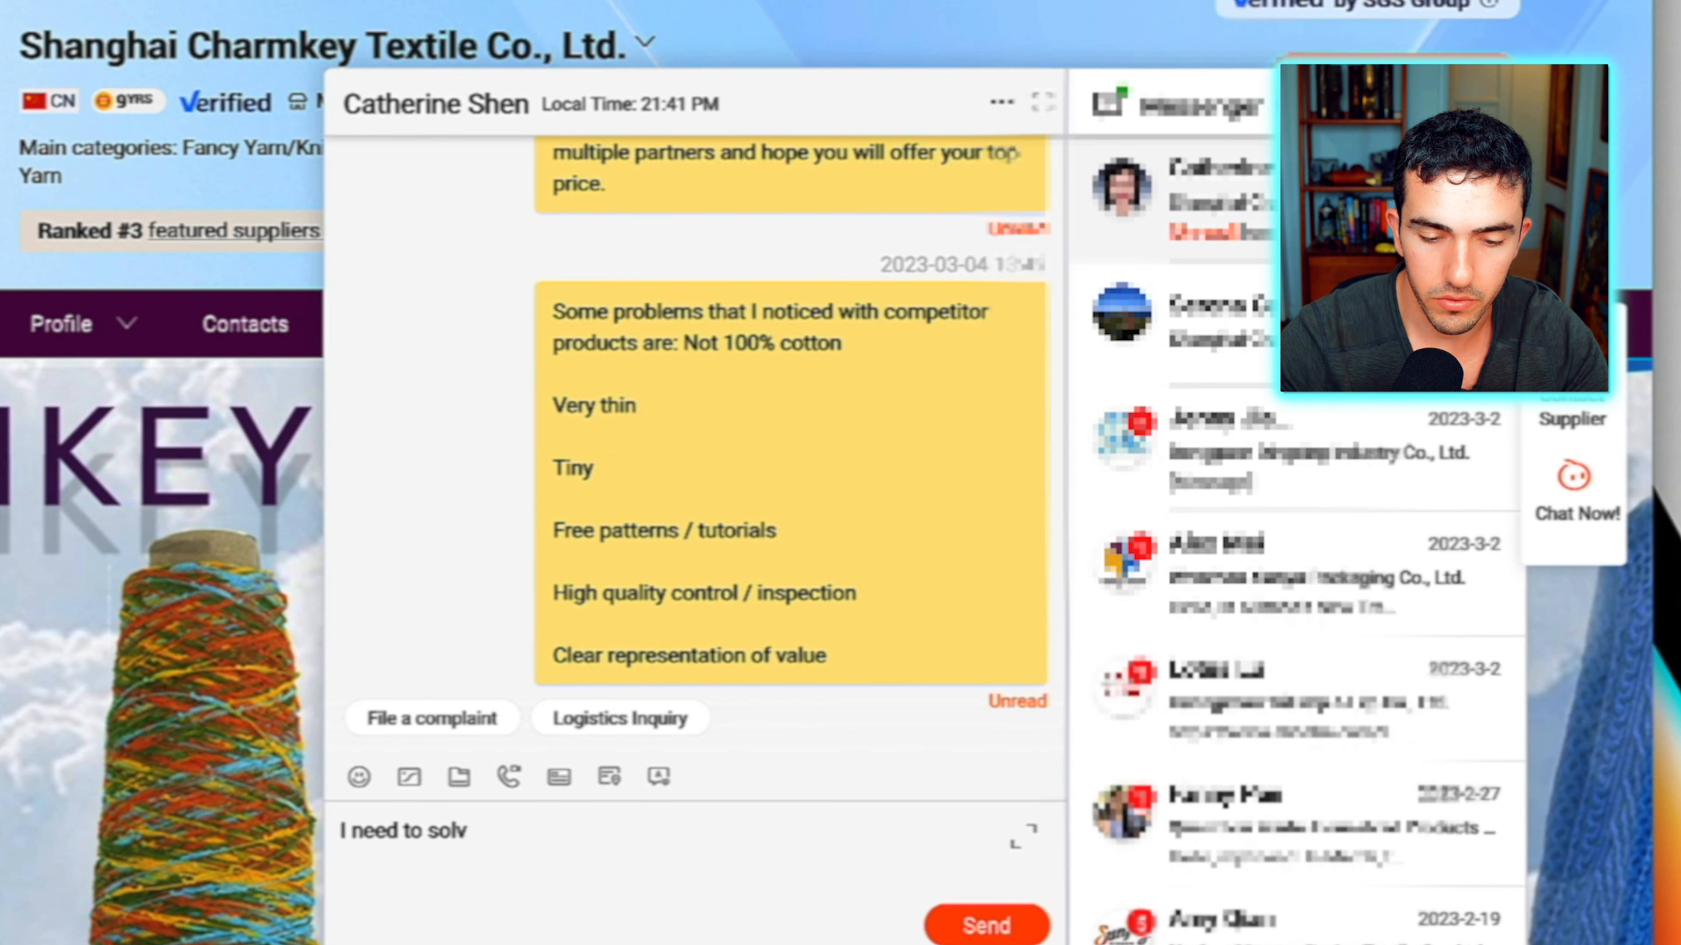
Send the follow-up 'I need to solve these with my product'
type("e these with my")
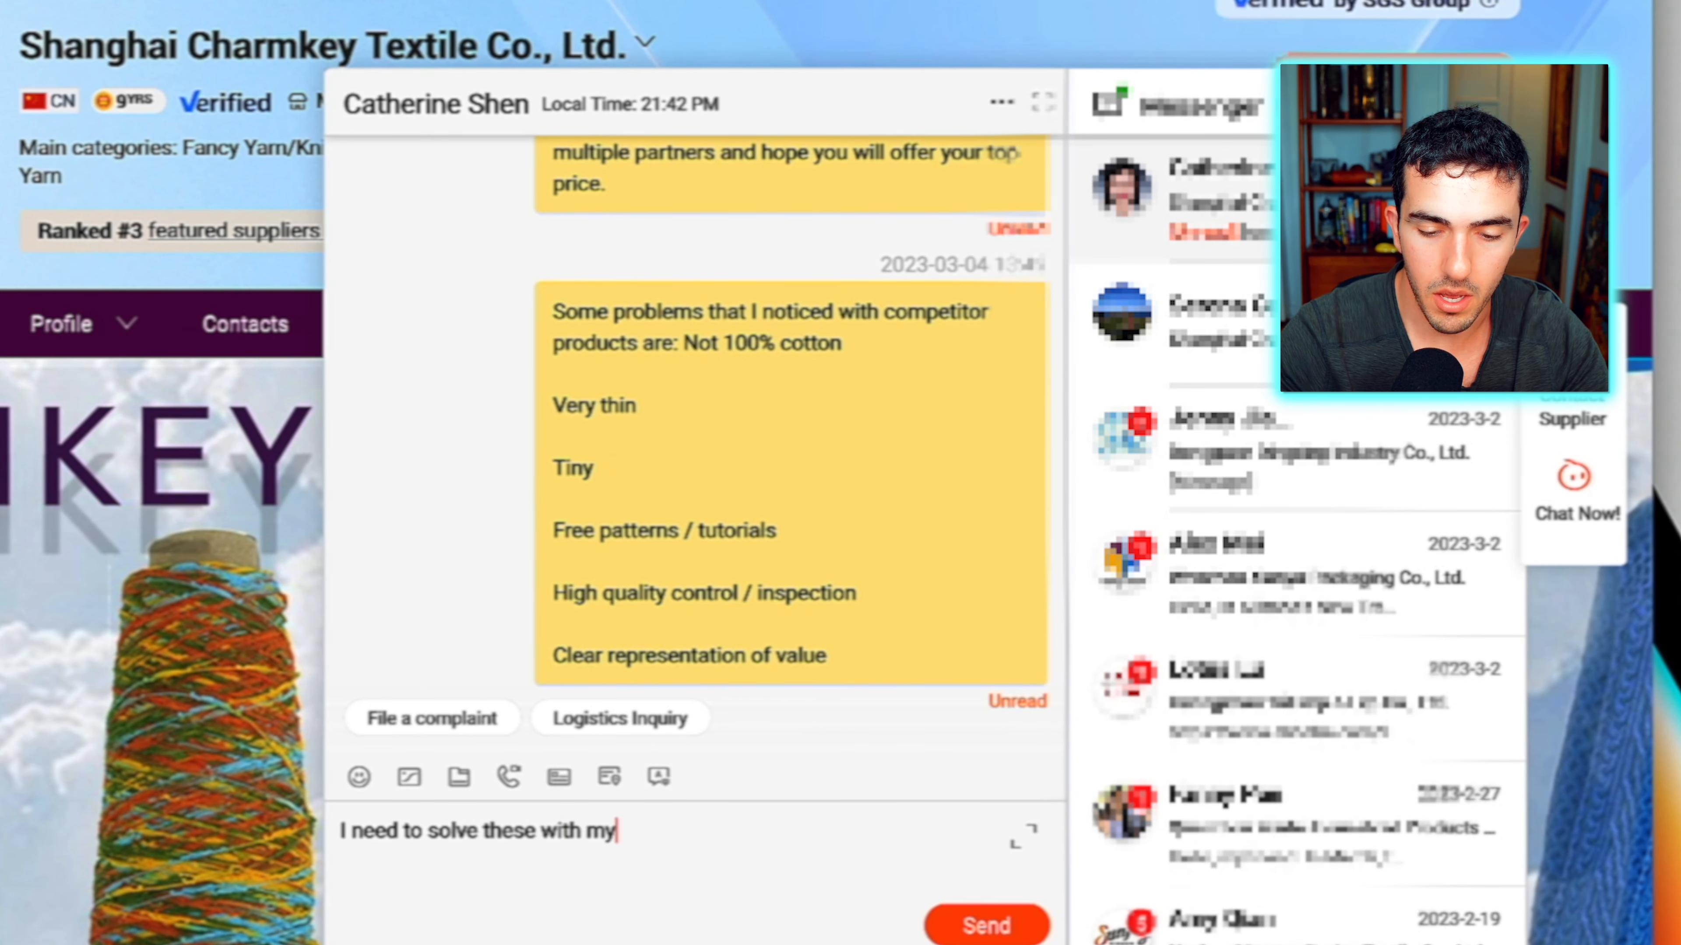
left_click(984, 926)
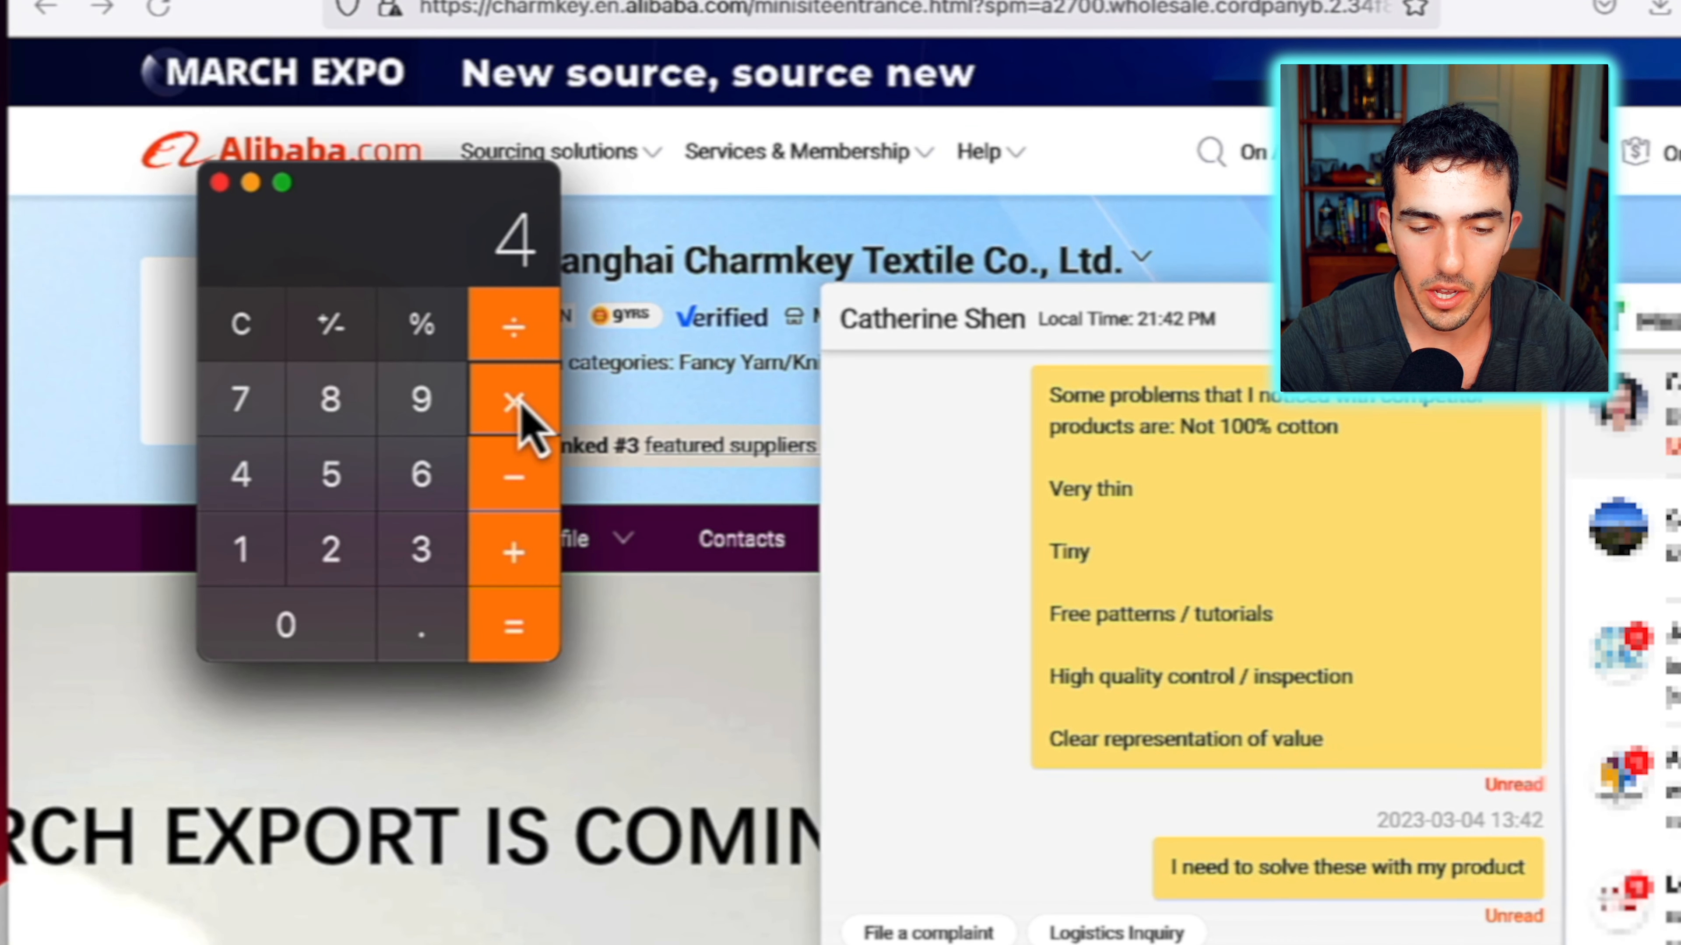
mouse_move(242, 552)
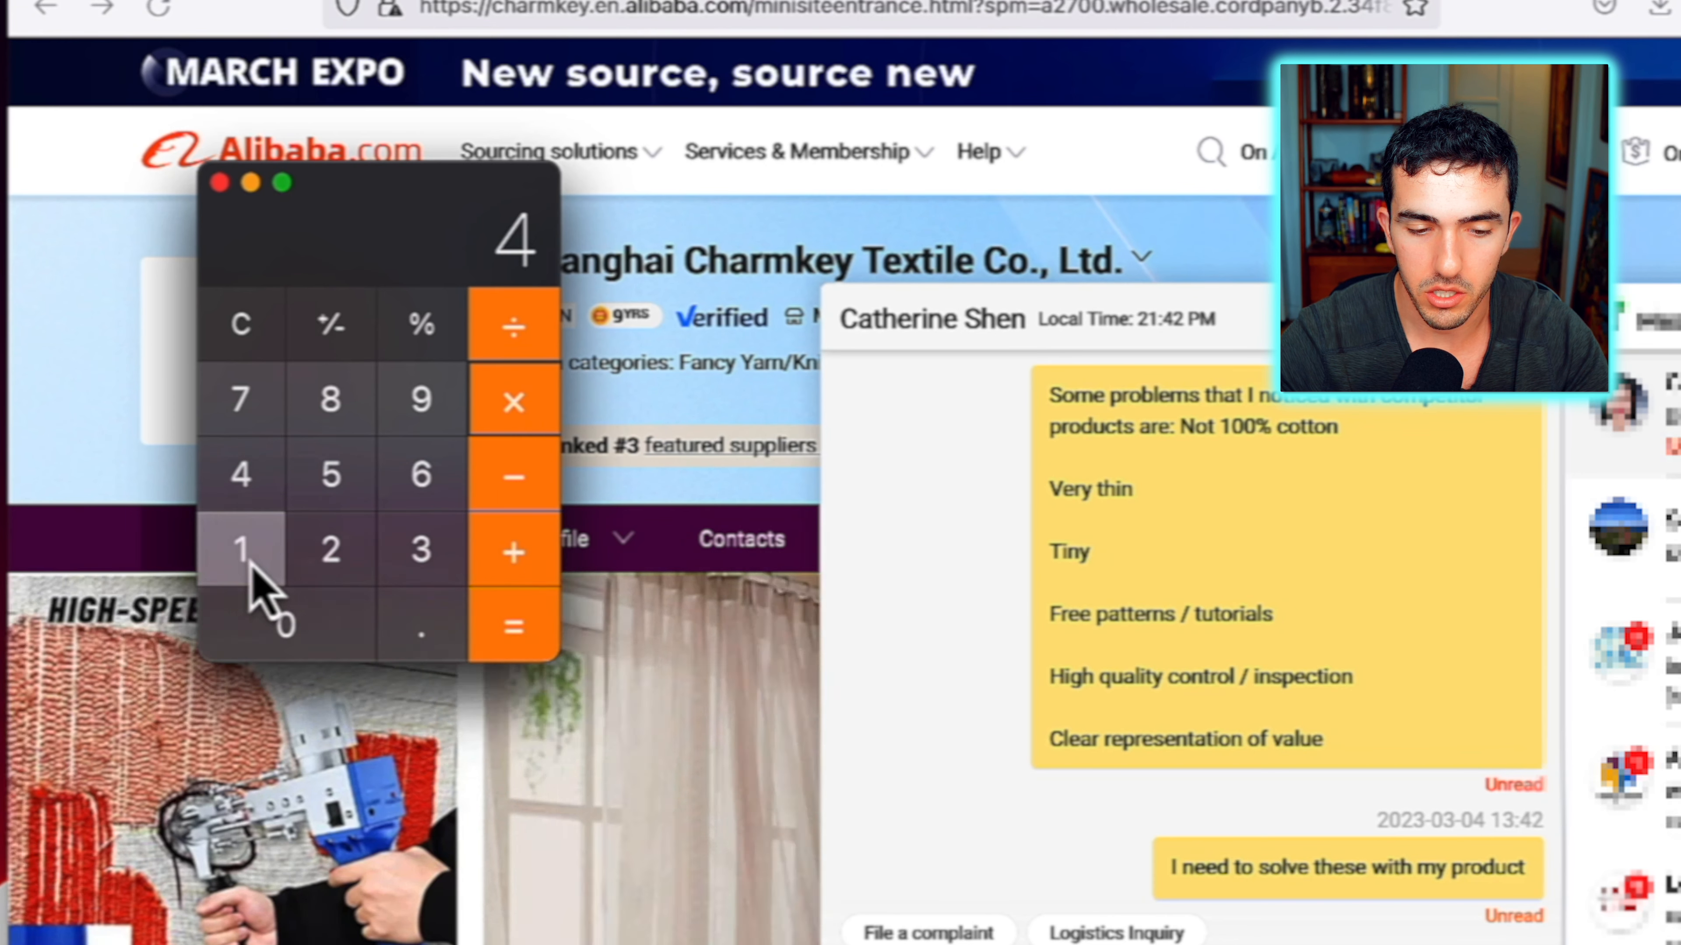
Enter a digit in the macOS Calculator for a quick figure check
left_click(286, 625)
type("My firs")
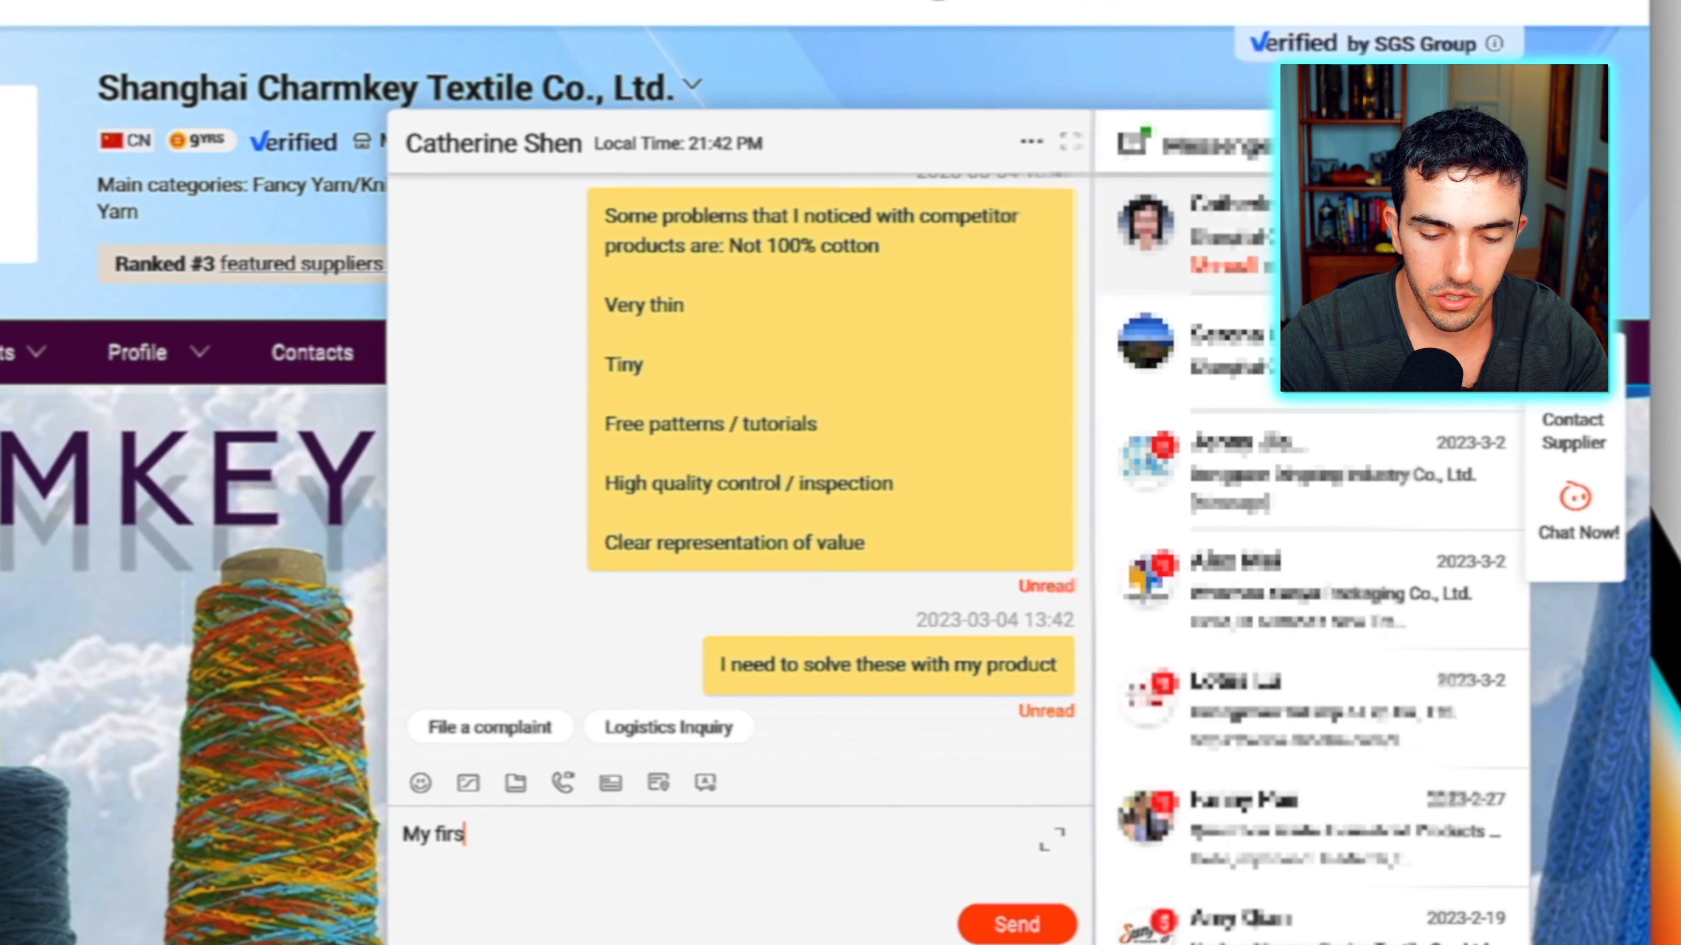
Send 'My first order will be 1000 units.' to the Charmkey supplier
type("t order will b")
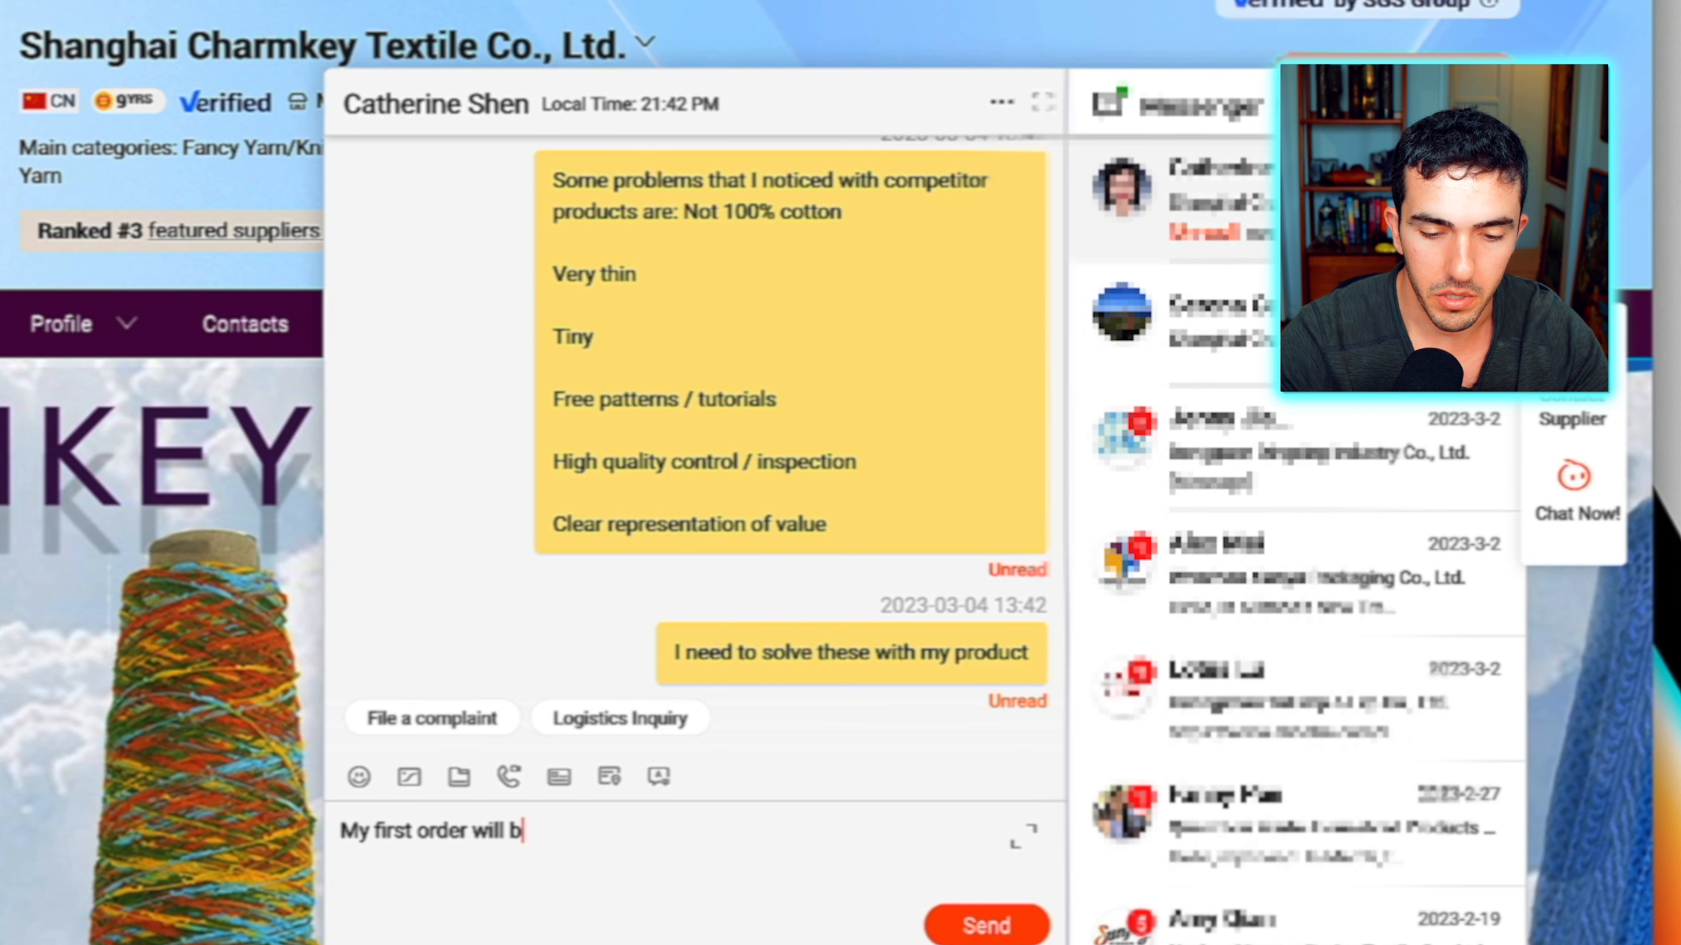
type("e 1000 units.")
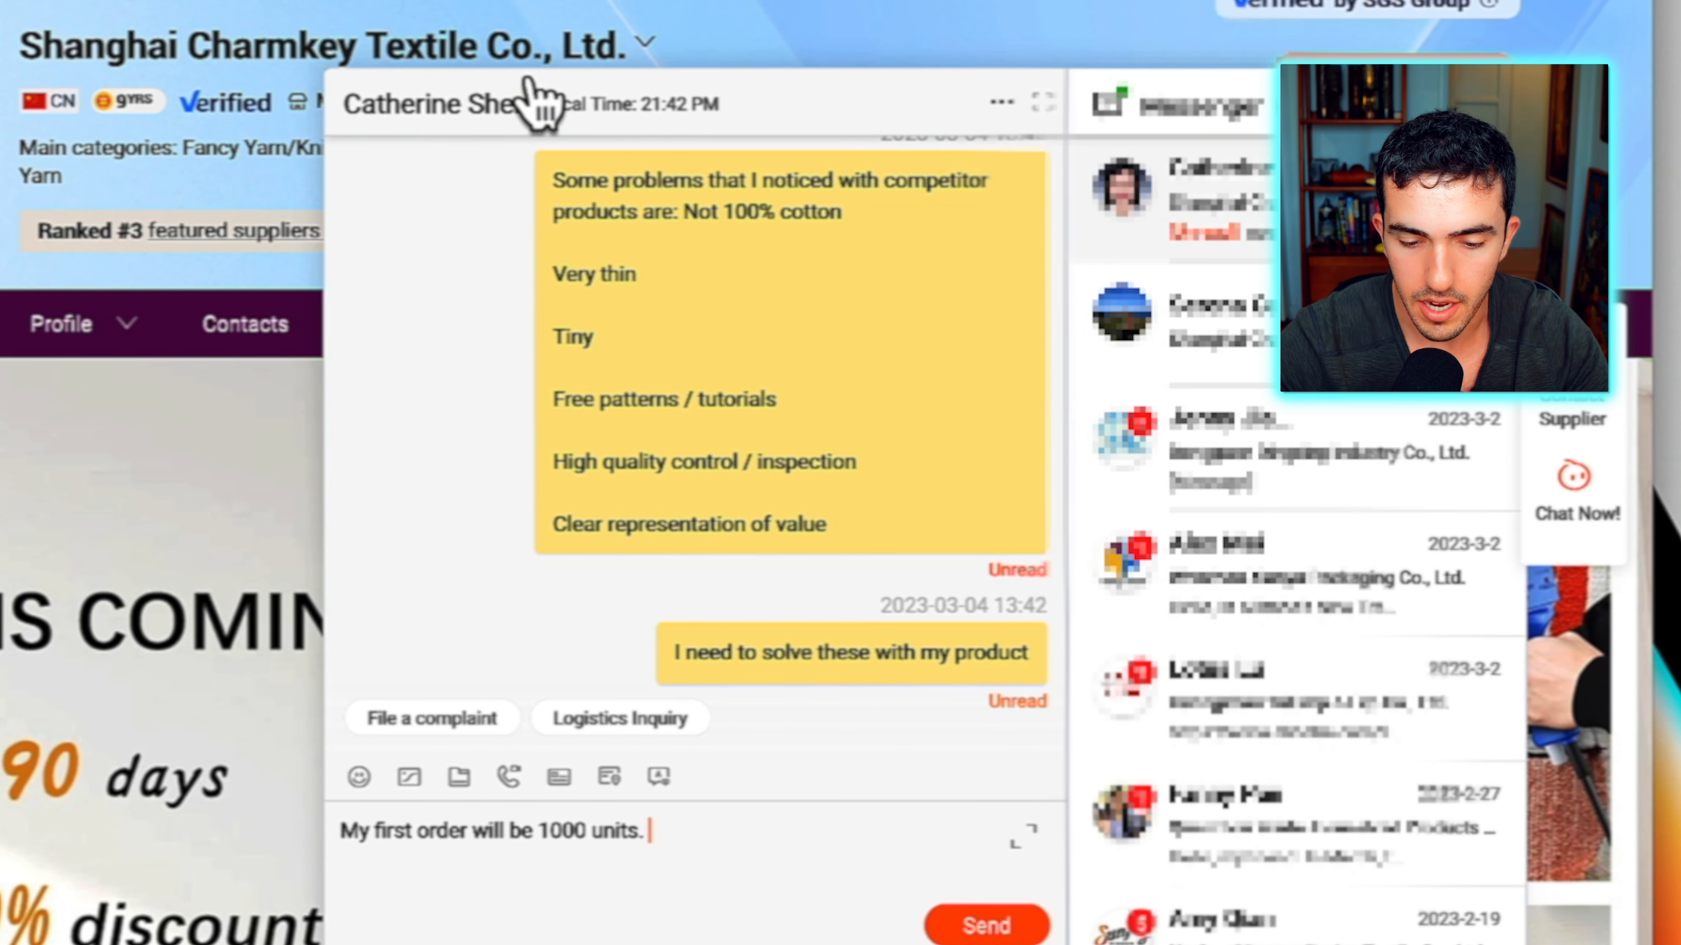
left_click(985, 925)
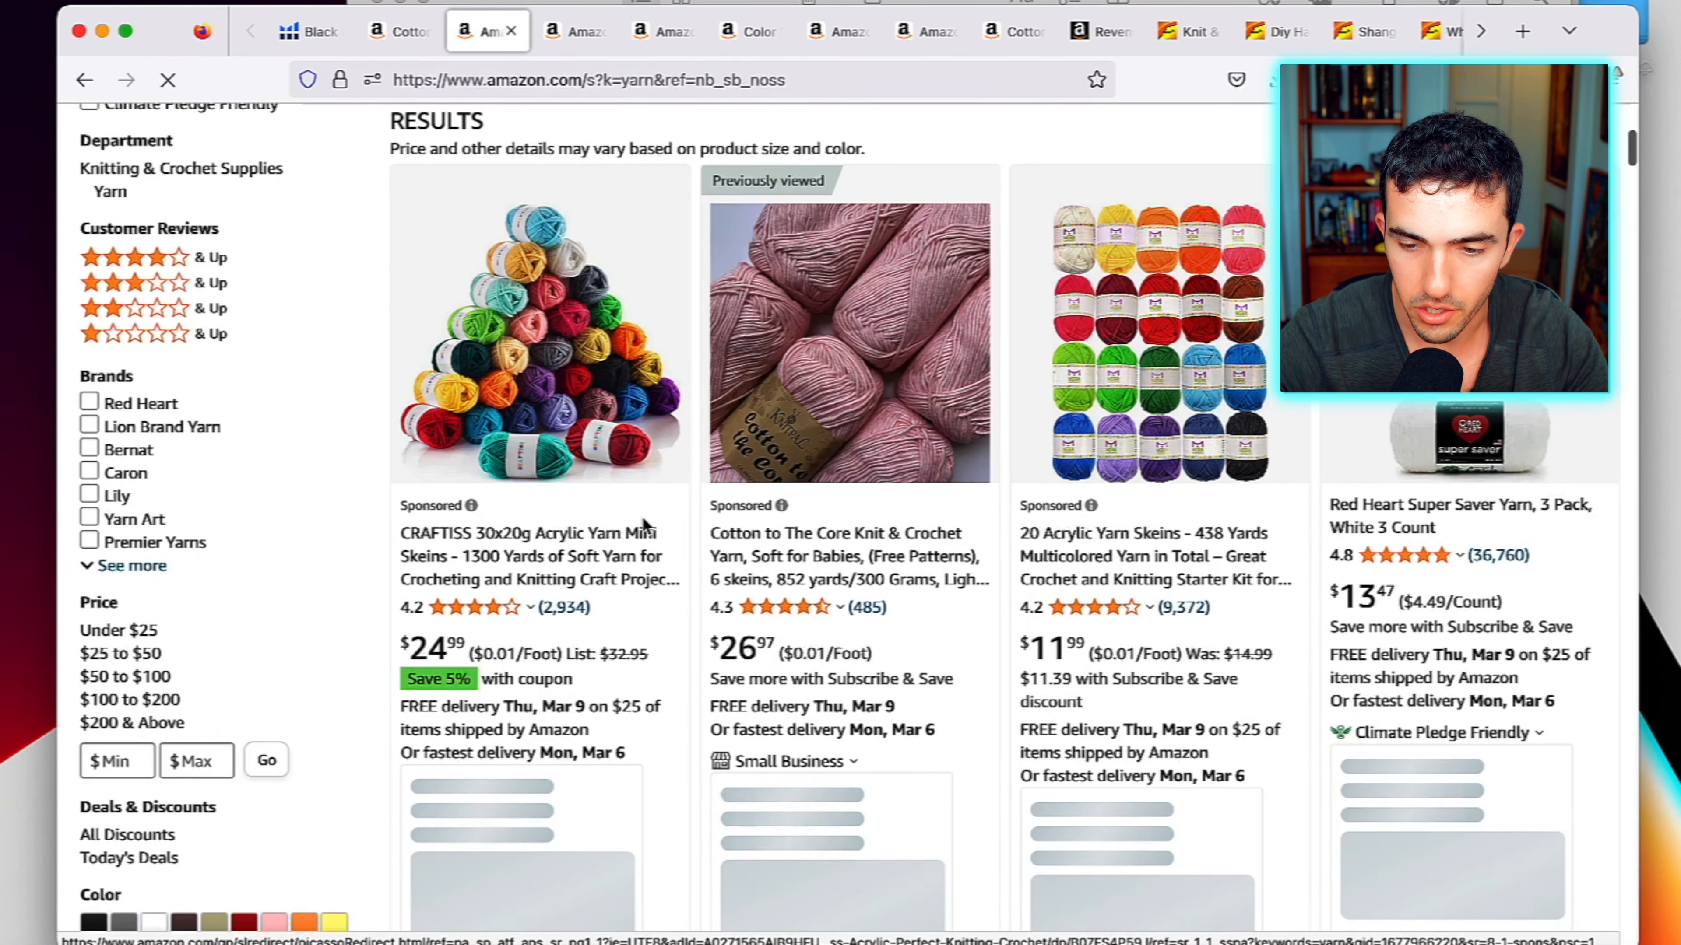
Start a Helium 10 Black Box search limited to Arts, Crafts & Sewing
left_click(311, 29)
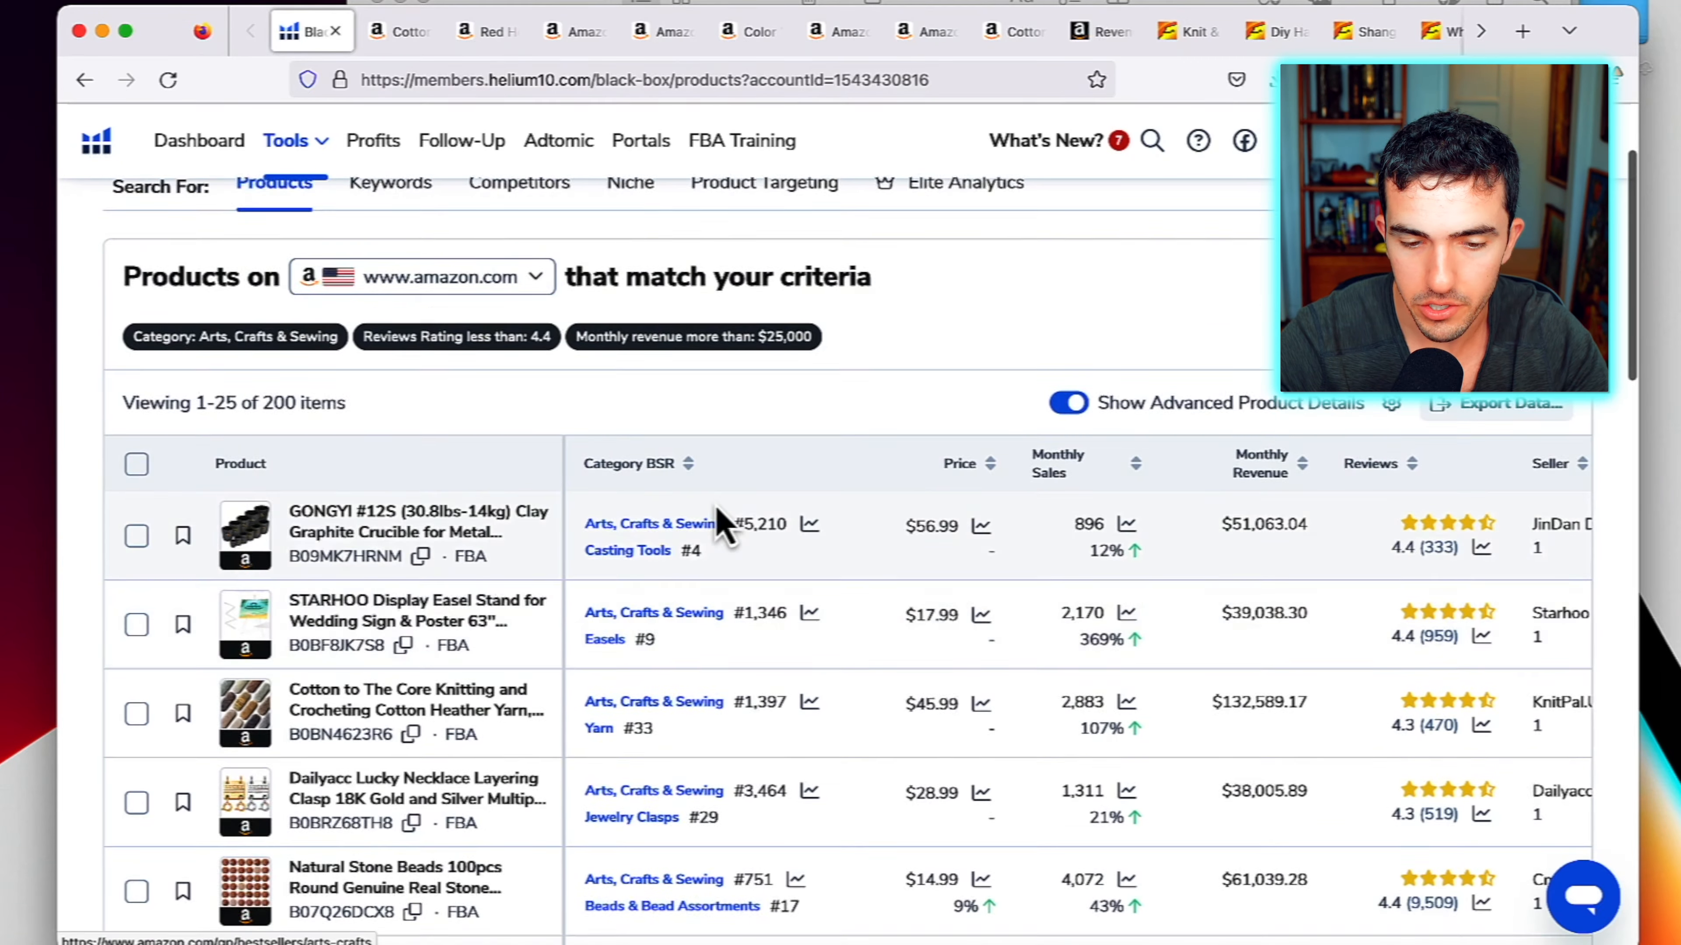
left_click(284, 140)
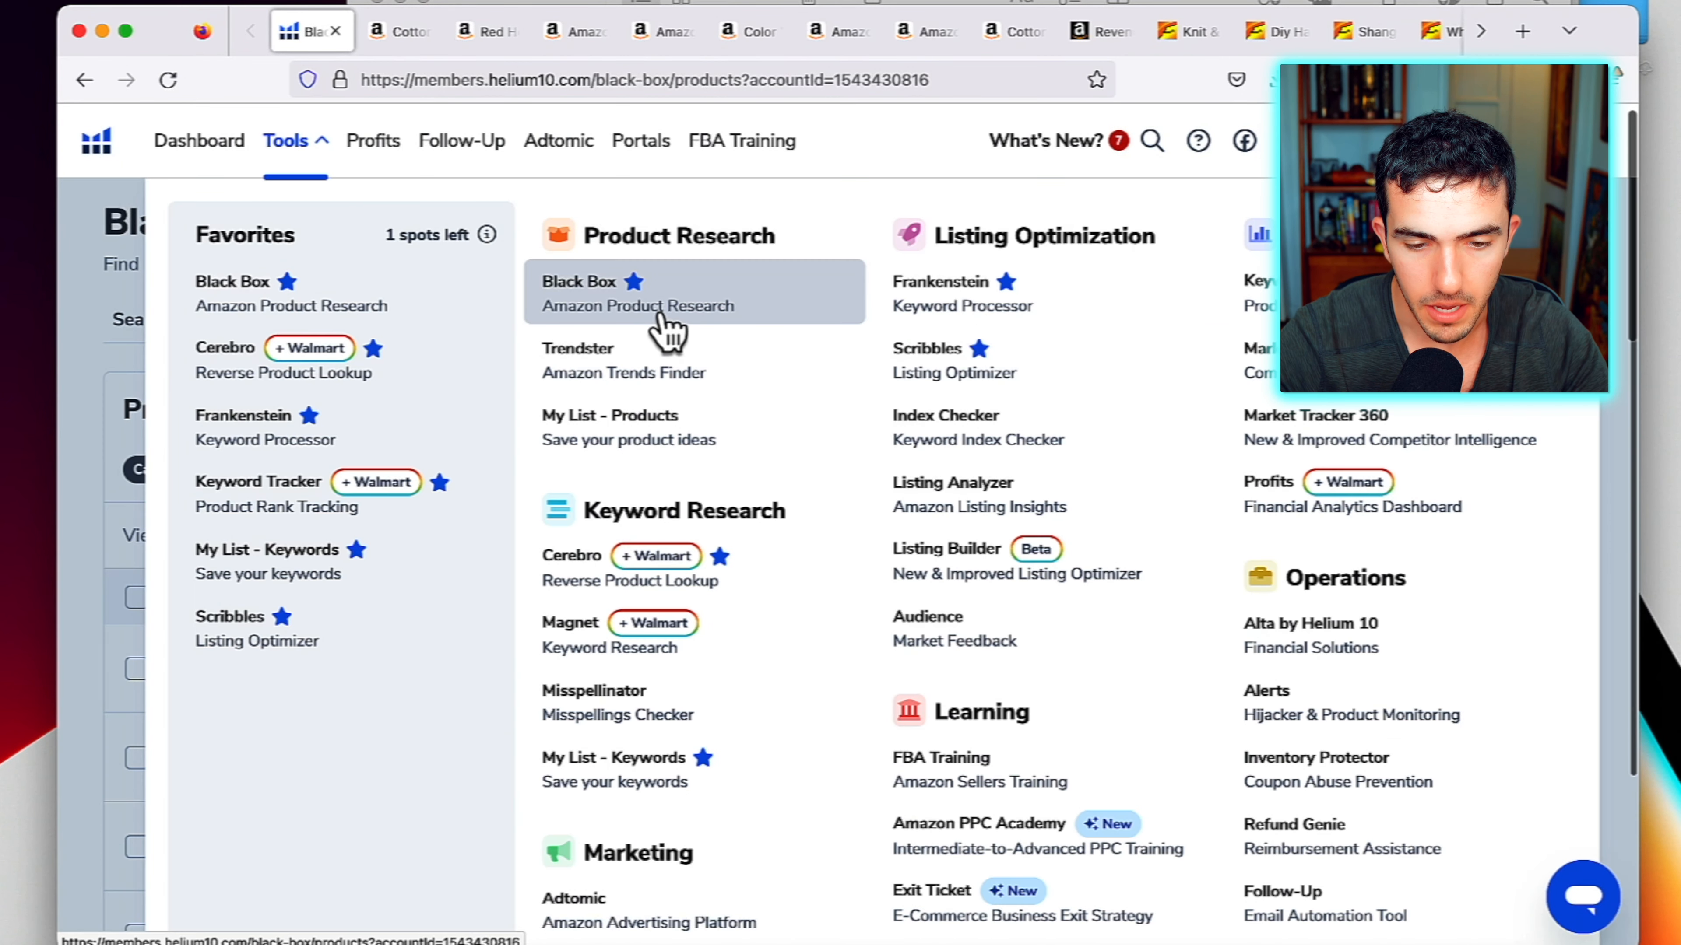
left_click(579, 282)
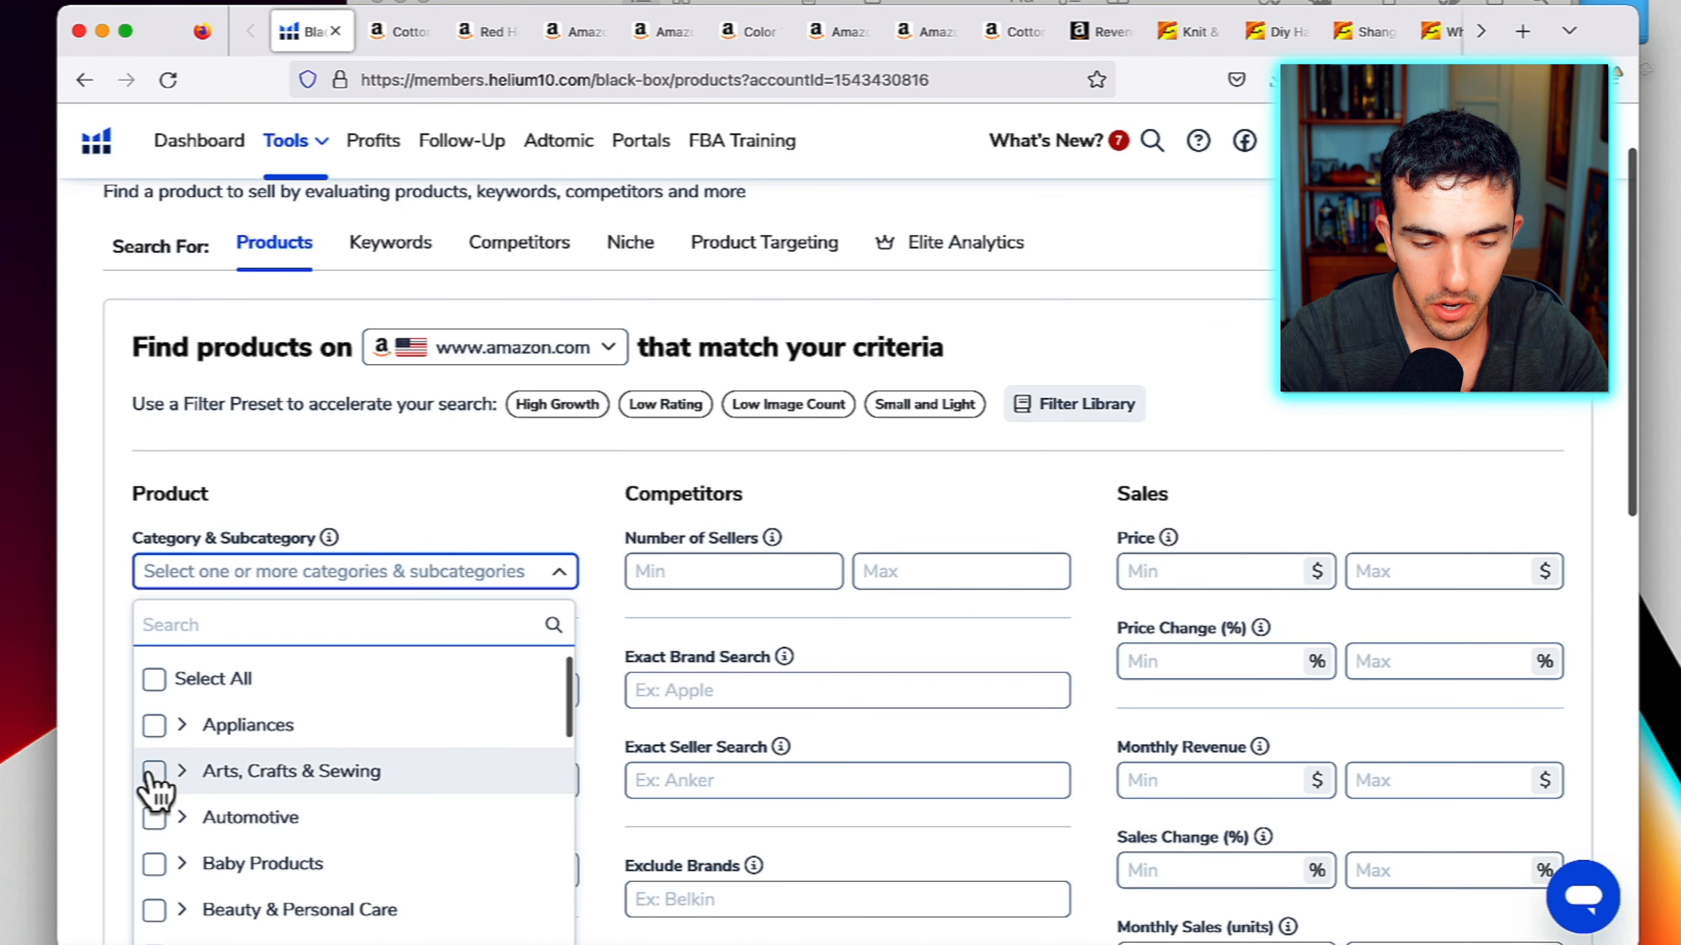
left_click(153, 770)
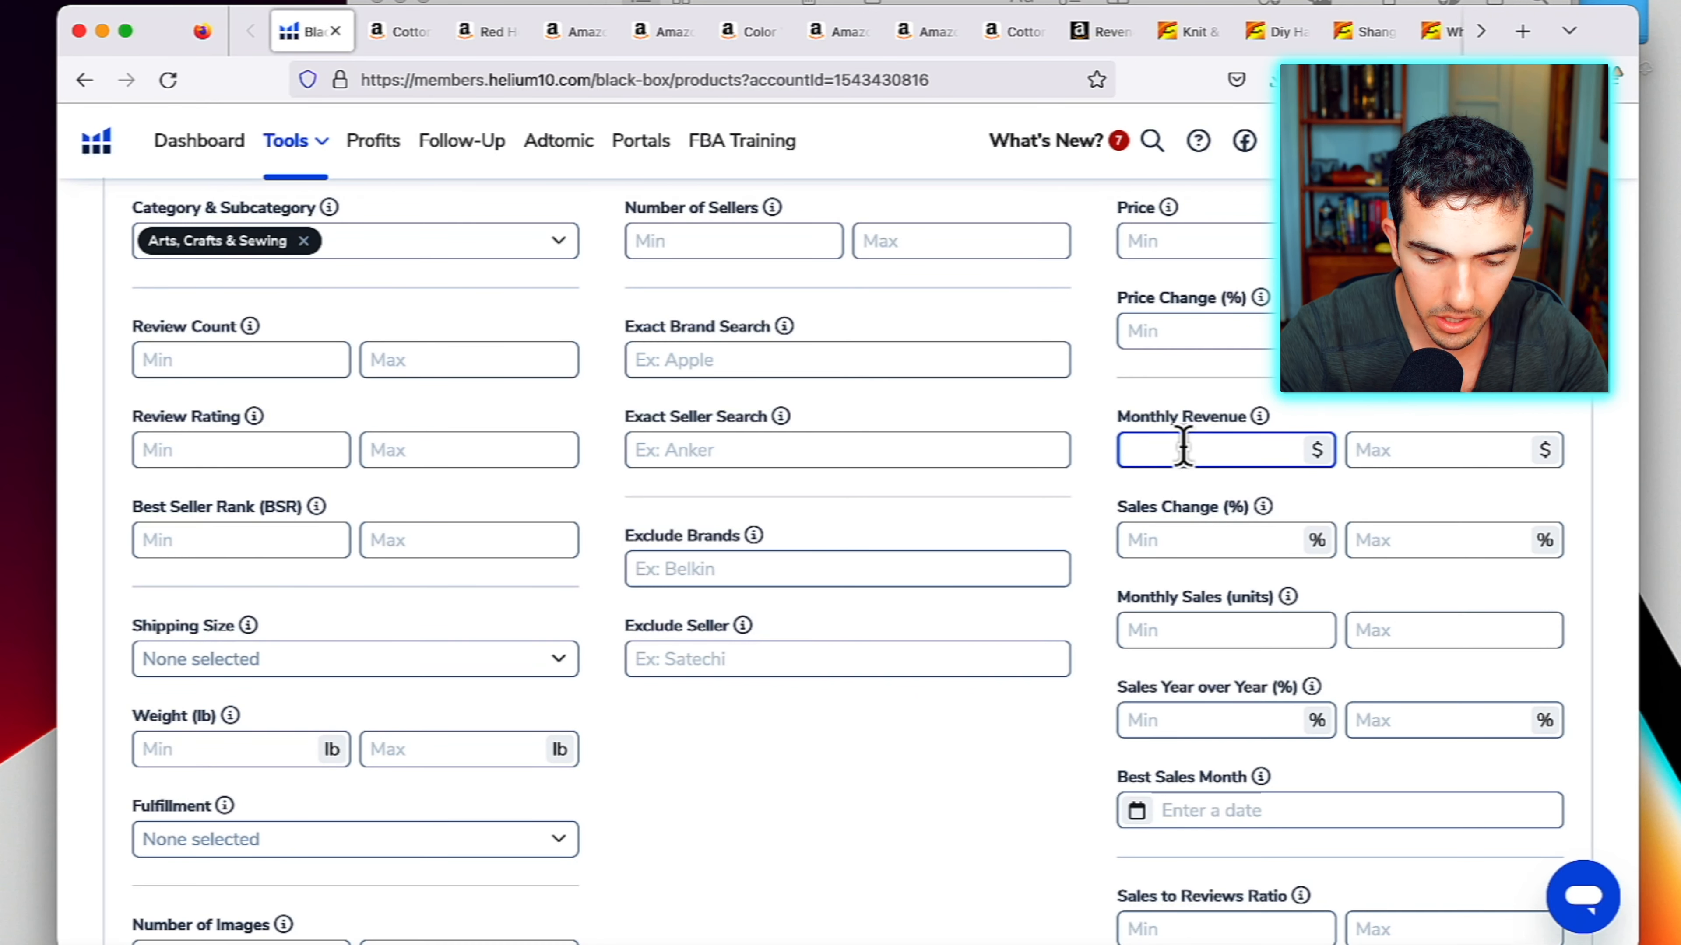
Set minimum monthly revenue 100000 with title keyword yarn and run the search
type("10000")
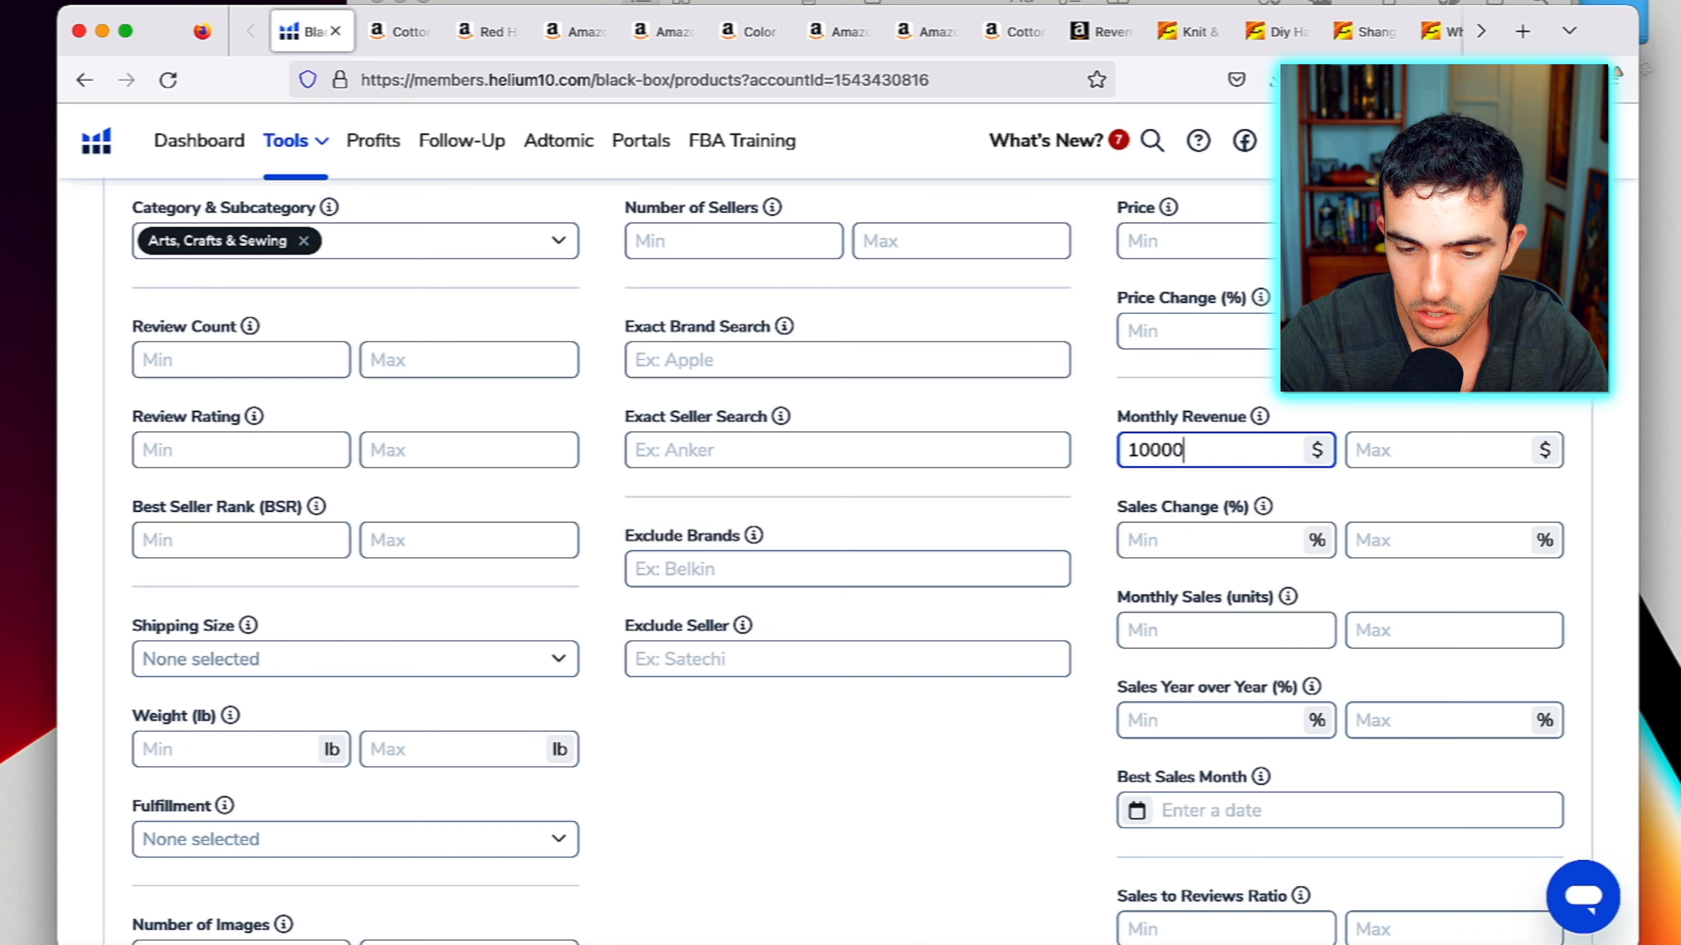
type("0")
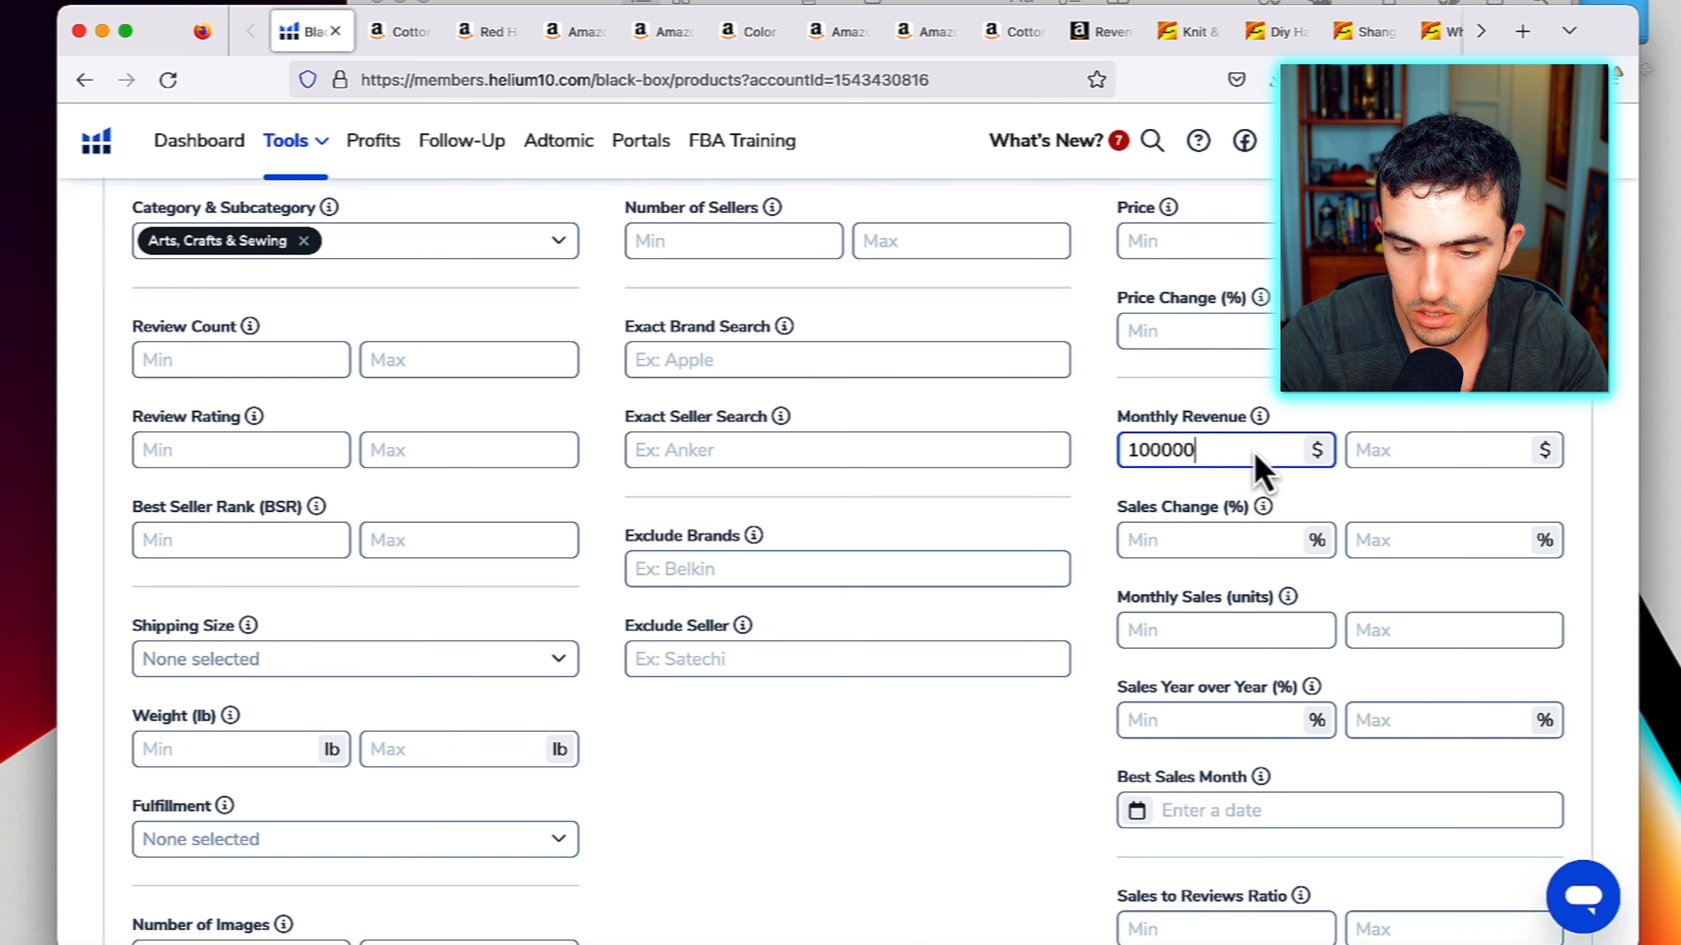
scroll("down", 3)
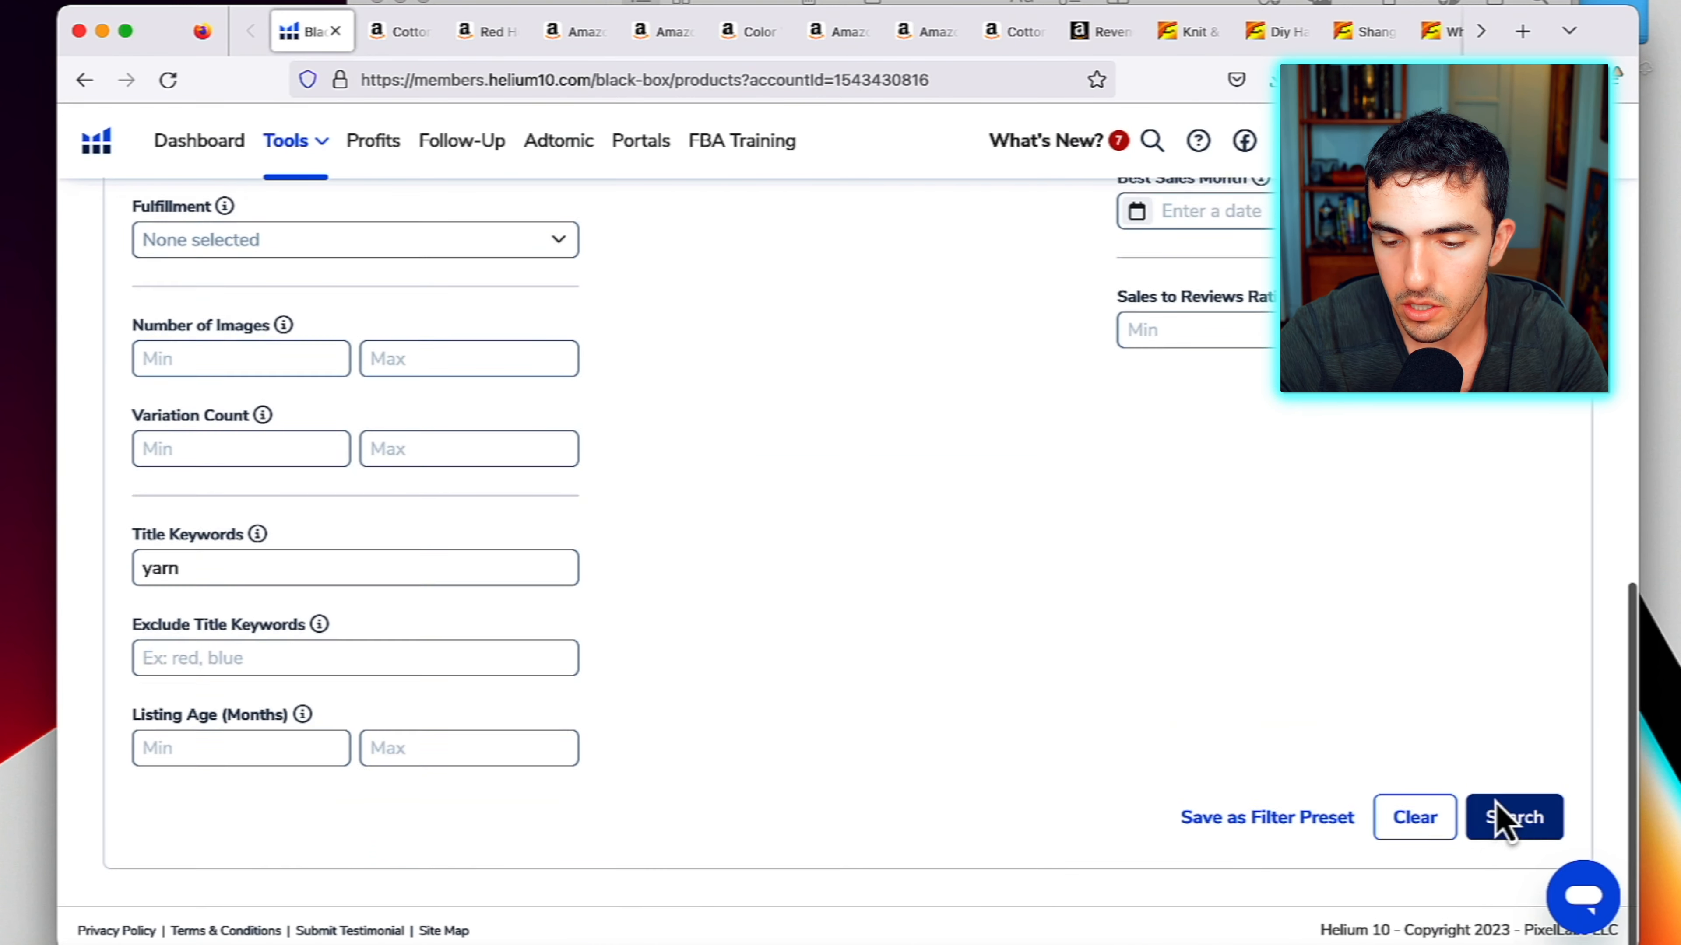
left_click(1512, 817)
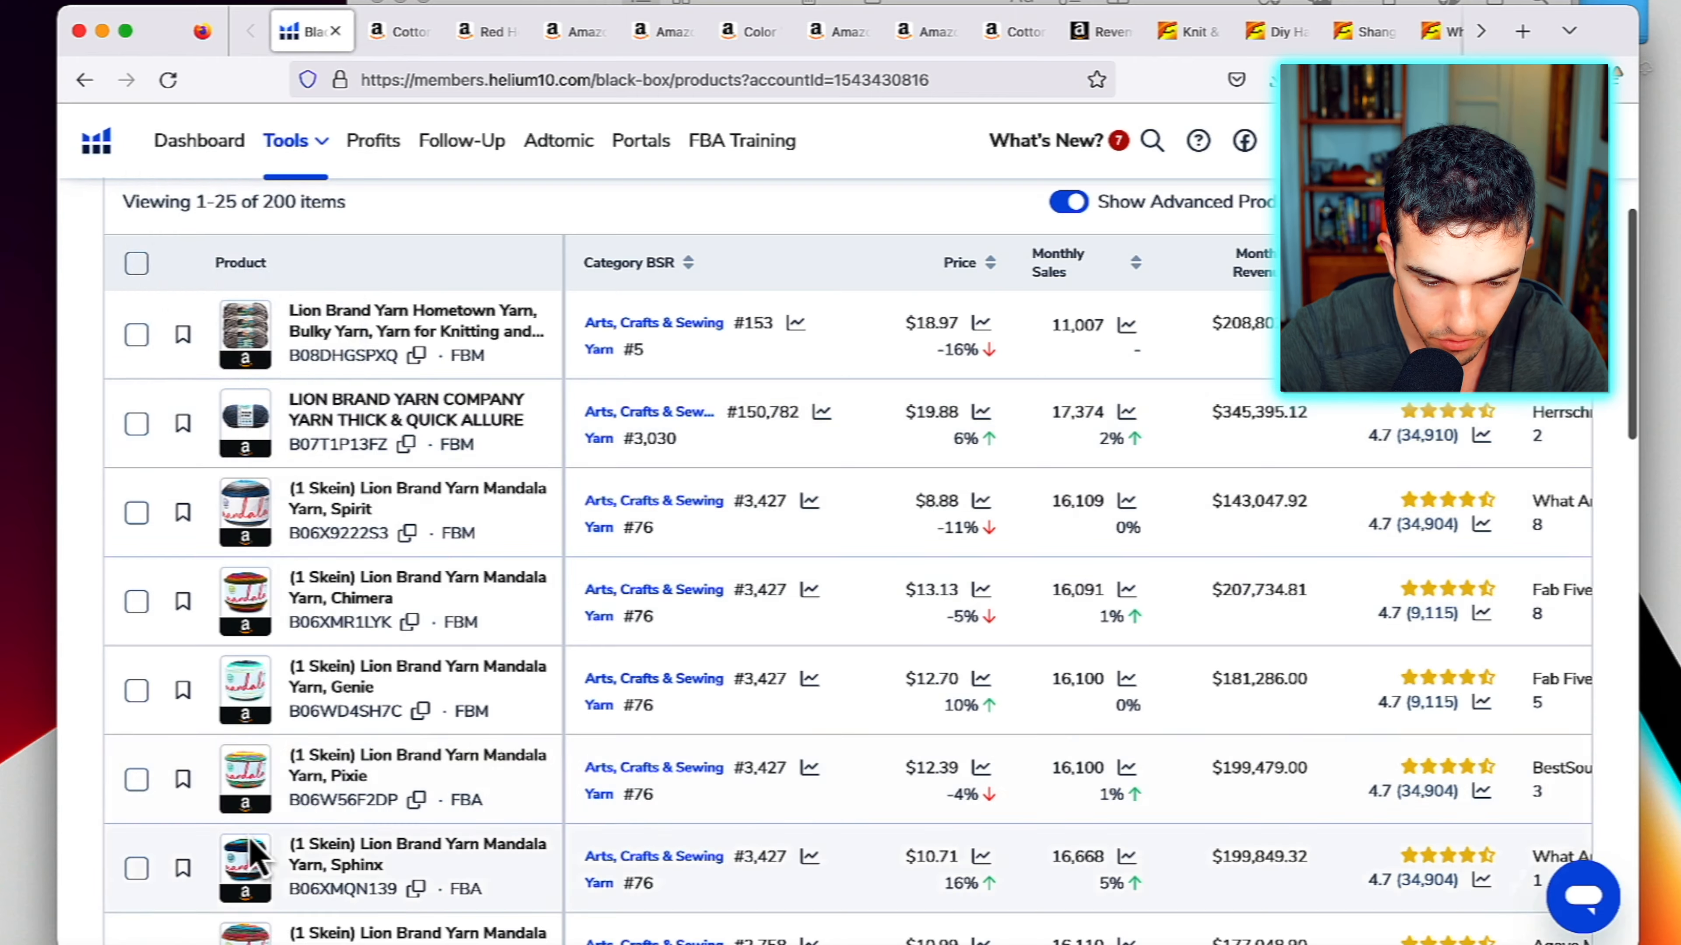
Open the top Lion Brand Wool-Ease Thick & Quick yarn result on Amazon from Black Box
scroll("down", 3)
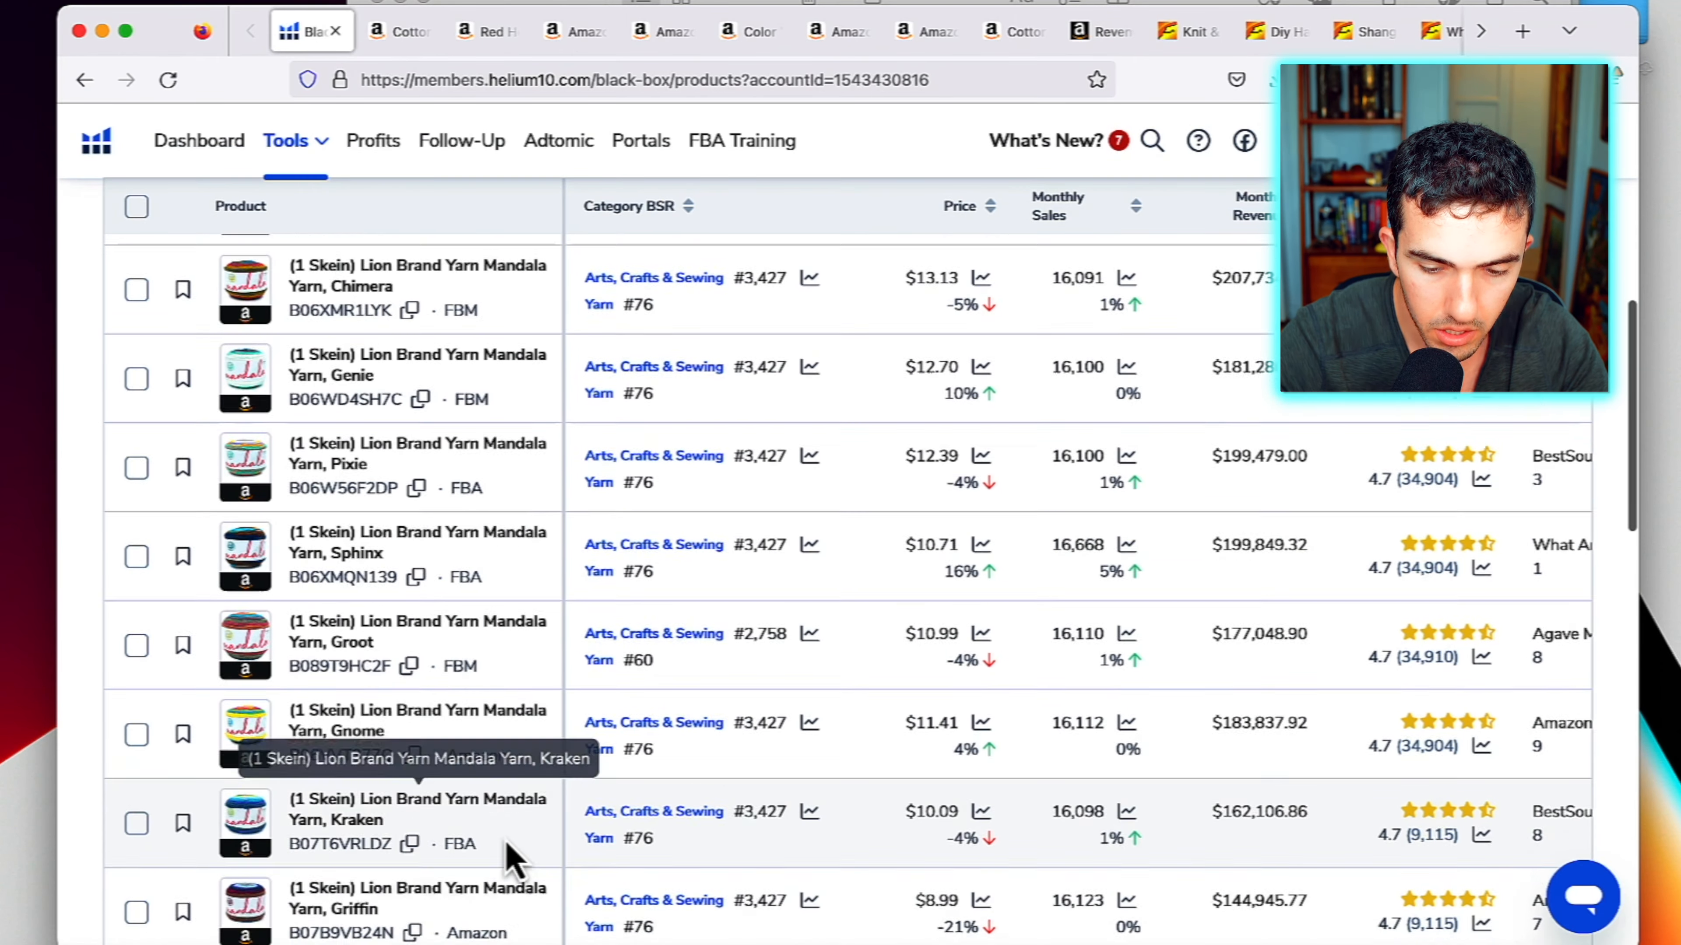
scroll("down", 3)
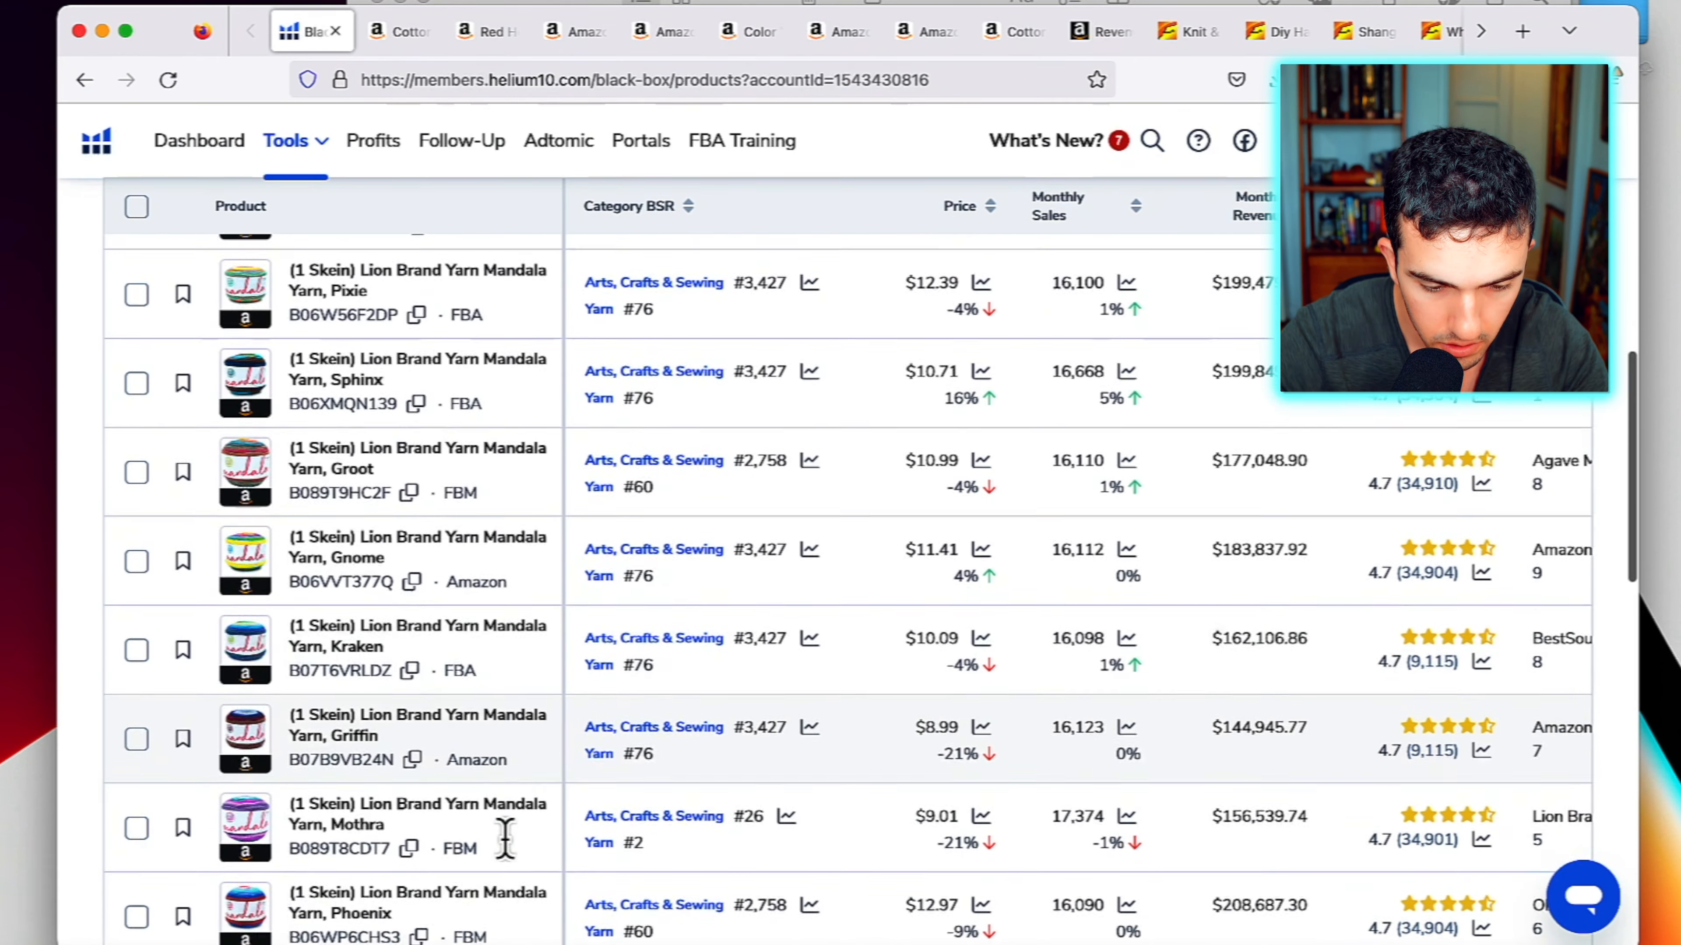
scroll("up", 3)
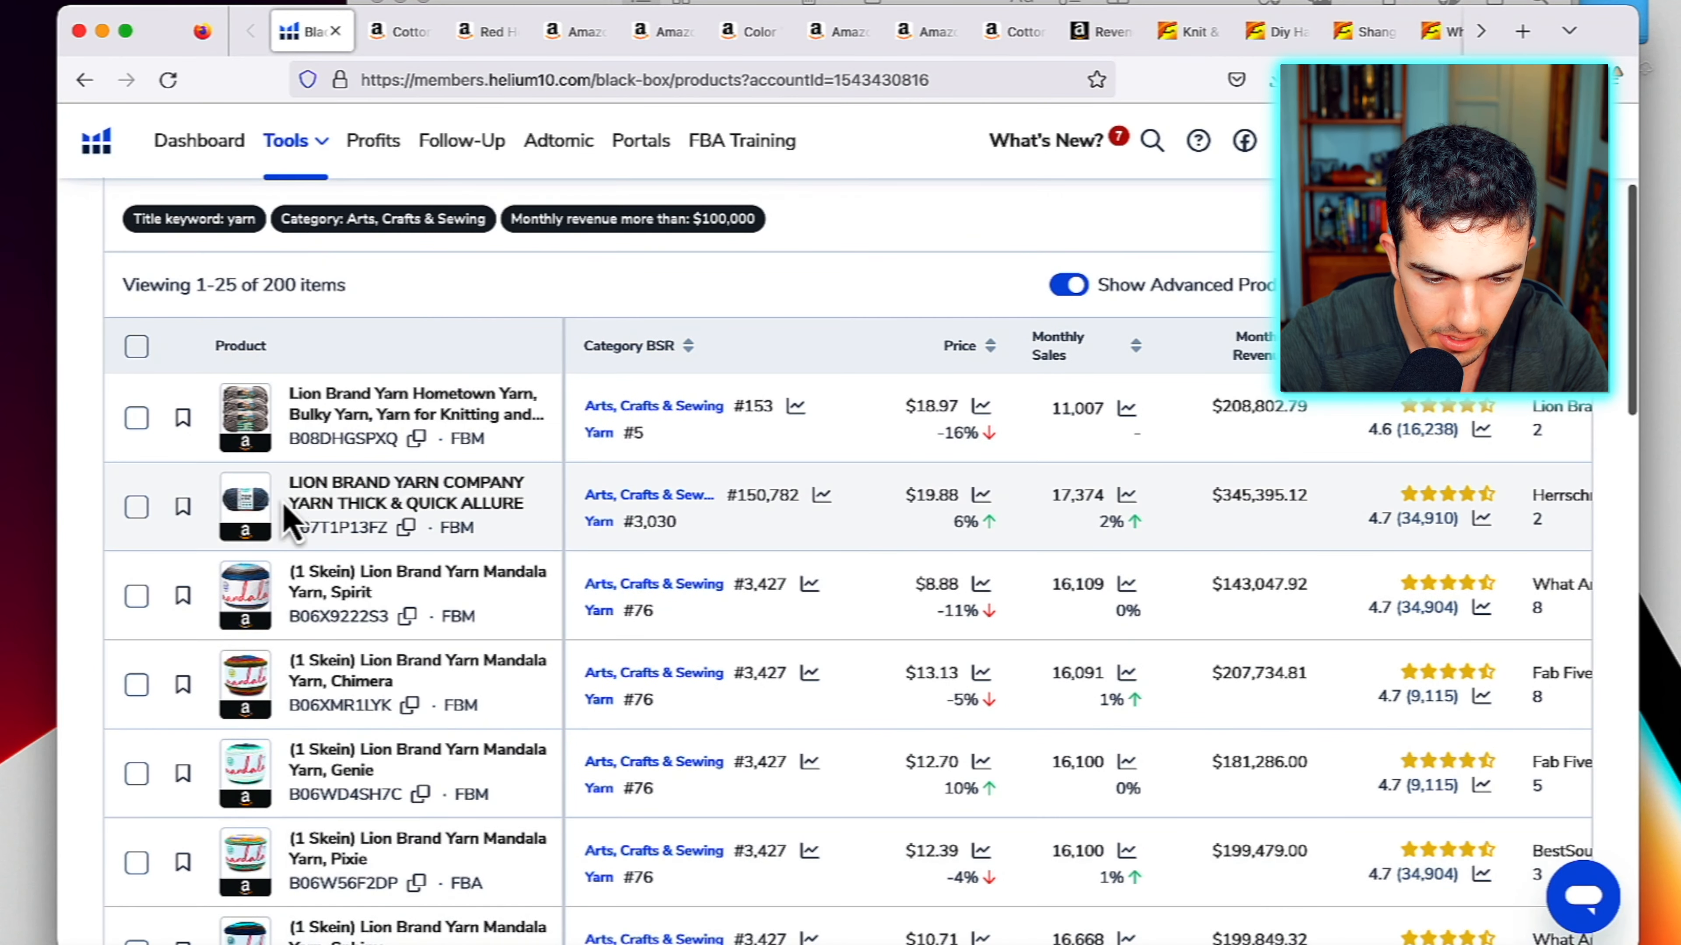
mouse_move(244, 597)
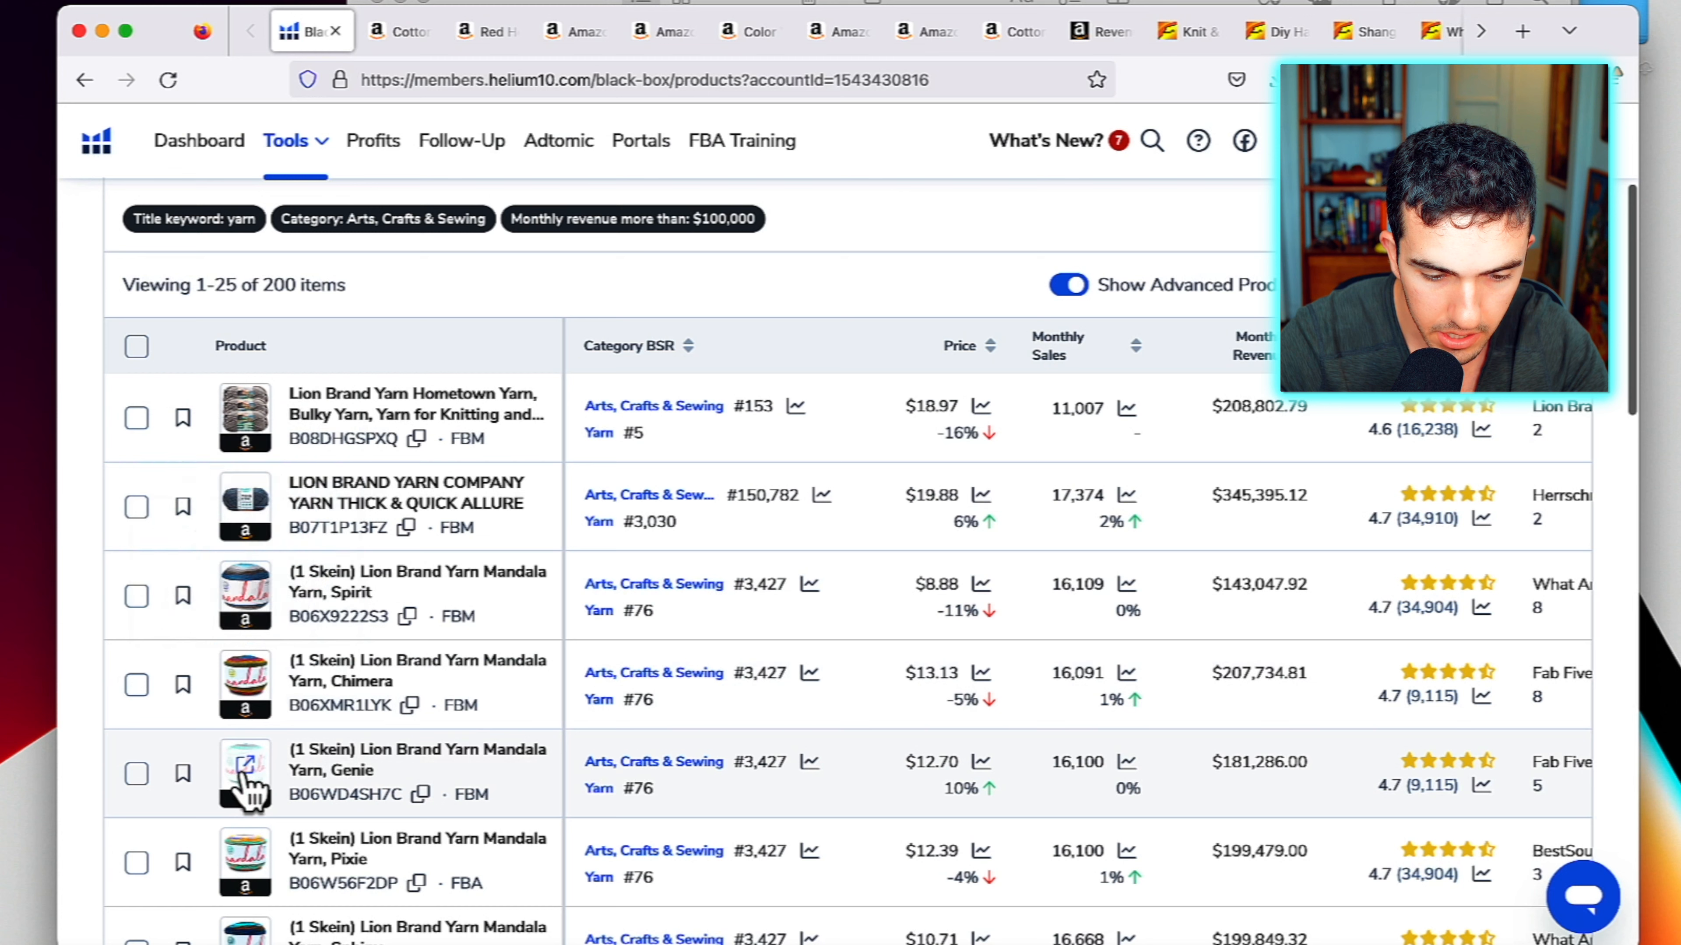
mouse_move(244, 863)
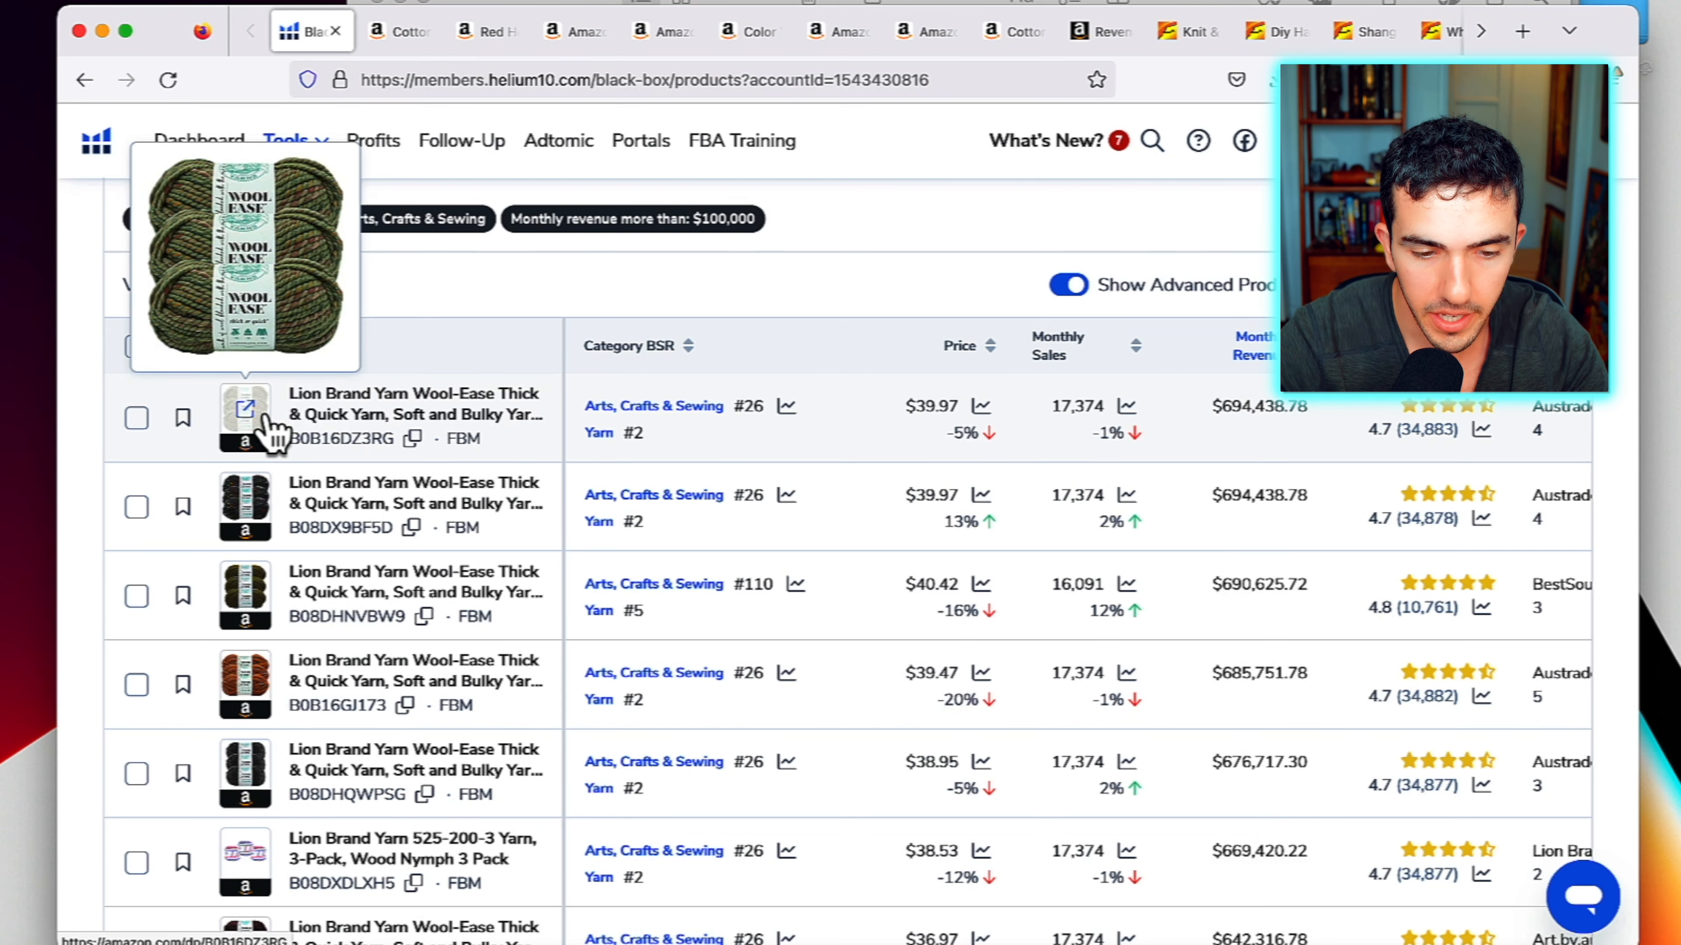
mouse_move(244, 597)
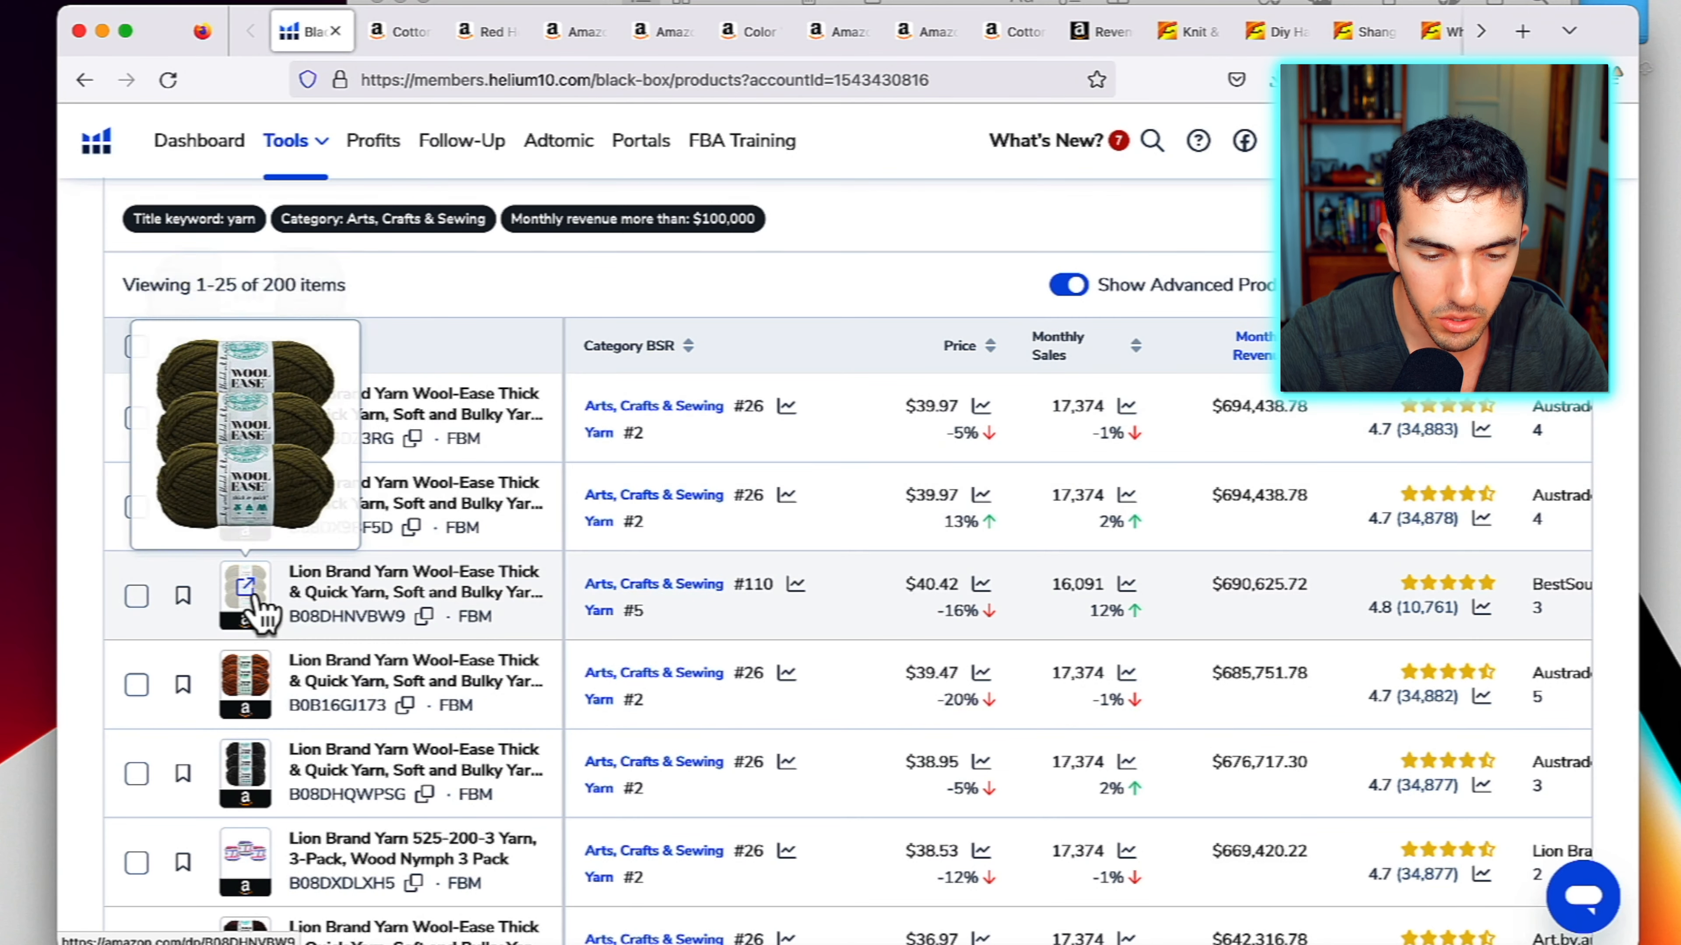
mouse_move(257, 772)
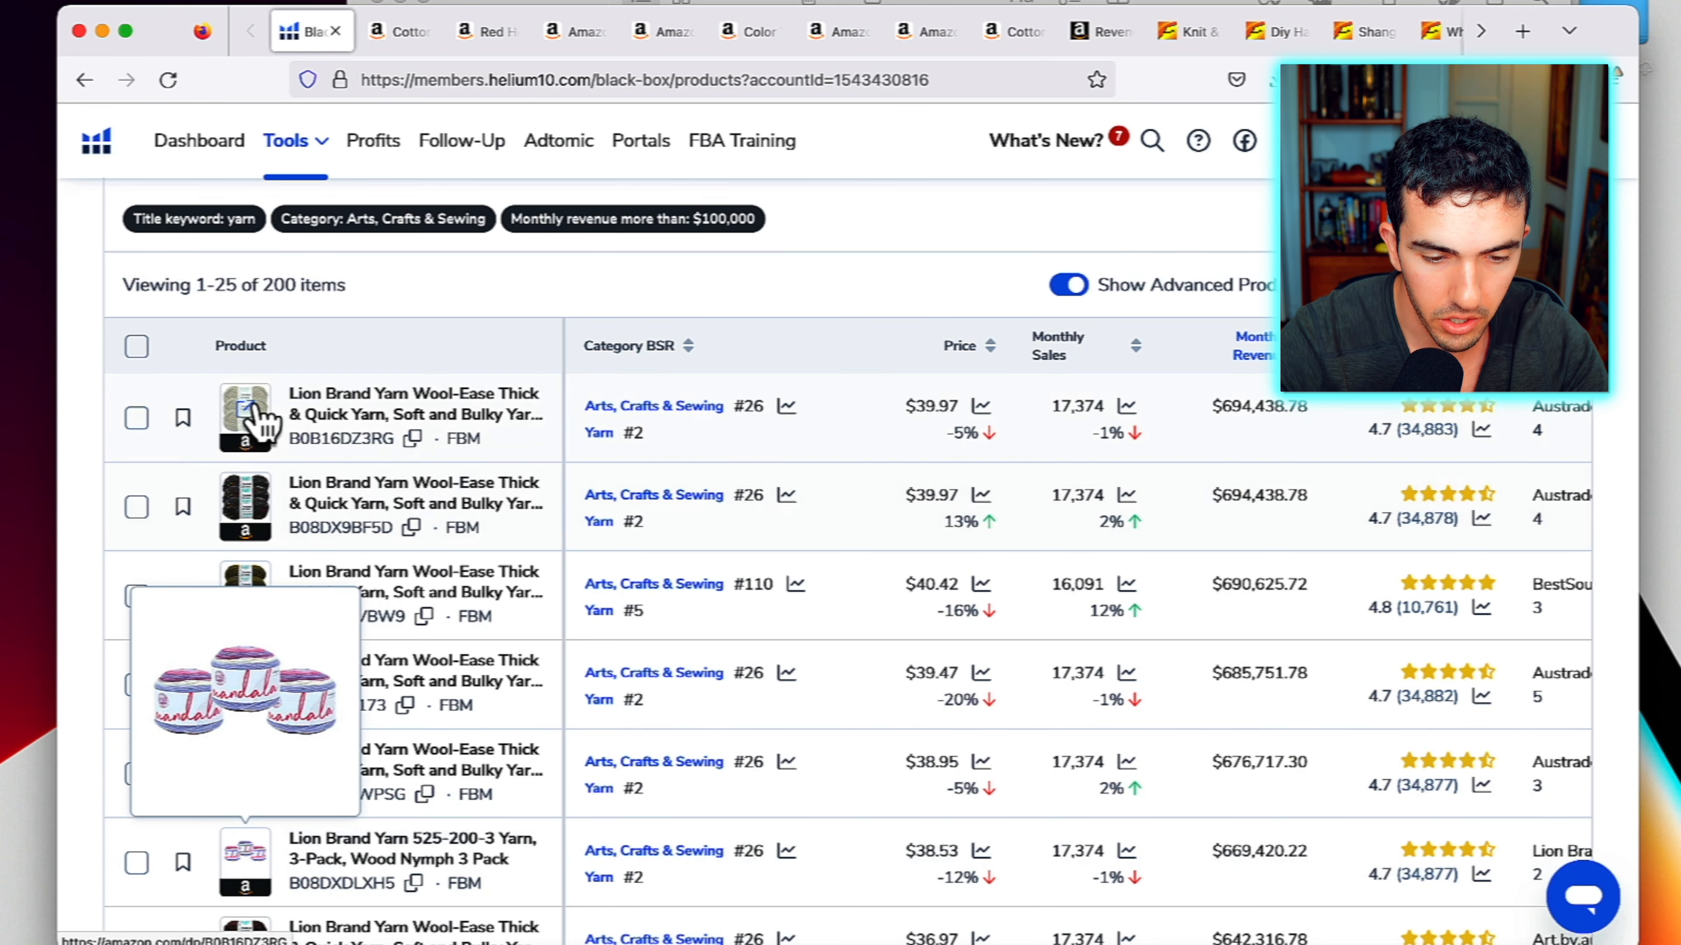
left_click(245, 417)
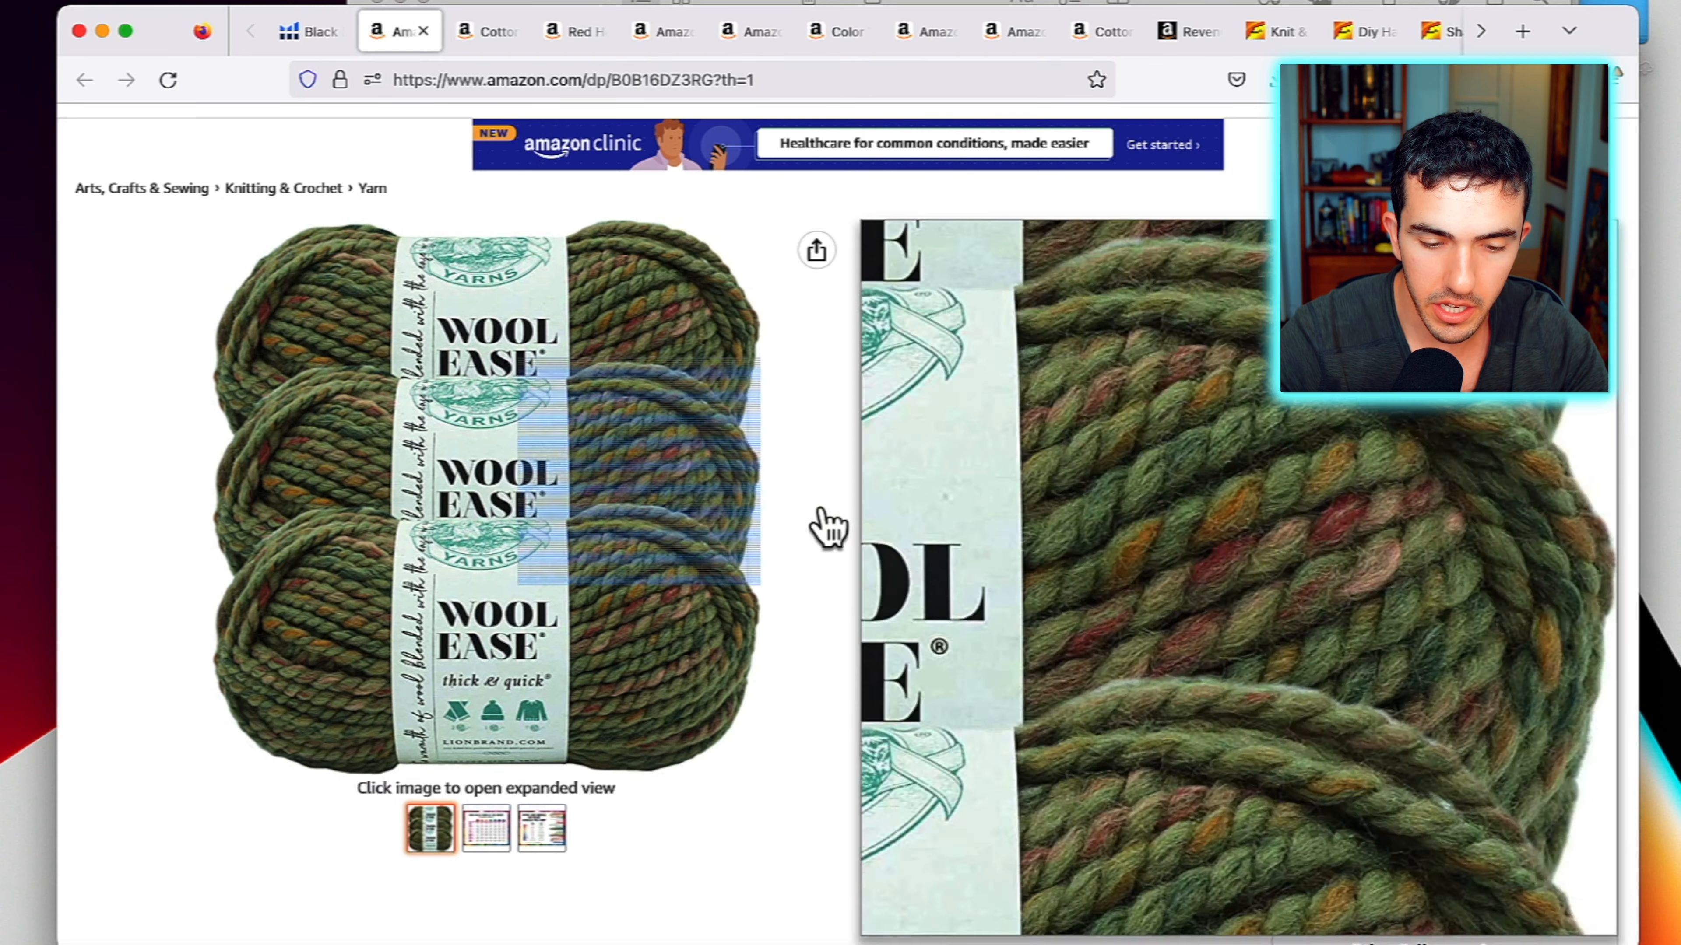
Return to the Helium 10 yarn results, scan them, then go back to the supplier chat
left_click(310, 29)
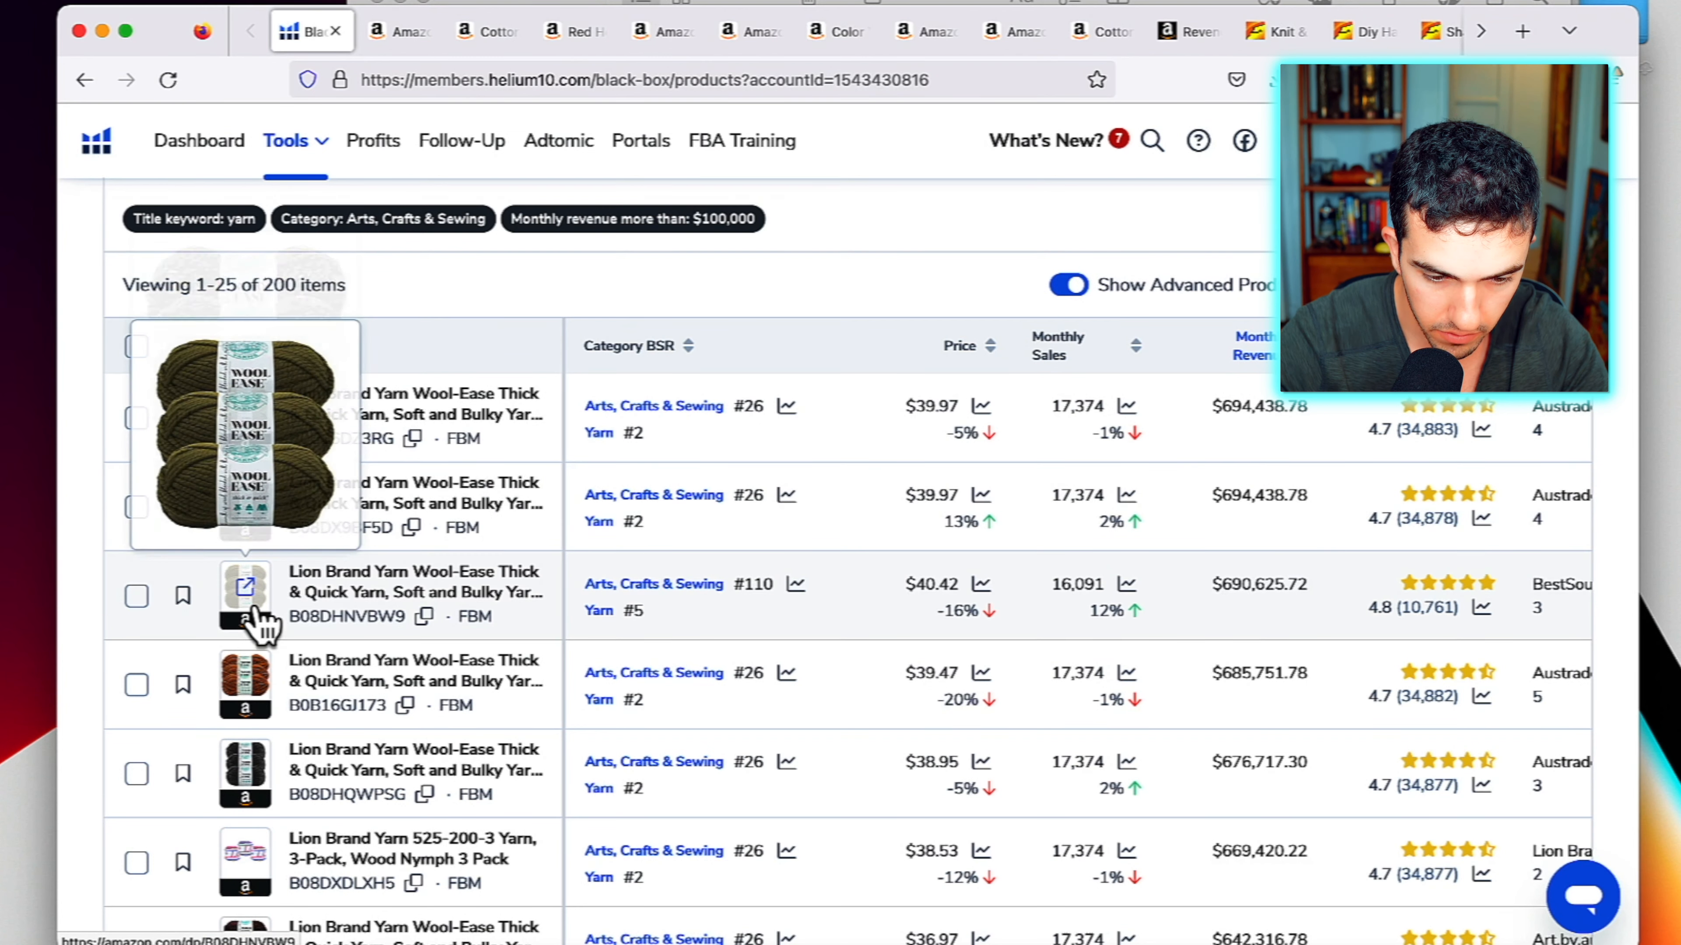
scroll("down", 3)
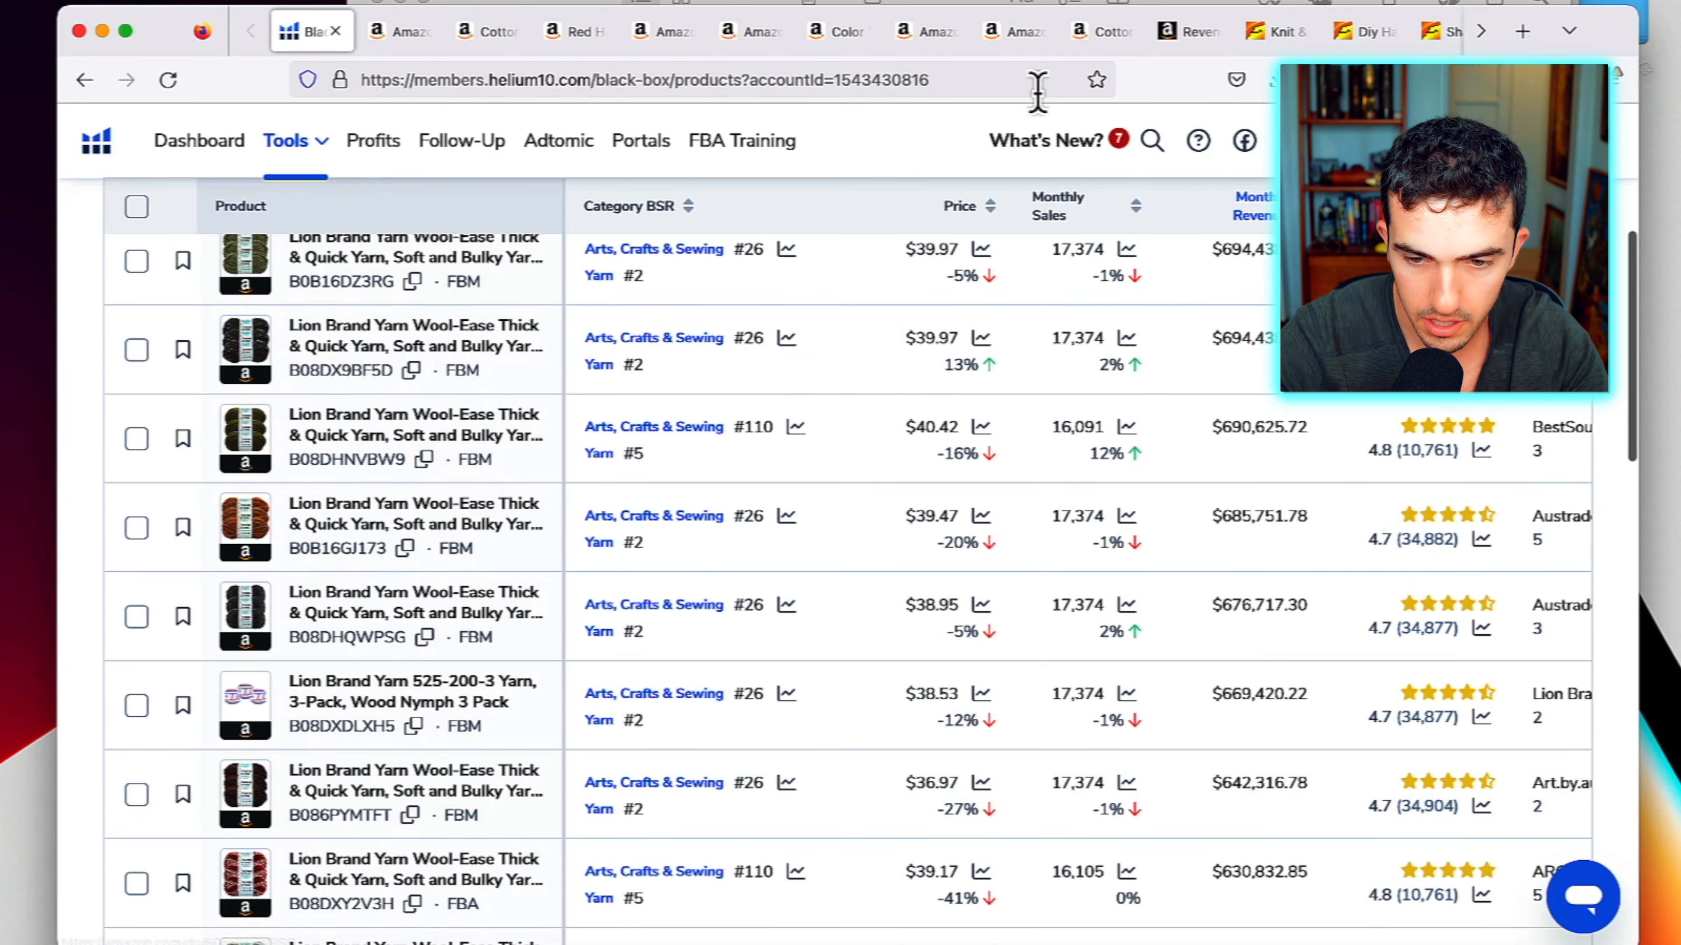
left_click(1361, 30)
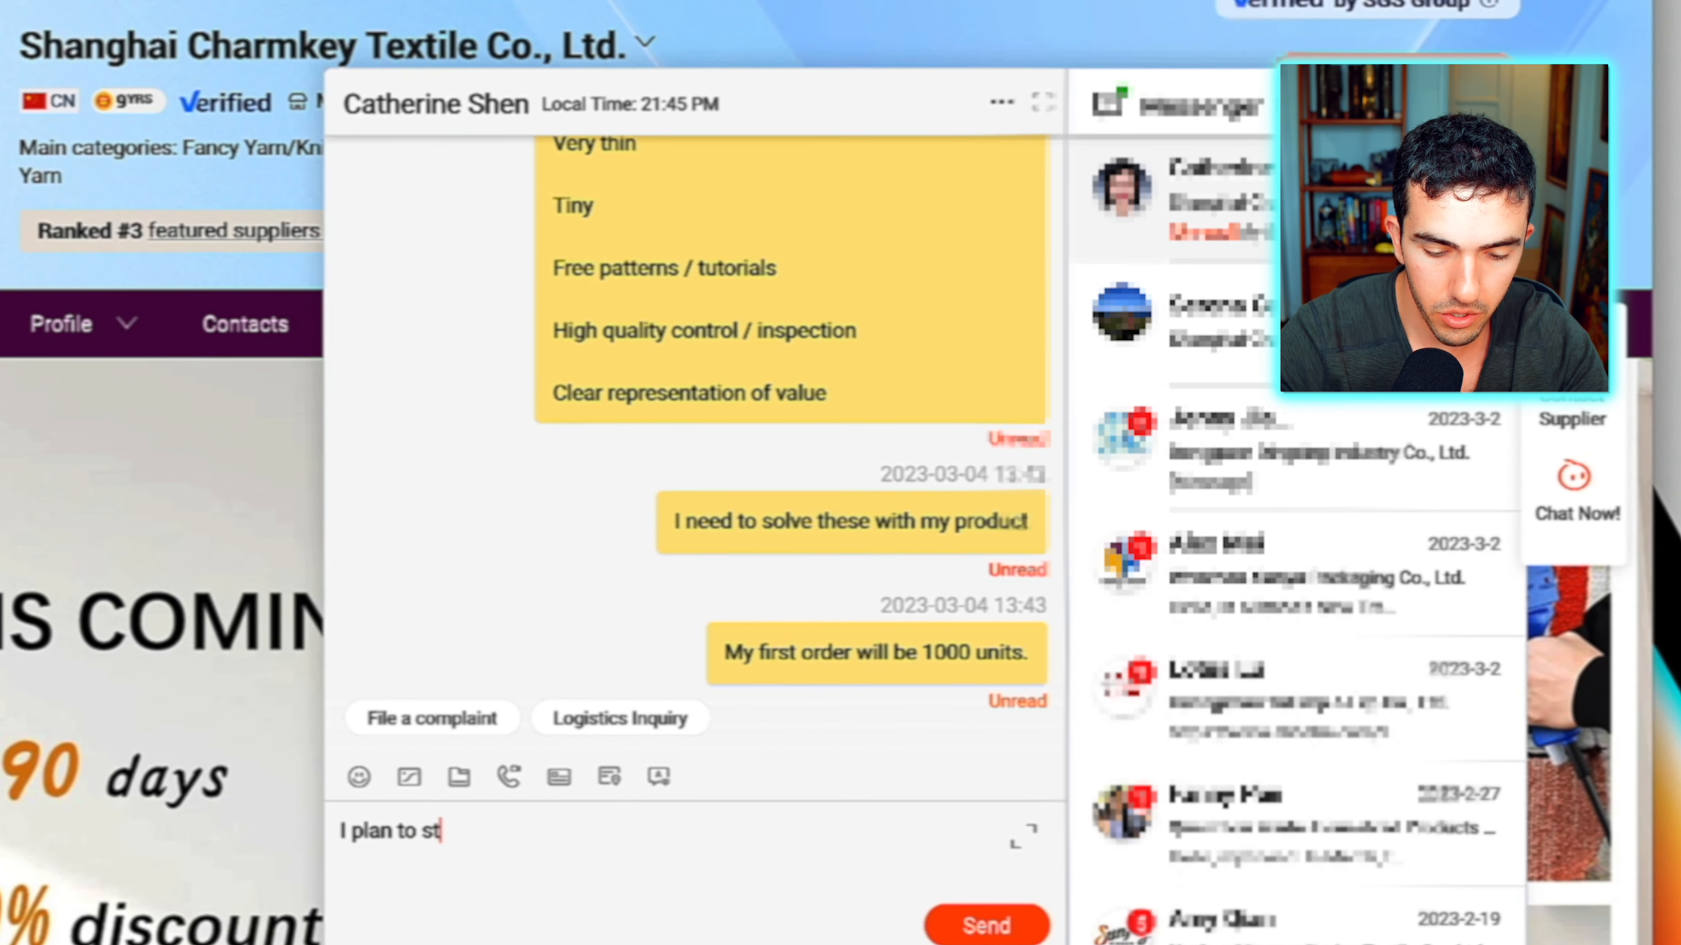
type("art with 5 c")
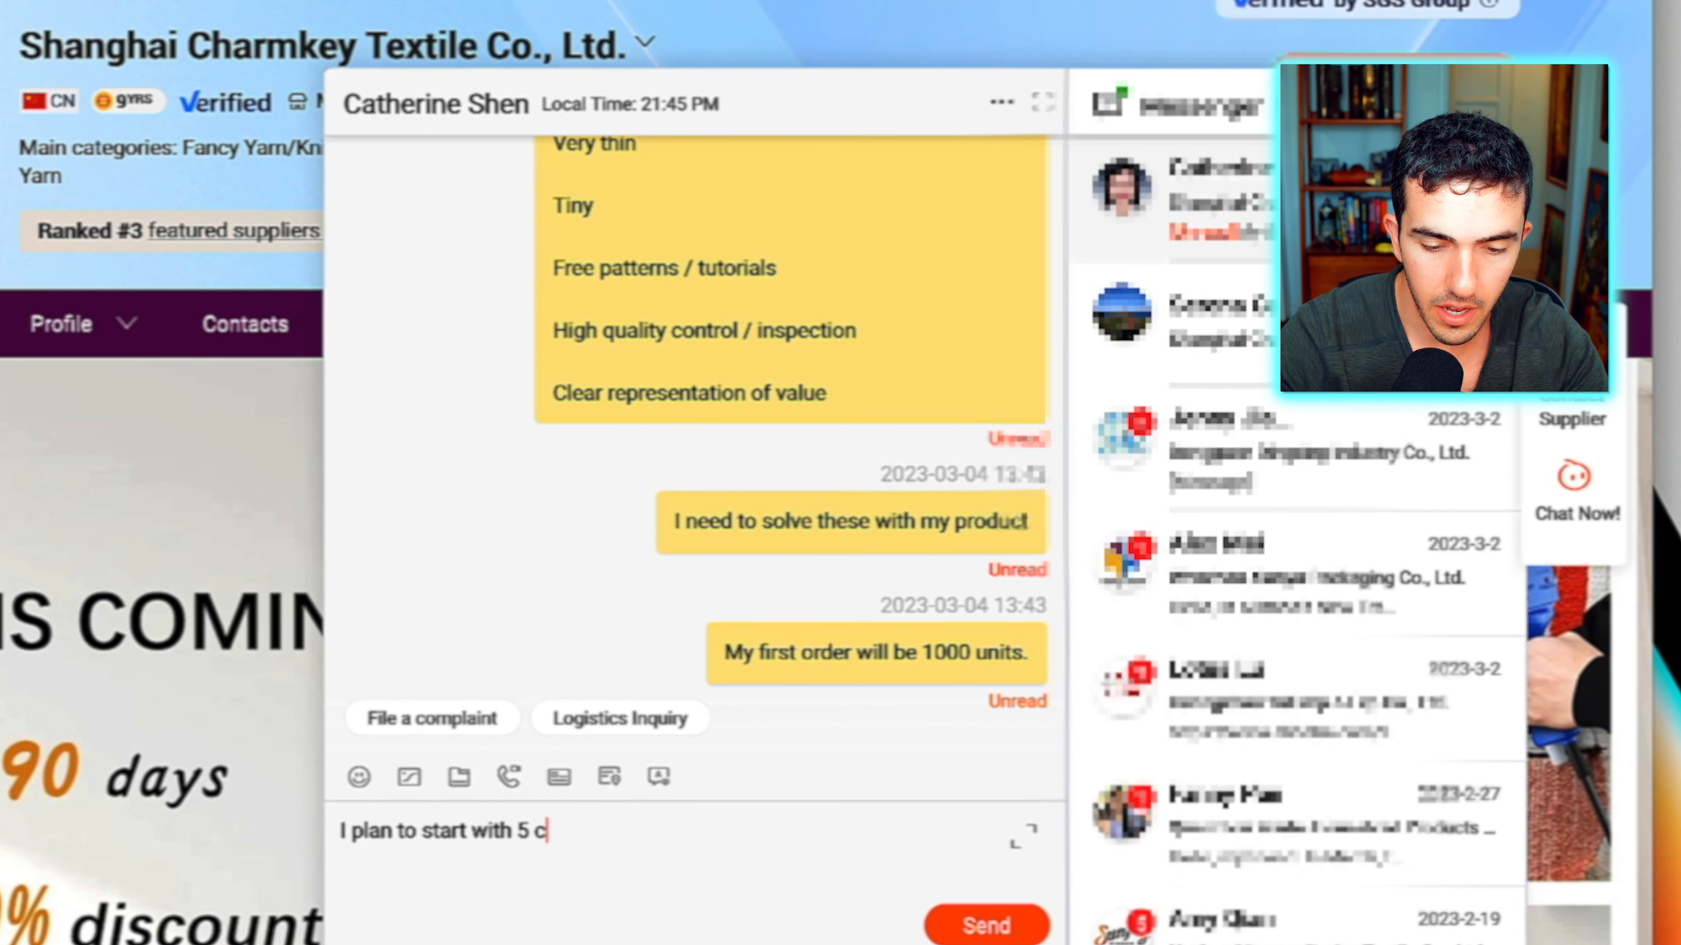
type("olors, what do y")
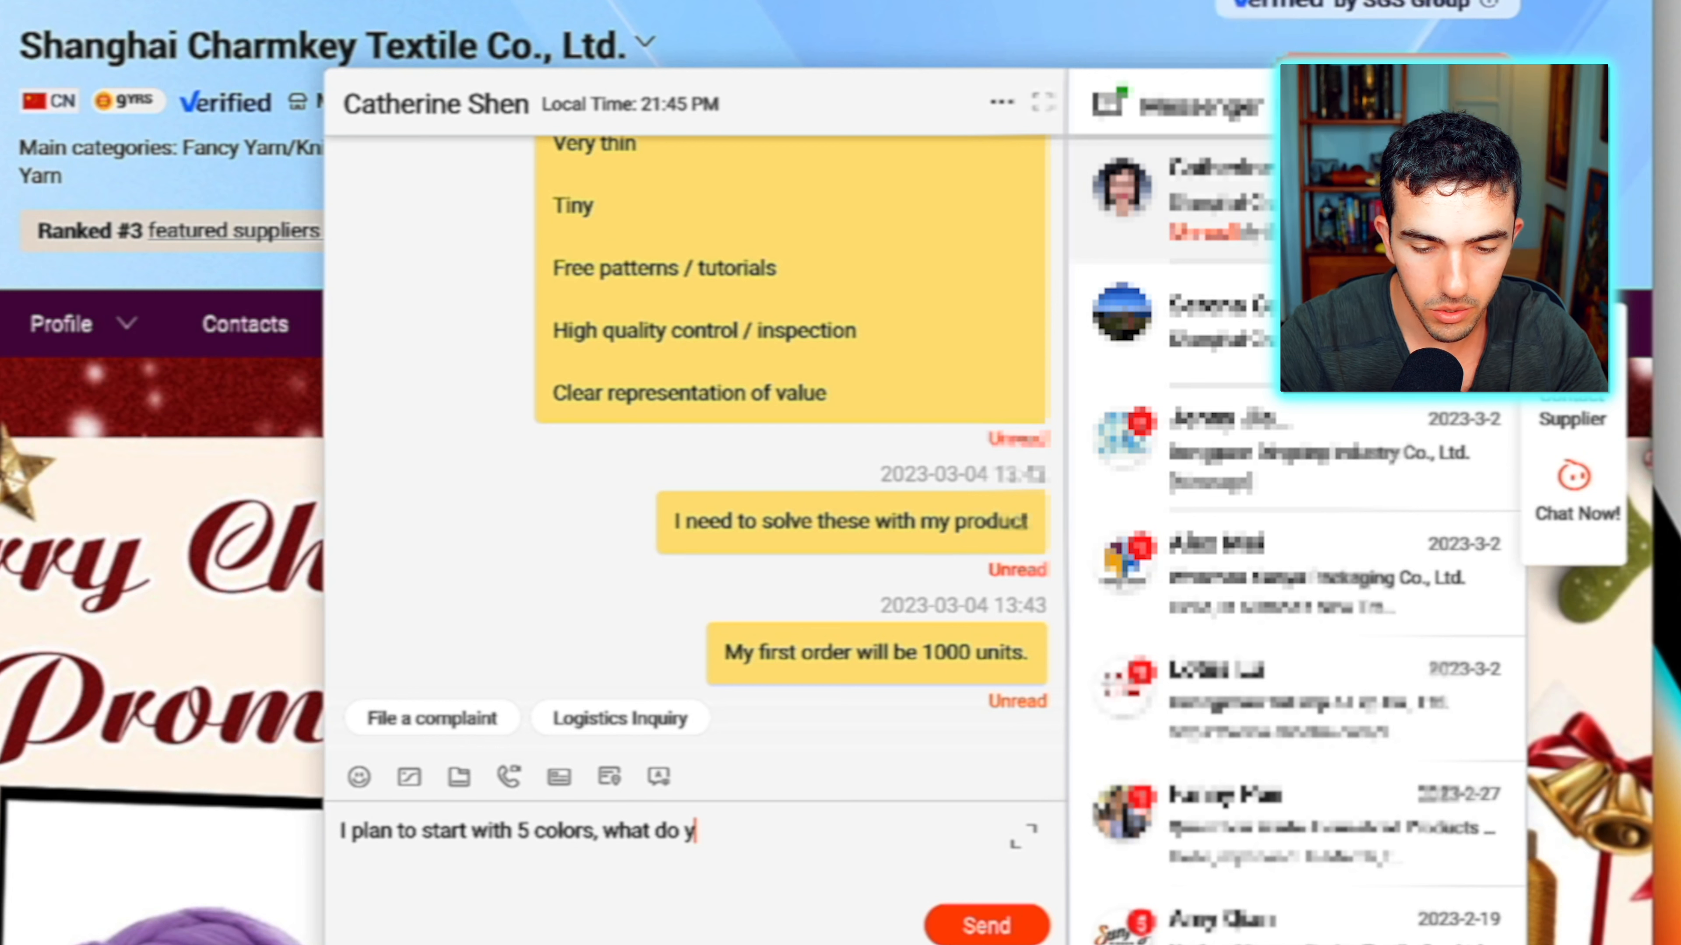
type("ou reccomend a")
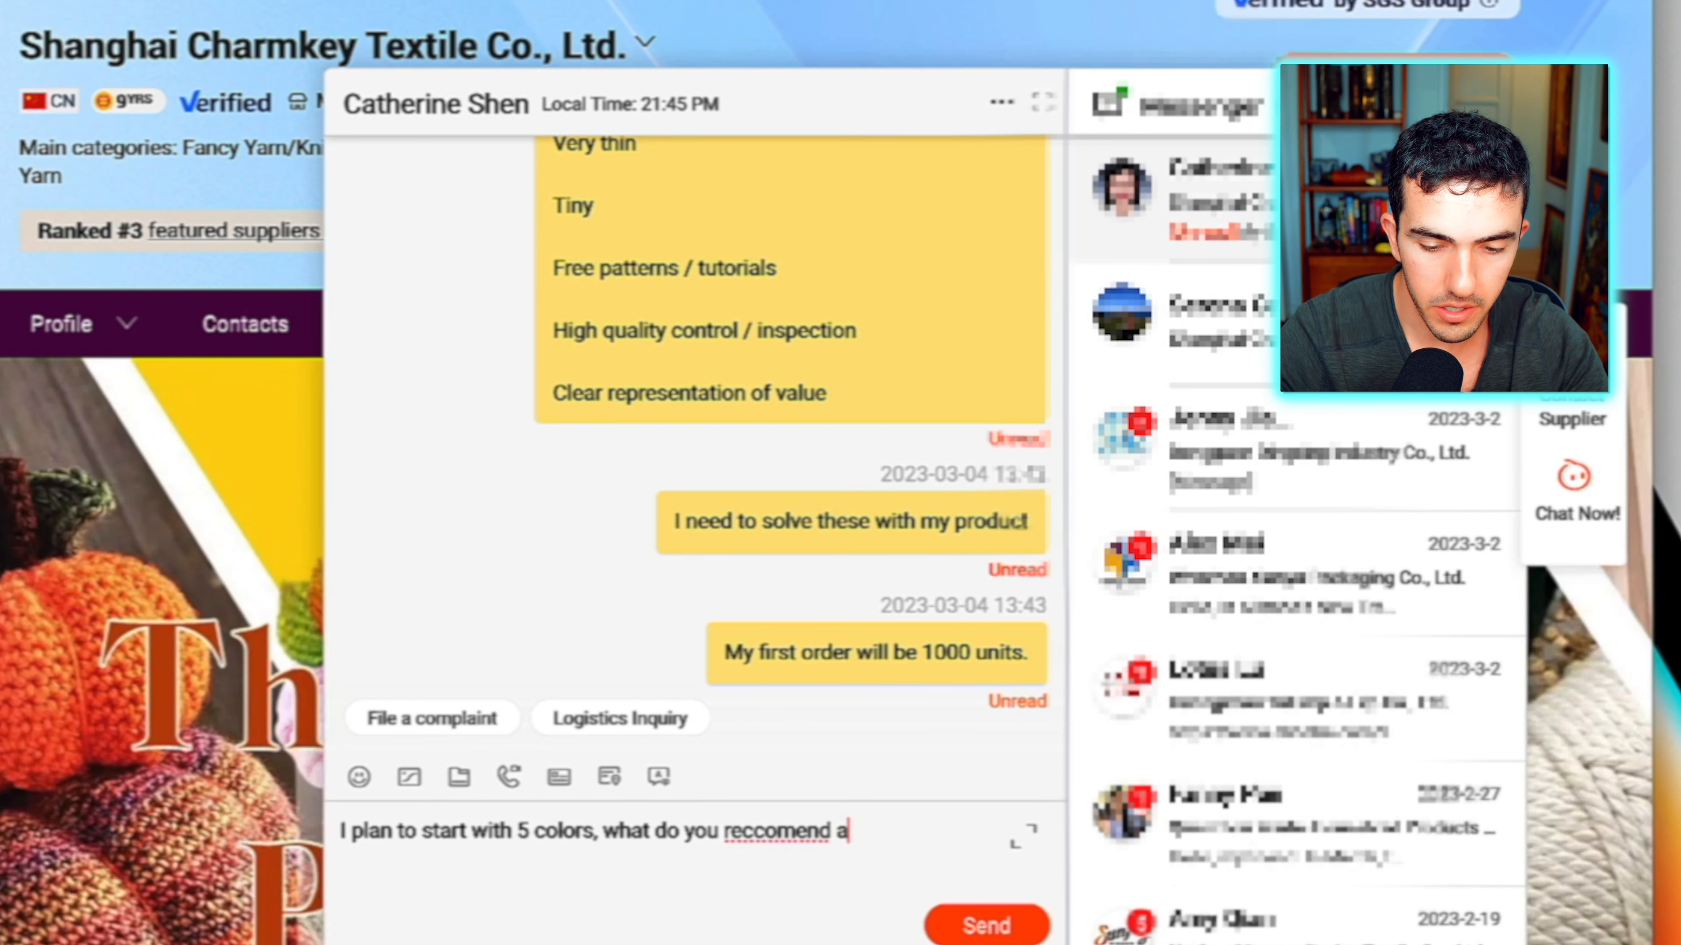
type("as top sellers in the US marke")
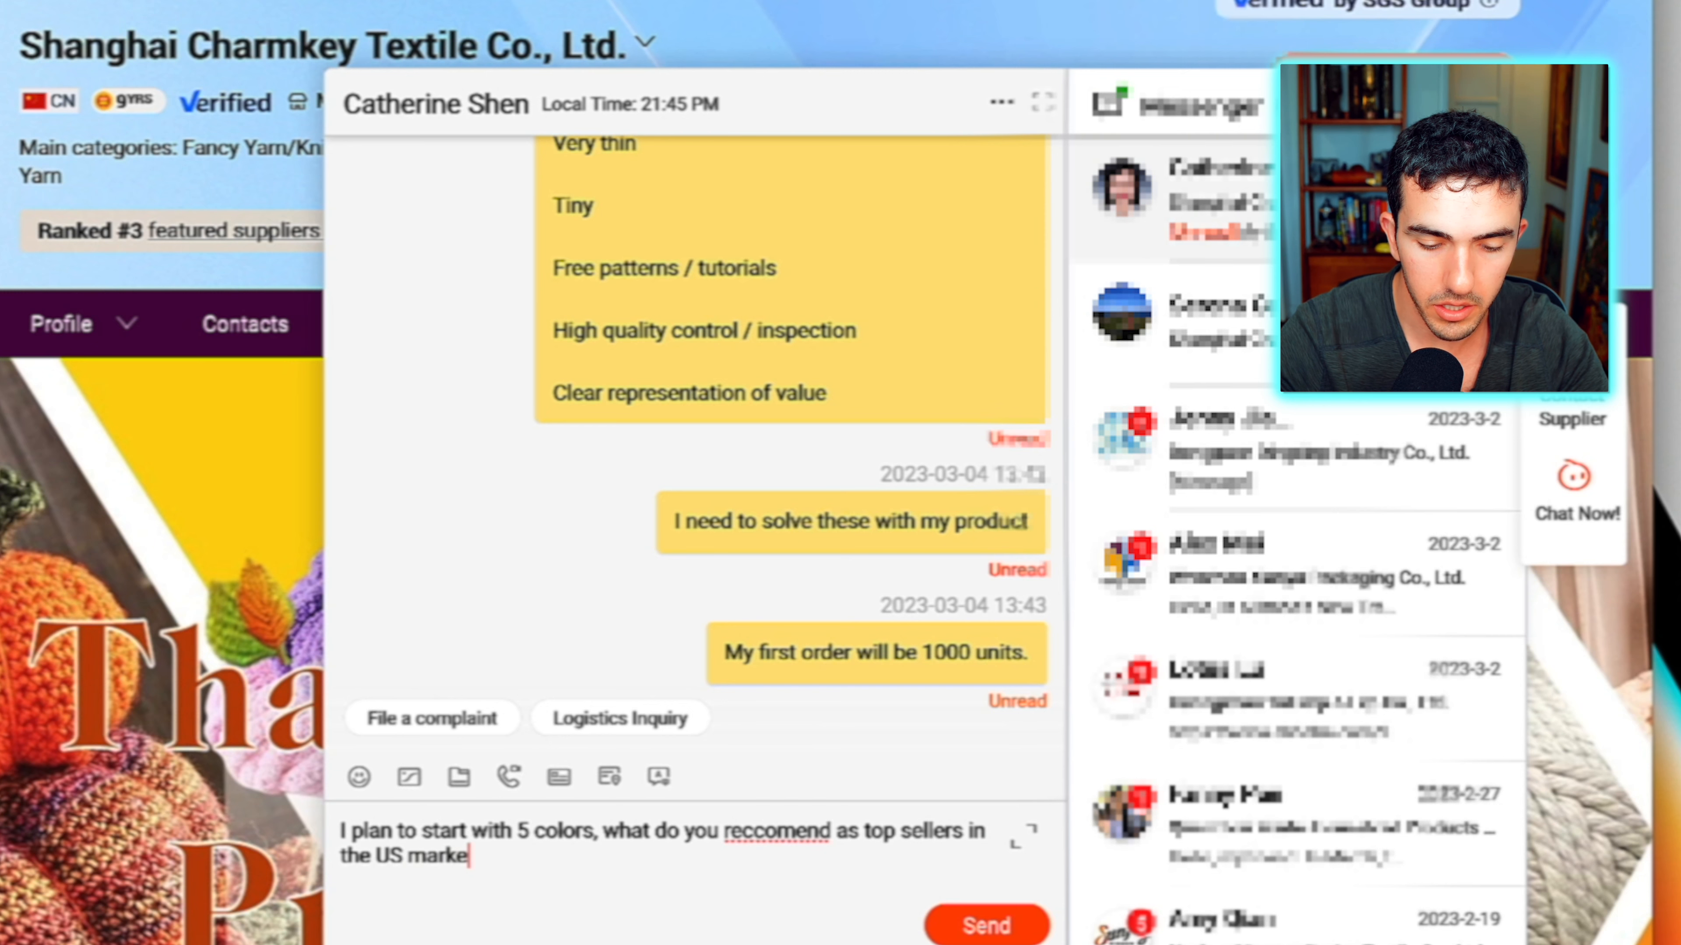
type(". I would also")
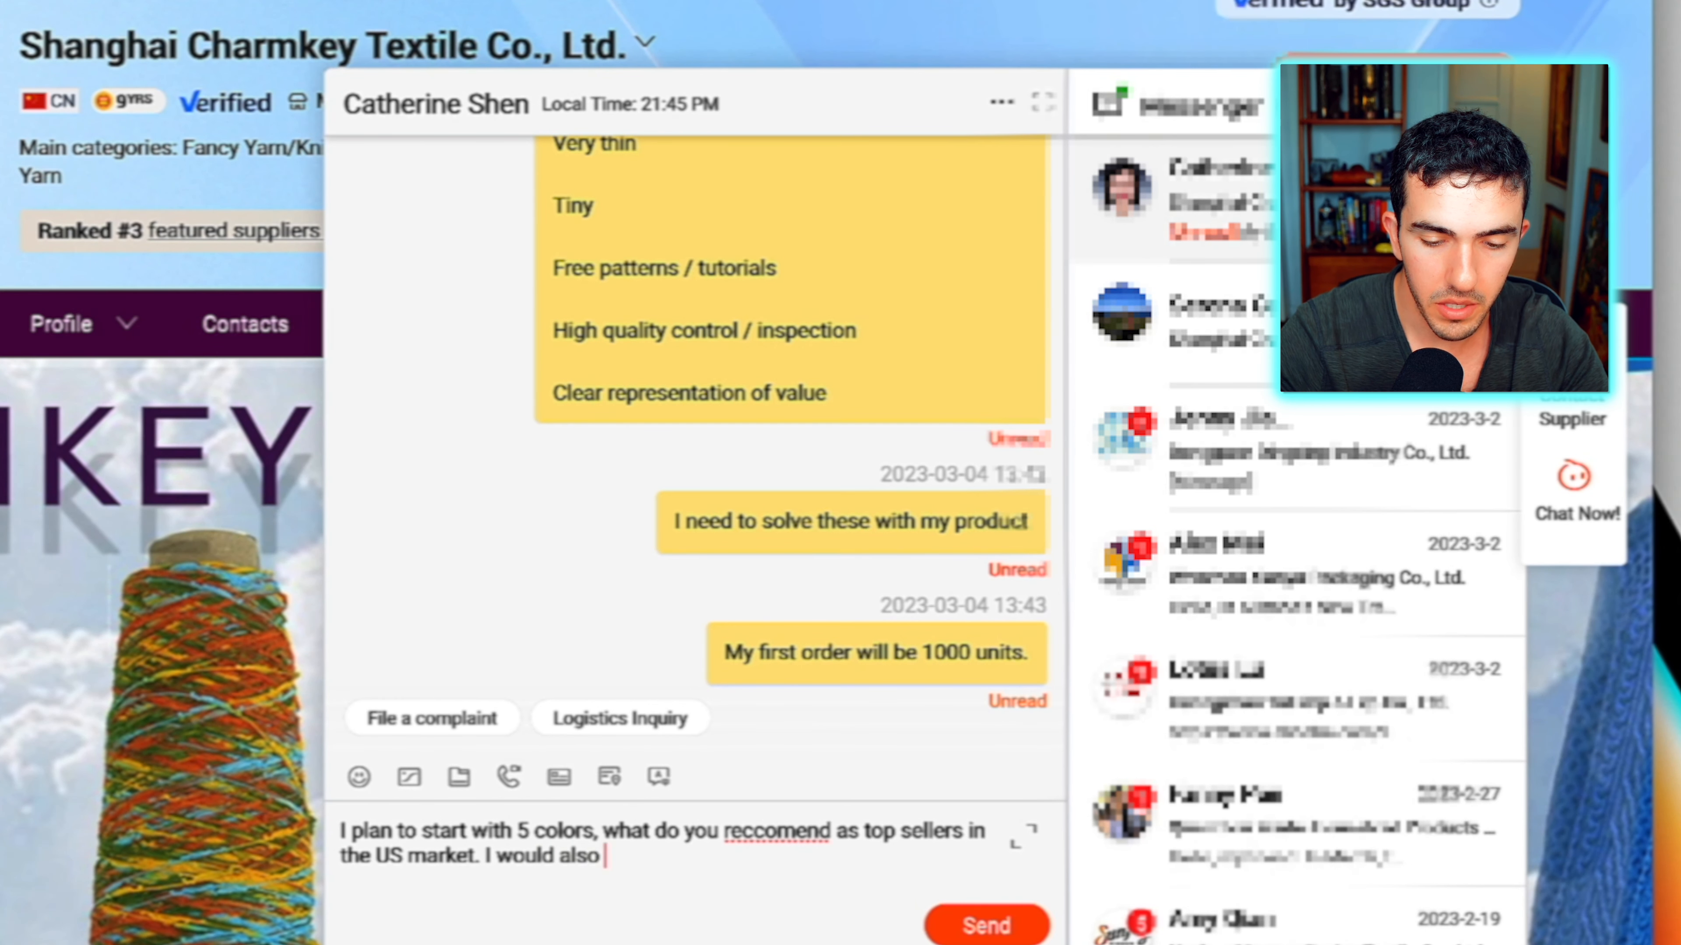
type("be interested if you")
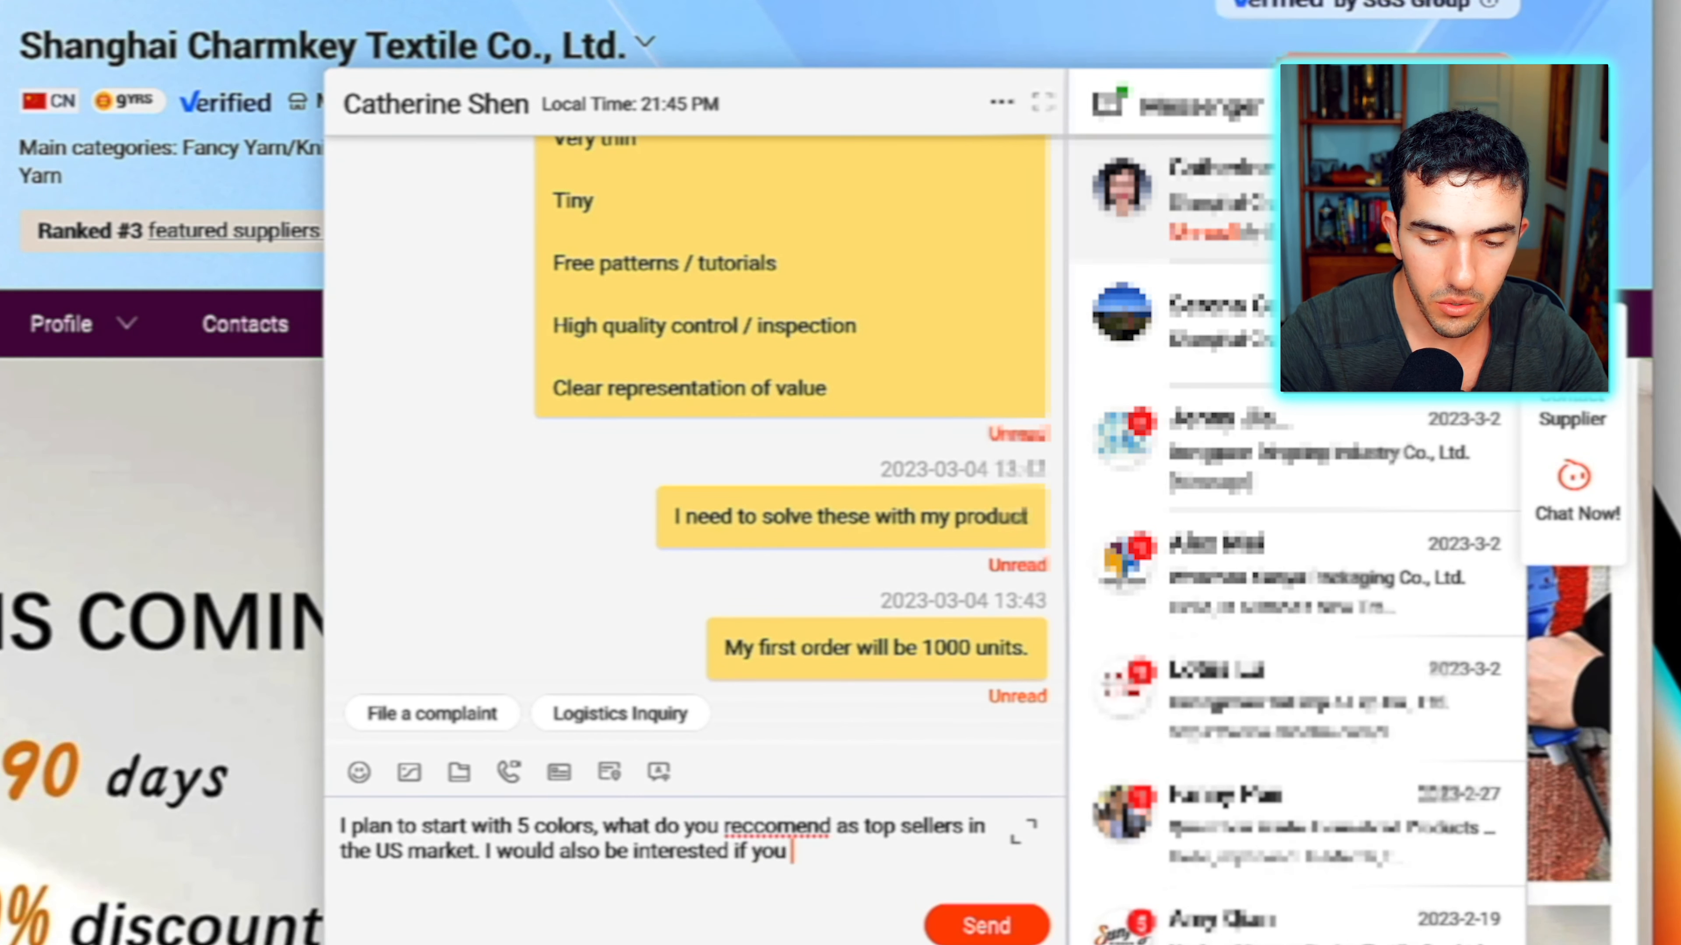
type("sell other knitting supplies as")
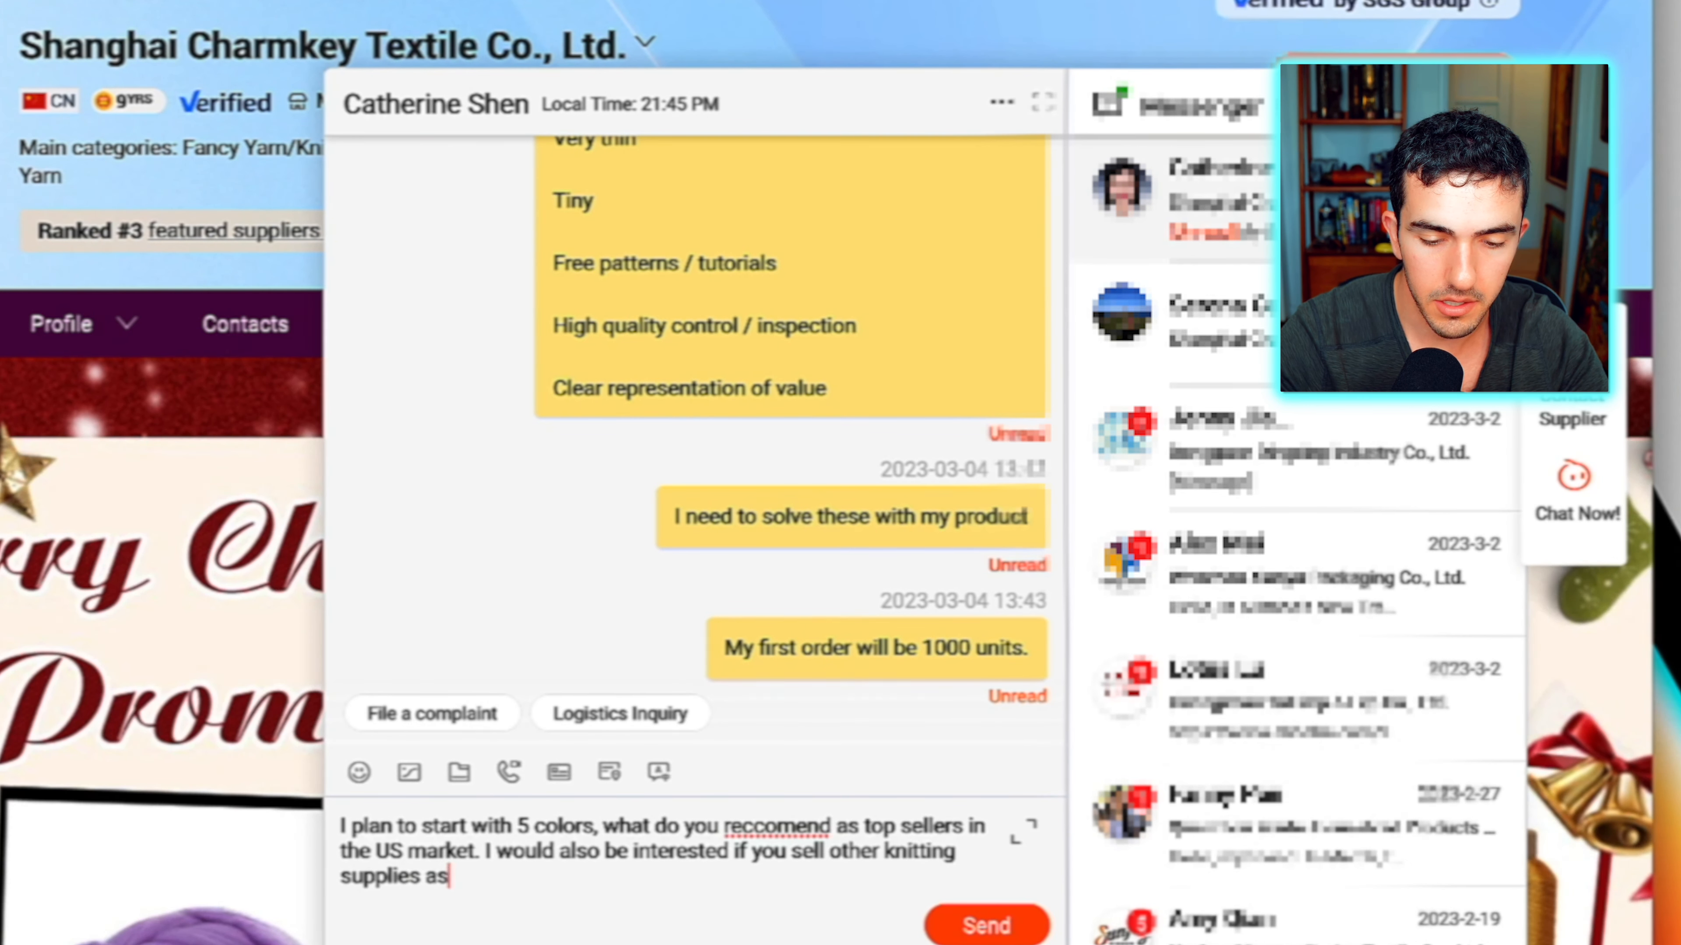
type("I would like to")
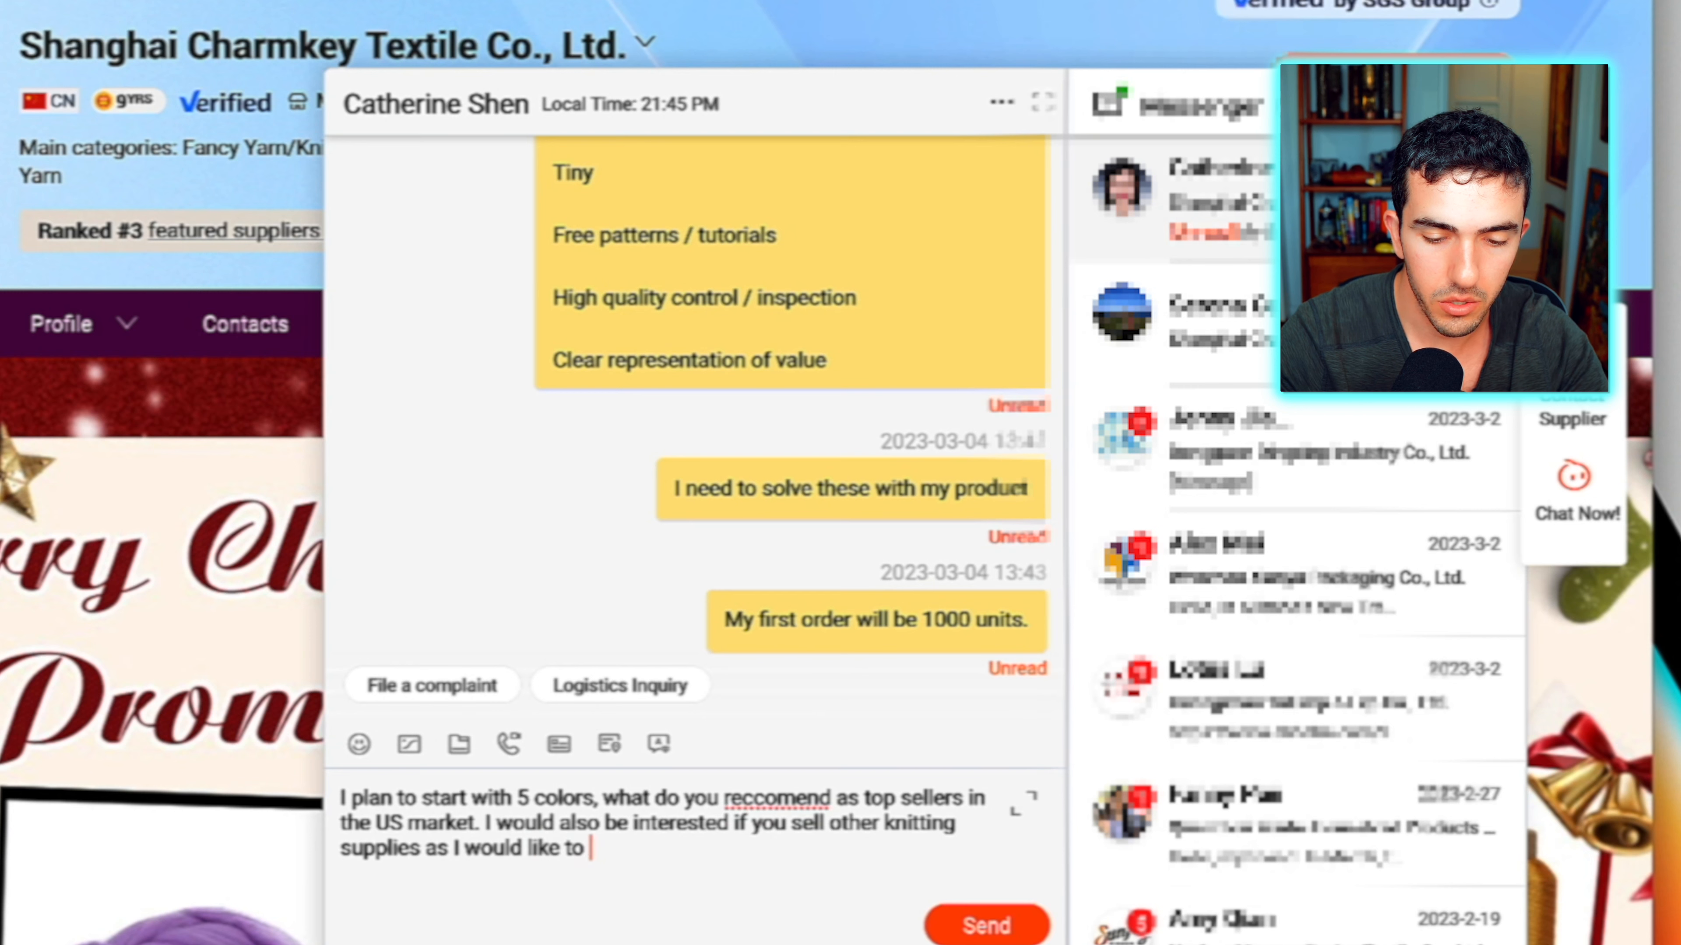
type("make a bundle pro")
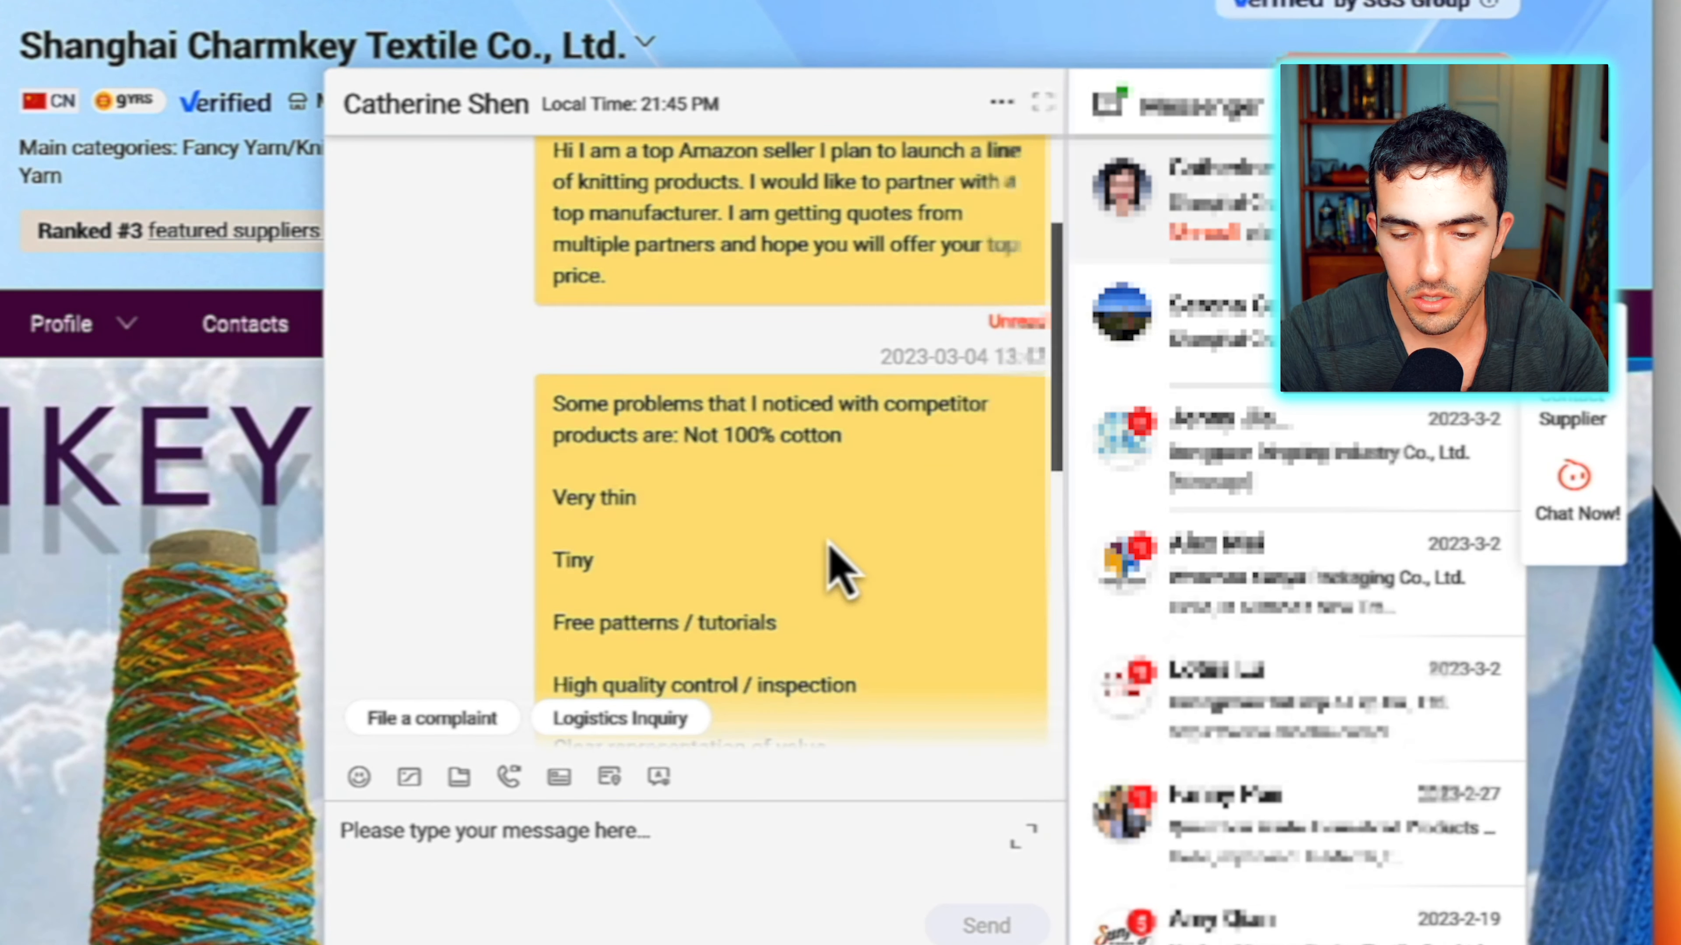
scroll("down", 3)
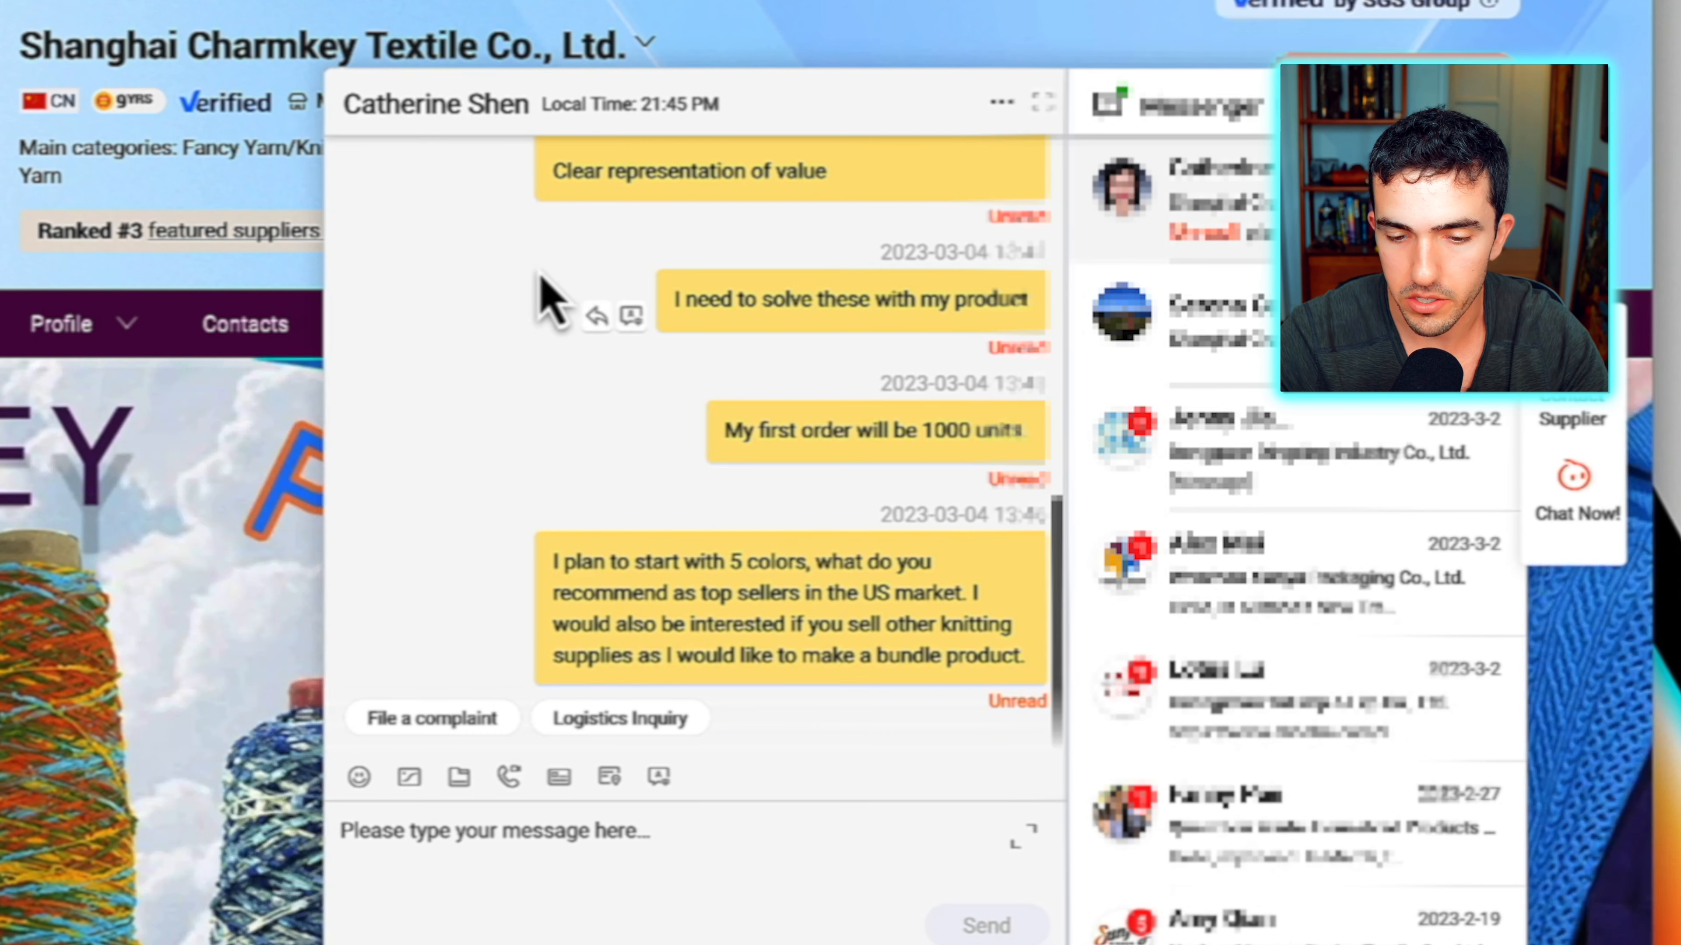
mouse_move(745, 793)
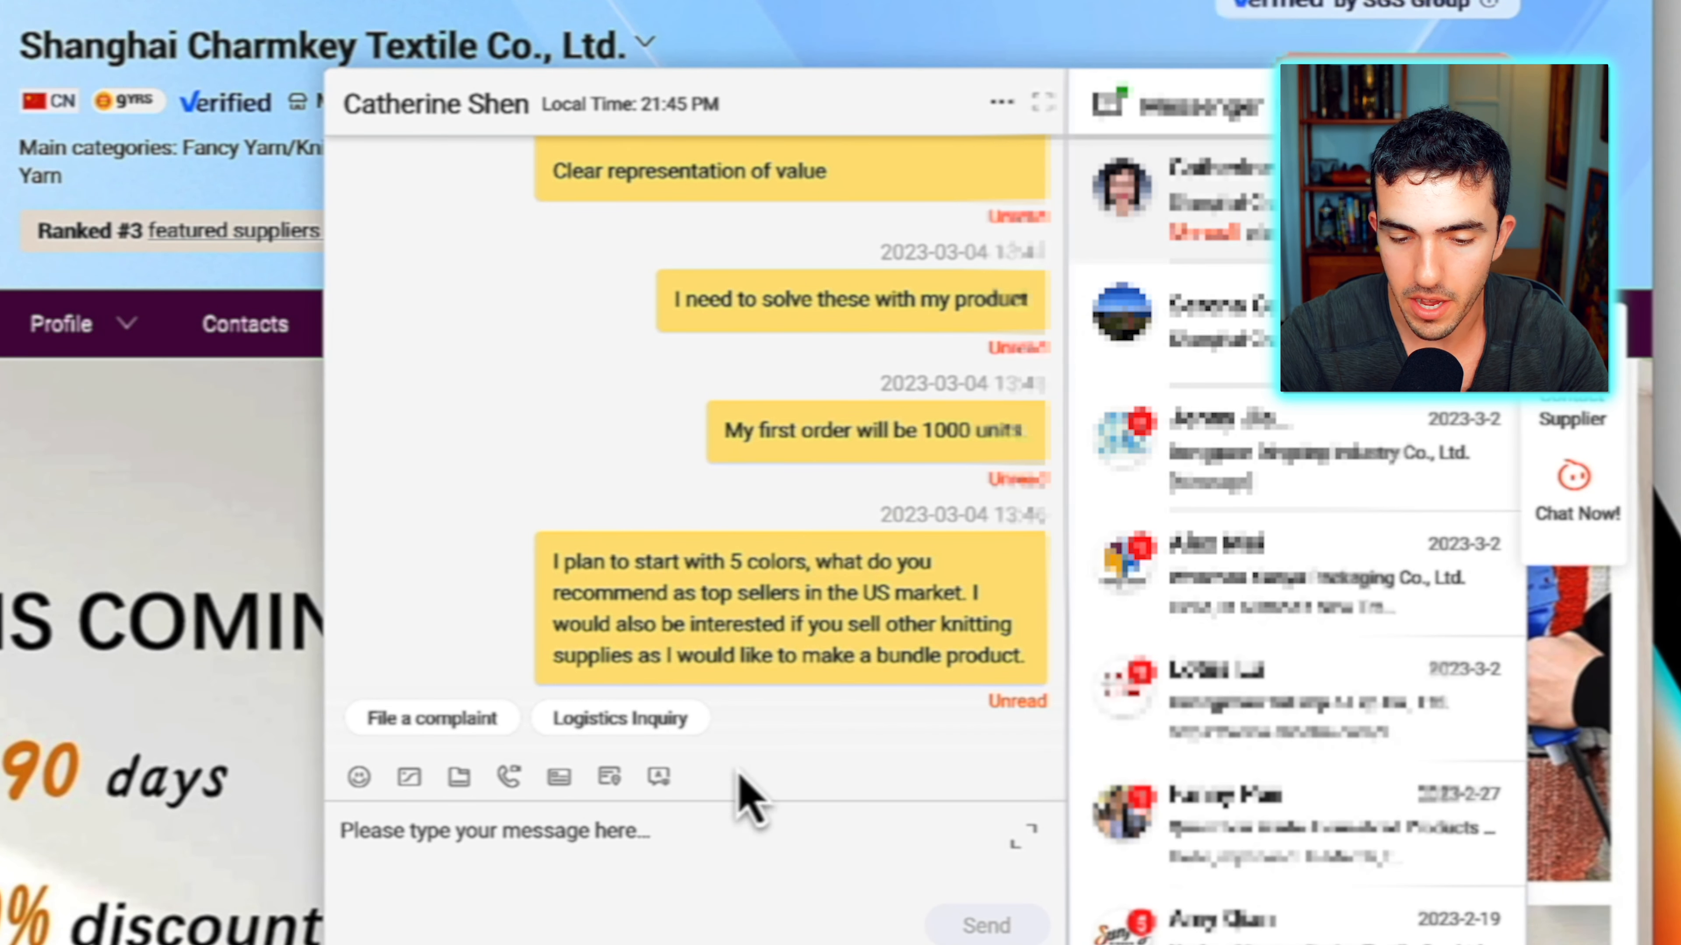
mouse_move(811, 563)
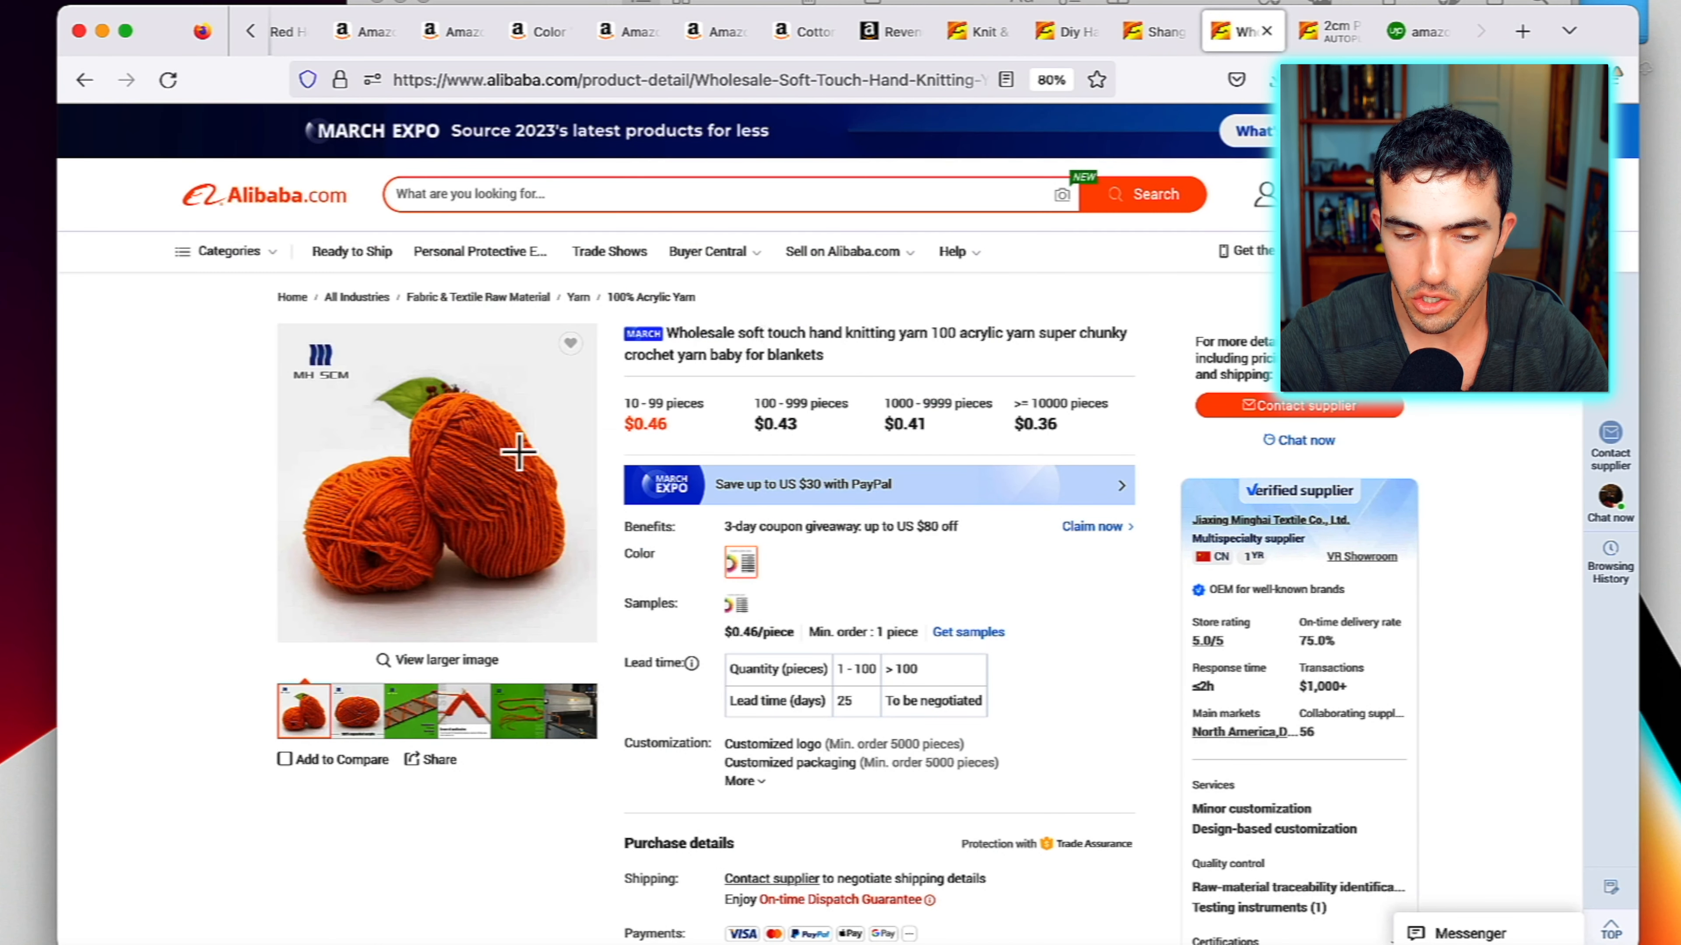
Move through the Charmkey supplier page and revenue calculator to the Upwork product photographer search
left_click(568, 710)
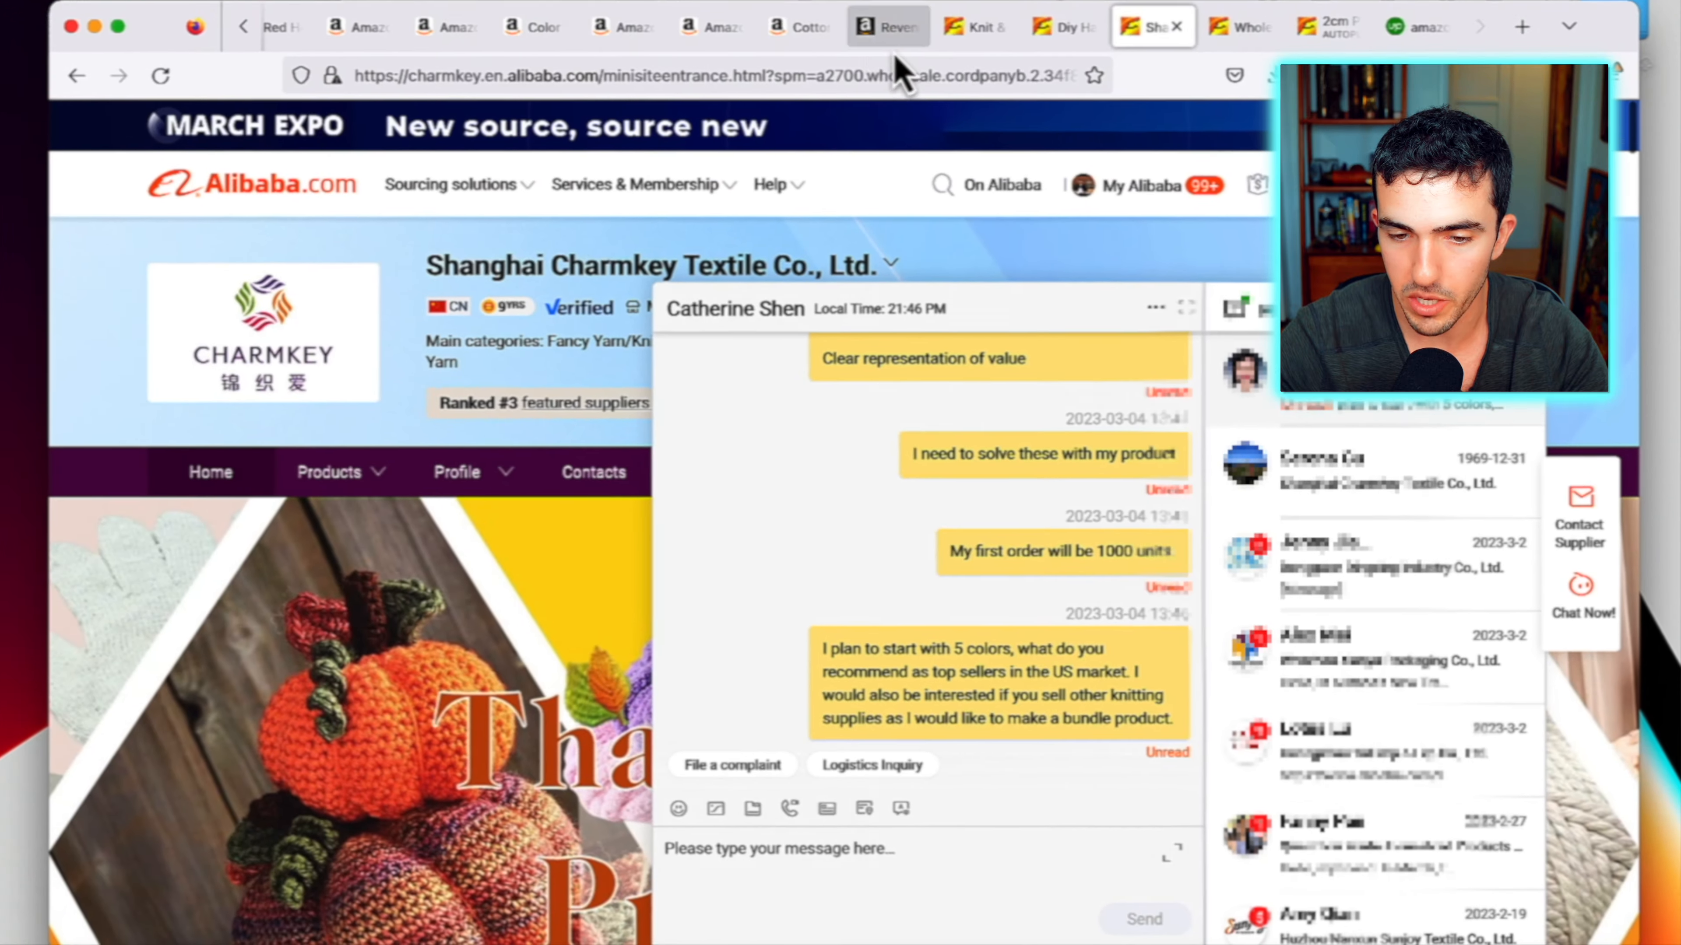
left_click(887, 28)
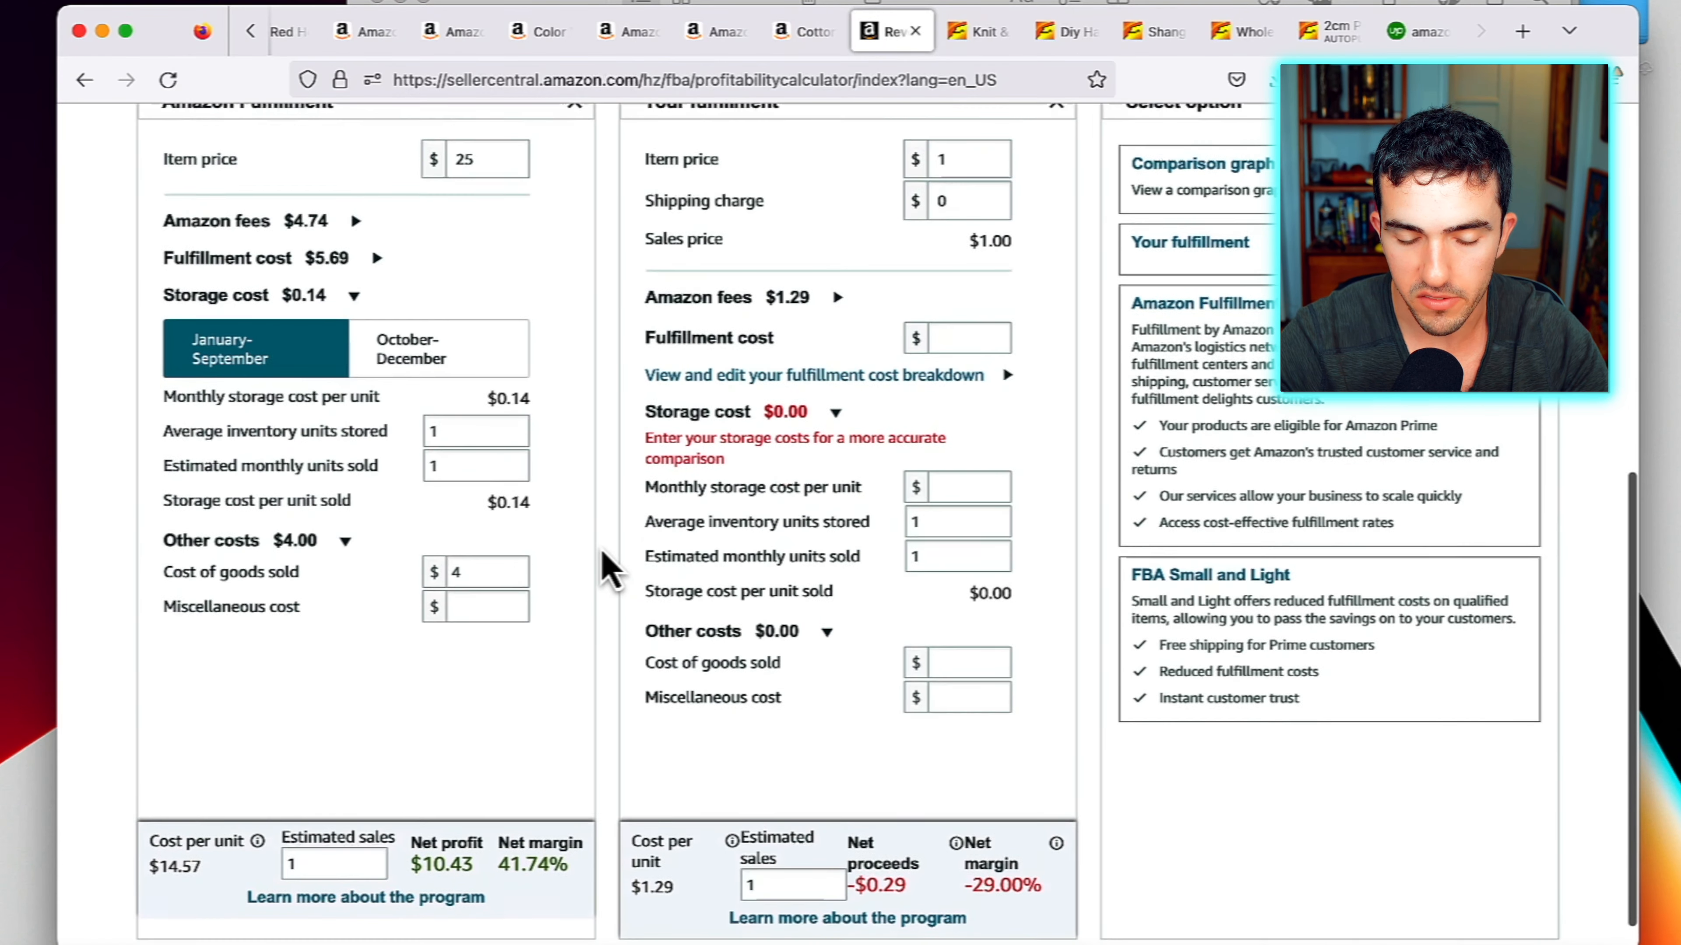
scroll("up", 3)
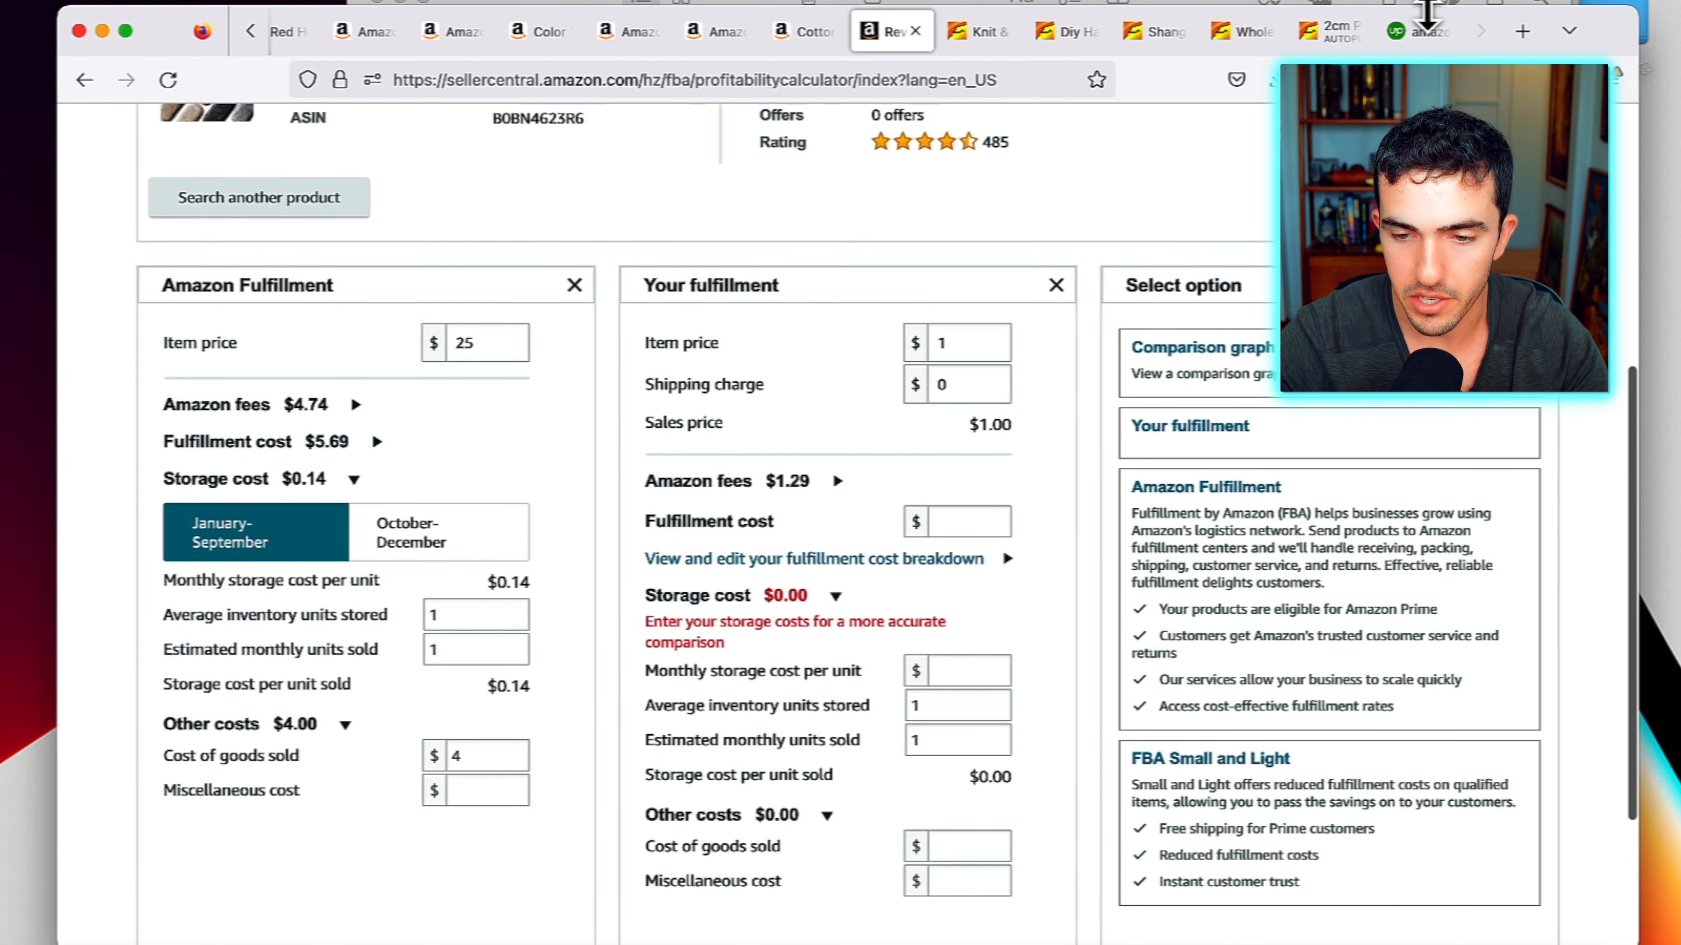
left_click(1418, 30)
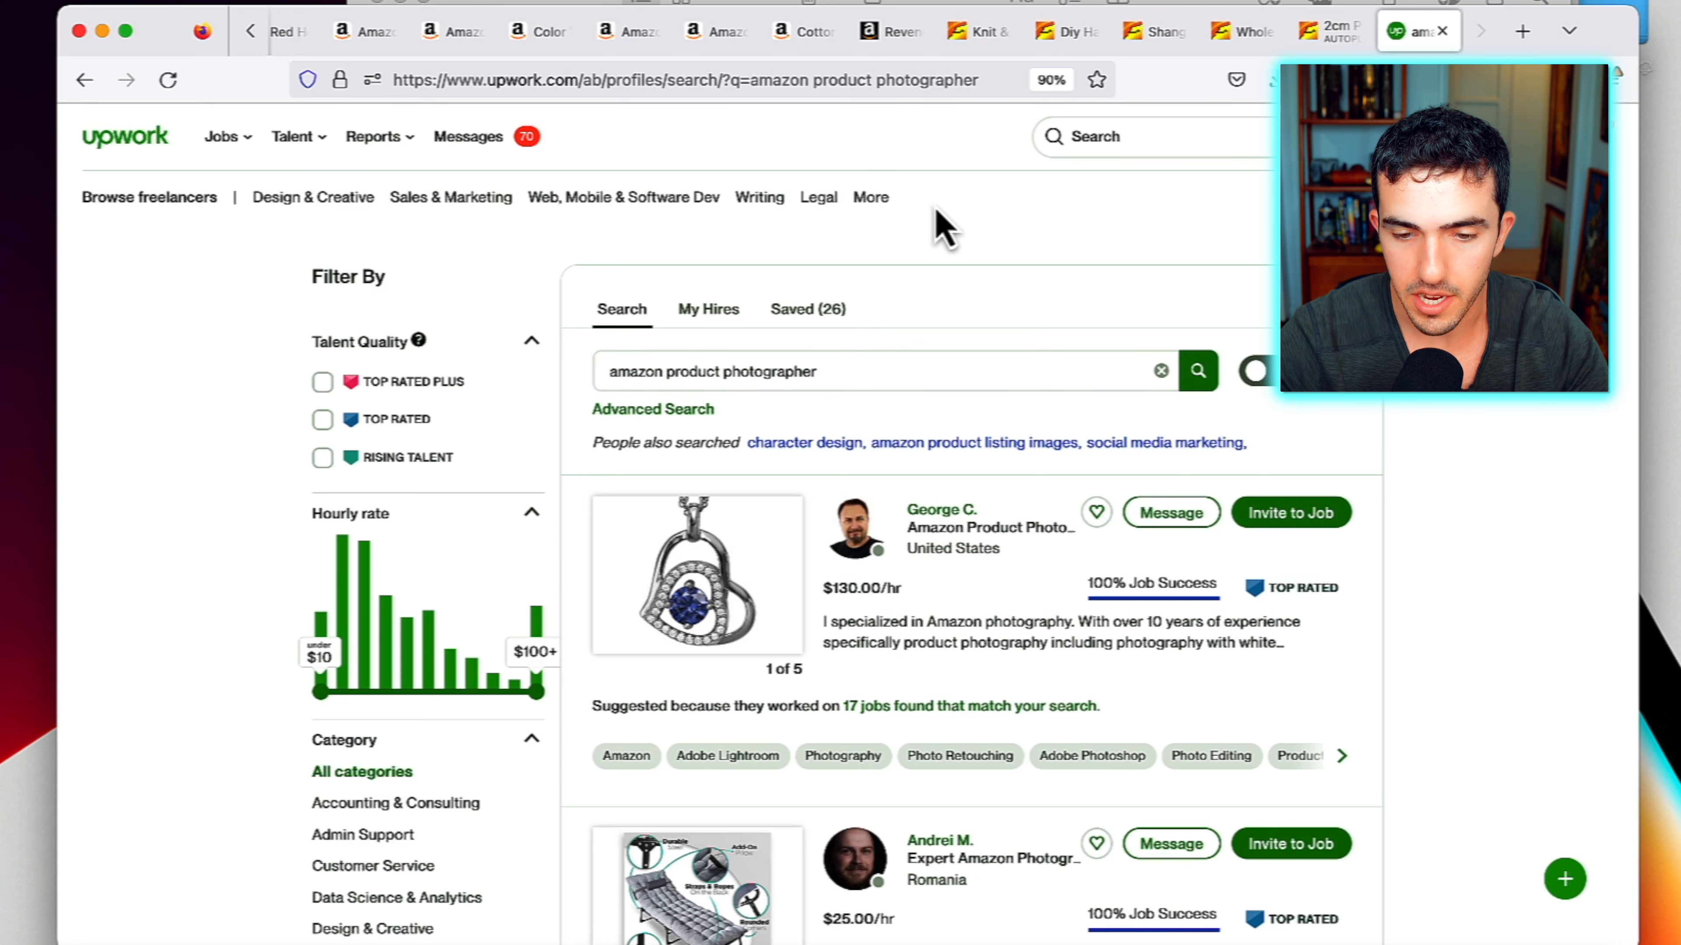
mouse_move(137, 166)
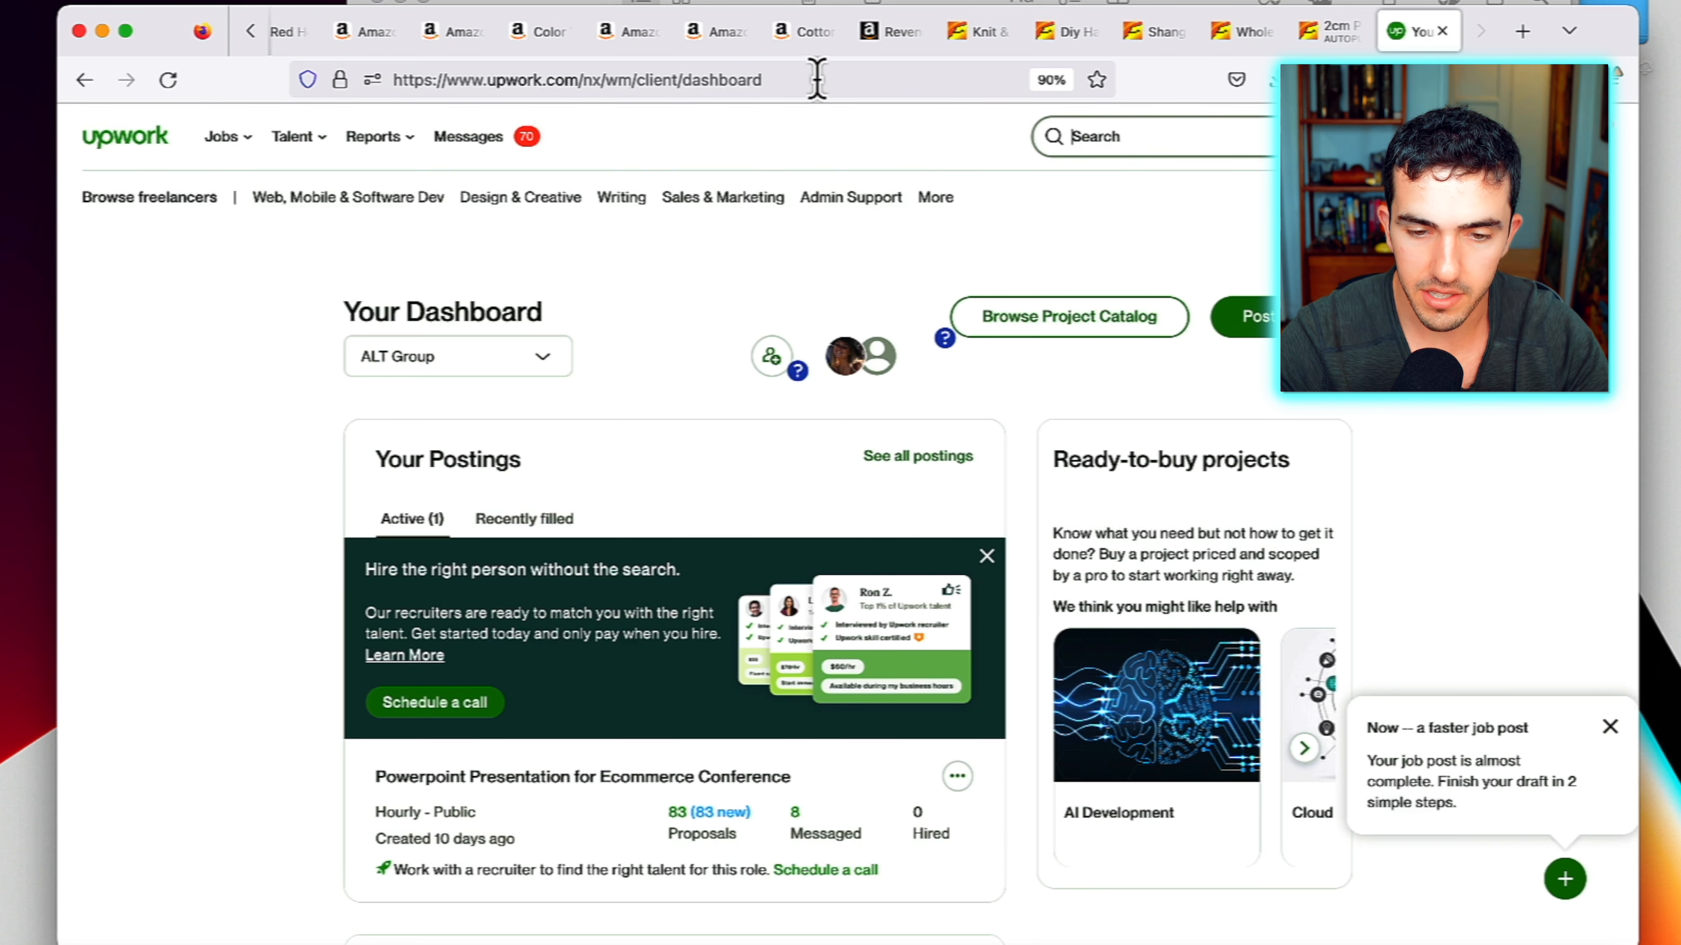
Flip through the Amazon listings (window clings, leather patch, Wool-Ease, Cotton to The Core) and return to Upwork
left_click(716, 30)
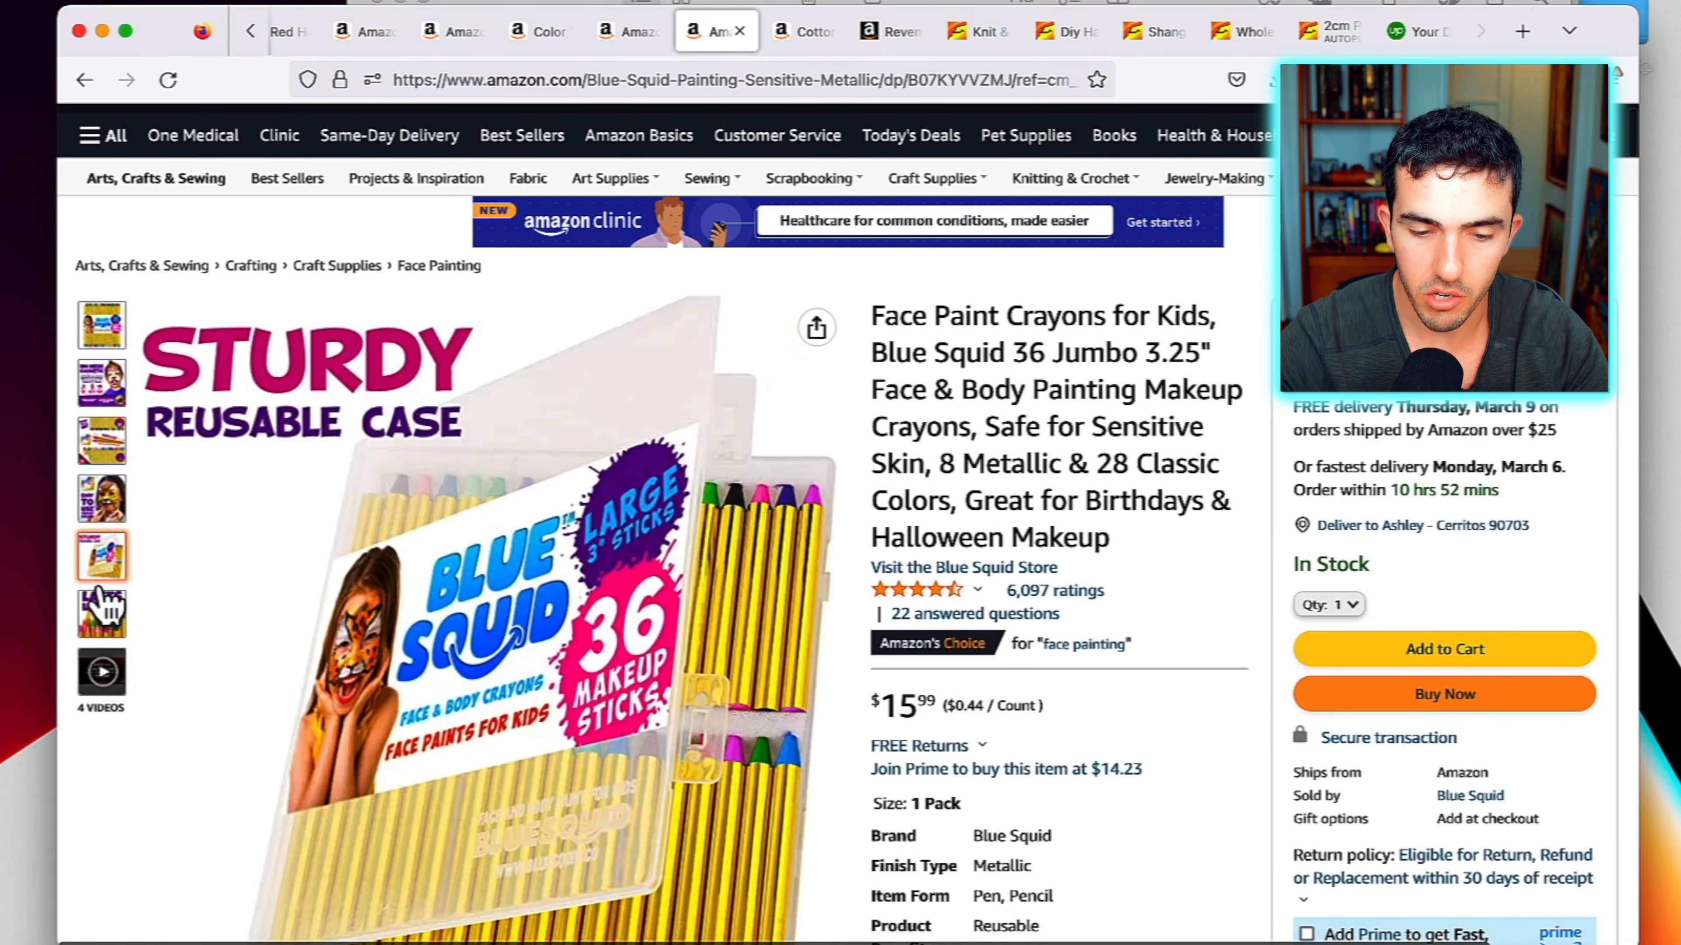
left_click(539, 30)
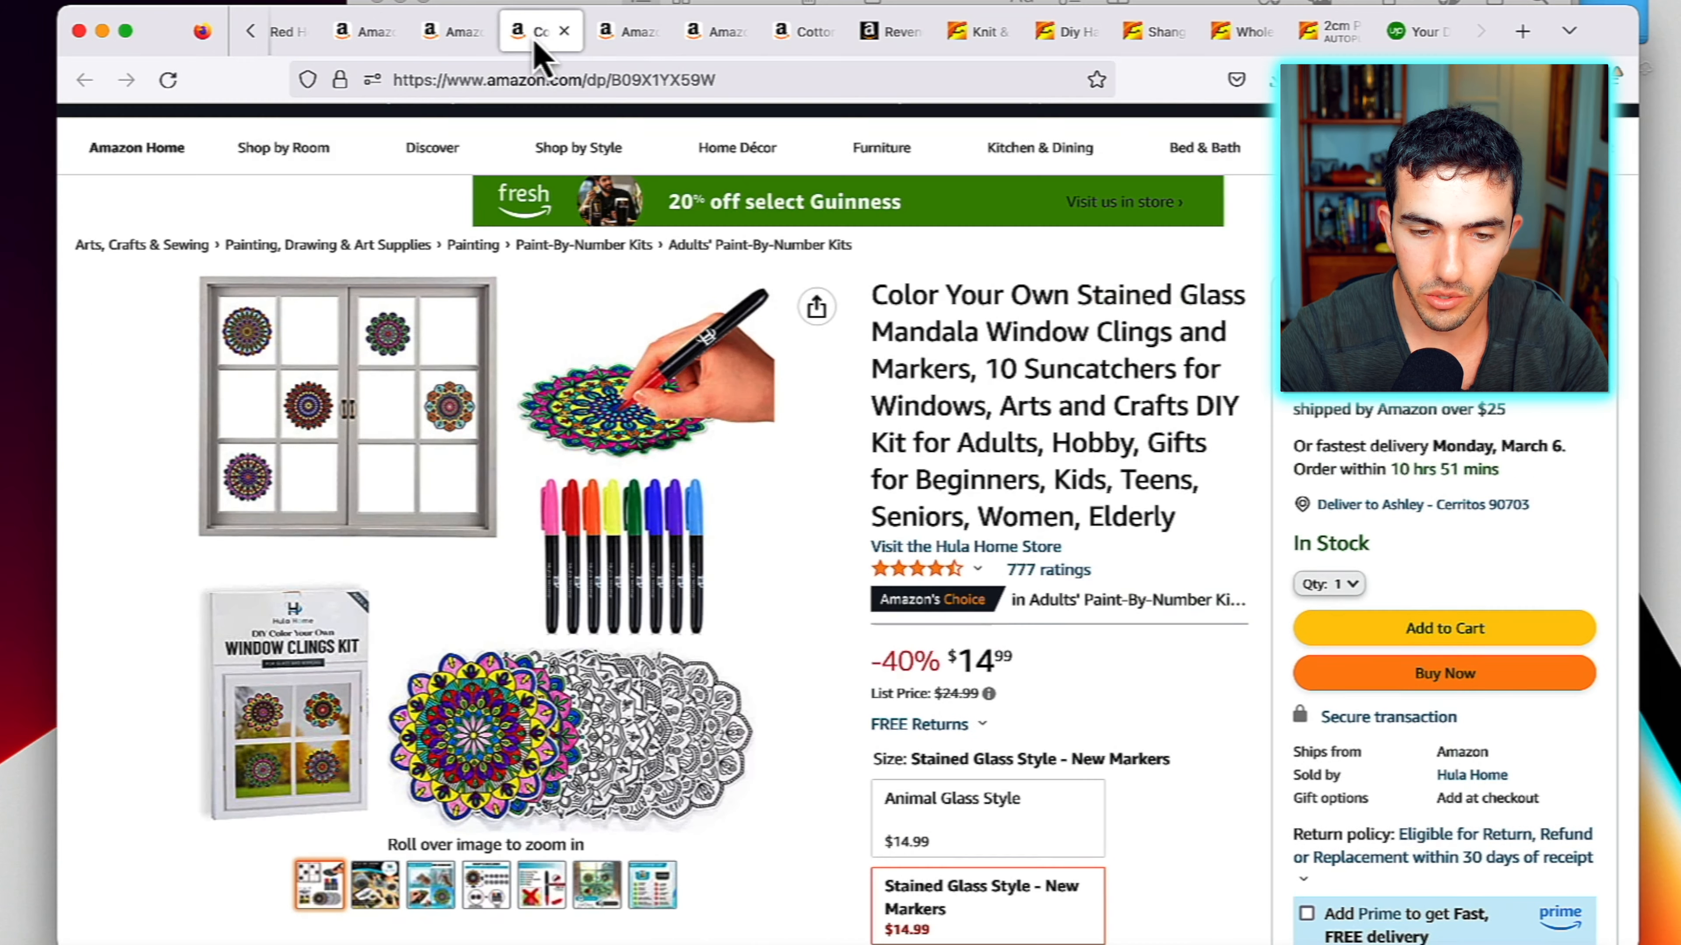
left_click(563, 30)
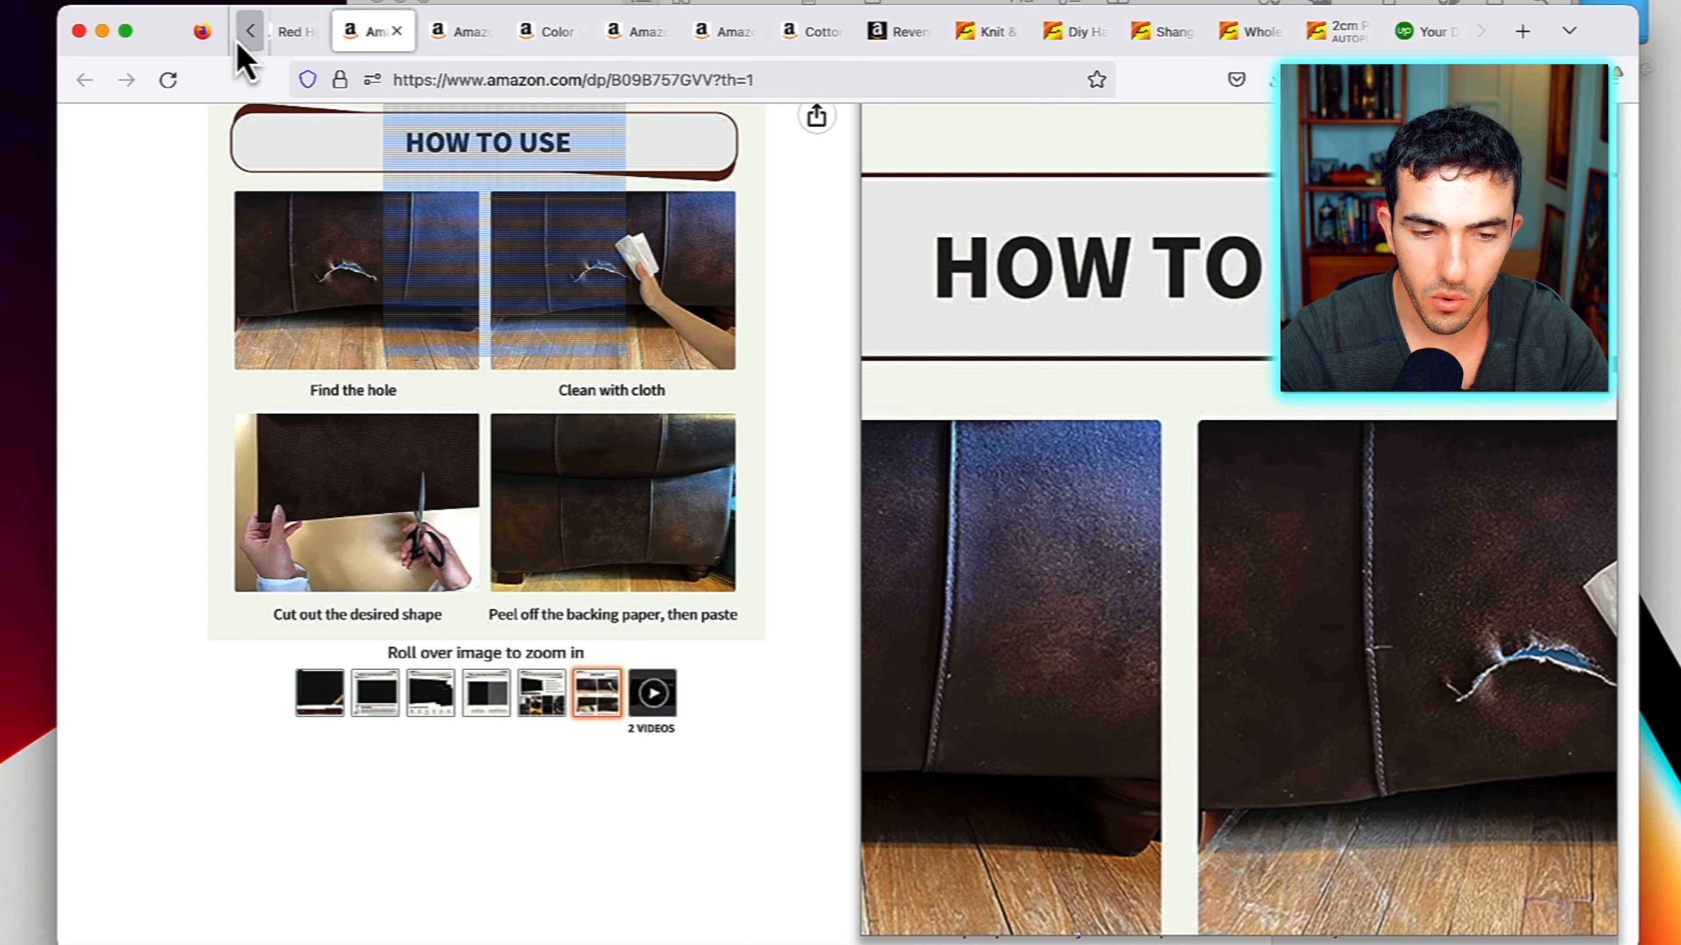
left_click(488, 29)
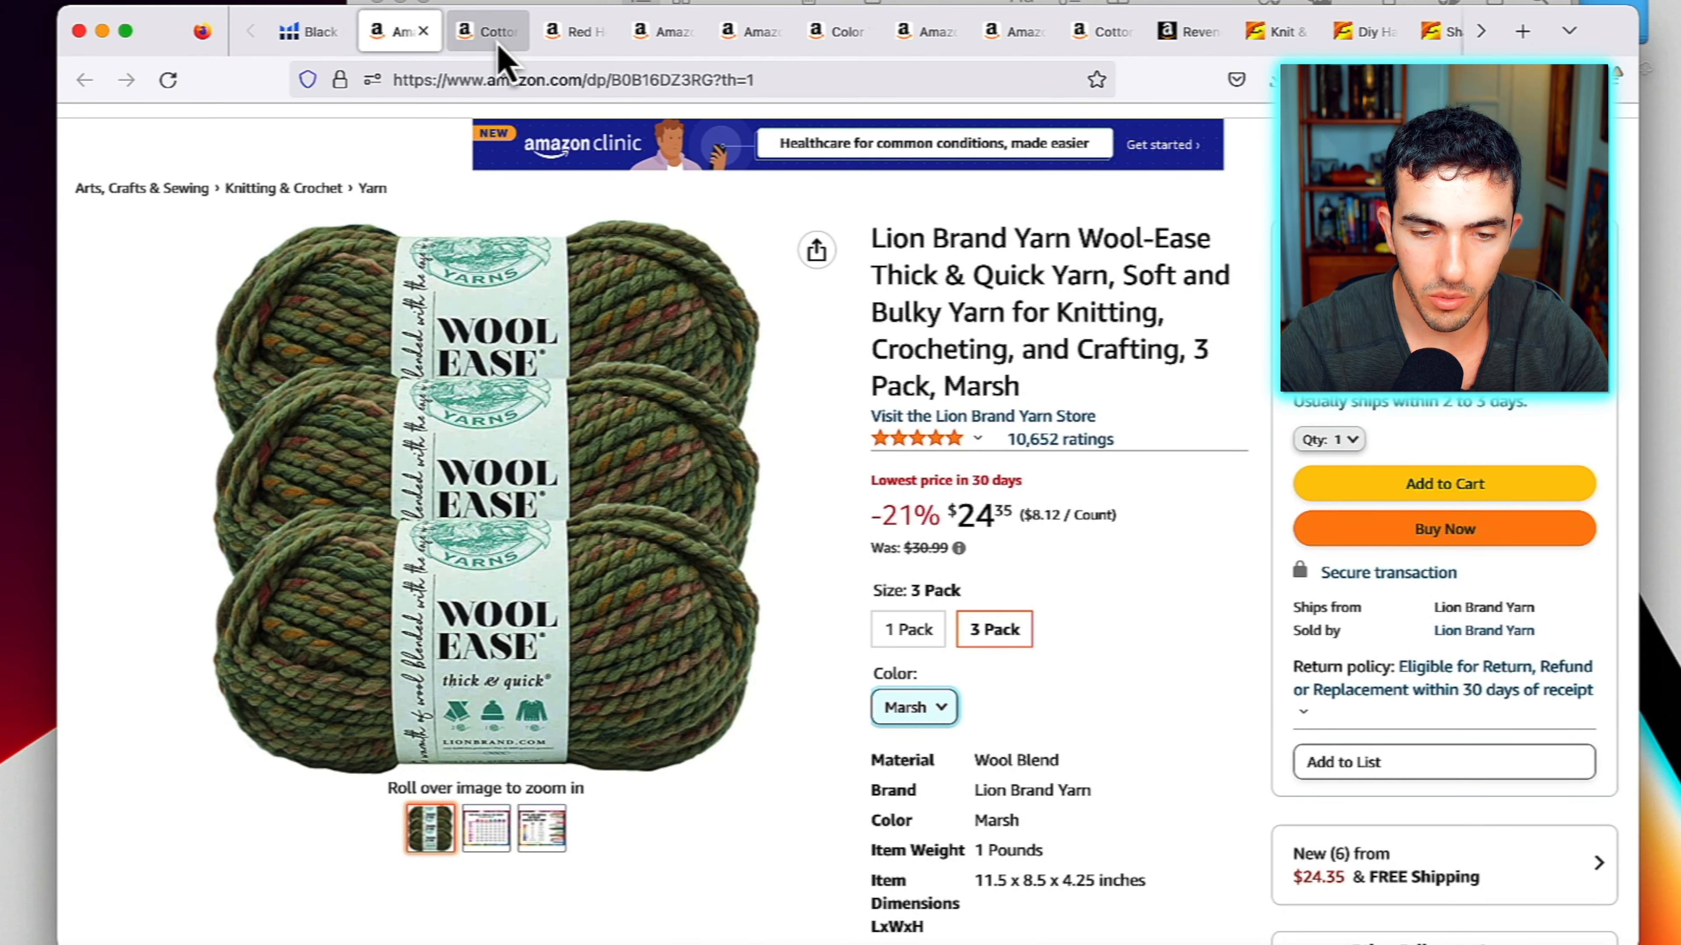
left_click(487, 30)
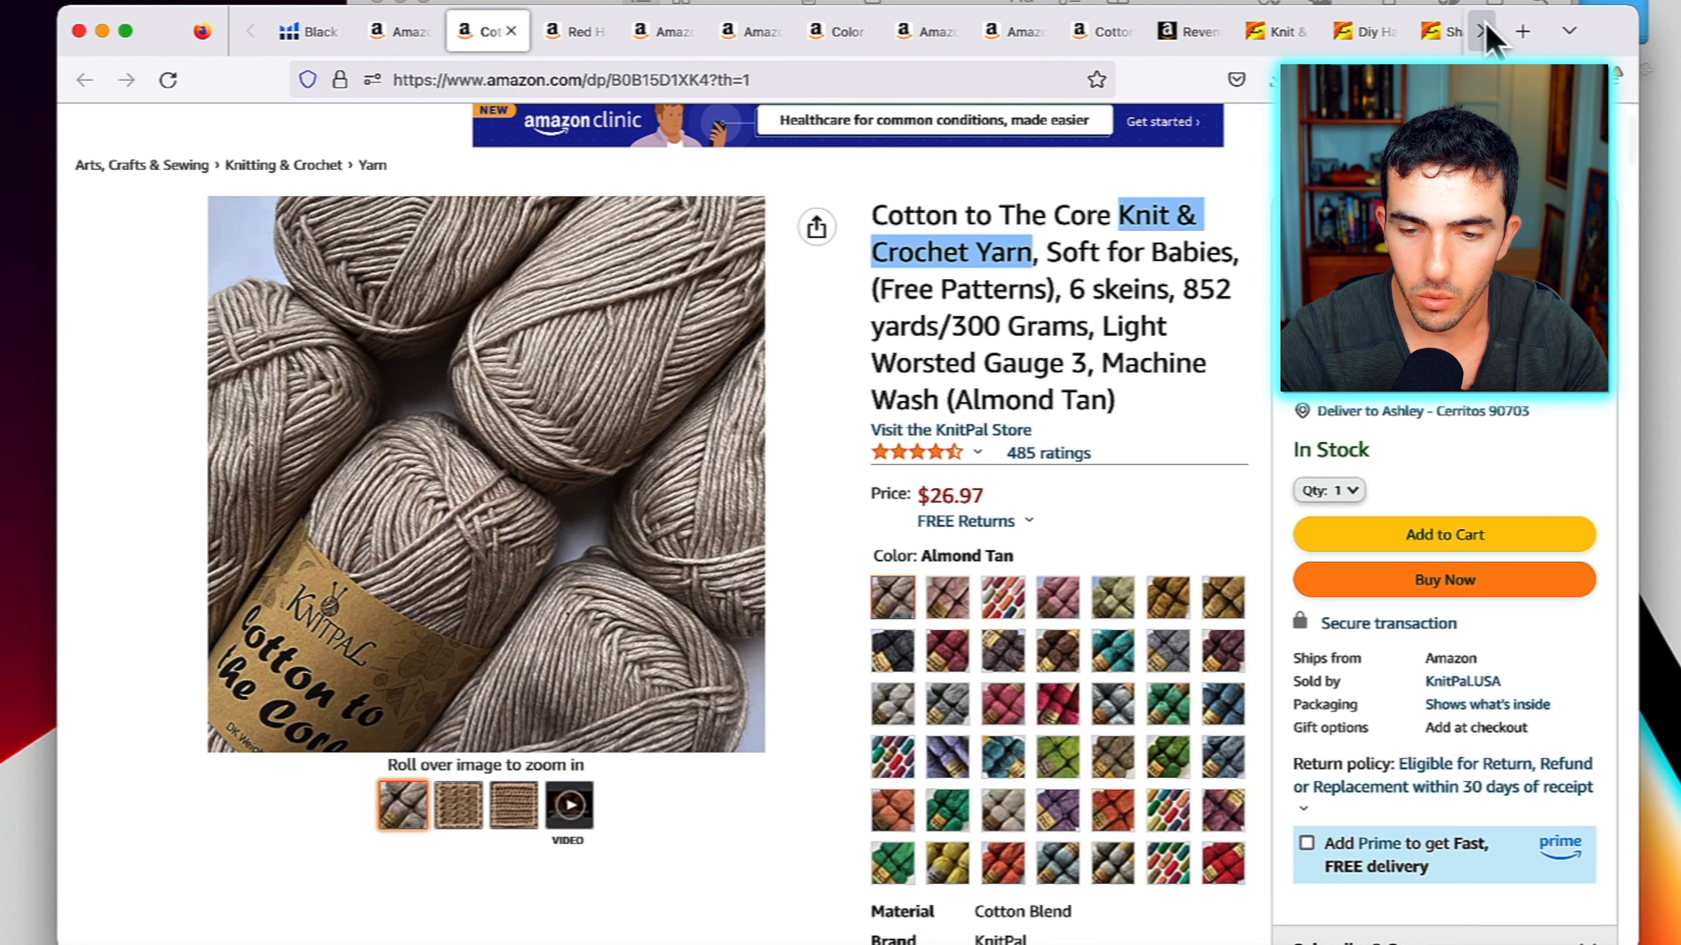
left_click(1489, 29)
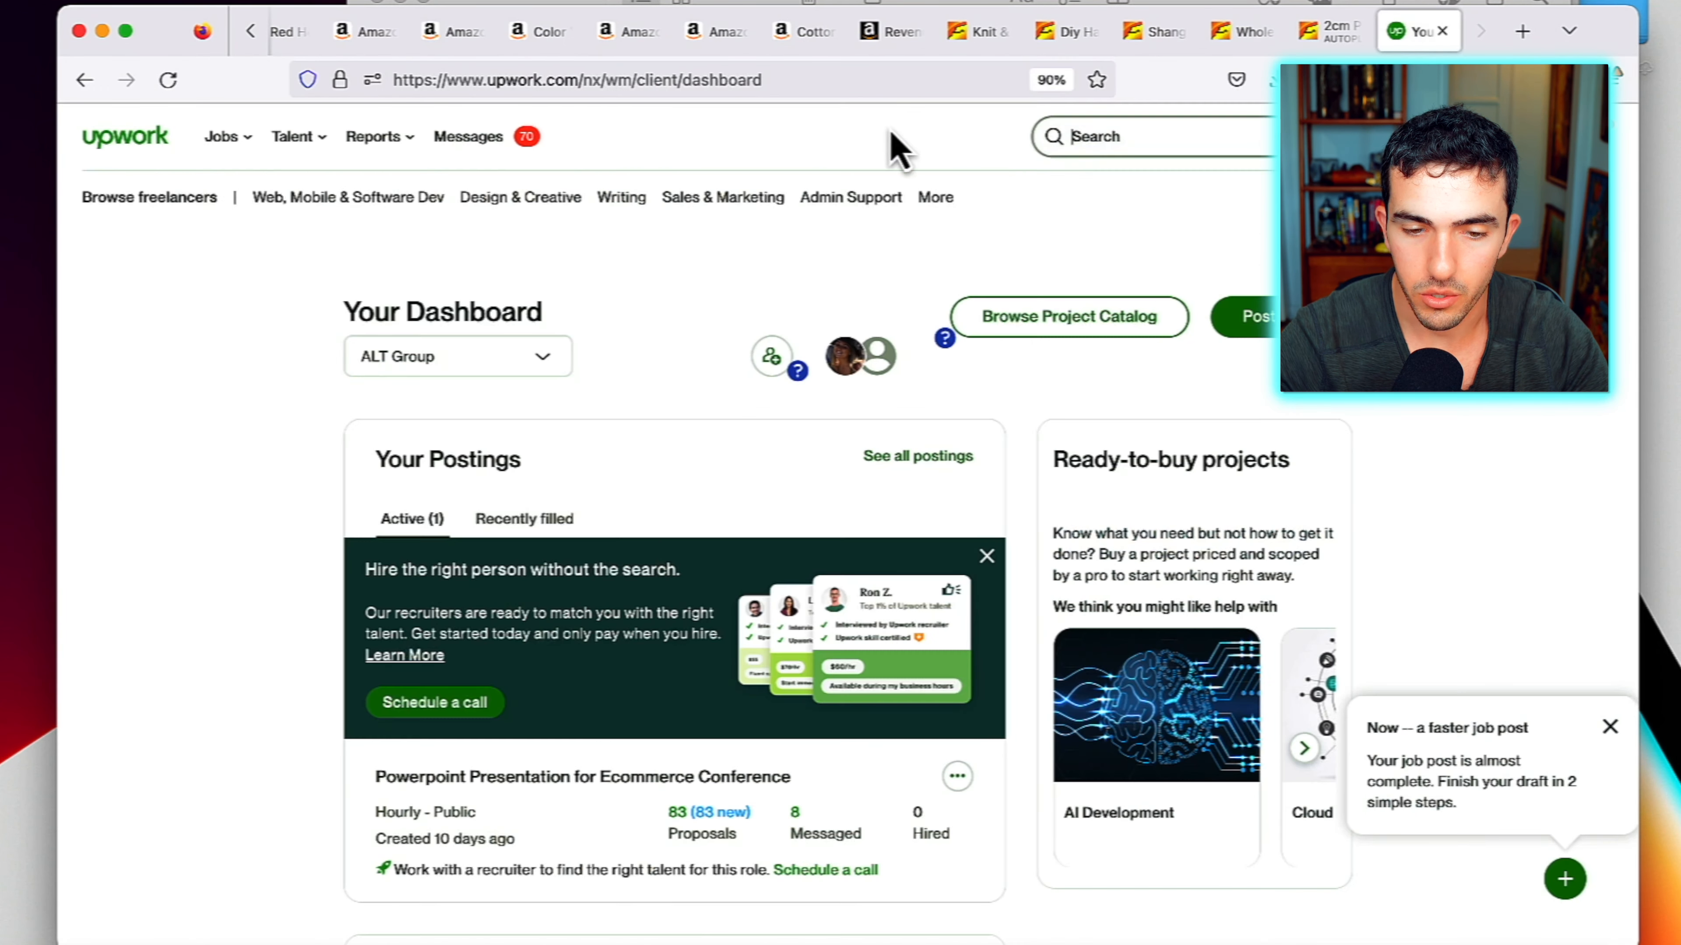
Search Upwork talent for 'product branding' and look over the listed designers and rates
type("product br")
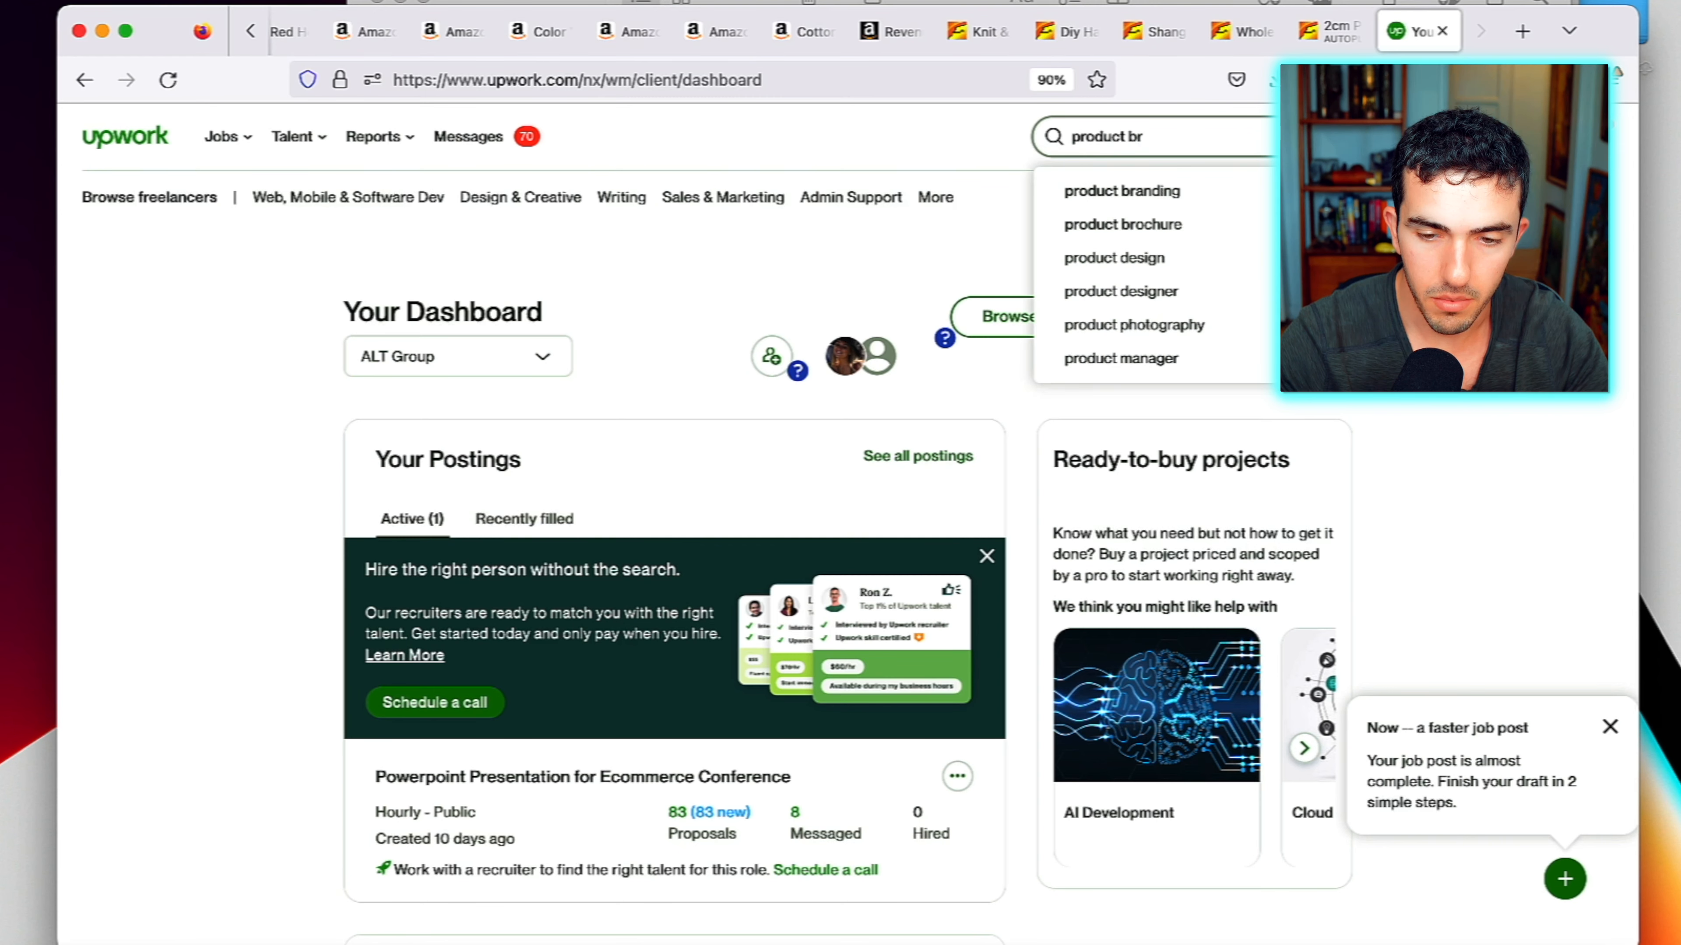
left_click(1121, 191)
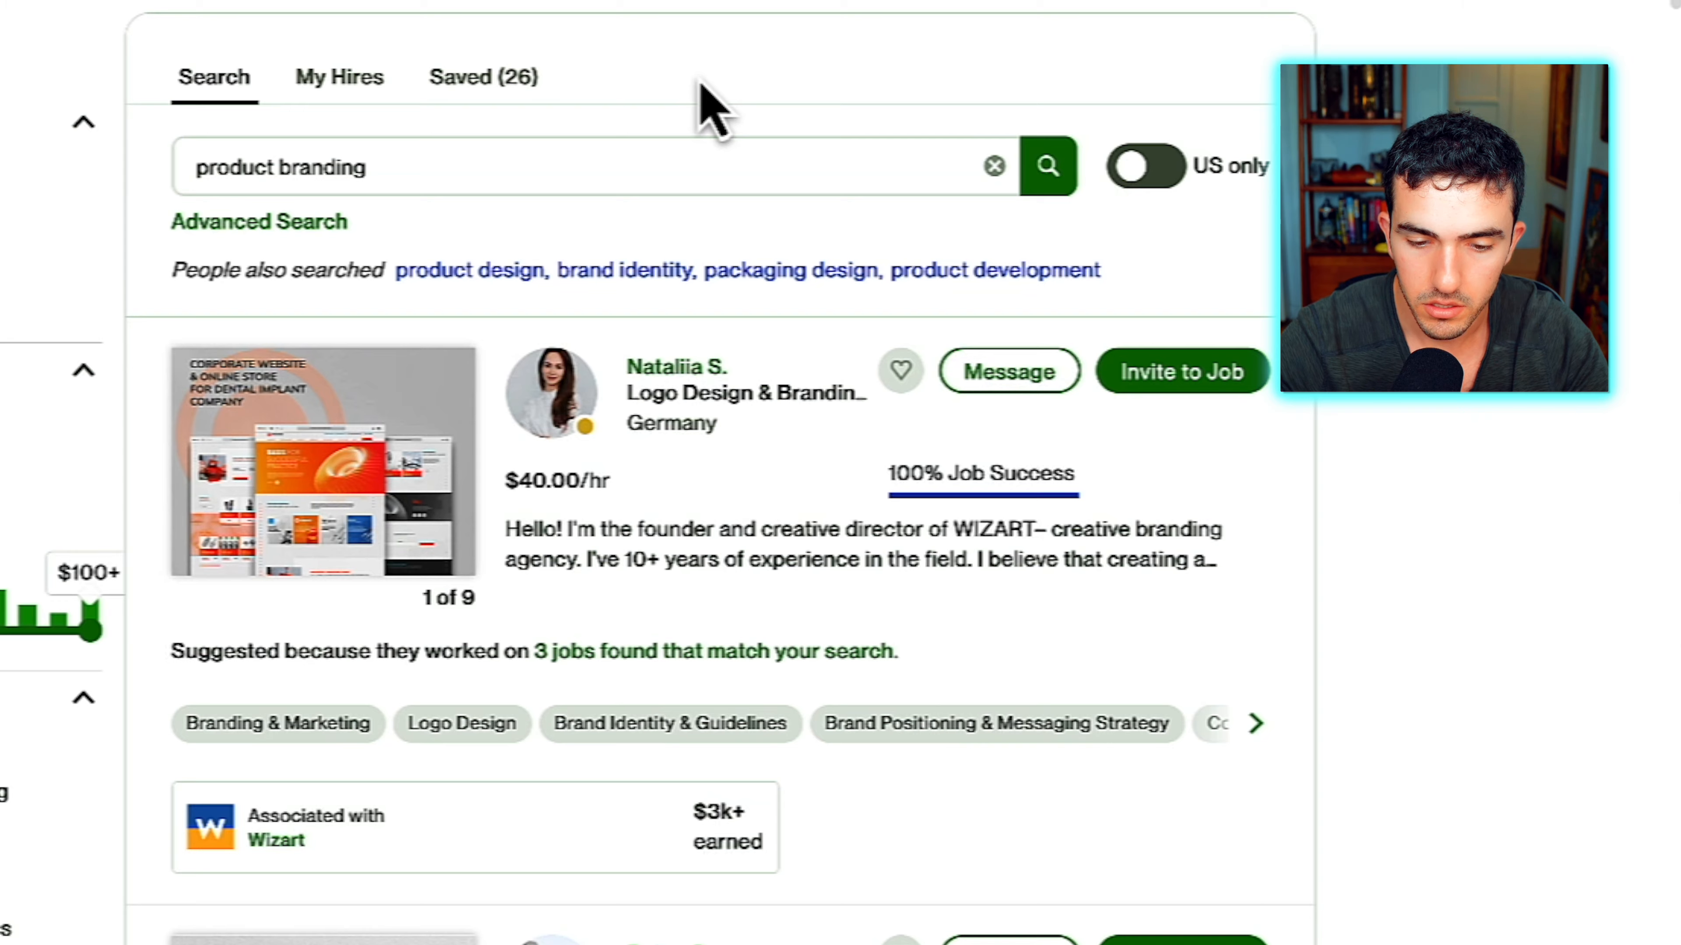
scroll("down", 3)
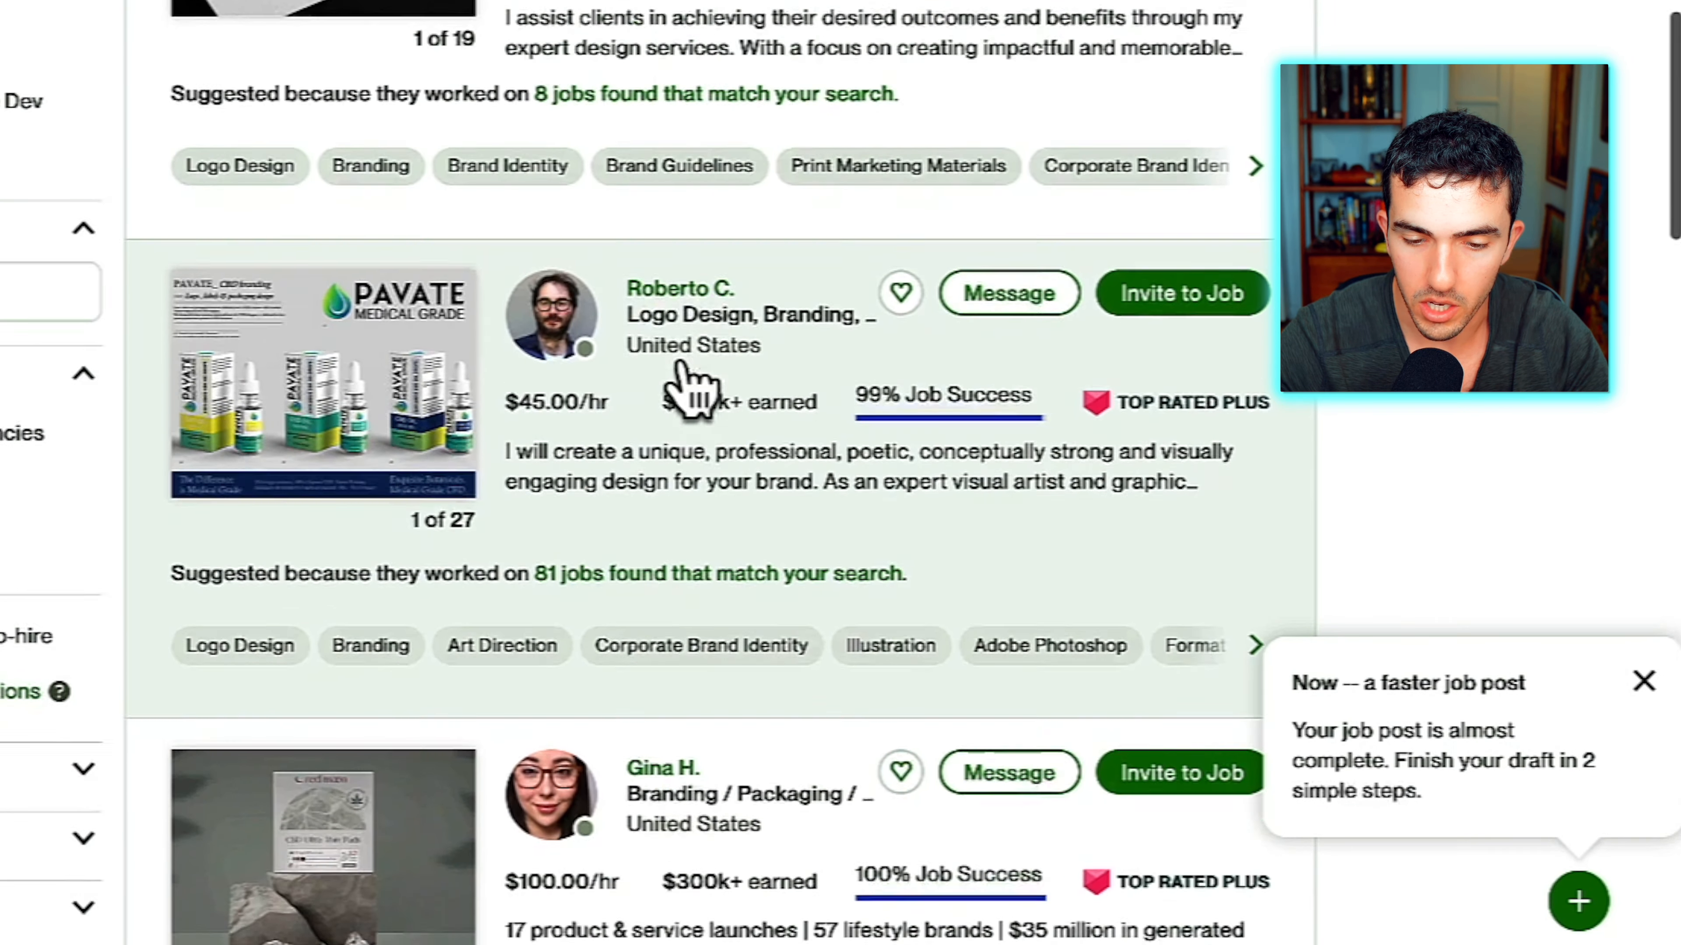
scroll("down", 3)
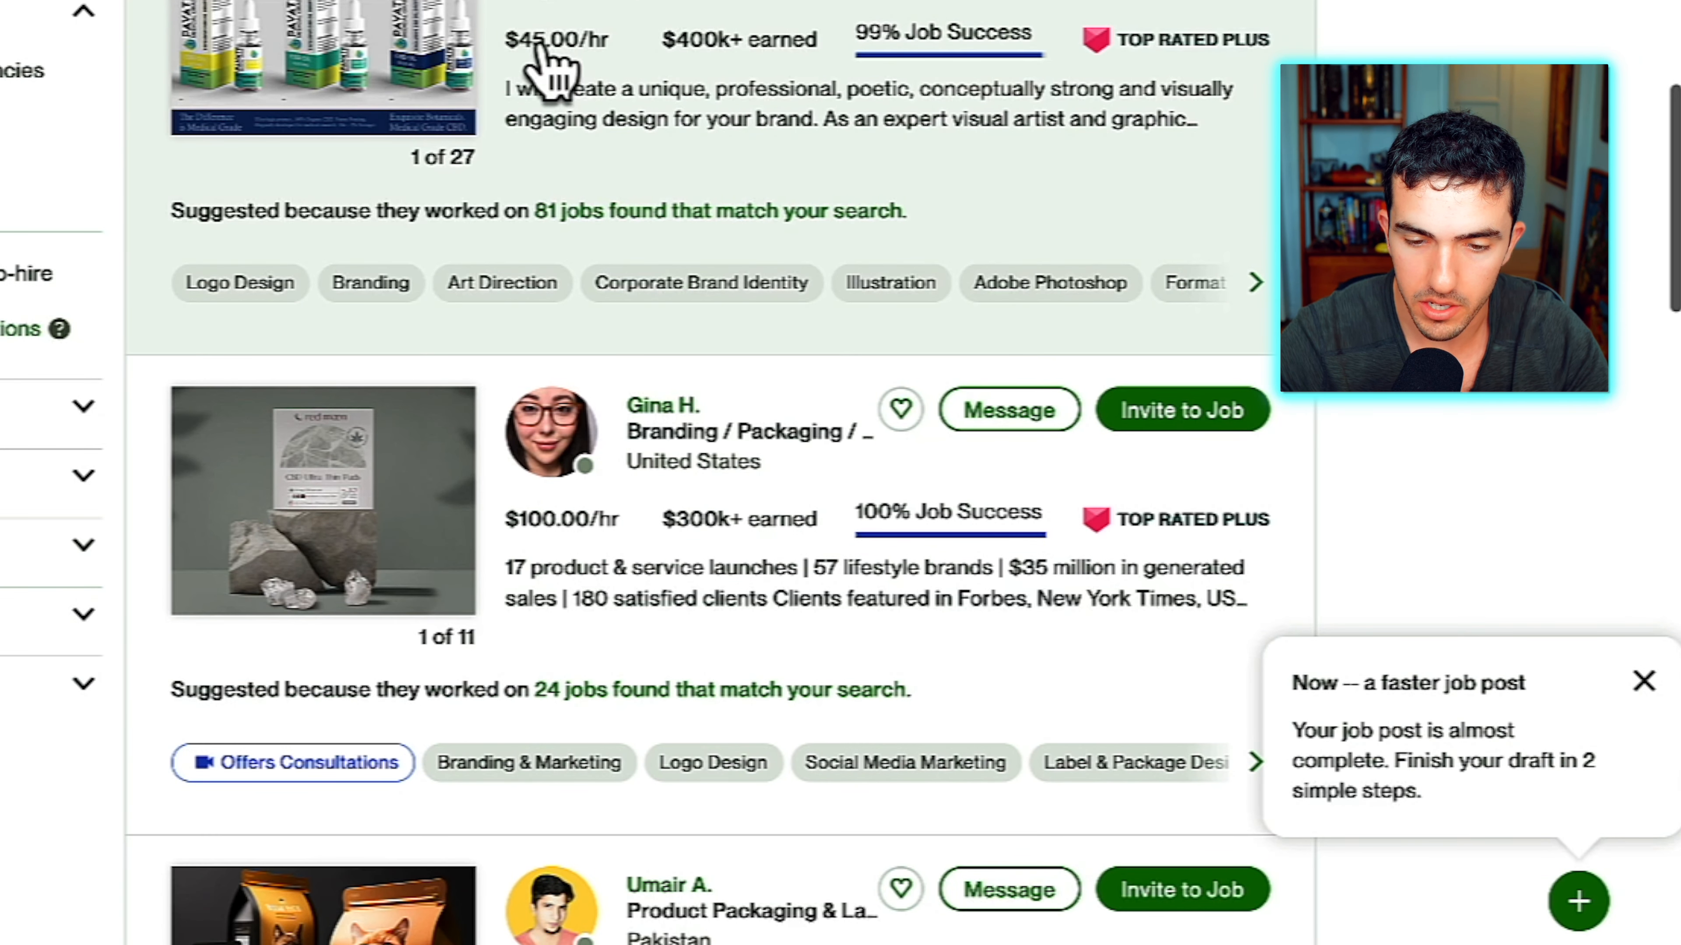
scroll("down", 3)
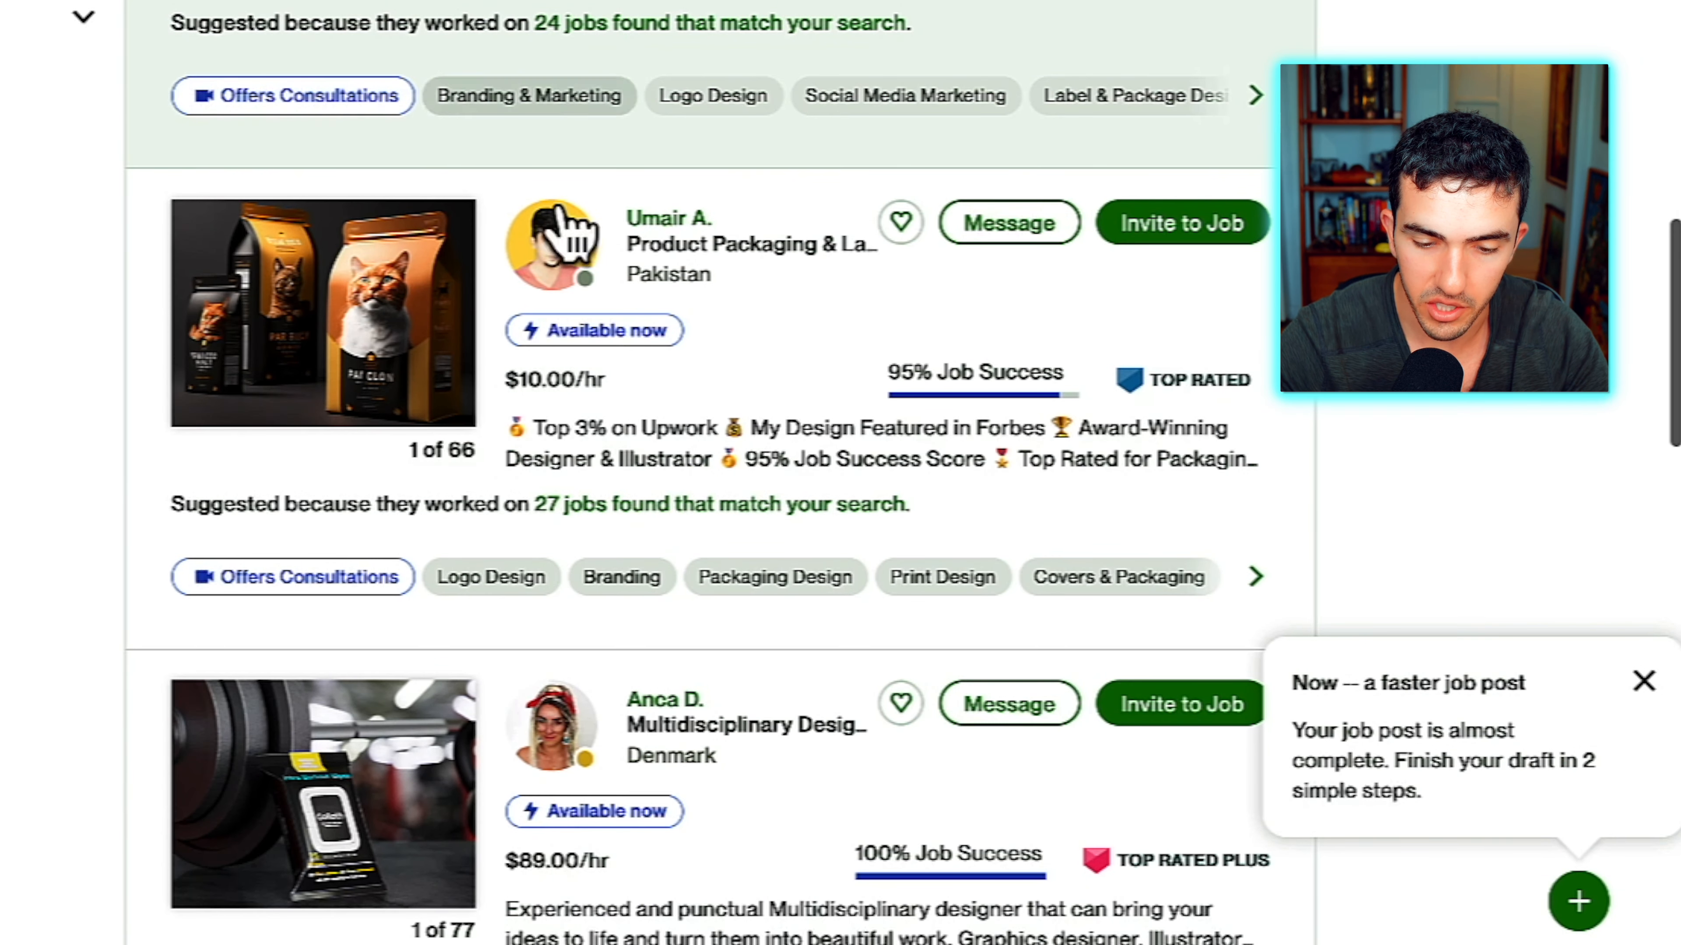
scroll("down", 3)
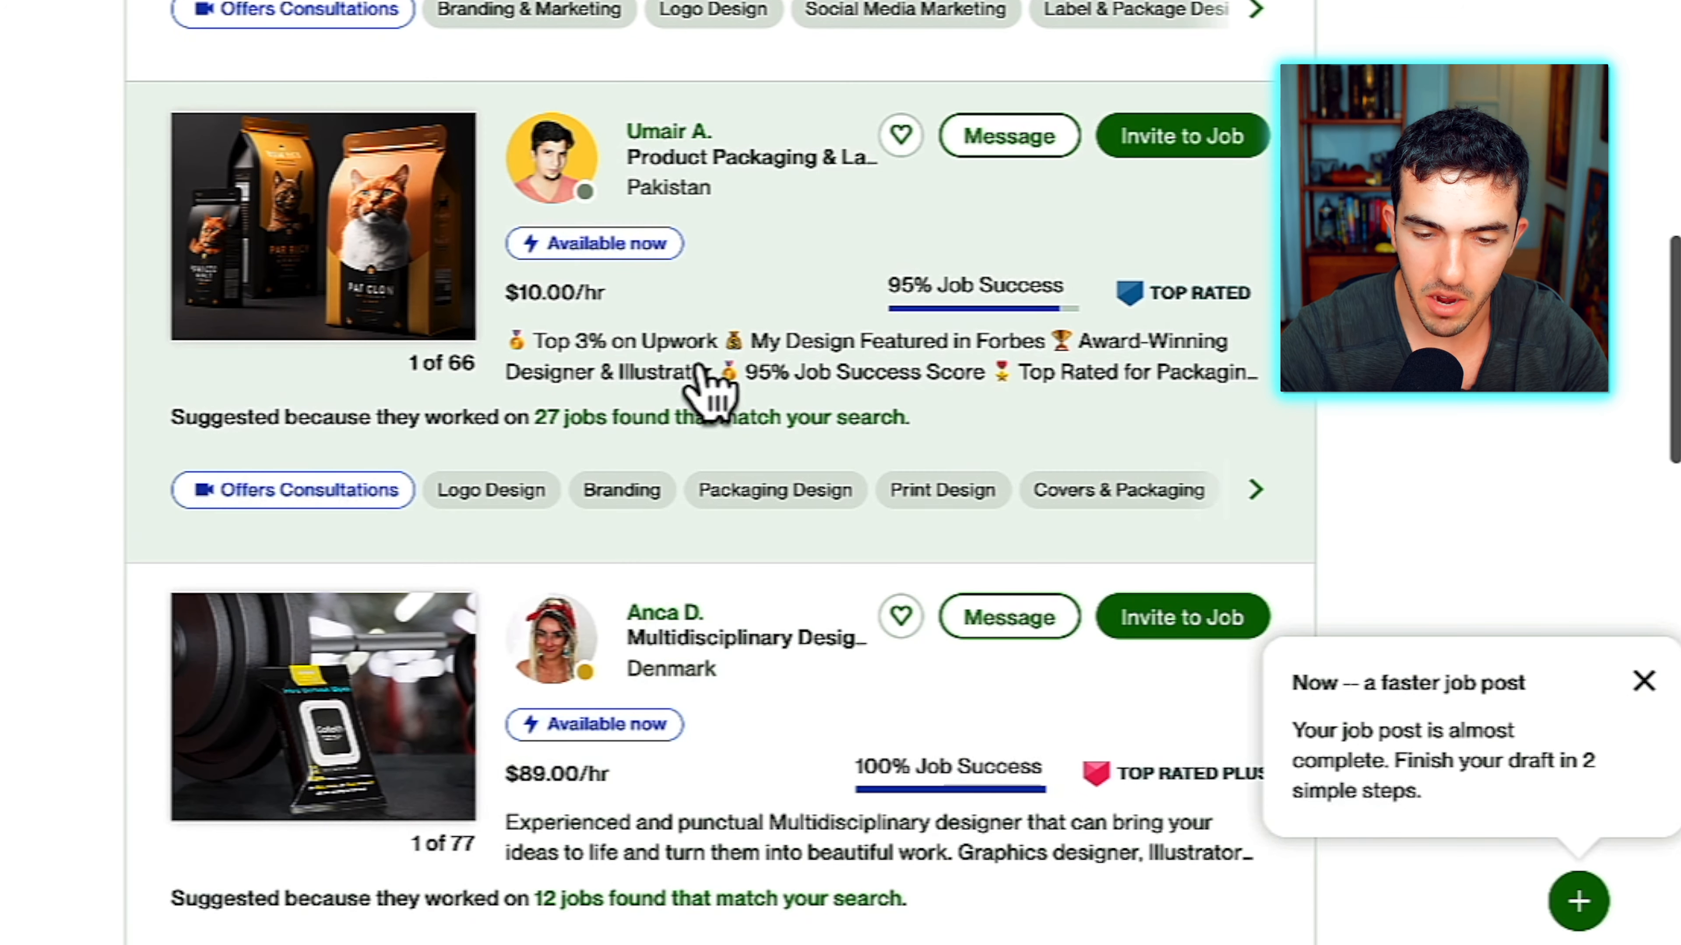
scroll("down", 3)
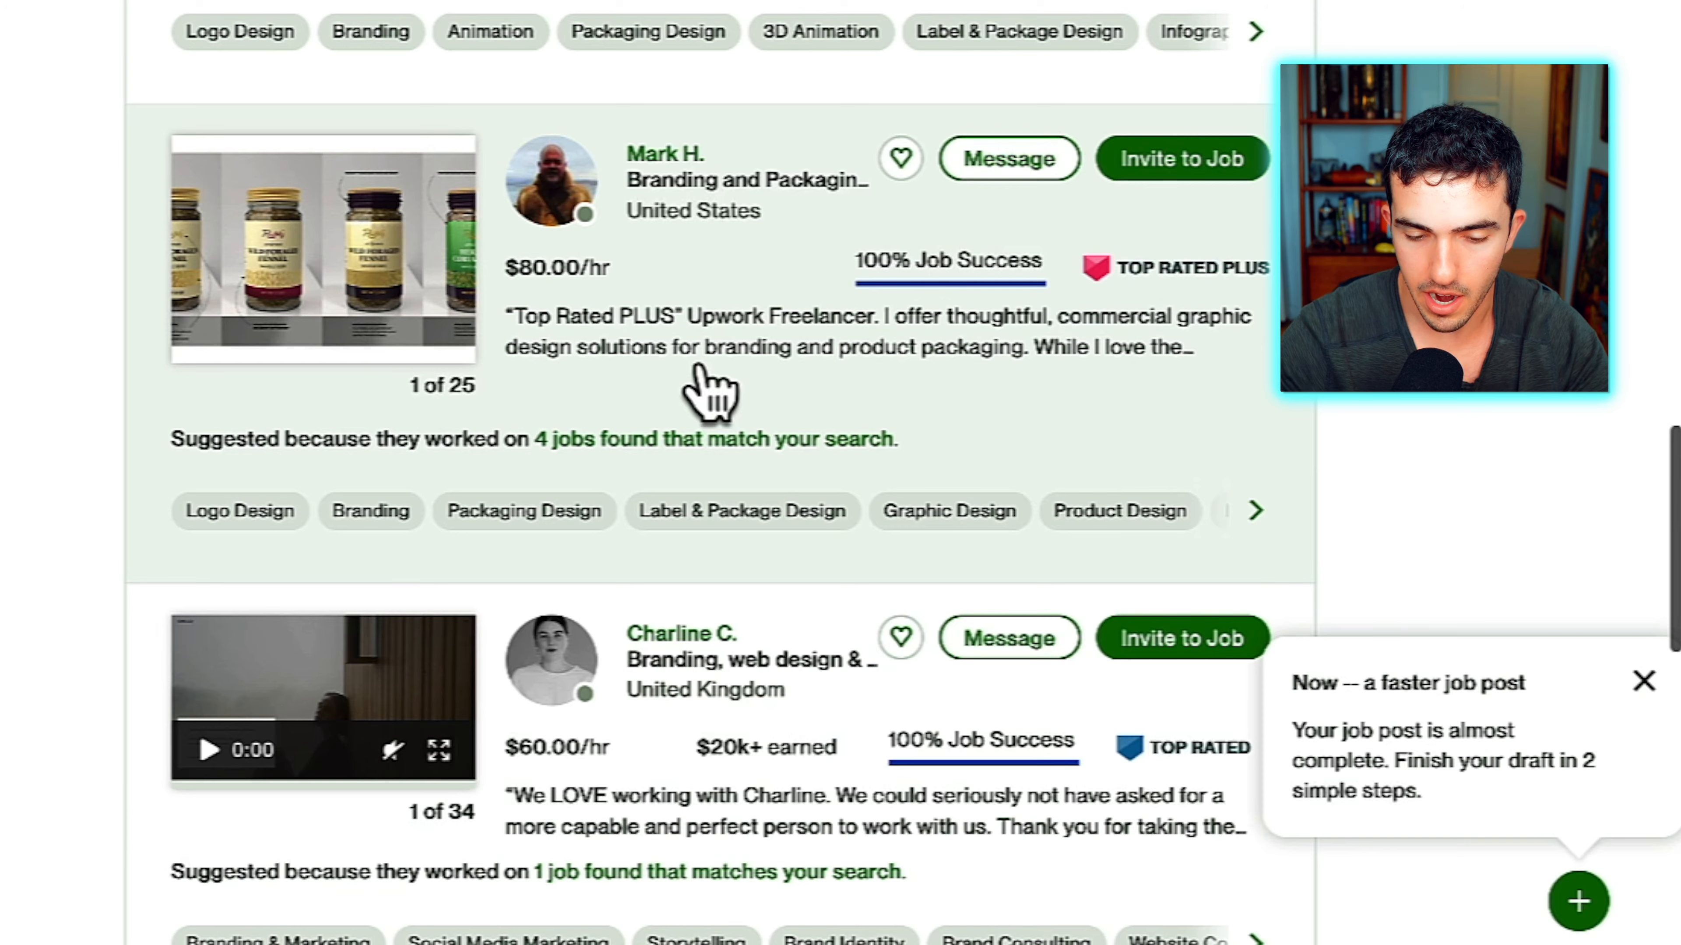
scroll("down", 3)
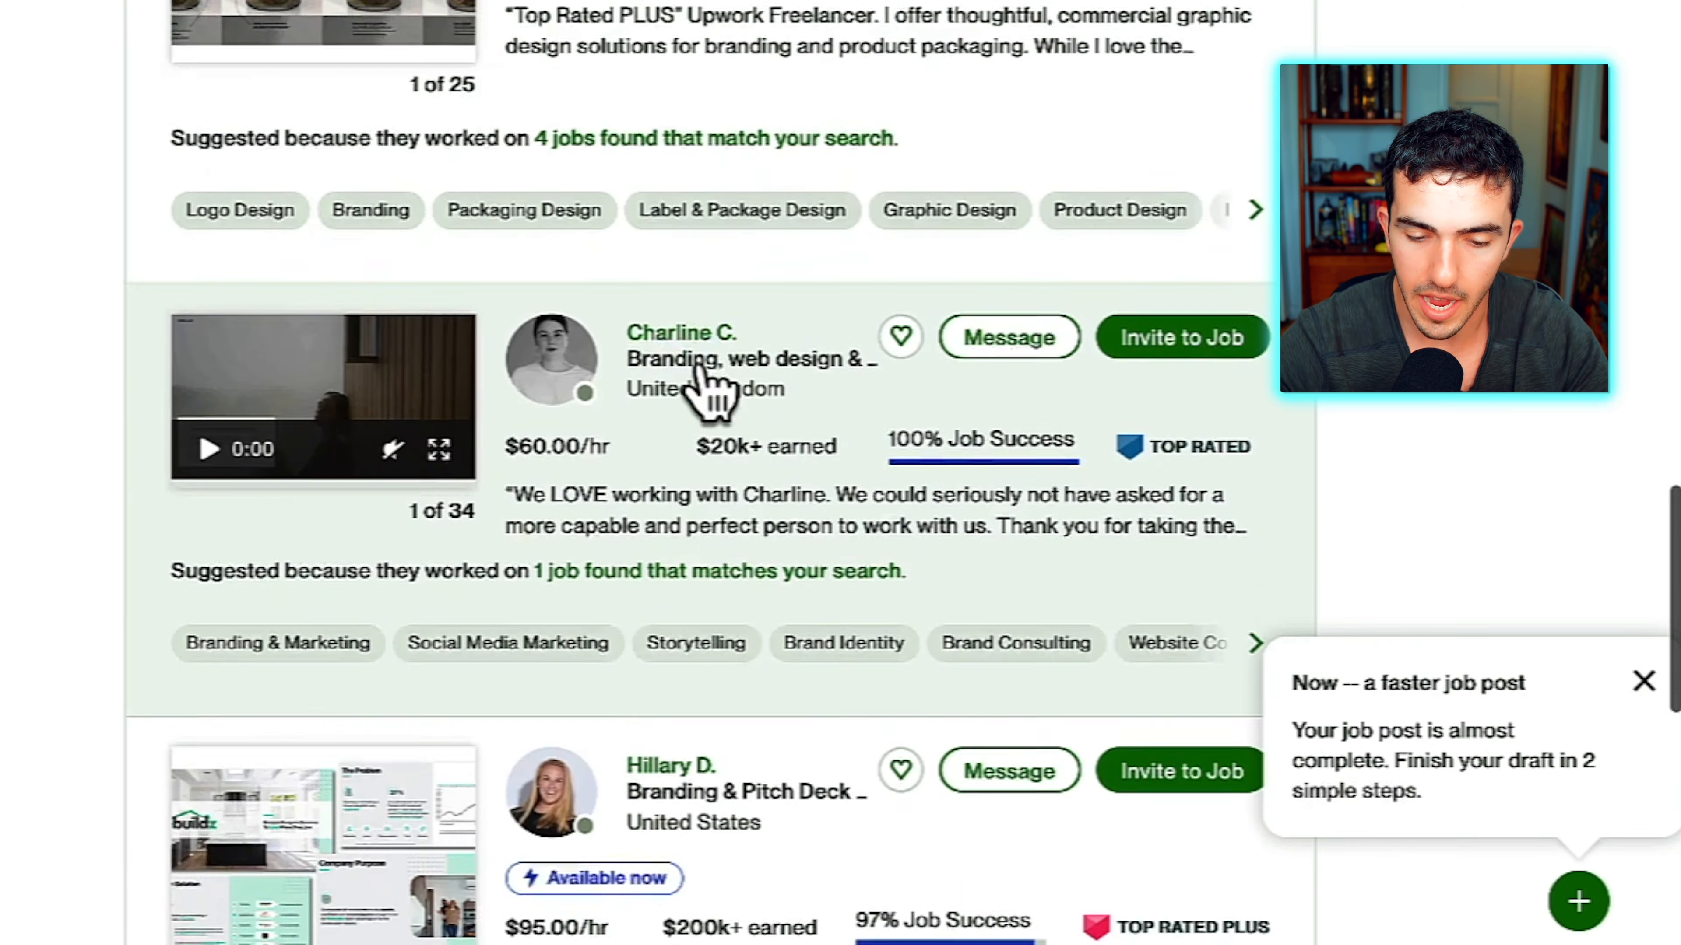
scroll("down", 3)
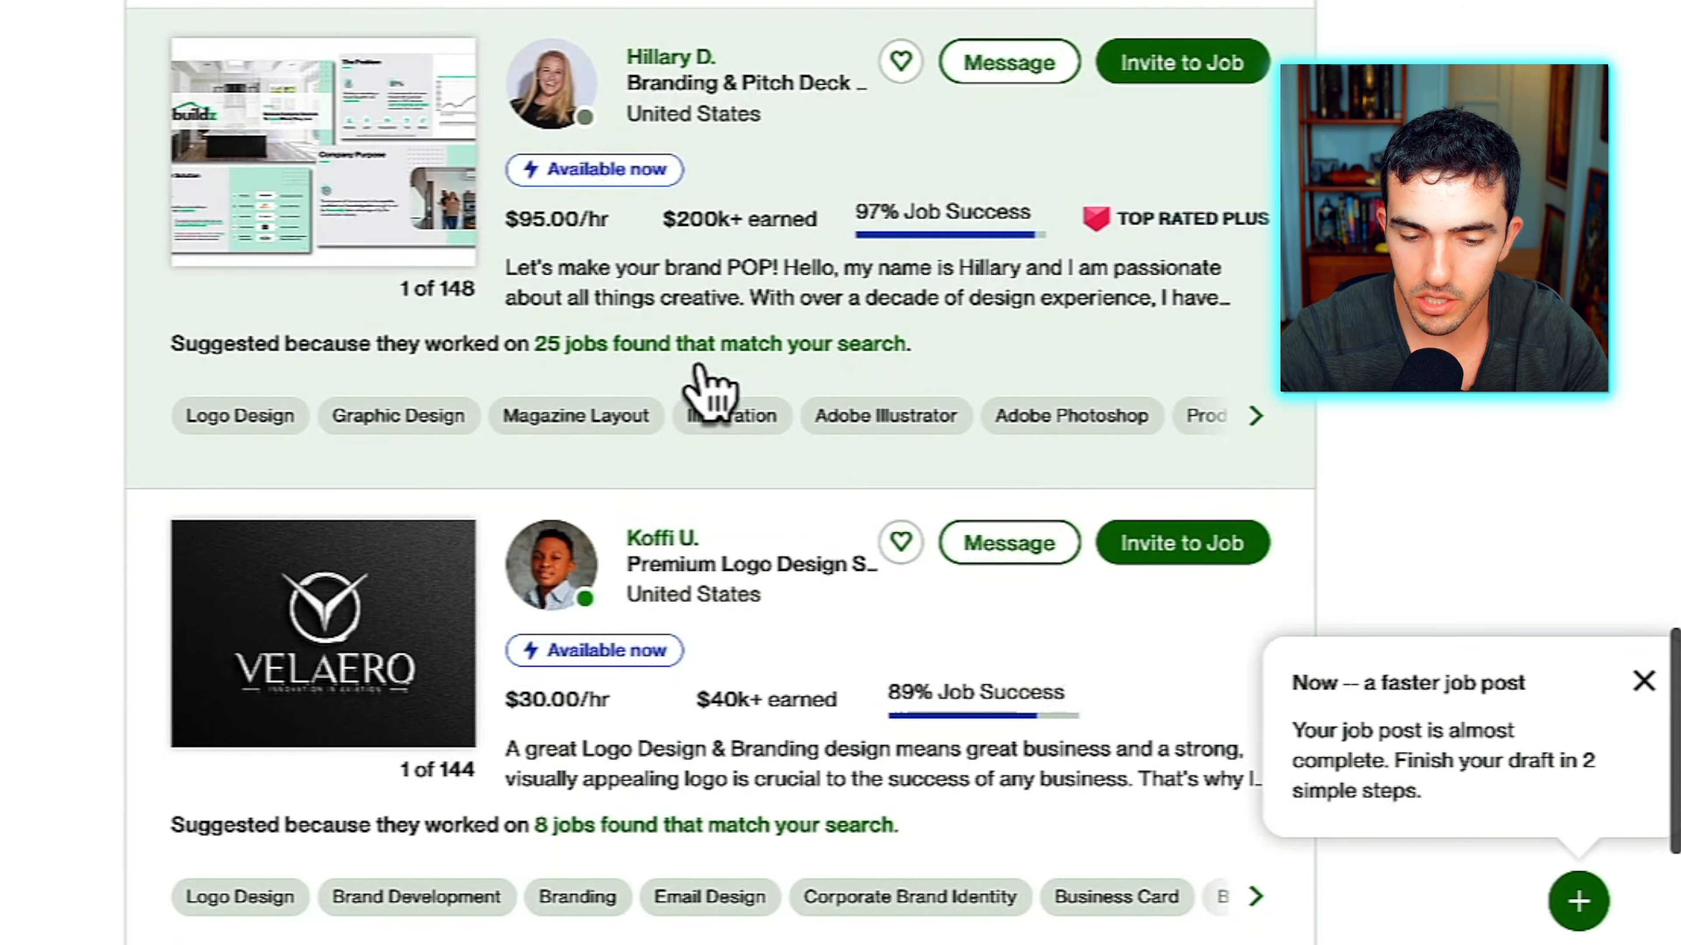
scroll("up", 3)
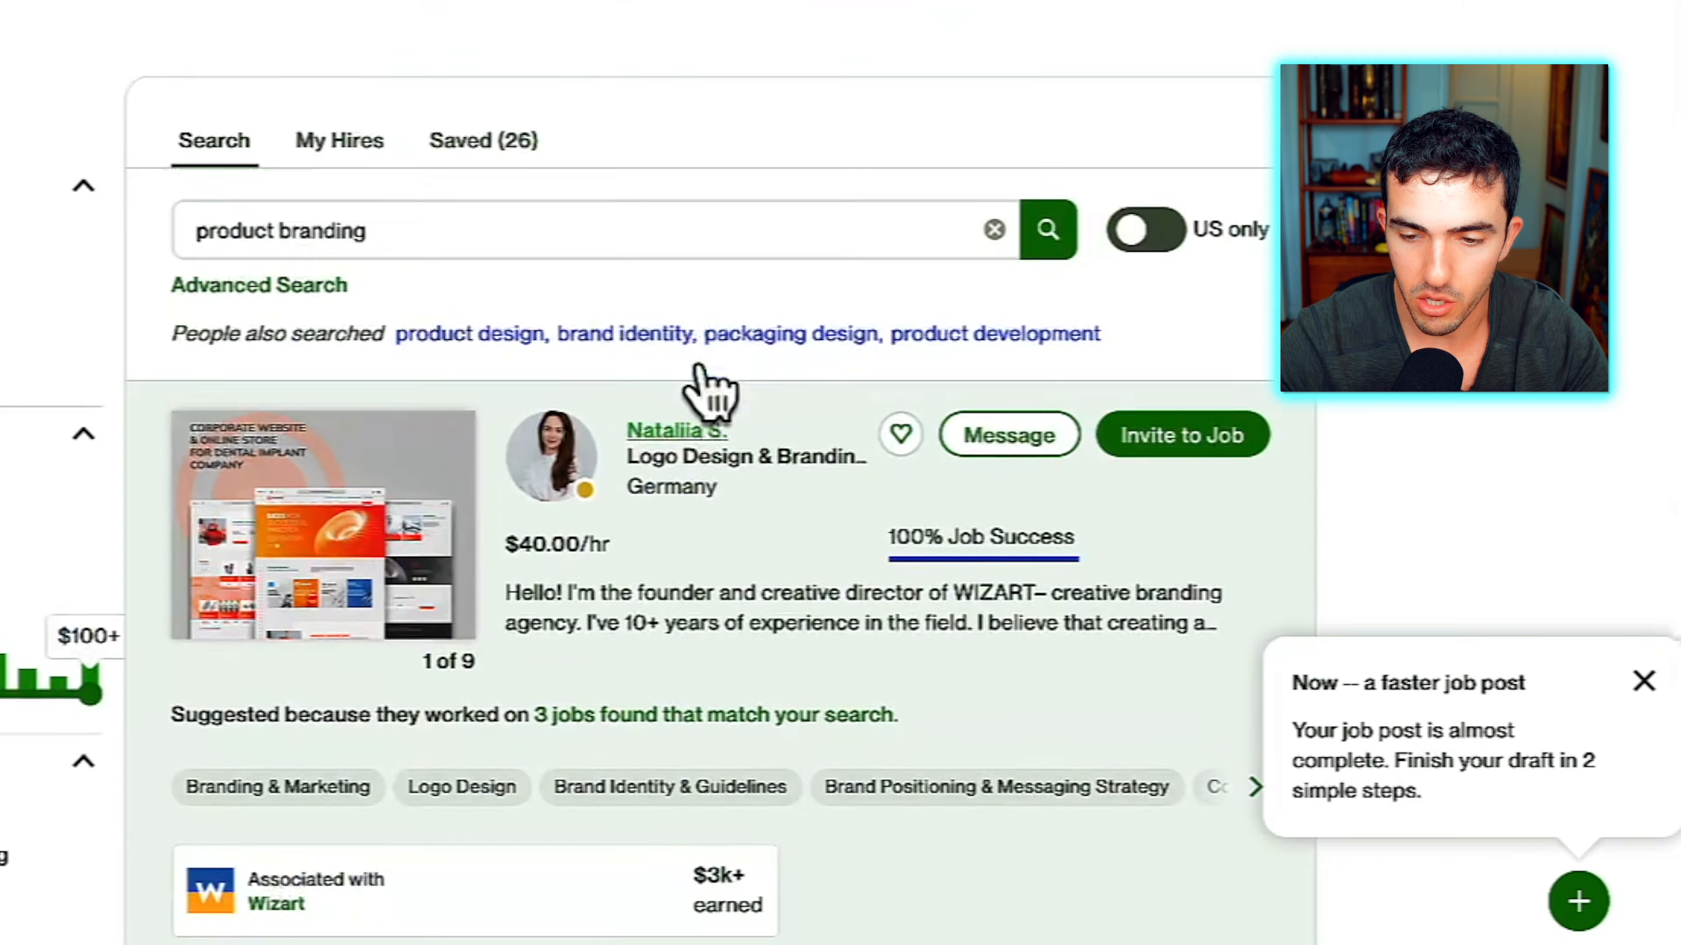
scroll("down", 3)
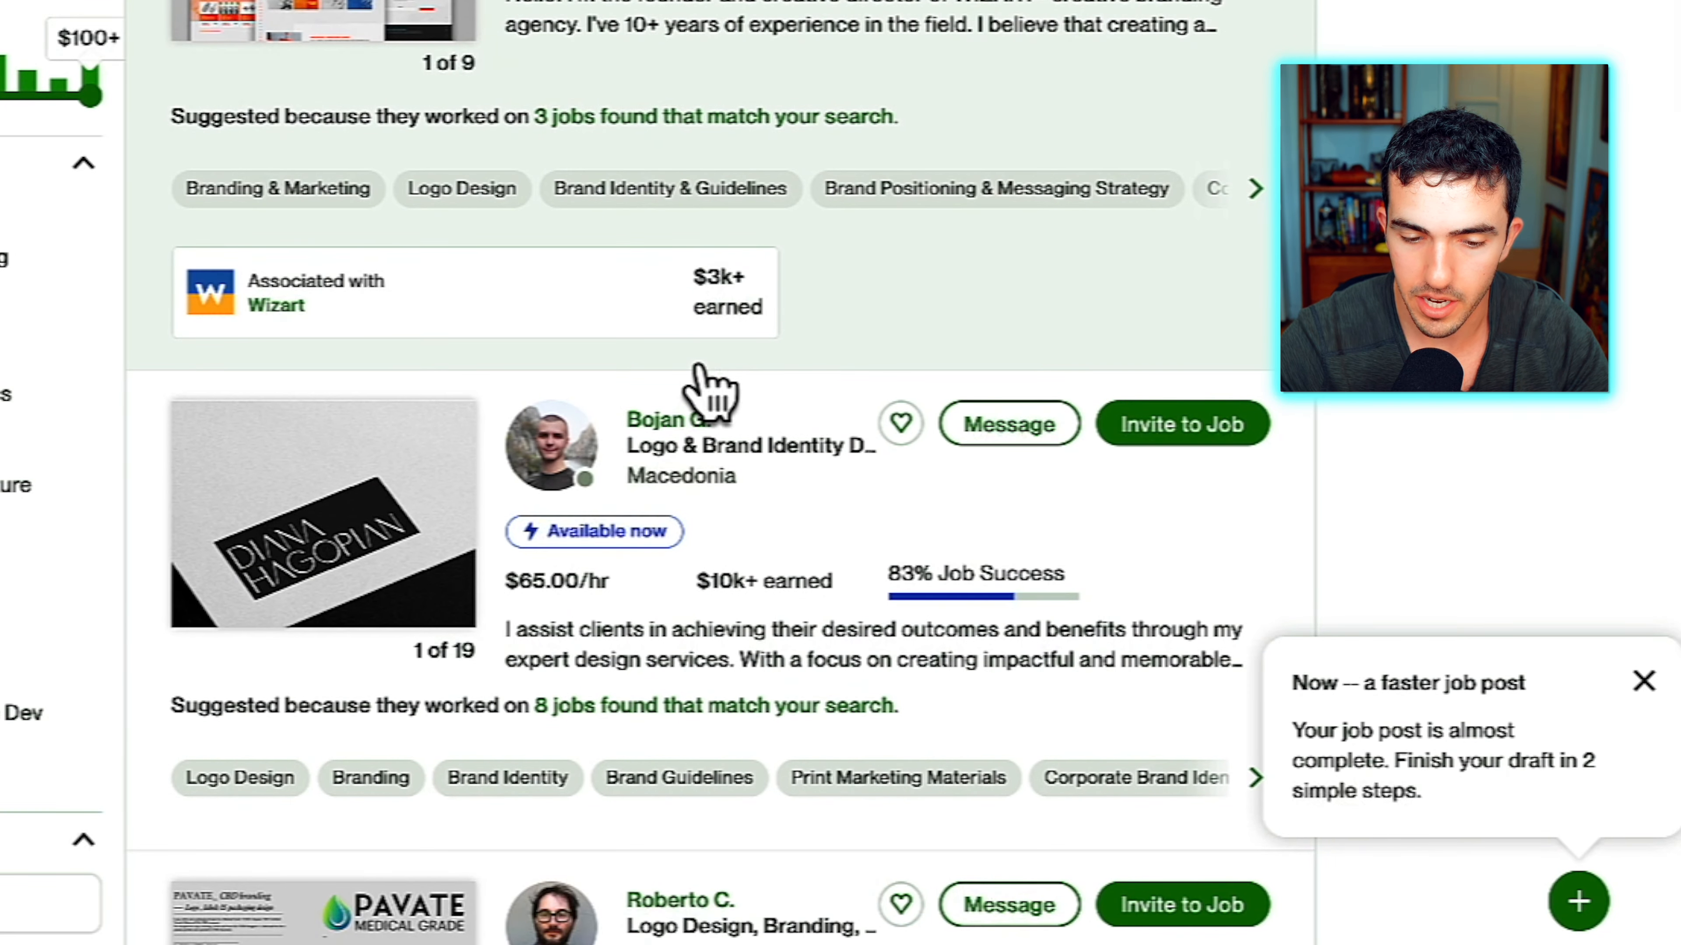
scroll("down", 3)
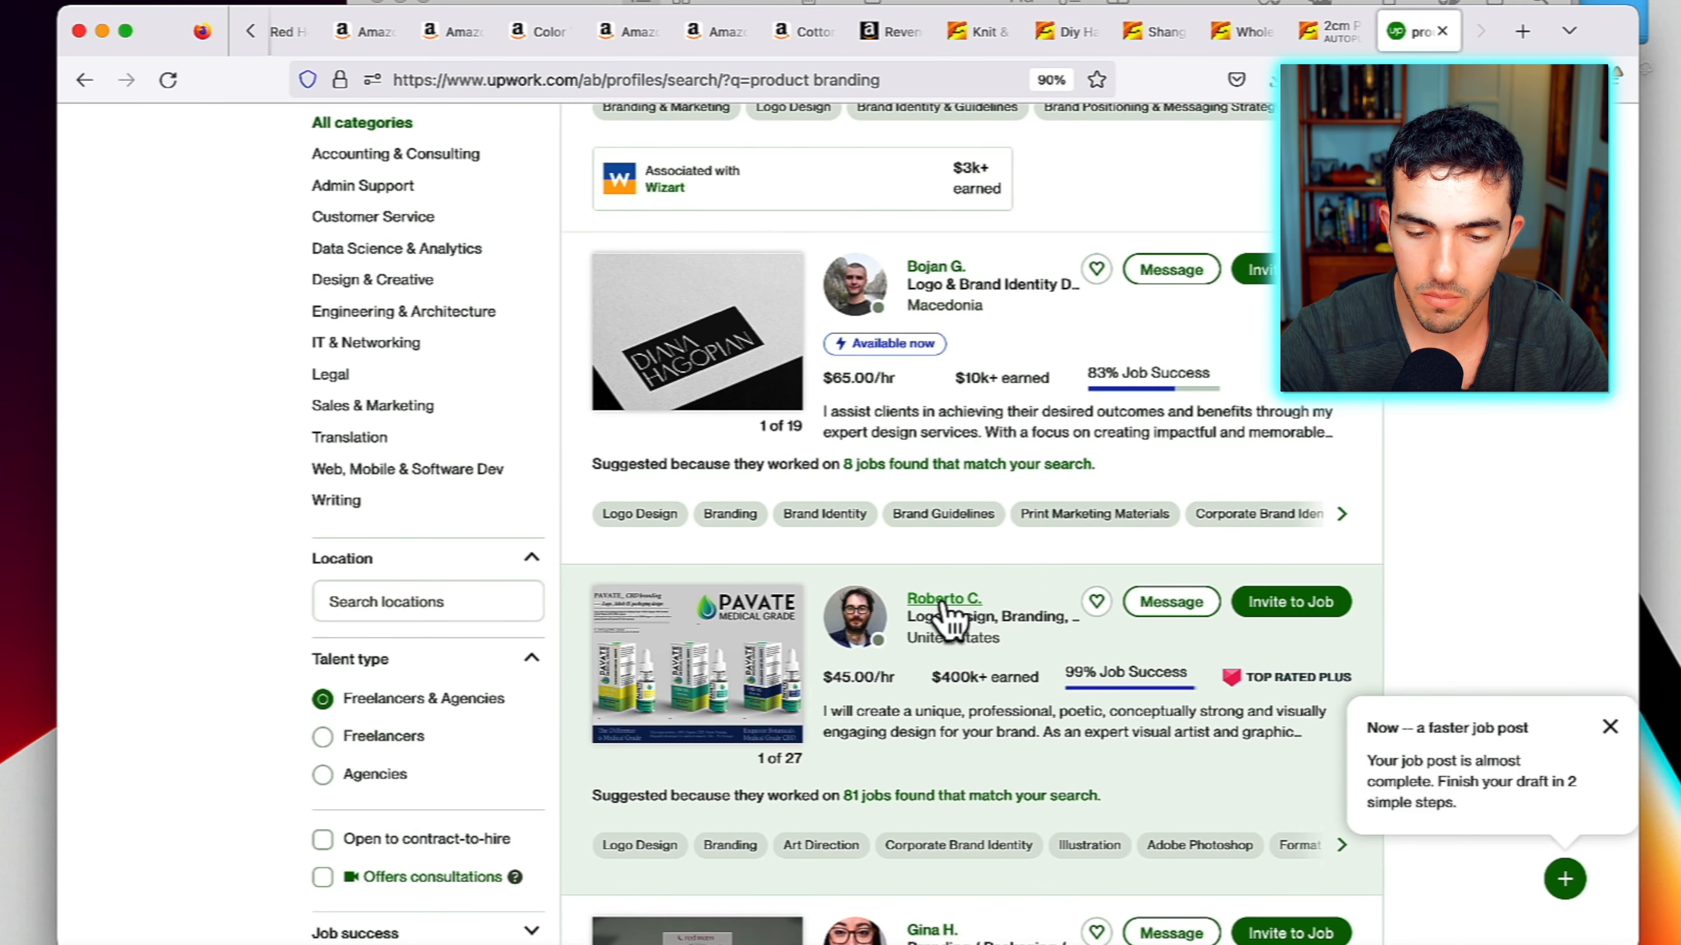
Review the $45/hr packaging designer's full profile and portfolio, then switch to the giant knitting yarn page
left_click(942, 598)
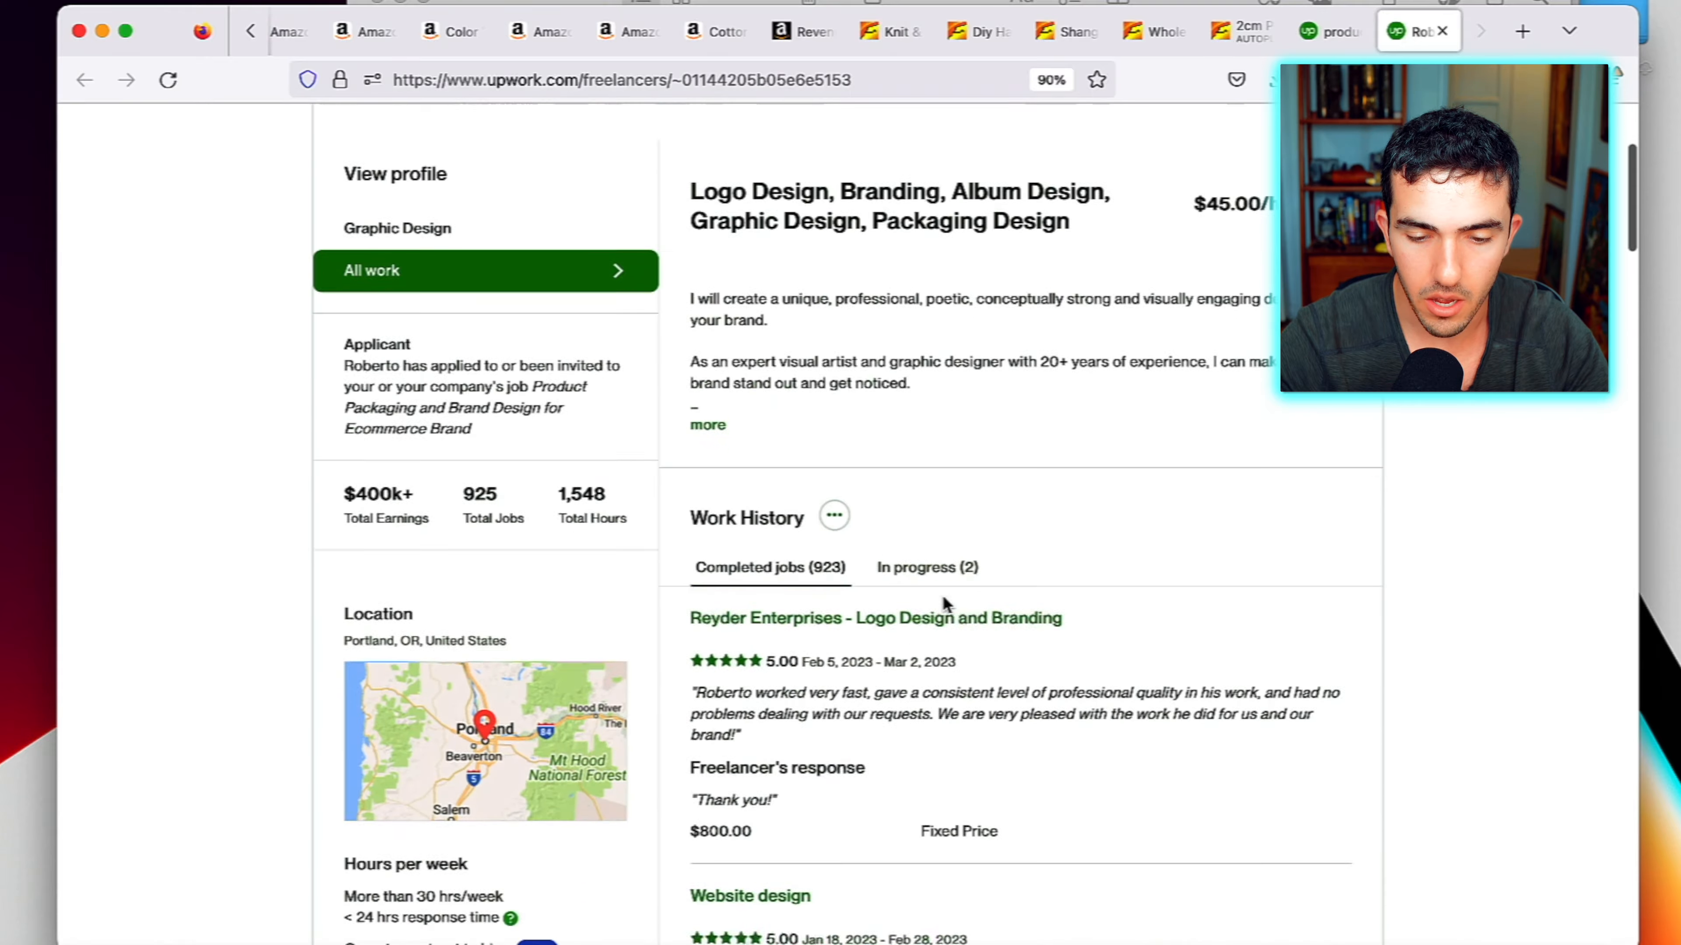
scroll("down", 3)
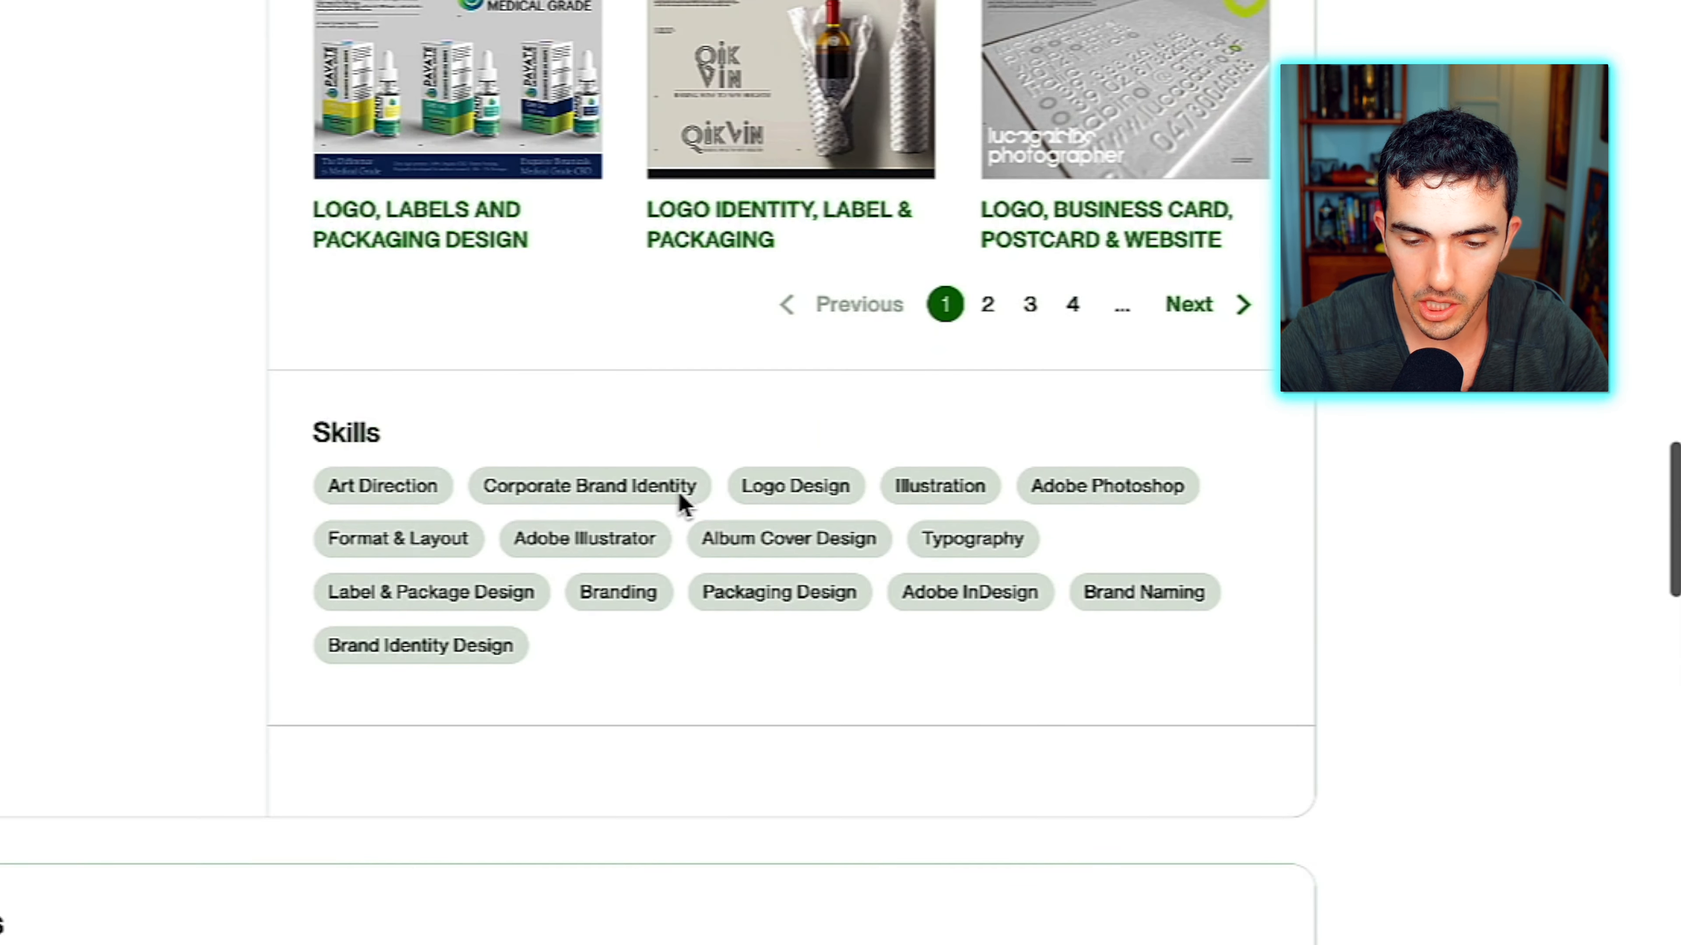
scroll("up", 3)
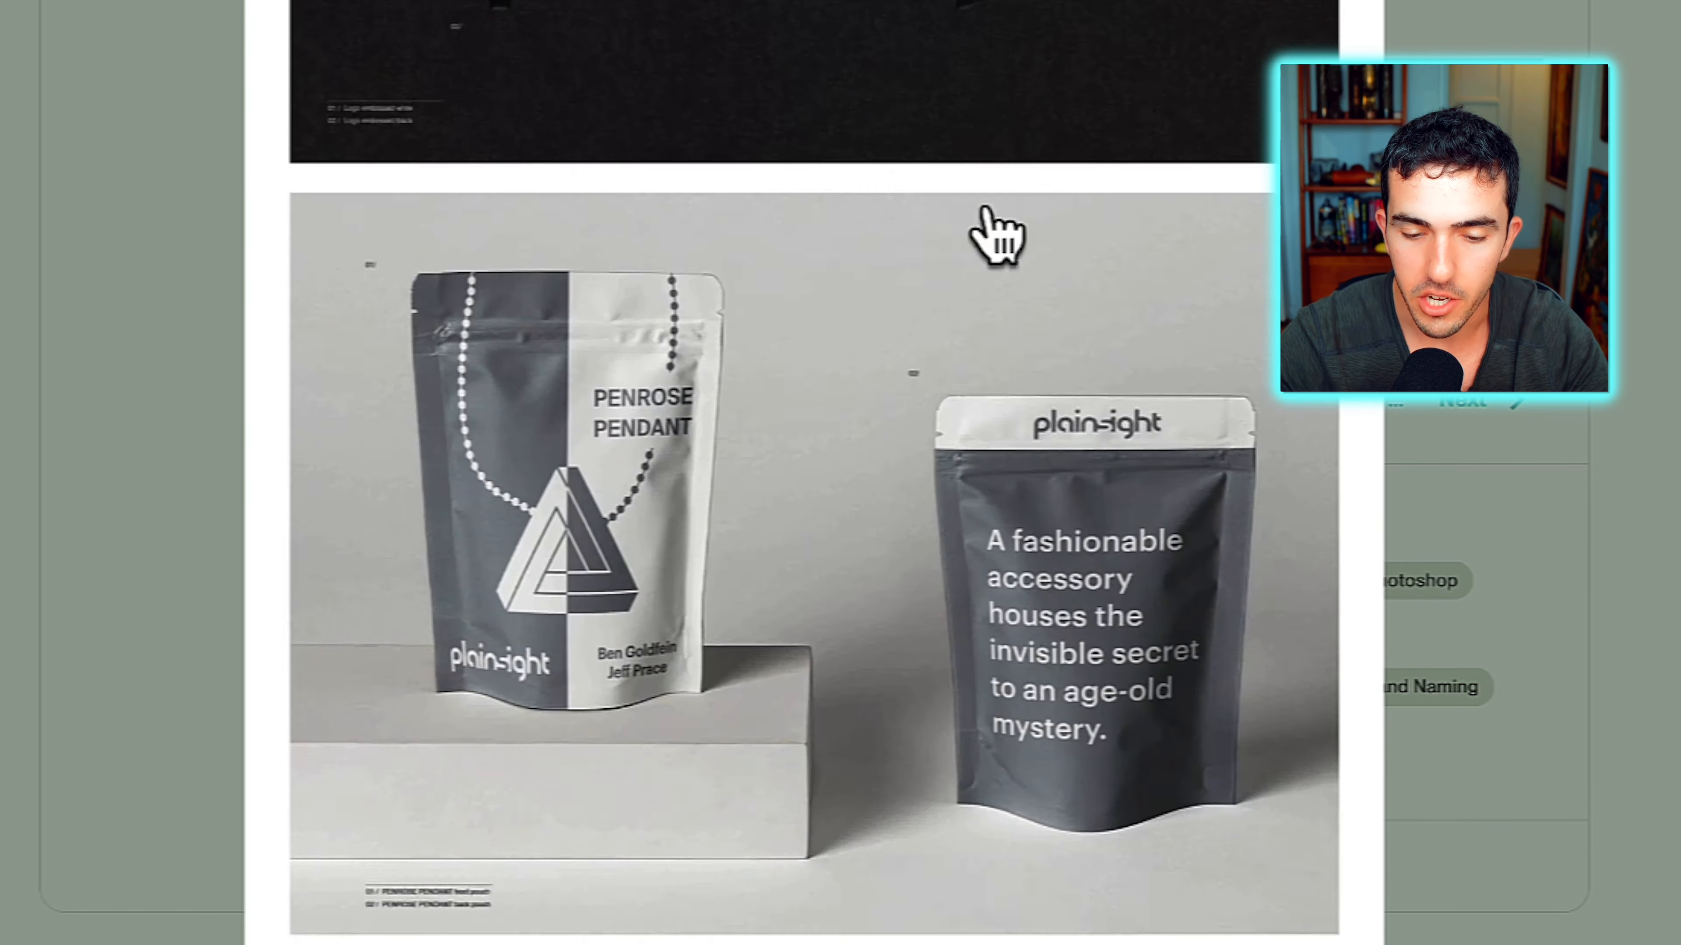
scroll("down", 3)
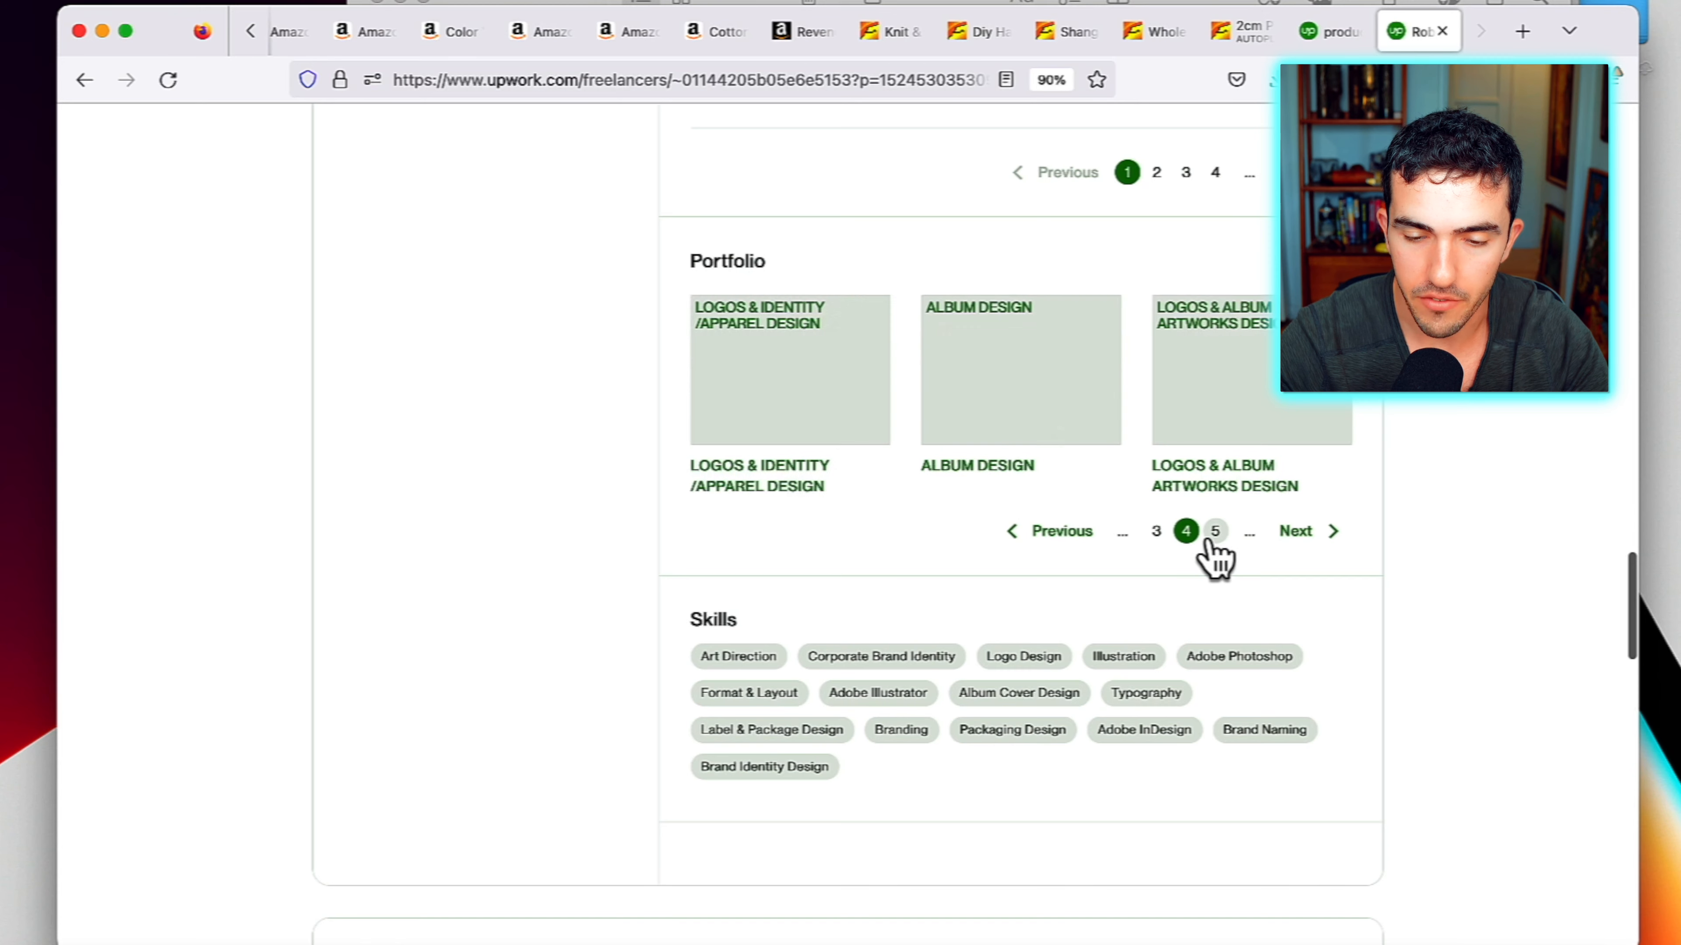
scroll("up", 3)
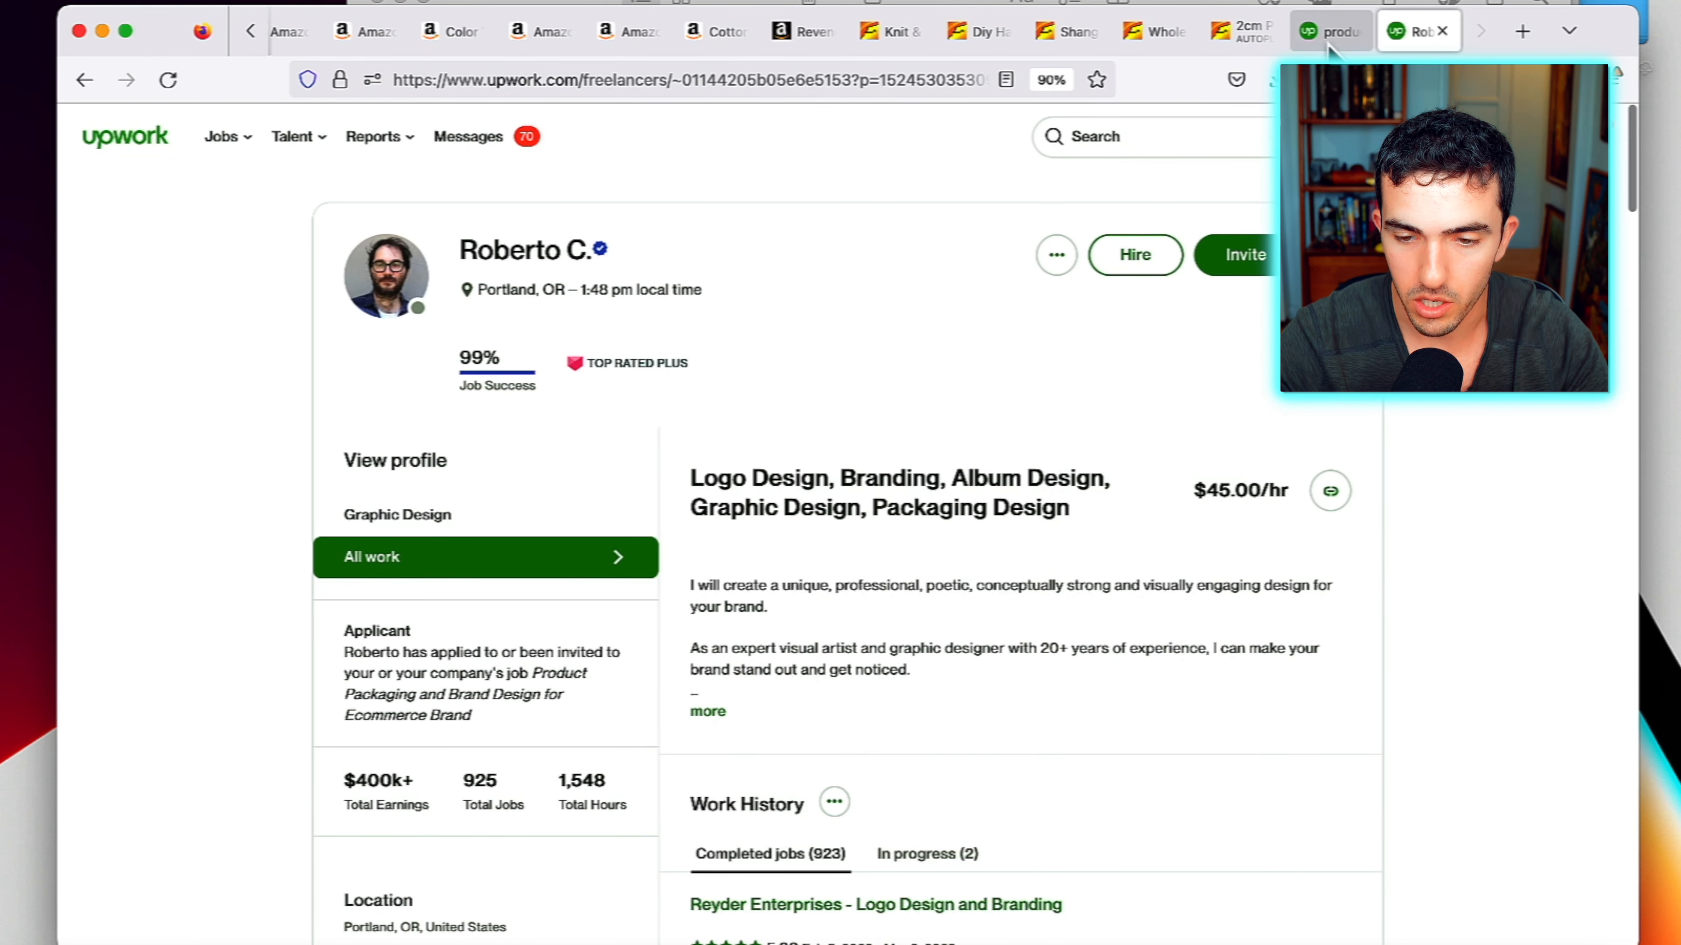
mouse_move(1250, 30)
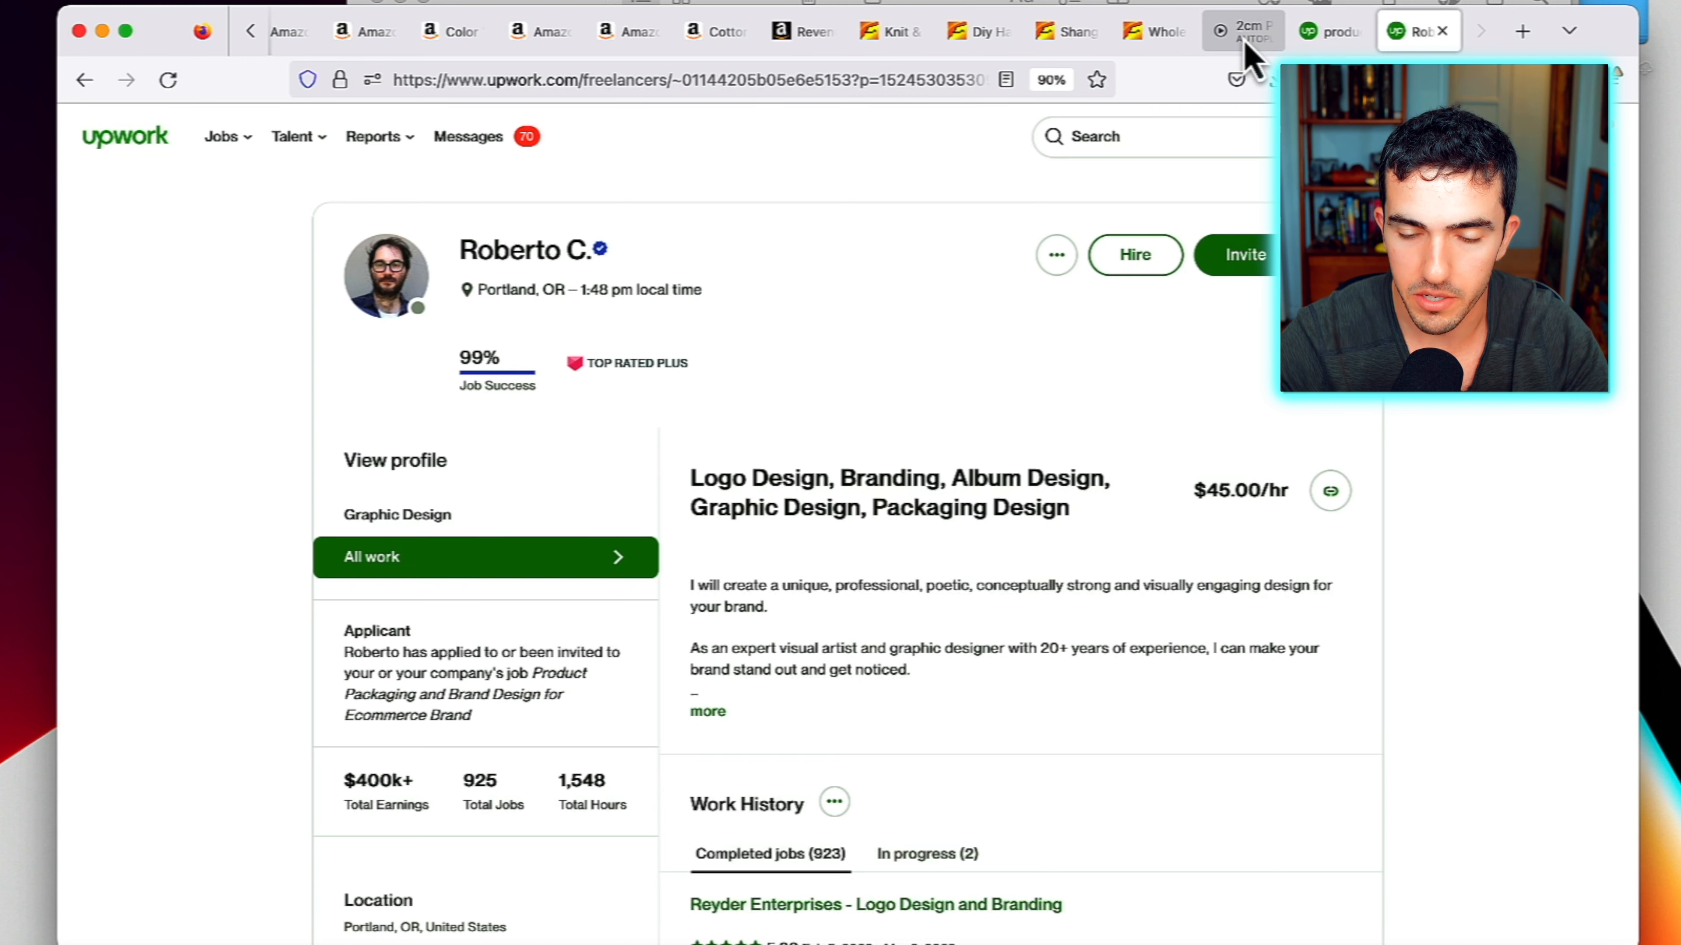
mouse_move(1243, 30)
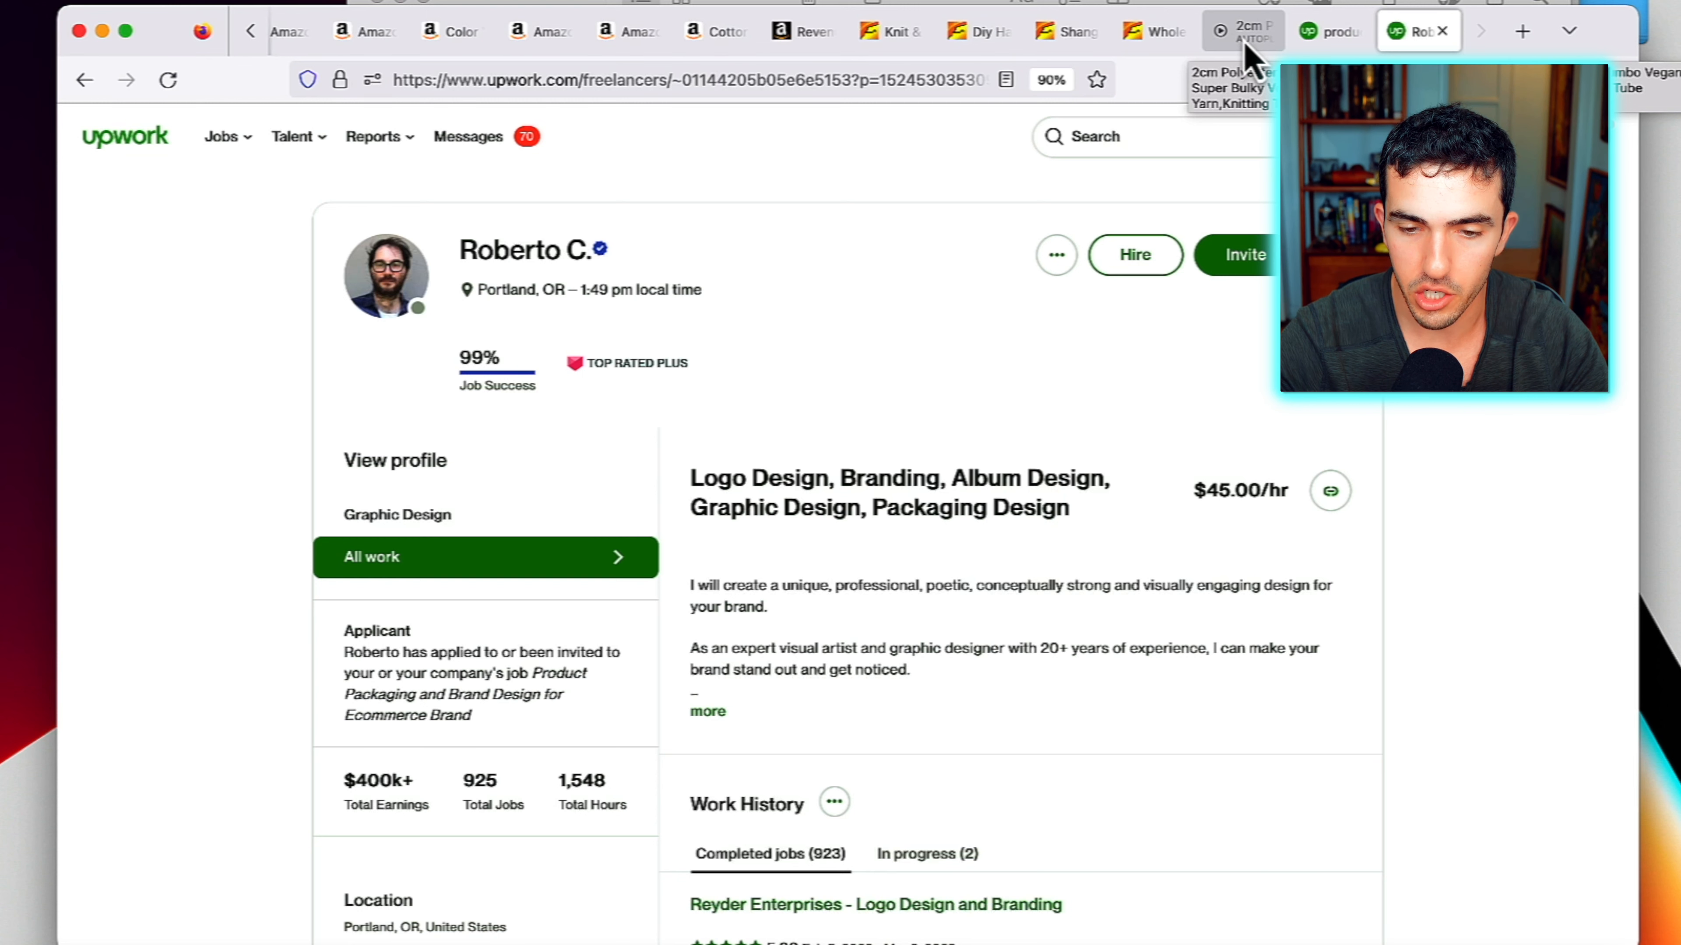
mouse_move(1255, 53)
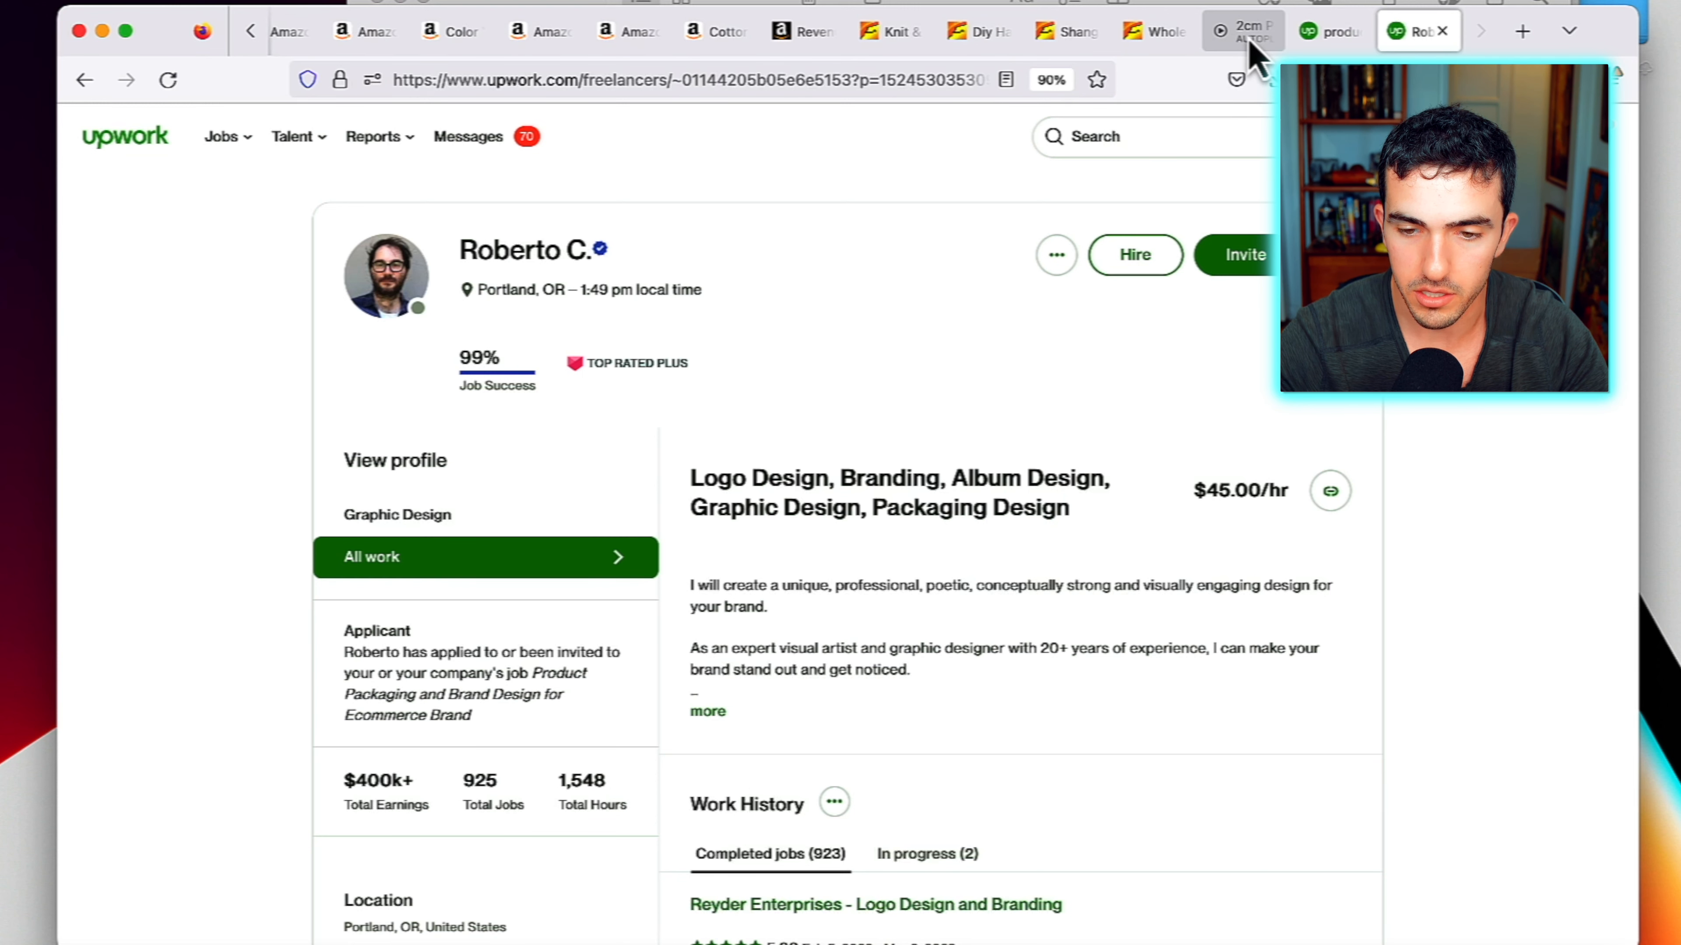
left_click(1241, 30)
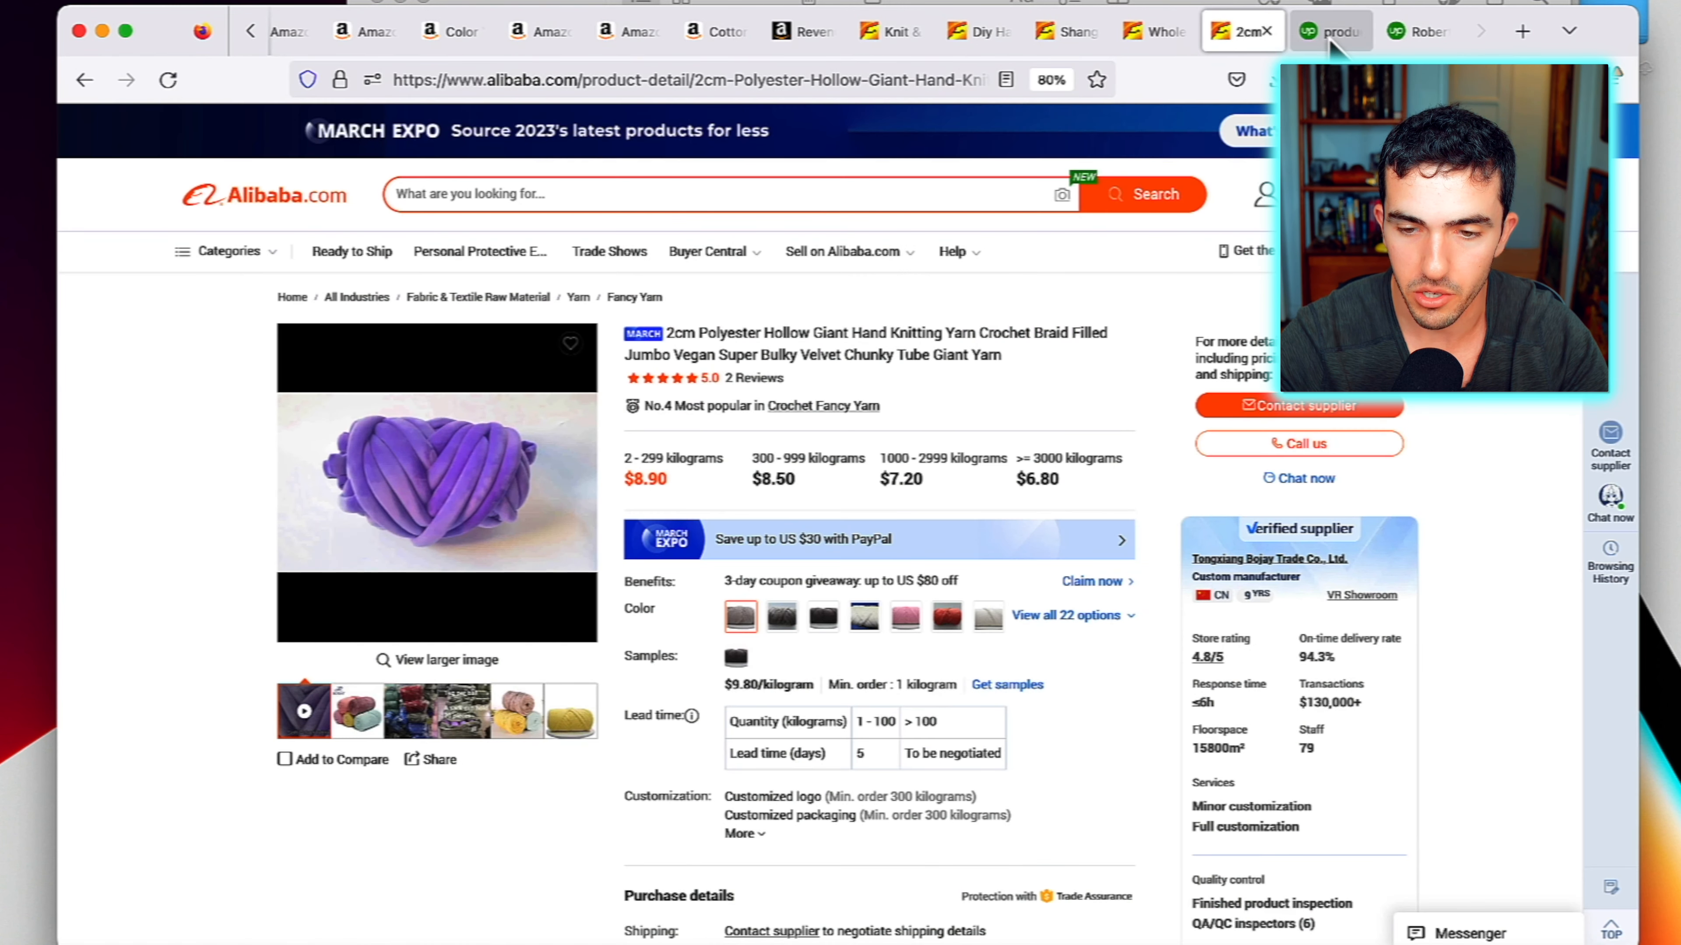
Browse the $80/hr designer's packaging portfolio, closing the haircare item and paging to more projects
left_click(1329, 30)
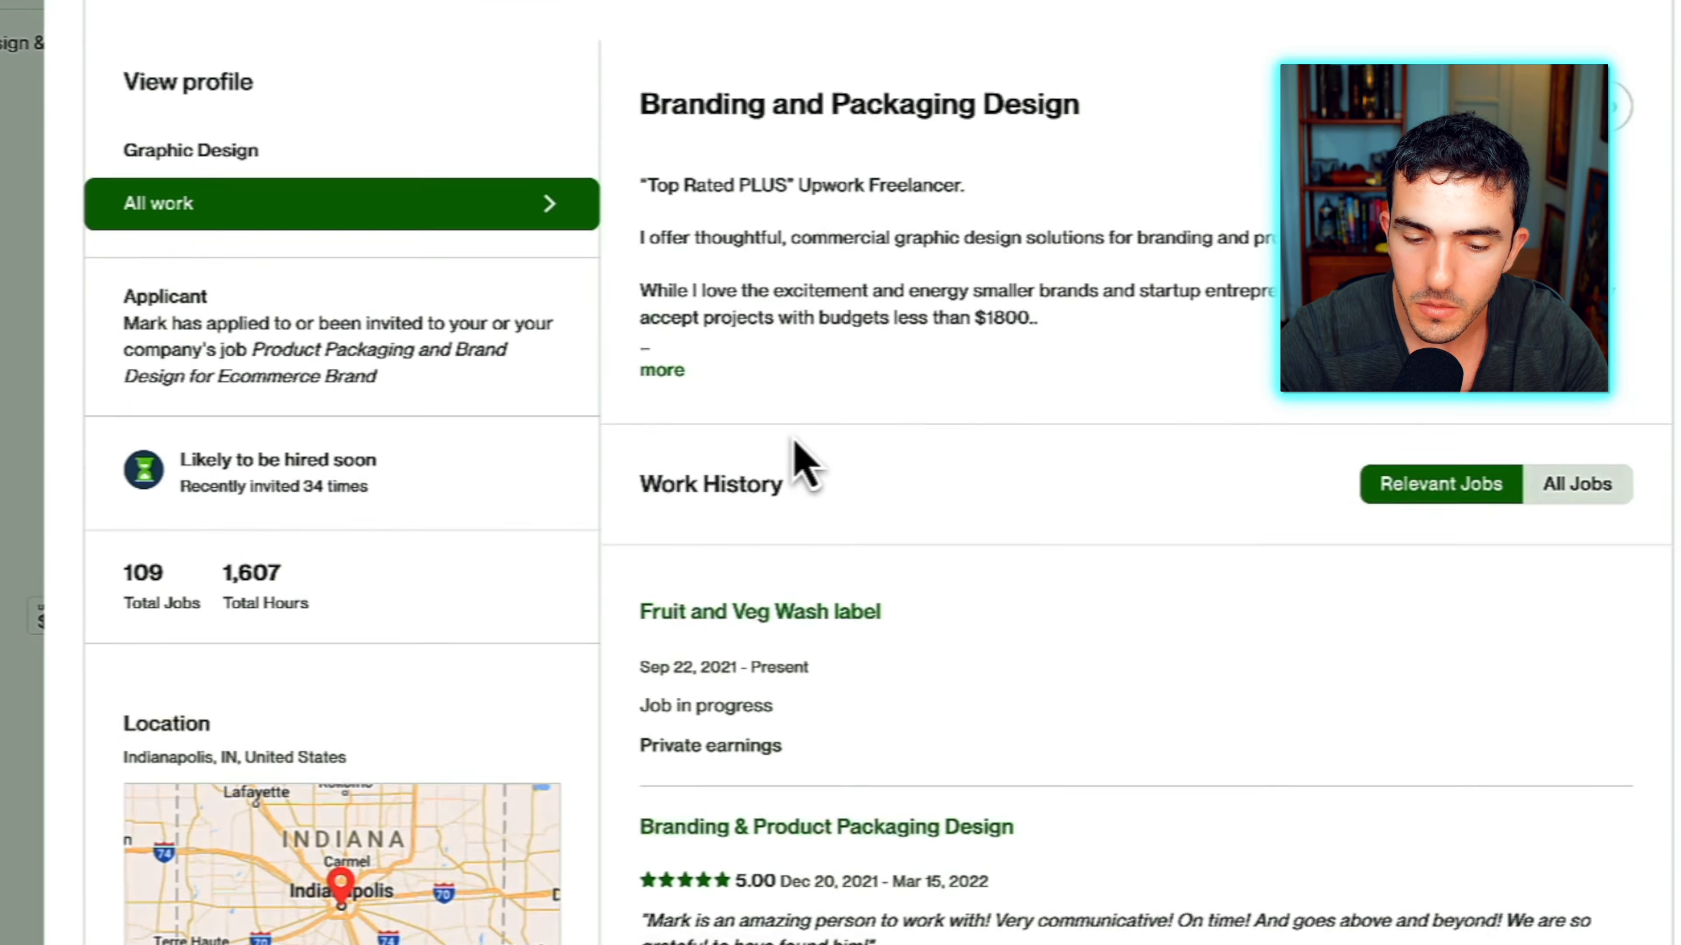
scroll("down", 3)
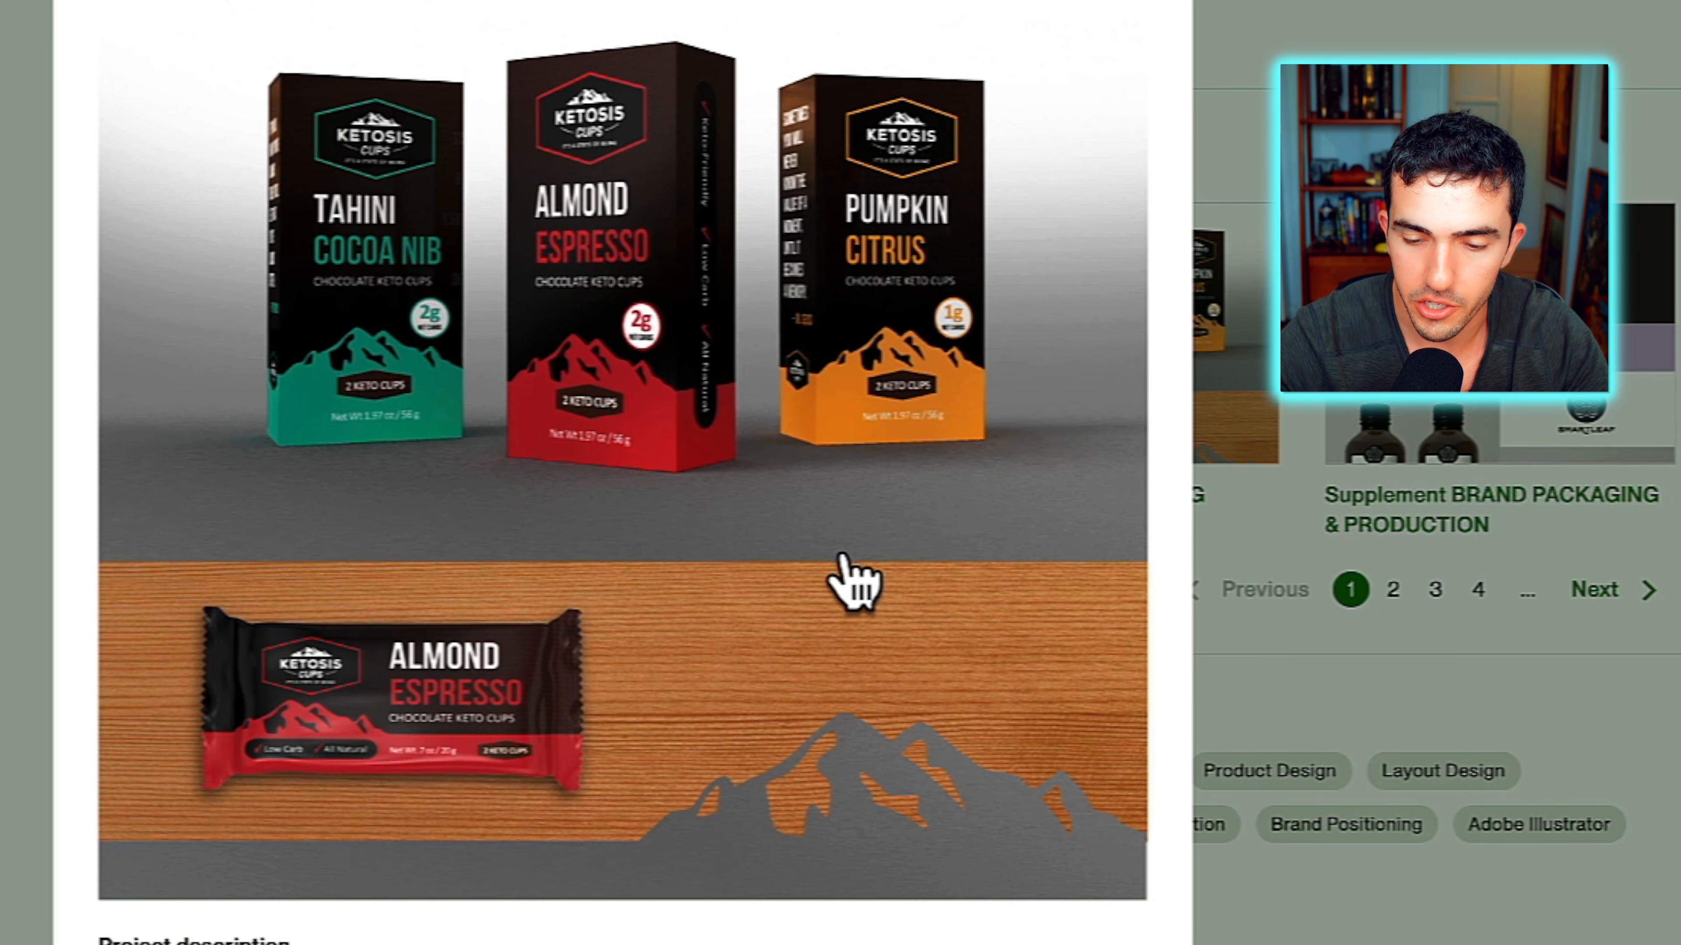
scroll("up", 3)
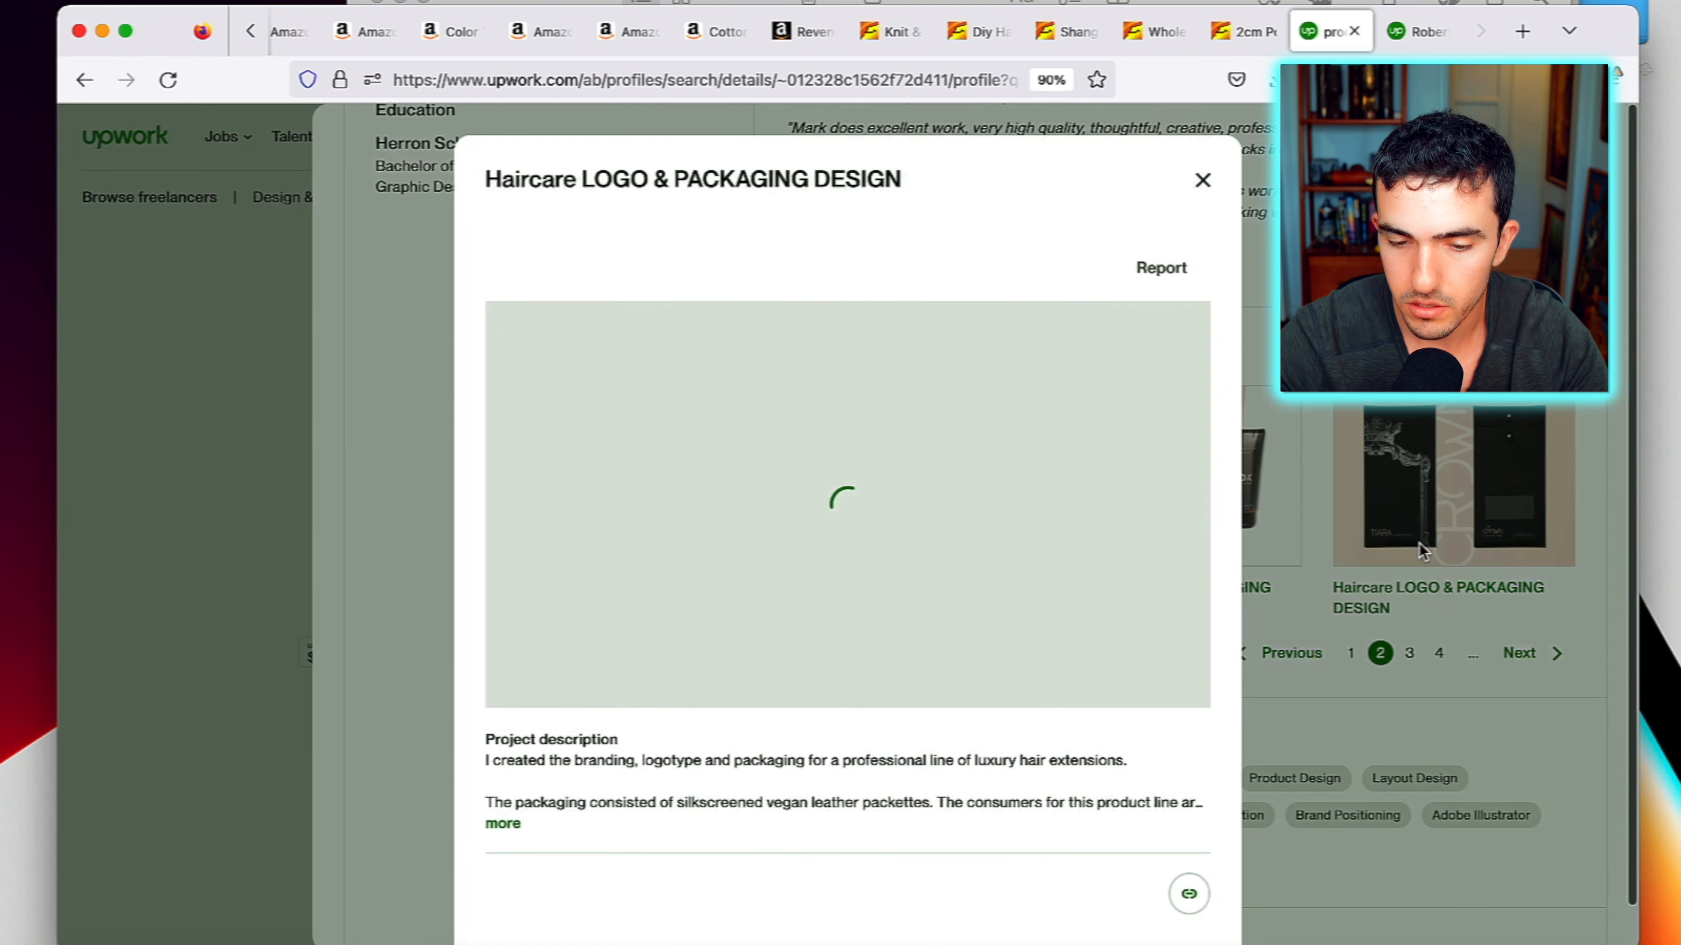
left_click(1202, 178)
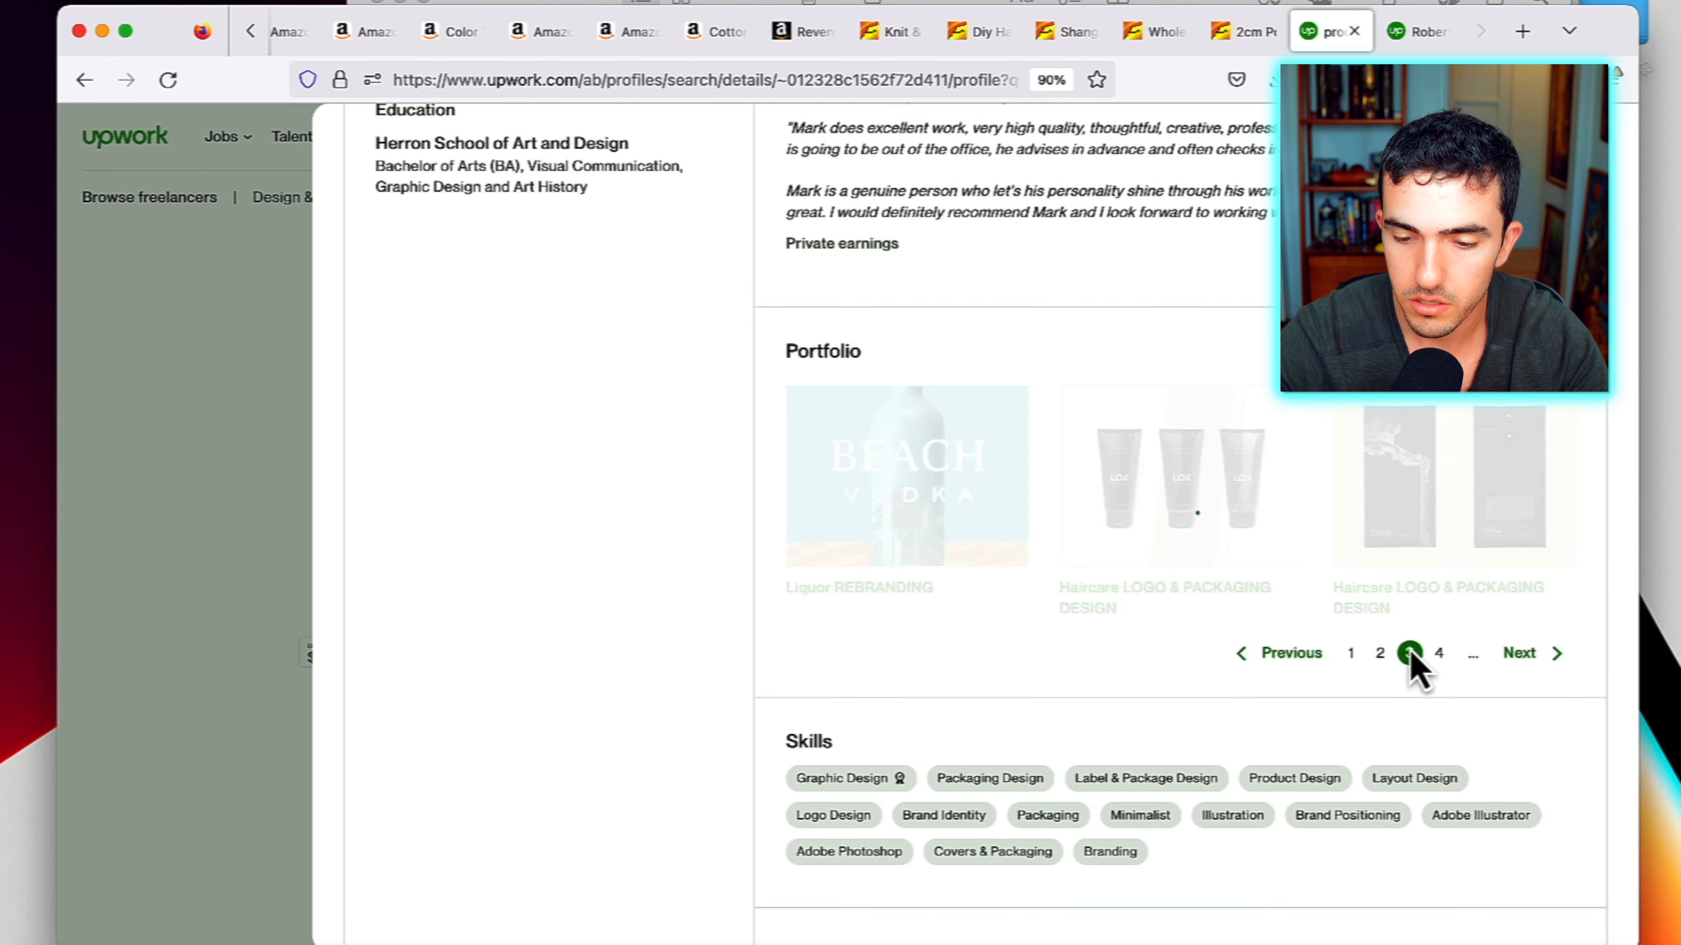
left_click(1409, 653)
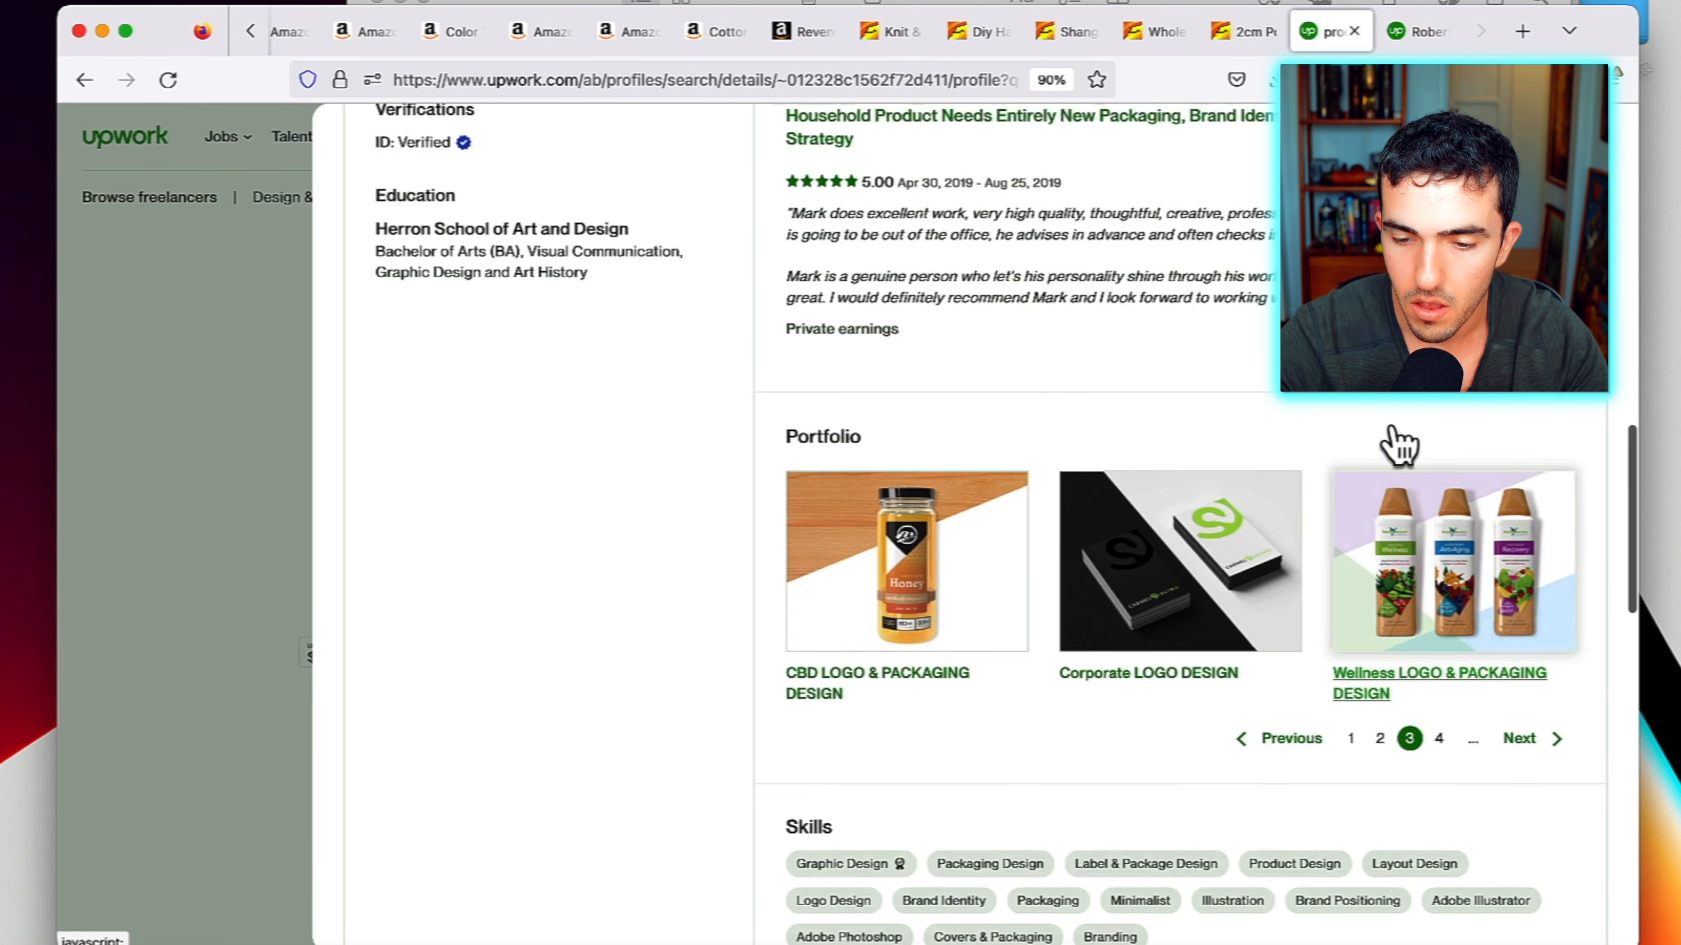
Close the $80/hr designer's profile back to the results and switch to the yarn supplier's store page
left_click(888, 30)
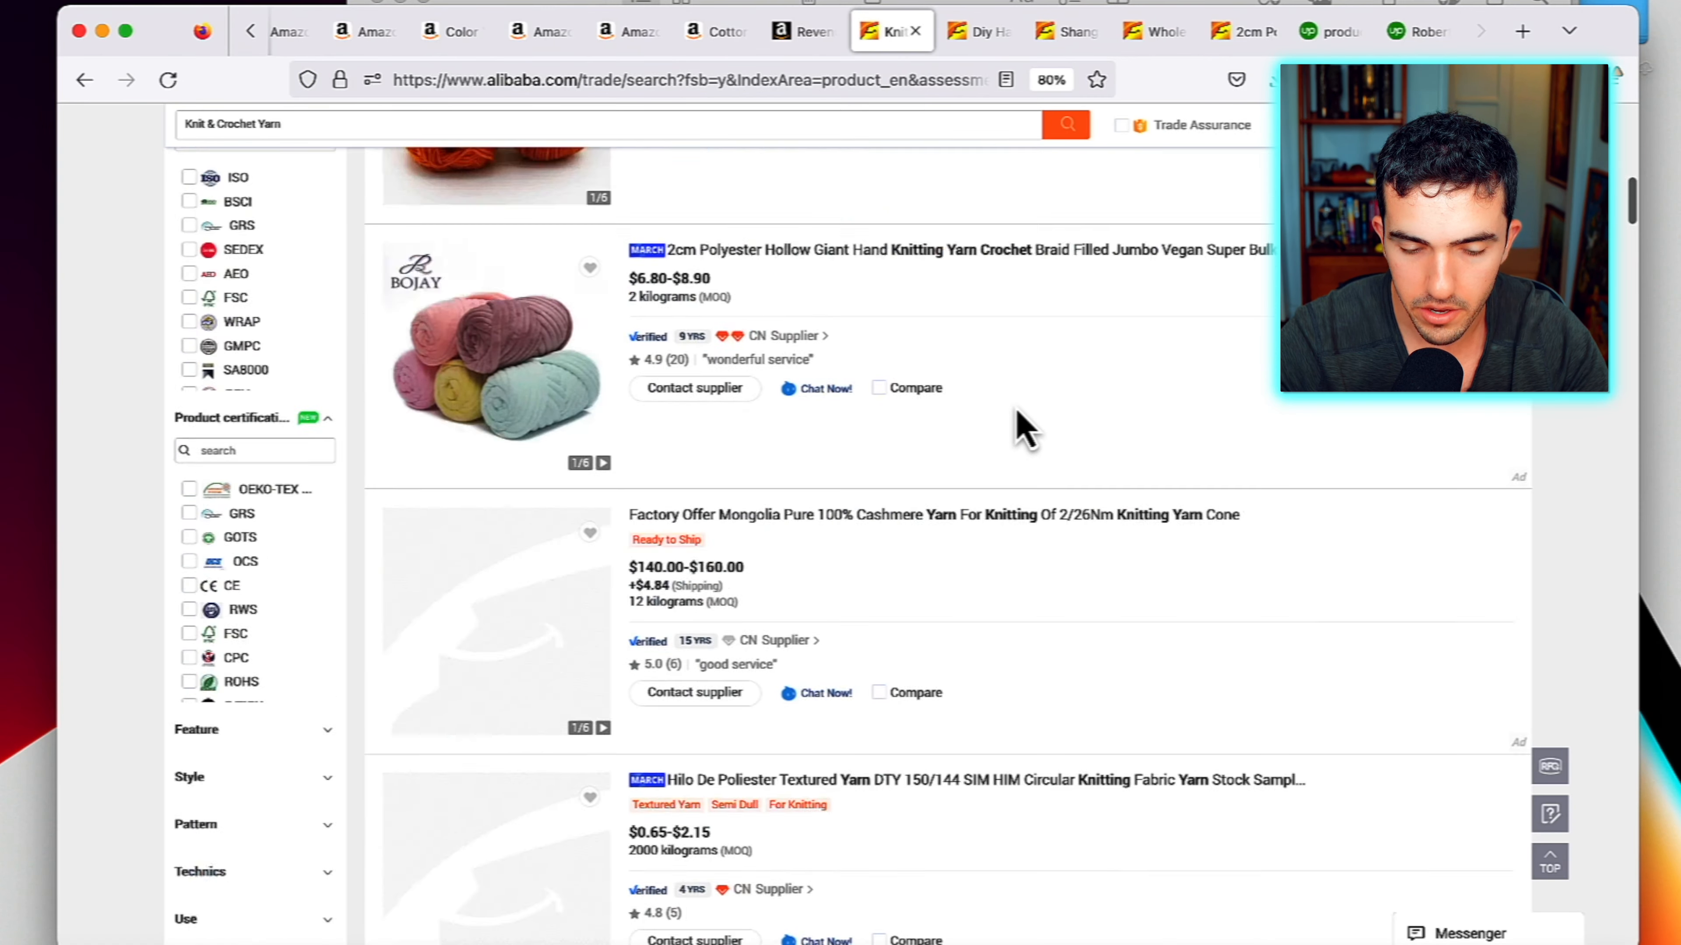
left_click(1415, 29)
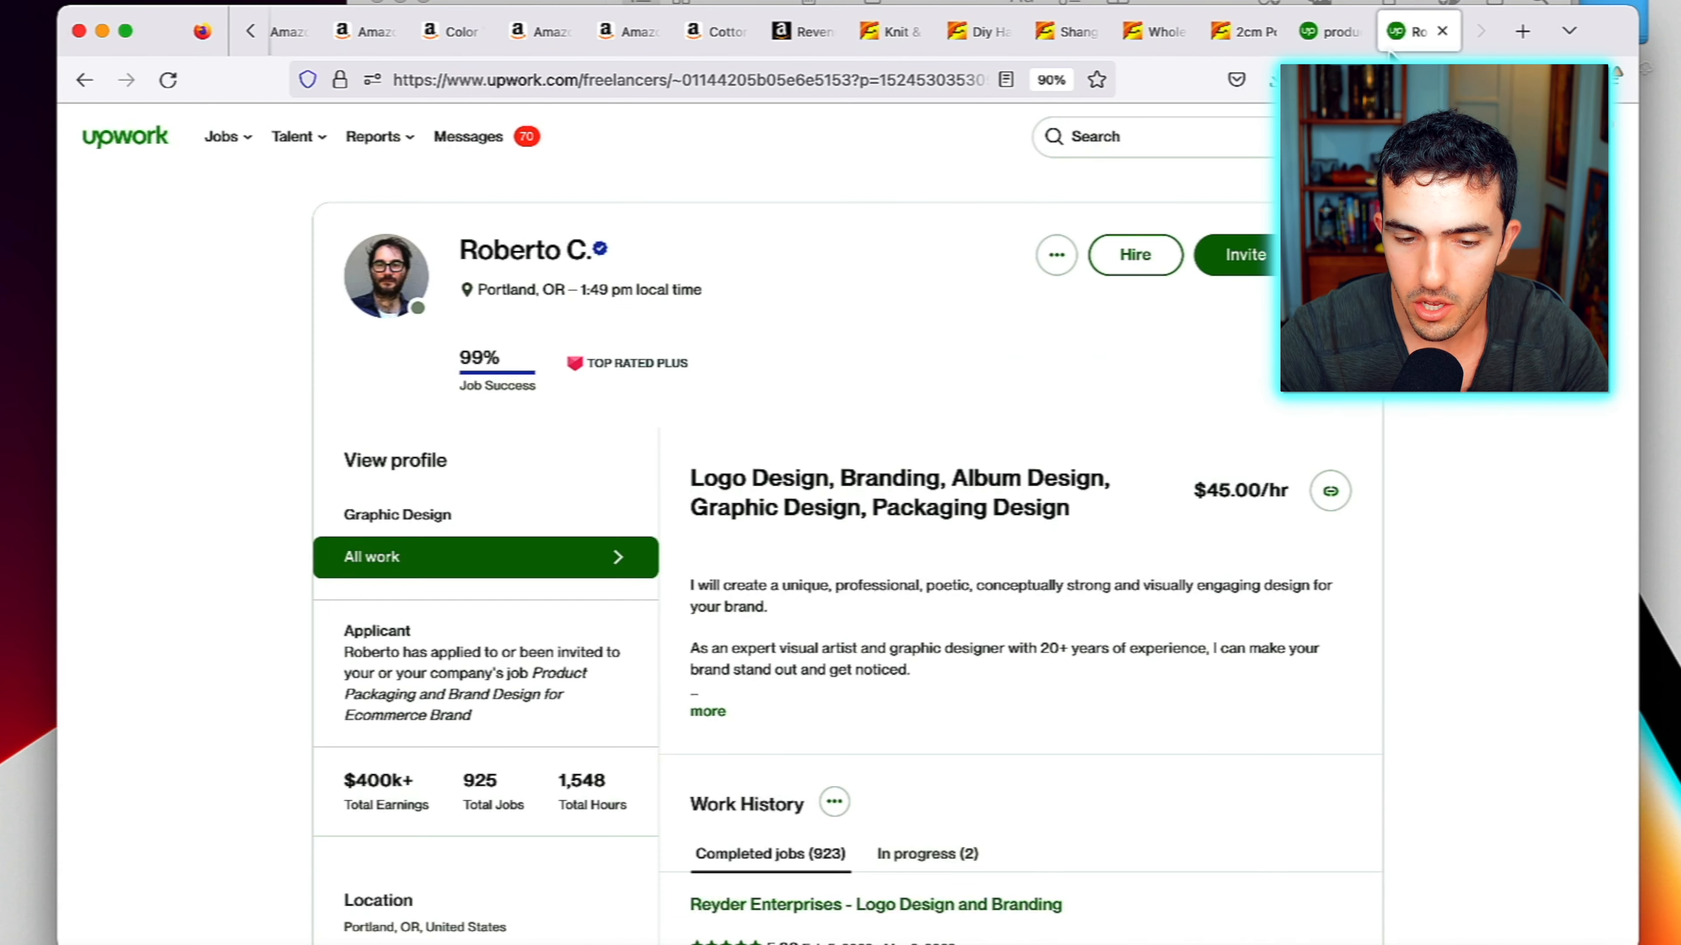
left_click(1329, 30)
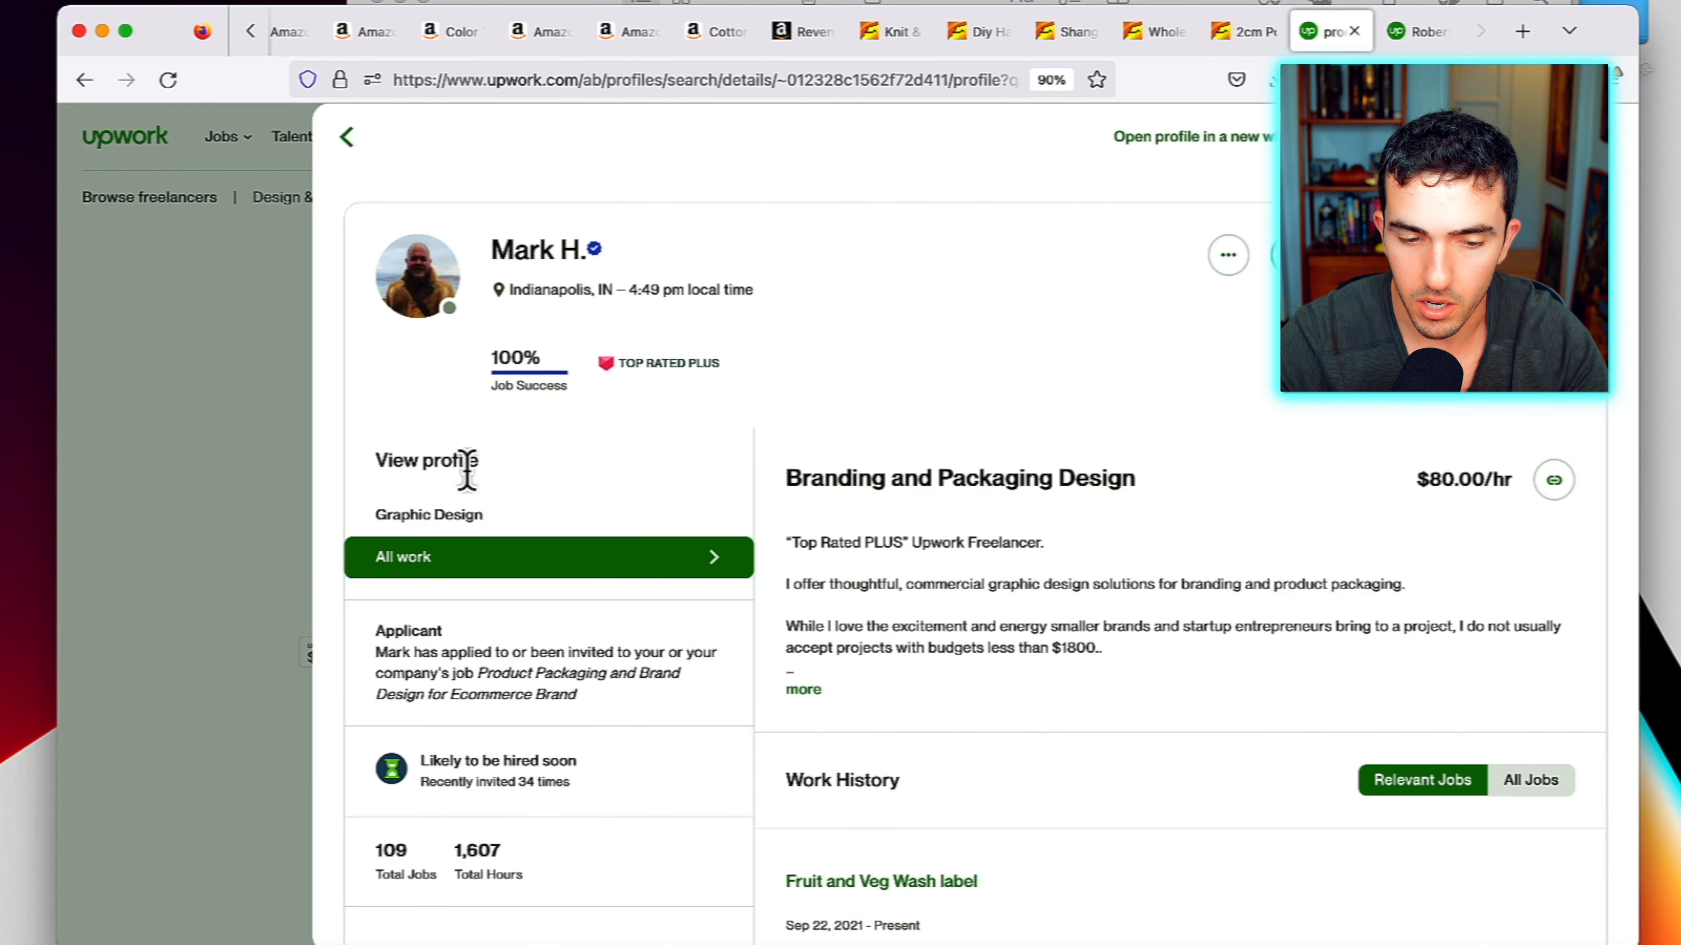
left_click(345, 137)
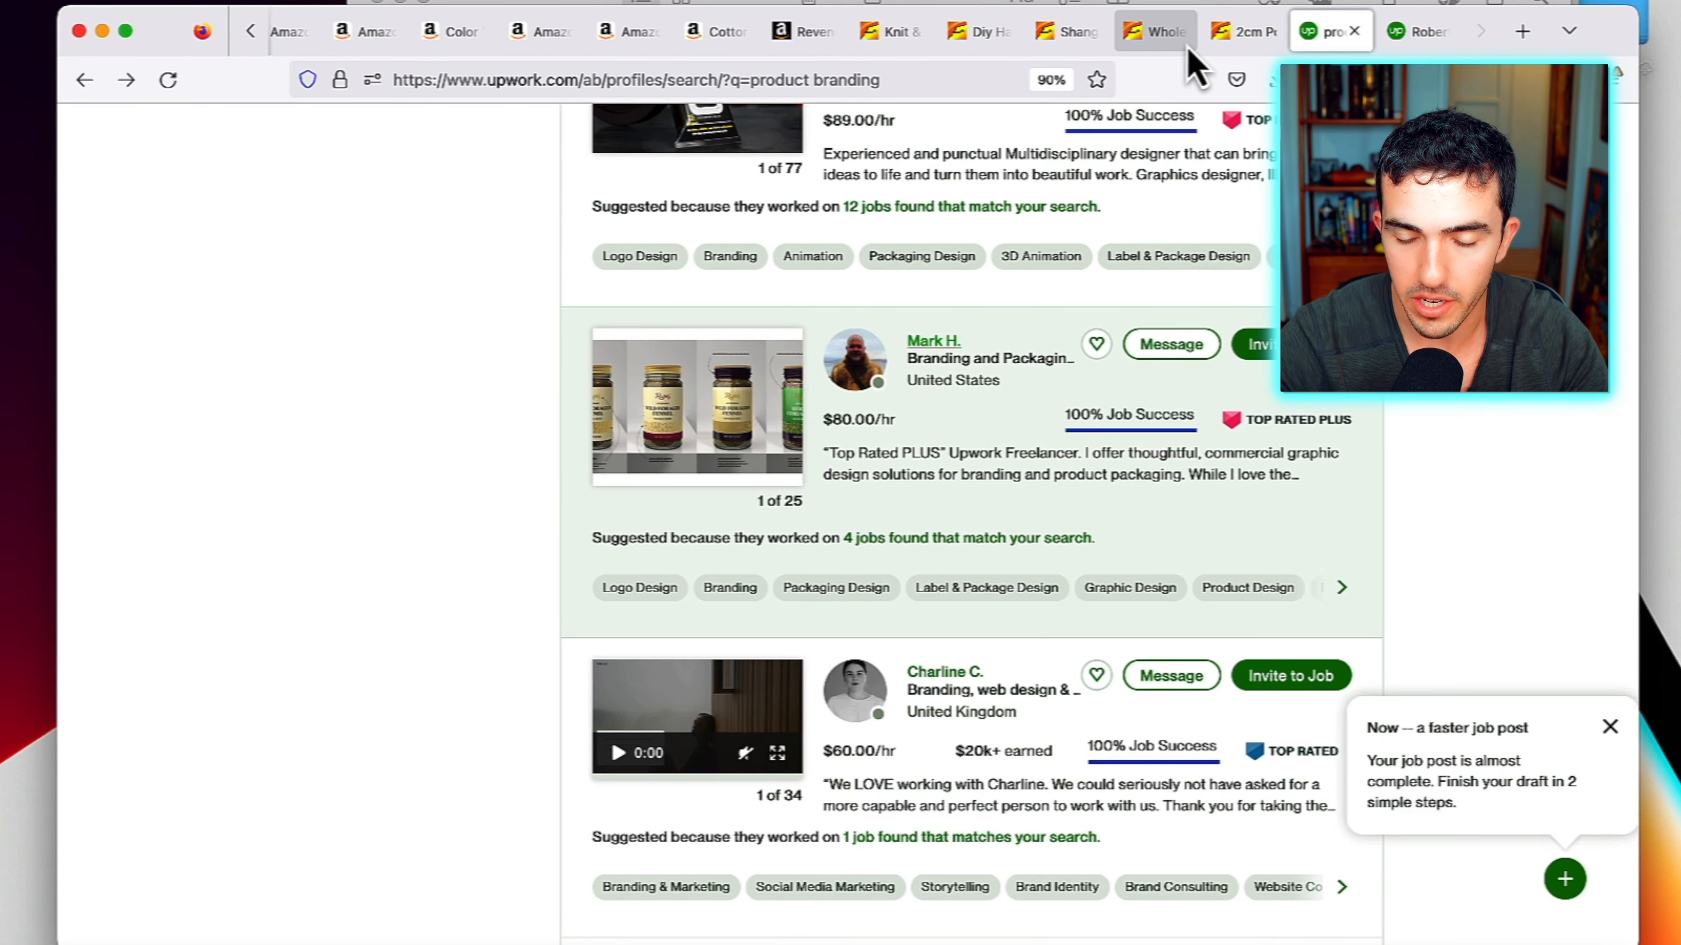
left_click(1147, 30)
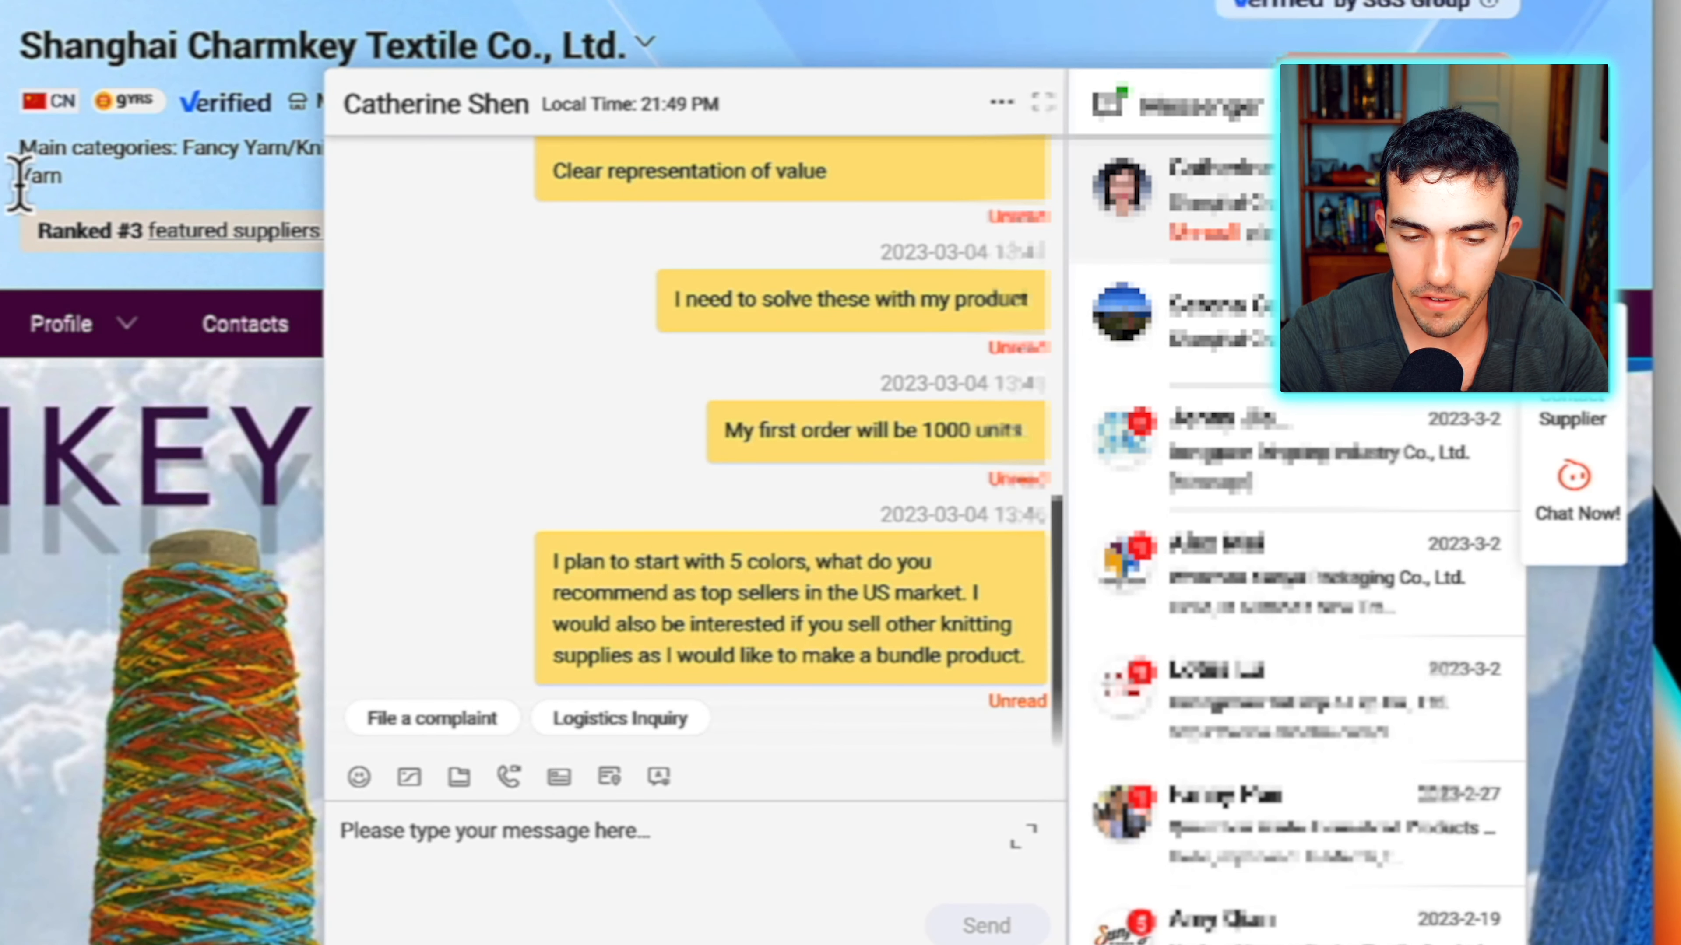
Look over the Charmkey store page with the chat, then return to the FBA Revenue Calculator
scroll("up", 3)
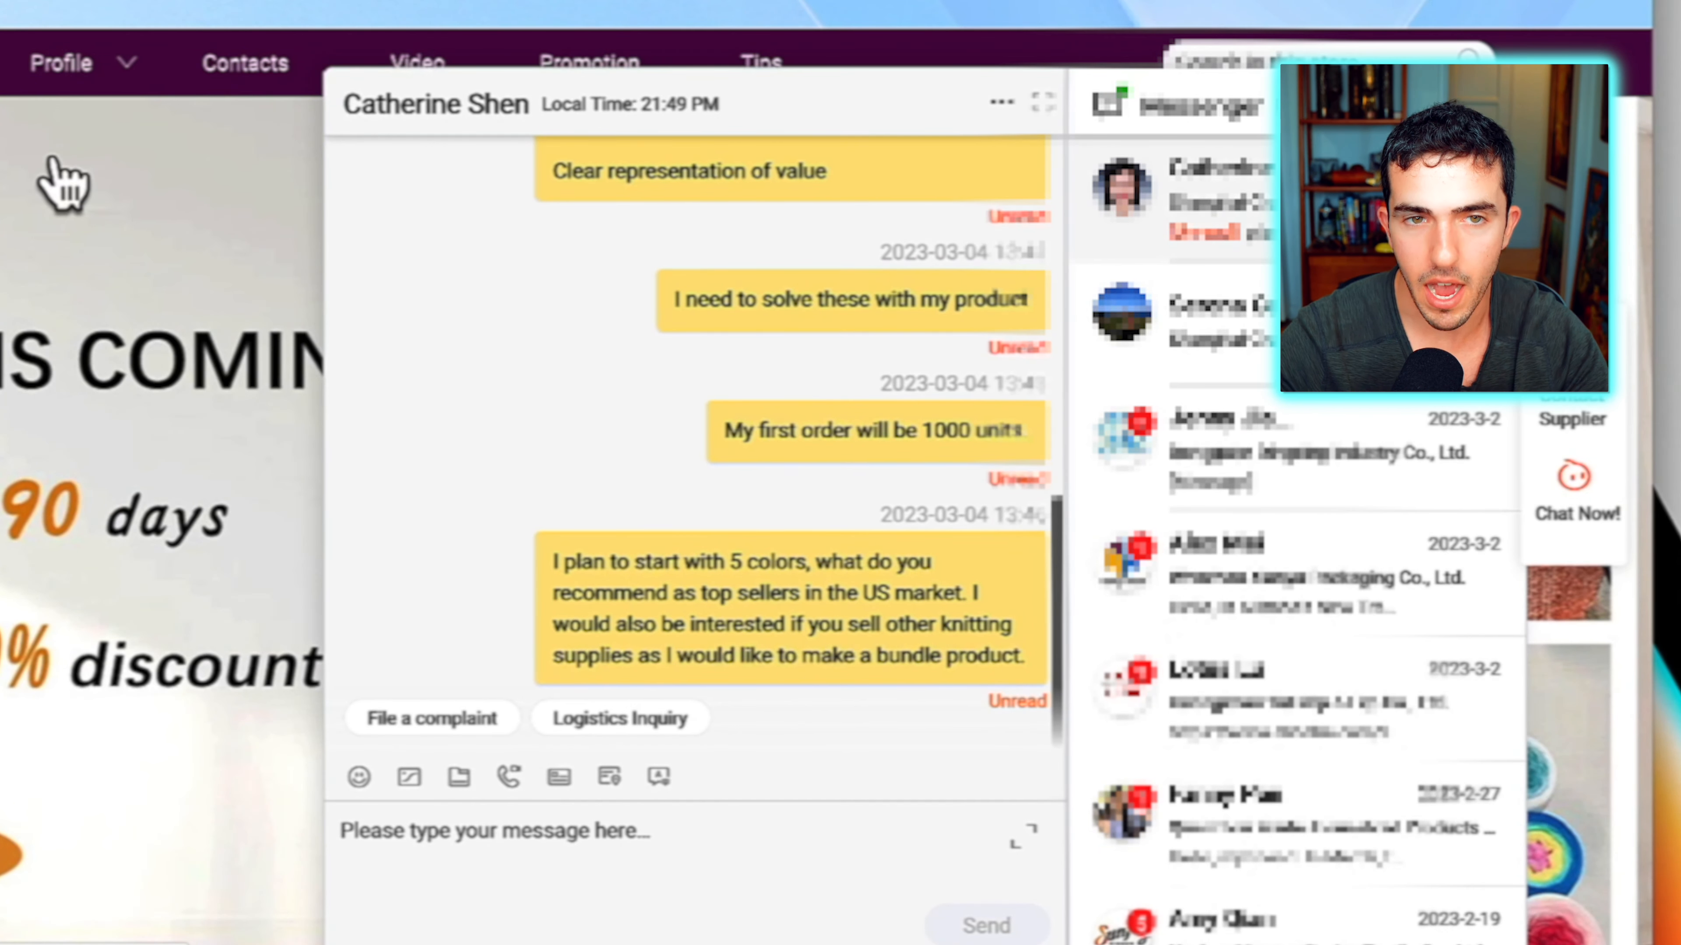
mouse_move(664, 461)
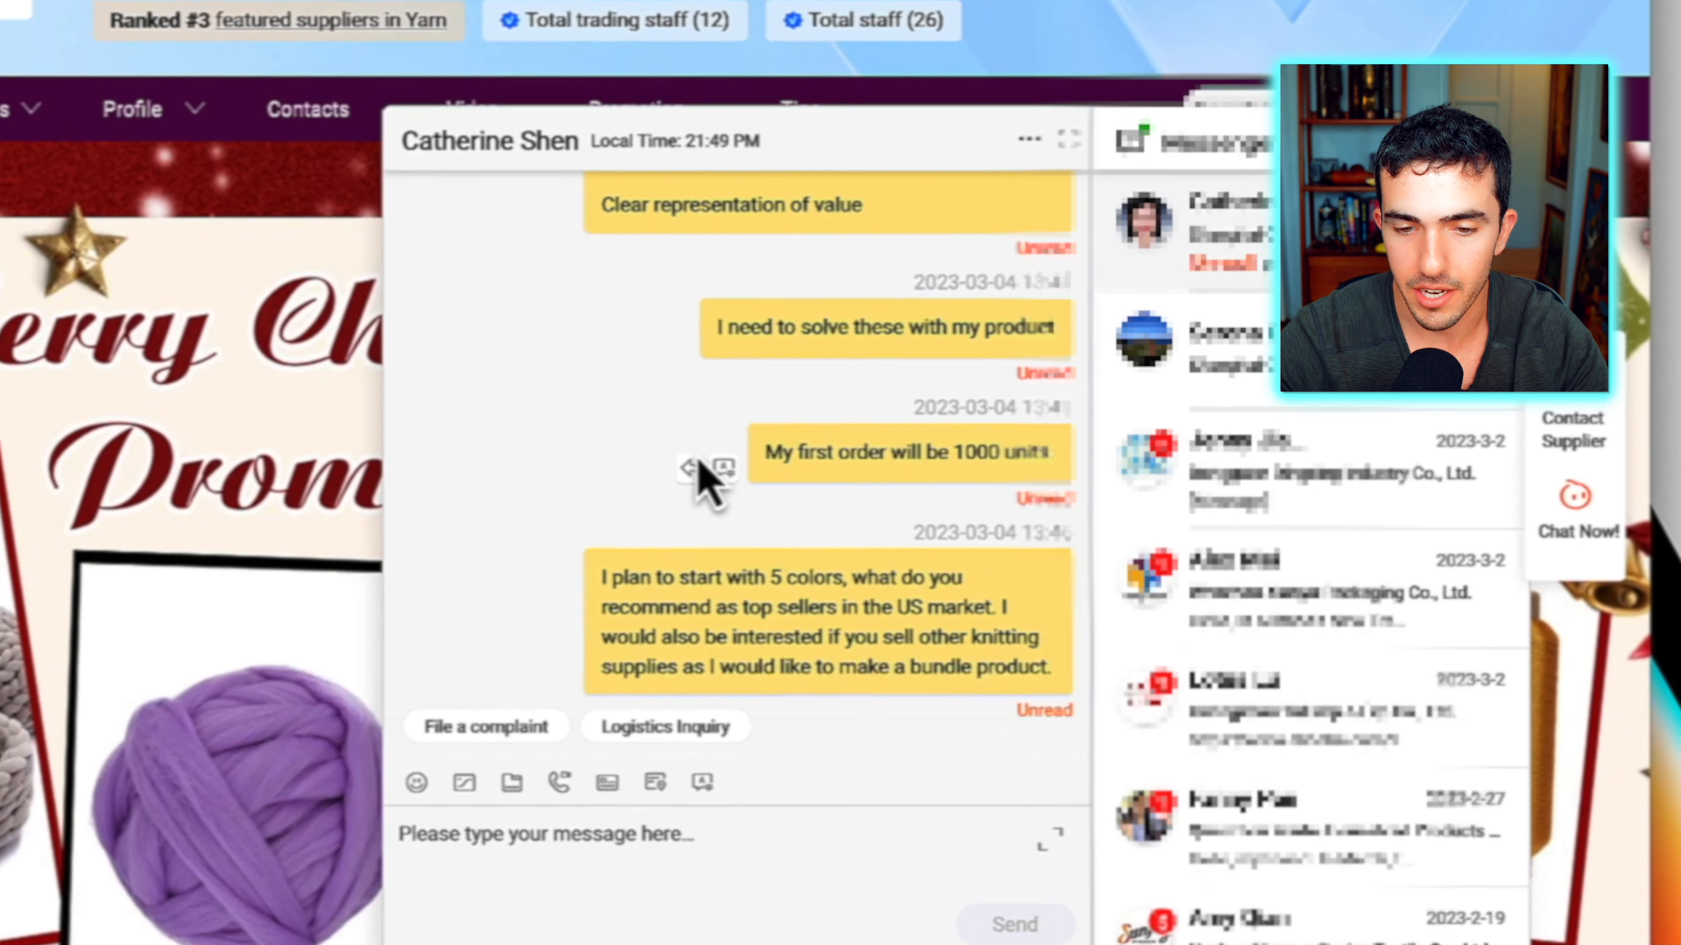
left_click(802, 29)
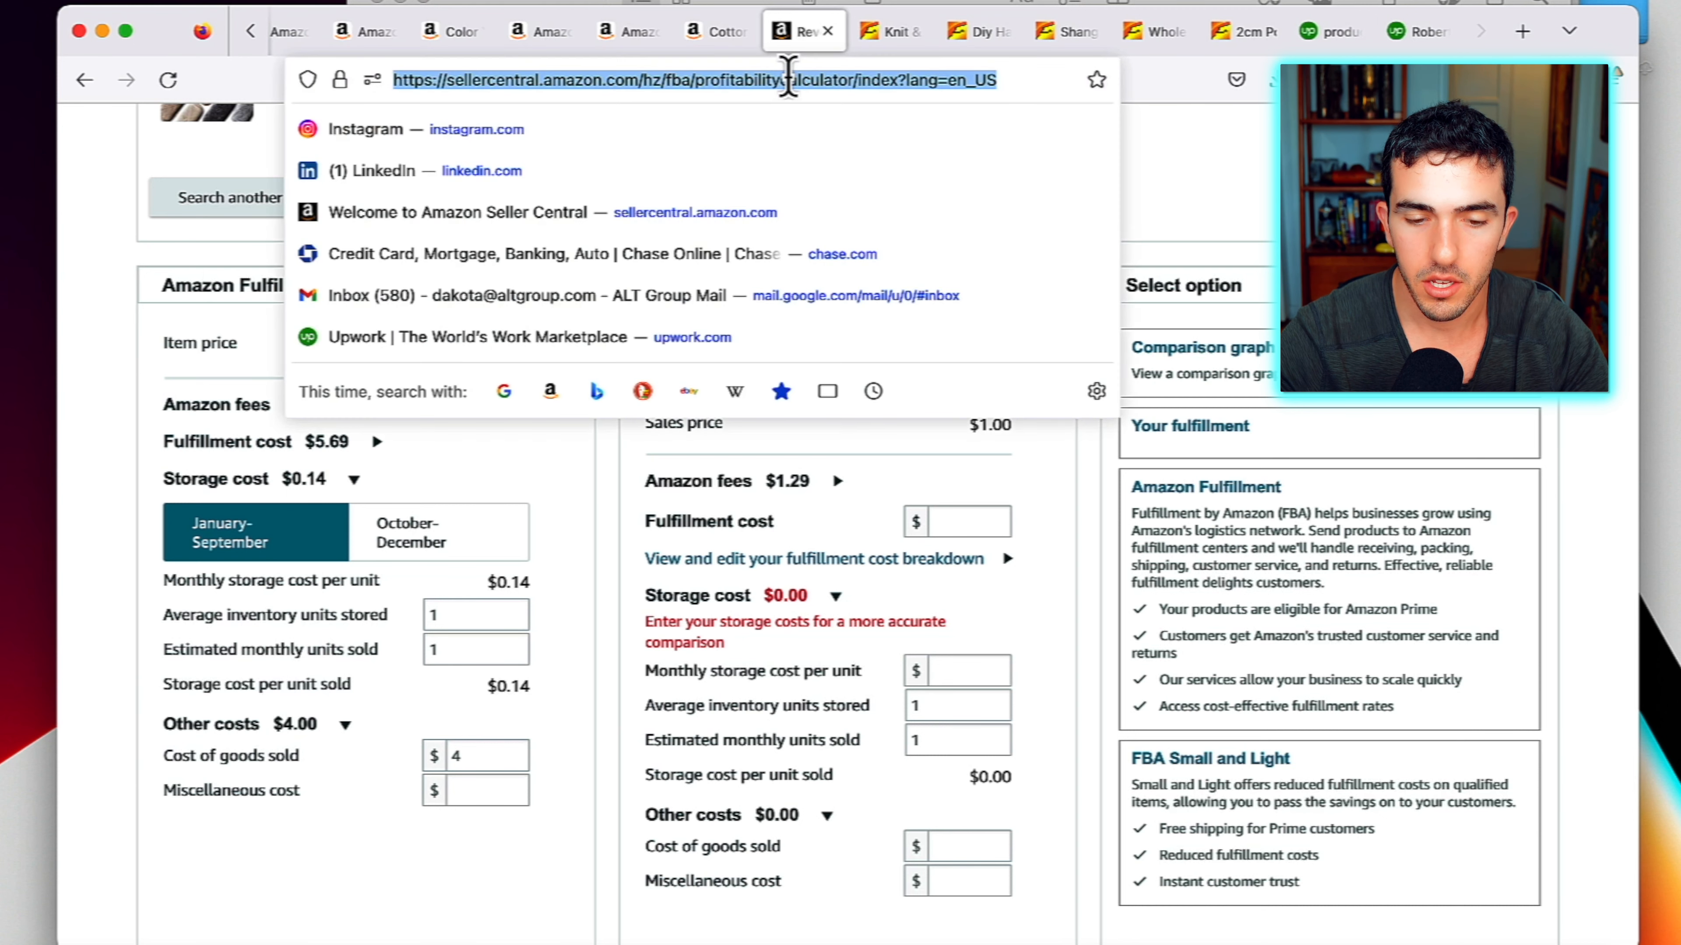
Search 'amazon IP accelerator' and open the Amazon Brand Services IP Accelerator page
type("amazon.com/")
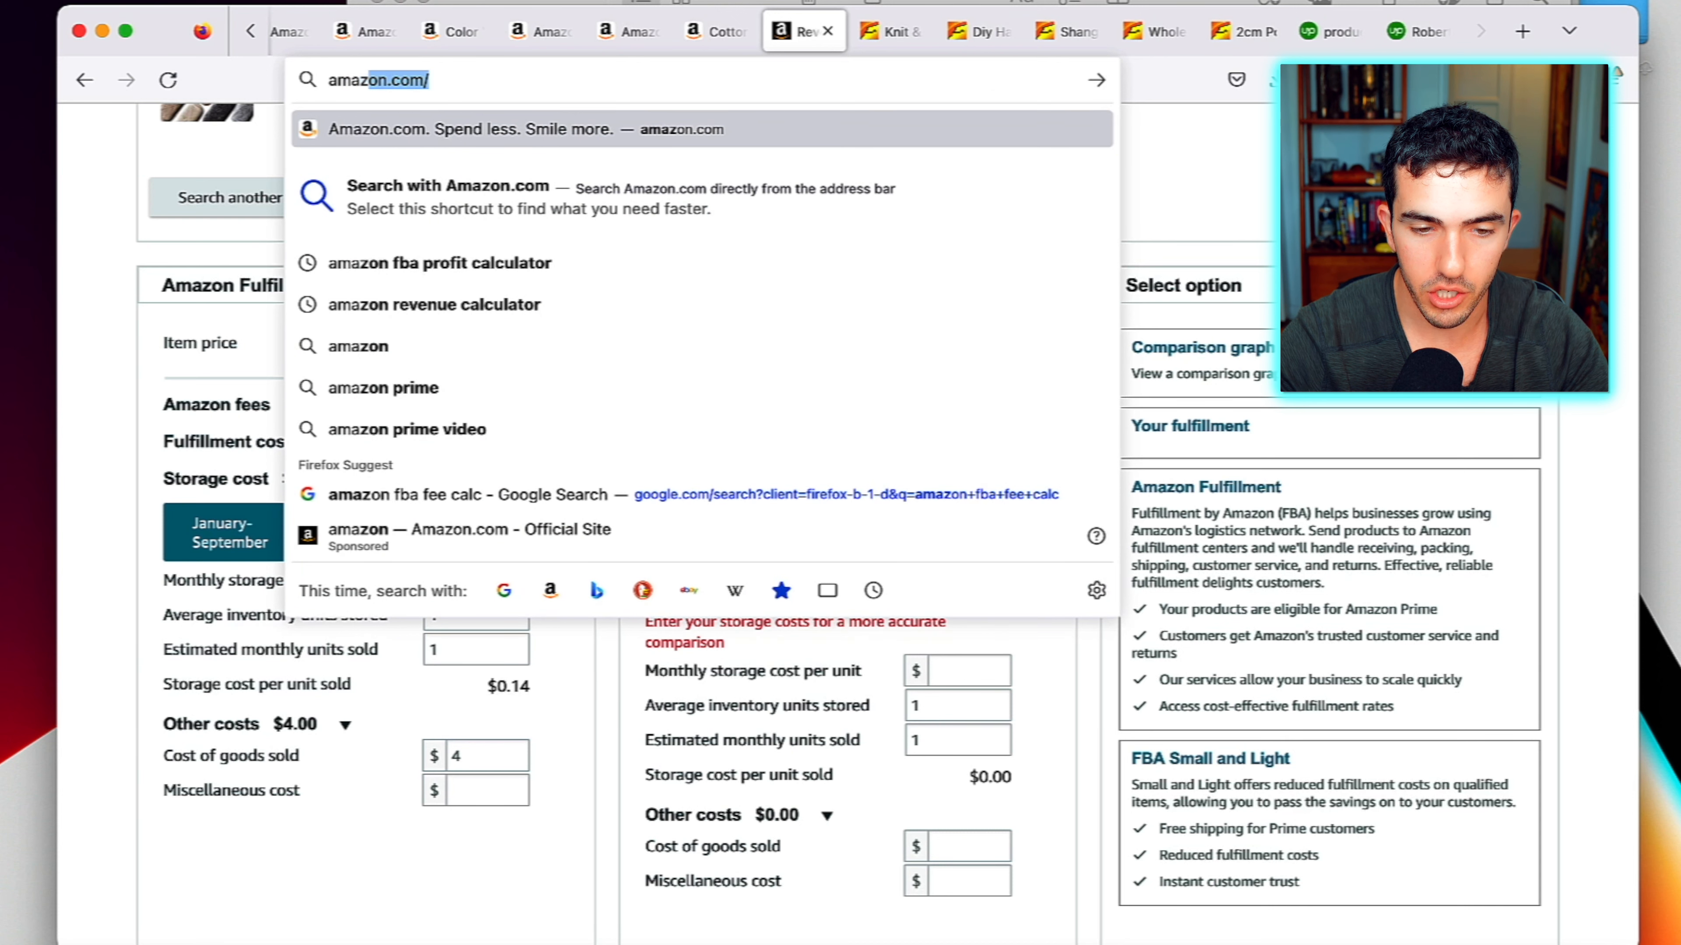
type("amazon IP")
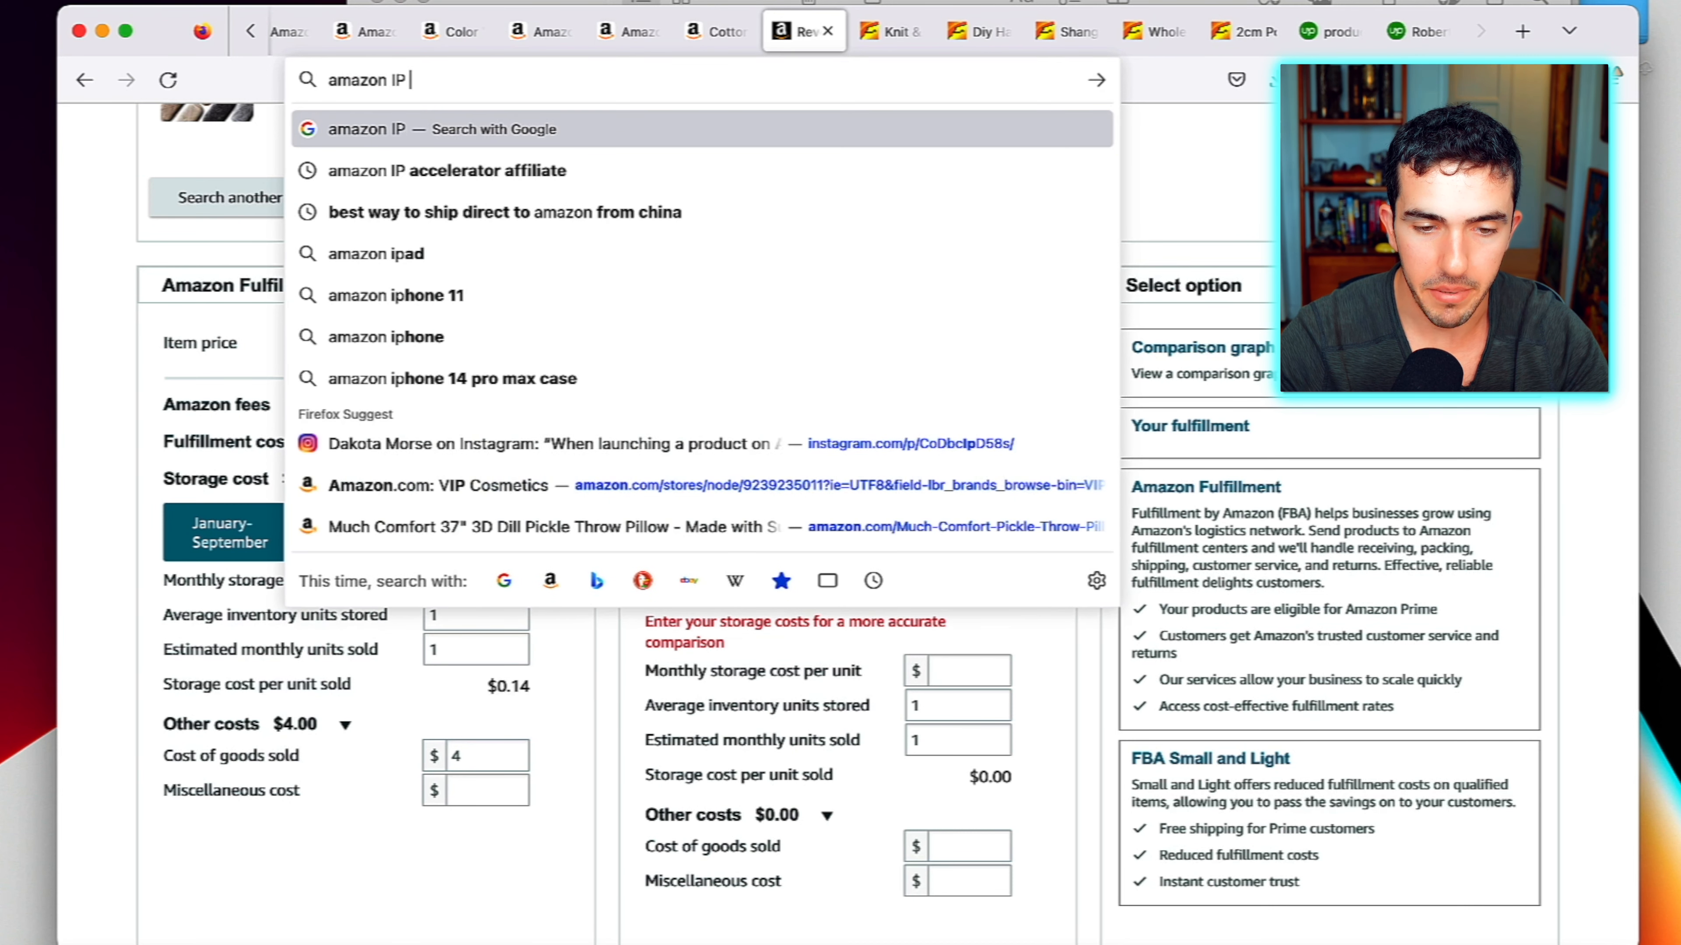
type("accelrator")
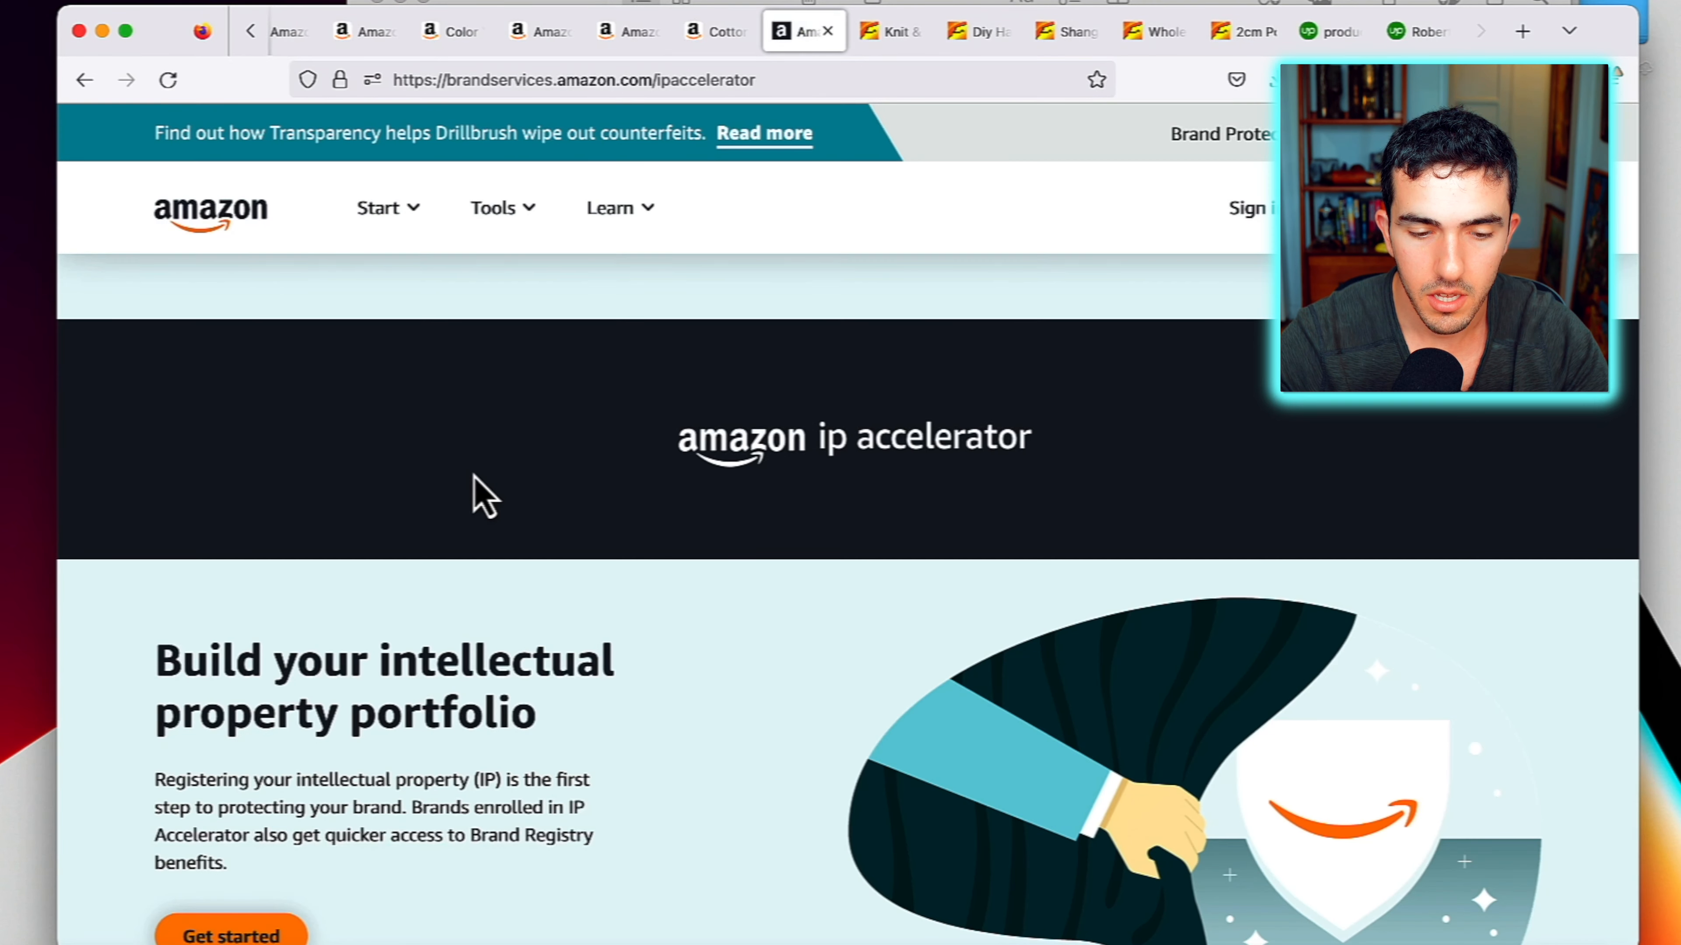
scroll("down", 3)
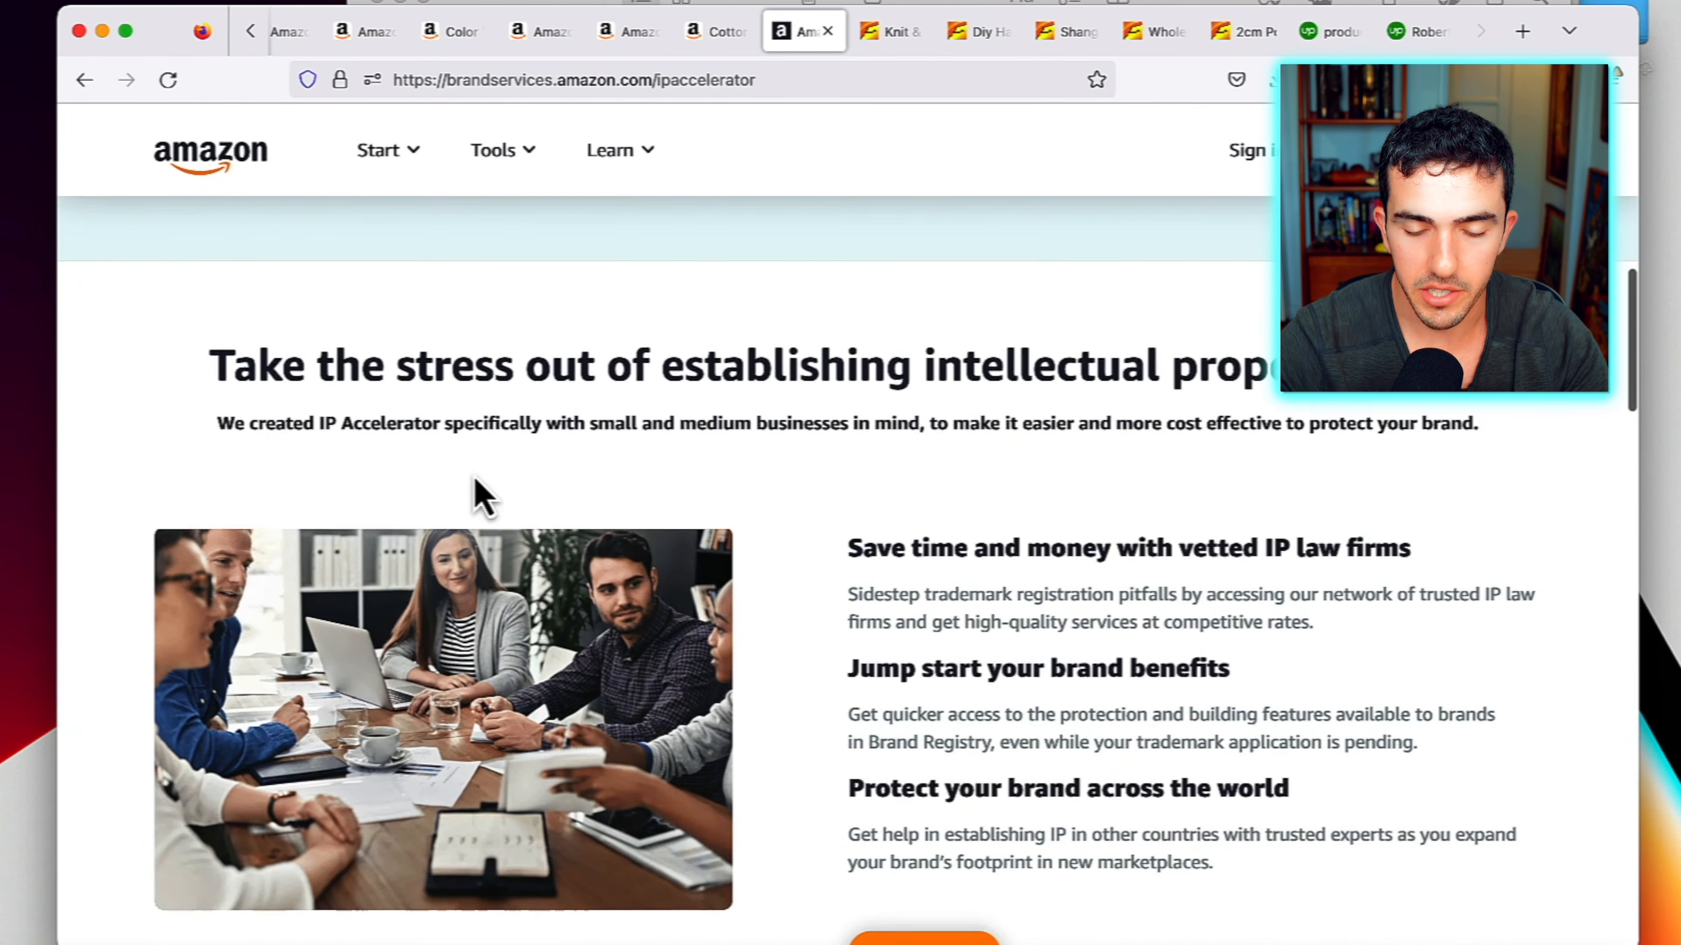
scroll("down", 3)
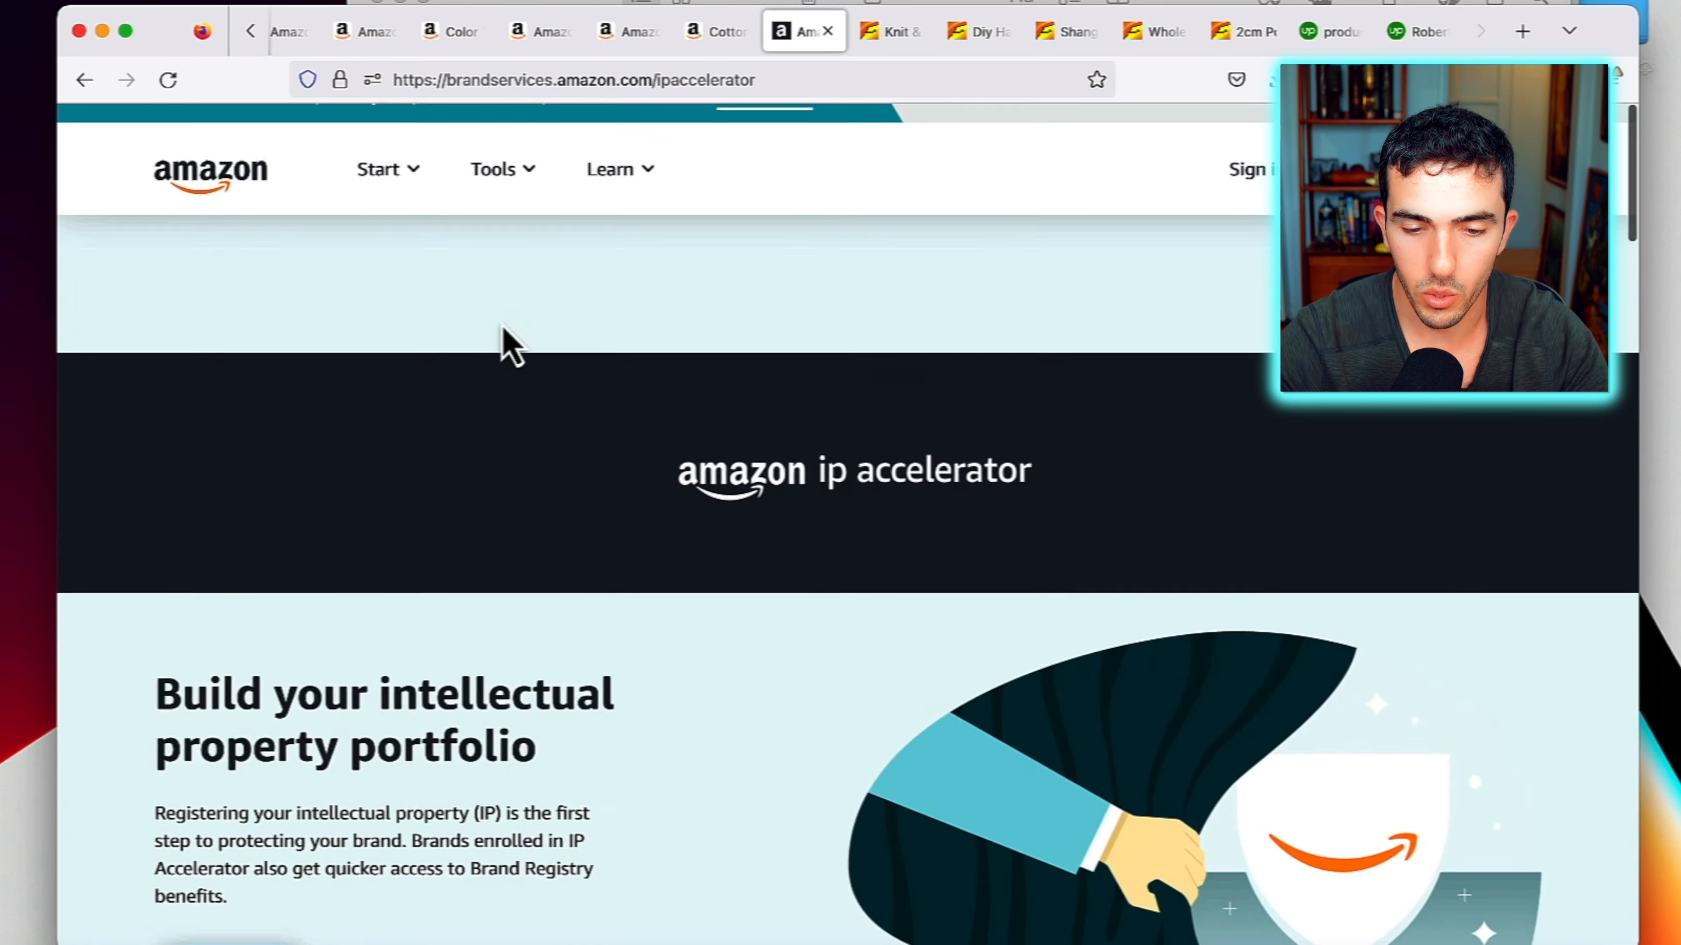
left_click(377, 168)
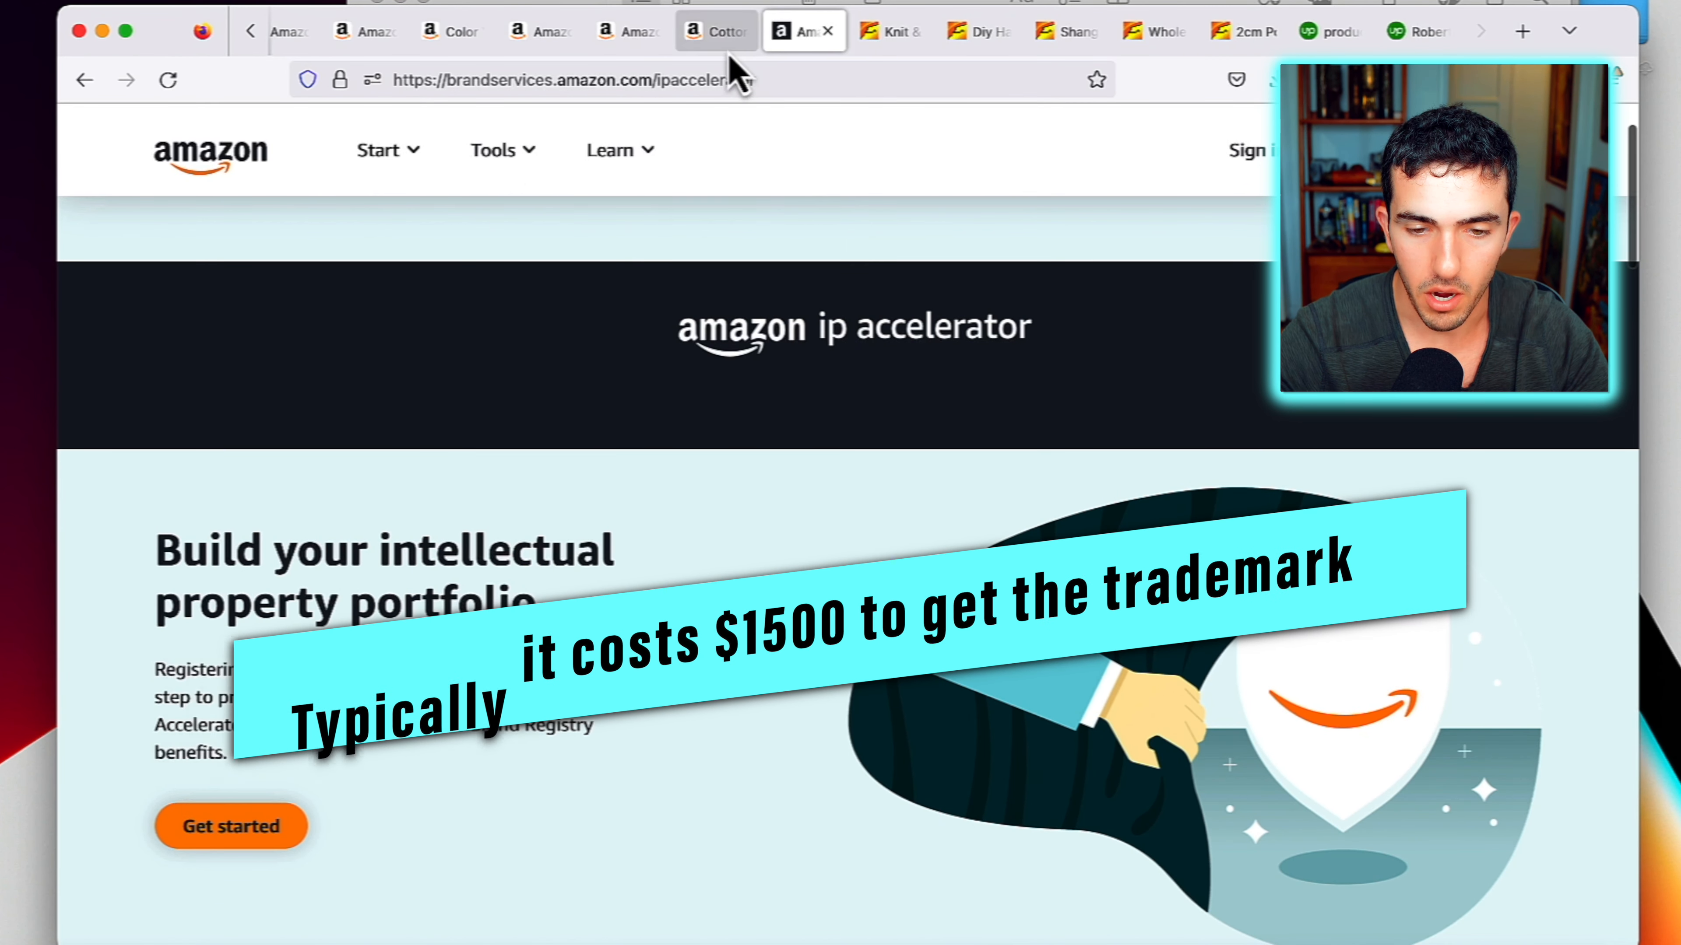
Return to the KnitPal Cotton to The Core listing and start entering a new address
left_click(716, 31)
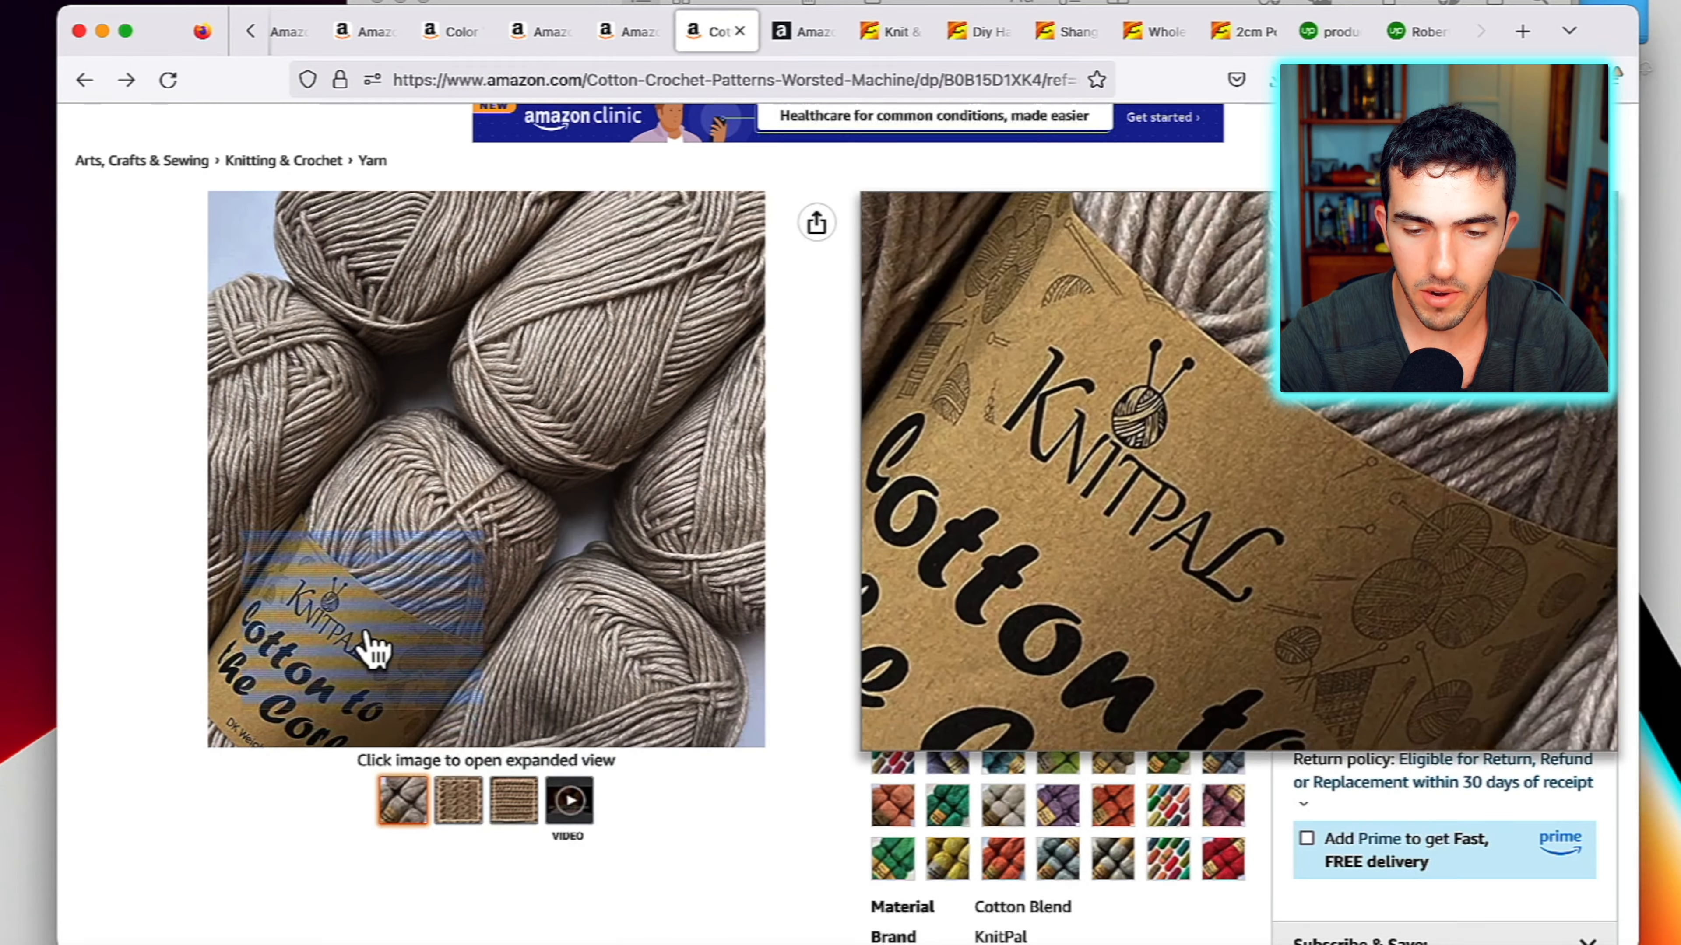
left_click(697, 80)
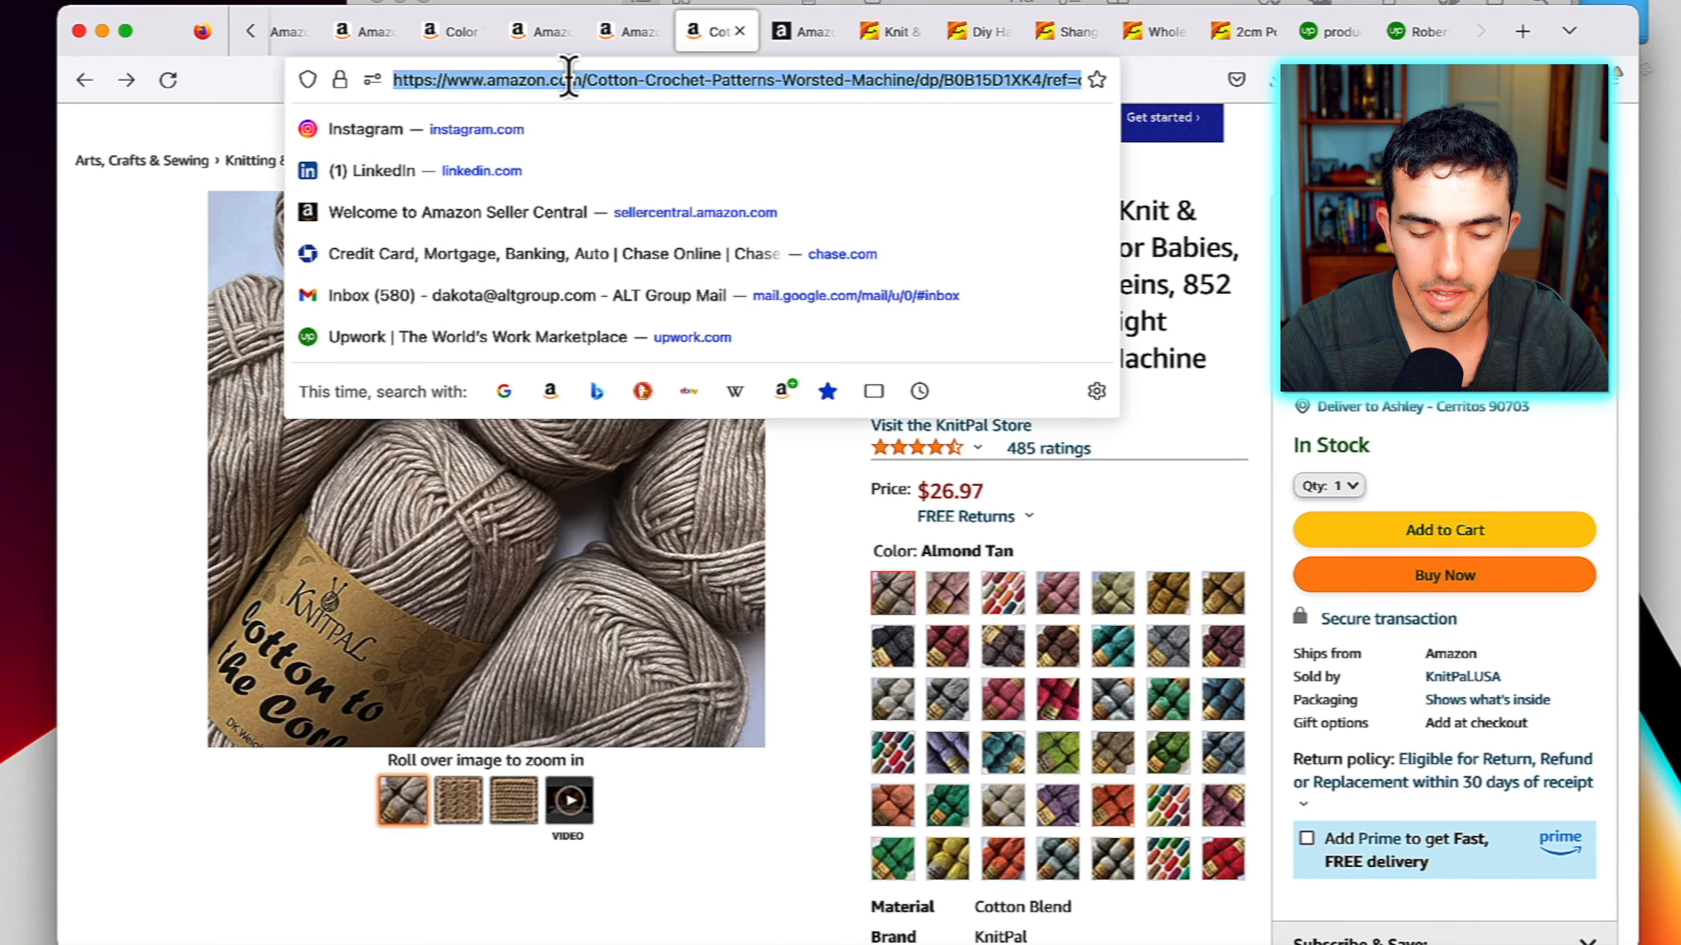
Load the Freightos freight marketplace homepage, look through it, then switch to the 2cm polyester chunky yarn page
key("Return")
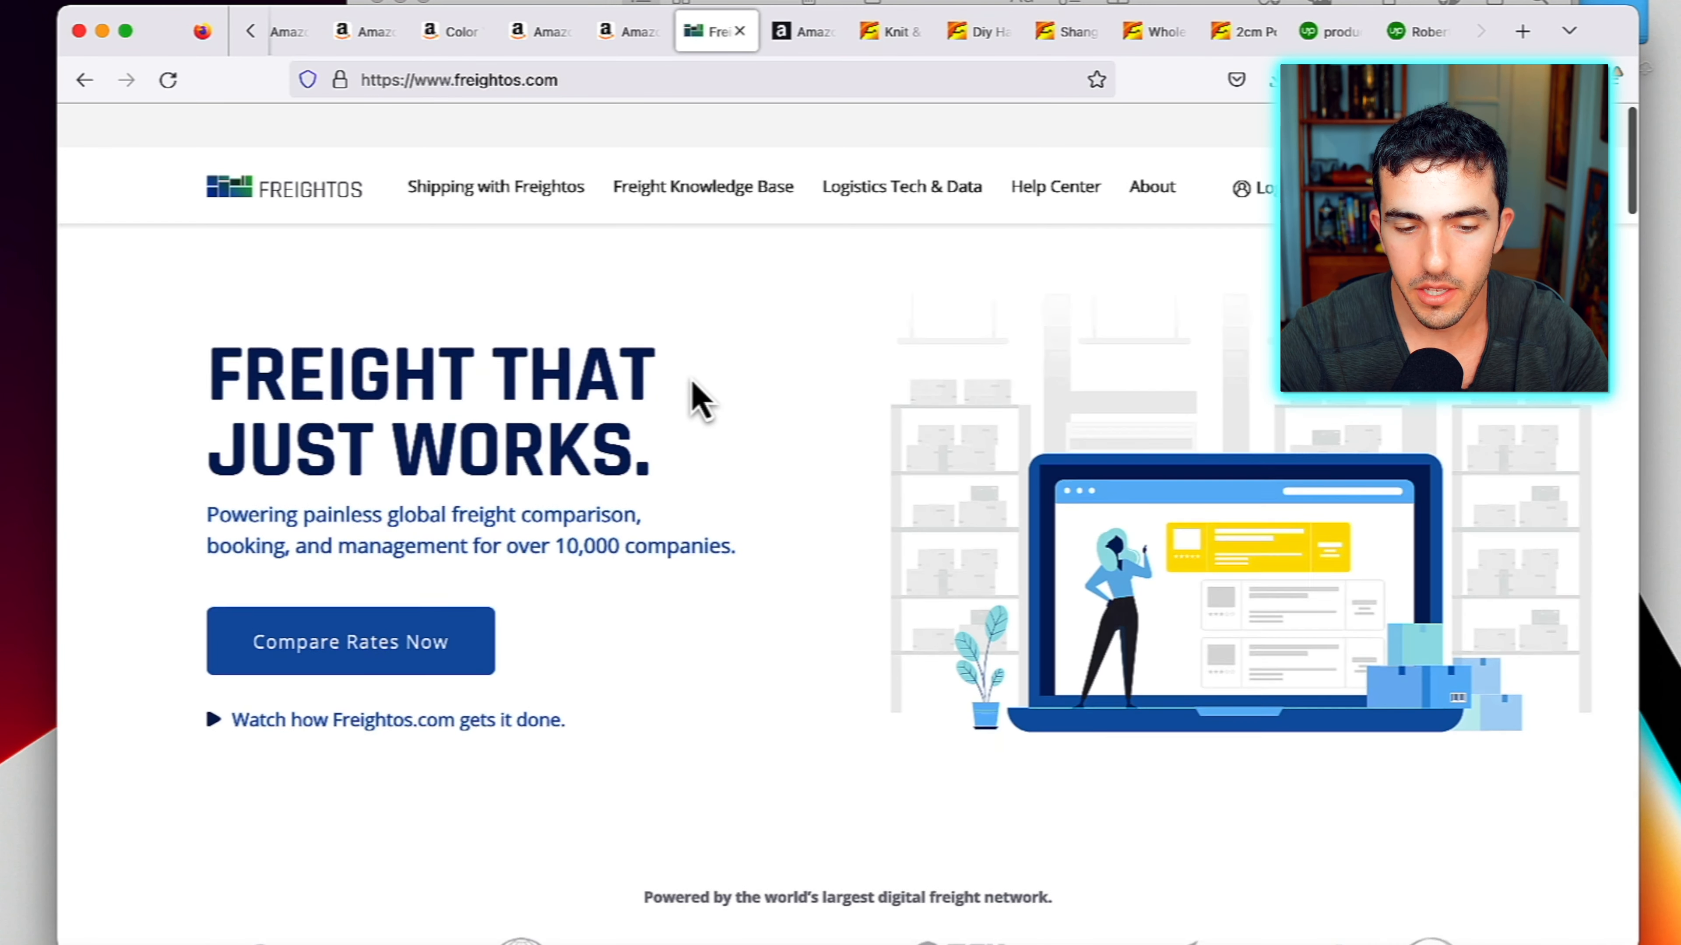
scroll("down", 3)
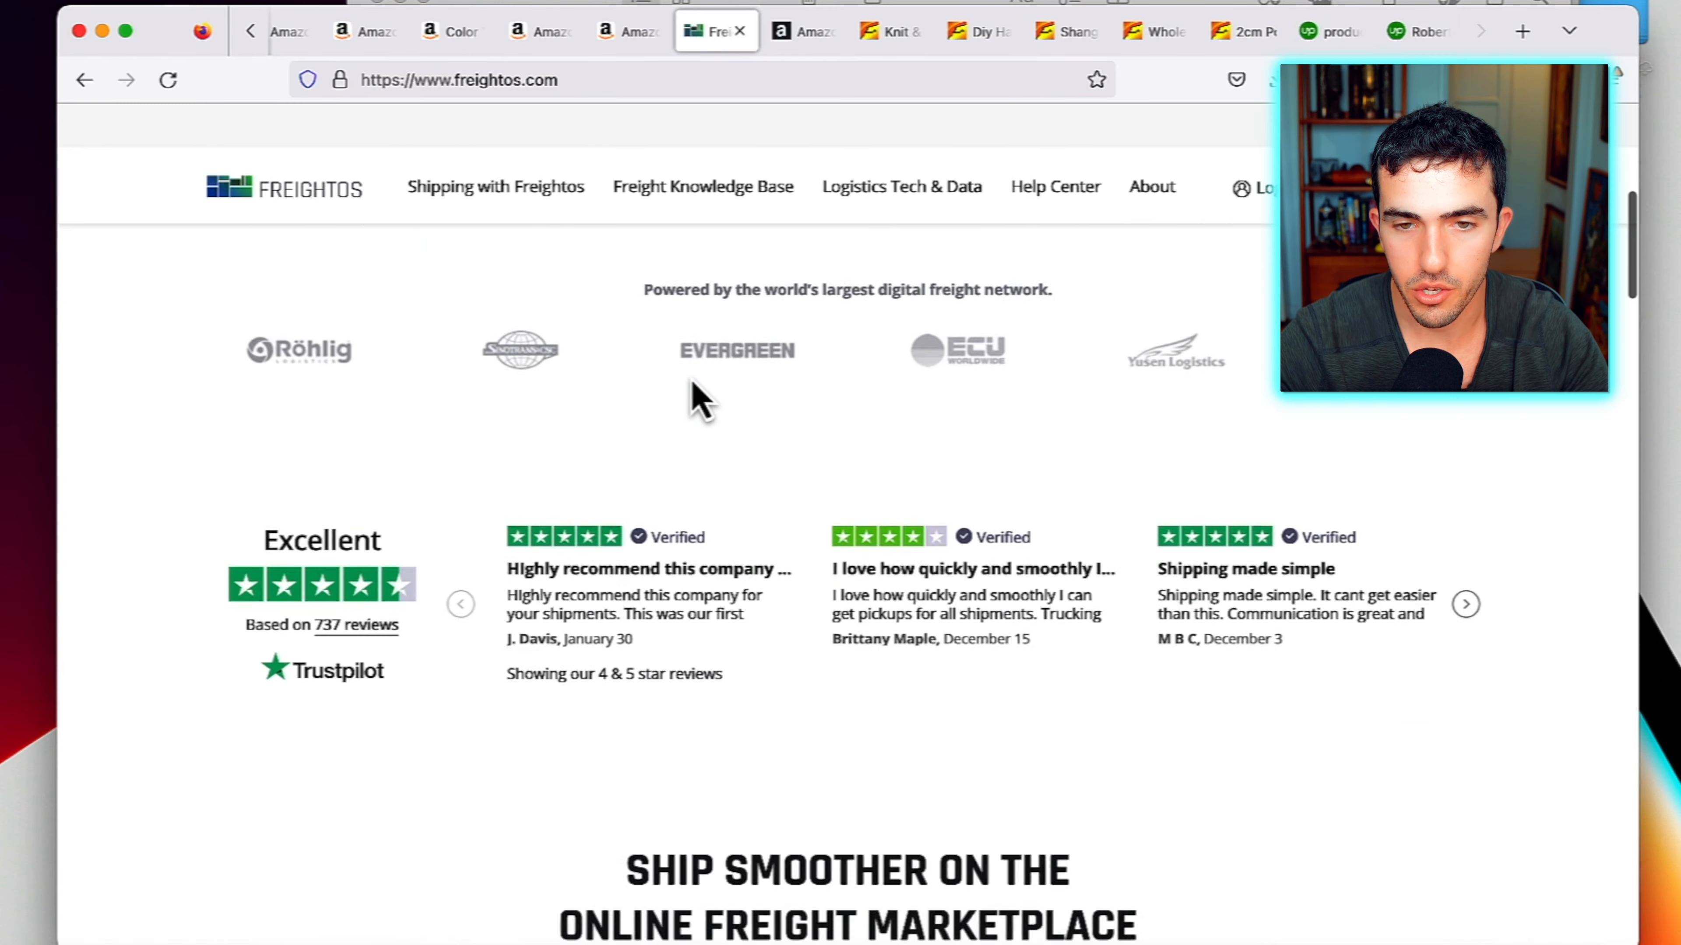
scroll("down", 3)
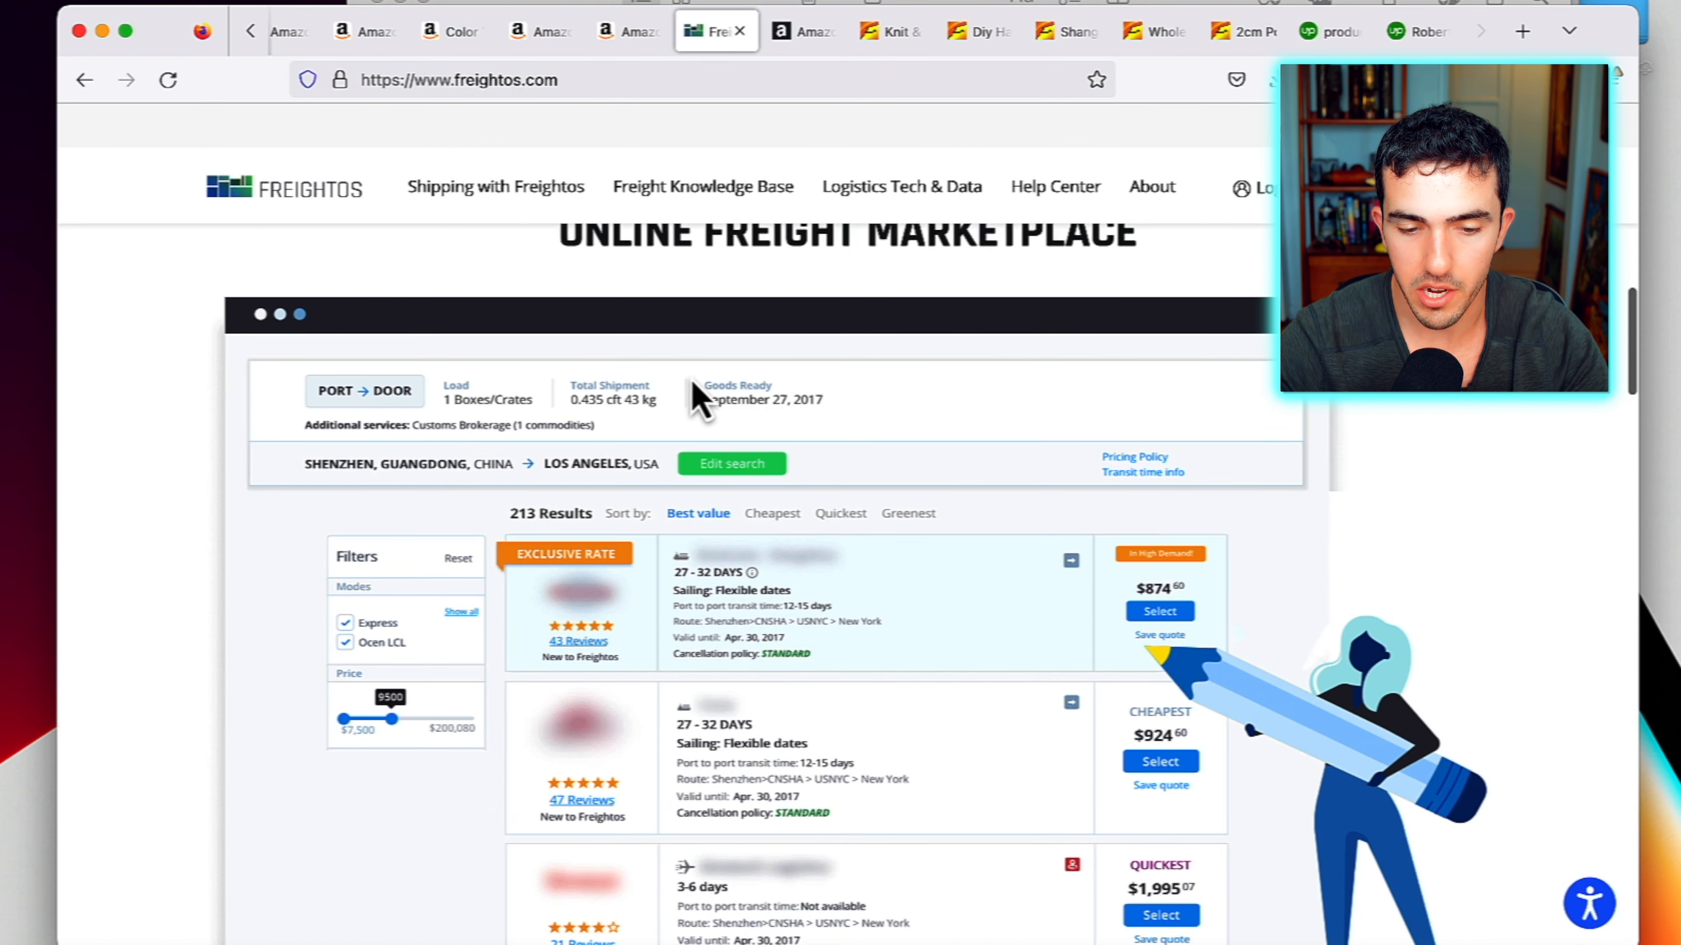
scroll("up", 3)
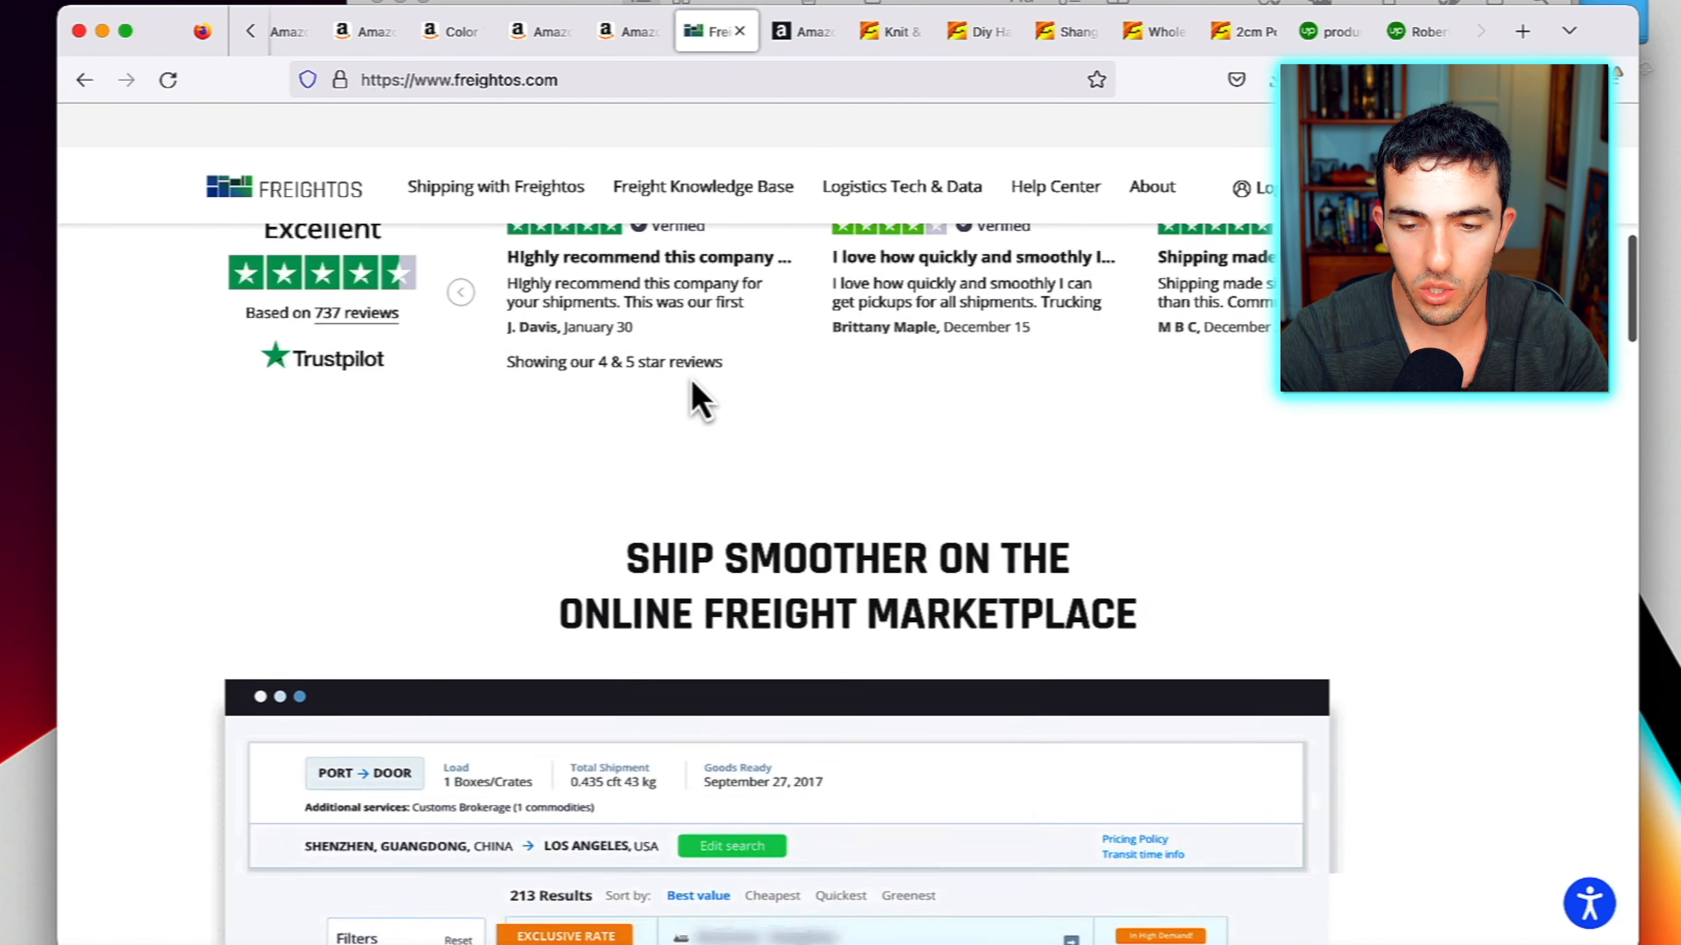
scroll("up", 3)
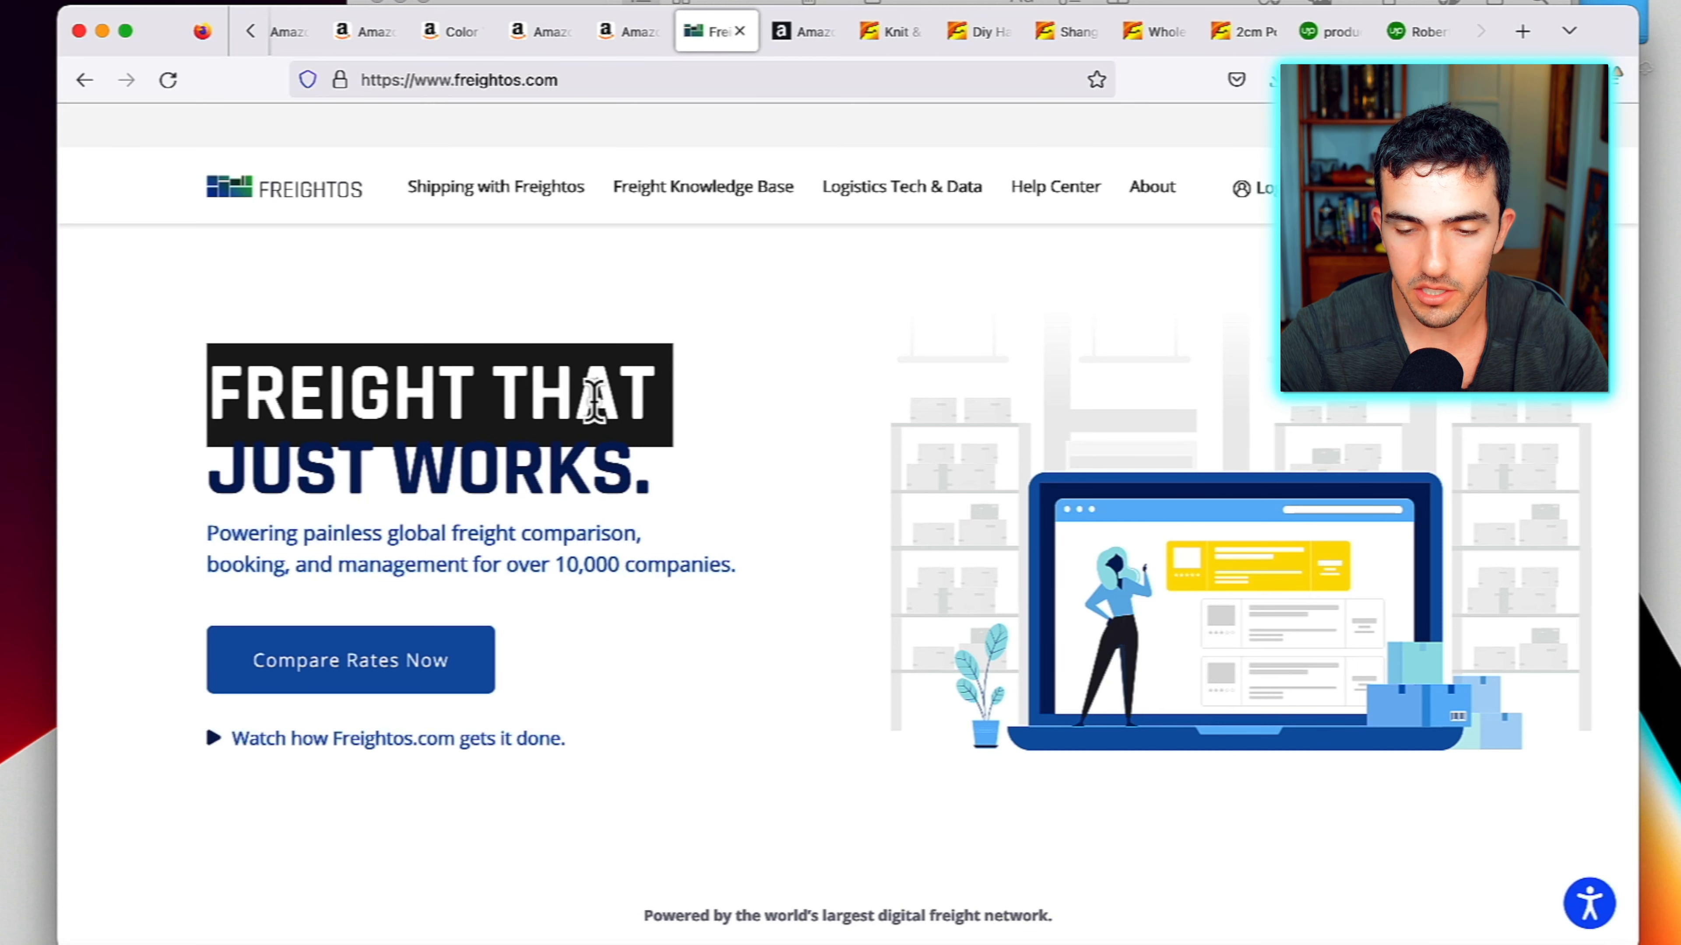
left_click(1241, 32)
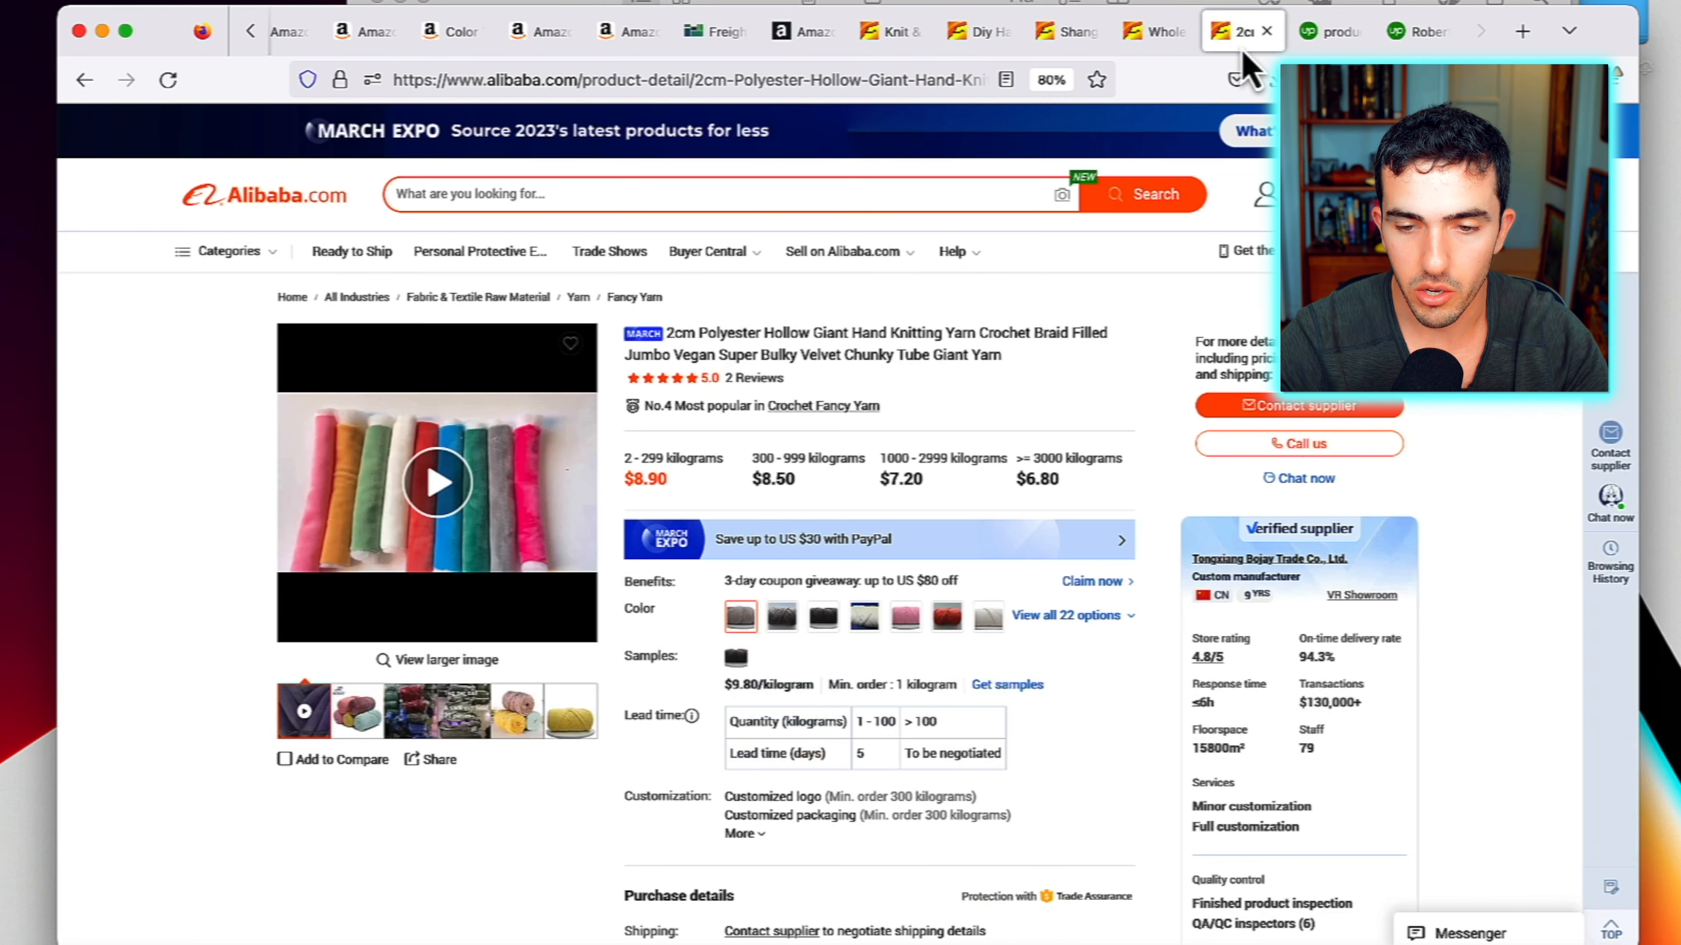
Review the wholesale soft-touch acrylic chunky yarn listing down to its Product Parameters
left_click(1148, 30)
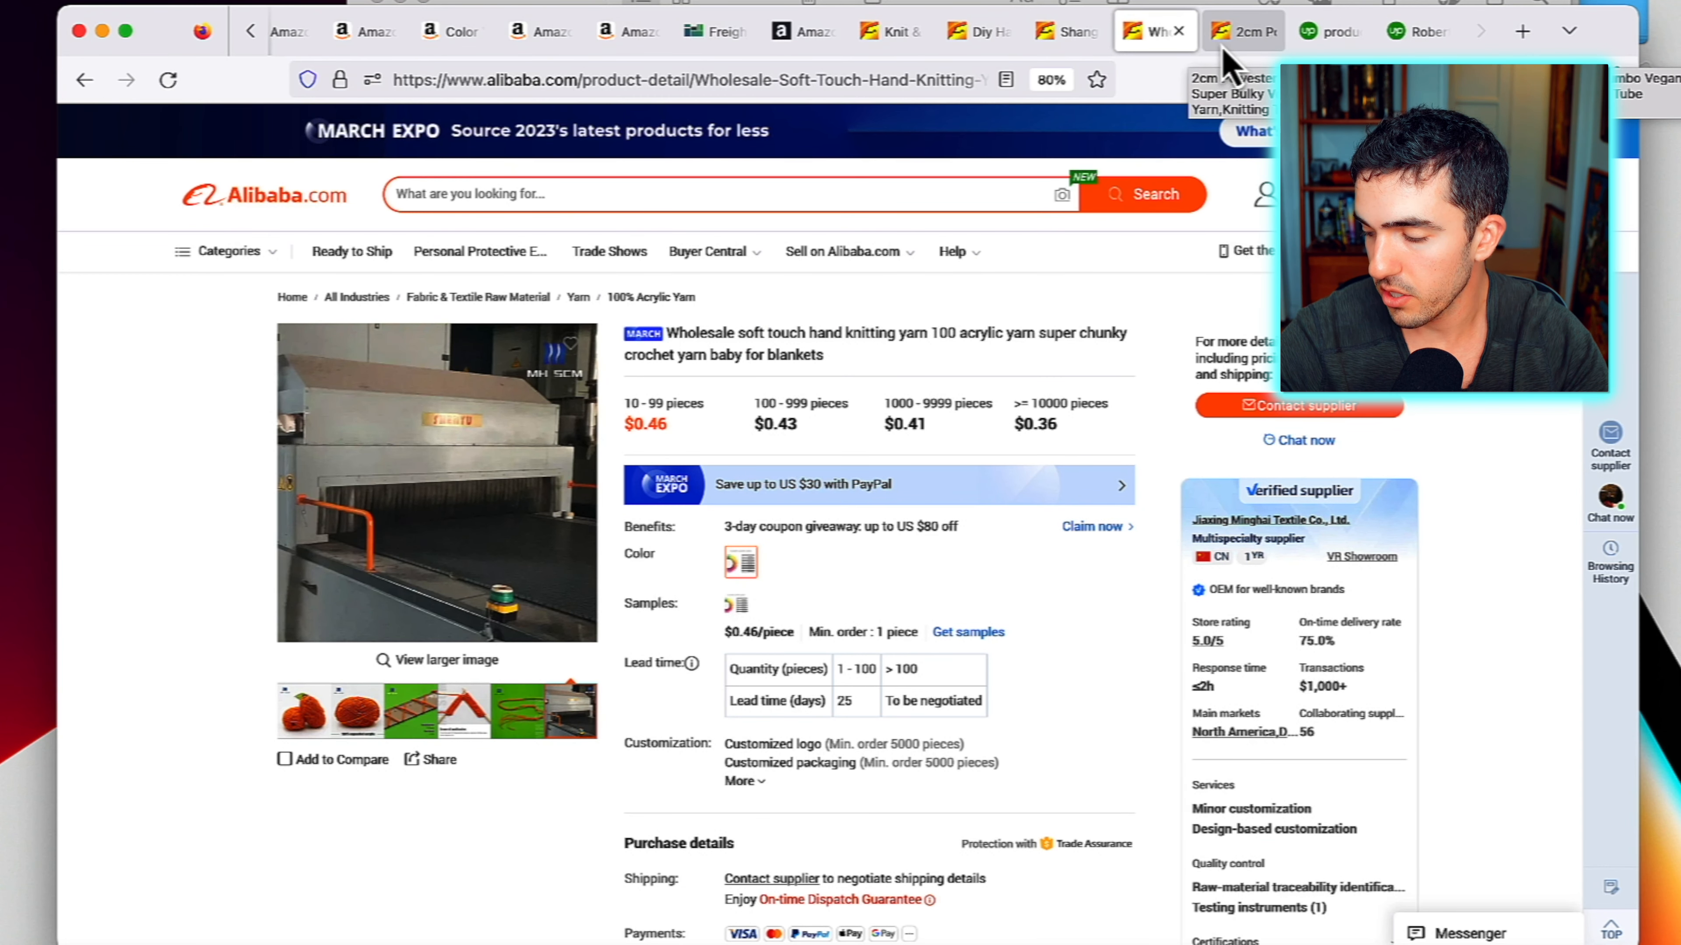
mouse_move(820, 510)
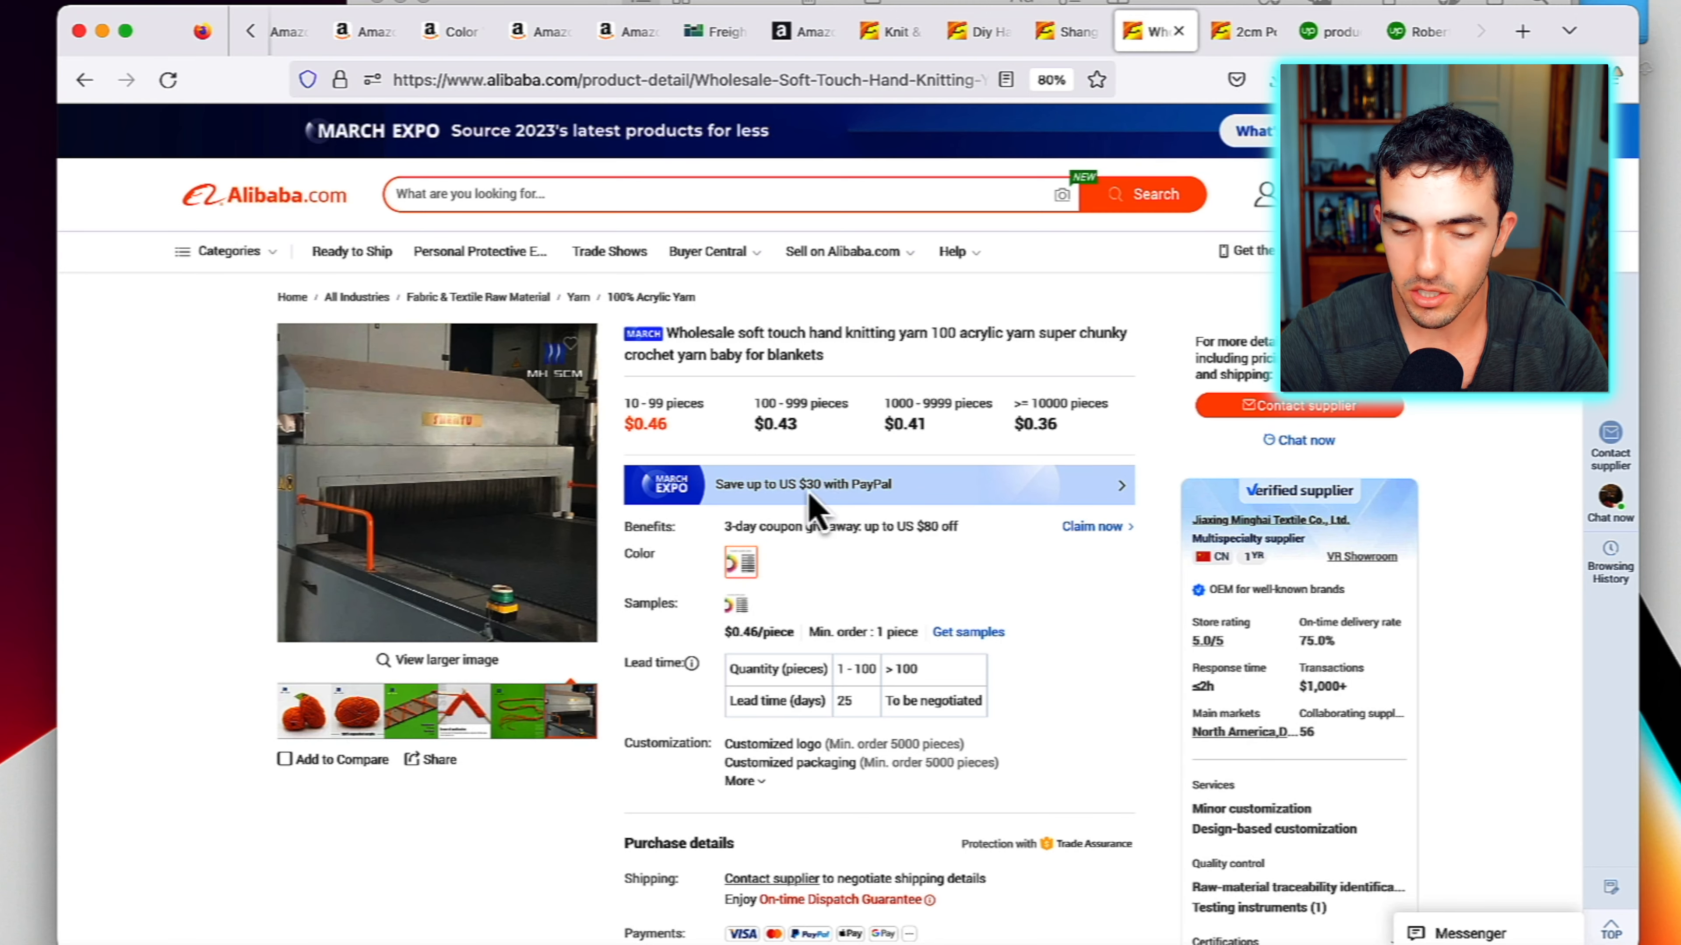
scroll("down", 3)
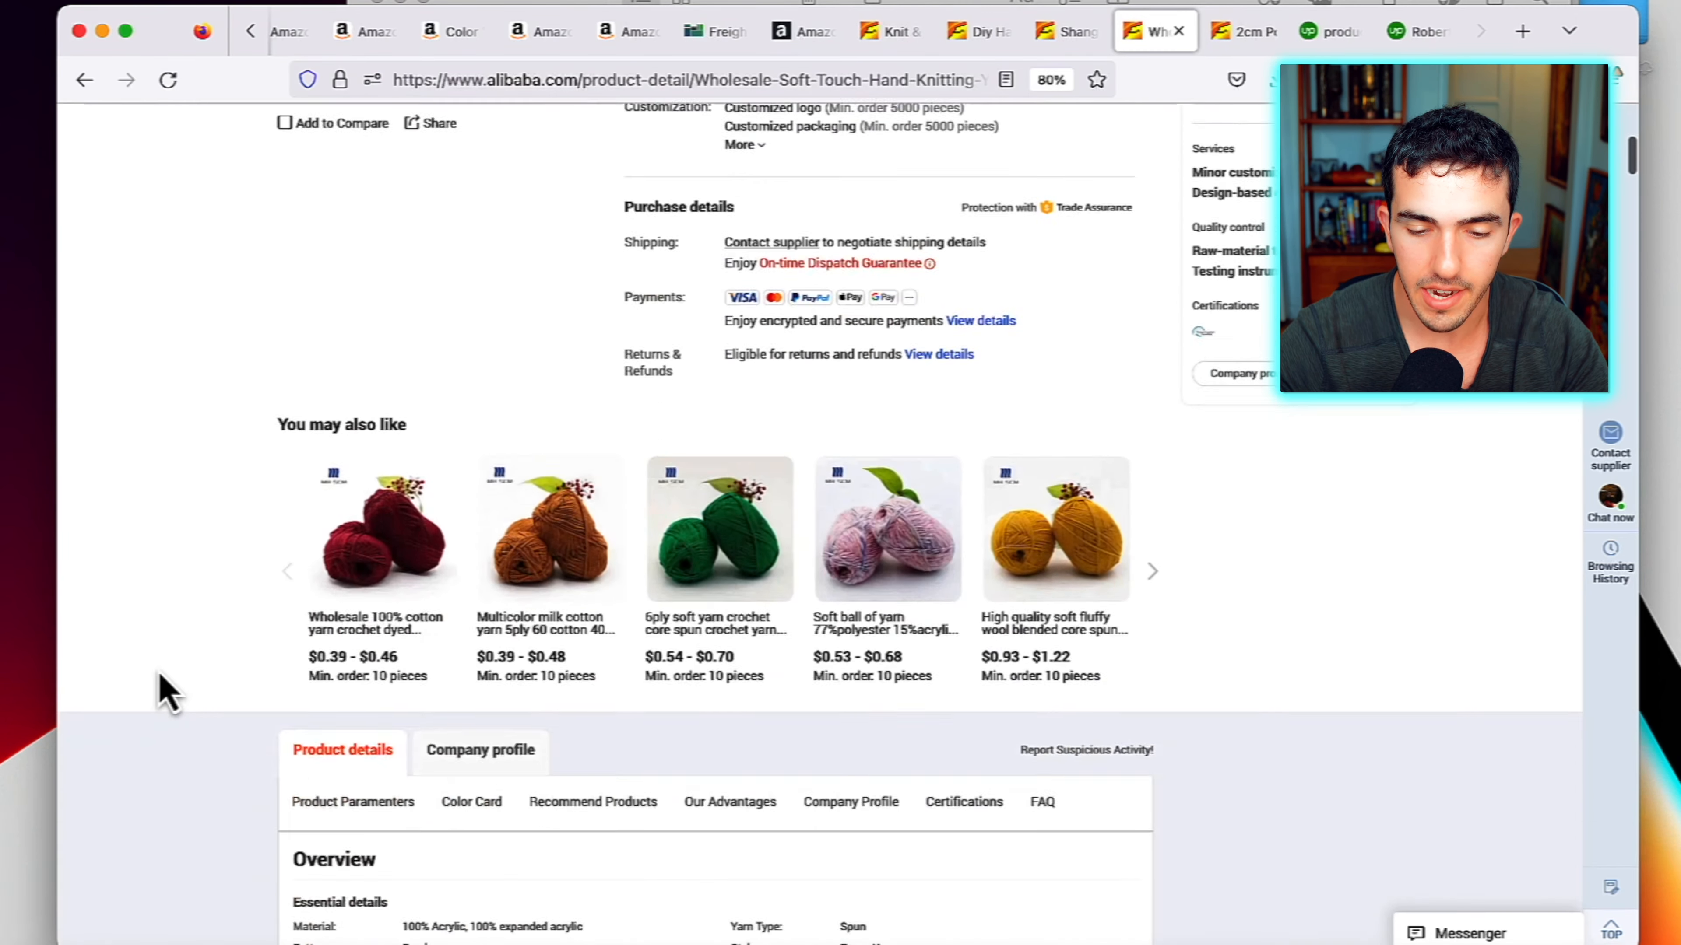
scroll("down", 3)
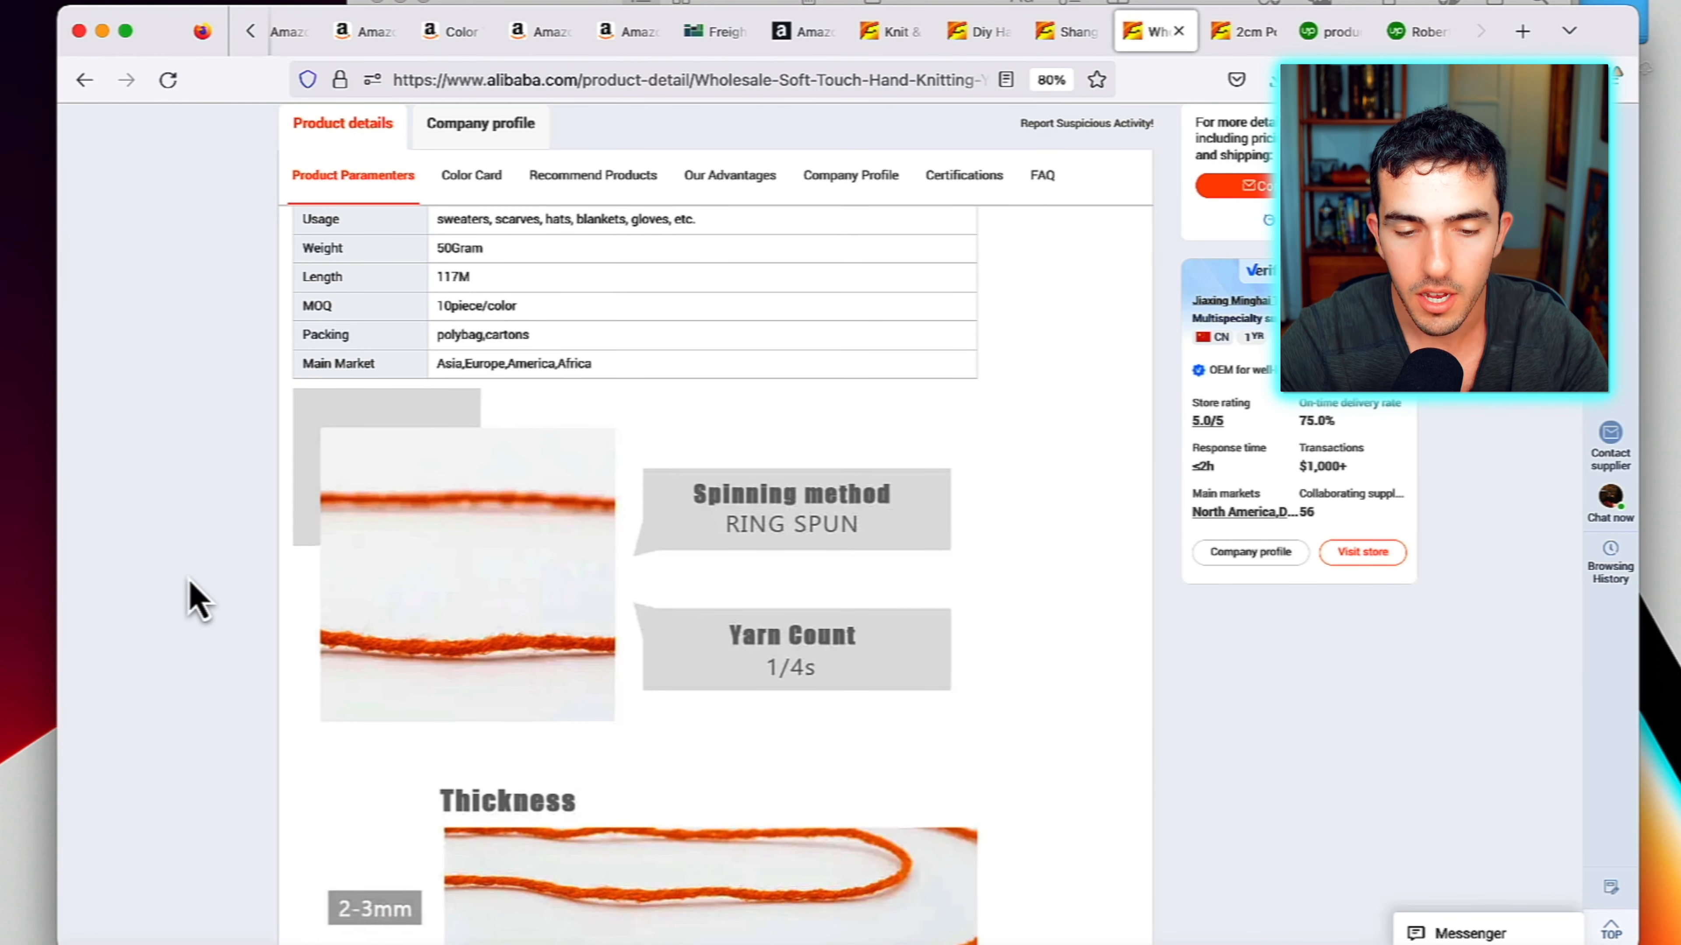
scroll("up", 3)
type("s")
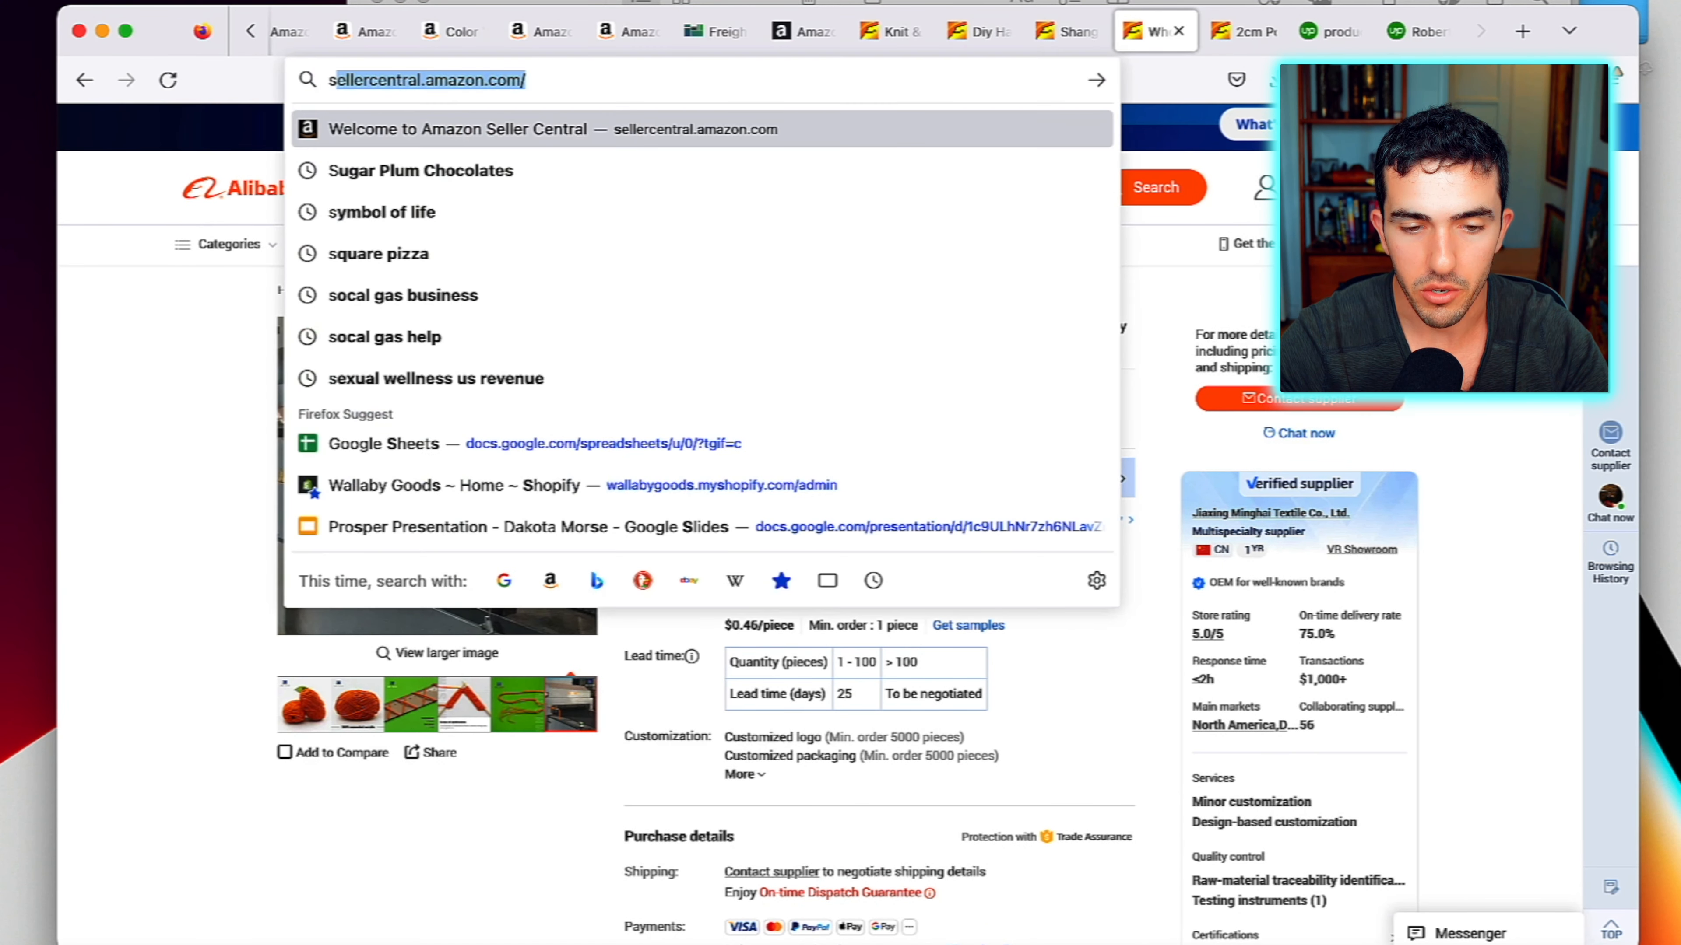
Search 'seller central' and land on the Start selling with Amazon homepage, highlighting the headline
key("Return")
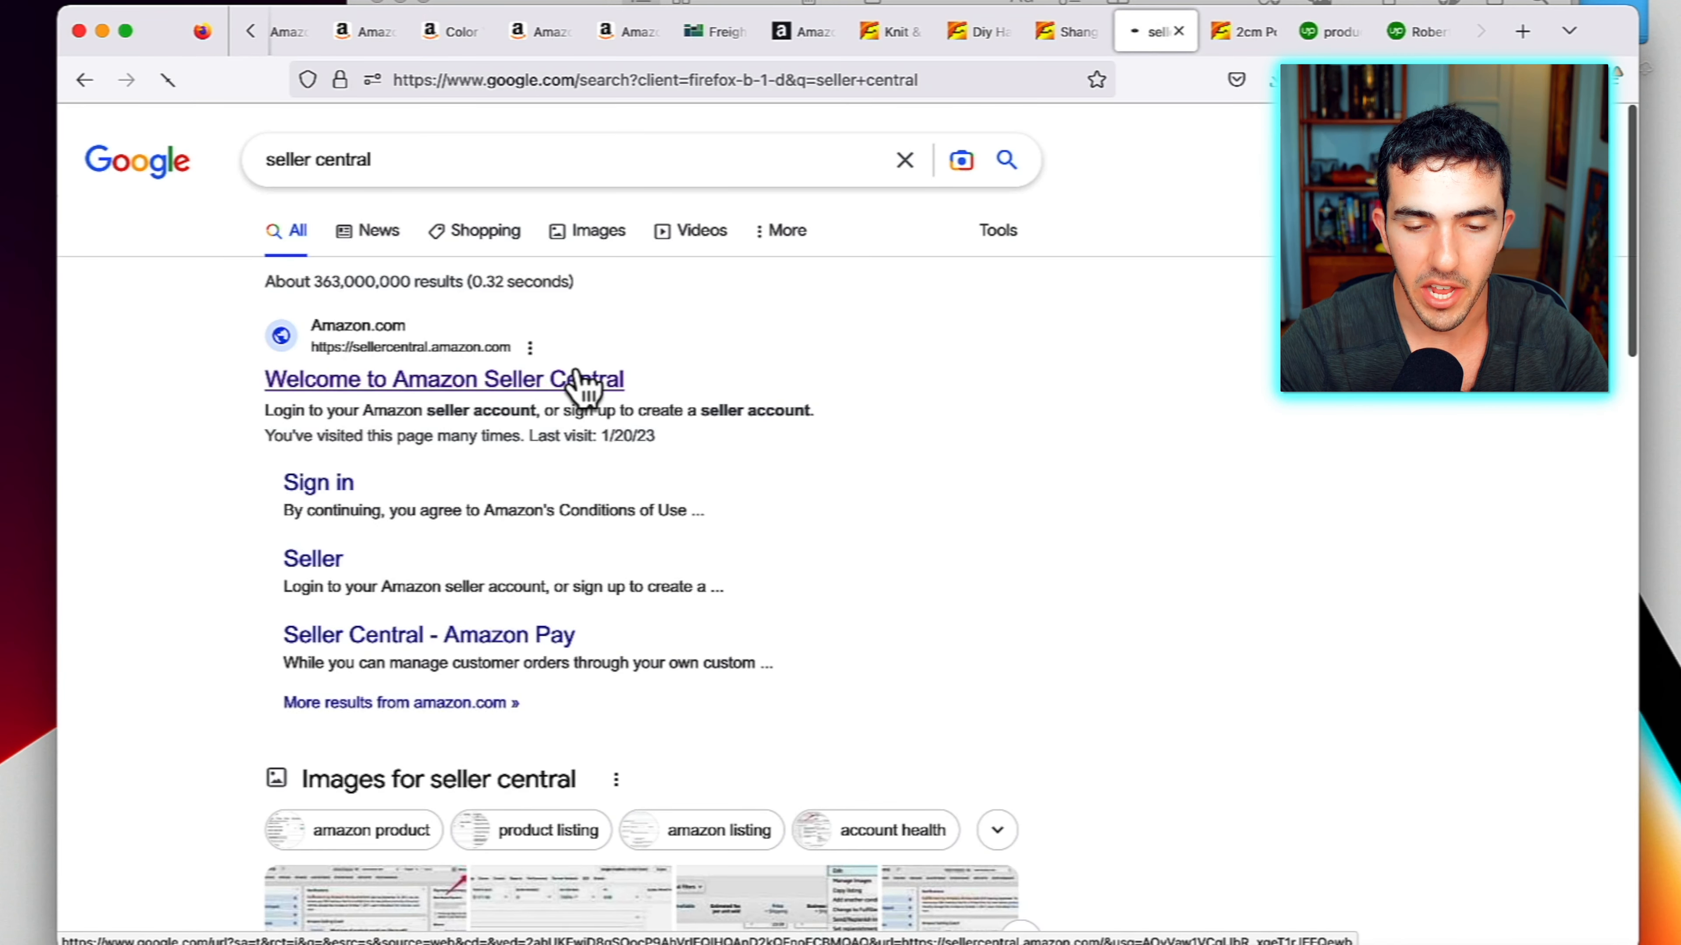
left_click(444, 379)
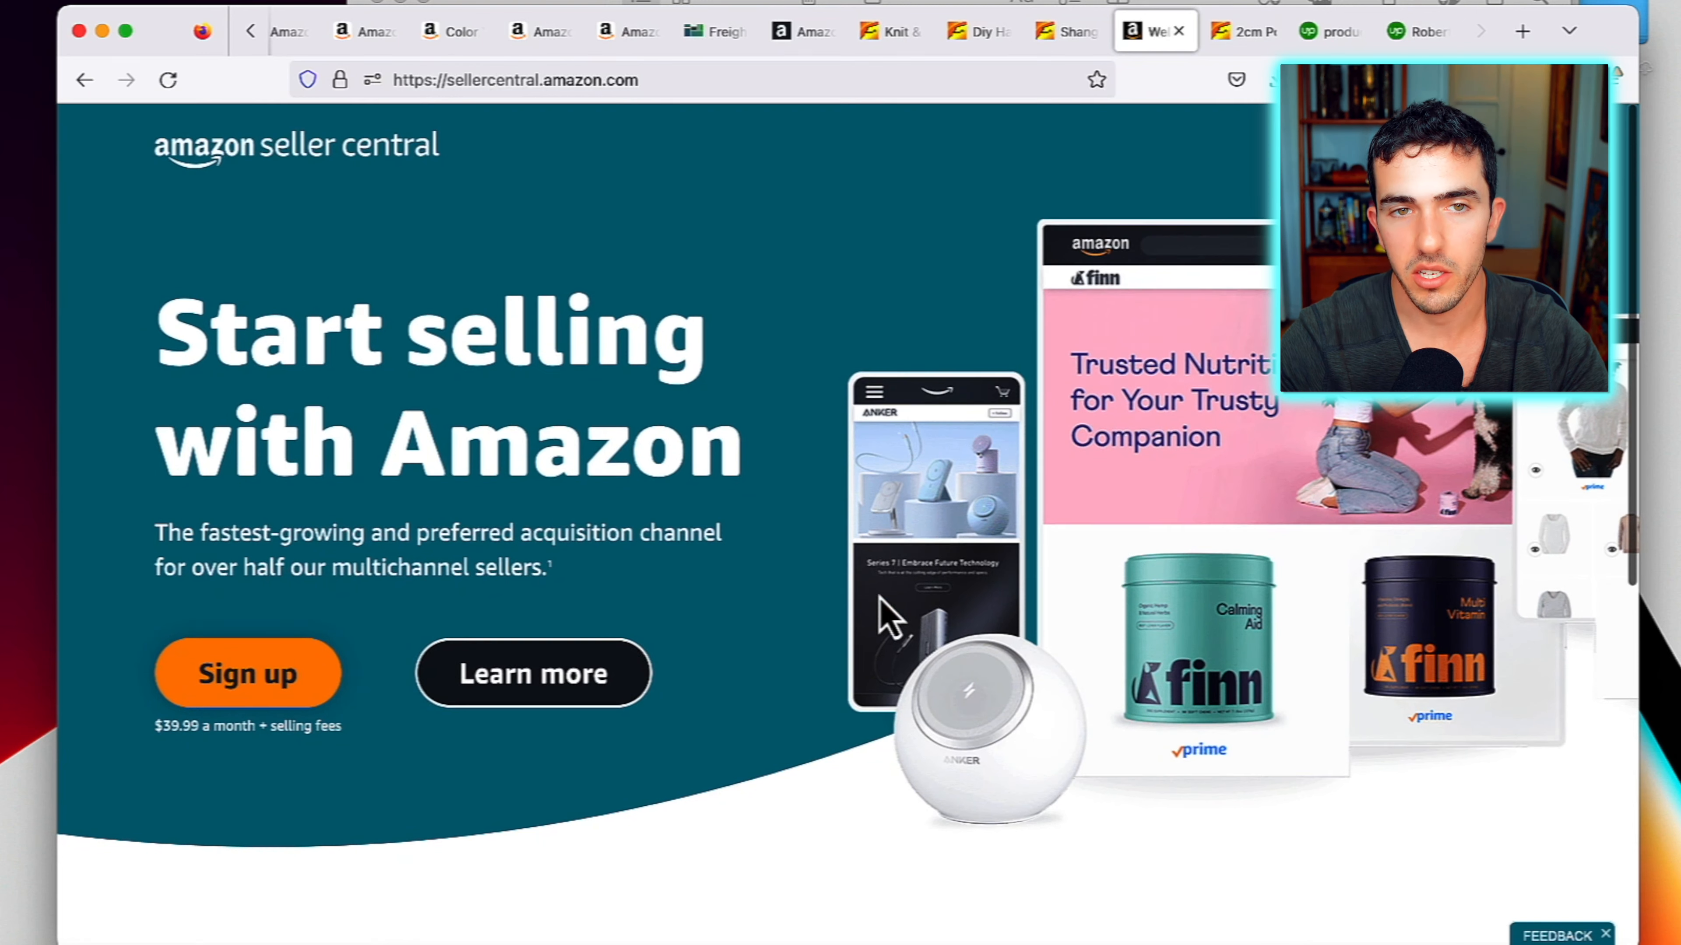
mouse_move(332, 638)
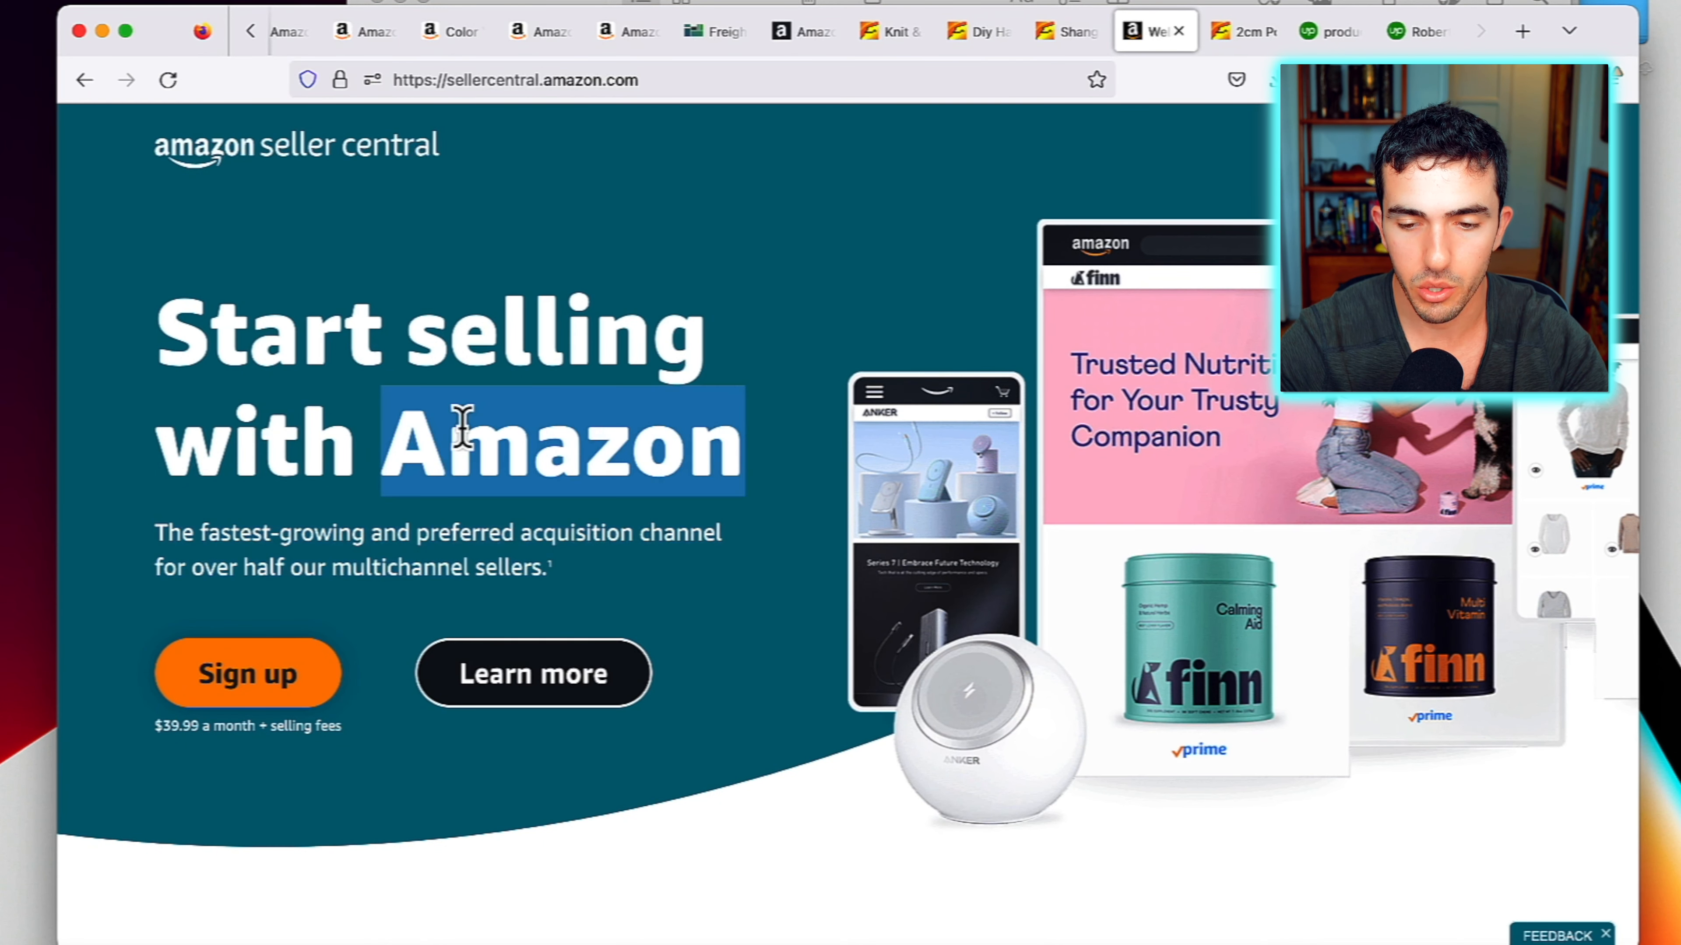
left_click_drag(461, 423, 526, 359)
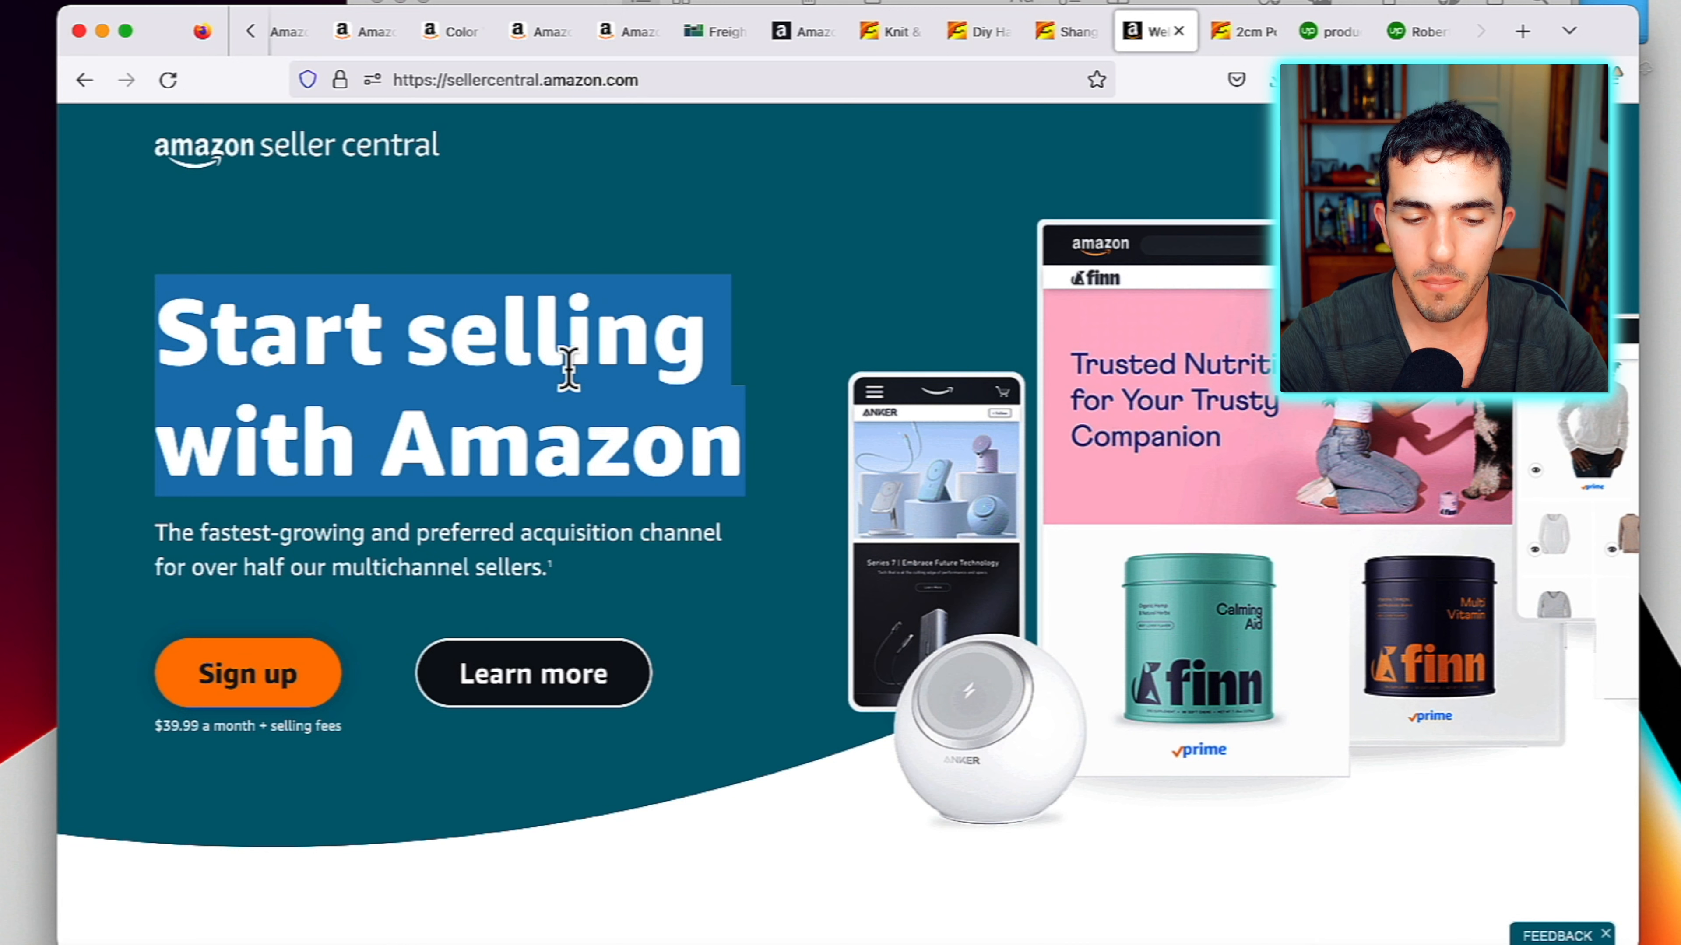
mouse_move(891, 29)
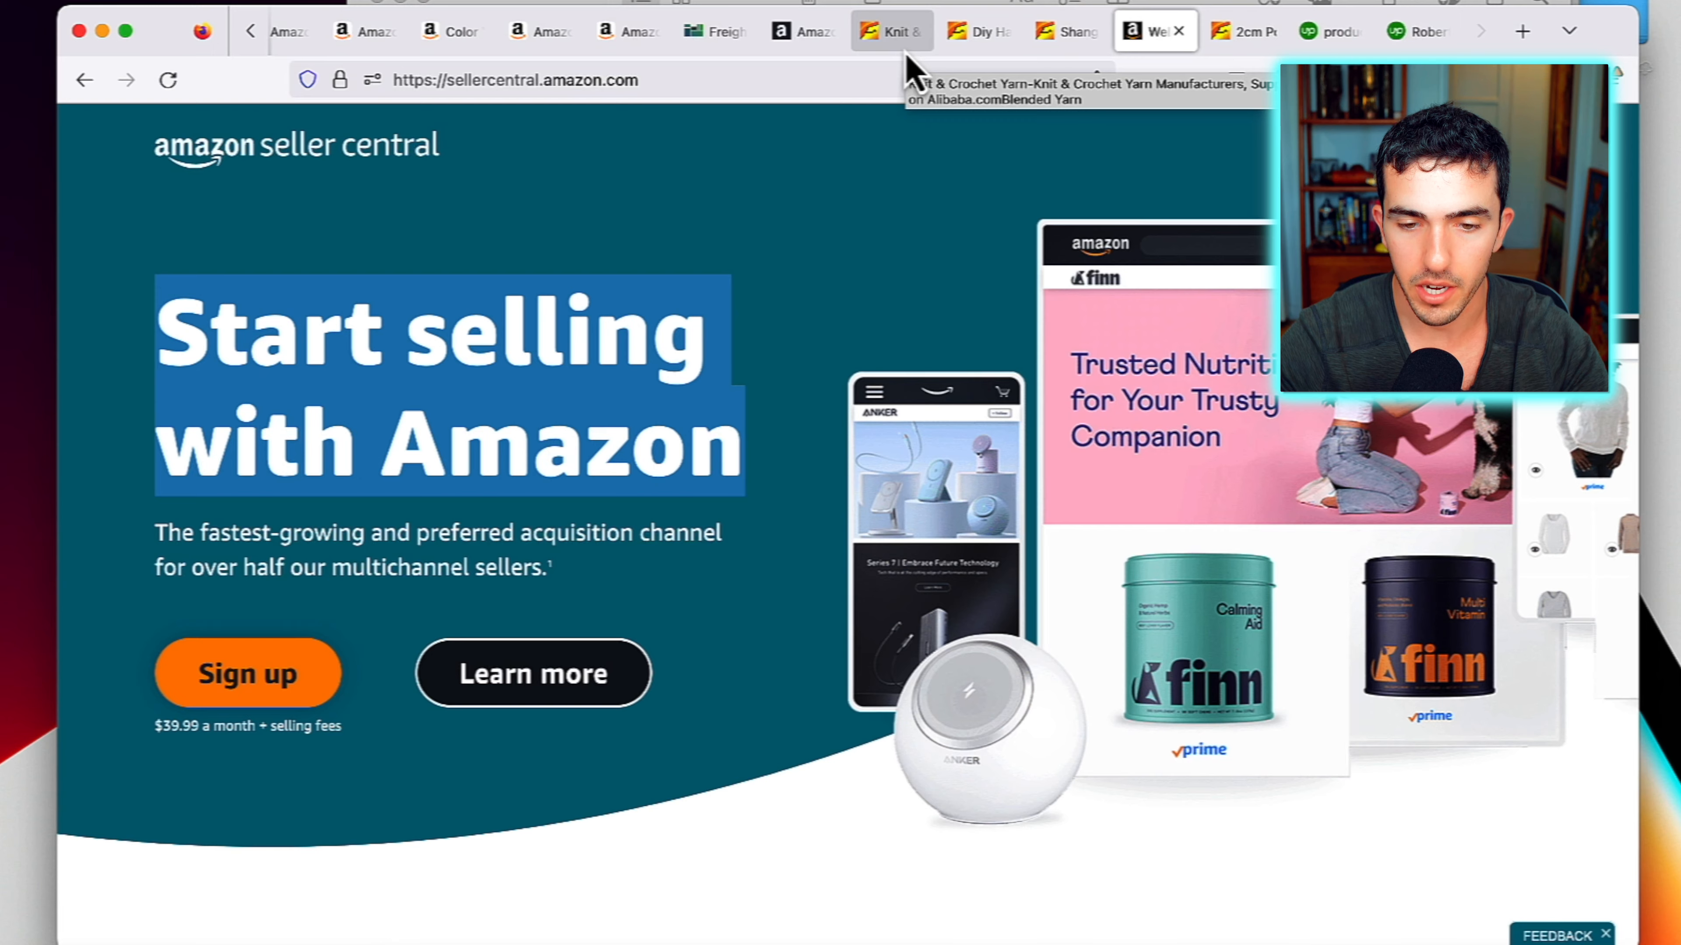
Return to the Amazon tab and search for 'yarn'
left_click(1154, 30)
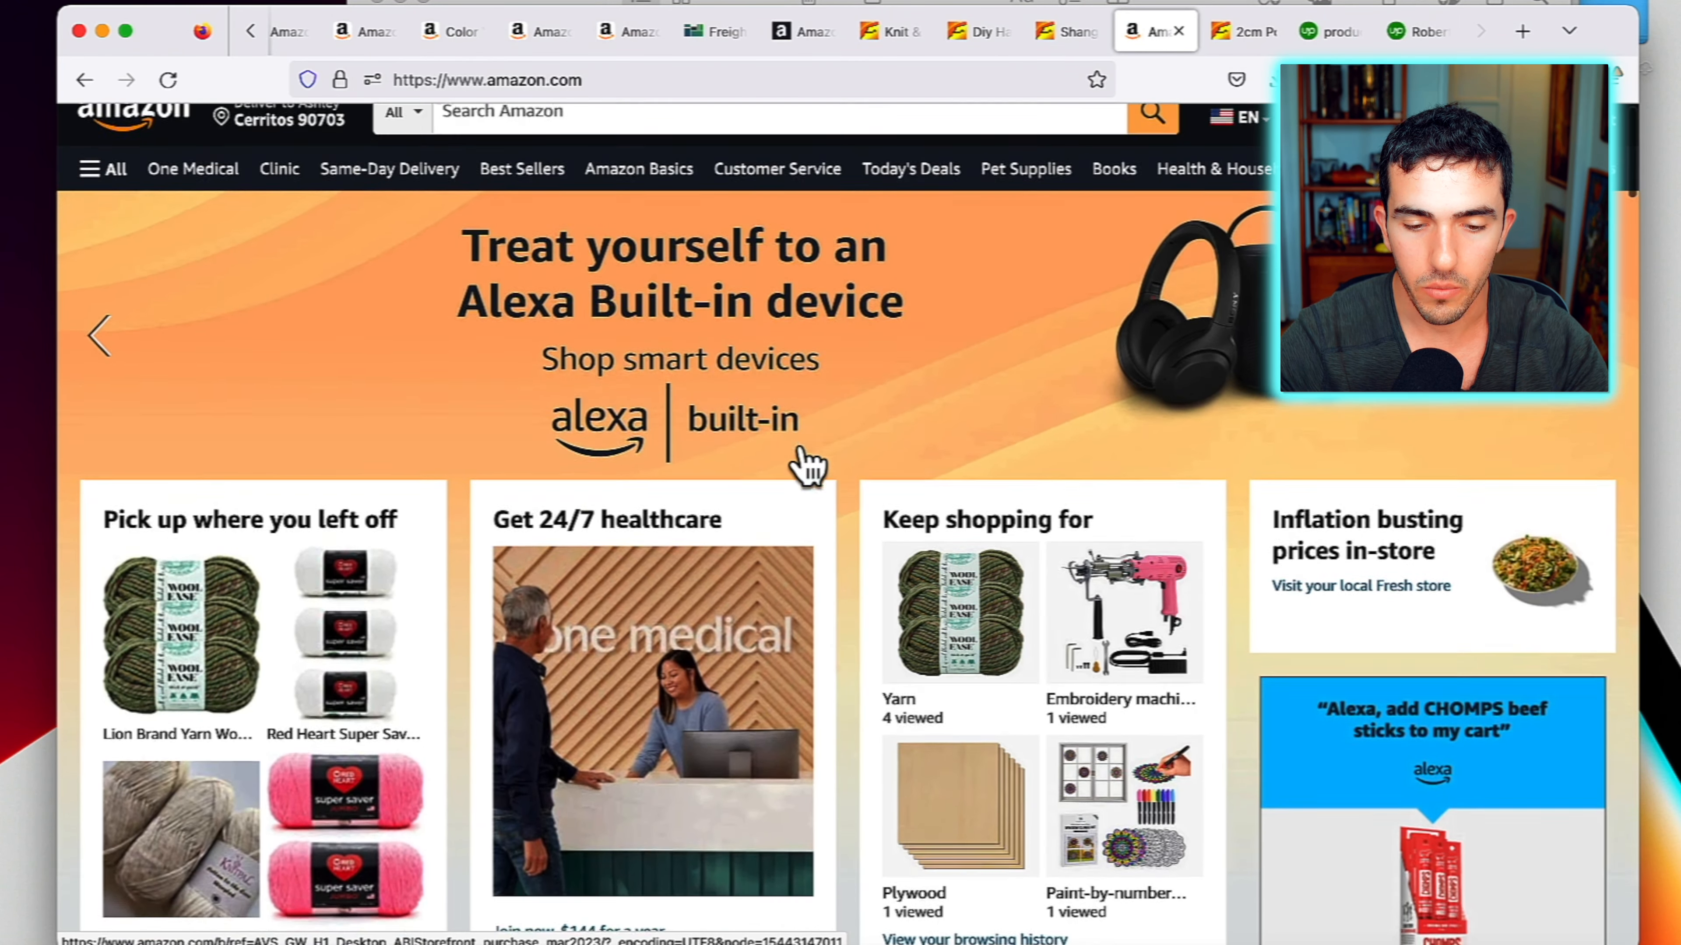
scroll("down", 3)
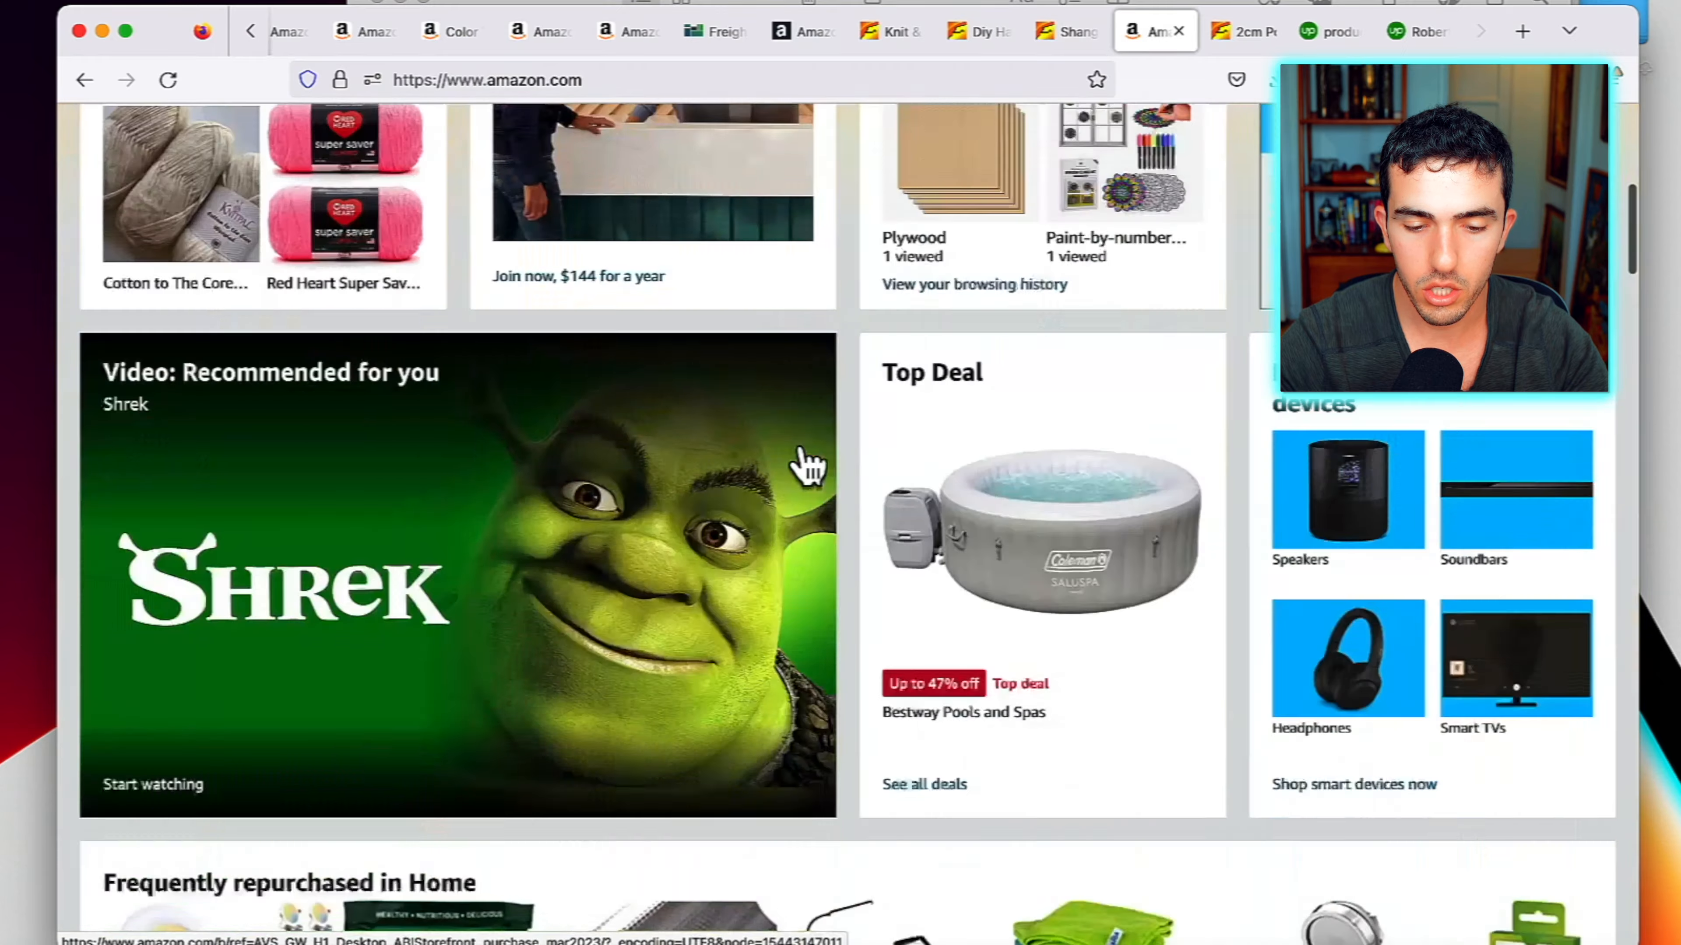
scroll("up", 3)
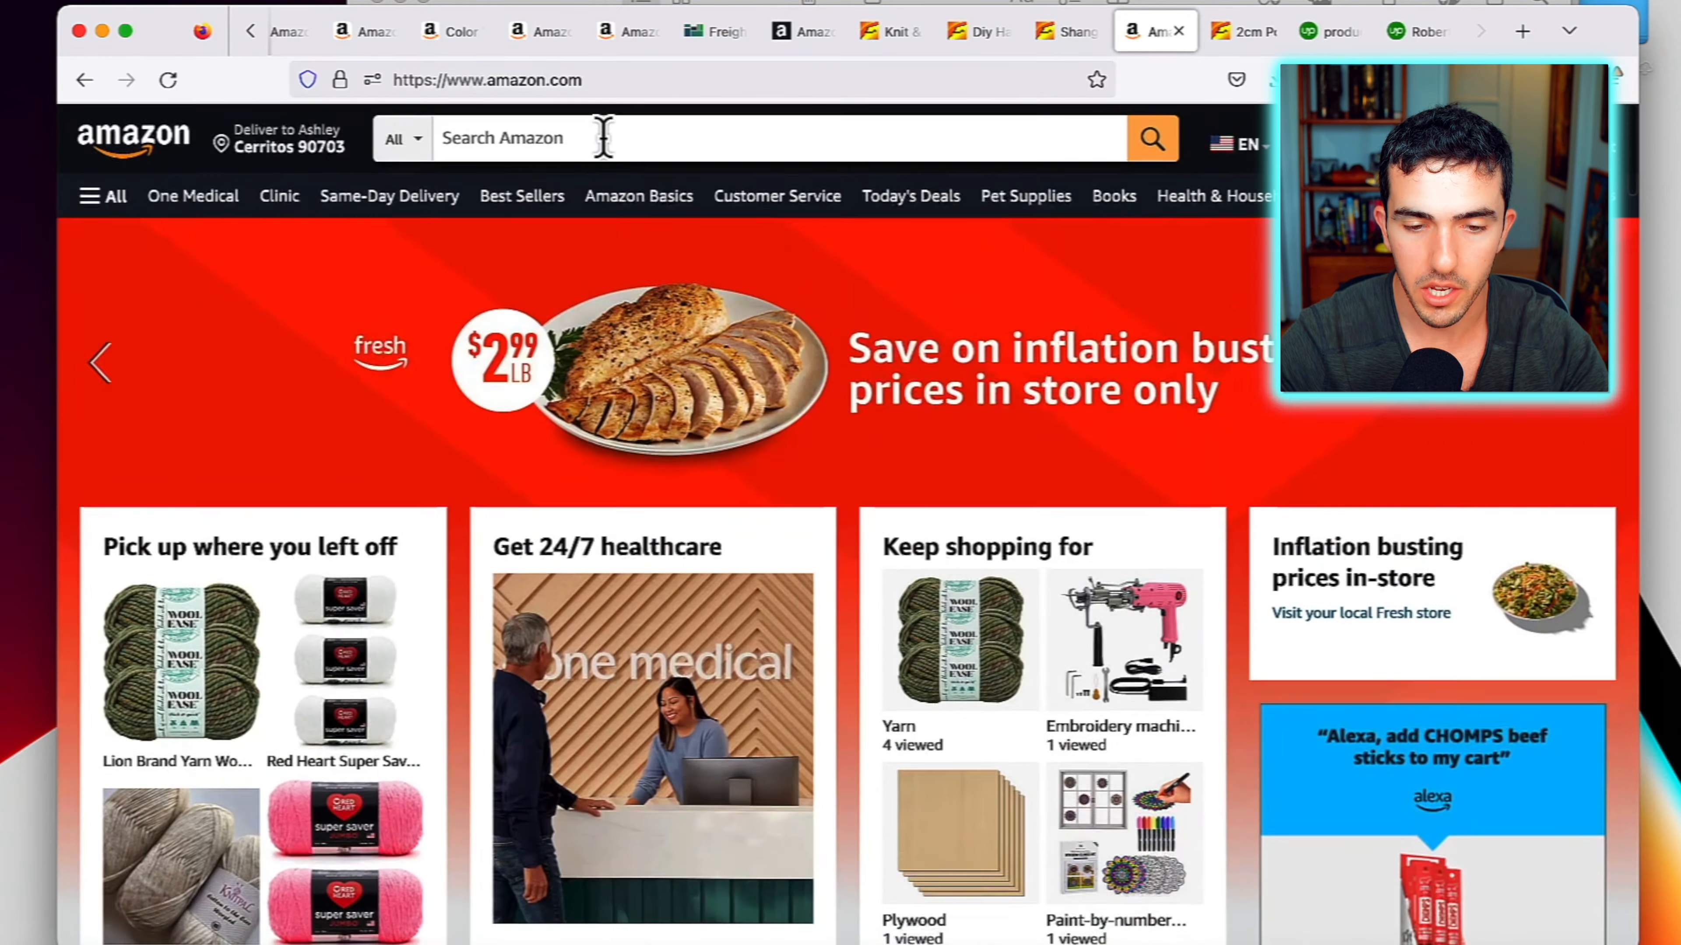
type("yarn")
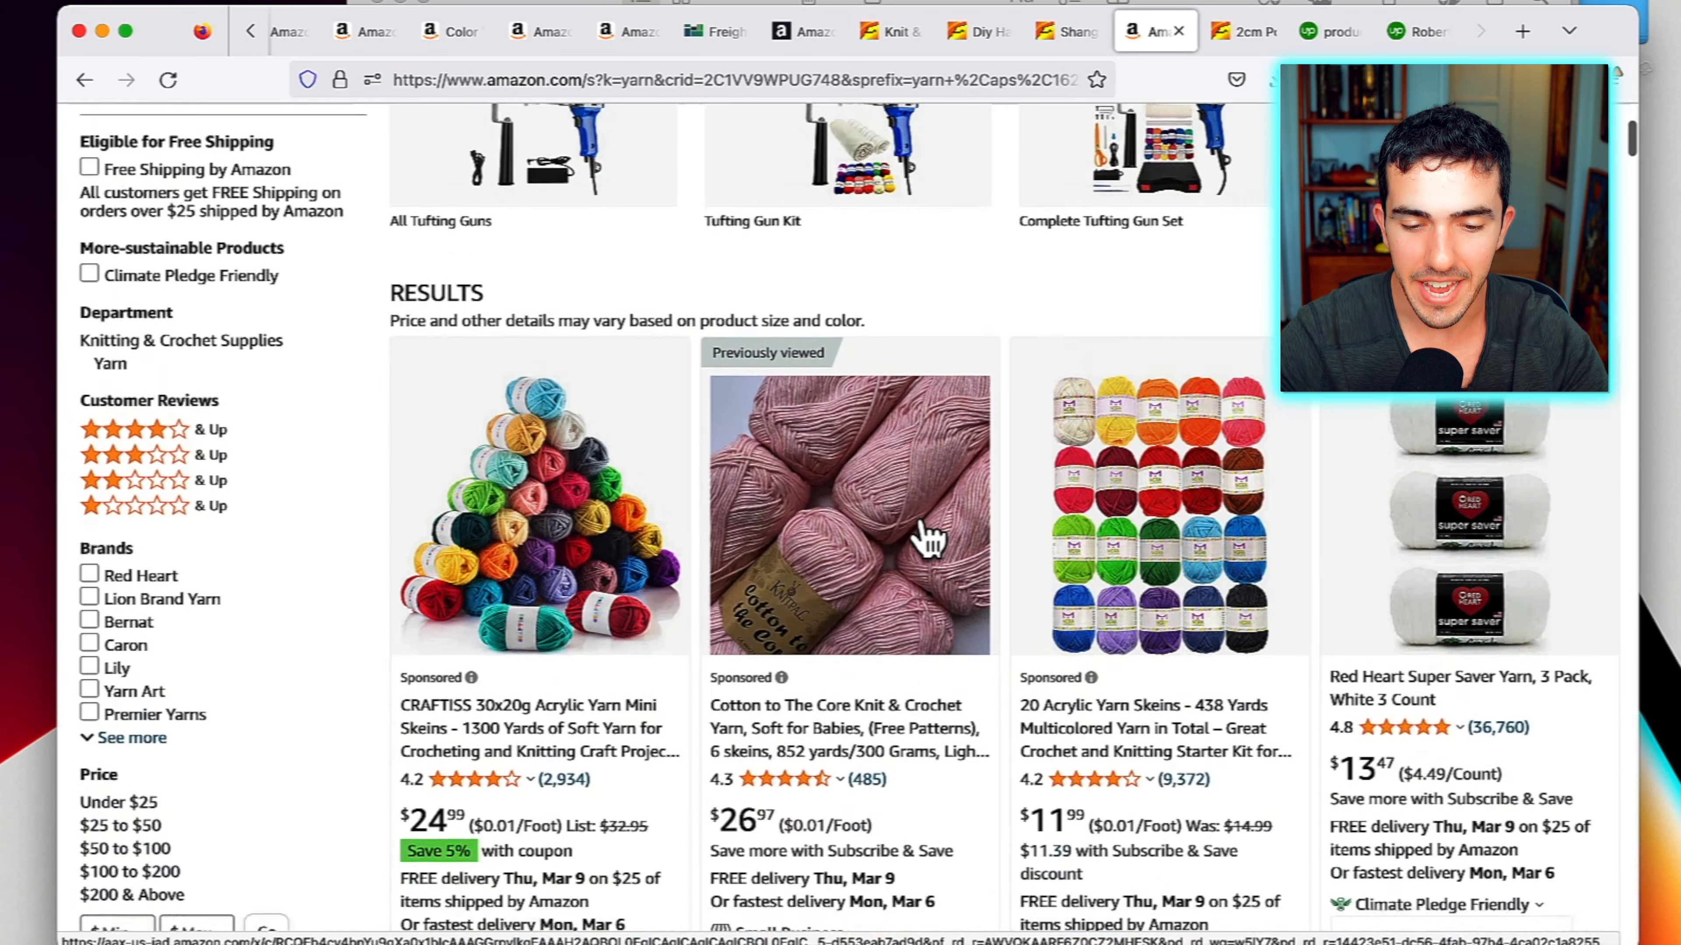
Read the Jungle Scout sales estimates down the yarn results, then begin an 'art' search
scroll("down", 3)
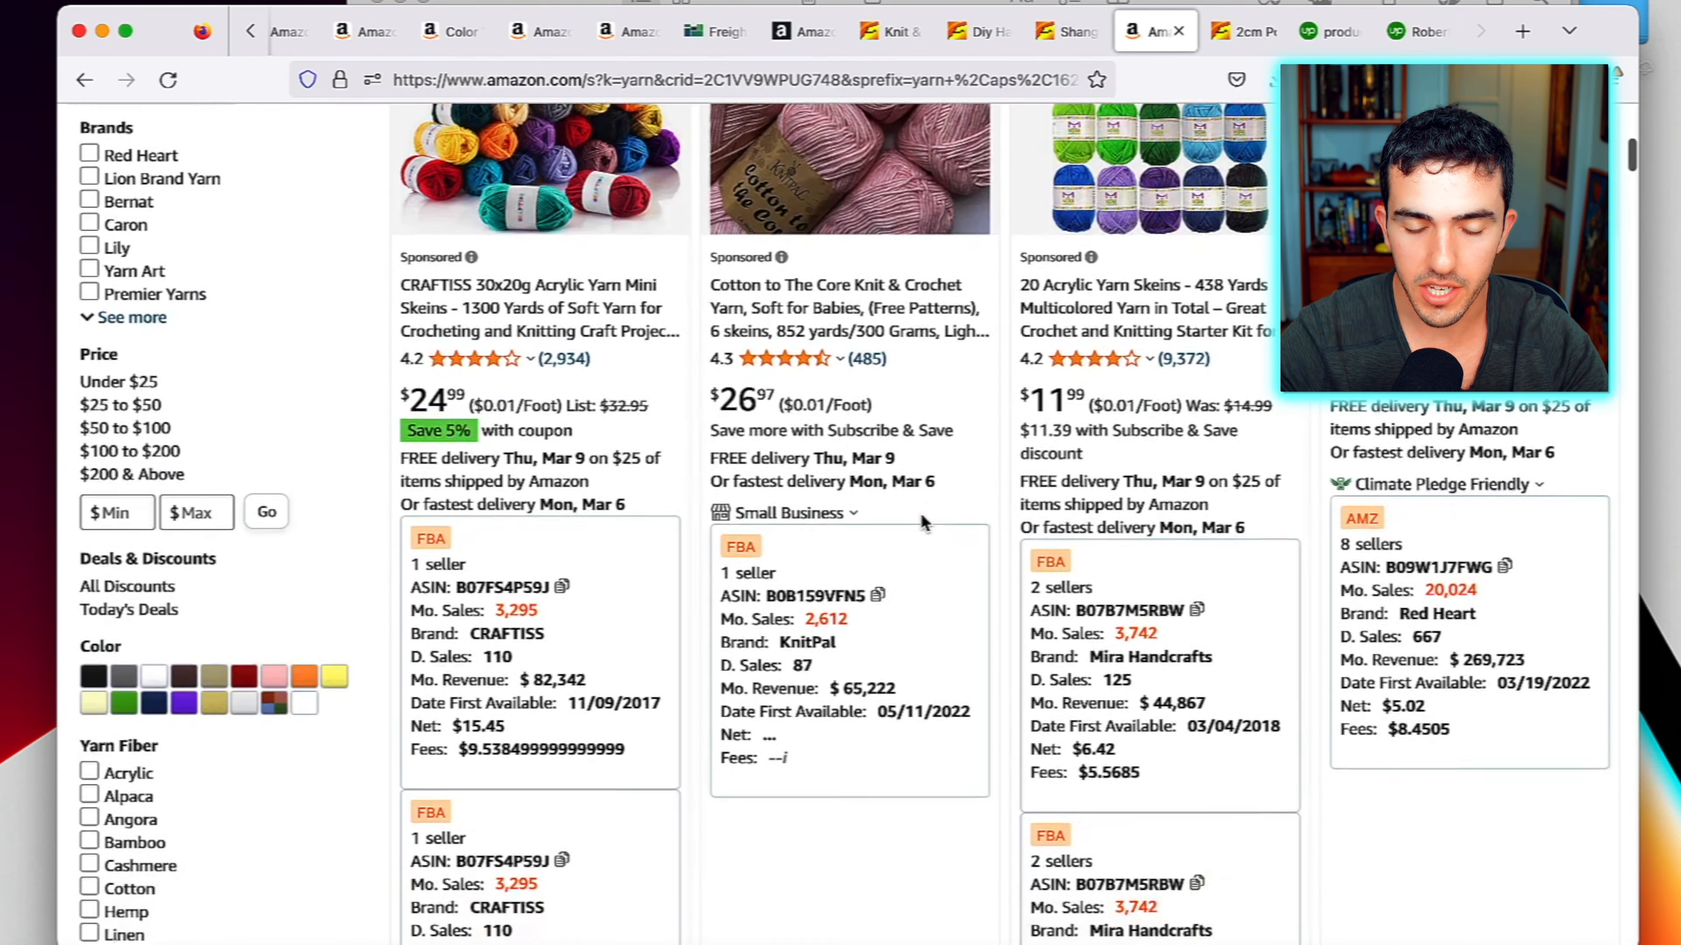
scroll("down", 3)
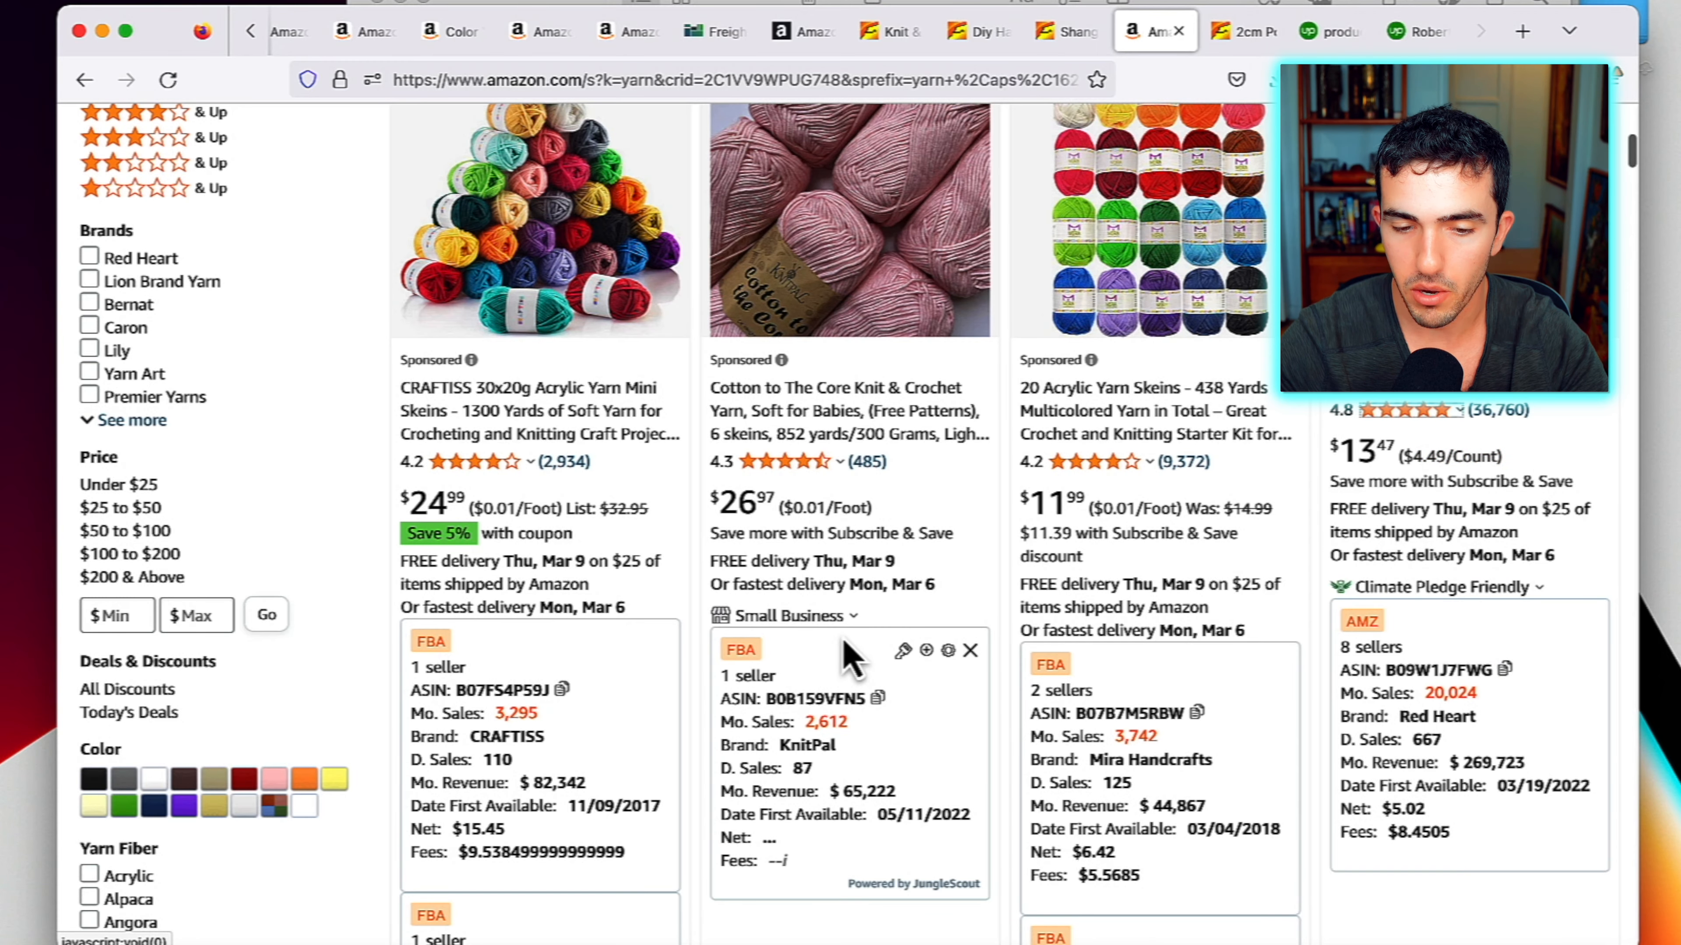
scroll("down", 3)
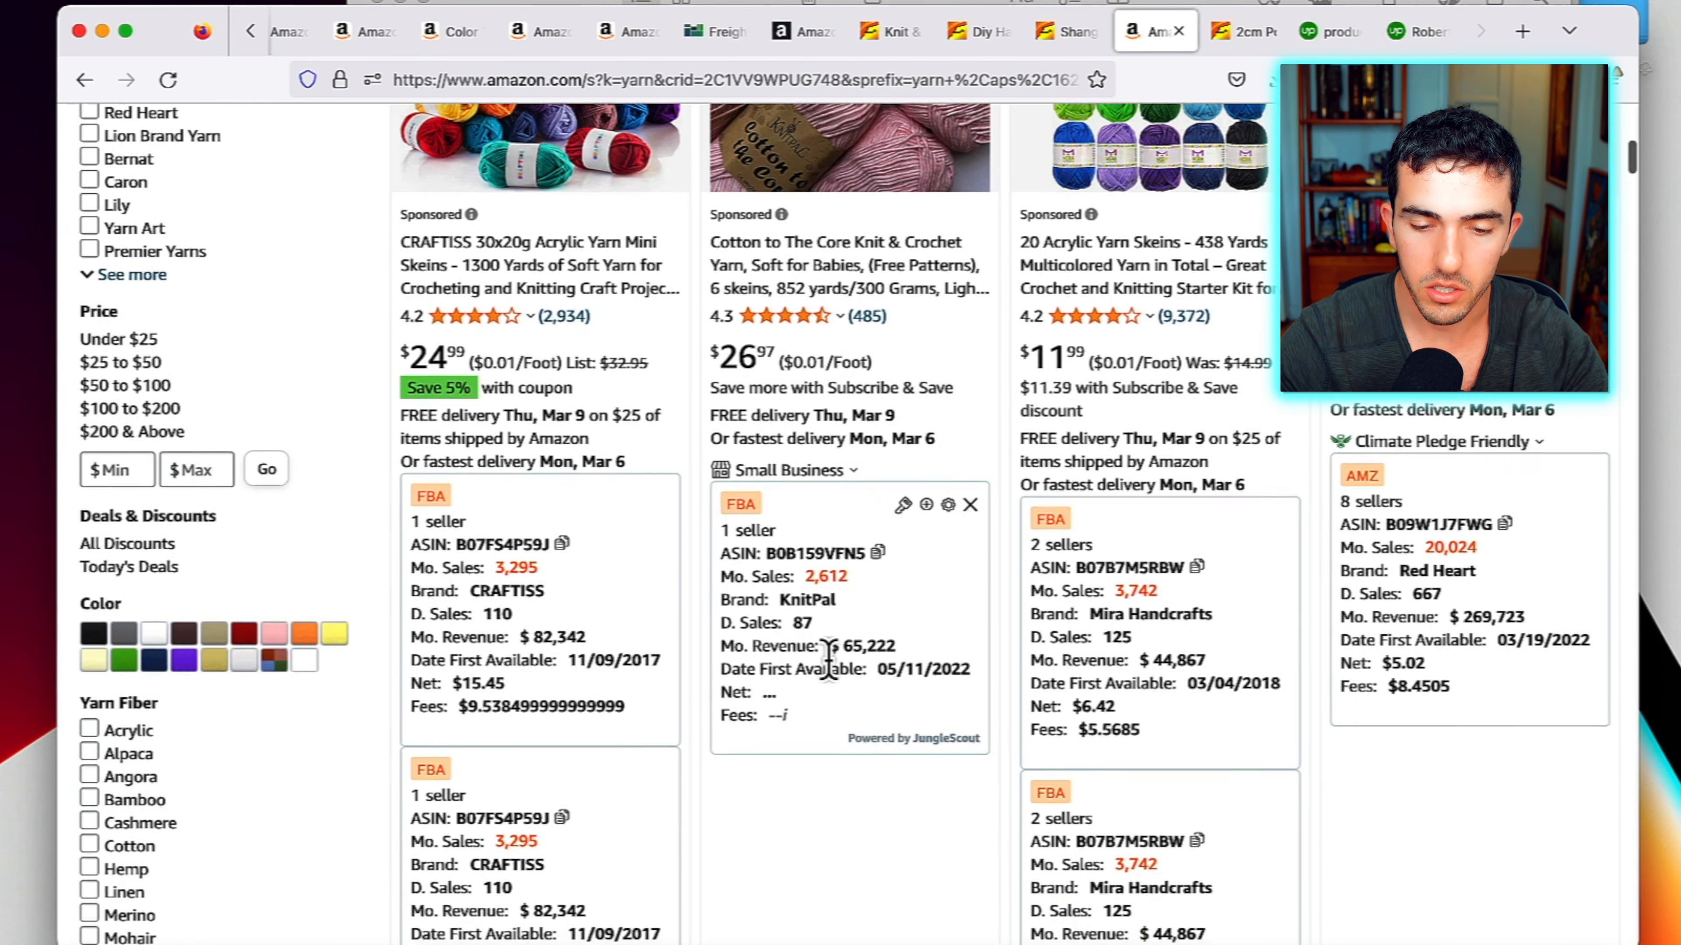
scroll("down", 3)
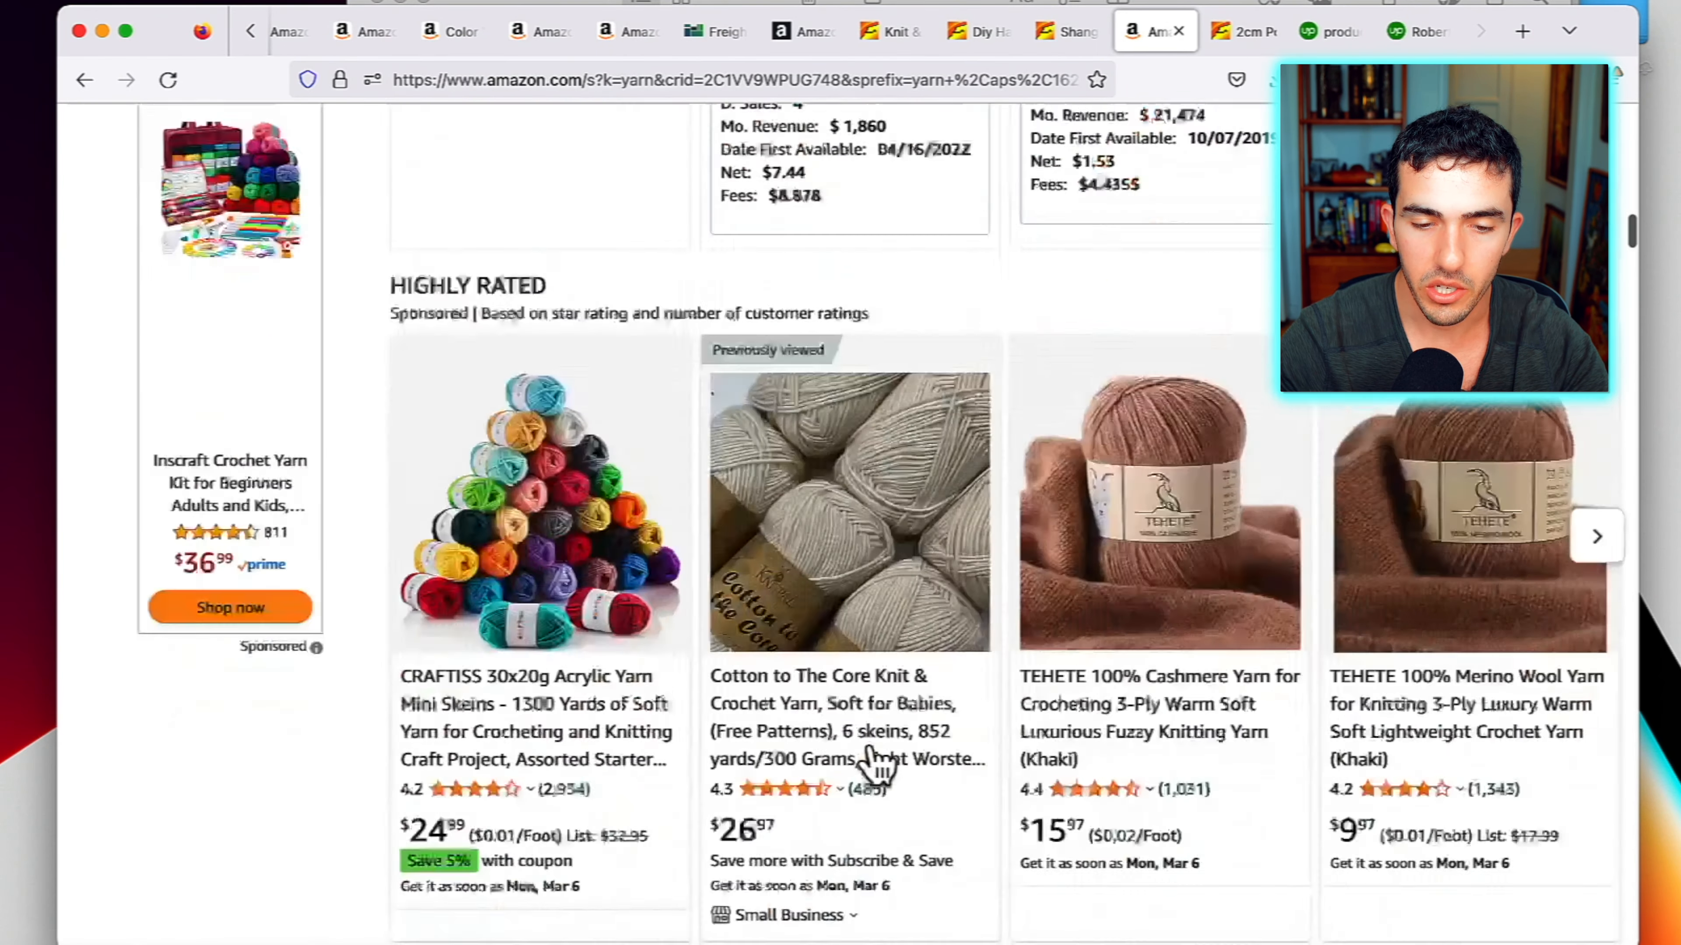
scroll("up", 3)
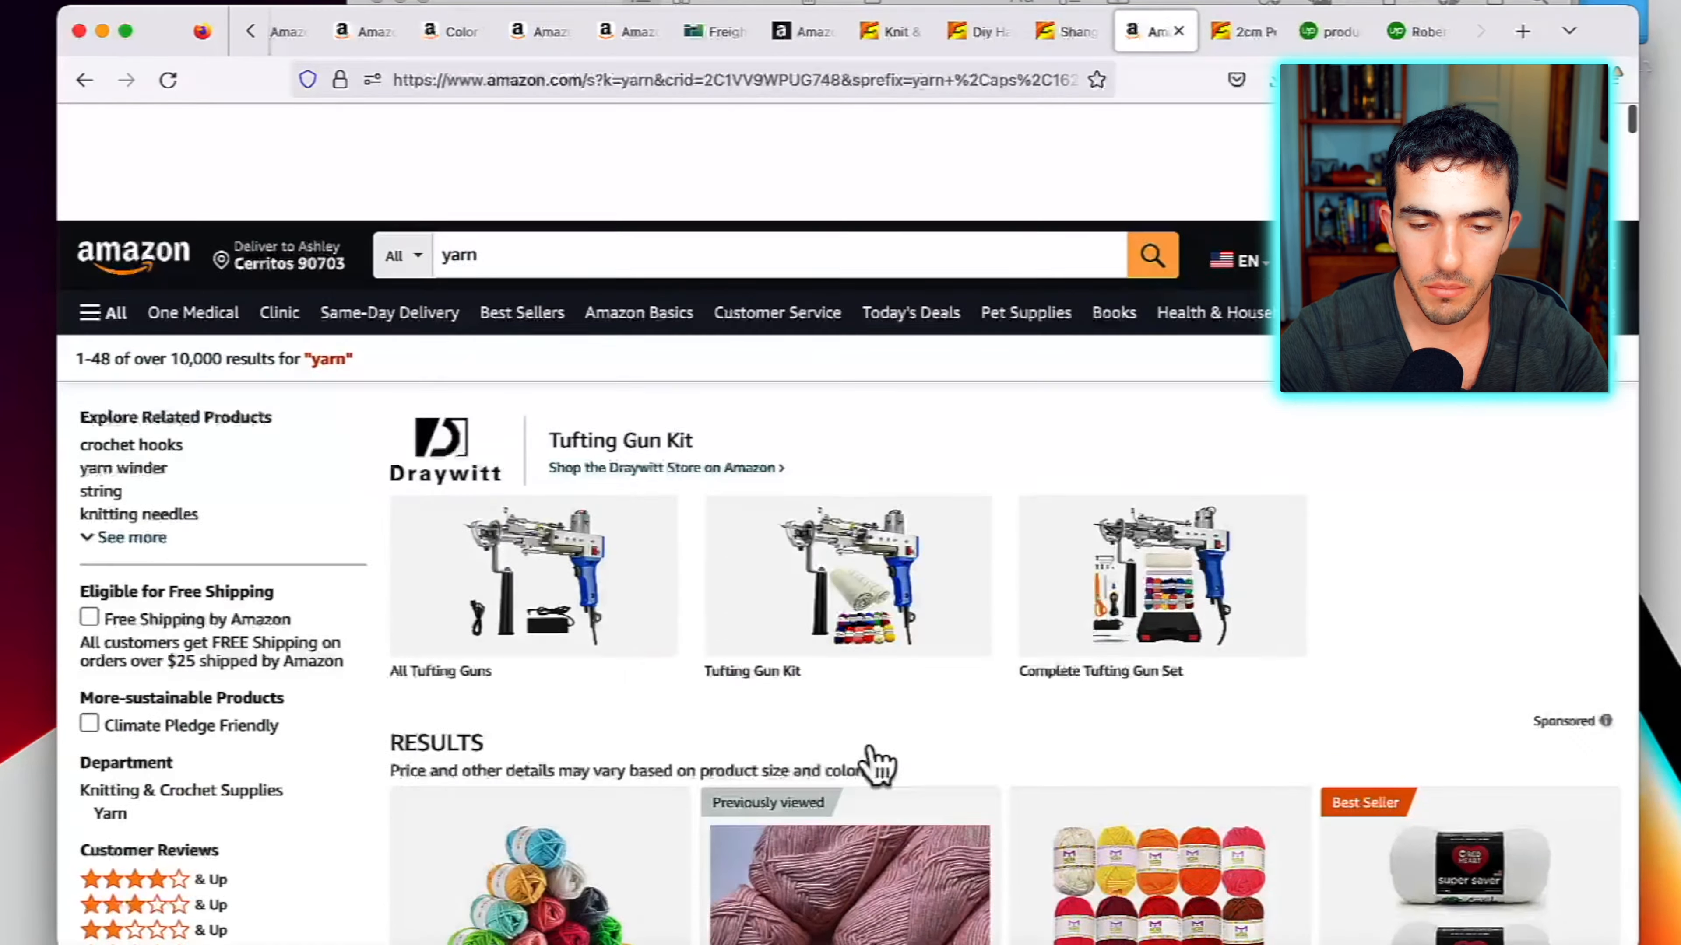
type("art")
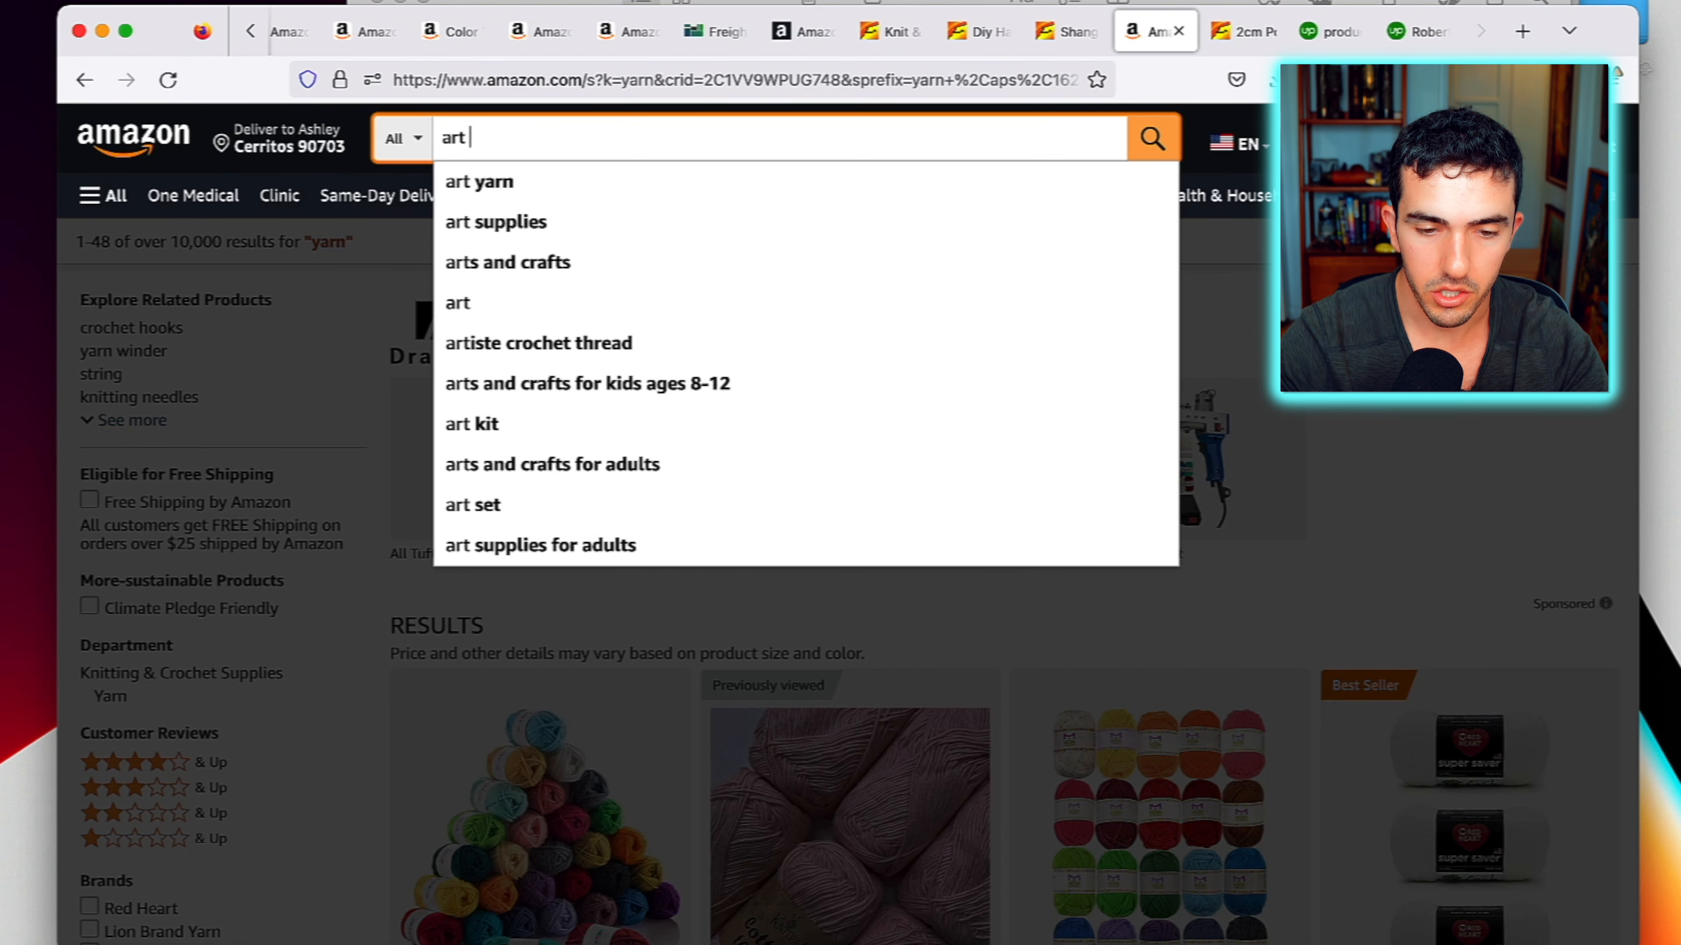
Run the 'art supplies' search and scan its Jungle Scout monthly sales estimates
left_click(495, 221)
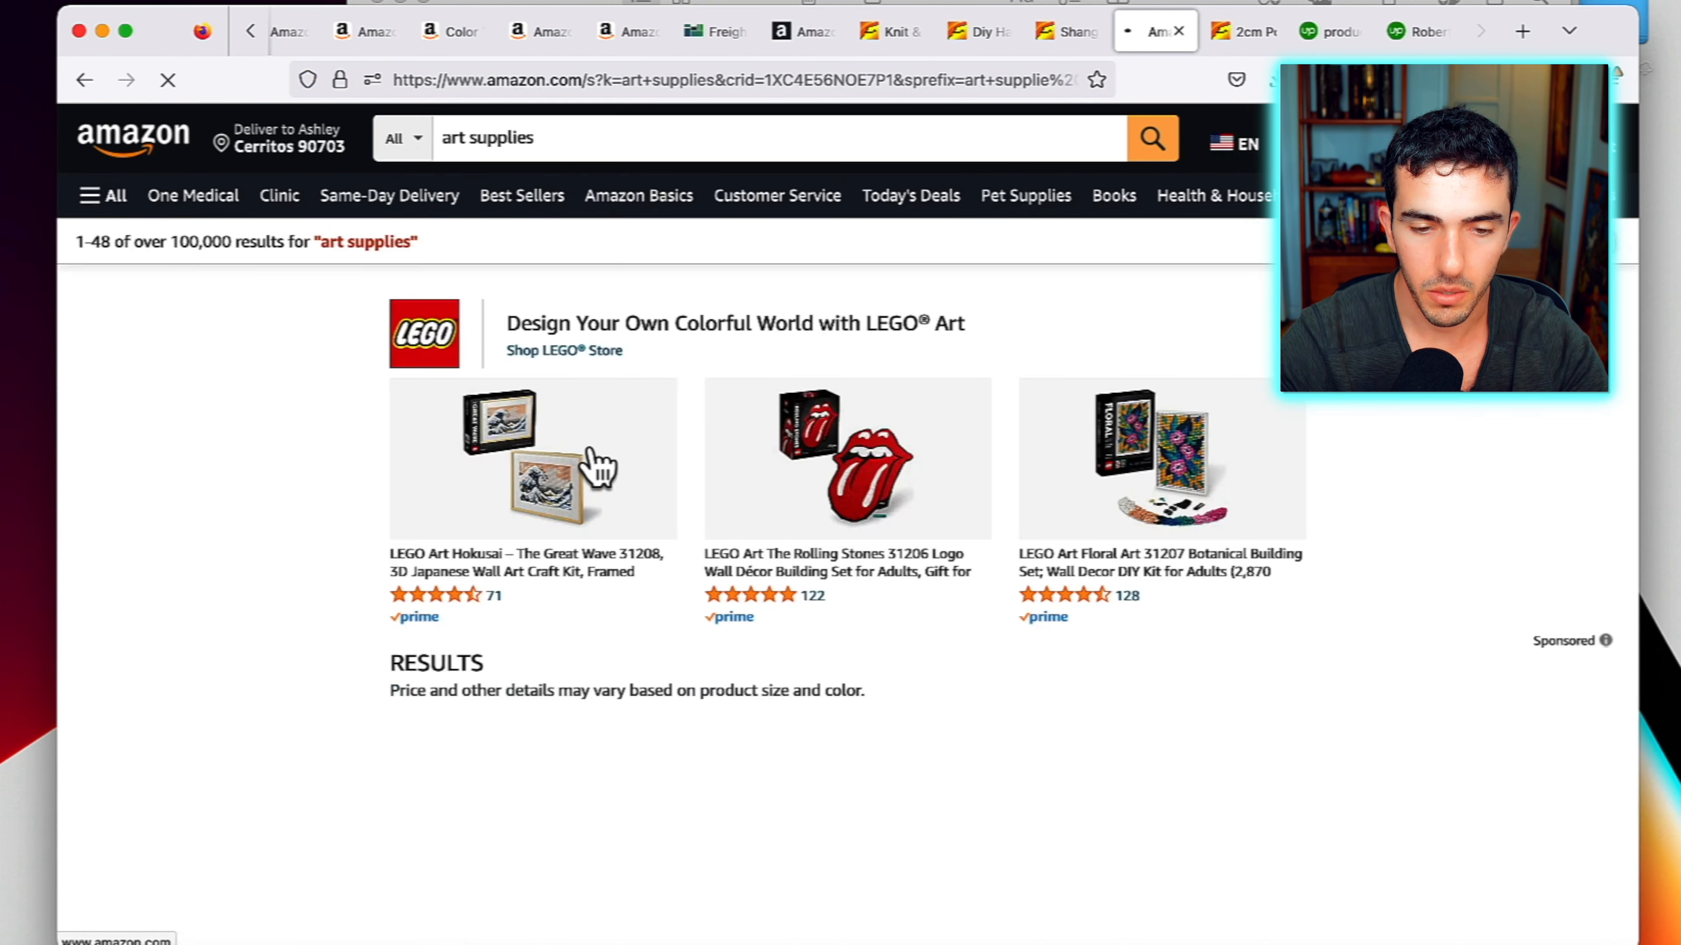
scroll("down", 3)
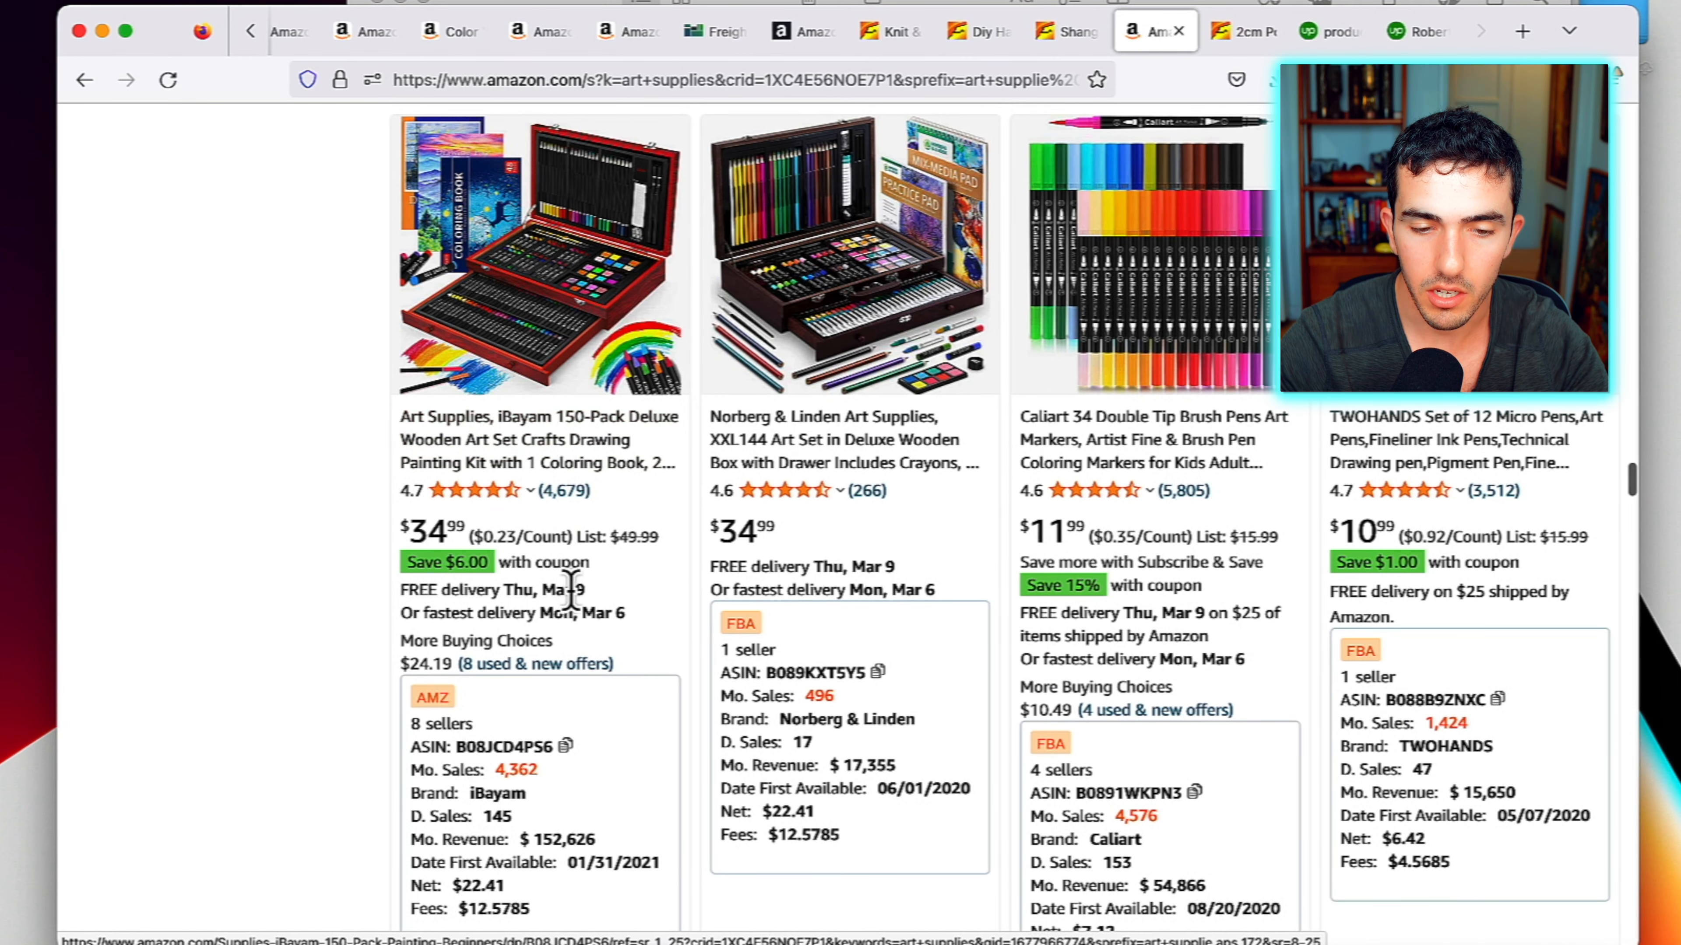
mouse_move(480, 298)
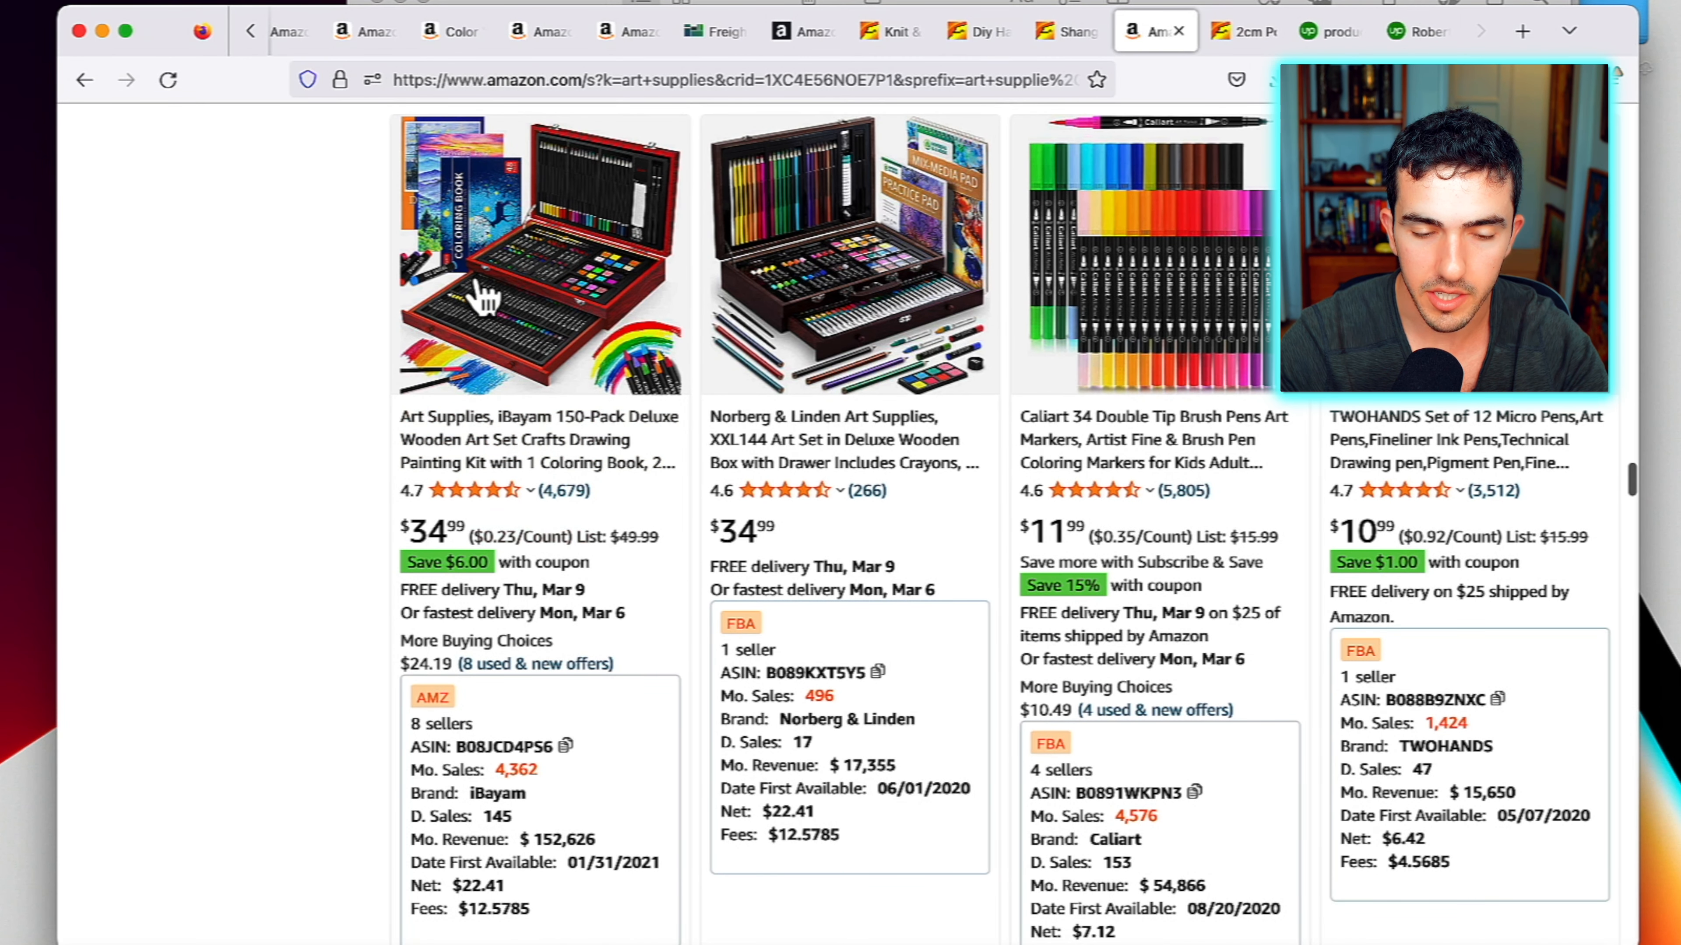
Search 'tufting guns', review those estimates, then begin a 'laser' search
type("tufting")
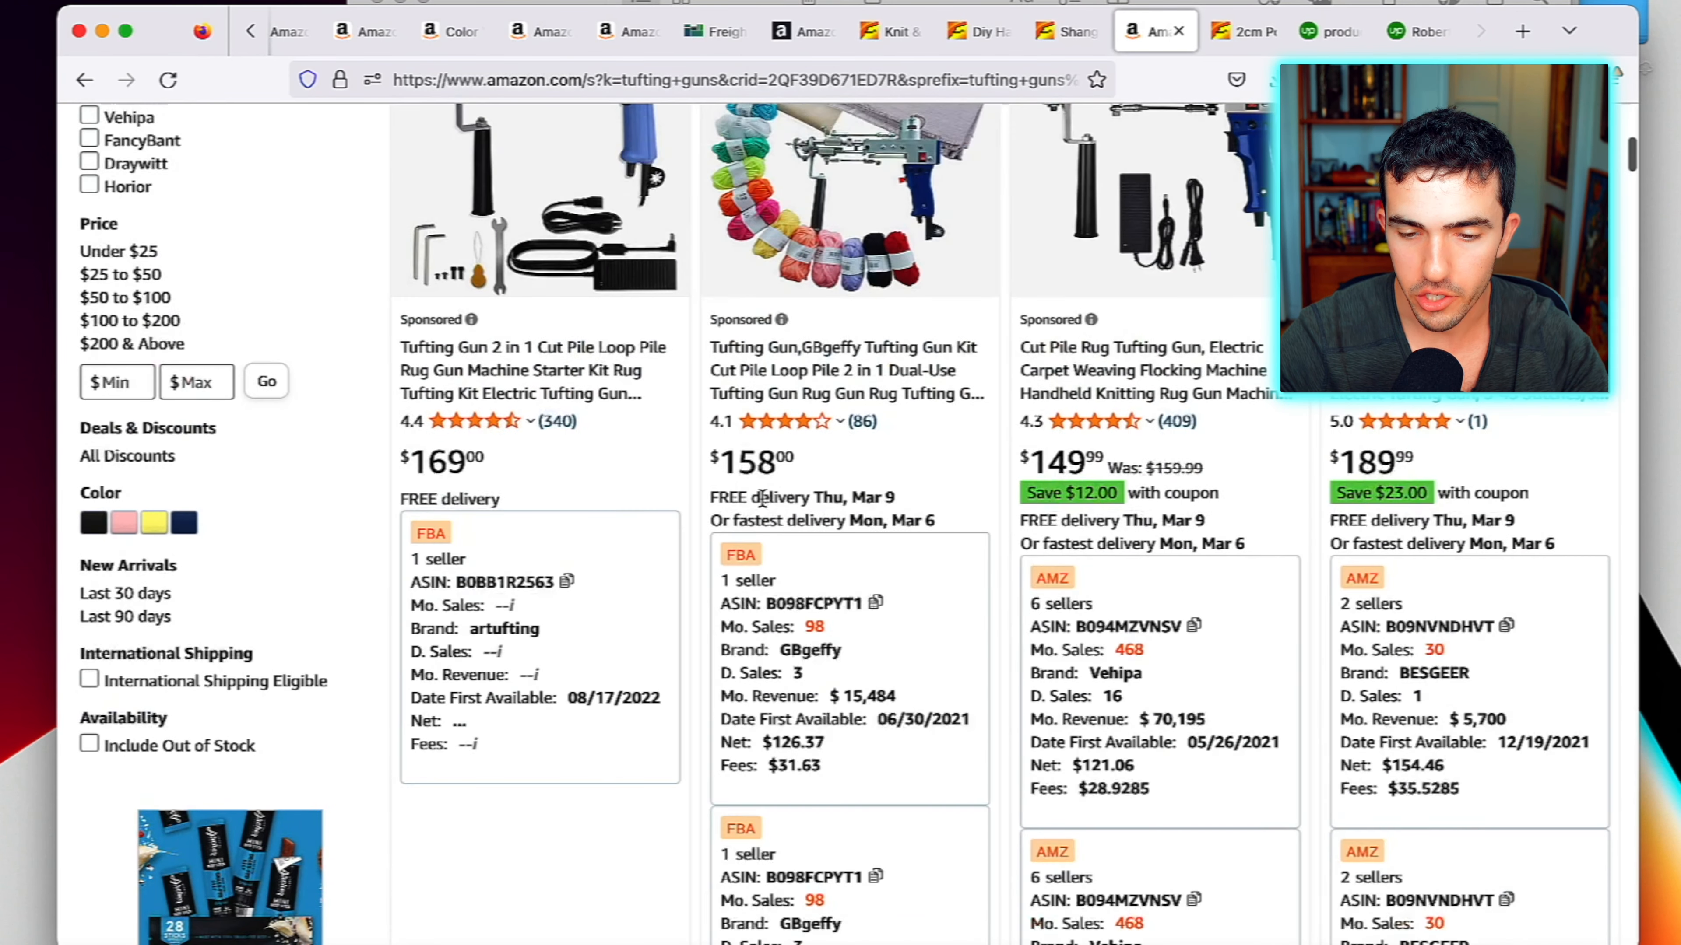
scroll("up", 3)
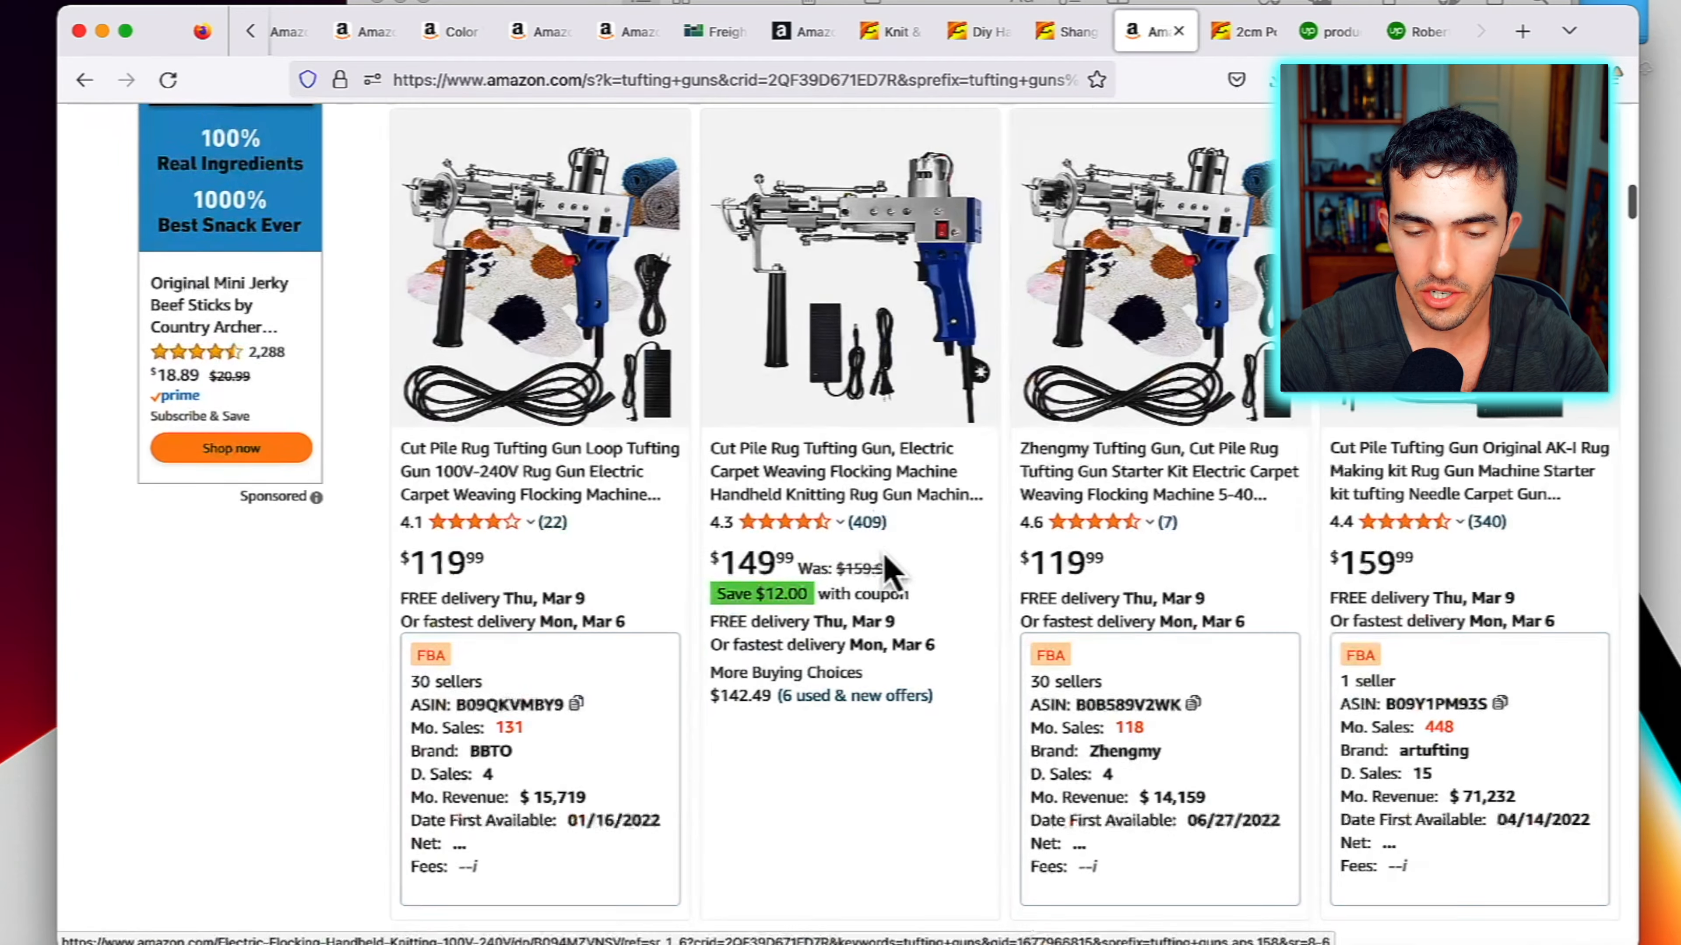
scroll("down", 3)
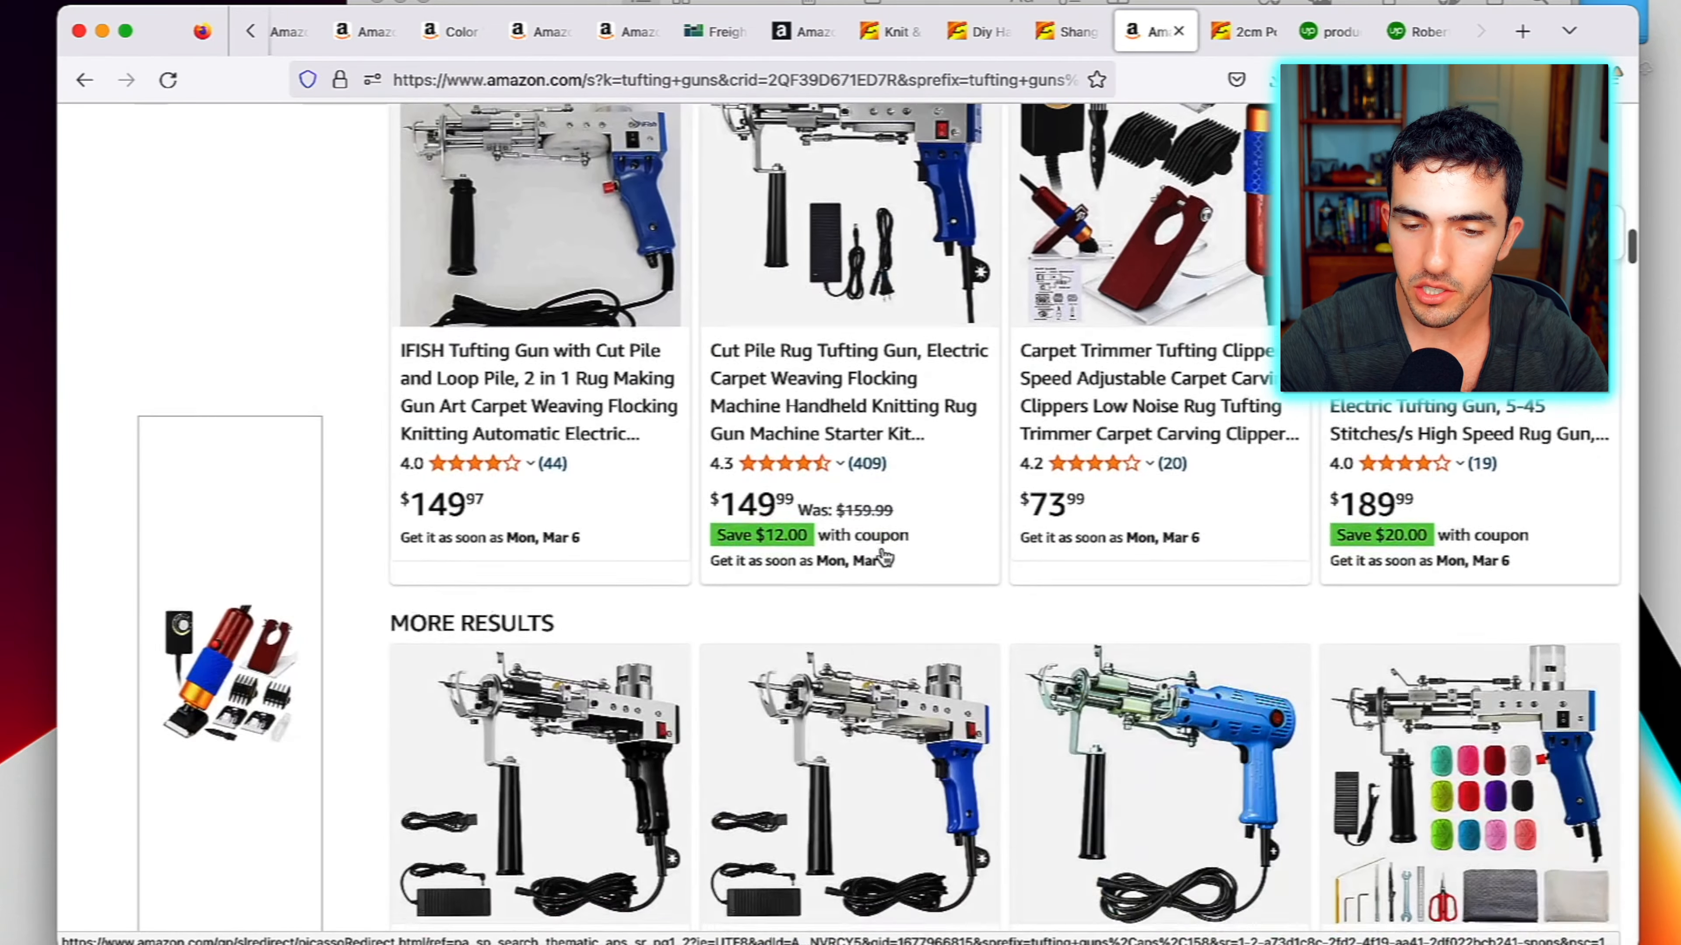
scroll("up", 3)
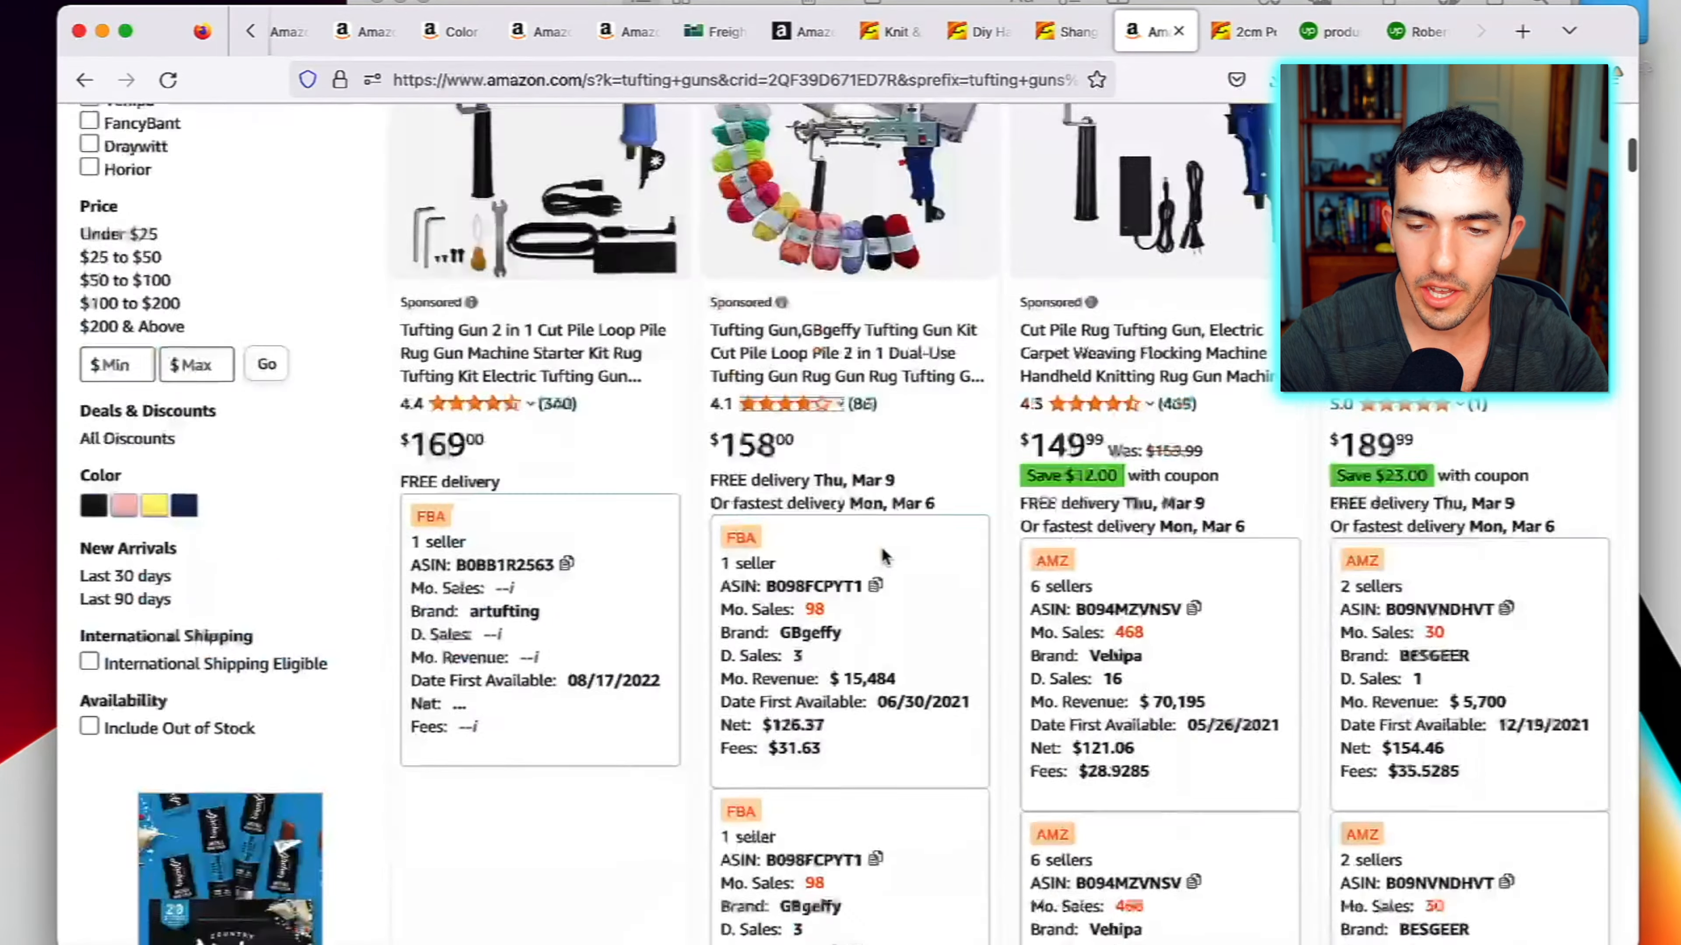
type("laser")
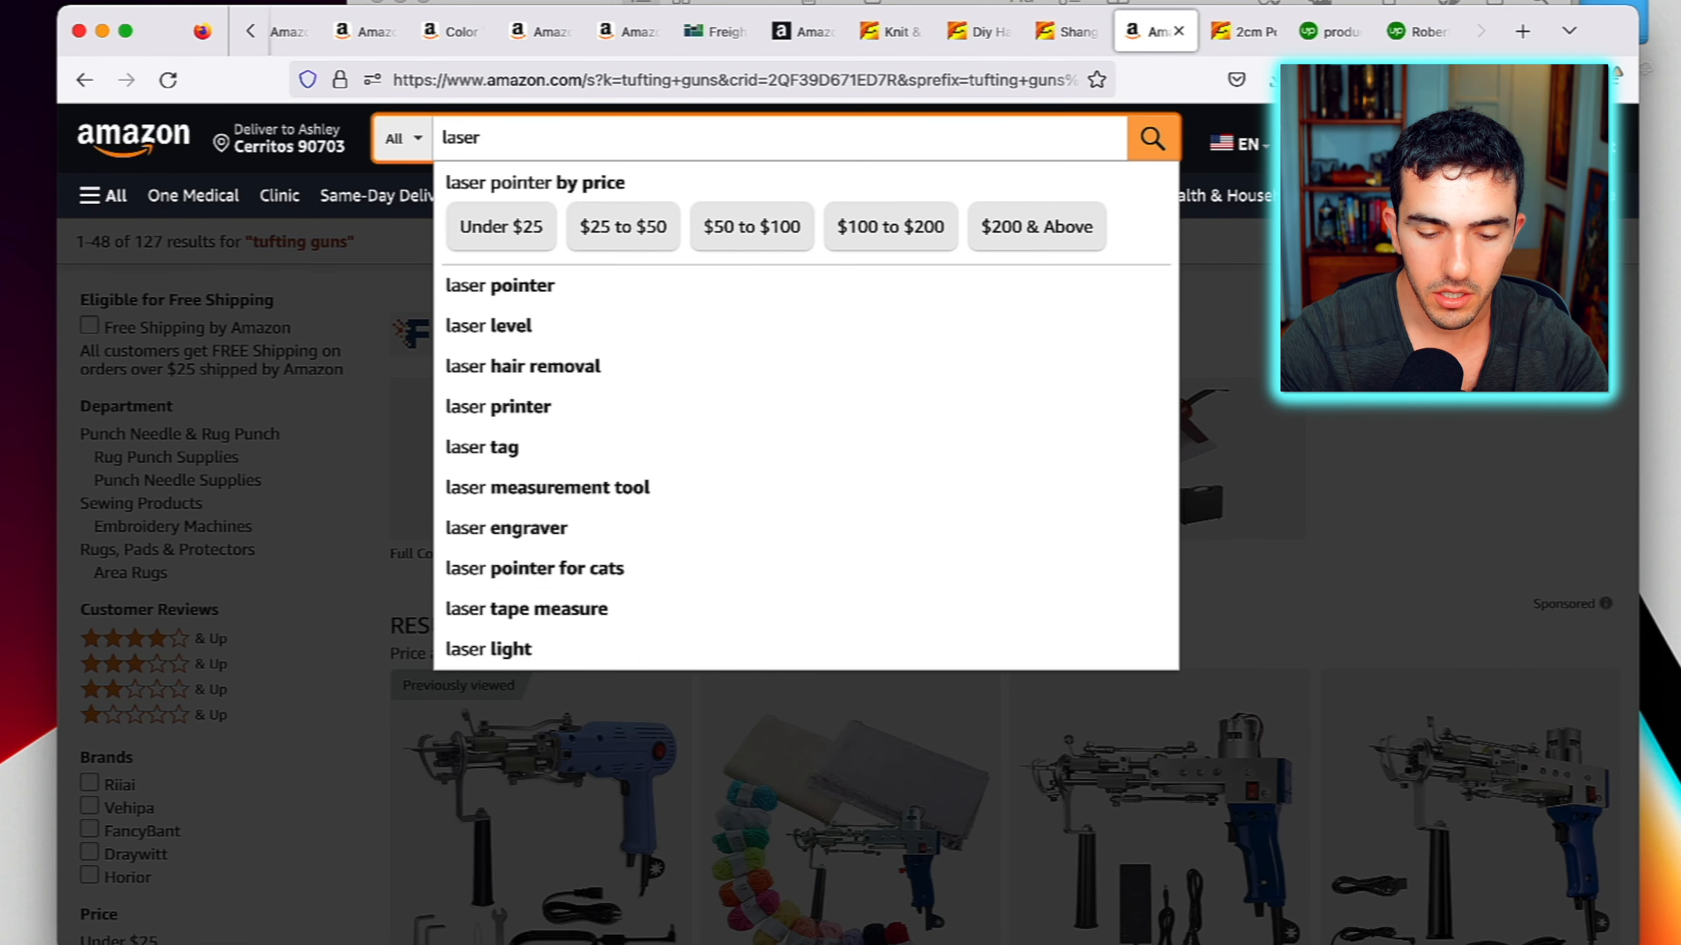
Search 'laser engraved plywood' and review the listings' monthly sales, revenue and fee estimates
type("engraved pl")
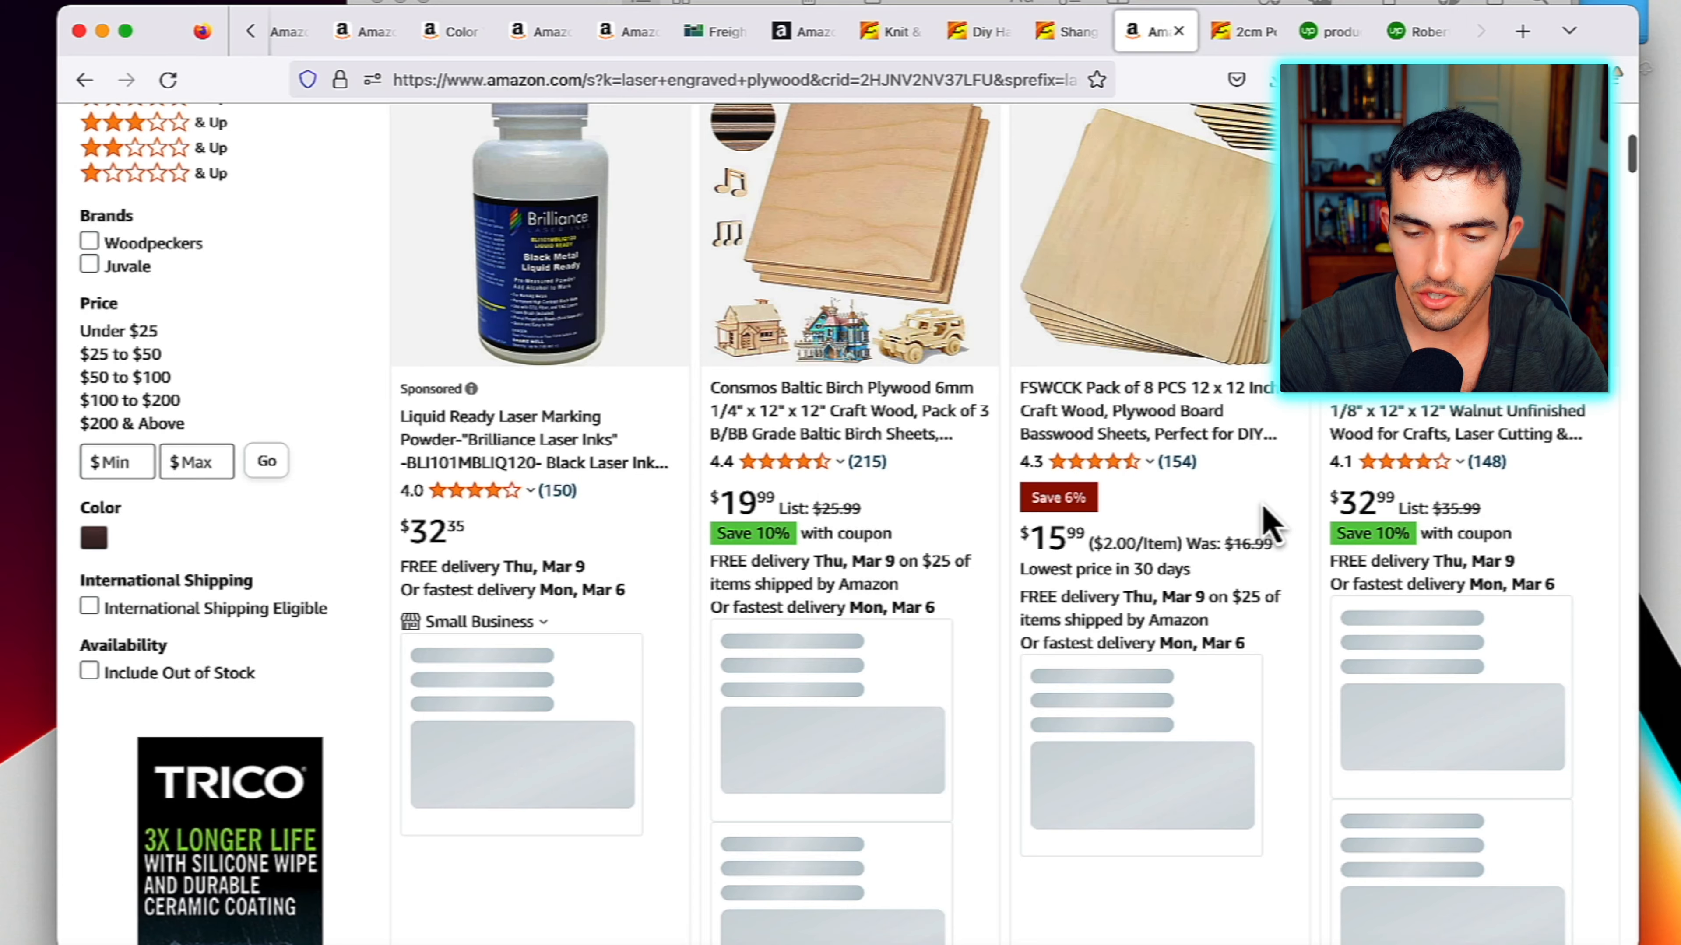
scroll("down", 3)
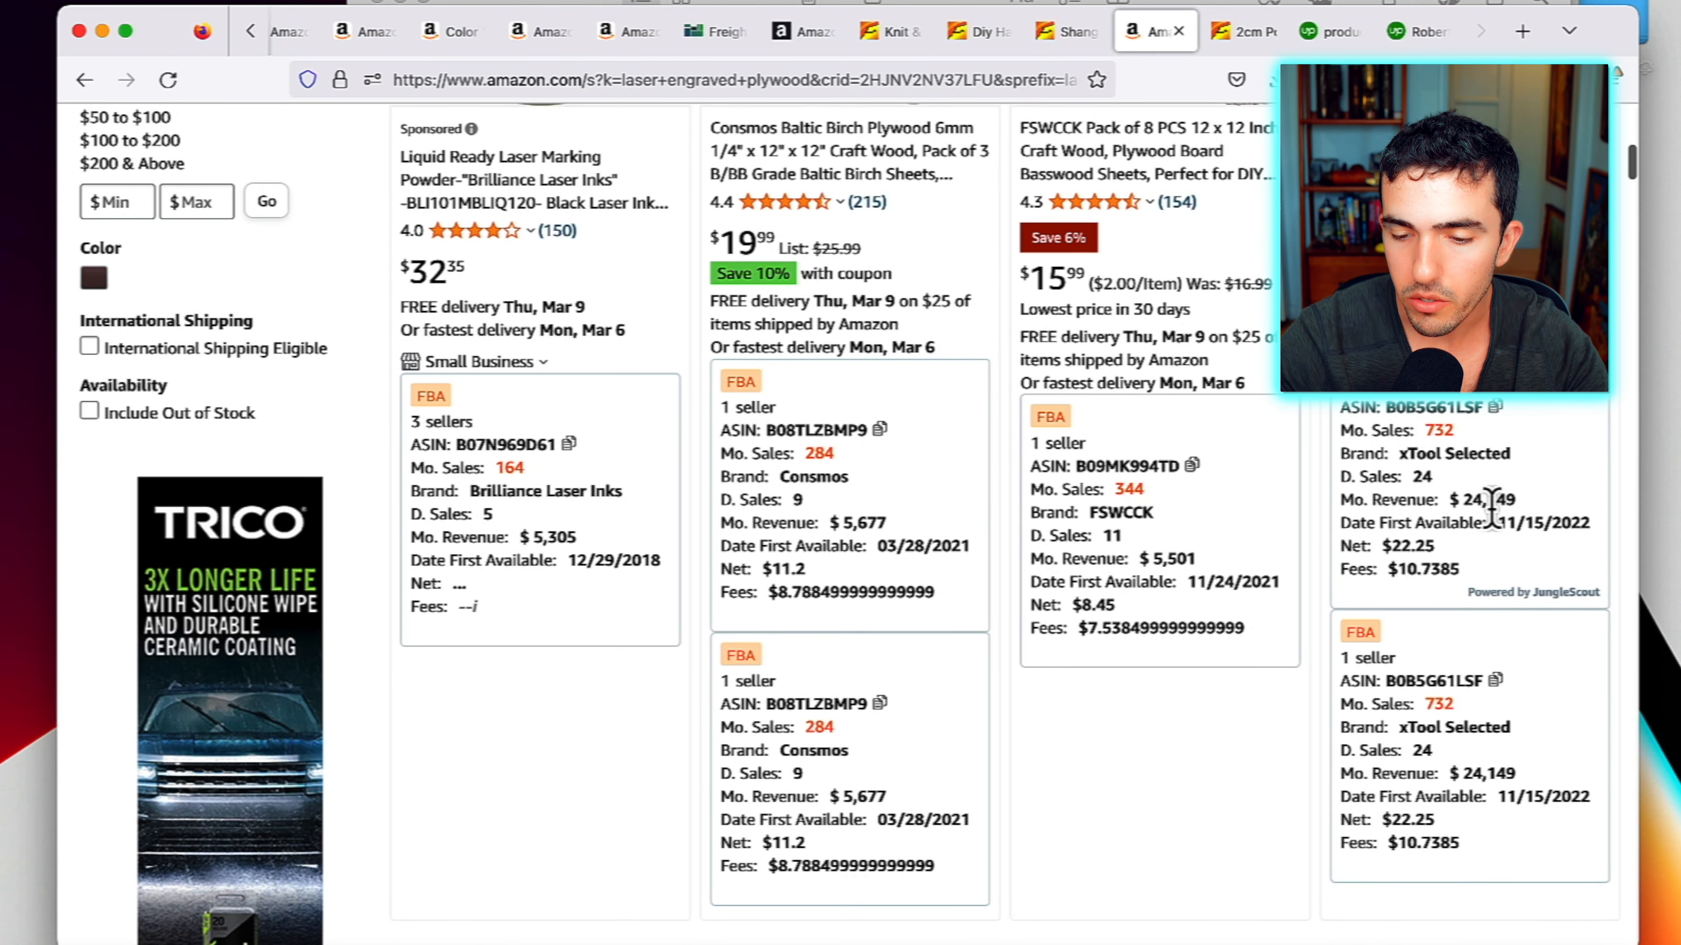
scroll("down", 3)
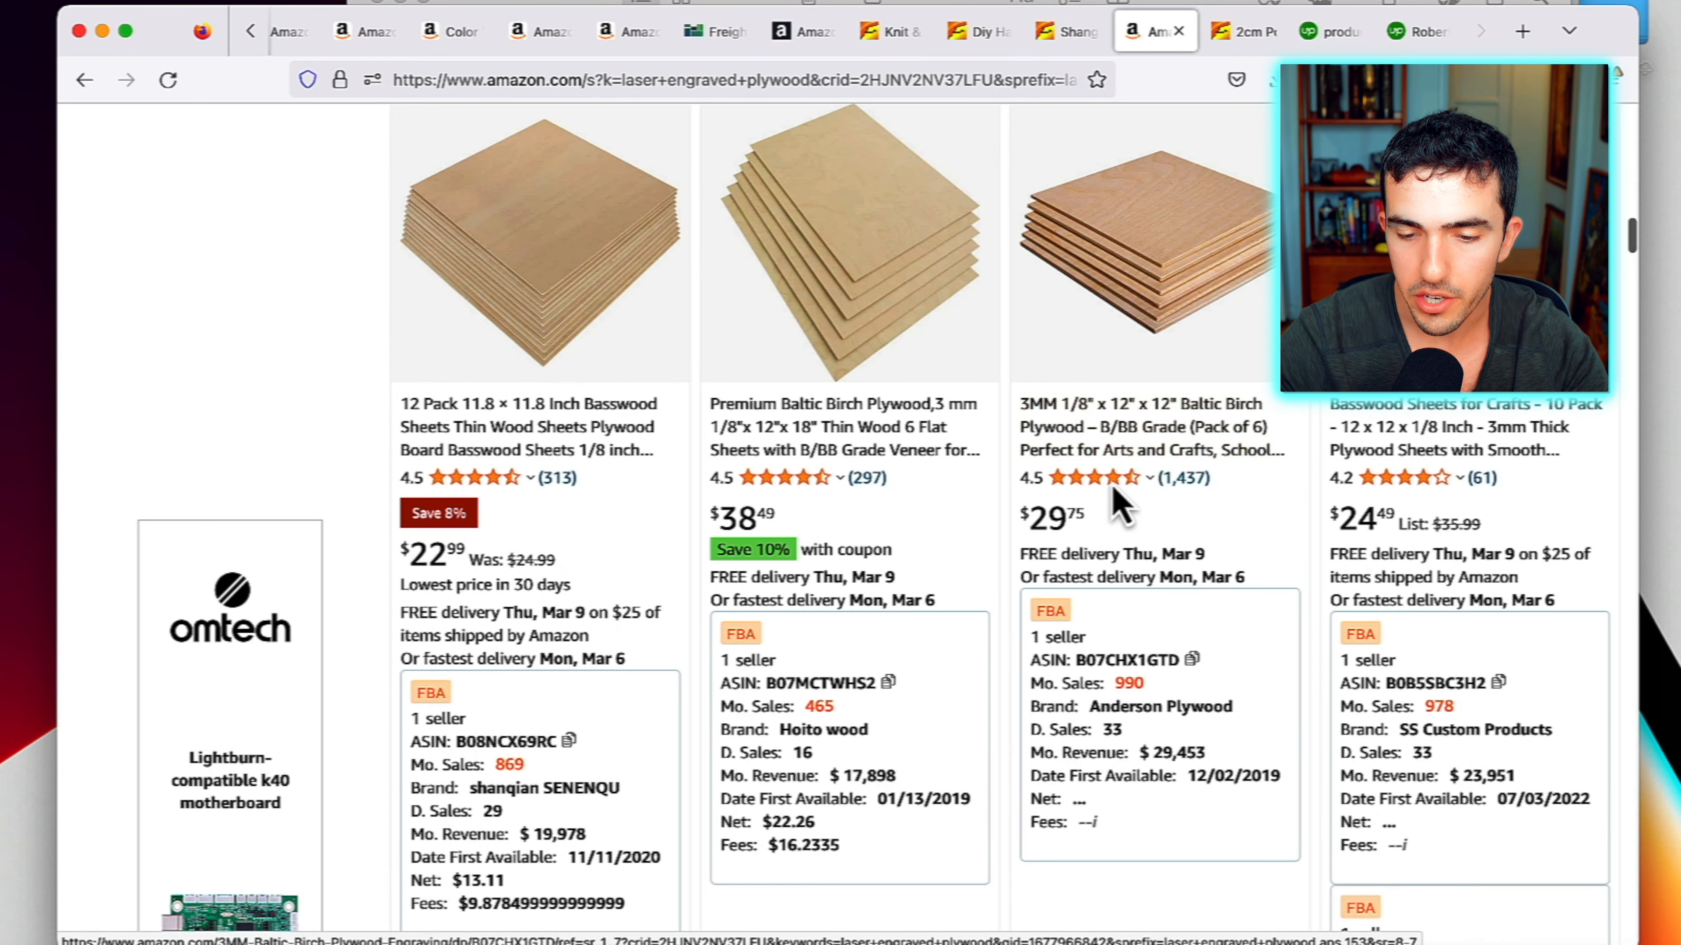
scroll("down", 3)
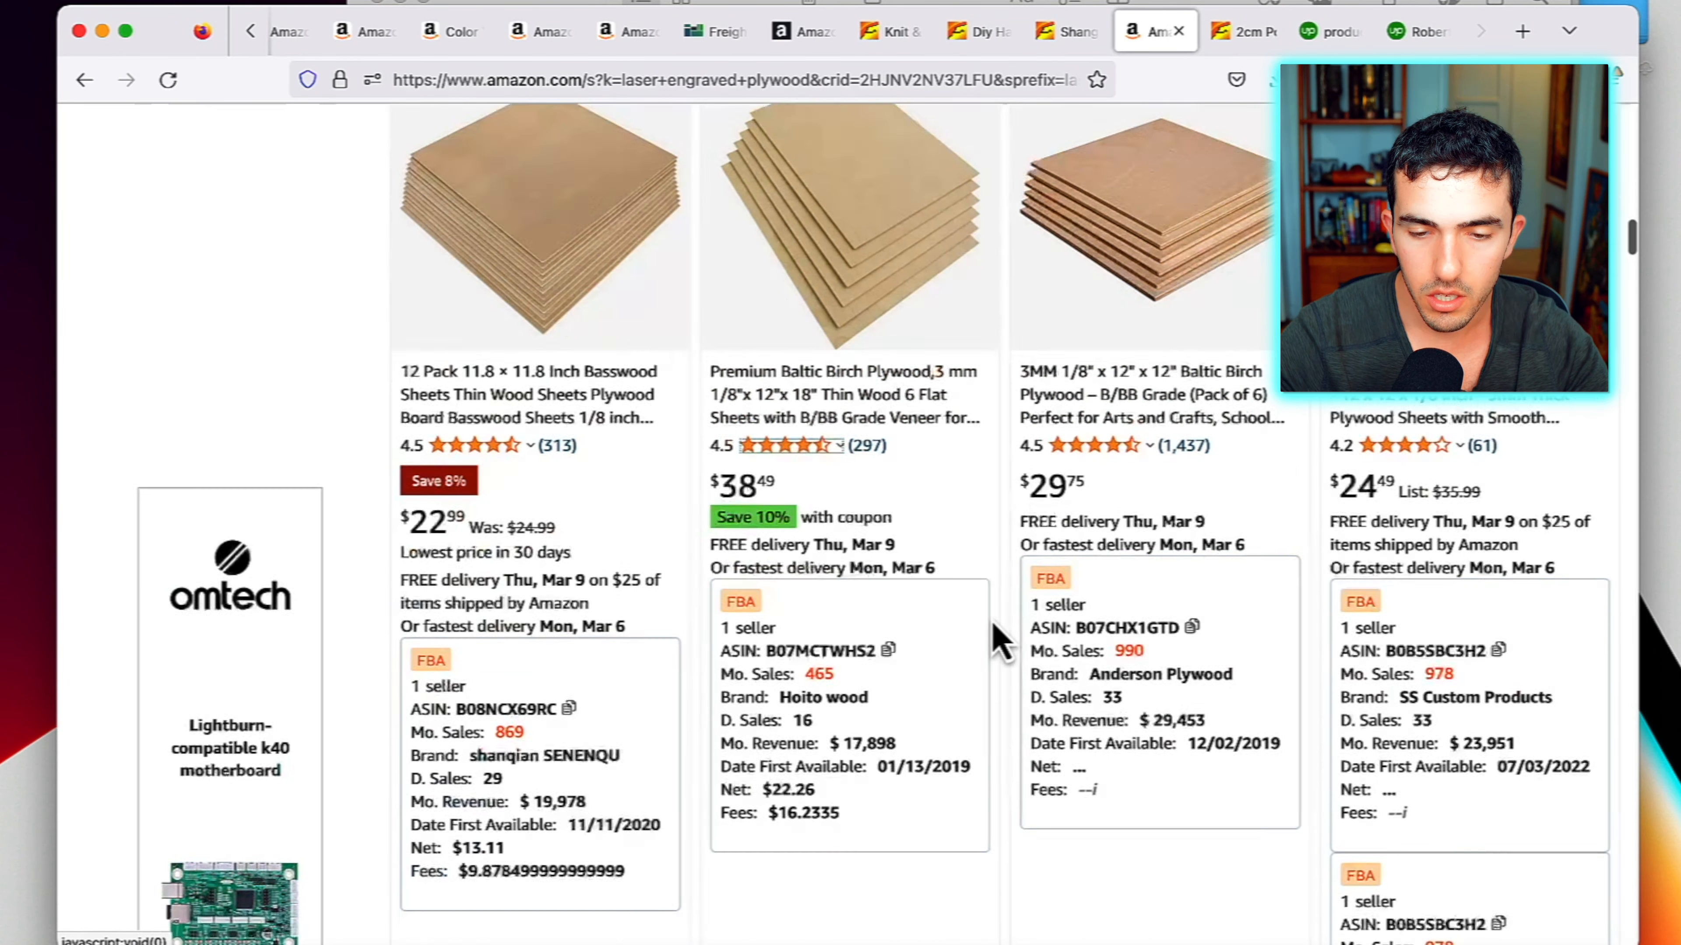
scroll("up", 3)
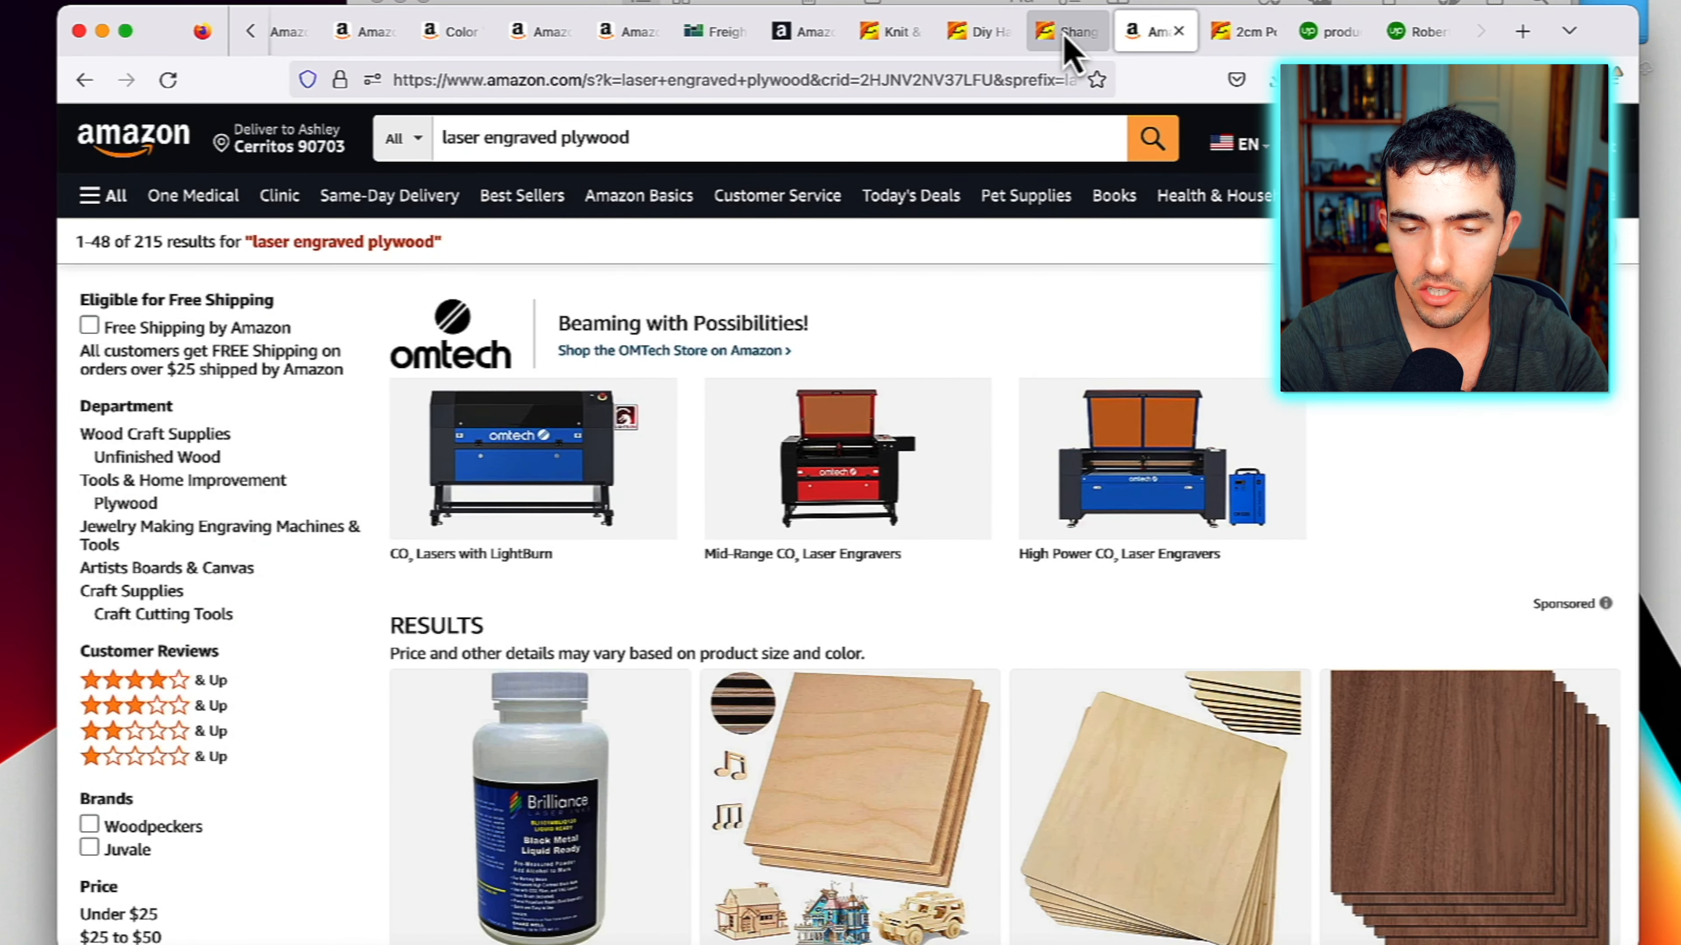
mouse_move(1066, 30)
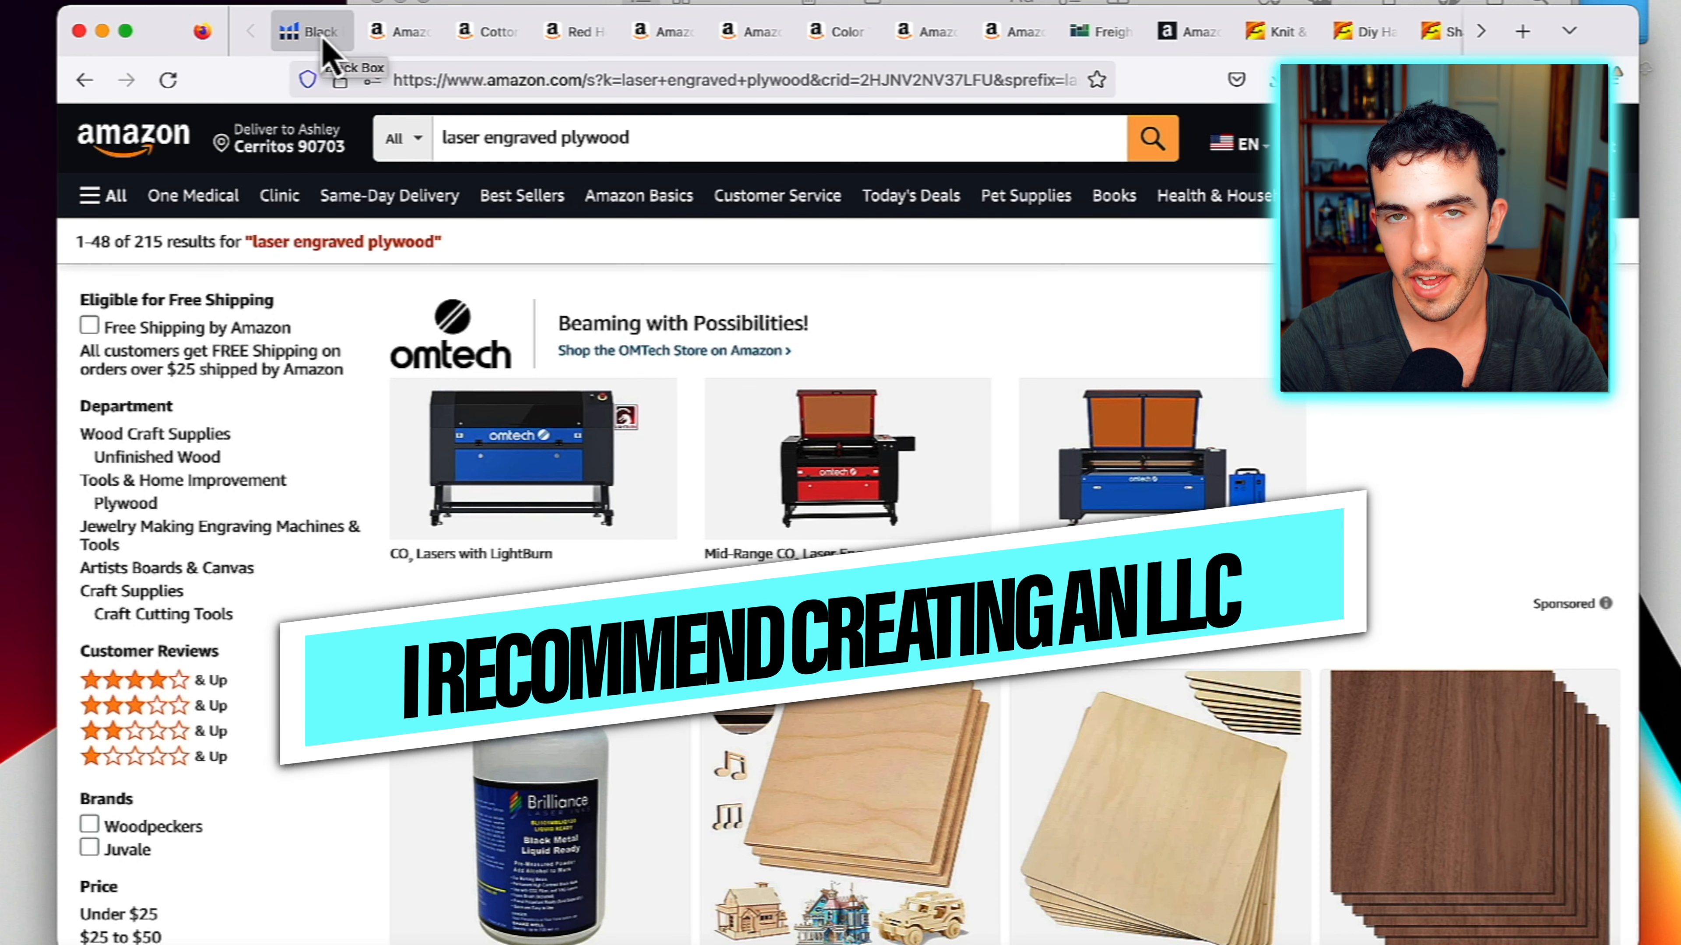
Go to zenbusiness.com and bring up the Starter $0, Pro $199 and Premium $299 LLC packages
type("zenbusiness.com/")
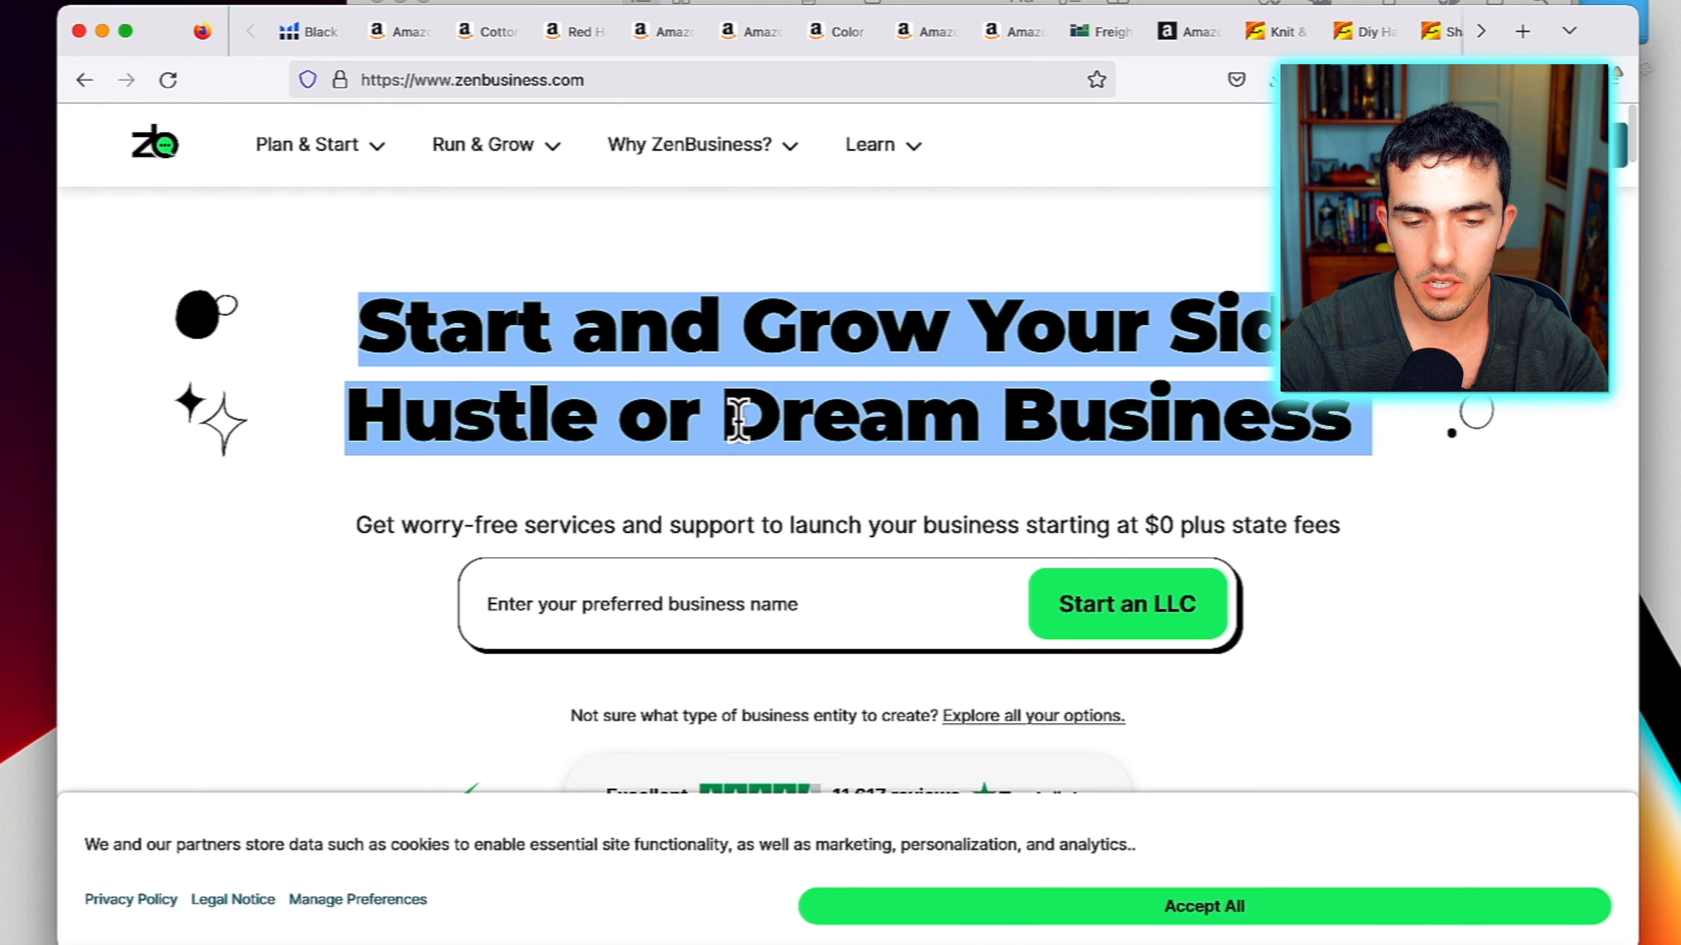
mouse_move(1477, 746)
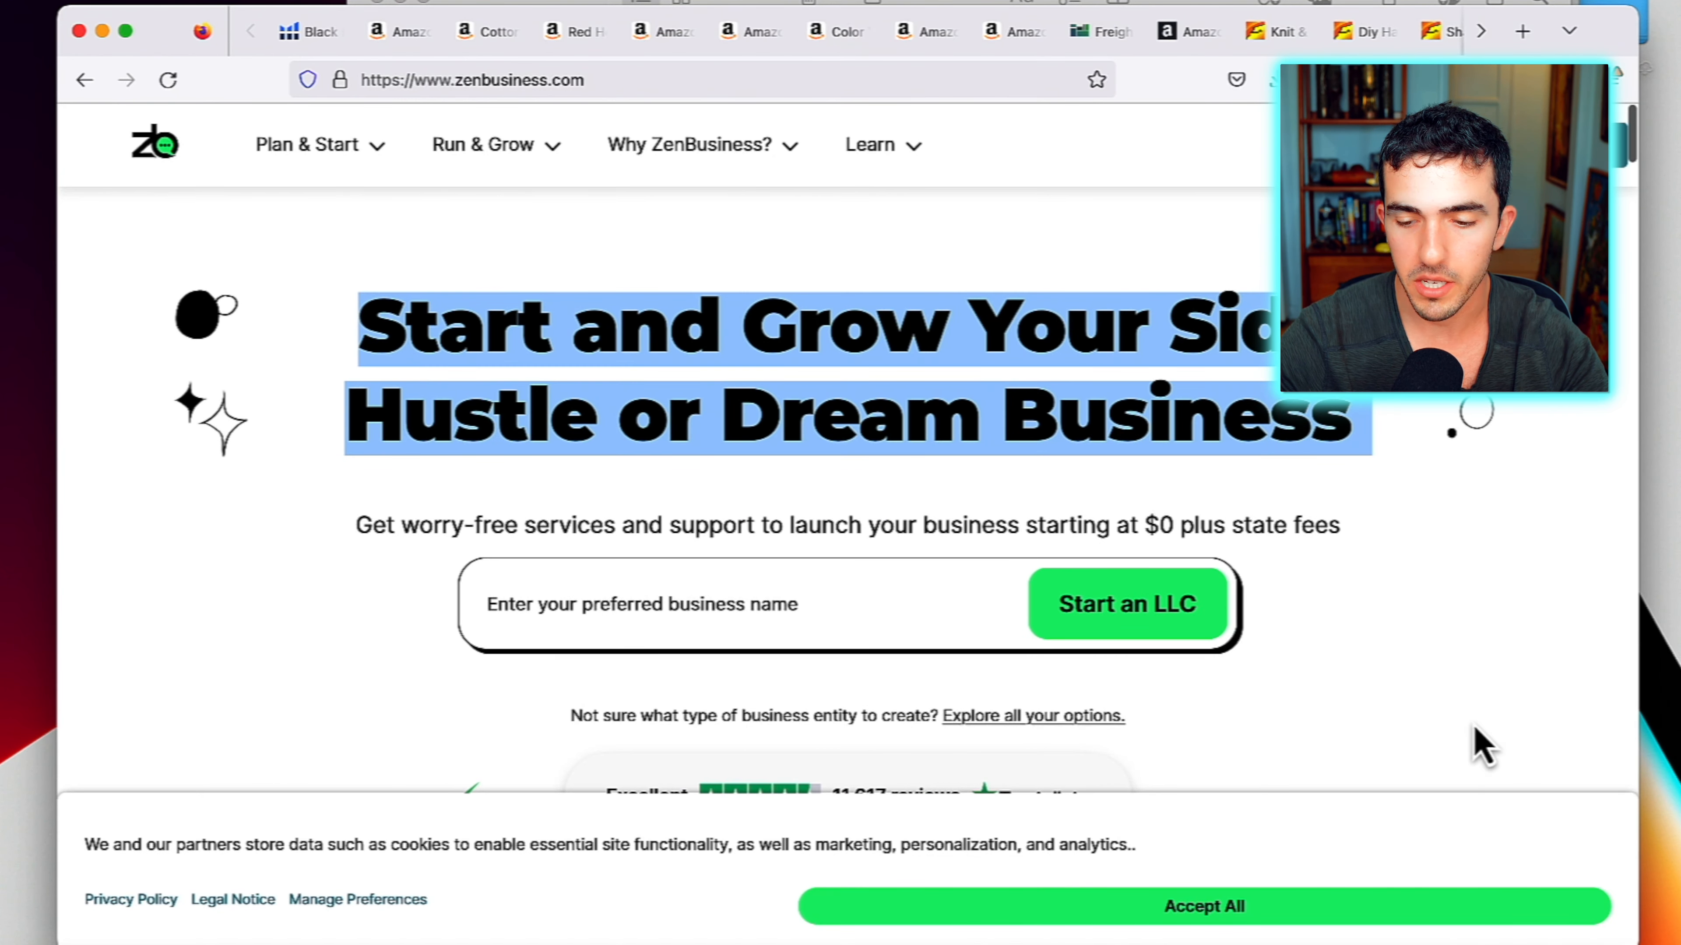
scroll("down", 3)
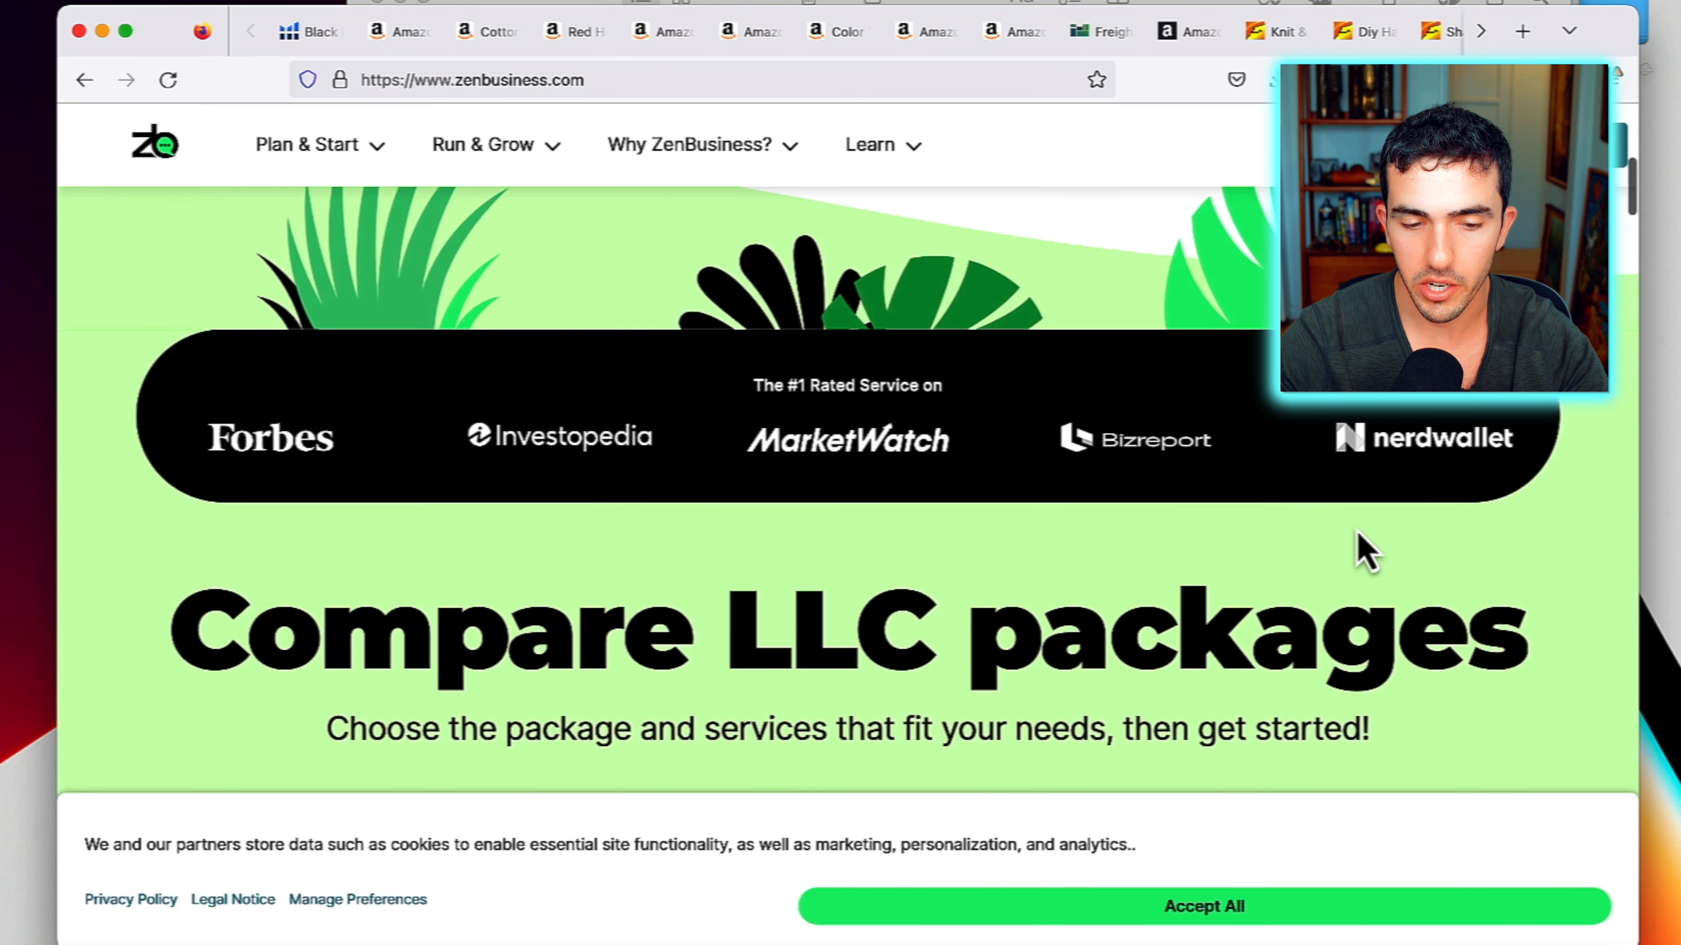
mouse_move(1524, 716)
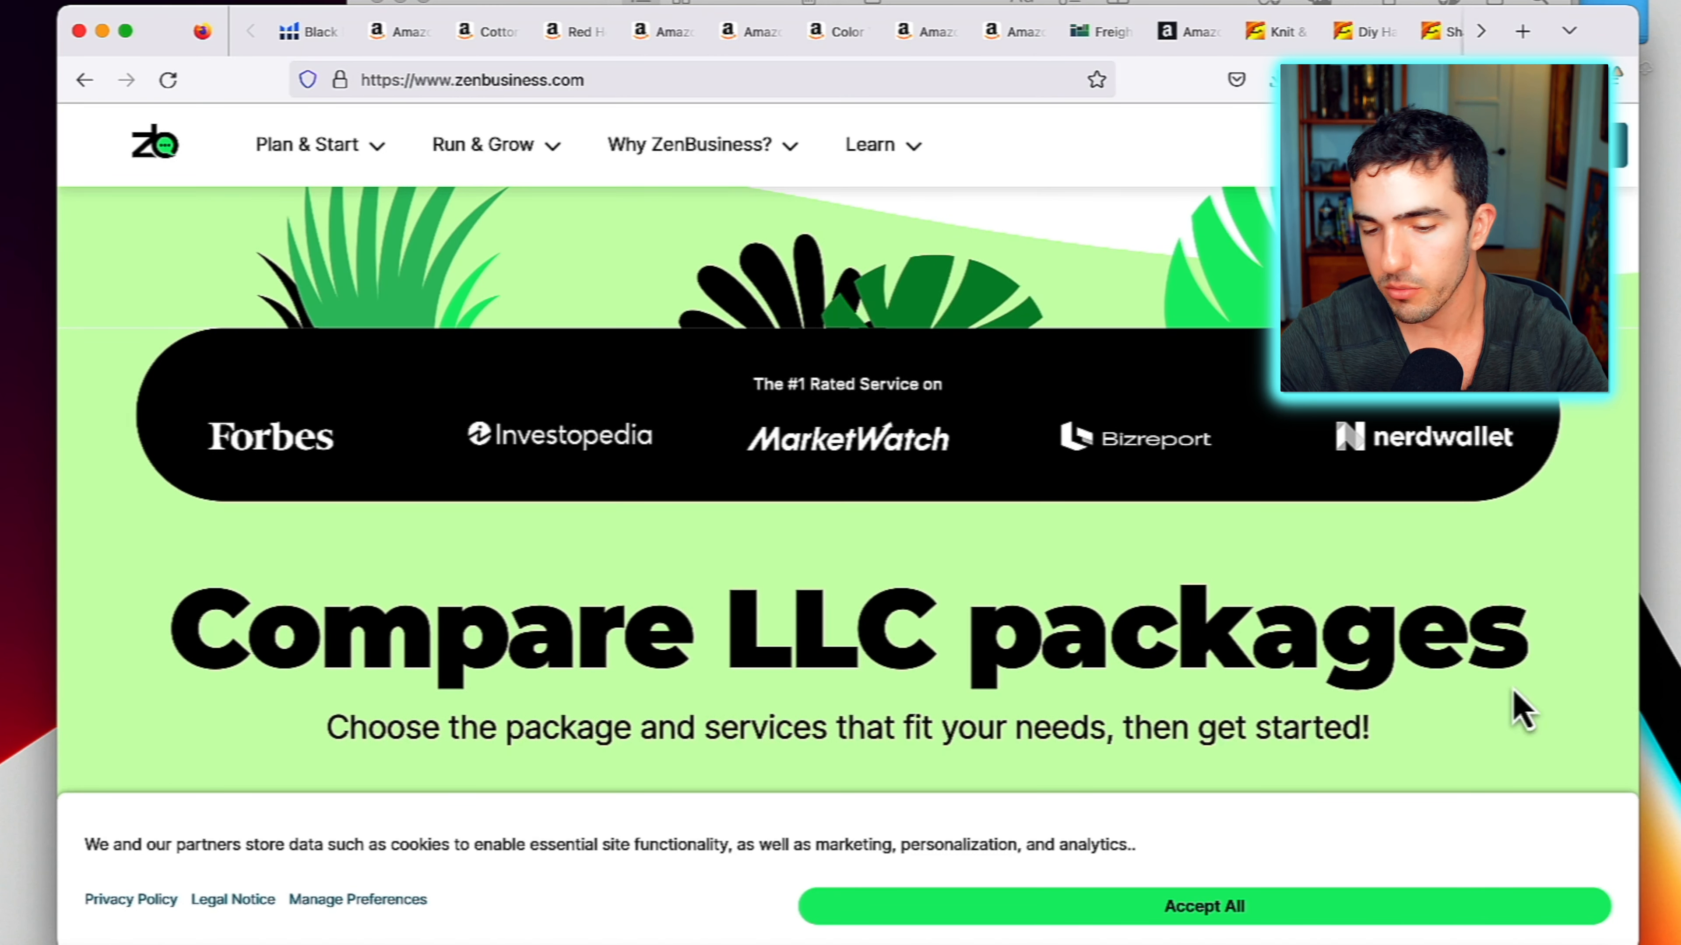
scroll("down", 3)
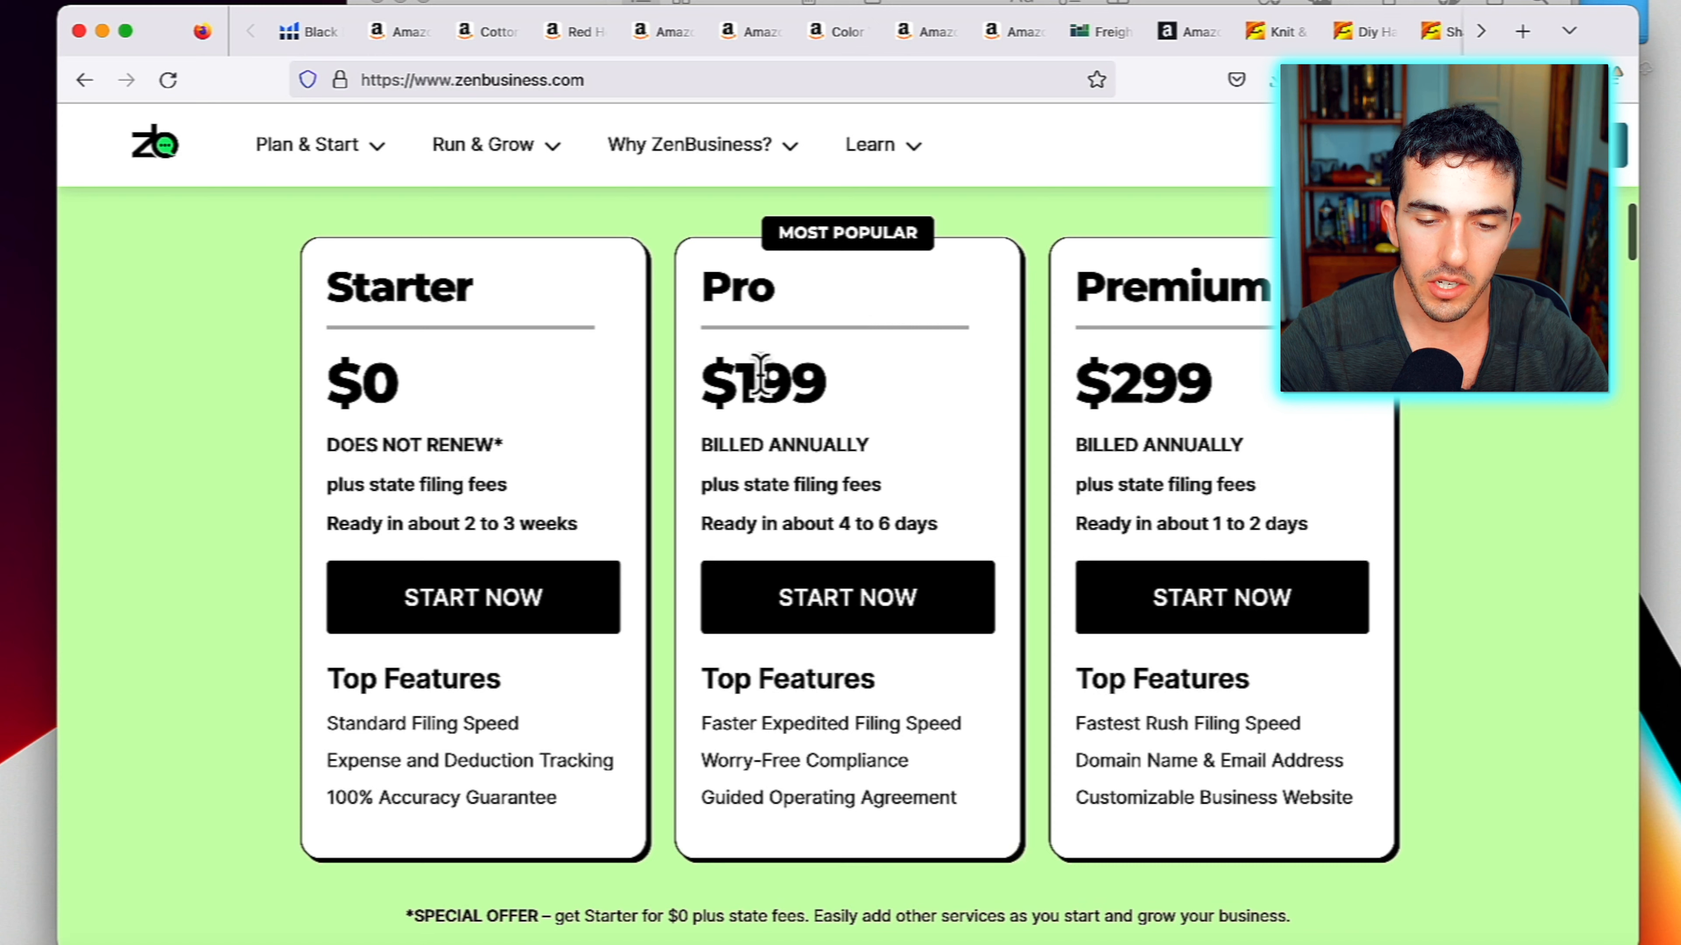